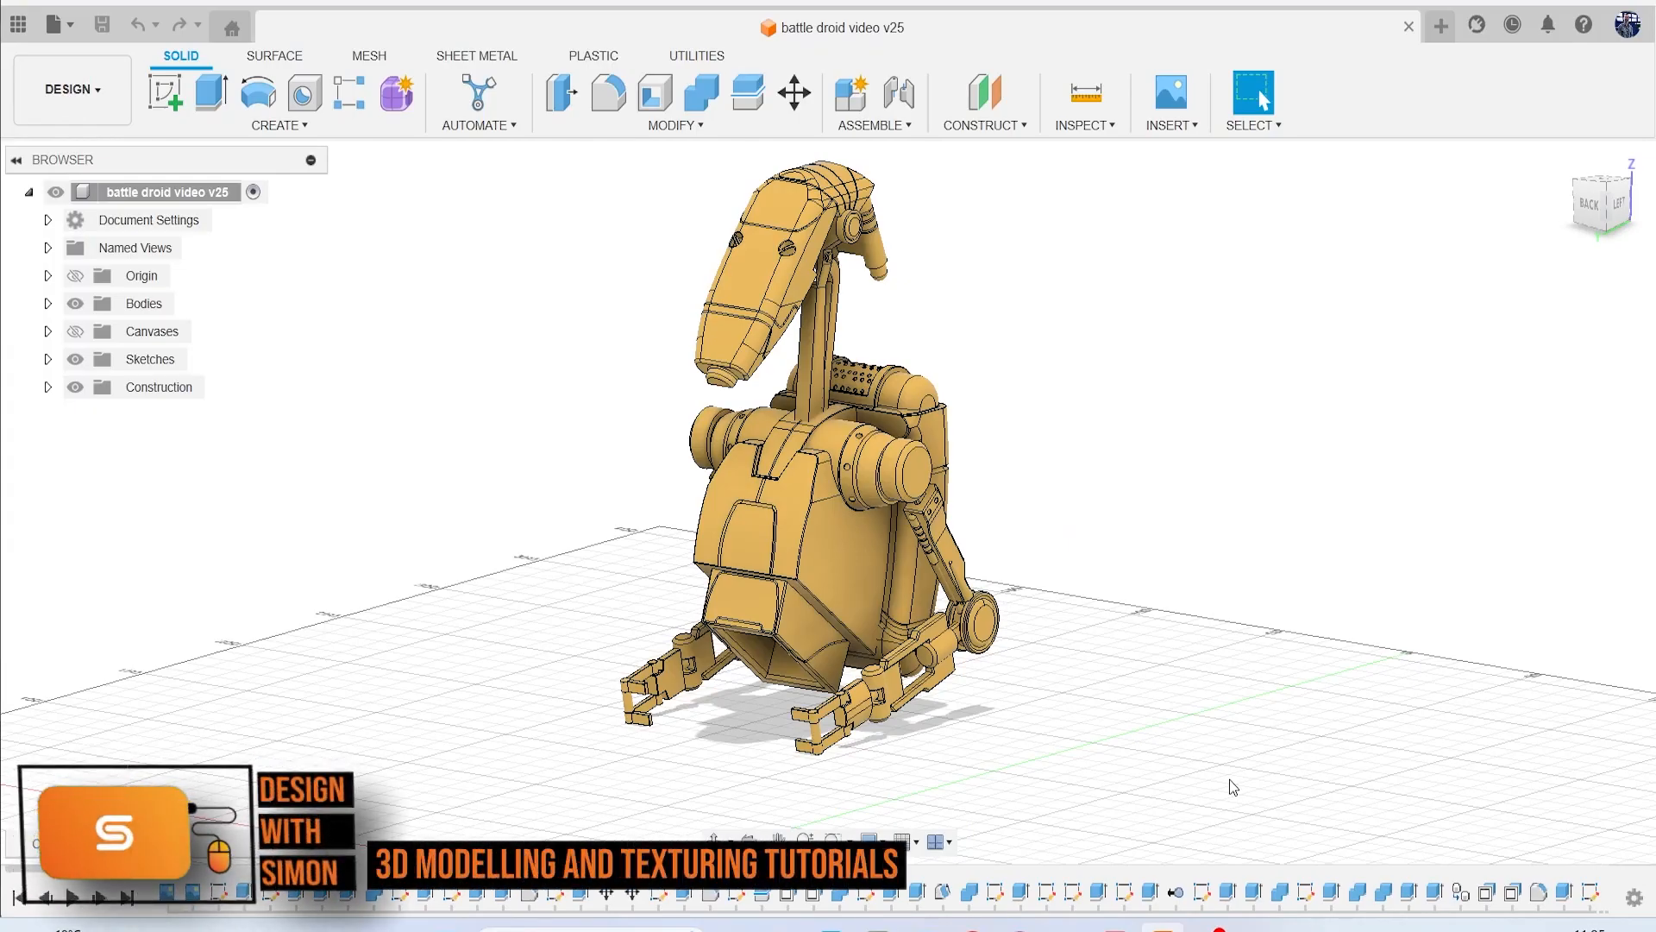
{"action": "mouse_move", "coordinate": [1328, 377]}
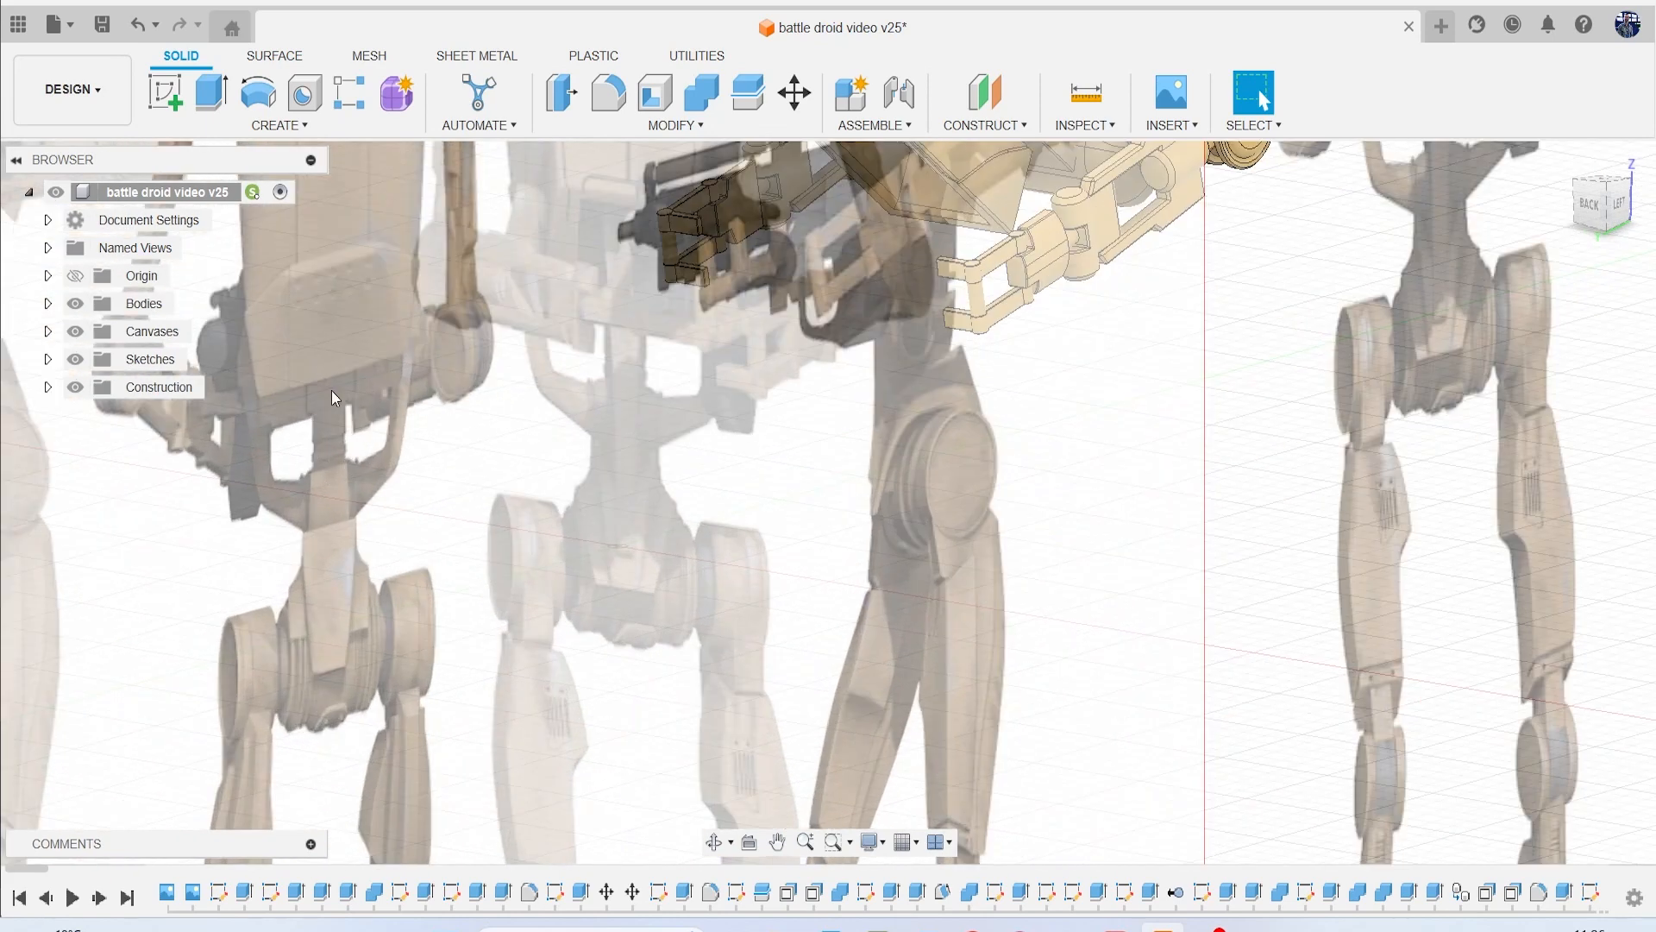
{"action": "mouse_move", "coordinate": [324, 476]}
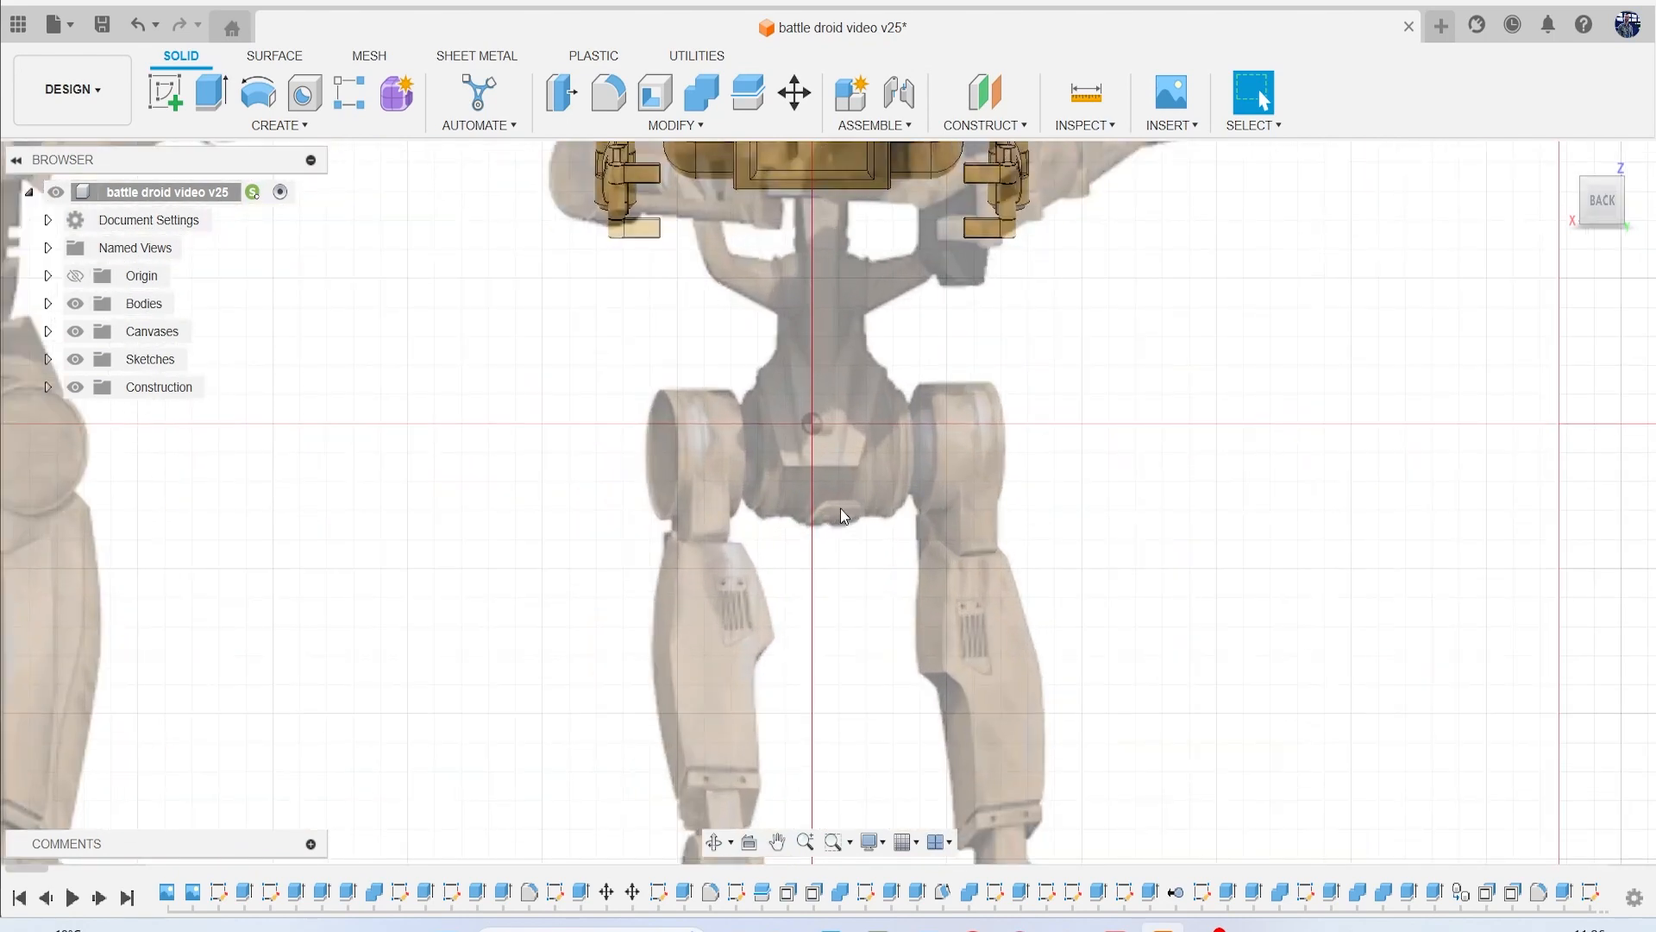
{"action": "mouse_move", "coordinate": [828, 498]}
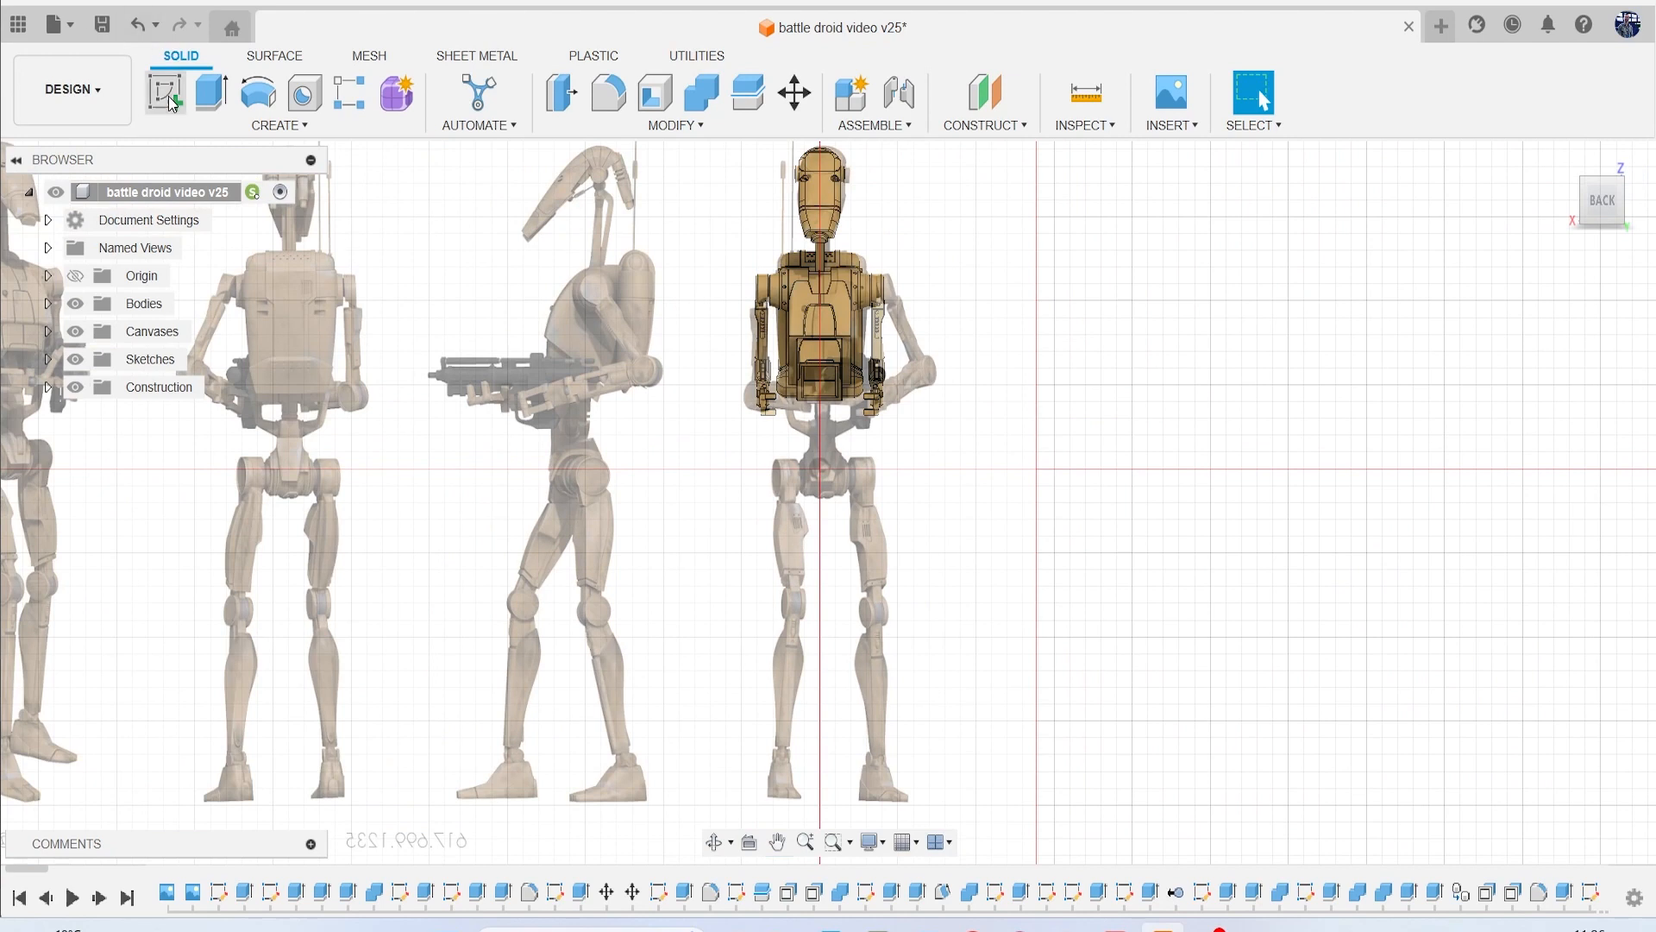
Sketch a rectangle over the hip reference and extrude it into a solid between the legs.
{"action": "left_click", "coordinate": [165, 93]}
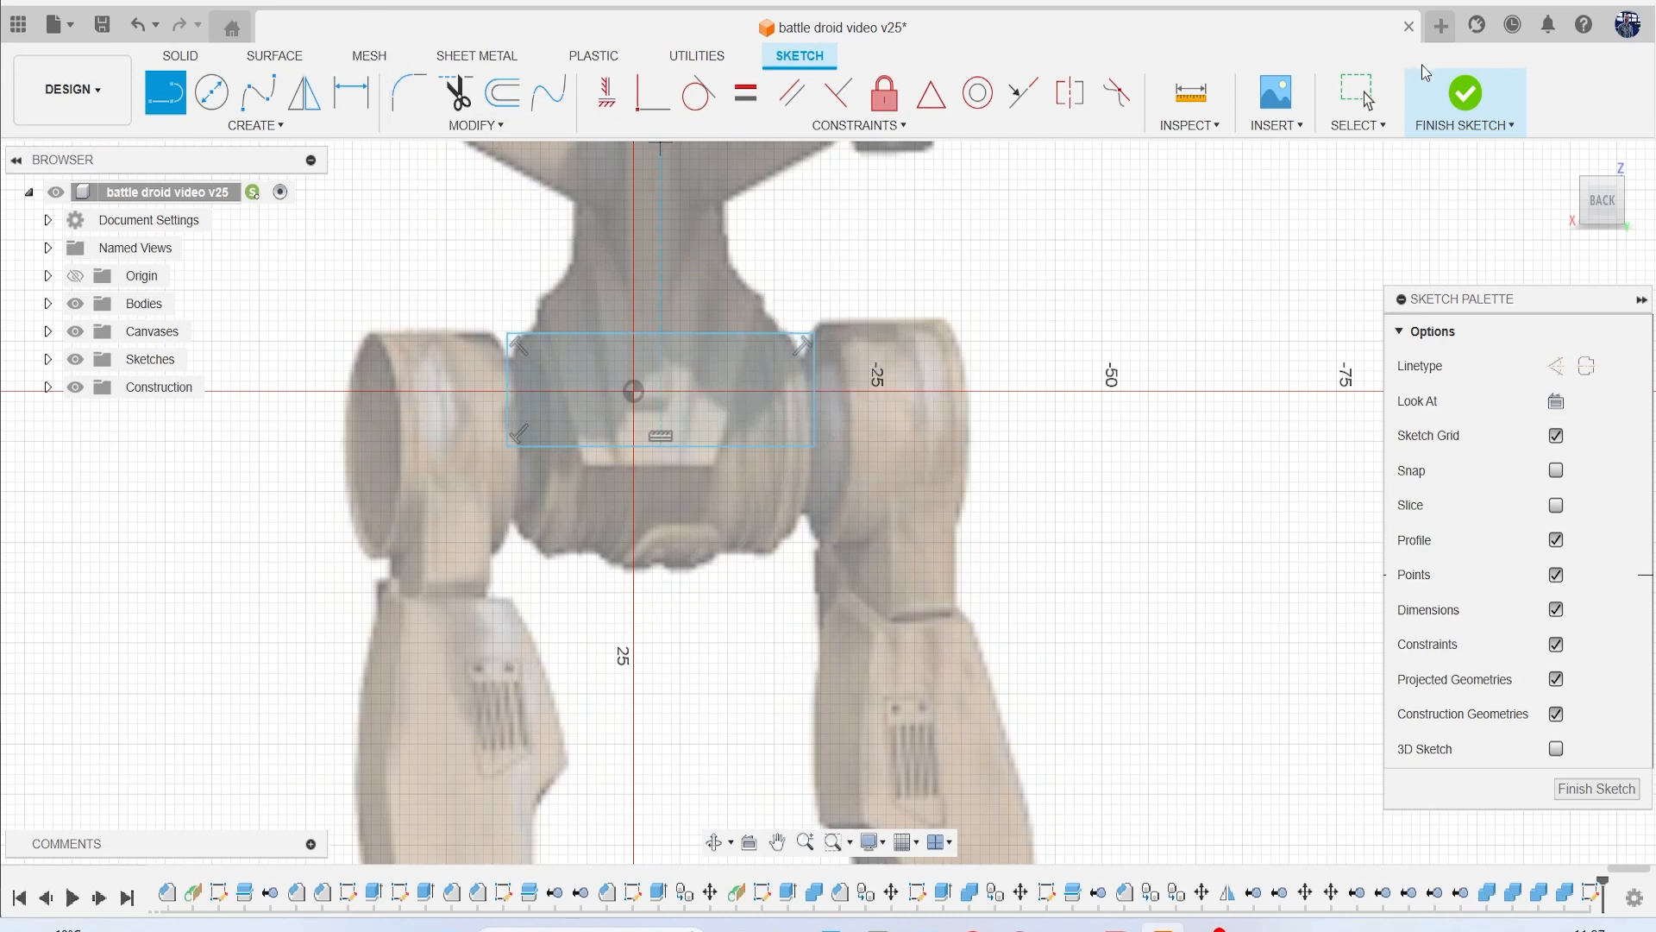
{"action": "left_click", "coordinate": [1464, 93]}
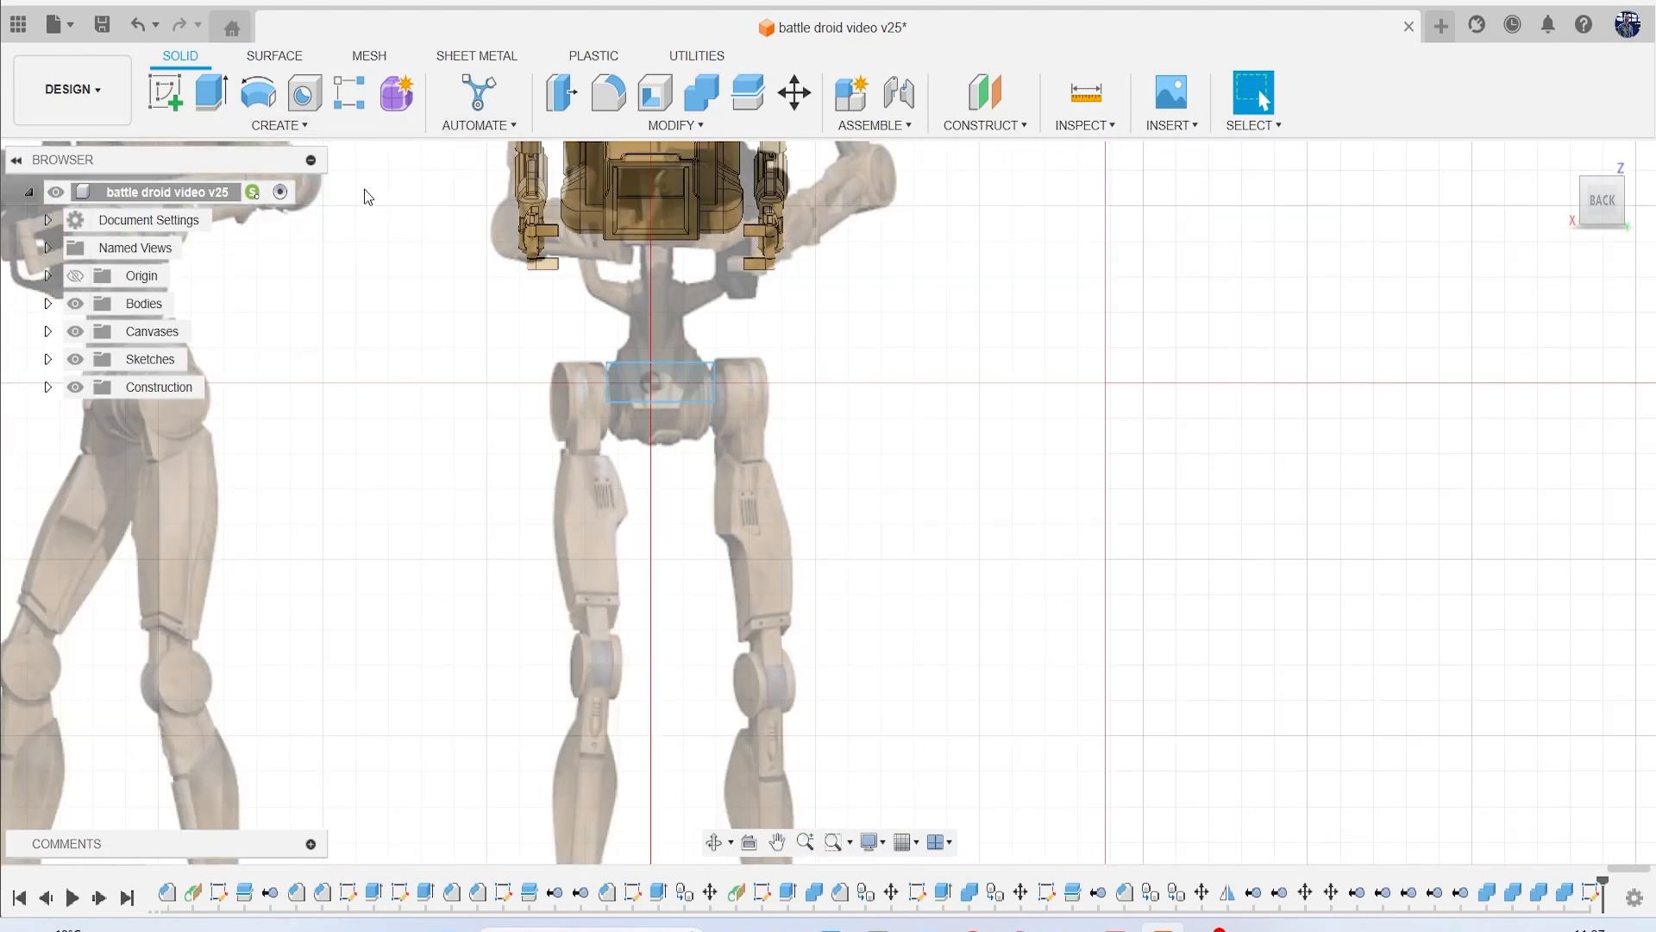
{"action": "left_click", "coordinate": [257, 94]}
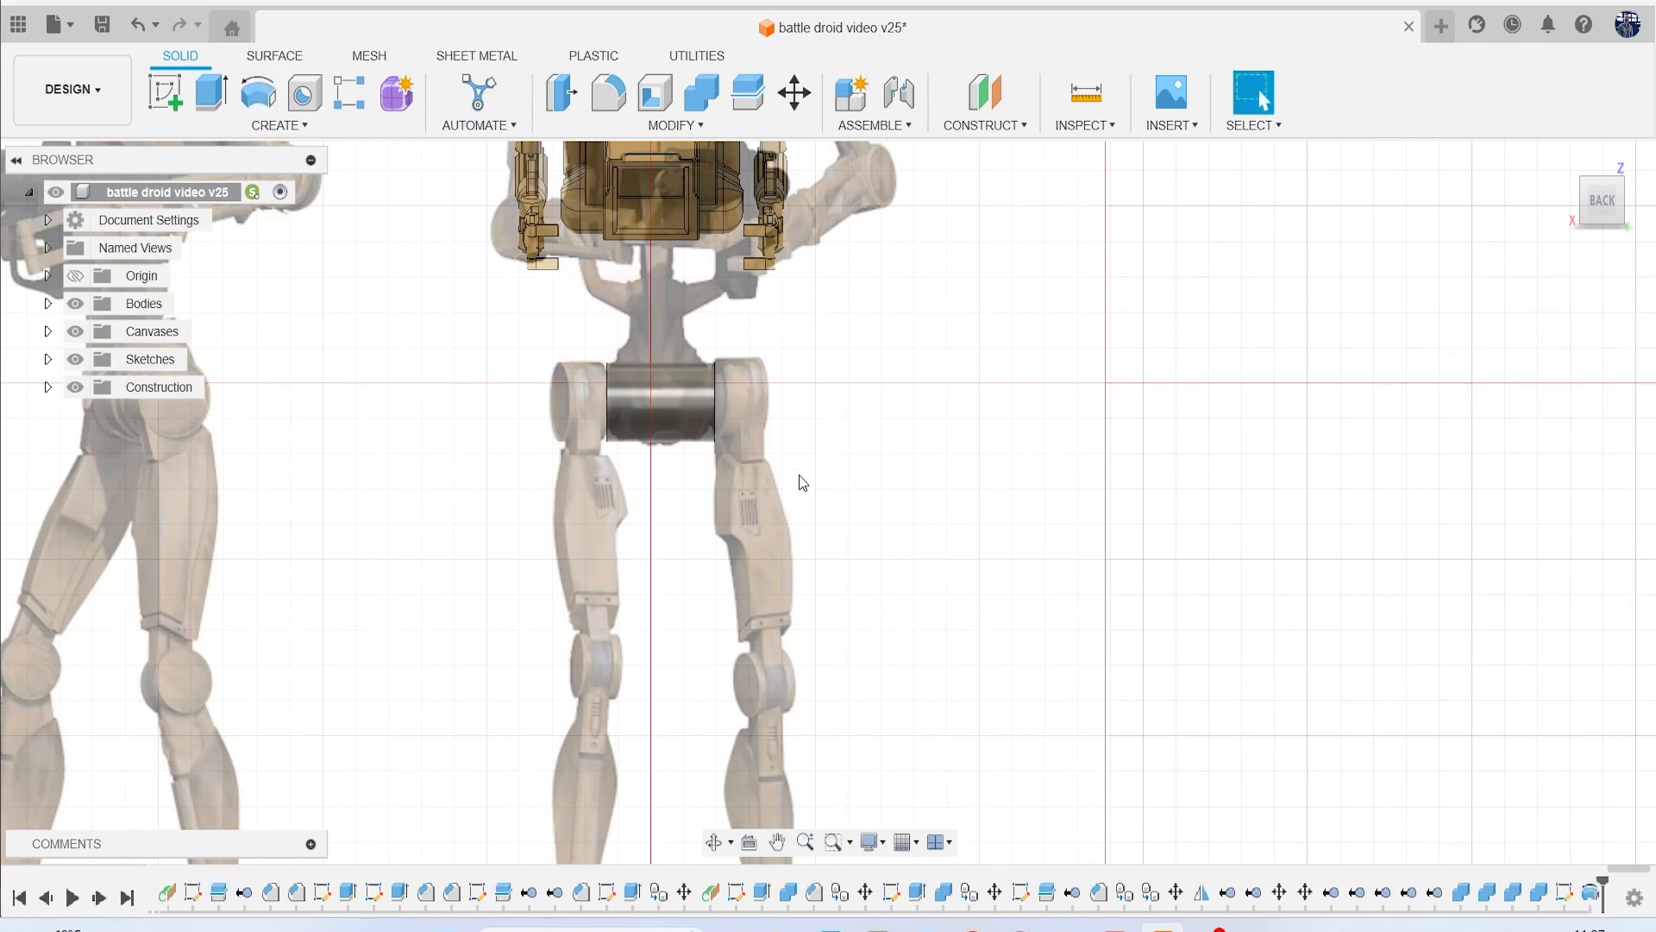
{"action": "mouse_move", "coordinate": [1601, 199]}
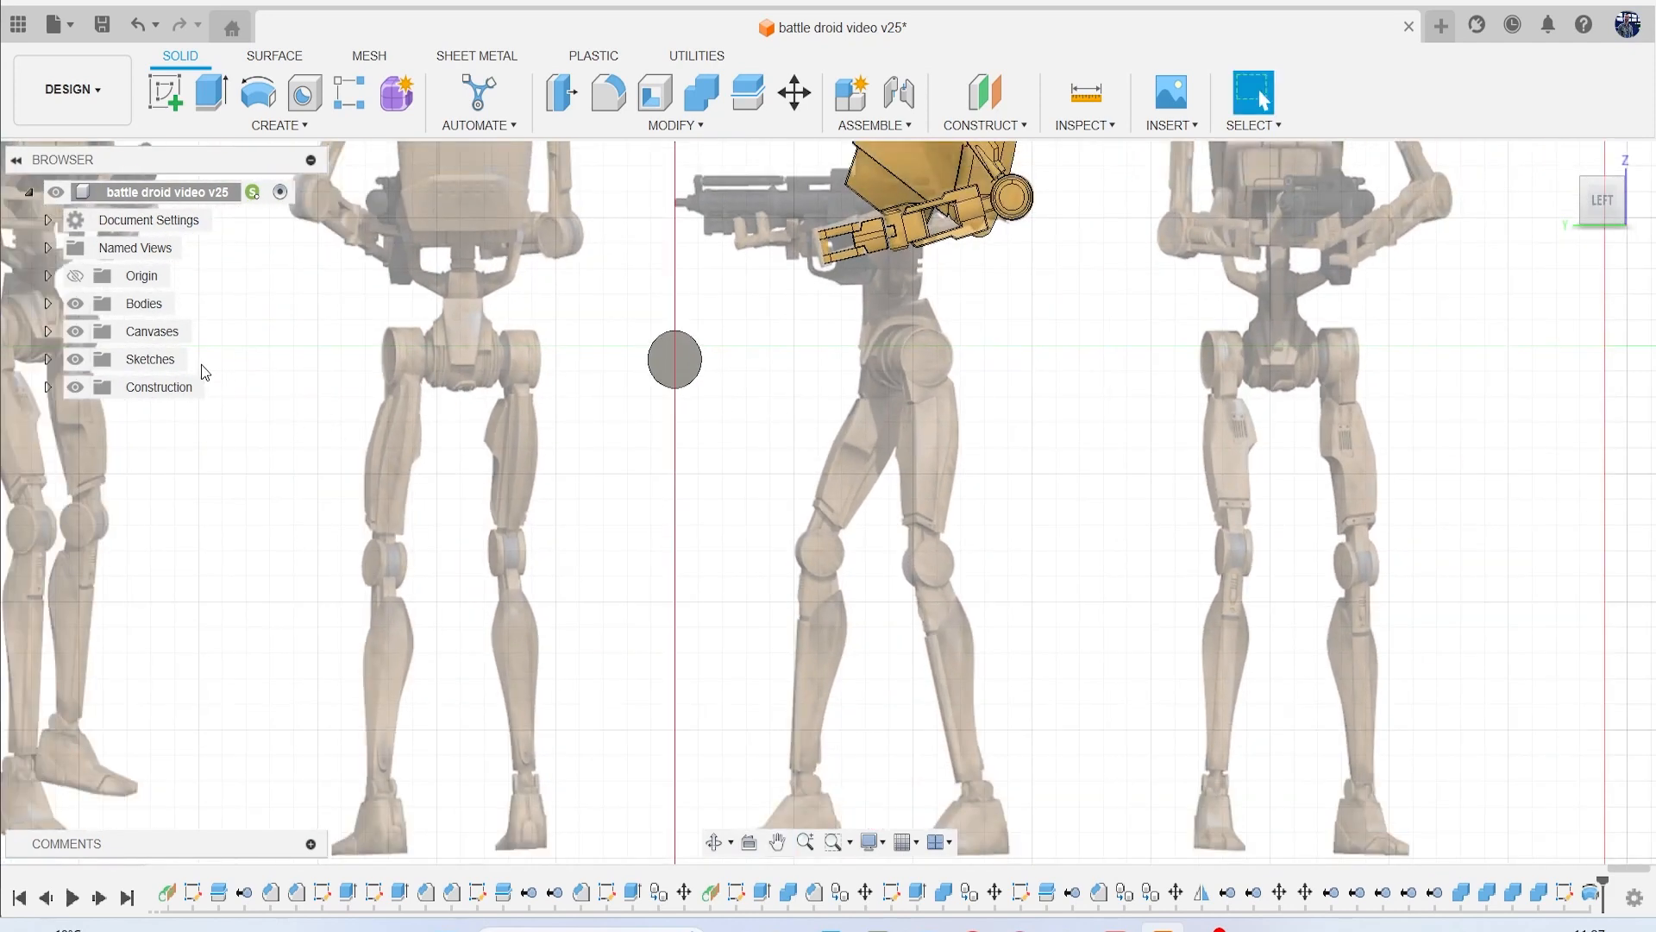
{"action": "mouse_move", "coordinate": [47, 307]}
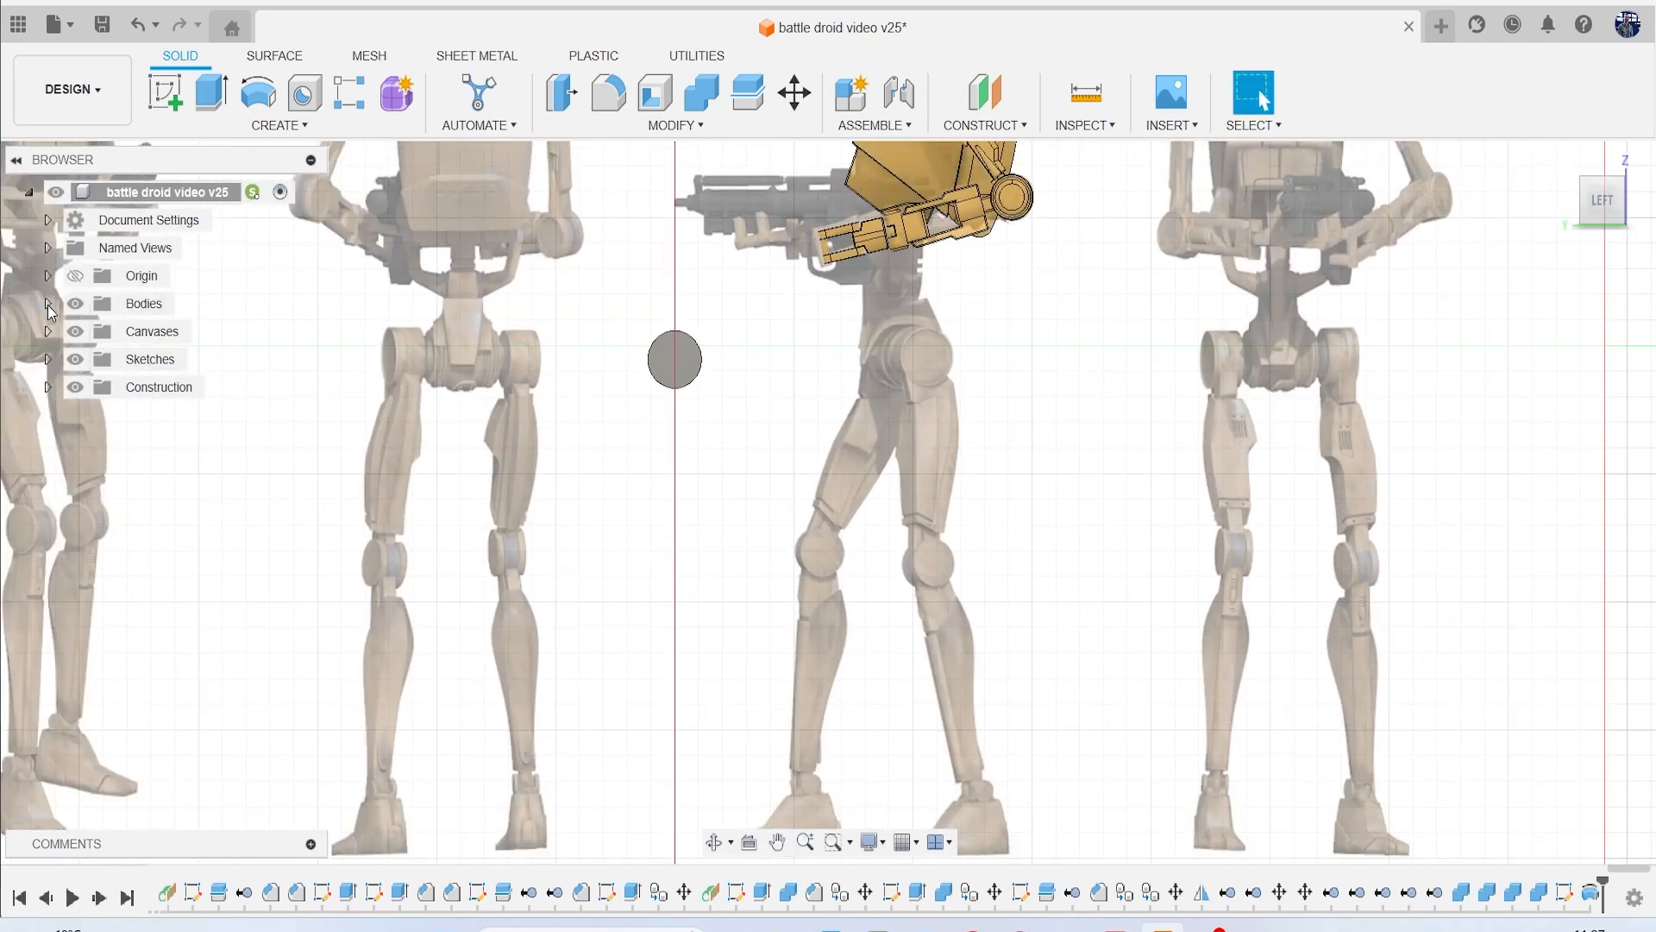
Lower Body164's opacity so the hip cylinder turns see-through.
{"action": "left_click", "coordinate": [47, 303]}
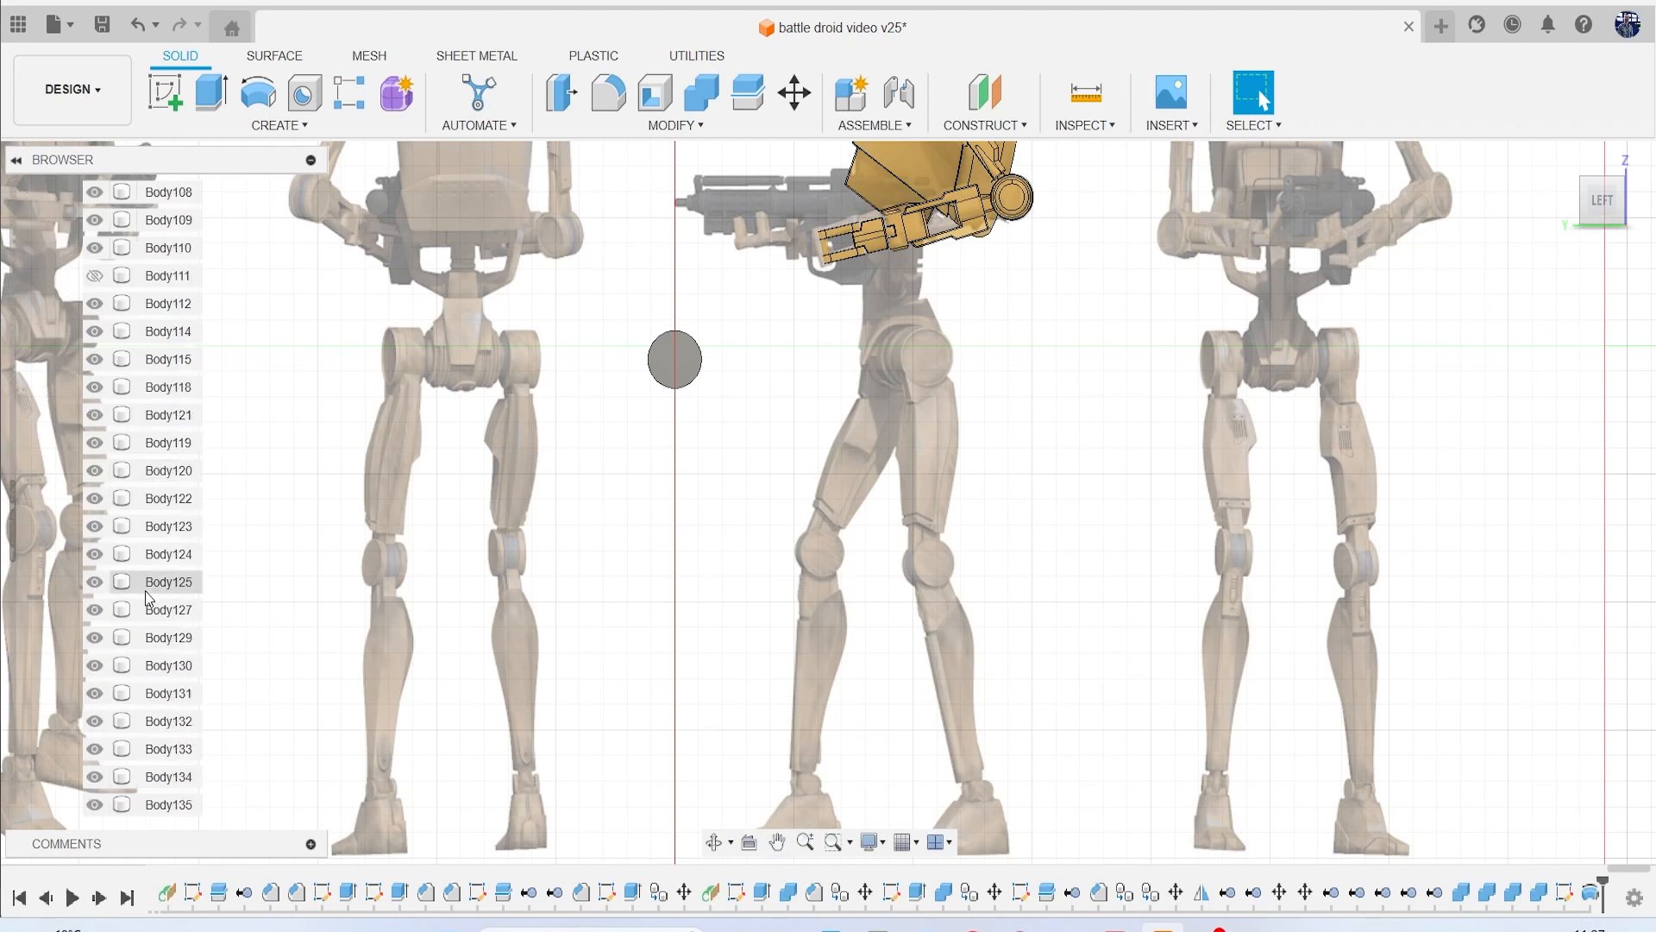
{"action": "scroll", "scroll_direction": "down", "scroll_amount": 3}
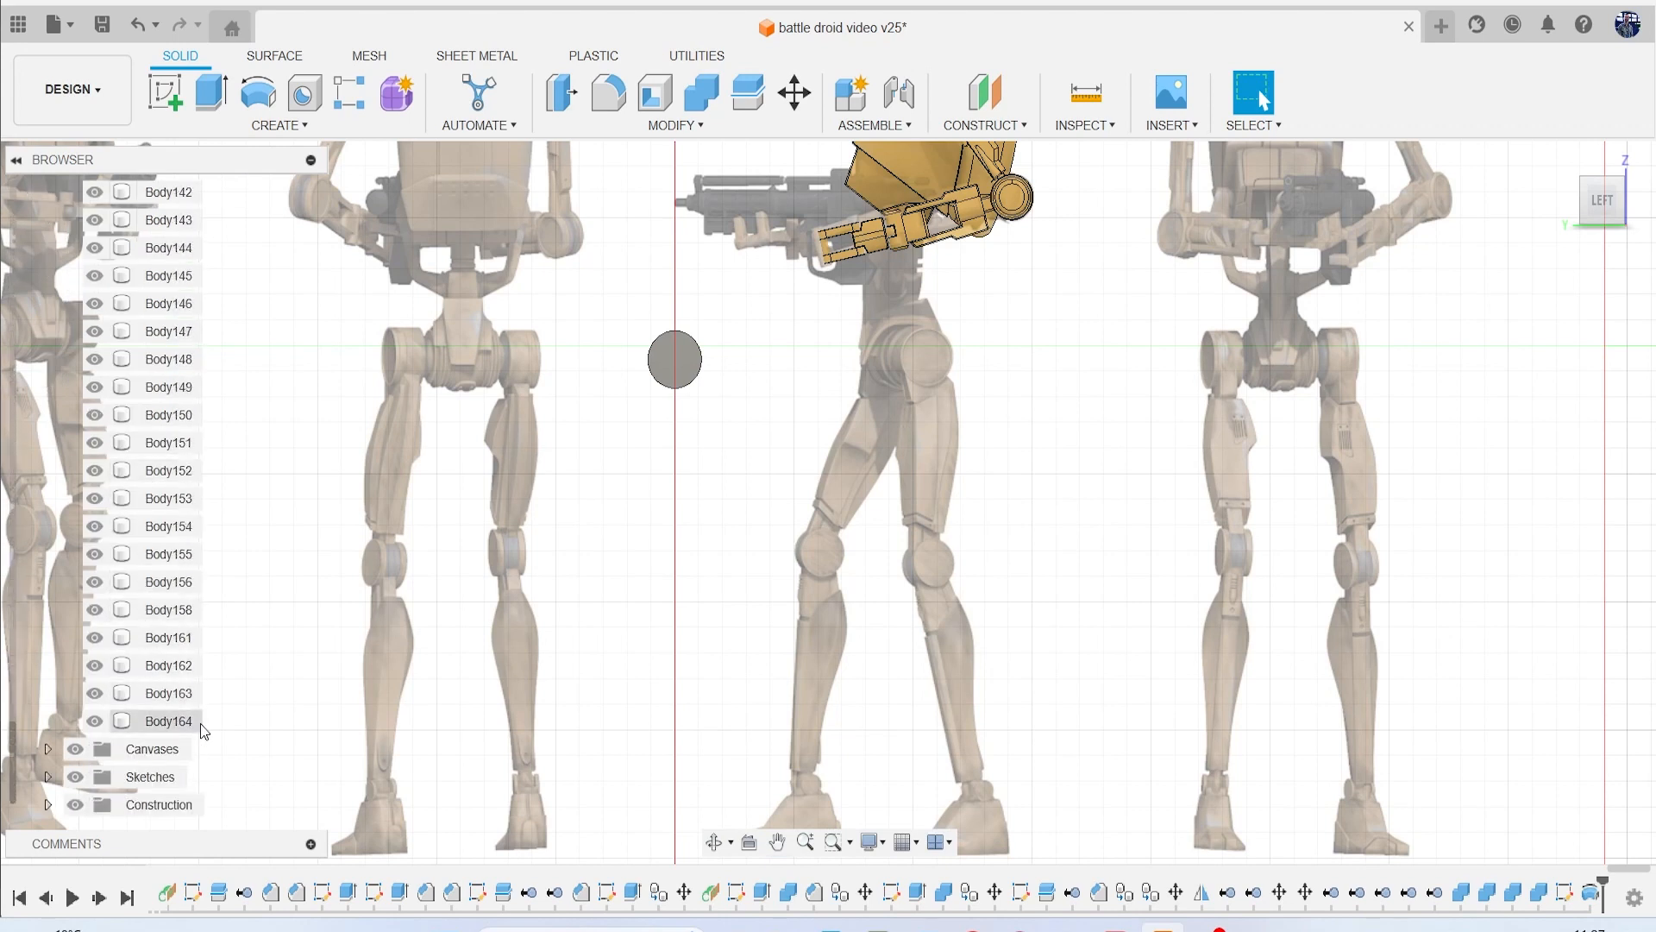
{"action": "right_click", "coordinate": [169, 720]}
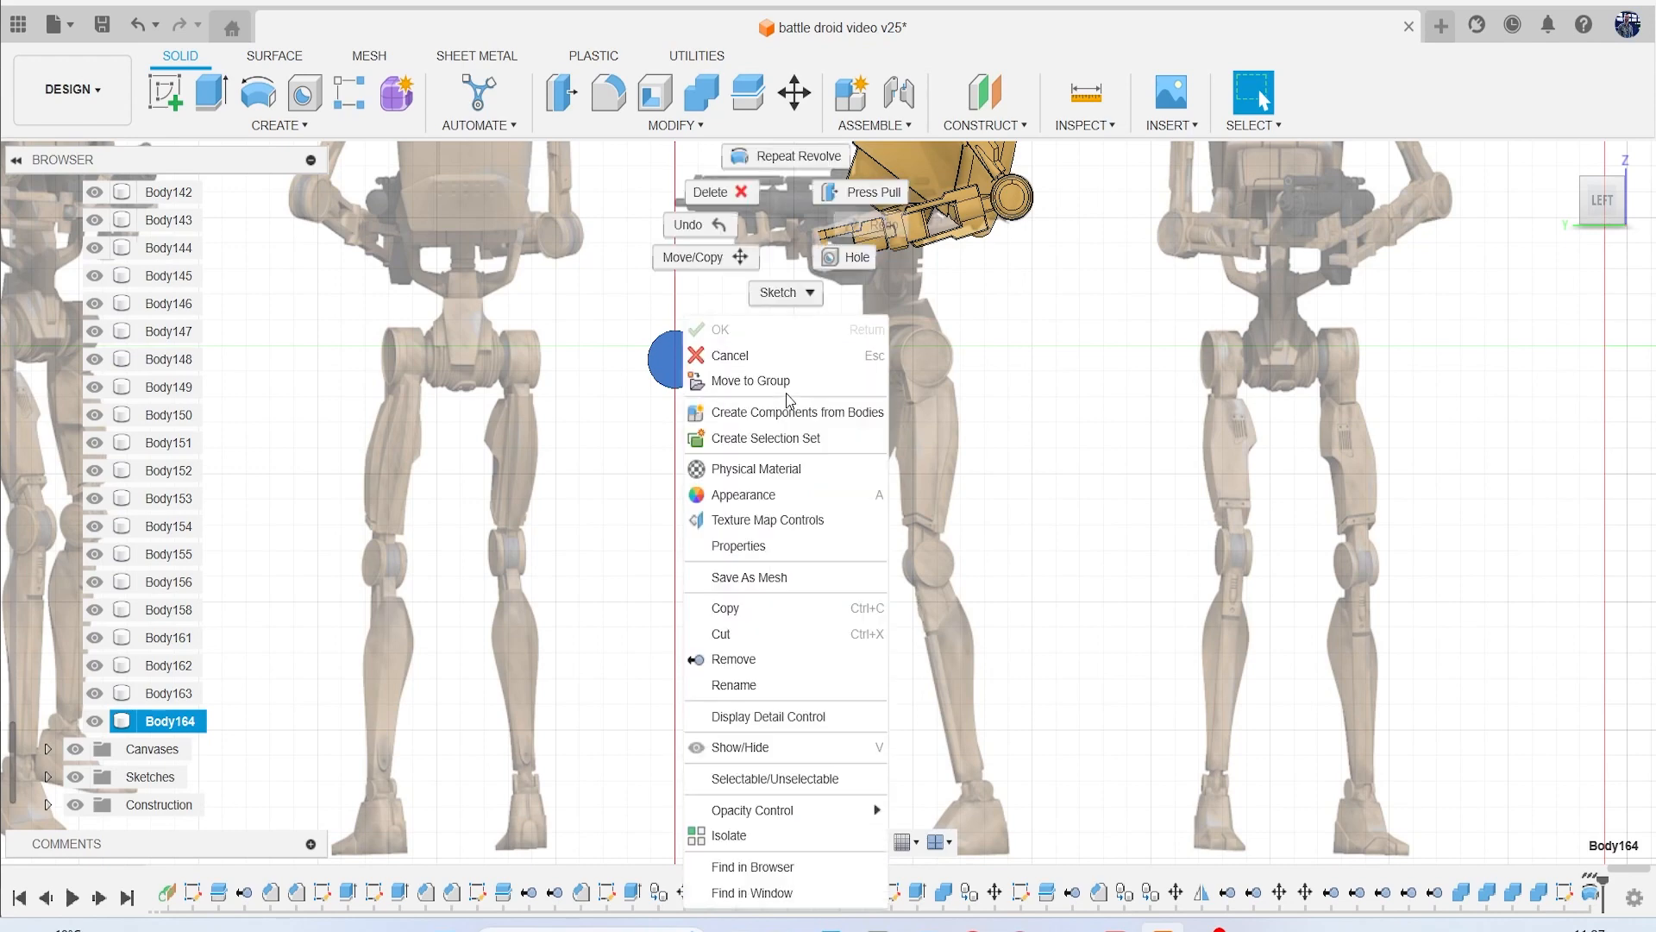
{"action": "left_click", "coordinate": [693, 257]}
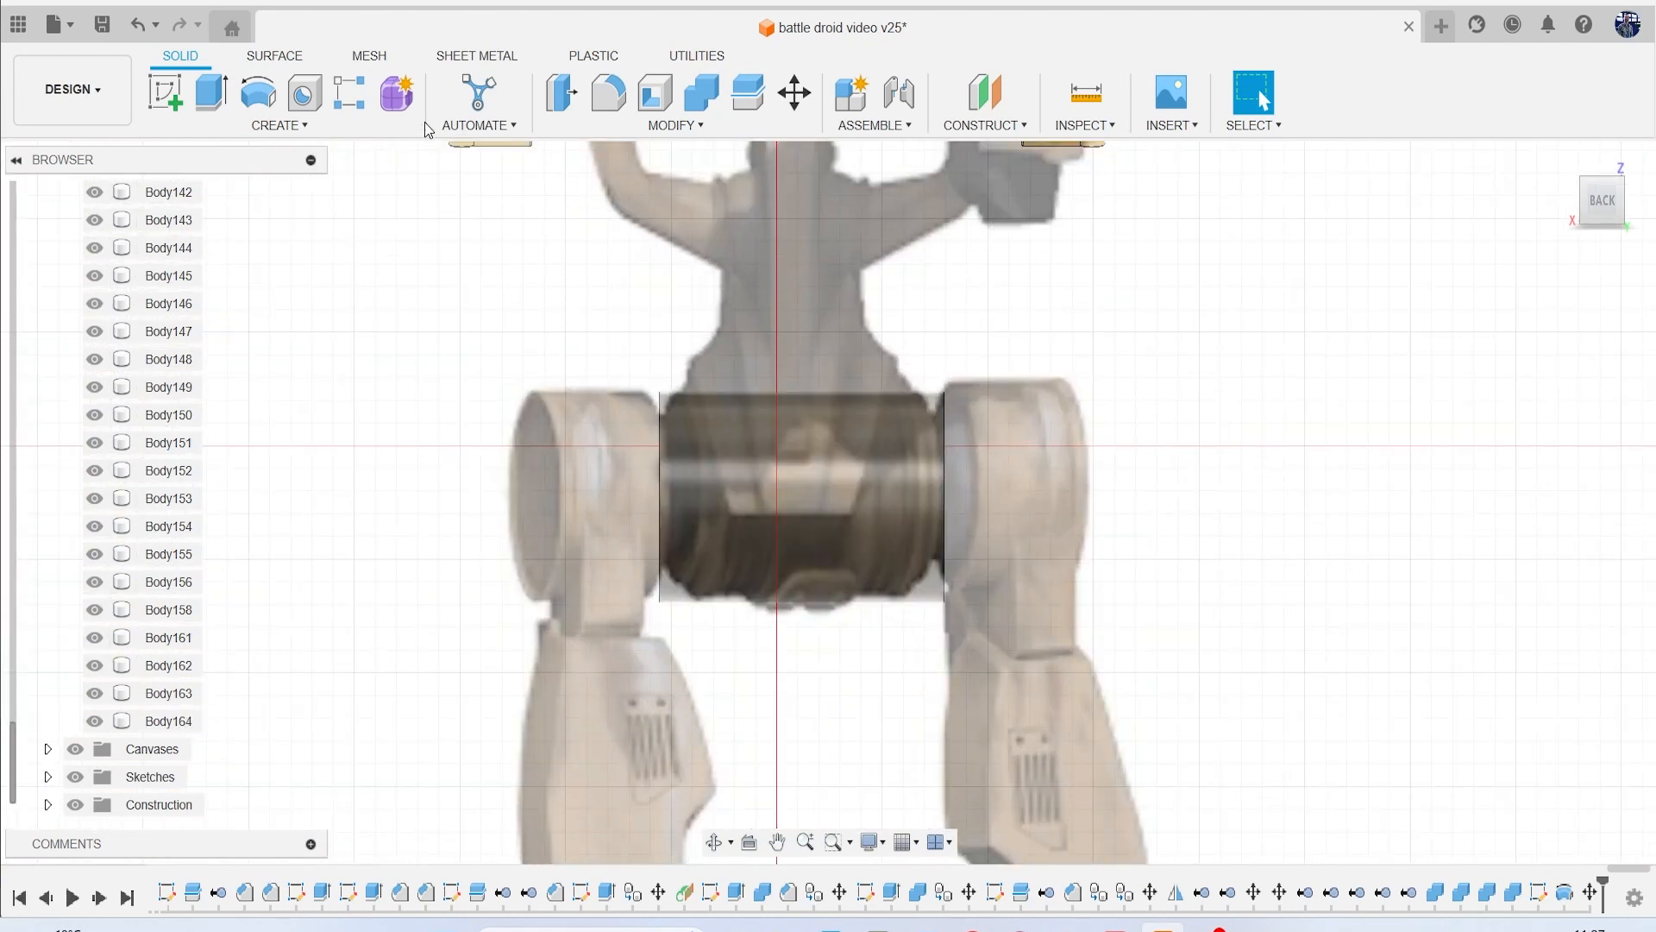
Chamfer both hip cylinder end edges with a 1.758 mm equal distance.
{"action": "left_click", "coordinate": [673, 98]}
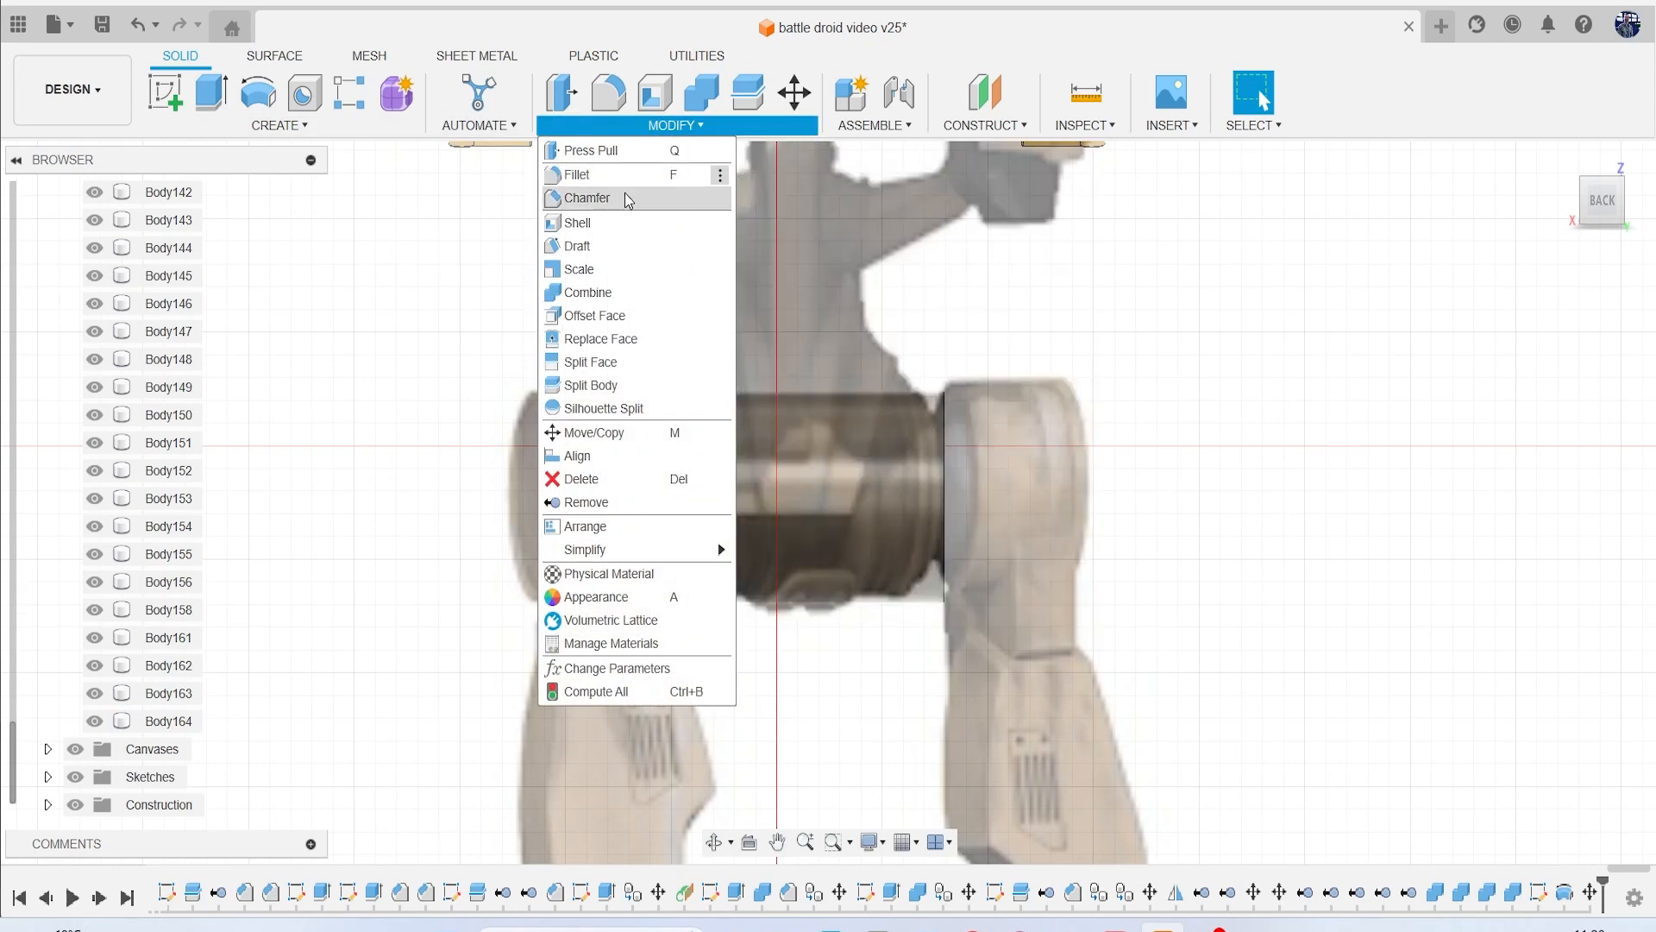
{"action": "left_click", "coordinate": [587, 197]}
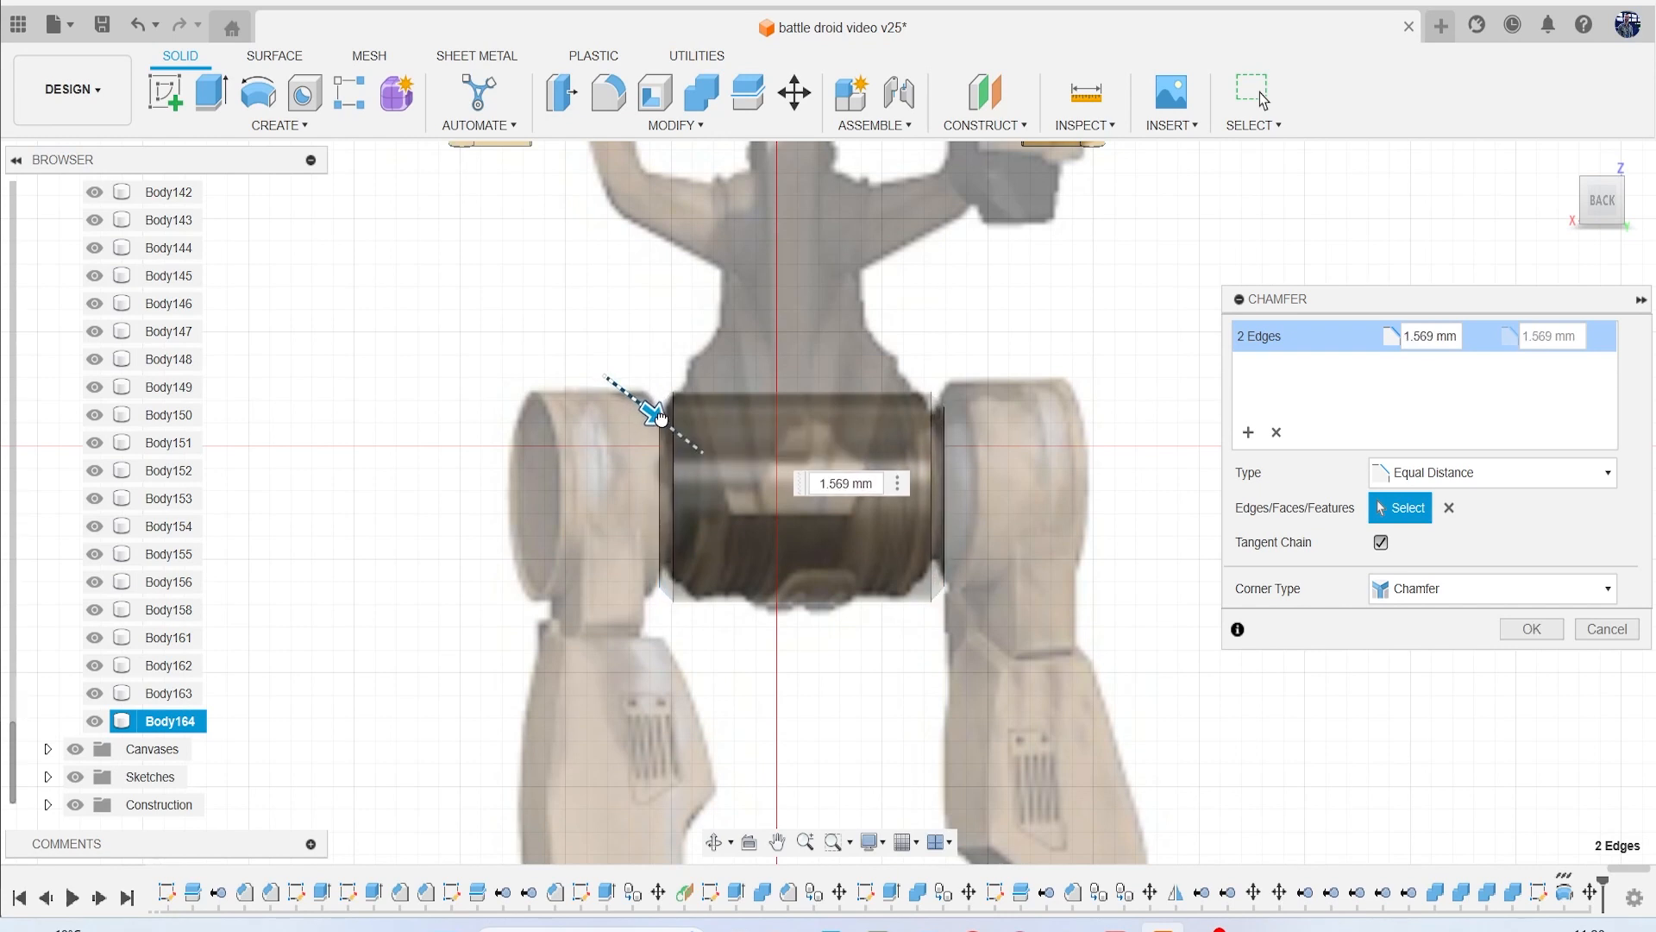
{"action": "mouse_move", "coordinate": [658, 414]}
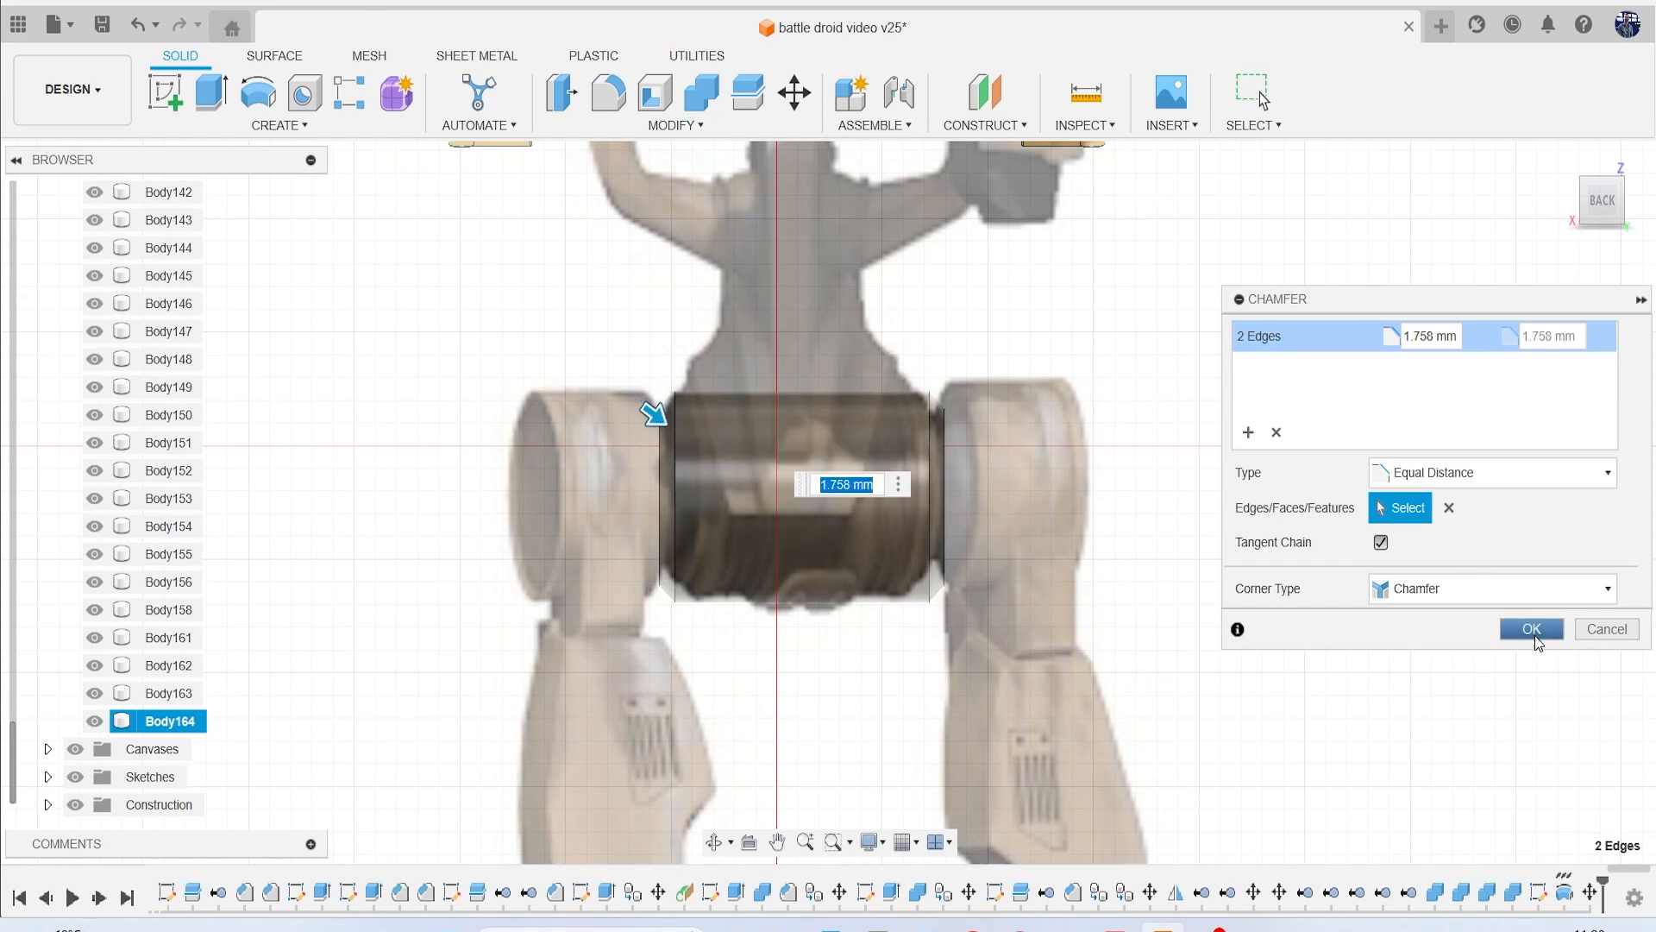
{"action": "left_click", "coordinate": [279, 125]}
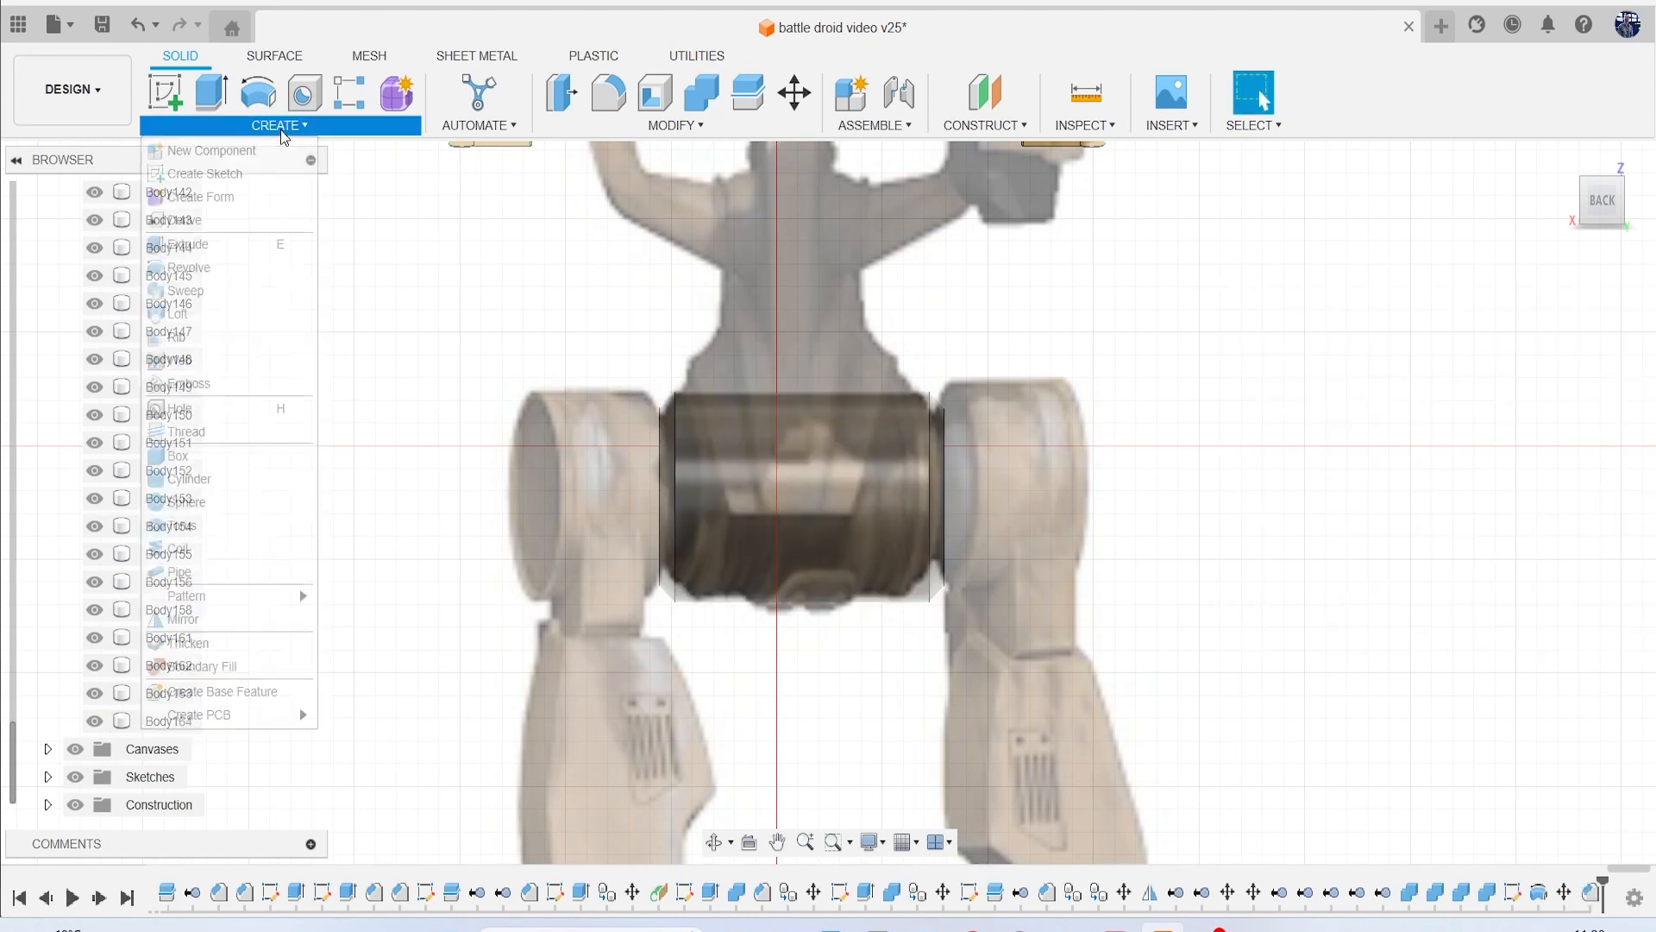
Cut a 1 mm circular pipe groove along the hip cylinder's end edge.
{"action": "left_click", "coordinate": [178, 571]}
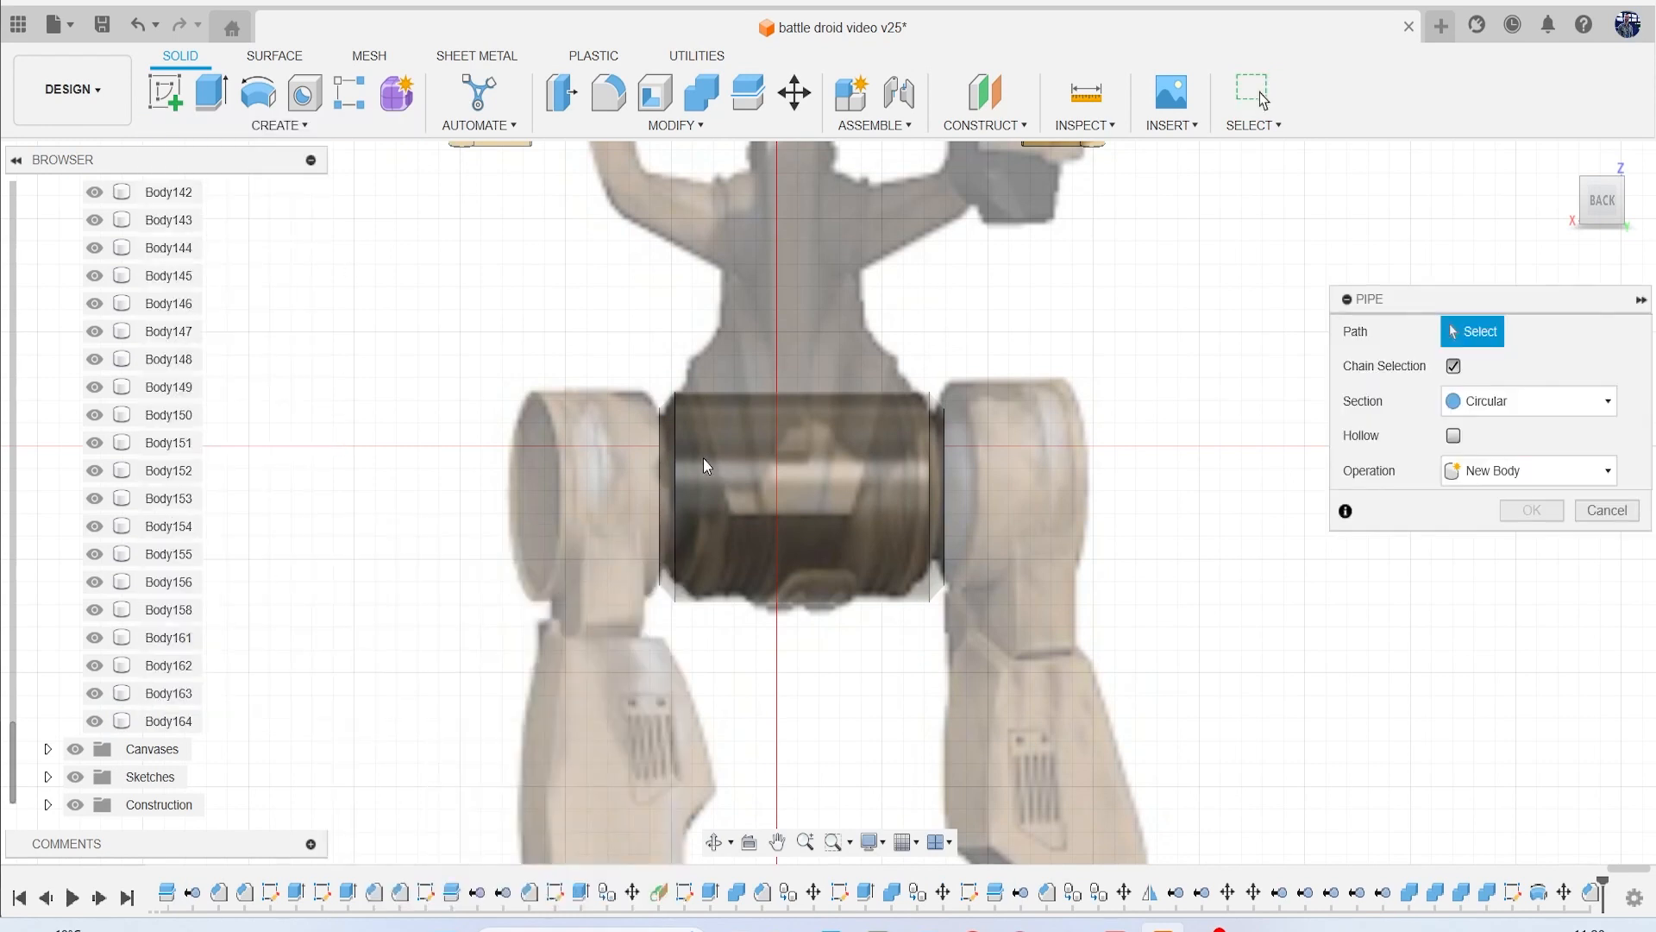
{"action": "left_click", "coordinate": [673, 485]}
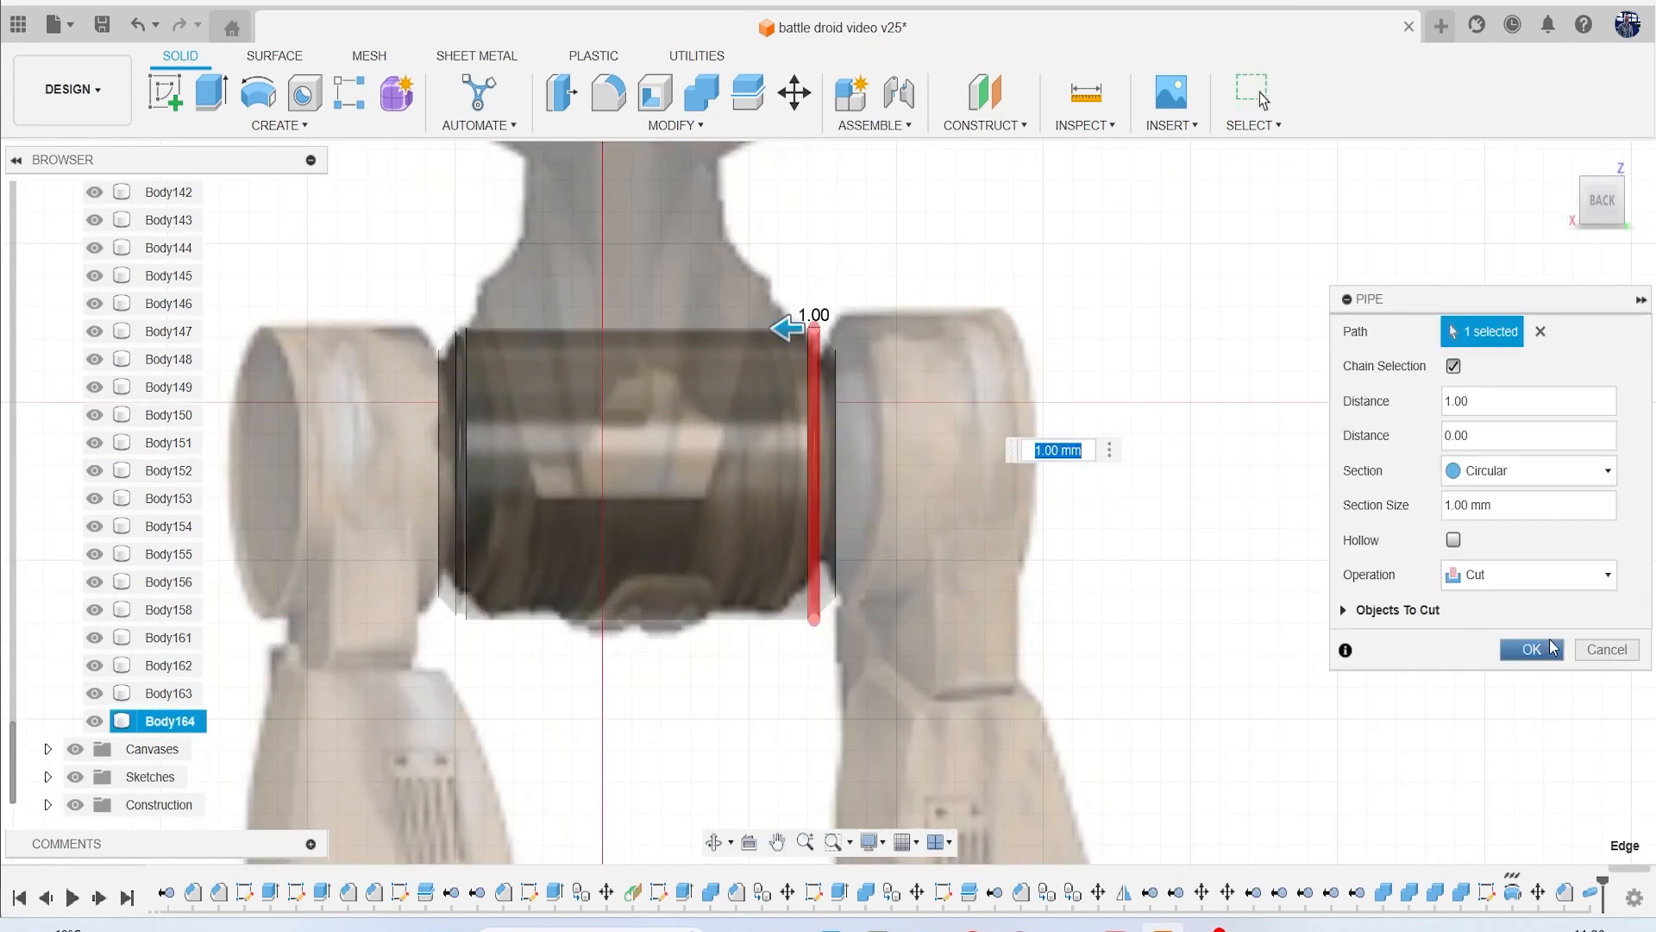
{"action": "left_click", "coordinate": [1529, 649]}
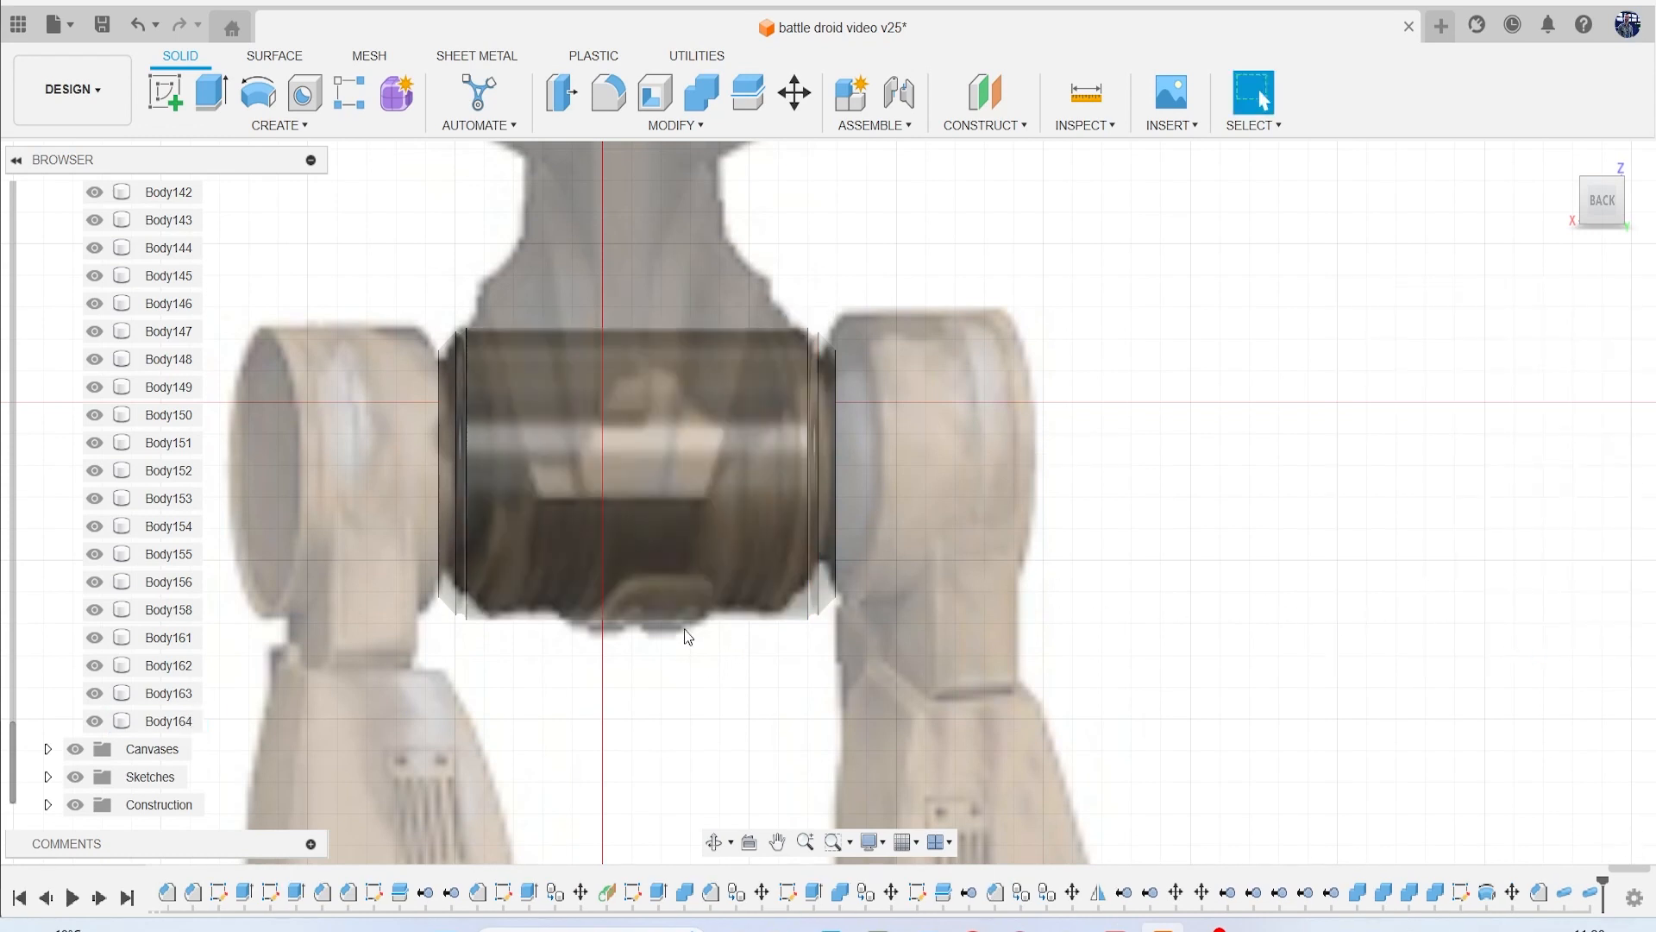
{"action": "left_click", "coordinate": [168, 720]}
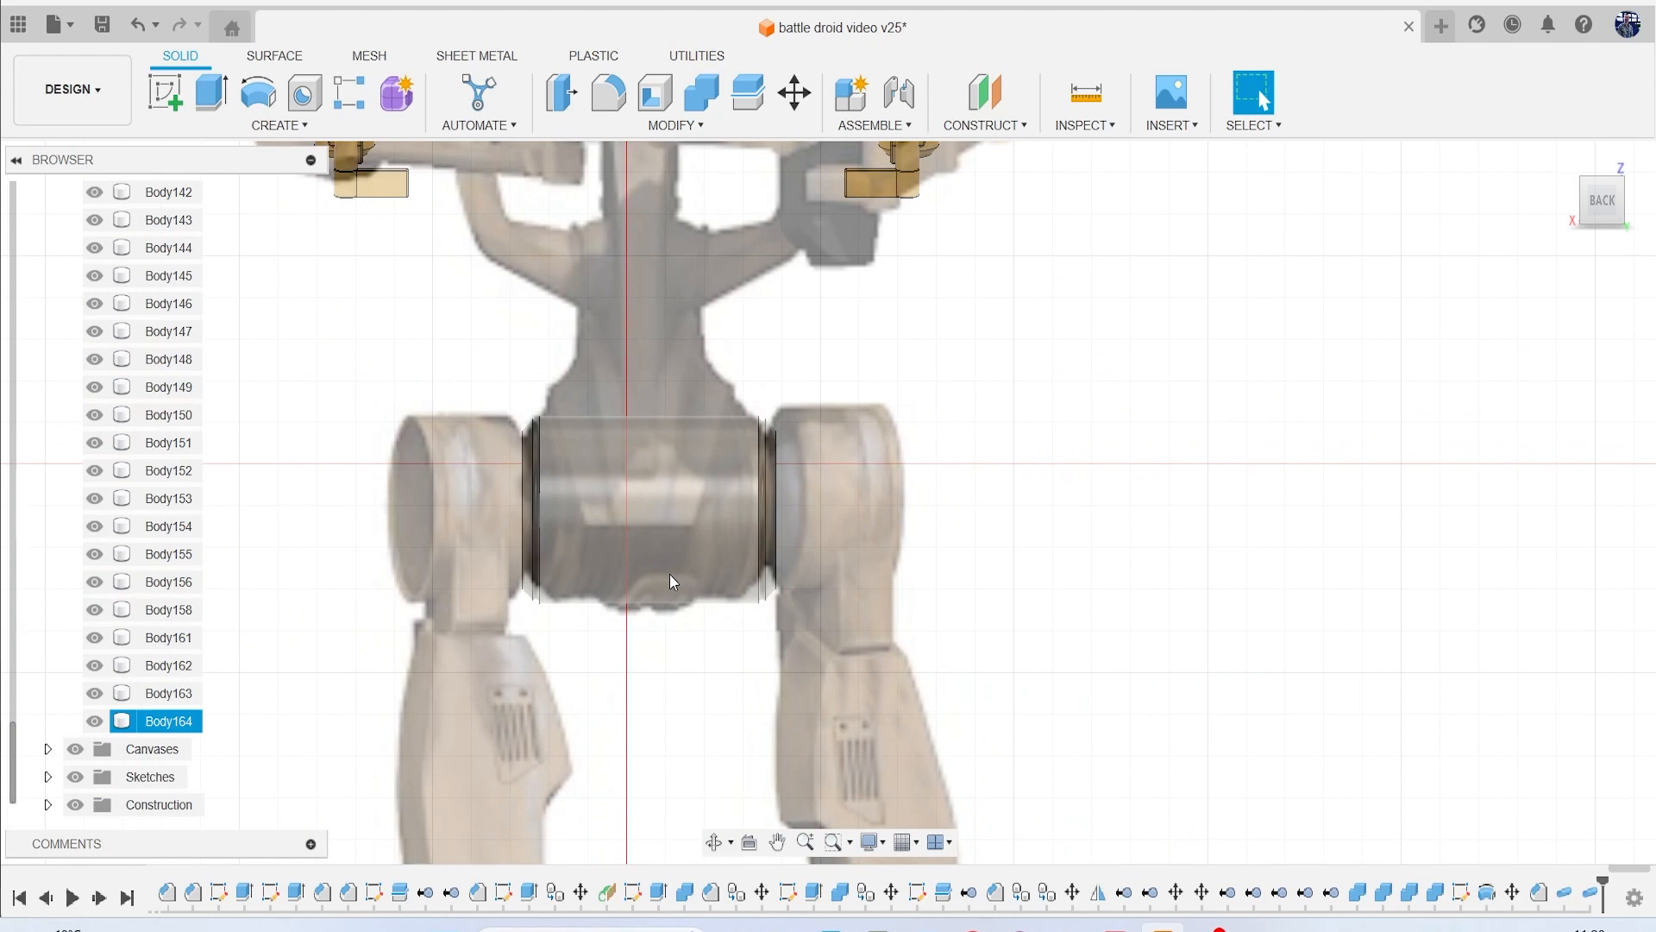
{"action": "mouse_move", "coordinate": [691, 570]}
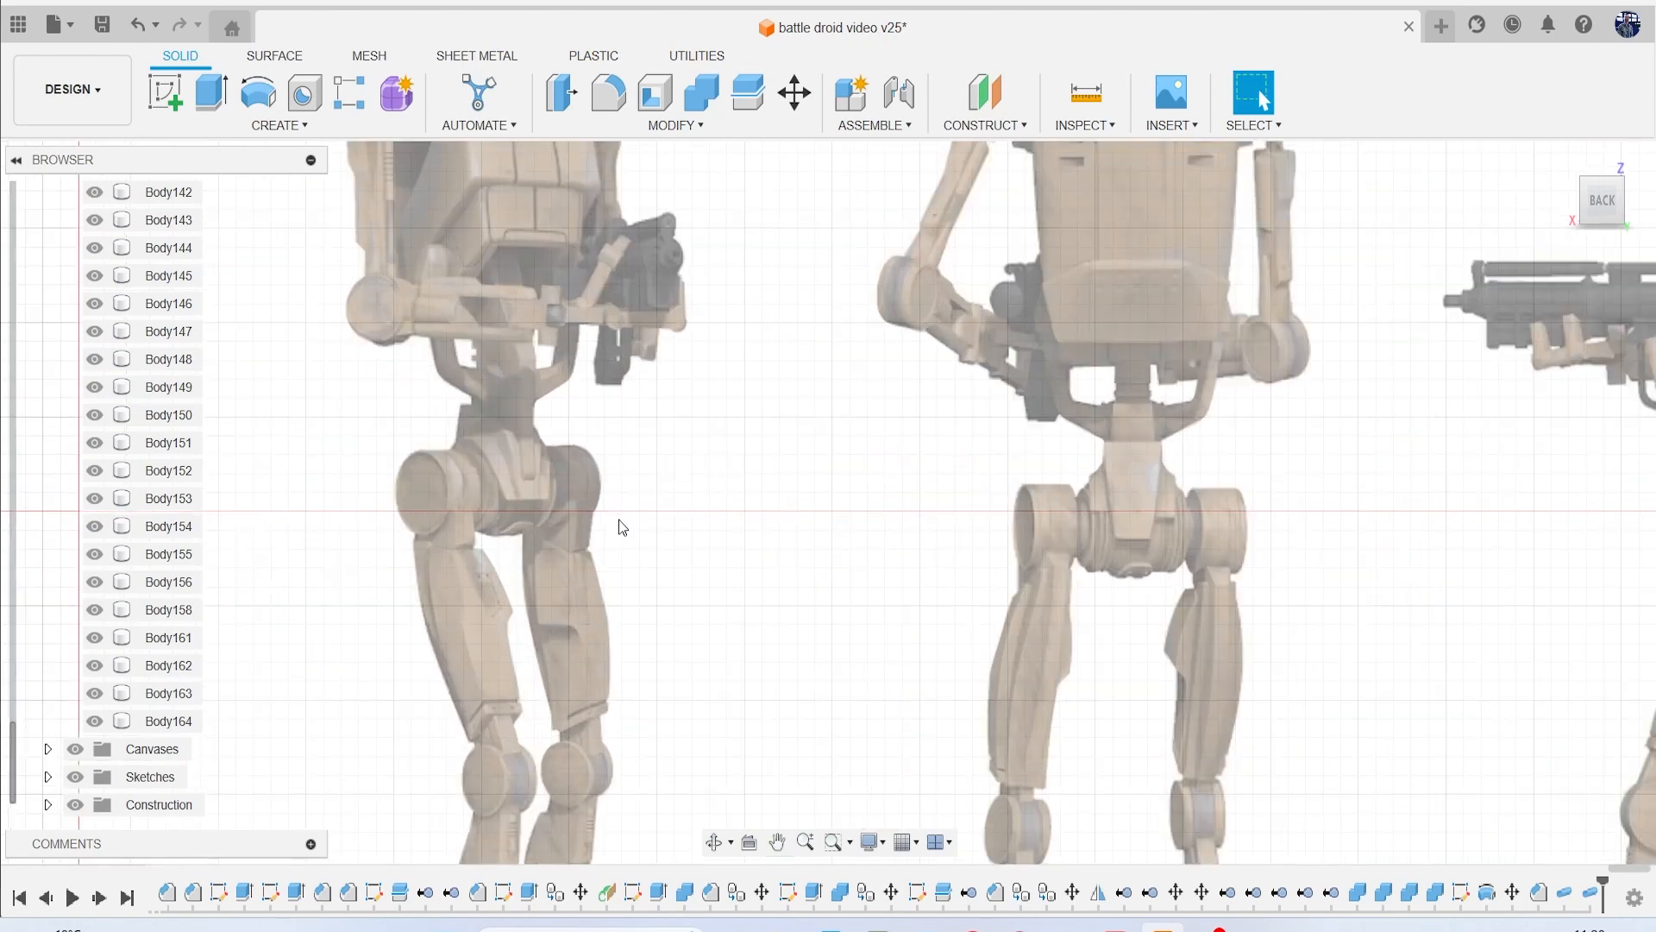
{"action": "mouse_move", "coordinate": [893, 573]}
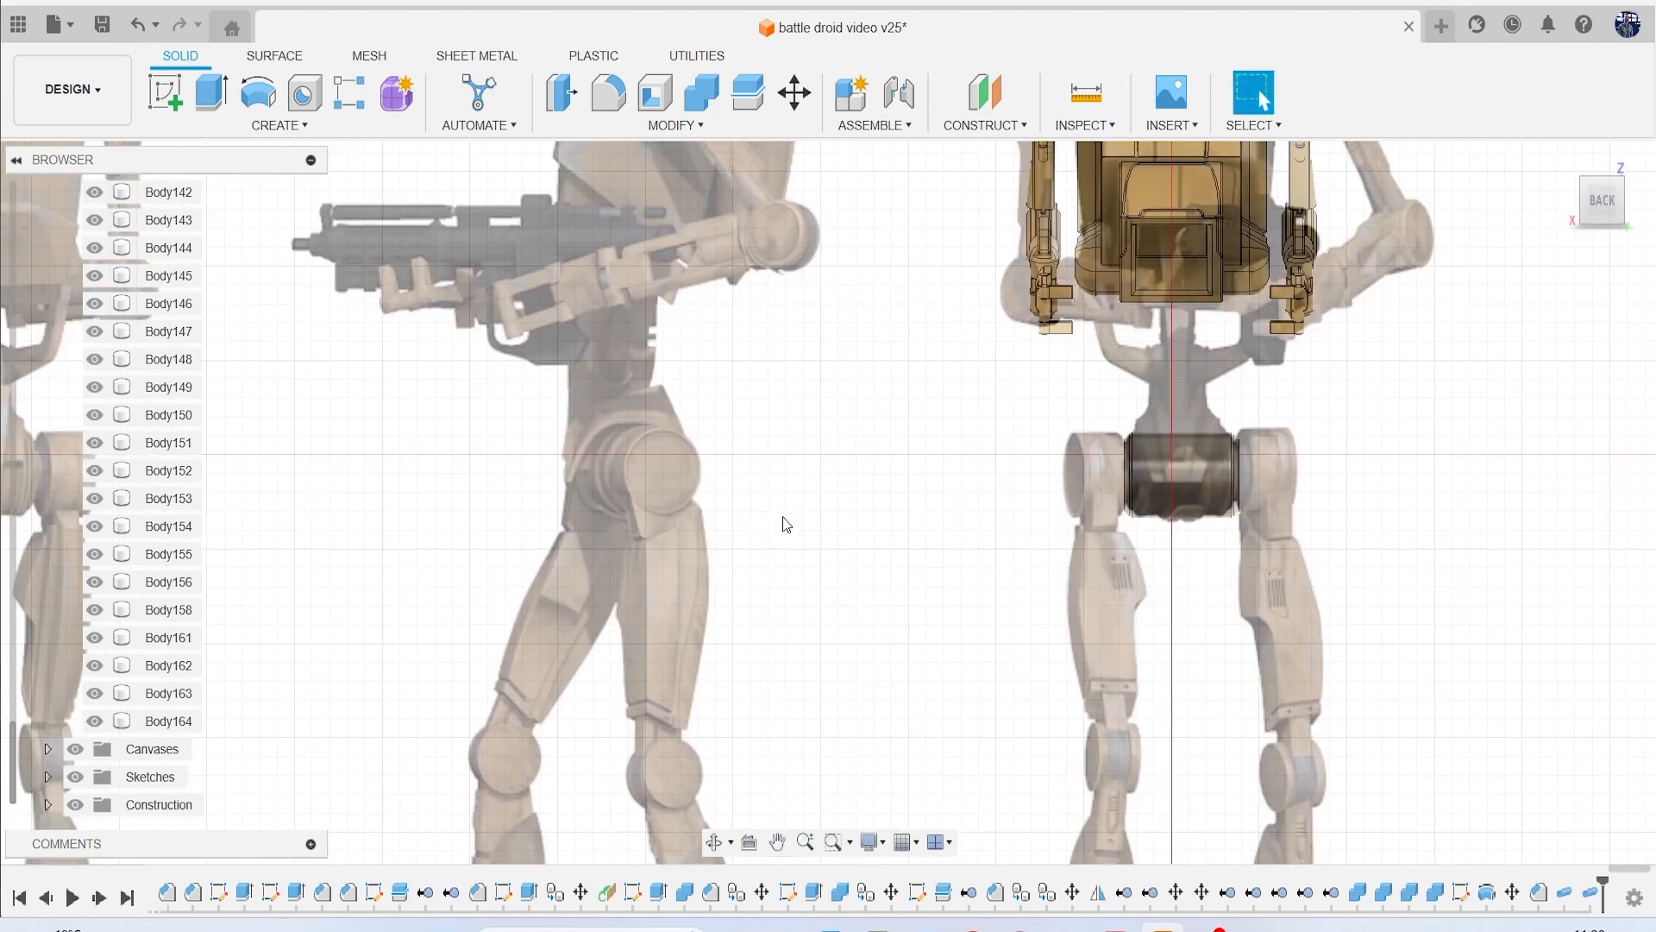
Copy and paste Body164 in place, creating duplicate Body165.
{"action": "left_click", "coordinate": [168, 720]}
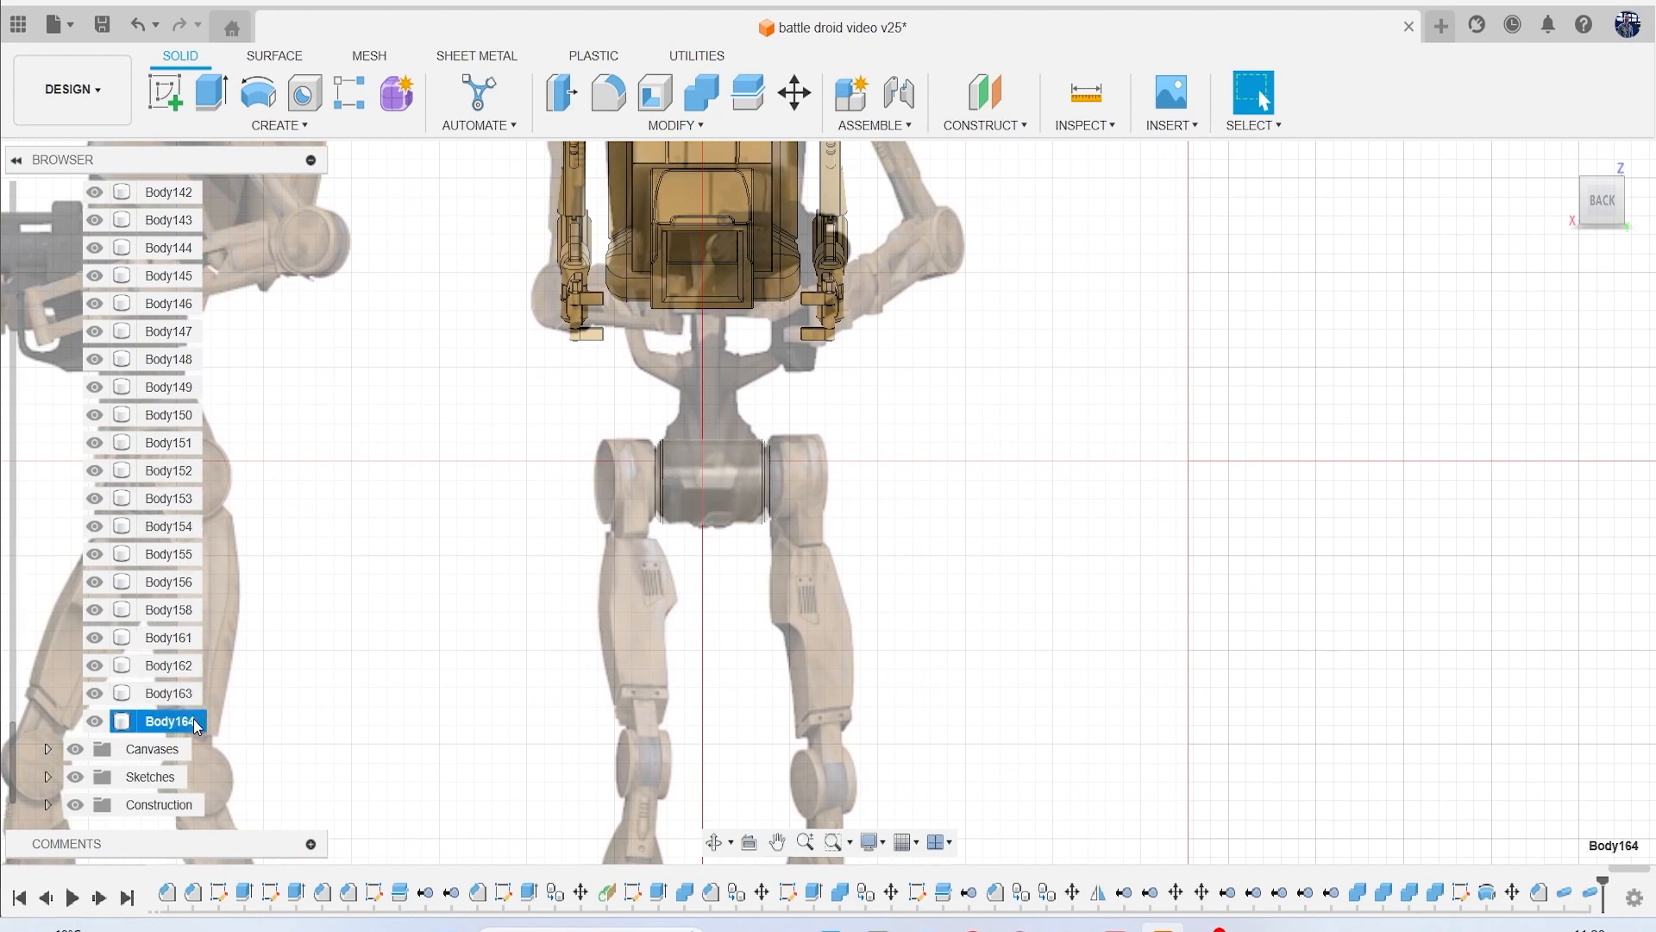
{"action": "left_click", "coordinate": [168, 720]}
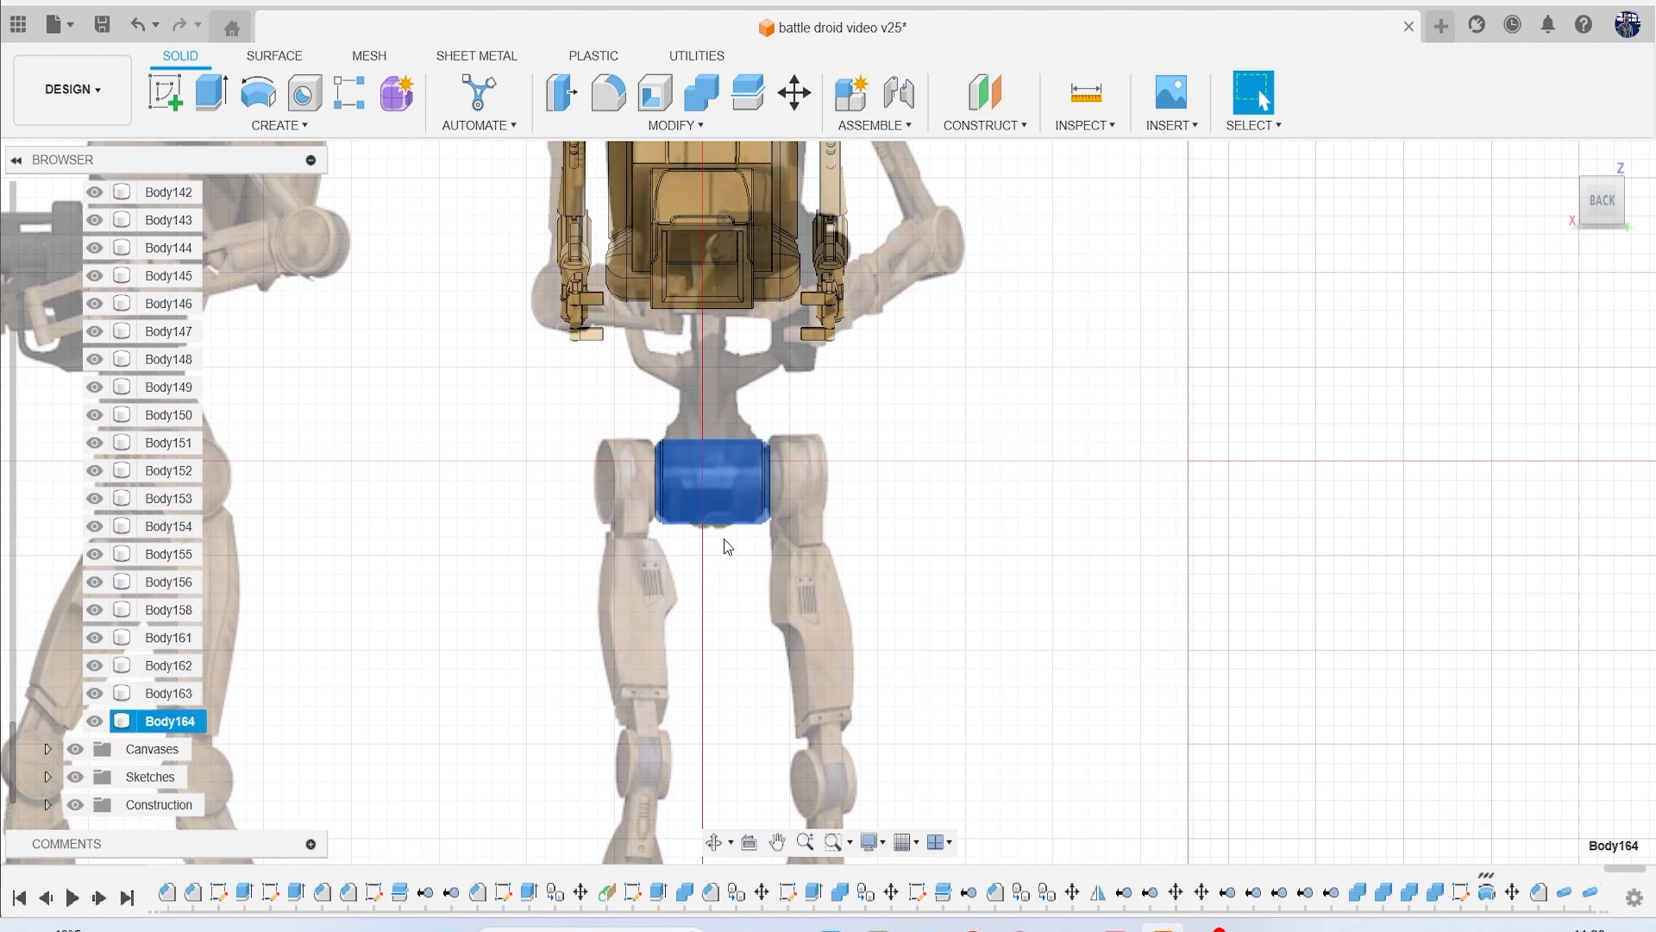
{"action": "left_click", "coordinate": [794, 94]}
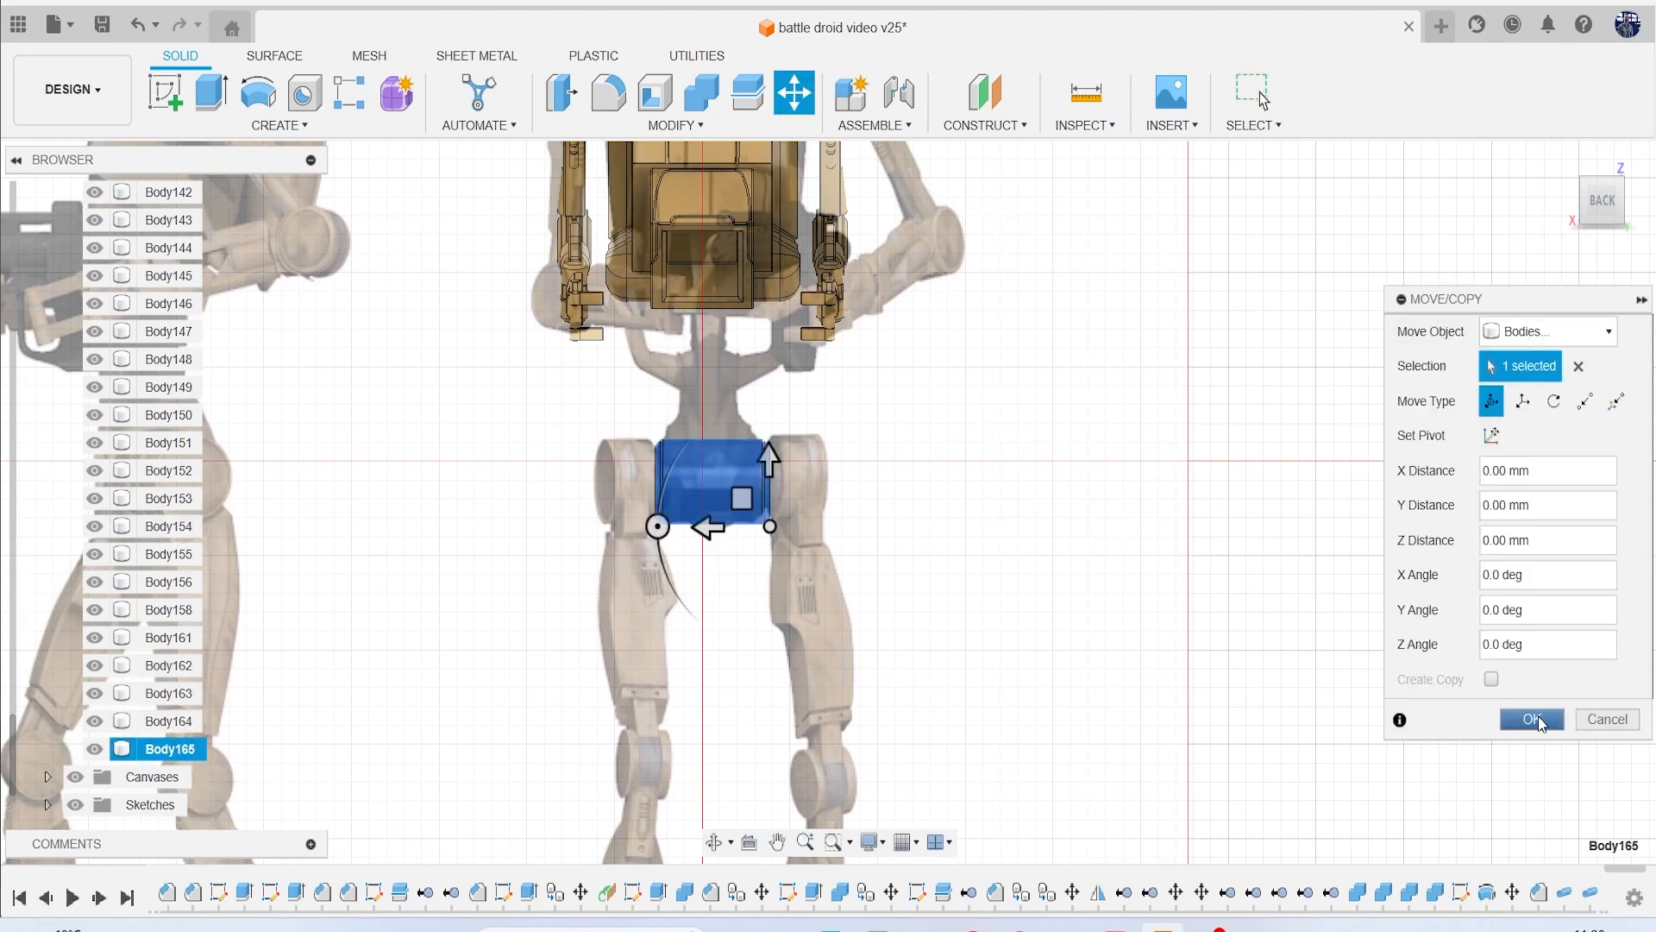
{"action": "left_click", "coordinate": [1530, 720]}
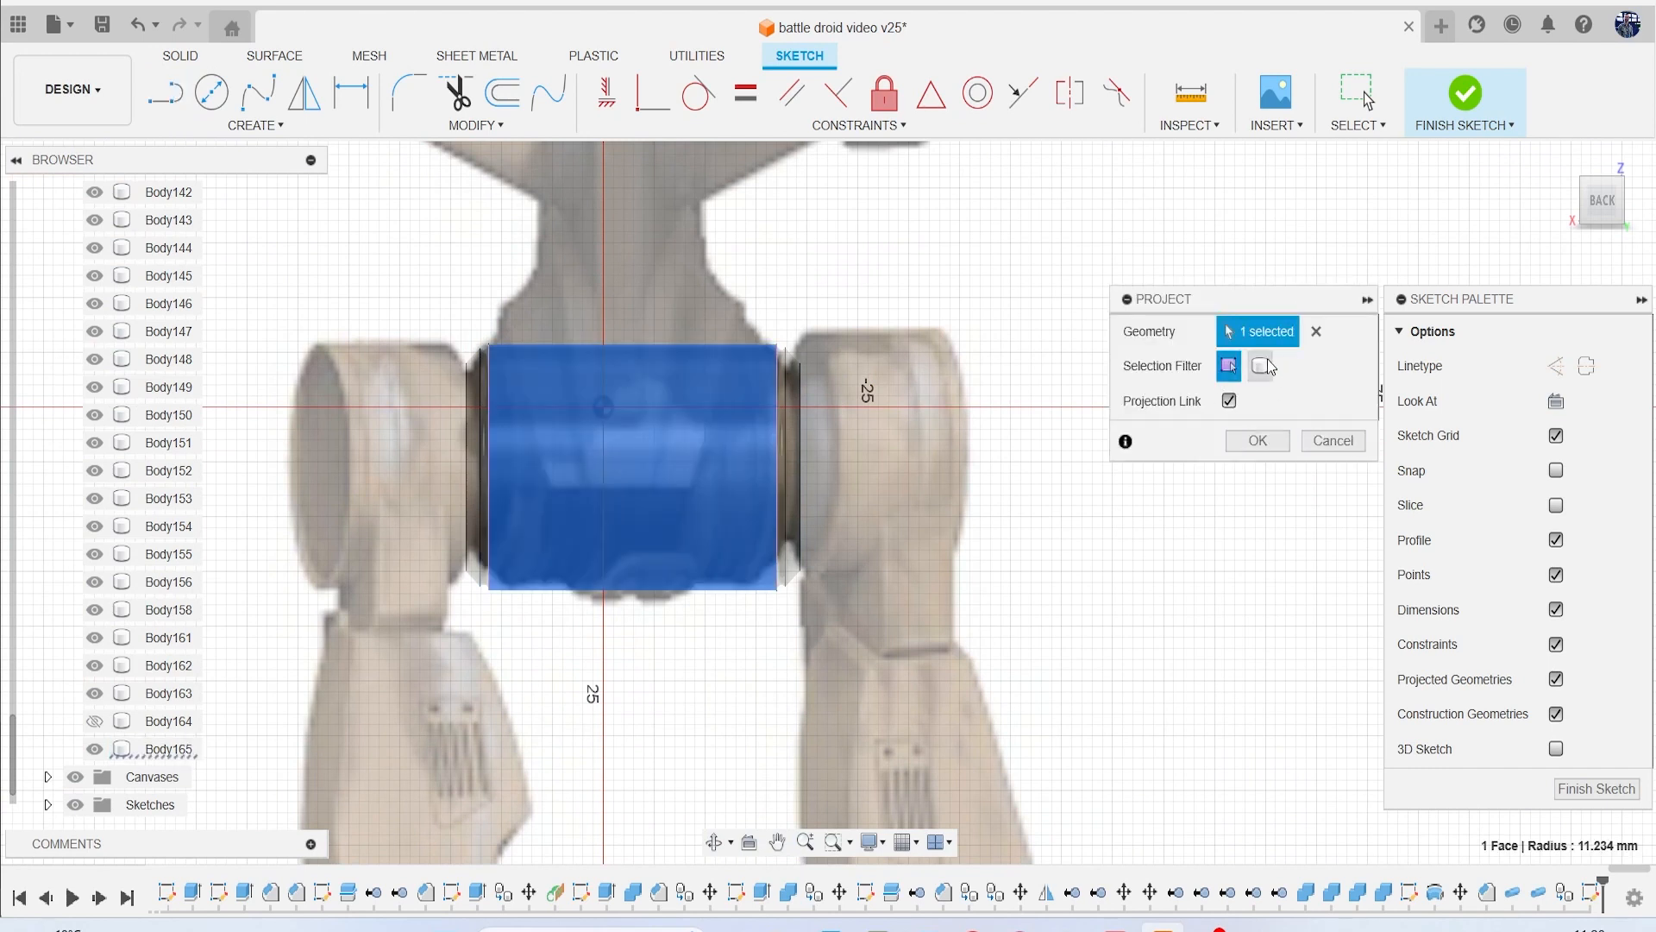
Project the cylinder outline and draw a sloped line ending at the centre.
{"action": "left_click", "coordinate": [1256, 441]}
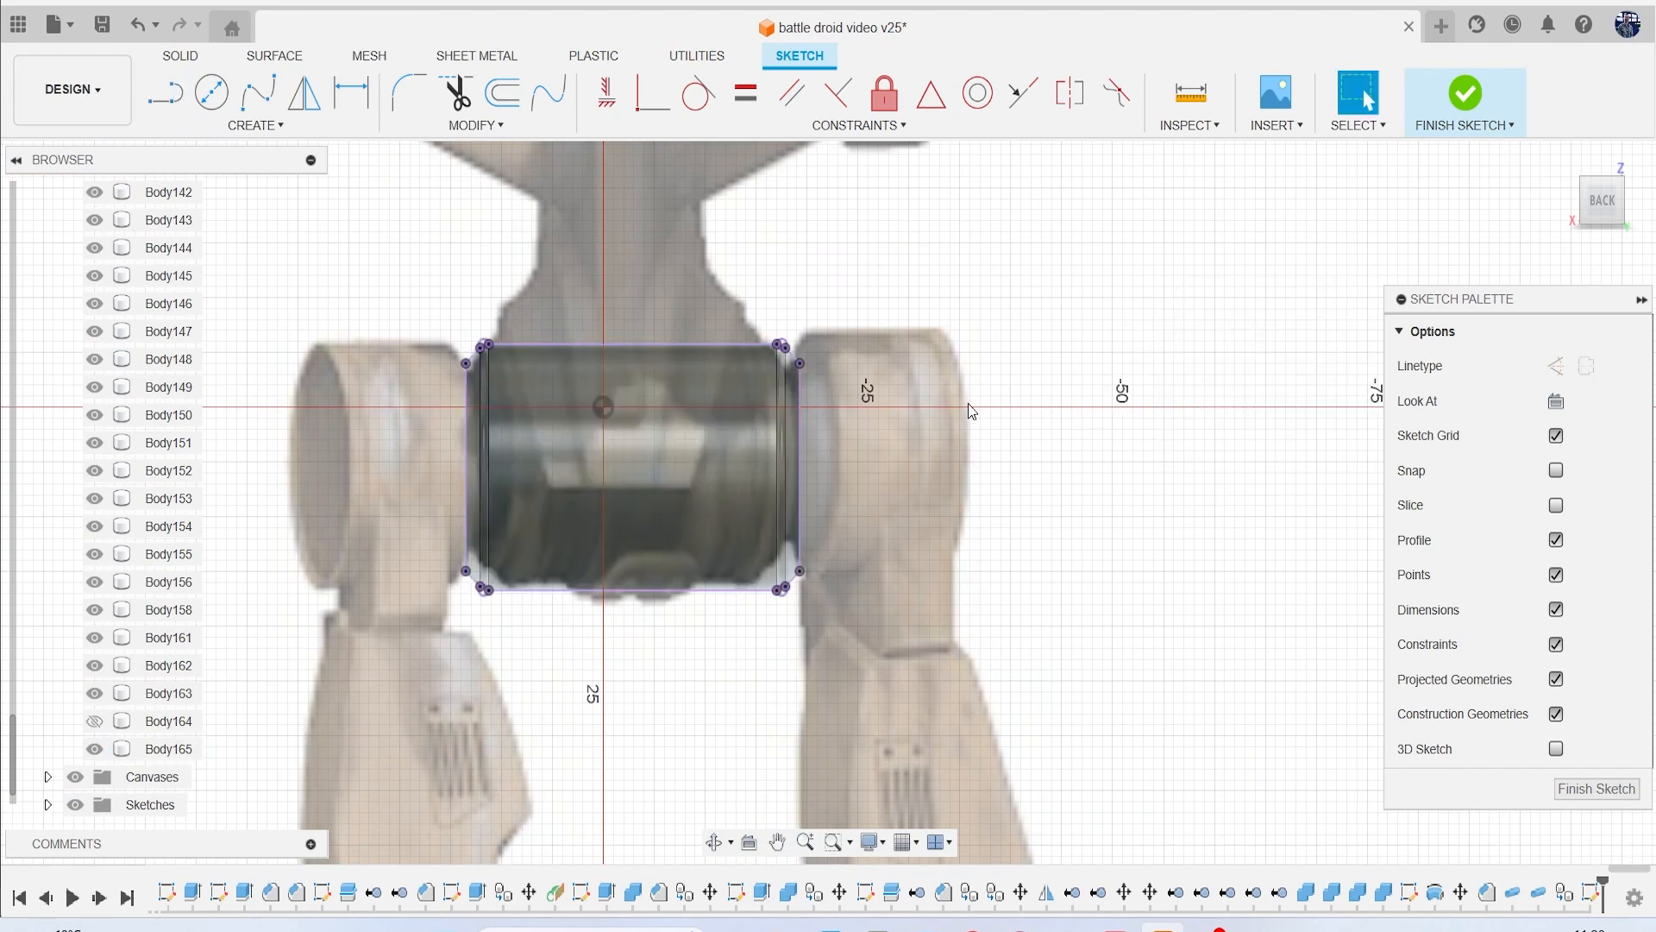
{"action": "left_click", "coordinate": [165, 93]}
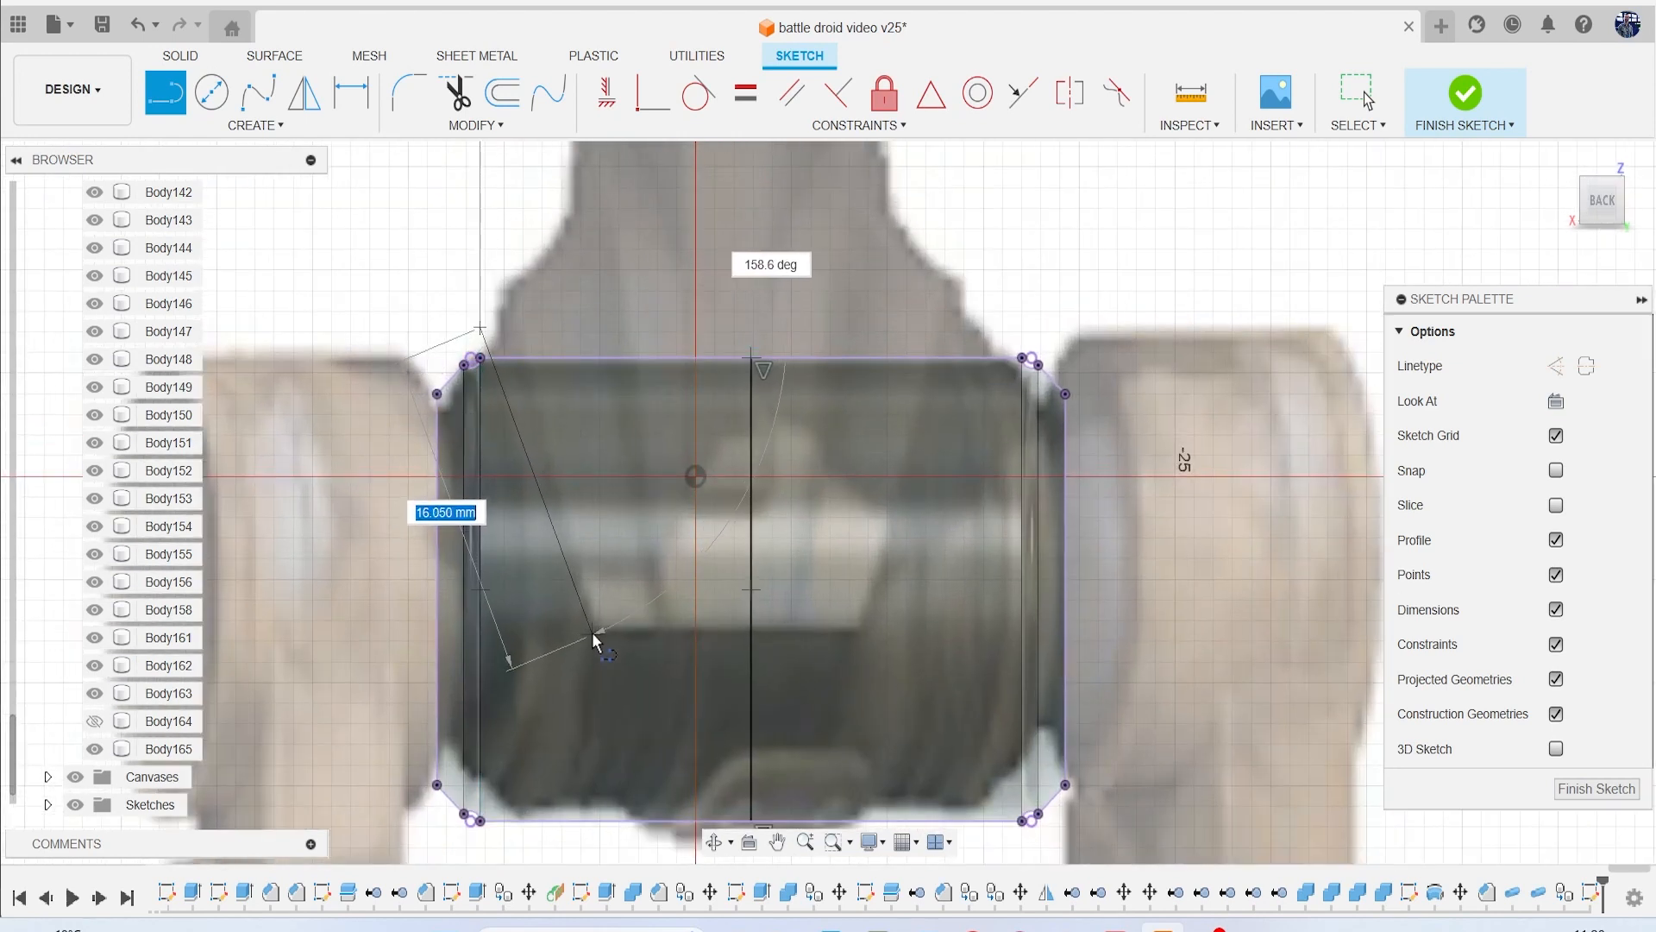
{"action": "left_click", "coordinate": [592, 632]}
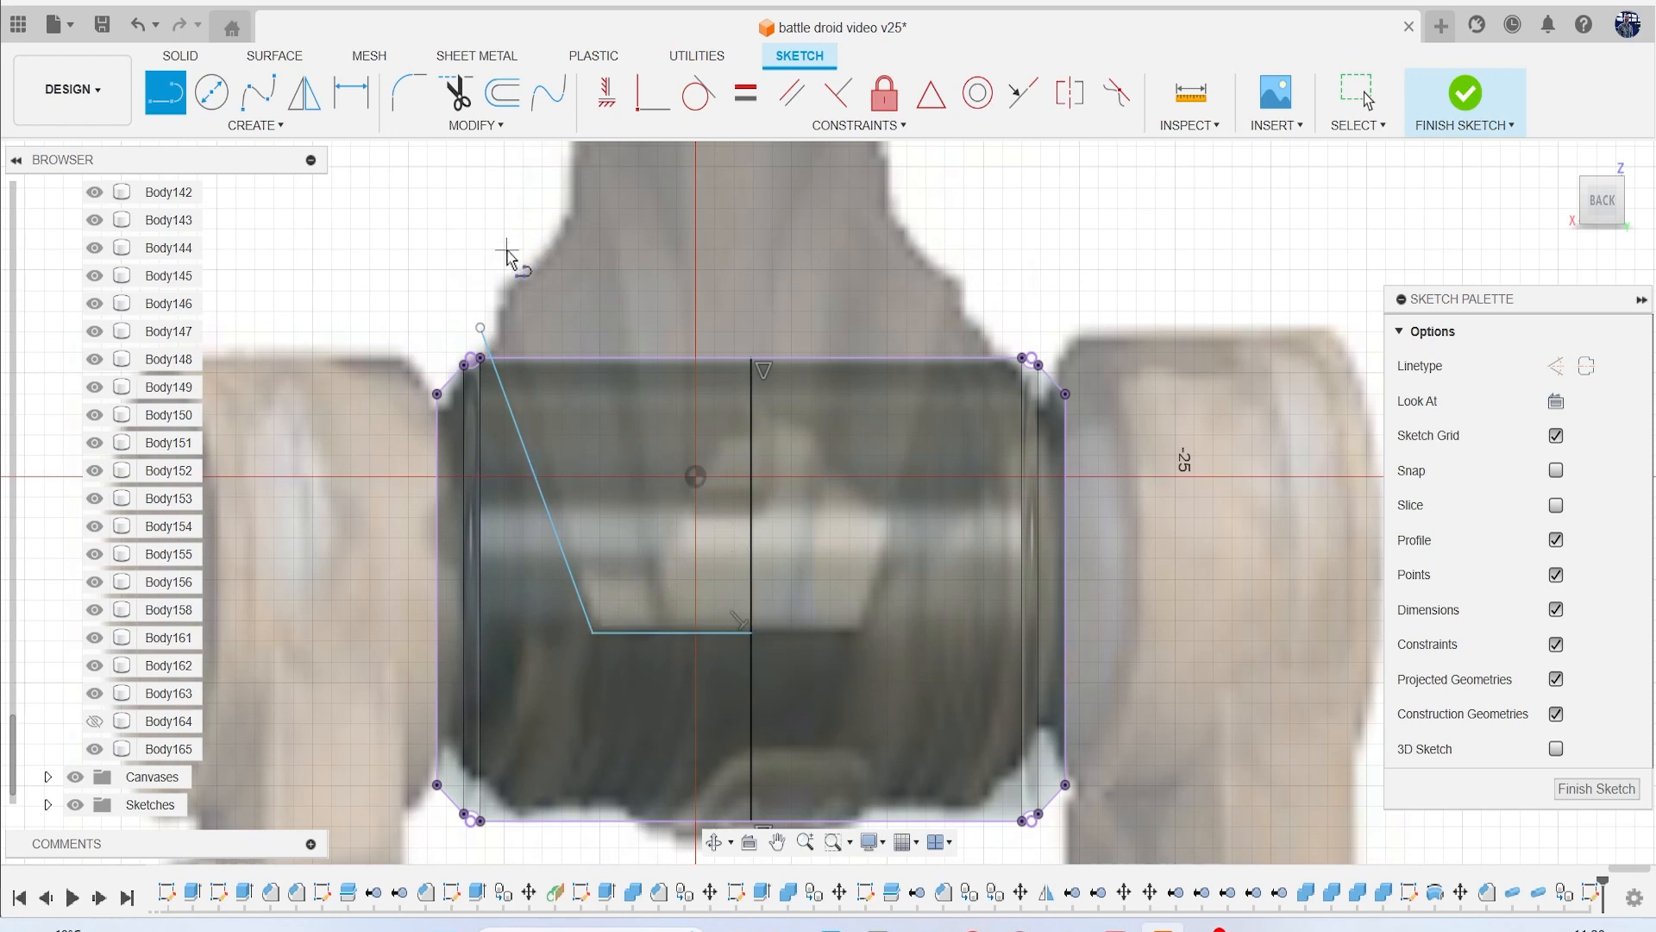
Mirror the sloped line across the vertical centre line and finish the sketch.
{"action": "left_click", "coordinate": [254, 124]}
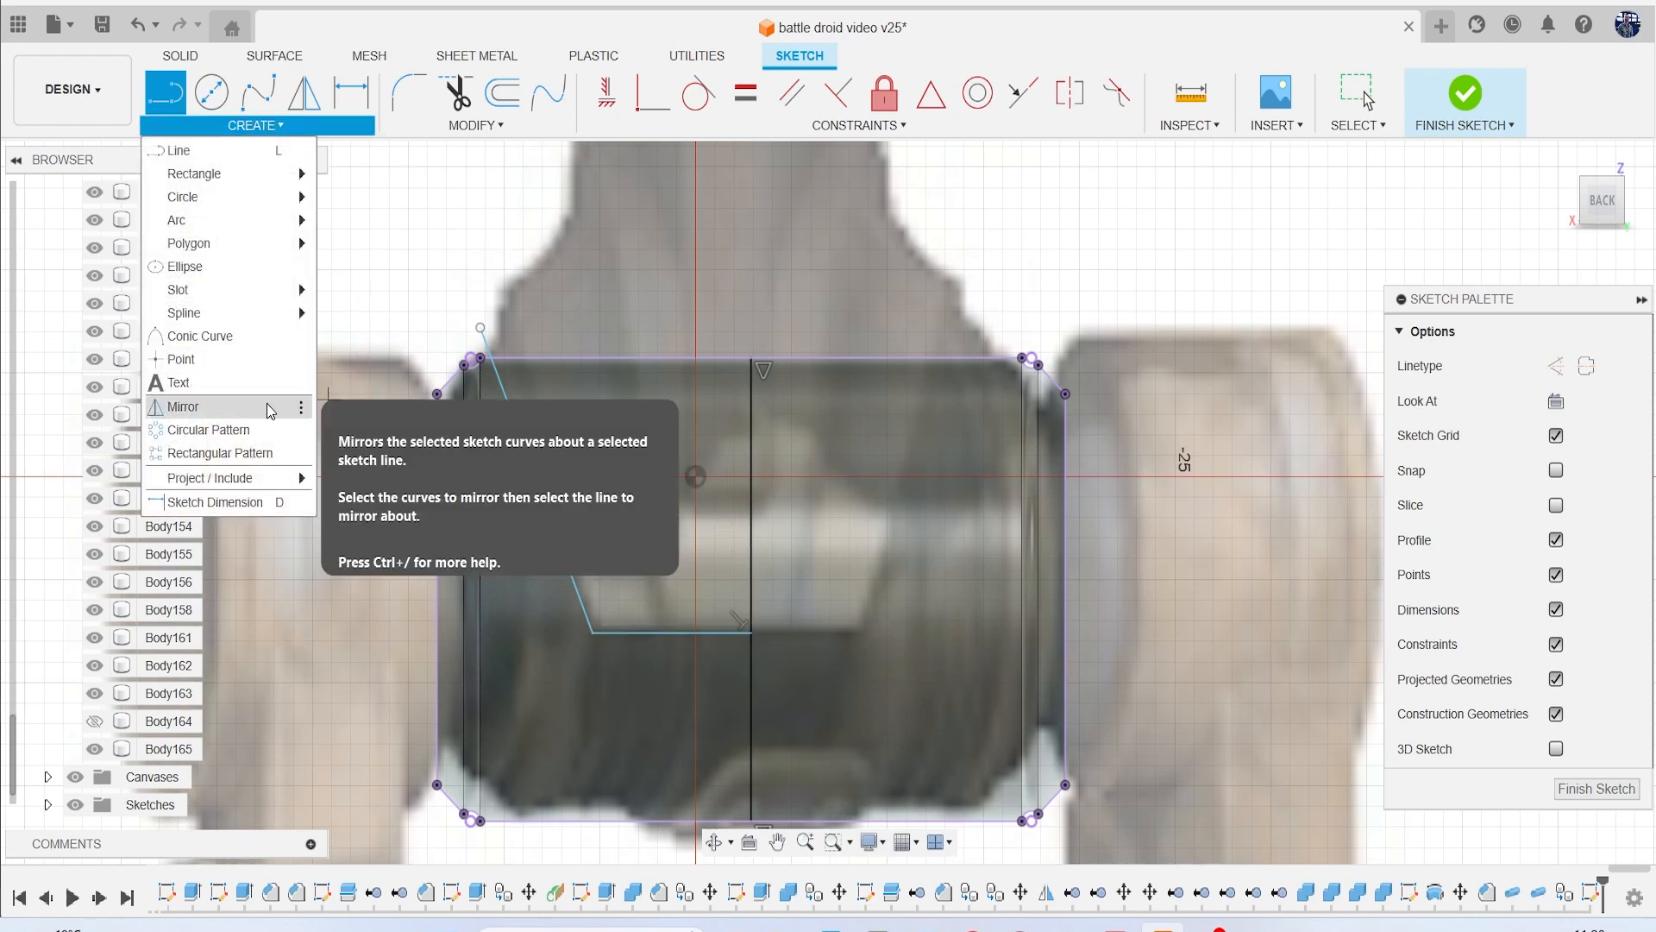
{"action": "left_click", "coordinate": [183, 405]}
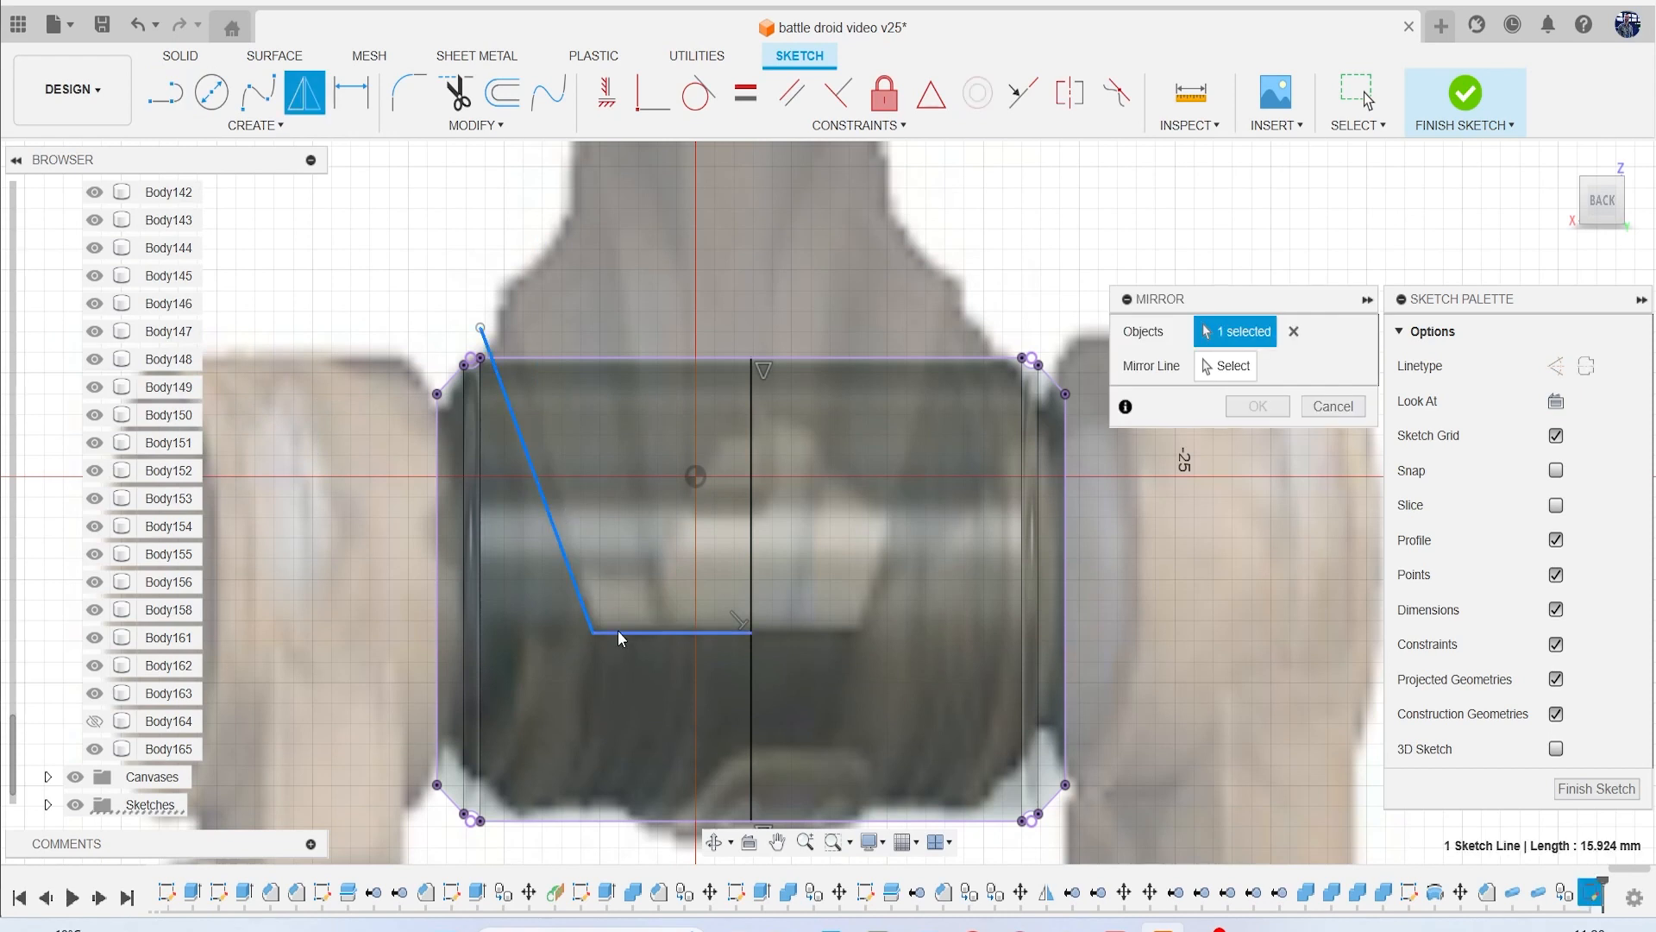
{"action": "left_click", "coordinate": [753, 533]}
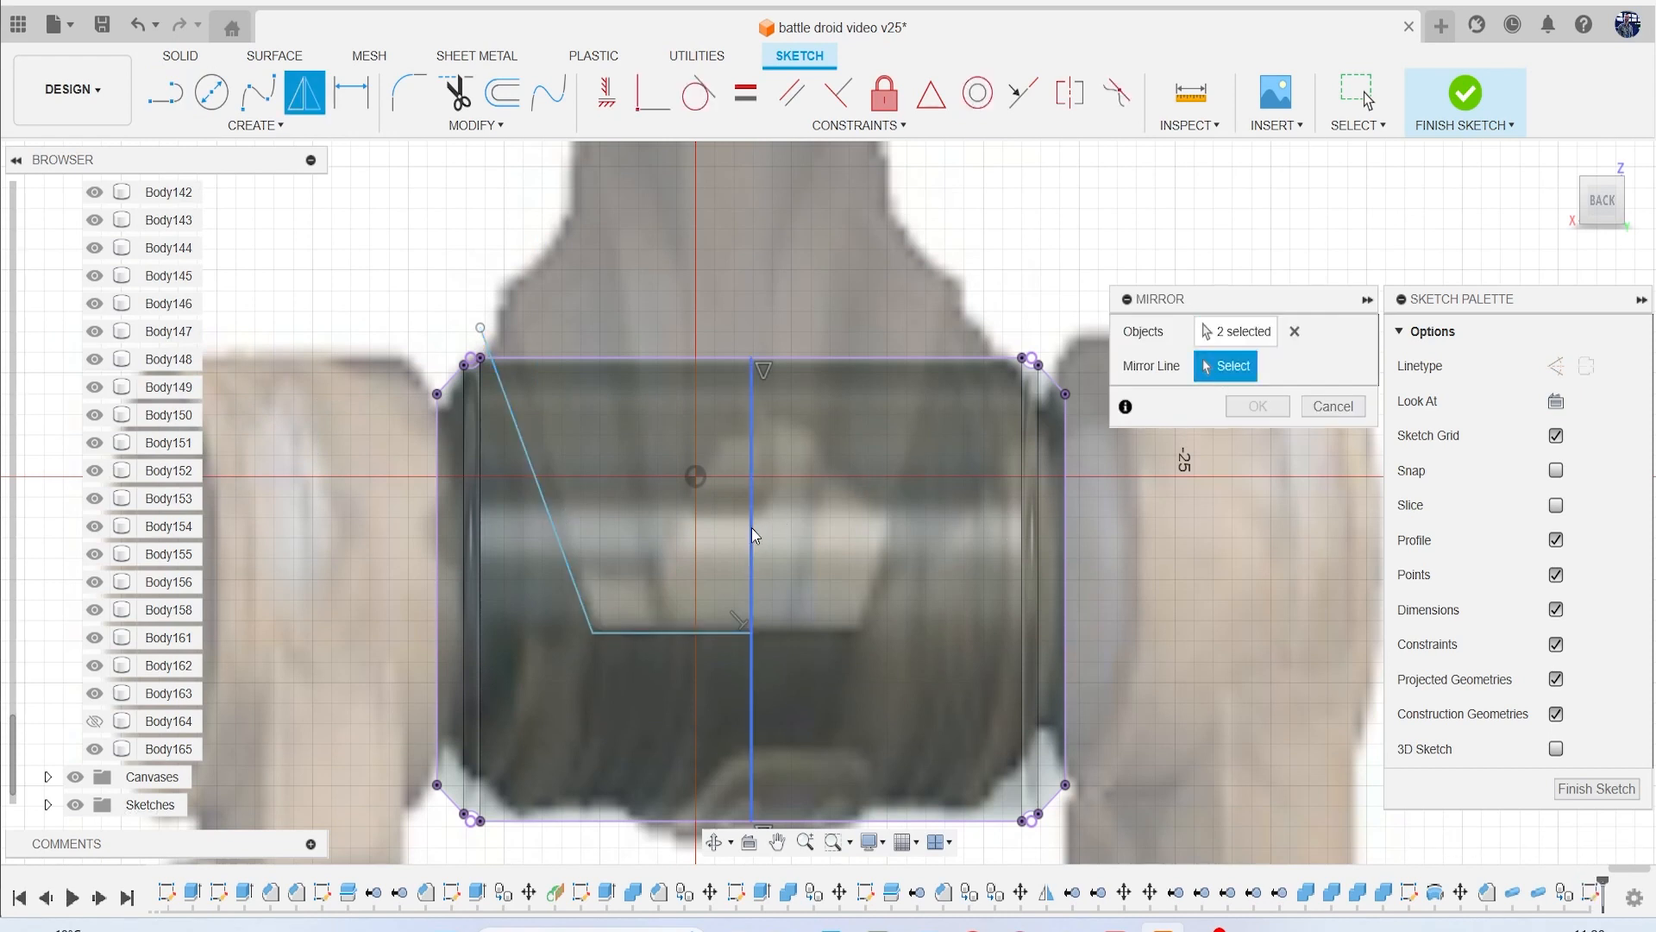
{"action": "left_click", "coordinate": [1256, 405]}
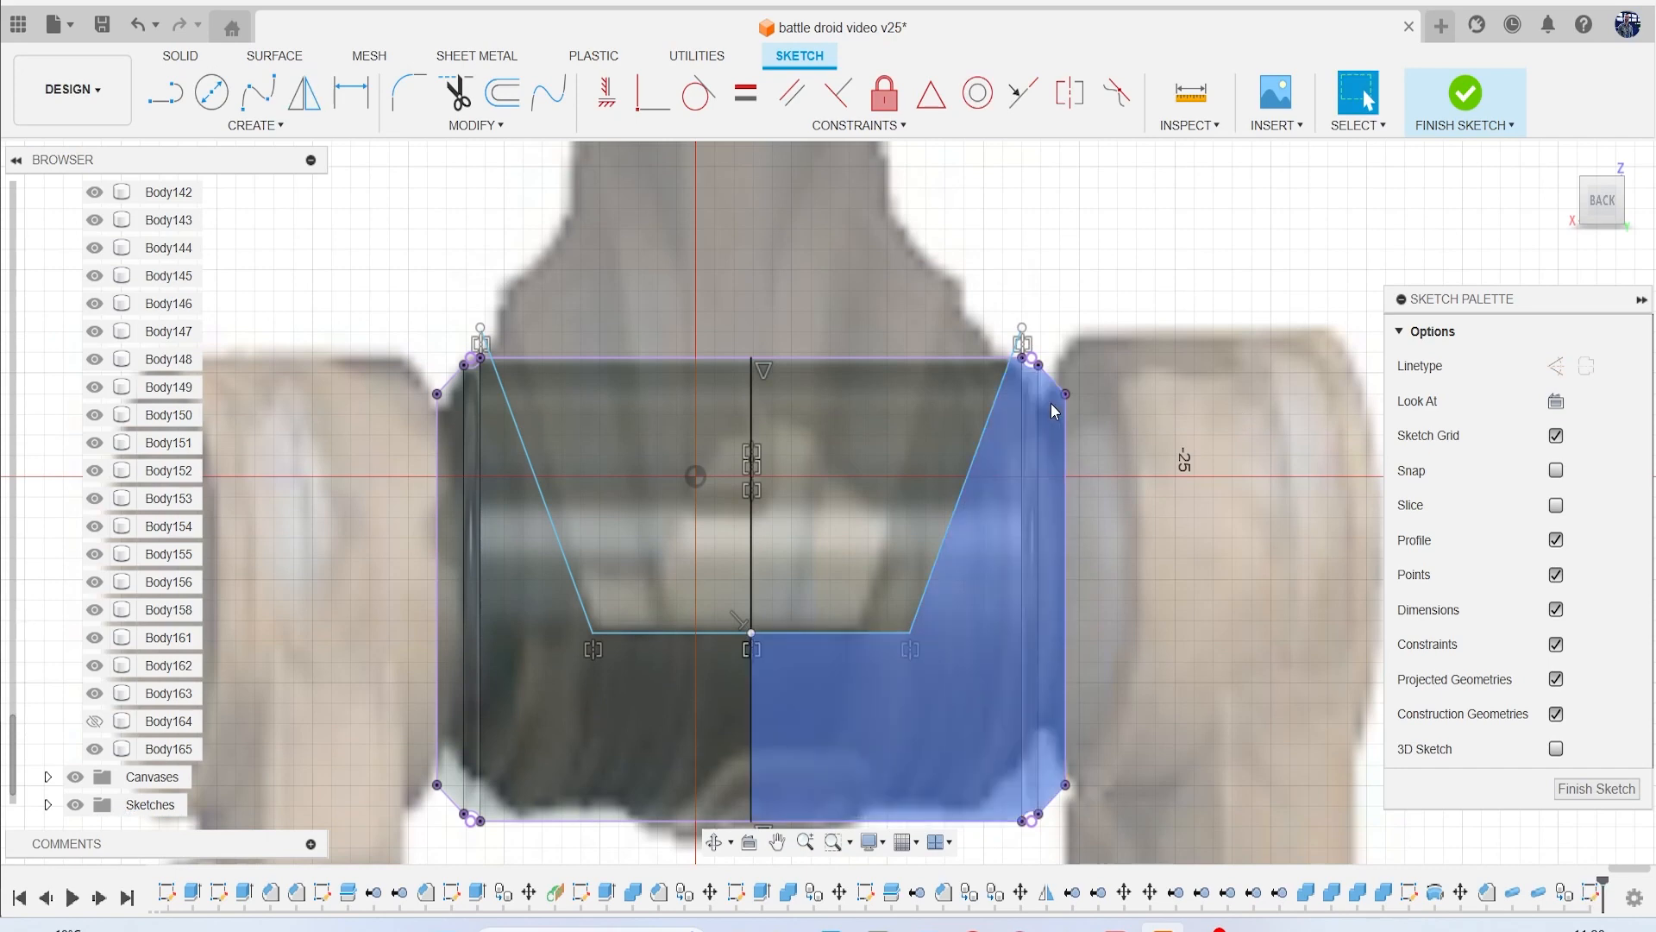
{"action": "left_click", "coordinate": [1464, 93]}
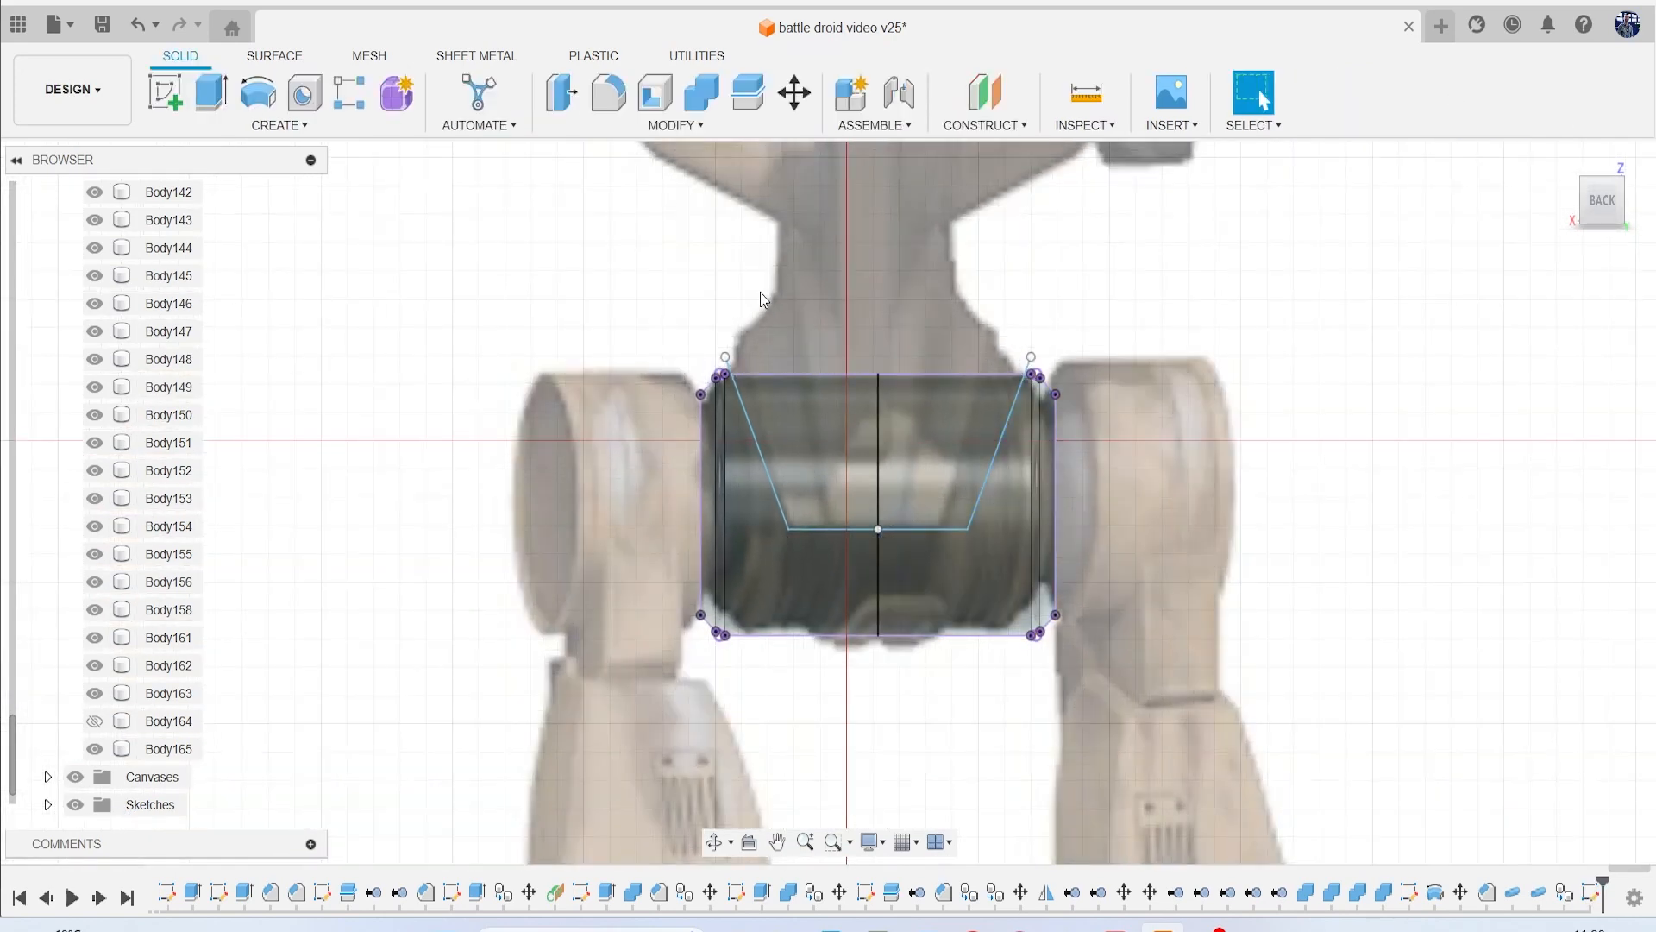
Split Body165 using the trapezoid sketch and hide the leftover piece.
{"action": "left_click", "coordinate": [747, 93]}
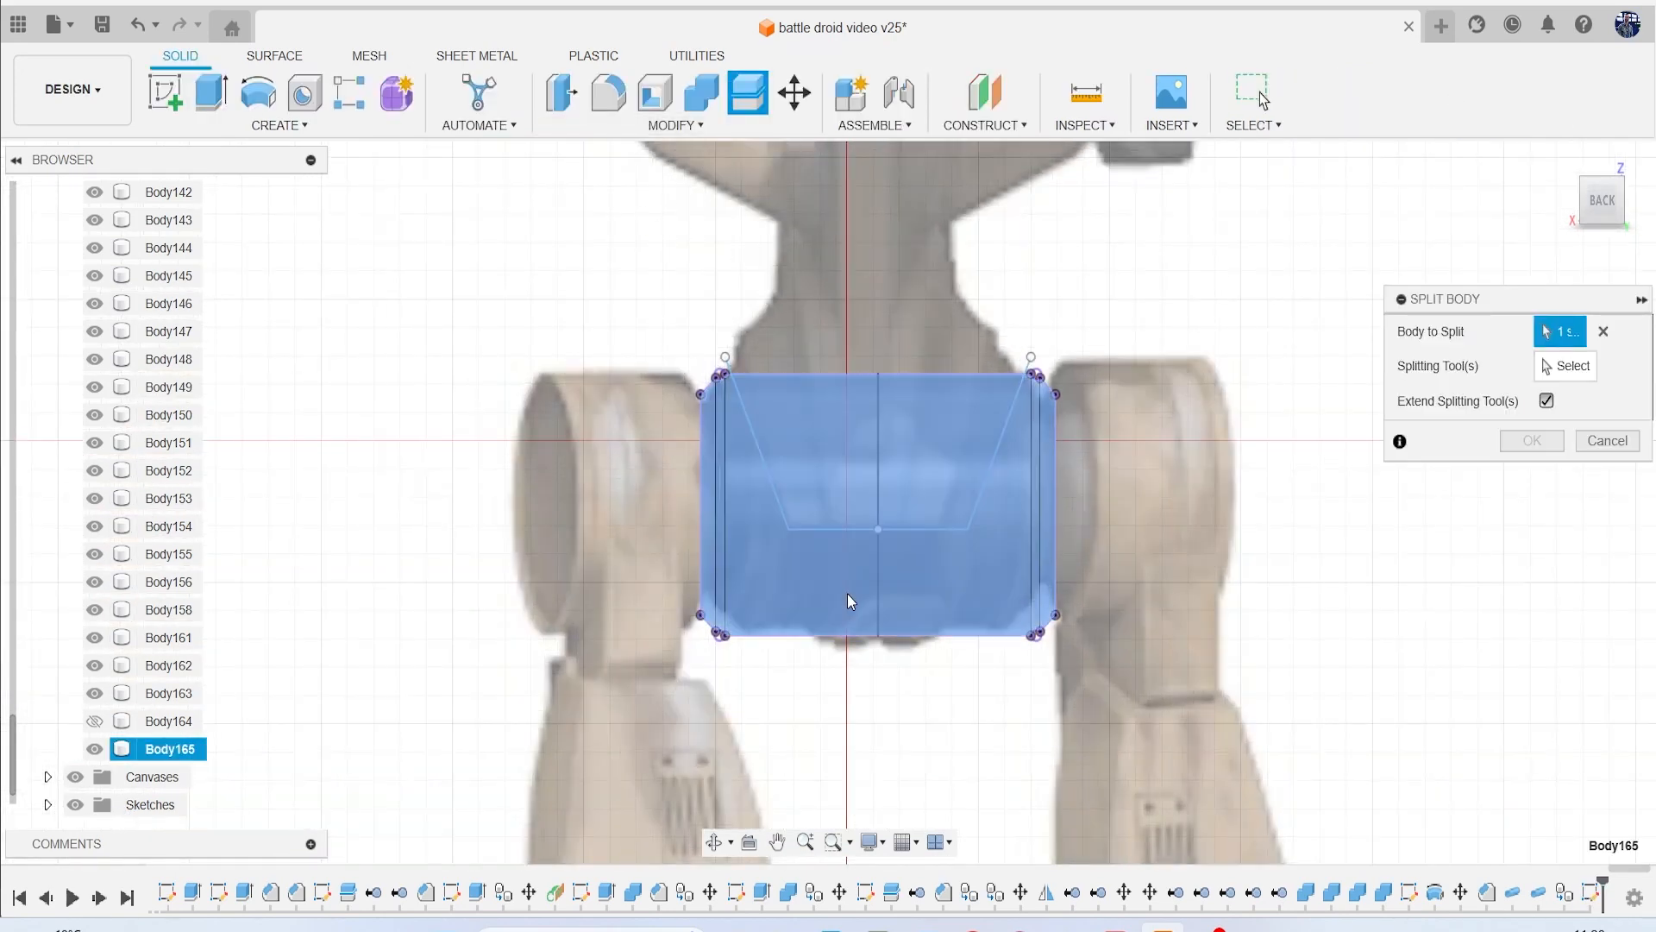
{"action": "left_click", "coordinate": [1572, 366]}
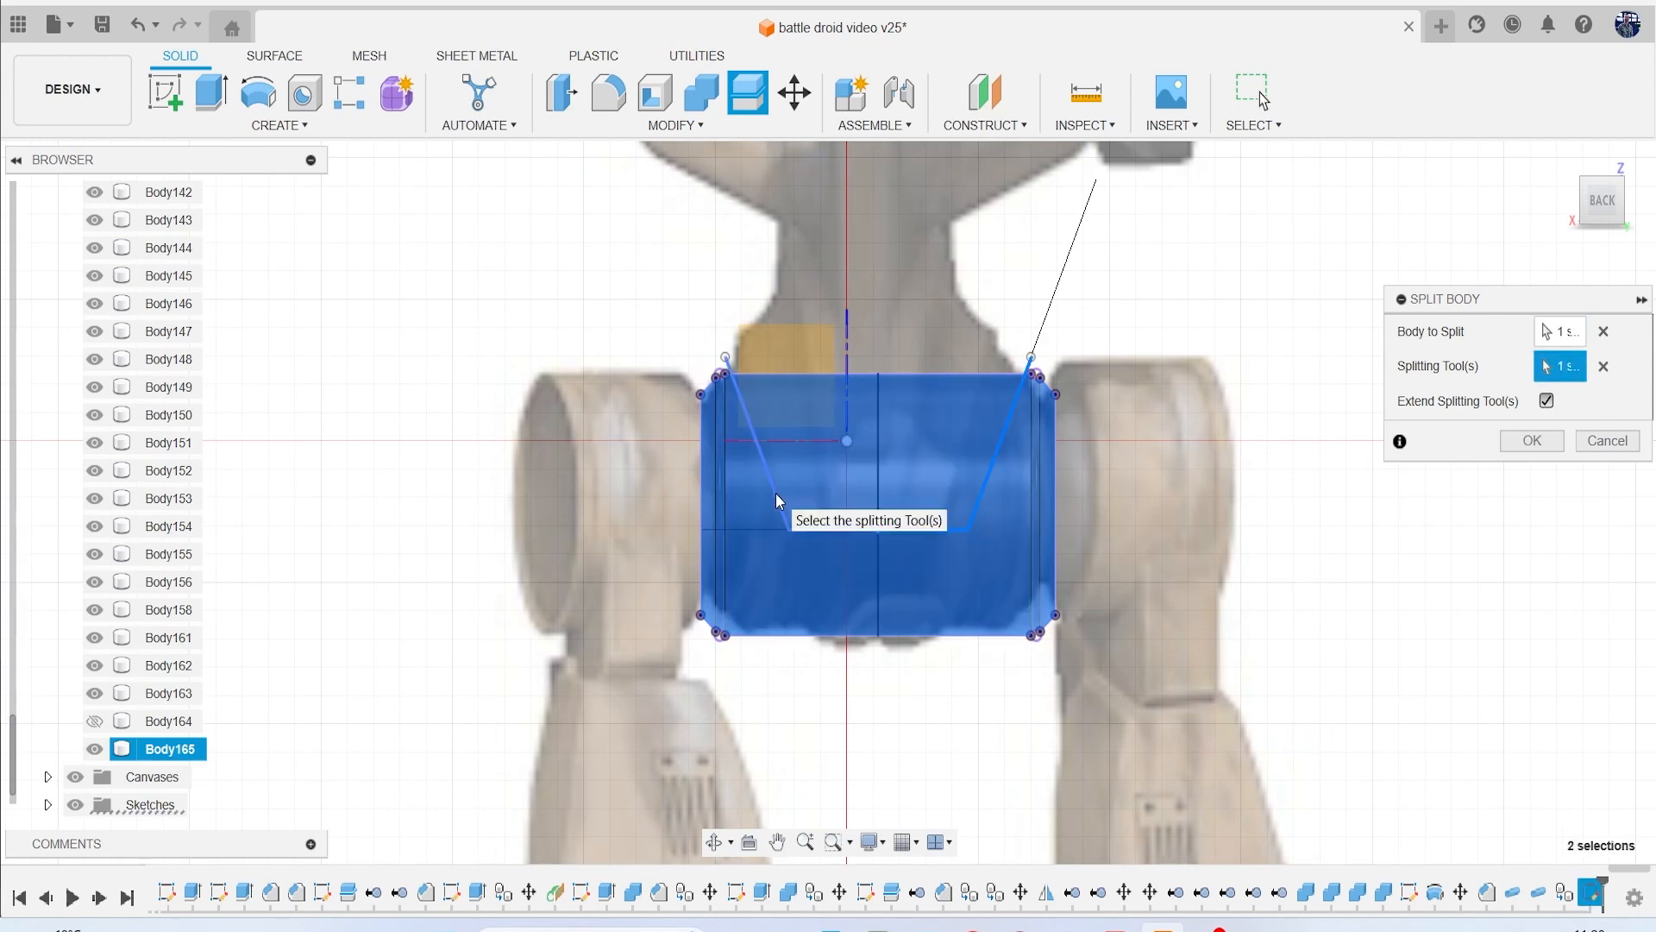
{"action": "left_click", "coordinate": [1530, 441]}
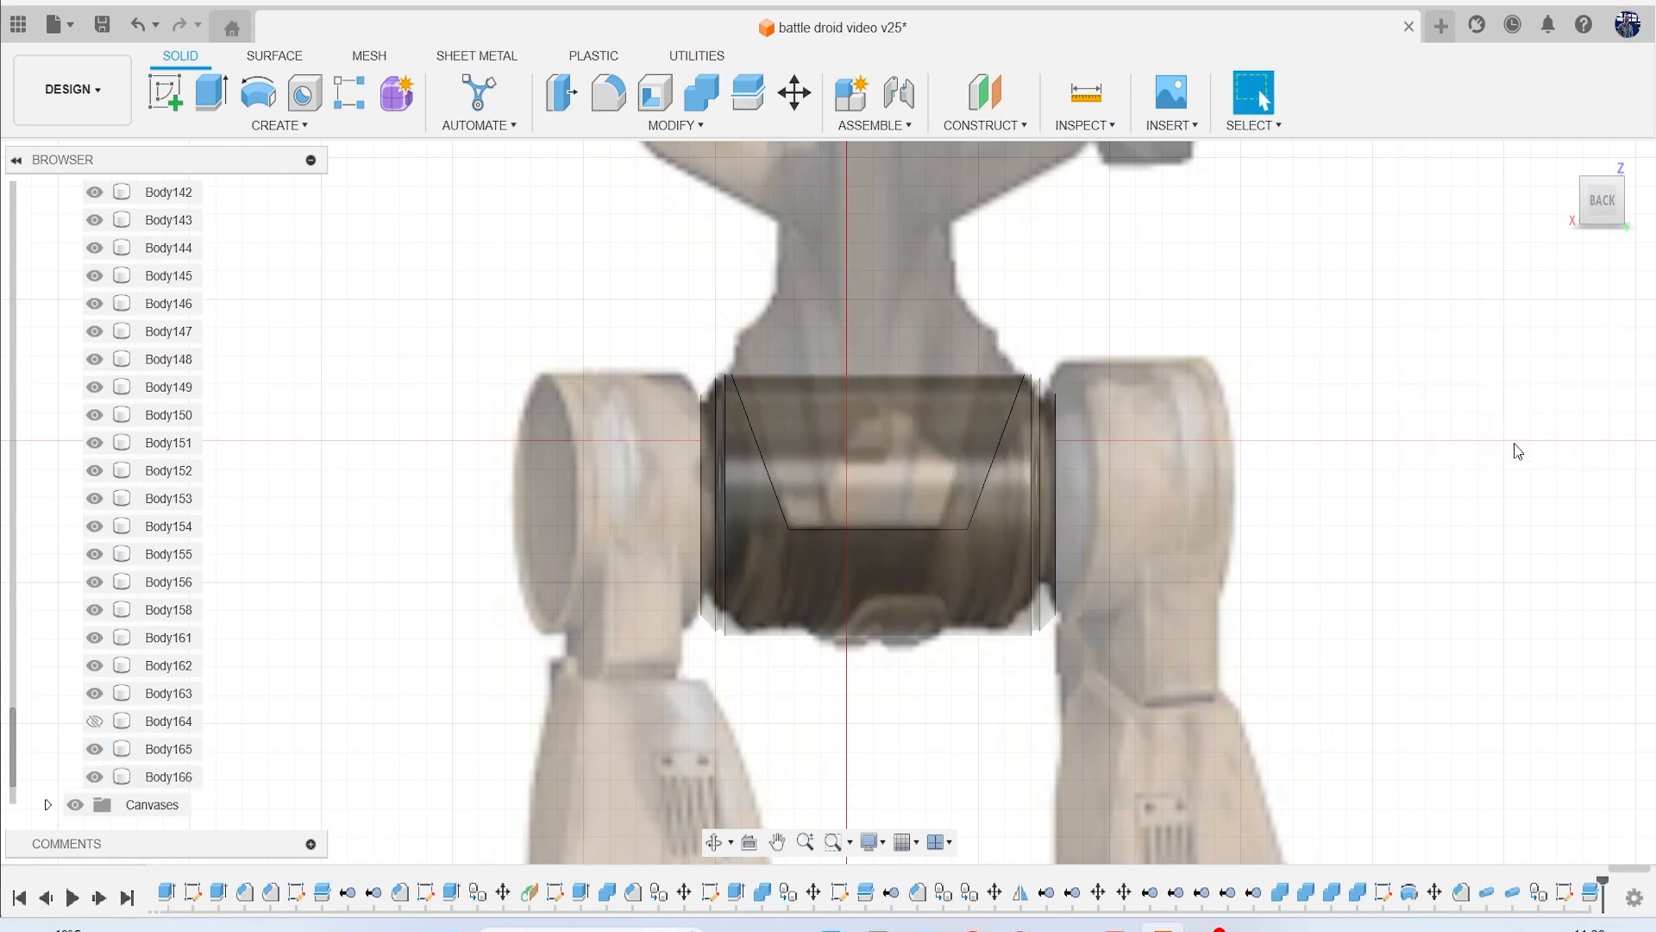
{"action": "left_click", "coordinate": [876, 528]}
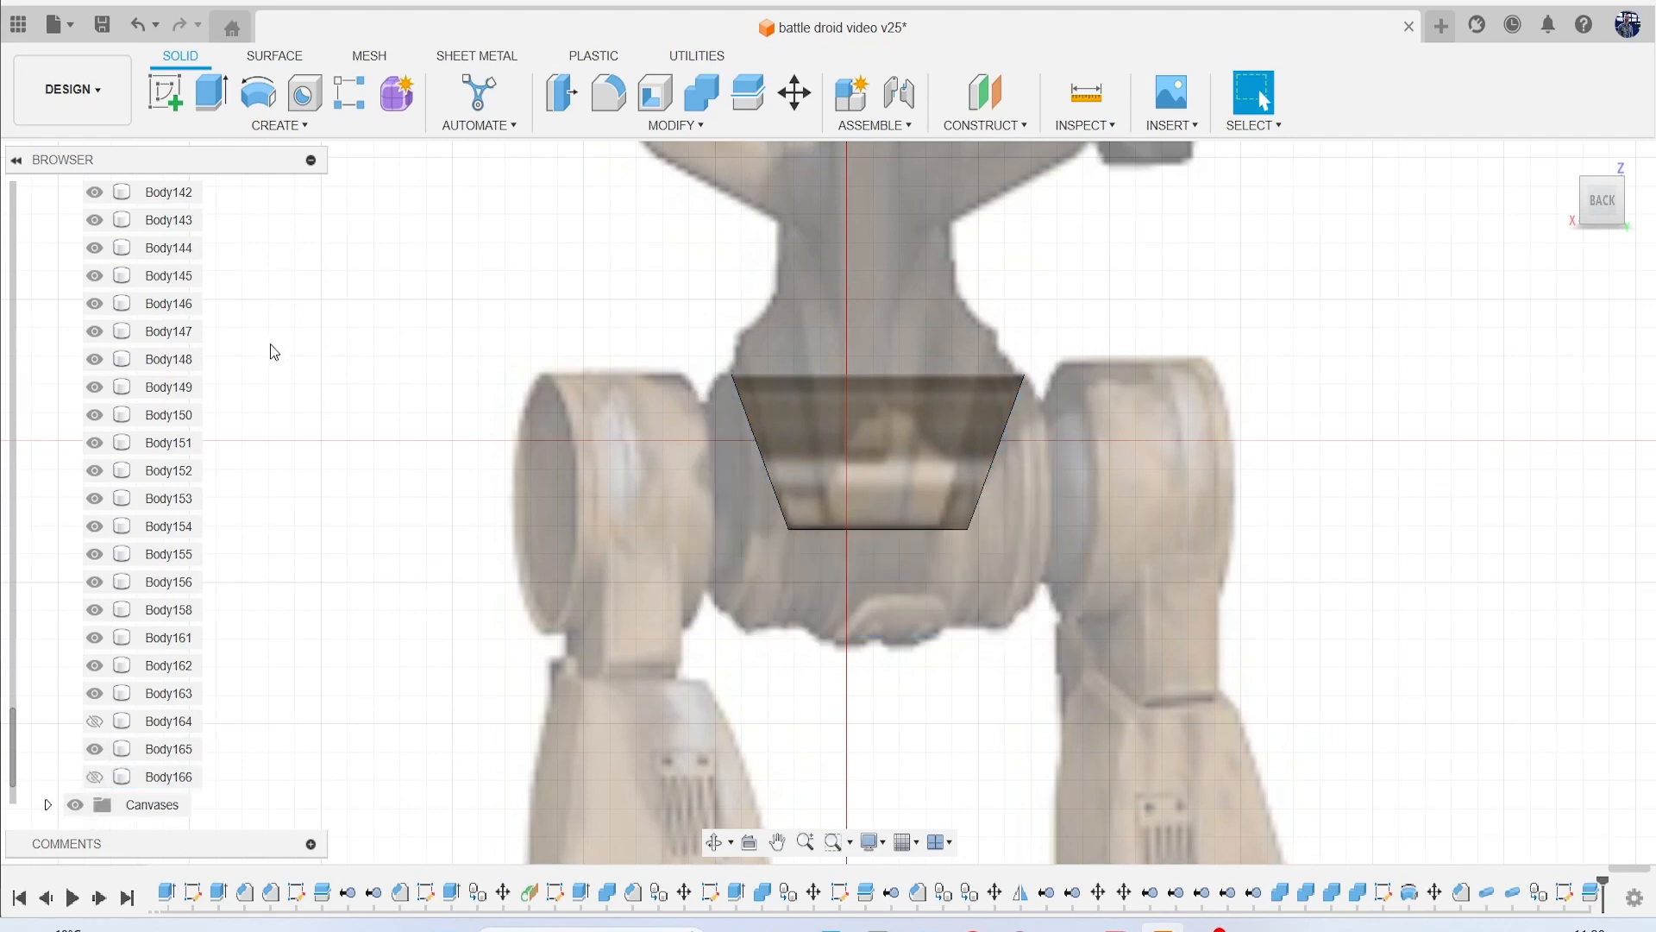
Hide the reference canvas and toggle body visibility to inspect the split pieces.
{"action": "scroll", "scroll_direction": "up", "scroll_amount": 3}
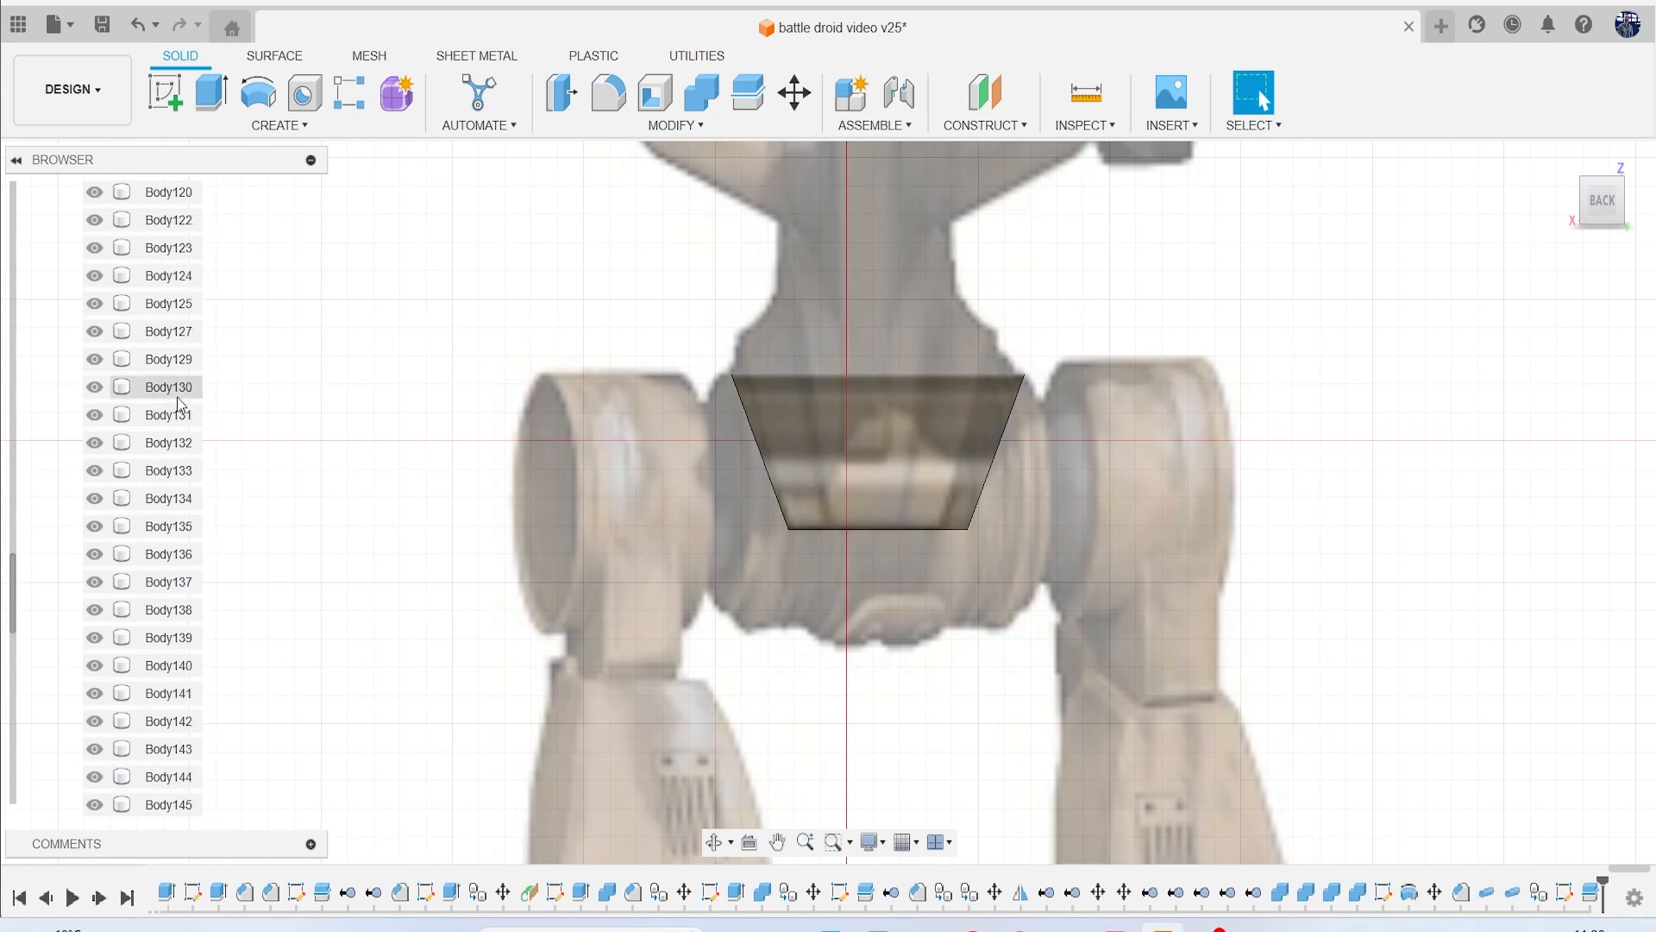
{"action": "scroll", "scroll_direction": "up", "scroll_amount": 3}
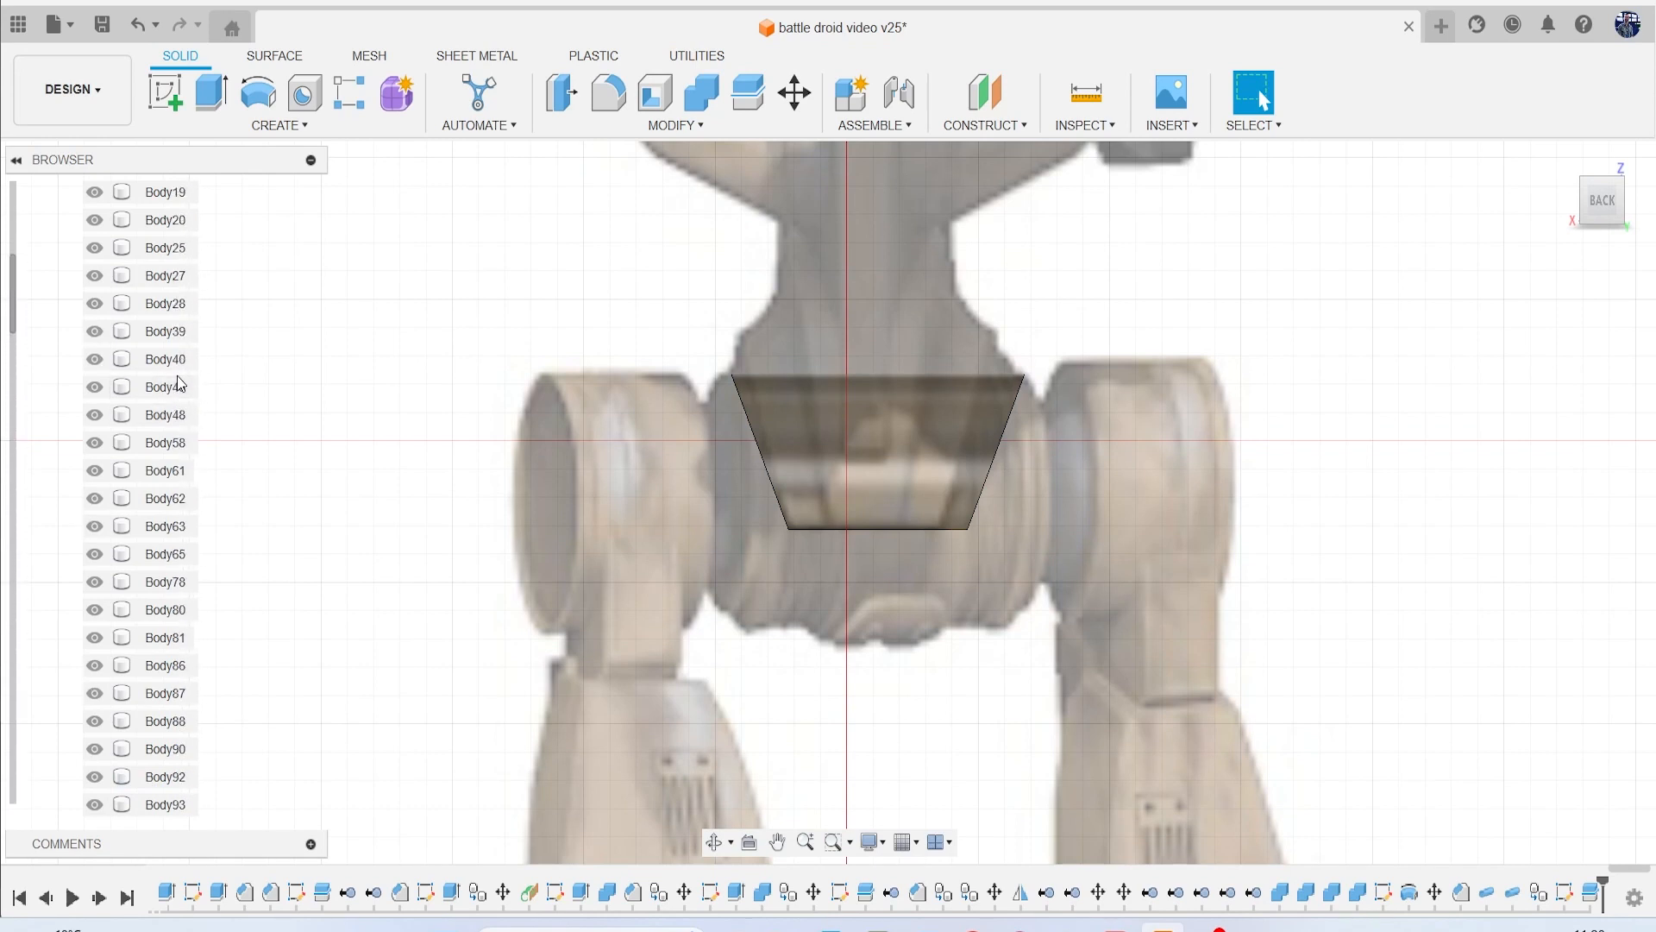
{"action": "scroll", "scroll_direction": "down", "scroll_amount": 3}
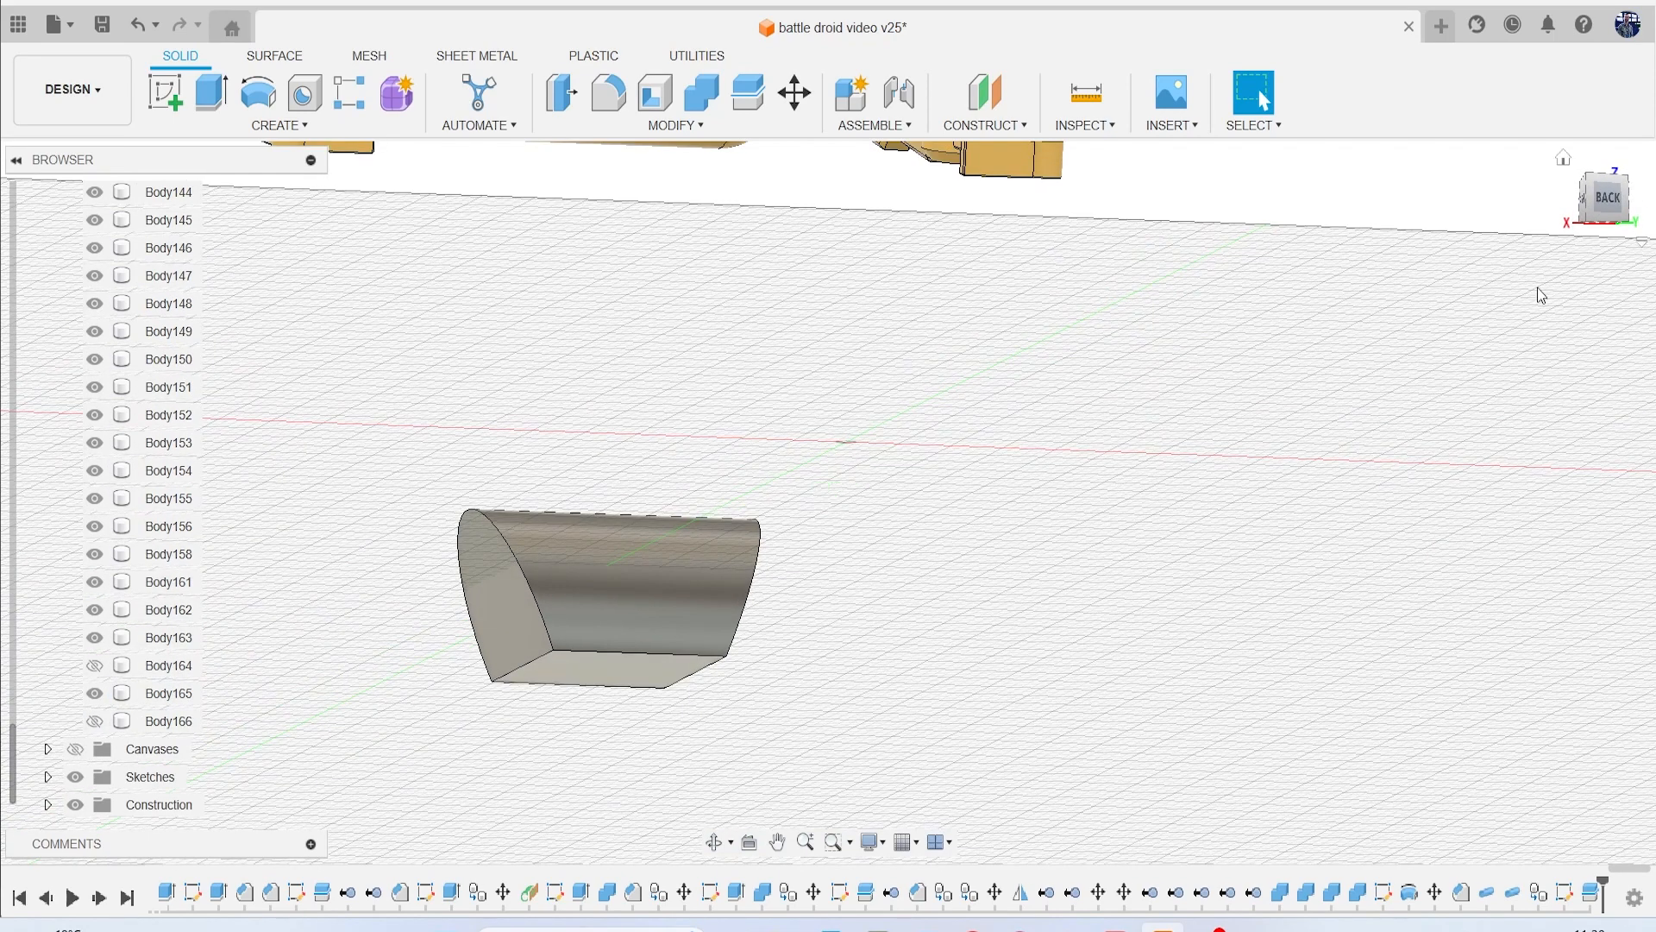
{"action": "mouse_move", "coordinate": [517, 707]}
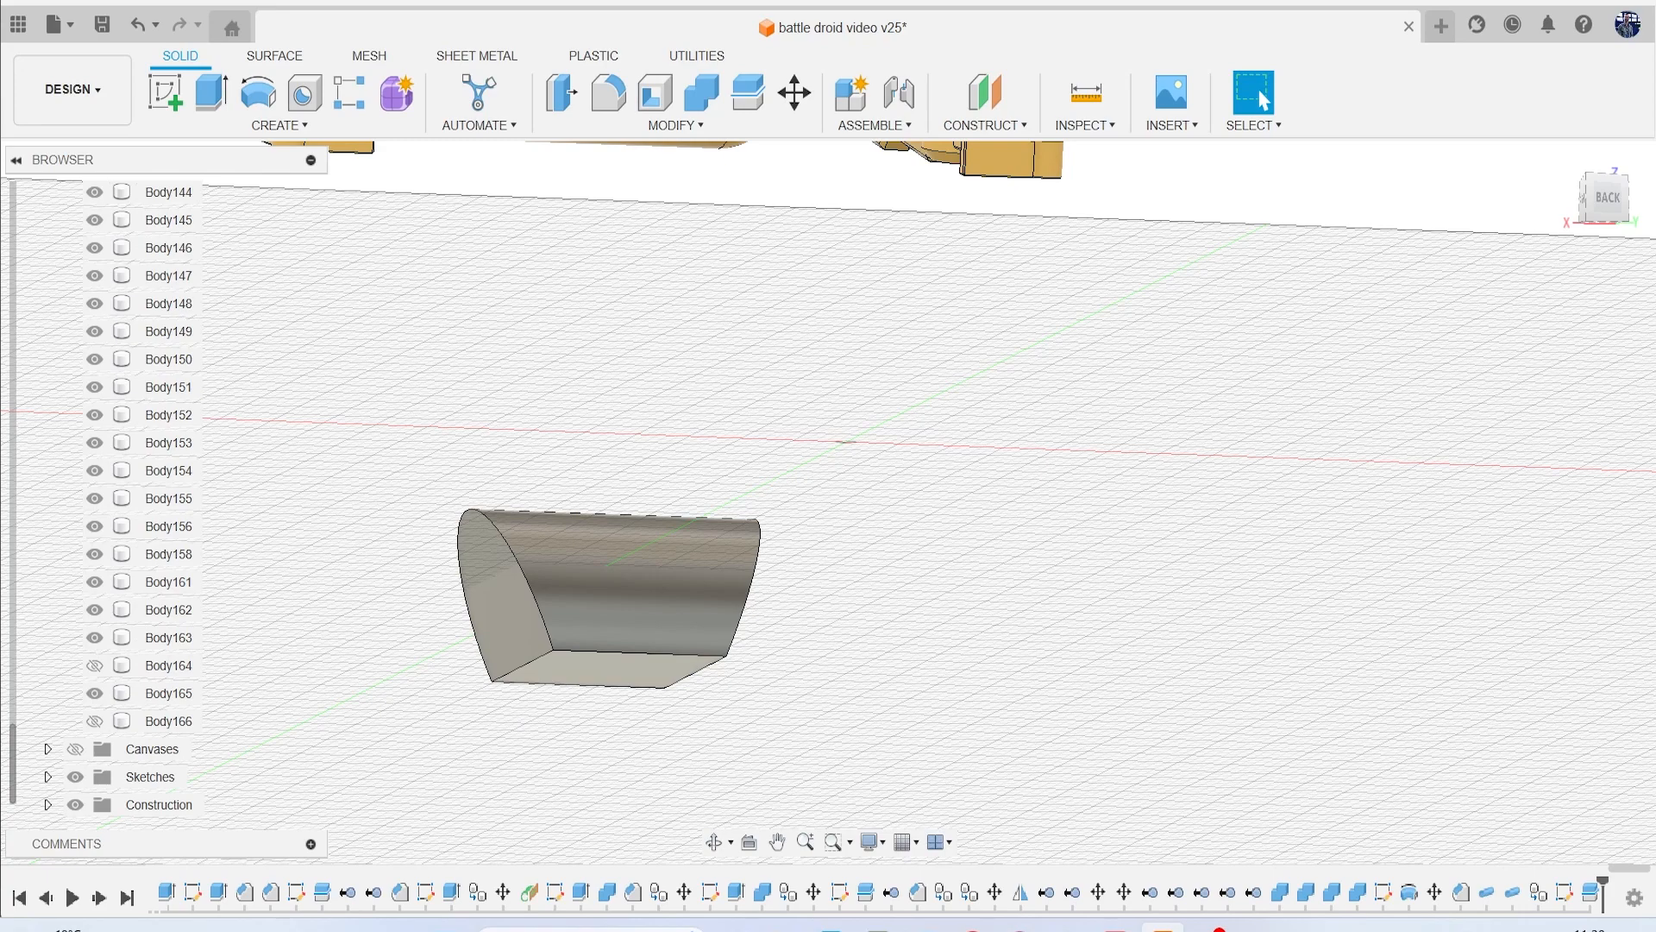
{"action": "left_click", "coordinate": [94, 721]}
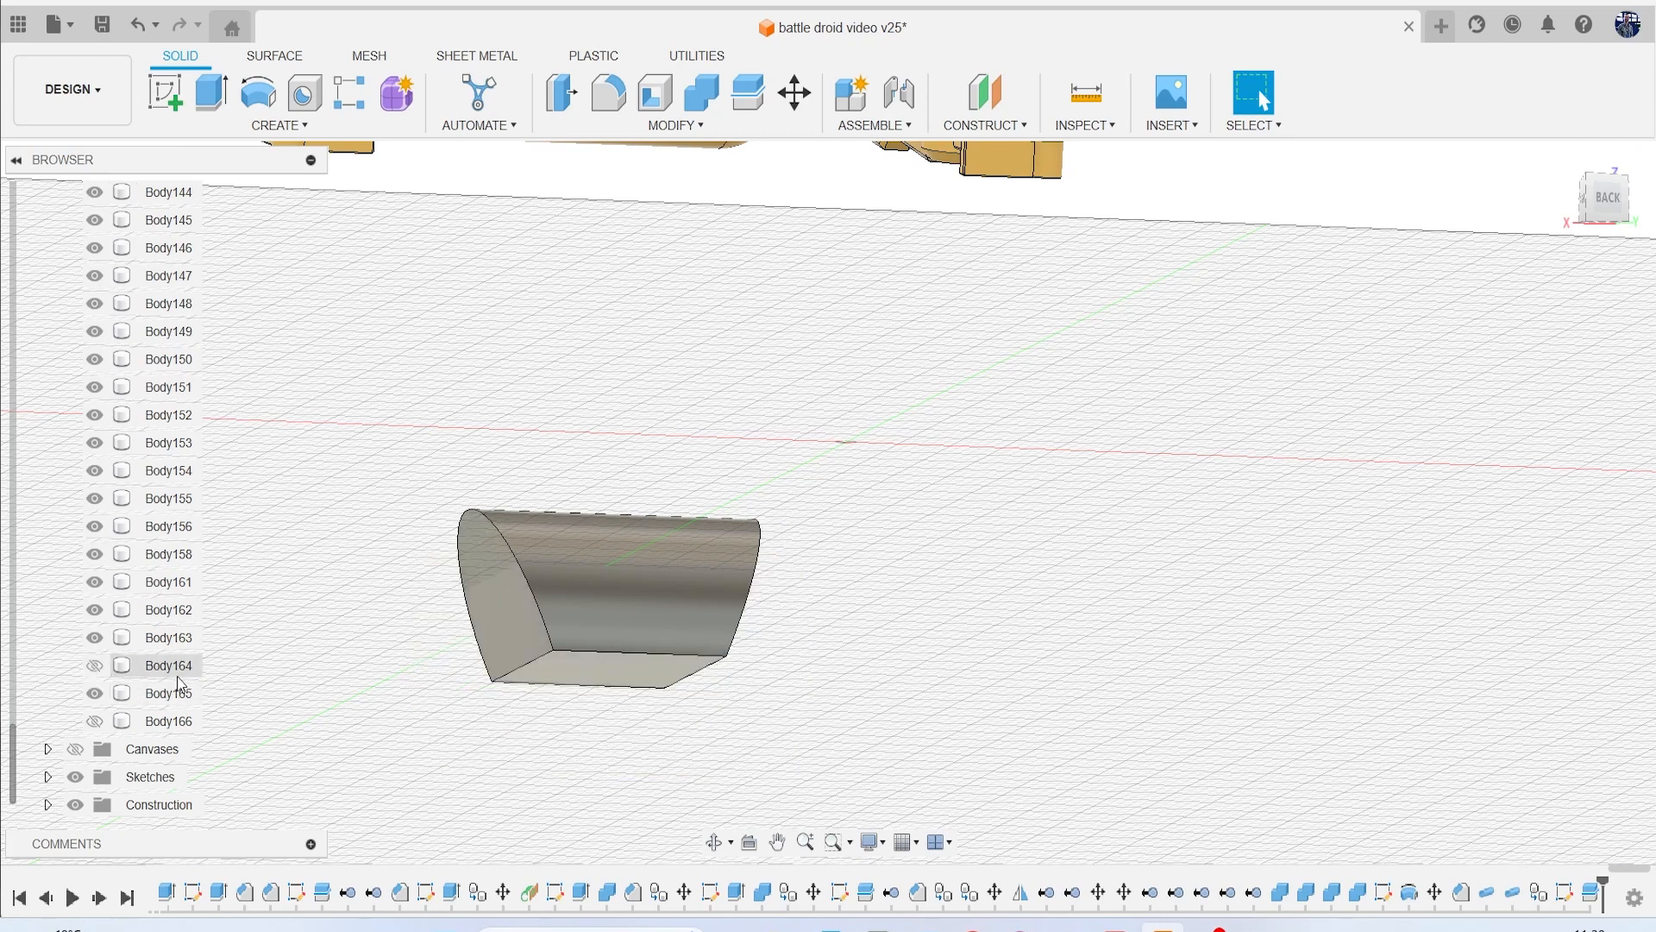
{"action": "left_click", "coordinate": [168, 664]}
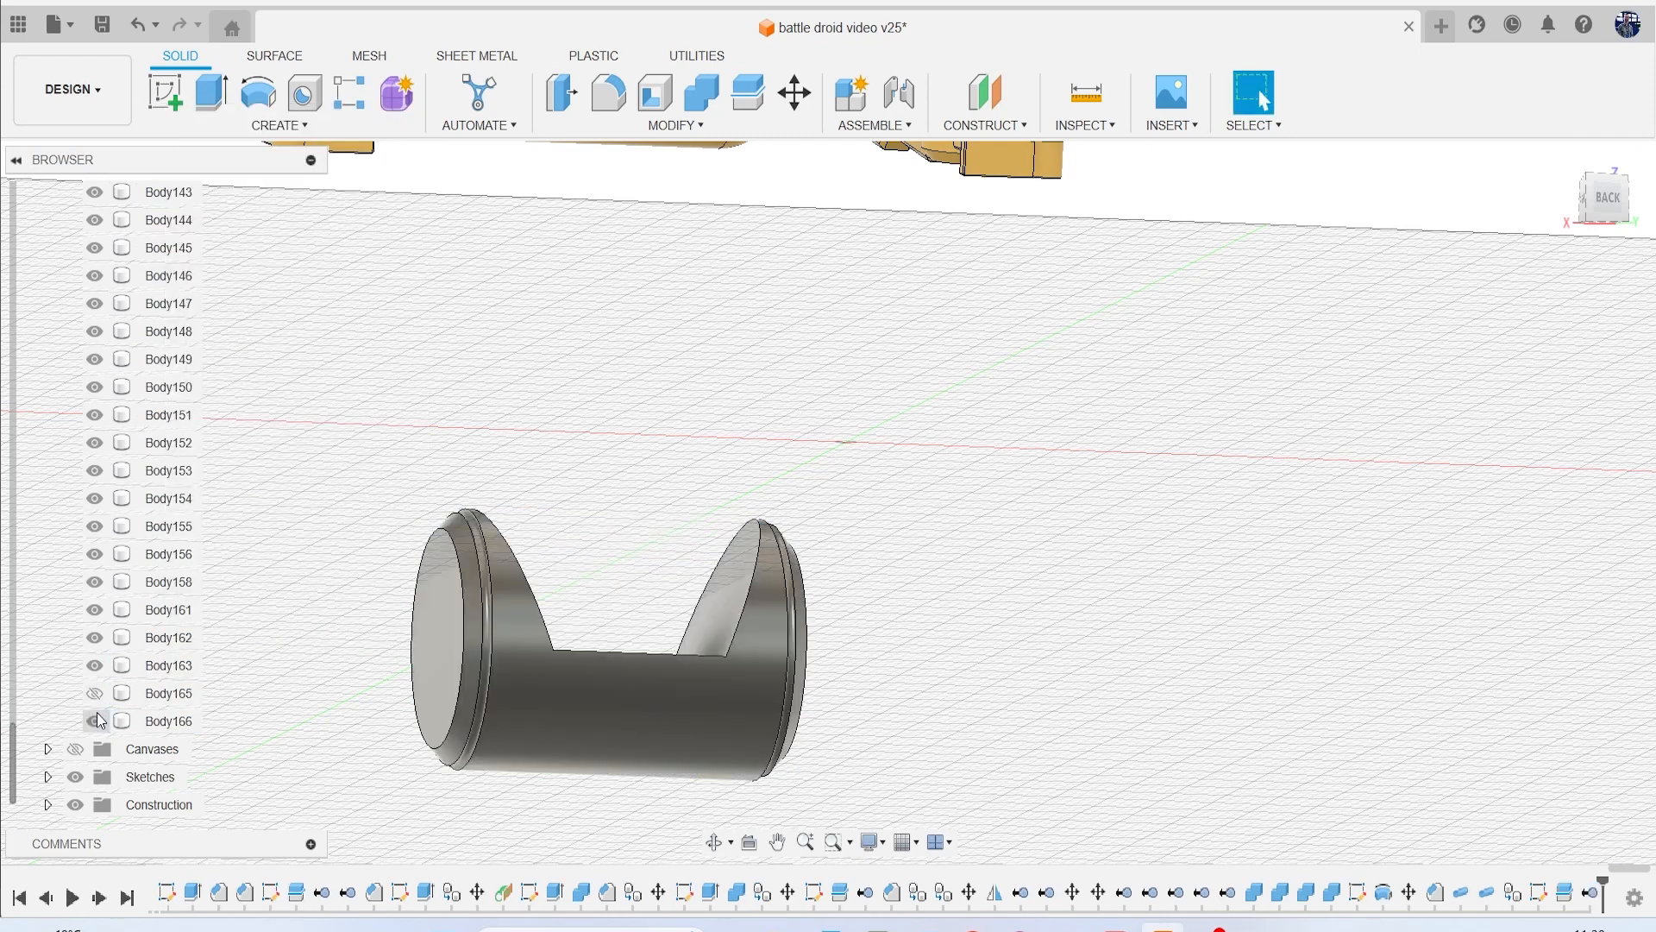
{"action": "left_click", "coordinate": [94, 693]}
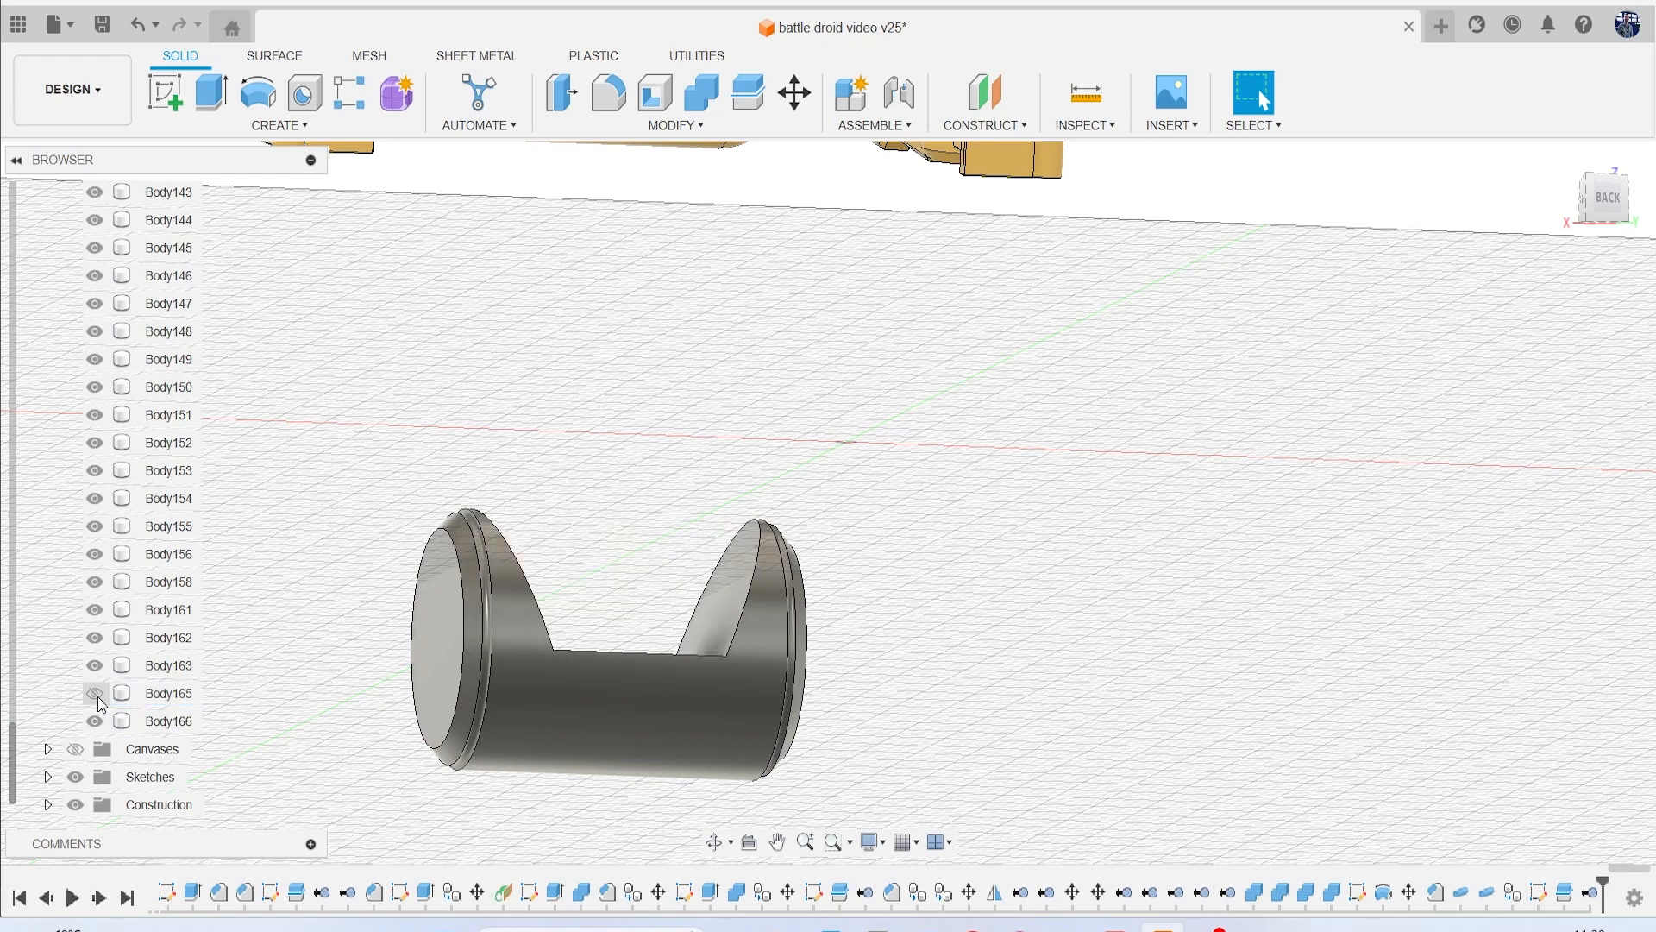
{"action": "left_click", "coordinate": [93, 693]}
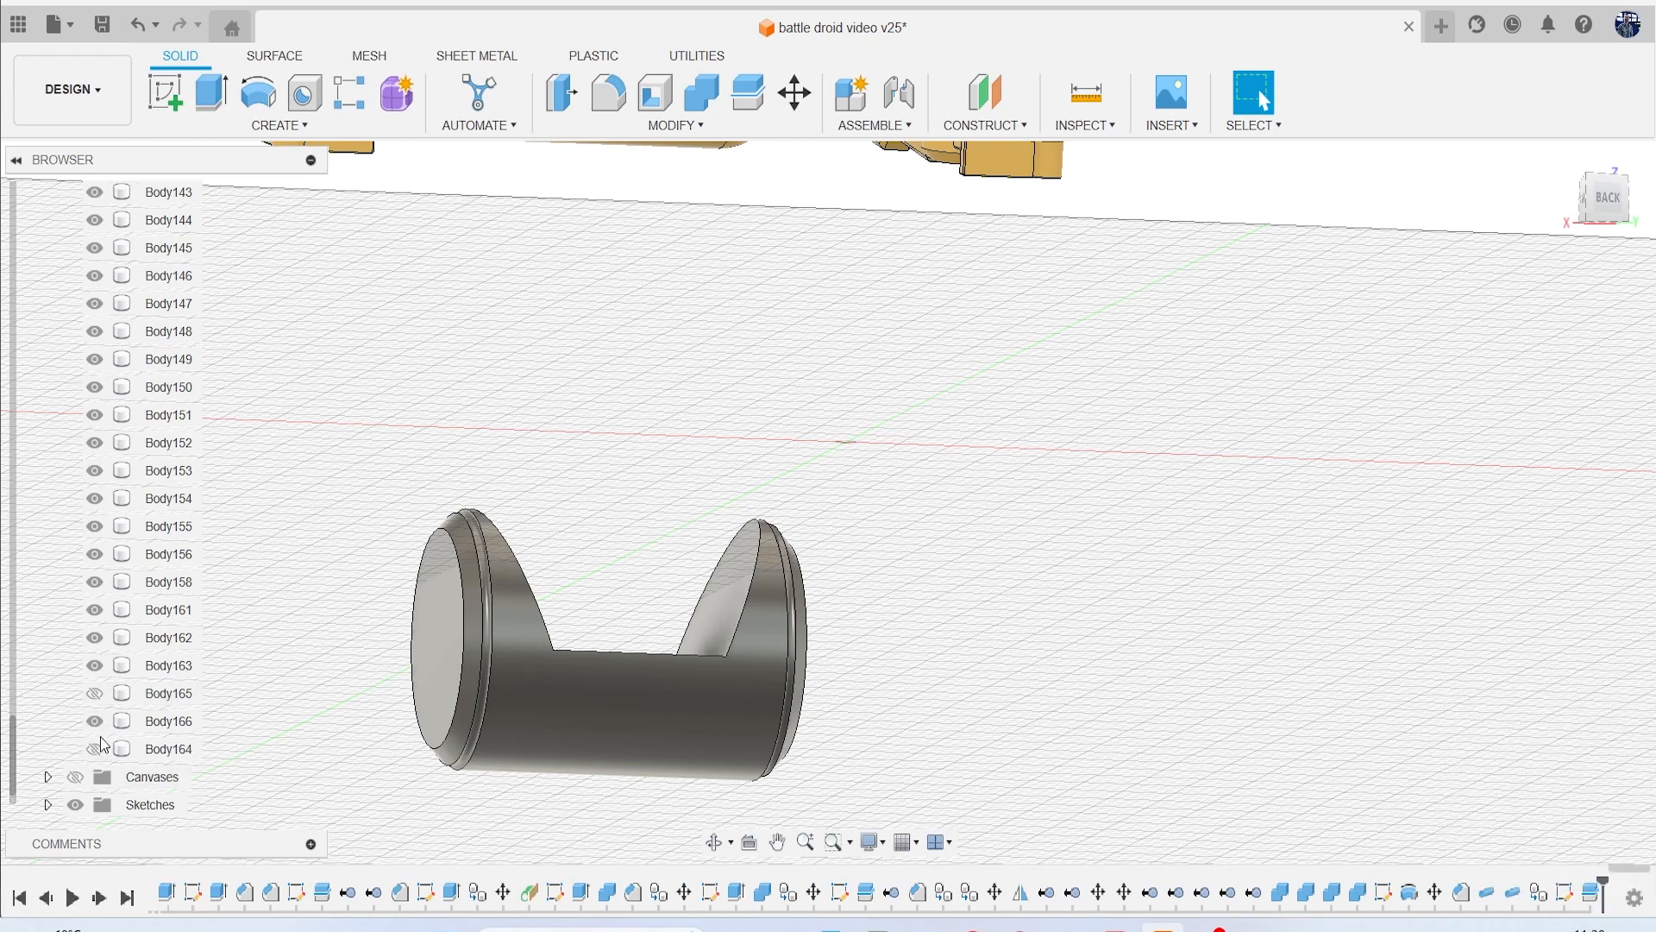
{"action": "left_click", "coordinate": [93, 692]}
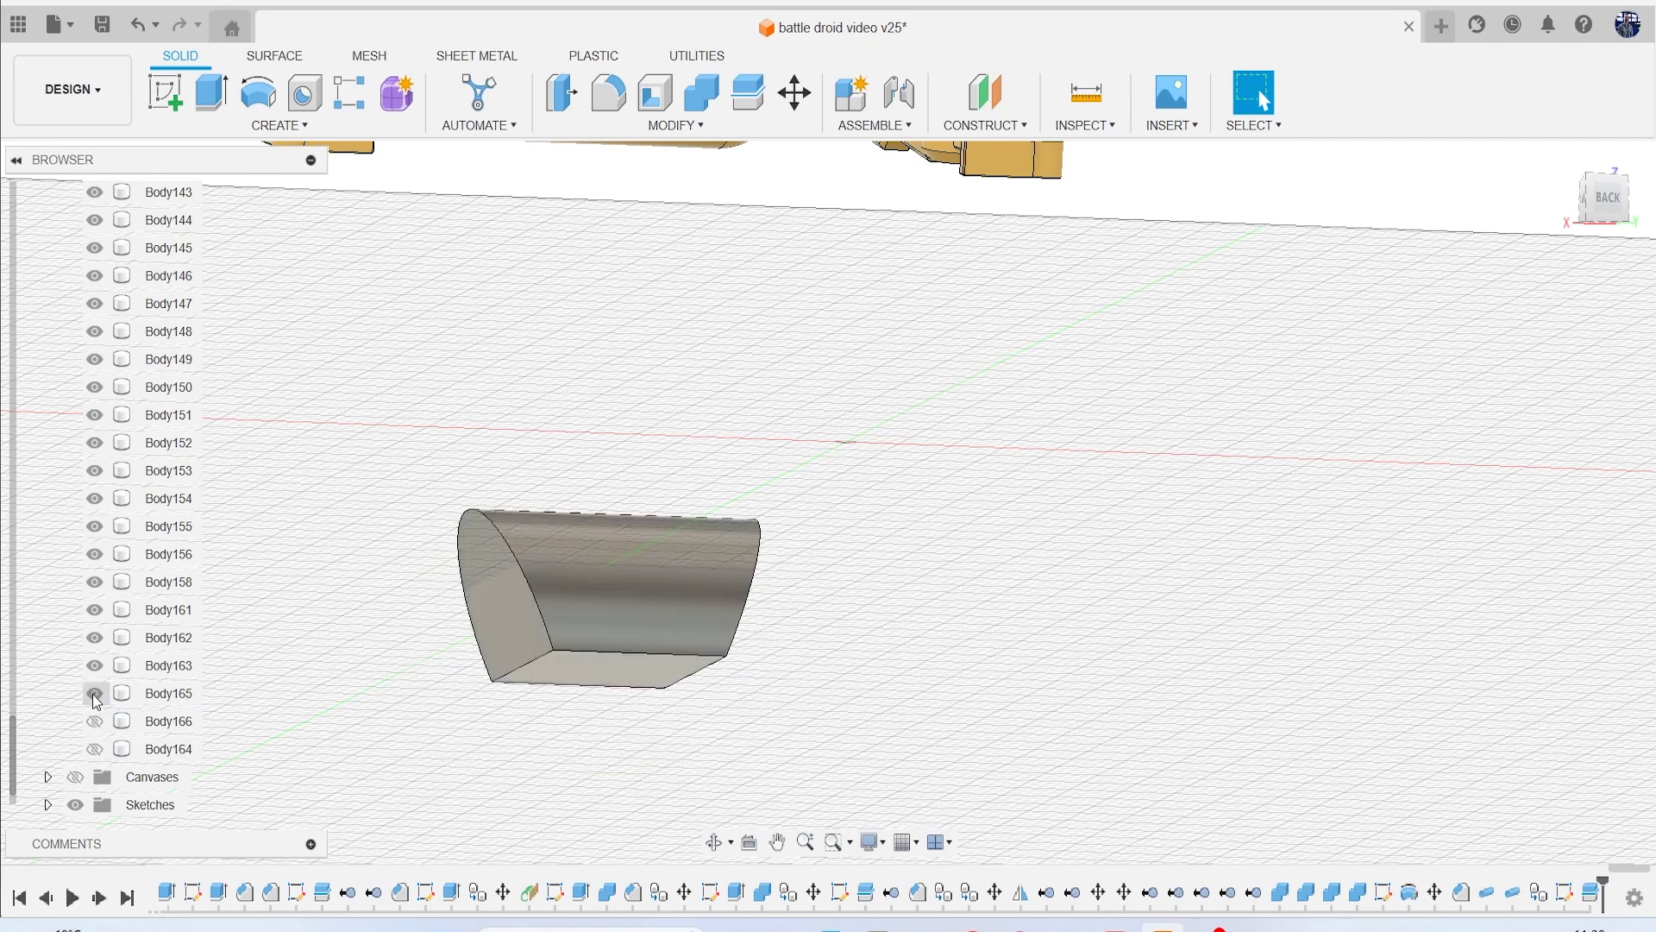
{"action": "left_click", "coordinate": [94, 693]}
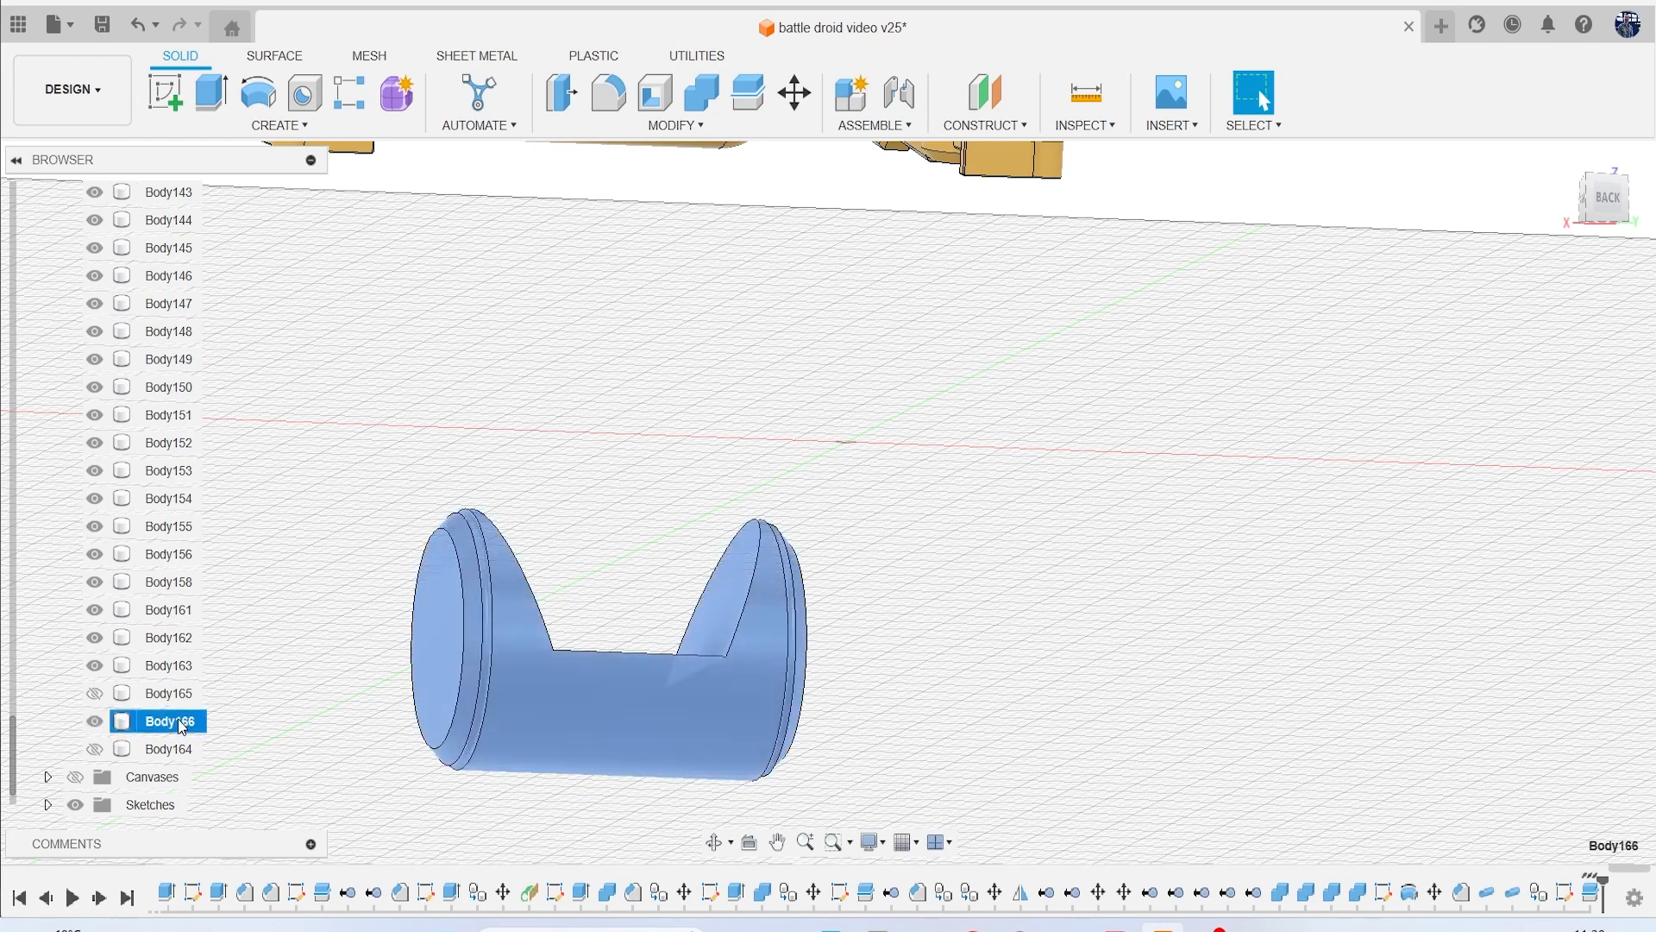
Delete leftover Body166 and hide the original Body164.
{"action": "left_click", "coordinate": [94, 721]}
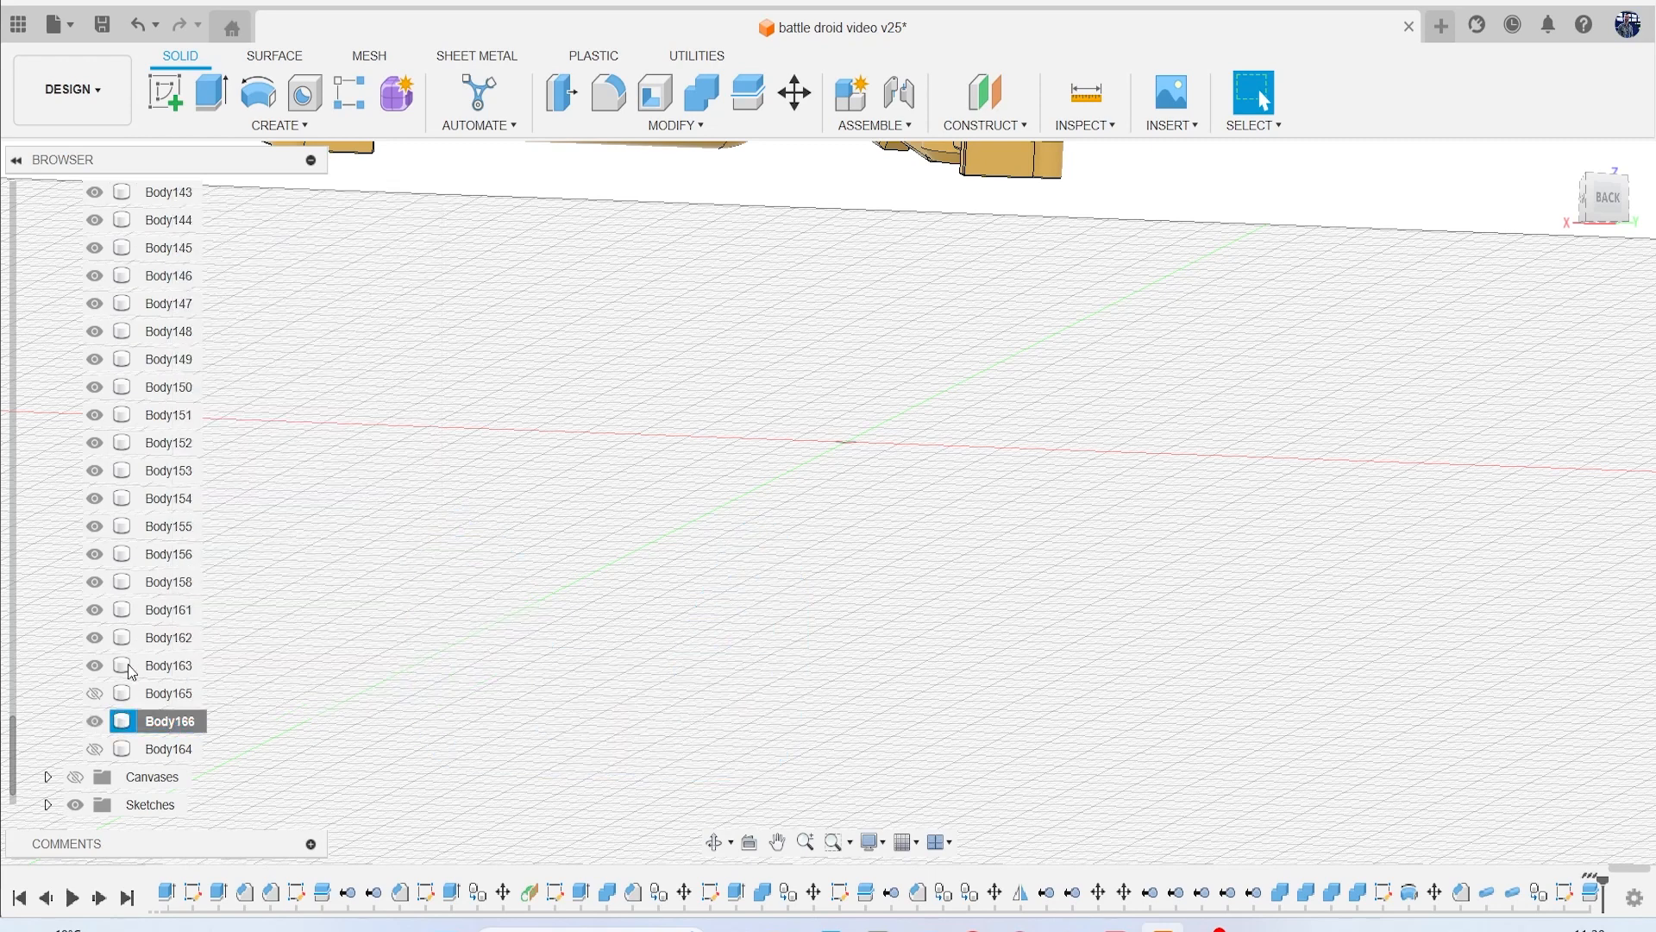
{"action": "left_click", "coordinate": [93, 693]}
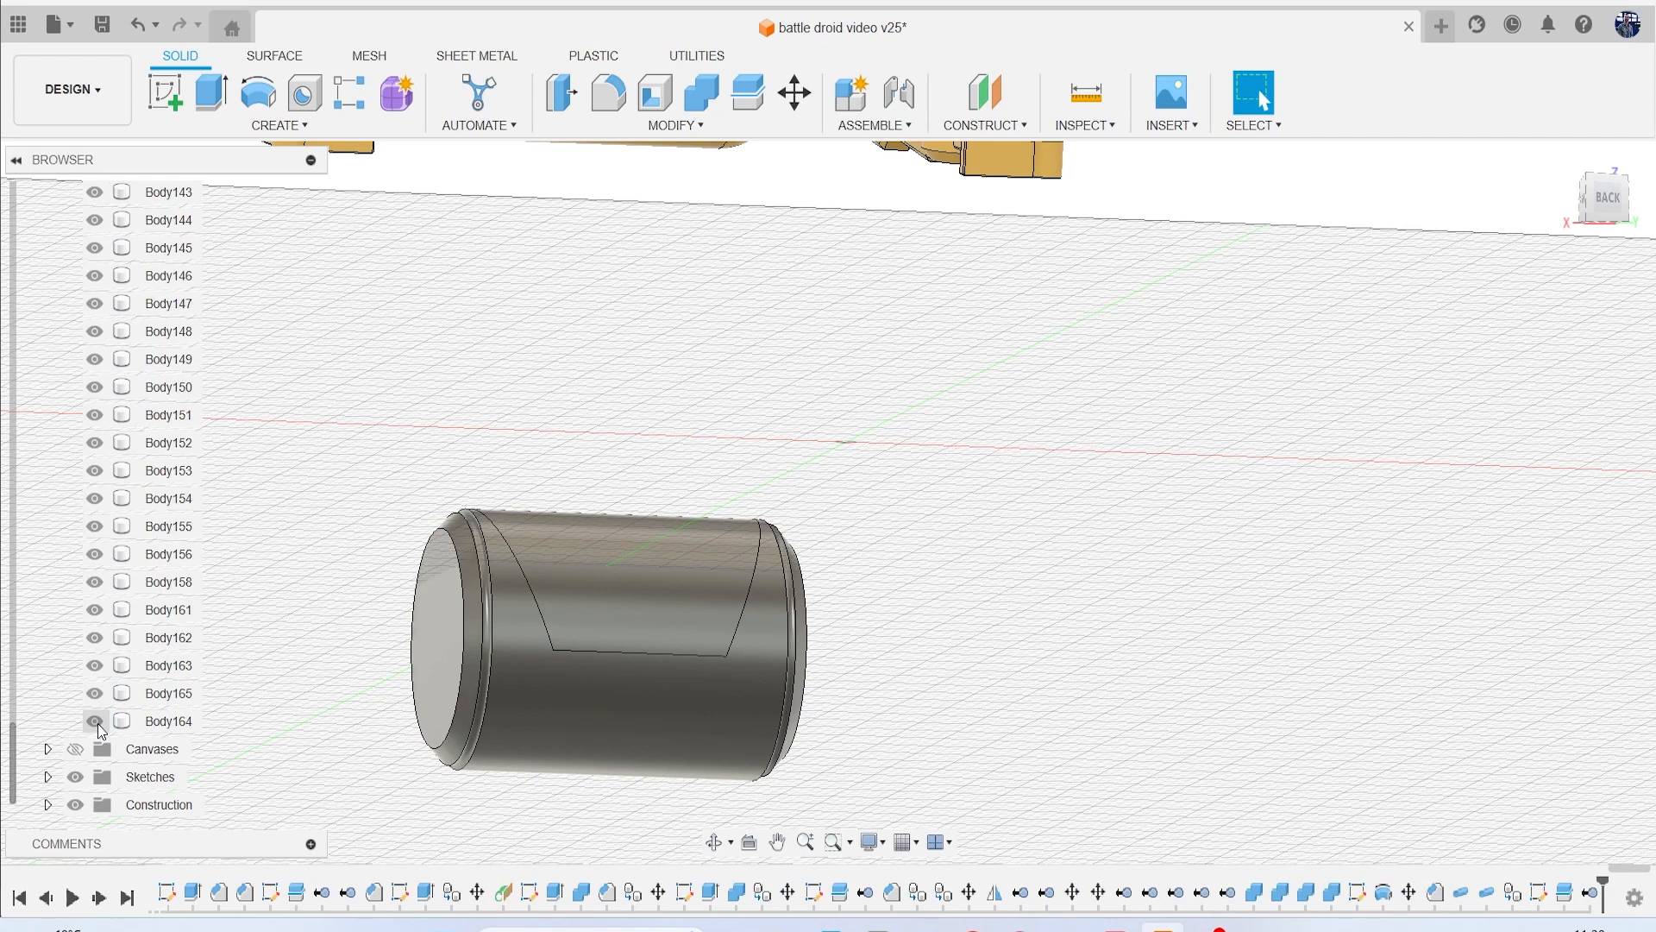
{"action": "left_click", "coordinate": [93, 721]}
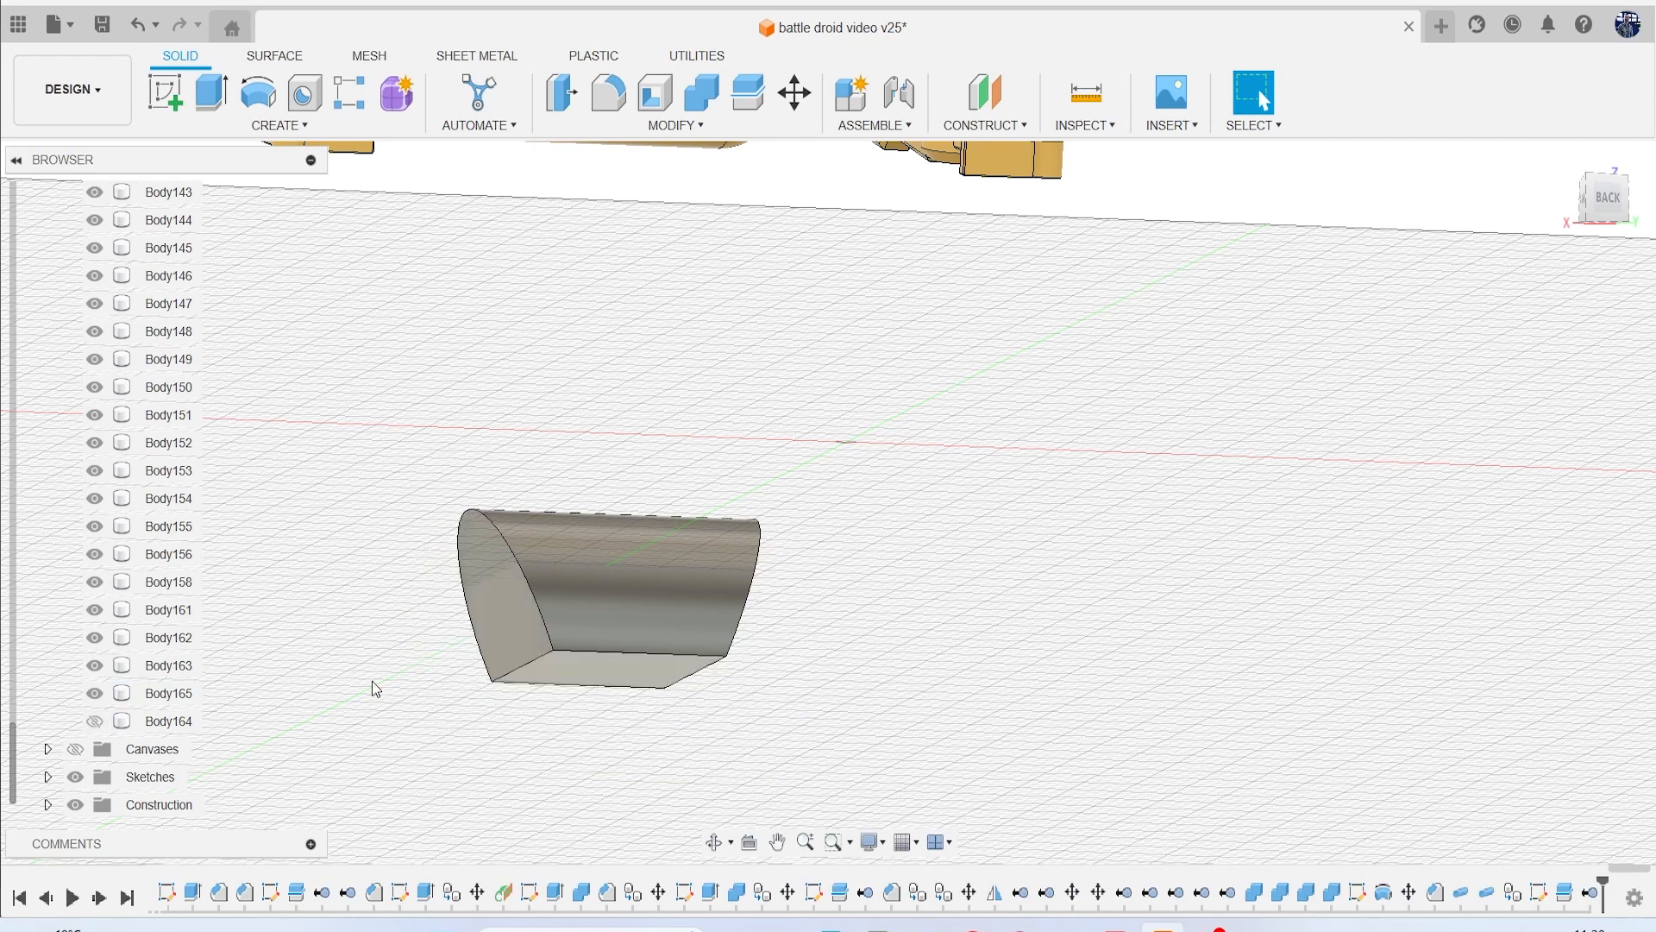
{"action": "mouse_move", "coordinate": [539, 95]}
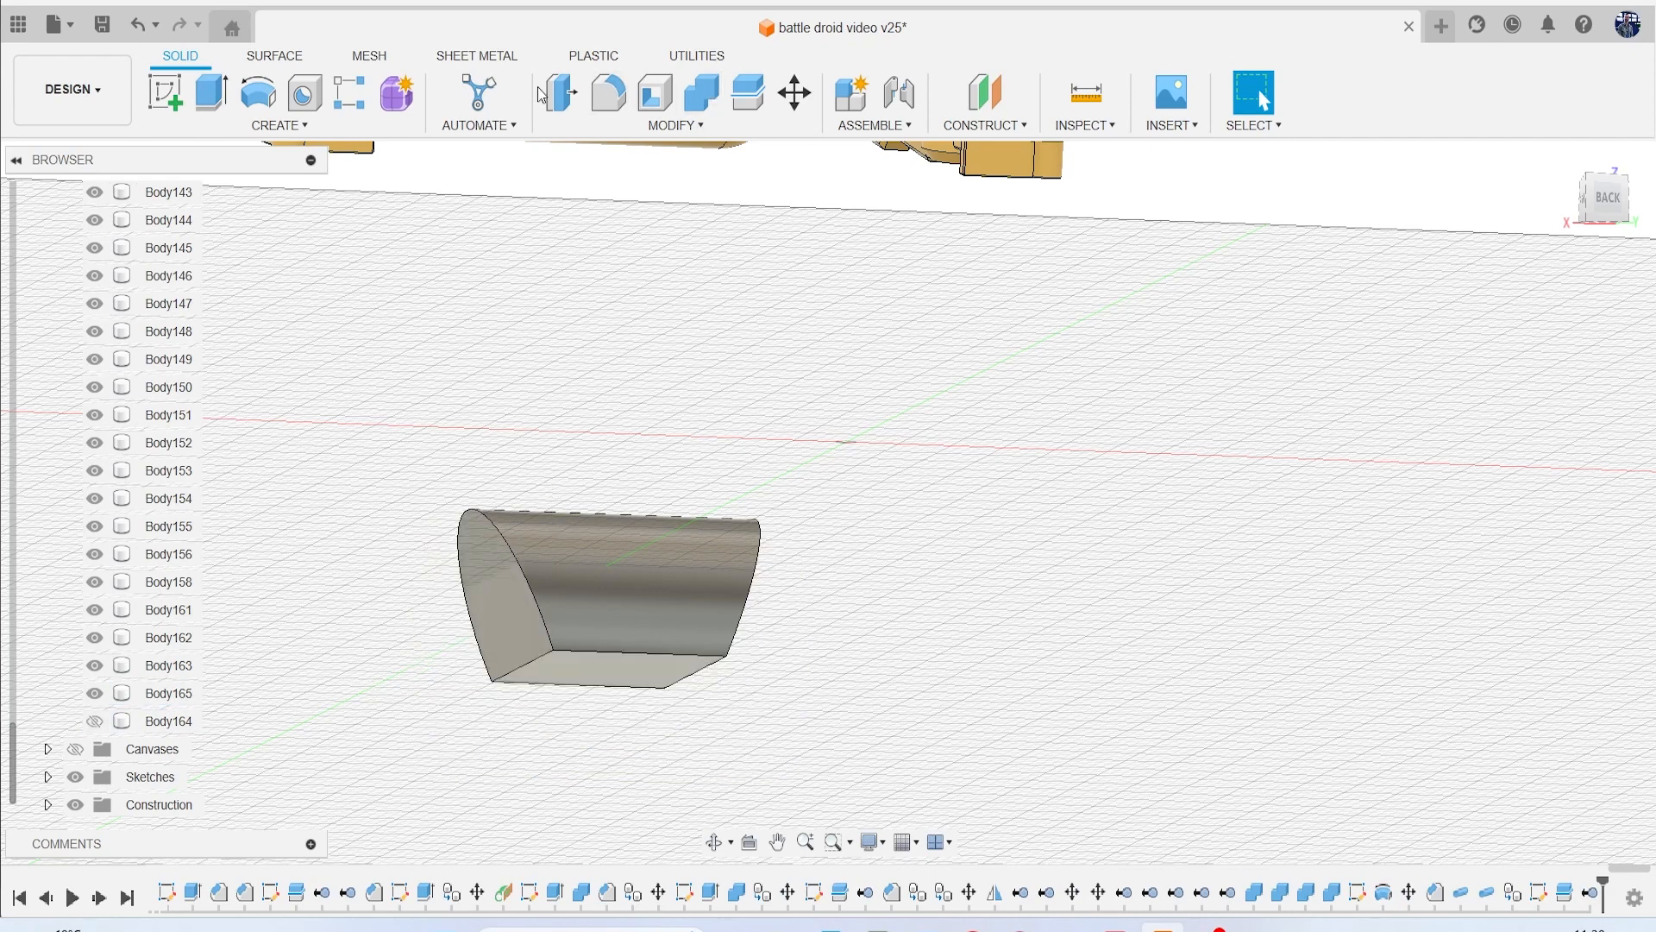
Fillet the wedge's edges at 1 mm, then show Body164 again.
{"action": "left_click", "coordinate": [562, 93]}
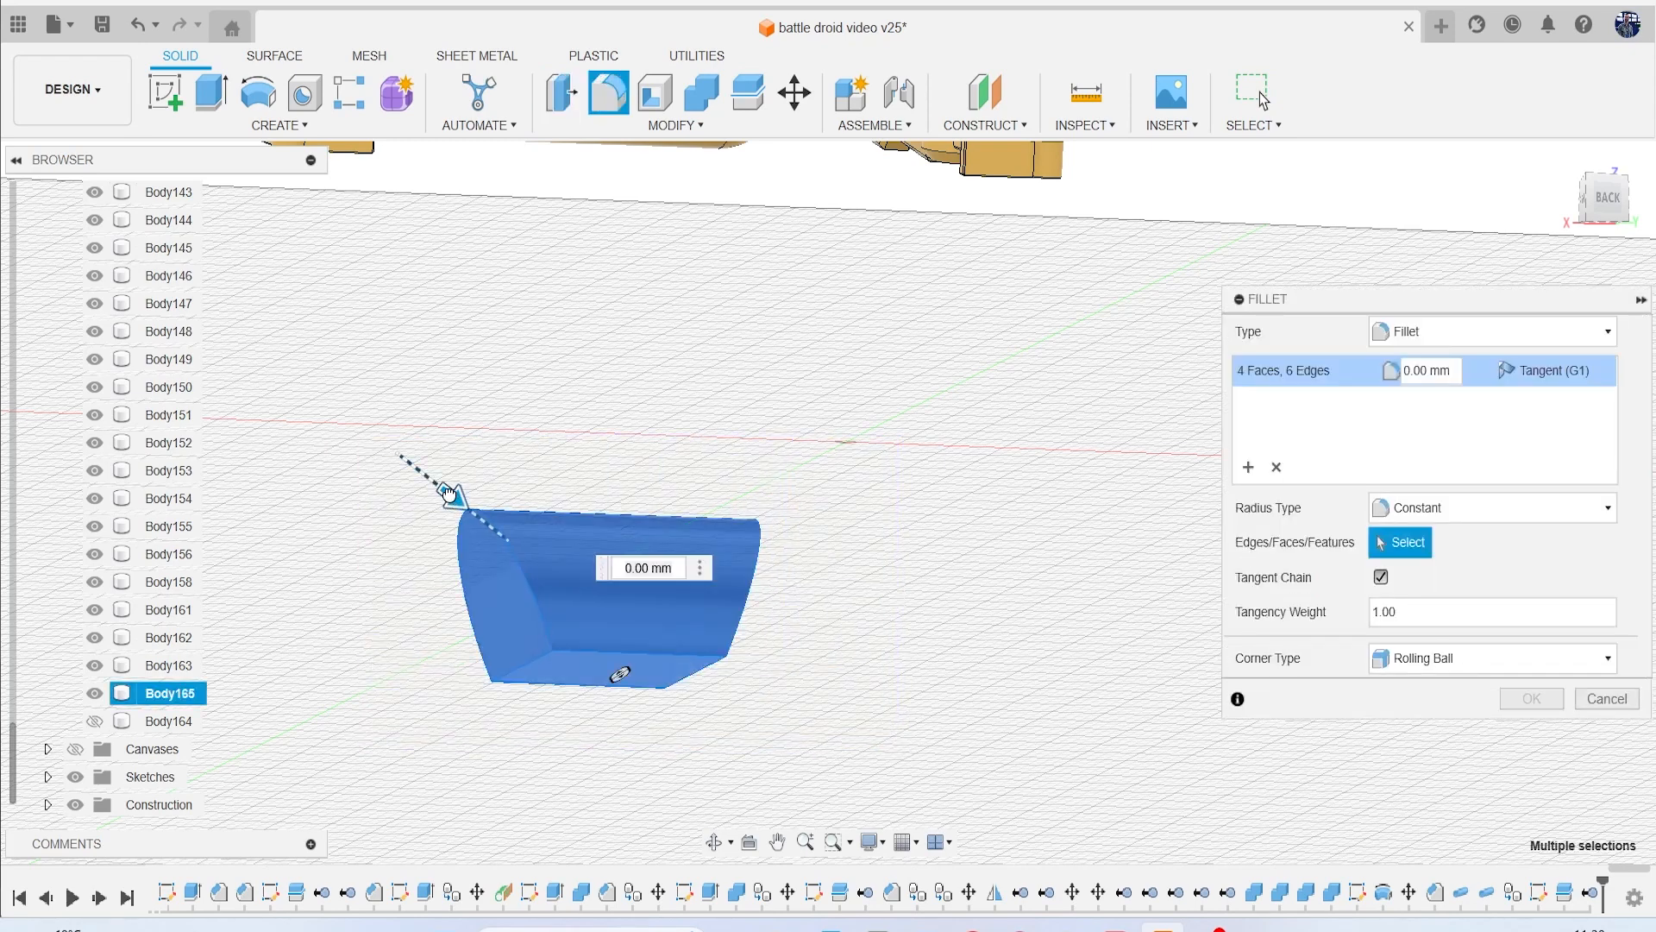
{"action": "left_click", "coordinate": [644, 568]}
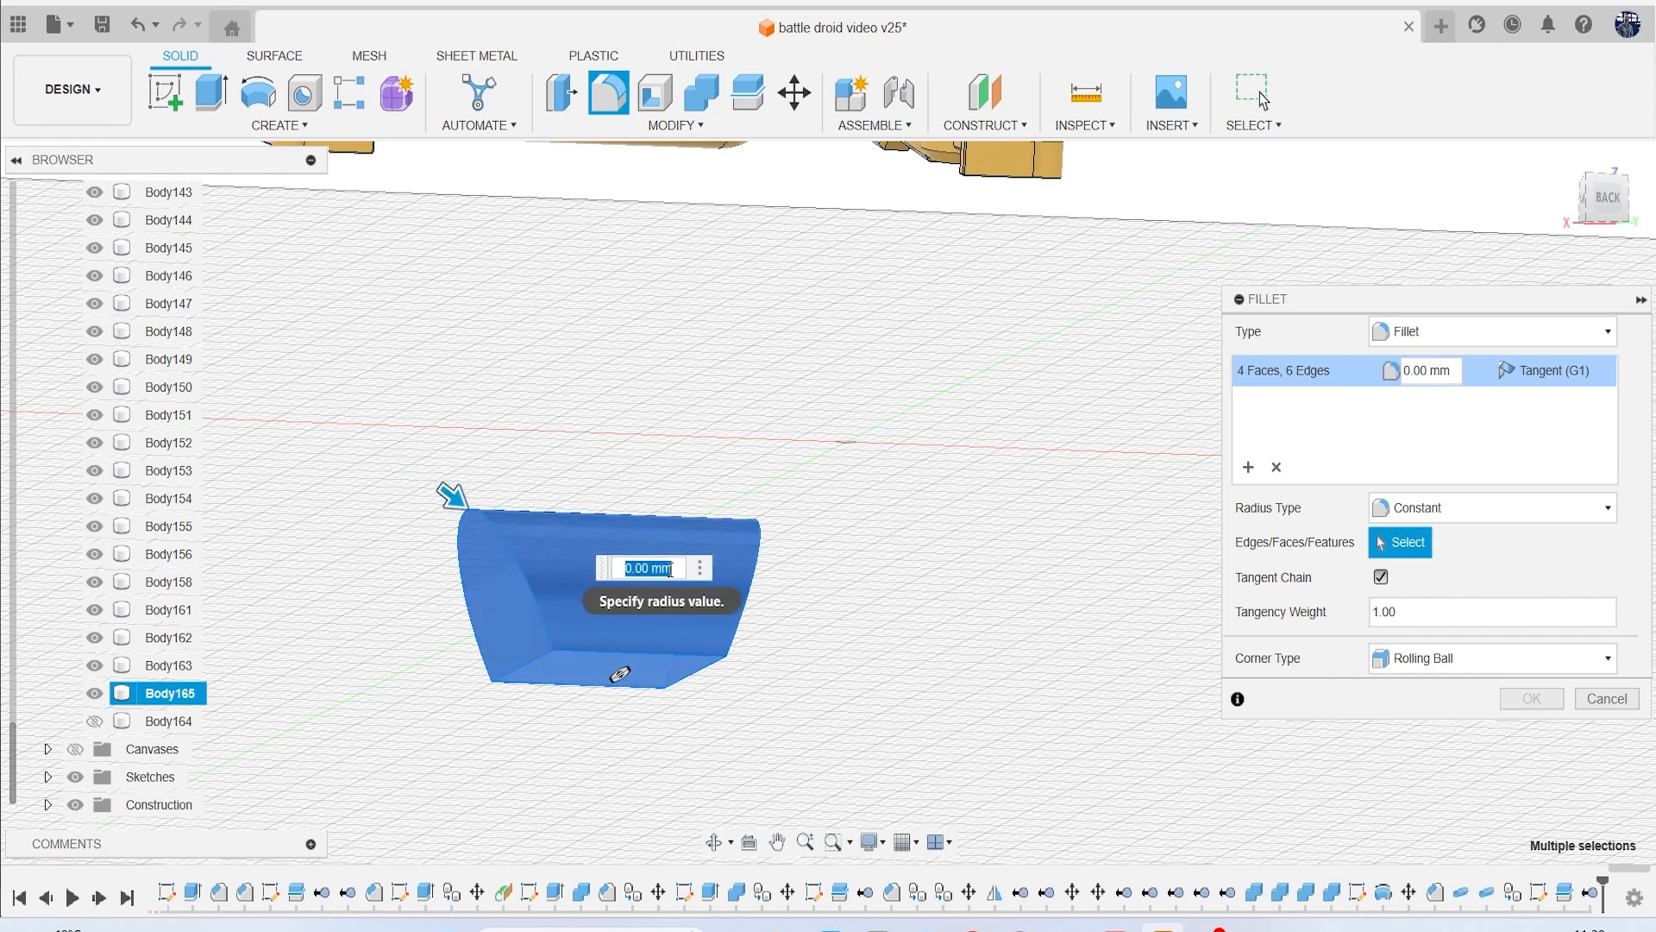
{"action": "type", "text": "1"}
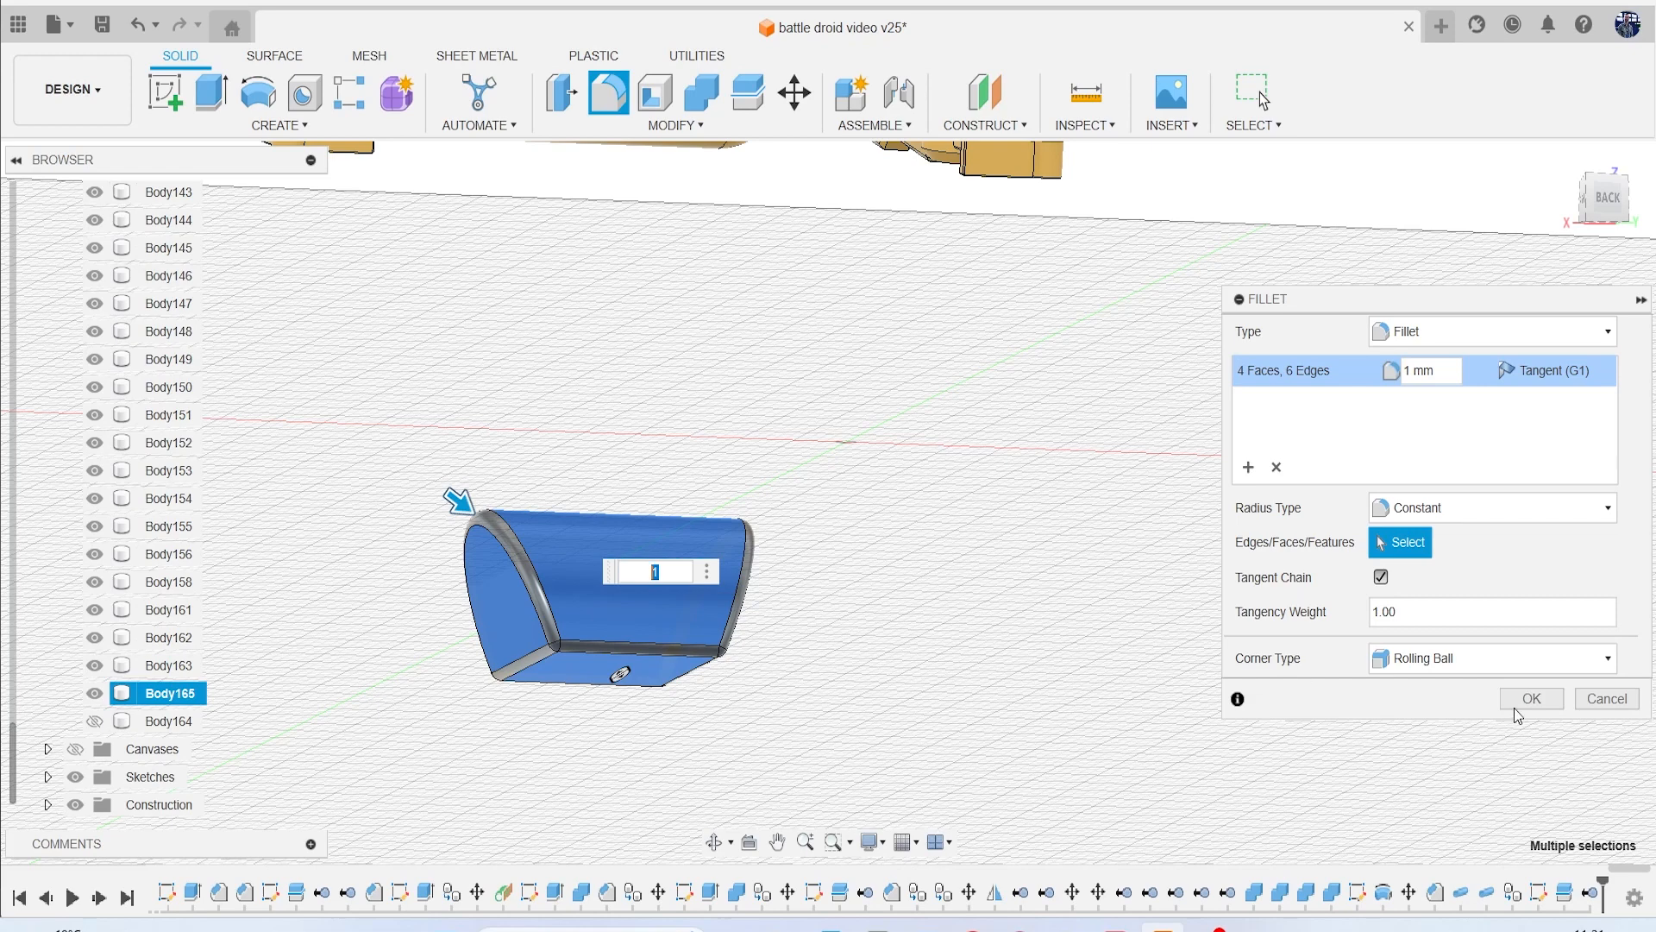
{"action": "left_click", "coordinate": [1530, 698]}
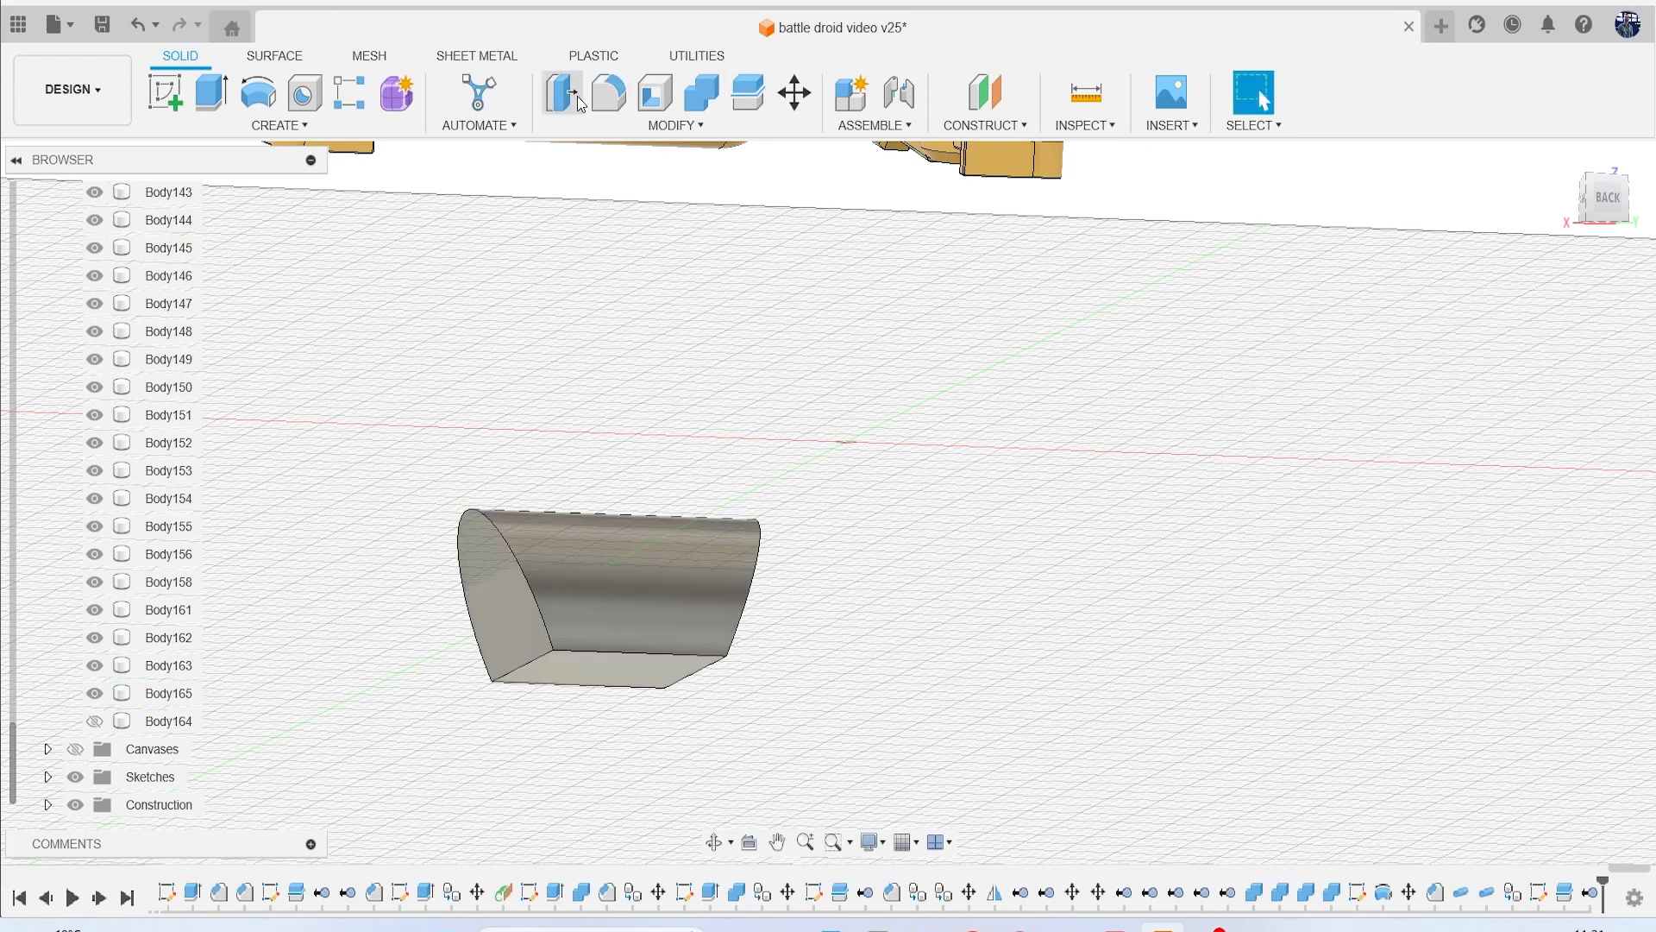
{"action": "left_click", "coordinate": [607, 592]}
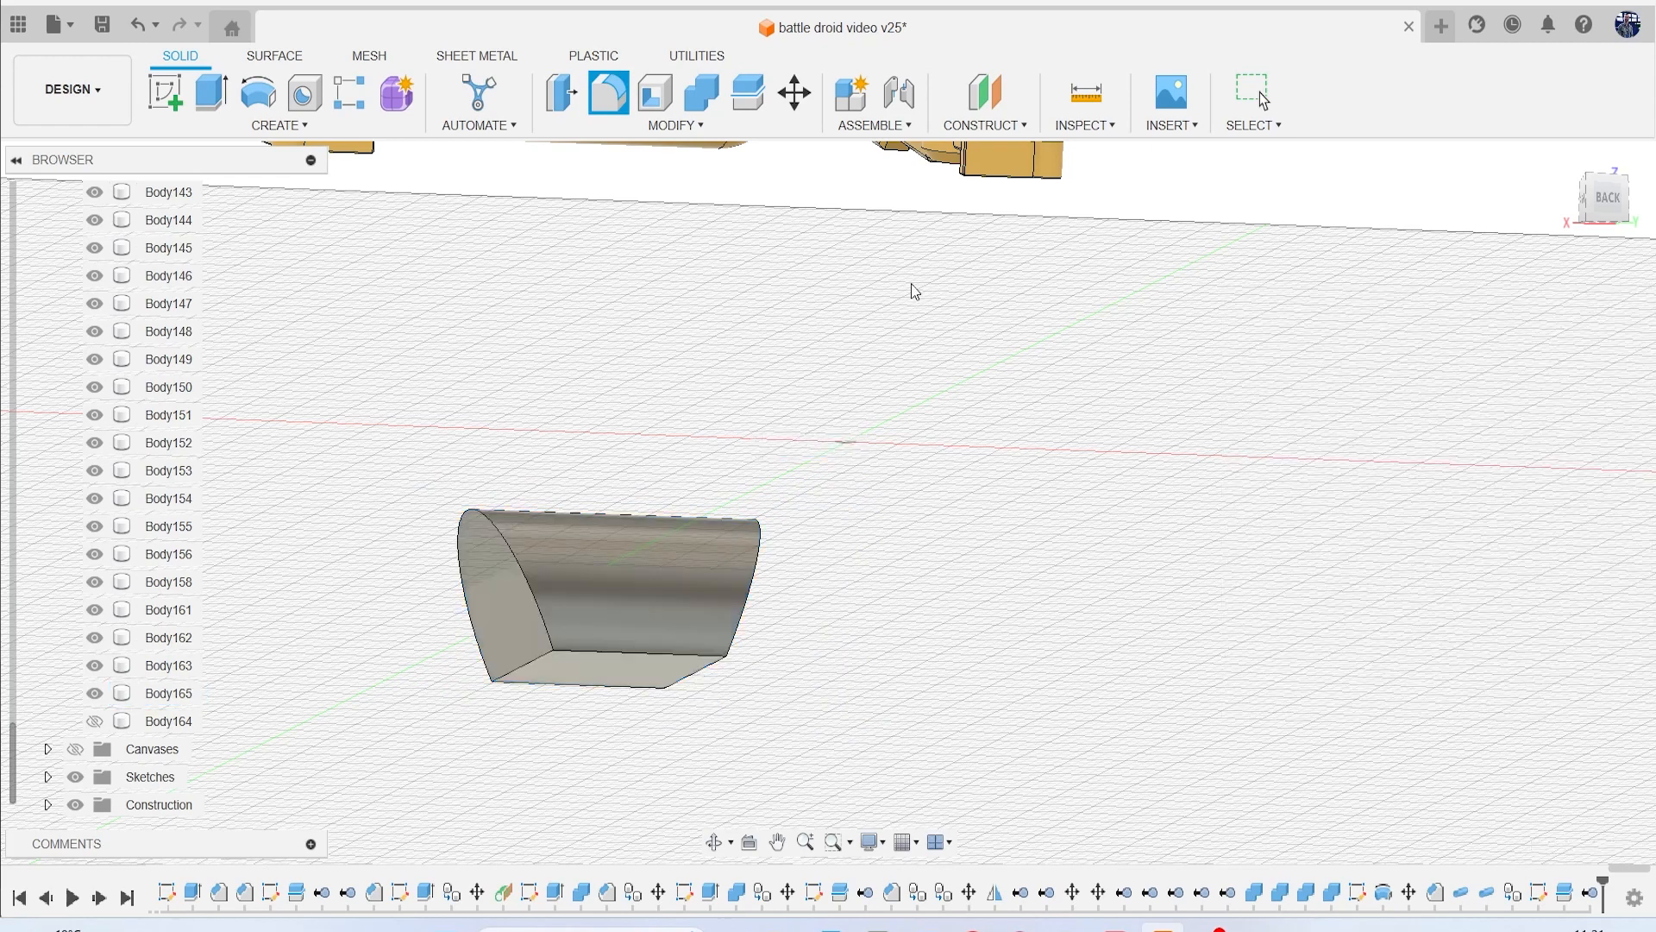
{"action": "left_click", "coordinate": [610, 580]}
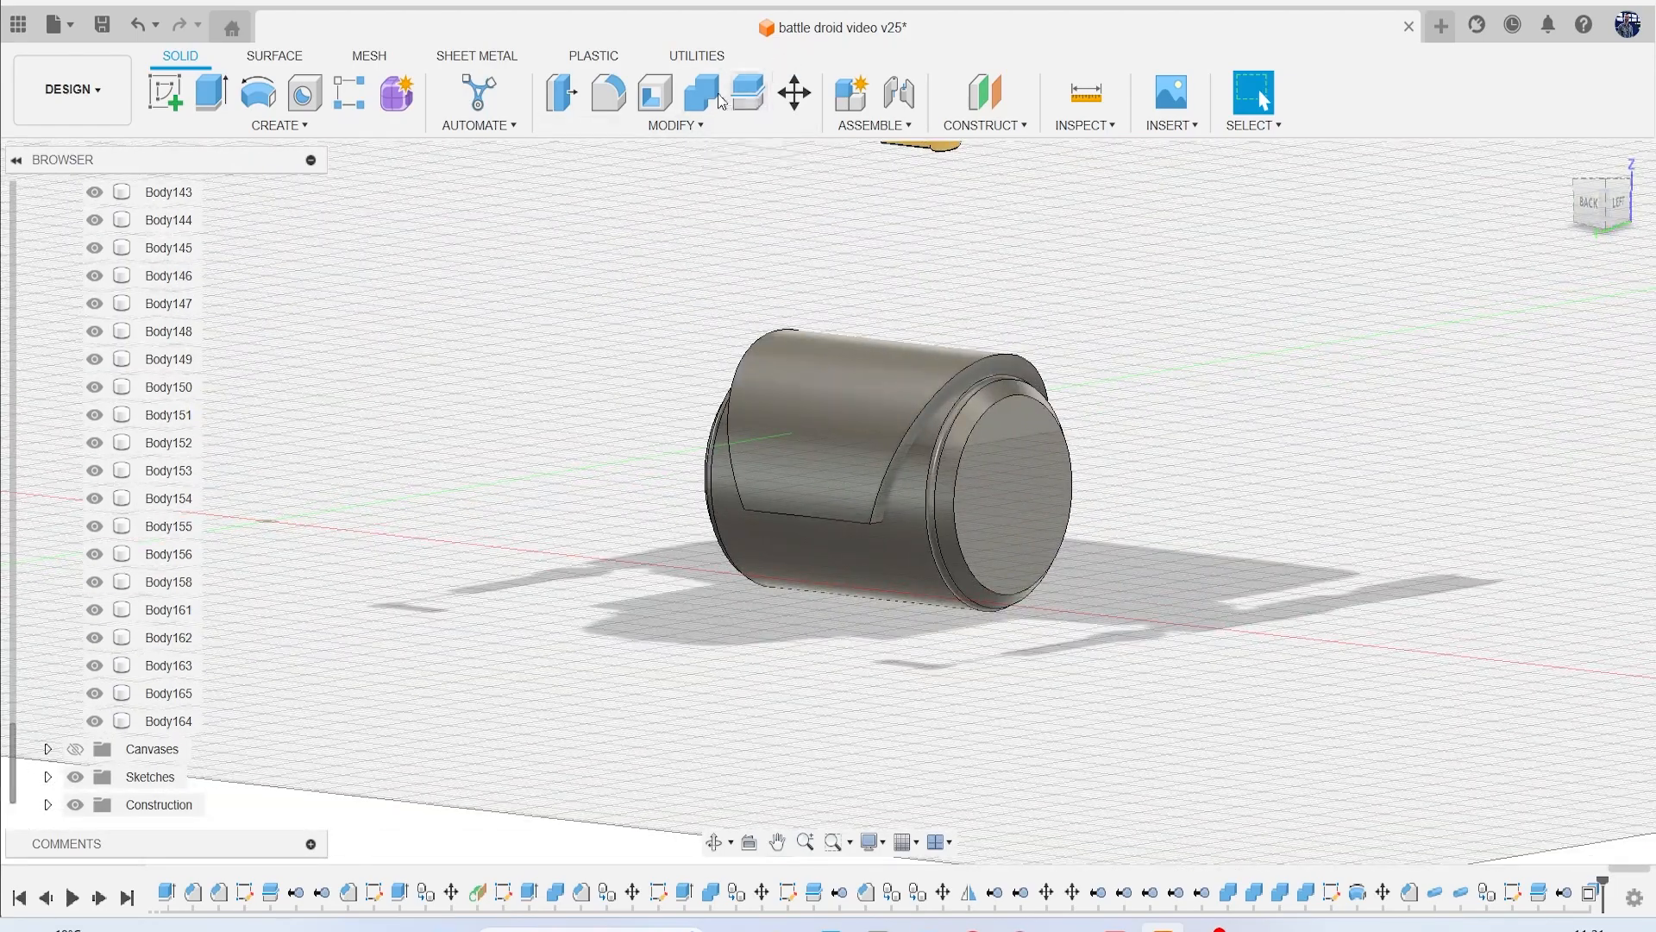
Combine-cut Body164 from the wedge with Keep Tools enabled.
{"action": "left_click", "coordinate": [700, 94]}
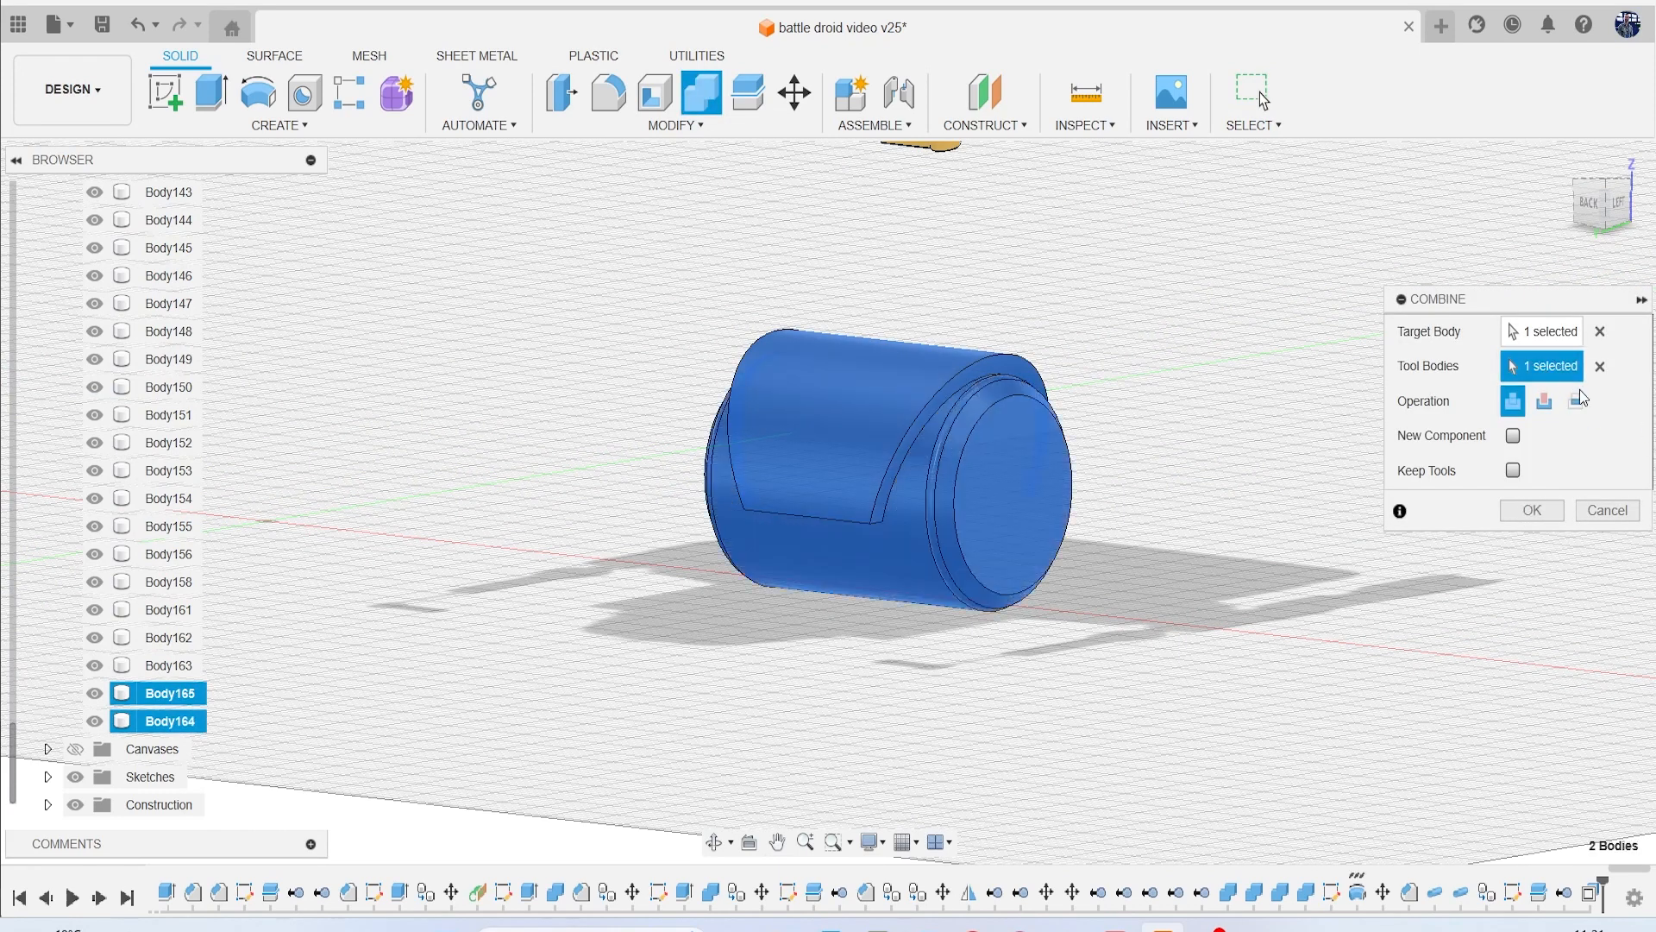
{"action": "left_click", "coordinate": [1544, 400]}
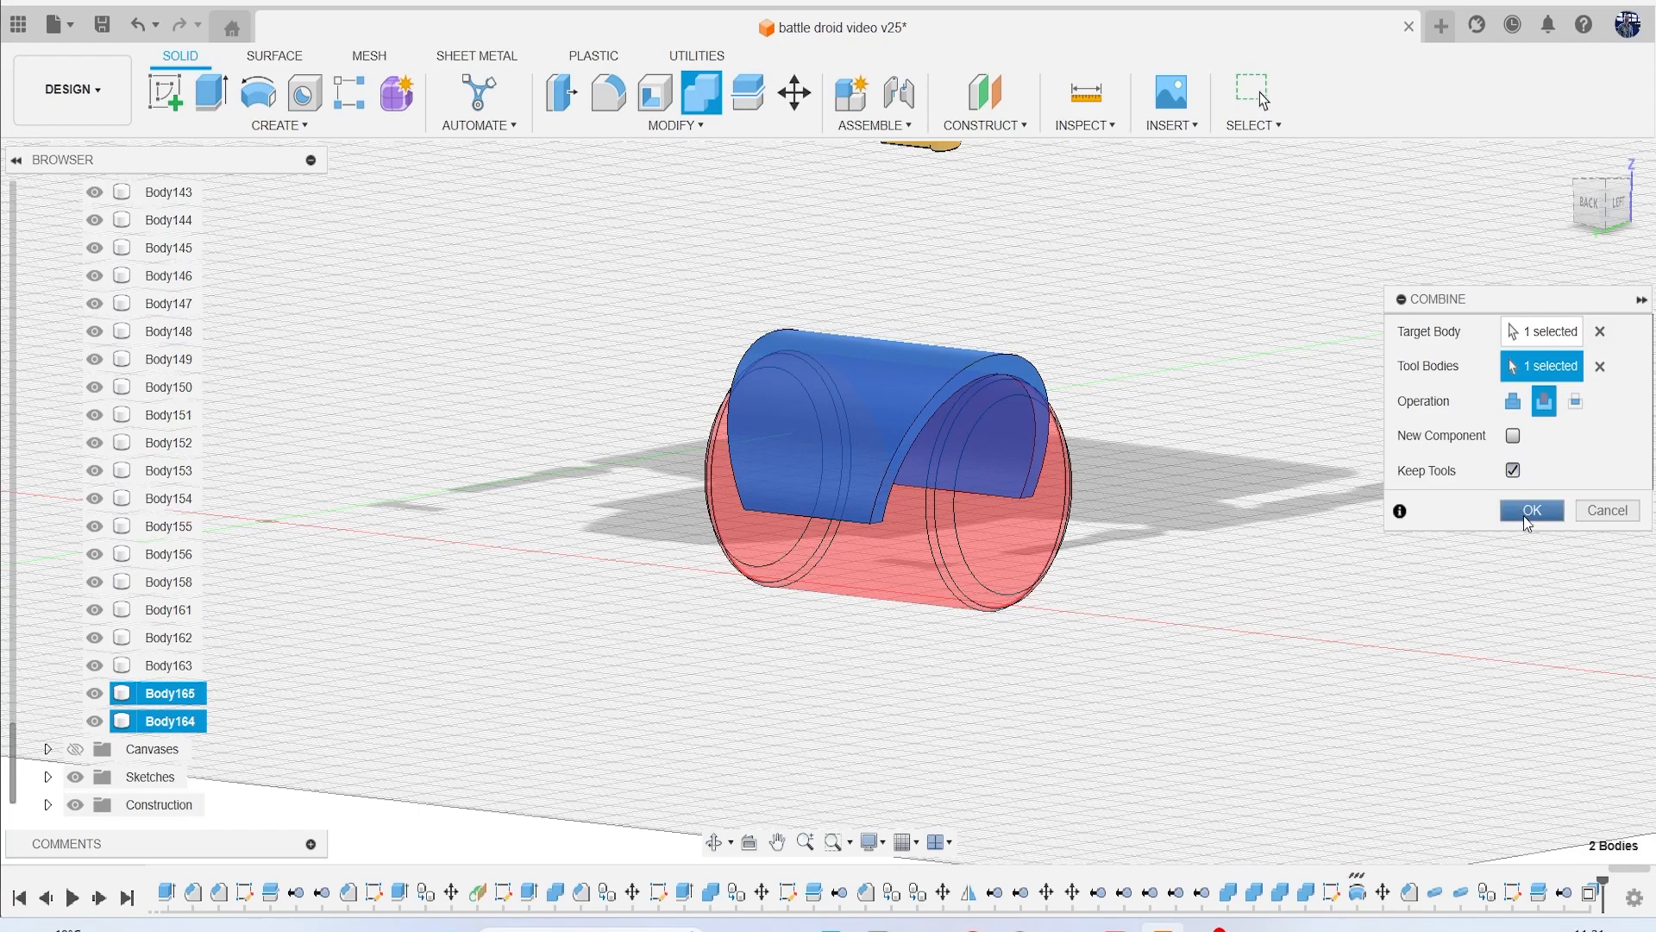
{"action": "left_click", "coordinate": [1529, 510]}
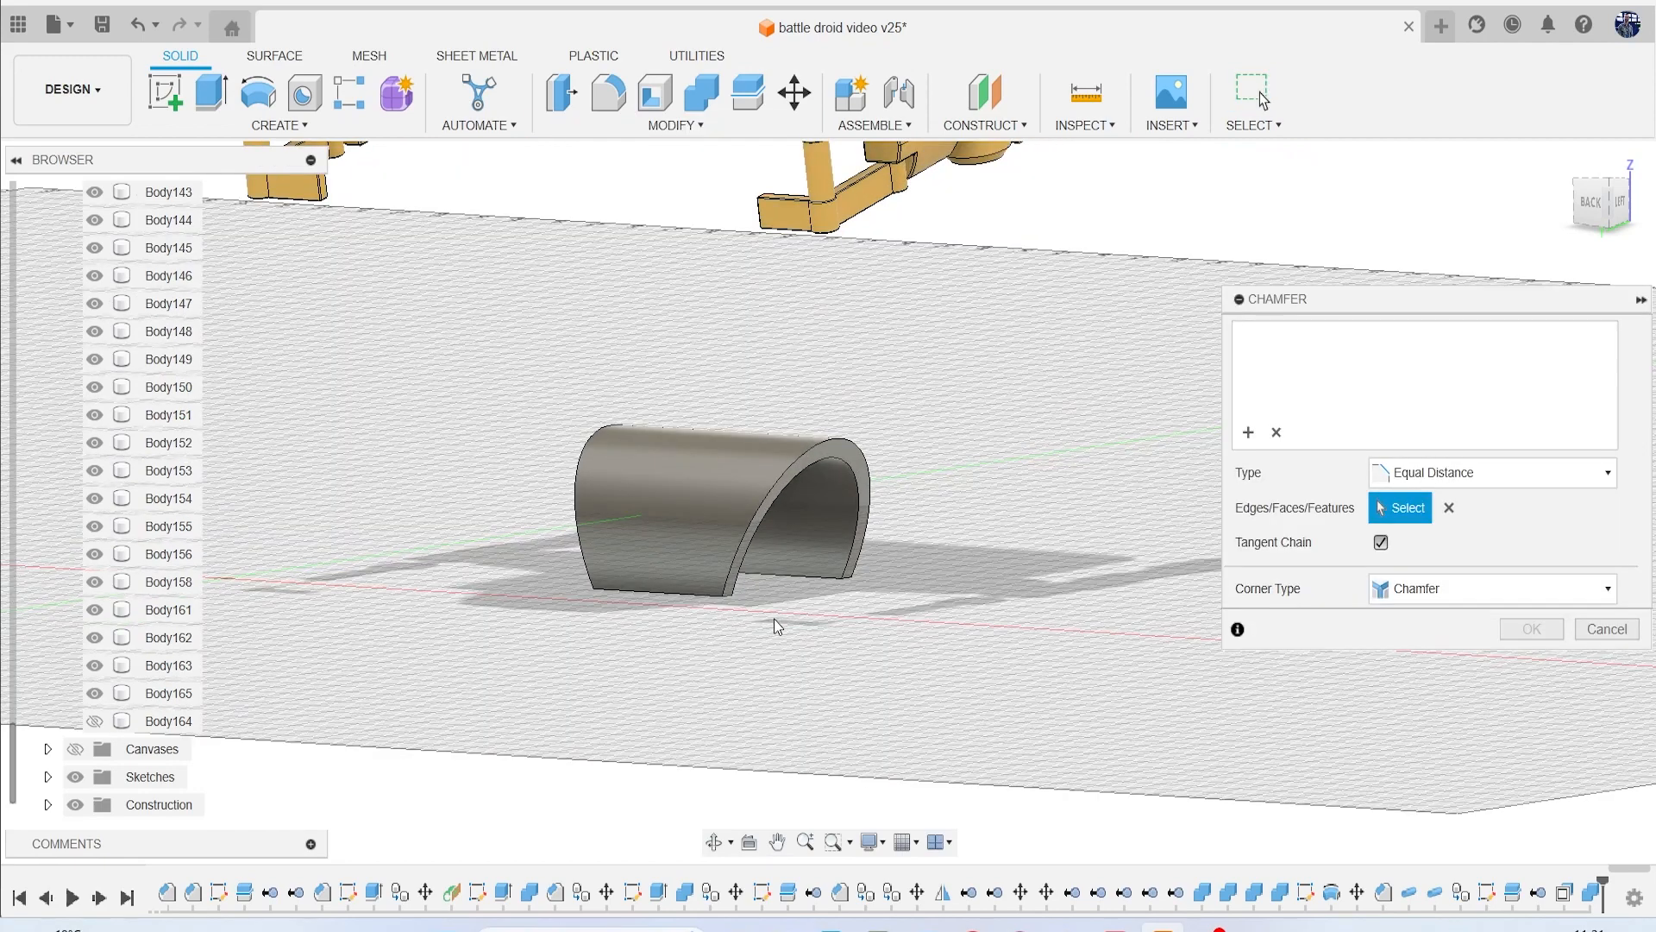
Chamfer the curved hip shell's edges with an equal distance of 0.918 mm.
{"action": "left_click", "coordinate": [612, 592]}
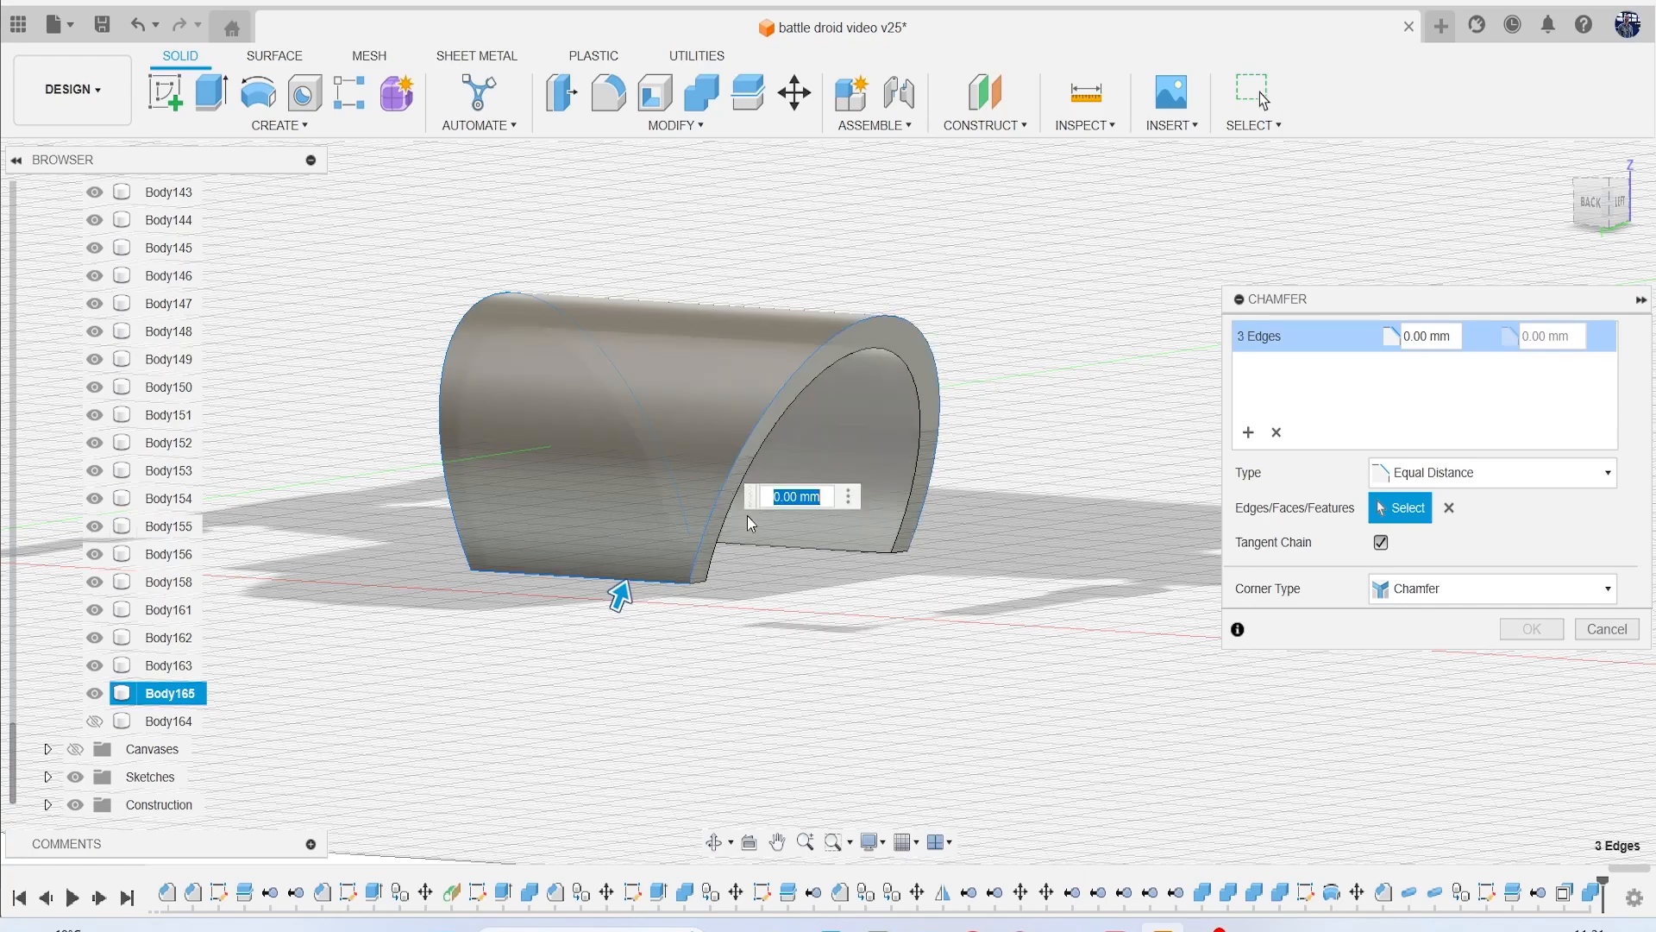
{"action": "left_click", "coordinate": [1599, 203]}
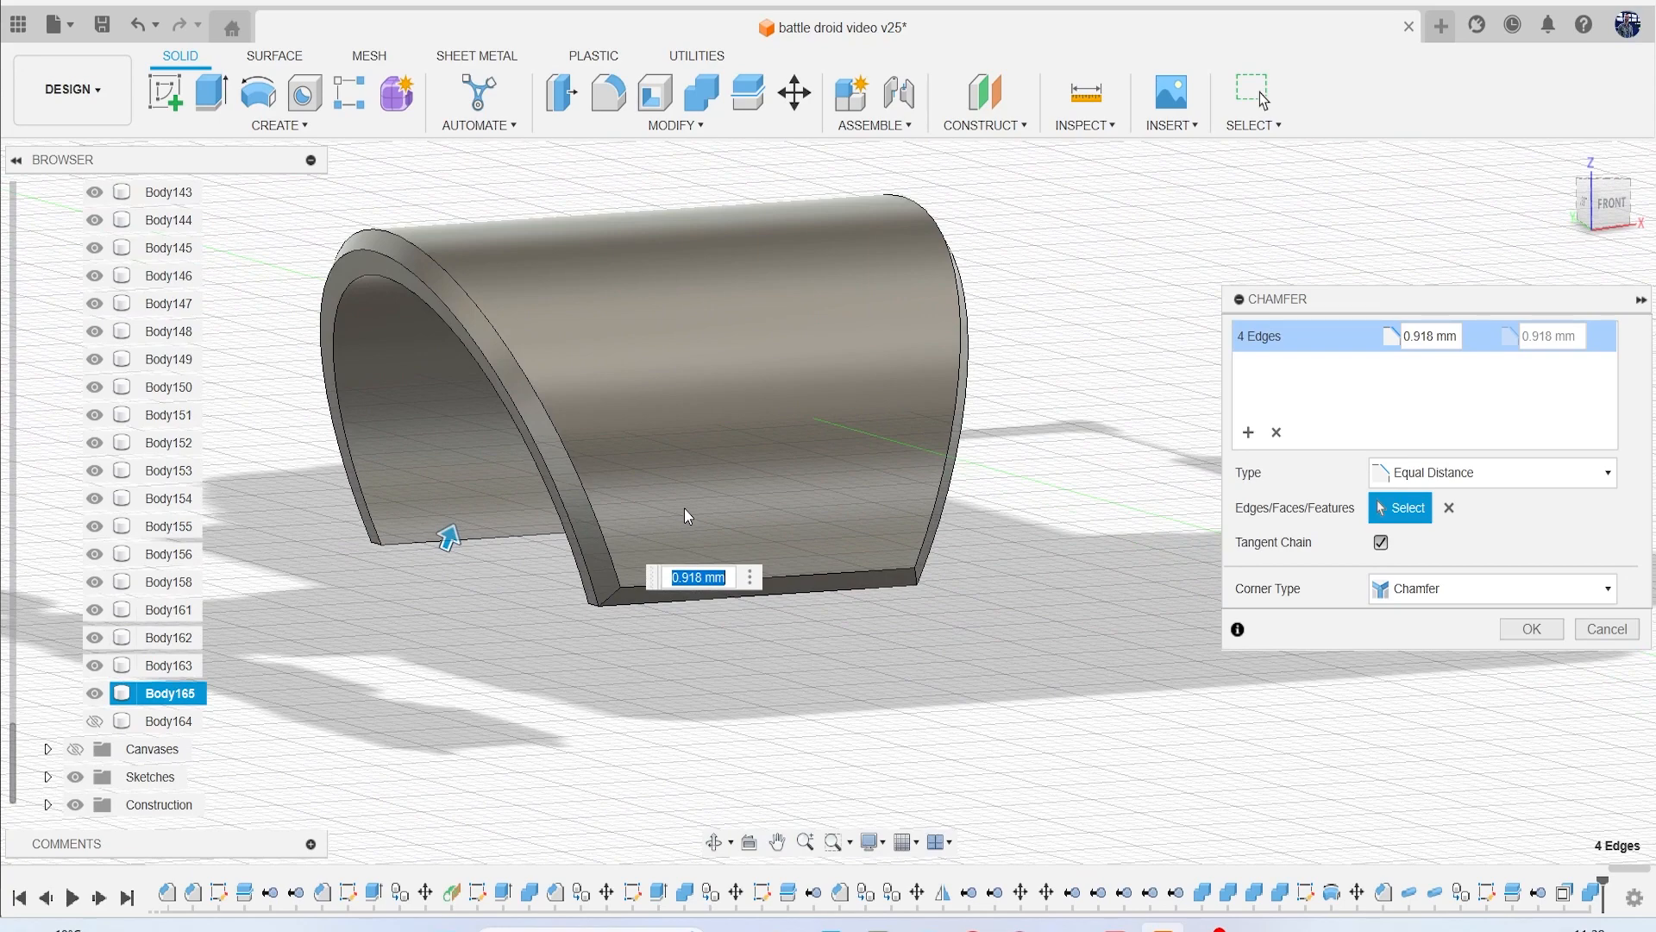
{"action": "mouse_move", "coordinate": [487, 574]}
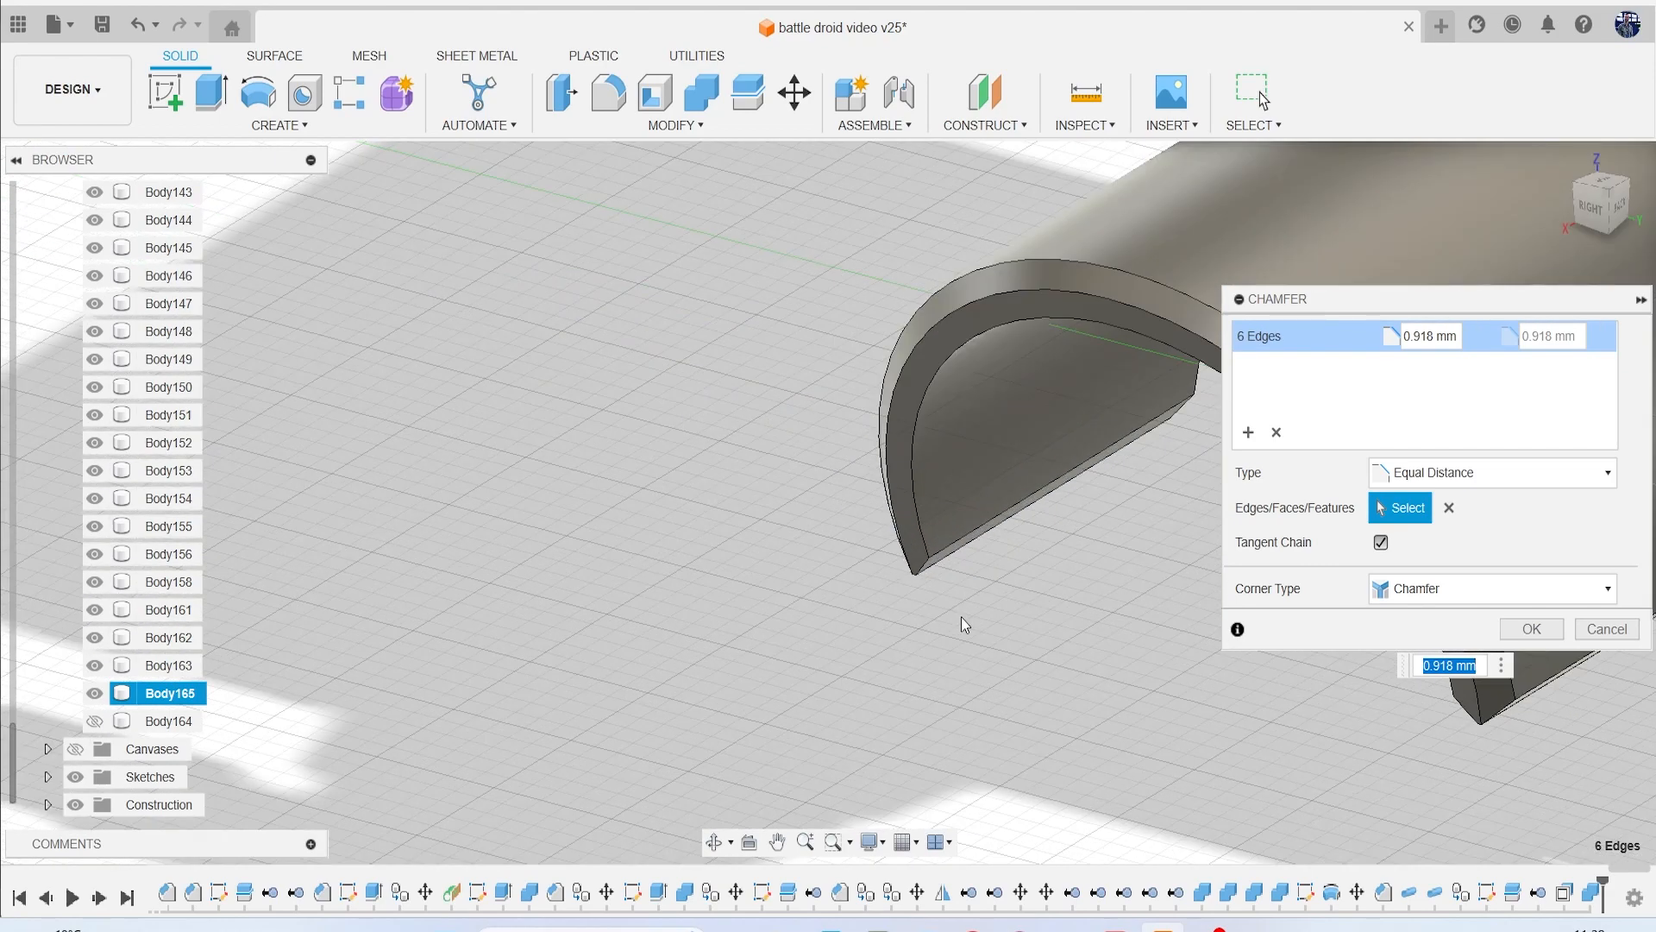
{"action": "left_click", "coordinate": [922, 586]}
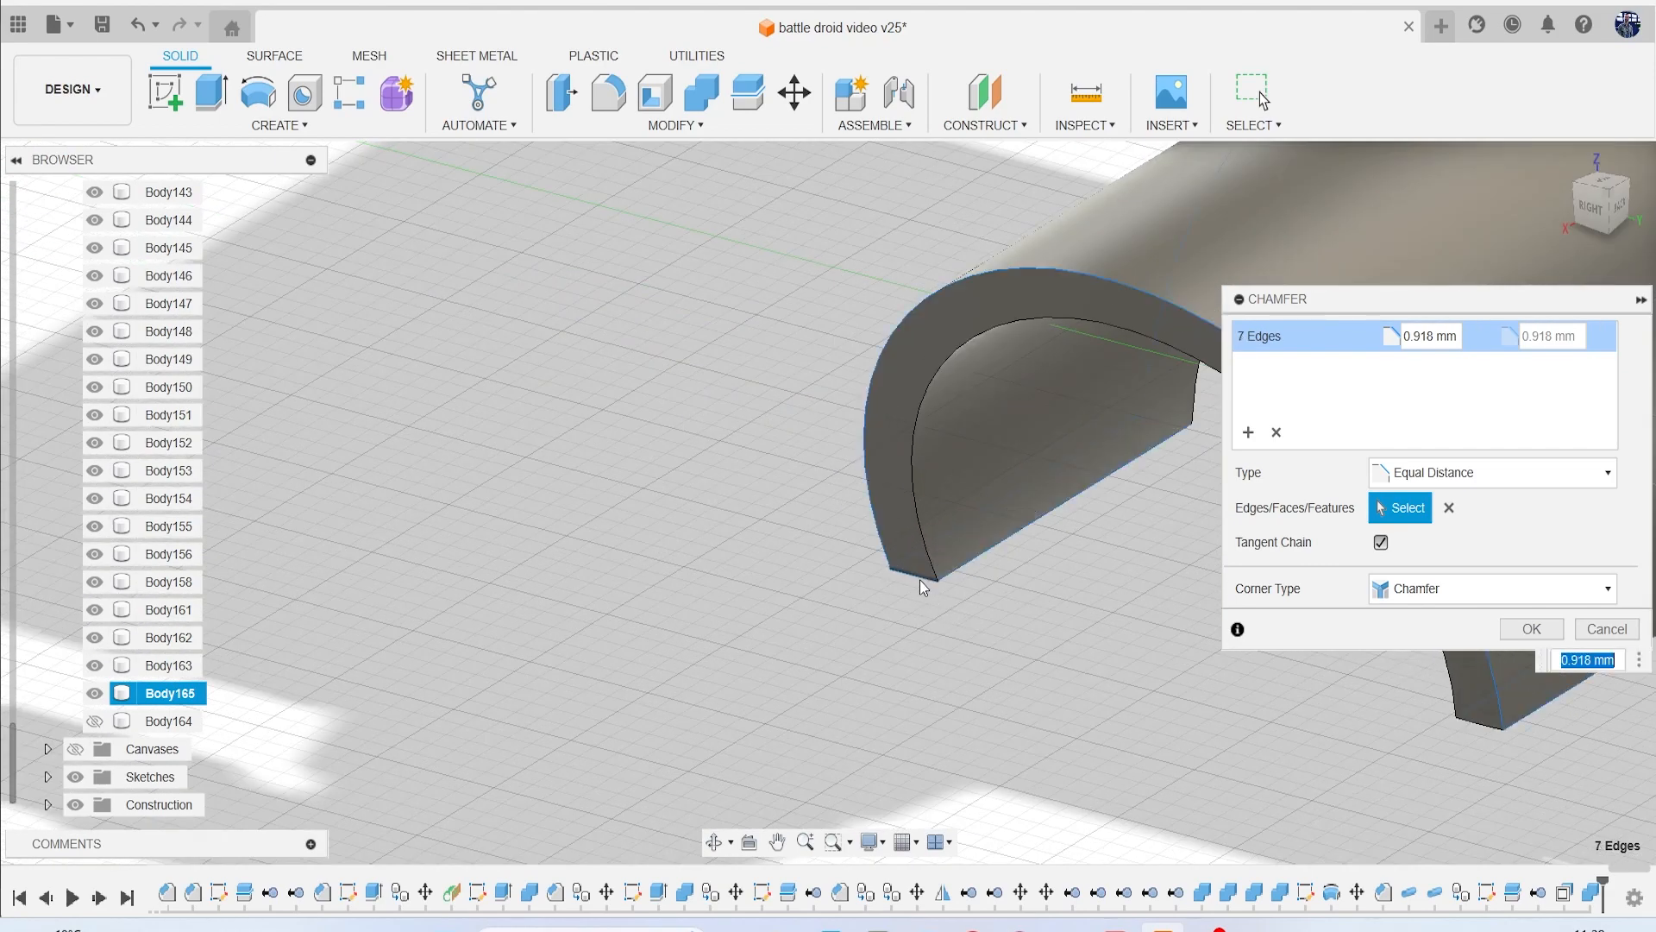
{"action": "left_click", "coordinate": [919, 587]}
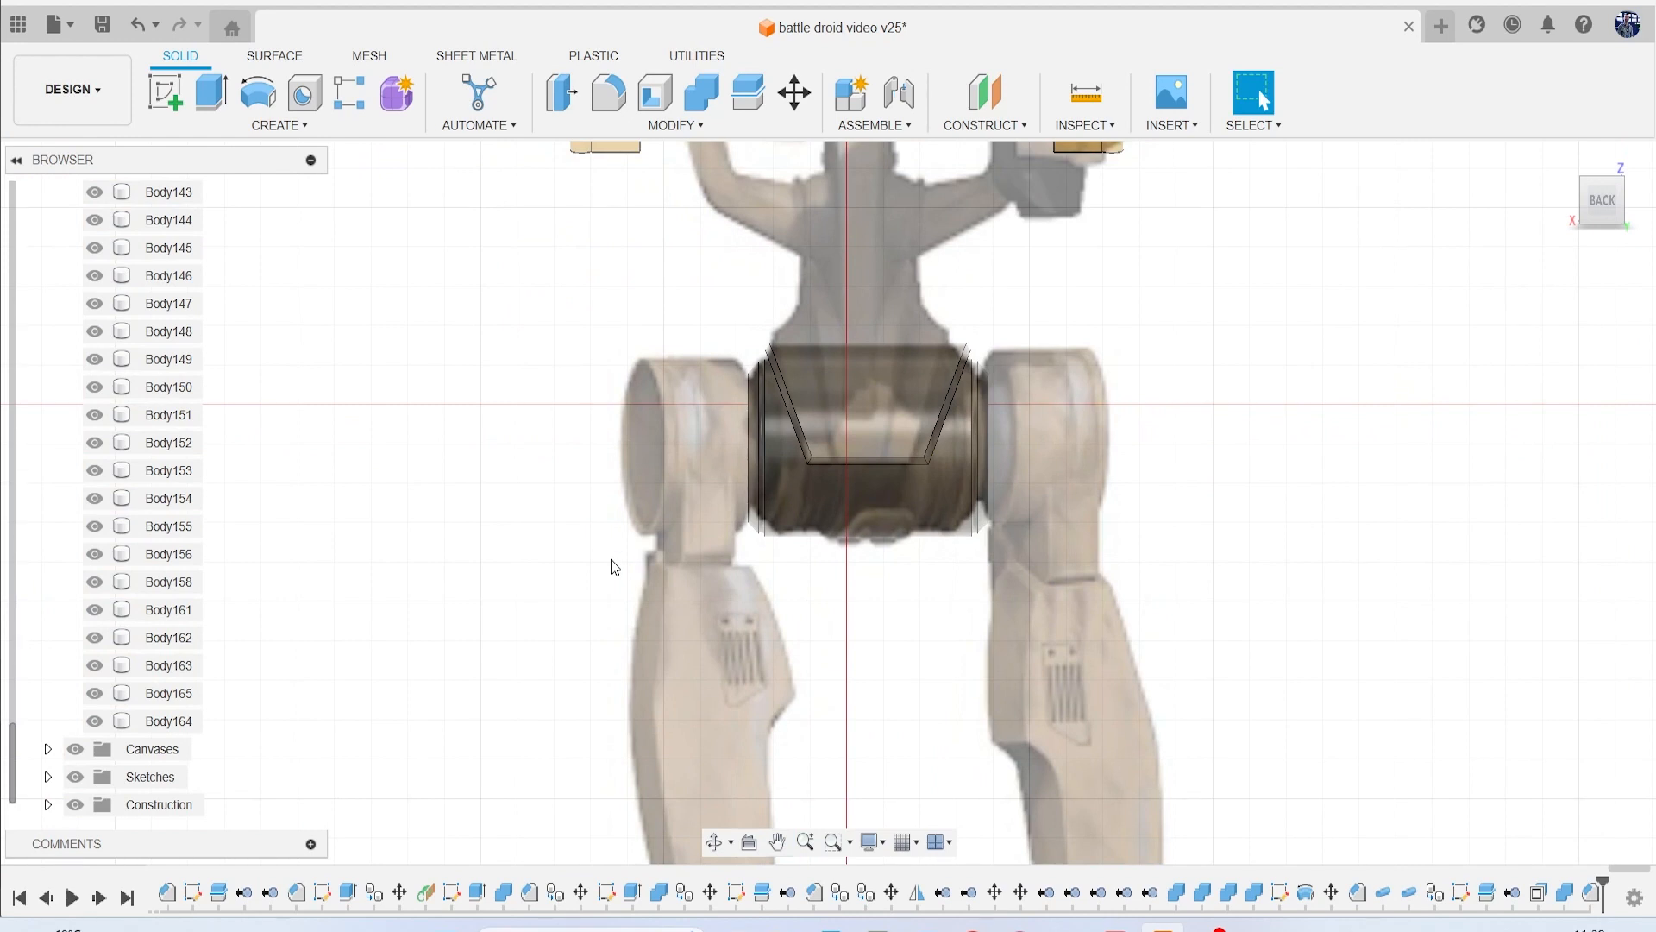
{"action": "left_click", "coordinate": [778, 842]}
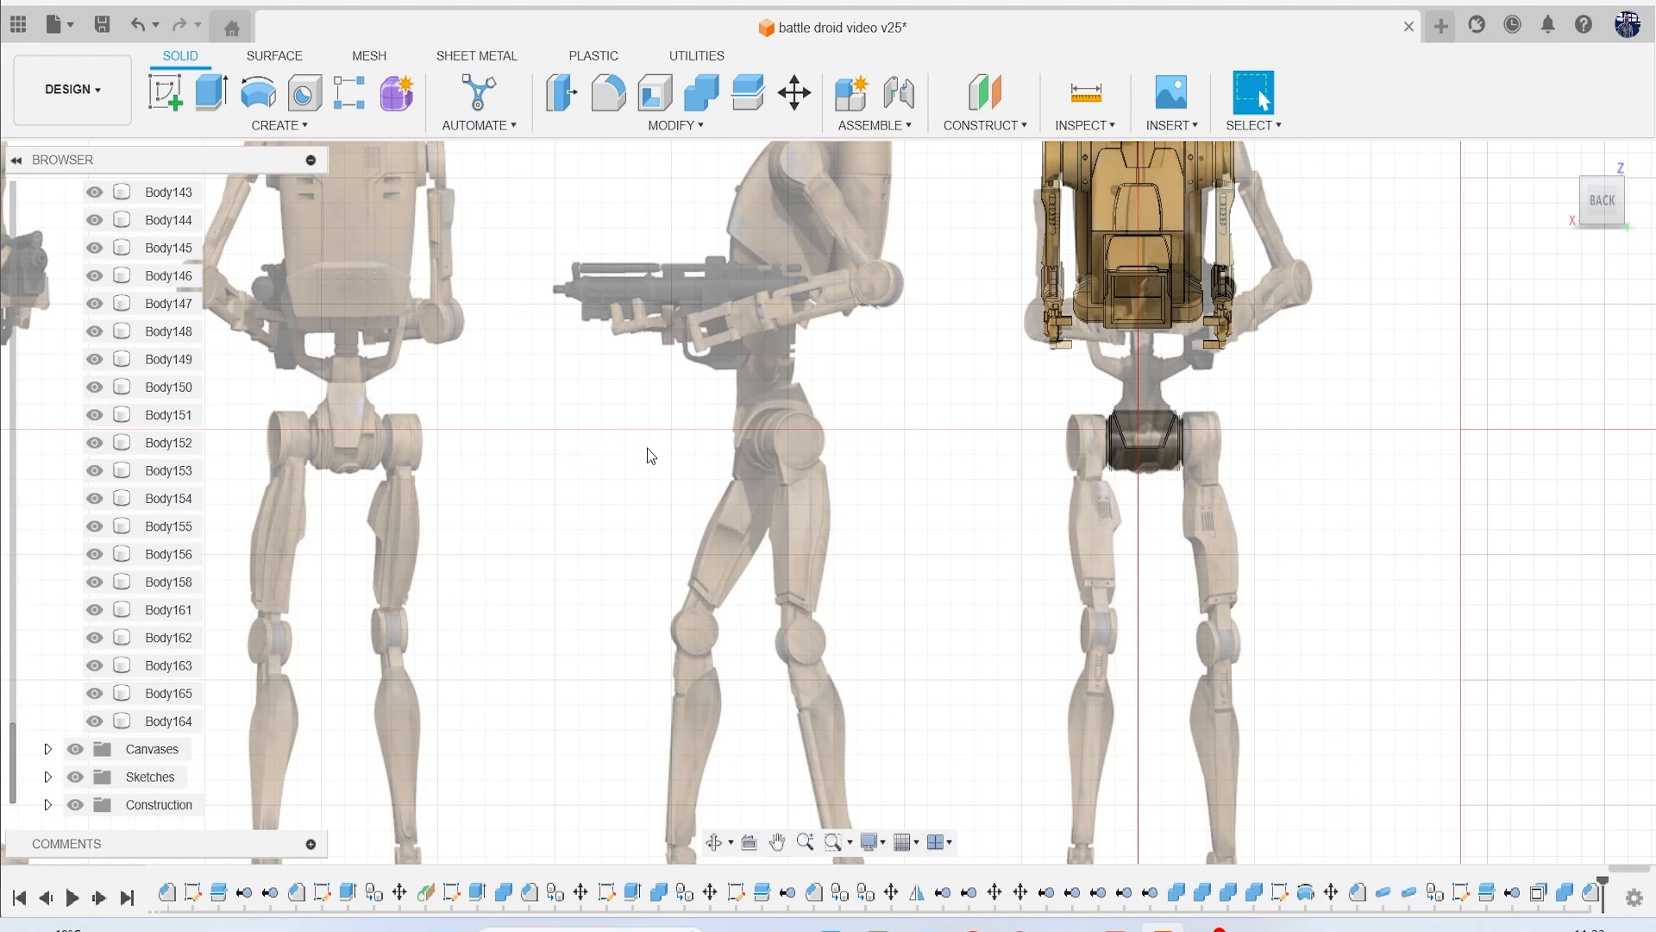
{"action": "mouse_move", "coordinate": [580, 468]}
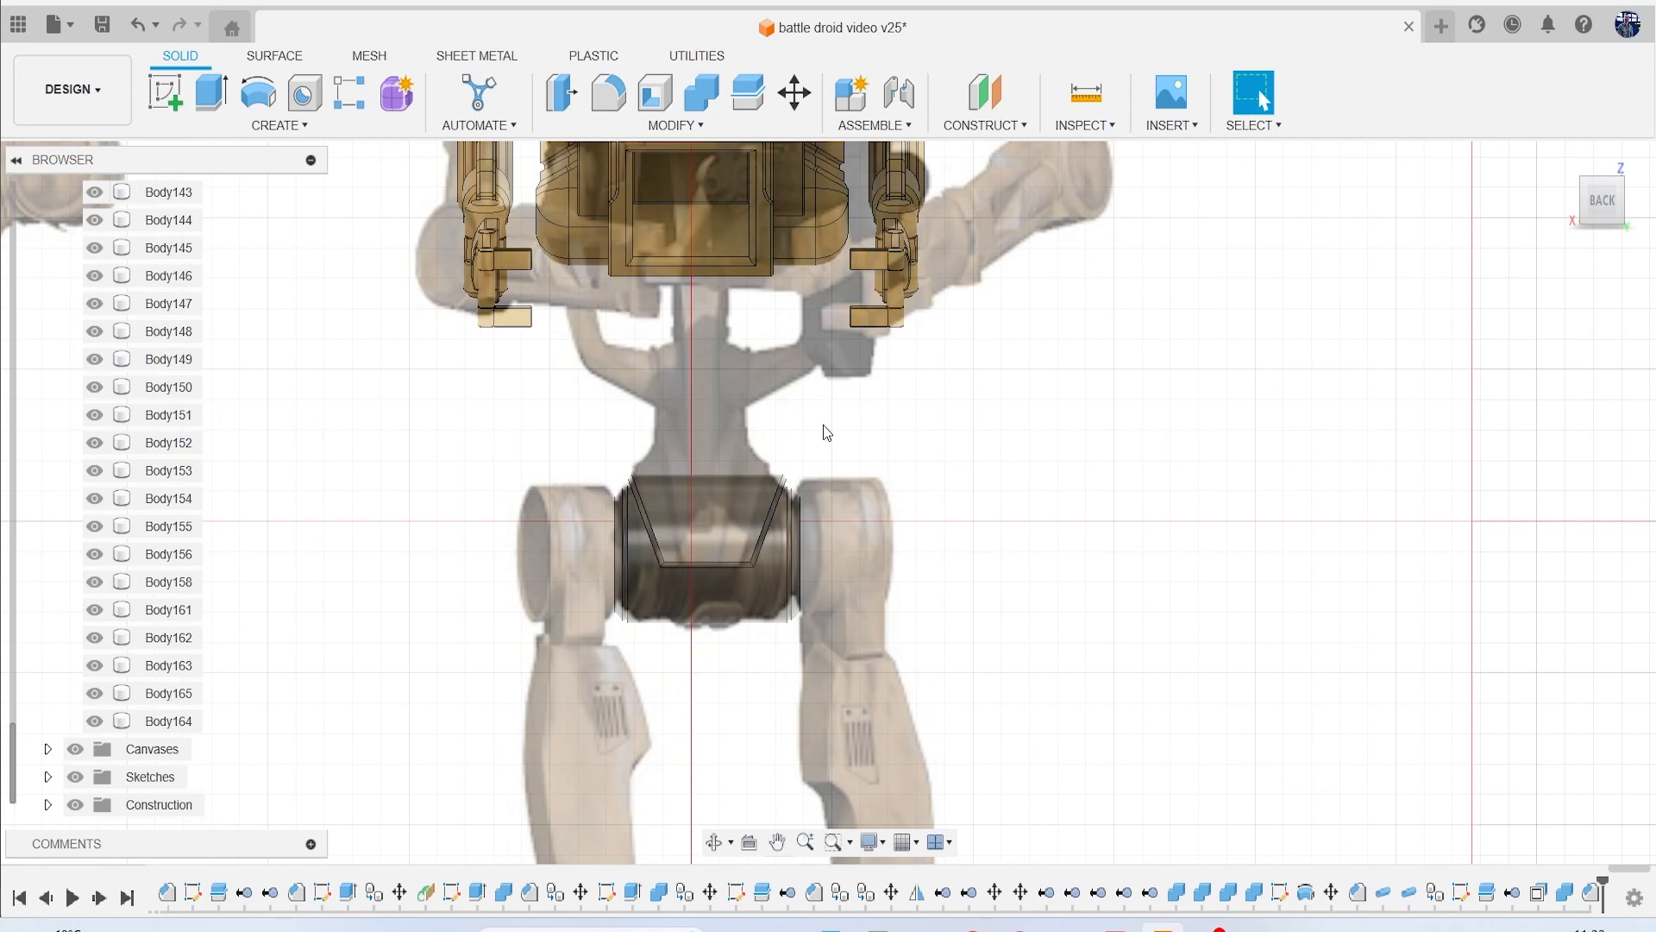
{"action": "mouse_move", "coordinate": [1050, 103]}
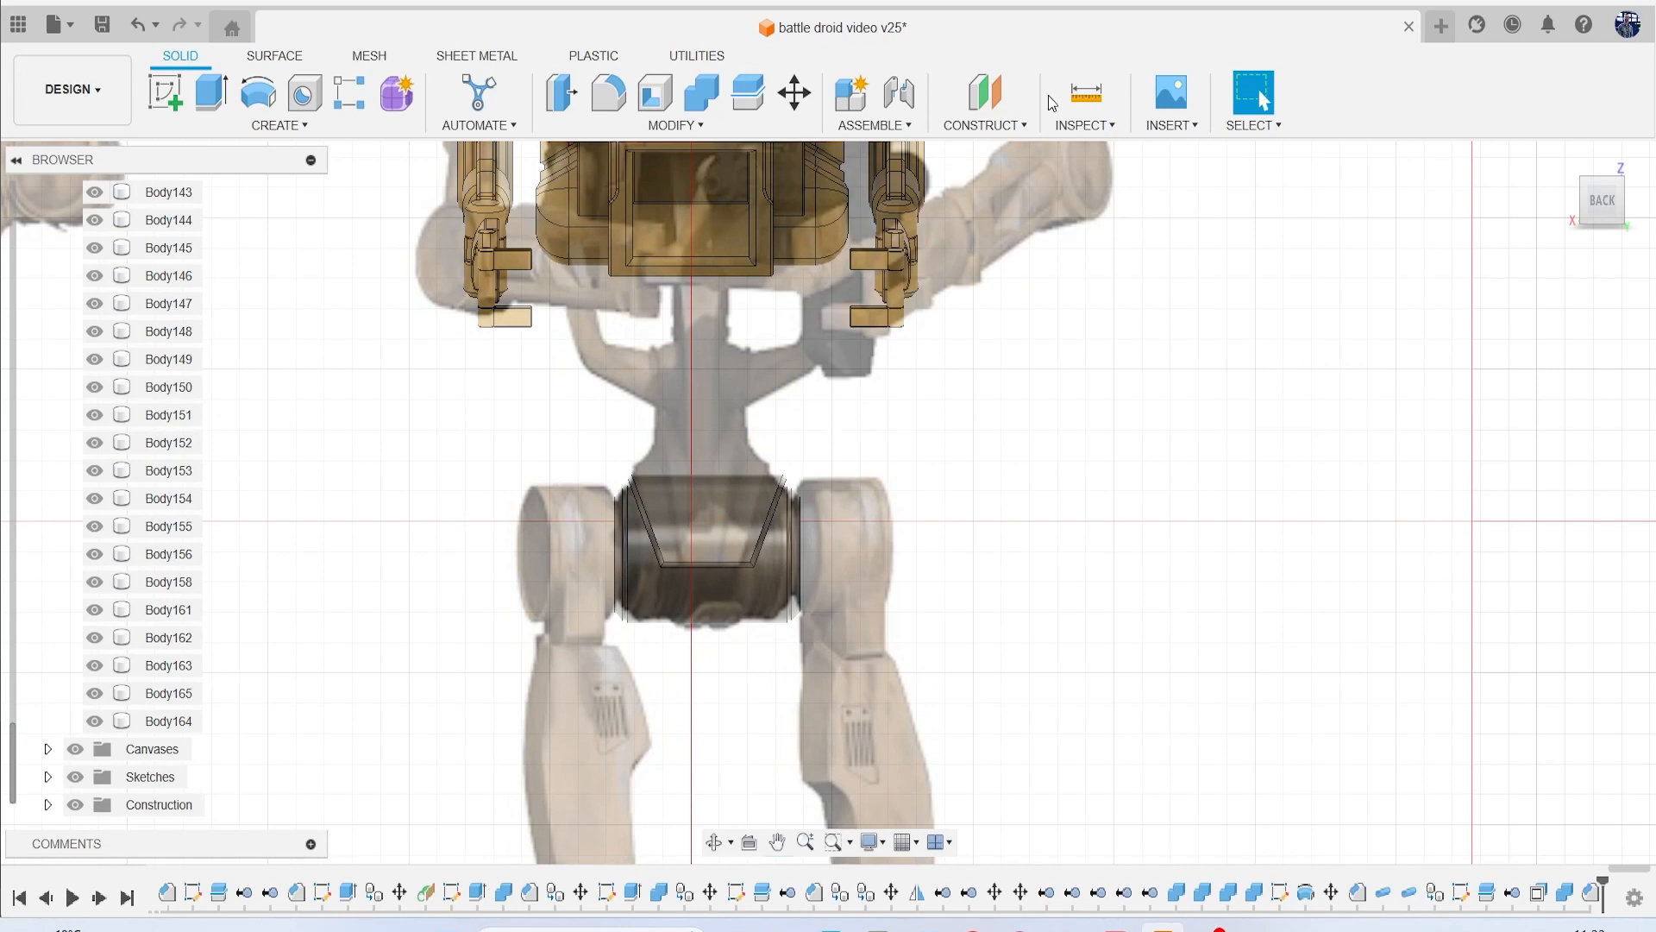
Create an axis through the hip cylinder and start a plane angled about it.
{"action": "left_click", "coordinate": [982, 124]}
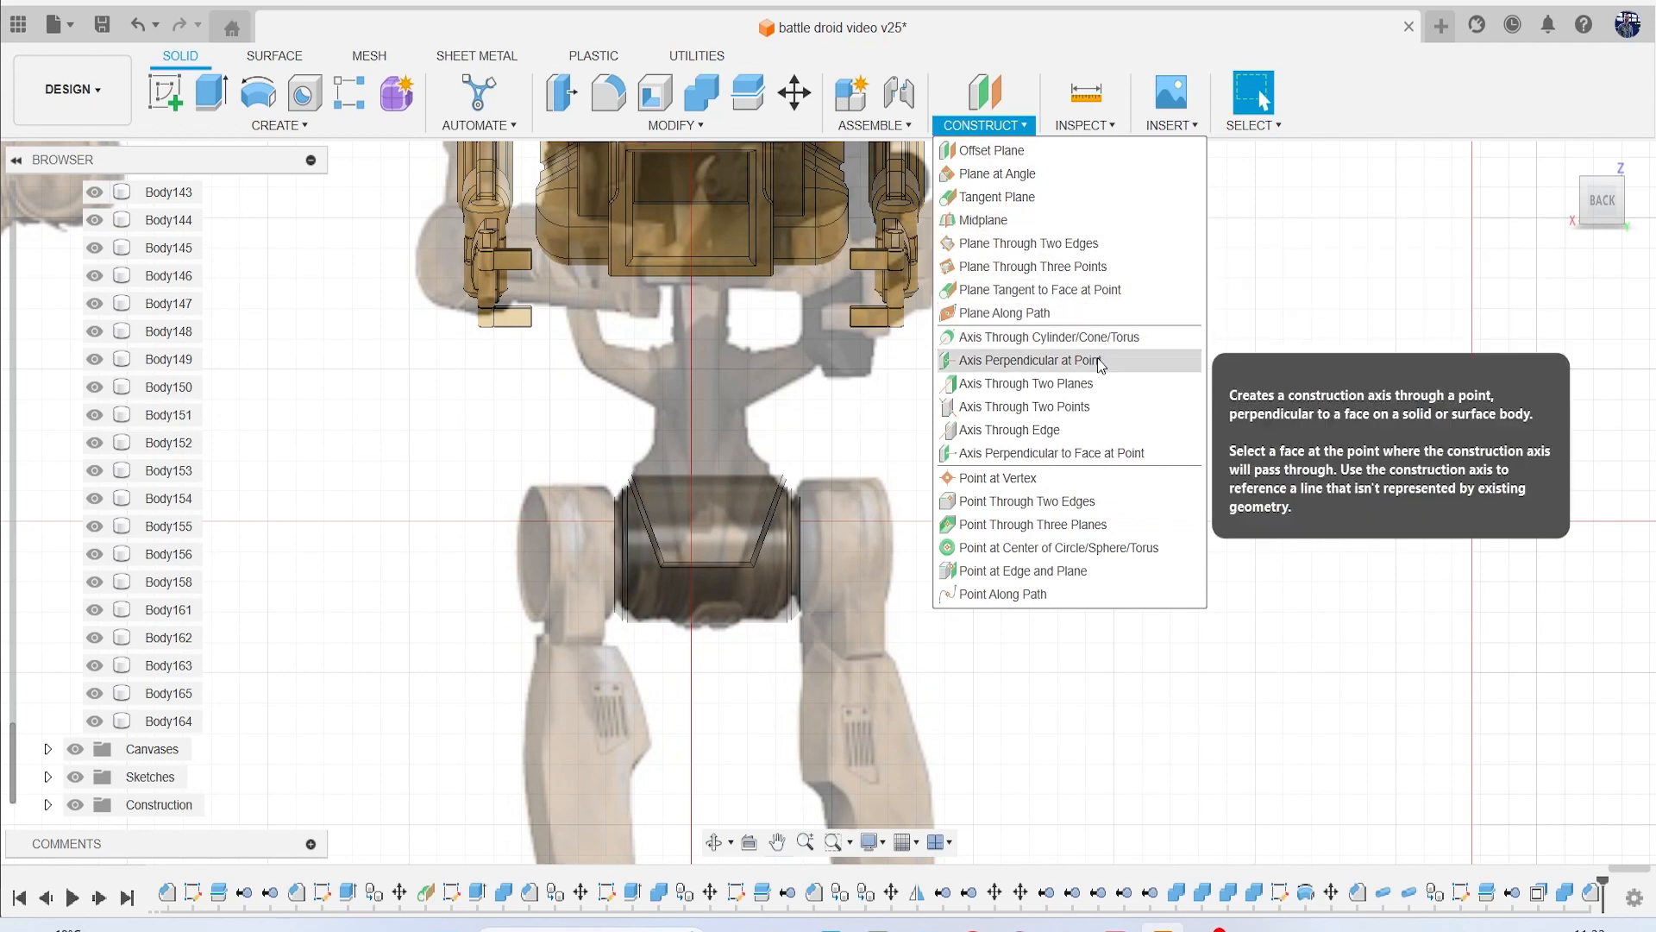
{"action": "left_click", "coordinate": [1048, 337]}
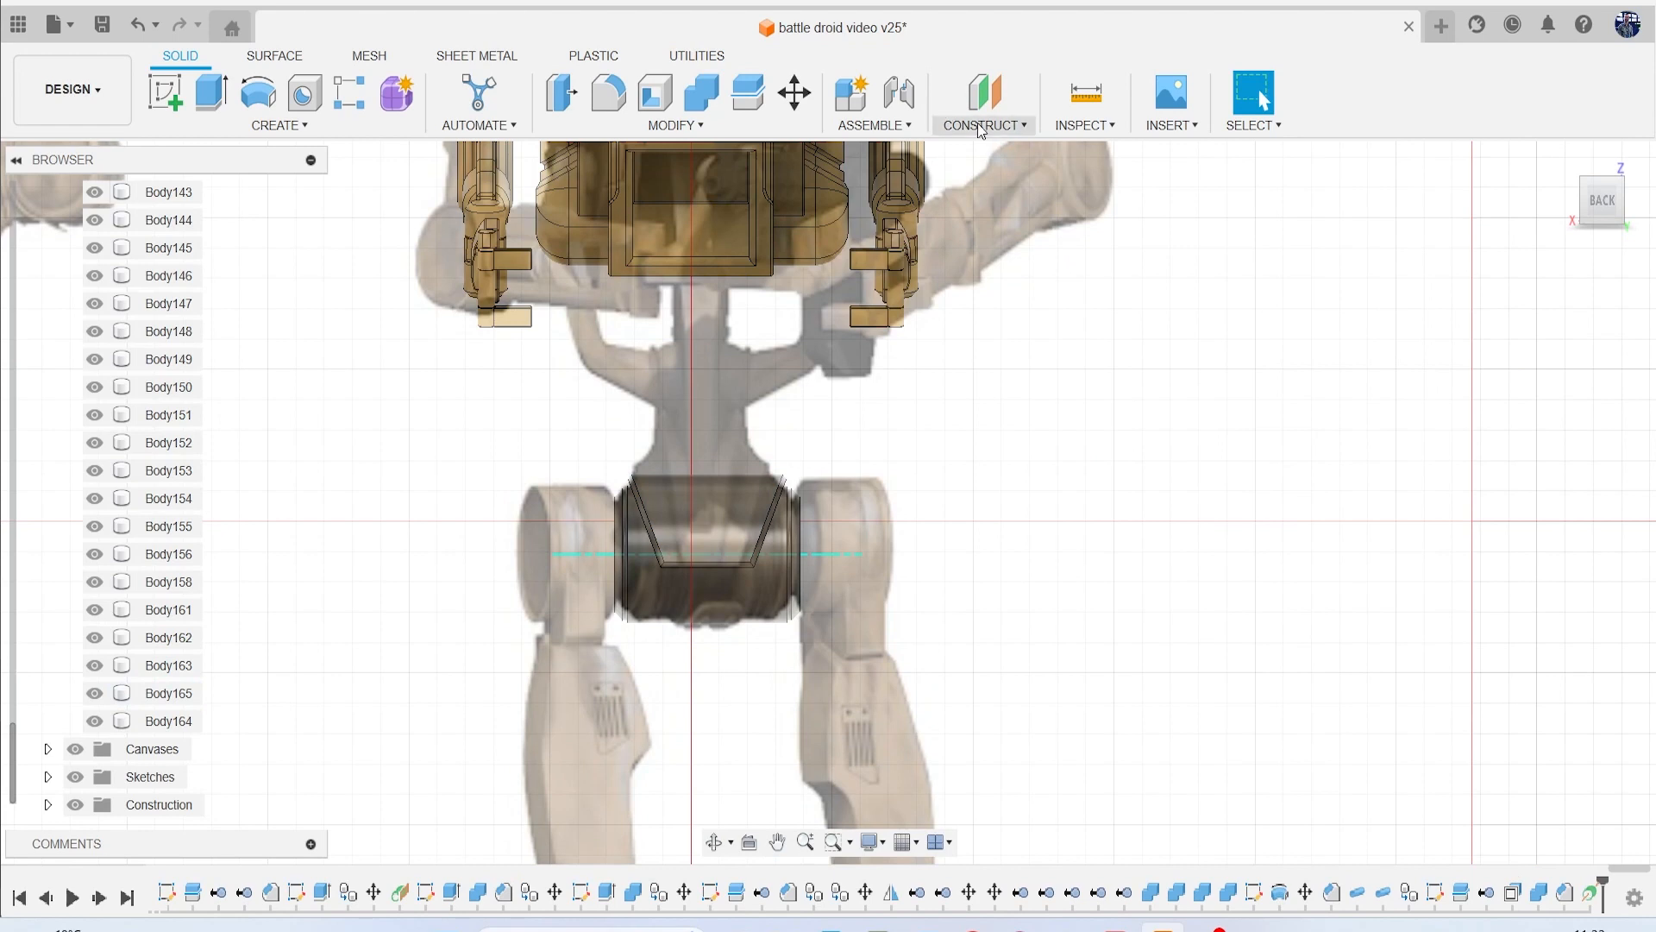
{"action": "left_click", "coordinate": [981, 101]}
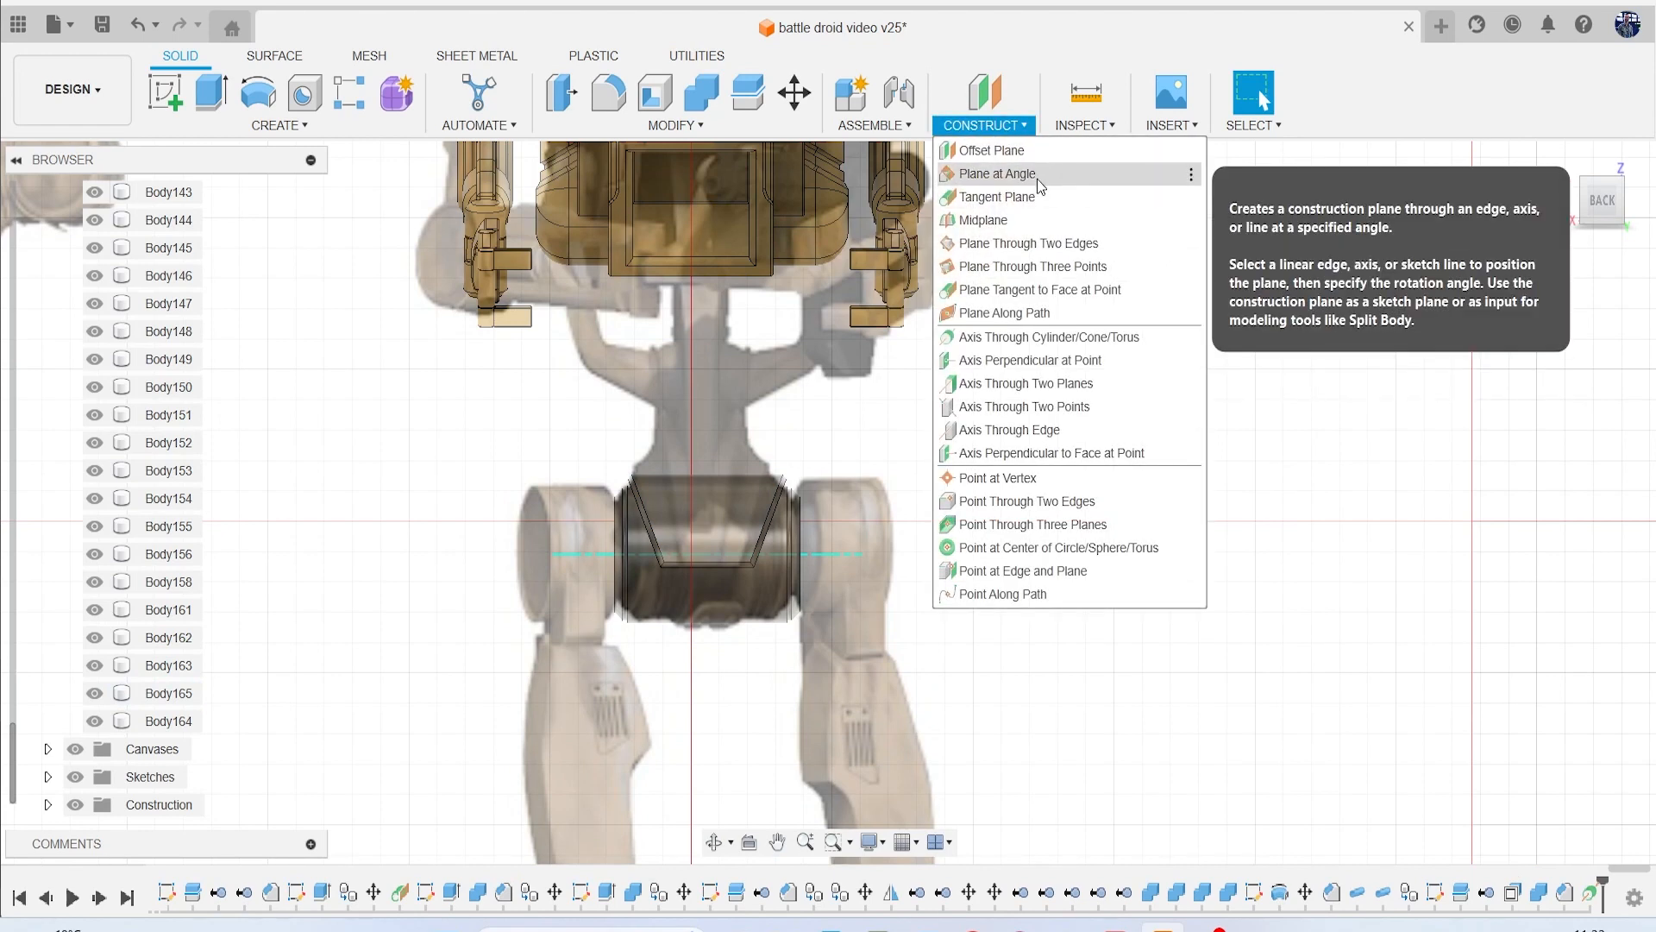
{"action": "left_click", "coordinate": [997, 174]}
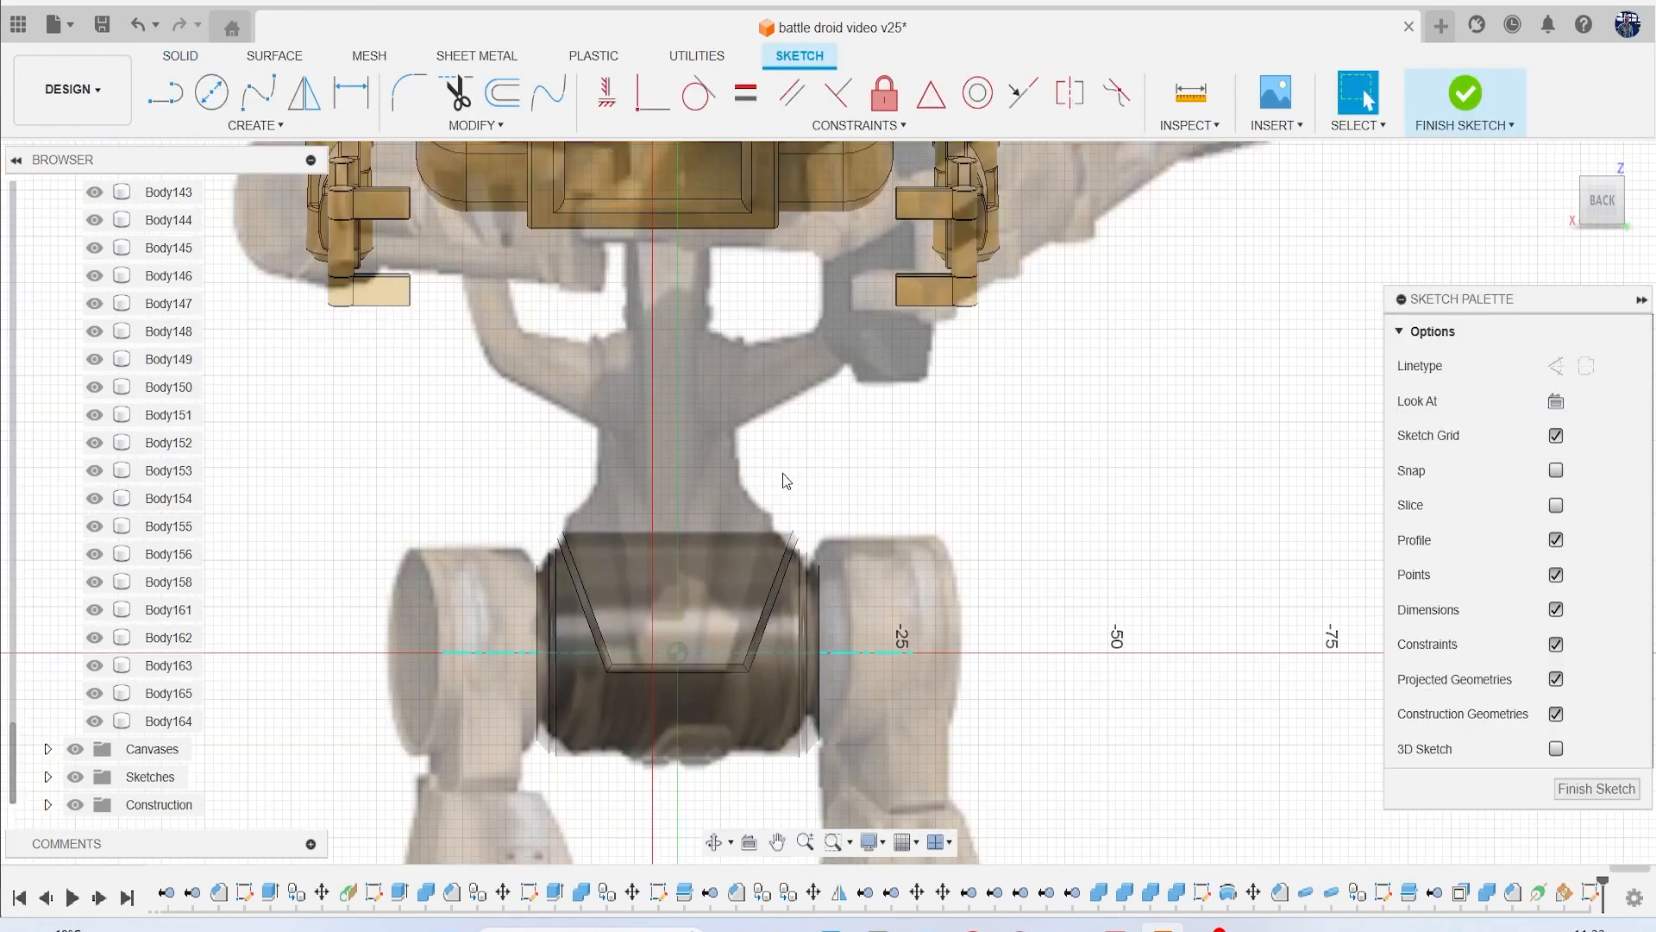
Project the trapezoid panel outline and draw a vertical line up from the hip's top centre.
{"action": "left_click", "coordinate": [676, 602]}
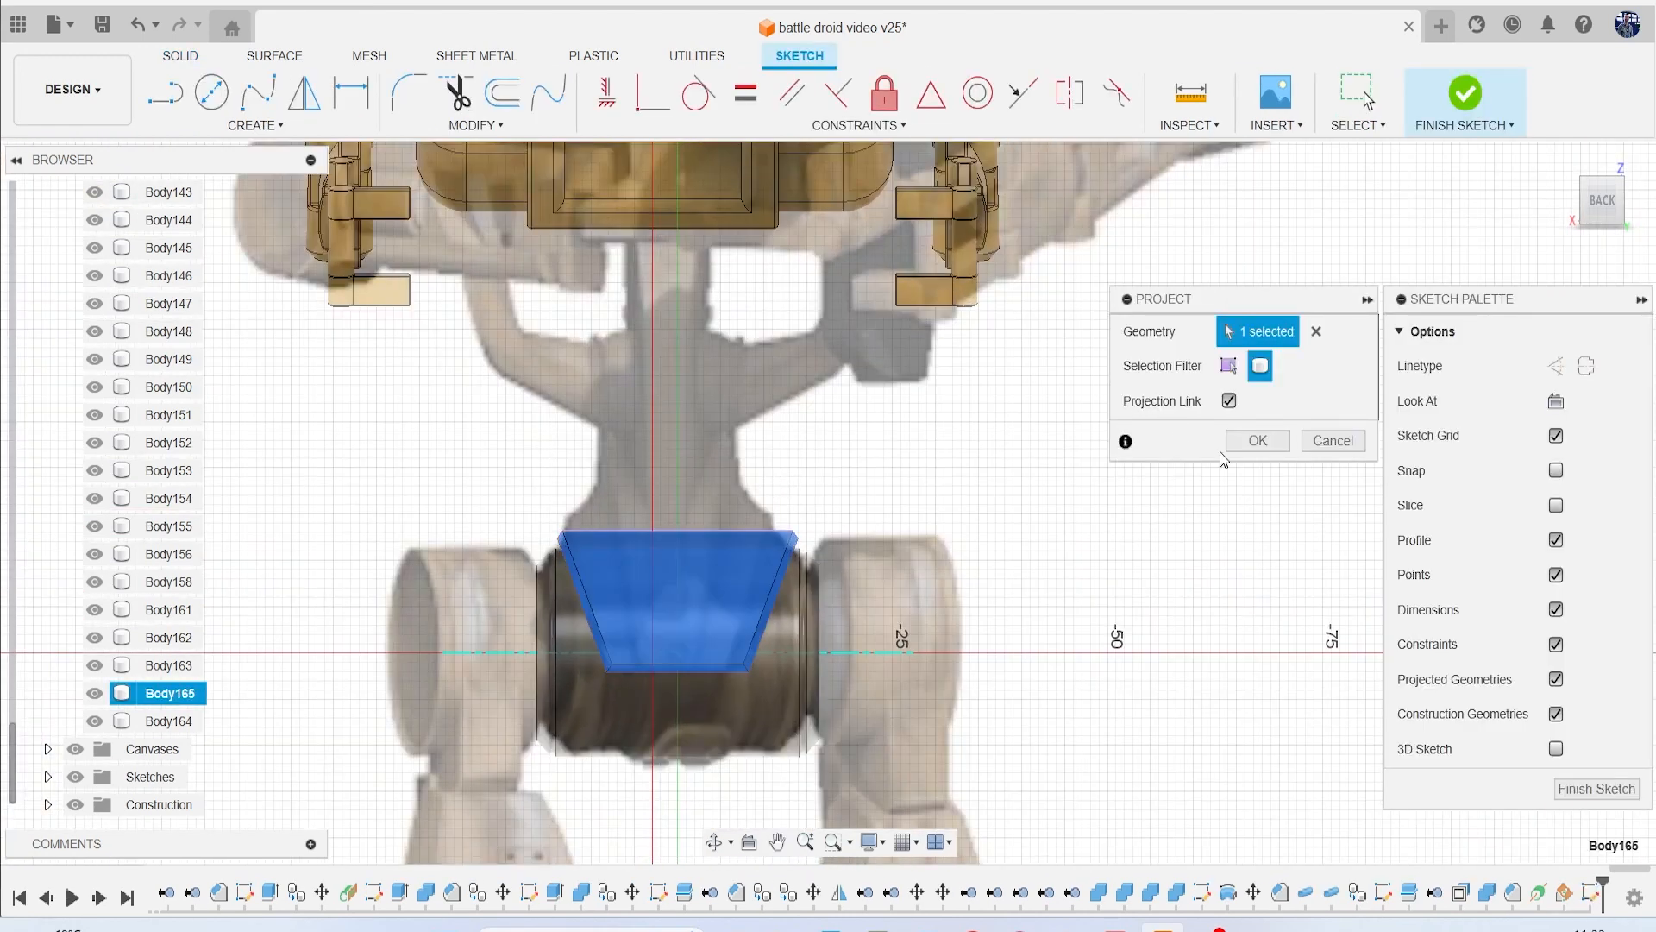
{"action": "left_click", "coordinate": [1256, 441]}
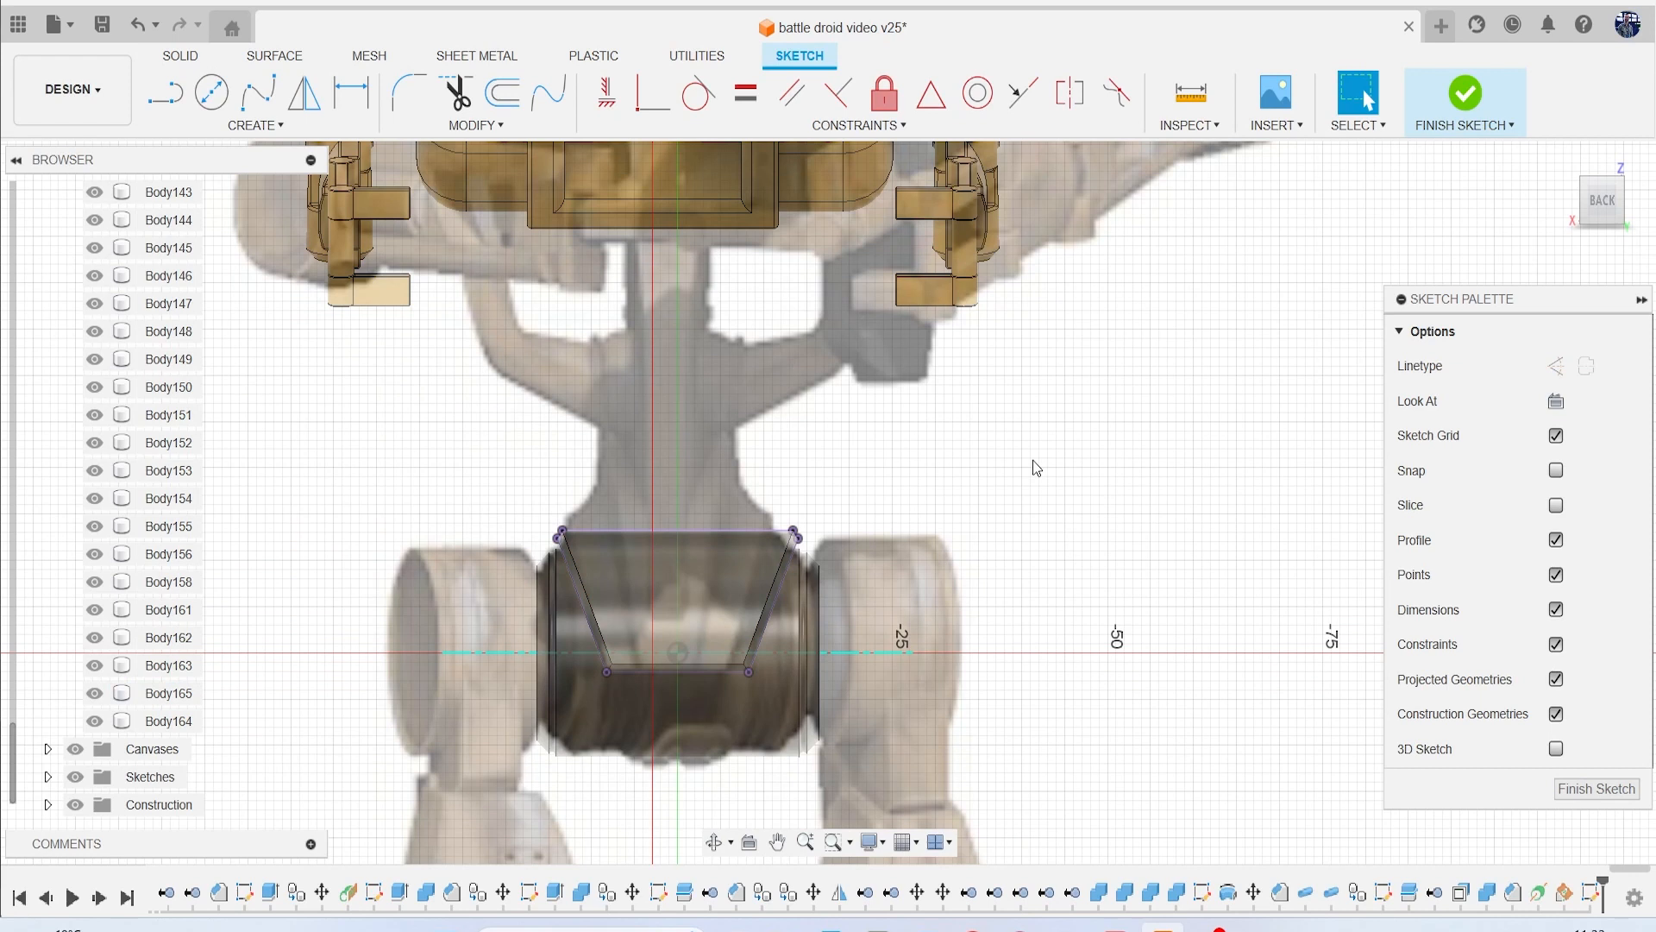
{"action": "left_click", "coordinate": [164, 92]}
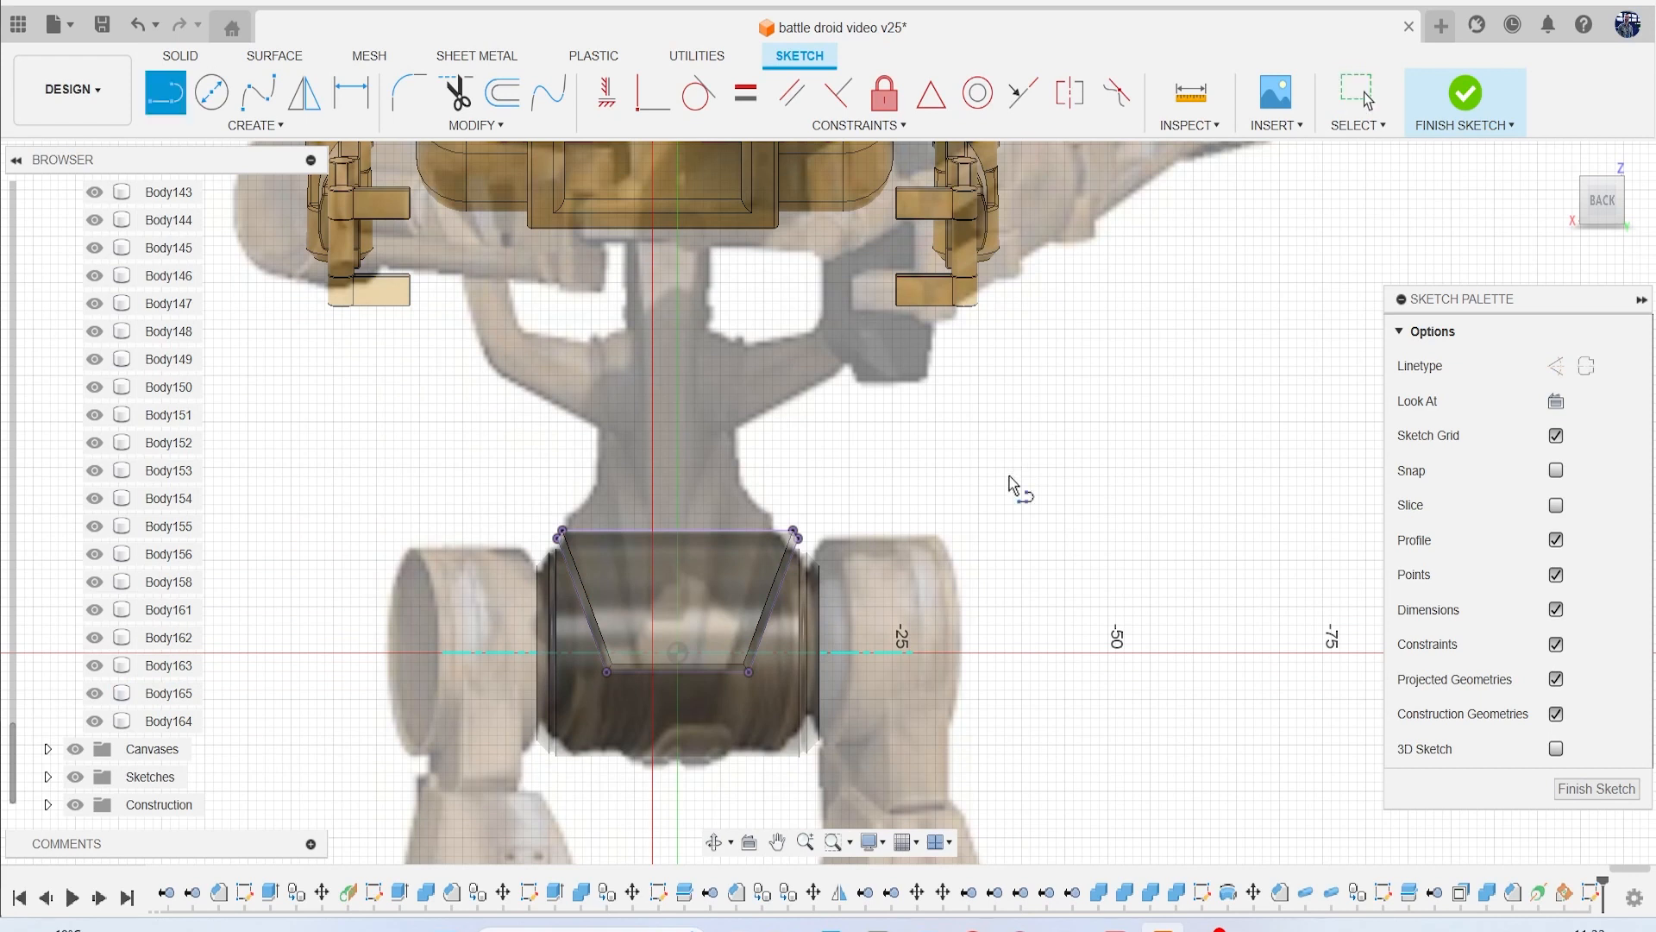
{"action": "mouse_move", "coordinate": [677, 541]}
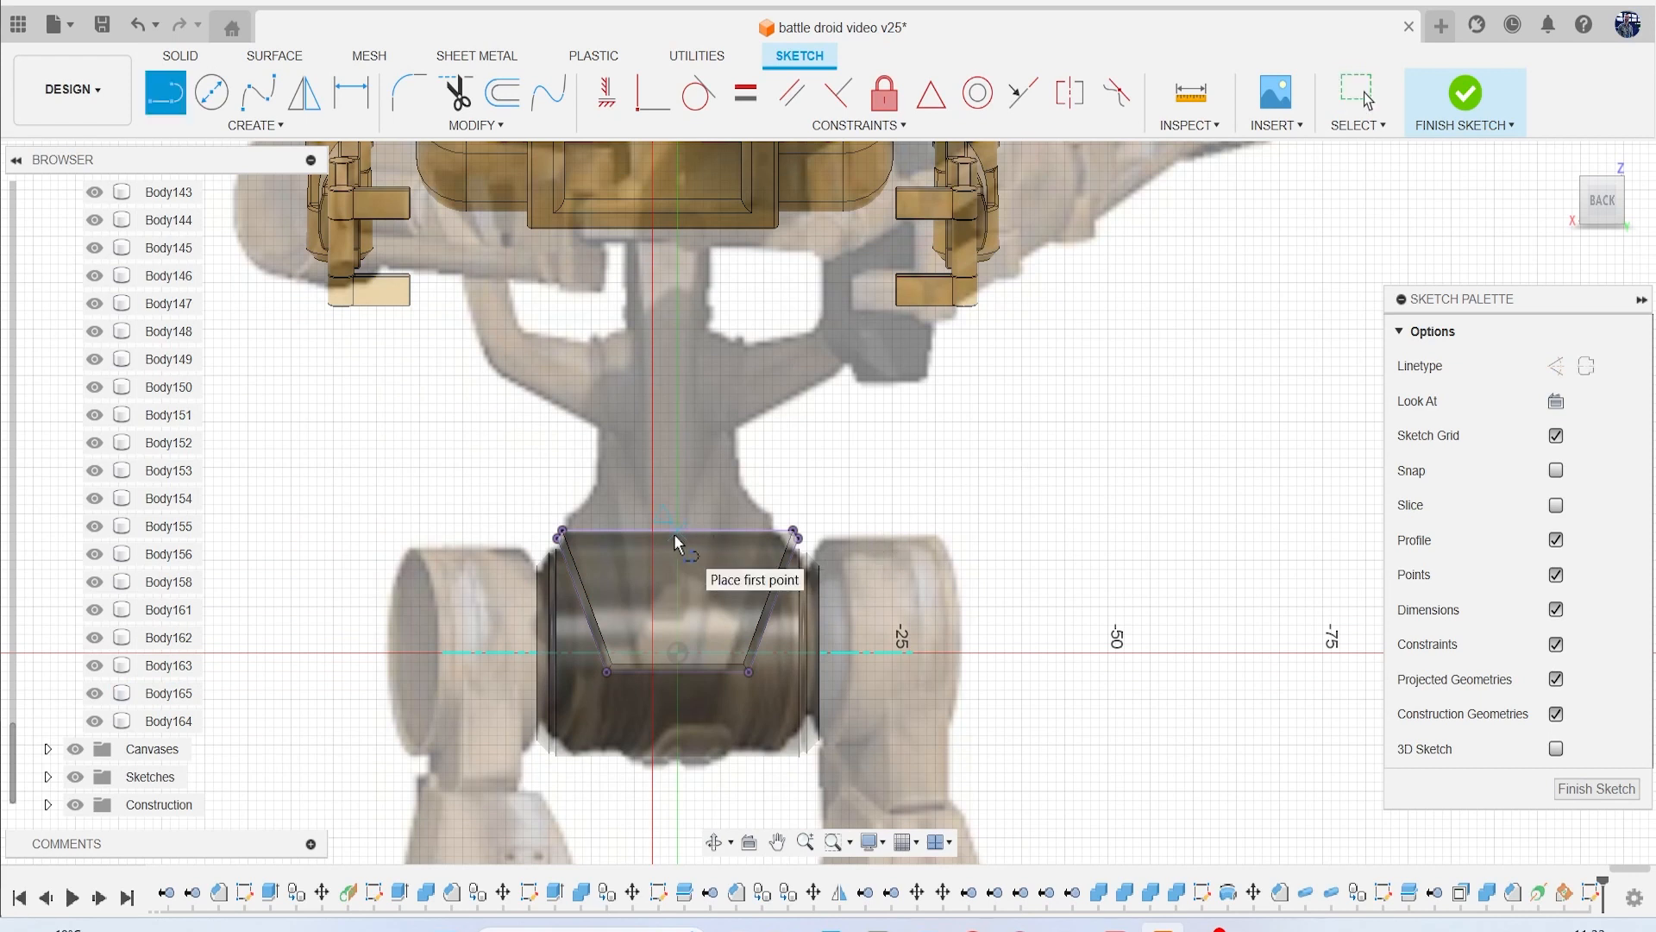
{"action": "left_click", "coordinate": [673, 537]}
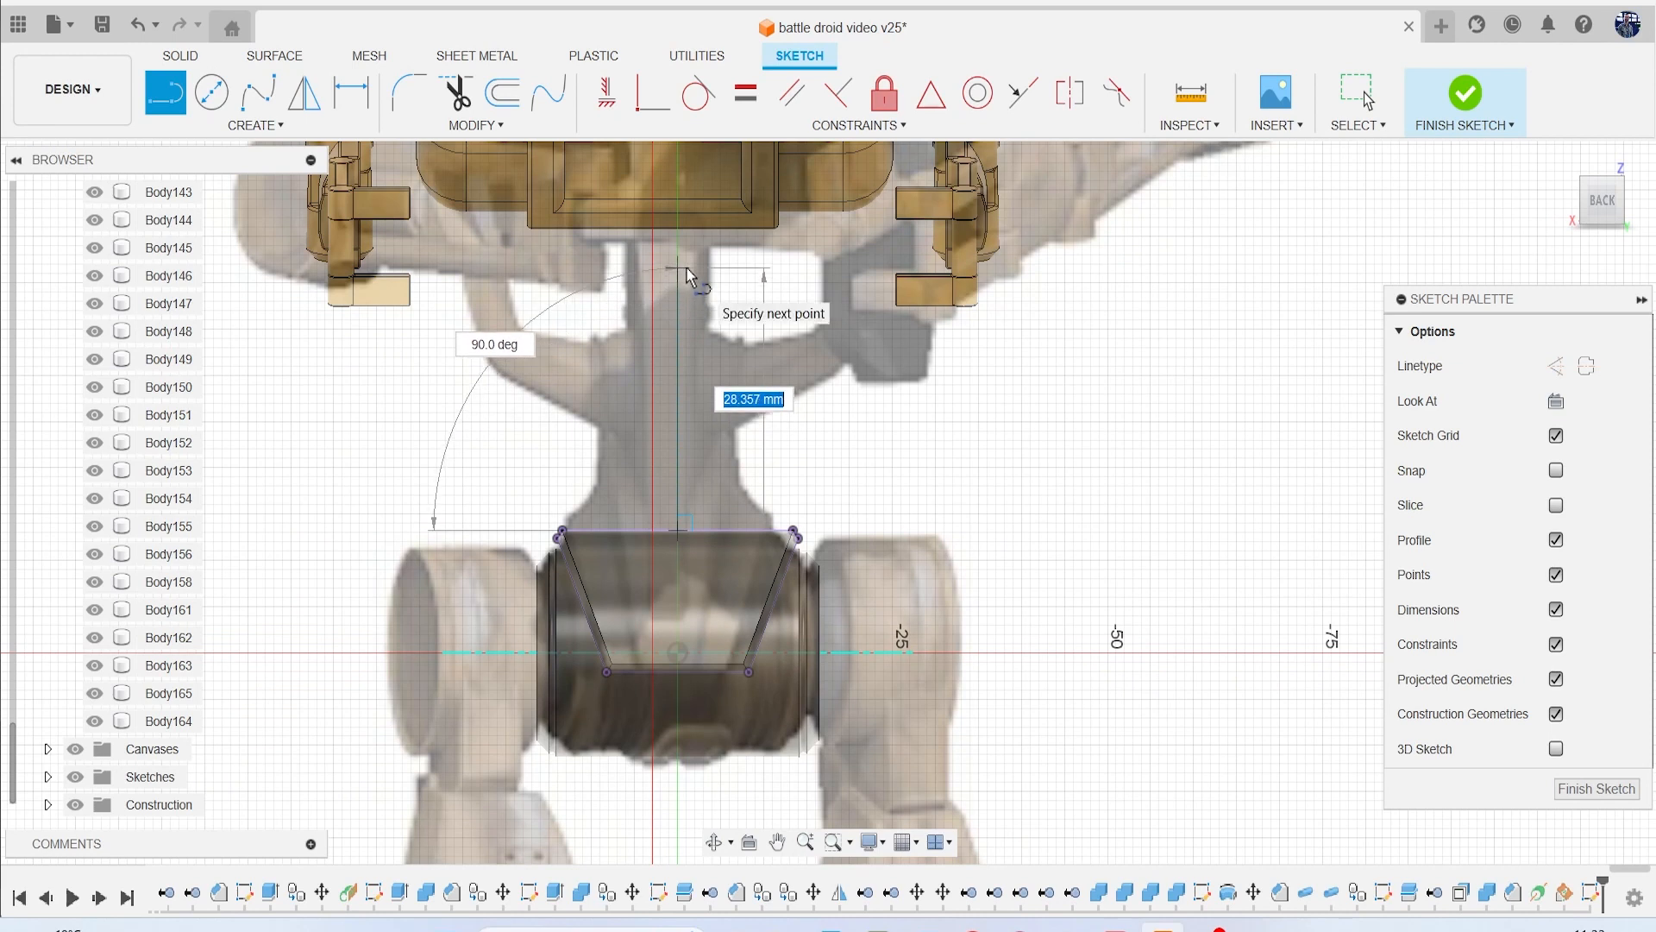
{"action": "mouse_move", "coordinate": [752, 460]}
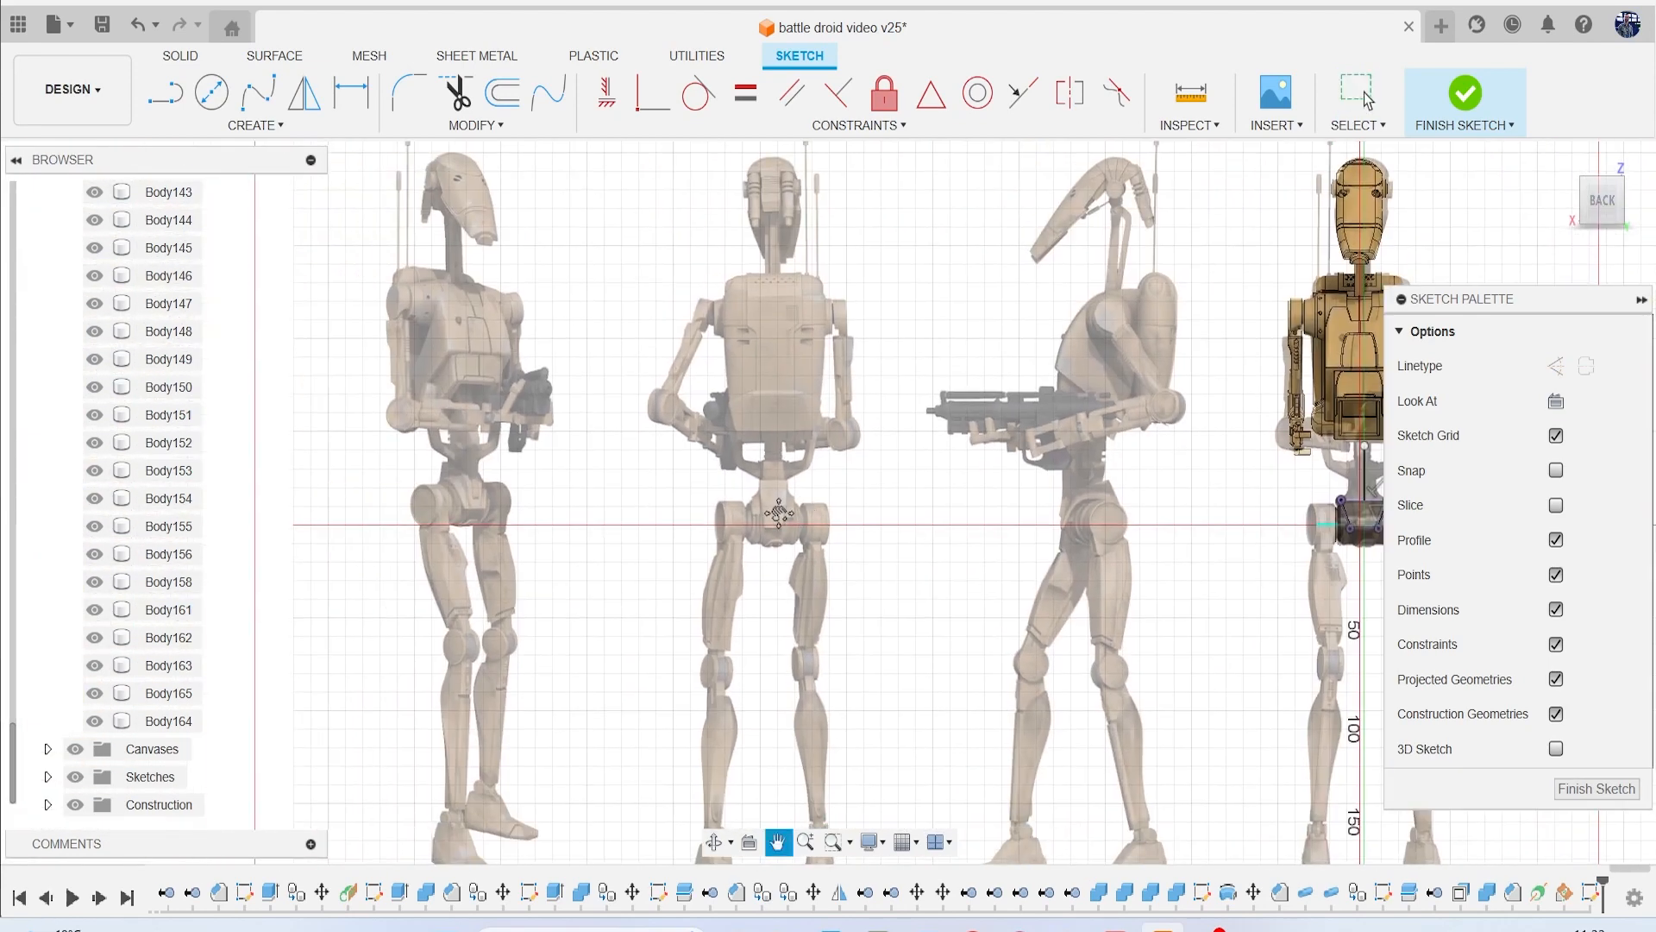
{"action": "scroll", "scroll_direction": "up", "scroll_amount": 3}
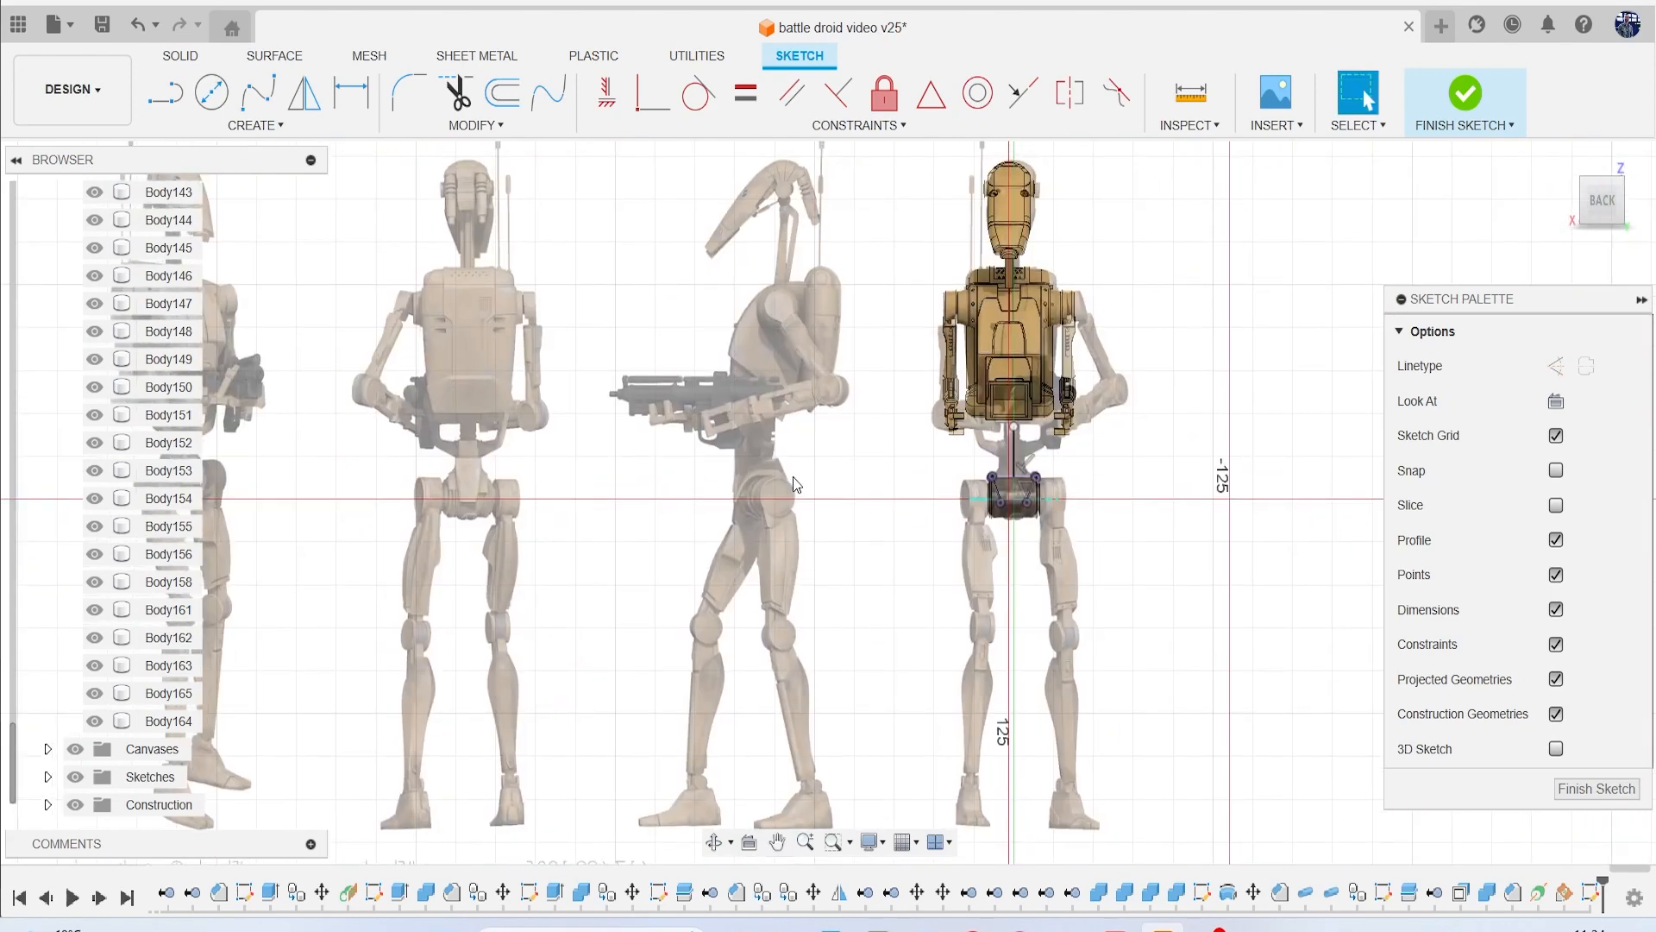
{"action": "scroll", "scroll_direction": "up", "scroll_amount": 3}
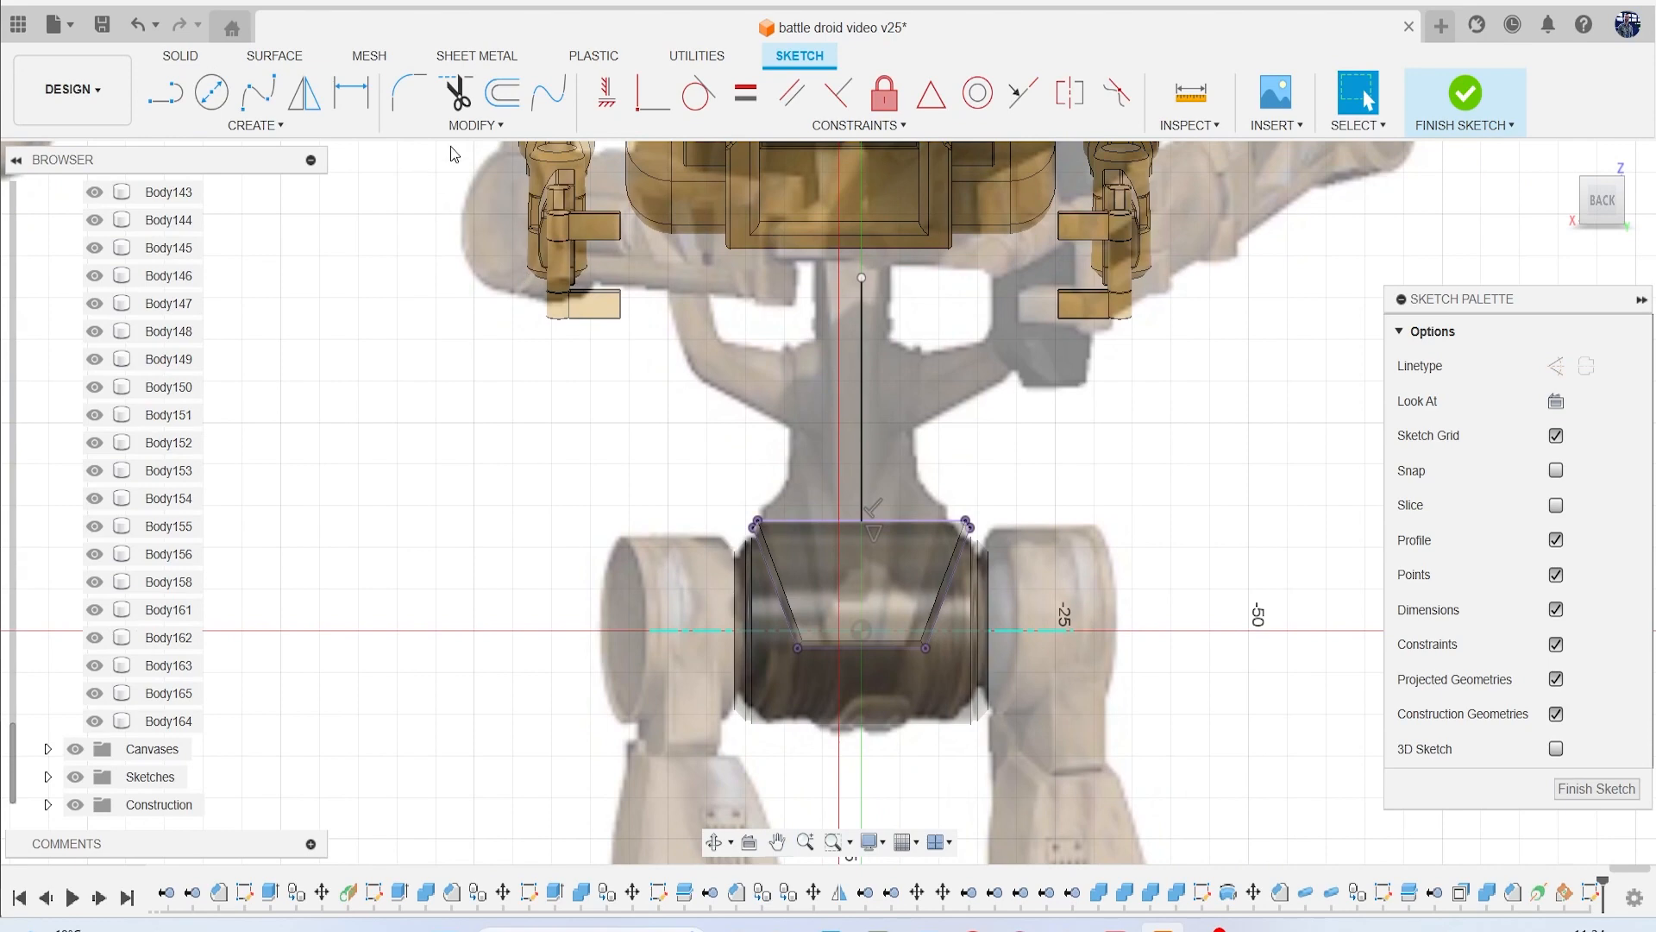
Draw the curved waist arc and extend the half-outline curves.
{"action": "left_click", "coordinate": [253, 124]}
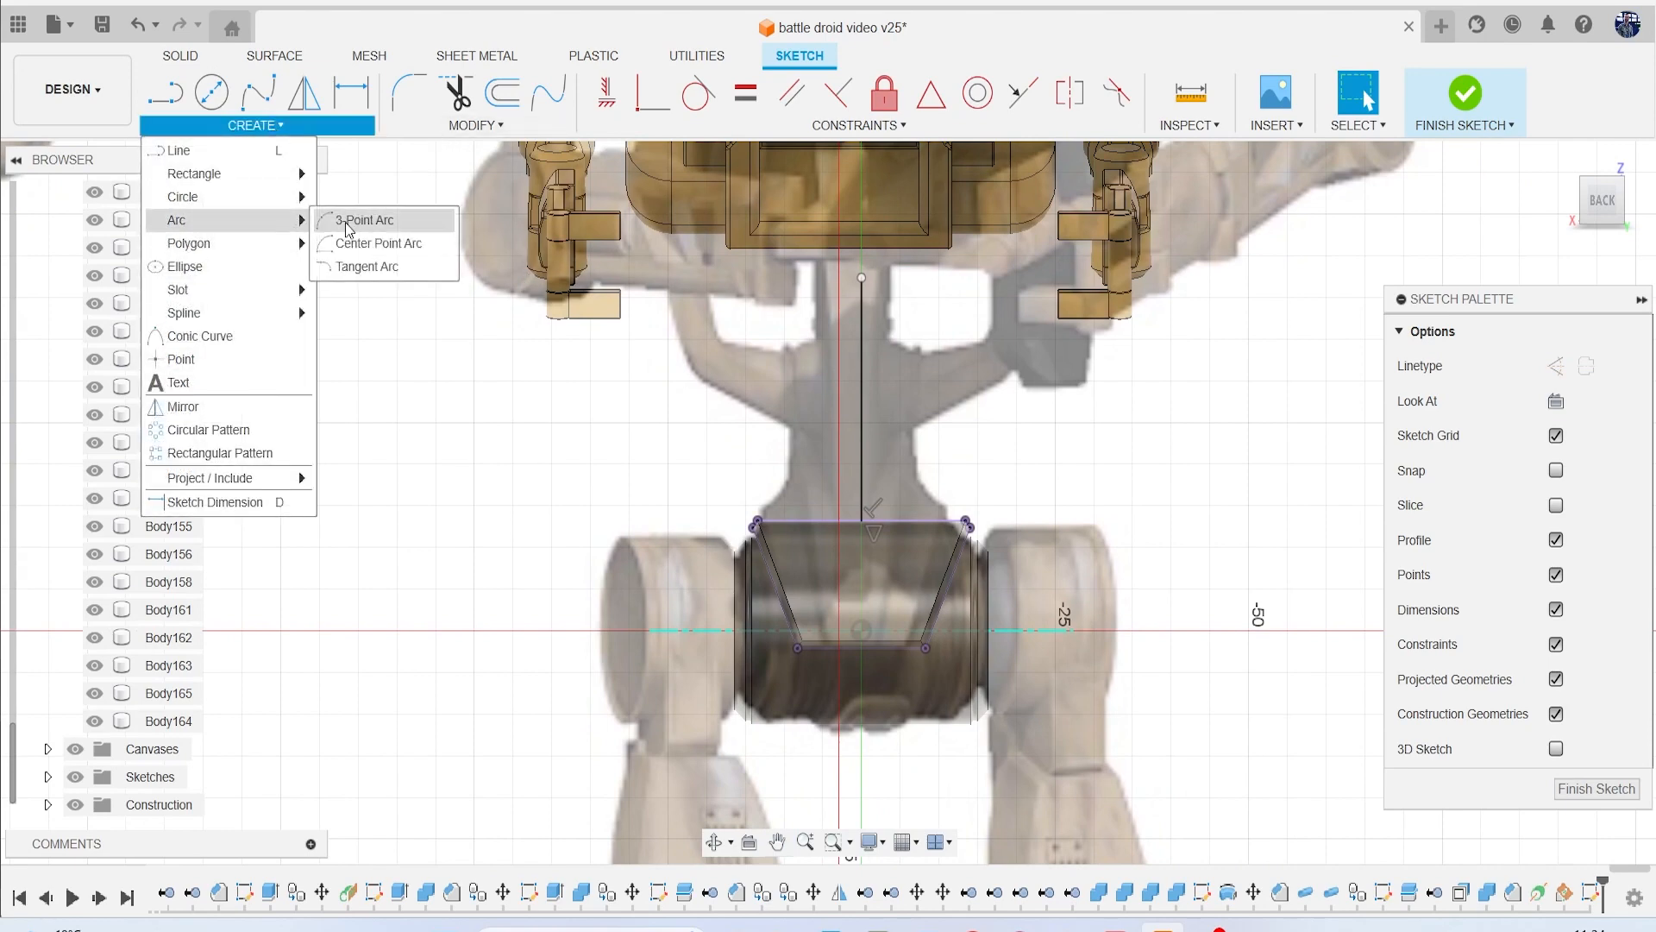
{"action": "left_click", "coordinate": [366, 220]}
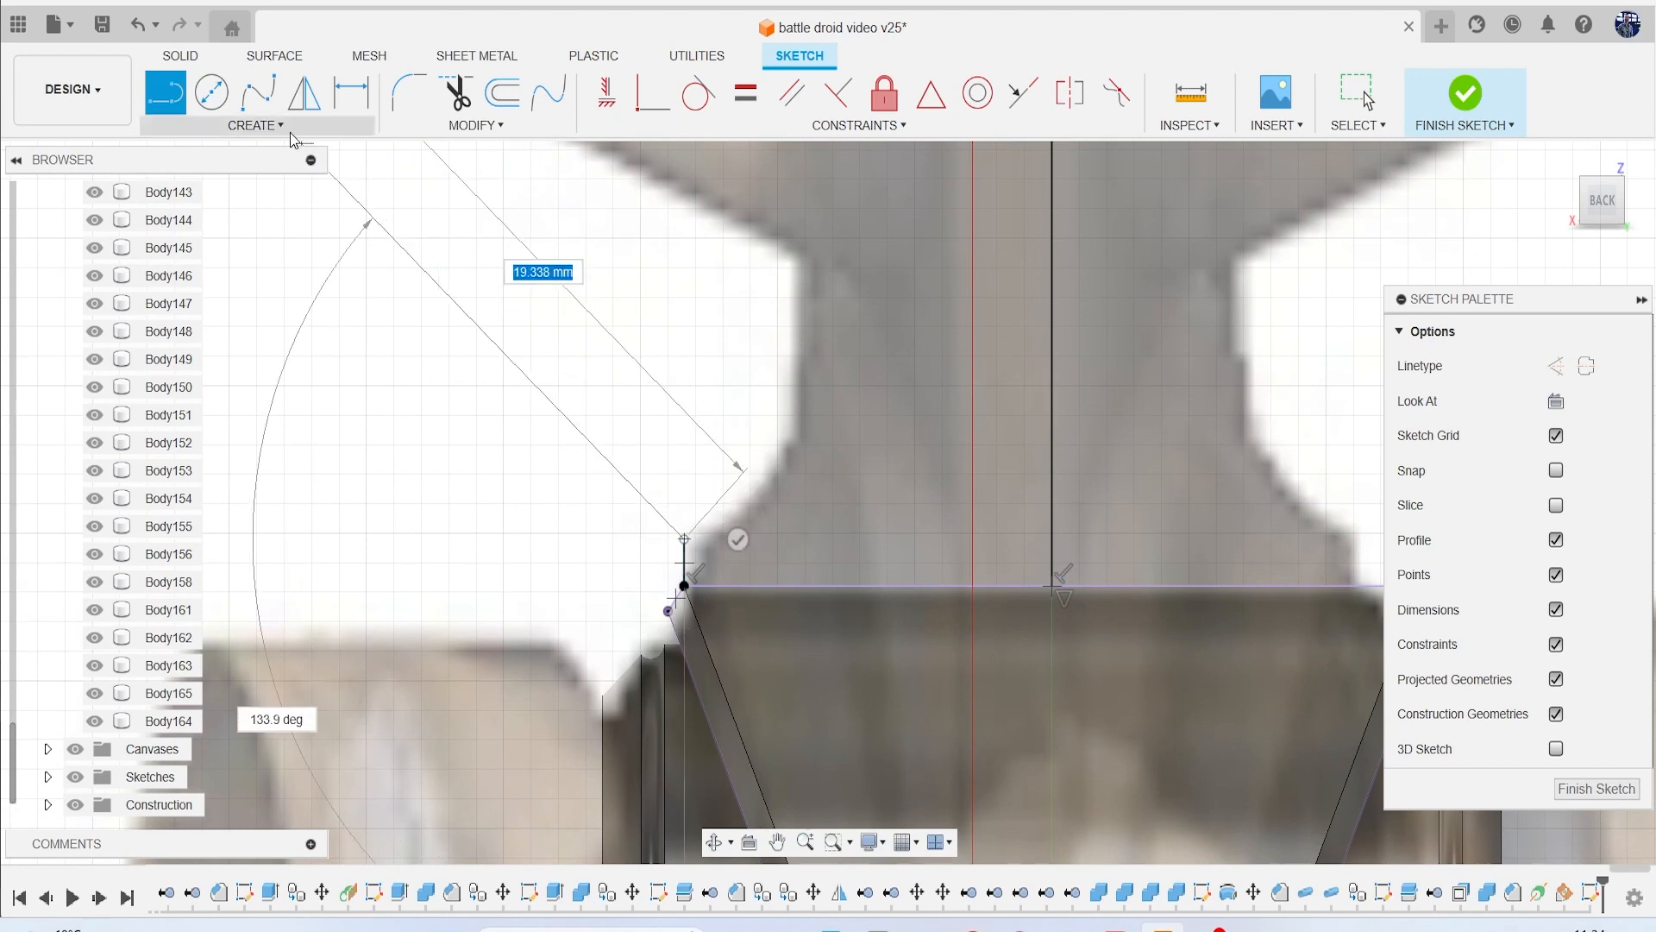
{"action": "left_click", "coordinate": [165, 93]}
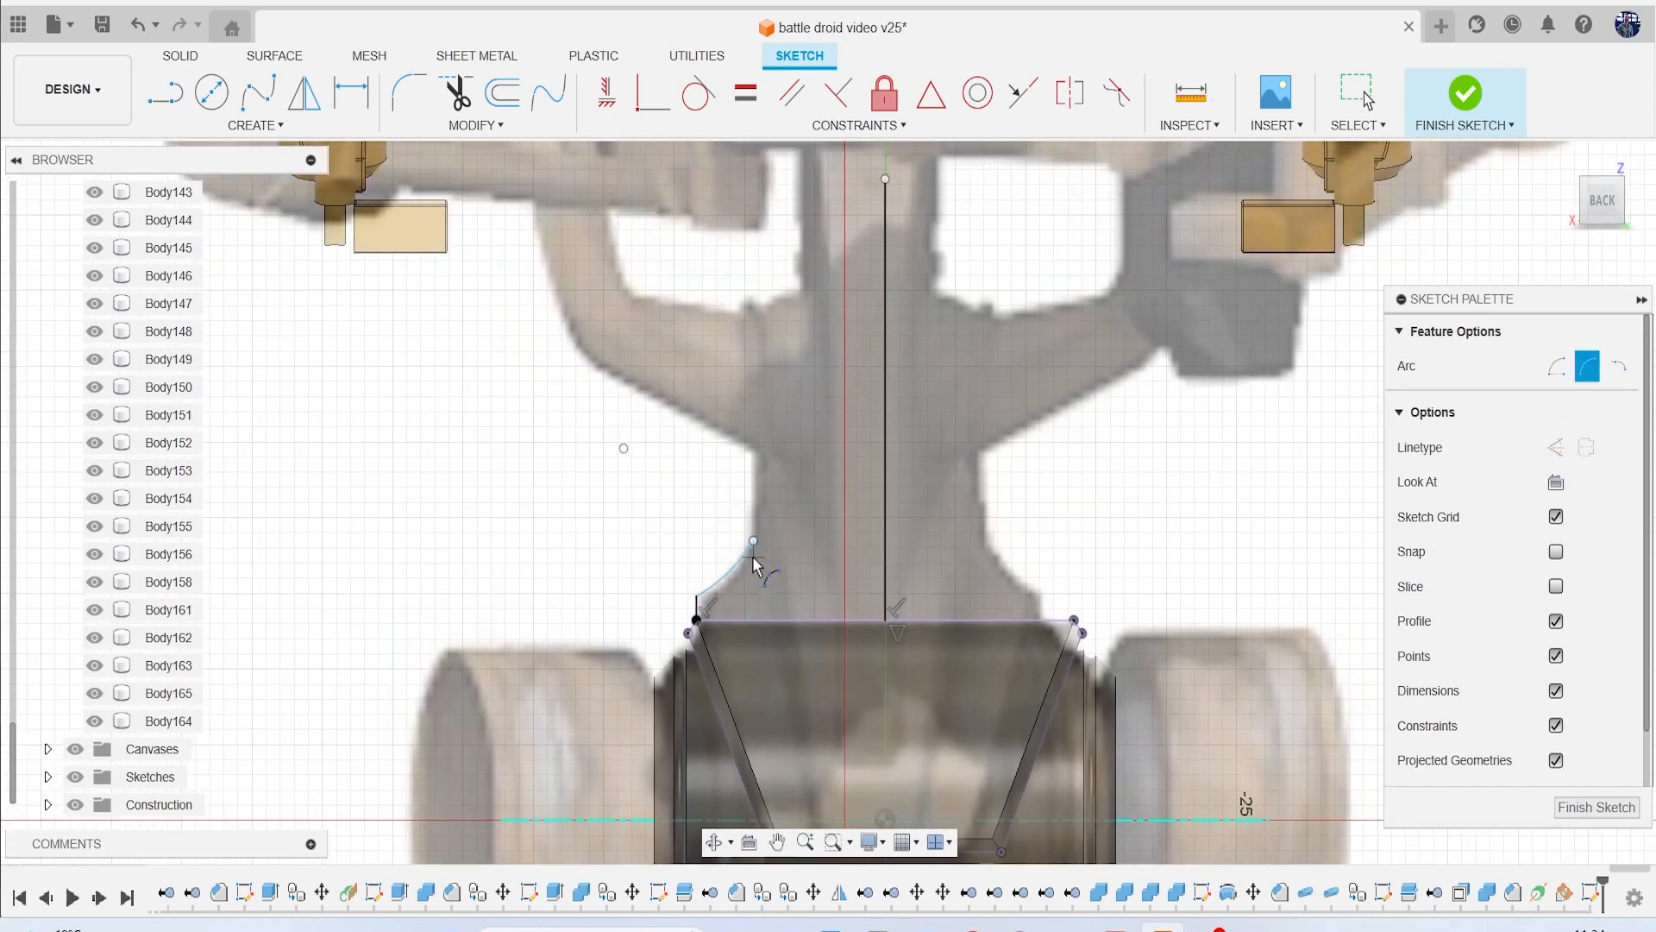
{"action": "left_click", "coordinate": [165, 93]}
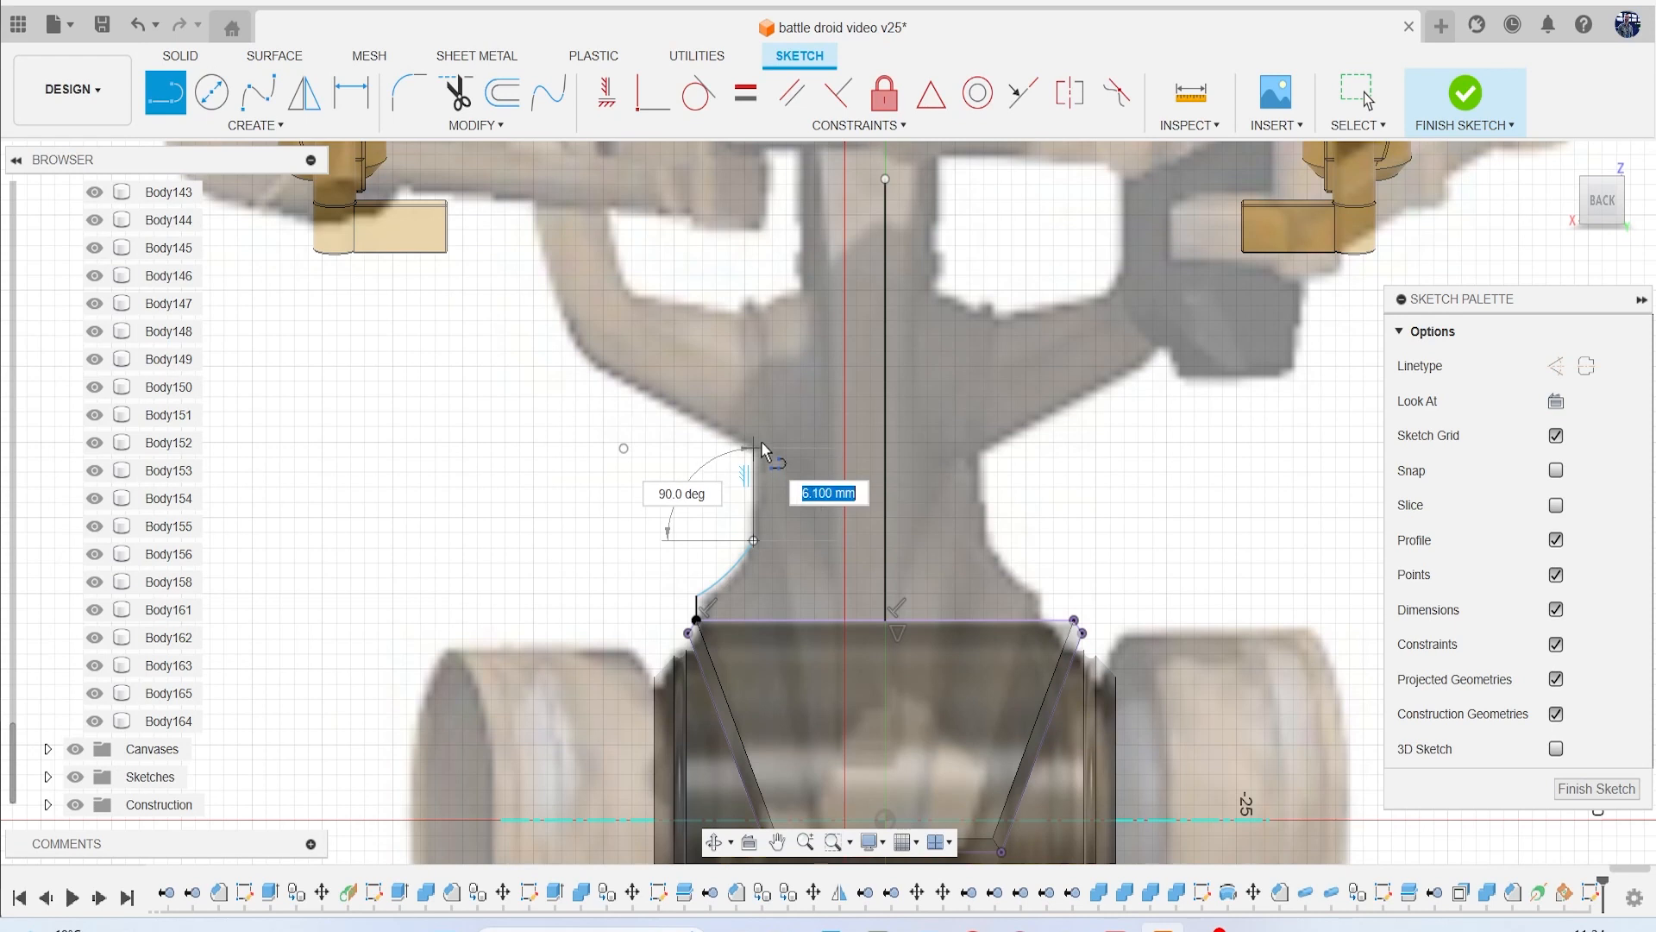
{"action": "mouse_move", "coordinate": [766, 328]}
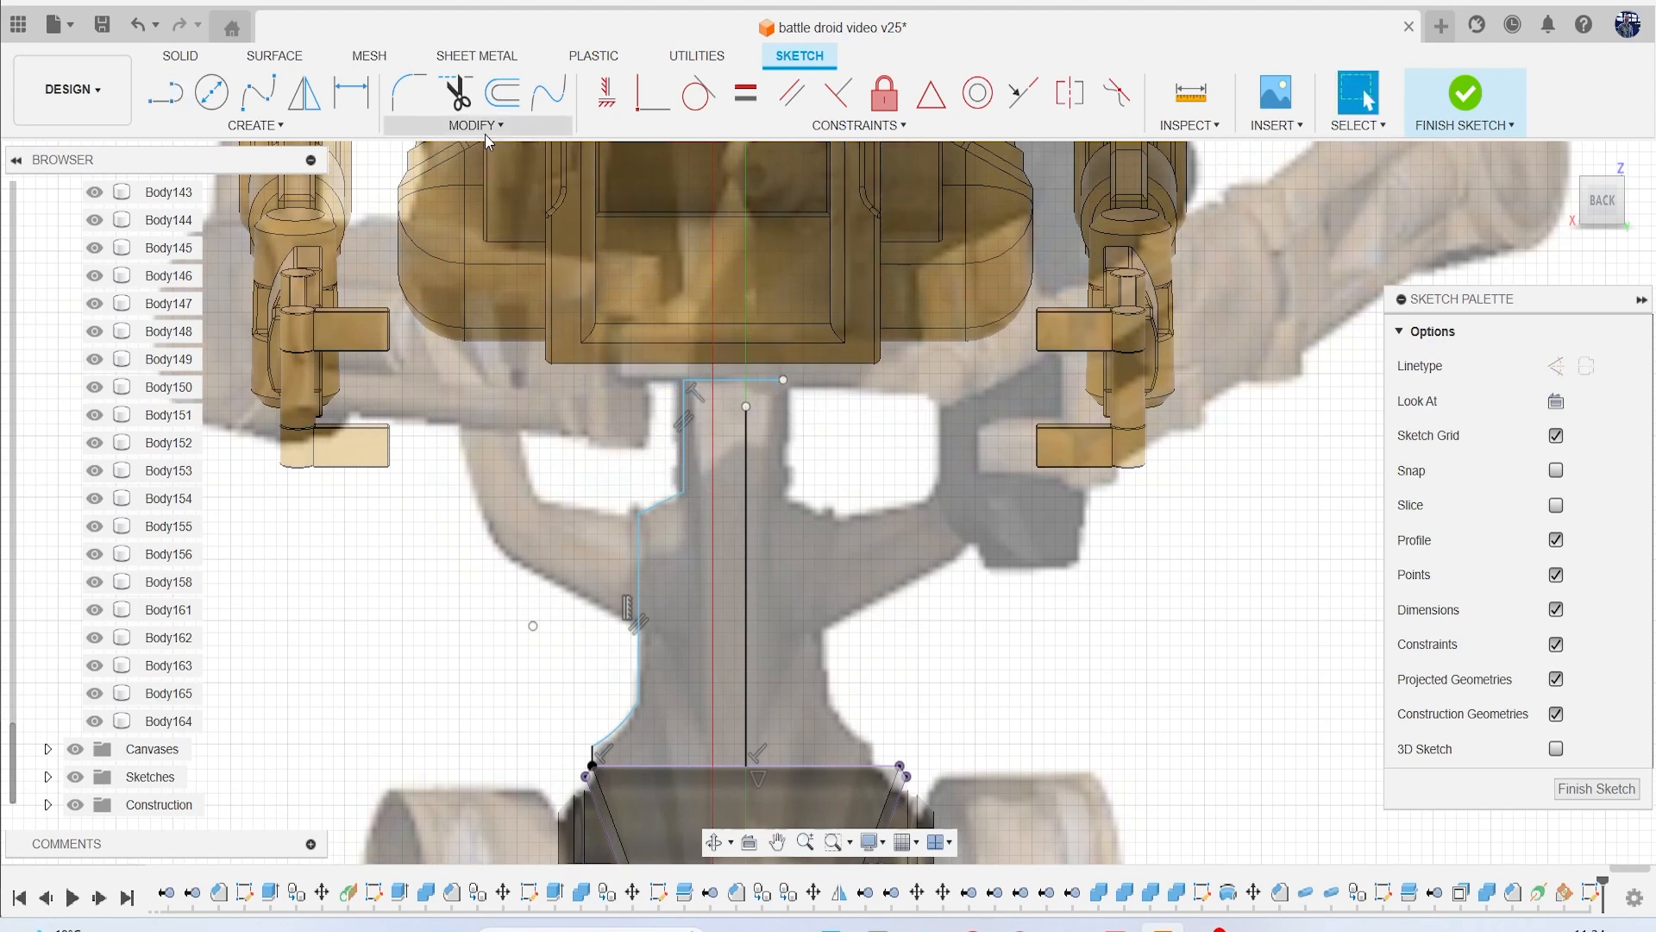
{"action": "left_click", "coordinate": [476, 125]}
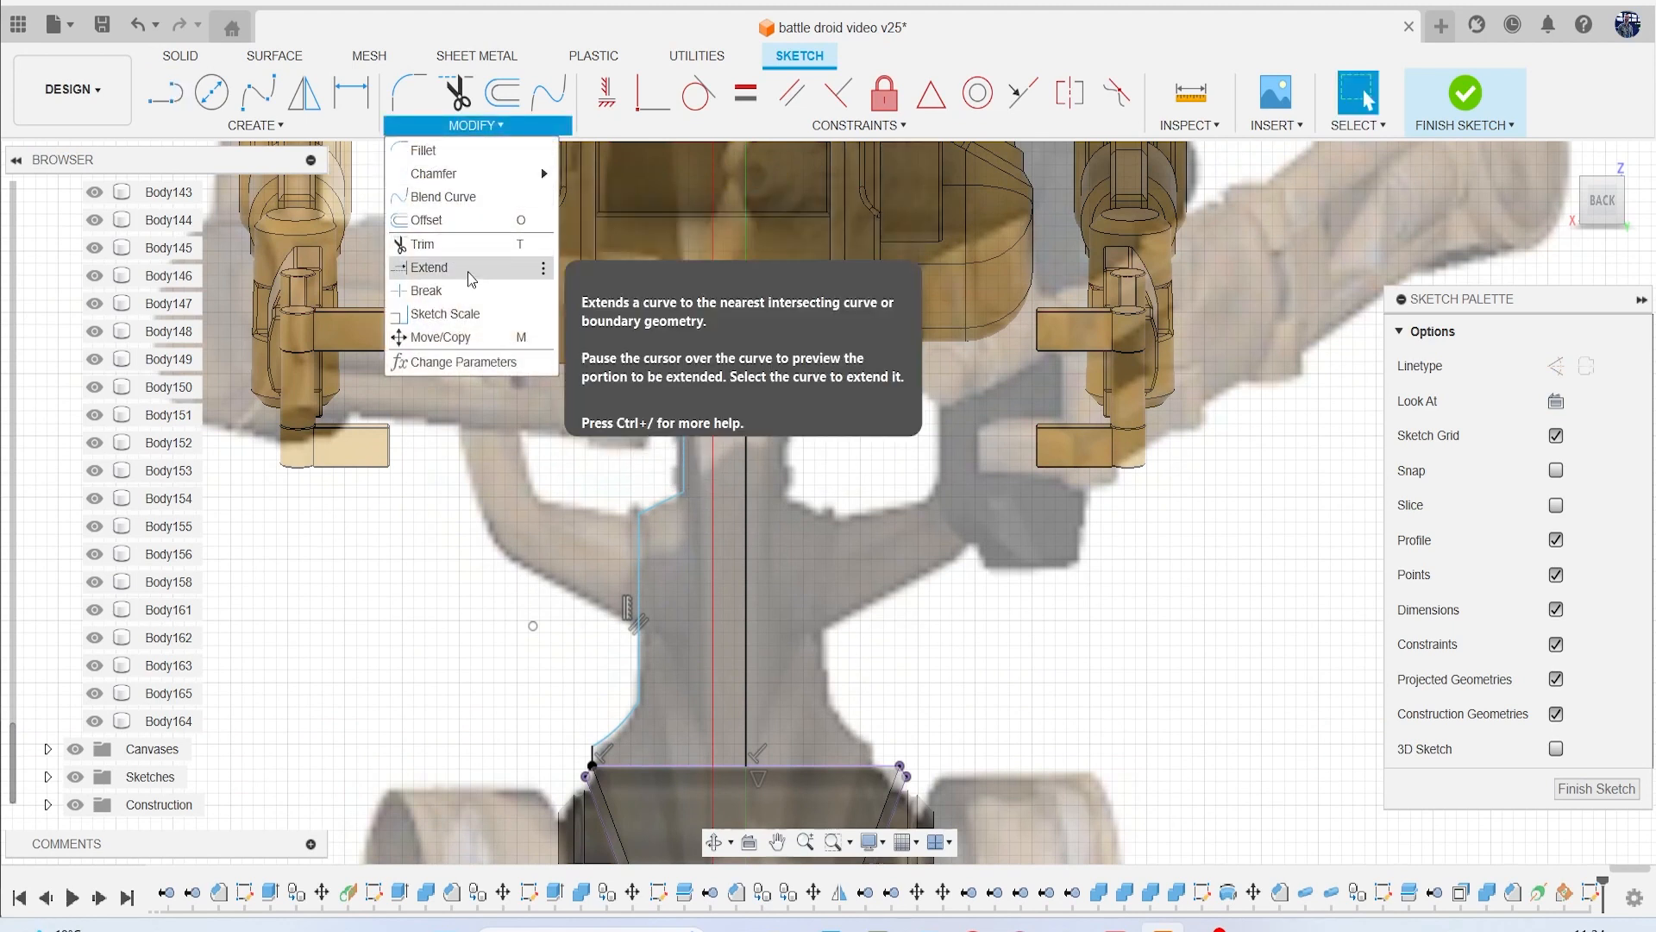
{"action": "left_click", "coordinate": [429, 267]}
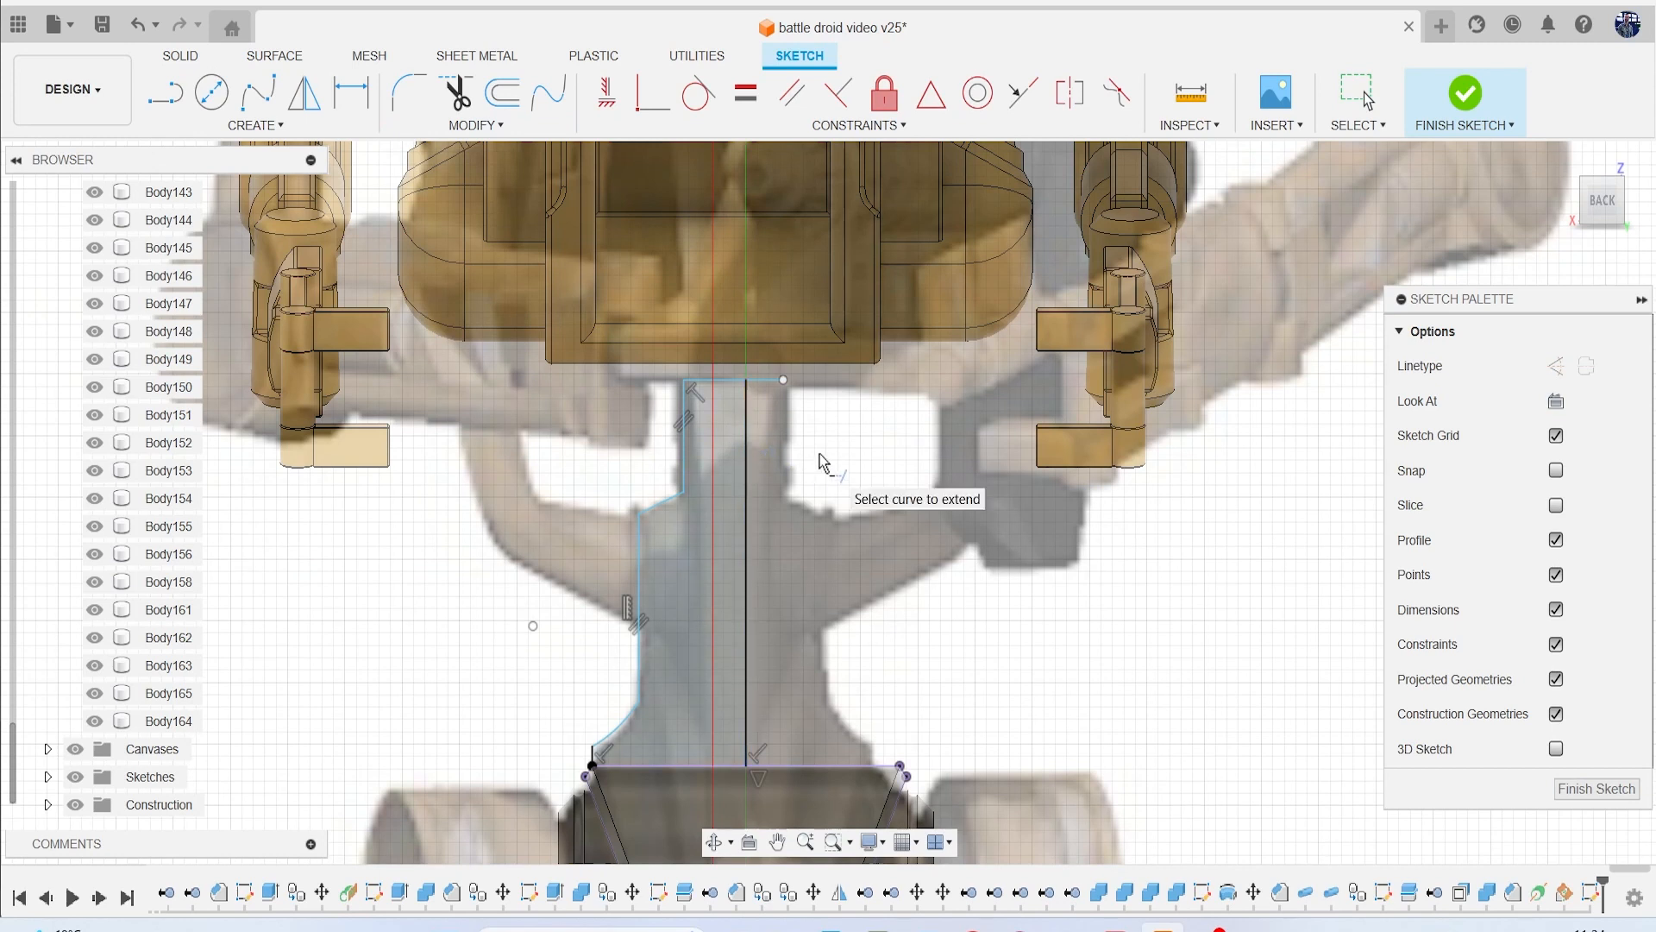
{"action": "mouse_move", "coordinate": [822, 456]}
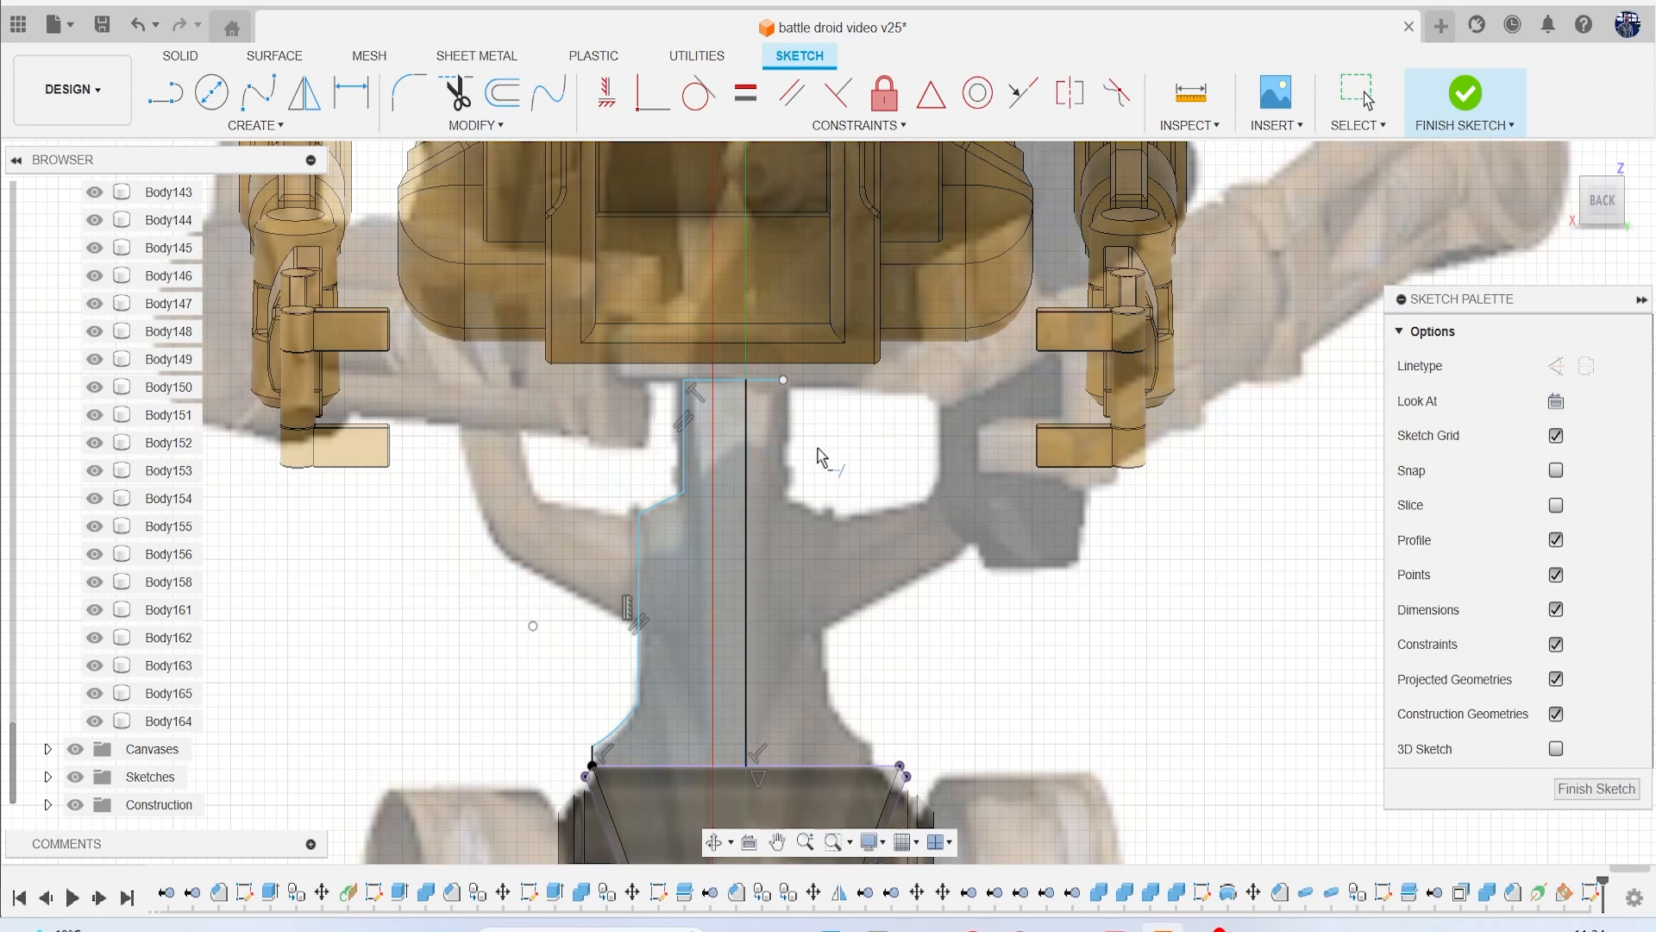
{"action": "mouse_move", "coordinate": [822, 457]}
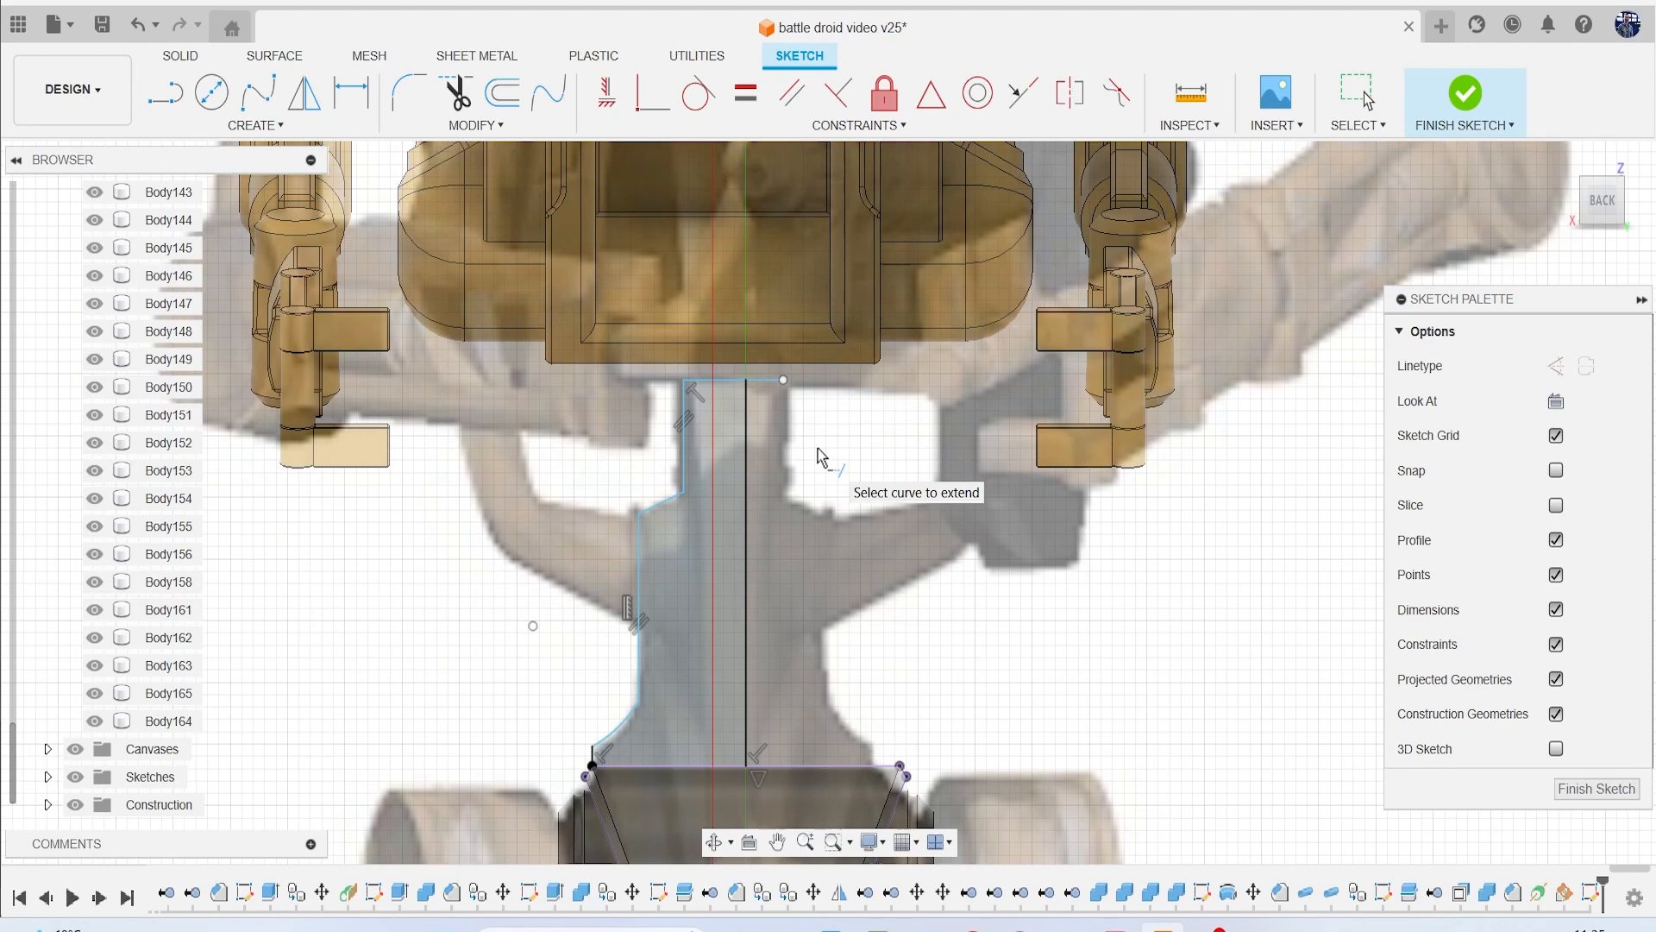
Mirror the six half-outline curves across the centre line.
{"action": "left_click", "coordinate": [255, 100]}
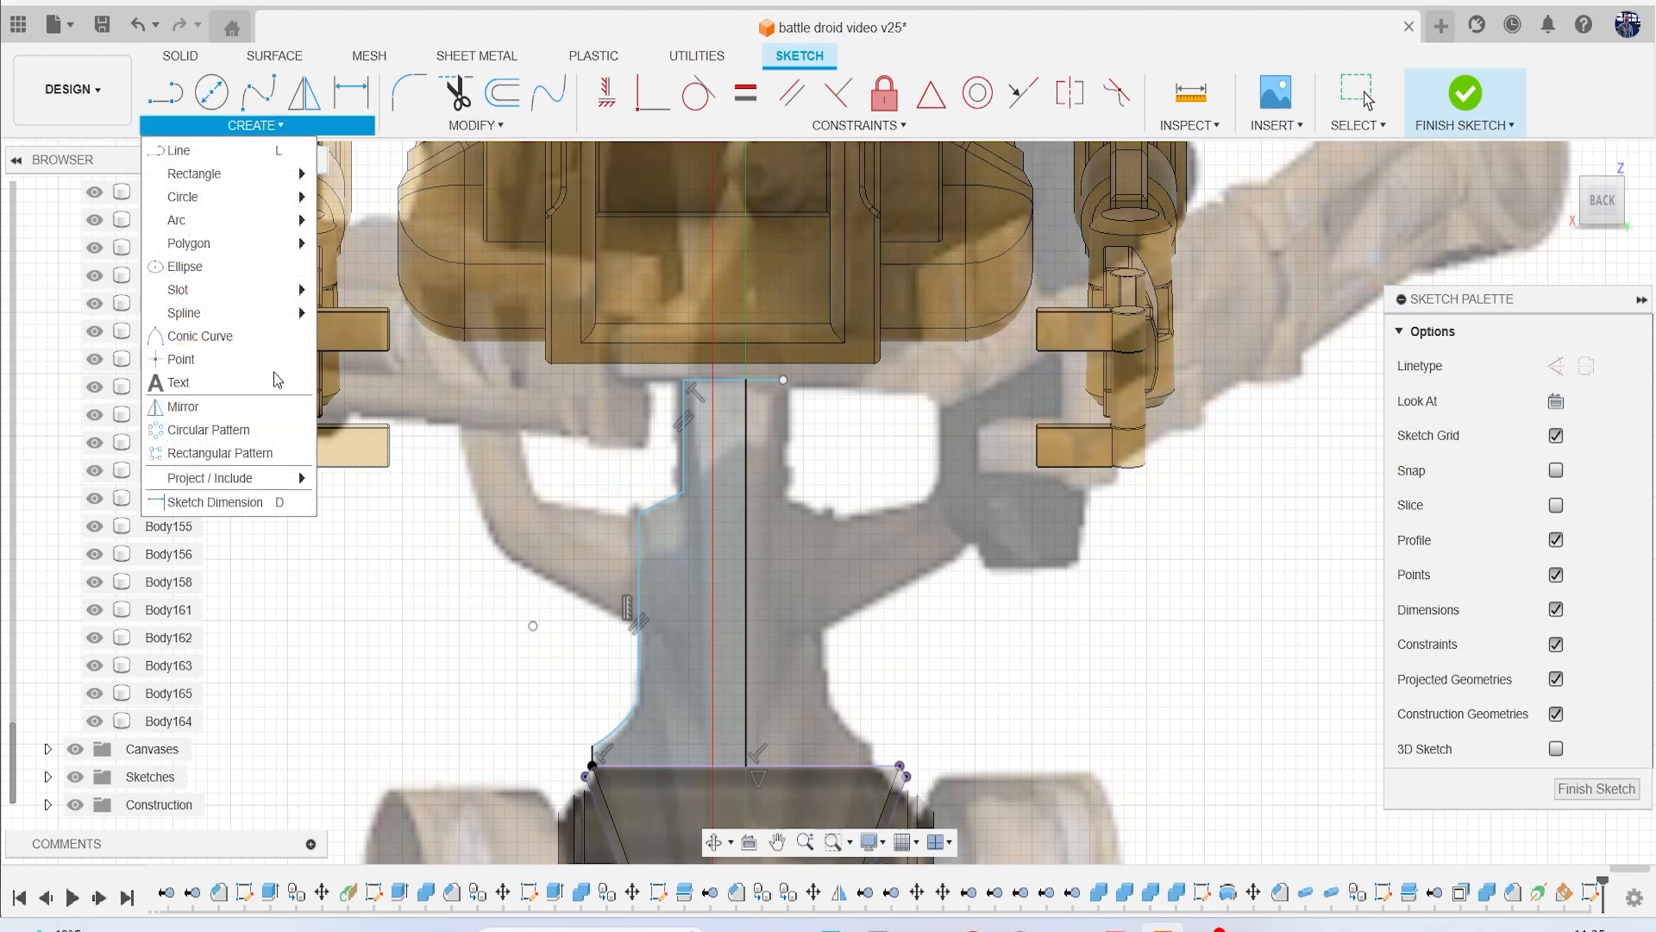
{"action": "left_click", "coordinate": [182, 407]}
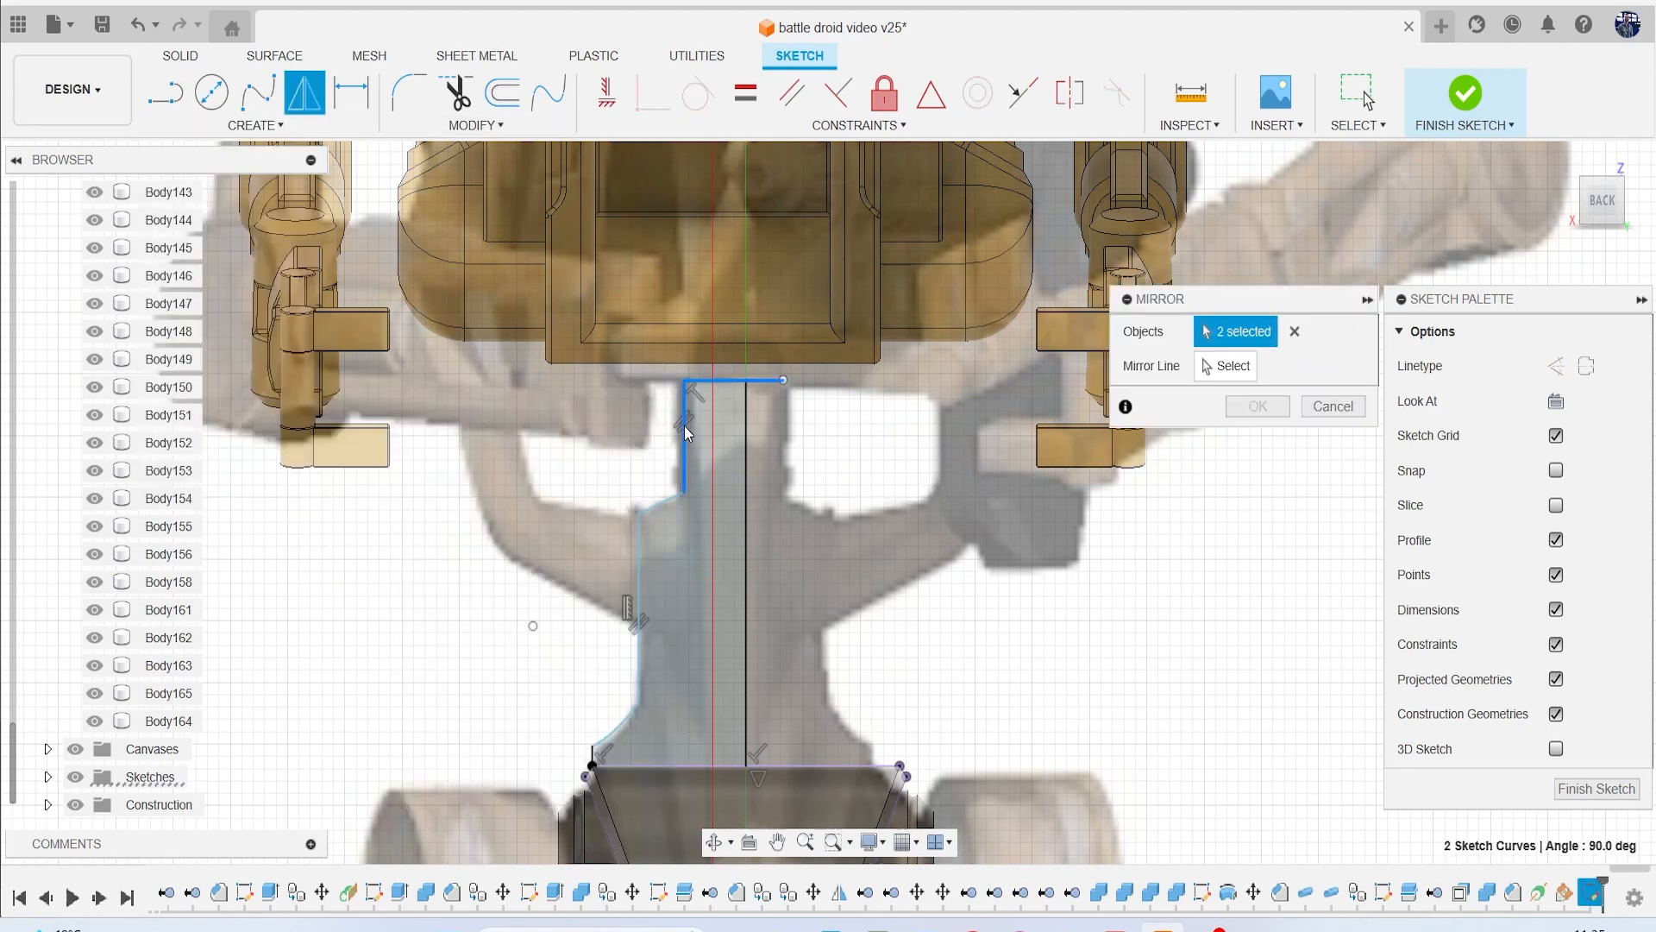
{"action": "left_click", "coordinate": [1331, 406]}
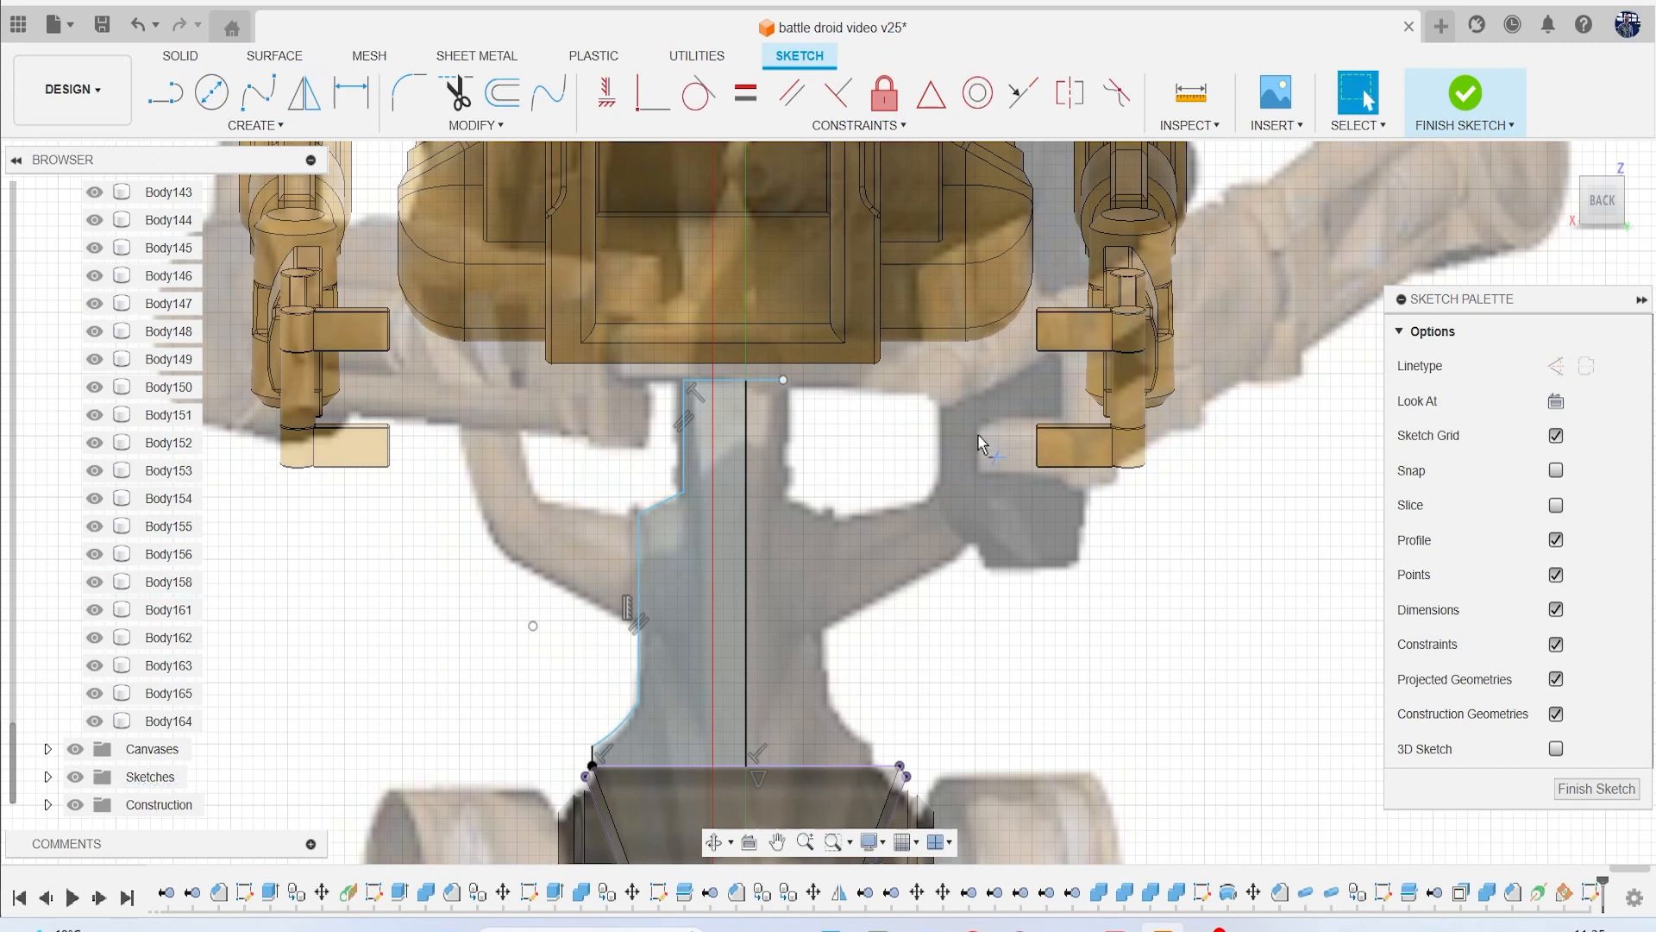
{"action": "left_click", "coordinate": [454, 93]}
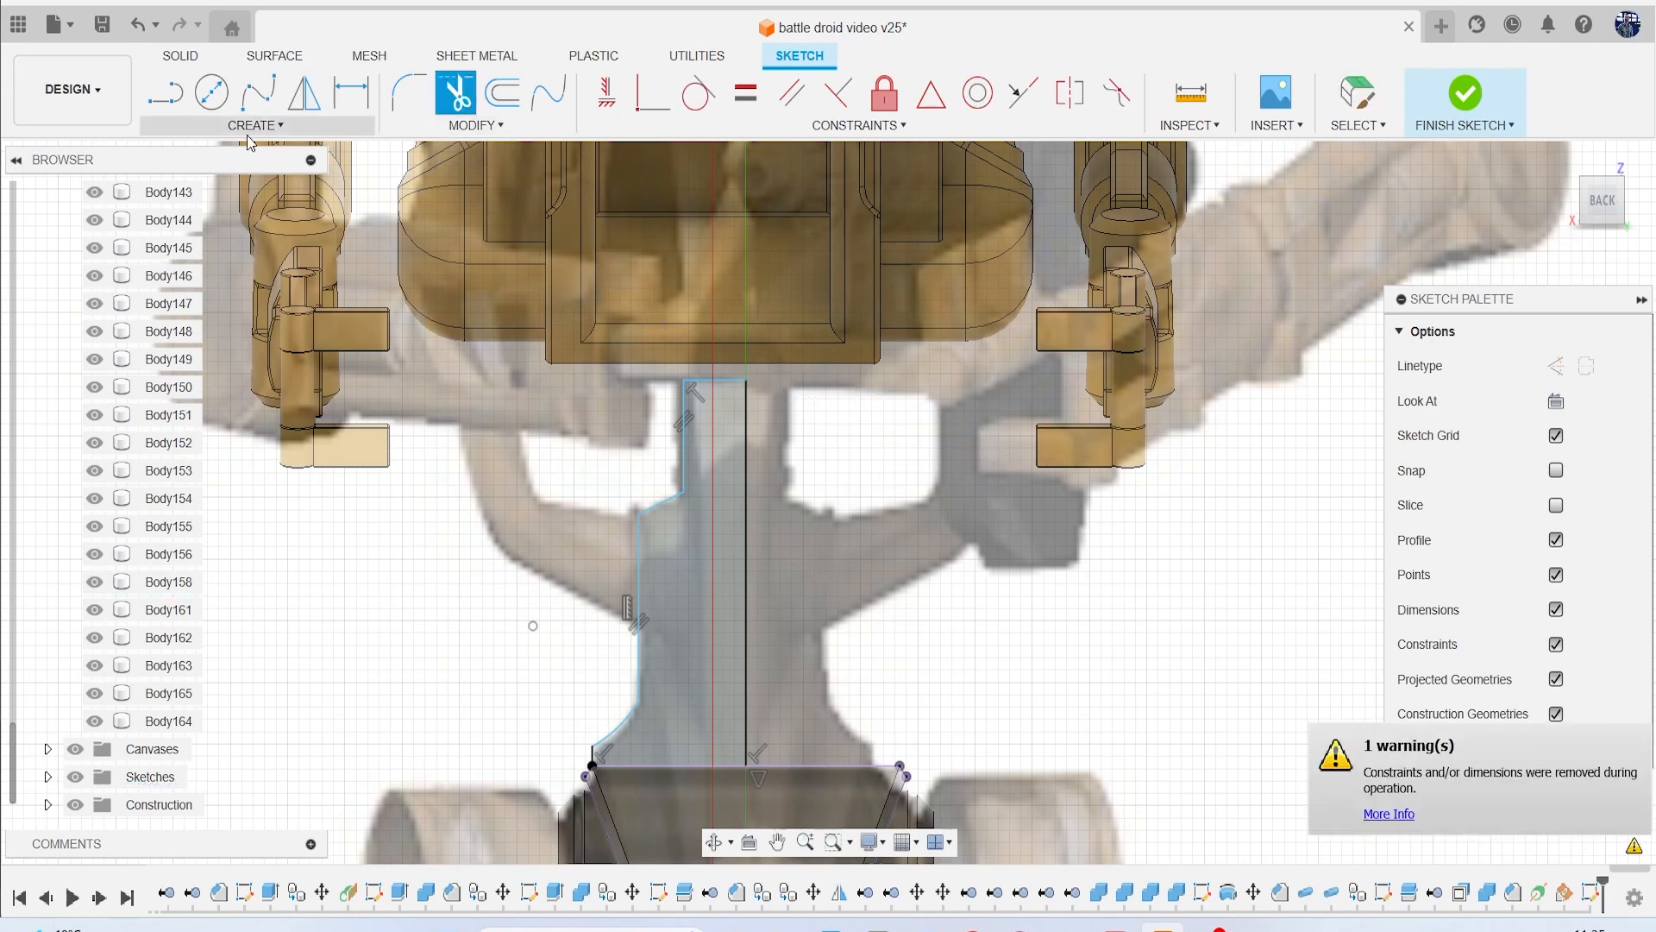
{"action": "mouse_move", "coordinate": [326, 414]}
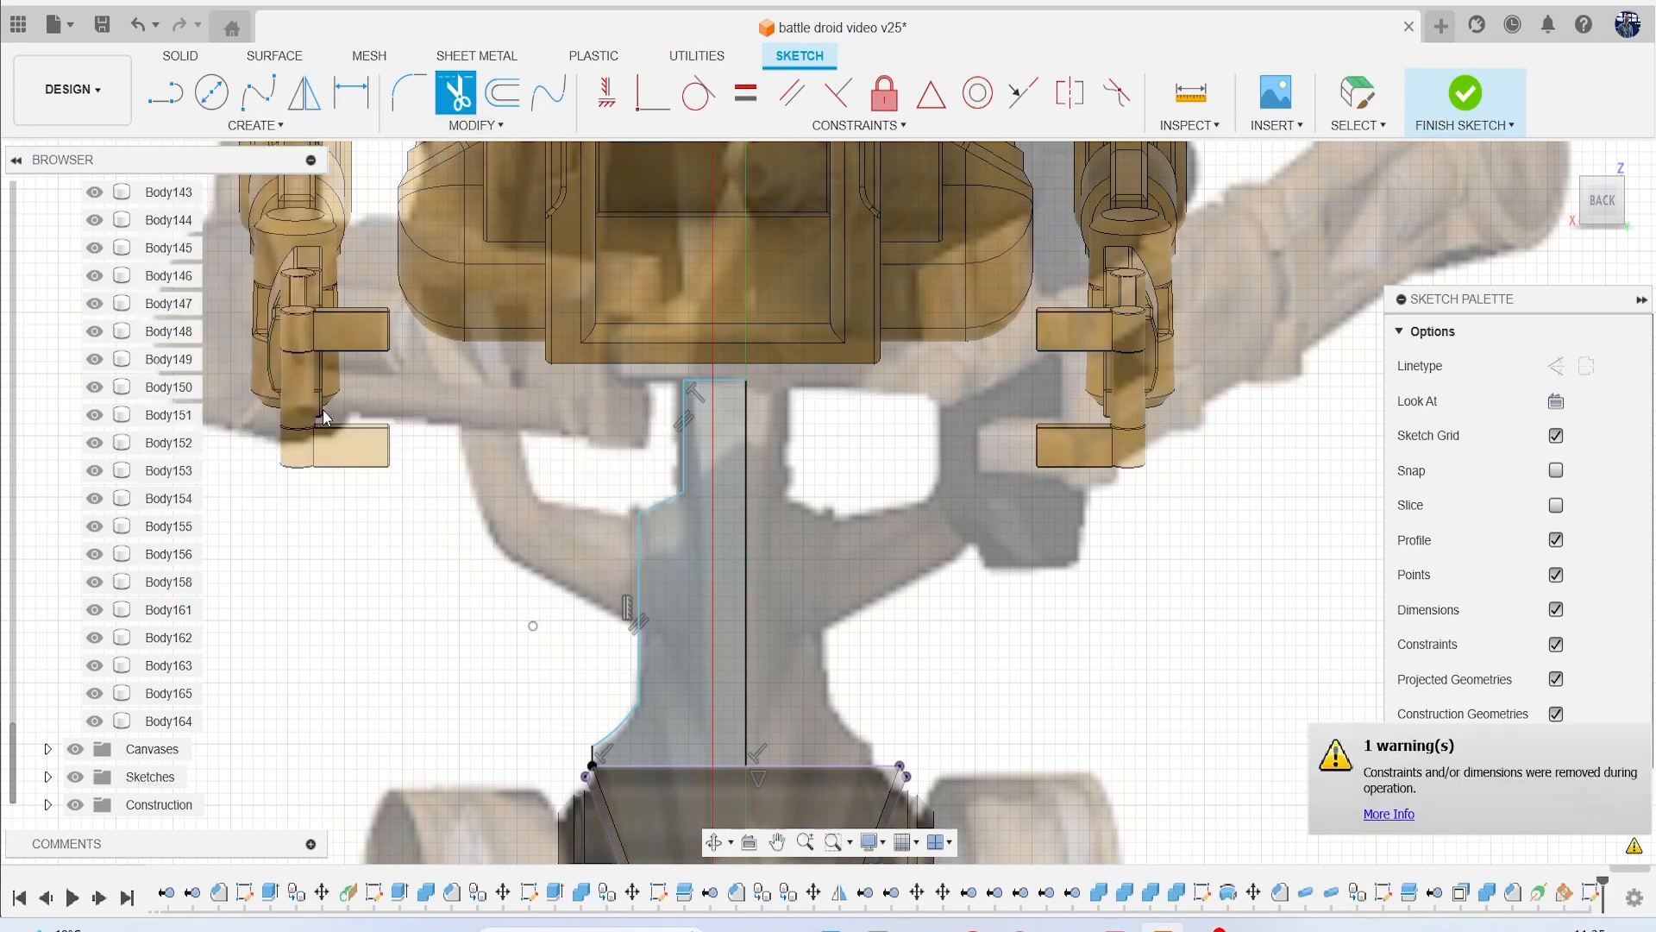
{"action": "left_click", "coordinate": [304, 94]}
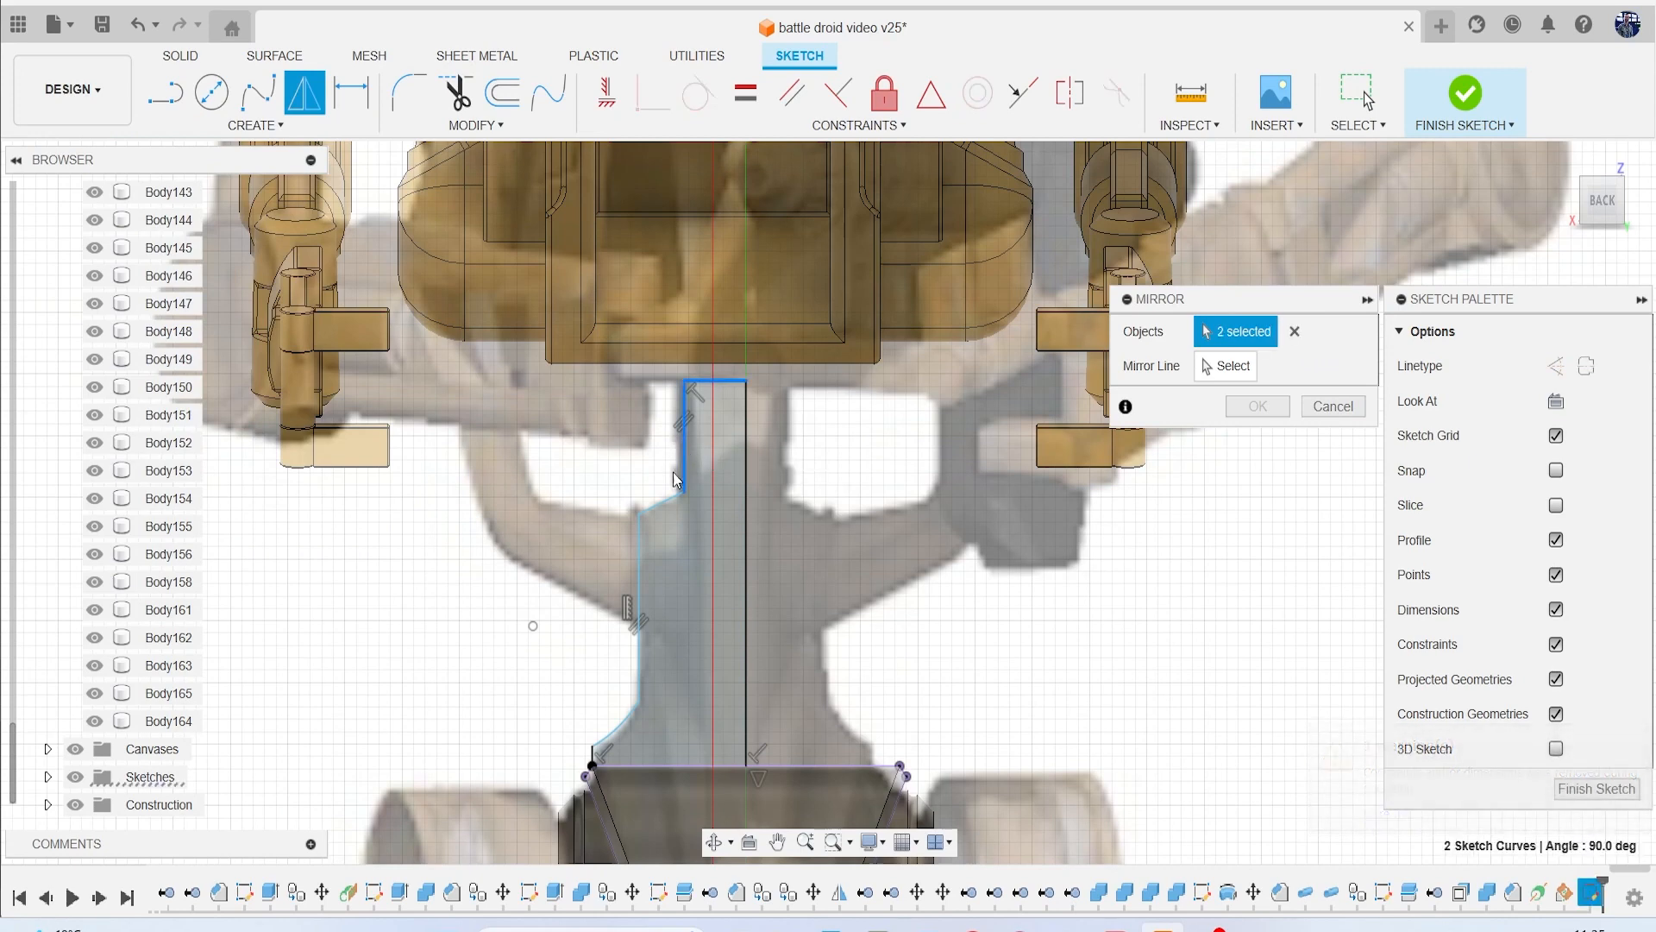
{"action": "left_click", "coordinate": [645, 580]}
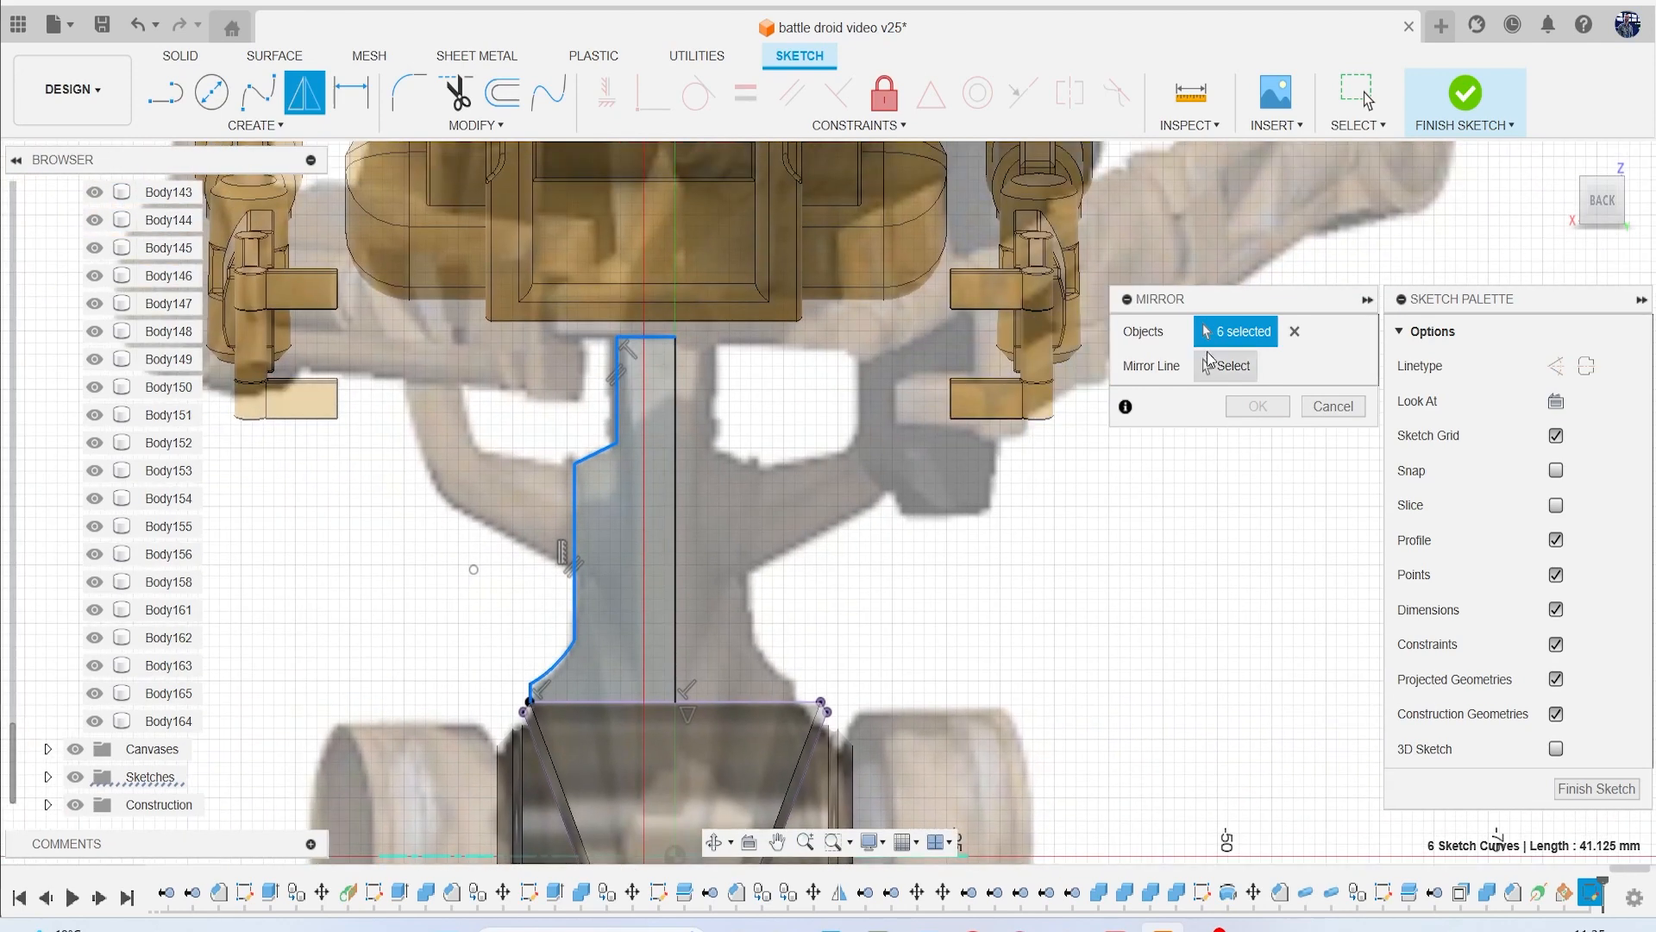
{"action": "left_click", "coordinate": [671, 475]}
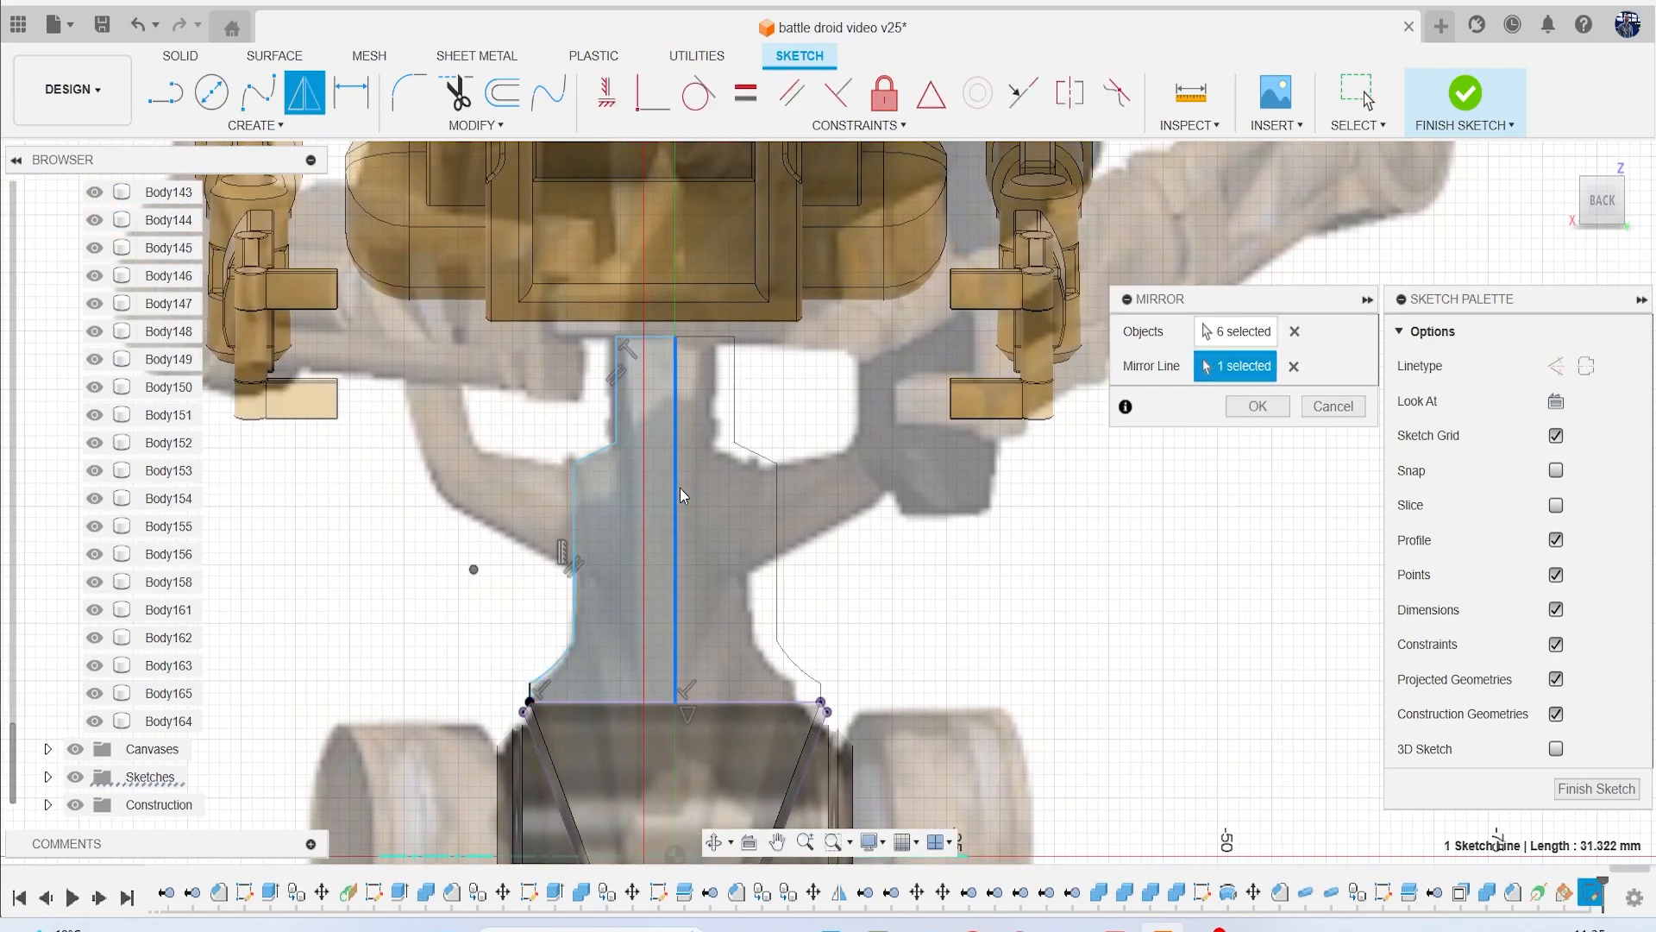
{"action": "mouse_move", "coordinate": [1120, 522]}
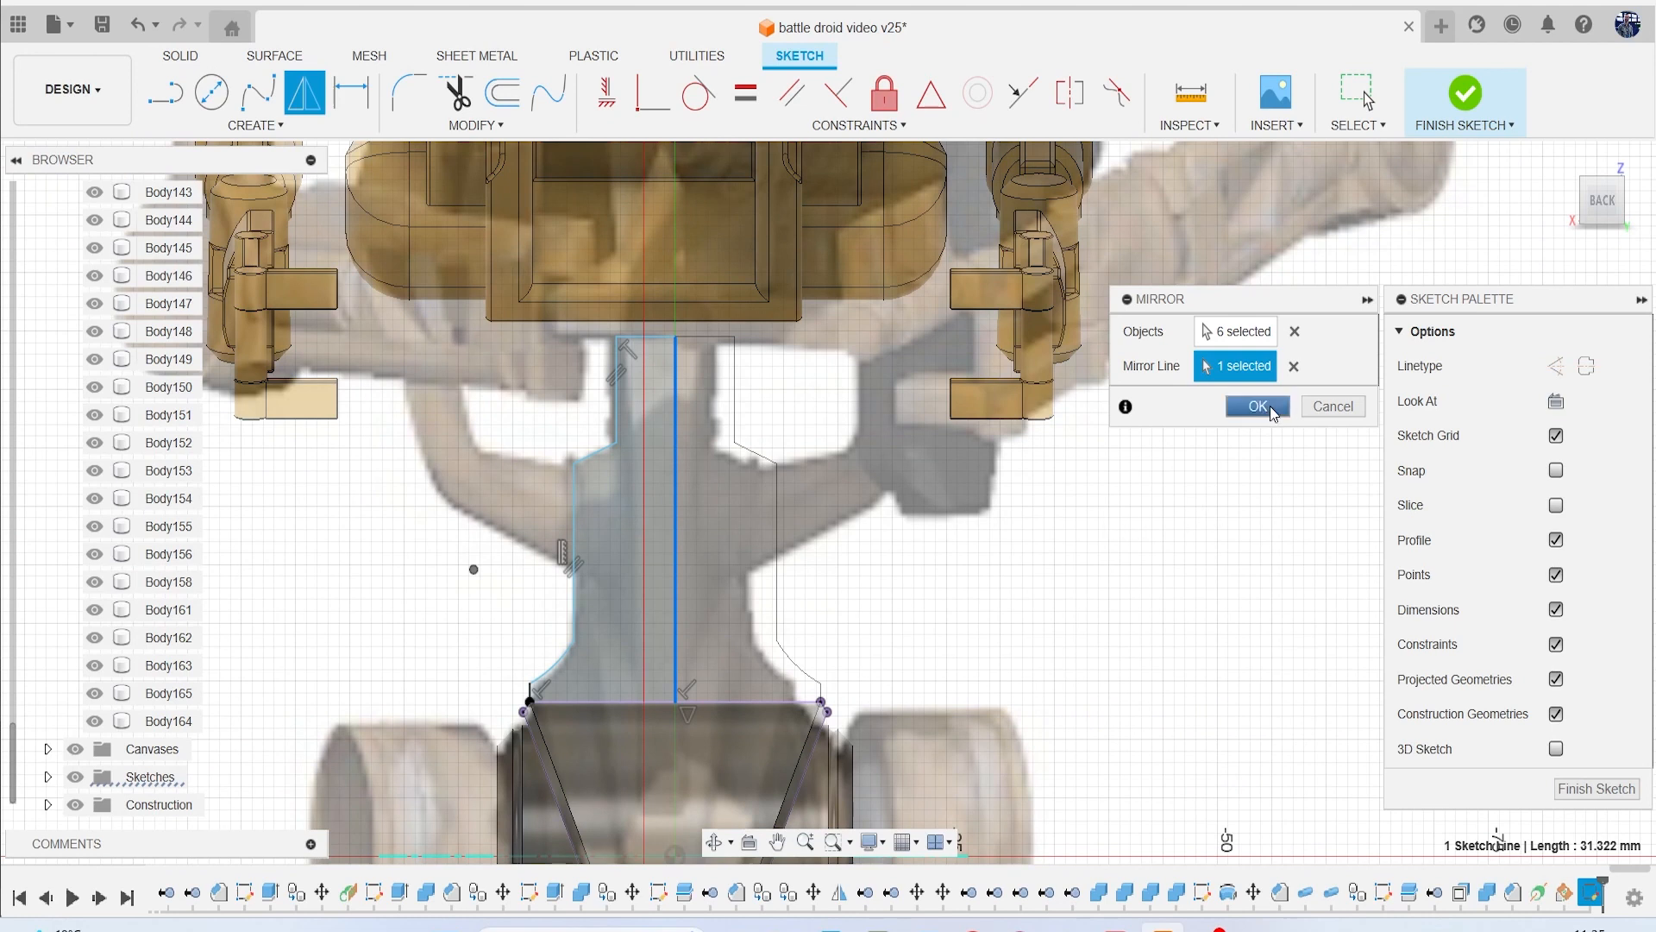
{"action": "left_click", "coordinate": [1256, 405]}
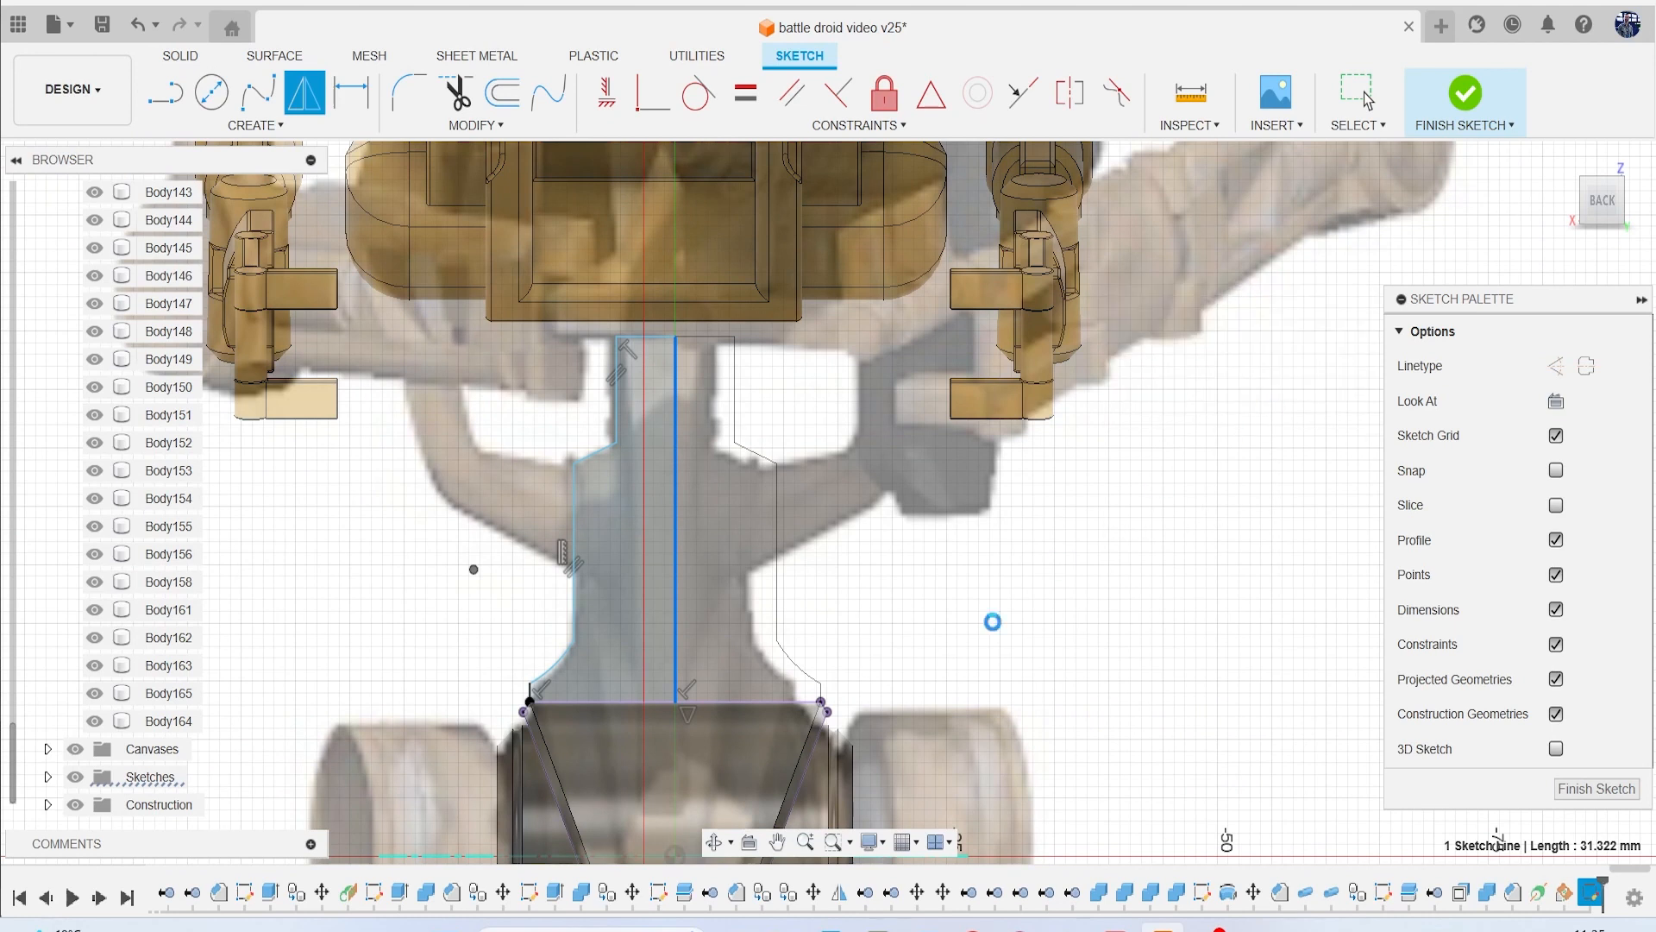
Extrude both neck profiles symmetrically by 11.683 mm into new body Body167.
{"action": "left_click", "coordinate": [729, 610]}
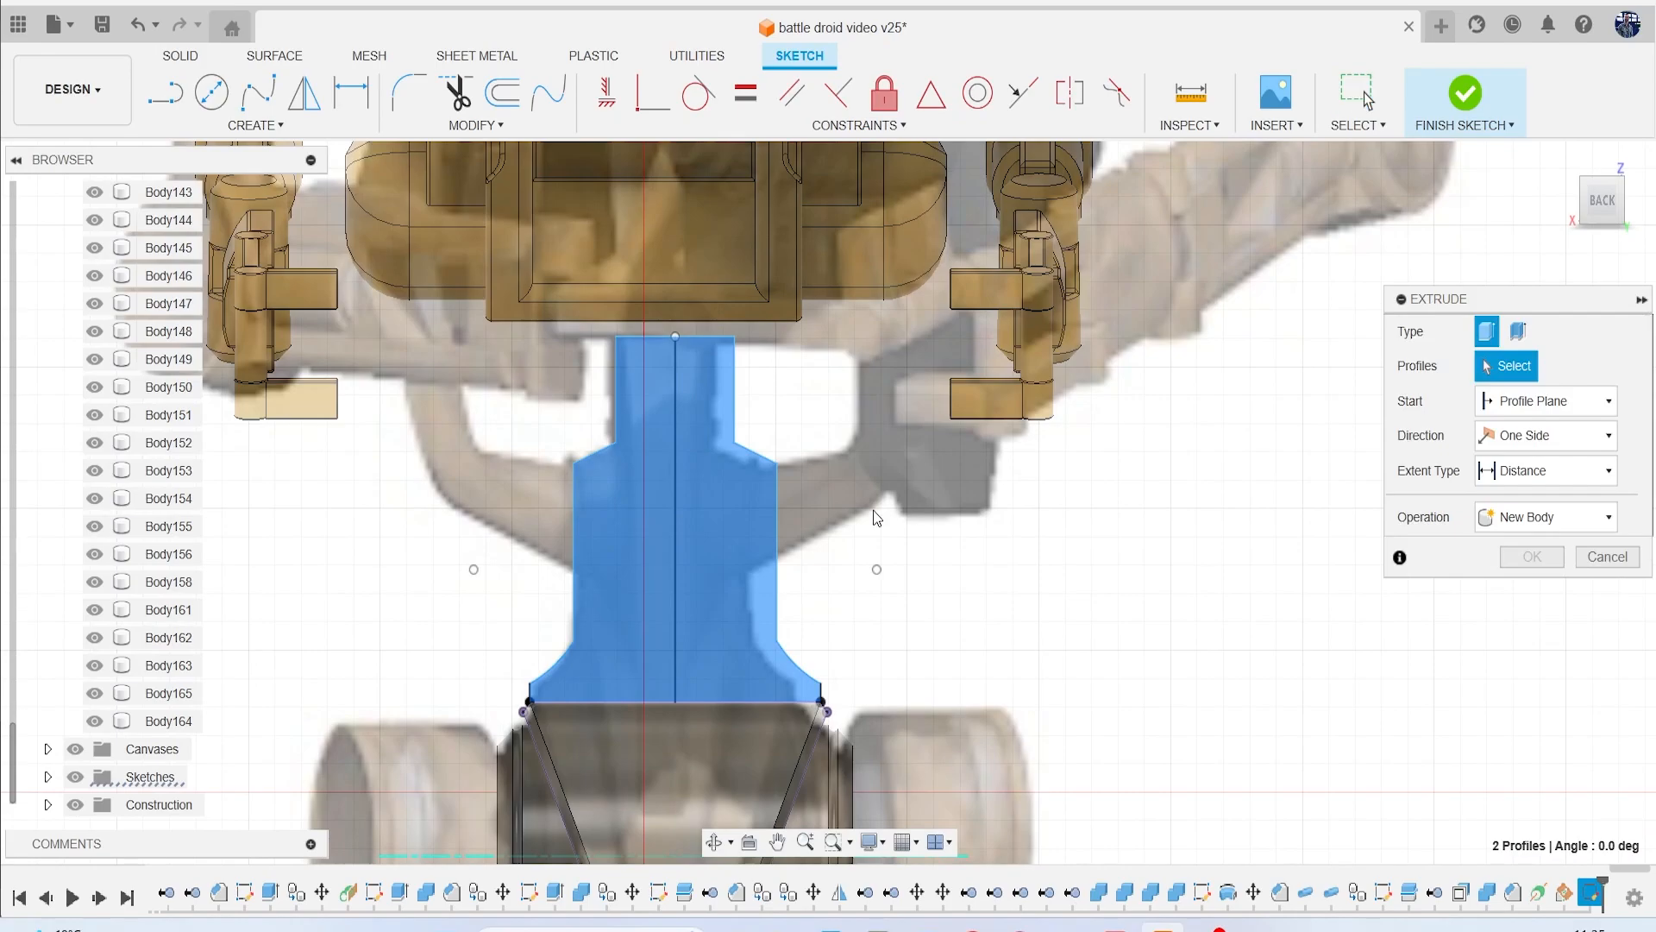
{"action": "left_click", "coordinate": [1464, 94]}
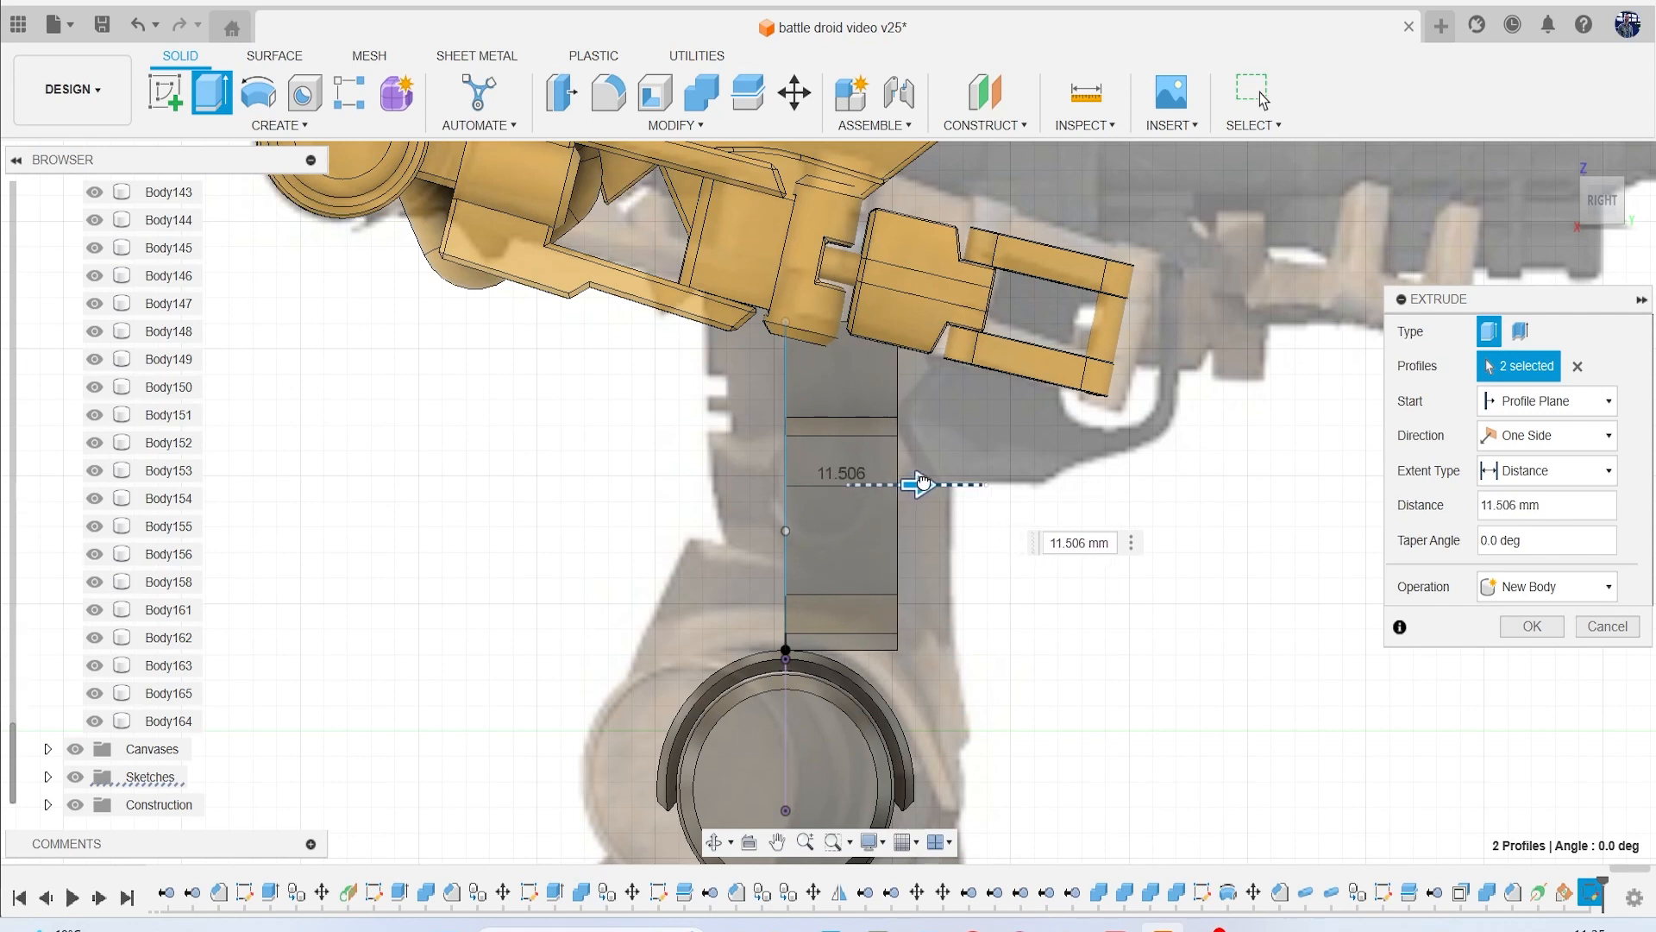
{"action": "left_click", "coordinate": [1544, 470]}
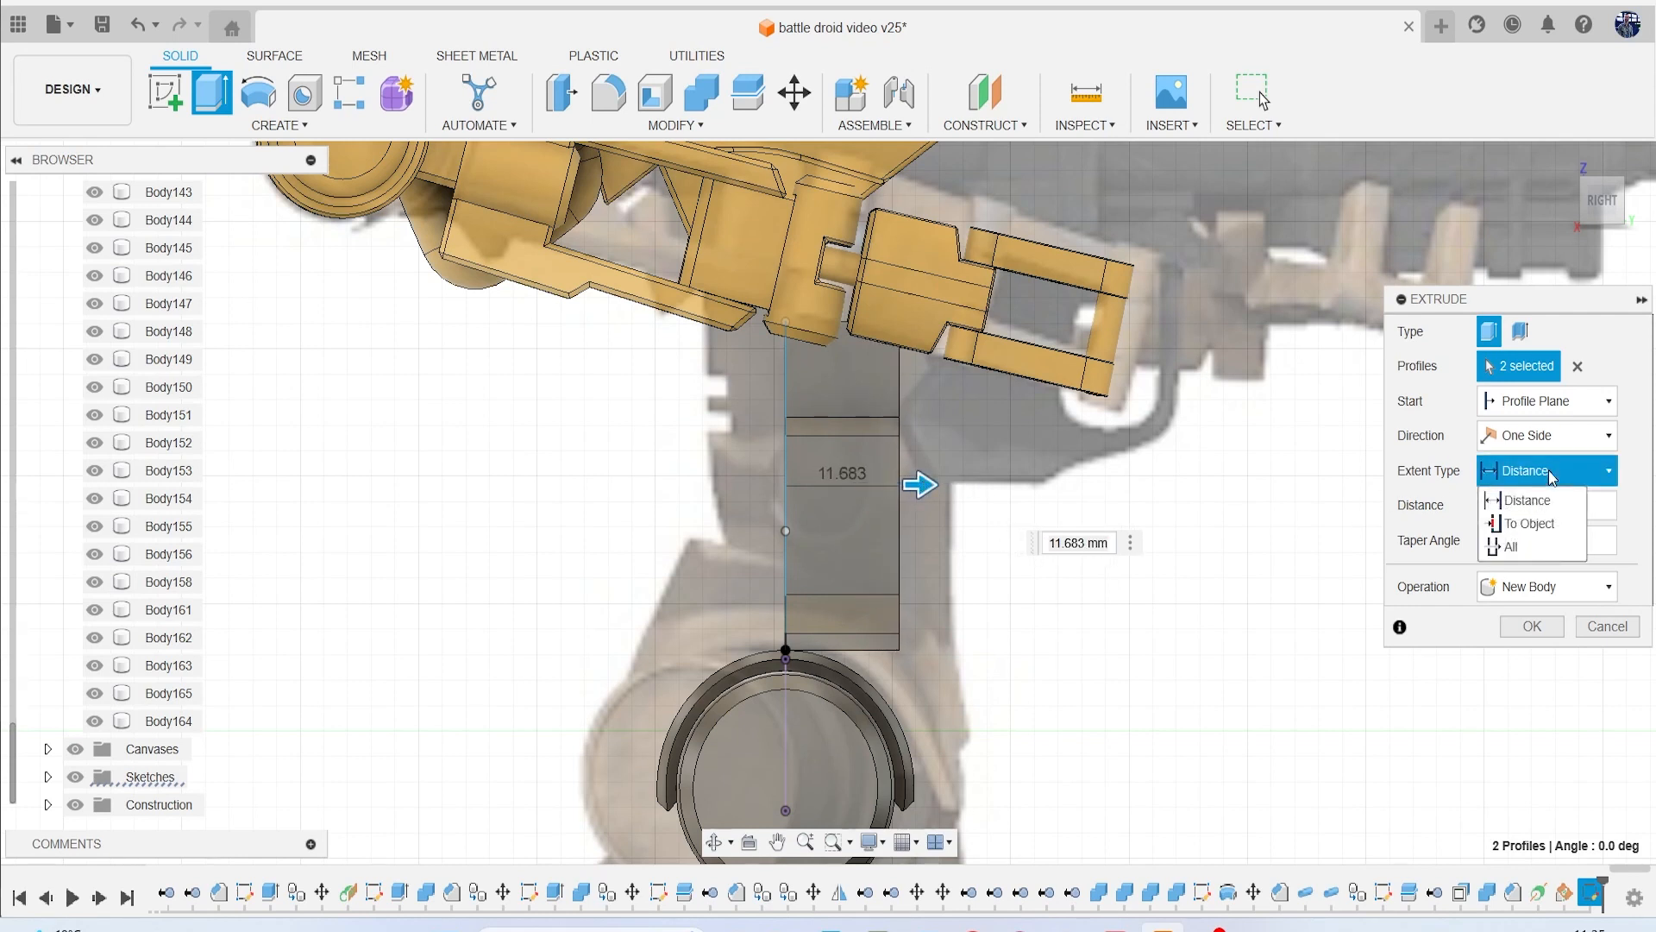
{"action": "left_click", "coordinate": [1543, 433]}
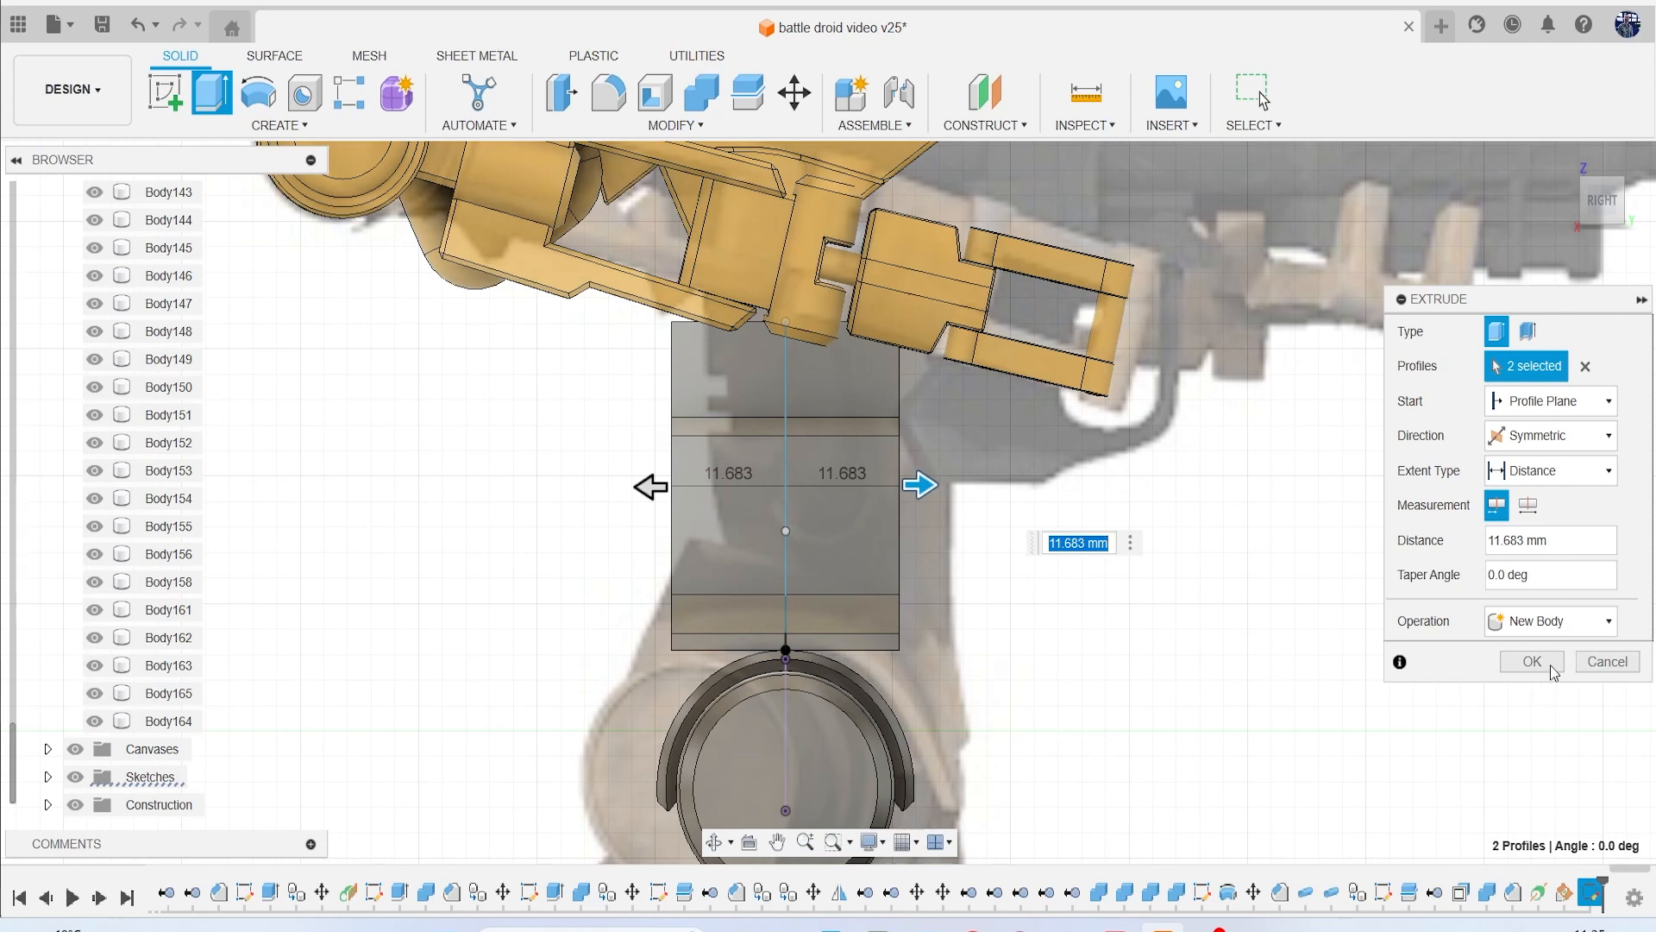
{"action": "left_click", "coordinate": [1531, 661]}
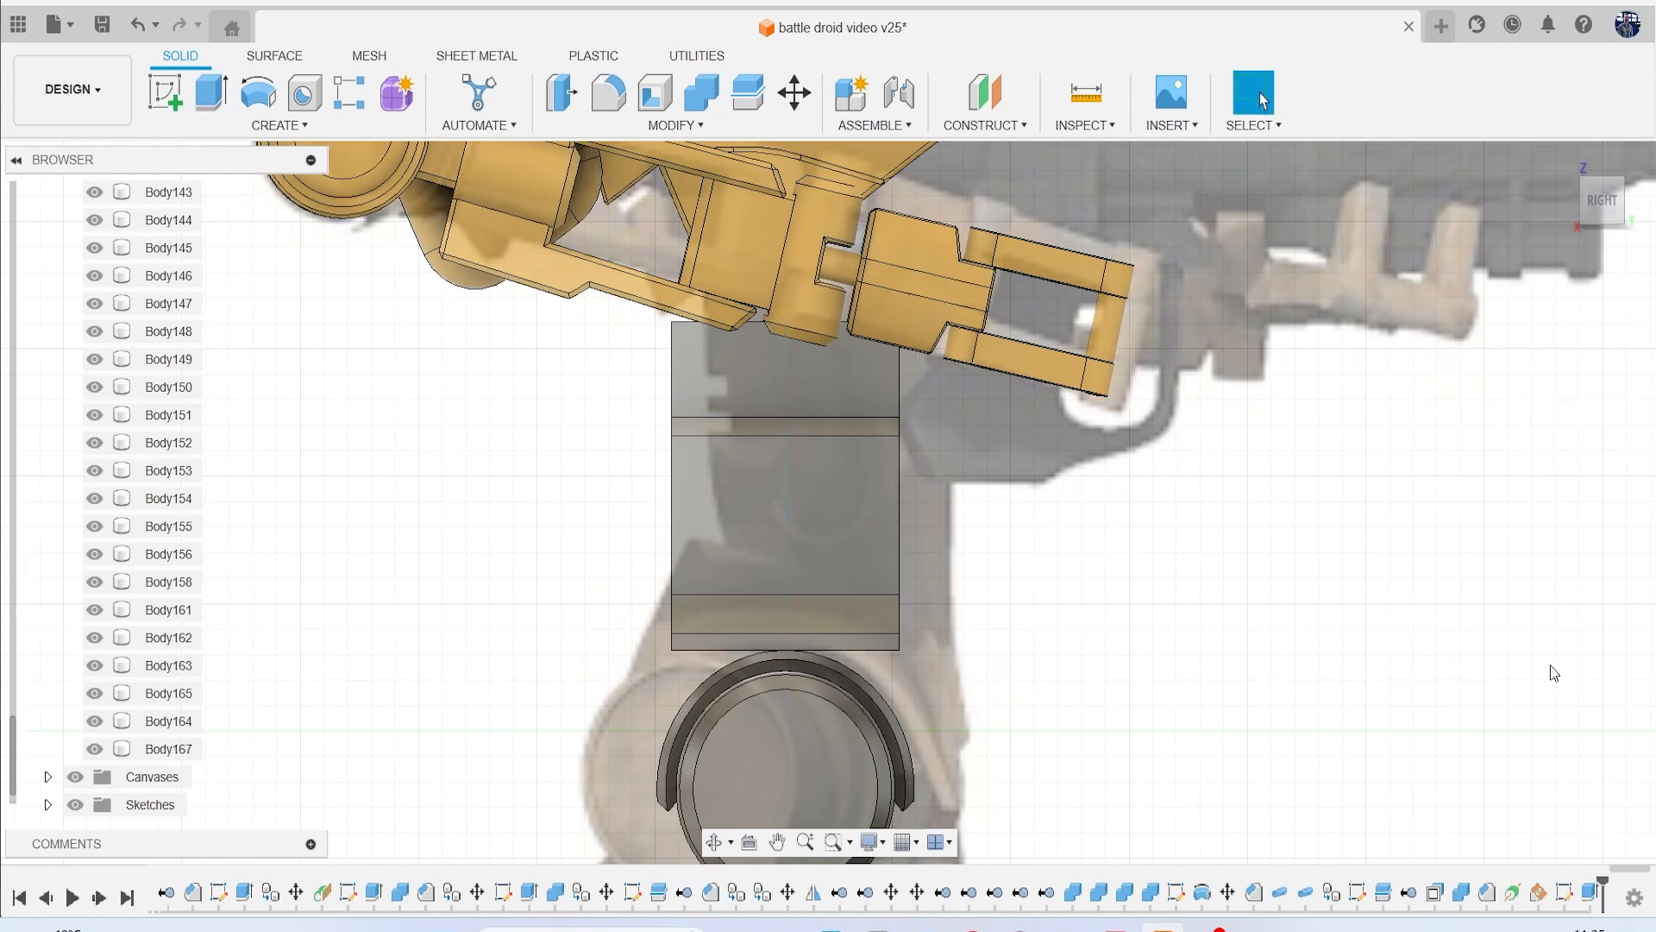
{"action": "mouse_move", "coordinate": [1417, 669]}
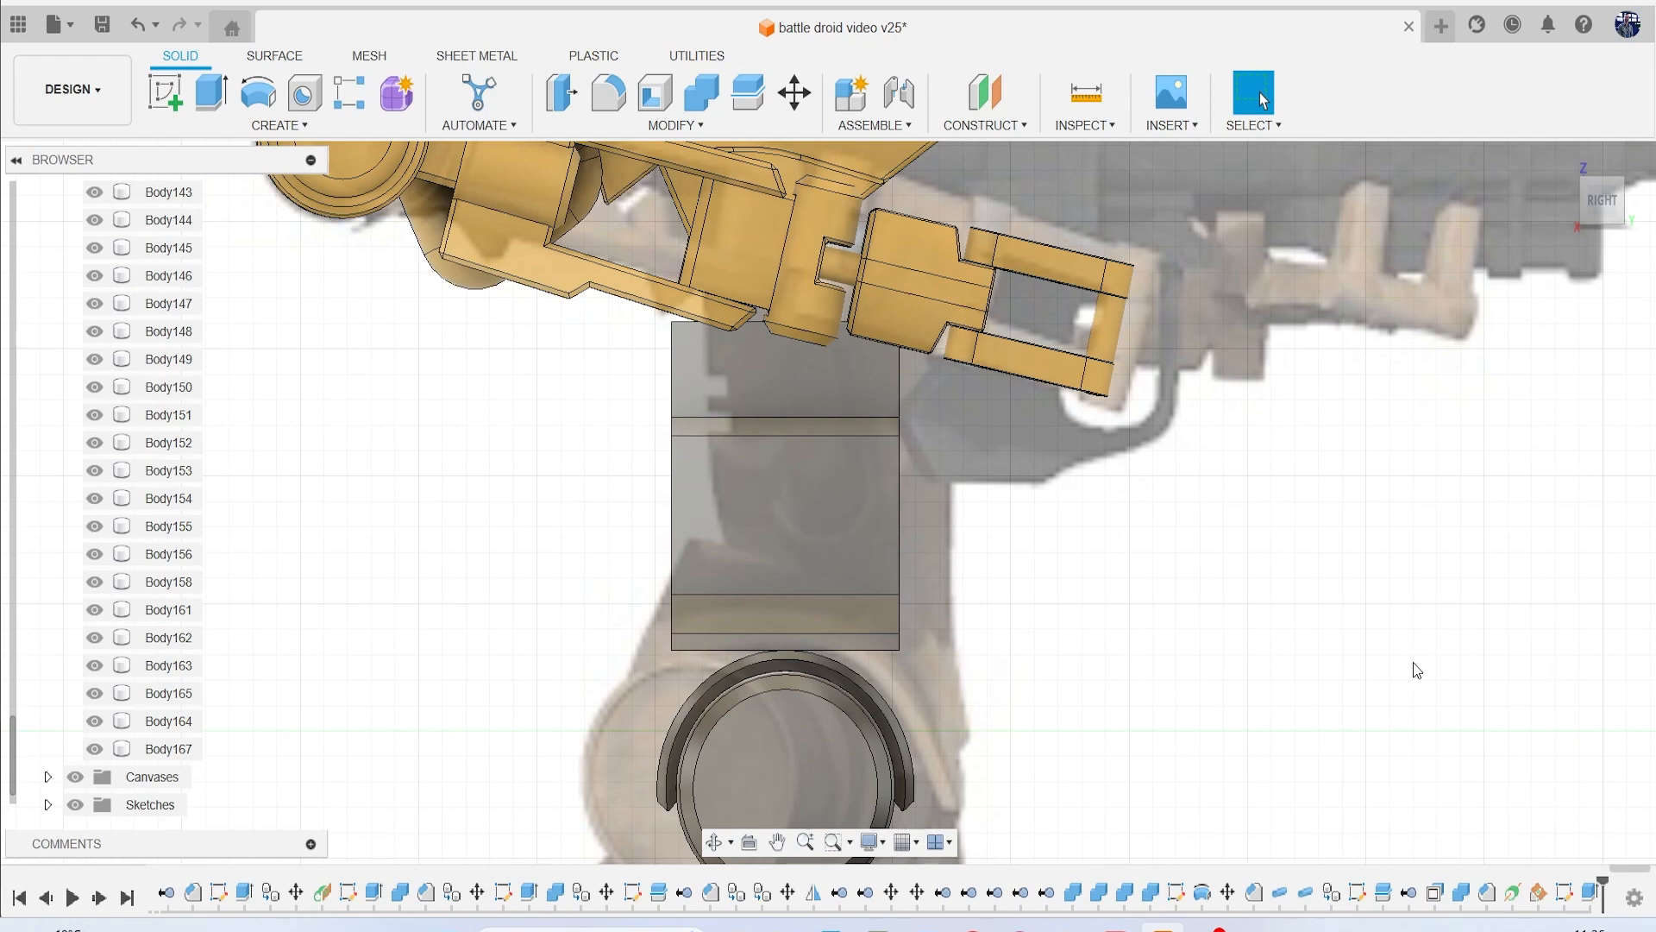
{"action": "mouse_move", "coordinate": [1083, 715]}
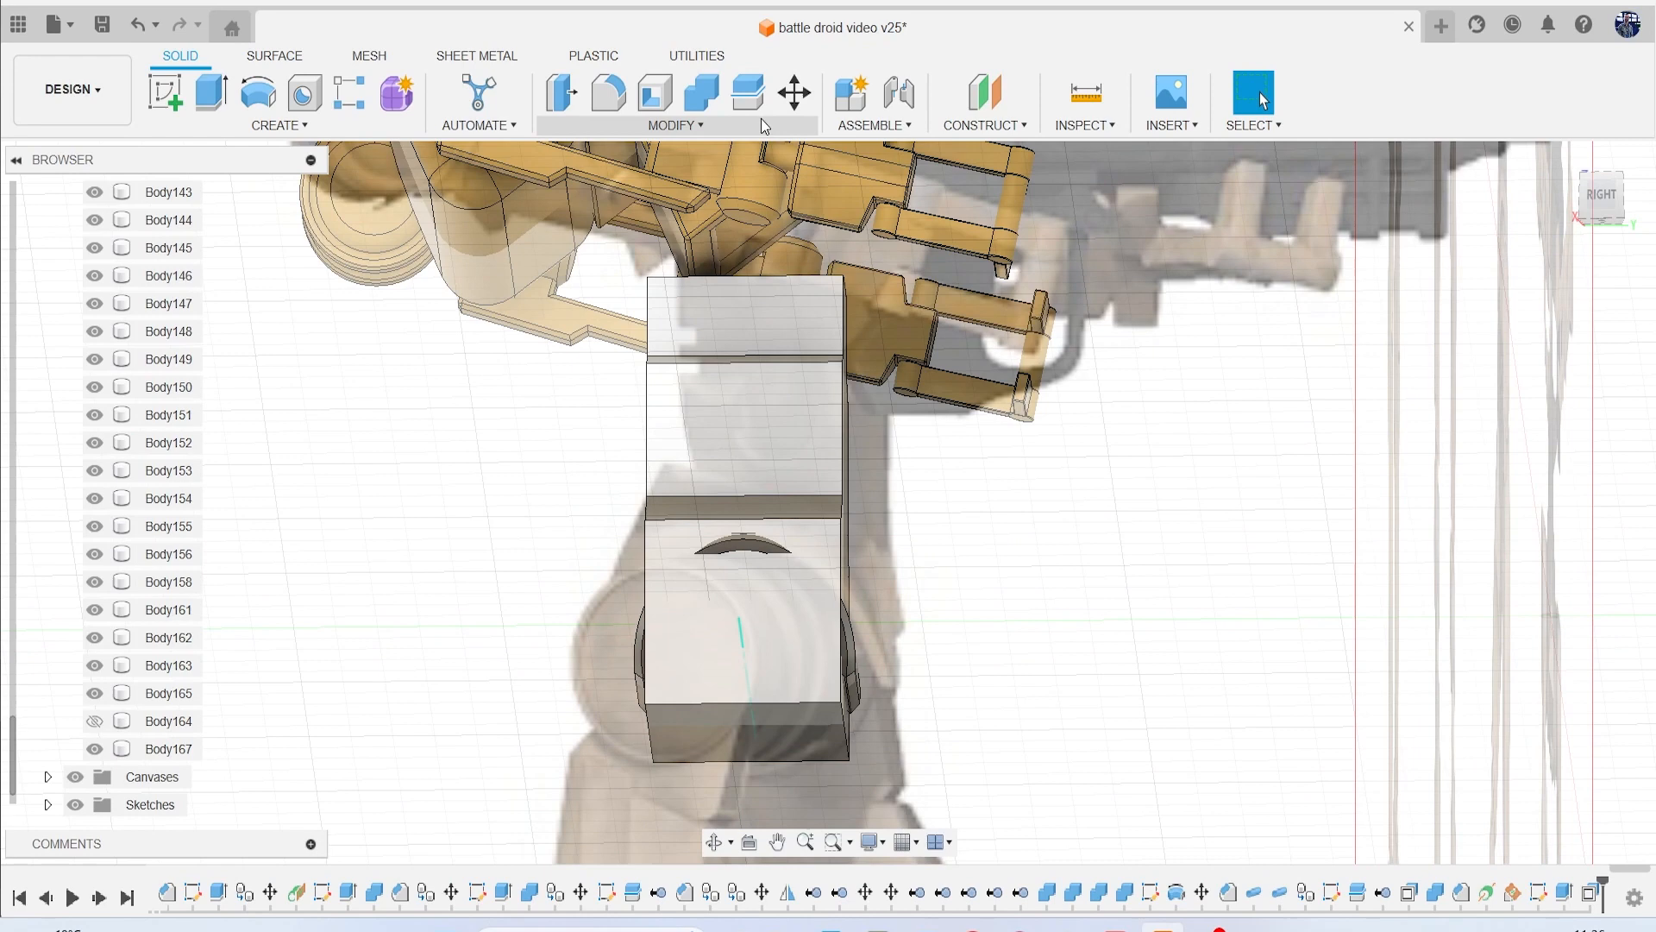
Split Body167 using the hip body as cutting tool, producing the errored Split37.
{"action": "left_click", "coordinate": [747, 94]}
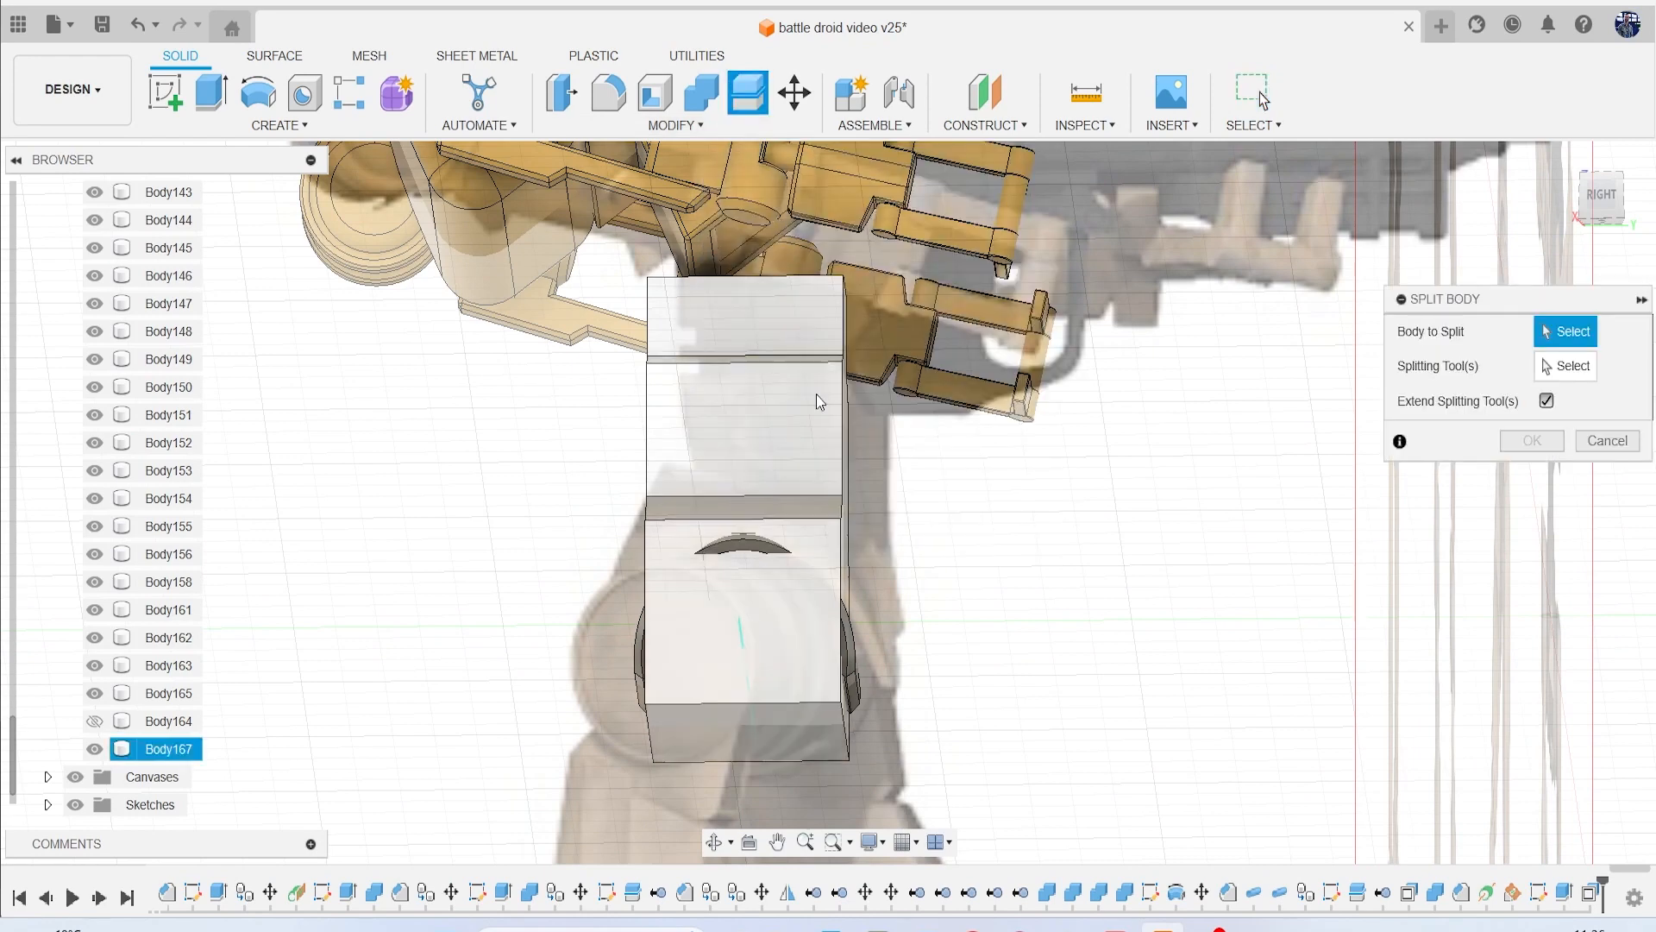
{"action": "left_click", "coordinate": [740, 422]}
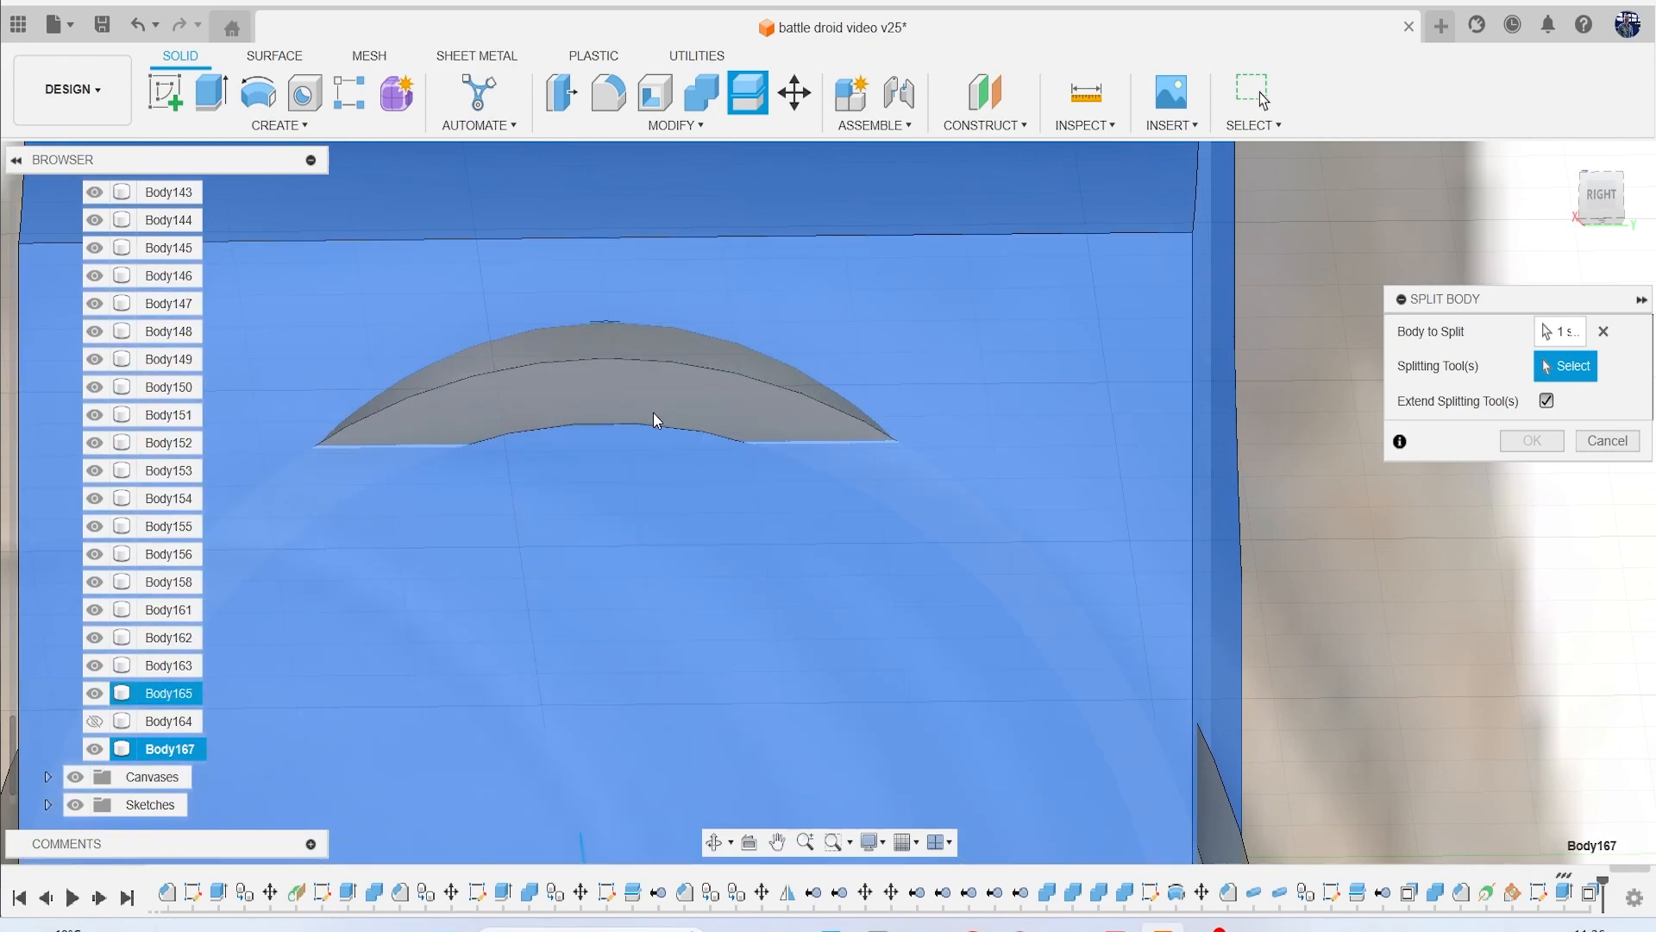
{"action": "left_click", "coordinate": [686, 443]}
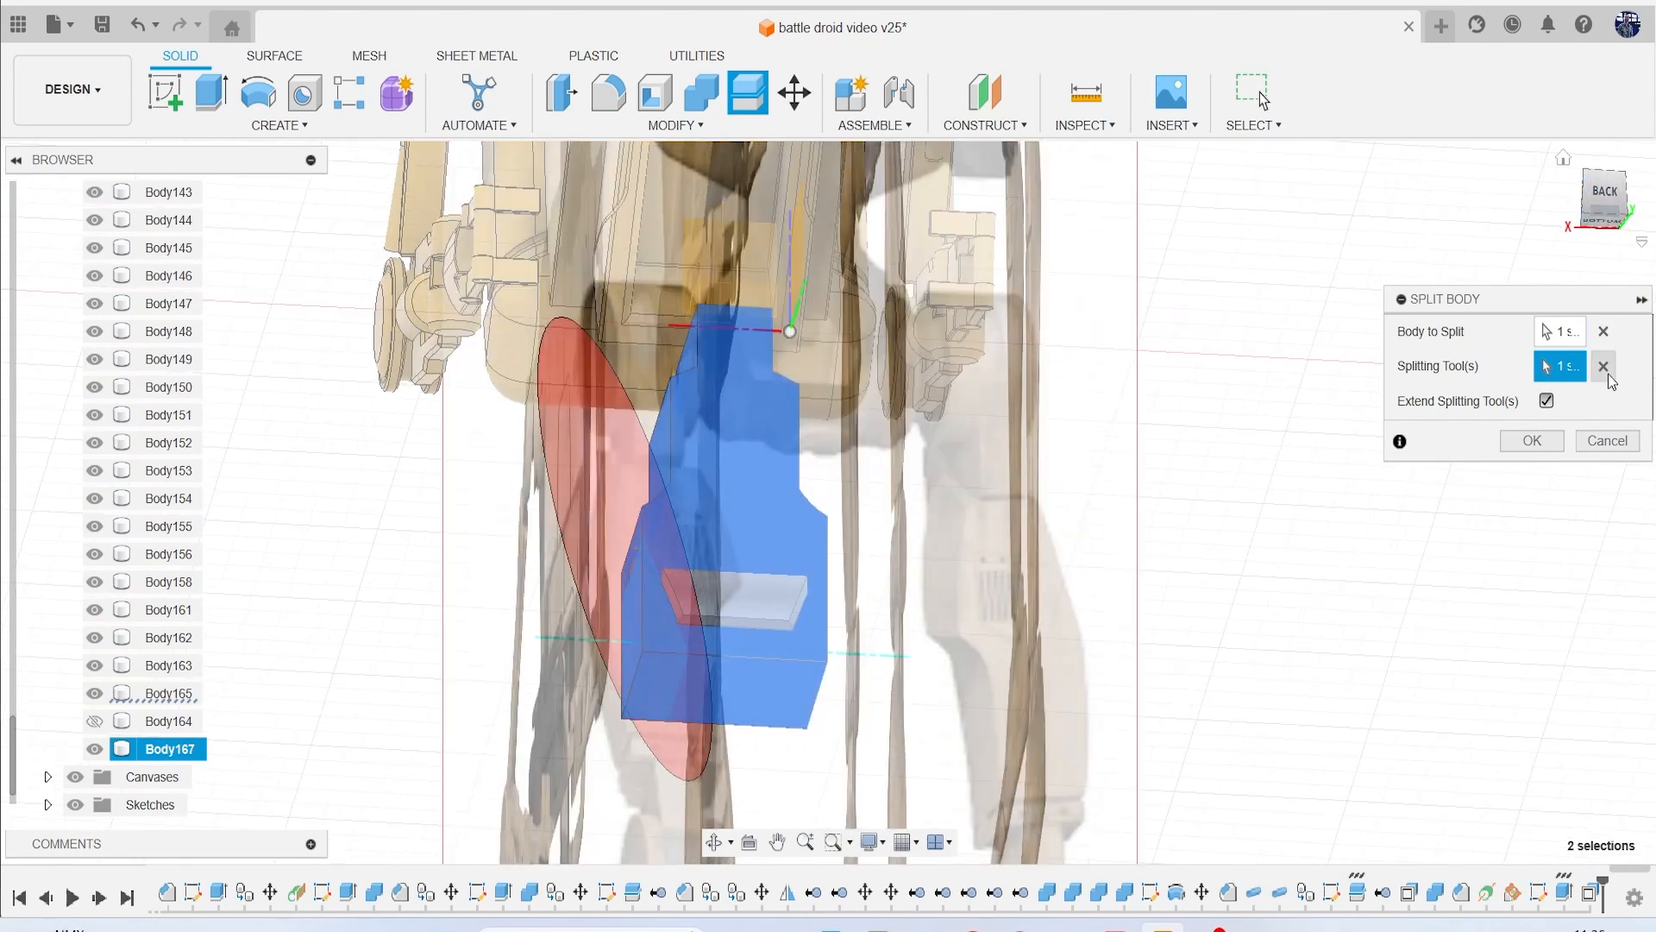
{"action": "left_click", "coordinate": [1603, 366]}
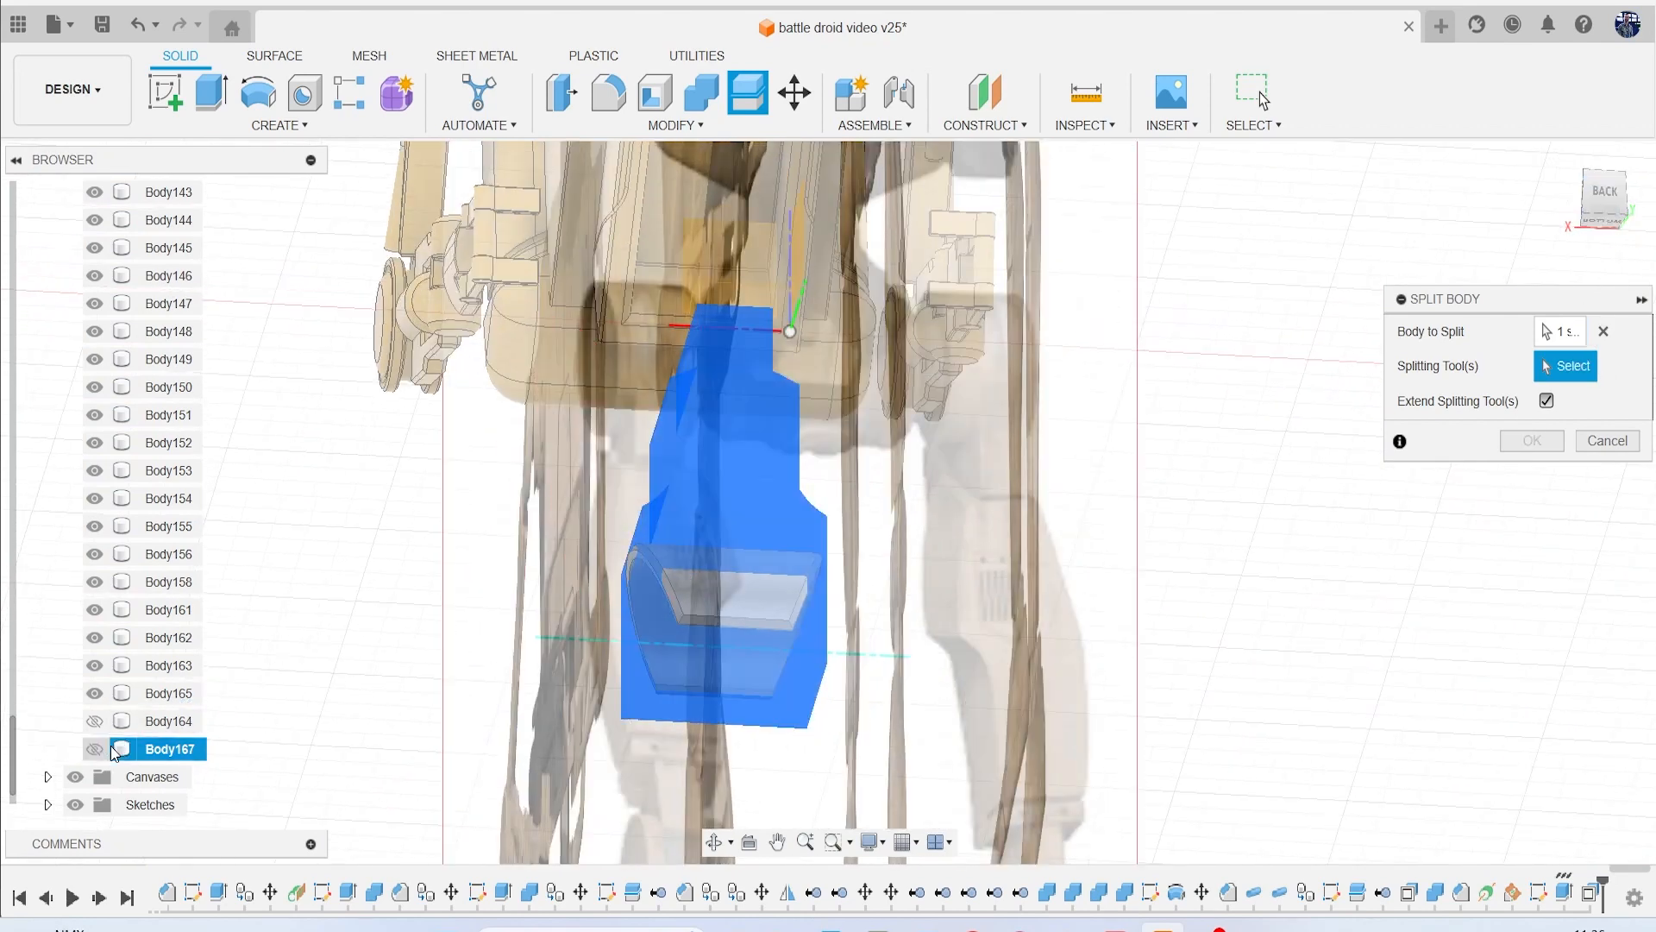
{"action": "left_click", "coordinate": [507, 708]}
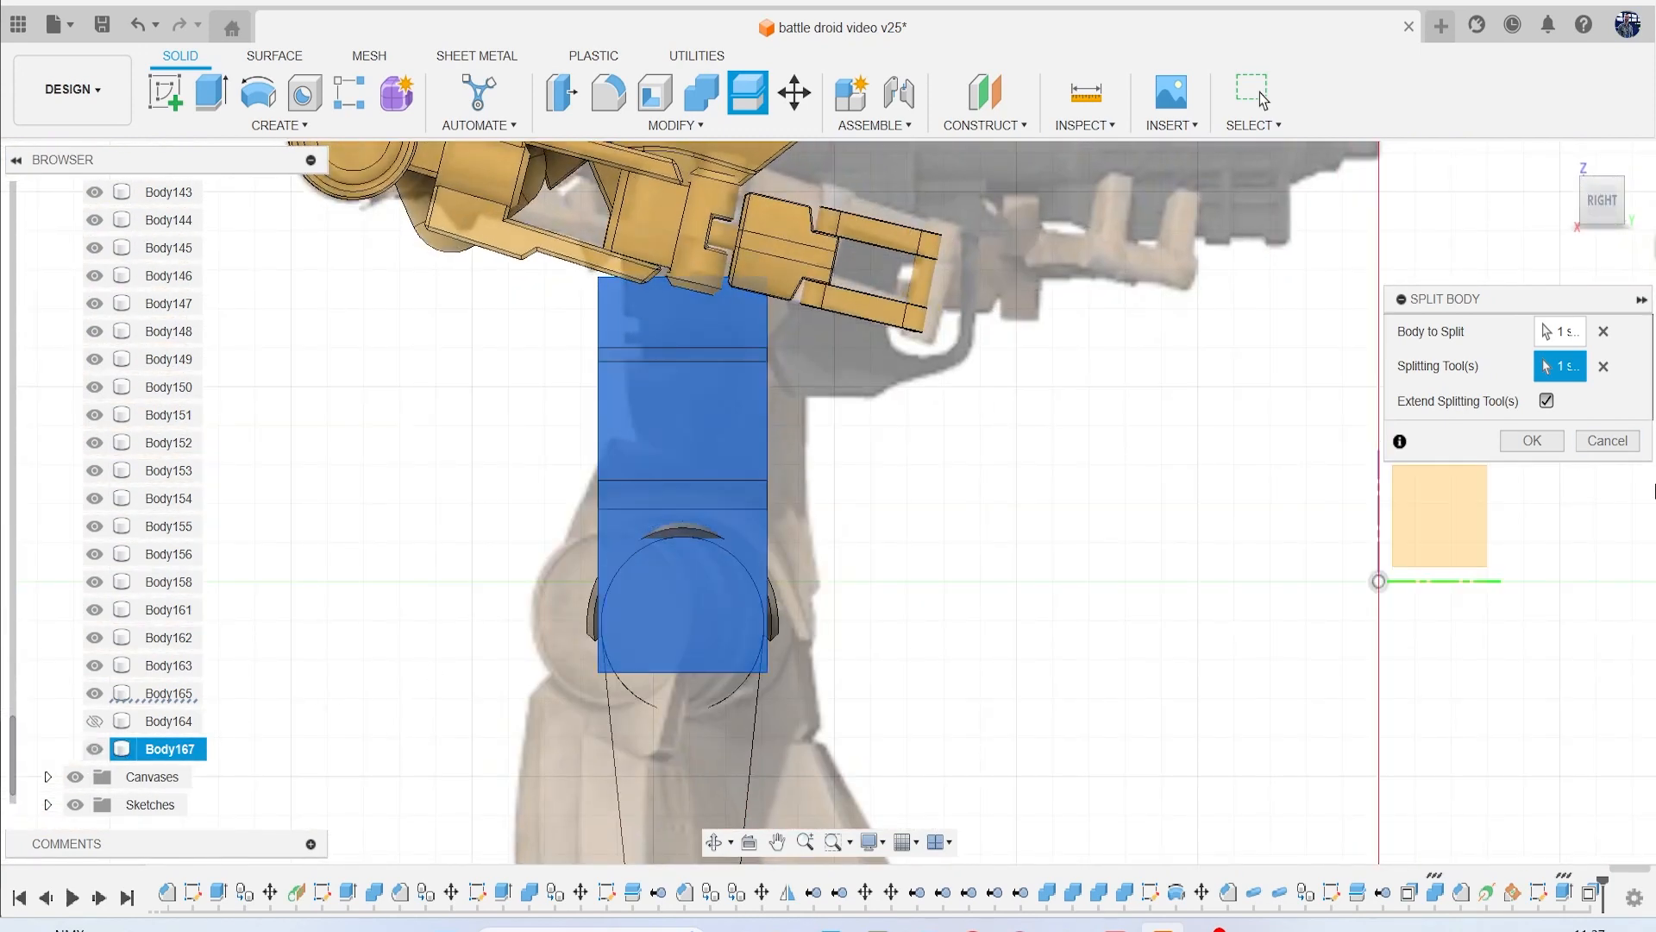
{"action": "left_click", "coordinate": [1530, 441]}
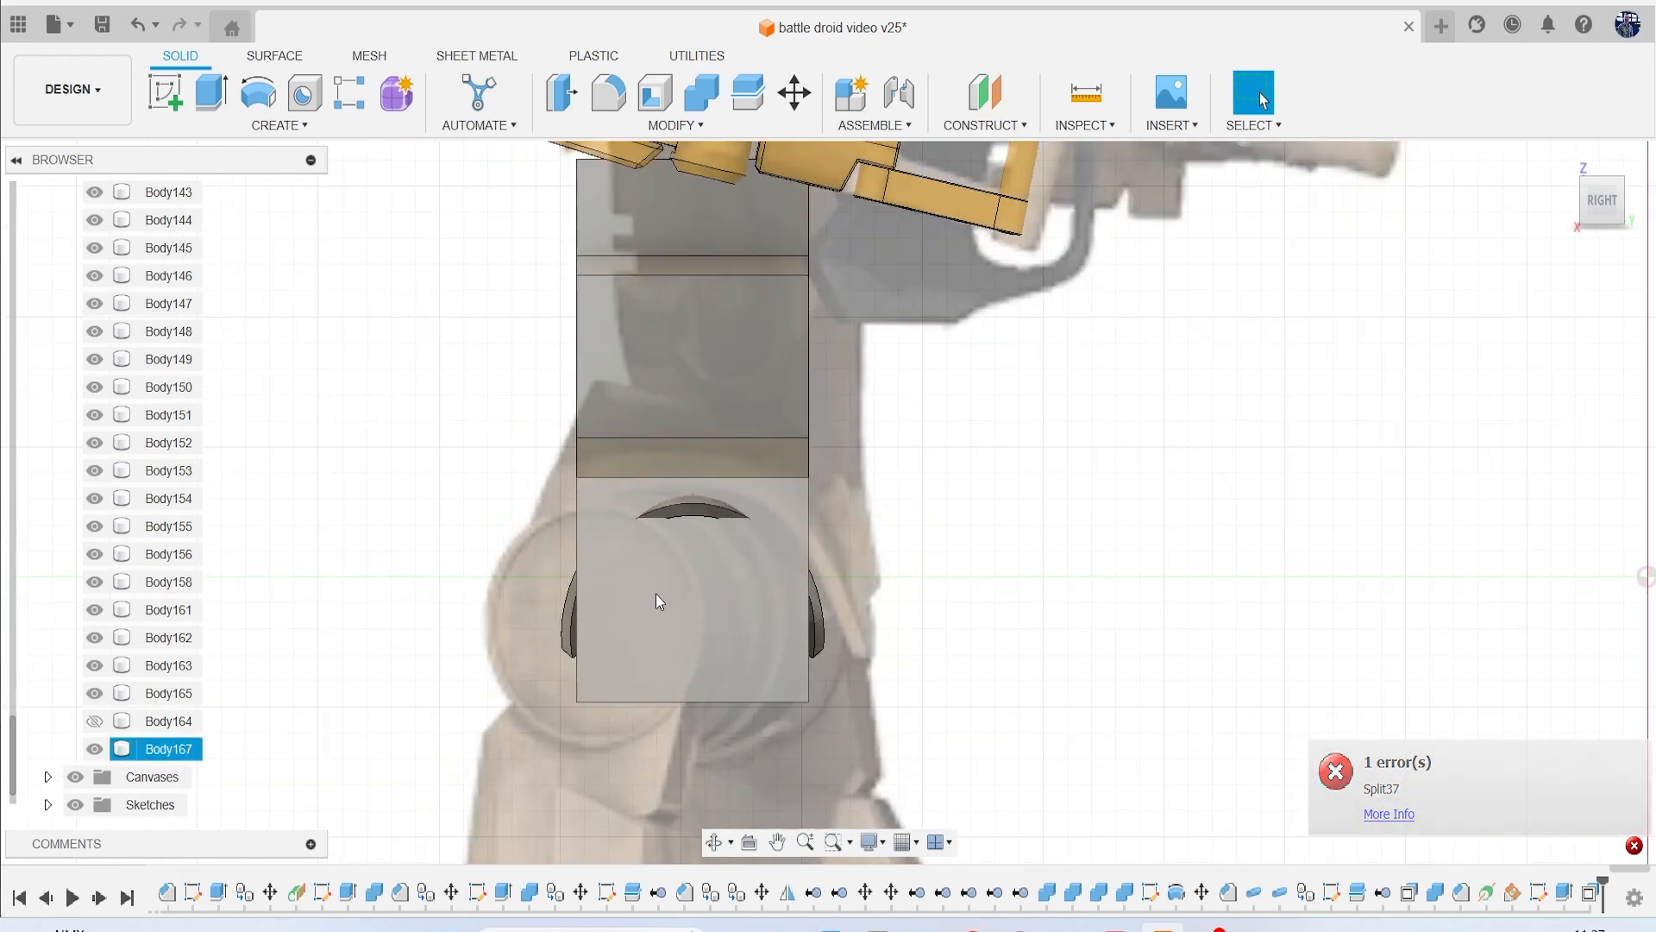
Dismiss the split error and toggle Body164 and Body167 visibility until both show.
{"action": "left_click", "coordinate": [93, 748]}
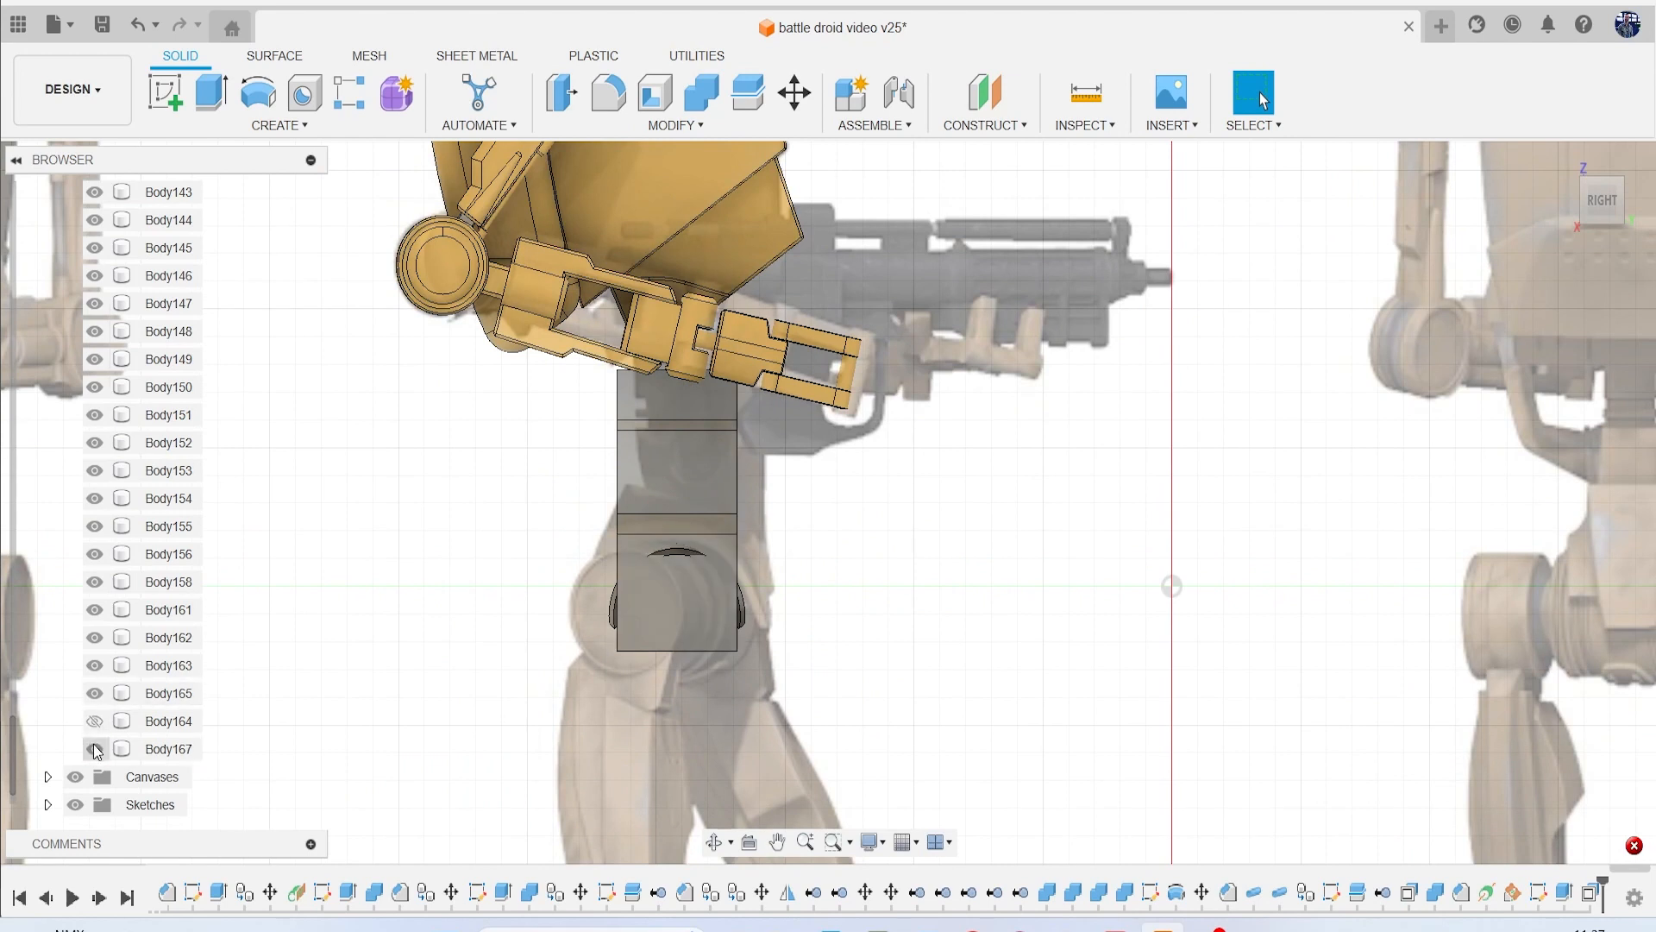
{"action": "left_click", "coordinate": [94, 720]}
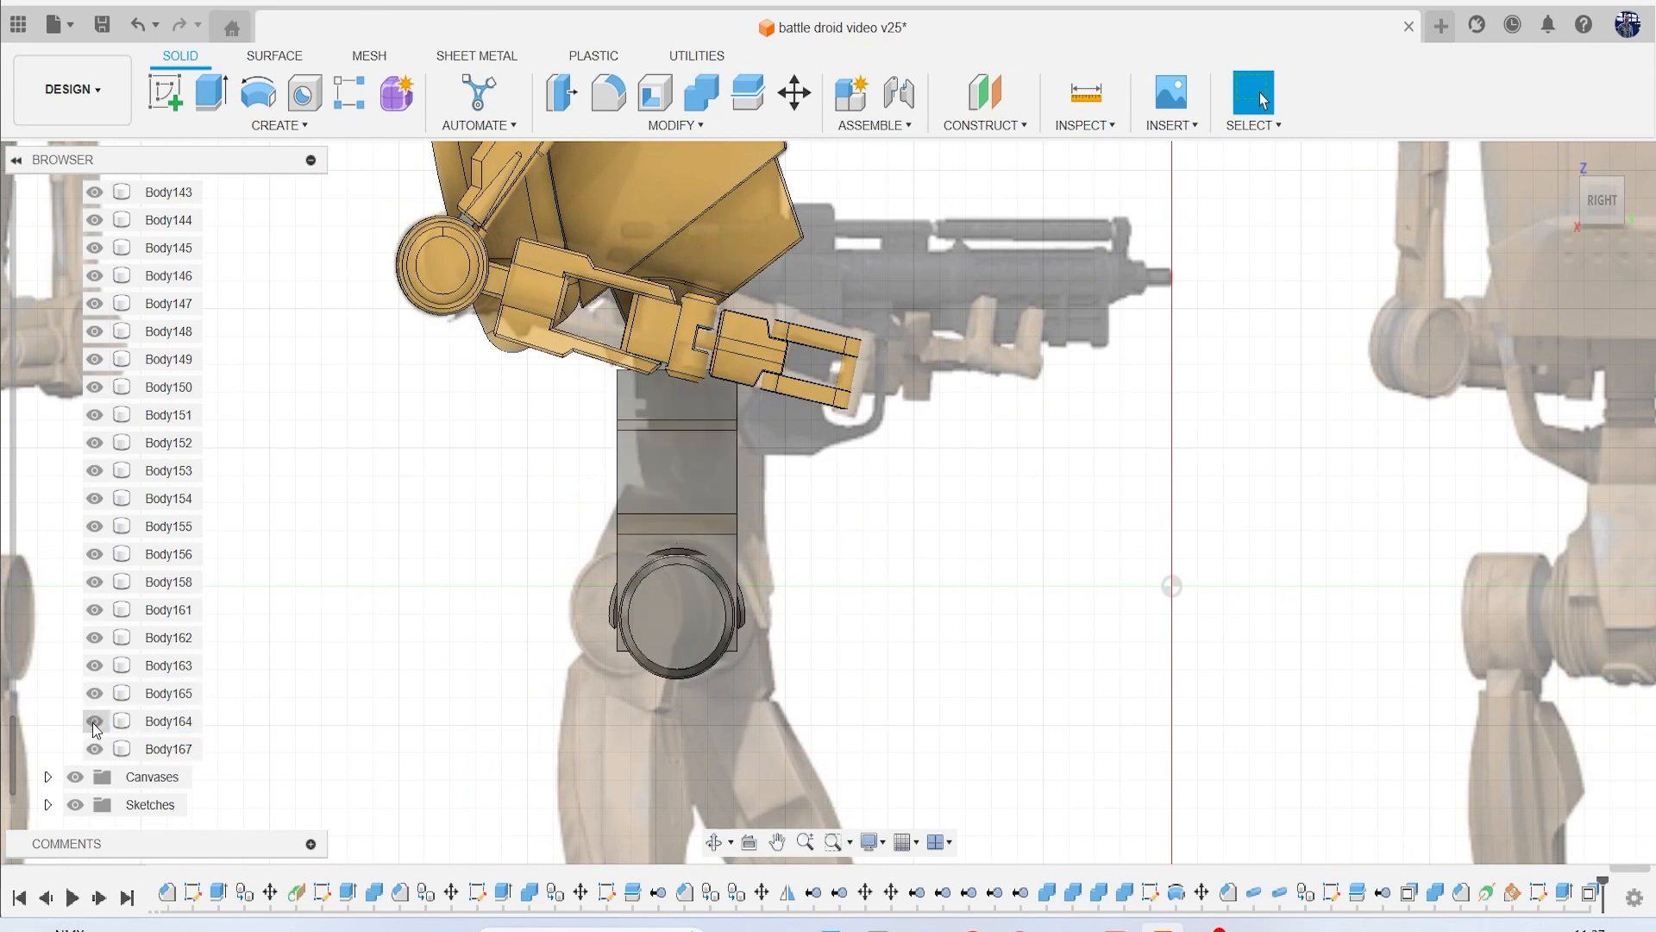
{"action": "left_click", "coordinate": [94, 720]}
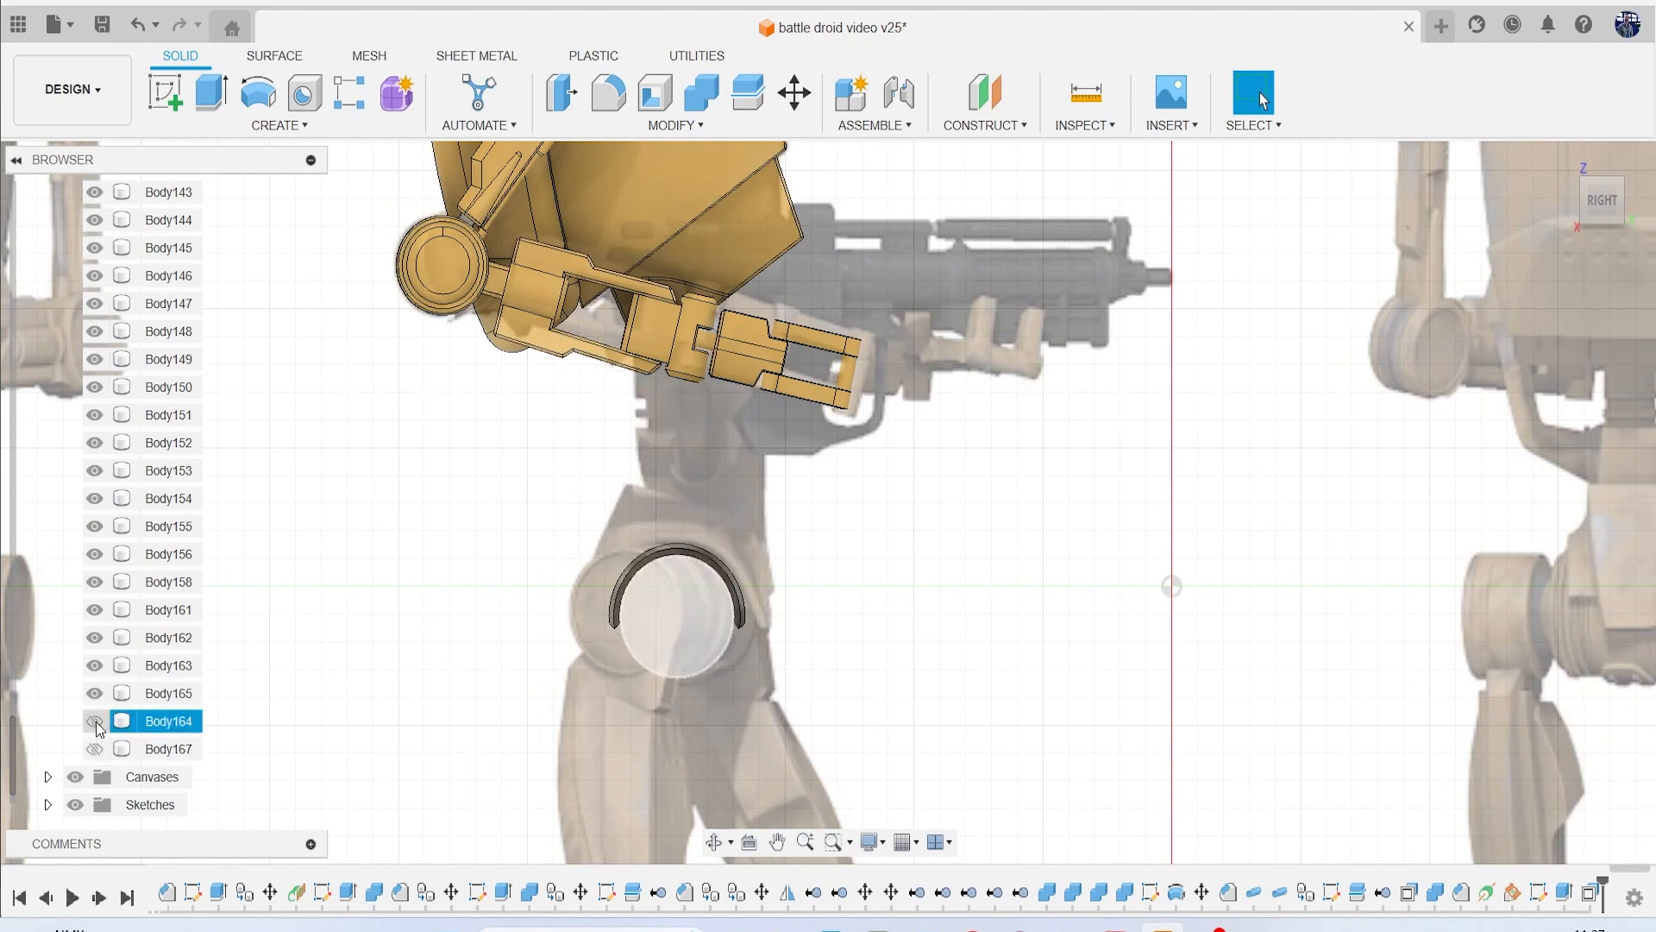
{"action": "left_click", "coordinate": [94, 720]}
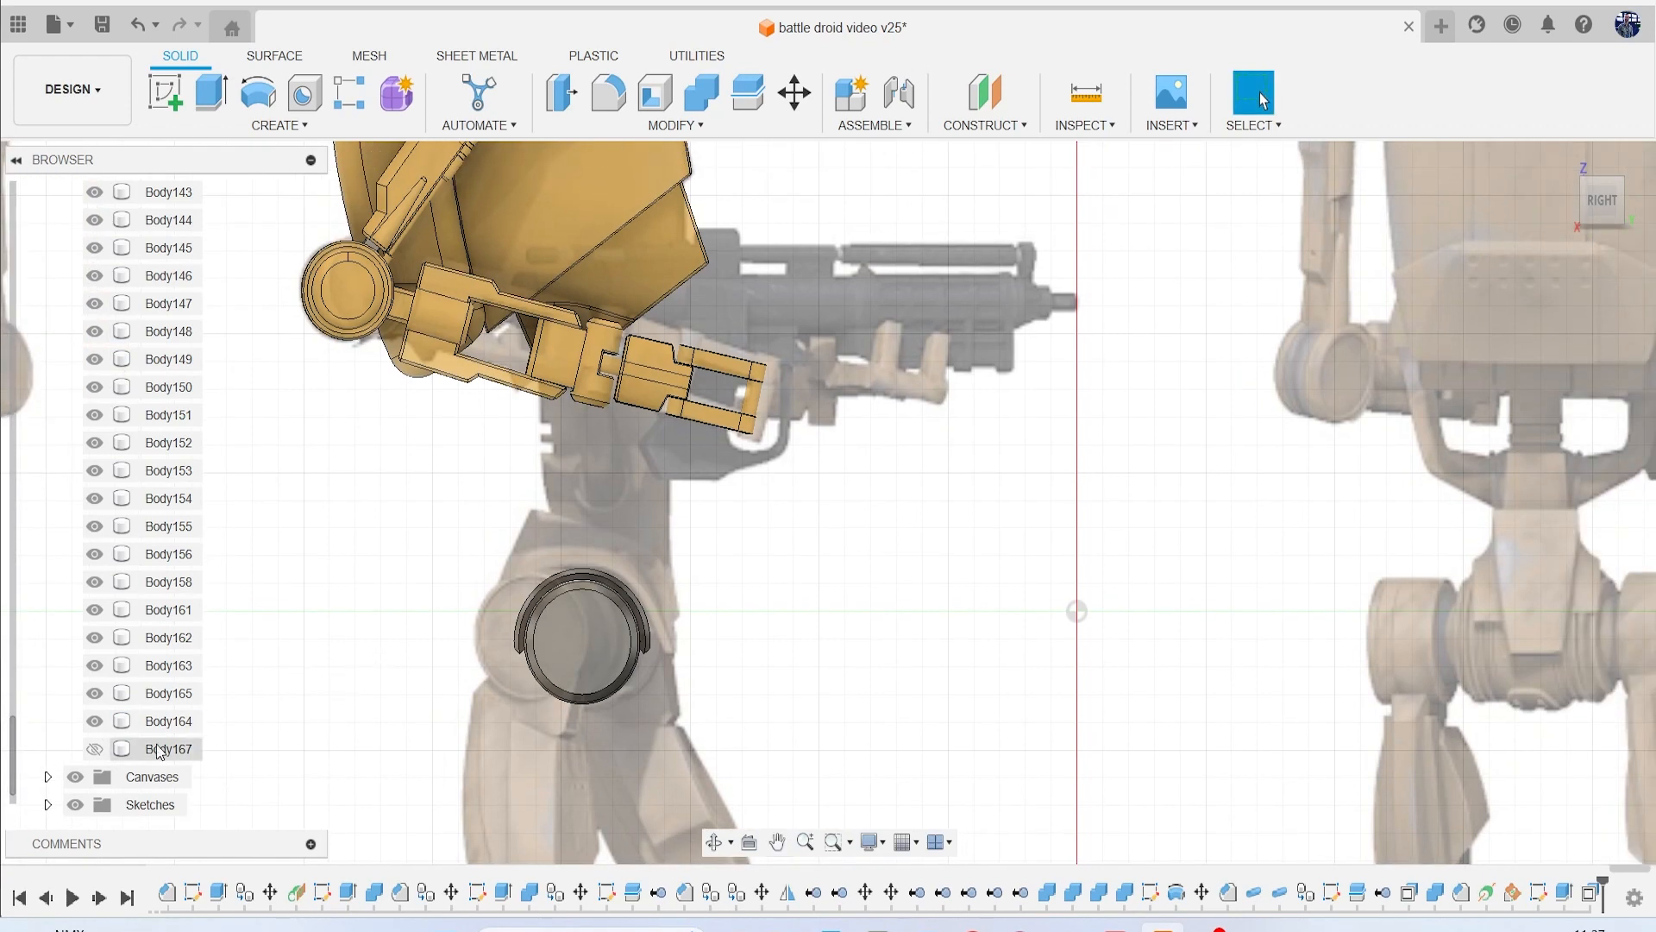
{"action": "left_click", "coordinate": [94, 747]}
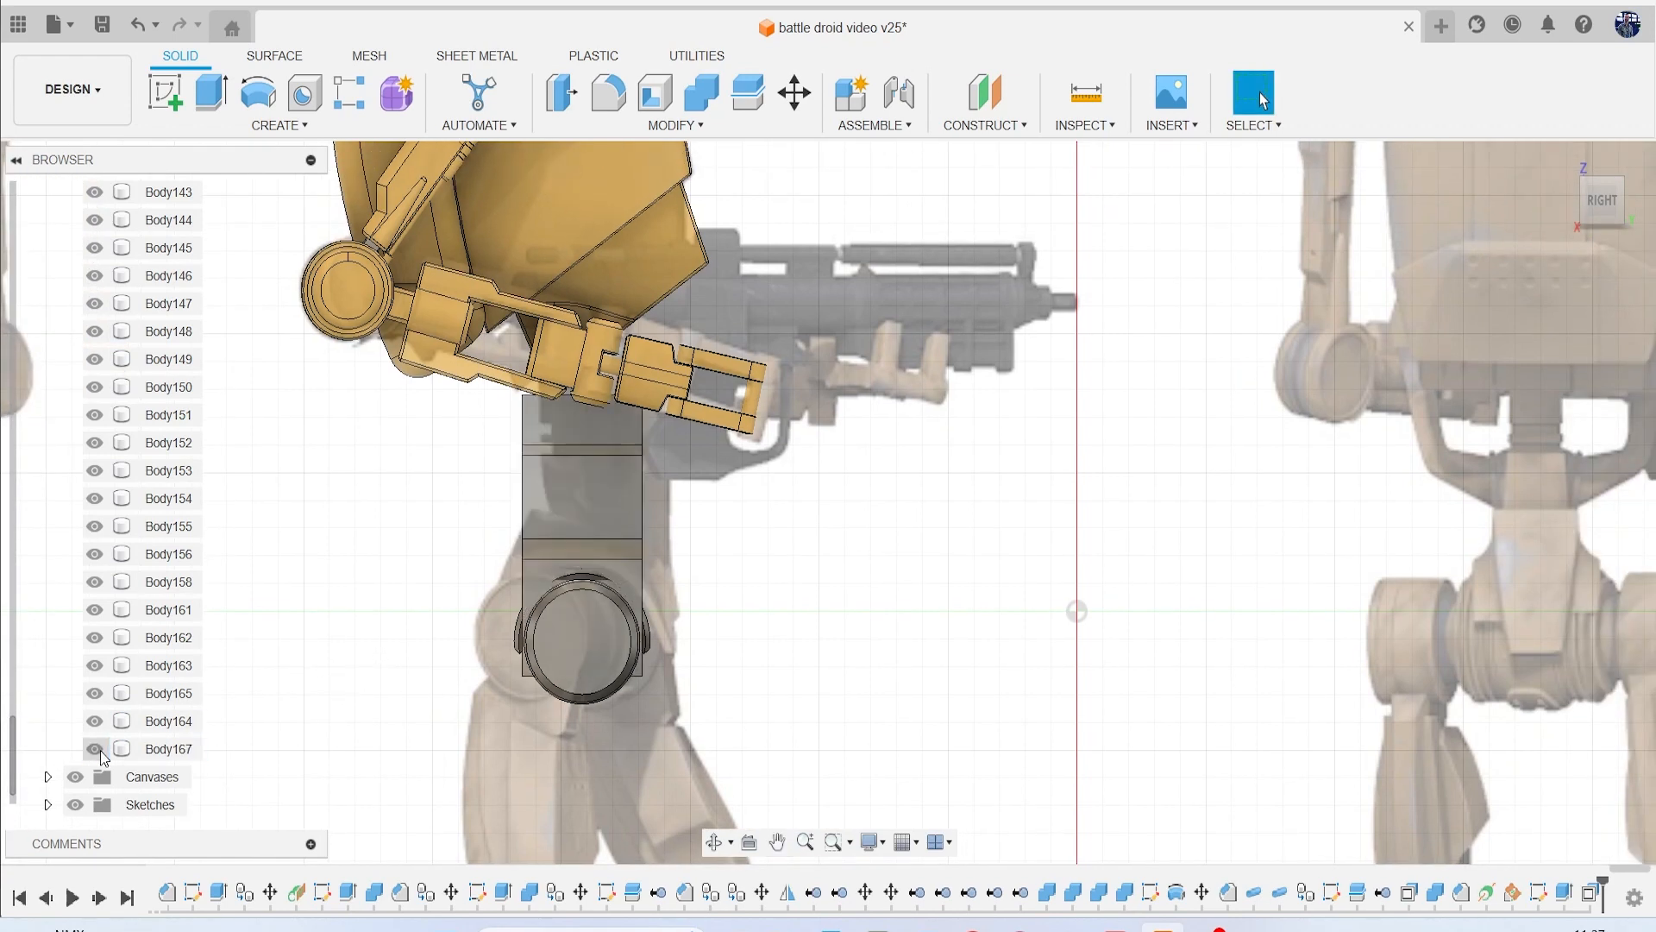
{"action": "left_click", "coordinate": [94, 748]}
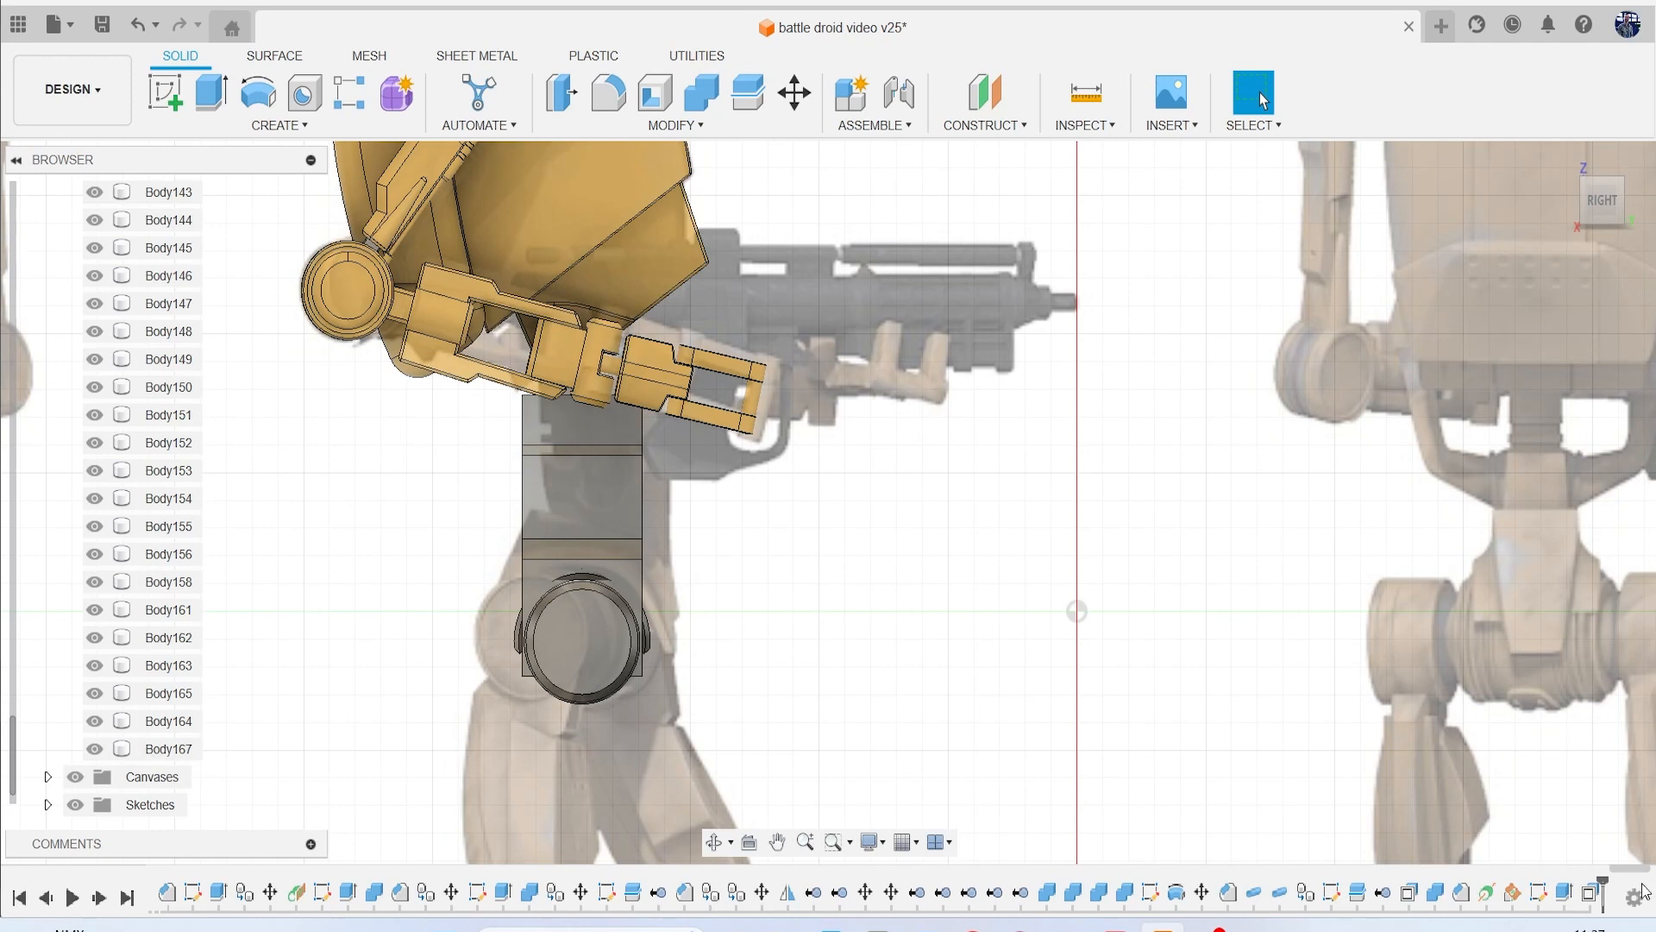
{"action": "left_click", "coordinate": [166, 748]}
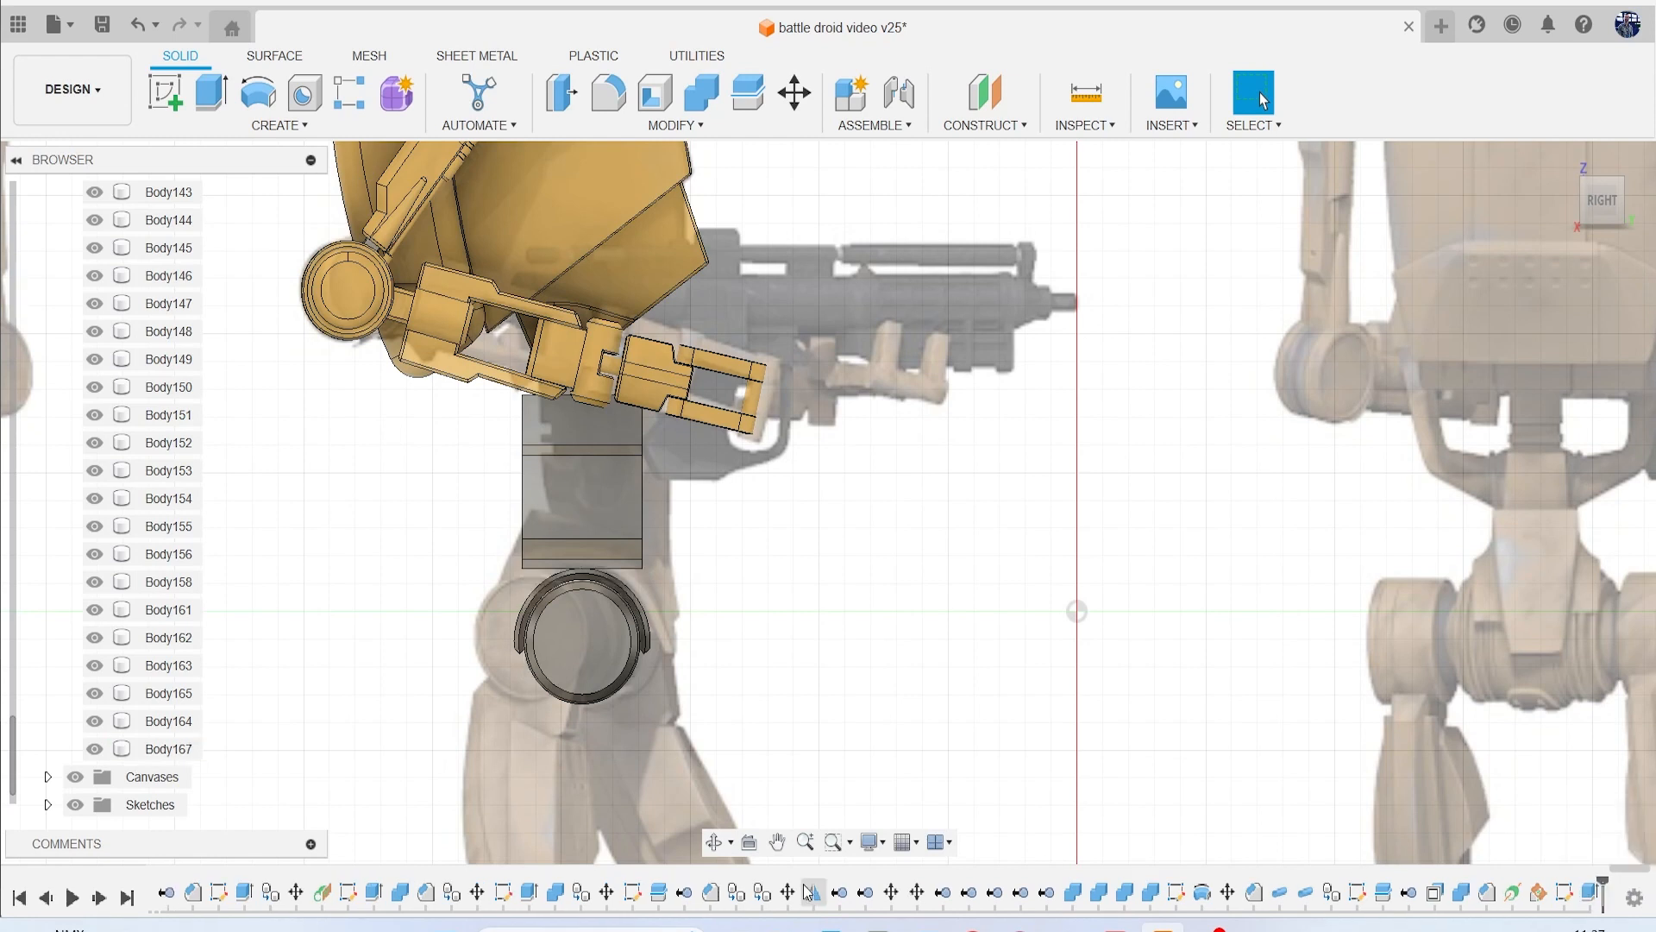
{"action": "mouse_move", "coordinate": [166, 93]}
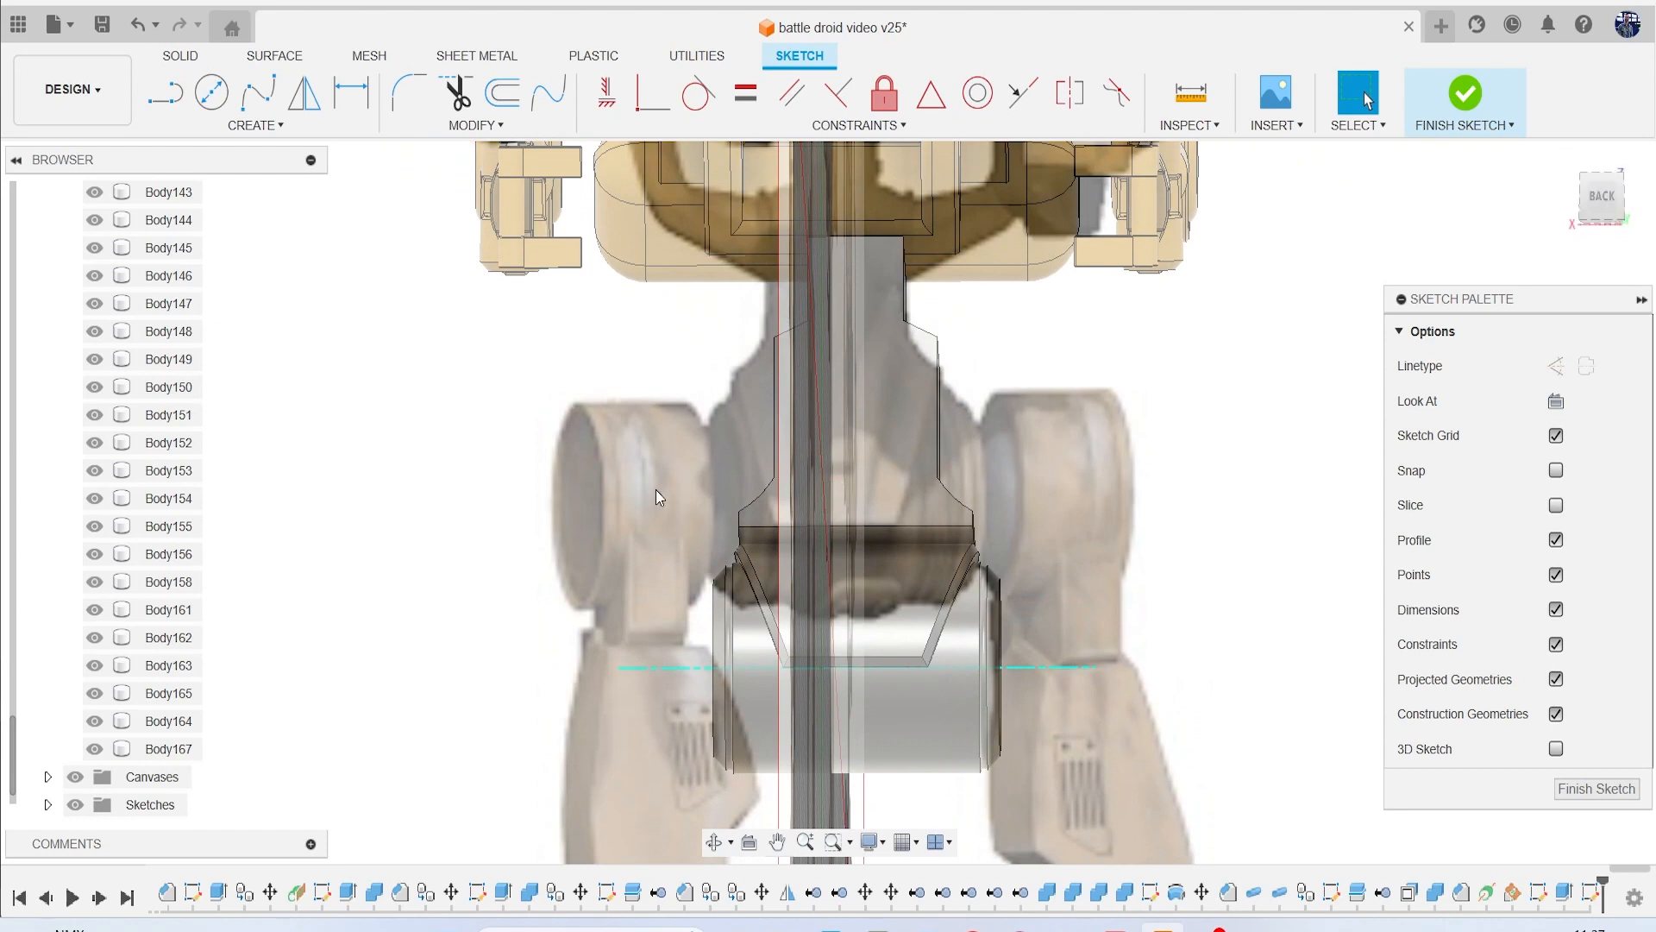
Show the droid reference canvases, view the hip from the back, and finish the sketch.
{"action": "scroll", "scroll_direction": "up", "scroll_amount": 3}
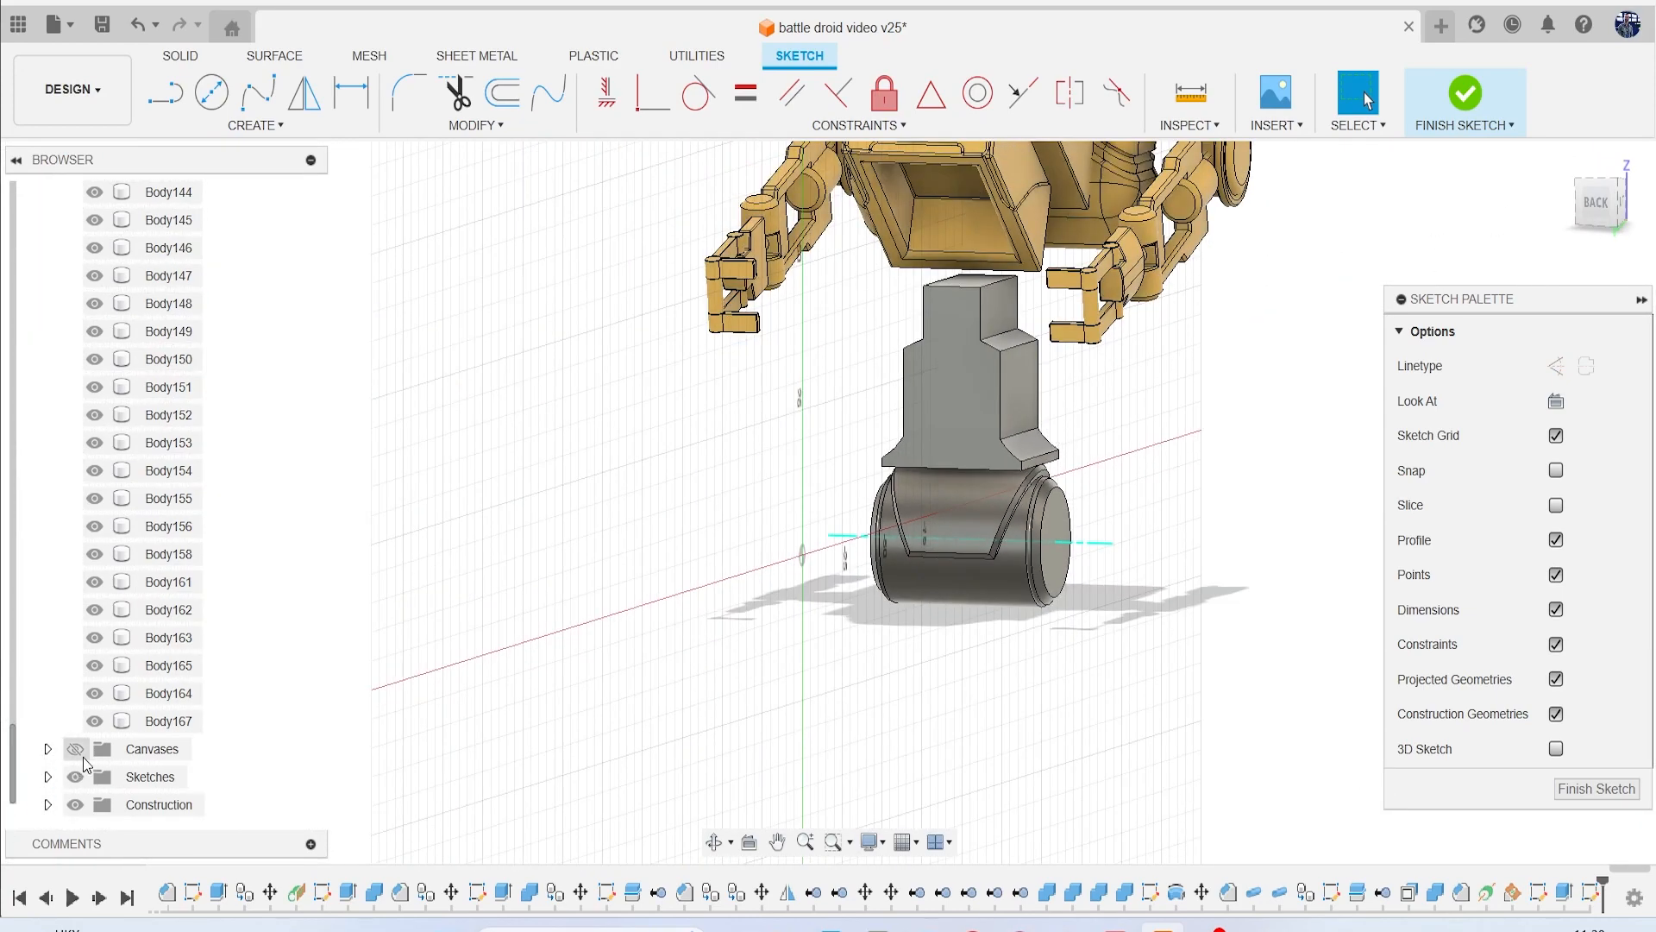
{"action": "left_click", "coordinate": [1599, 202]}
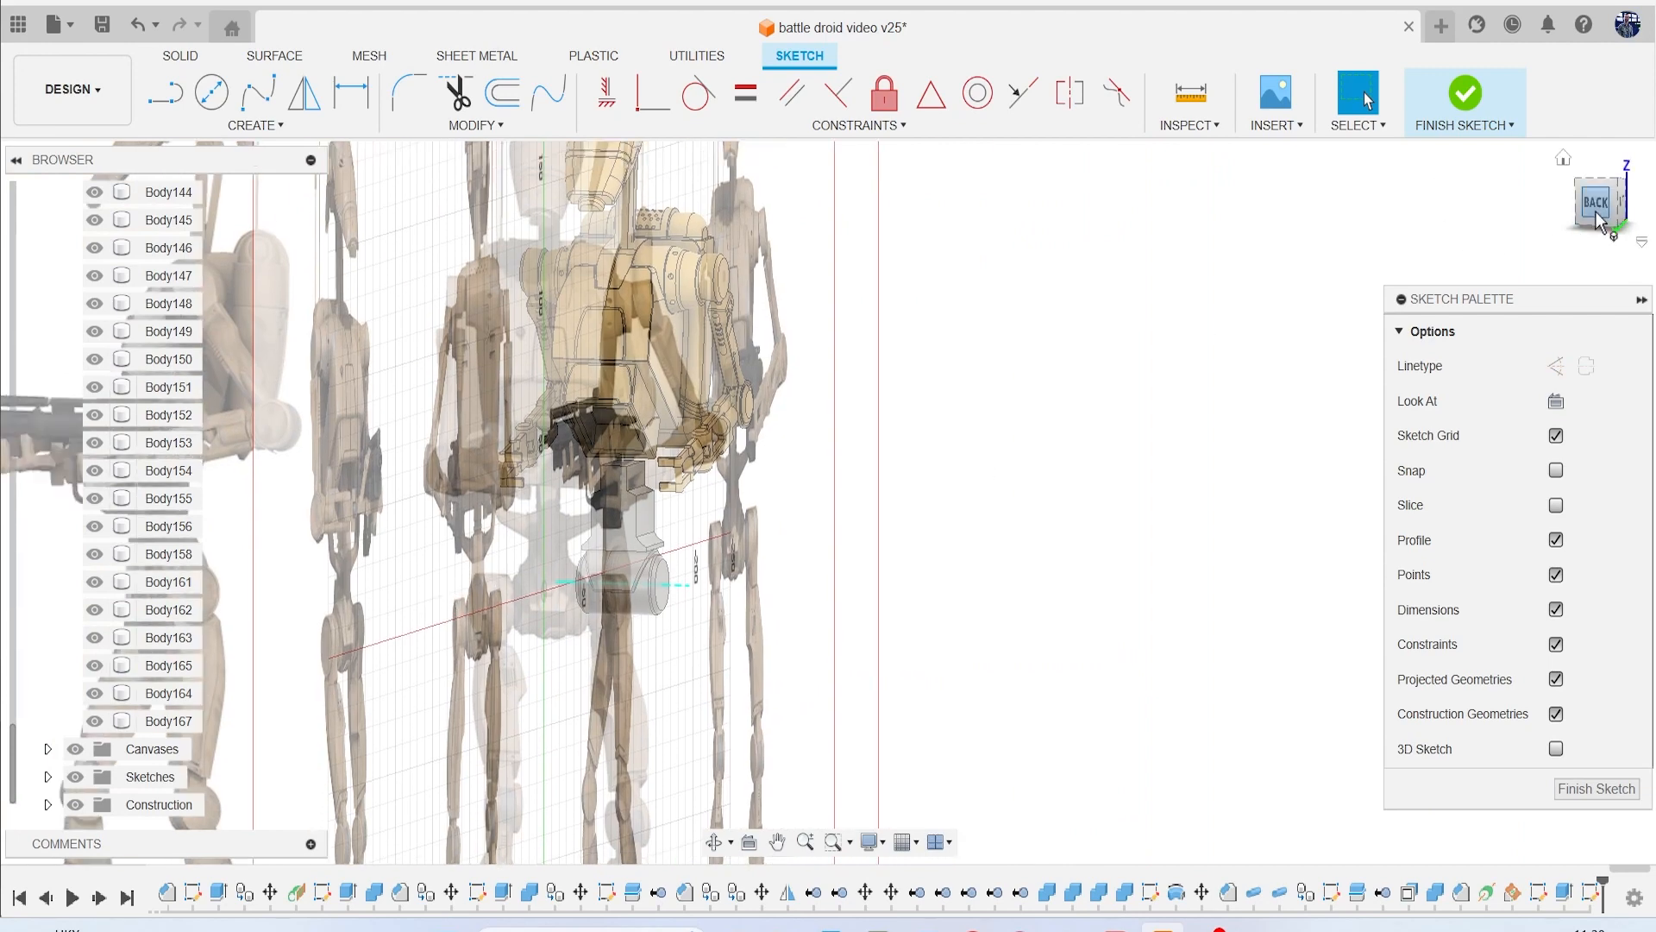
{"action": "left_click", "coordinate": [1601, 201]}
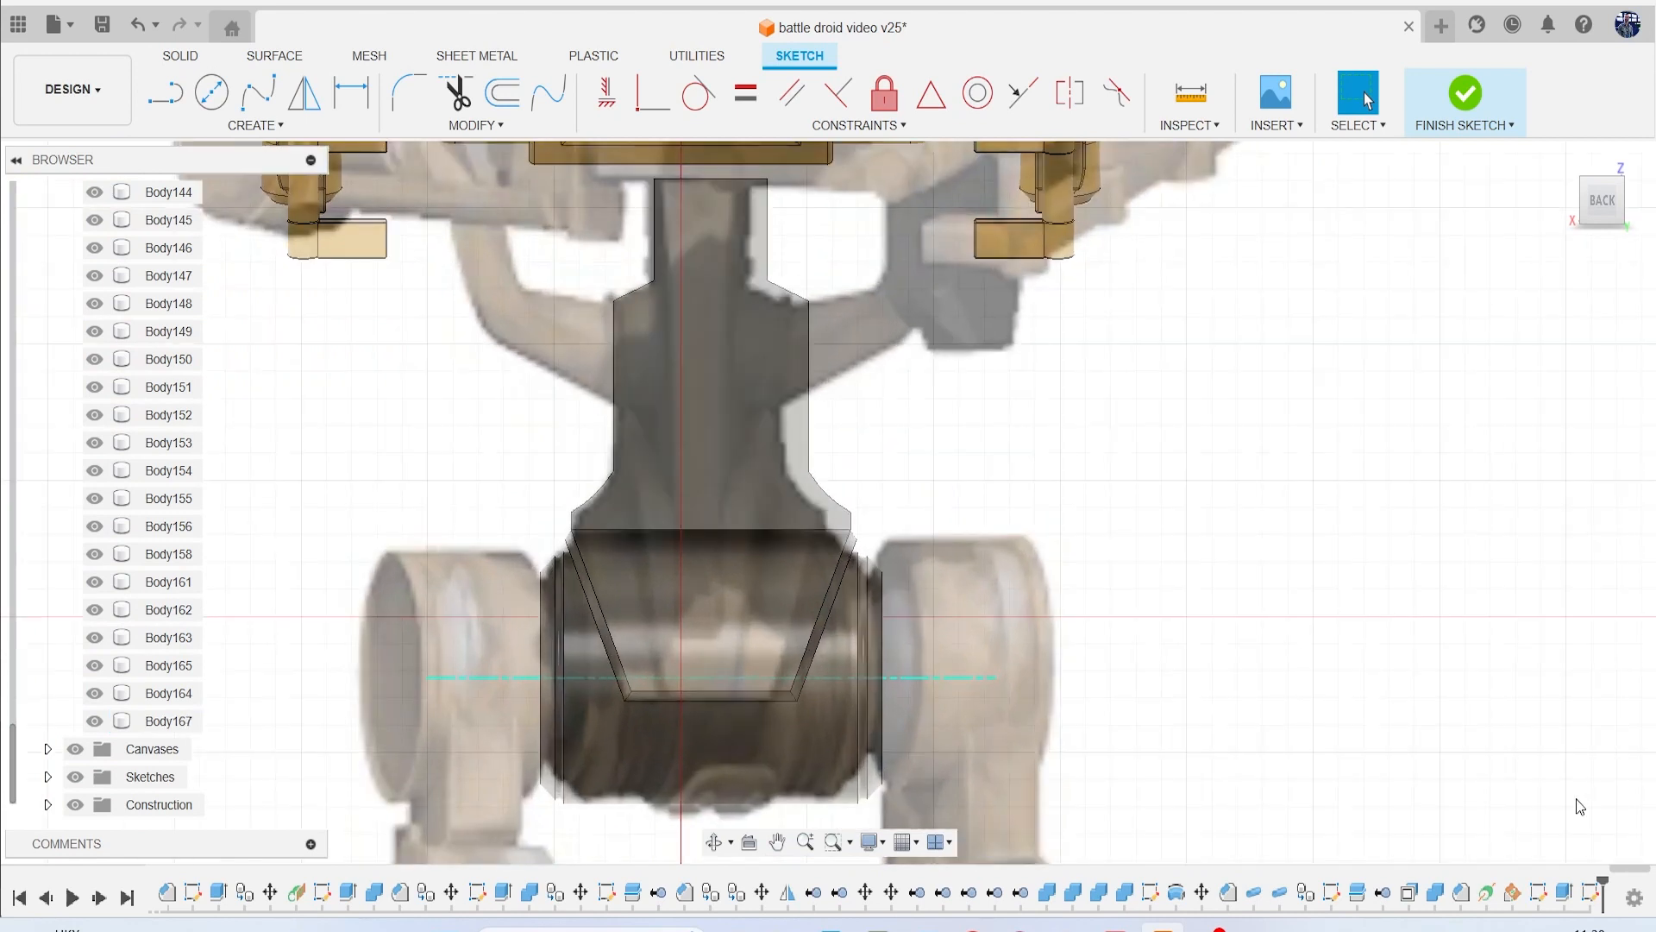
{"action": "left_click", "coordinate": [1464, 94]}
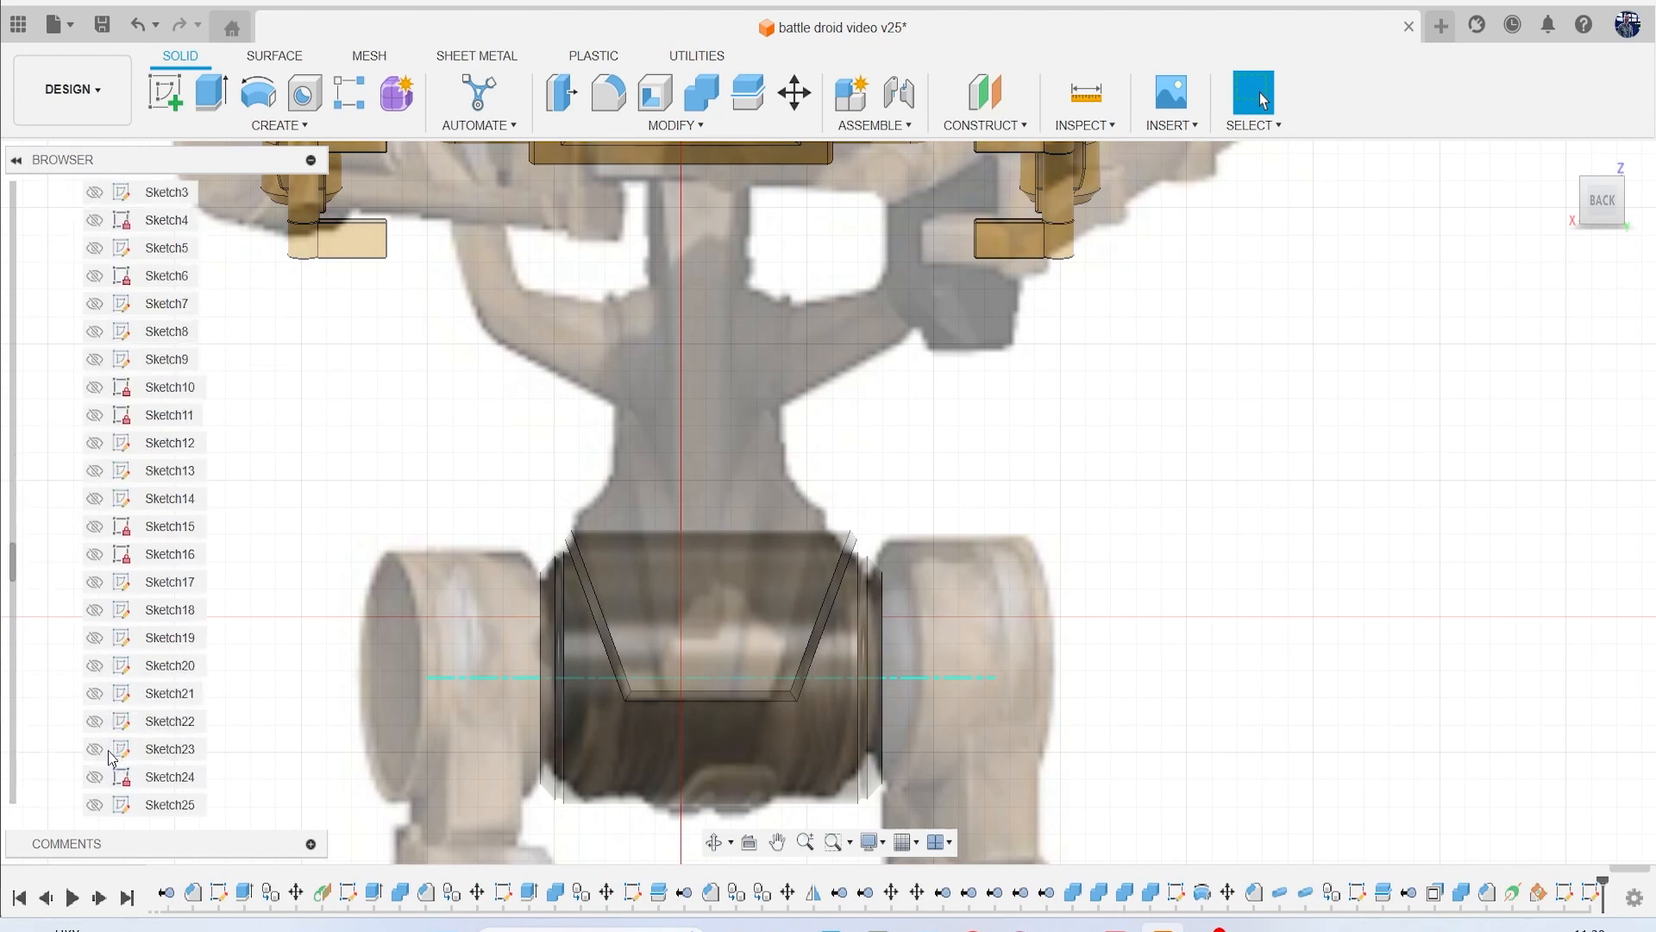
Zoom the view in on the underside of the droid's torso and hip.
{"action": "scroll", "scroll_direction": "down", "scroll_amount": 3}
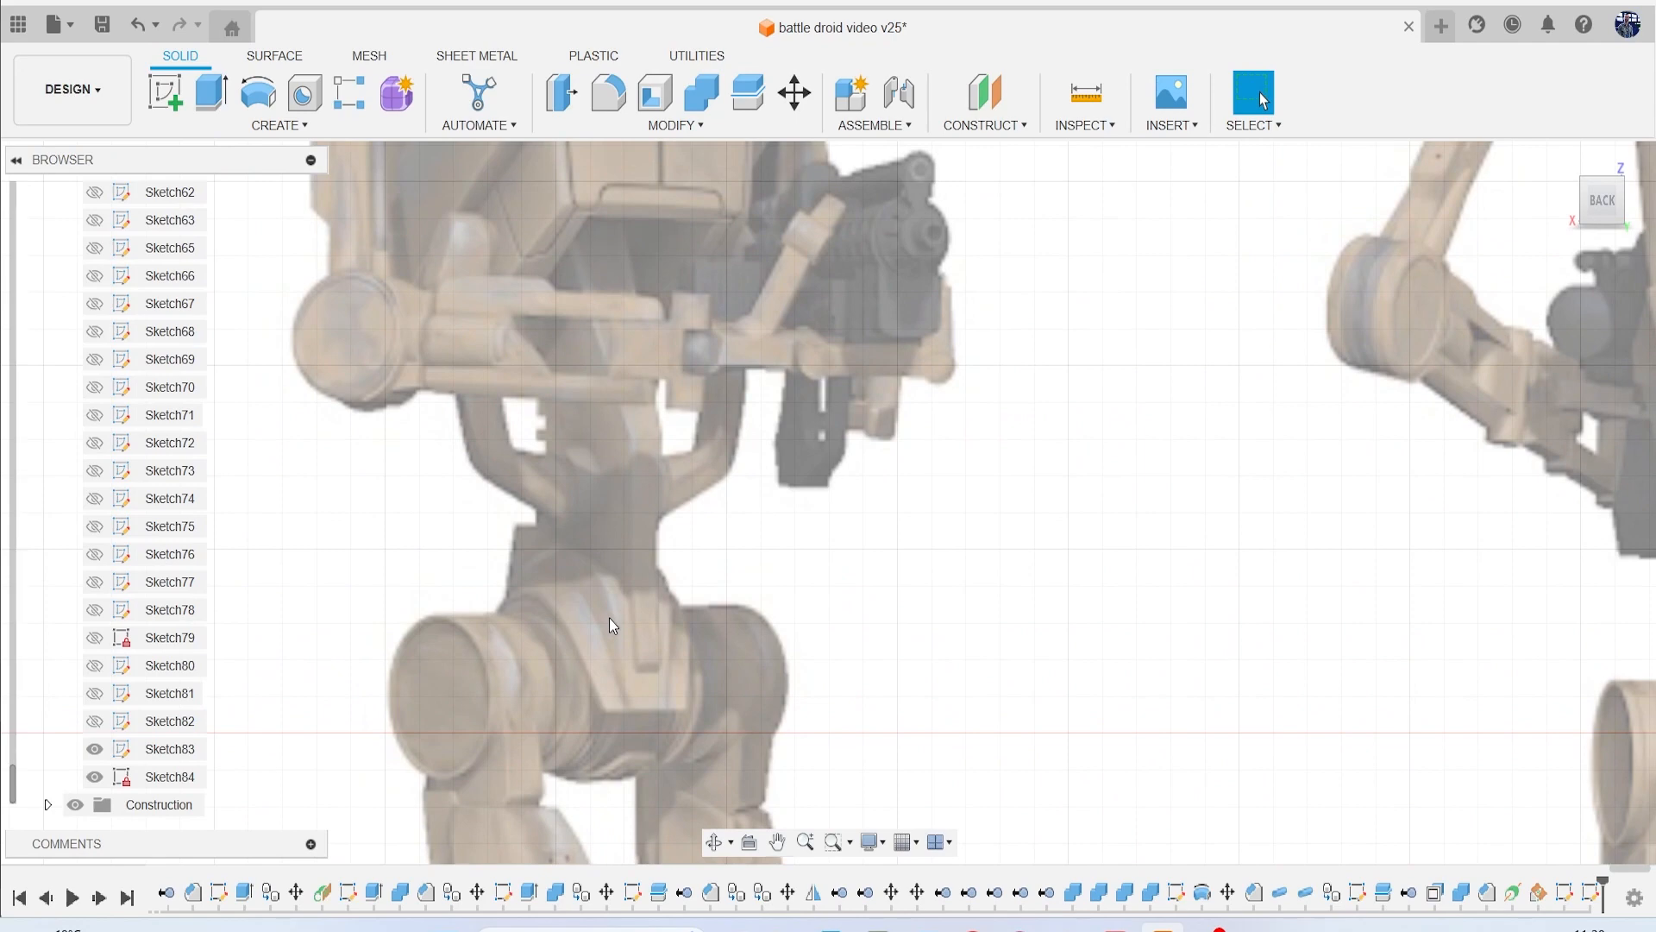
{"action": "mouse_move", "coordinate": [681, 607]}
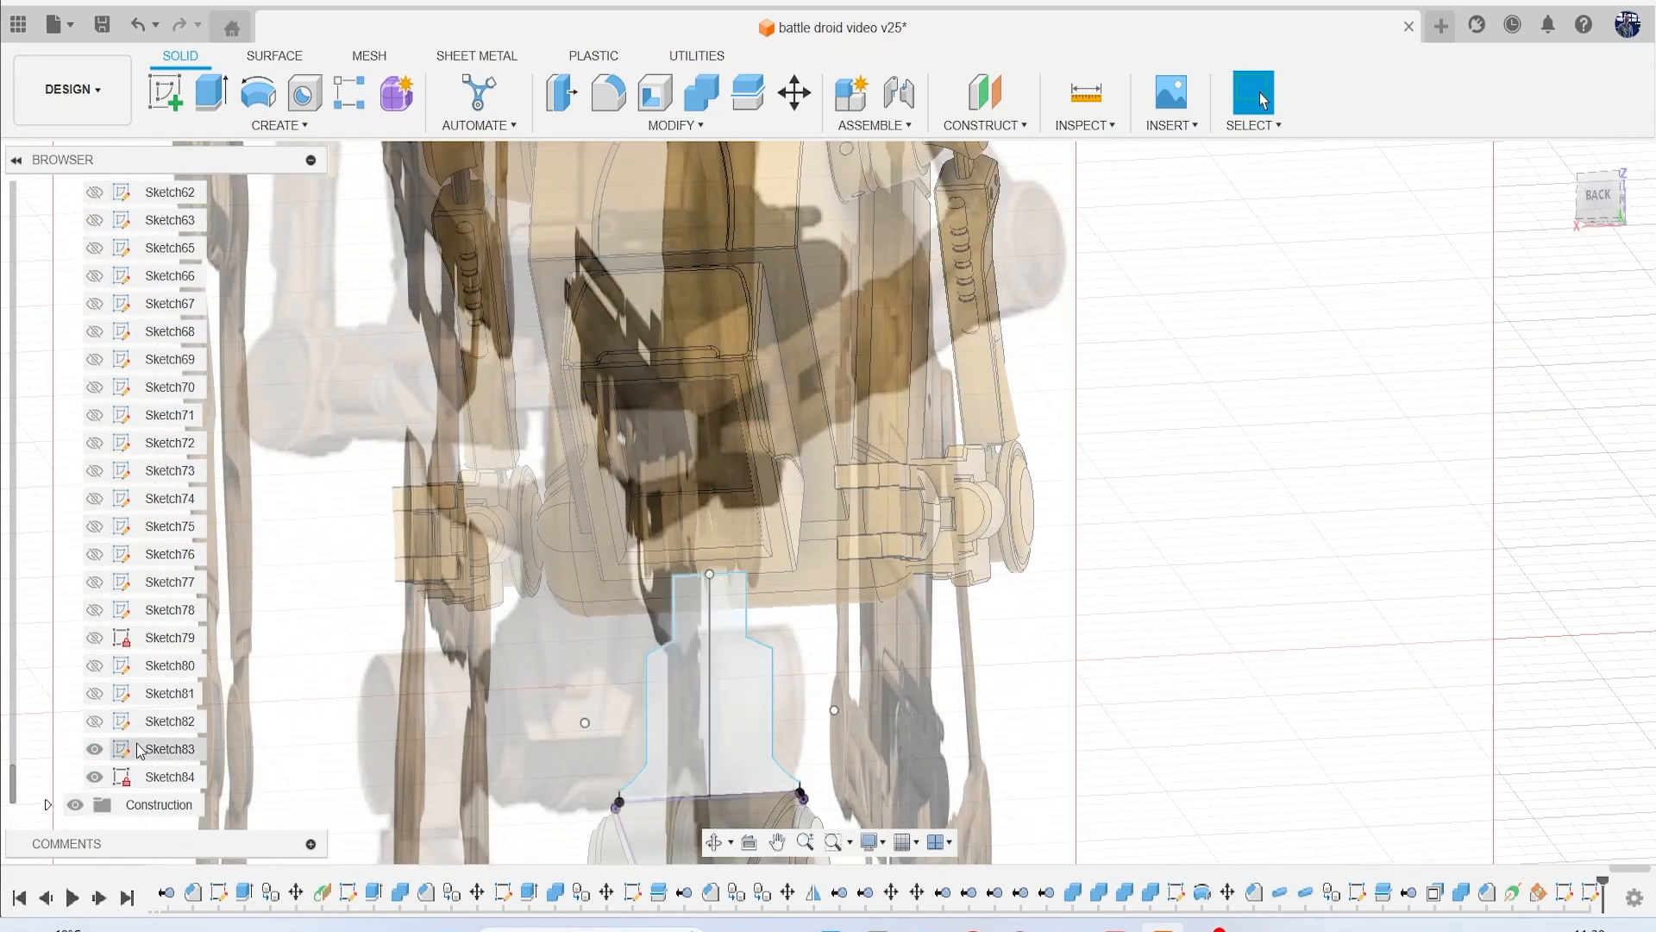
{"action": "scroll", "scroll_direction": "up", "scroll_amount": 3}
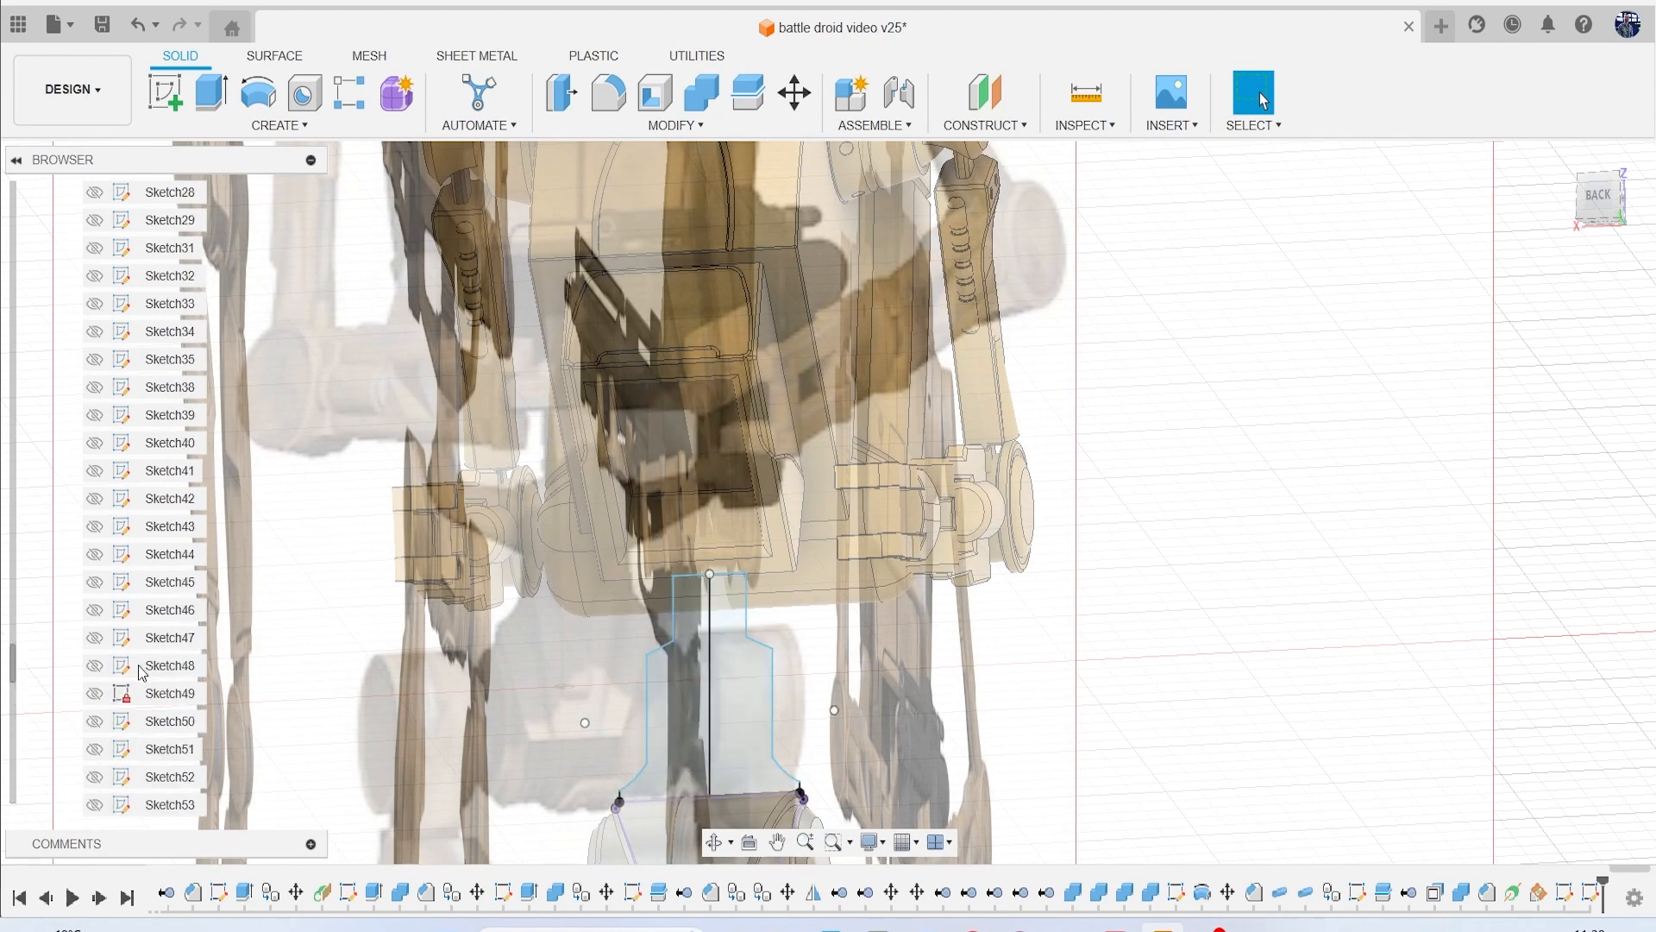
{"action": "scroll", "scroll_direction": "up", "scroll_amount": 3}
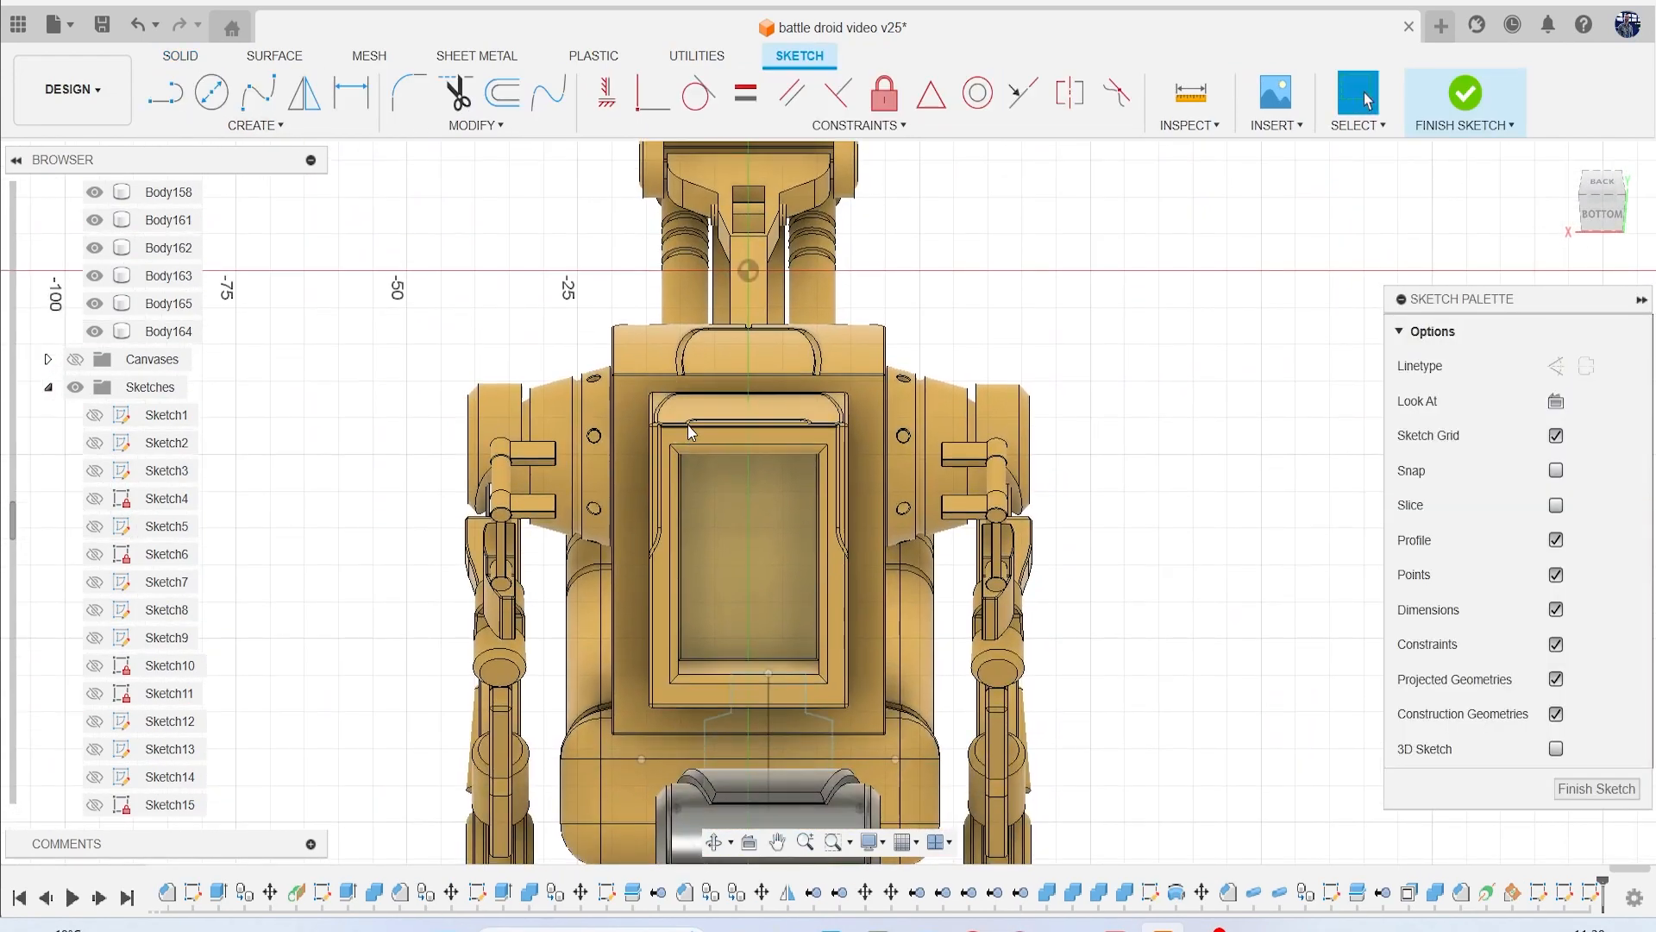
Project the recess's rectangular face and draw a vertical centre line splitting it.
{"action": "left_click", "coordinate": [165, 93]}
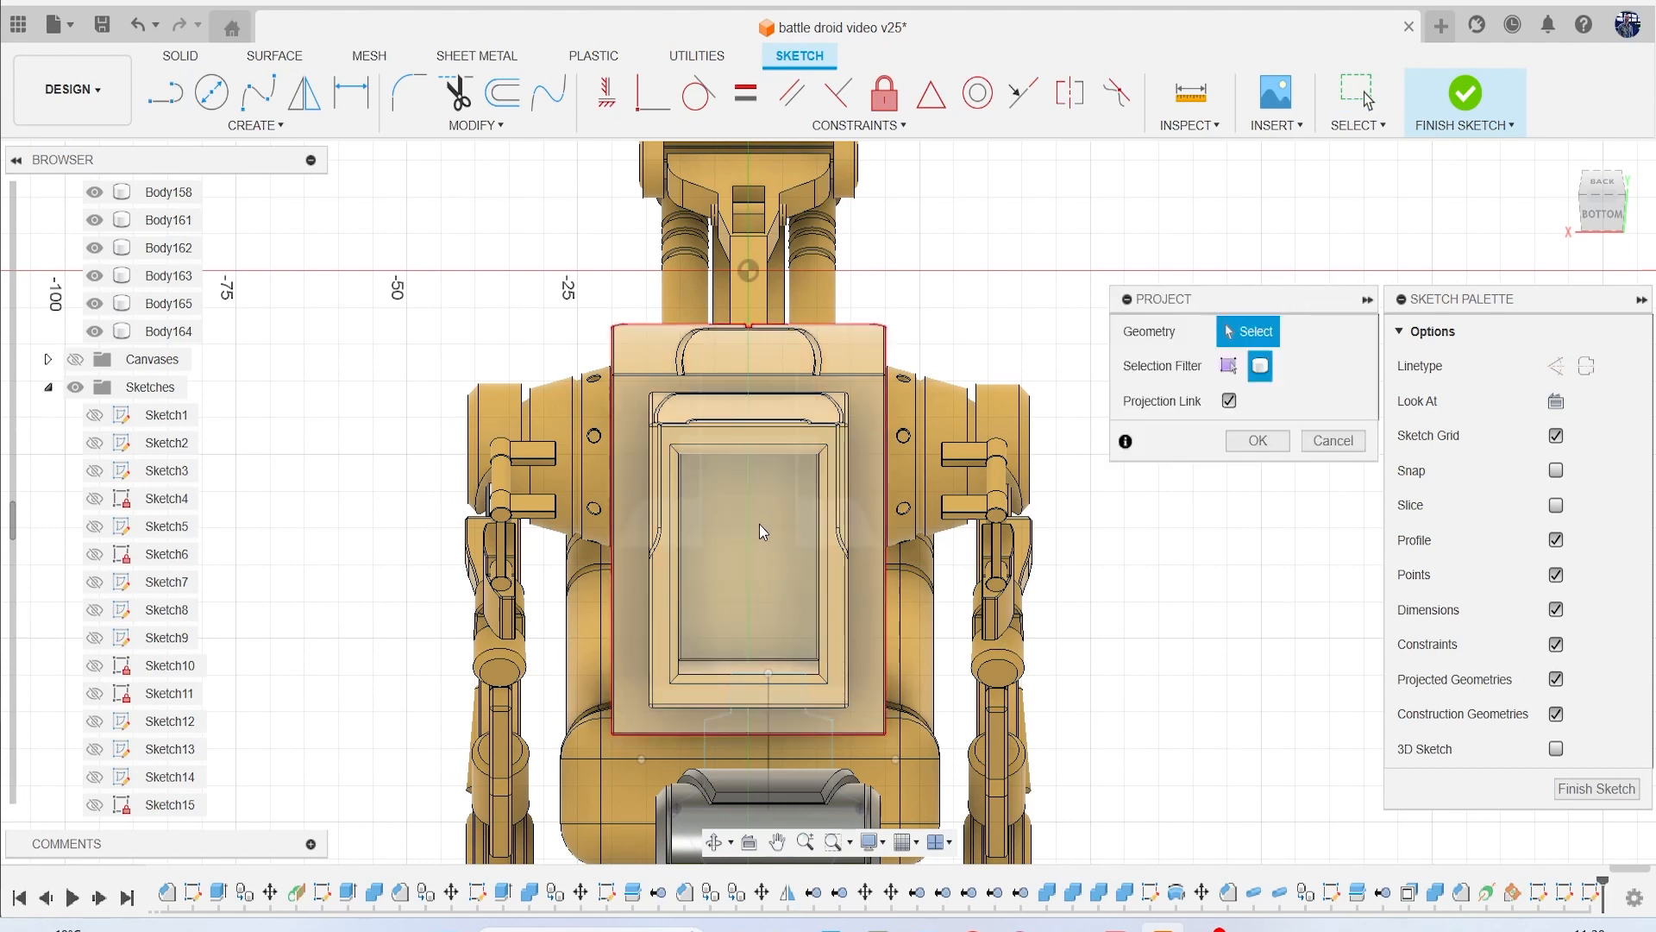
{"action": "left_click", "coordinate": [1227, 366]}
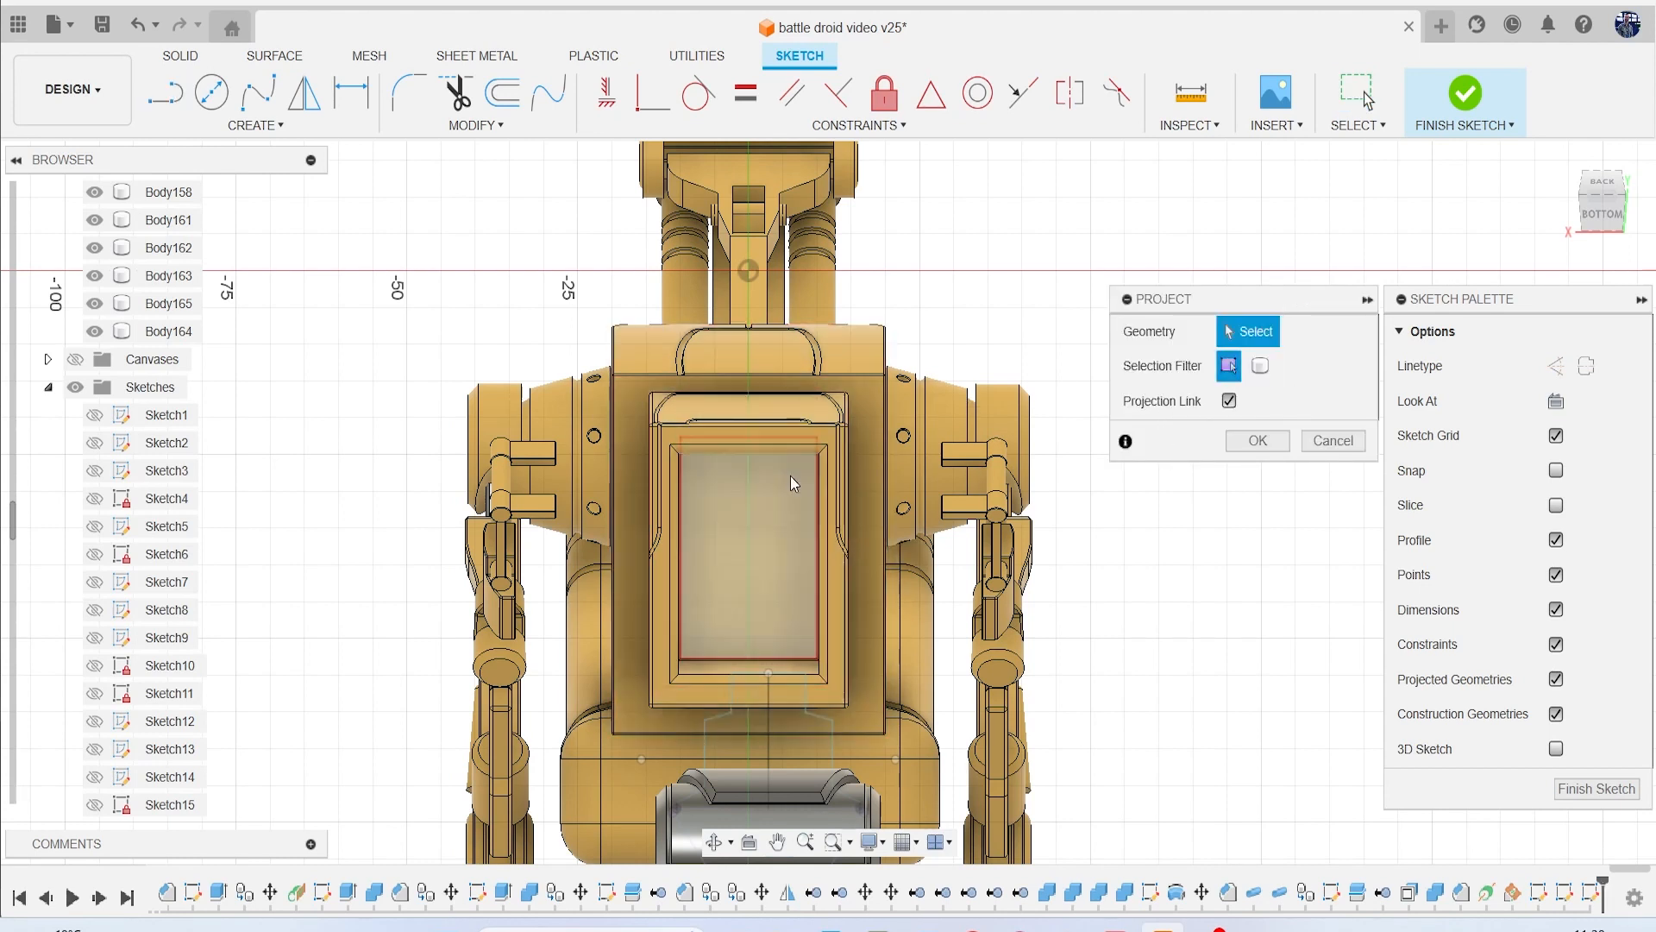
{"action": "left_click", "coordinate": [1256, 441]}
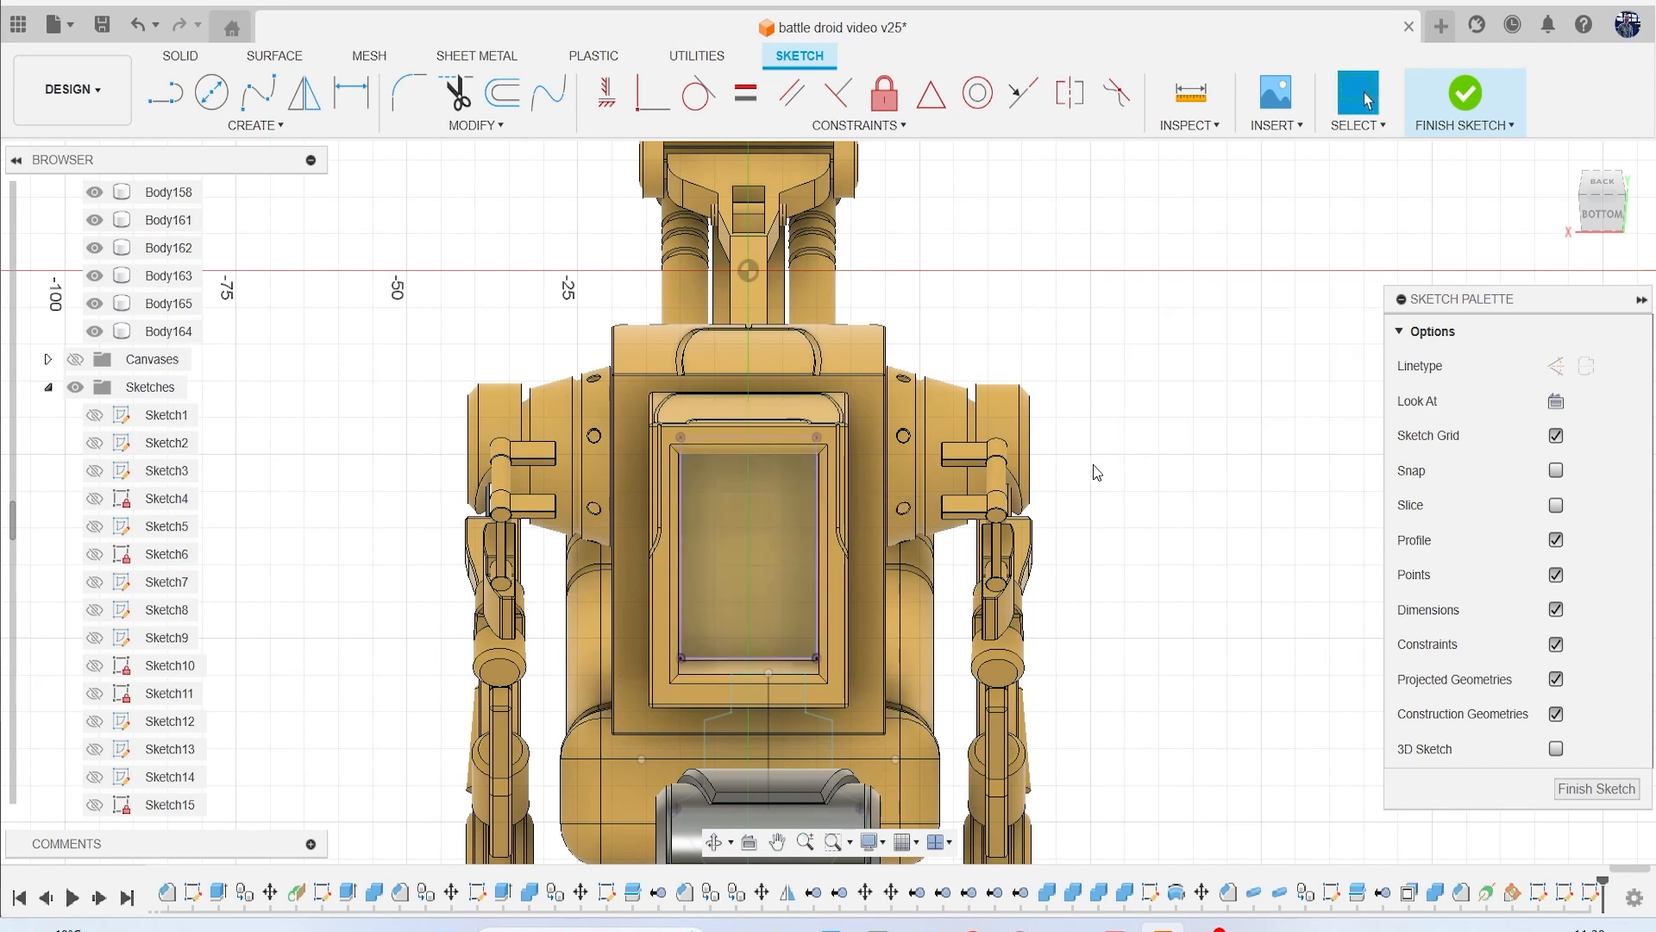
{"action": "left_click", "coordinate": [165, 93]}
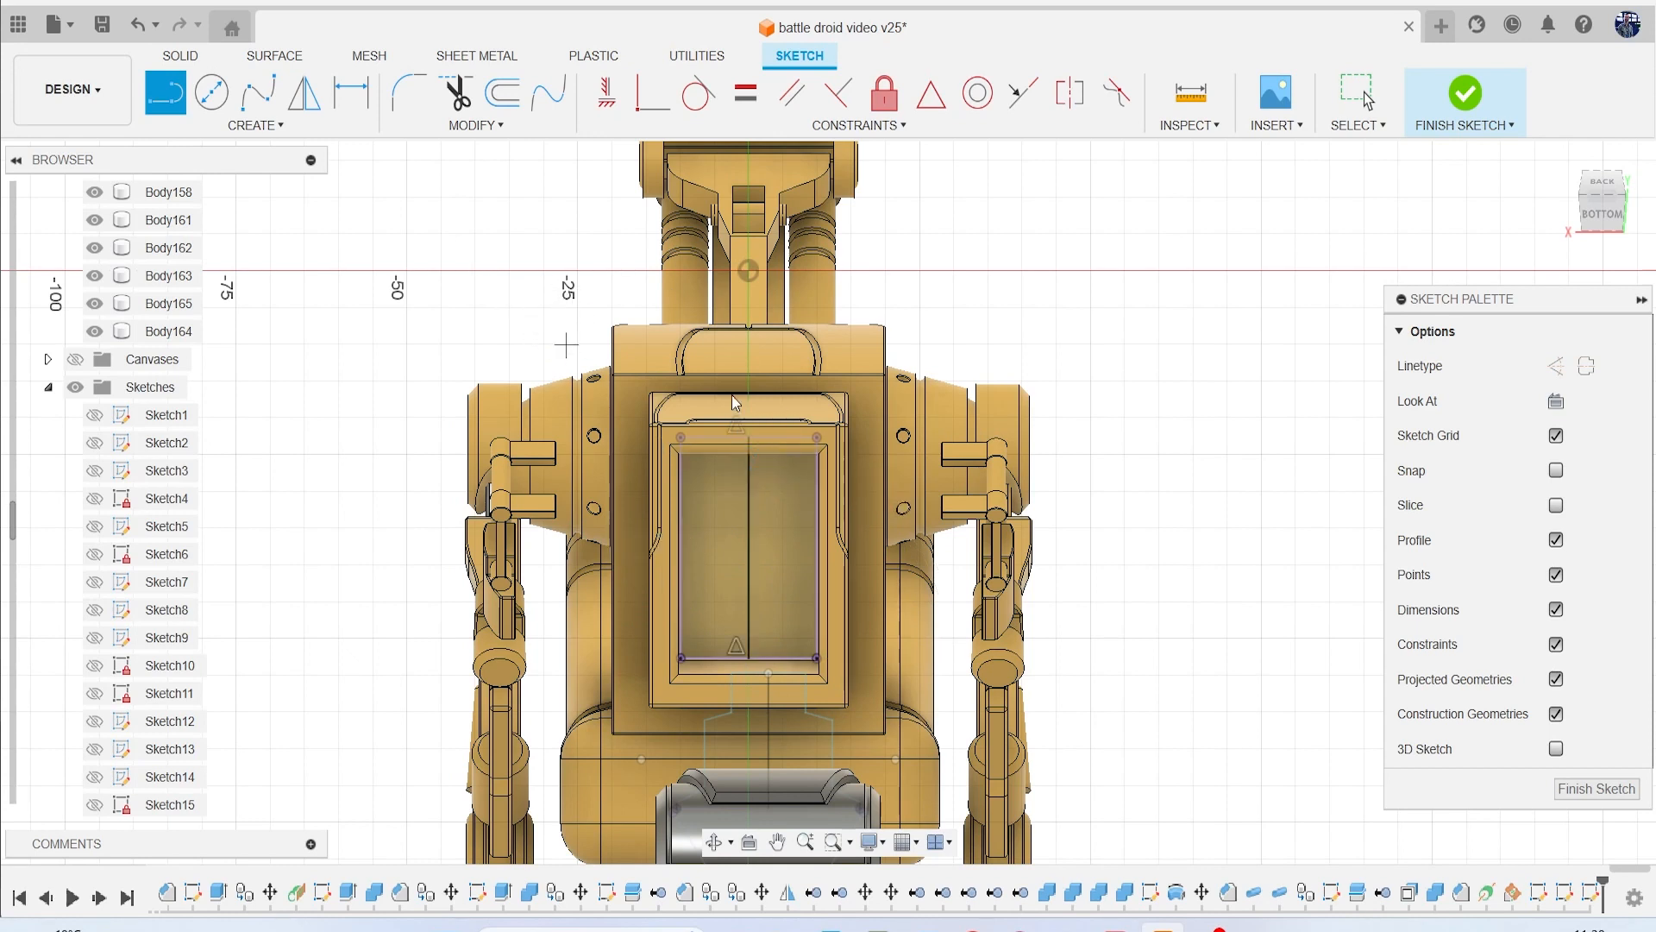
{"action": "left_click", "coordinate": [168, 93]}
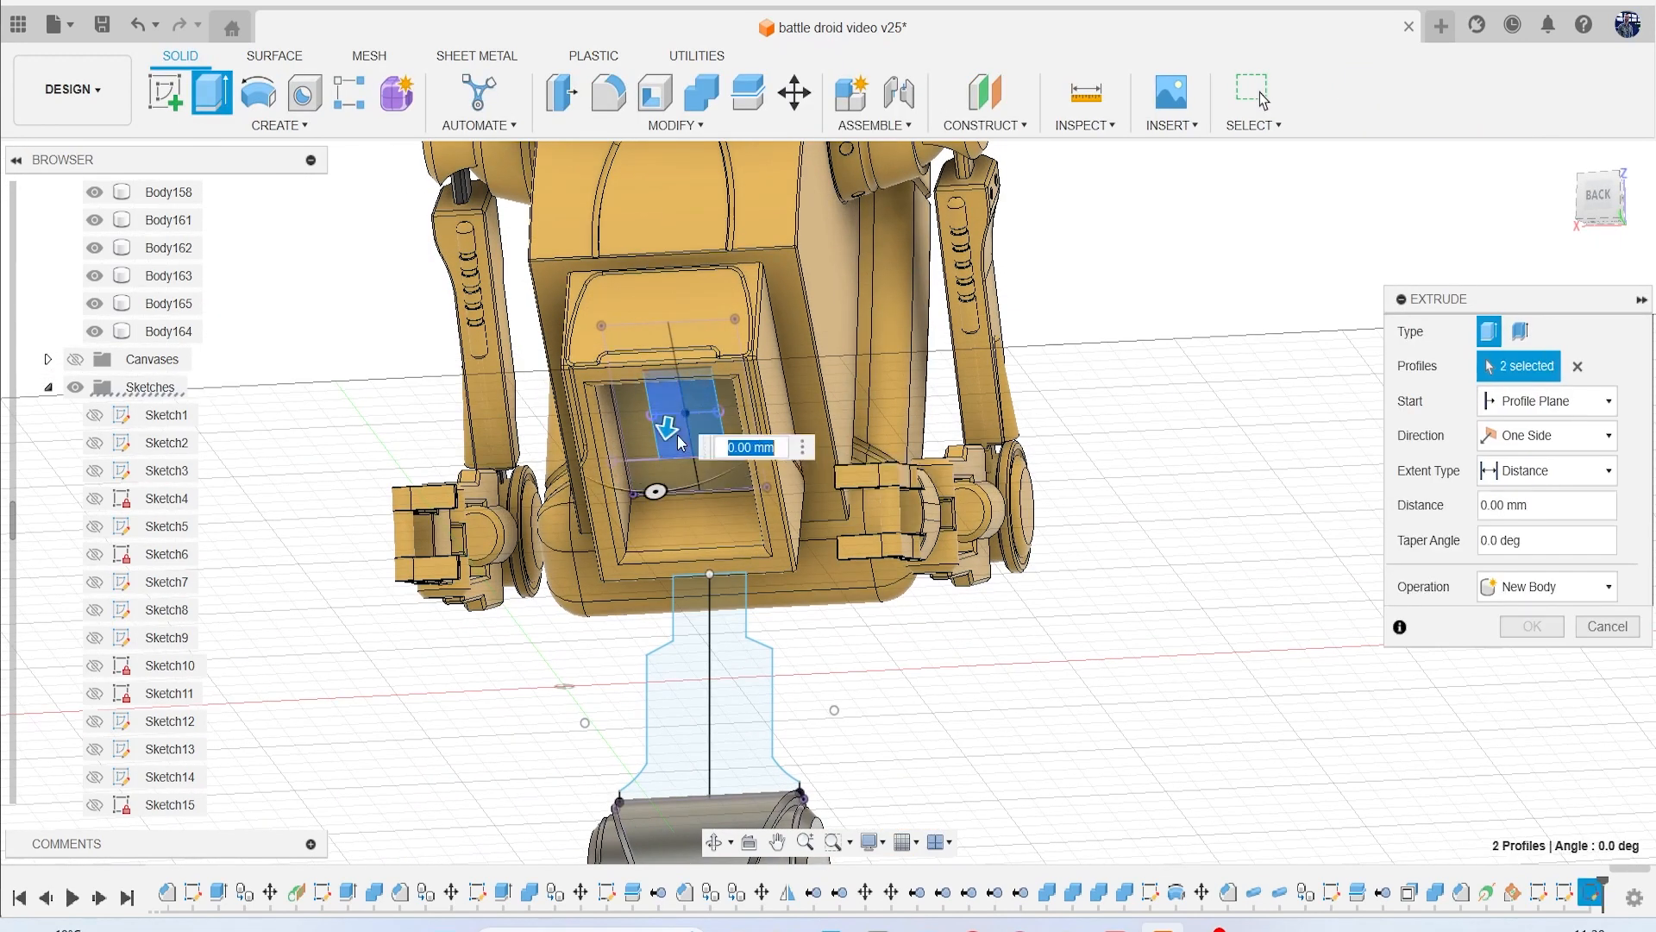
{"action": "mouse_move", "coordinate": [1599, 199]}
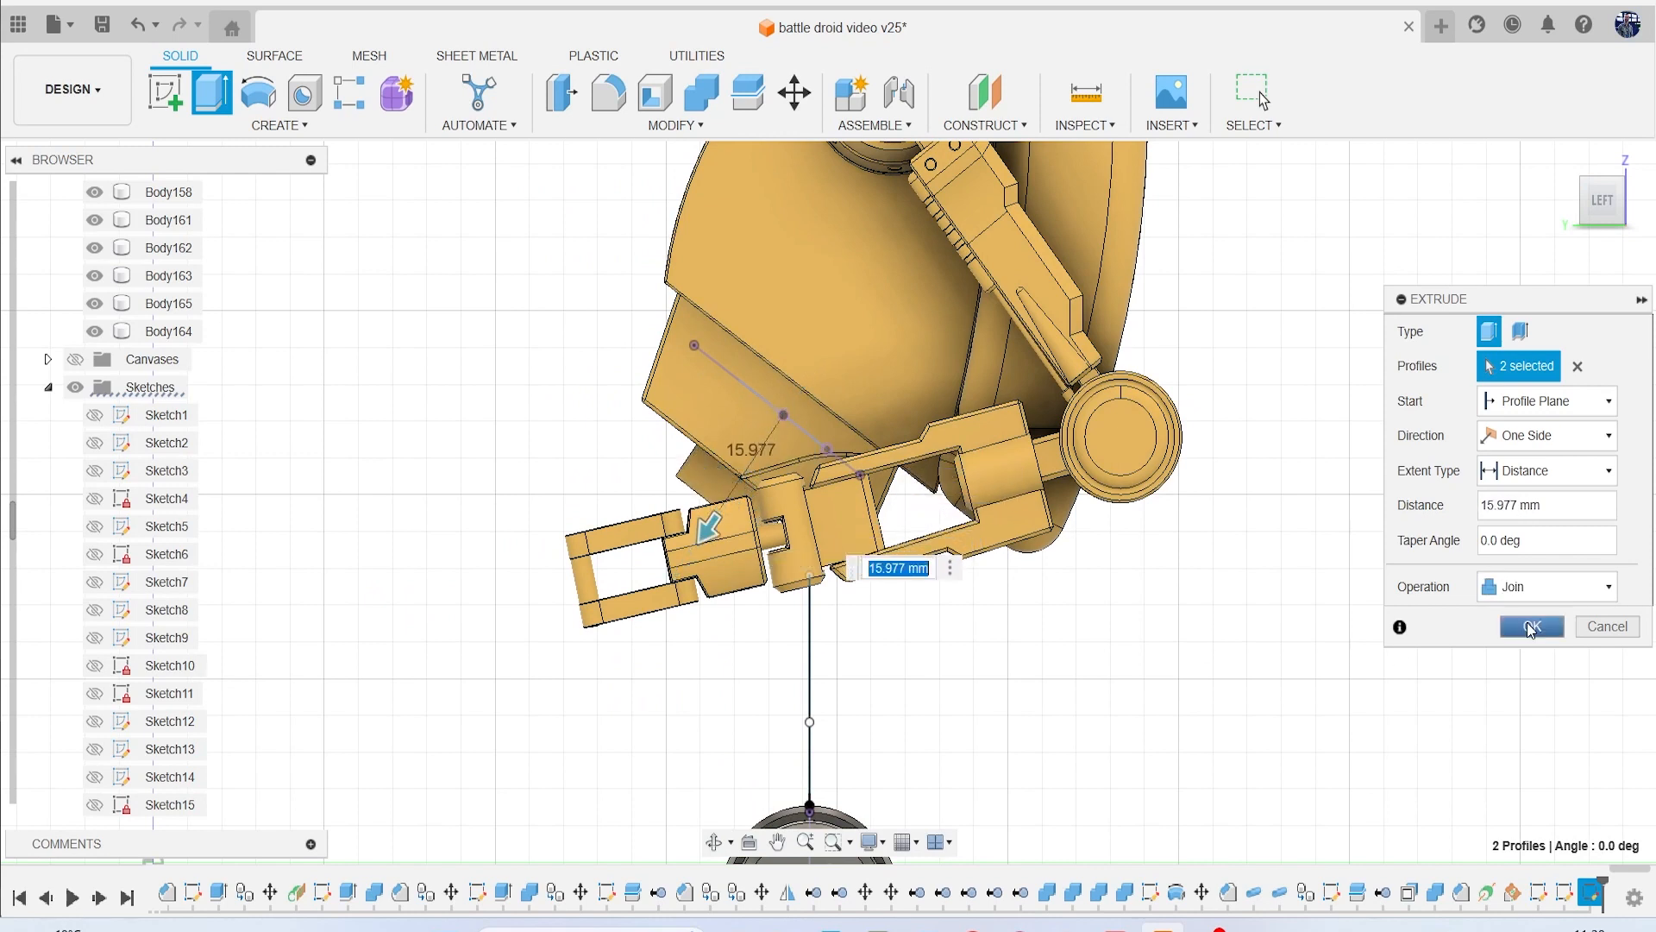
Extrude both recess profiles 15.465 mm into new body Body168, with canvases shown.
{"action": "left_click", "coordinate": [1545, 587]}
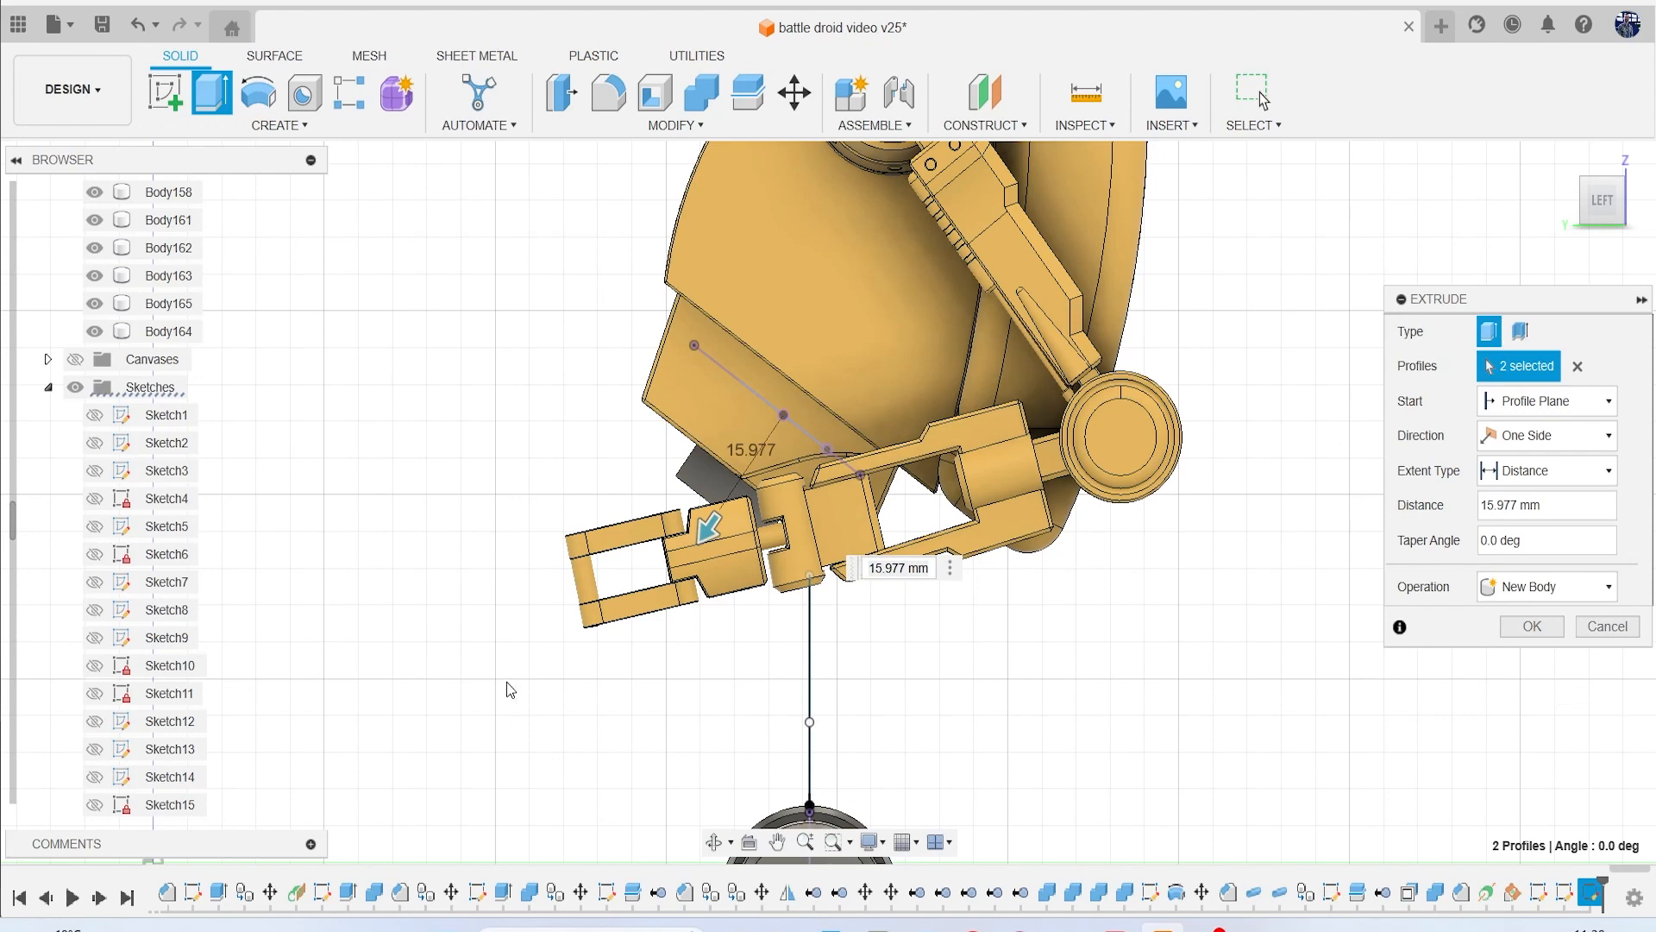
{"action": "left_click", "coordinate": [75, 358]}
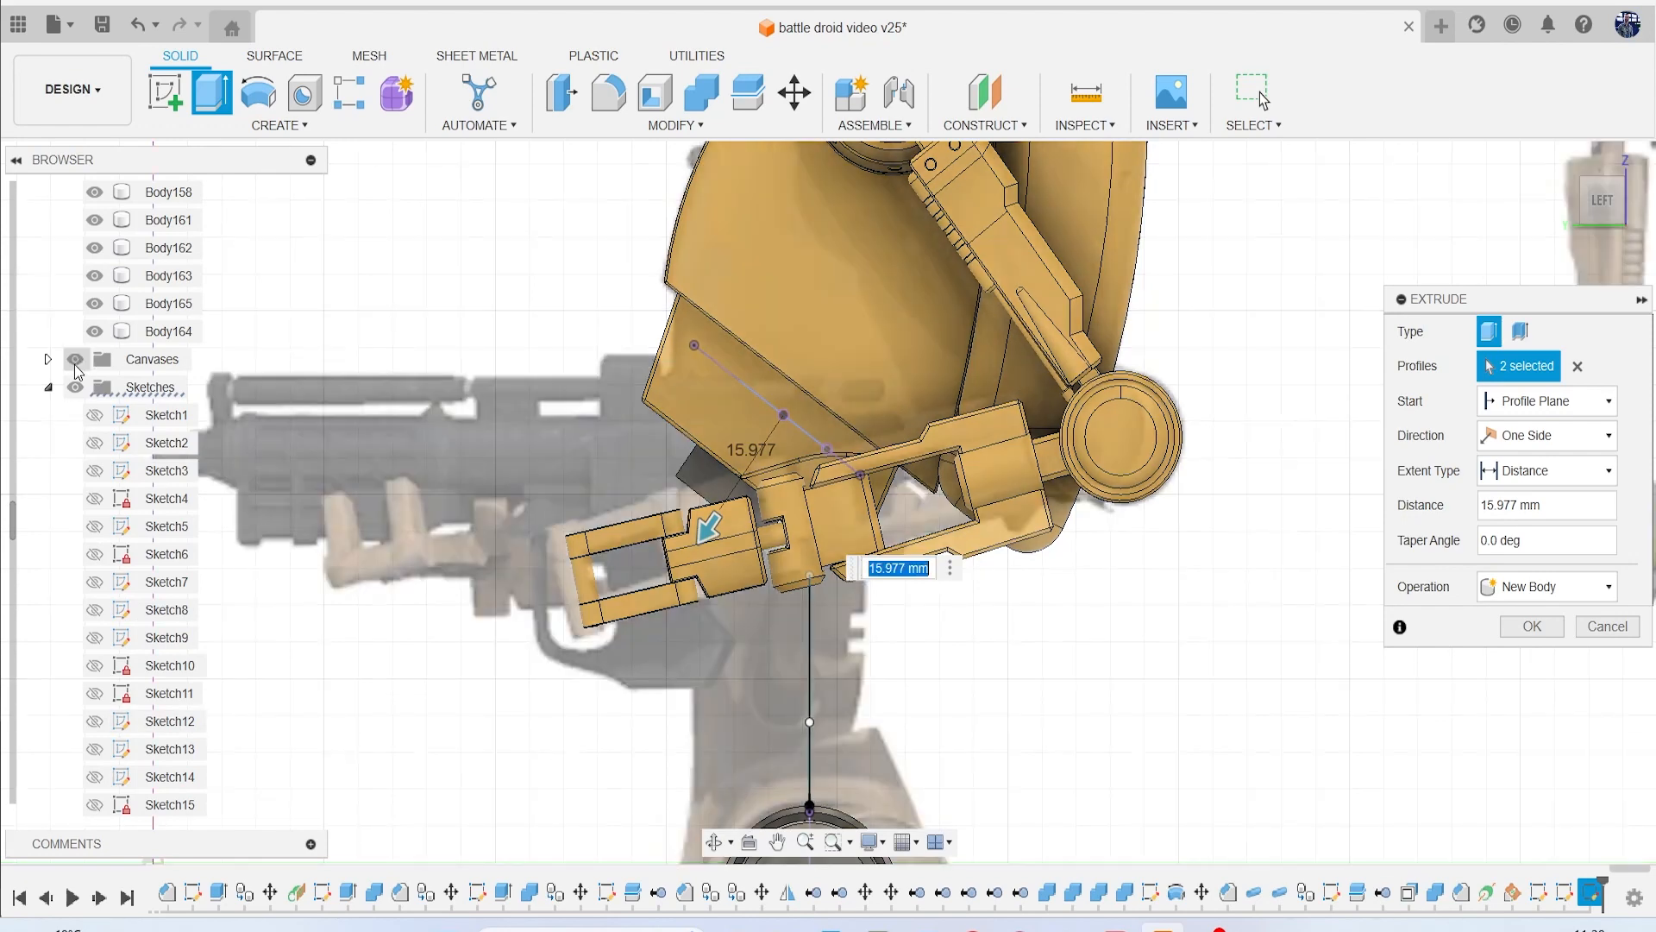
{"action": "scroll", "scroll_direction": "down", "scroll_amount": 3}
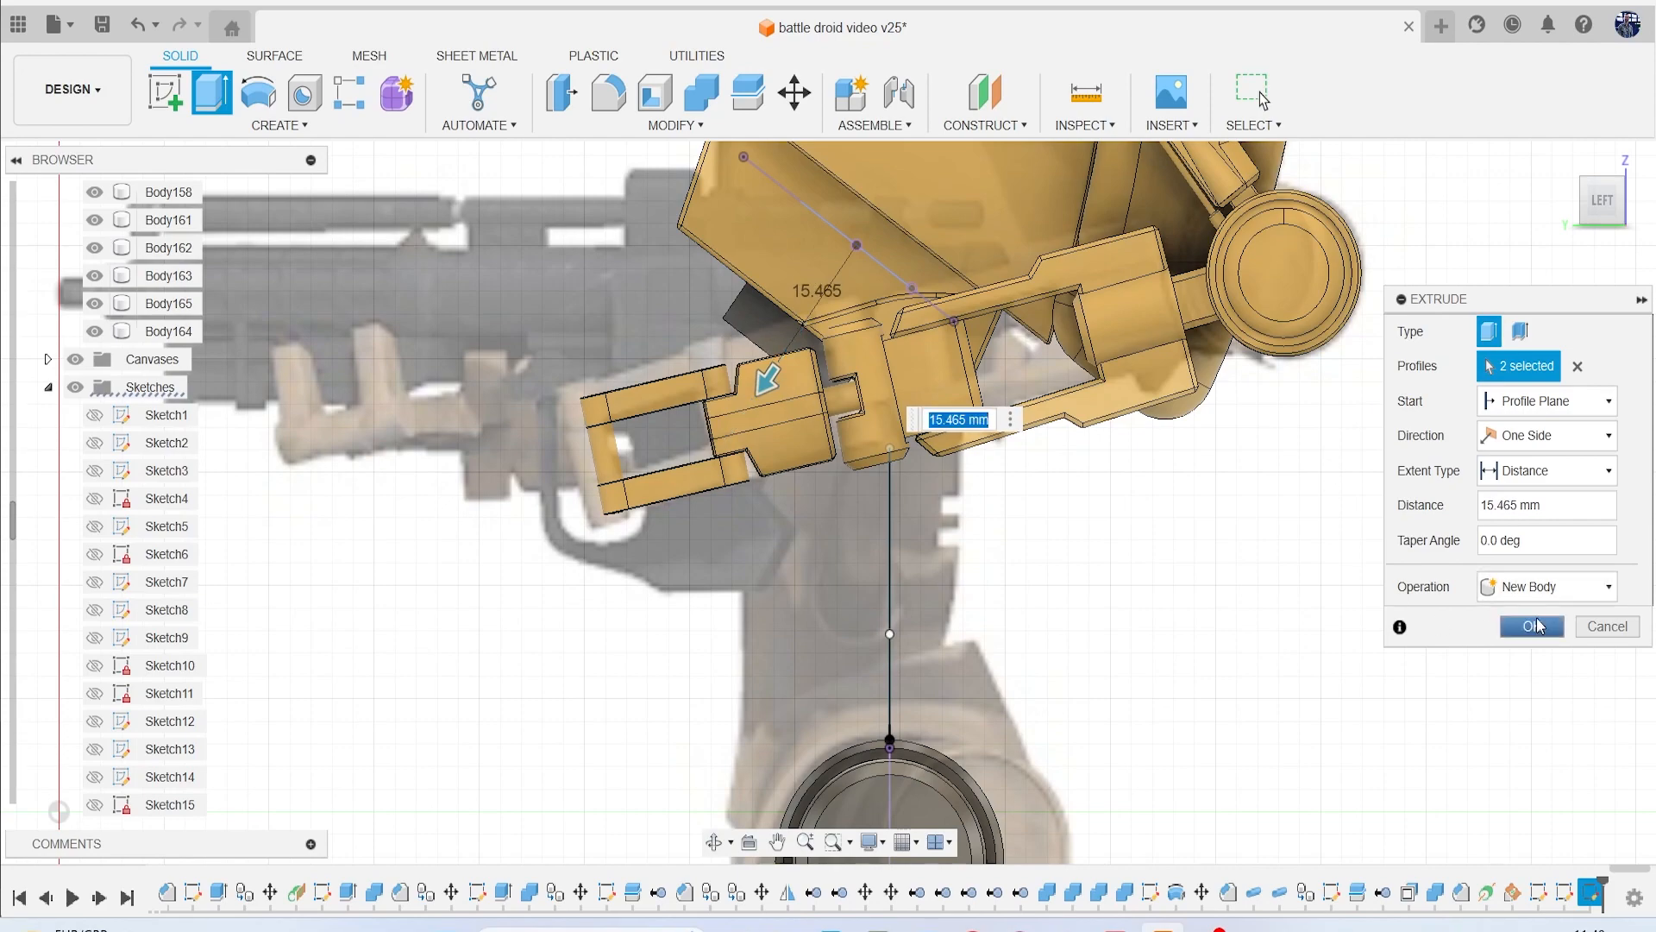
{"action": "left_click", "coordinate": [1531, 626]}
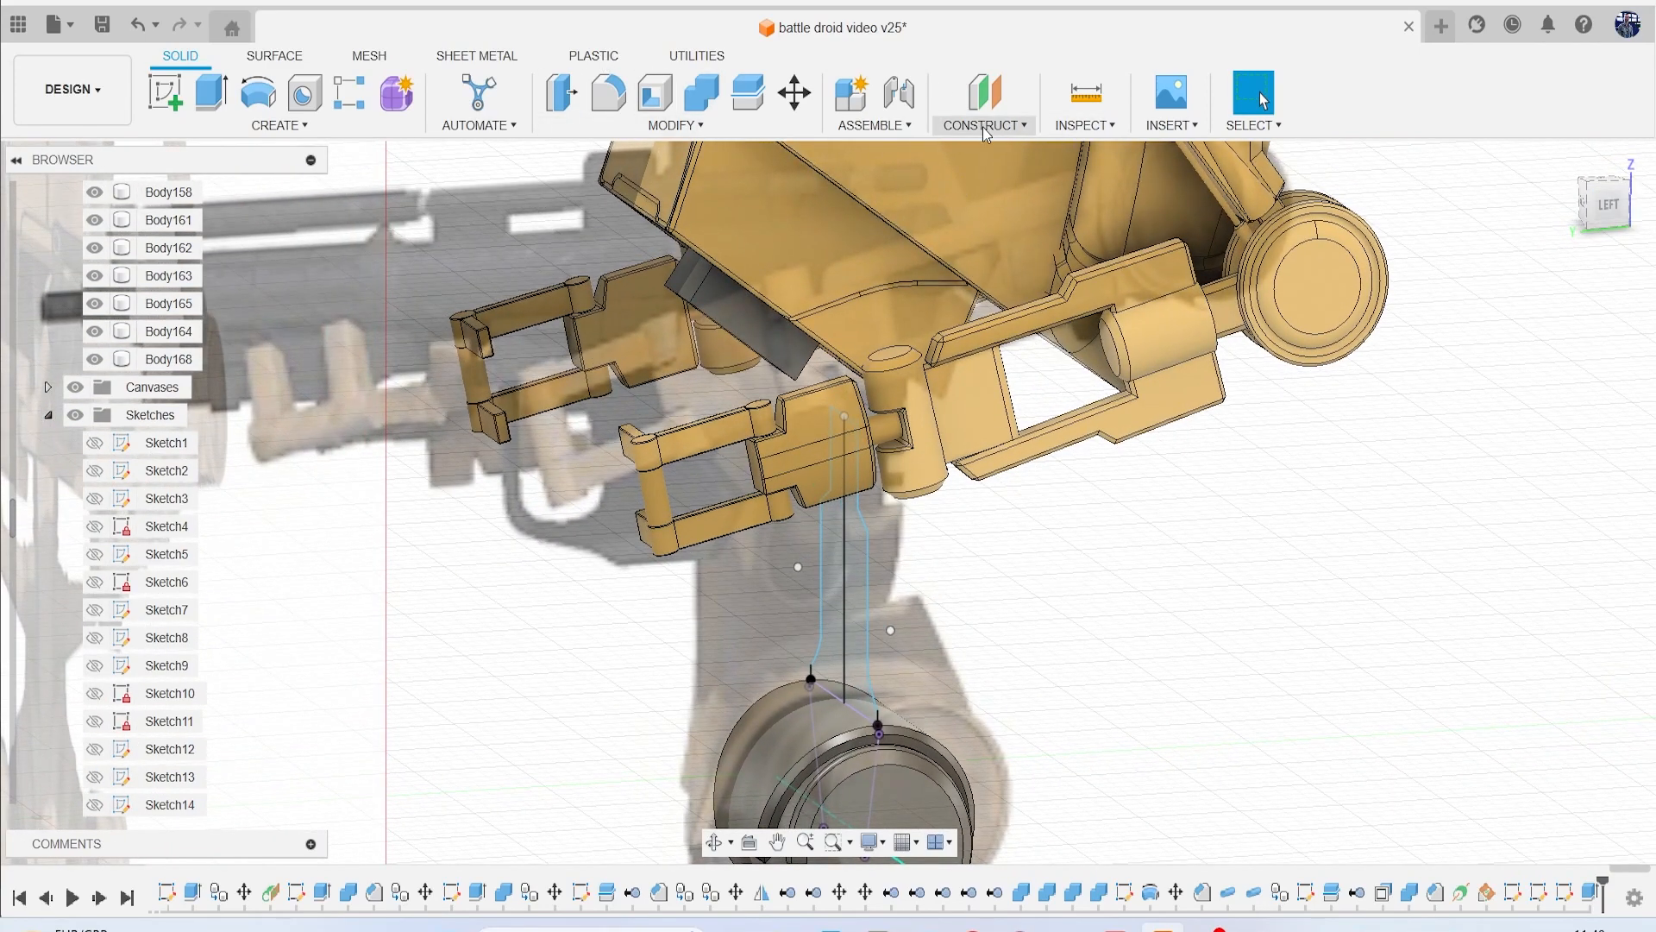
Add a construction plane at 0° through an edge of the new block.
{"action": "left_click", "coordinate": [983, 124]}
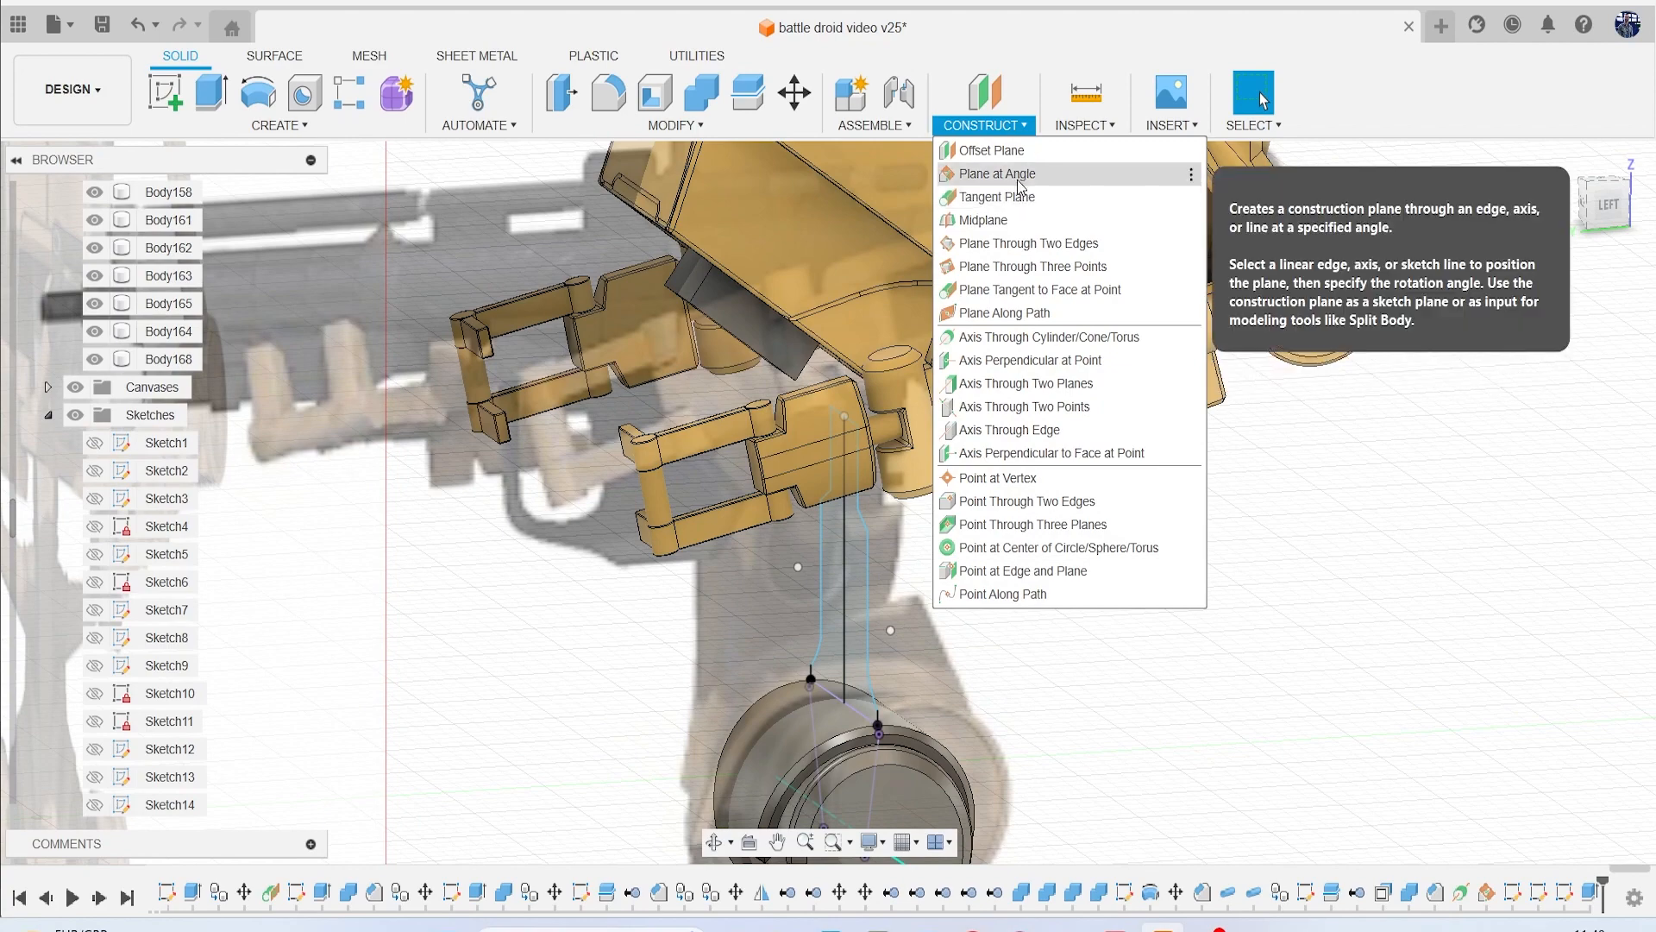
{"action": "left_click", "coordinate": [994, 173]}
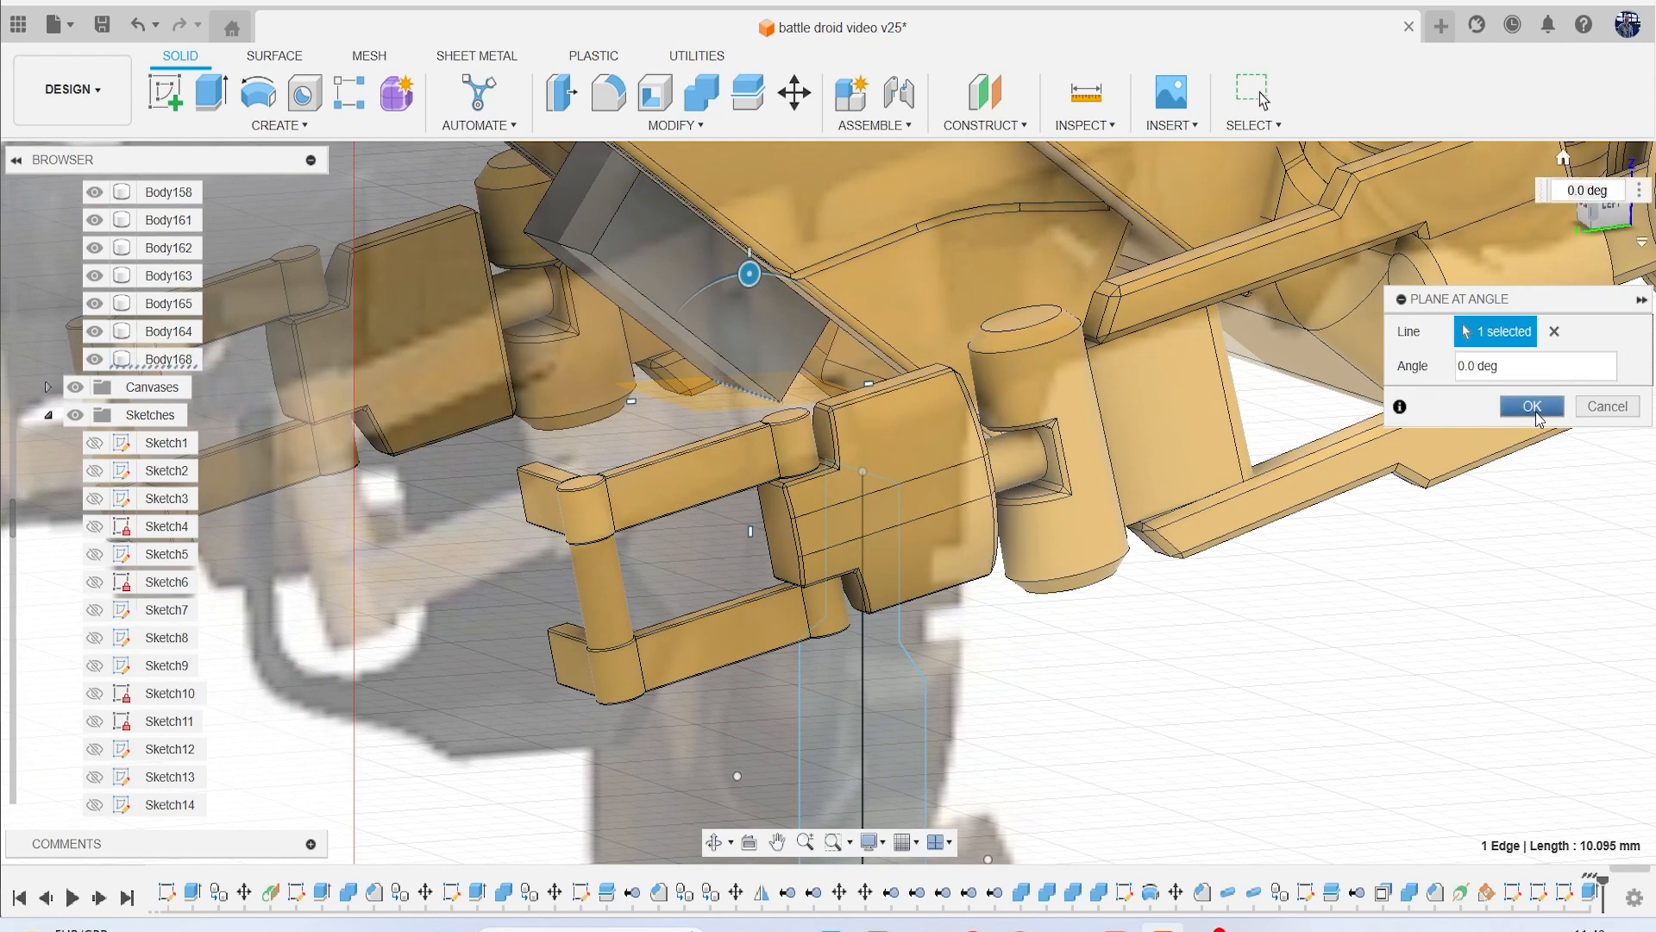
{"action": "left_click", "coordinate": [1529, 405]}
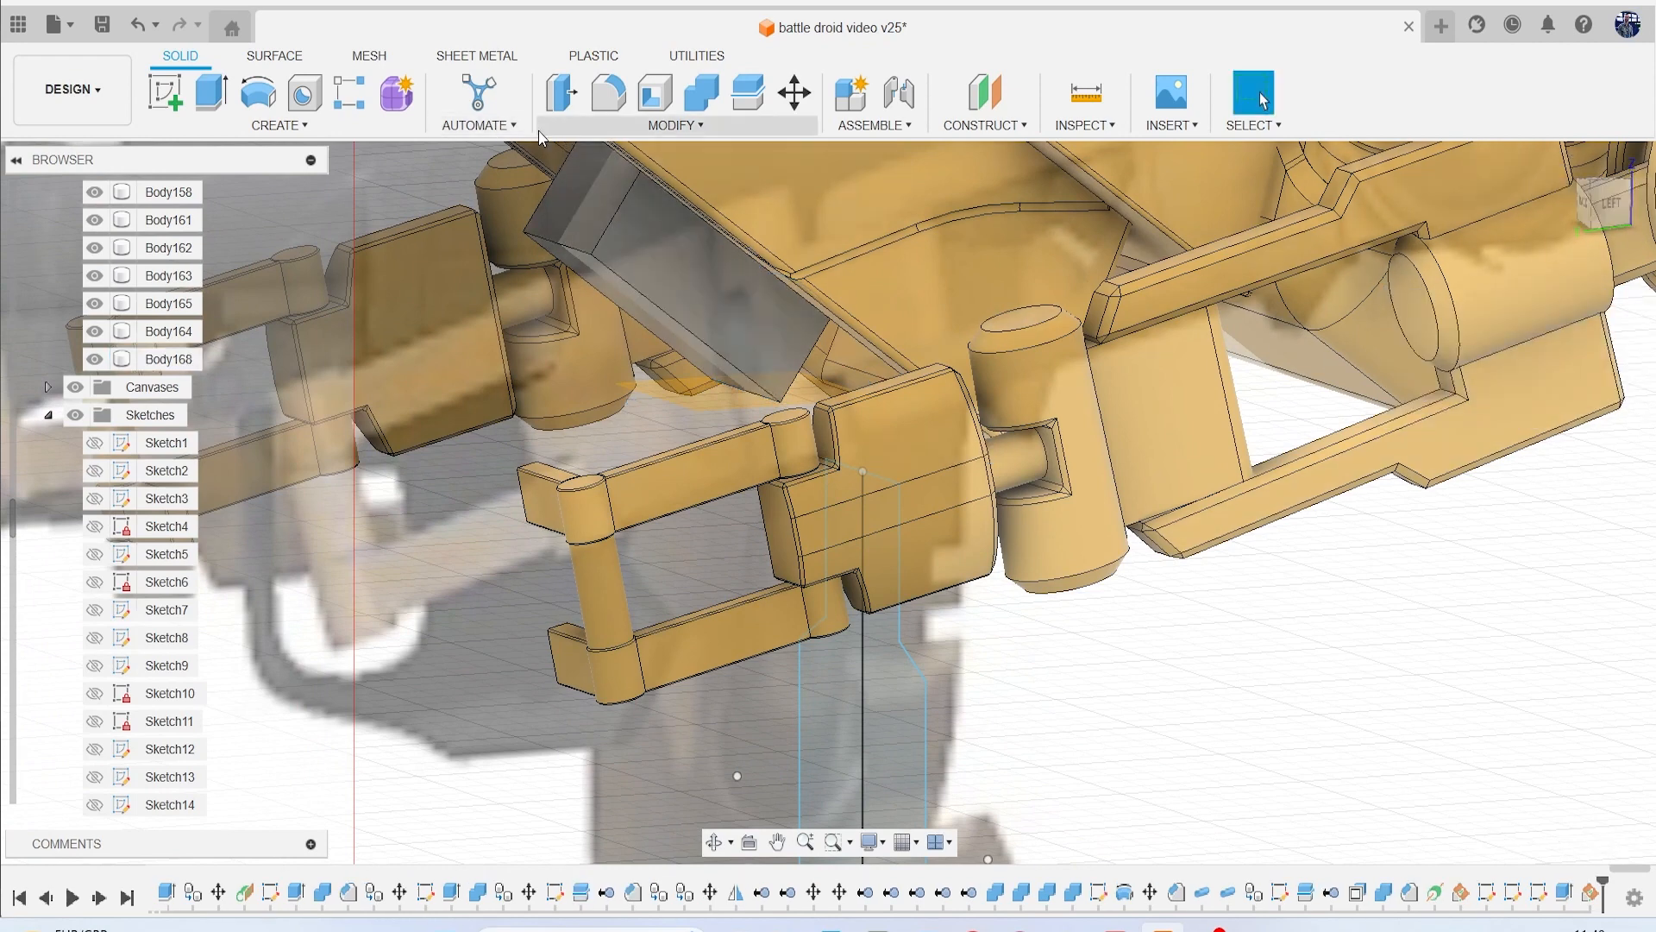
Start a new sketch on the angled construction plane.
{"action": "left_click", "coordinate": [165, 93]}
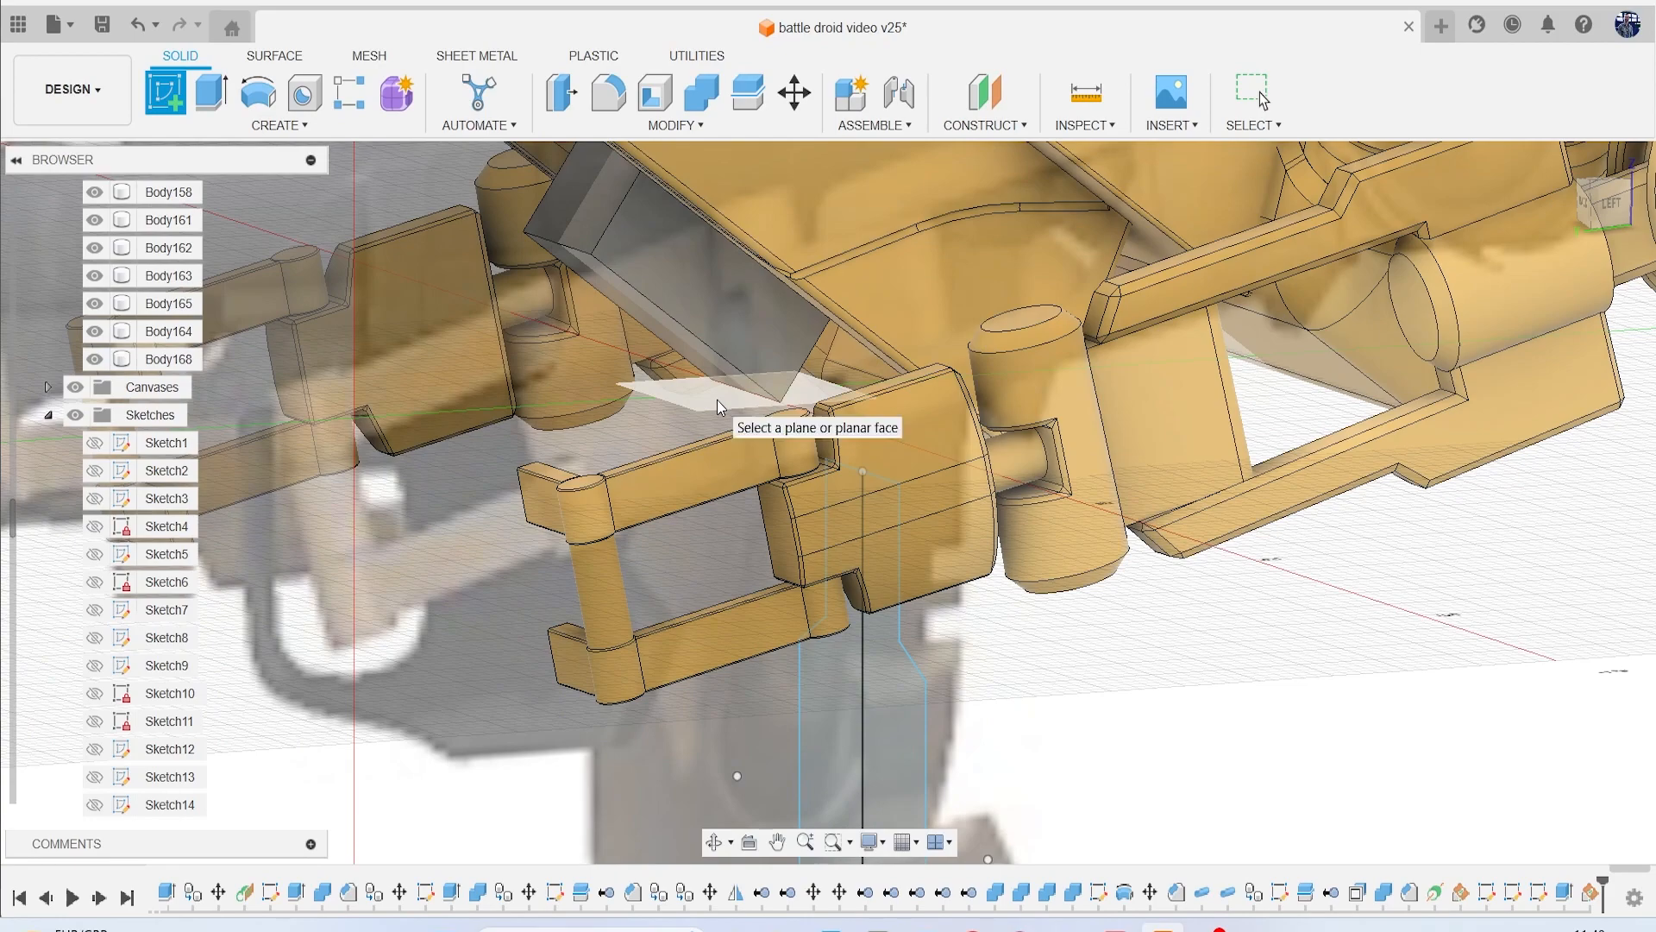
{"action": "left_click", "coordinate": [739, 380]}
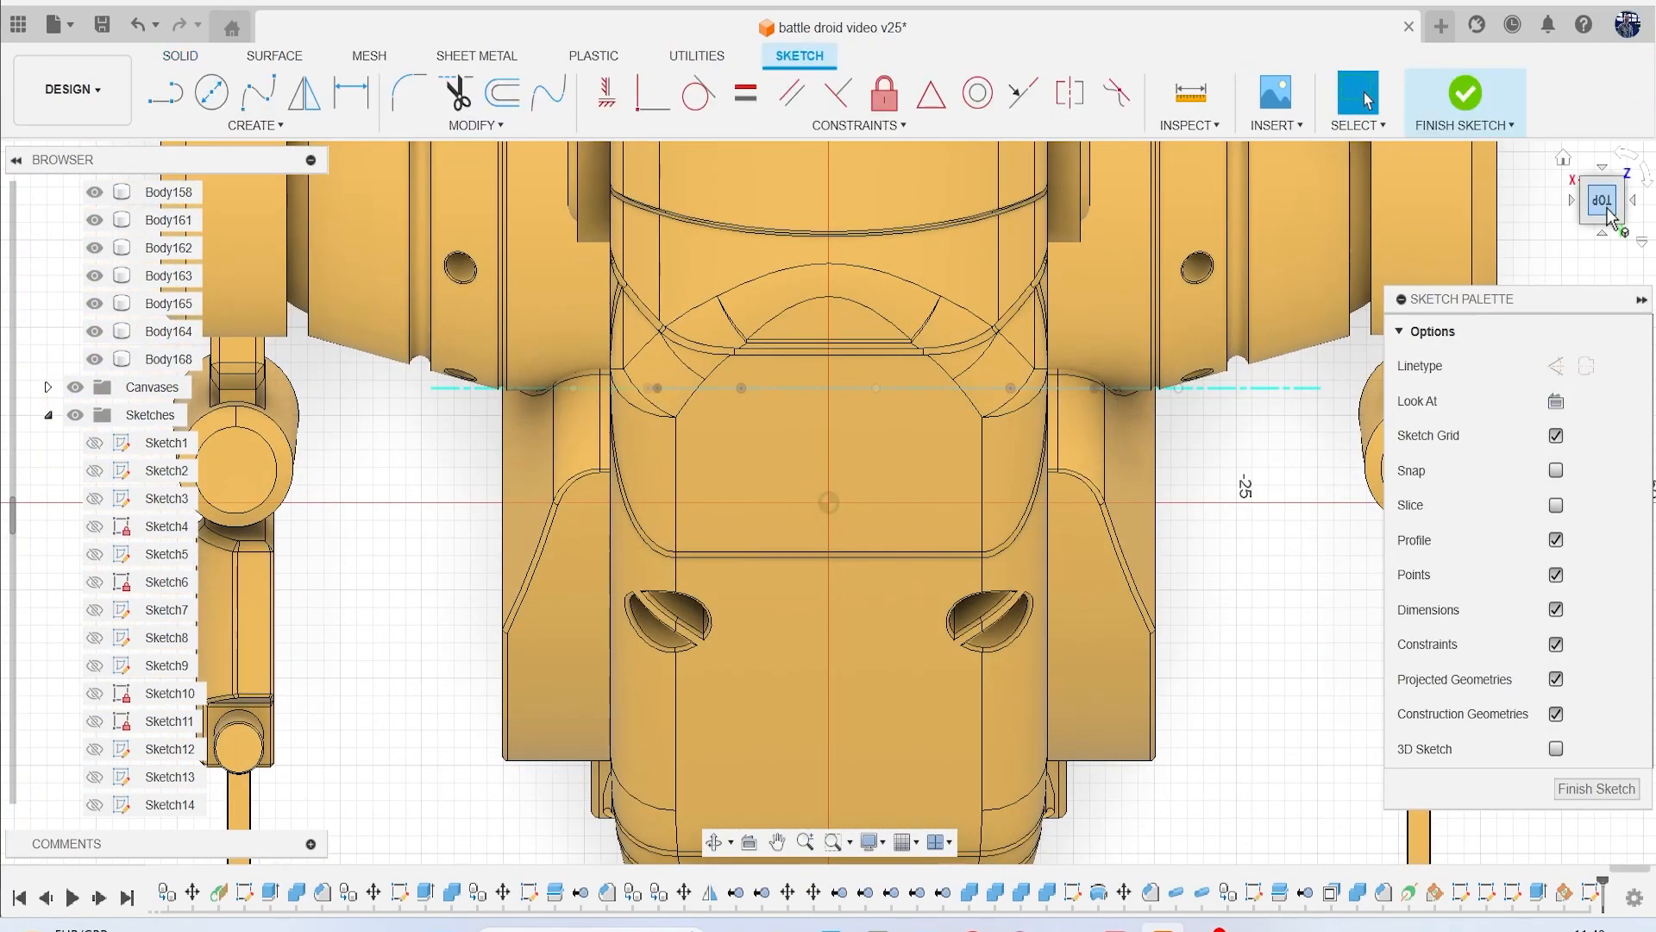
{"action": "left_click", "coordinate": [1605, 201]}
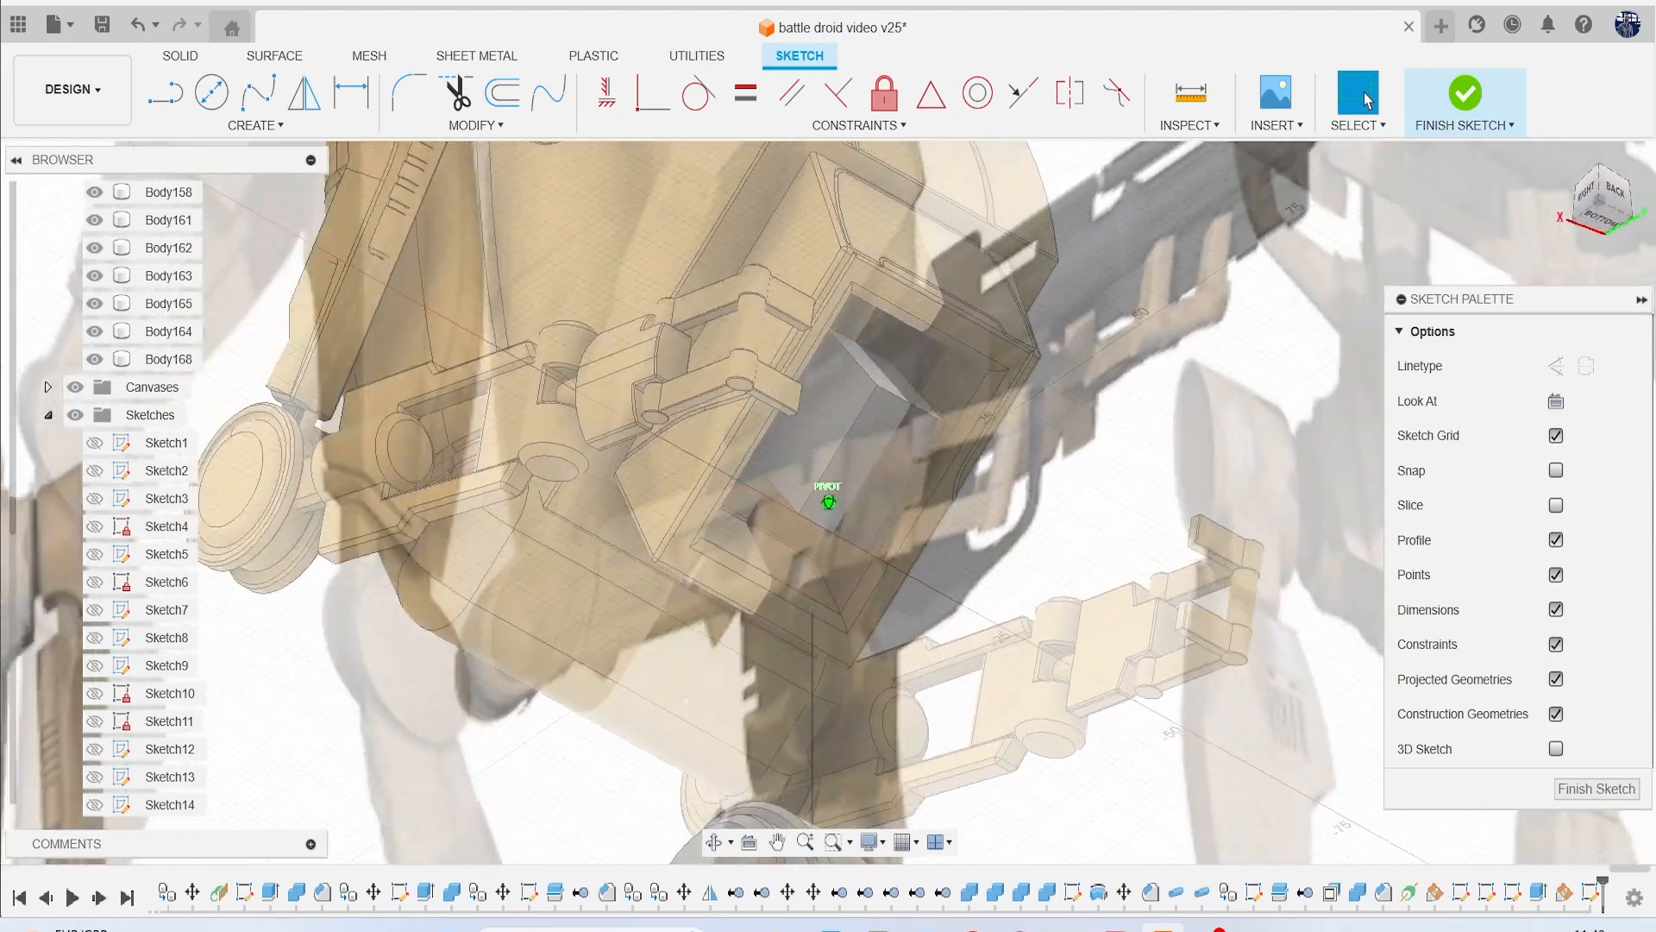
From the bottom view, hide Body163–165 and project the block's face into the sketch.
{"action": "left_click", "coordinate": [1598, 200]}
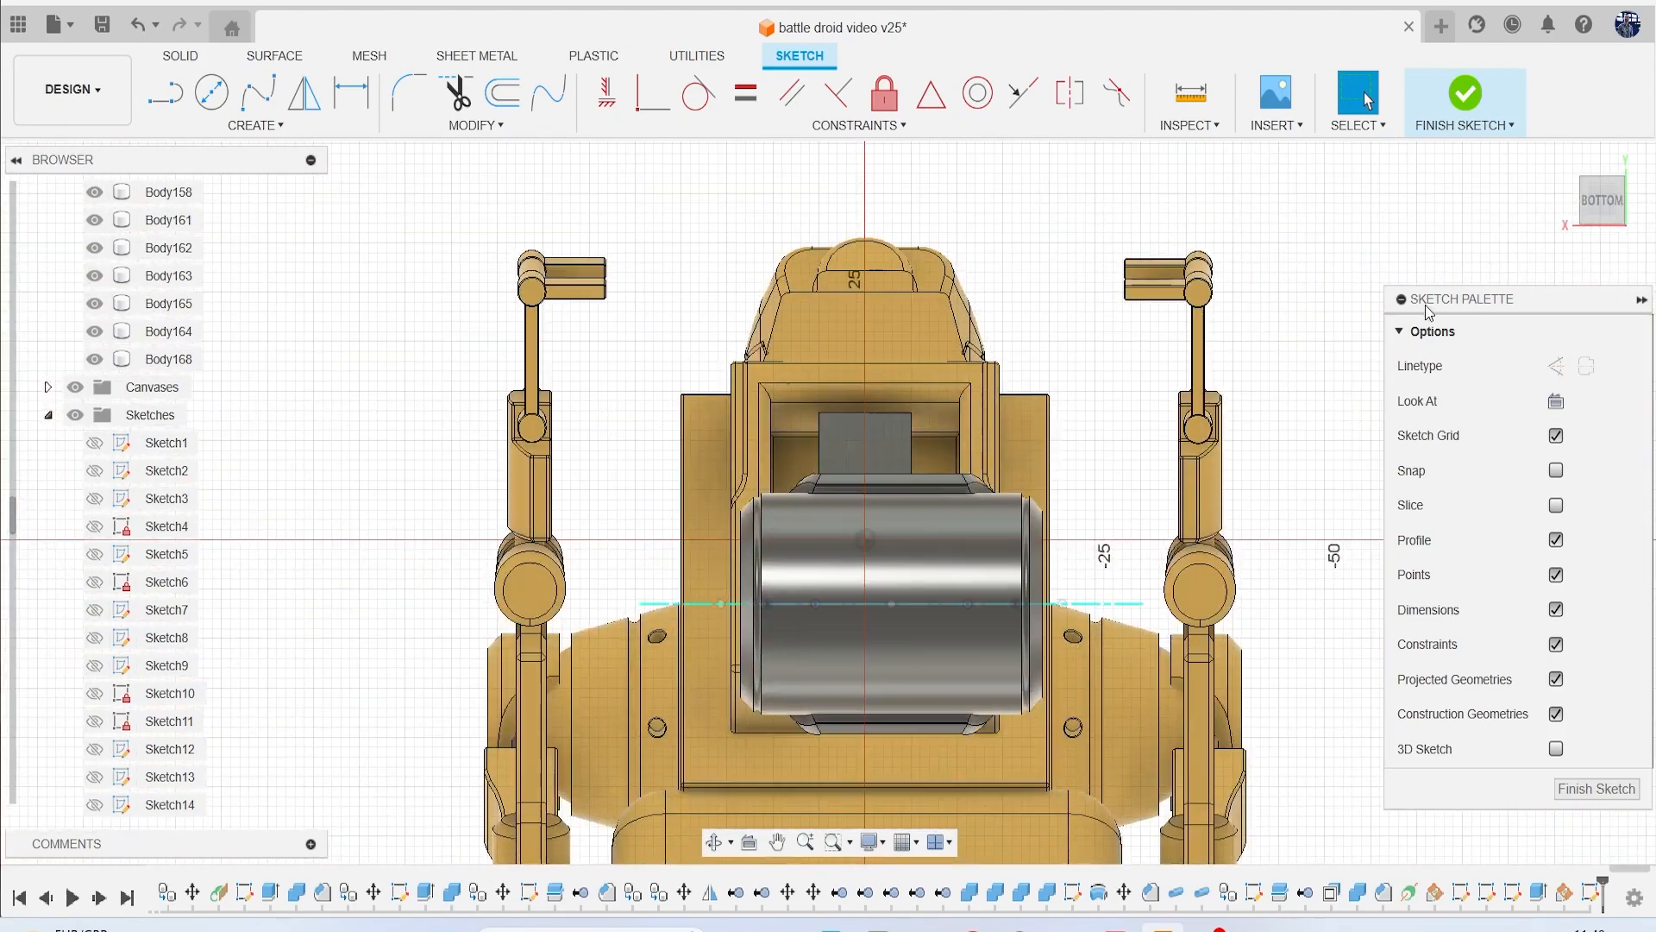
{"action": "left_click", "coordinate": [168, 358]}
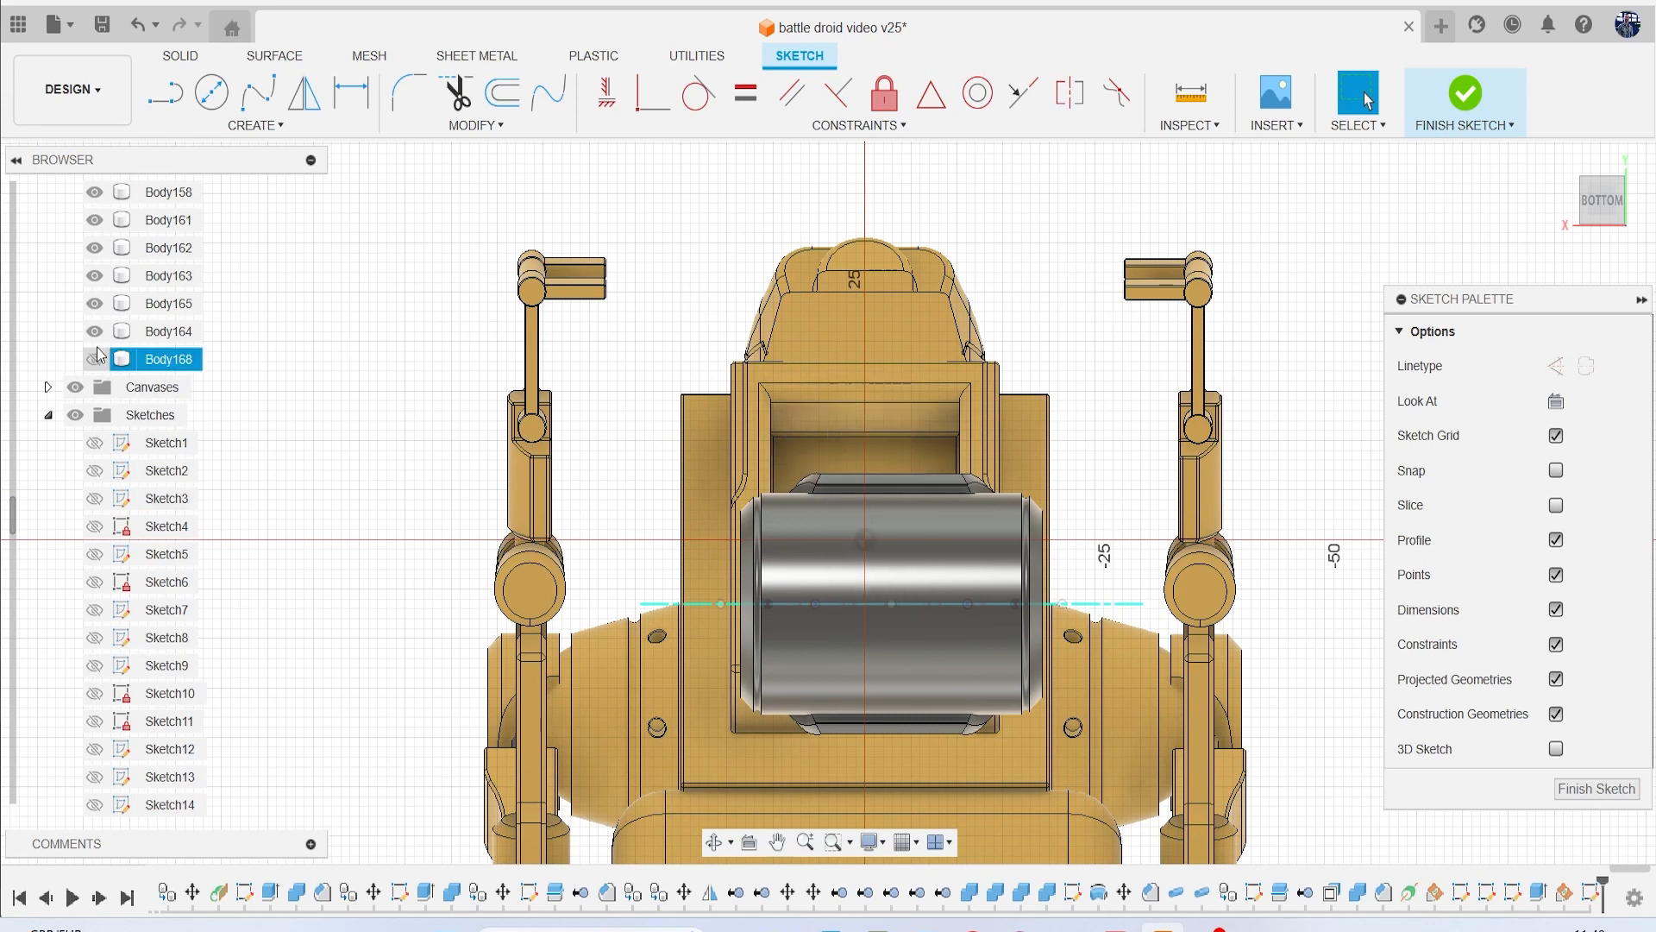
{"action": "left_click", "coordinate": [166, 275]}
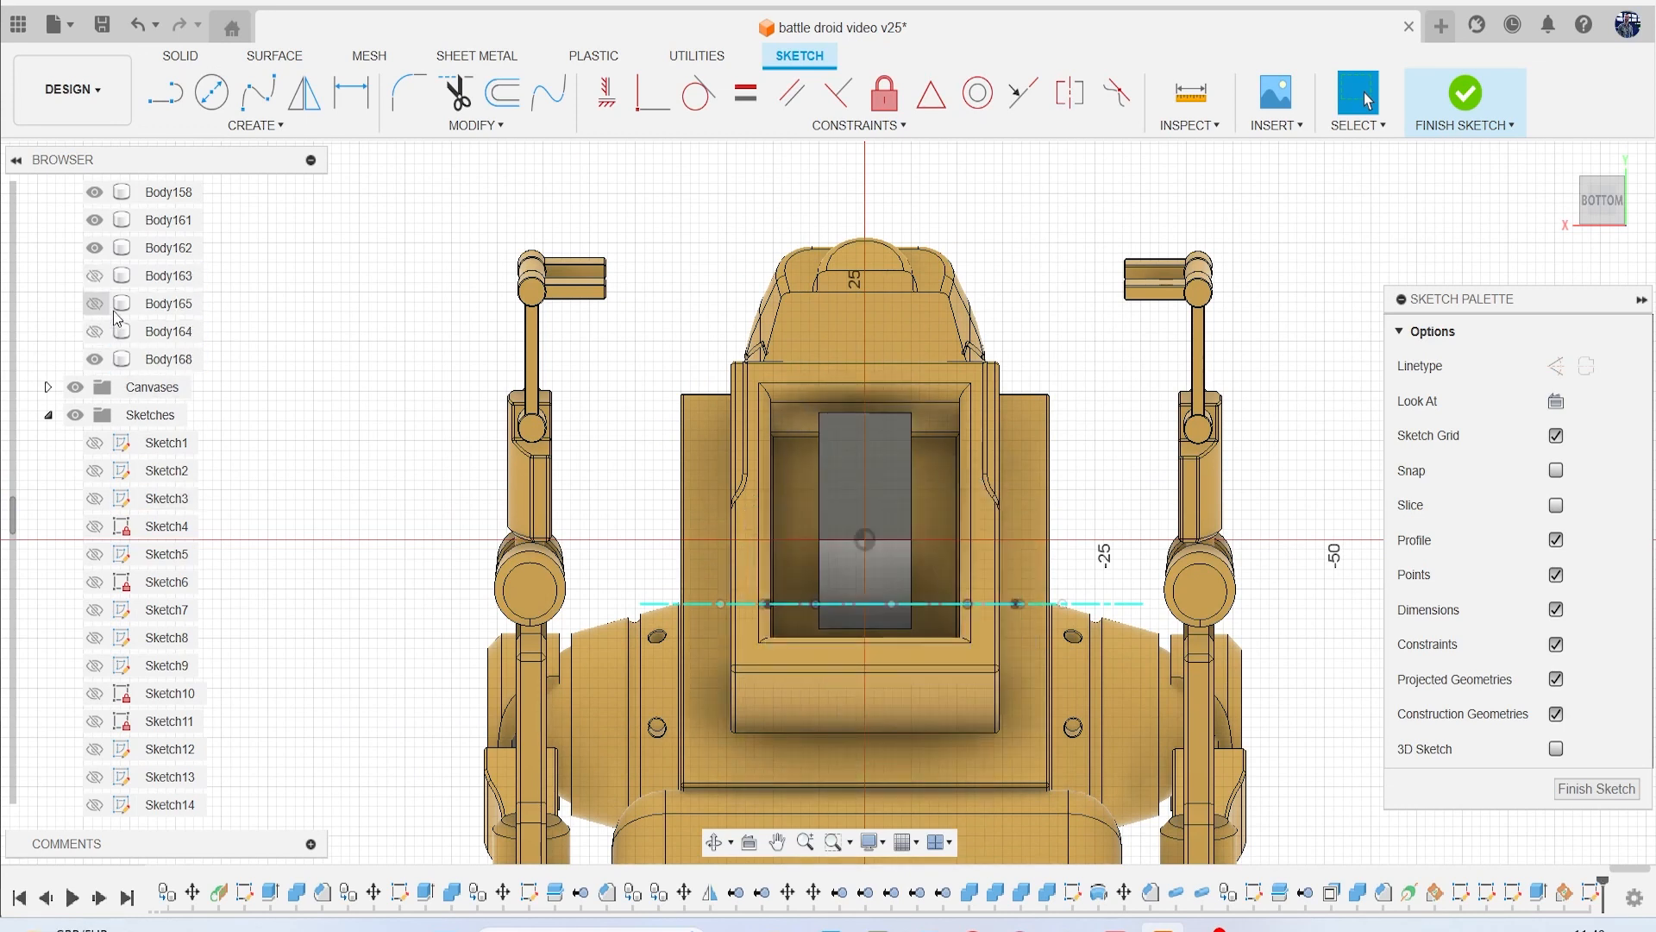
{"action": "left_click", "coordinate": [864, 486]}
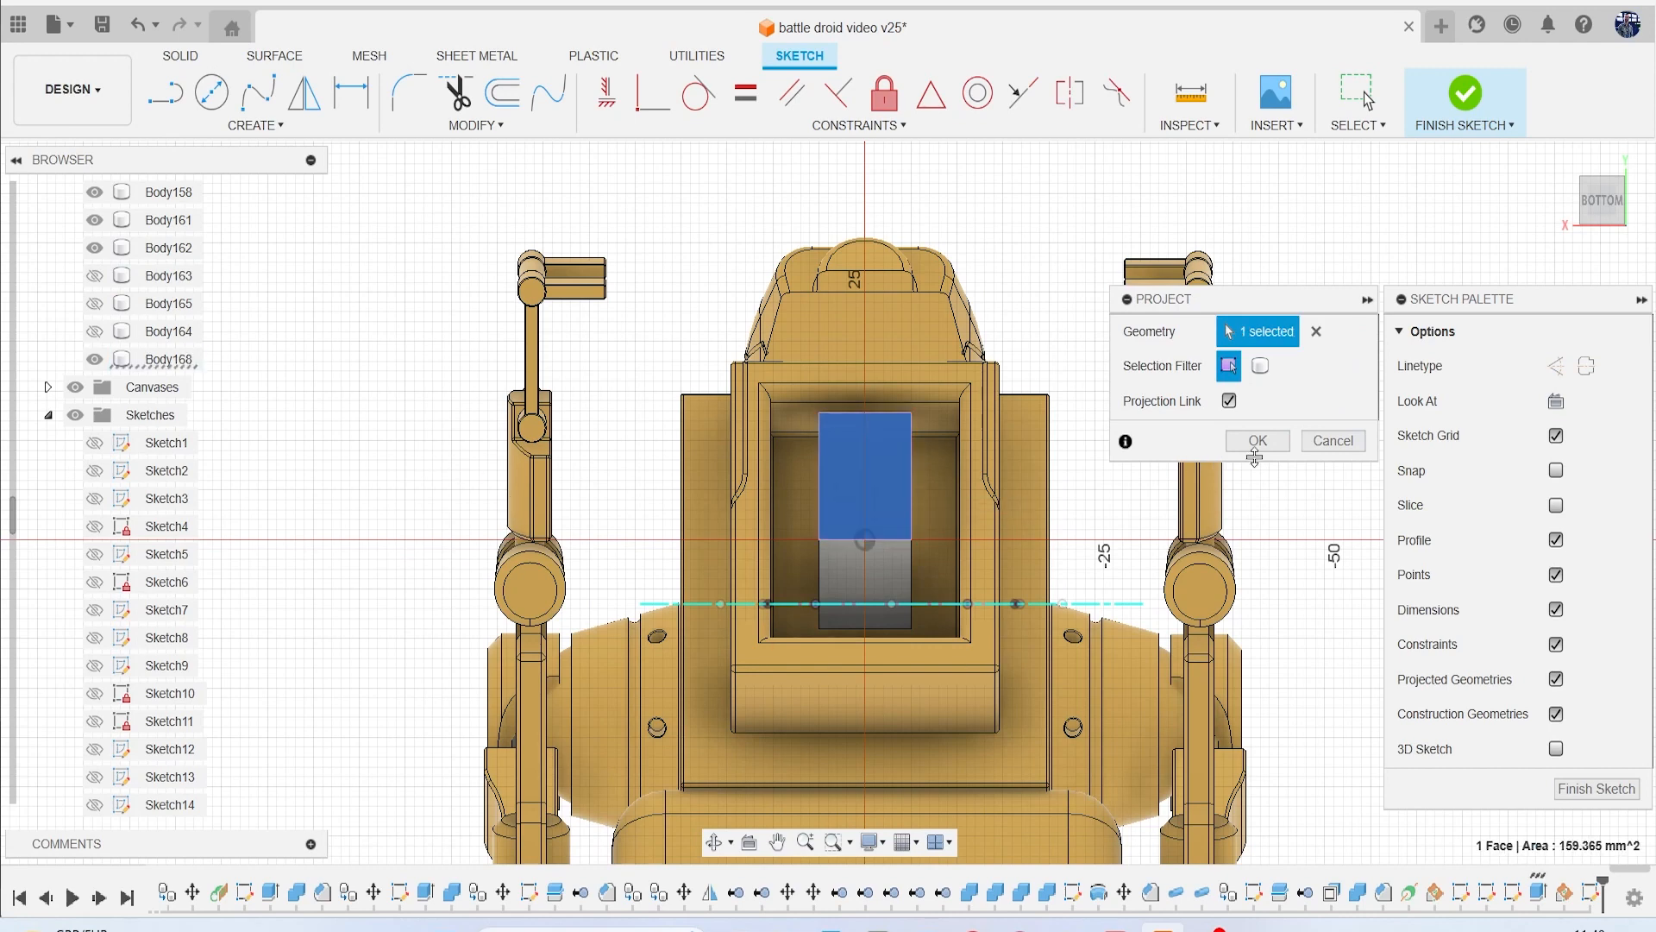
{"action": "left_click", "coordinate": [1256, 441]}
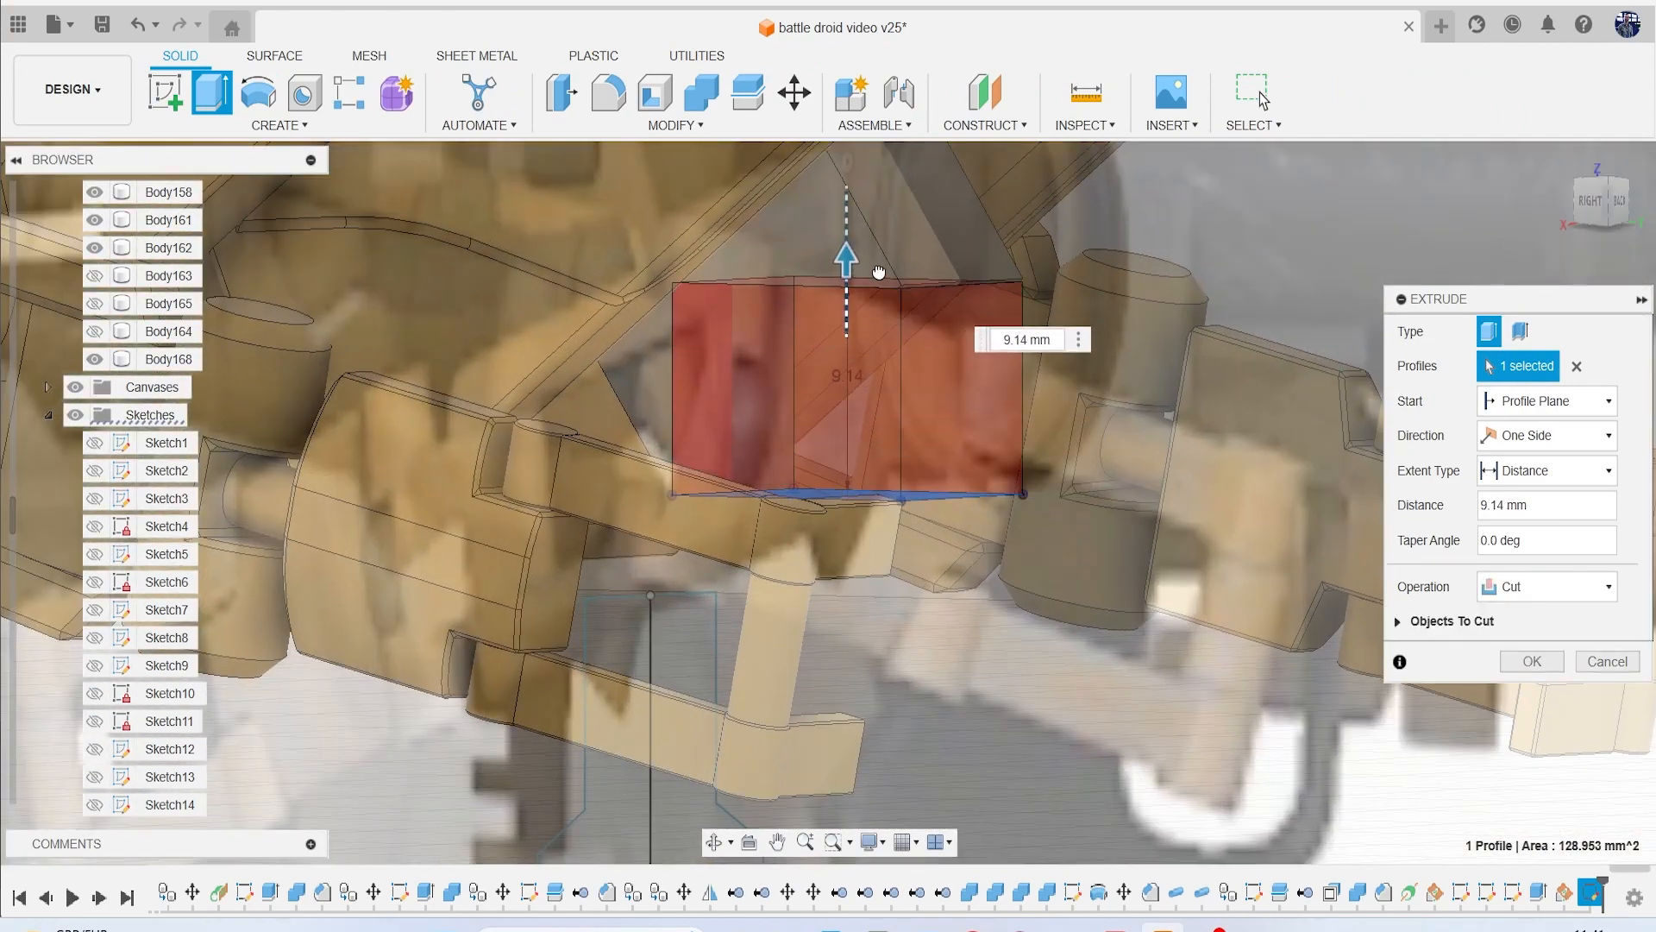
Extrude the profile 9.379 mm, joined into the block body.
{"action": "left_click", "coordinate": [1548, 586]}
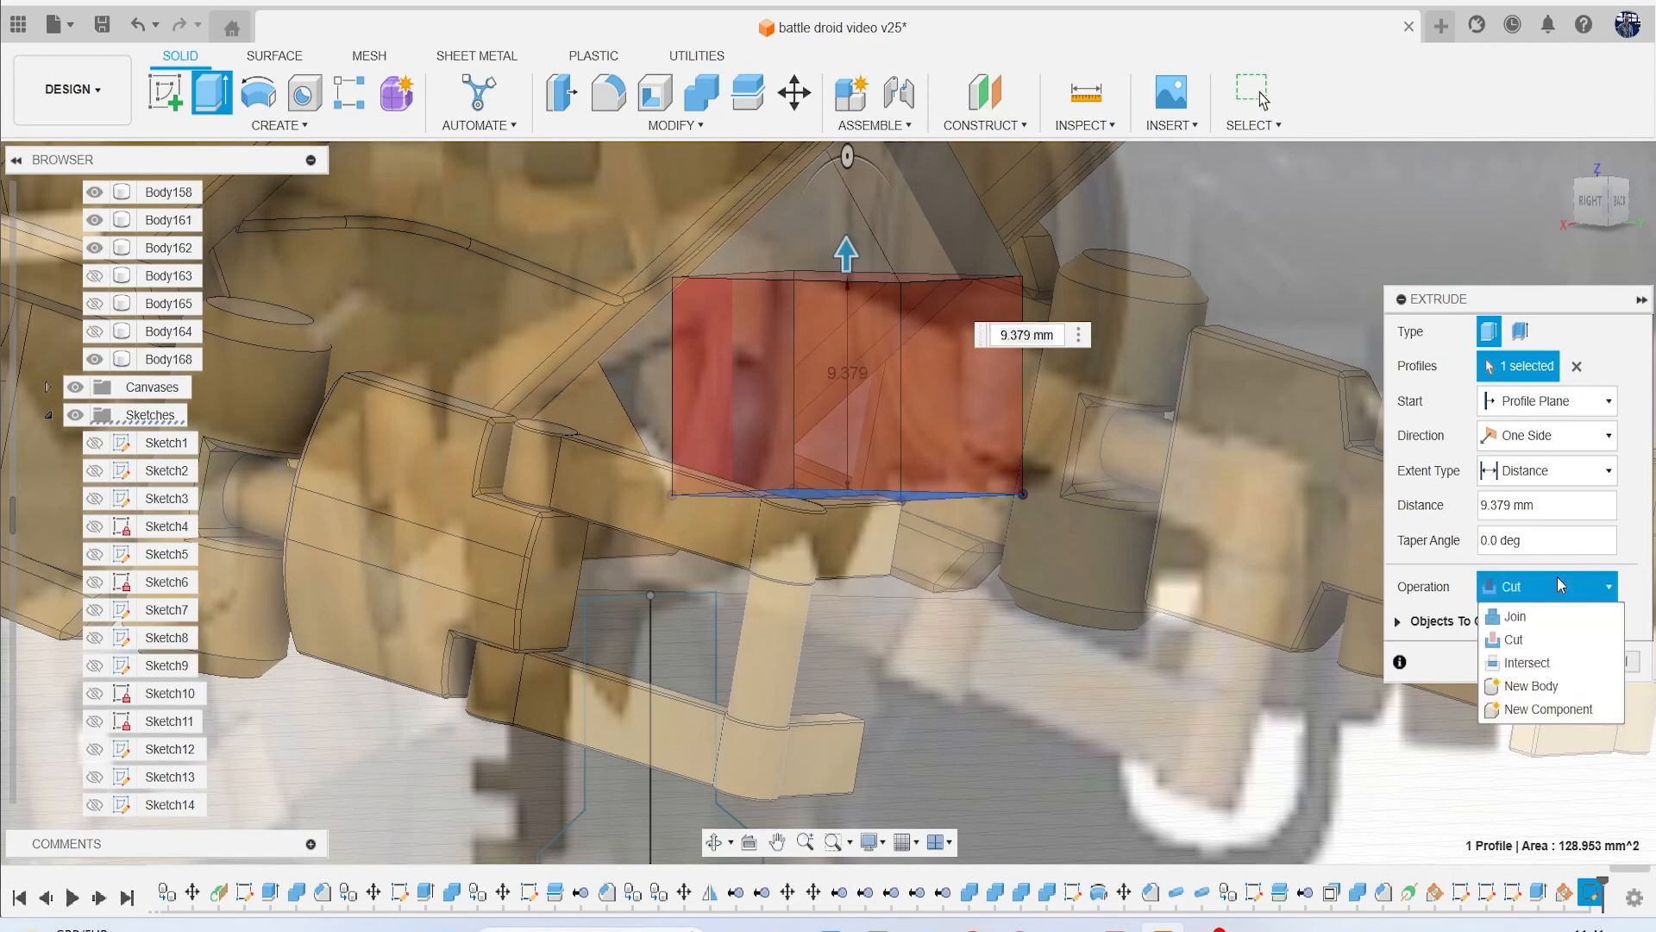
{"action": "left_click", "coordinate": [1515, 616]}
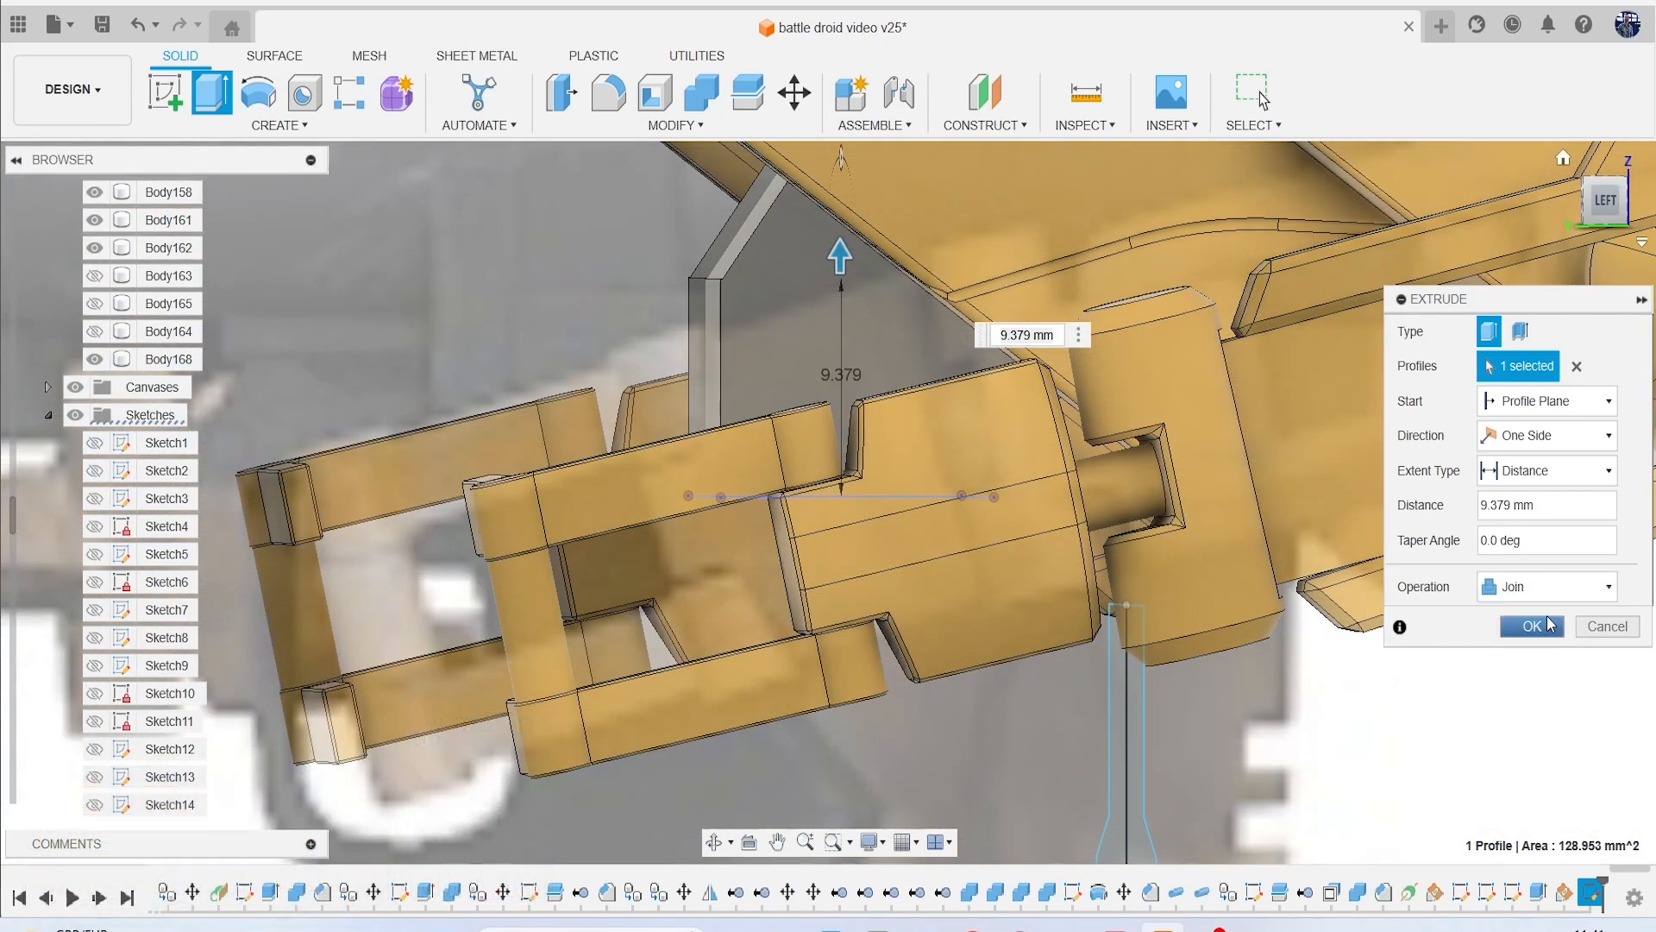
{"action": "left_click", "coordinate": [1531, 626]}
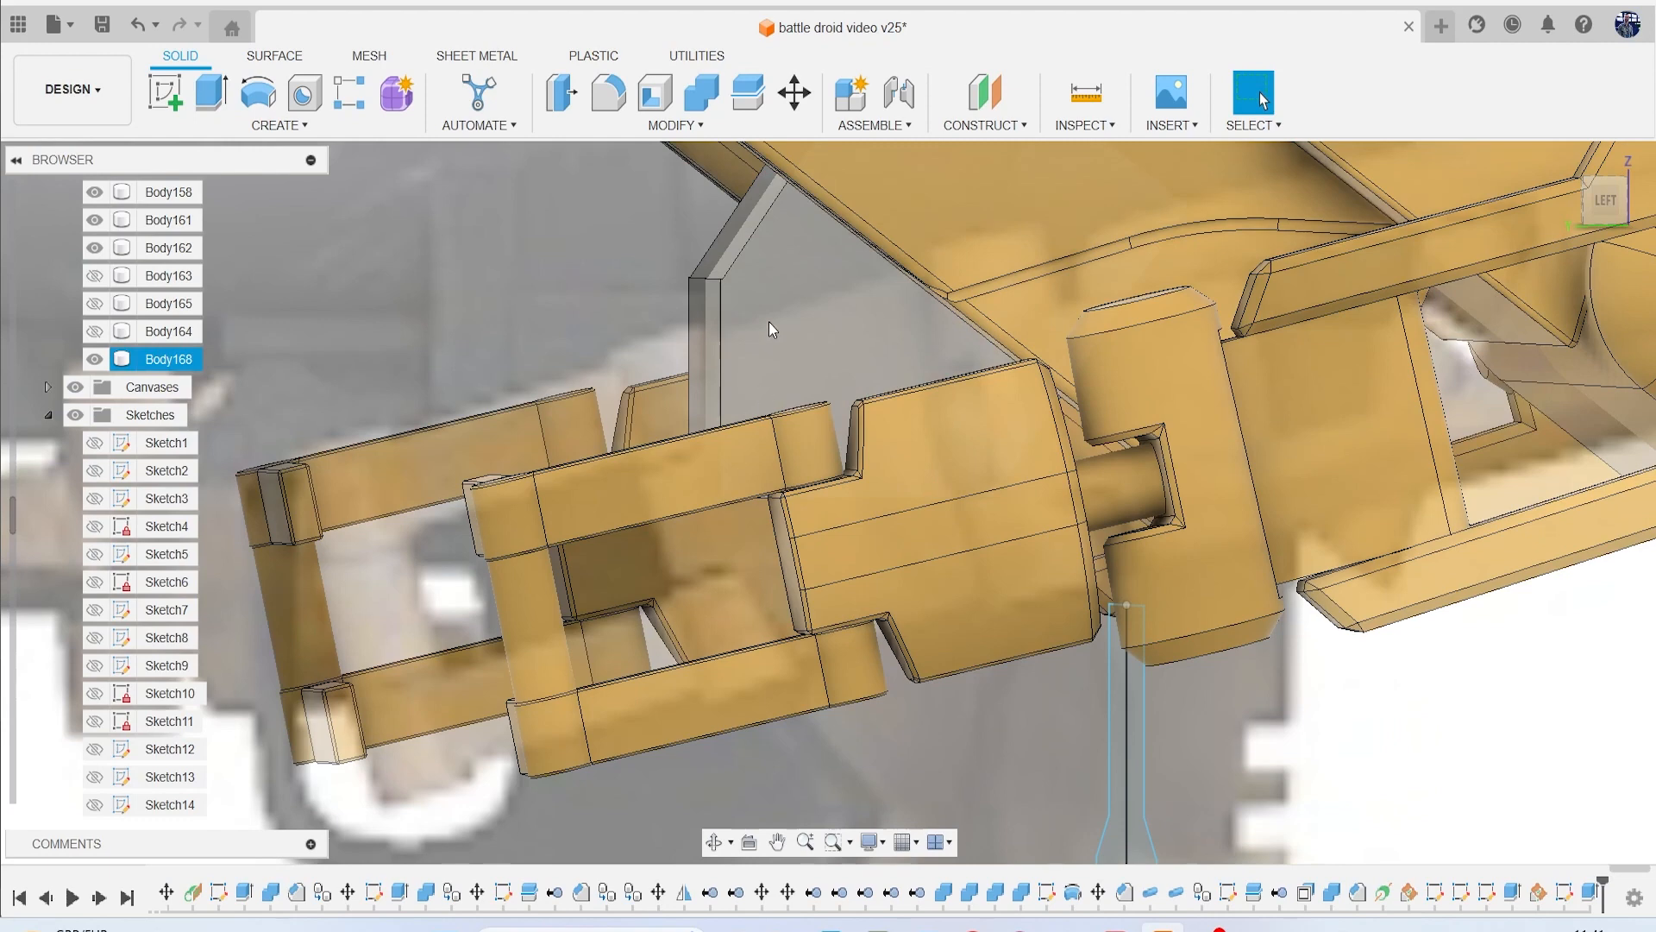
Attempt a chamfer on Body168 and cancel it after the error.
{"action": "left_click", "coordinate": [673, 125]}
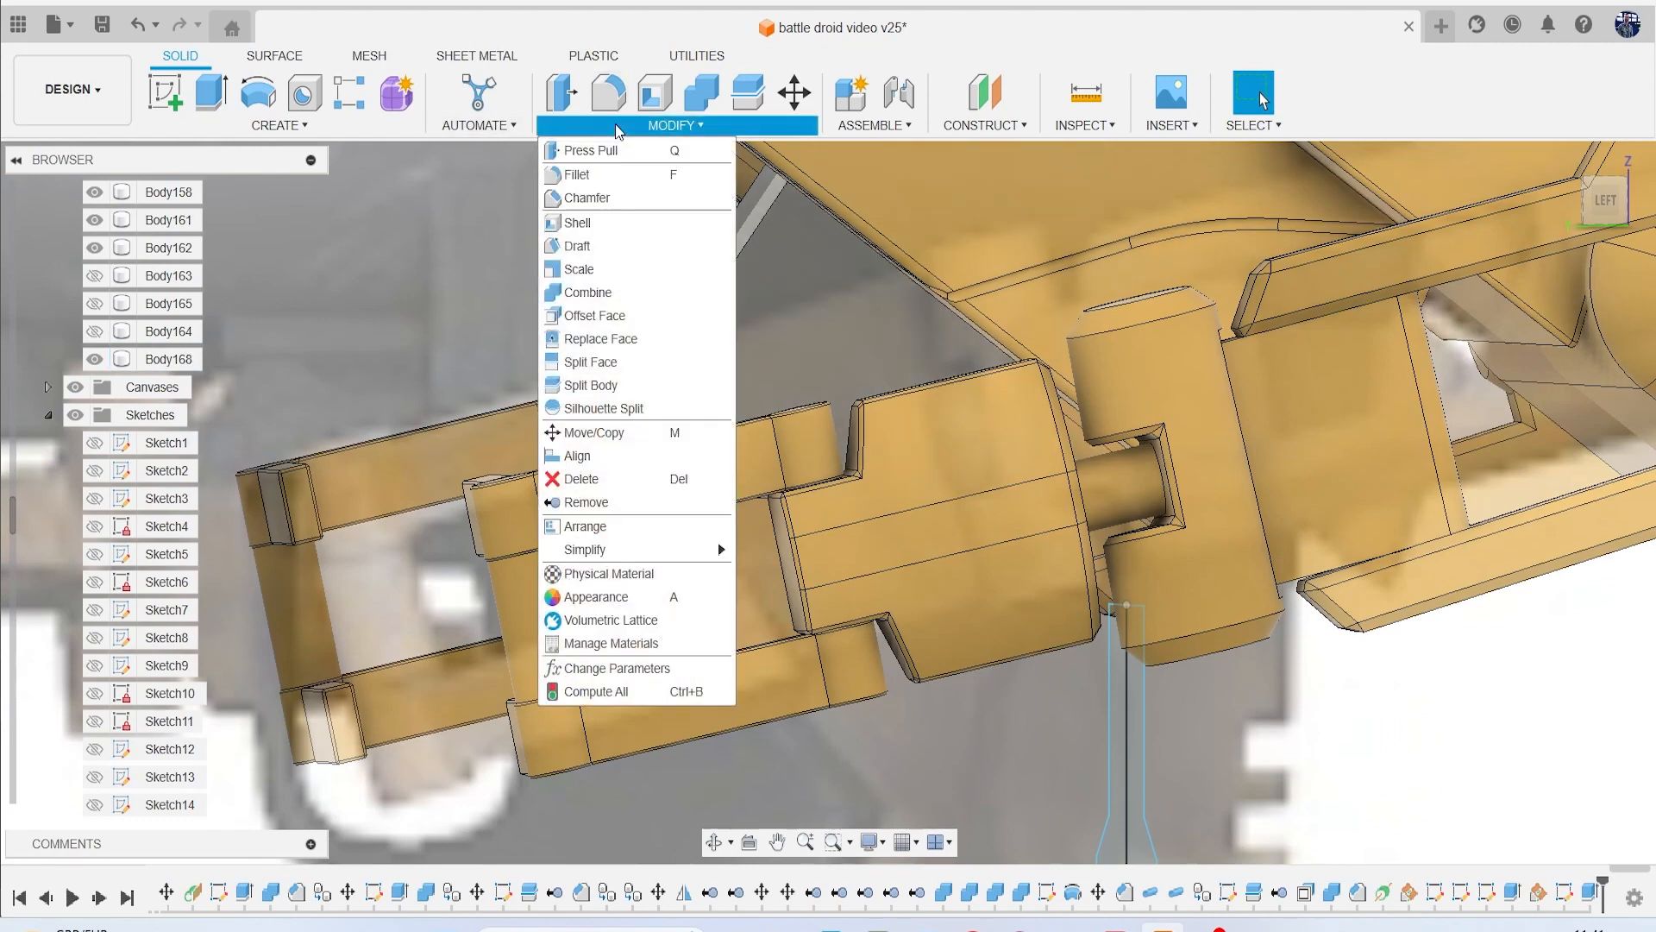
{"action": "left_click", "coordinate": [584, 197]}
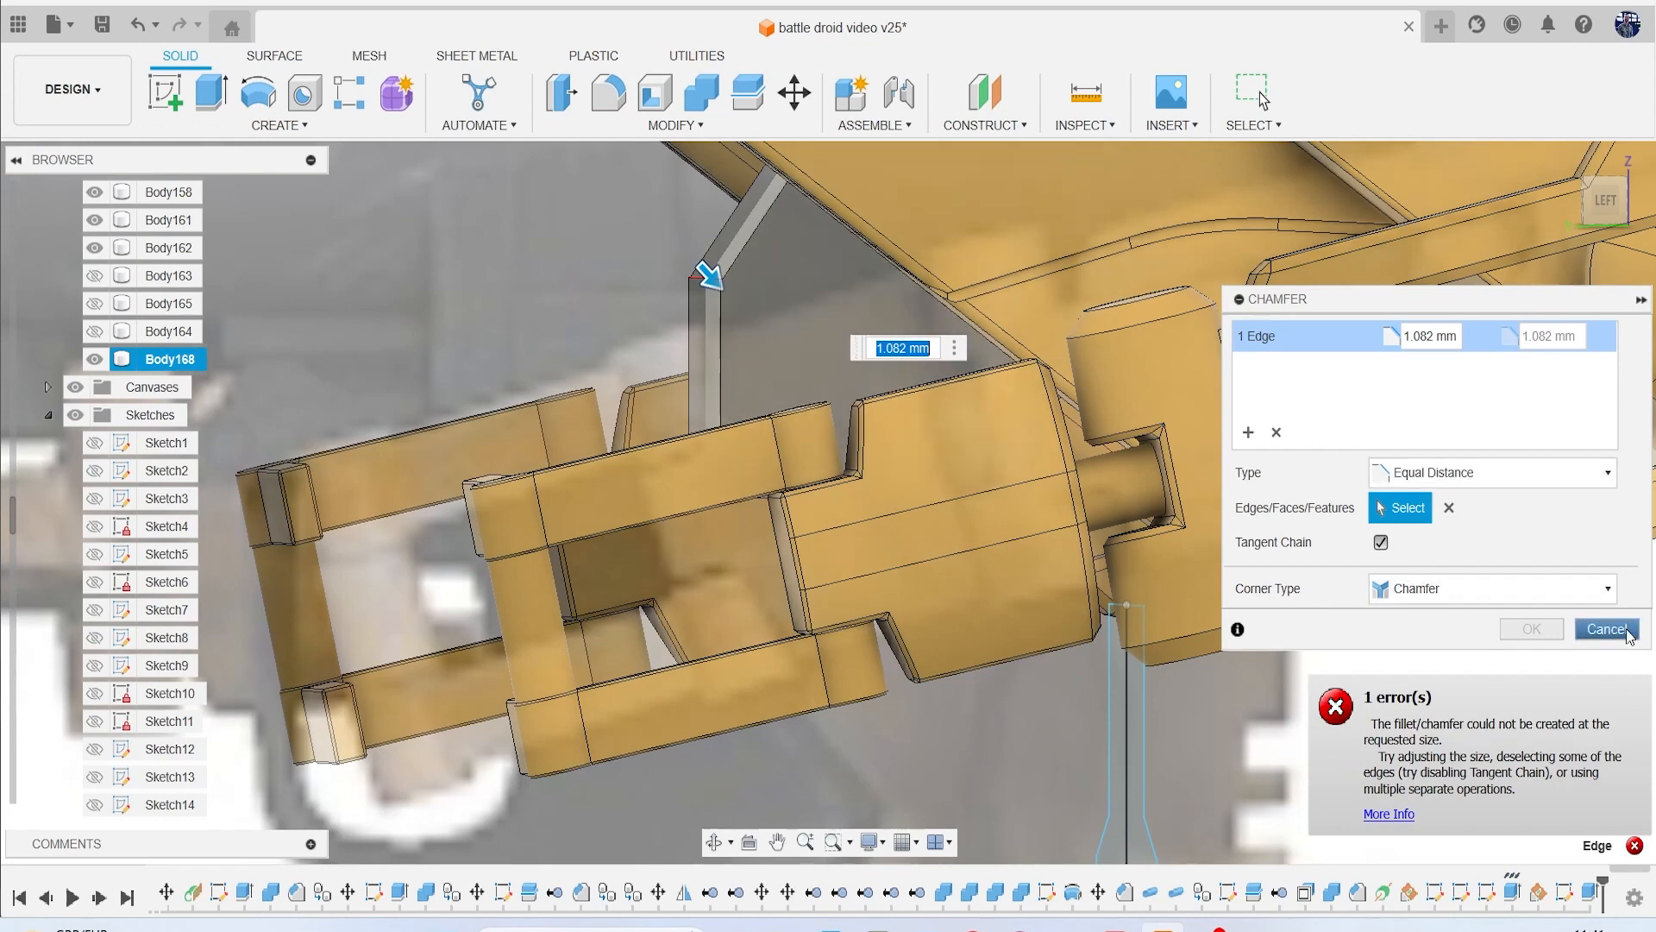
{"action": "left_click", "coordinate": [1604, 629]}
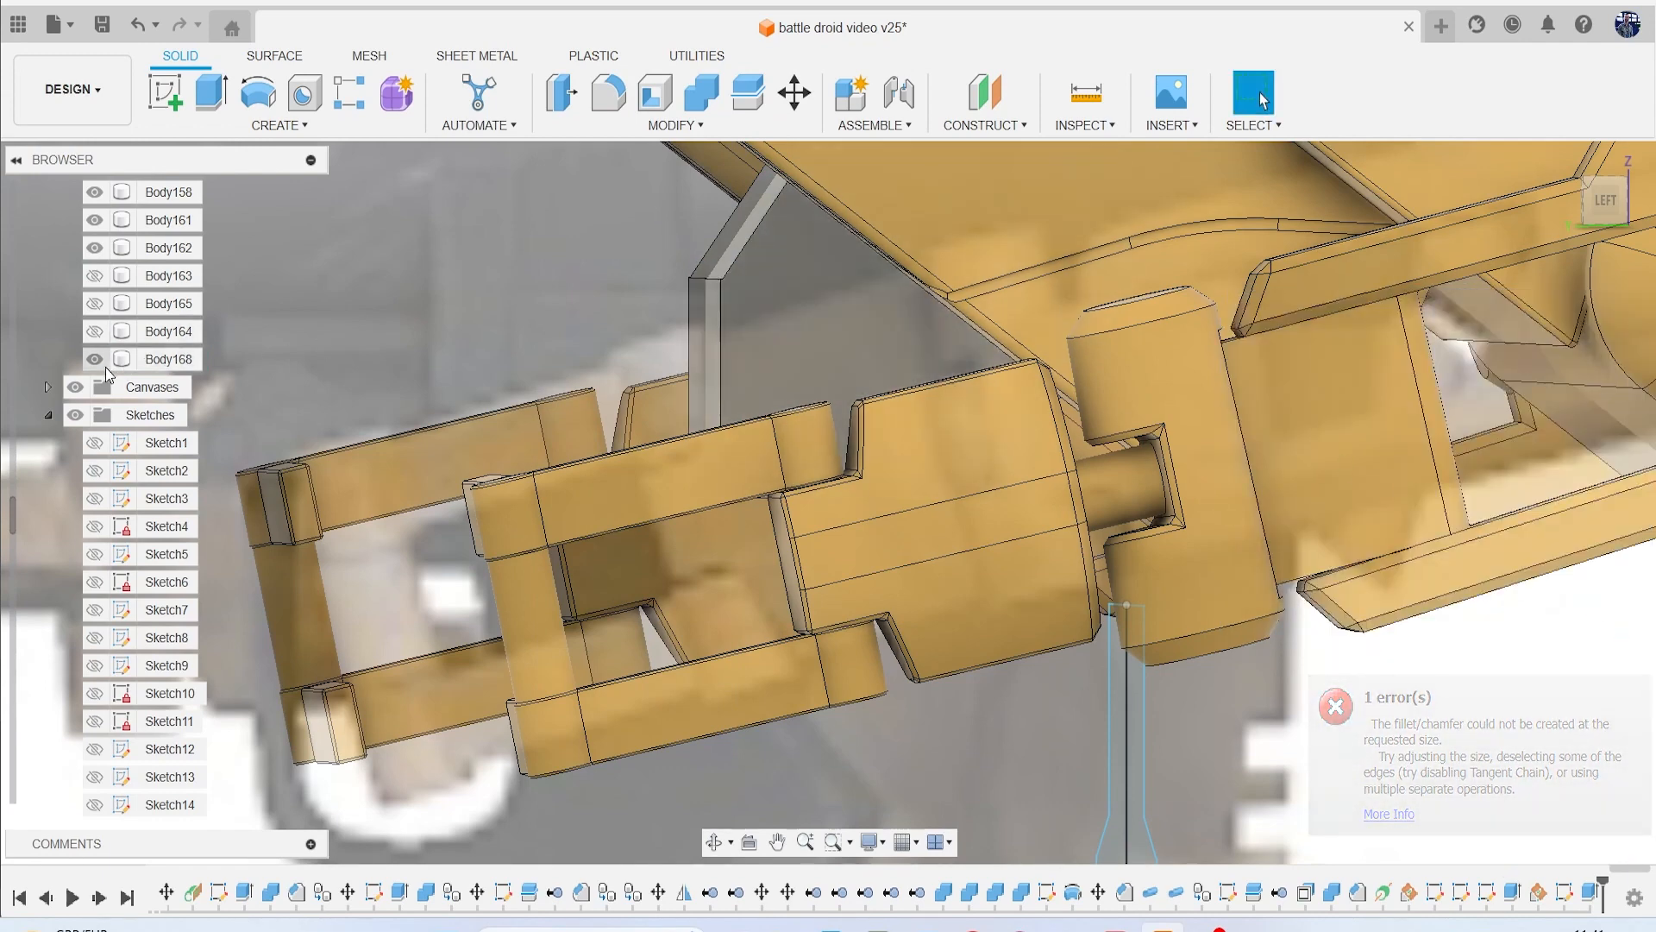
{"action": "right_click", "coordinate": [167, 358]}
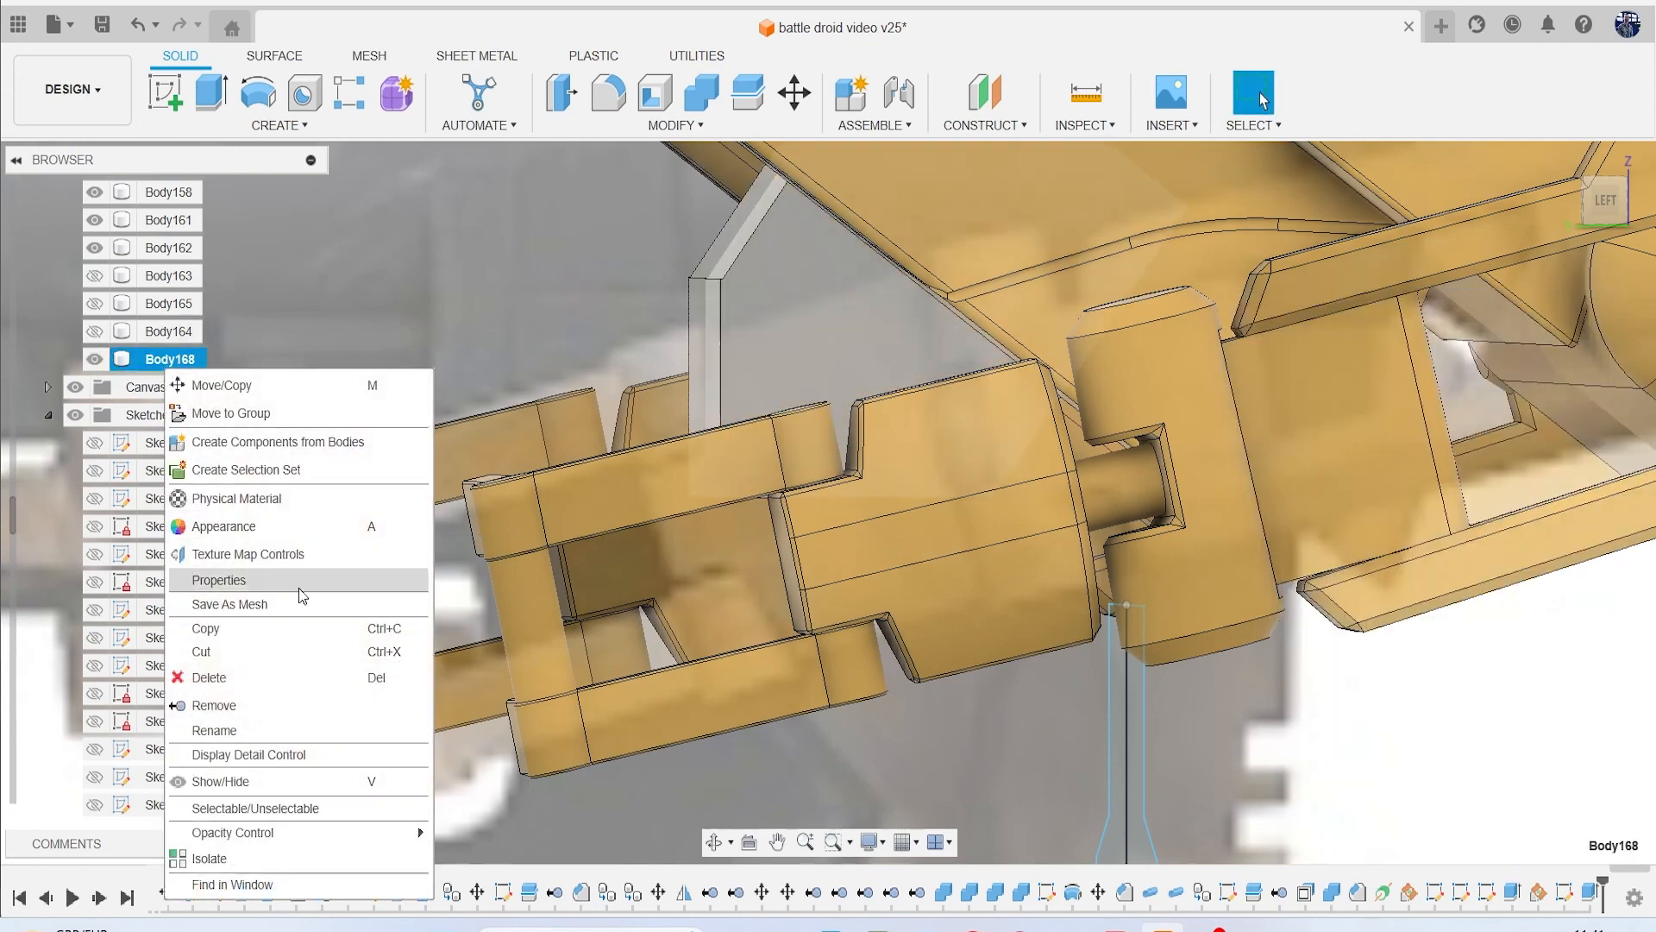
Isolate Body168 and cut away the block's lower end, about 10.6 mm.
{"action": "left_click", "coordinate": [208, 857]}
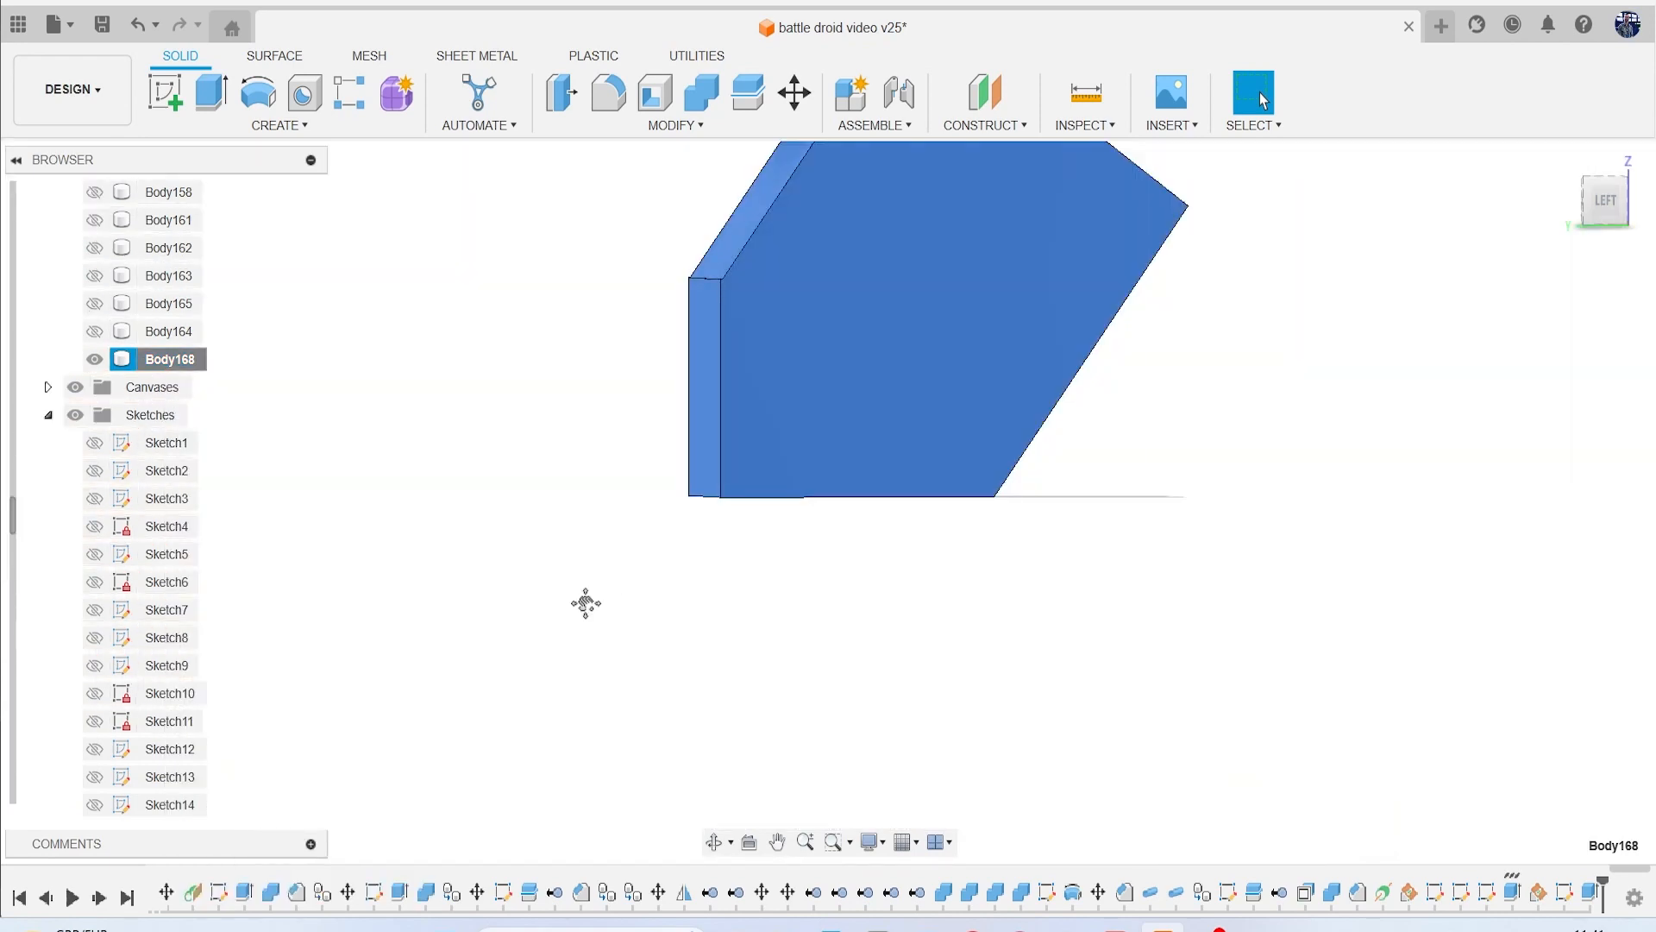
{"action": "left_click", "coordinate": [1604, 201]}
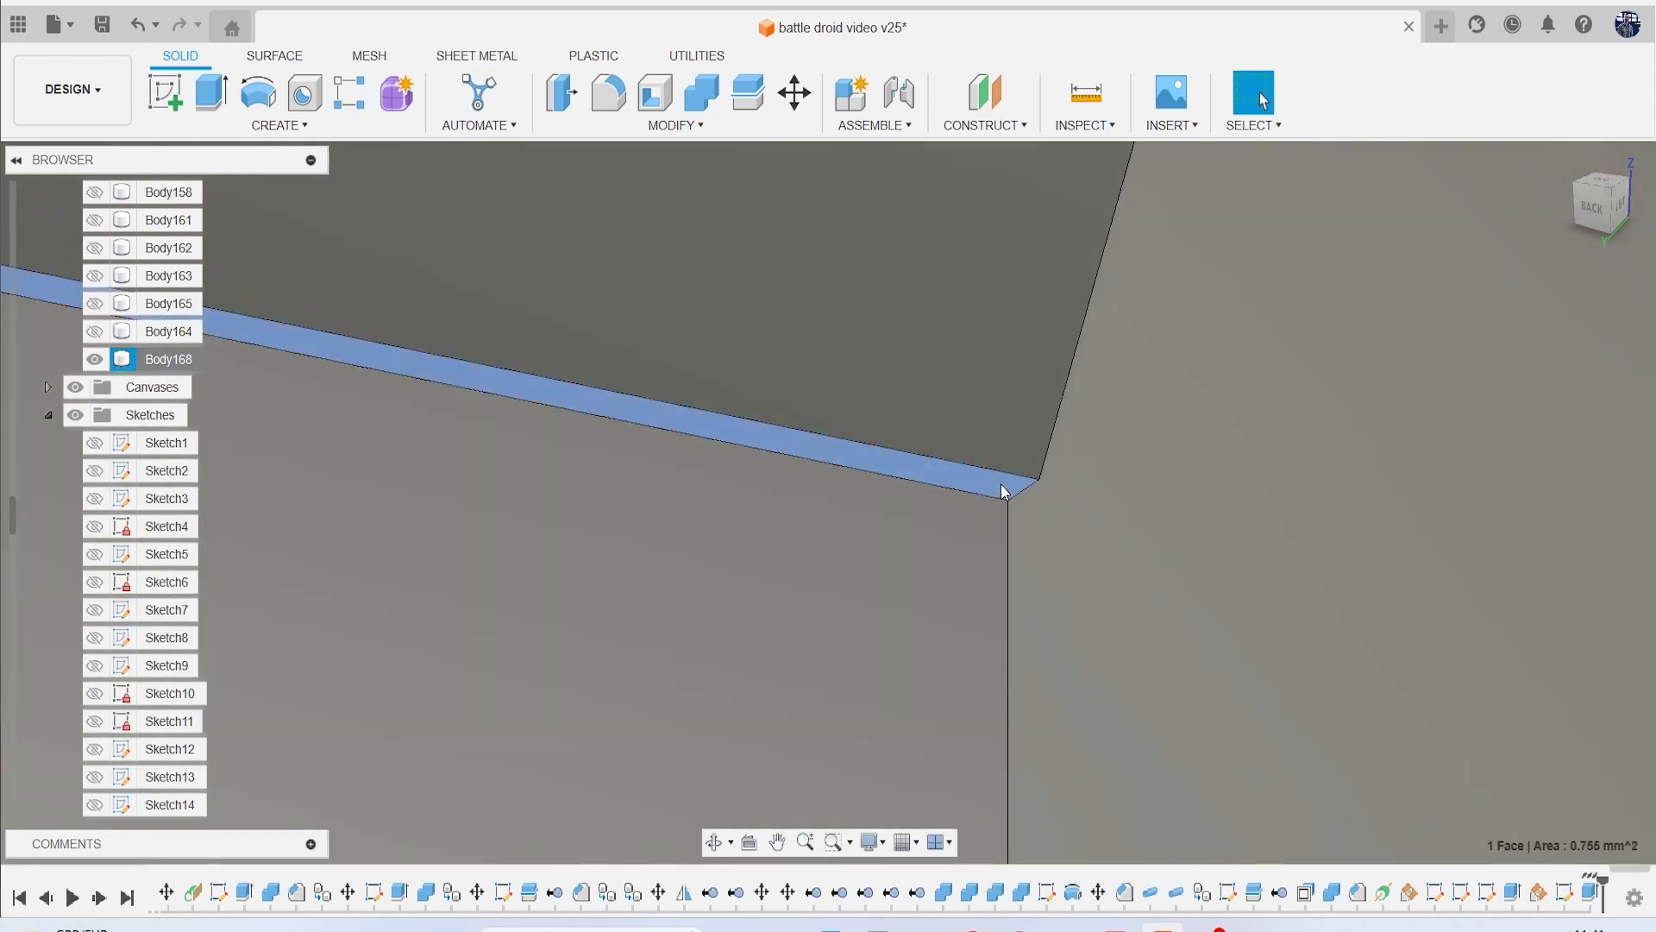
{"action": "left_click", "coordinate": [208, 94]}
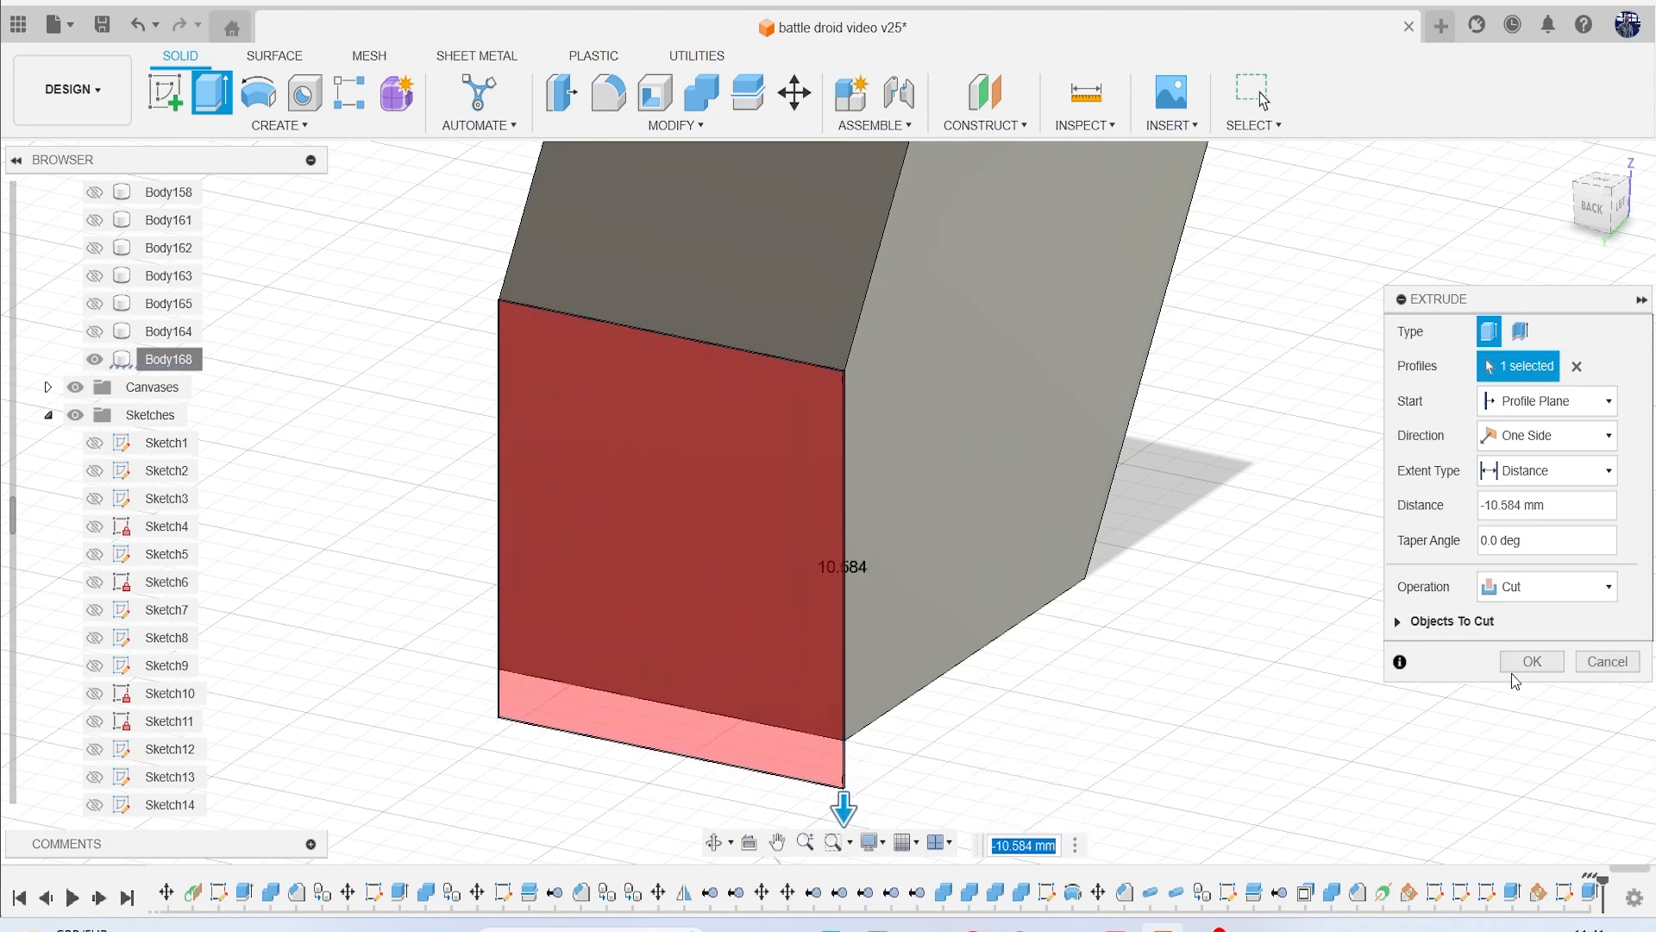
{"action": "left_click", "coordinate": [675, 124]}
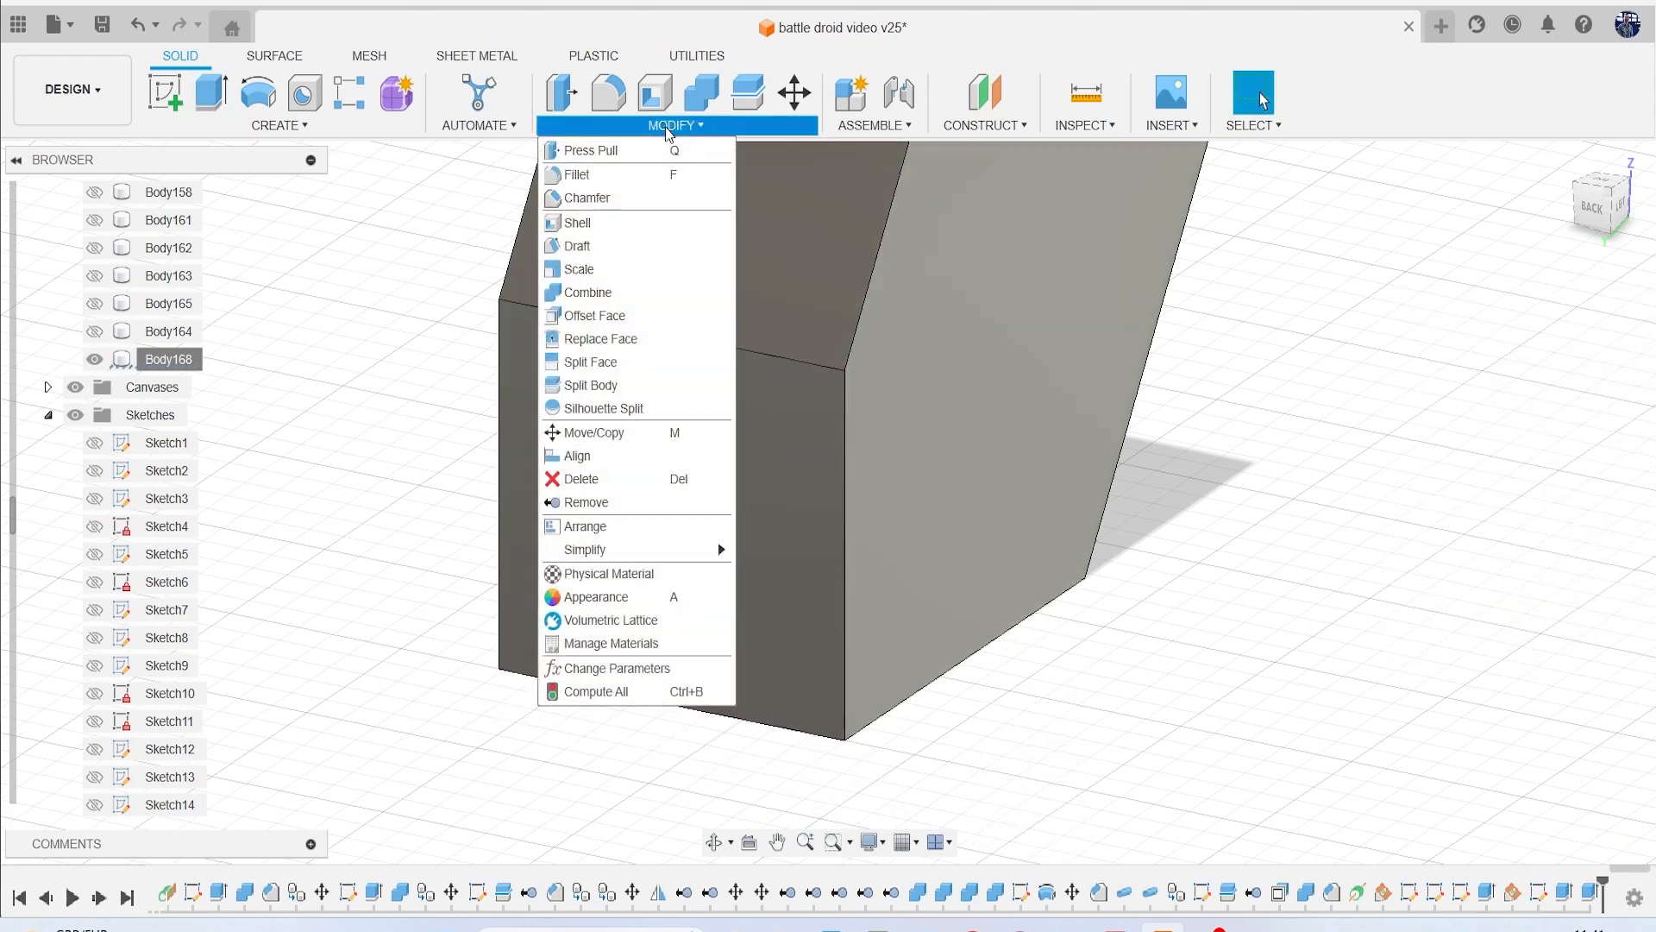
Chamfer one edge, then eight edges of the block at 1.551 mm.
{"action": "left_click", "coordinate": [584, 198]}
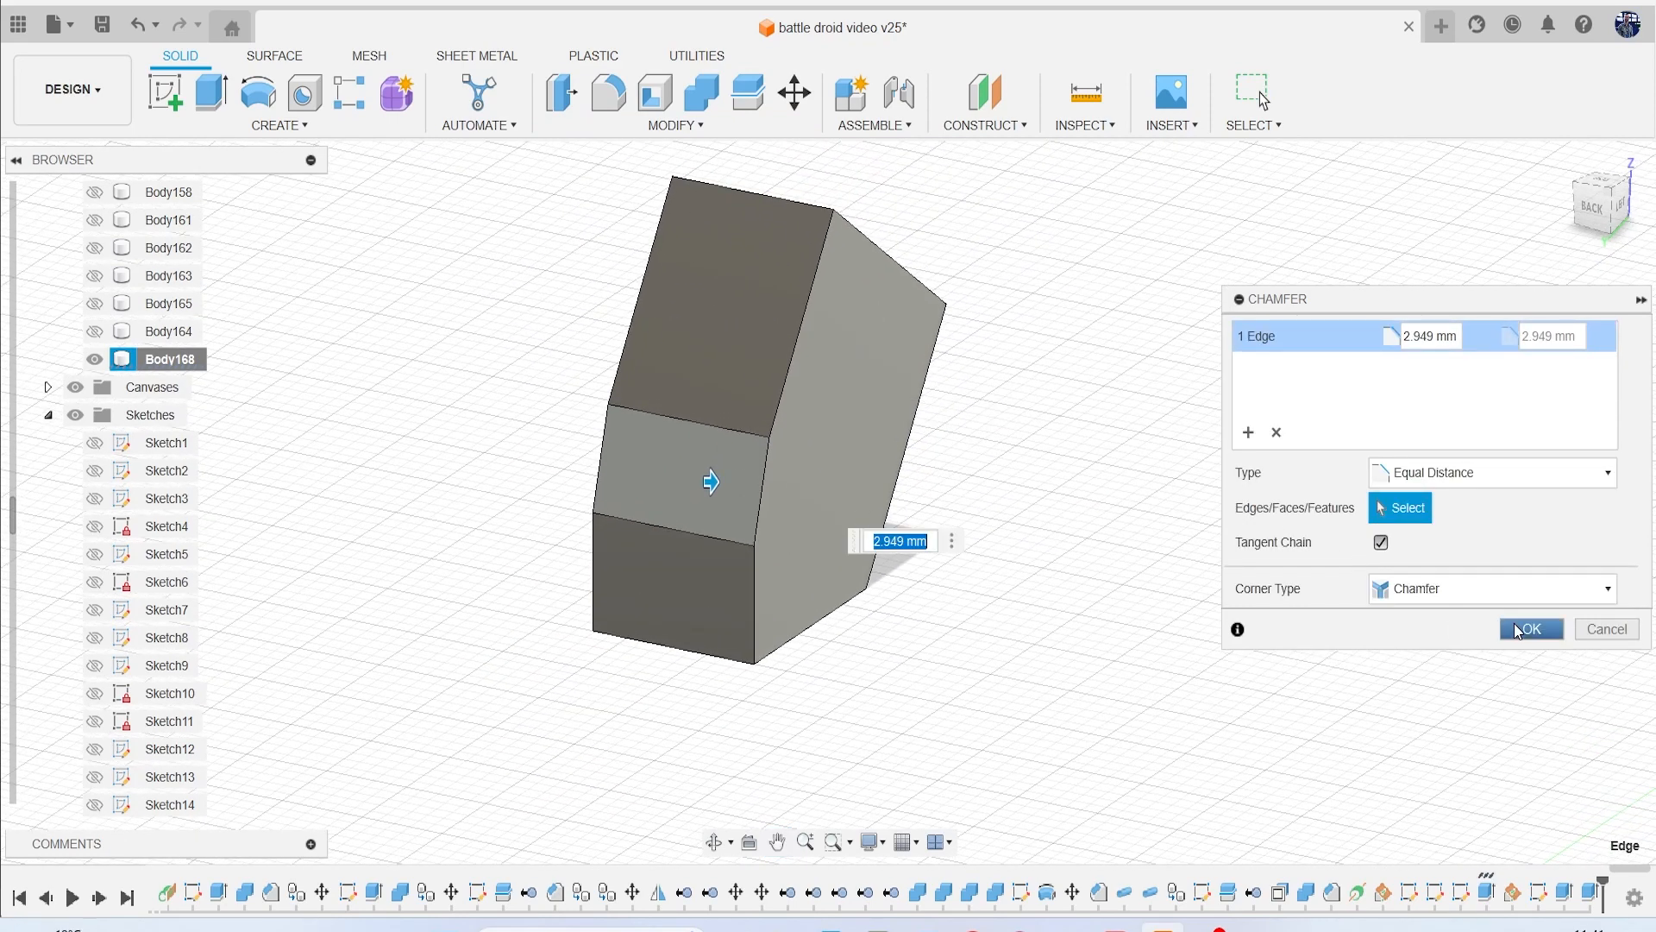
{"action": "left_click", "coordinate": [674, 124]}
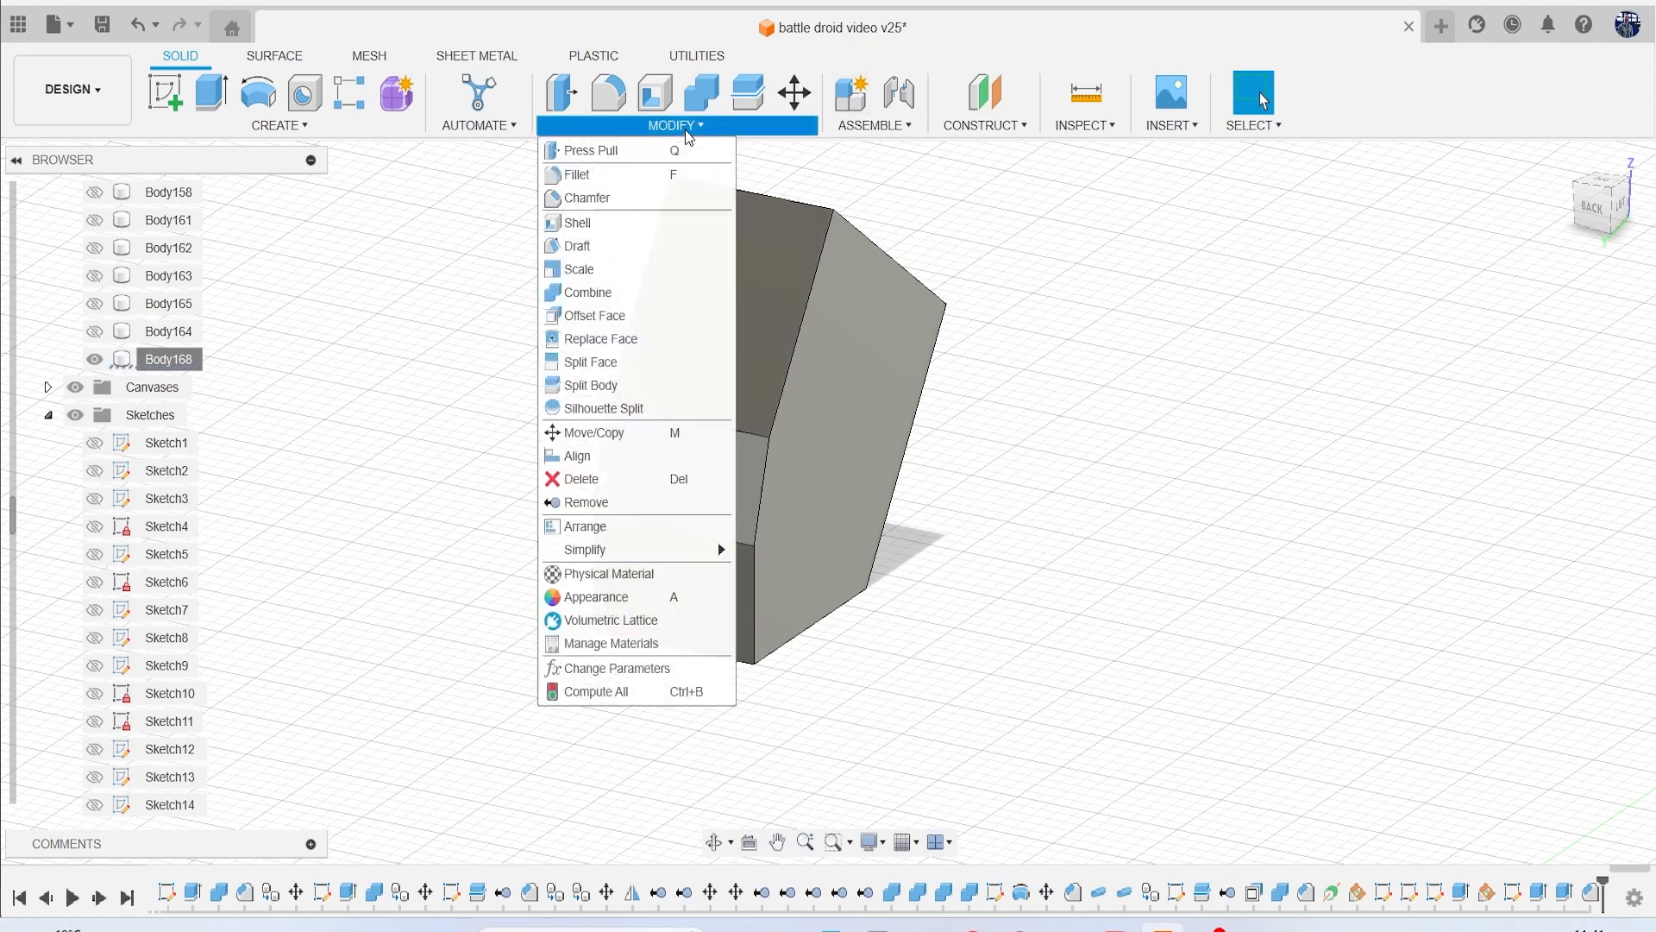
{"action": "left_click", "coordinate": [584, 198]}
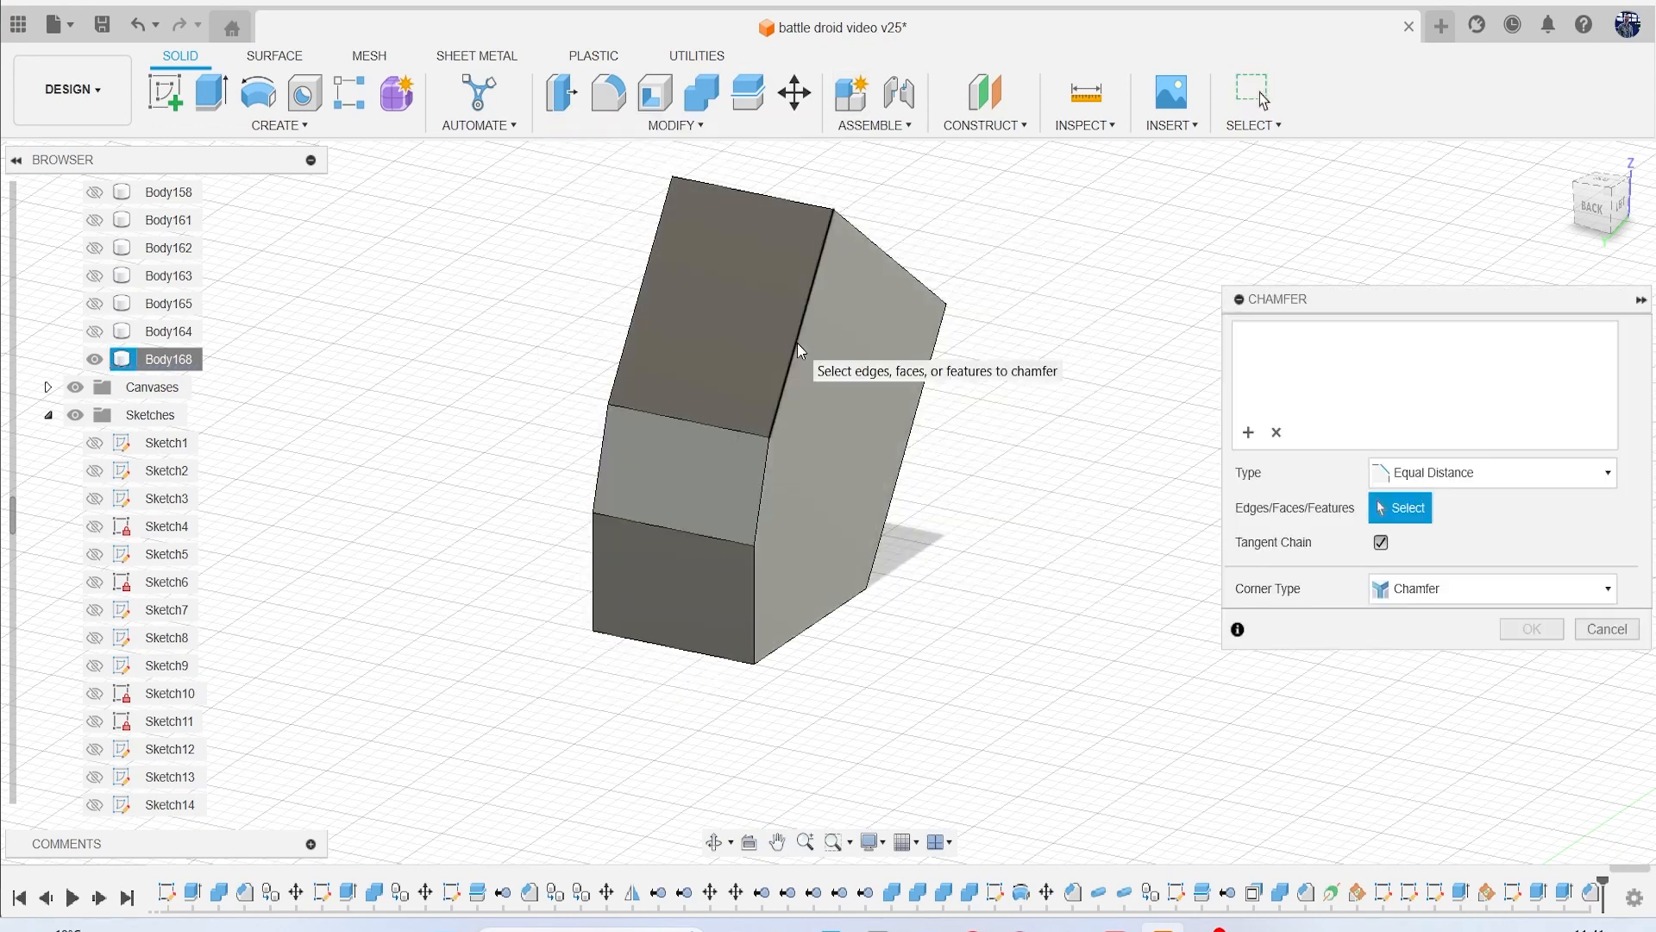
{"action": "left_click", "coordinate": [794, 365]}
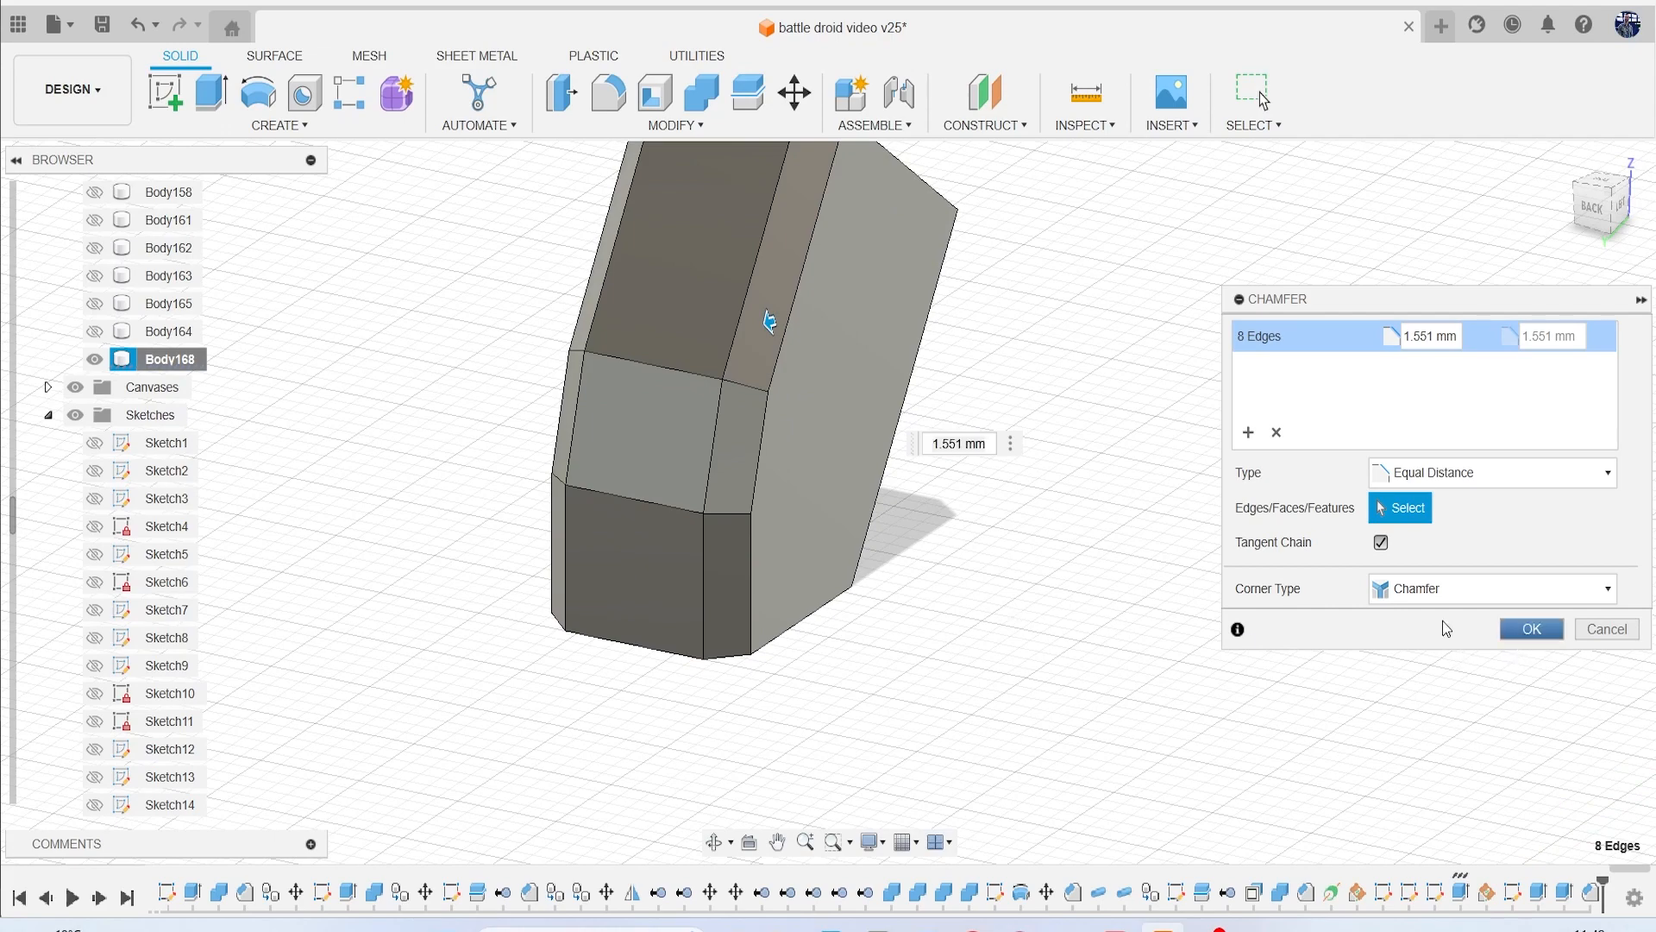
{"action": "right_click", "coordinate": [164, 358]}
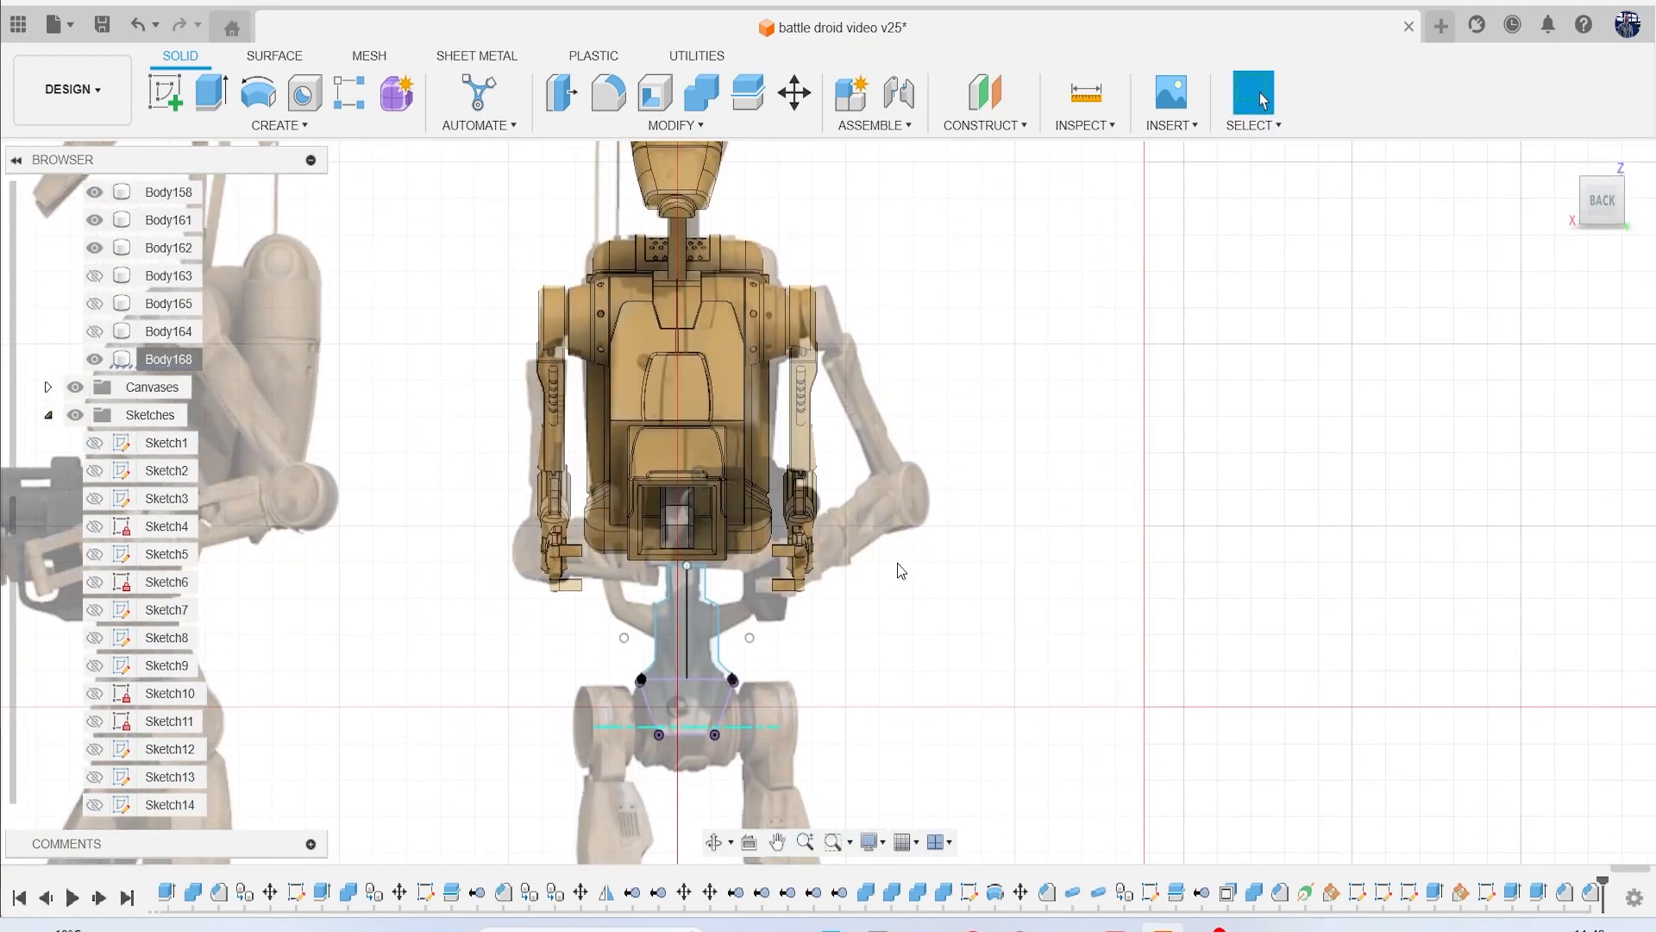
Offset the column's end face 25.738 mm and the angled block's face 5.036 mm.
{"action": "scroll", "scroll_direction": "up", "scroll_amount": 3}
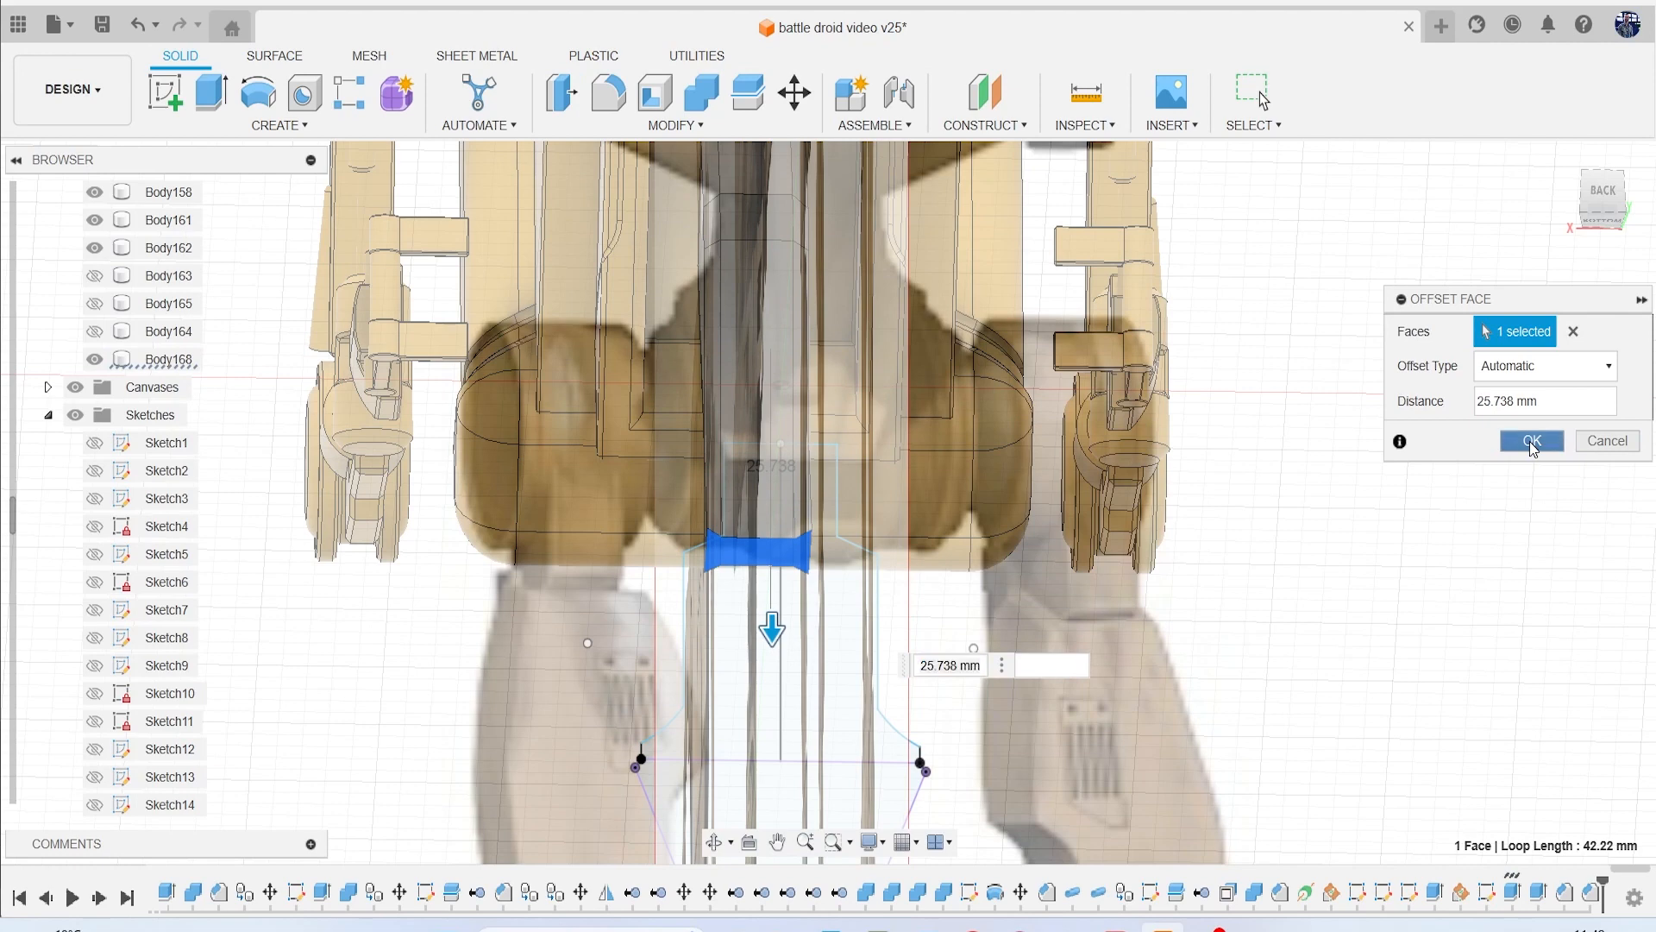
{"action": "left_click", "coordinate": [1531, 441]}
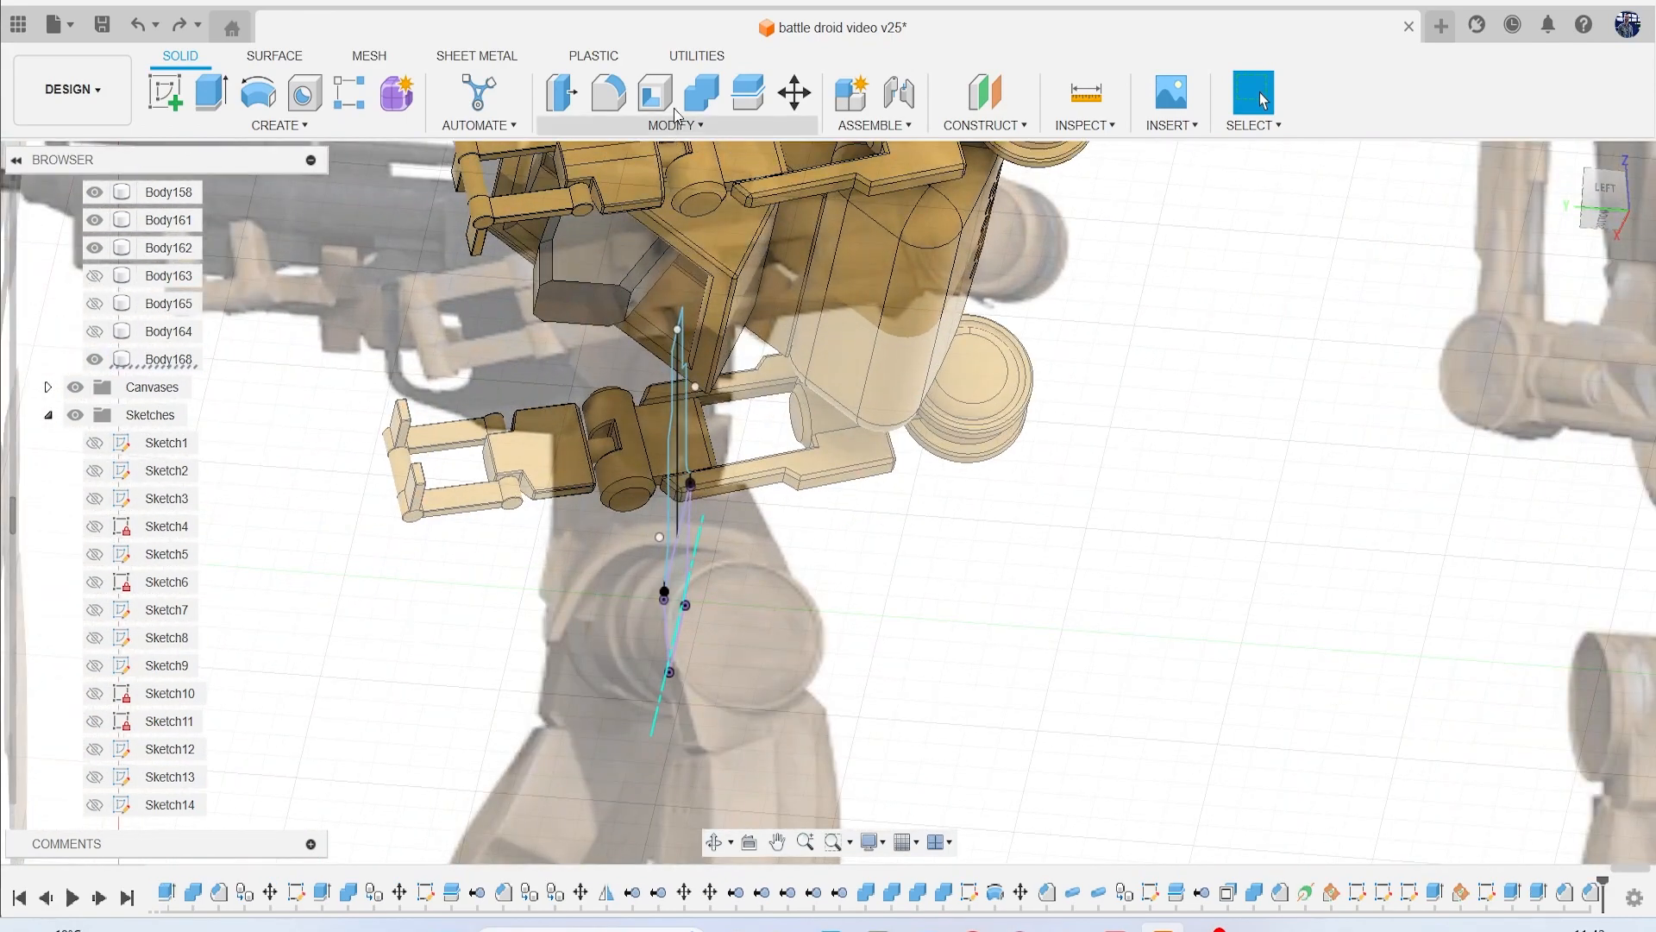
{"action": "left_click", "coordinate": [587, 306]}
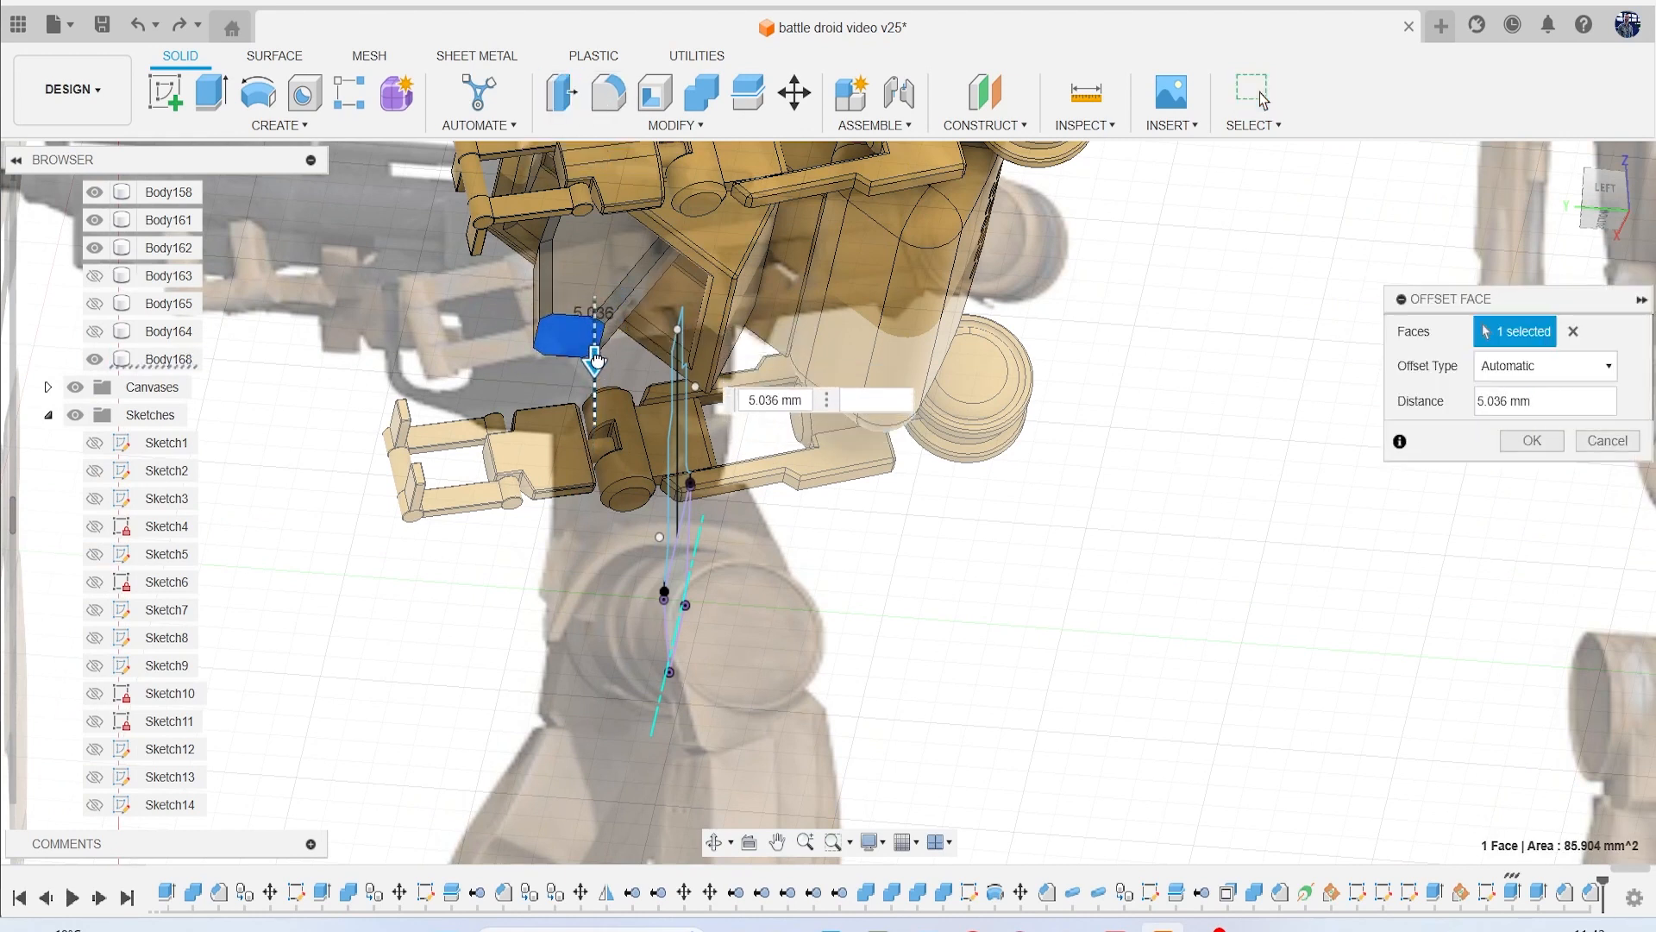
{"action": "left_click", "coordinate": [1530, 440]}
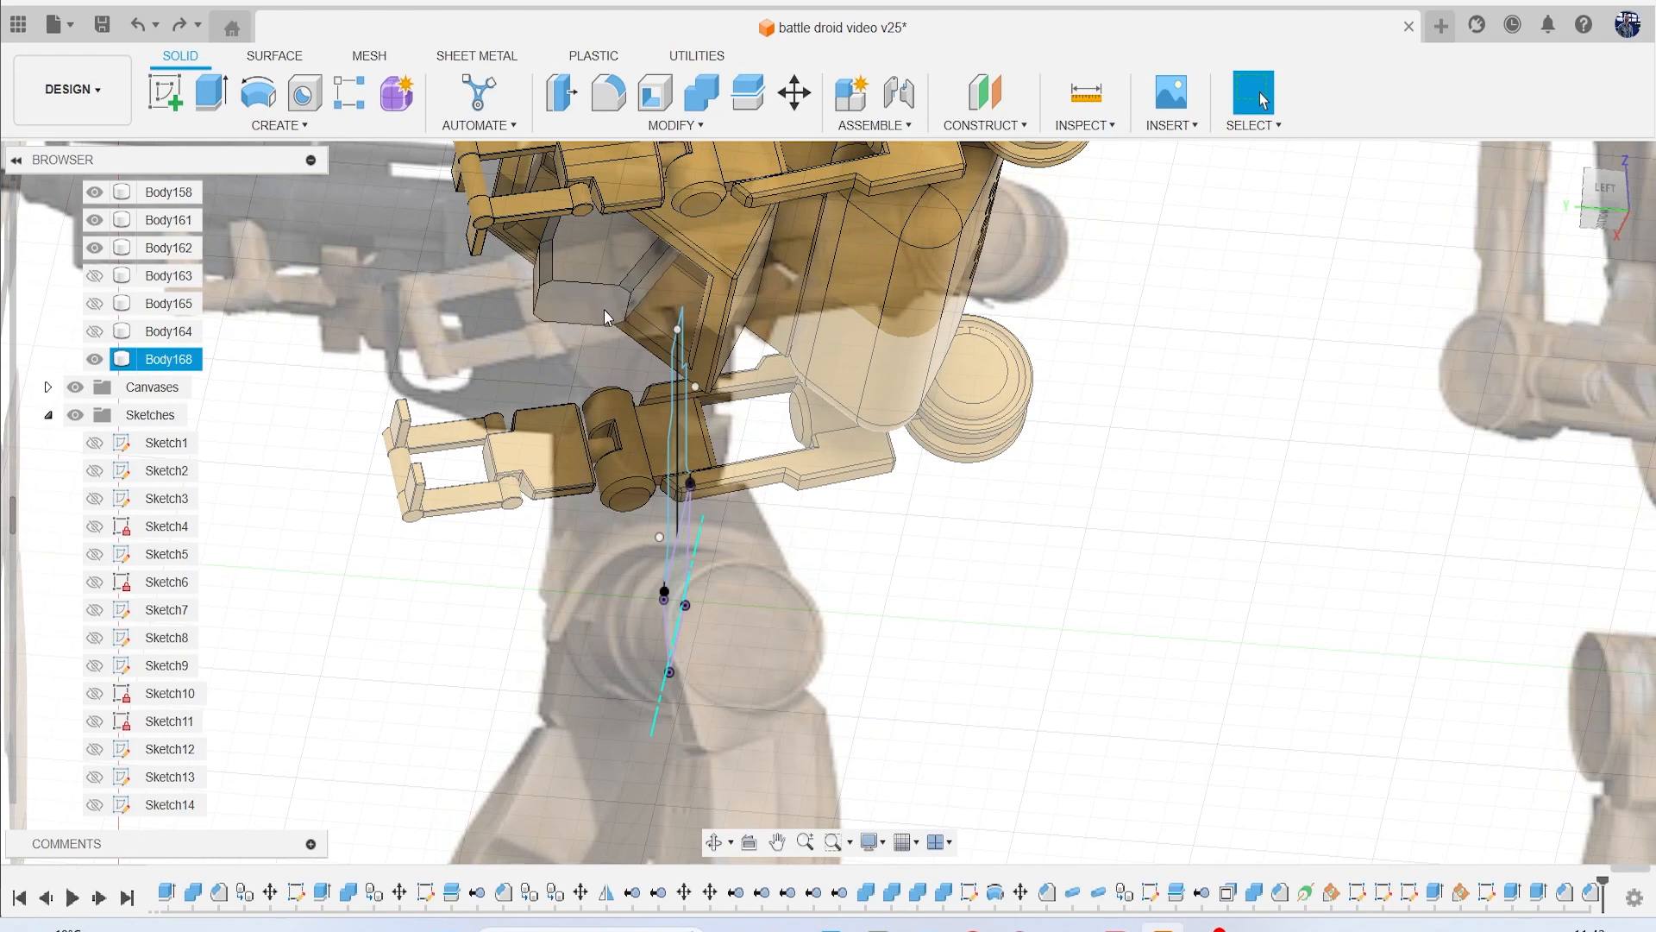
{"action": "left_click", "coordinate": [208, 93]}
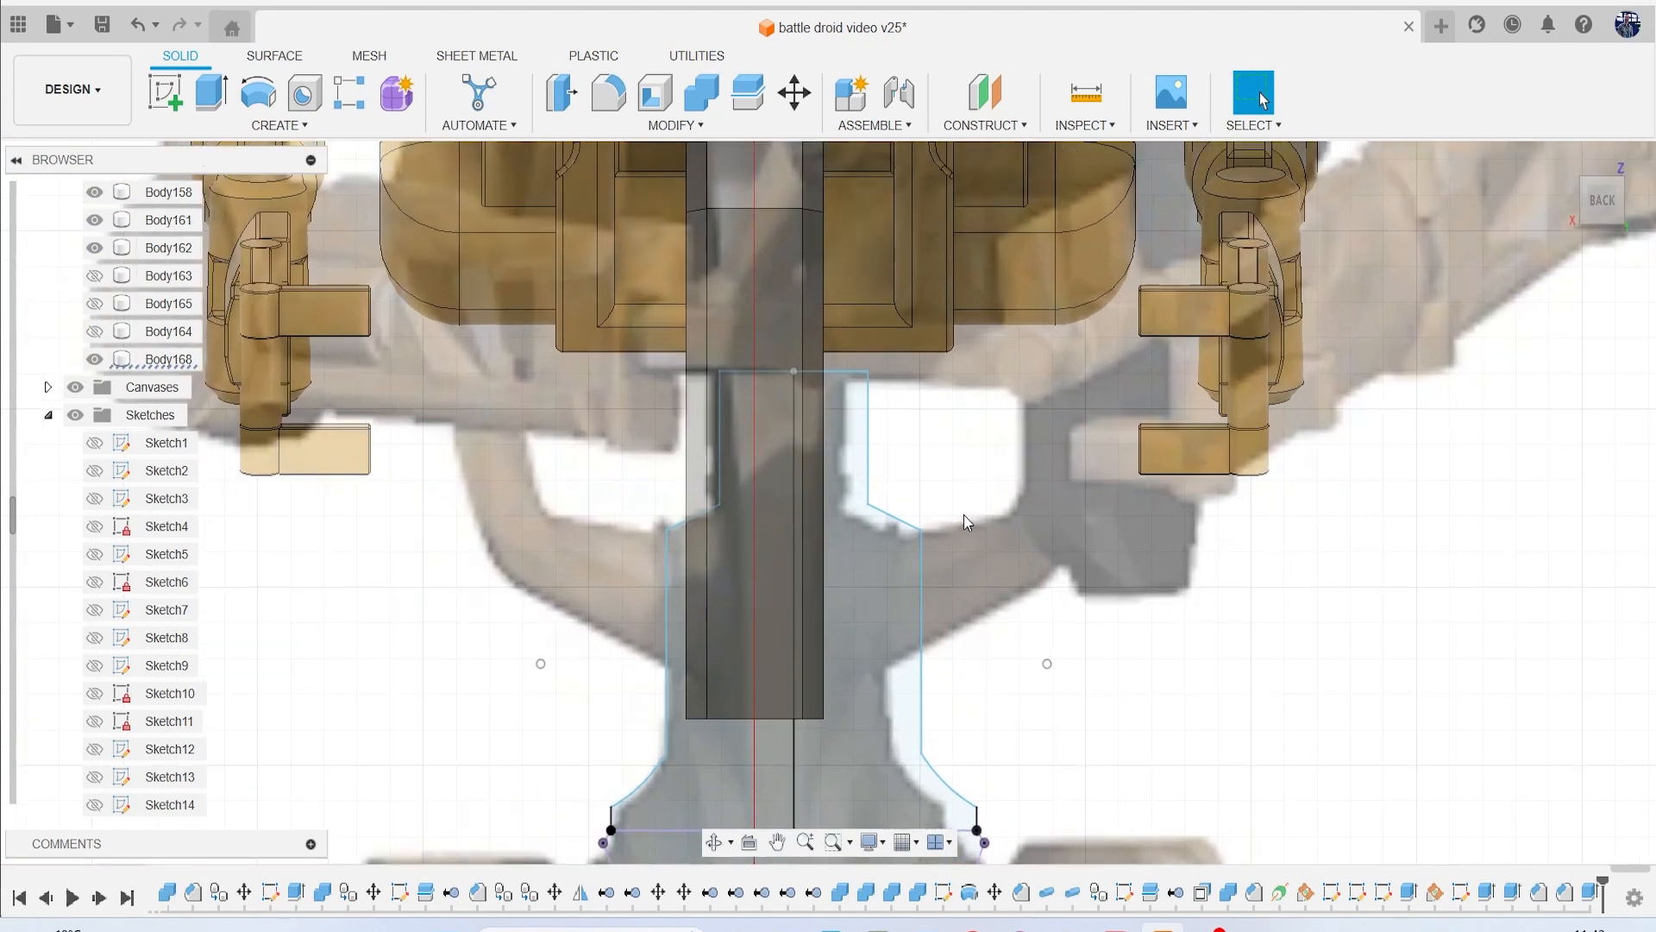
{"action": "mouse_move", "coordinate": [948, 484]}
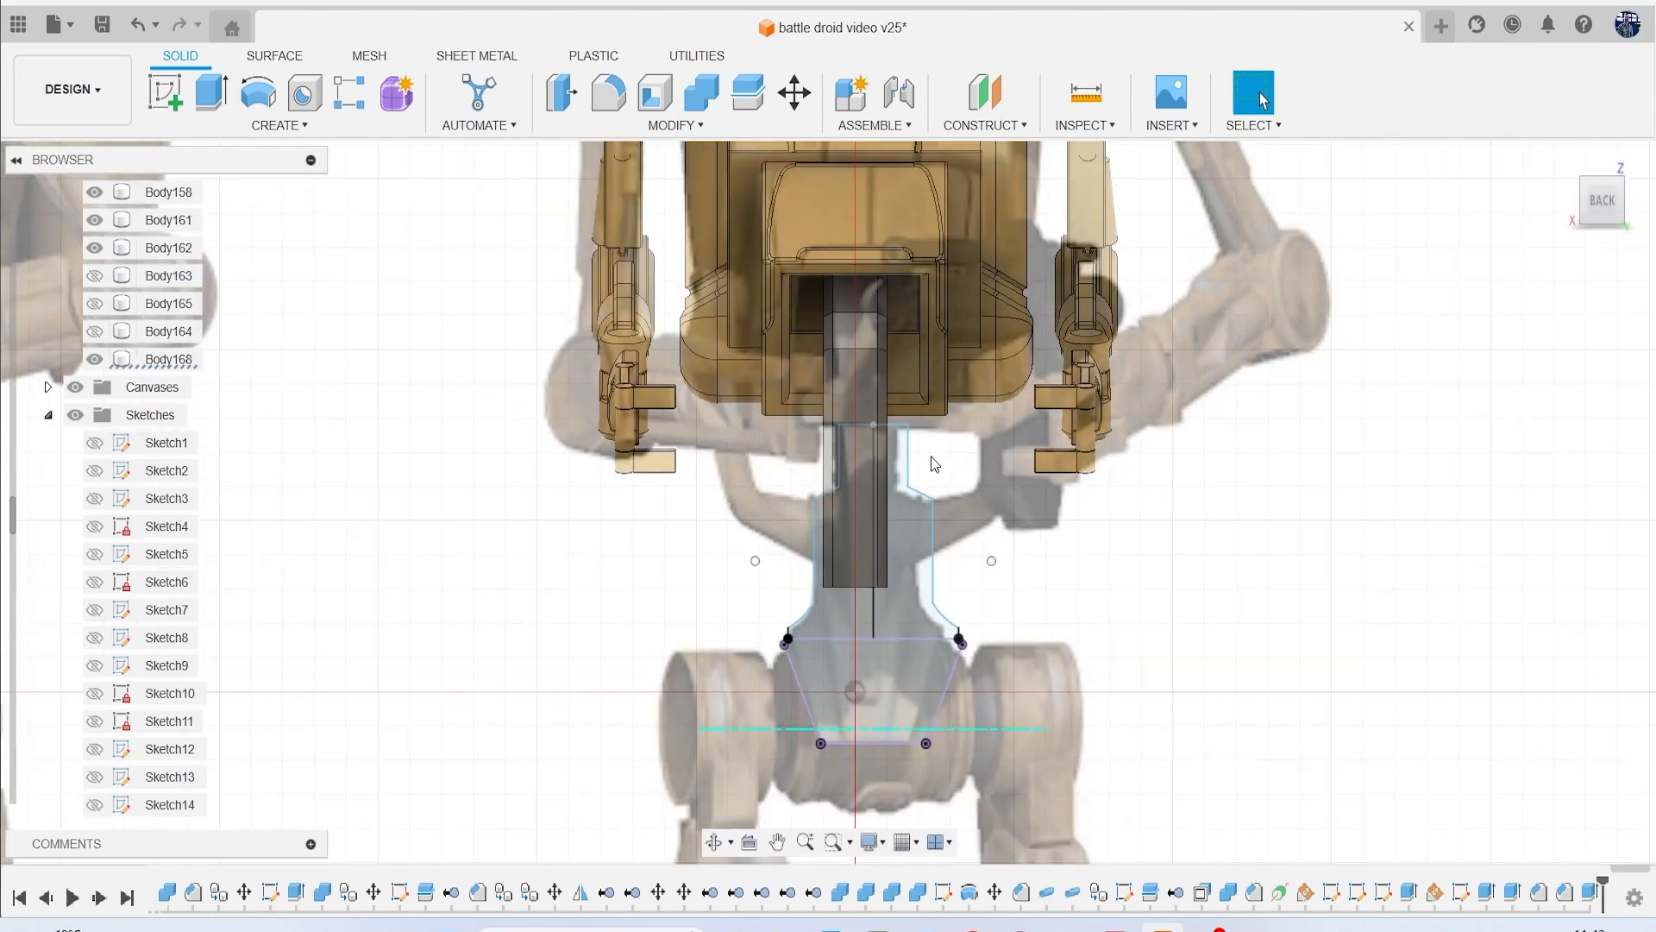
{"action": "mouse_move", "coordinate": [935, 470]}
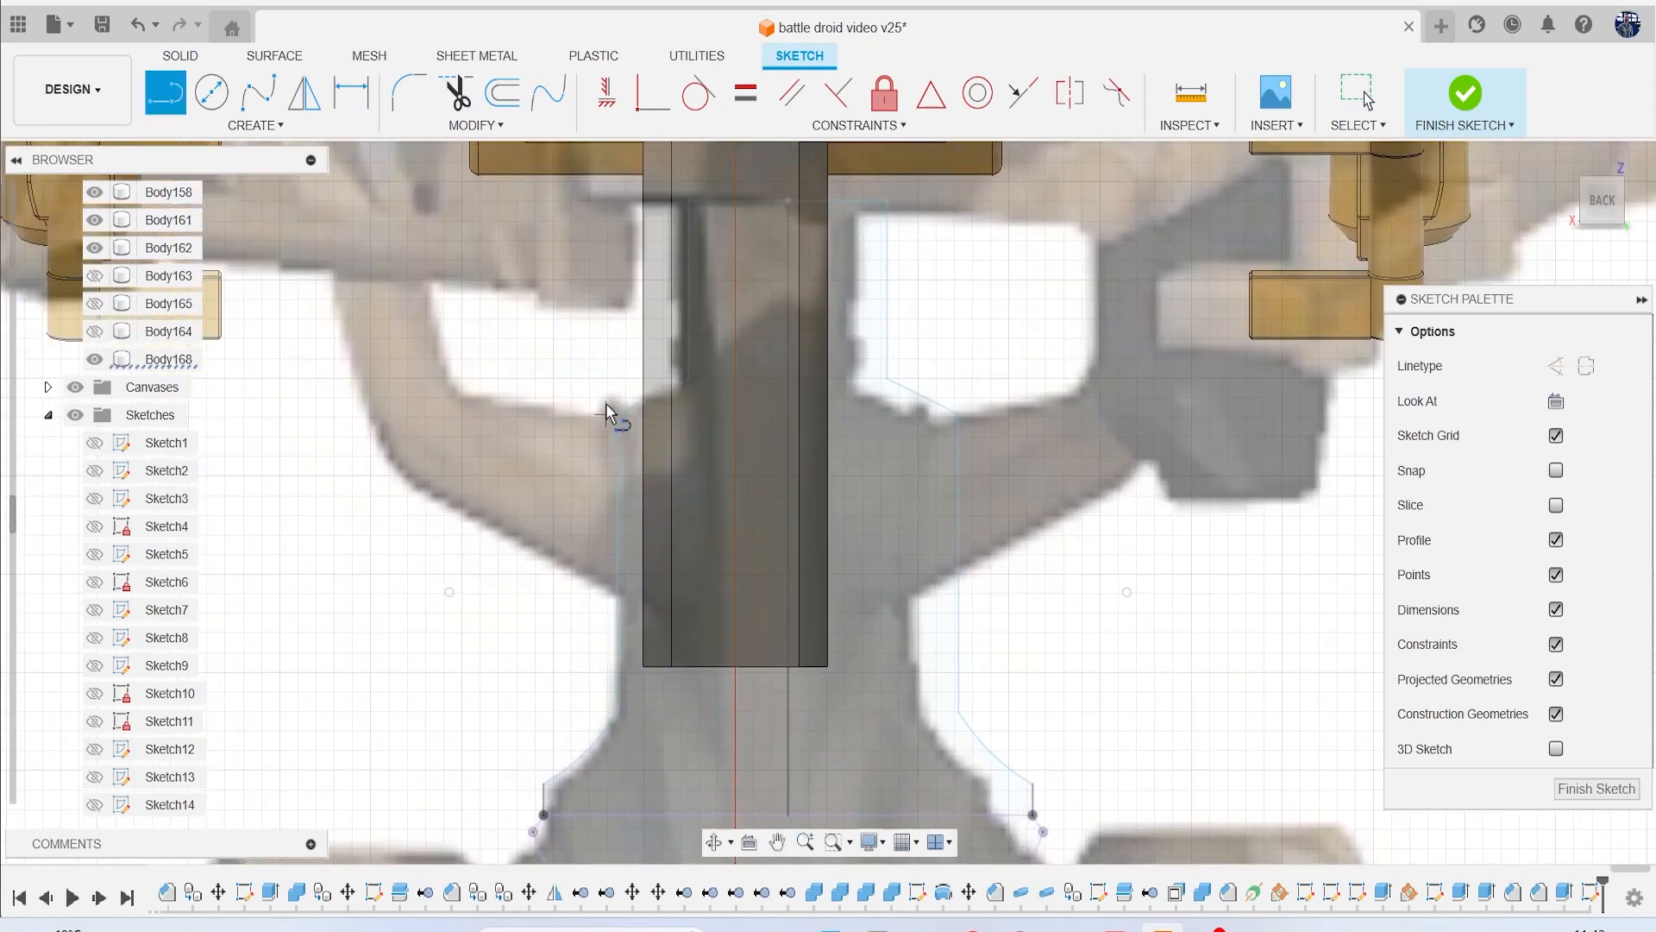
{"action": "mouse_move", "coordinate": [551, 420]}
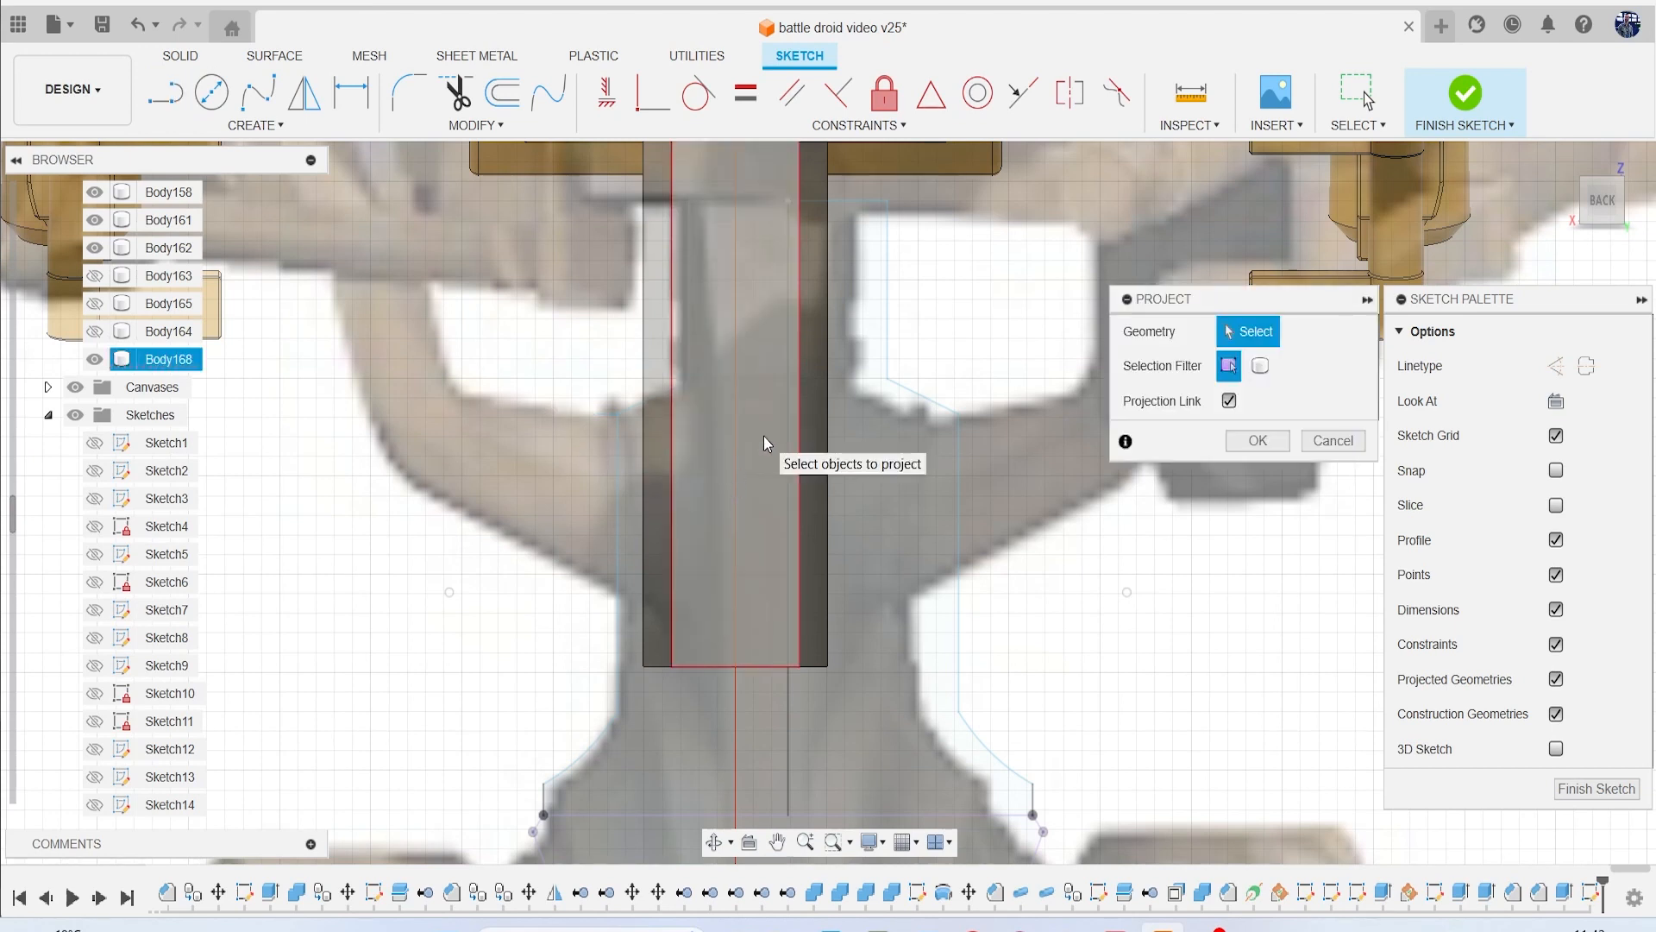
Project the column, sketch a horizontal line across it, split Body168 there and hide the lower piece.
{"action": "left_click", "coordinate": [1256, 441]}
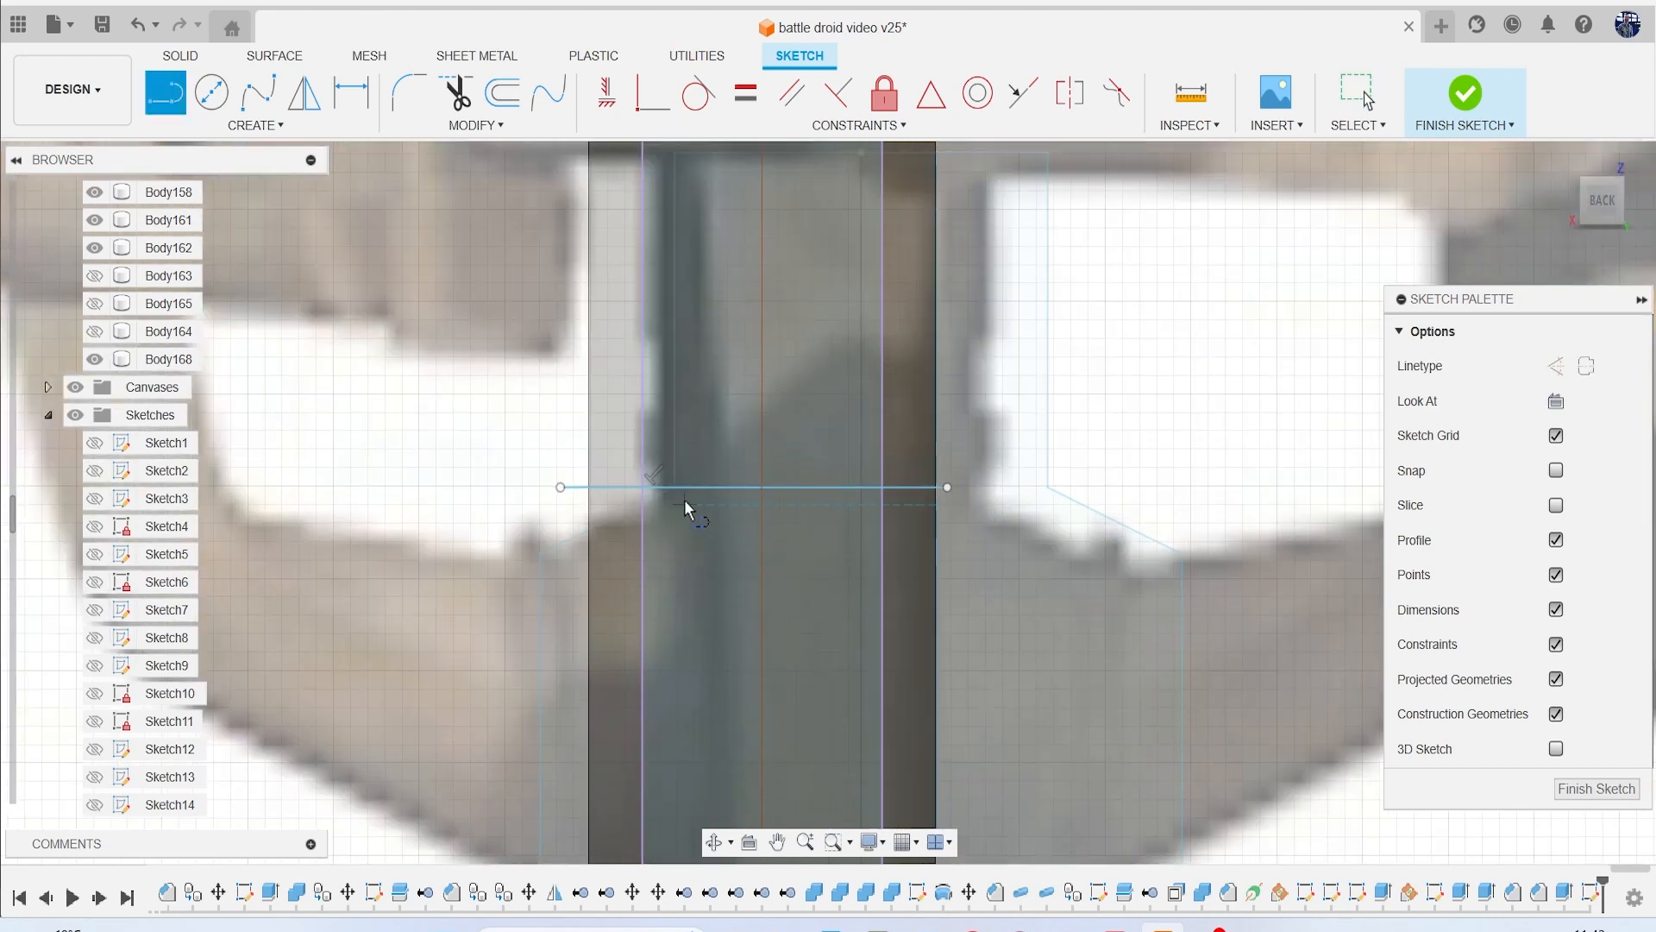
{"action": "mouse_move", "coordinate": [589, 549]}
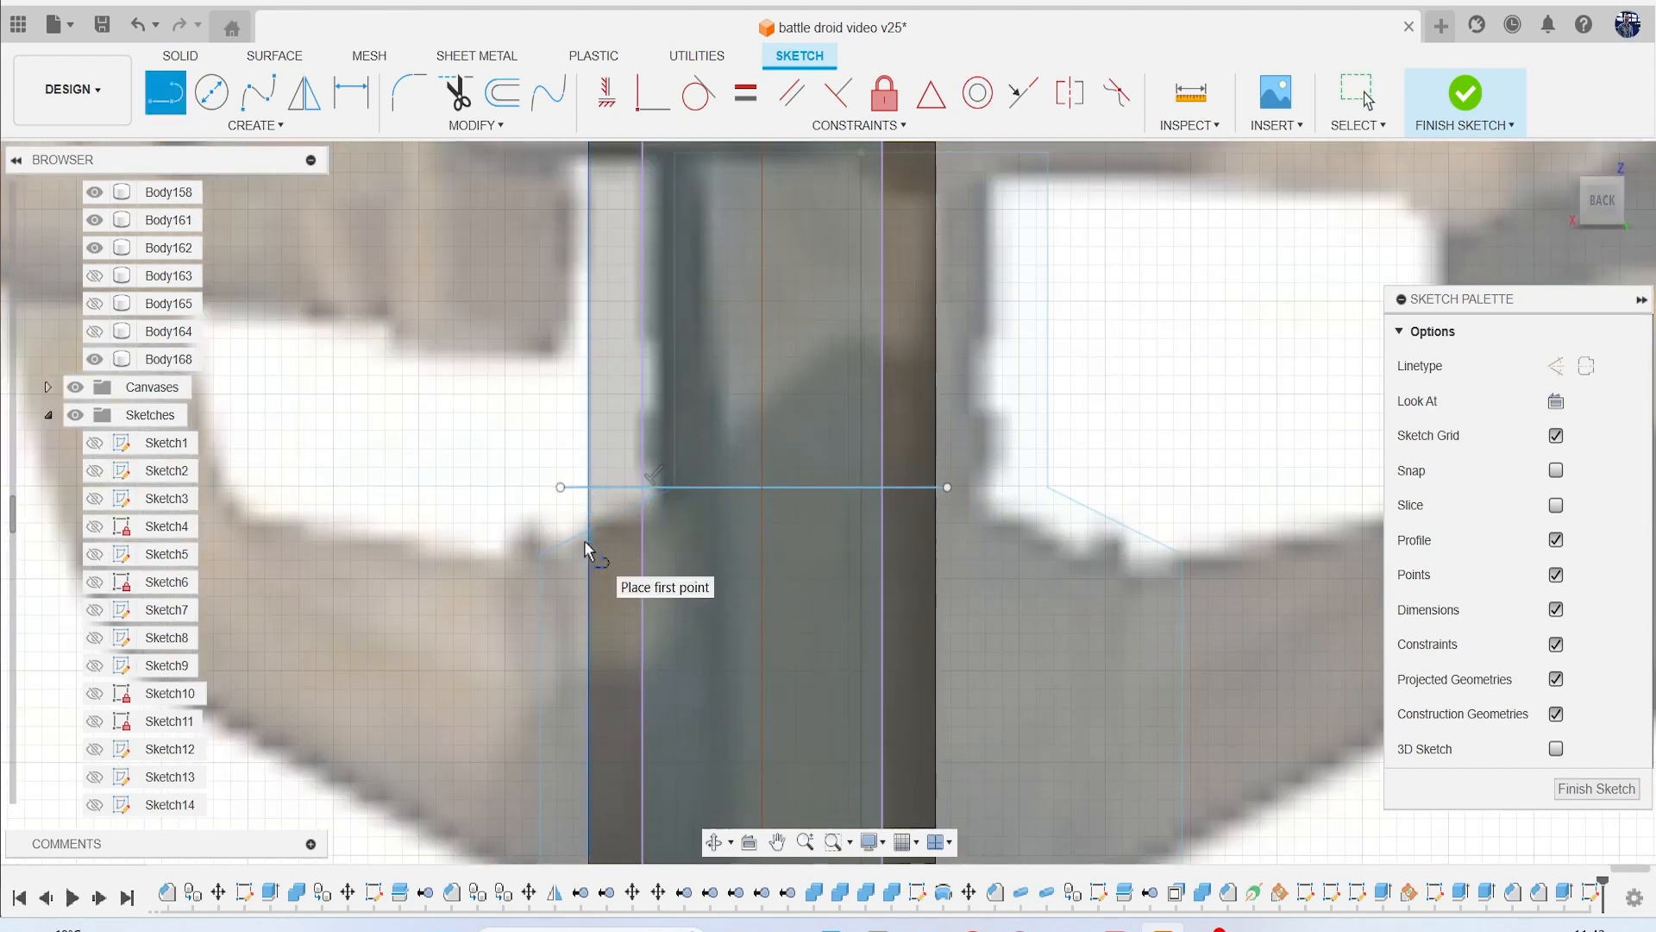
{"action": "left_click", "coordinate": [645, 497]}
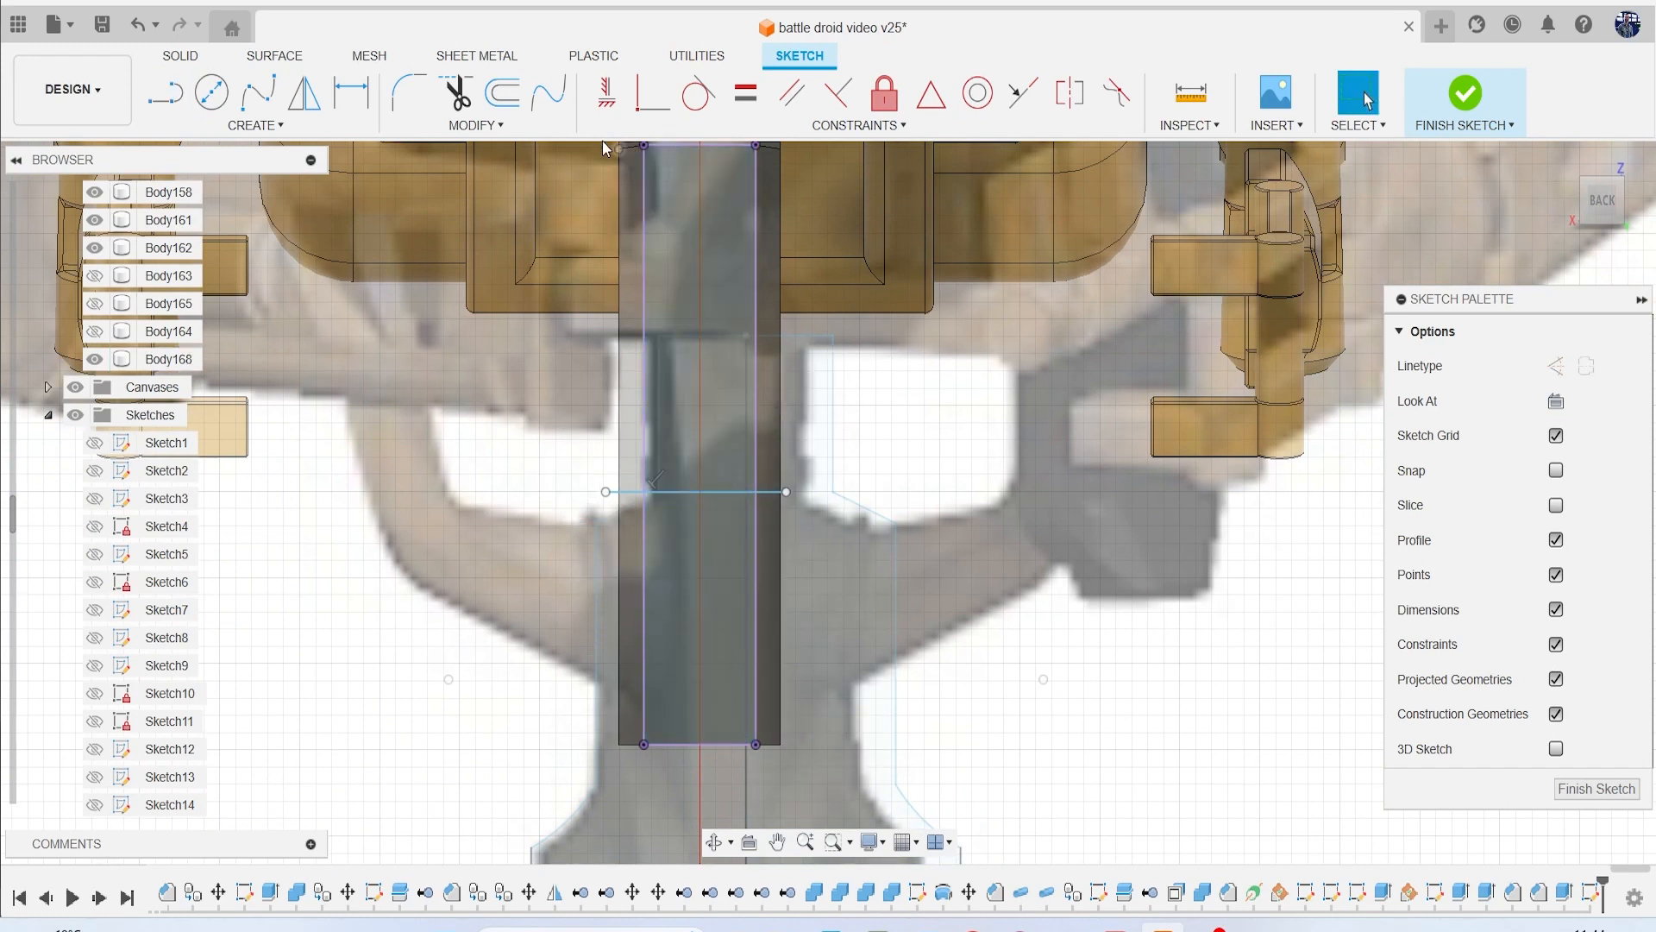
{"action": "left_click", "coordinate": [1464, 95]}
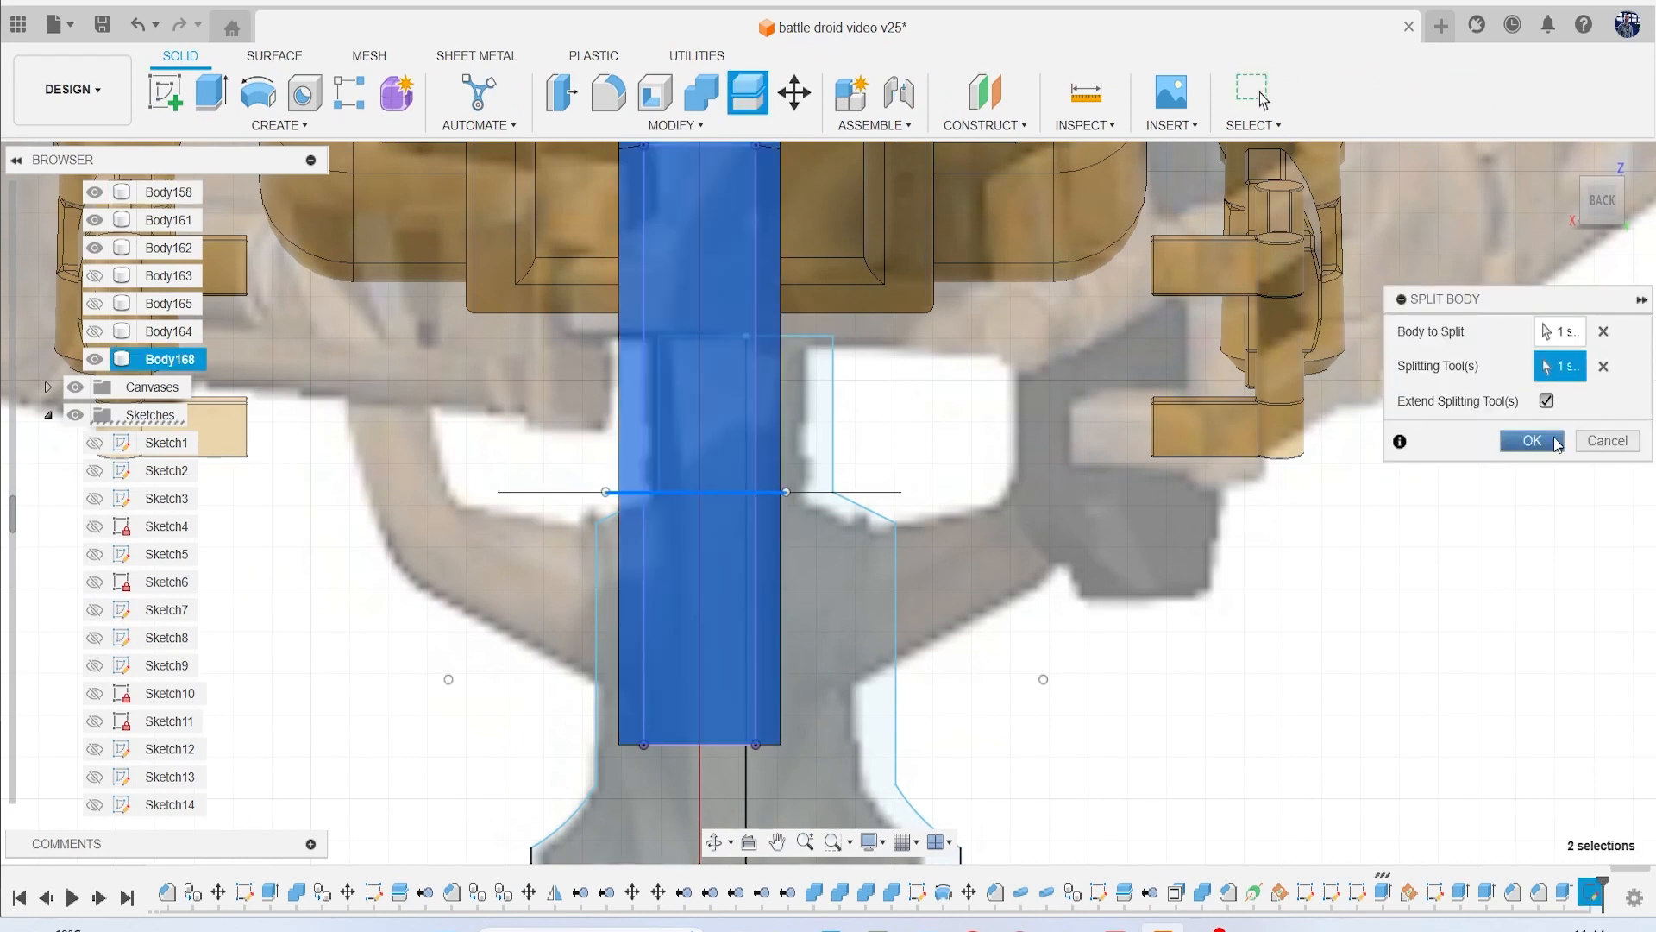
{"action": "left_click", "coordinate": [1530, 441]}
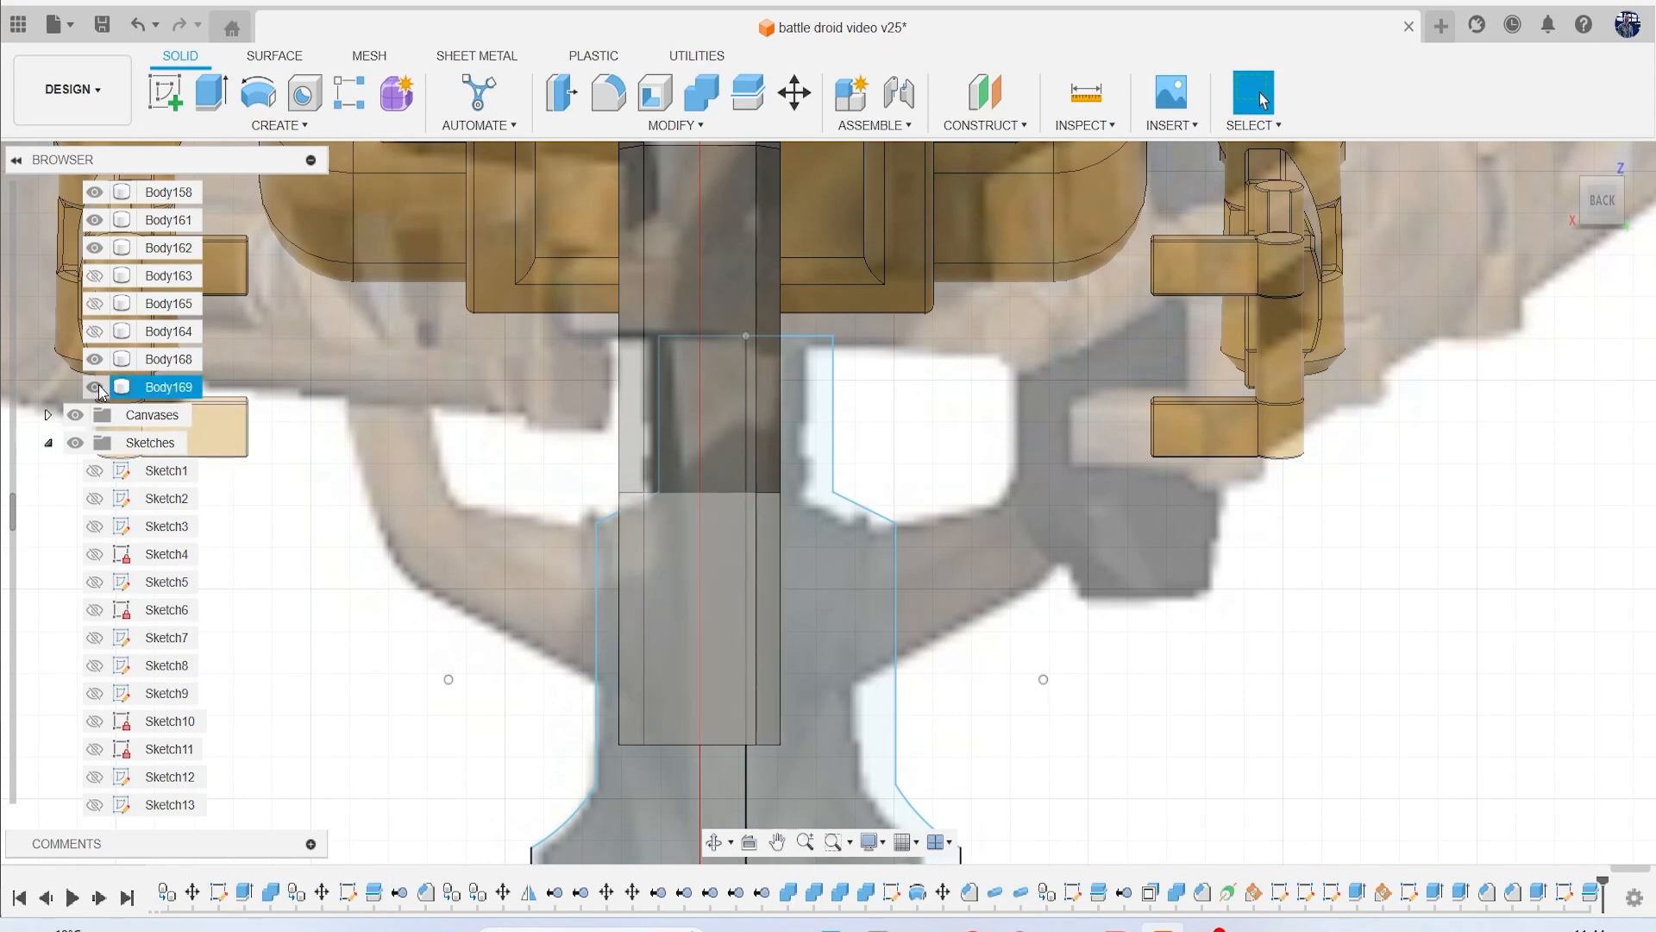
{"action": "right_click", "coordinate": [168, 386]}
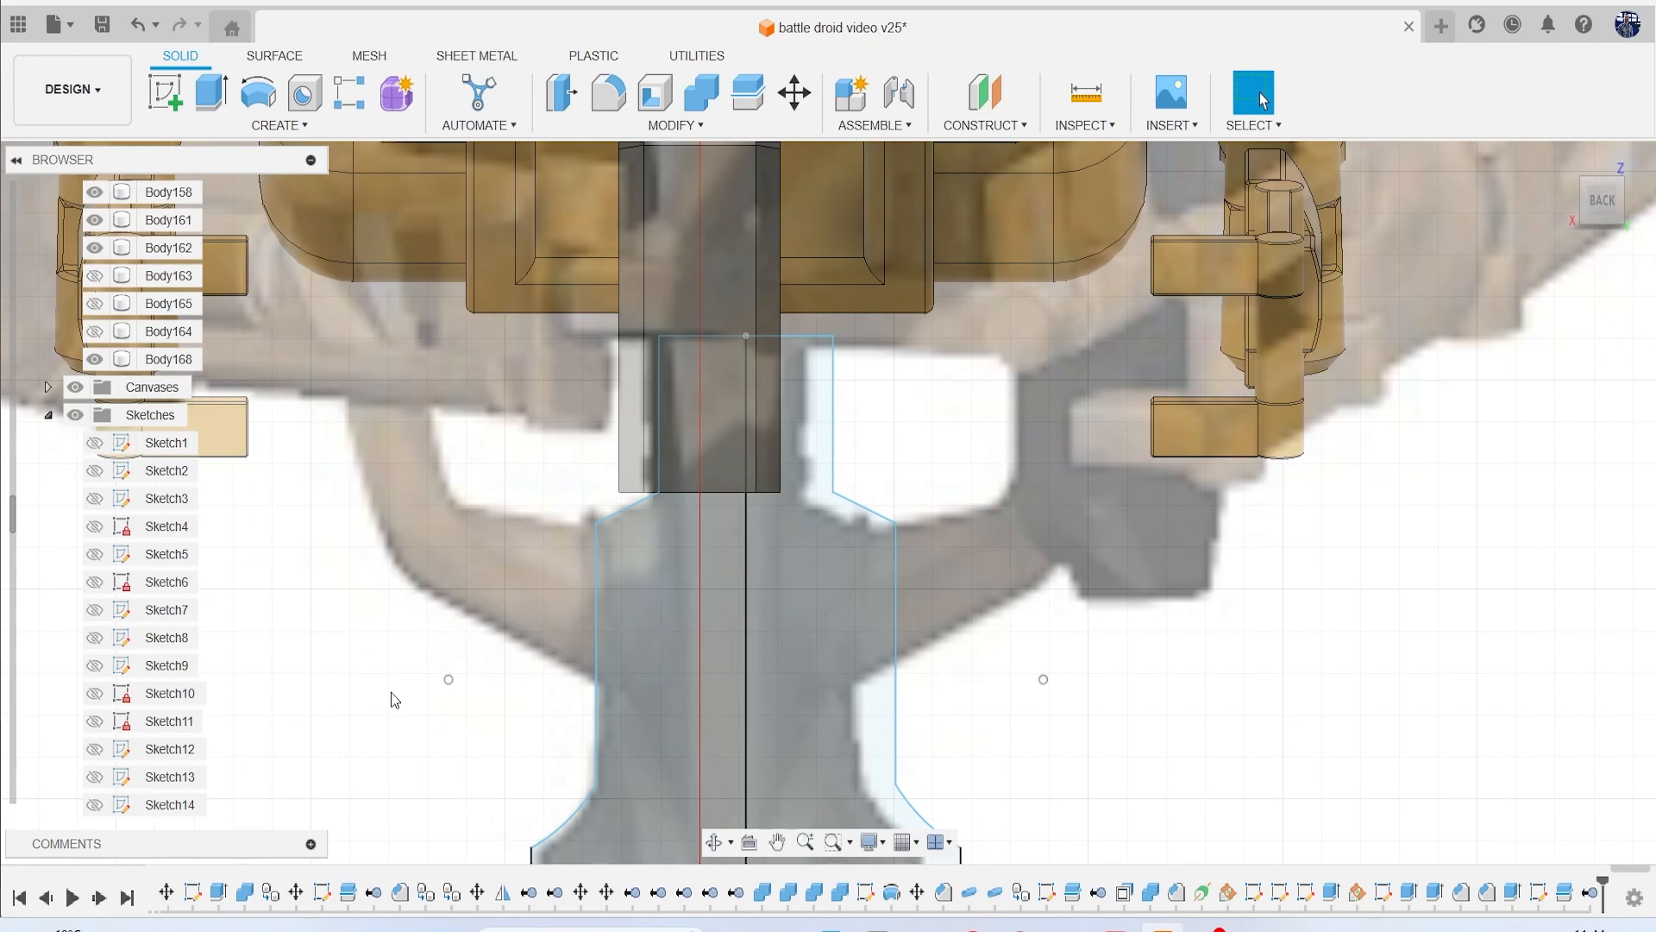
{"action": "mouse_move", "coordinate": [1603, 198]}
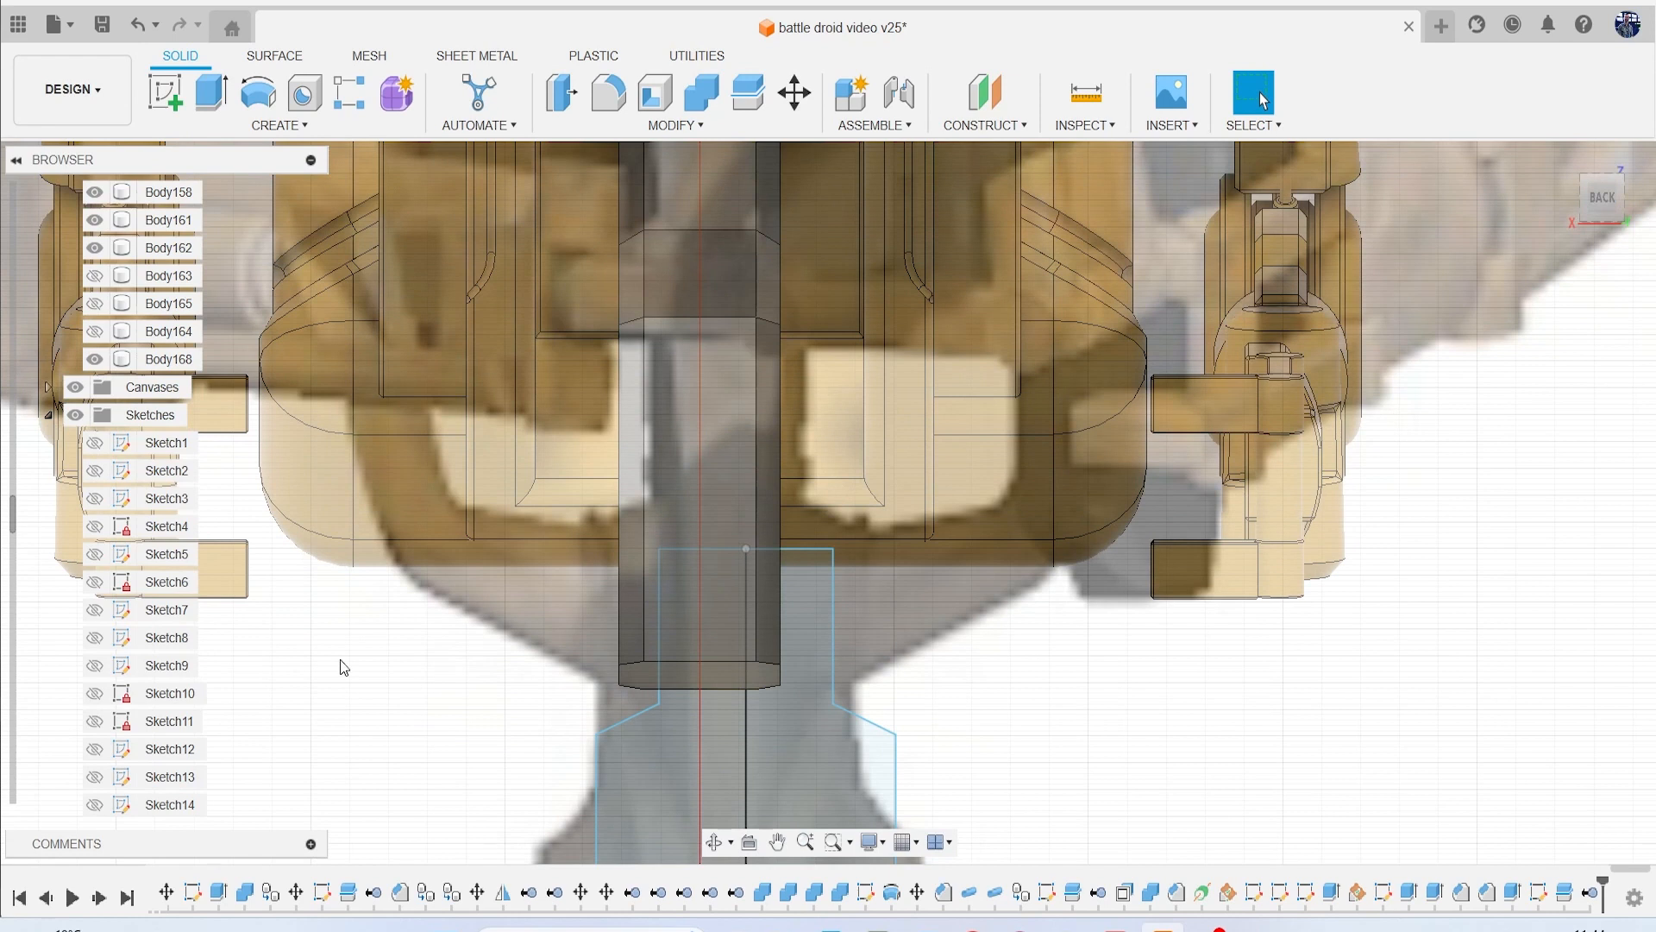
Extrude the arc profile 18.11 mm downward as a new column body.
{"action": "scroll", "scroll_direction": "down", "scroll_amount": 3}
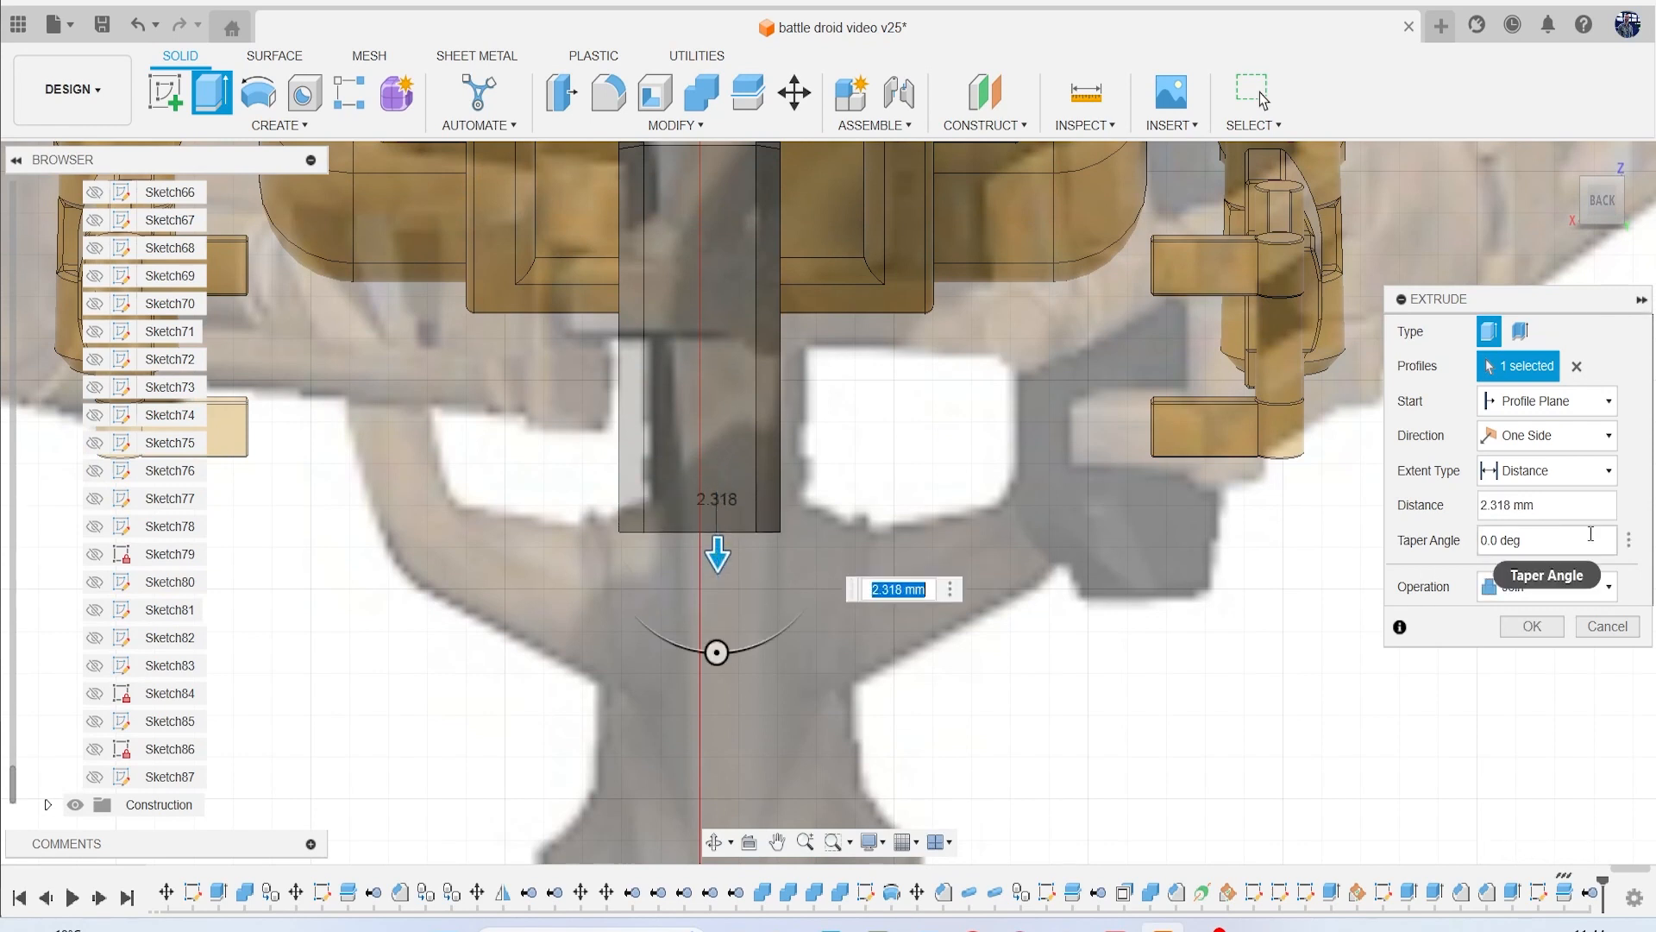
{"action": "left_click", "coordinate": [1542, 540]}
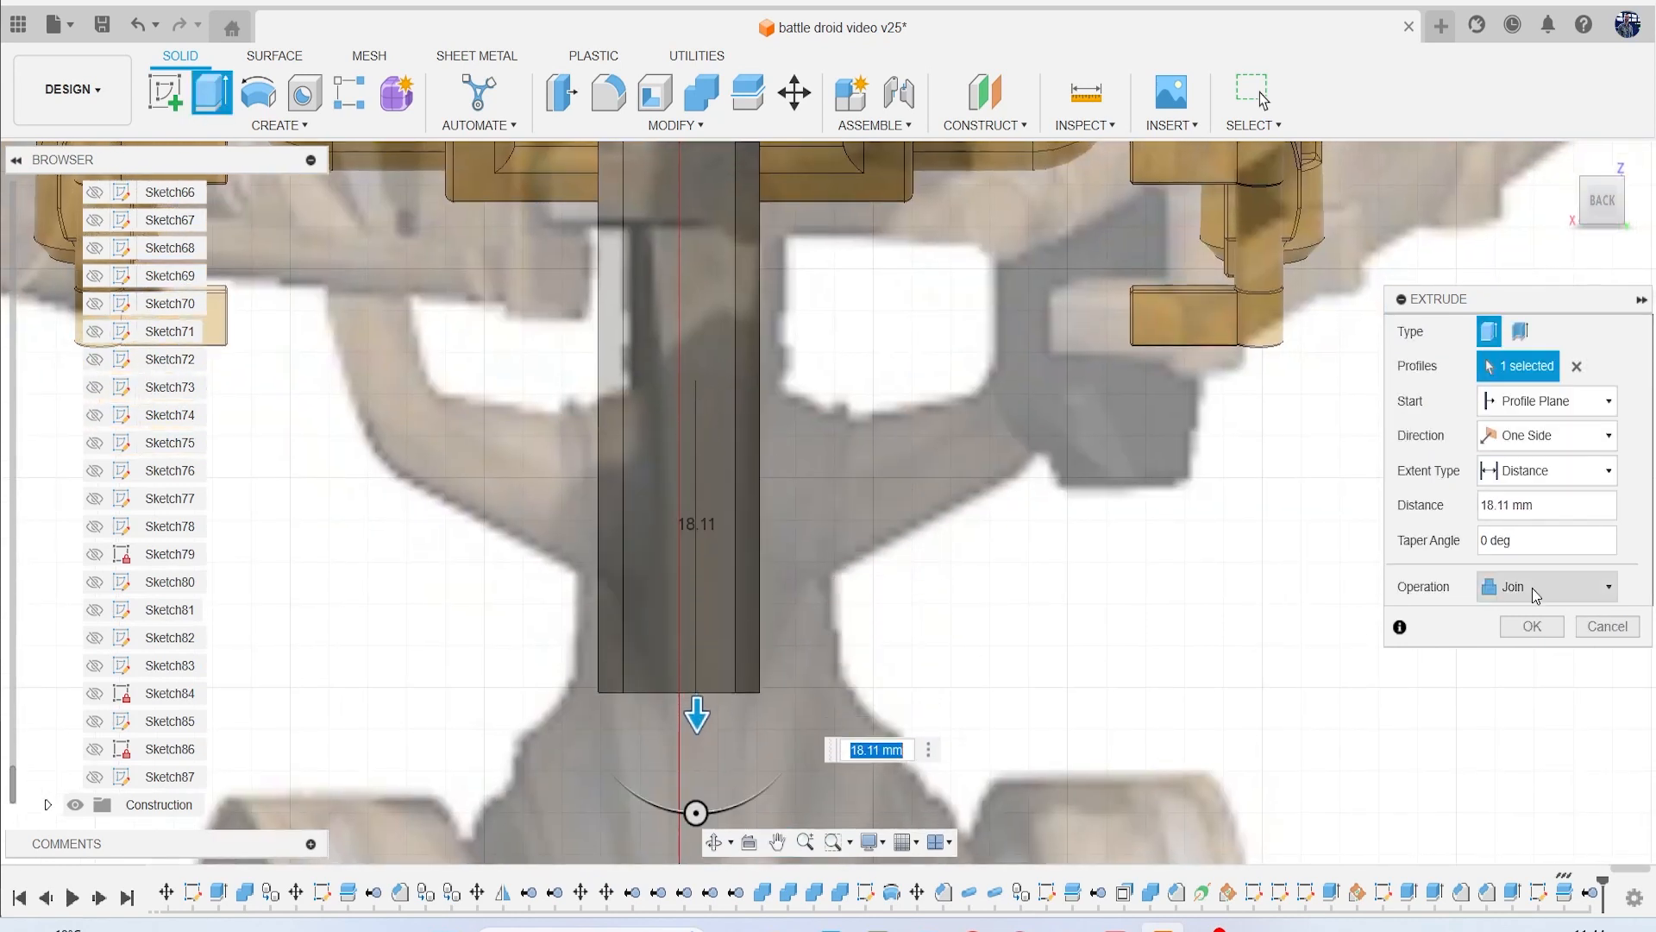
{"action": "mouse_move", "coordinate": [1574, 540]}
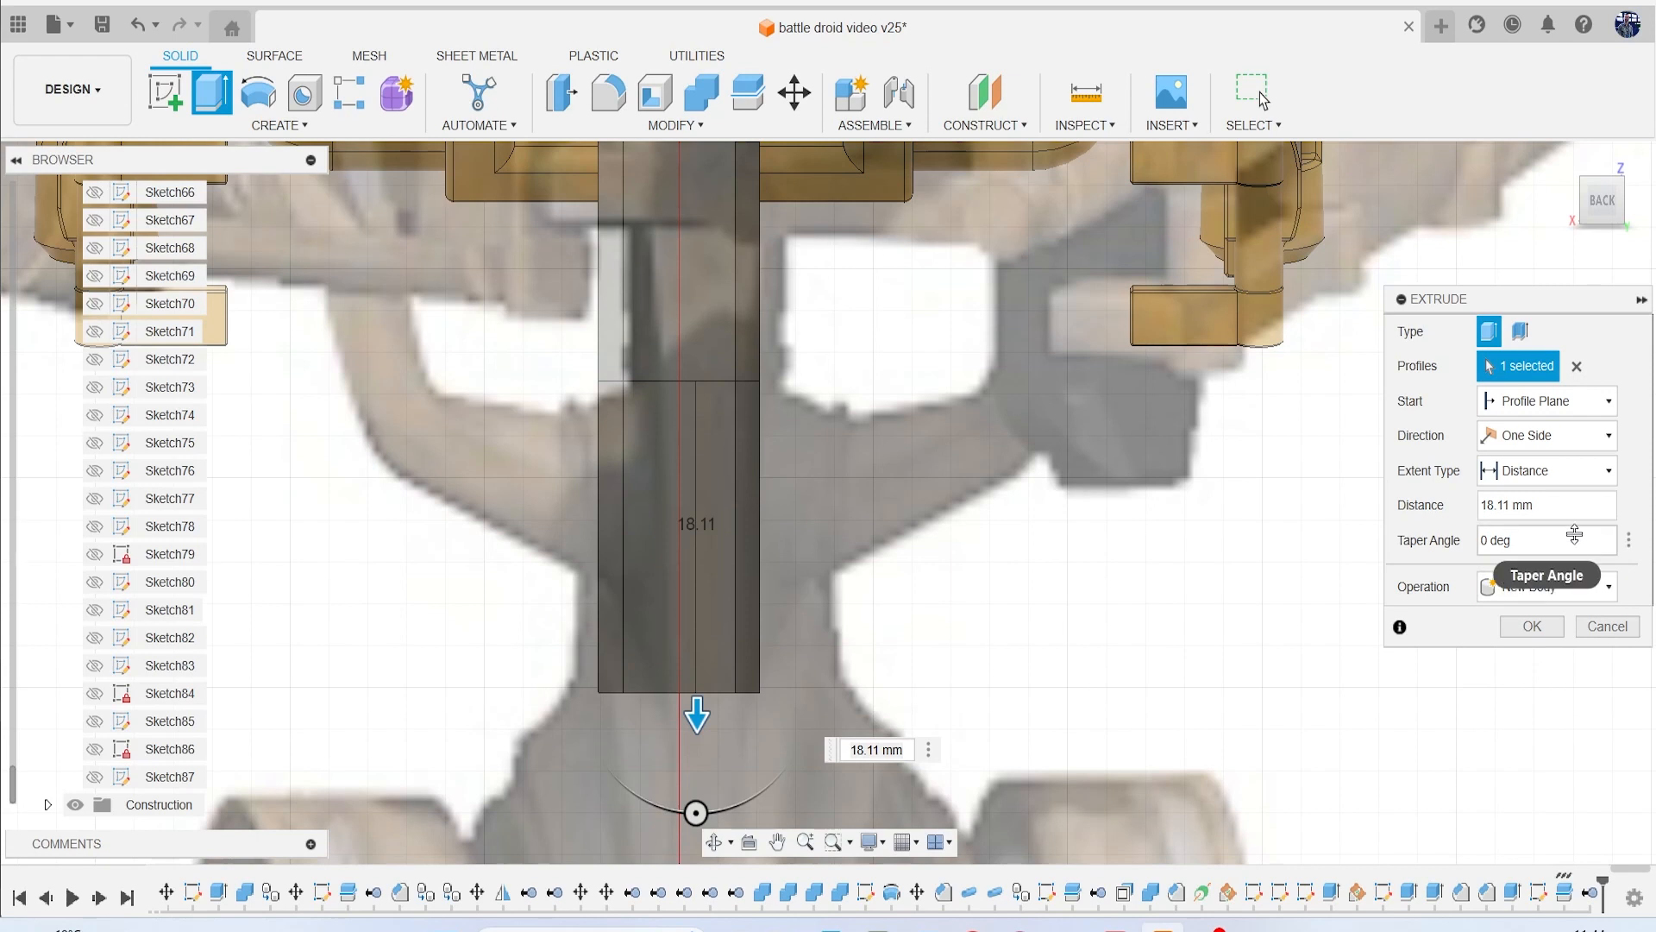
{"action": "mouse_move", "coordinate": [1533, 635]}
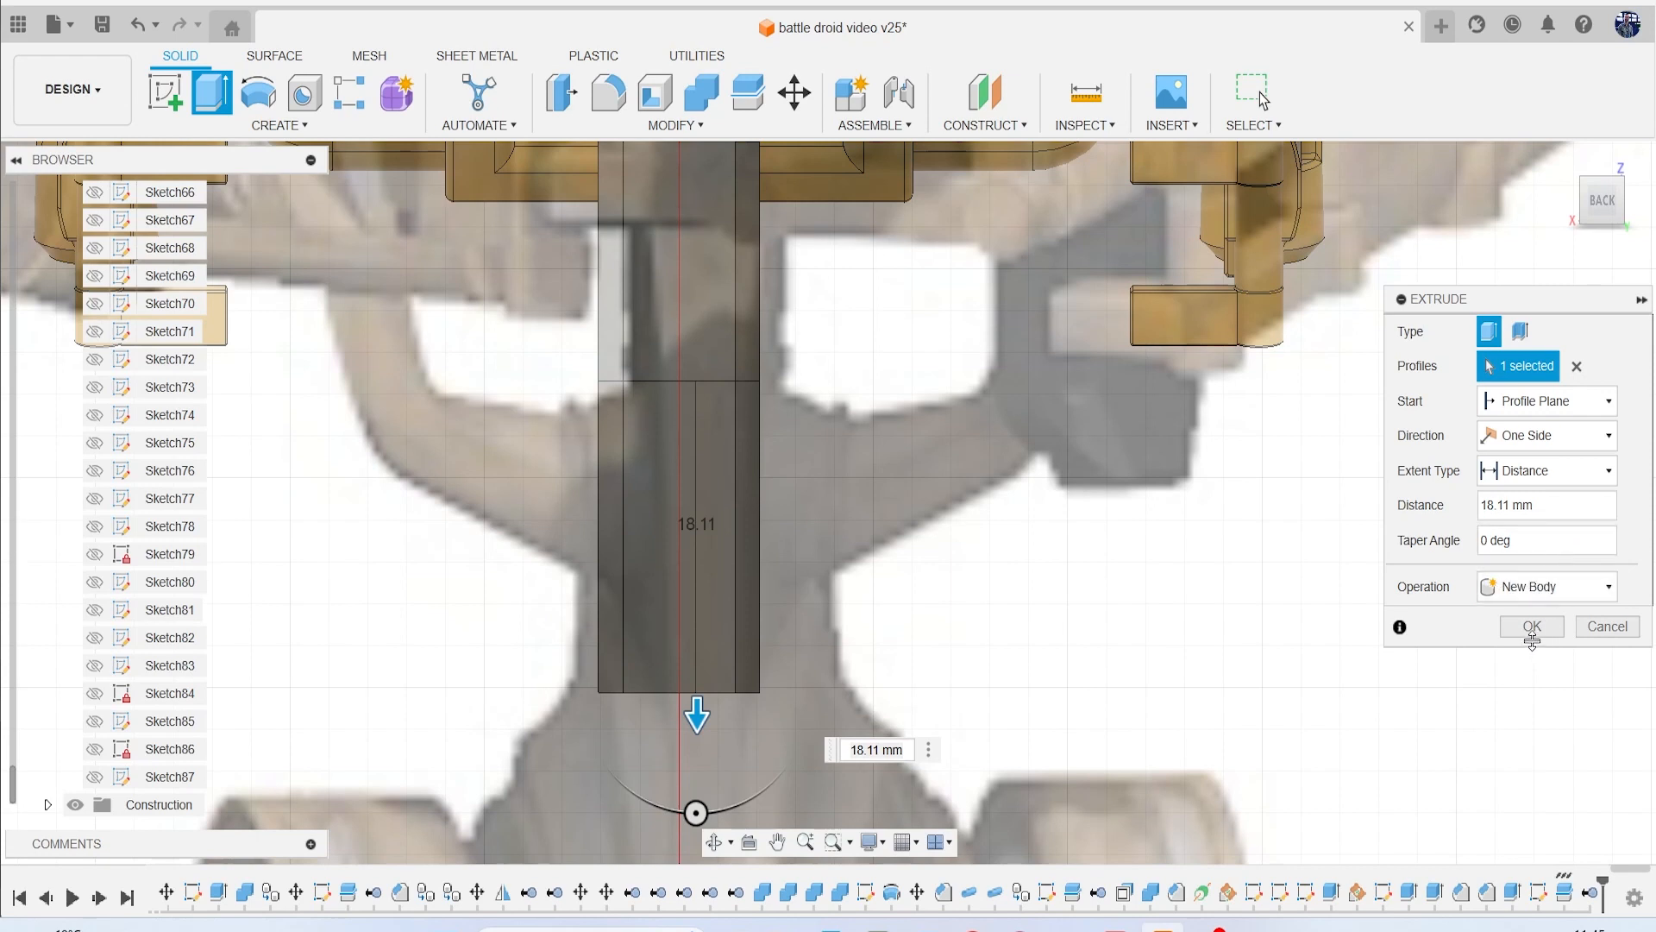
{"action": "left_click", "coordinate": [1529, 625]}
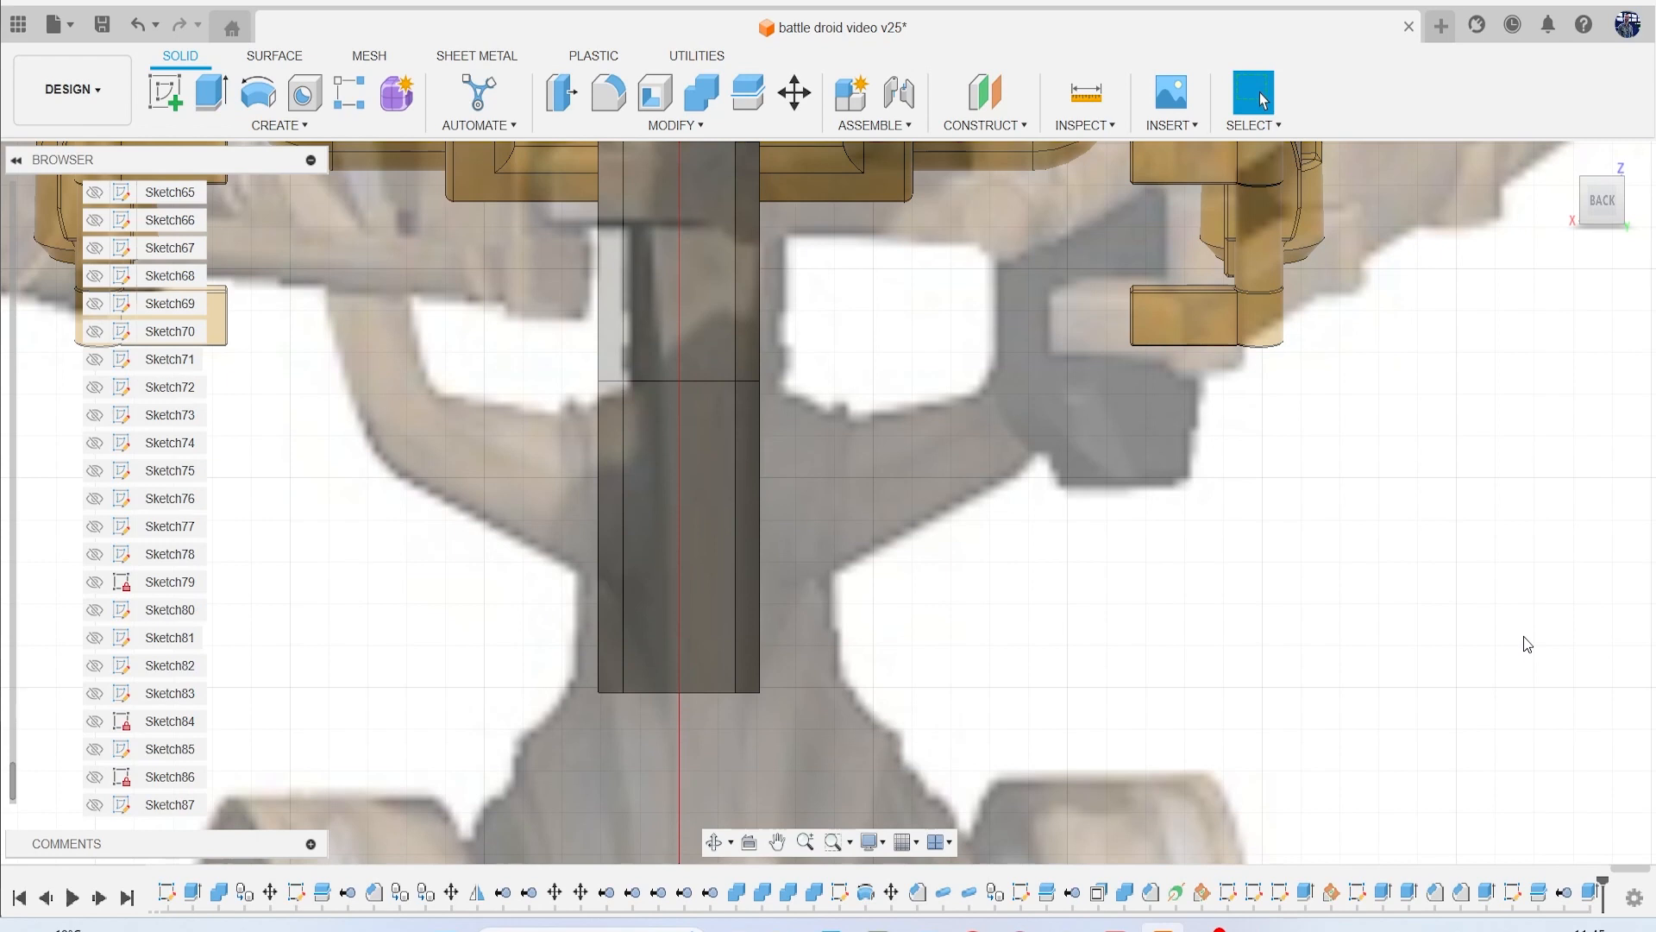
{"action": "mouse_move", "coordinate": [882, 590]}
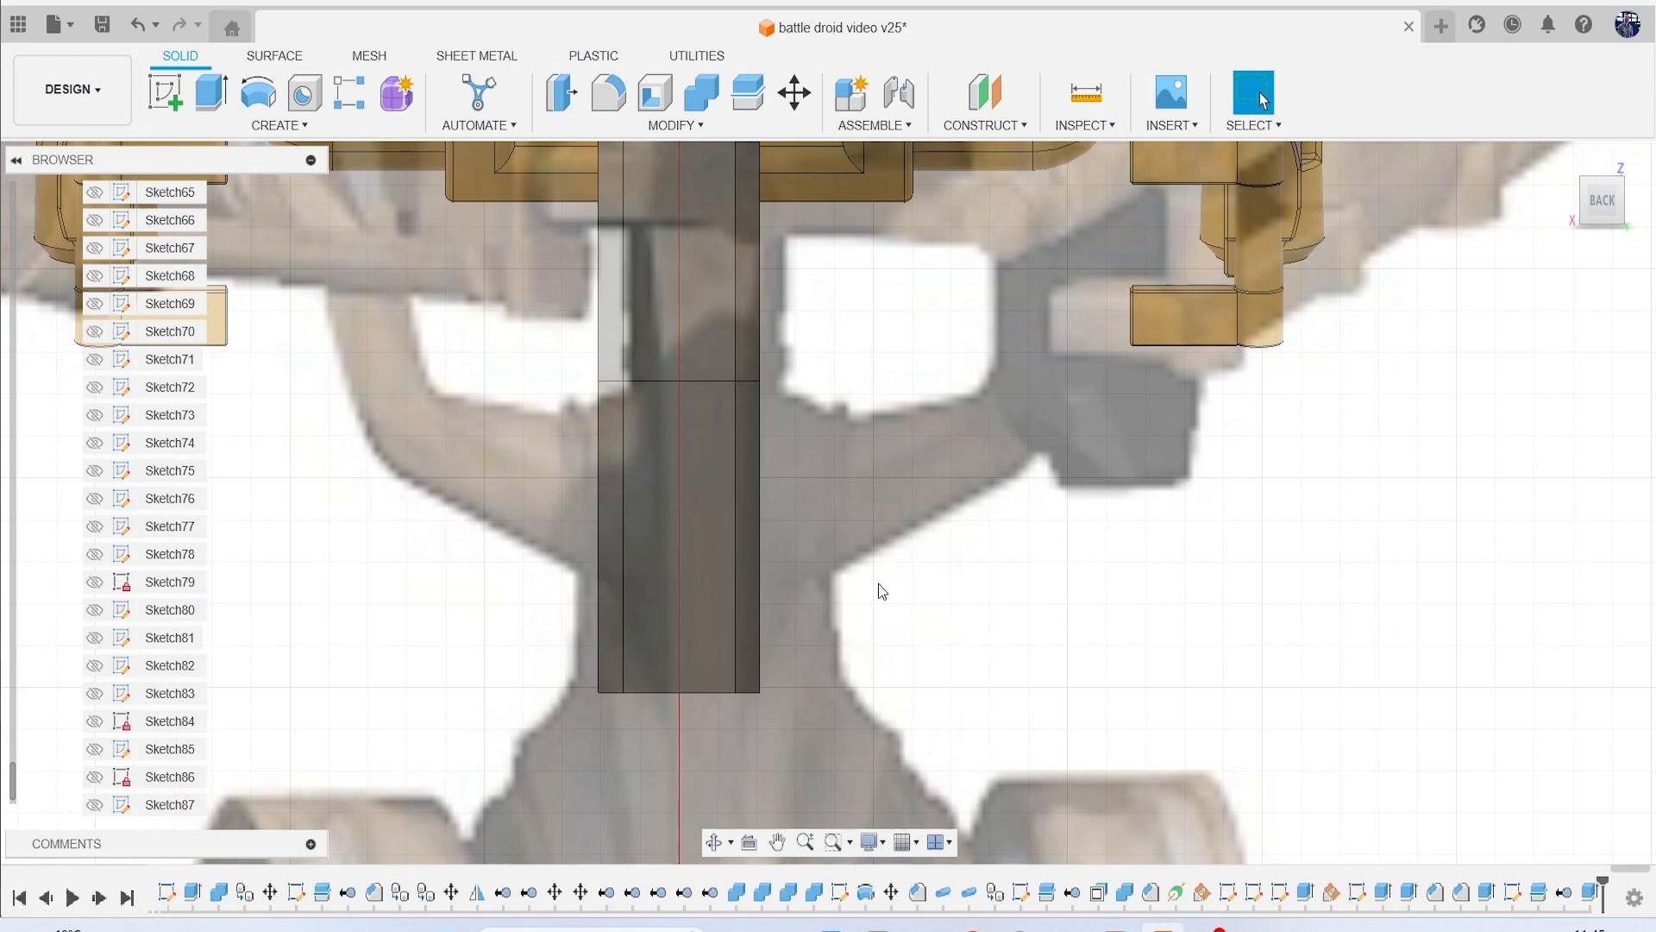
{"action": "left_click", "coordinate": [673, 124]}
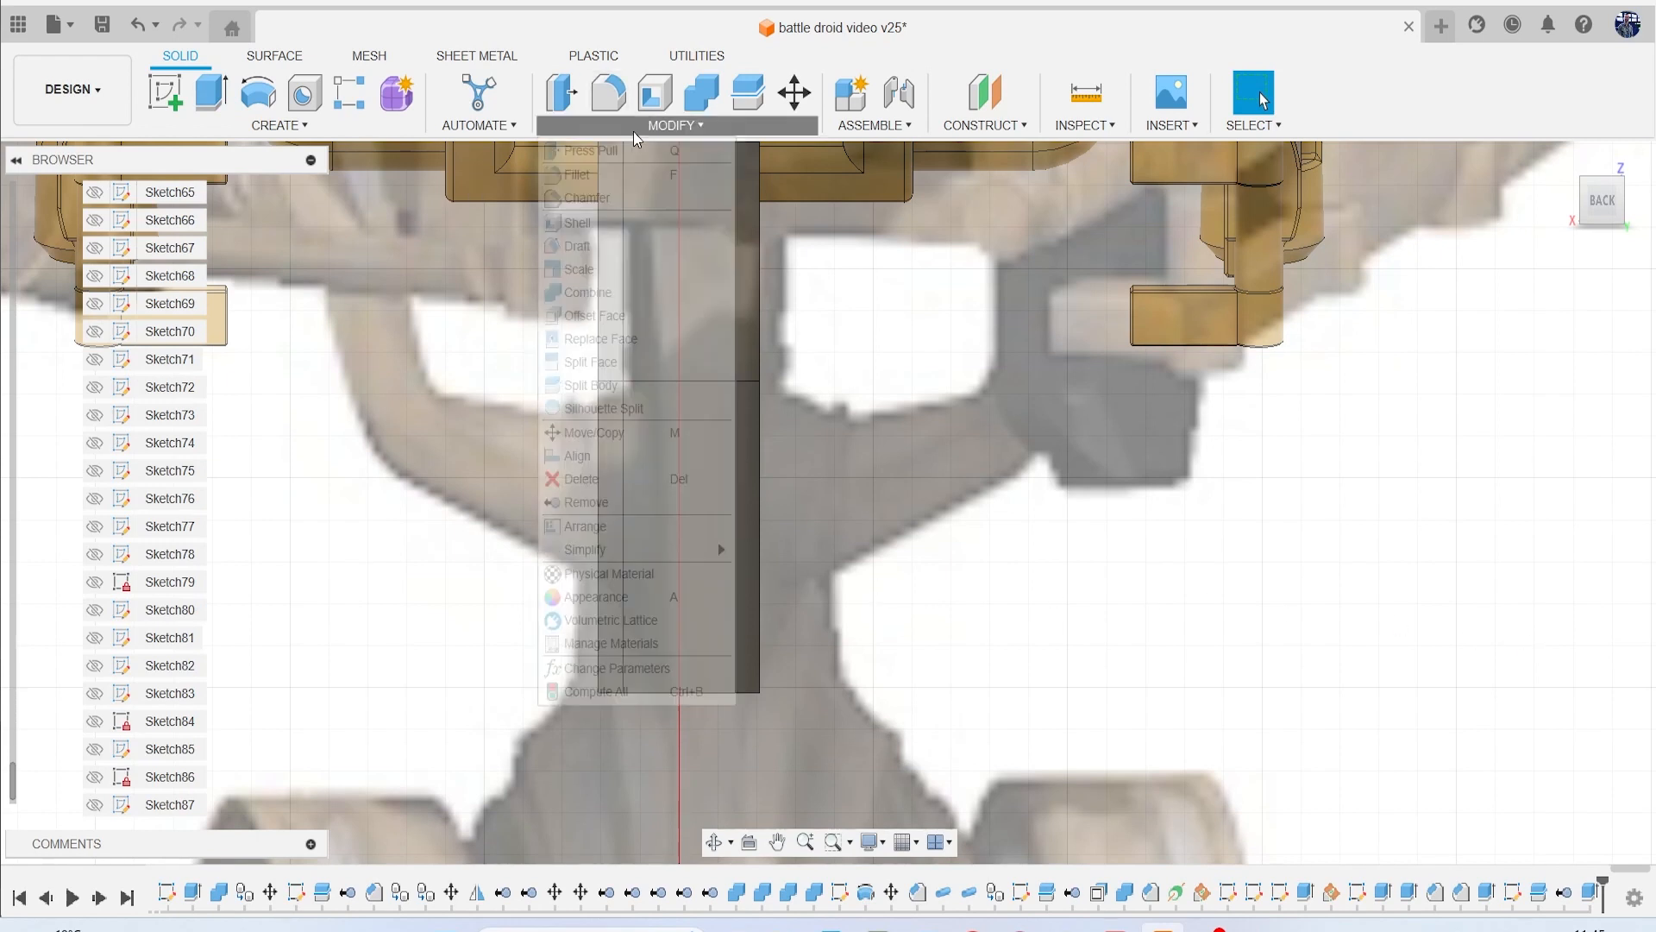
Draft two side faces of Body170 at 6.3°.
{"action": "left_click", "coordinate": [578, 245]}
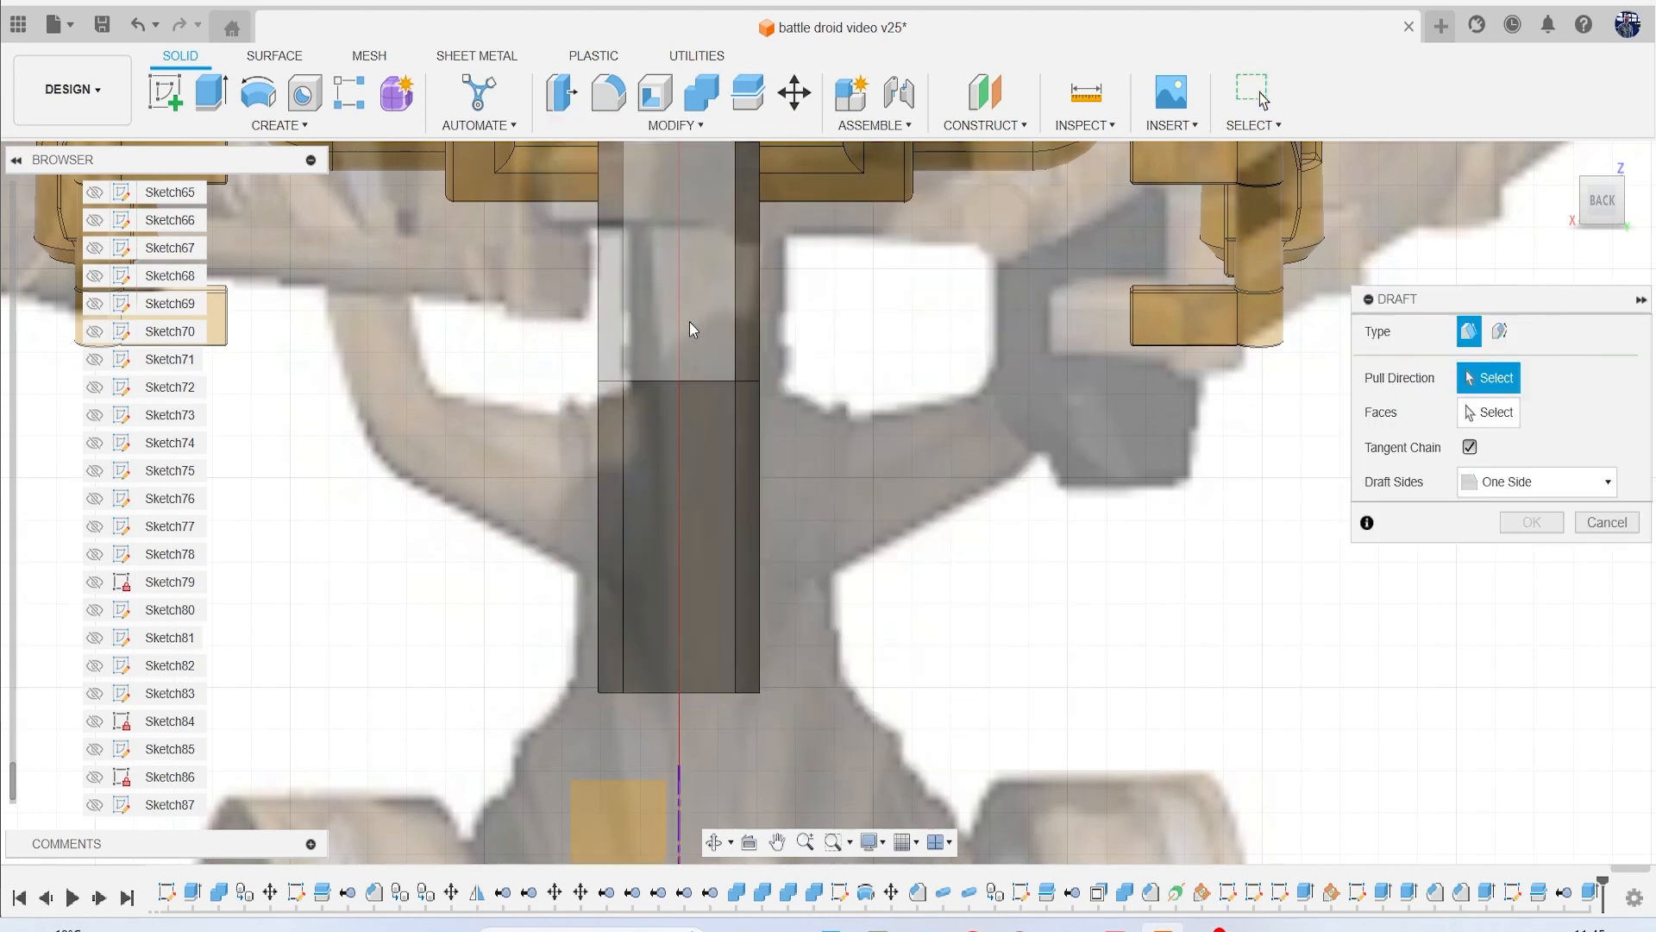
{"action": "mouse_move", "coordinate": [151, 414]}
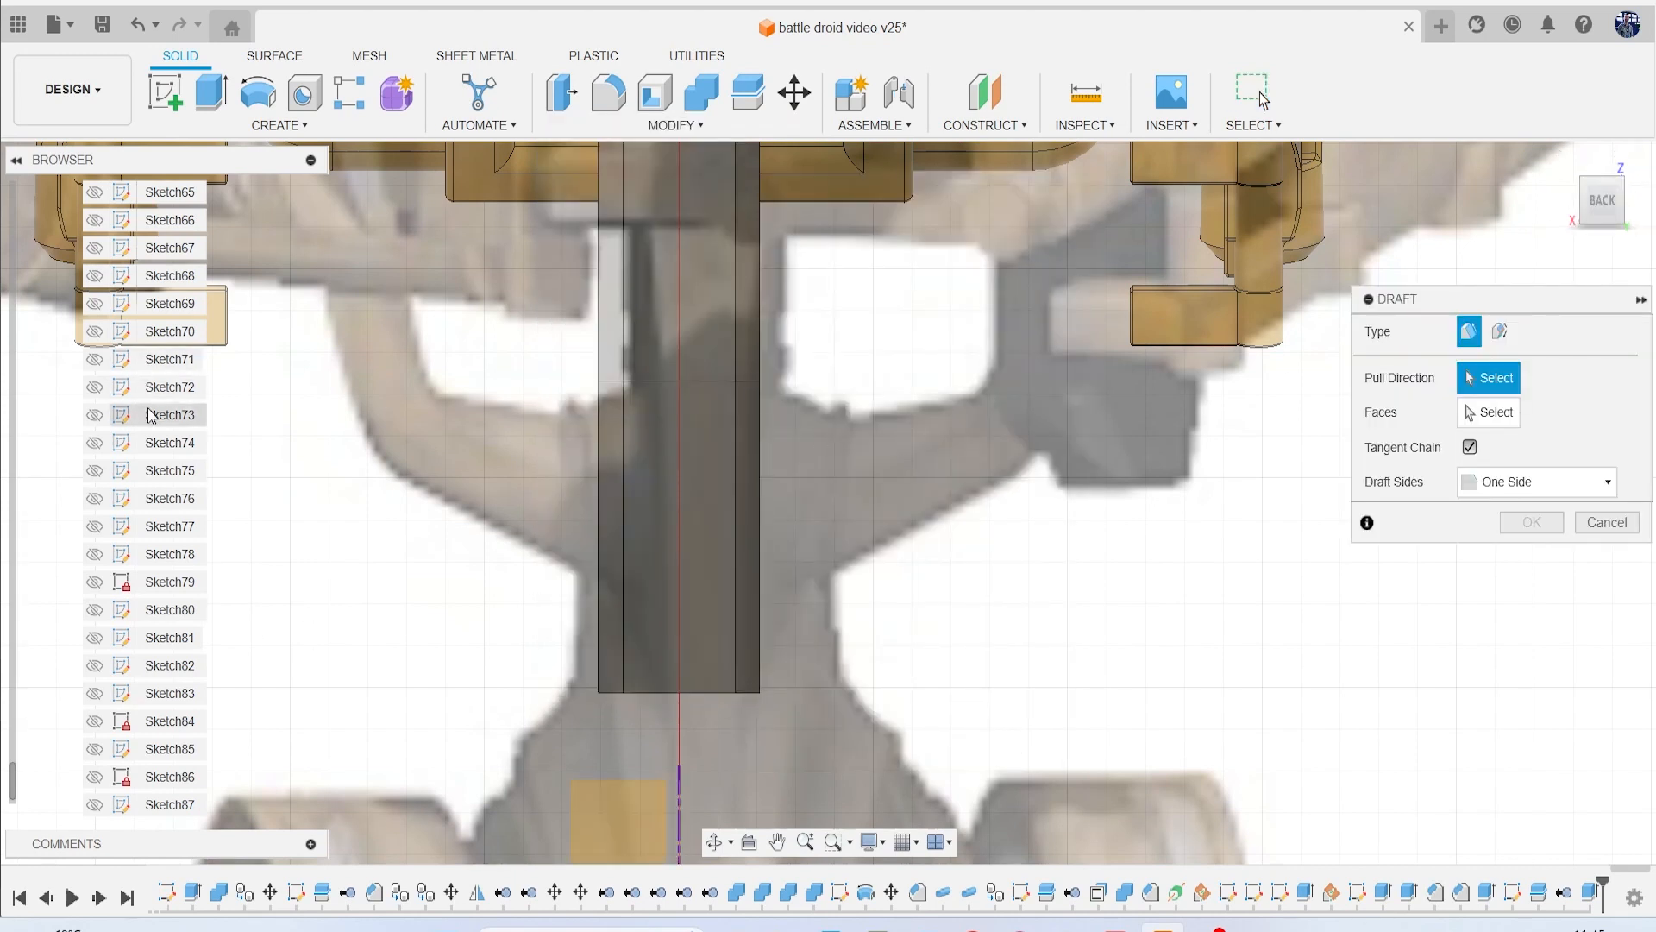
{"action": "scroll", "scroll_direction": "up", "scroll_amount": 3}
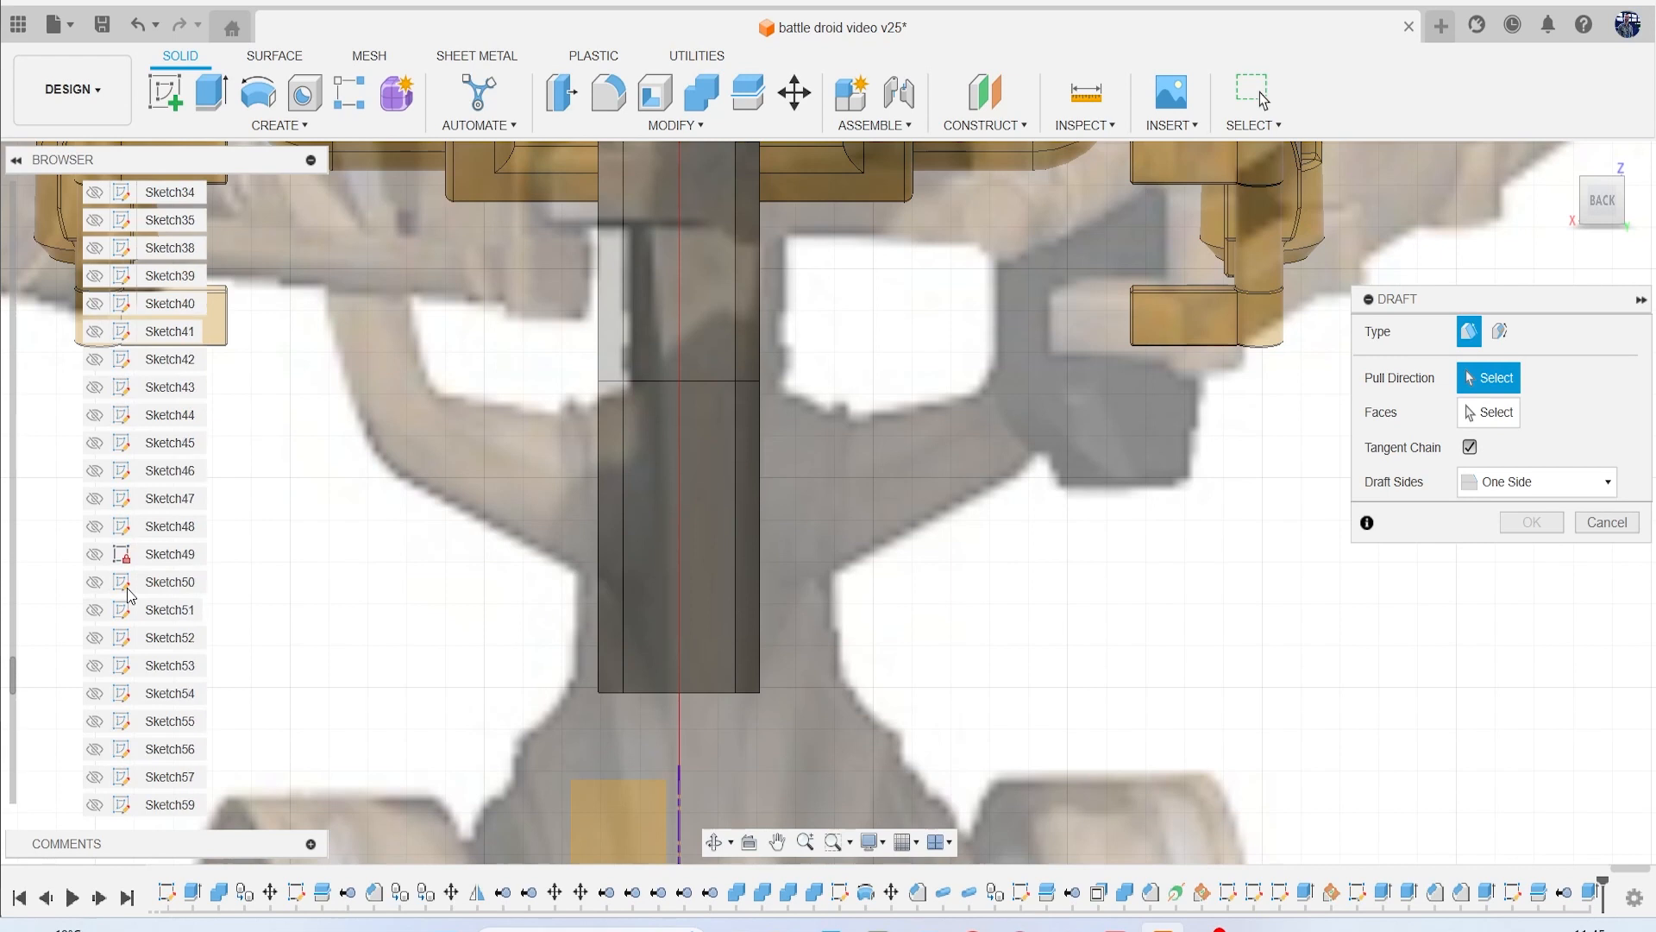
{"action": "scroll", "scroll_direction": "up", "scroll_amount": 3}
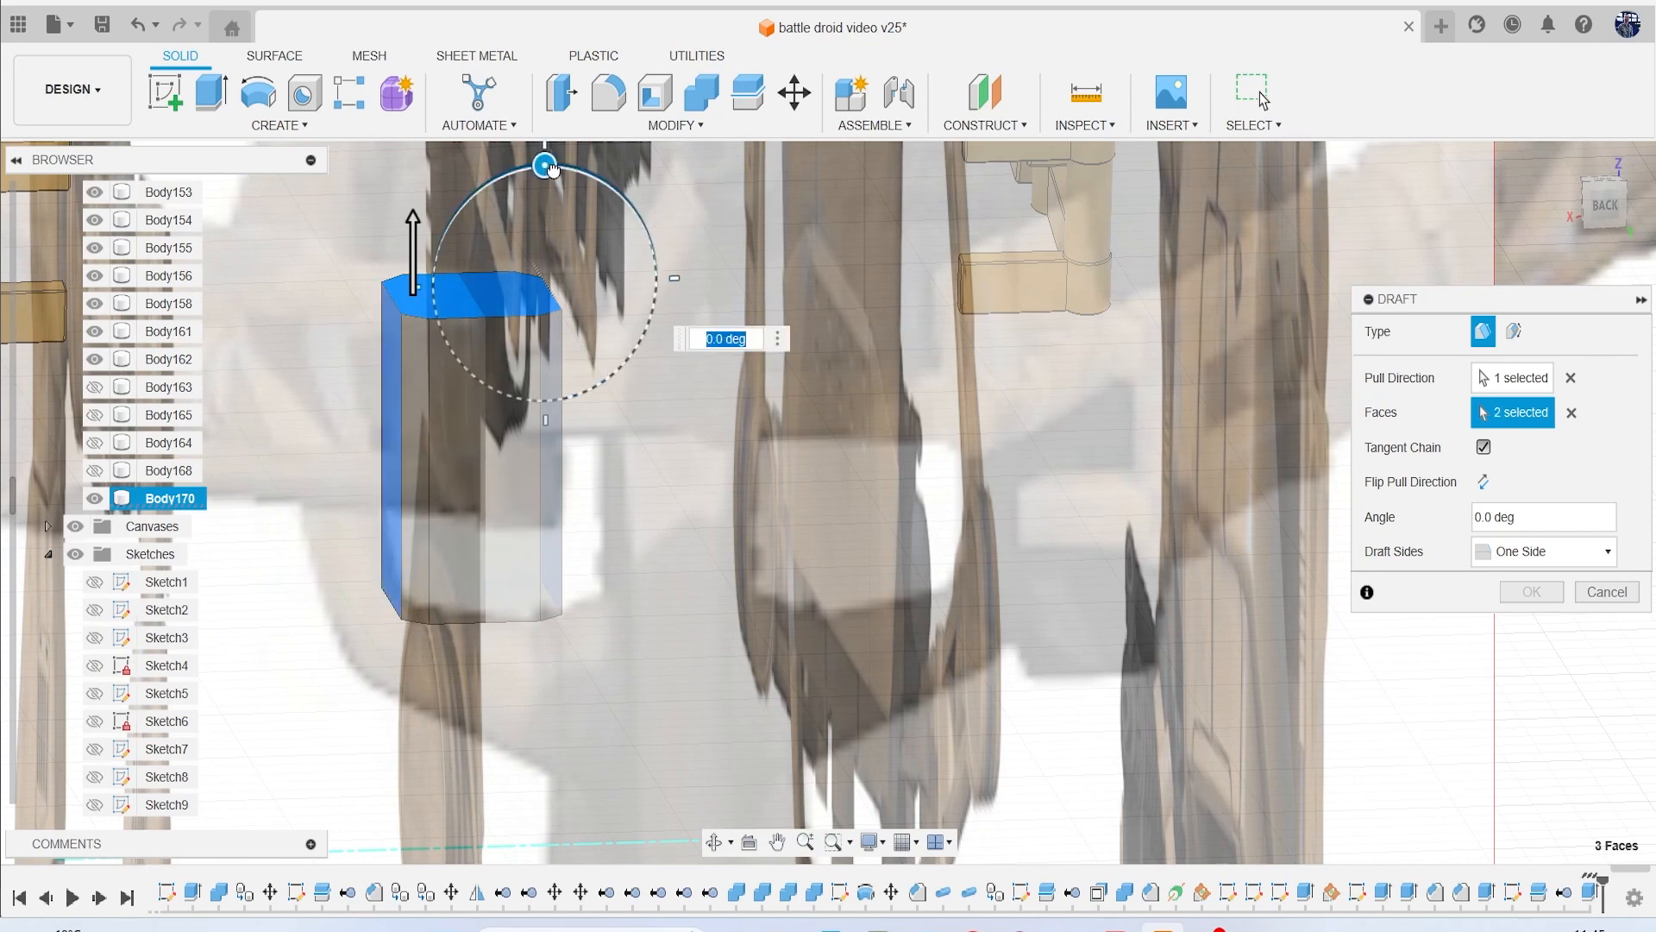
{"action": "left_click_drag", "start_coordinate": [546, 165], "coordinate": [535, 165]}
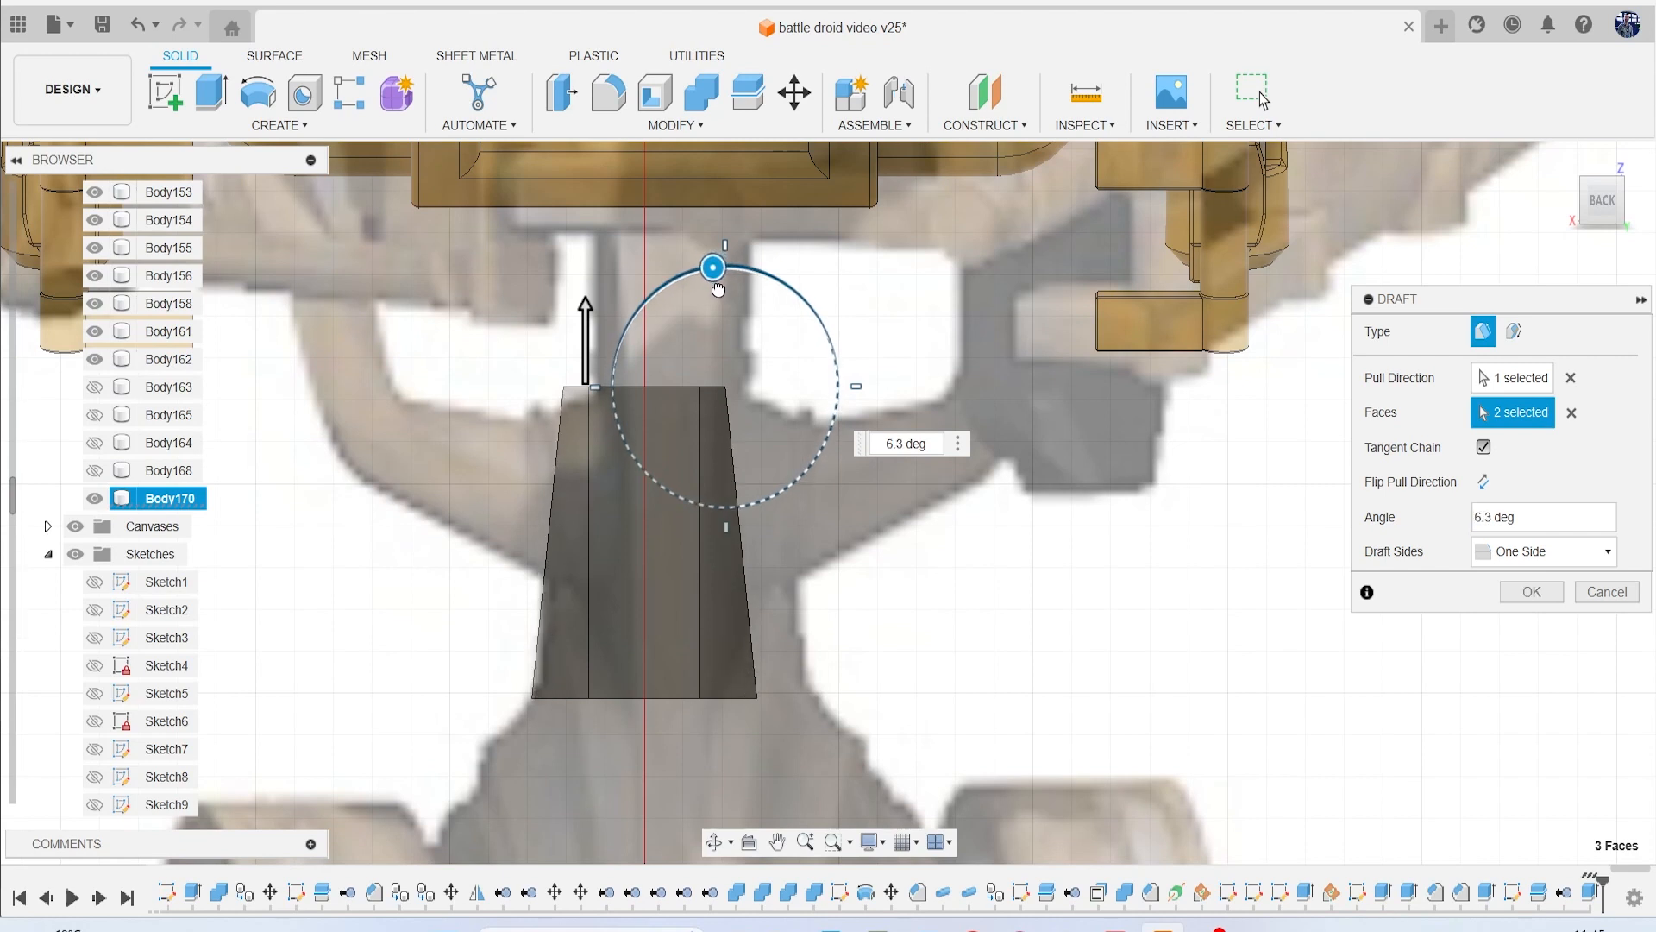
{"action": "left_click", "coordinate": [1530, 592]}
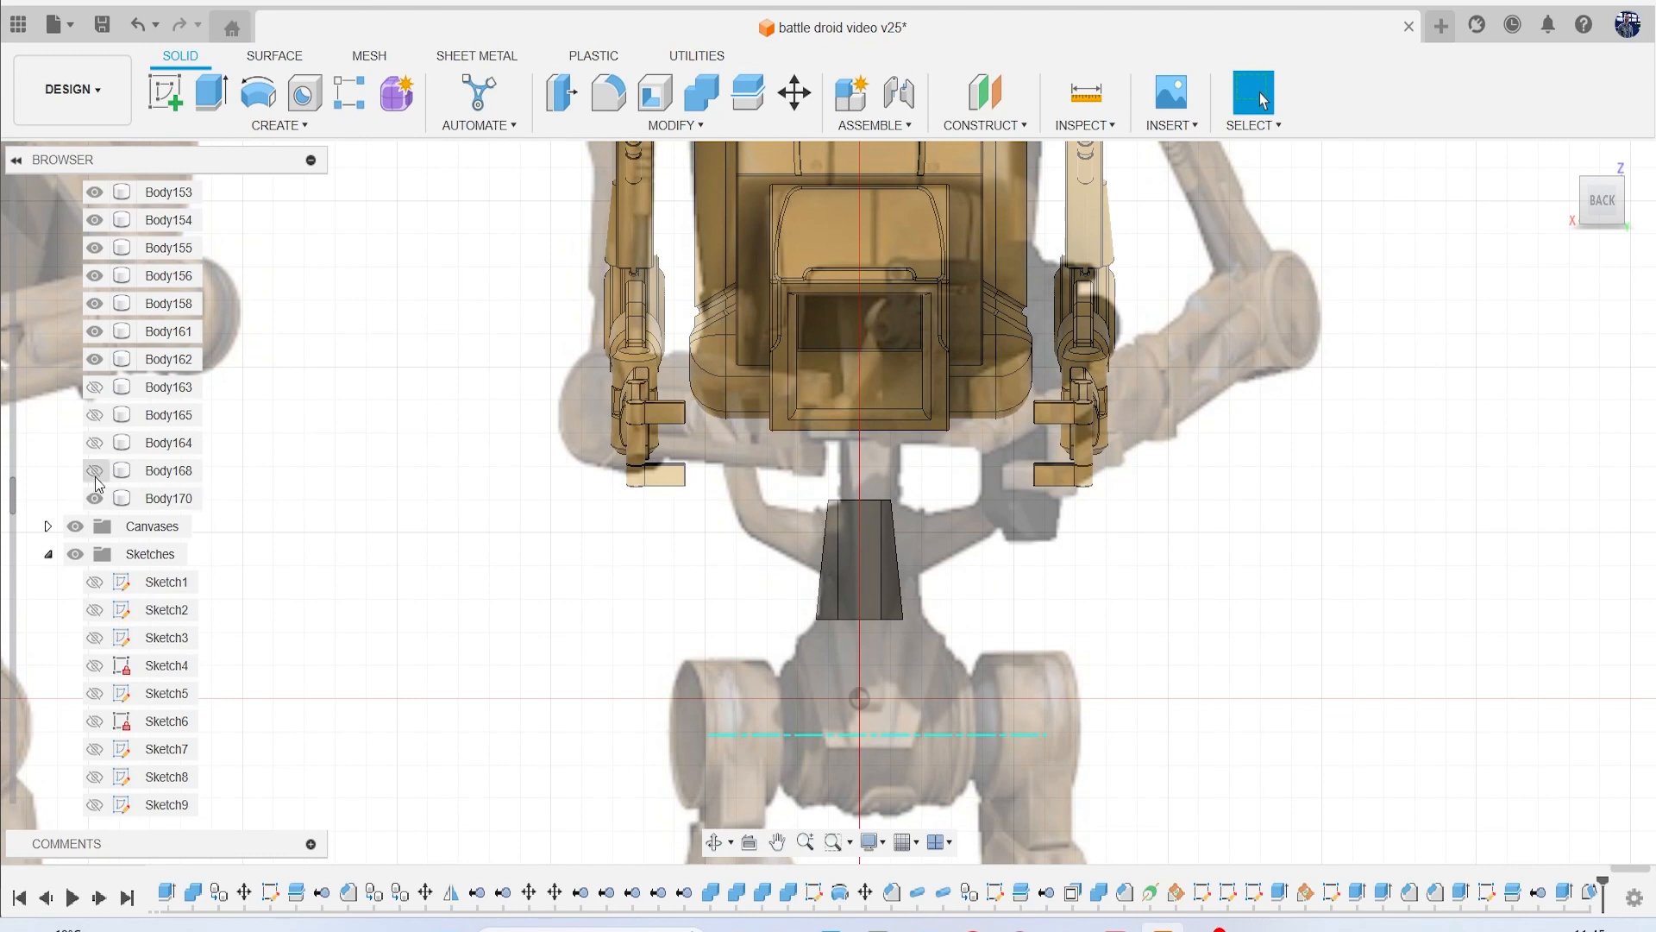
Combine tool body Body170 into target Body168.
{"action": "left_click", "coordinate": [94, 470]}
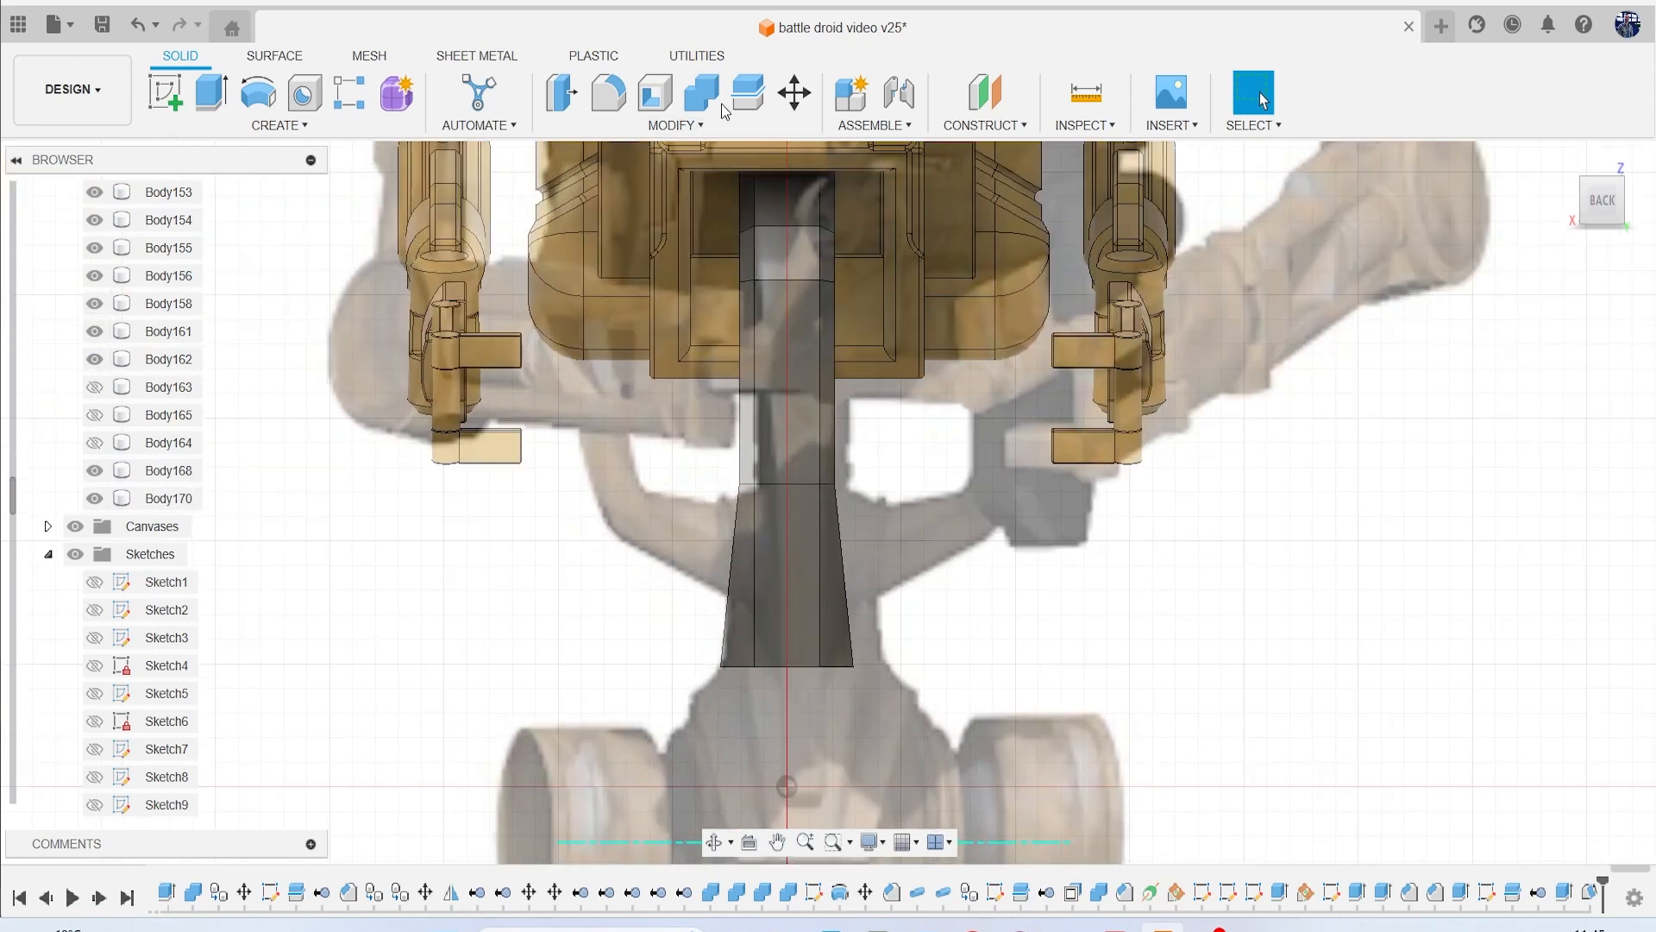
{"action": "left_click", "coordinate": [700, 93]}
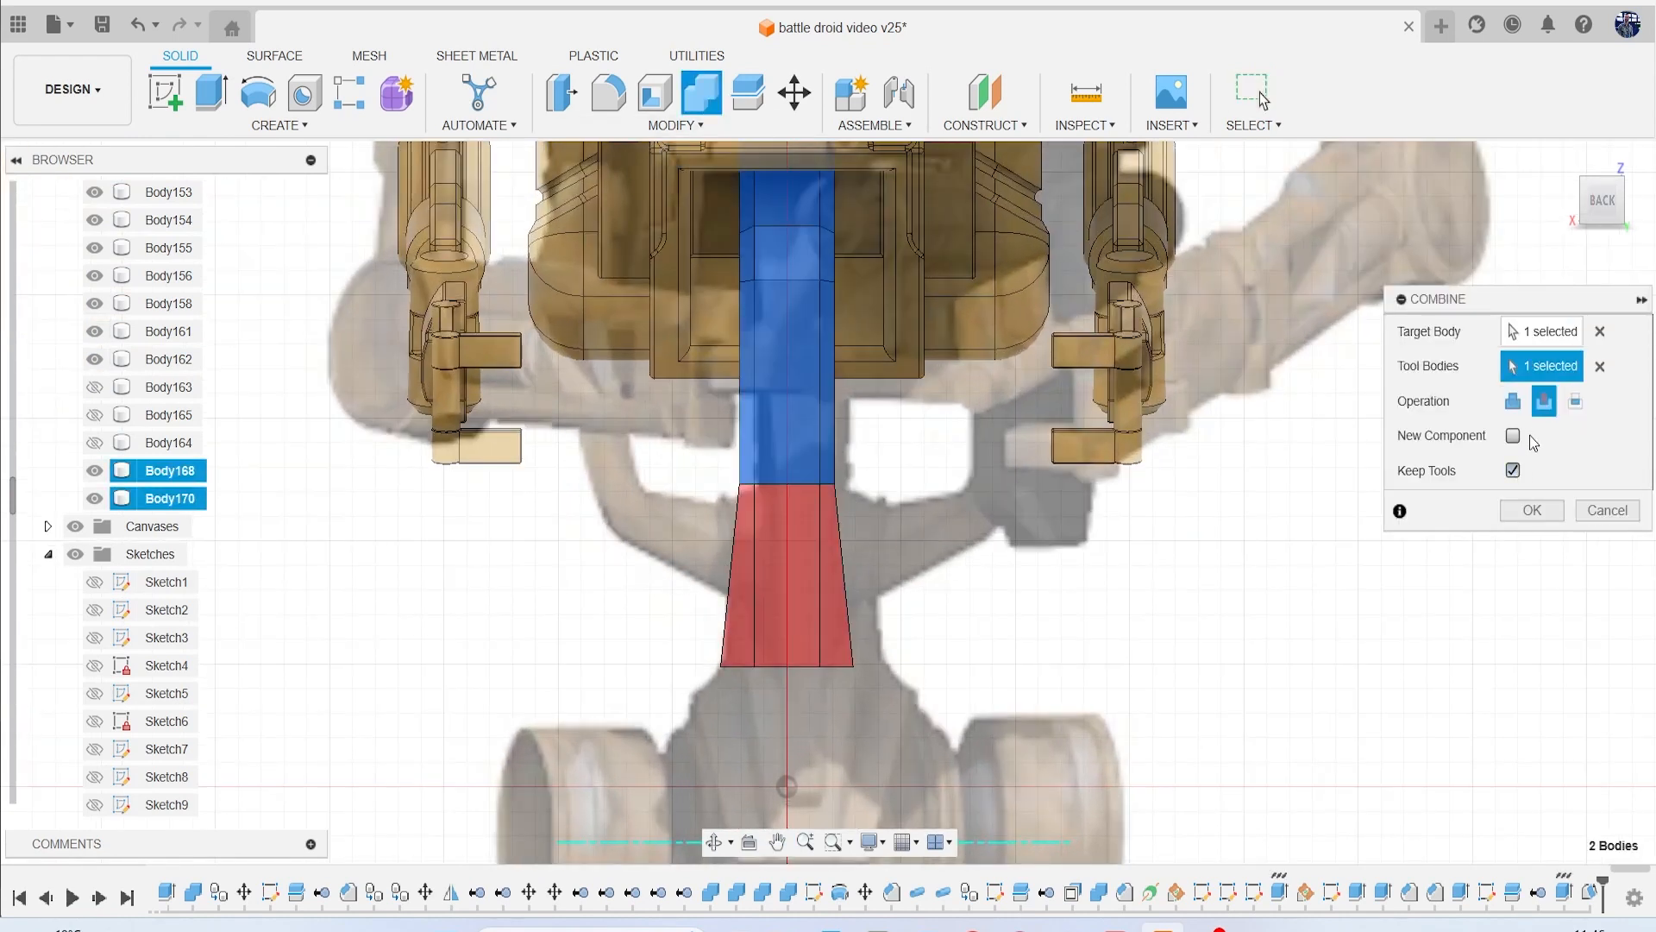
{"action": "left_click", "coordinate": [1531, 510]}
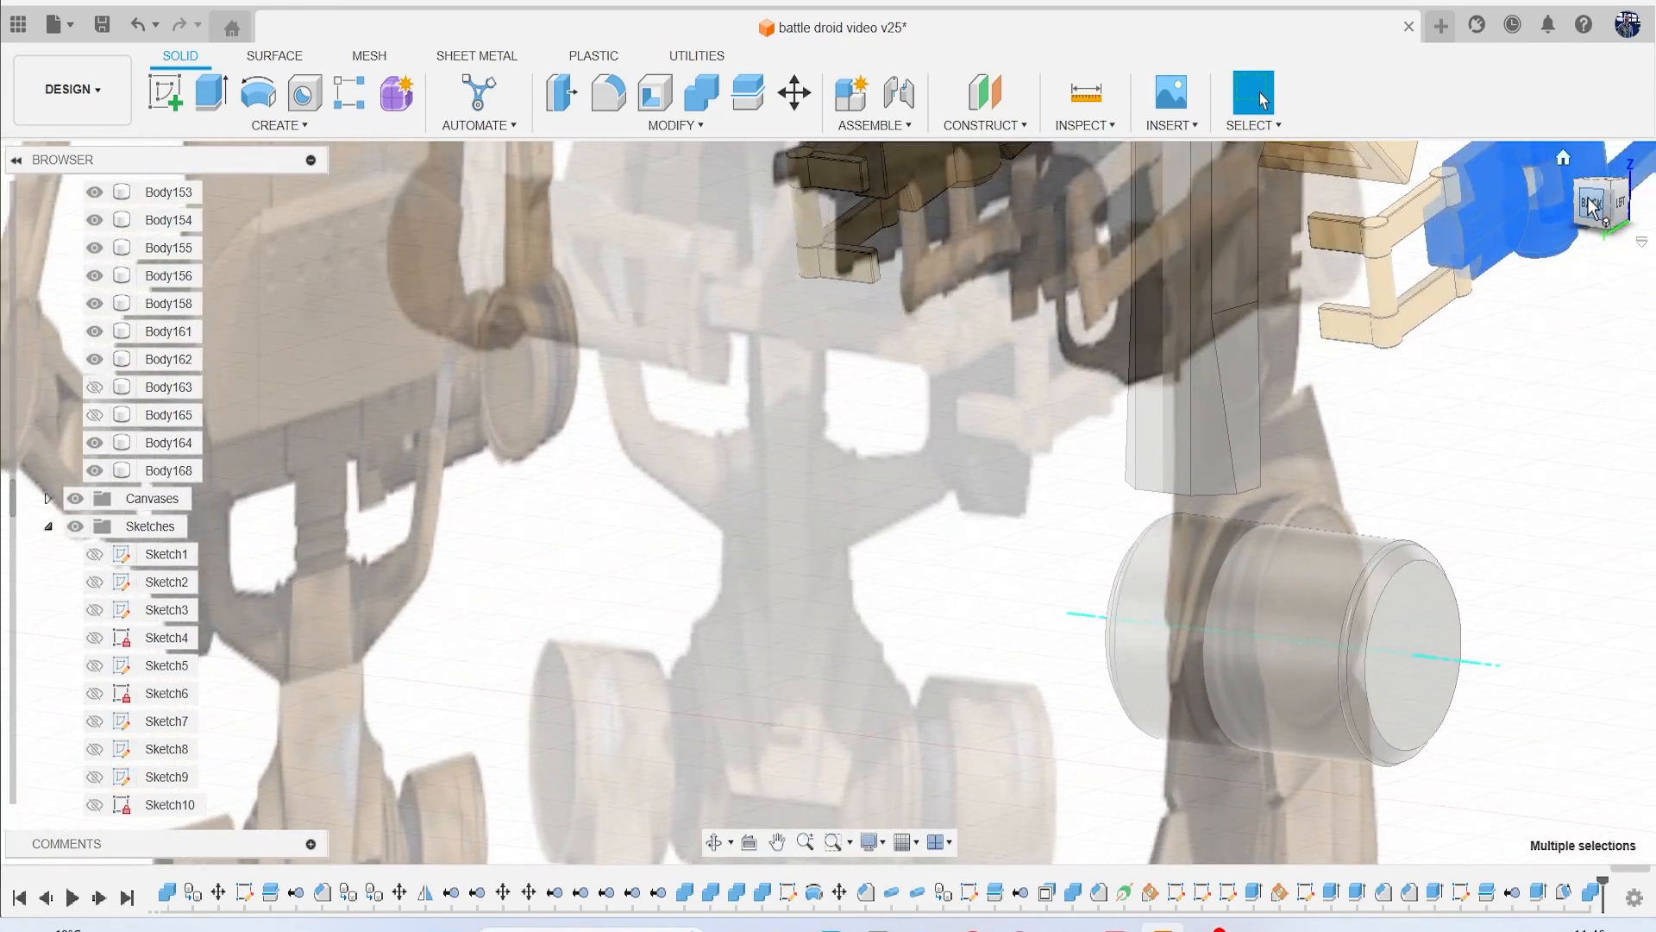
Return to the back view and toggle hip body visibility in the Browser.
{"action": "left_click", "coordinate": [1615, 207]}
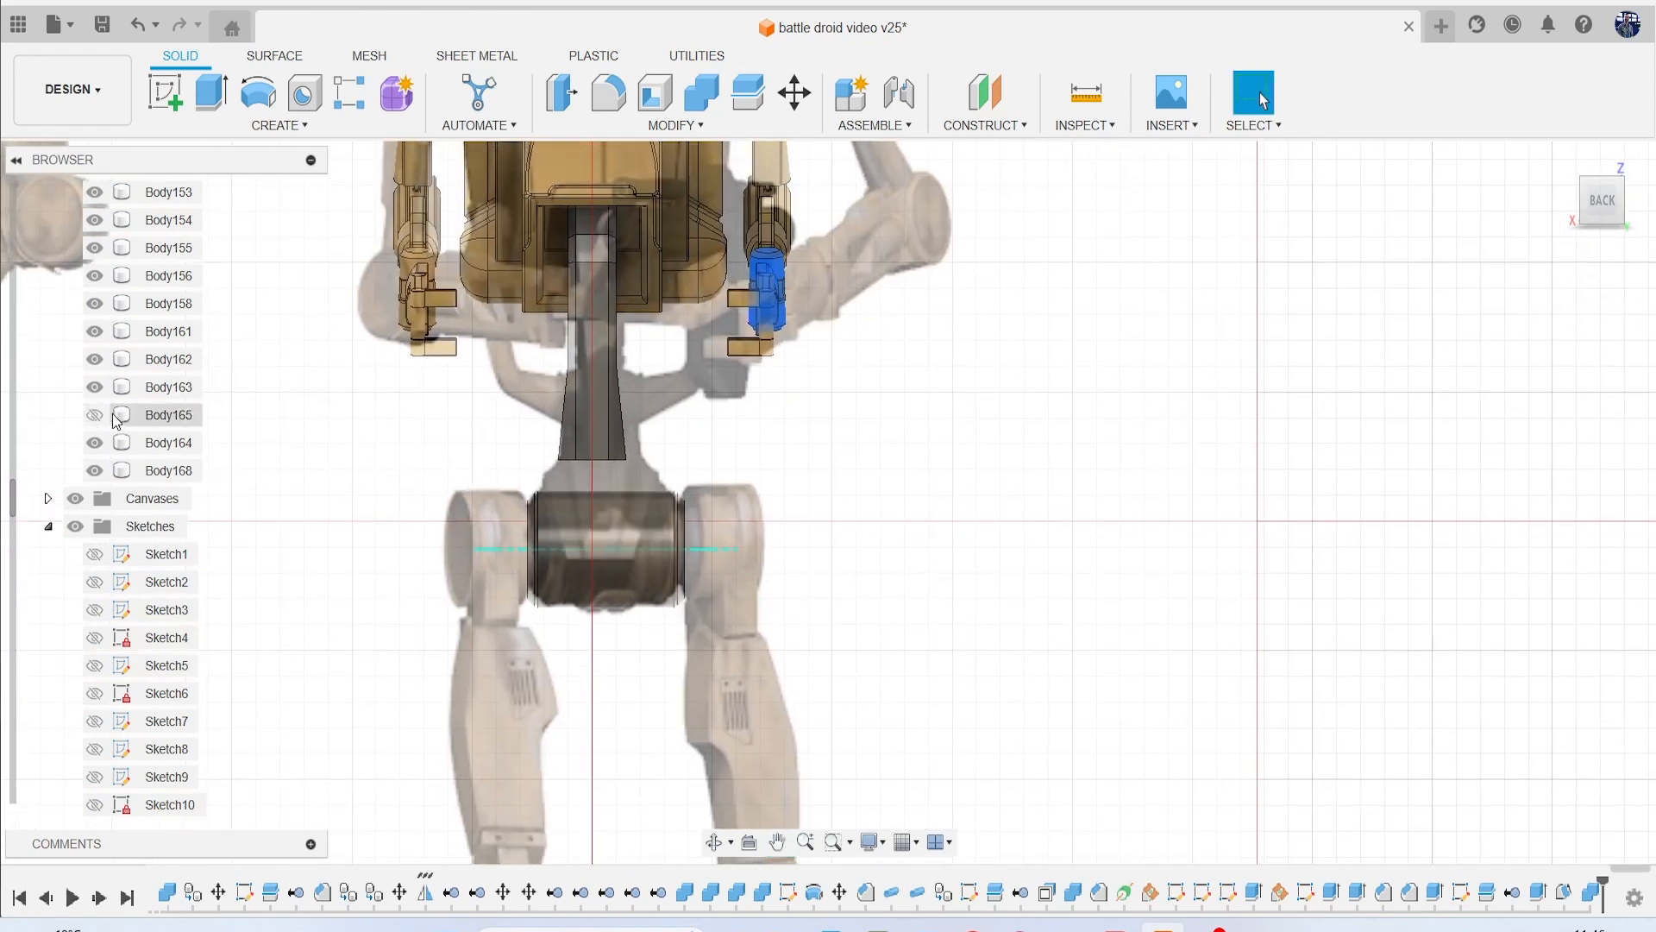
{"action": "left_click", "coordinate": [94, 414]}
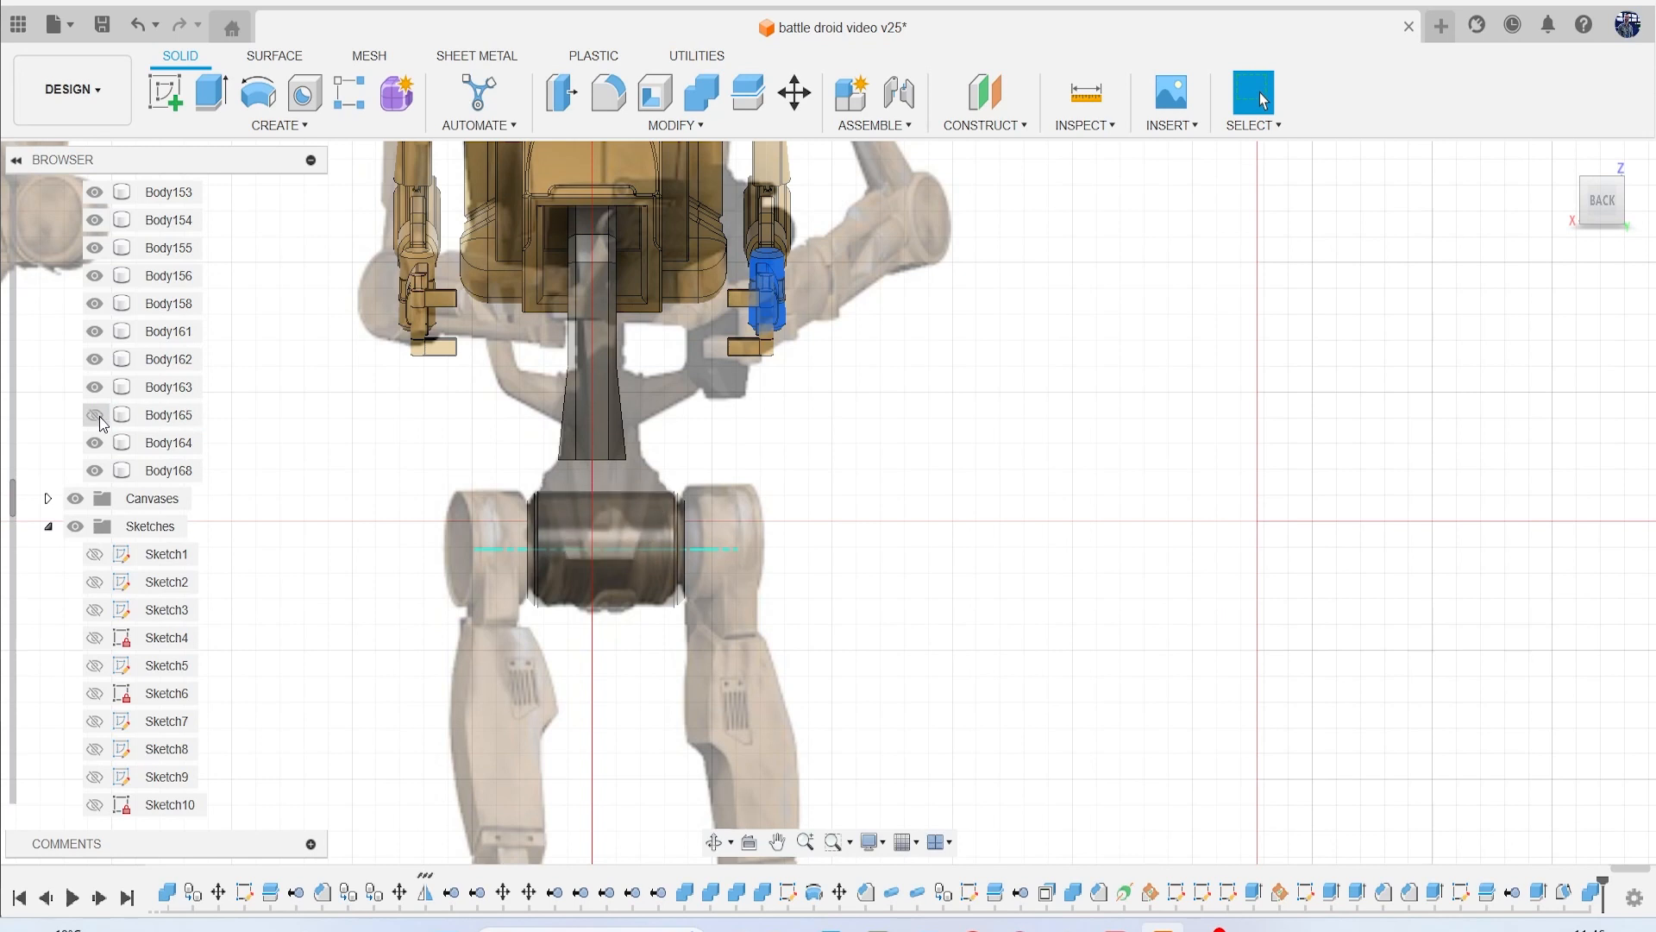
{"action": "left_click", "coordinate": [168, 385]}
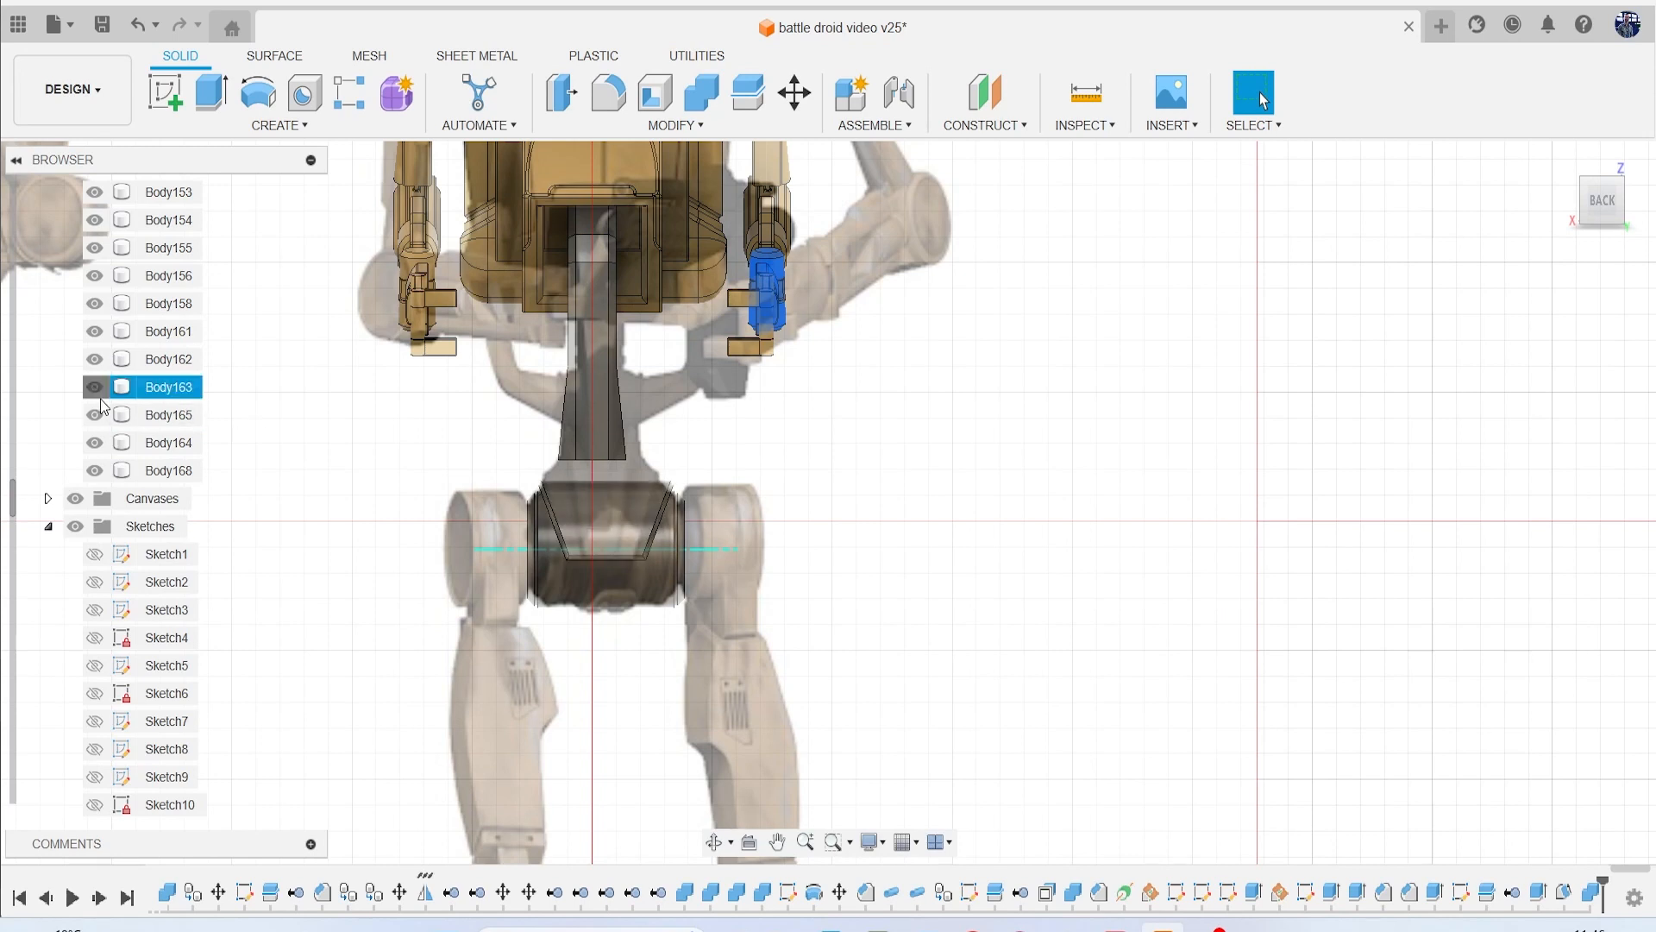
{"action": "left_click", "coordinate": [272, 443]}
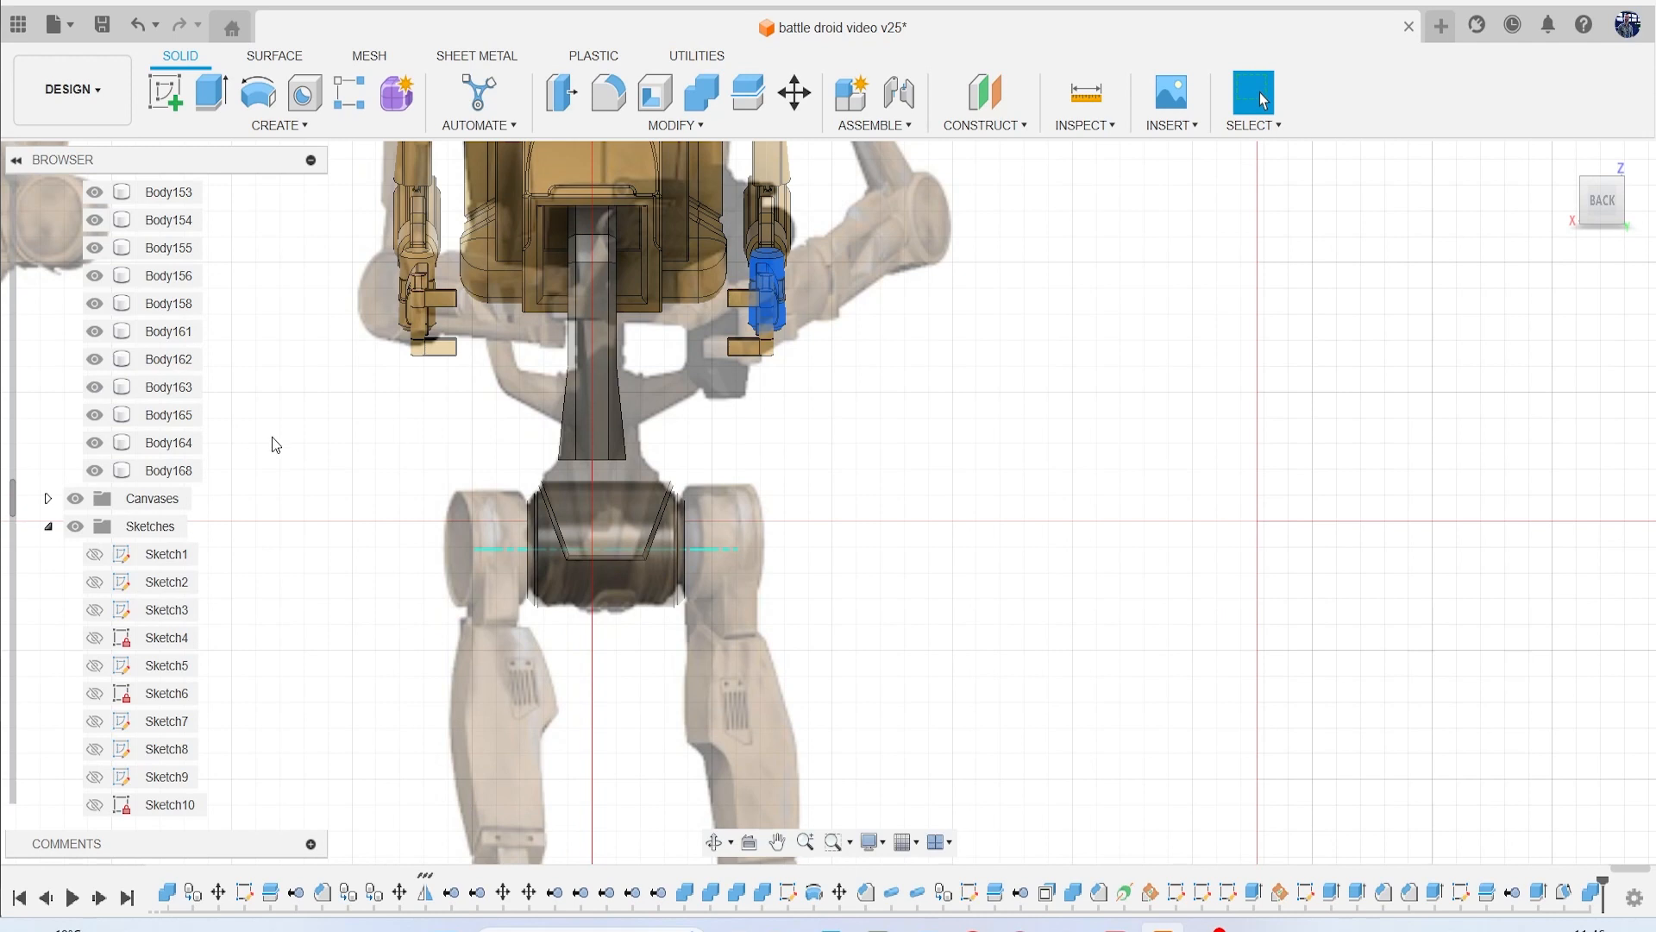
{"action": "left_click", "coordinate": [94, 413]}
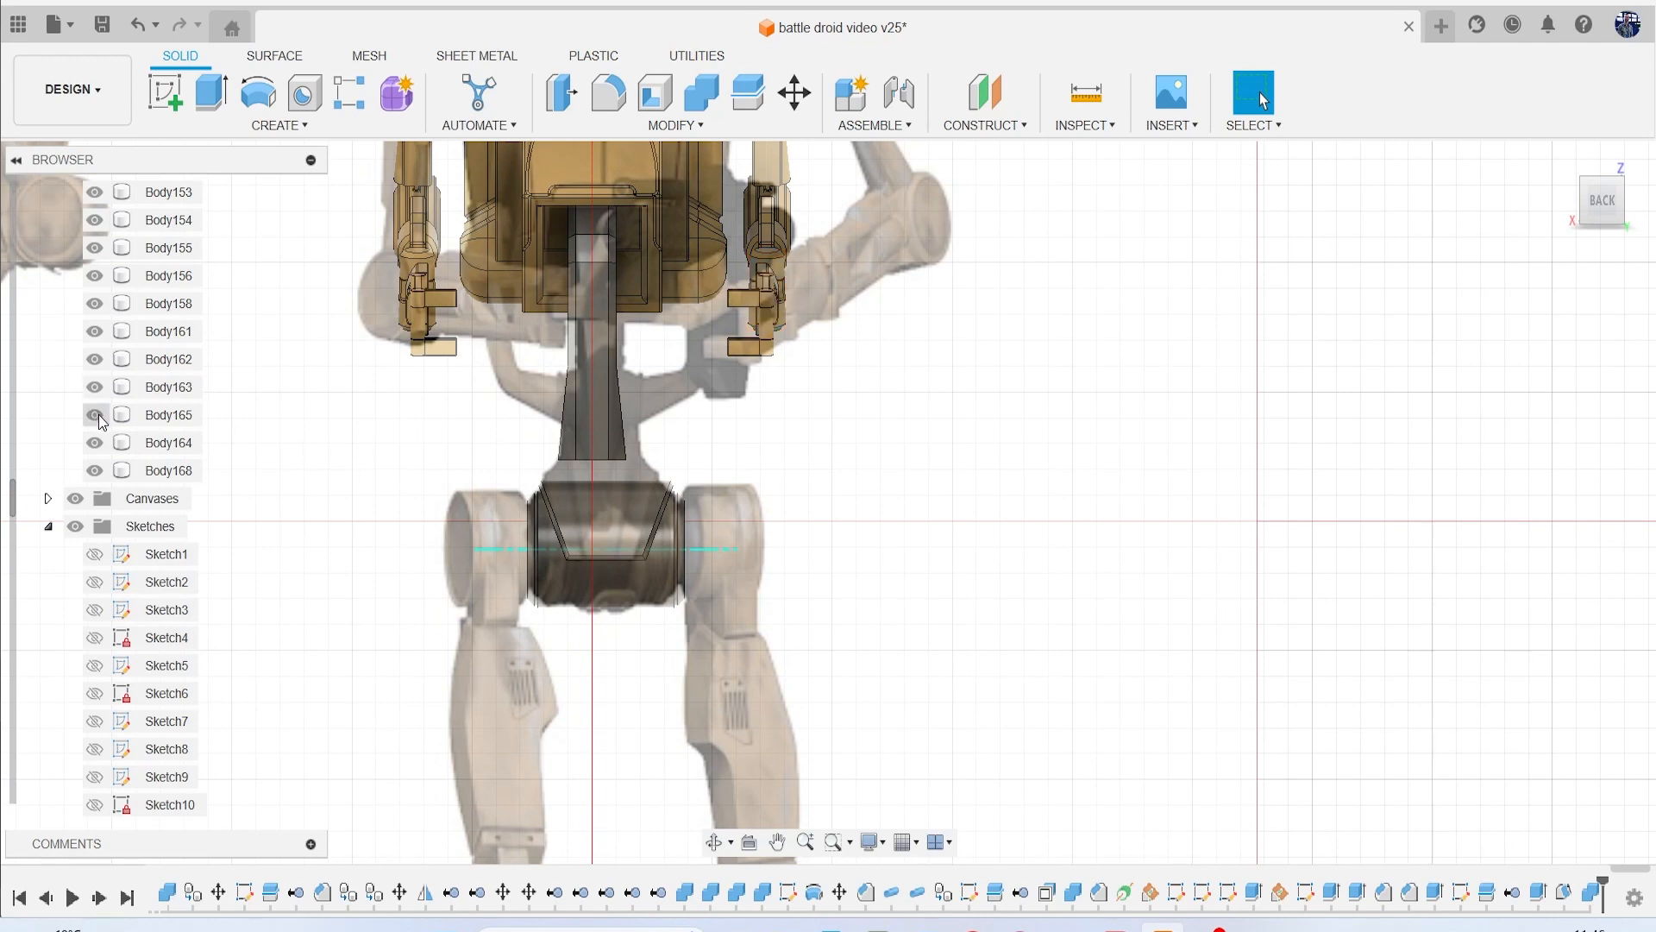
{"action": "right_click", "coordinate": [168, 385]}
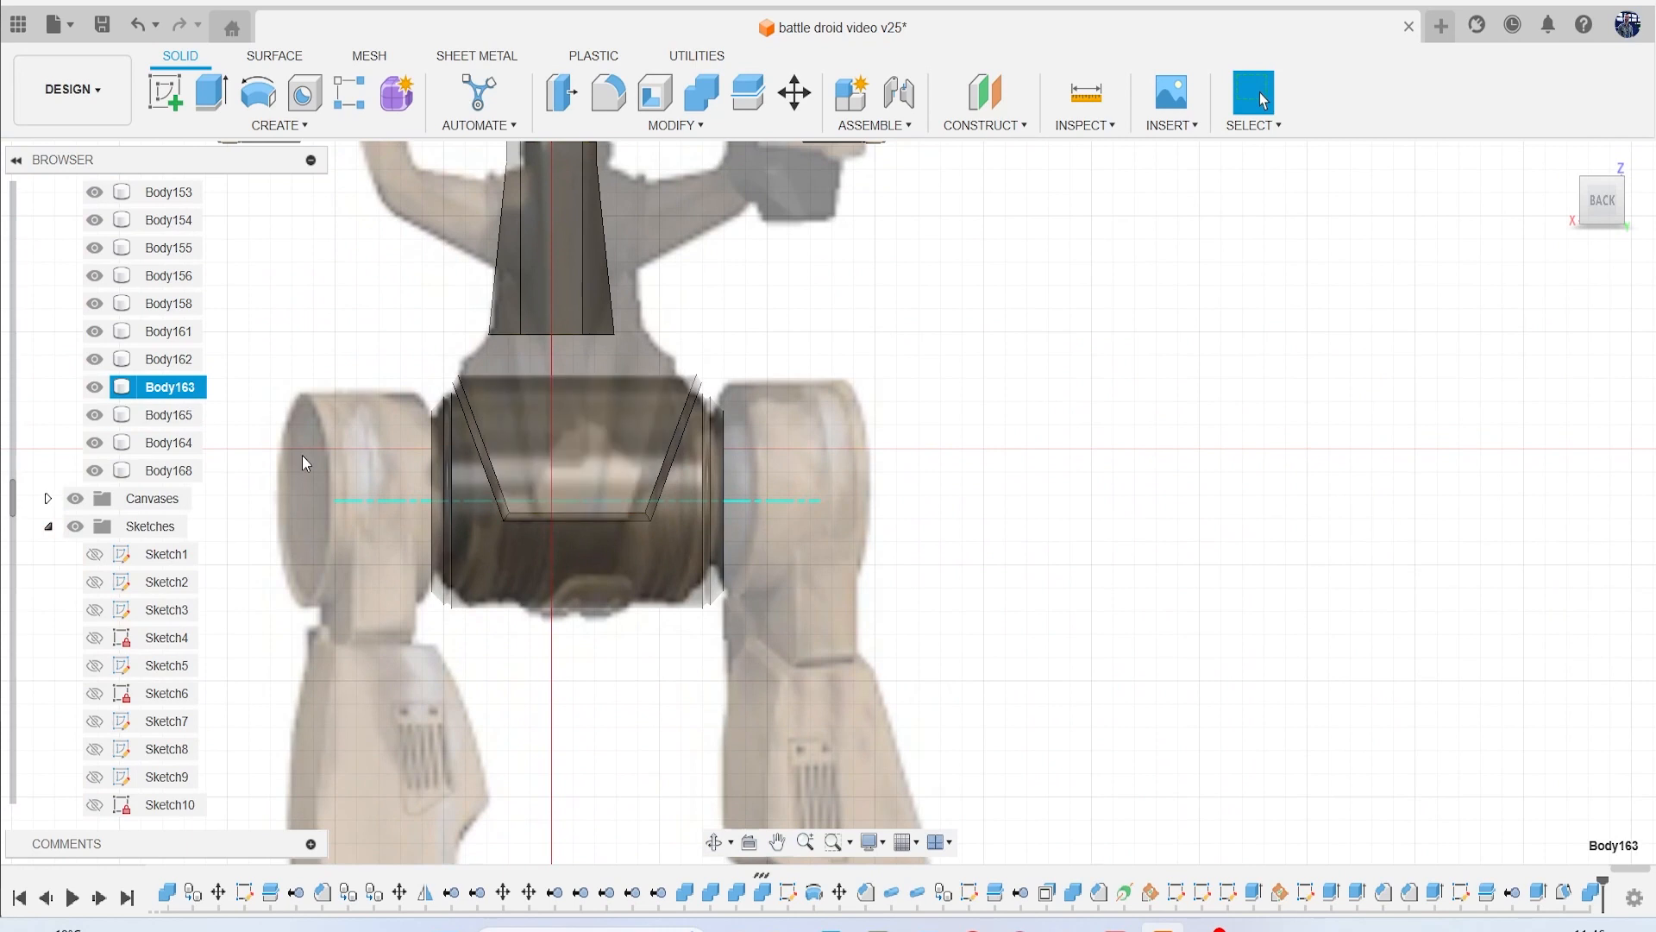
Move Body164 and Body165 together 3.008 mm along X.
{"action": "left_click", "coordinate": [169, 442]}
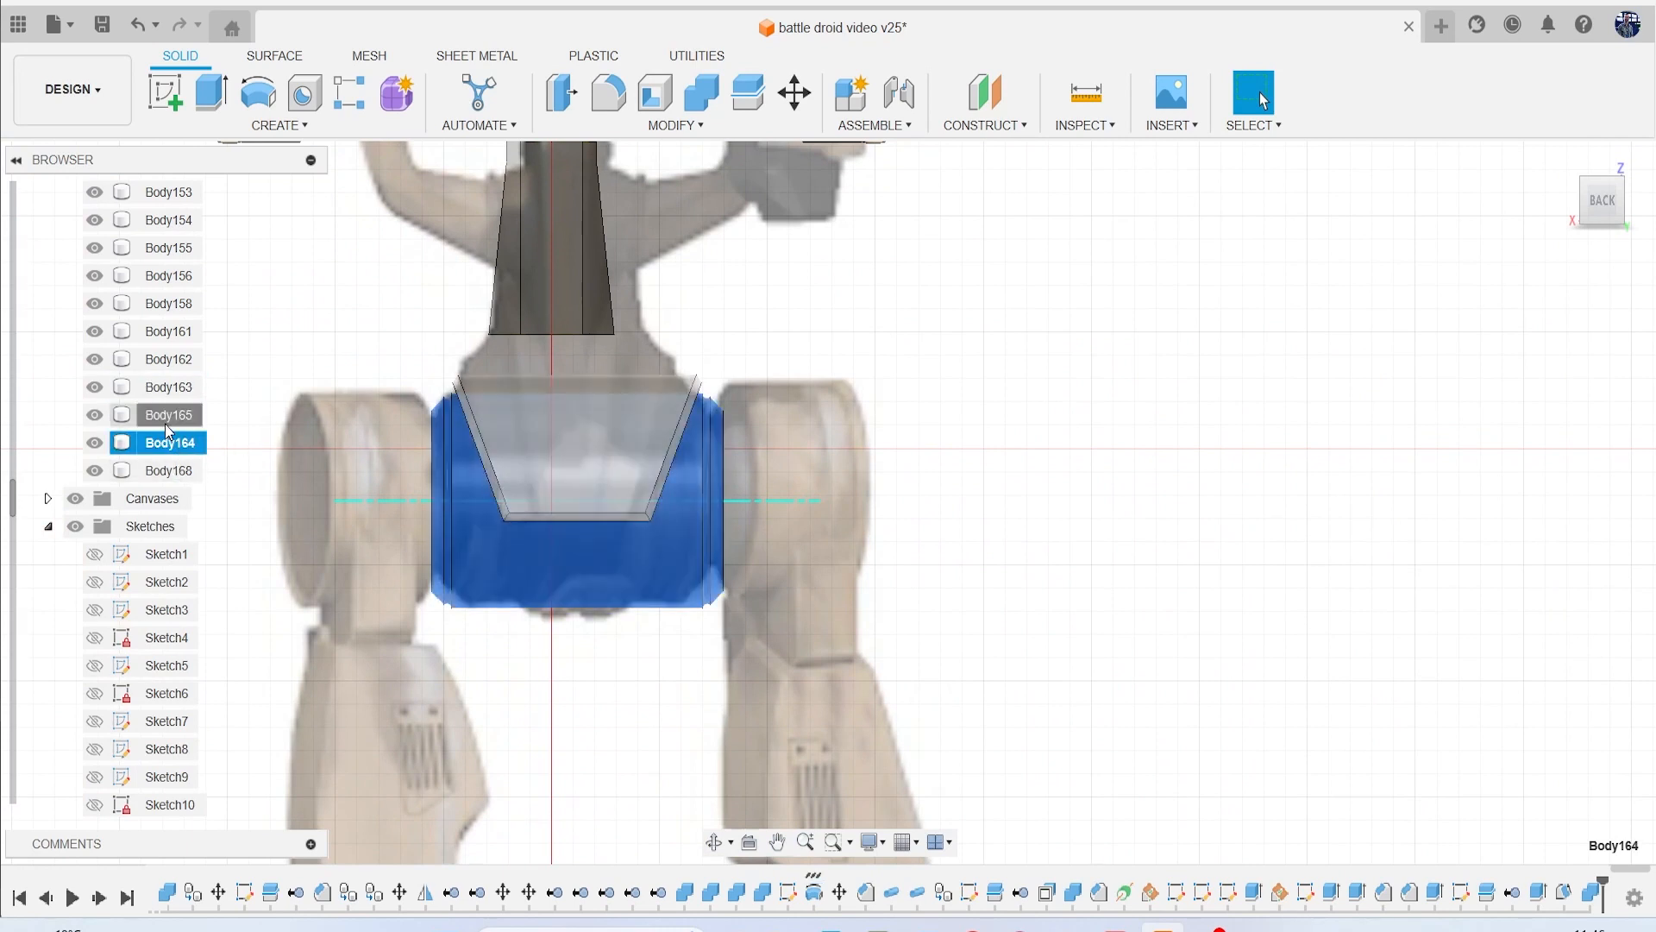
{"action": "left_click", "coordinate": [169, 414]}
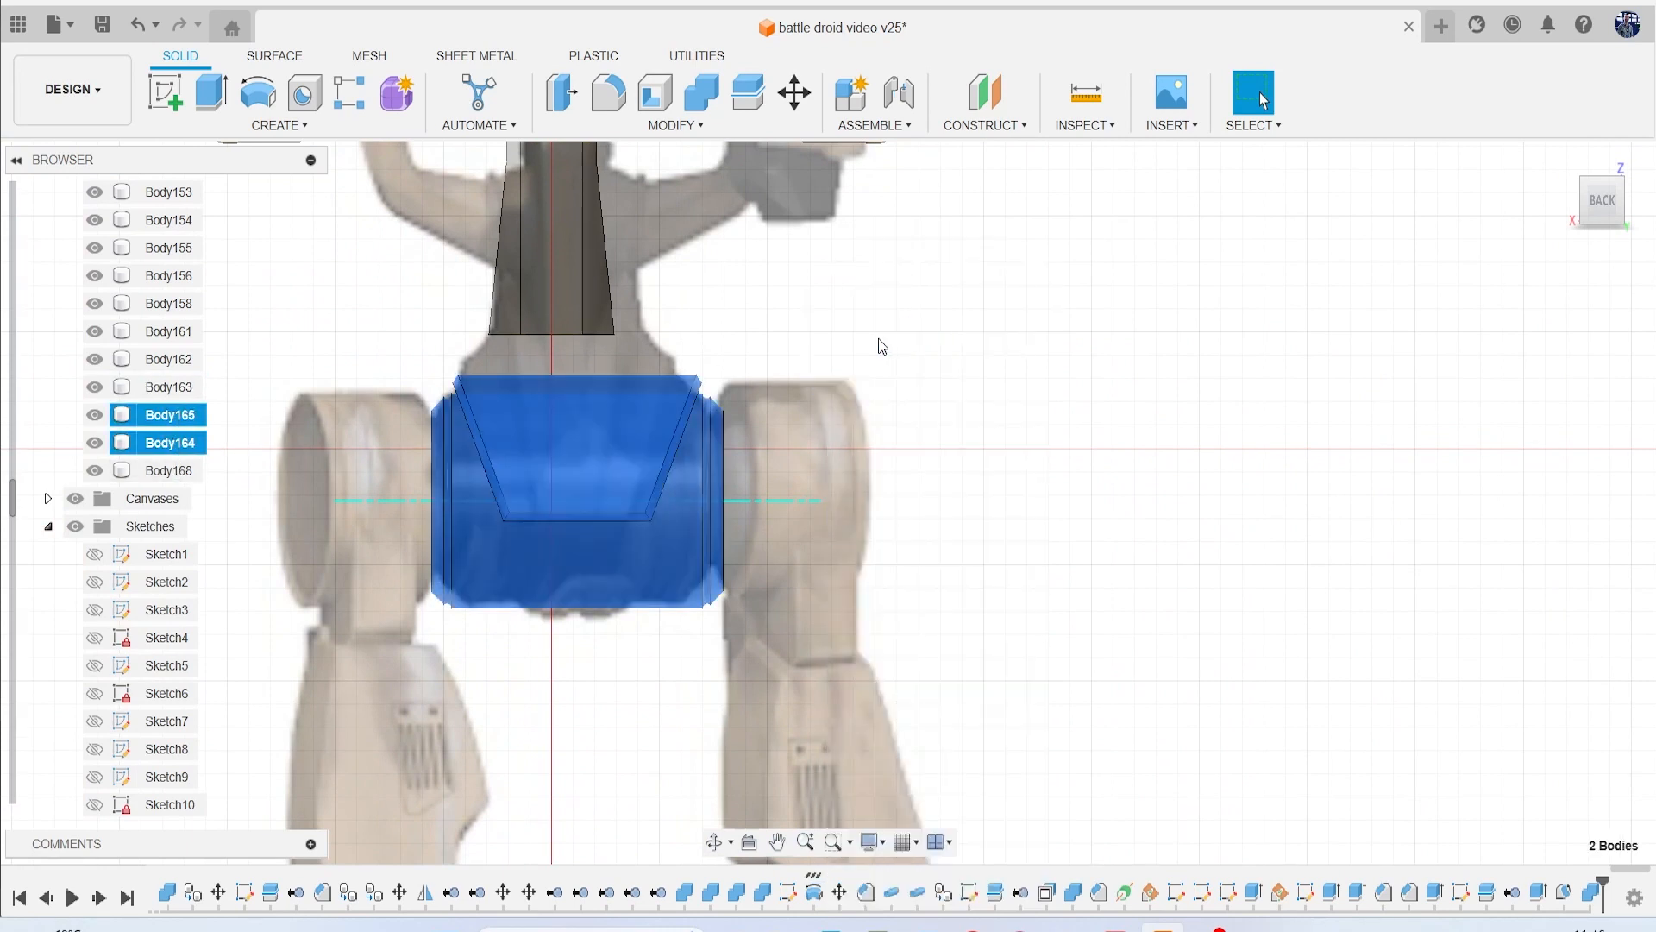
{"action": "left_click", "coordinate": [793, 94]}
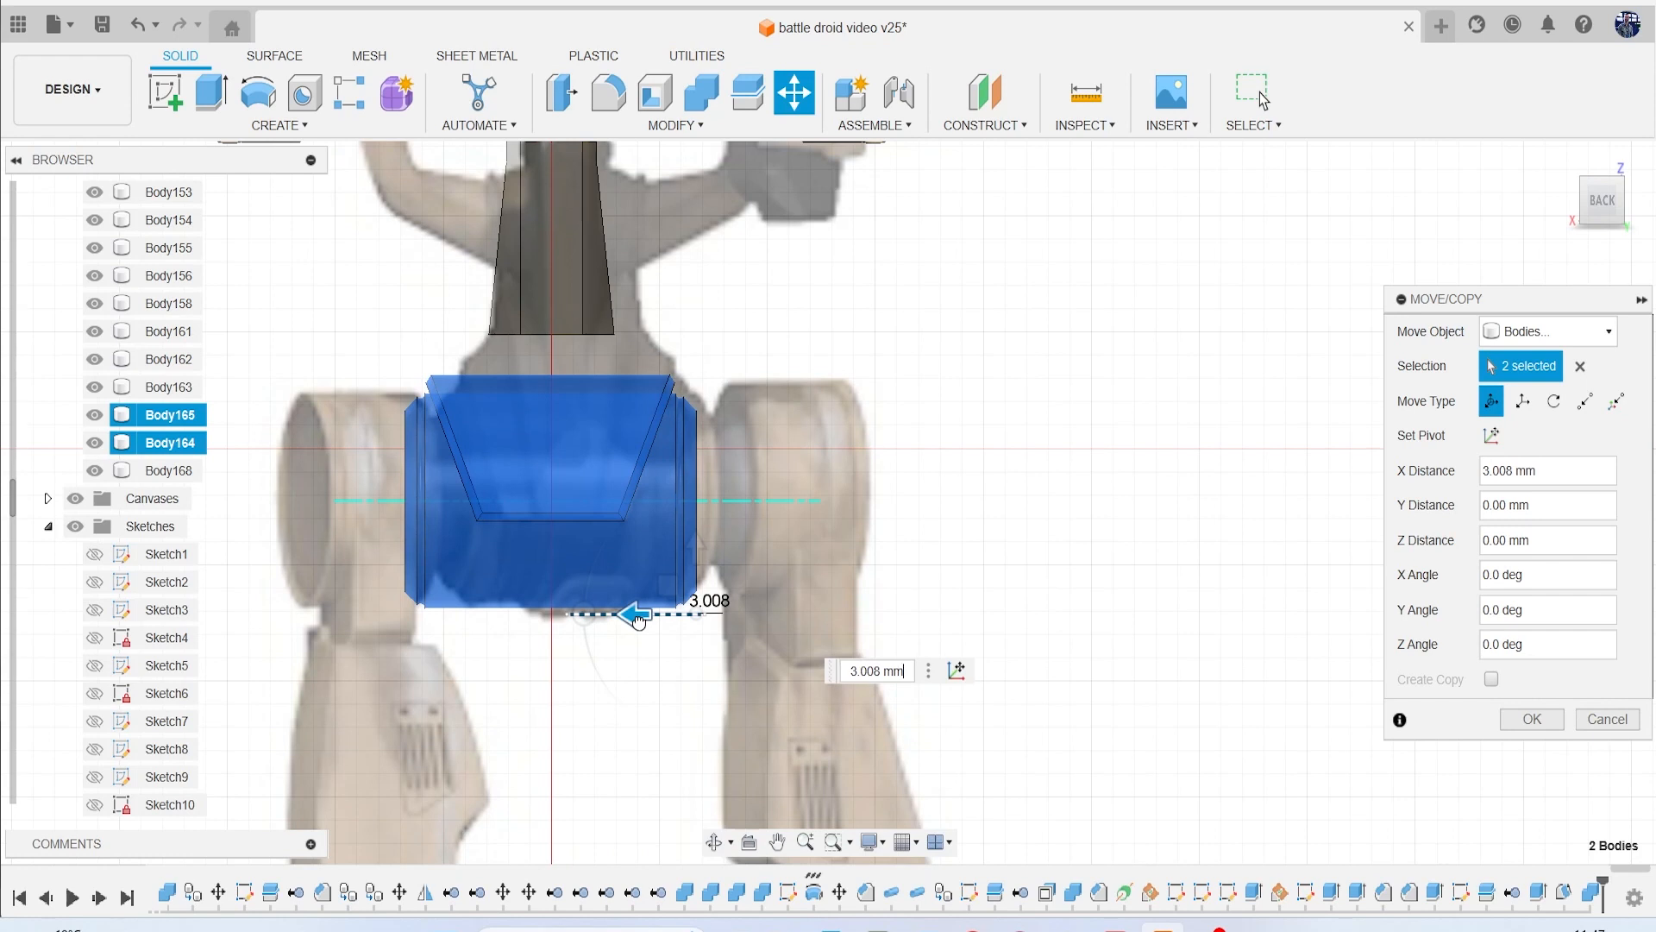
{"action": "left_click", "coordinate": [1530, 719]}
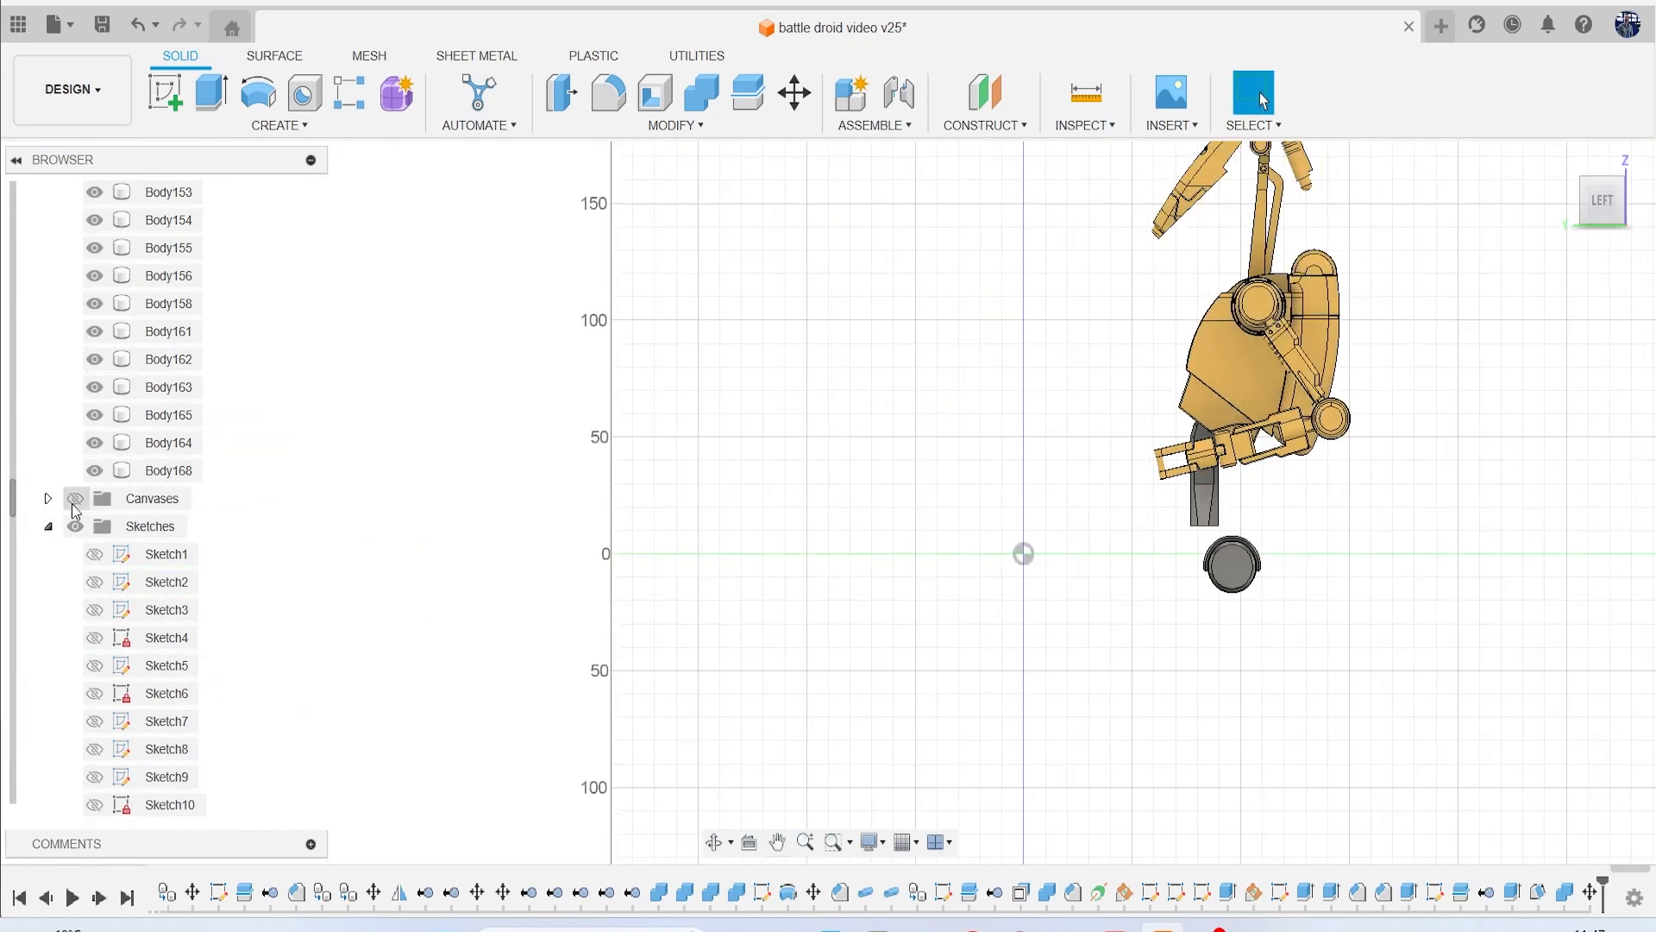
Hide the canvases, raise both hip bodies 12.77 mm along Y, and start Offset Face.
{"action": "left_click", "coordinate": [74, 498]}
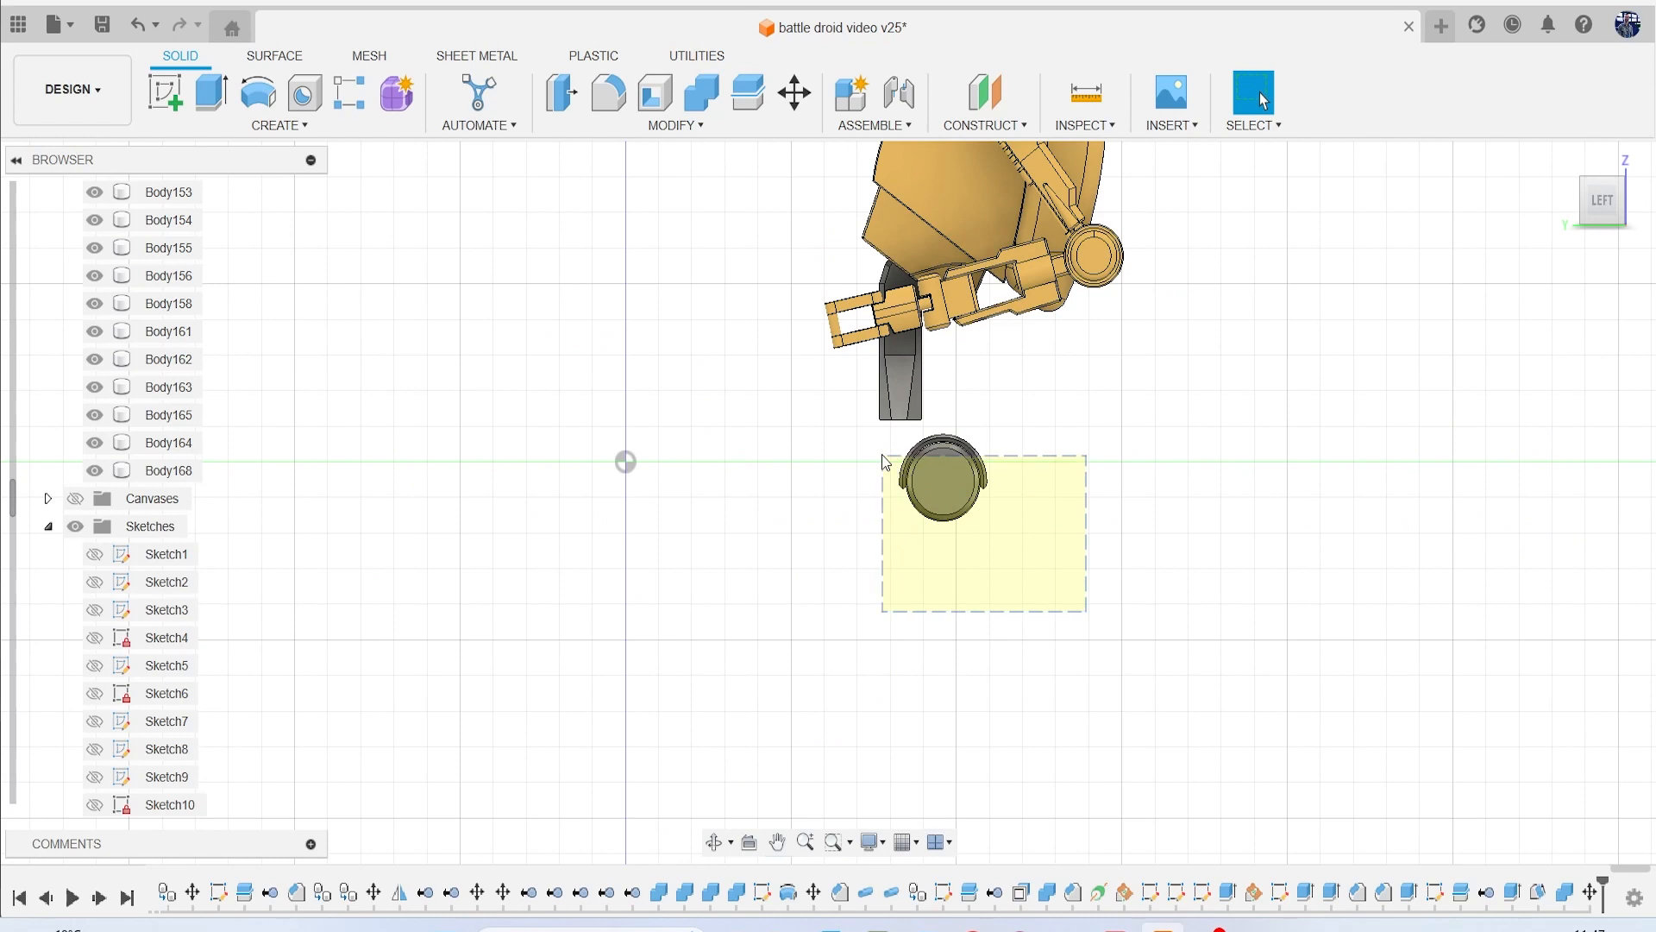
{"action": "left_click", "coordinate": [794, 93]}
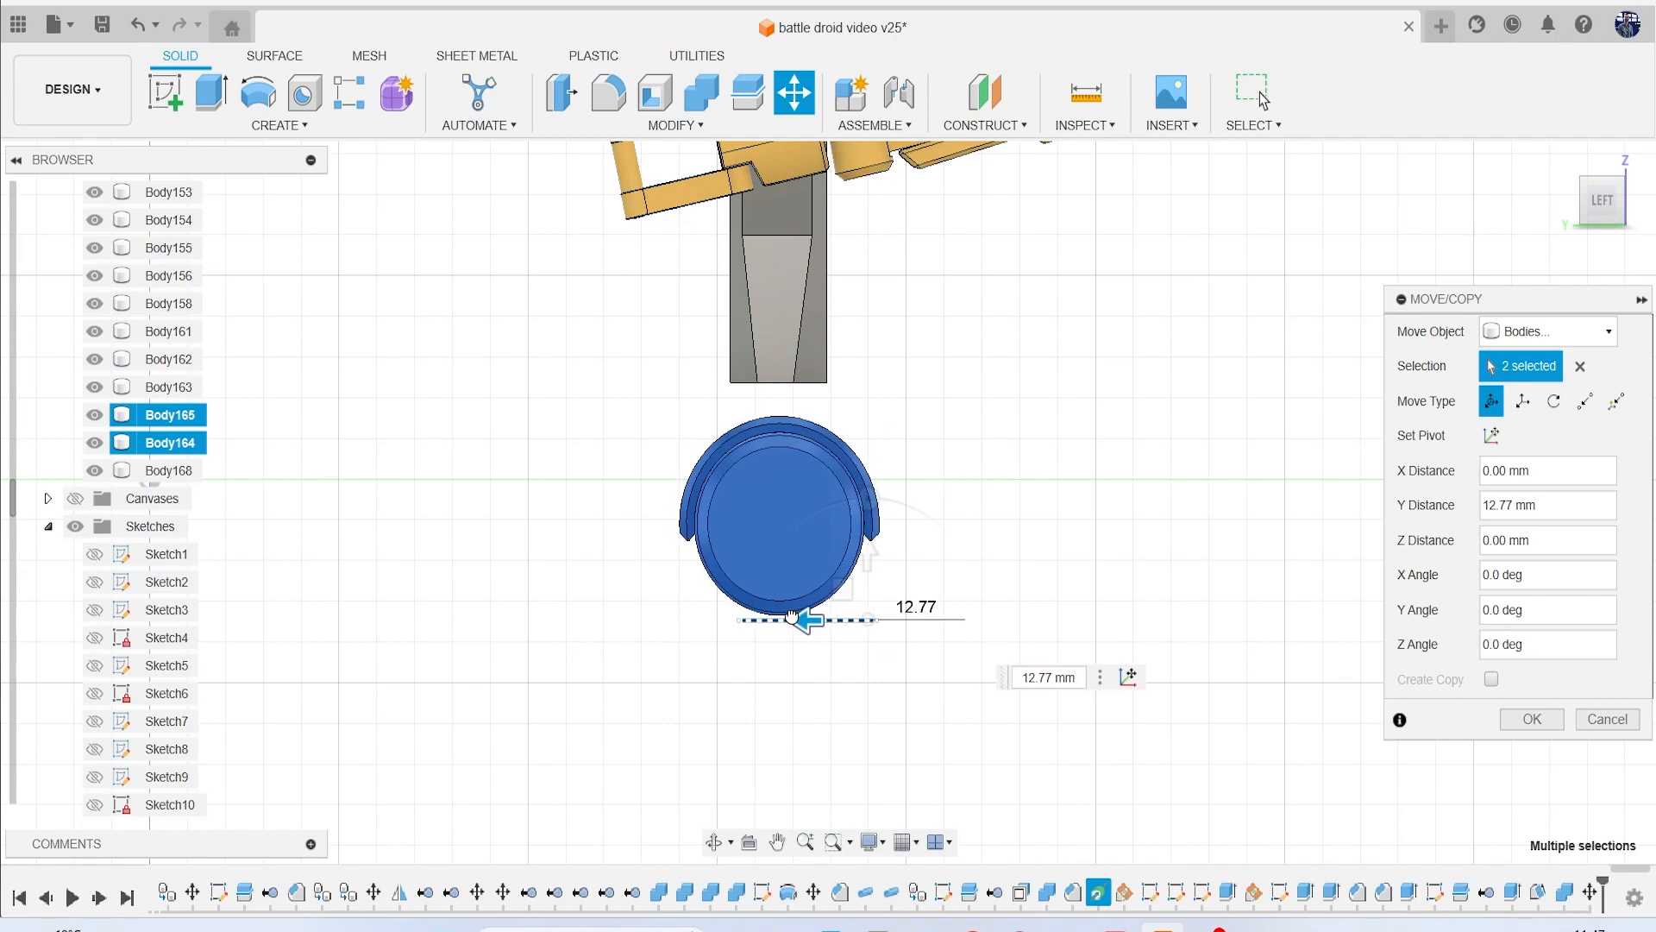
{"action": "left_click", "coordinate": [1530, 720]}
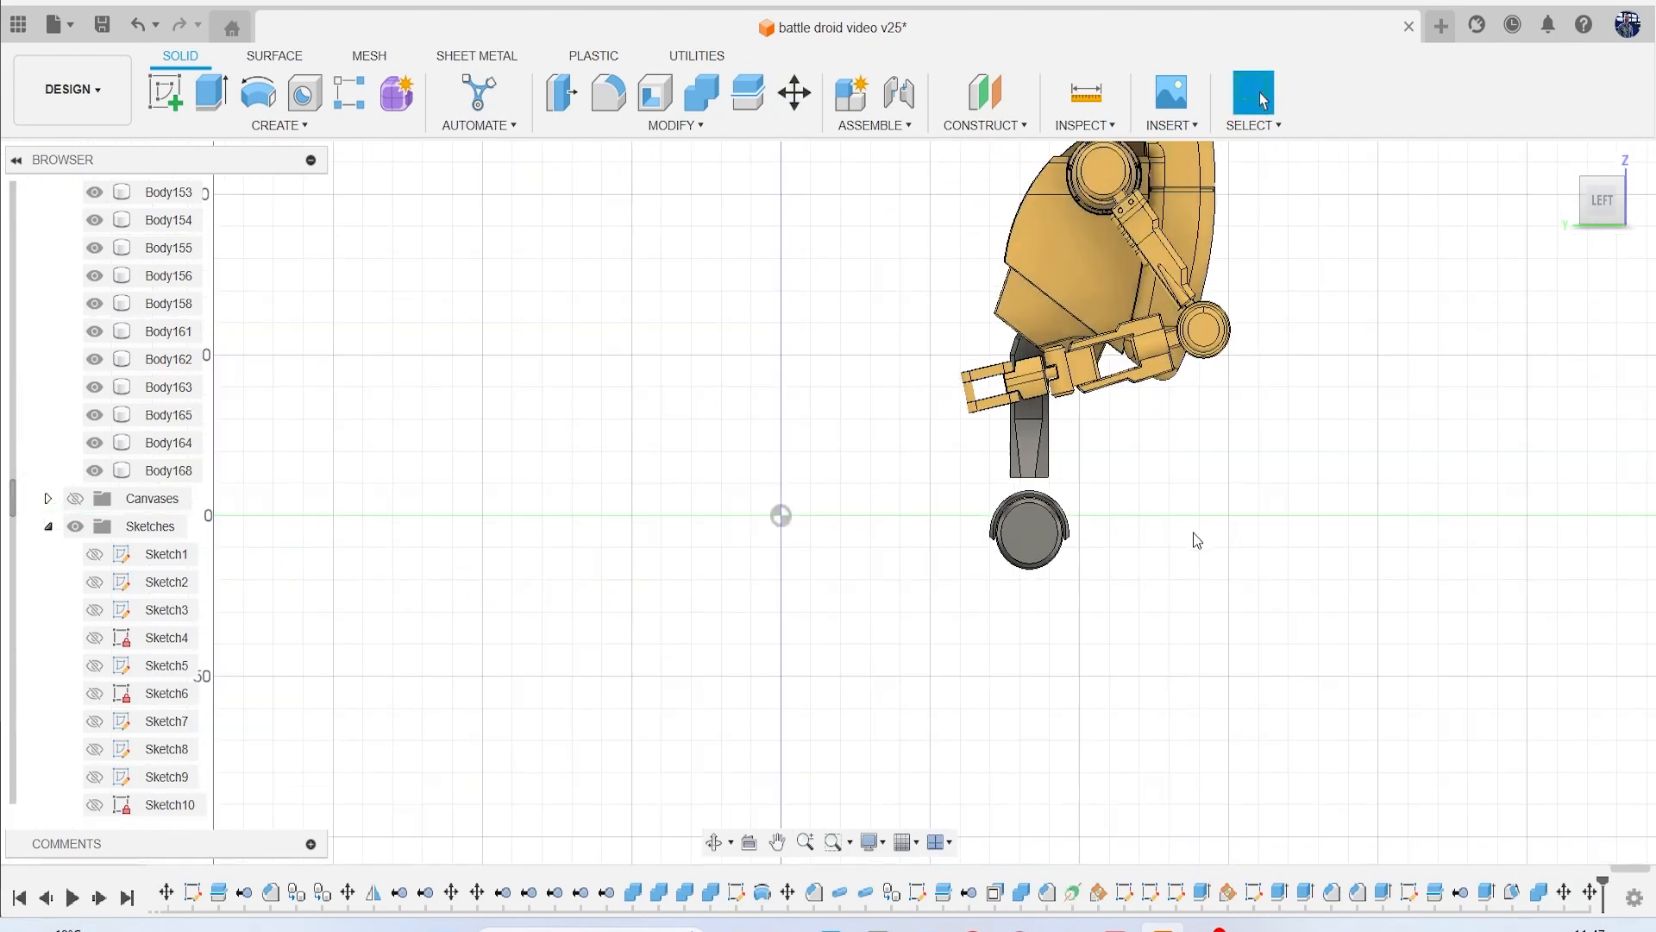
{"action": "left_click", "coordinate": [1601, 199]}
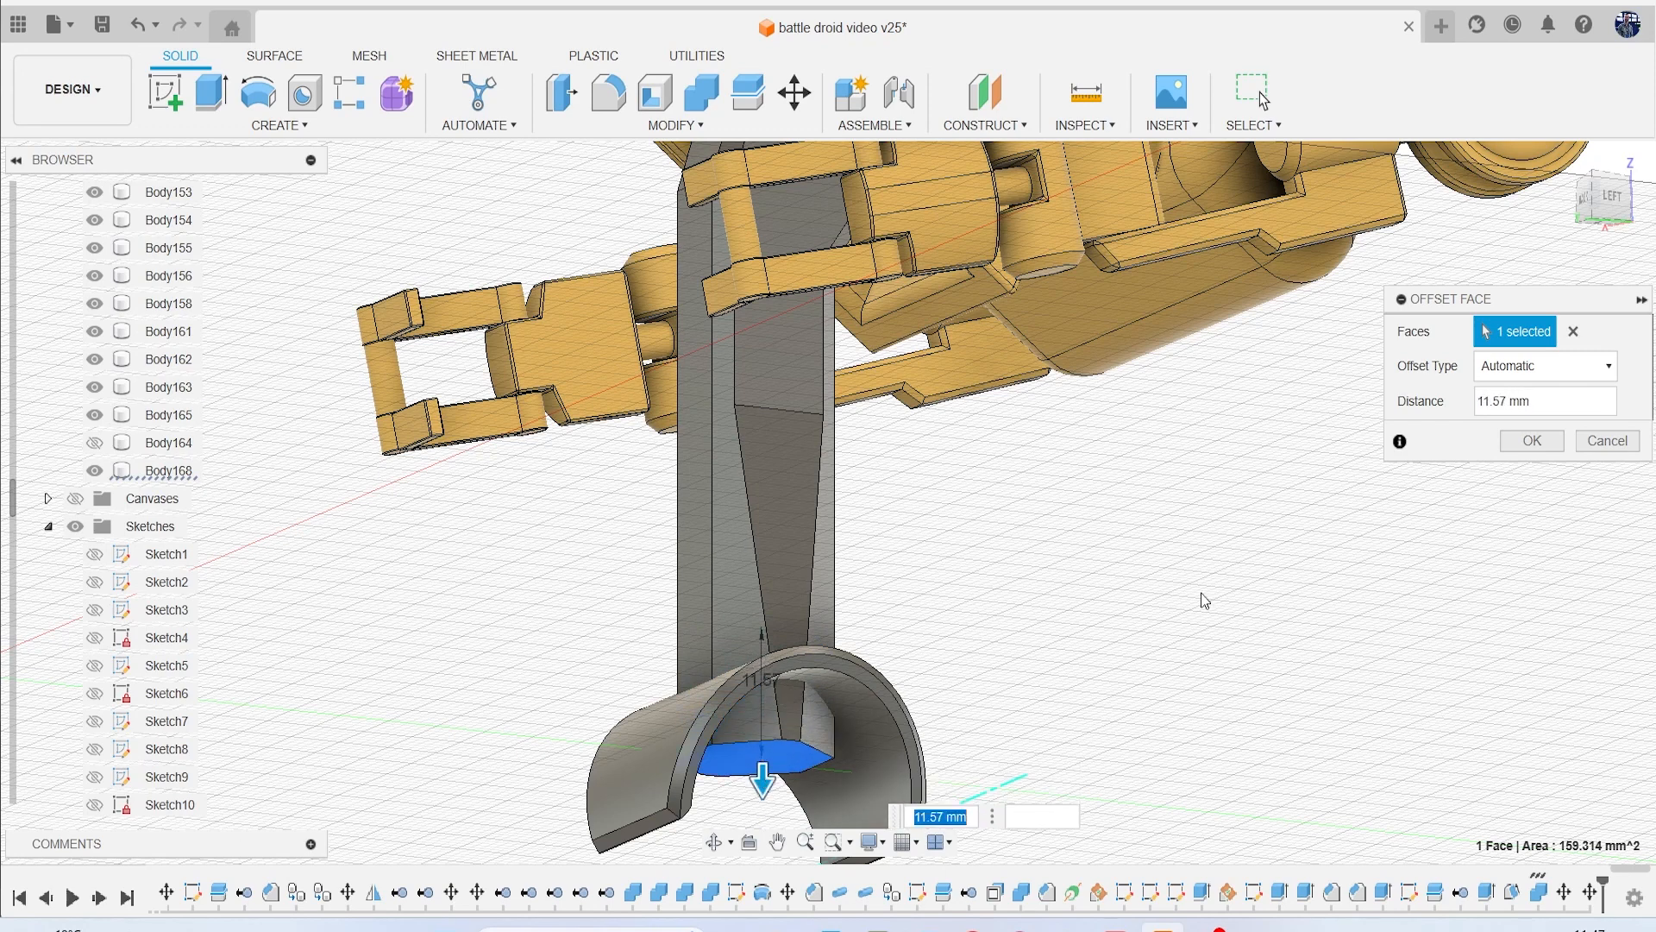
Apply an 11.57 mm Offset Face to the shaft's bottom, then view from the front.
{"action": "left_click", "coordinate": [1605, 441]}
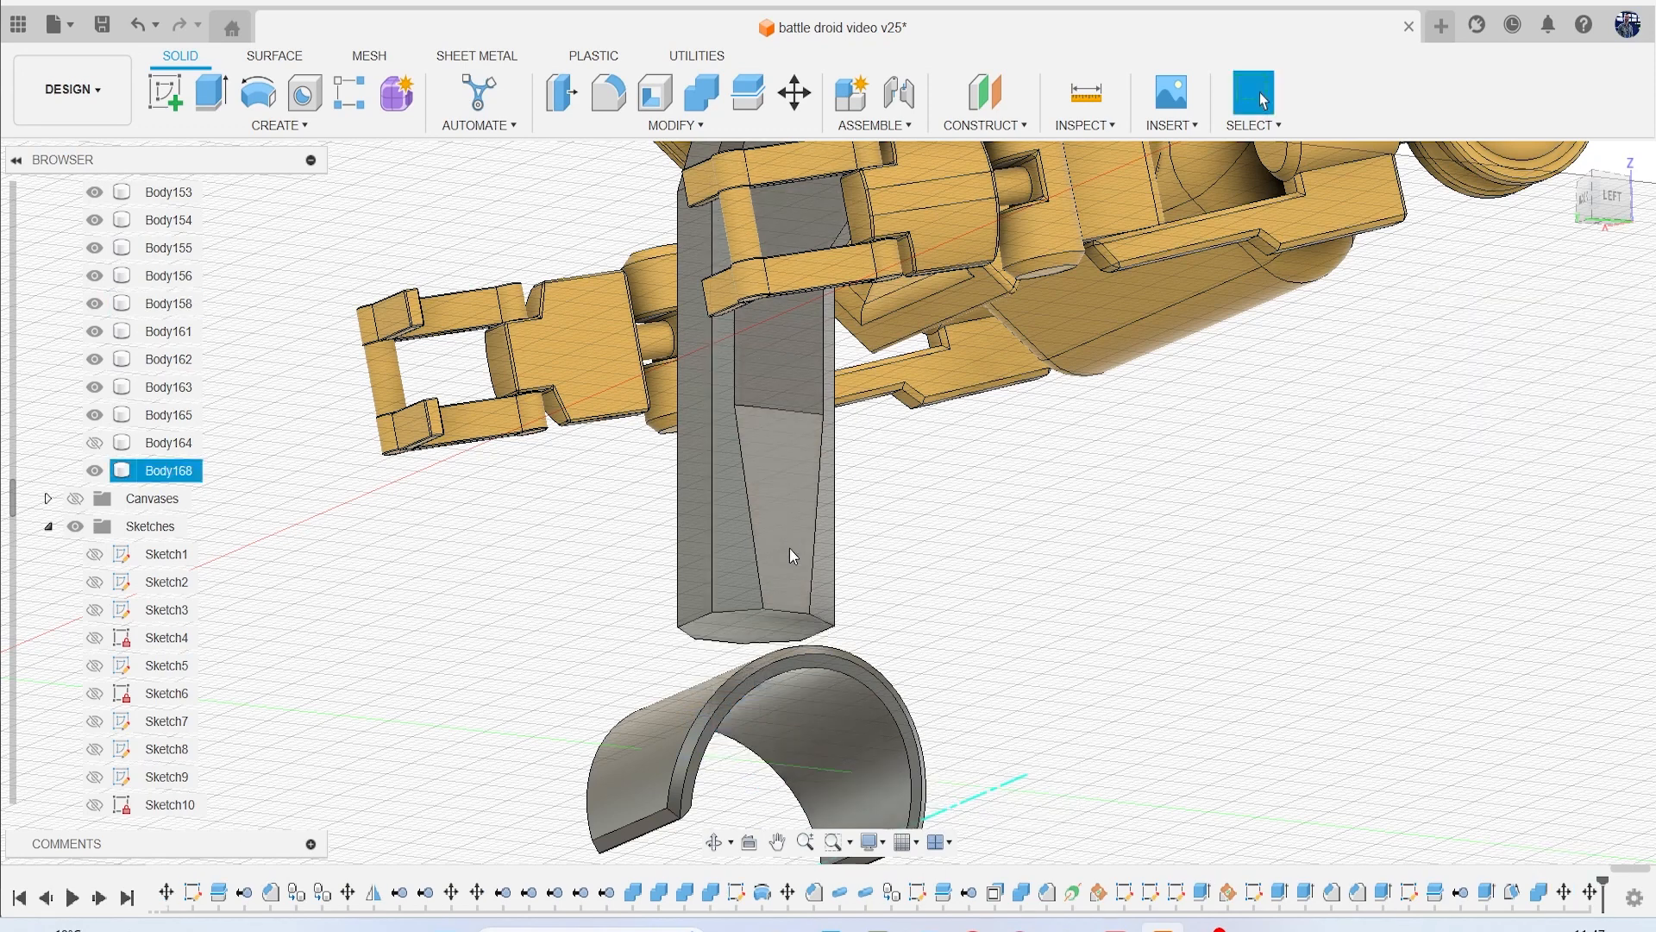
{"action": "left_click", "coordinate": [208, 93]}
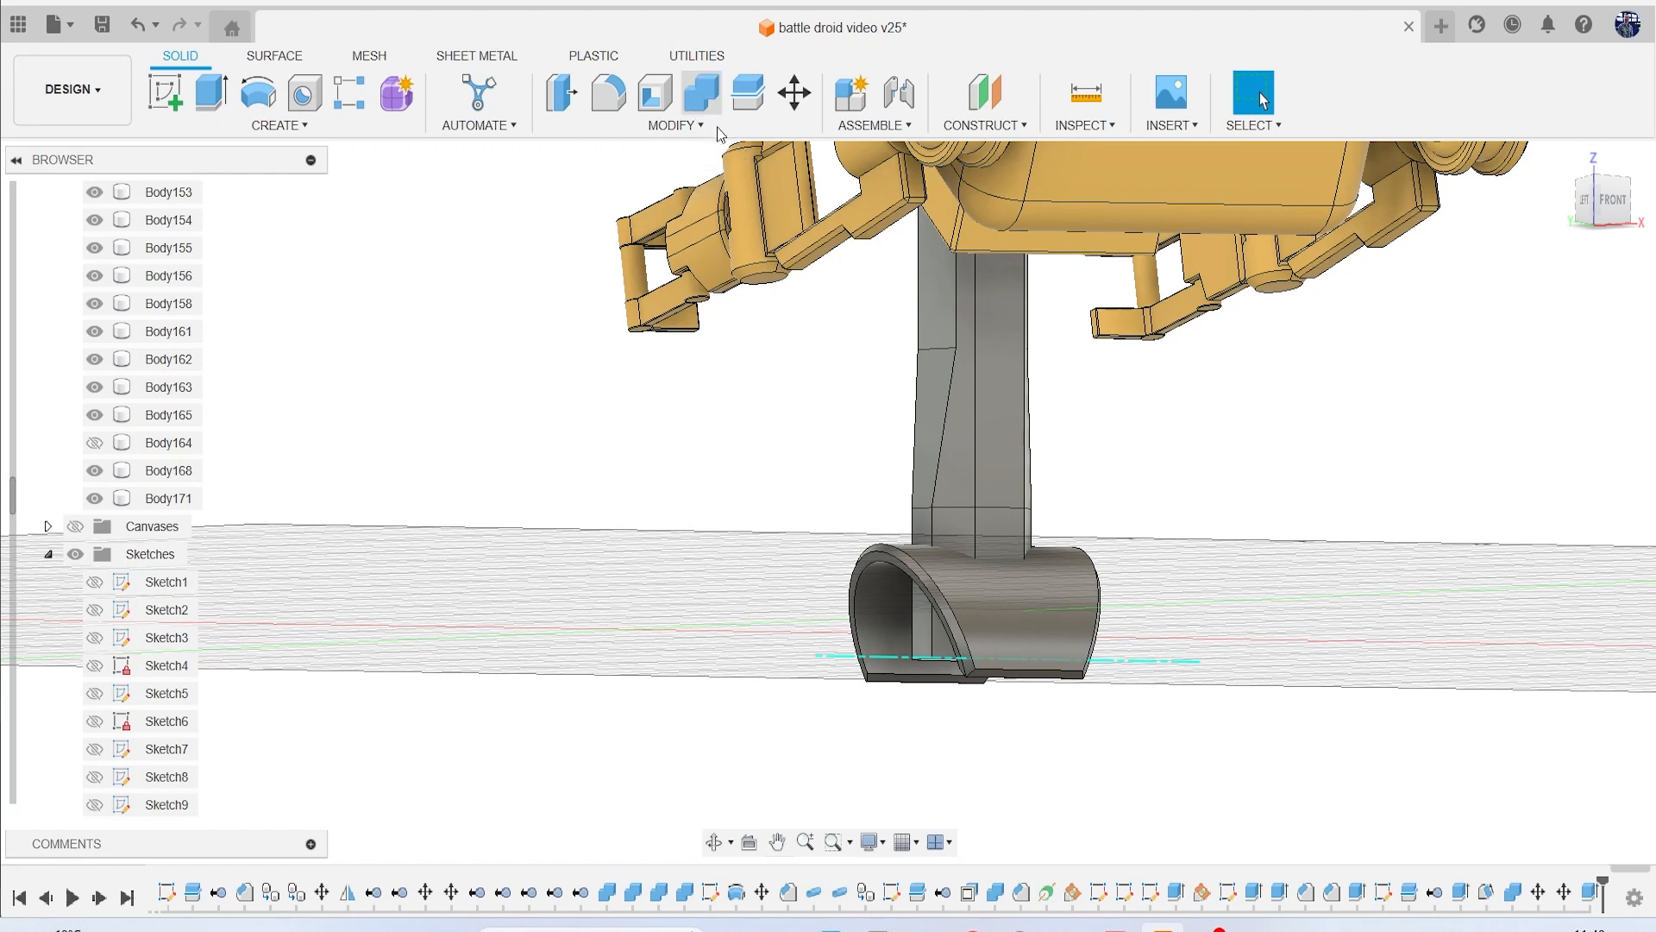
Split Body168 with Body165 as the splitting tool, checking the result by toggling Body172.
{"action": "left_click", "coordinate": [700, 93]}
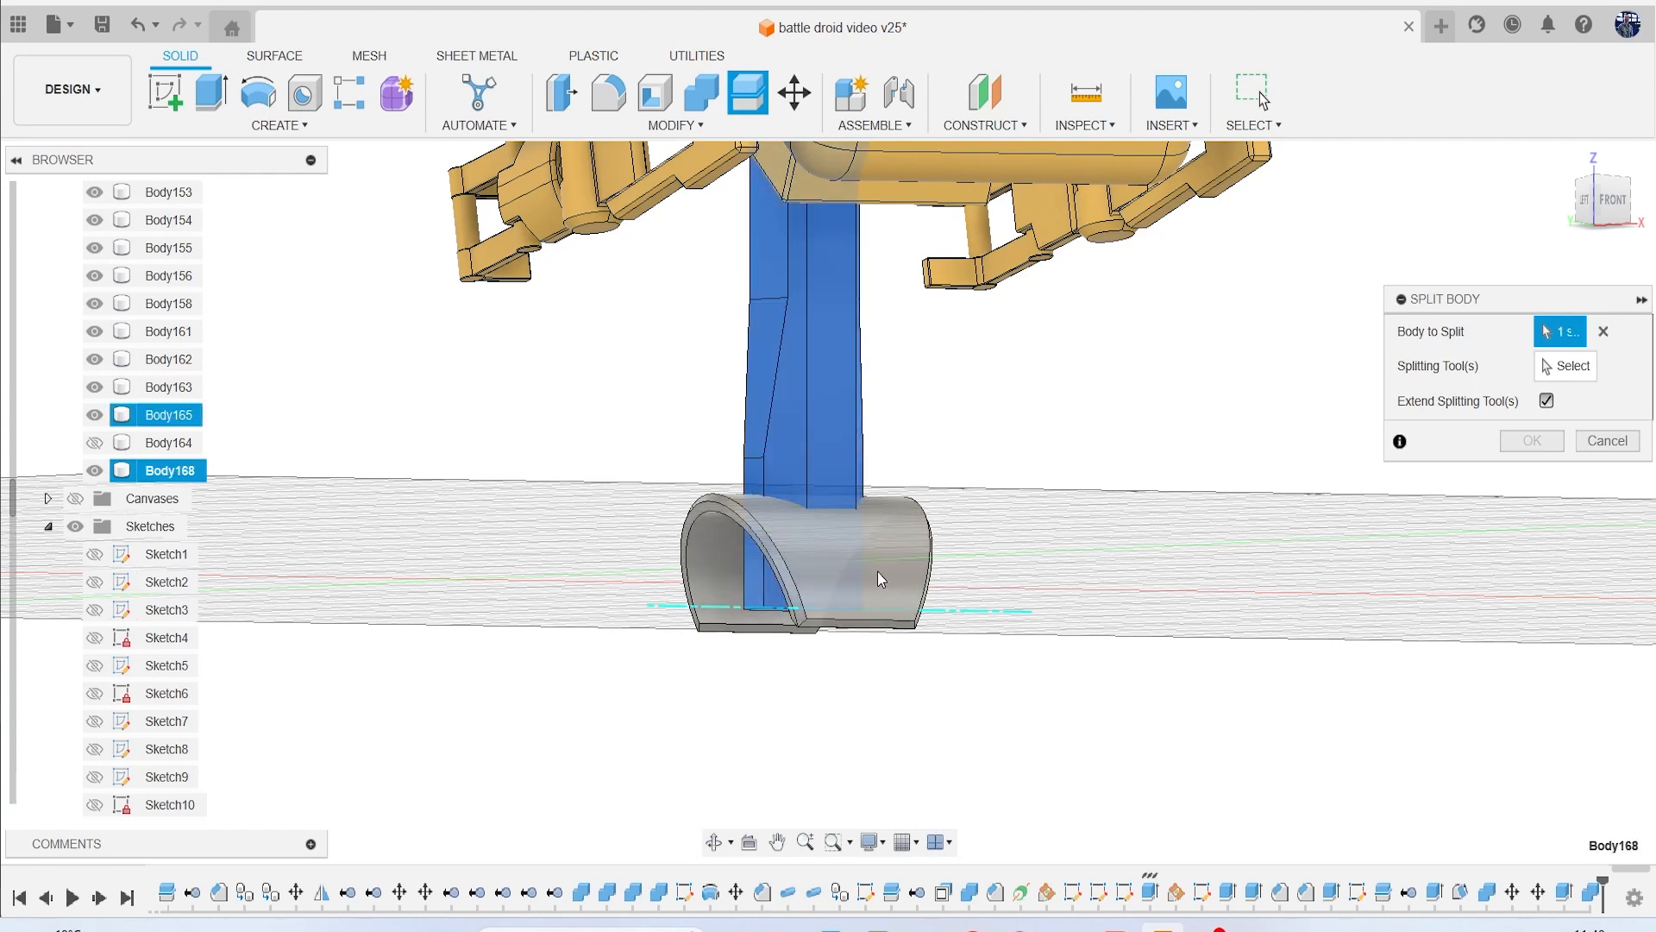
{"action": "left_click", "coordinate": [1573, 366]}
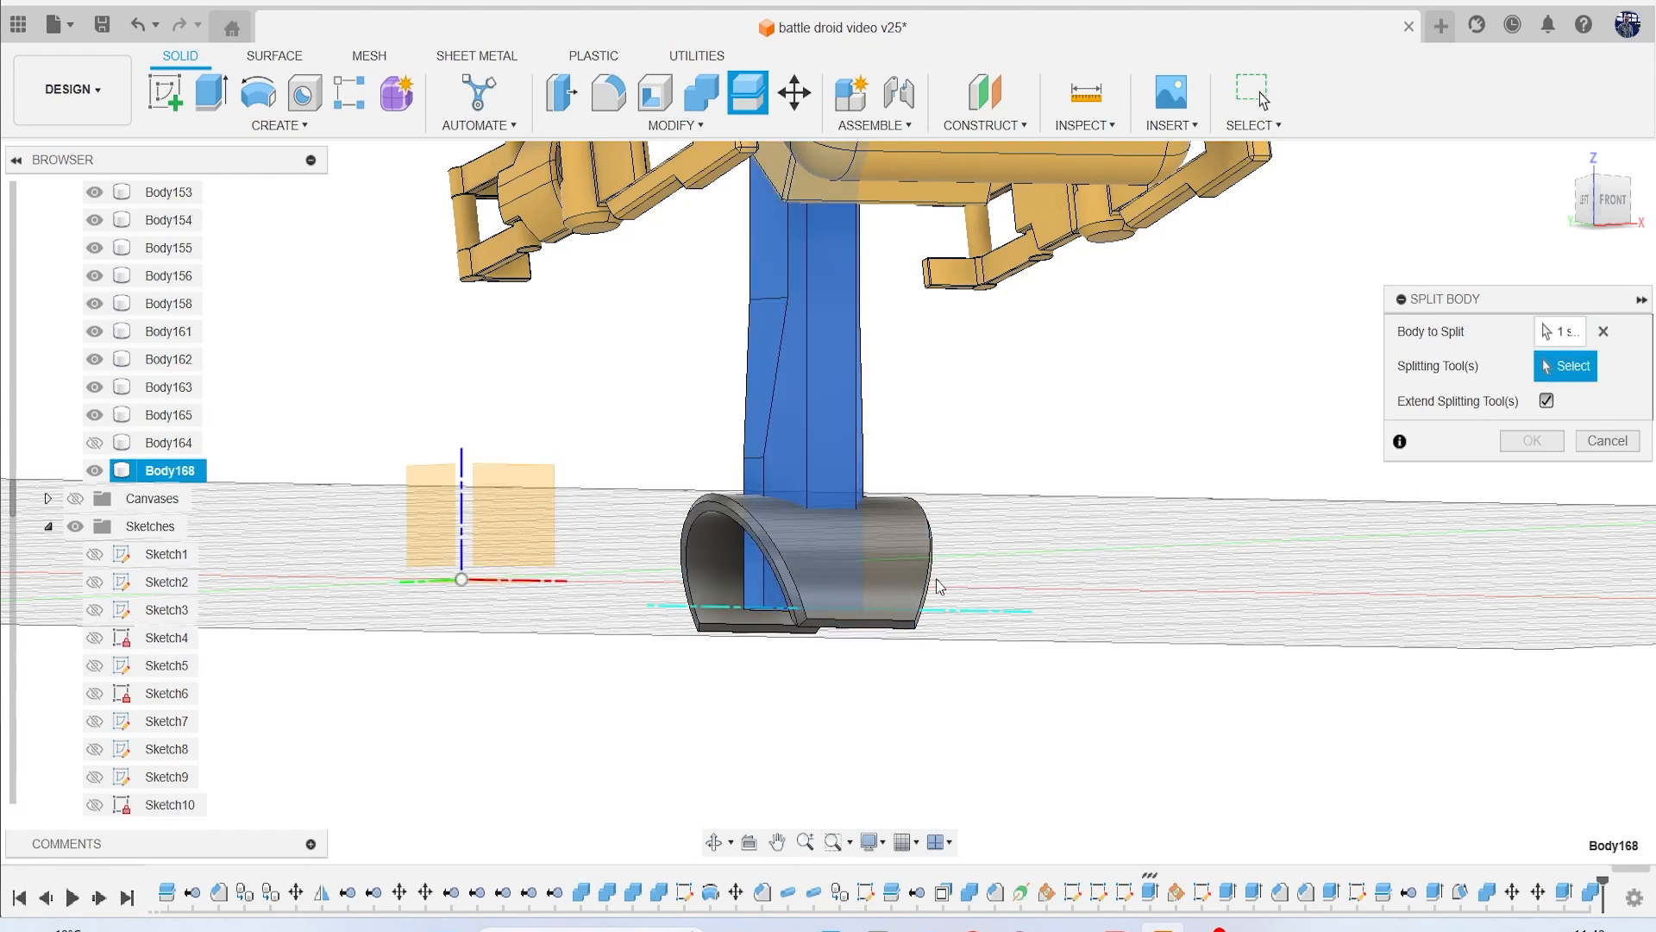
{"action": "left_click", "coordinate": [803, 560]}
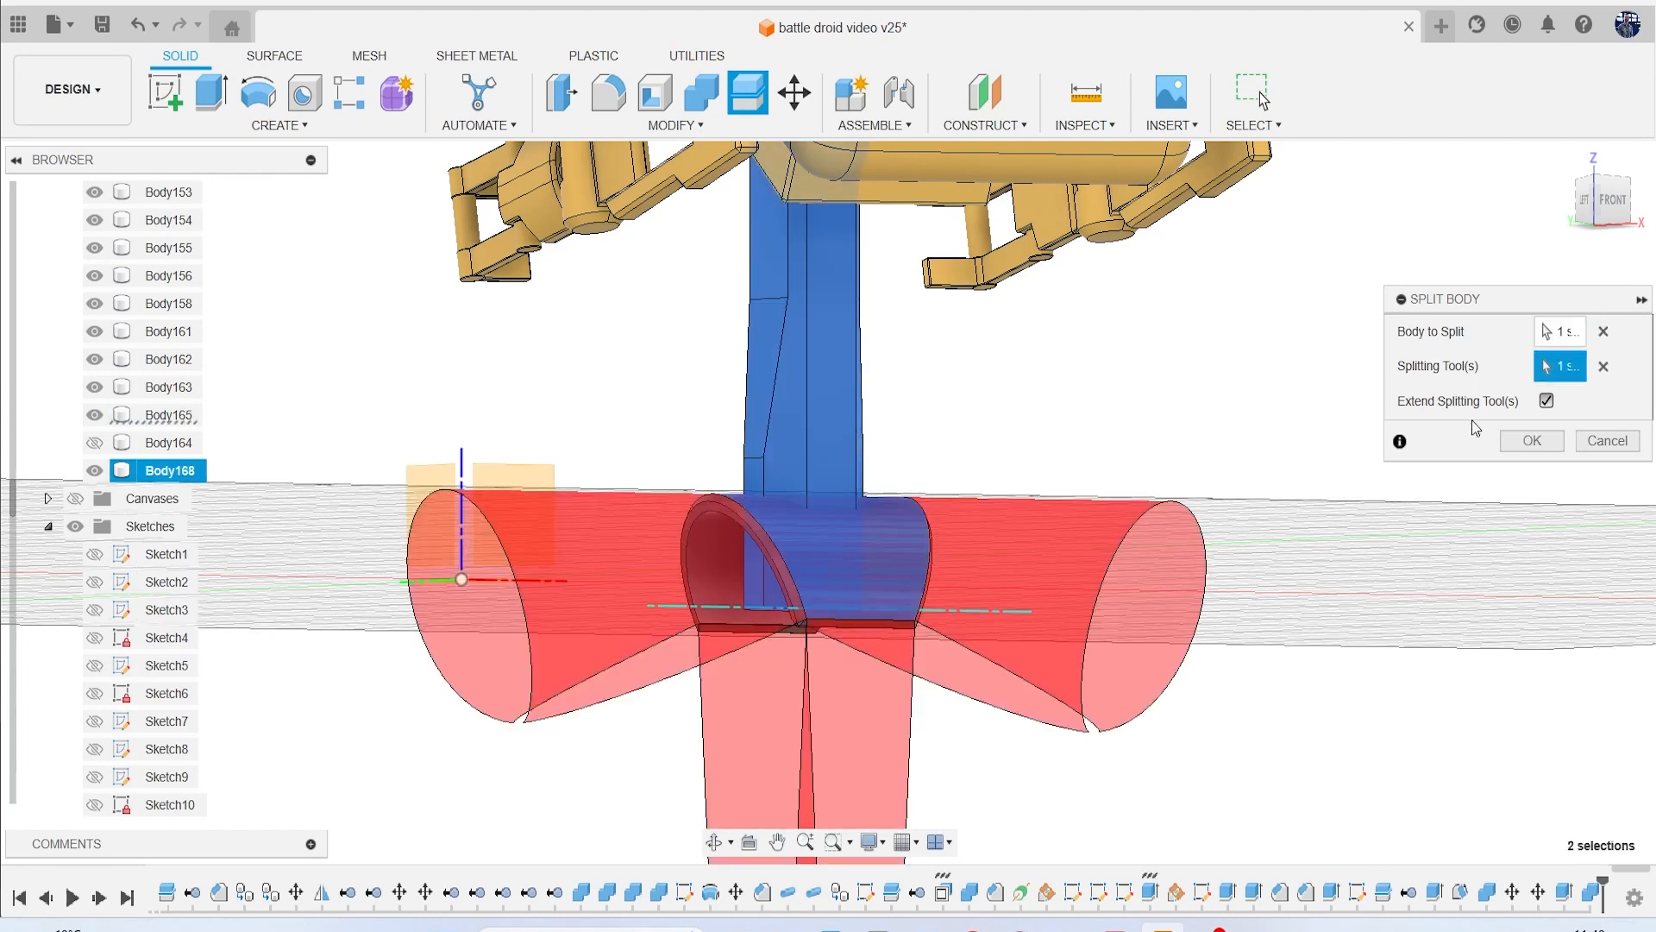
{"action": "left_click", "coordinate": [1530, 441]}
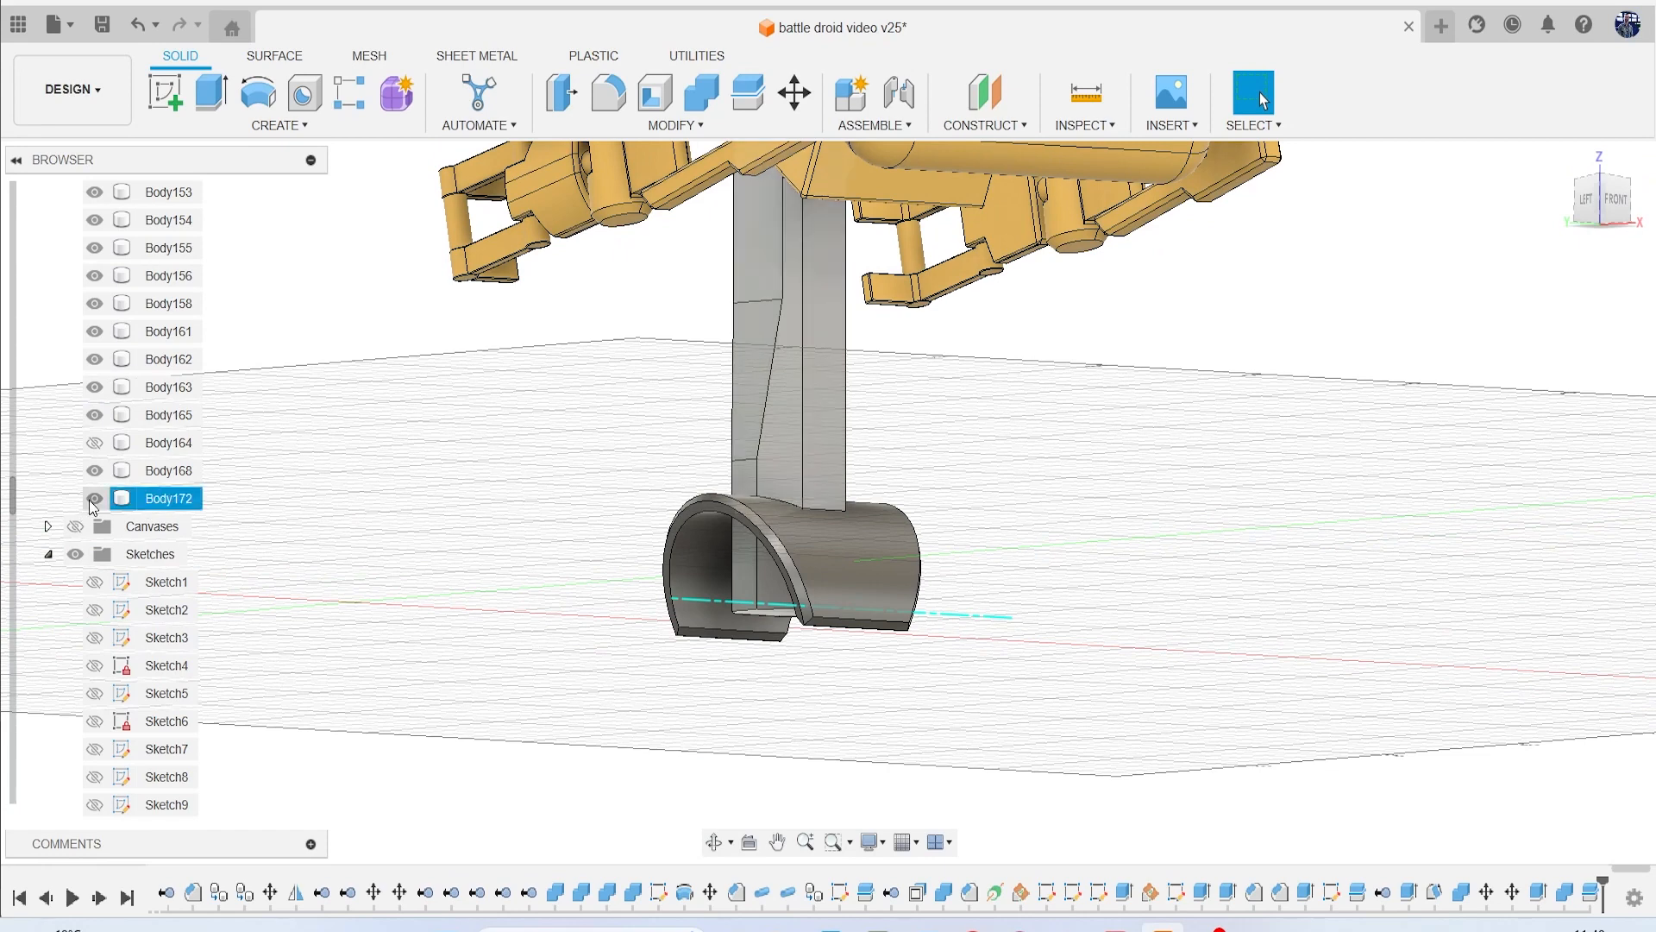
{"action": "left_click", "coordinate": [94, 498]}
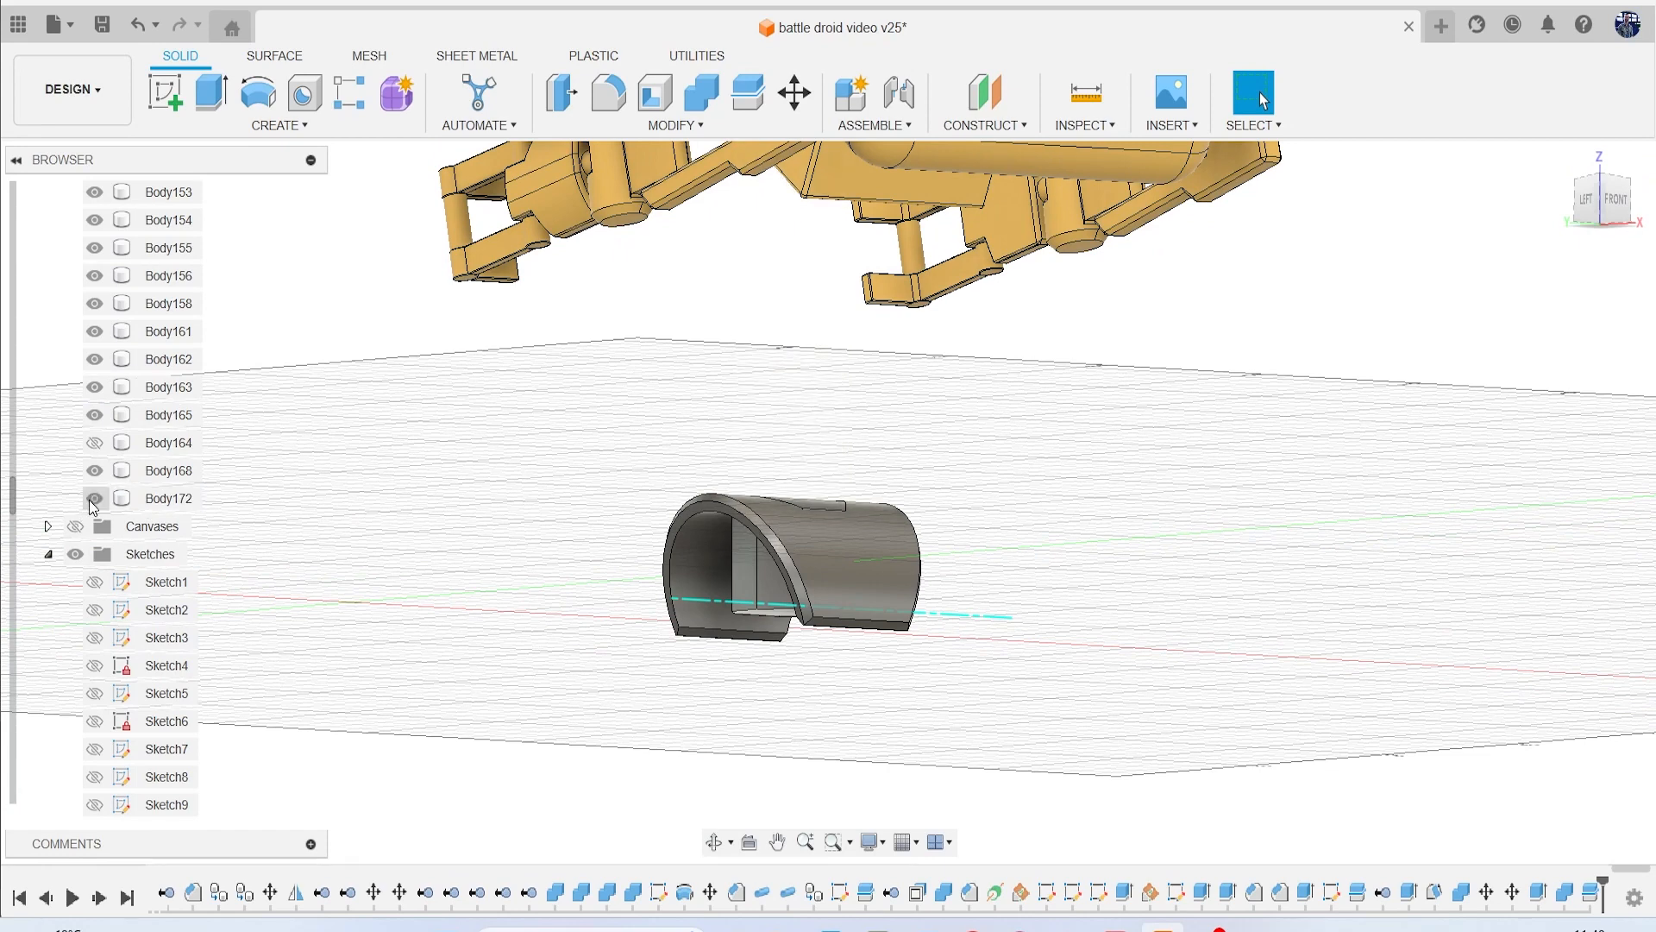
{"action": "left_click", "coordinate": [93, 471]}
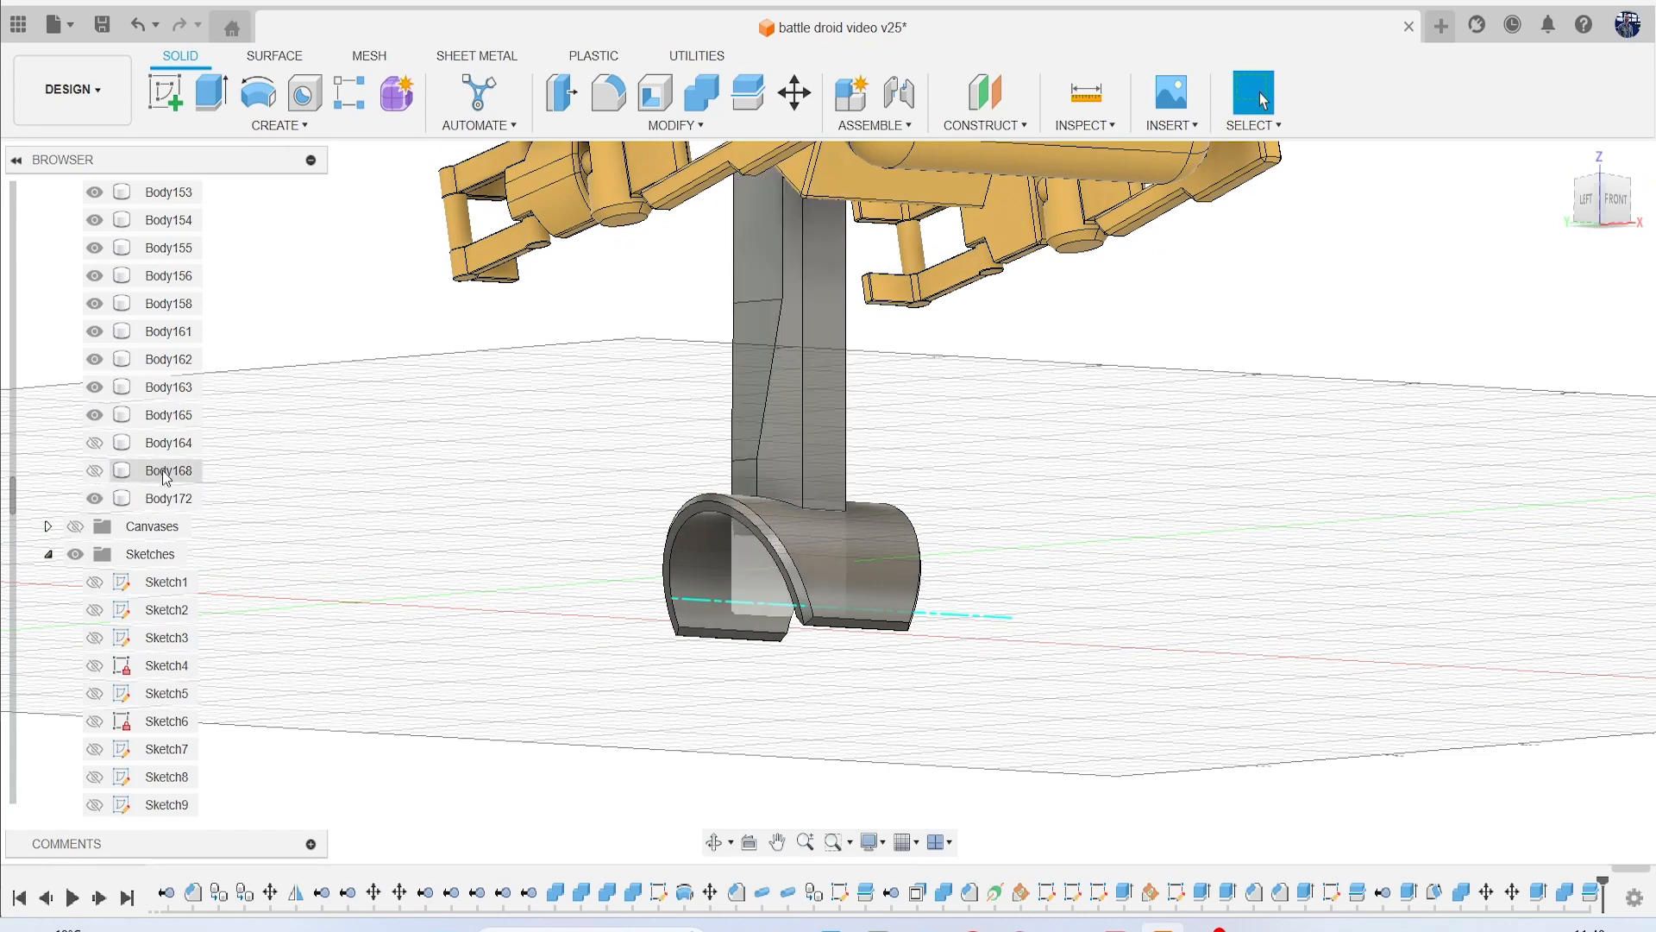
{"action": "left_click", "coordinate": [169, 470]}
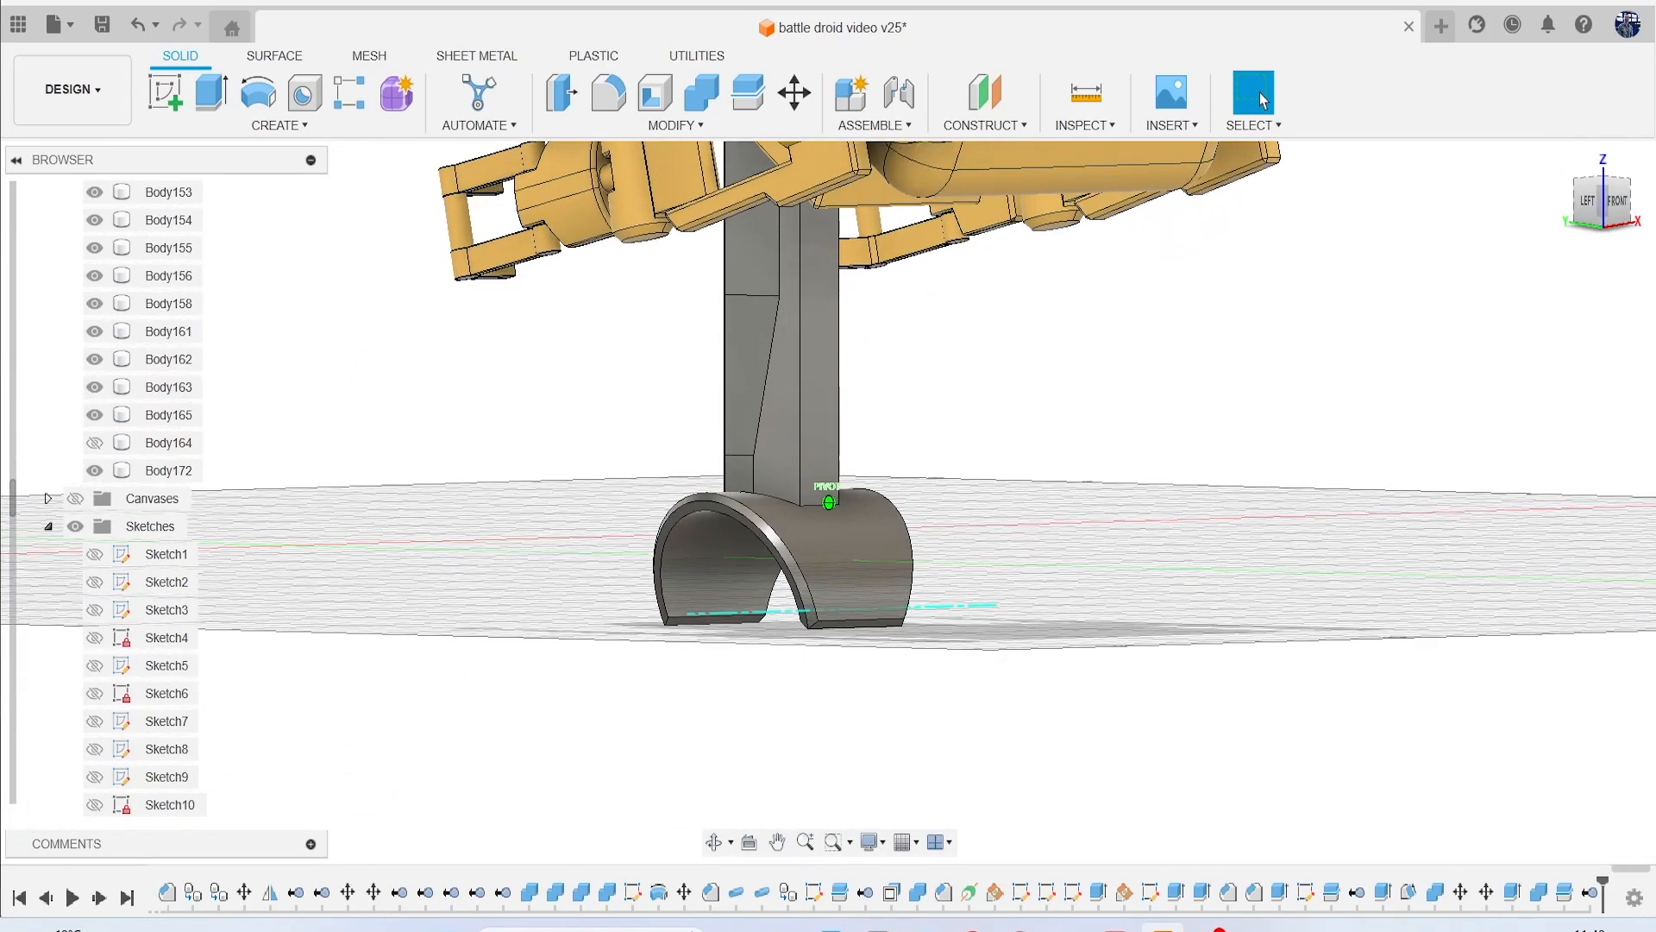
{"action": "mouse_move", "coordinate": [700, 94]}
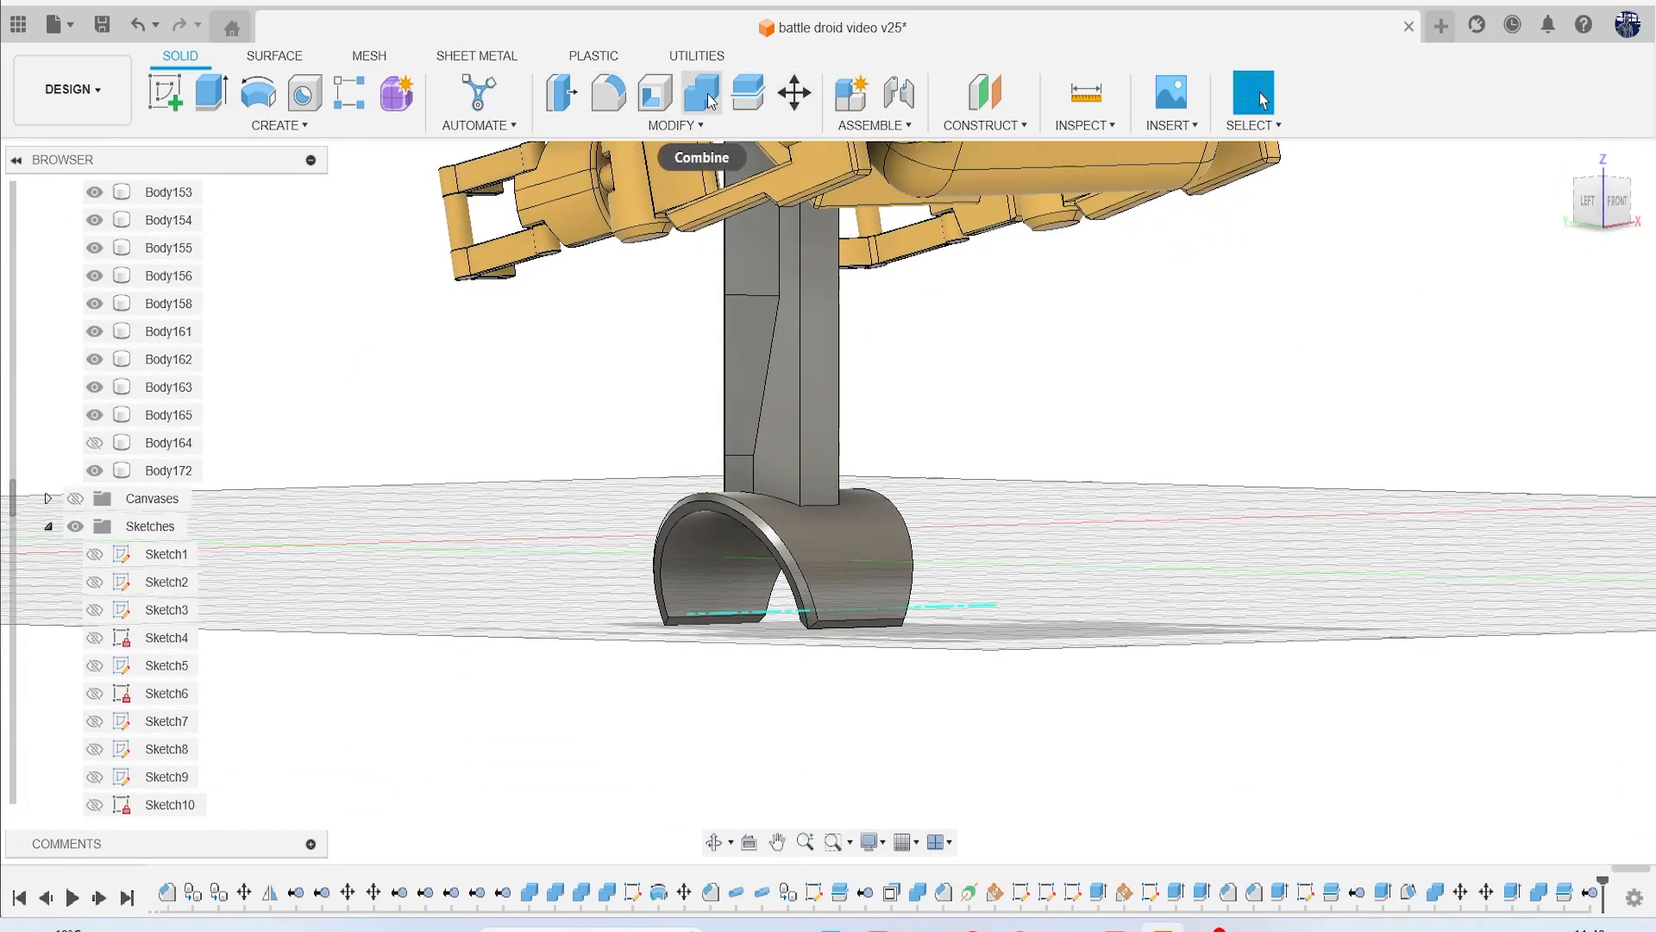
Combine the shaft and hip shell into one body, then bring up the Modify menu.
{"action": "left_click", "coordinate": [699, 94]}
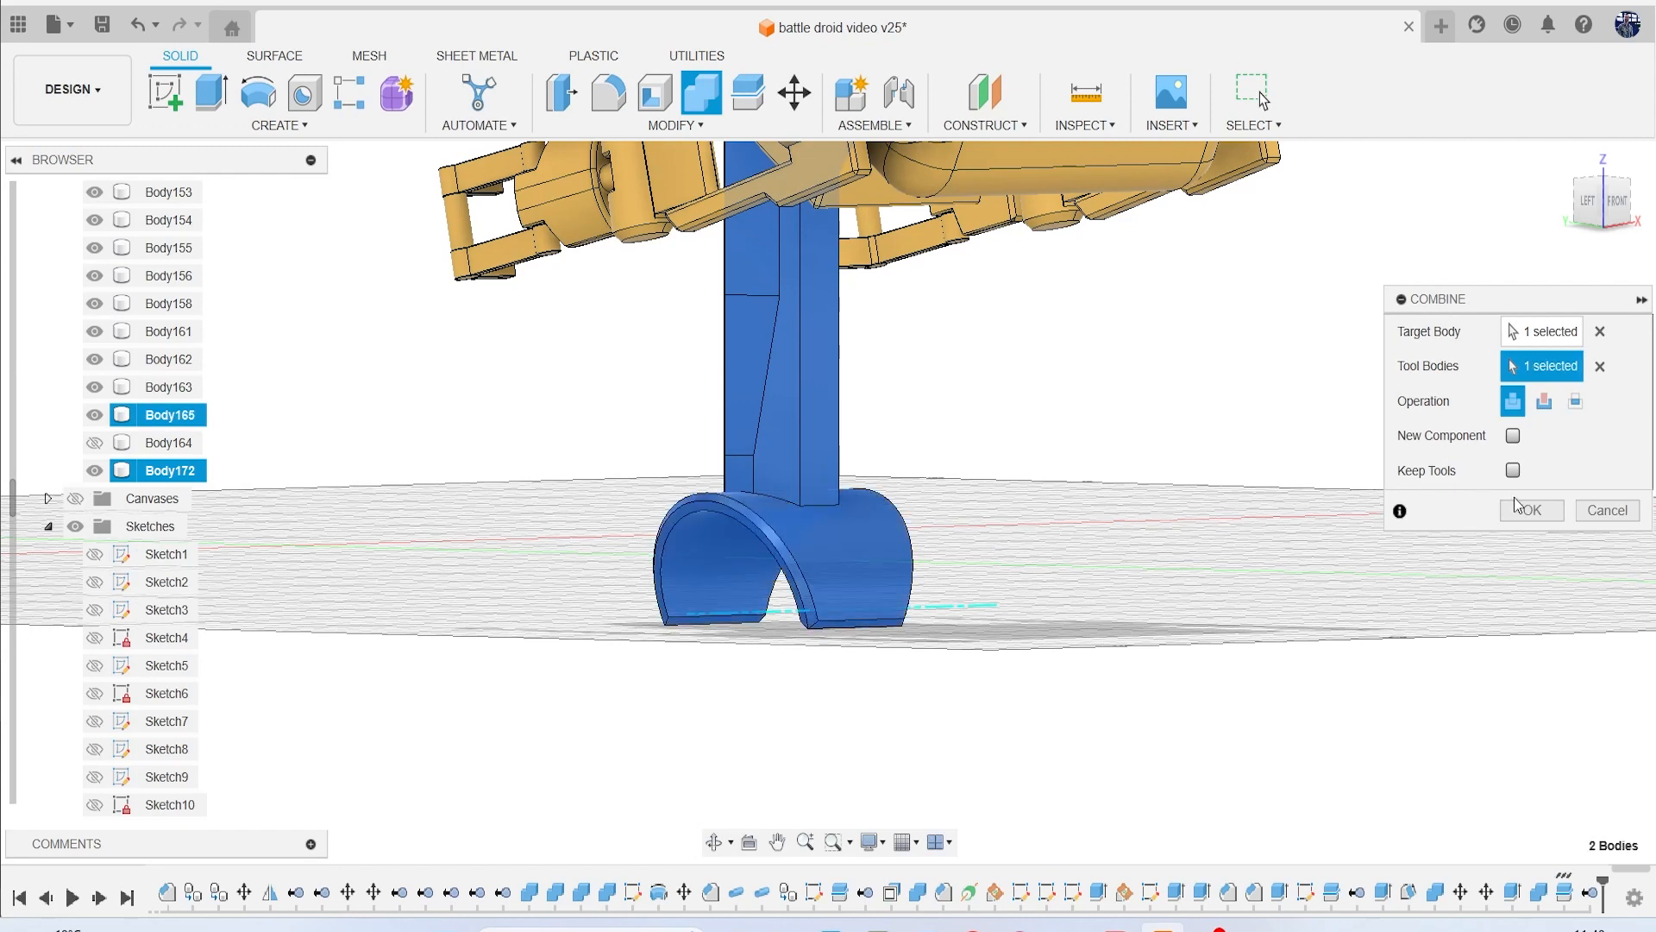
{"action": "left_click", "coordinate": [1530, 510]}
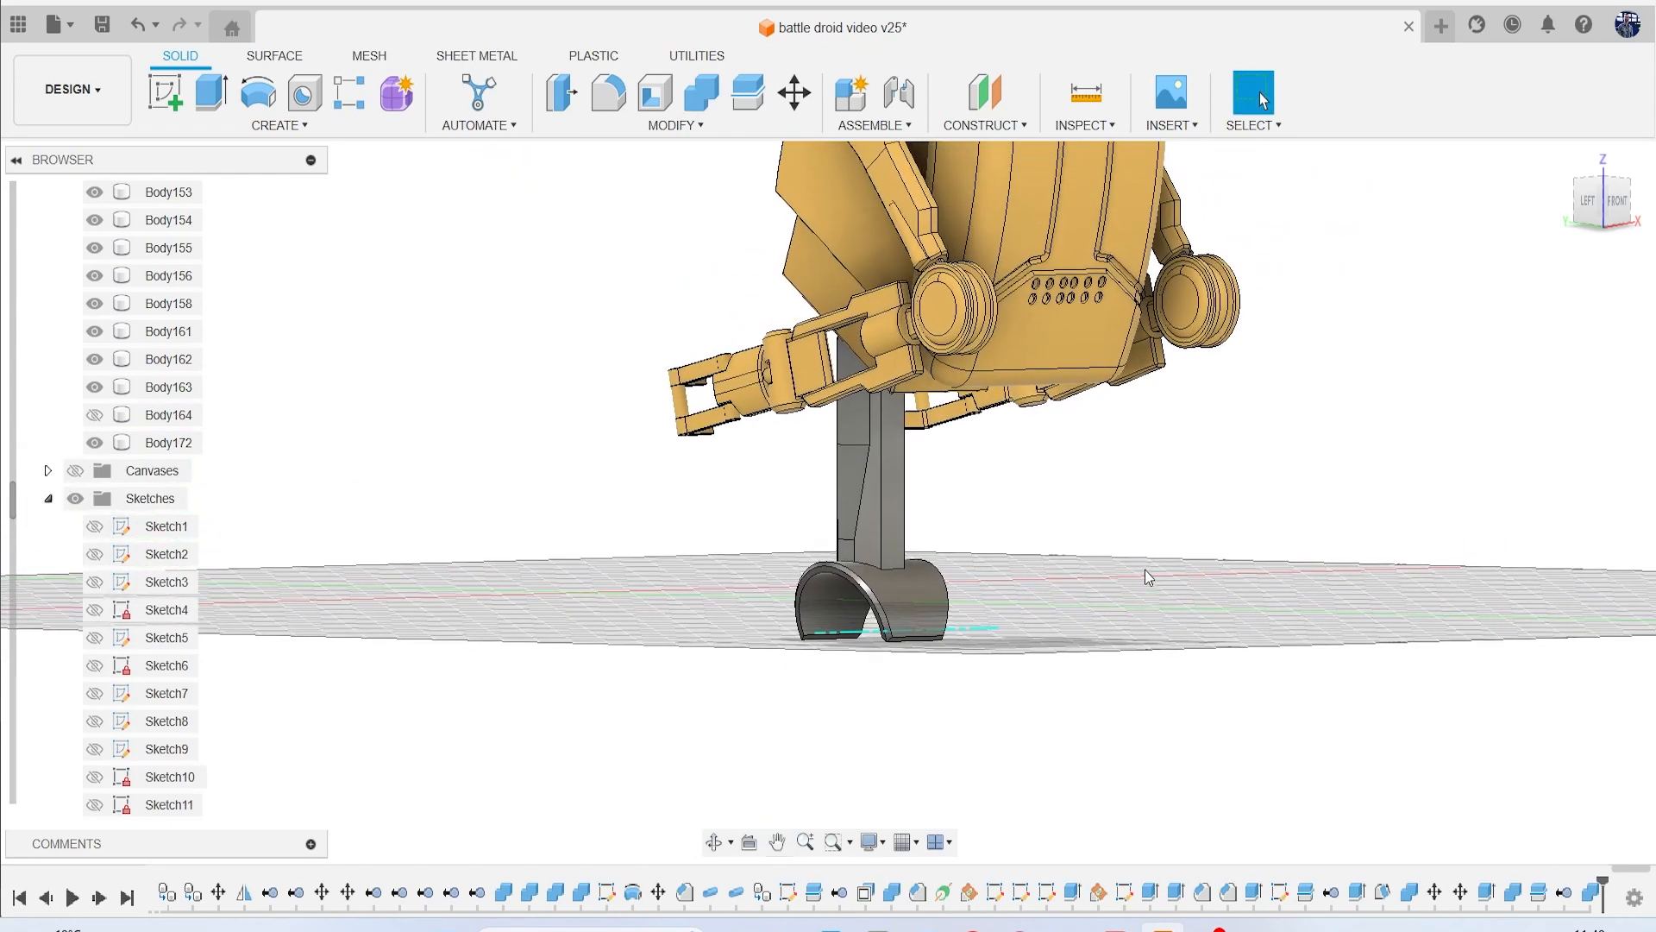
{"action": "left_click", "coordinate": [673, 101]}
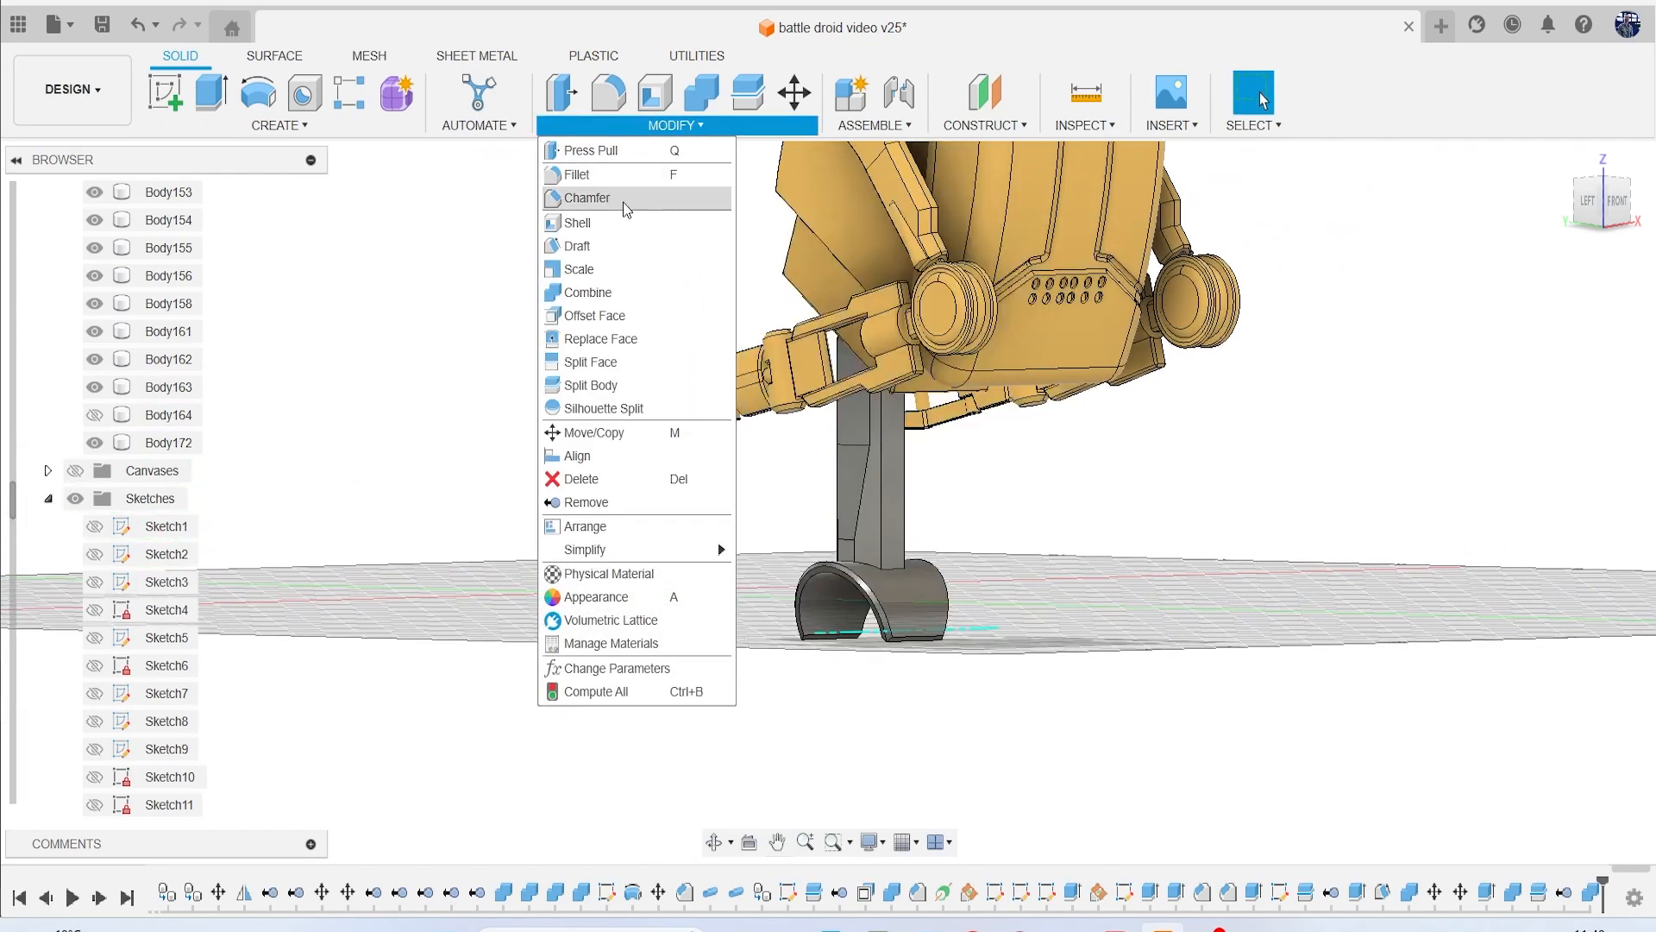
Chamfer the eight lower leg column edges with an equal distance of 3.708 mm.
{"action": "left_click", "coordinate": [588, 198]}
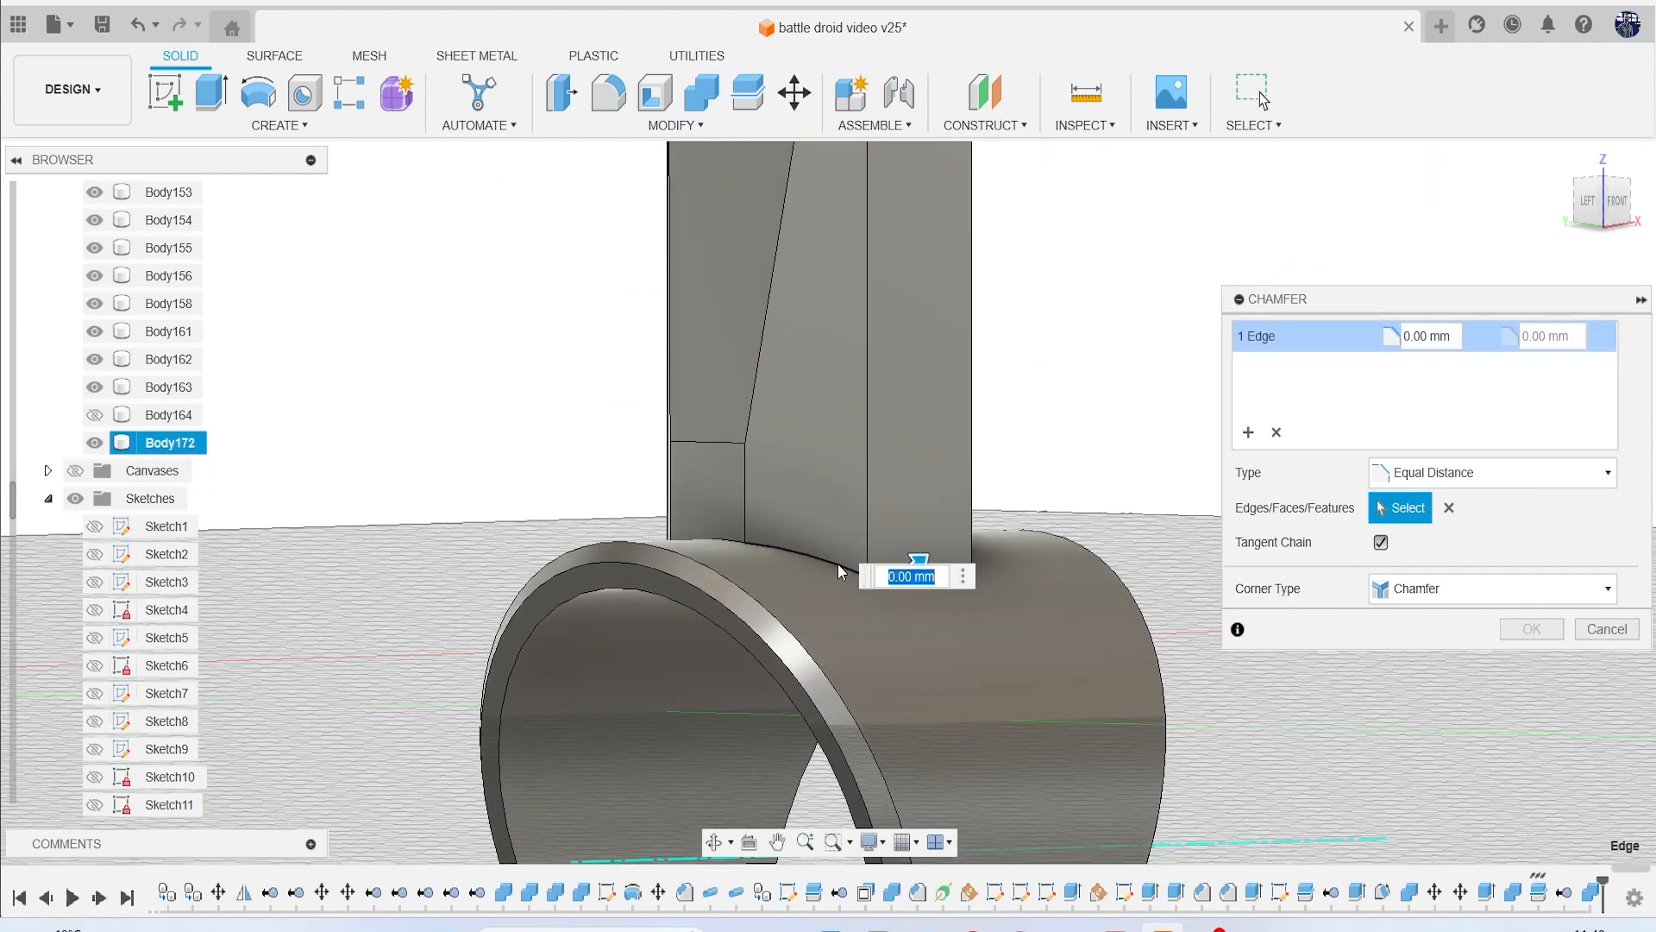
{"action": "left_click", "coordinate": [918, 560]}
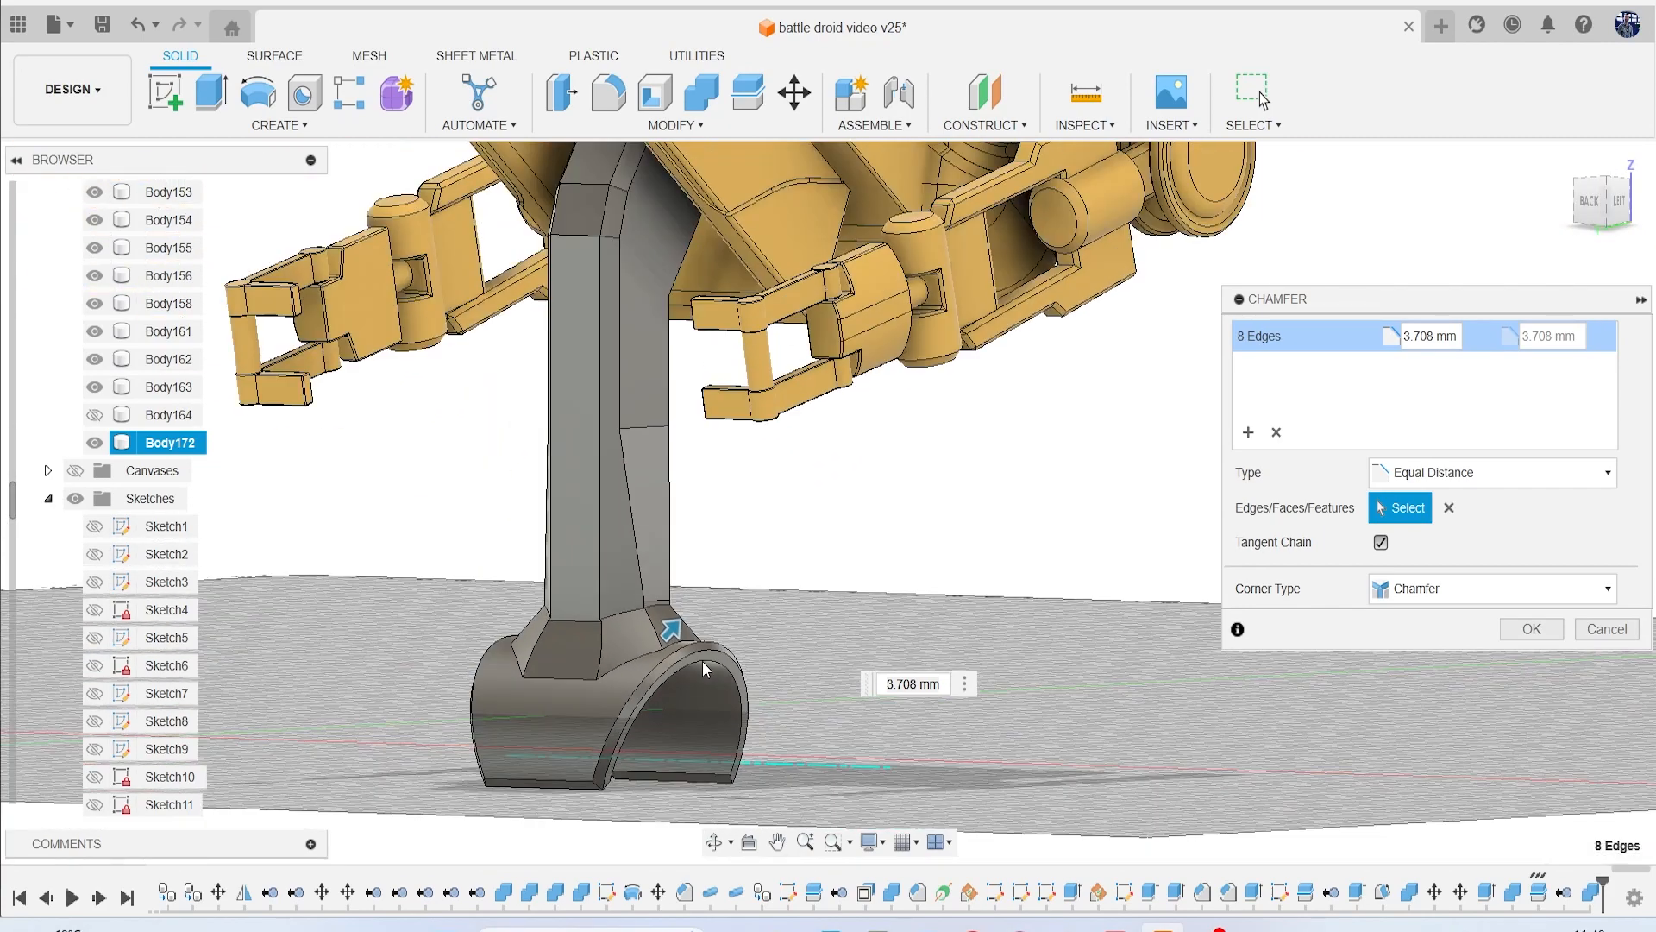
{"action": "left_click", "coordinate": [1530, 629]}
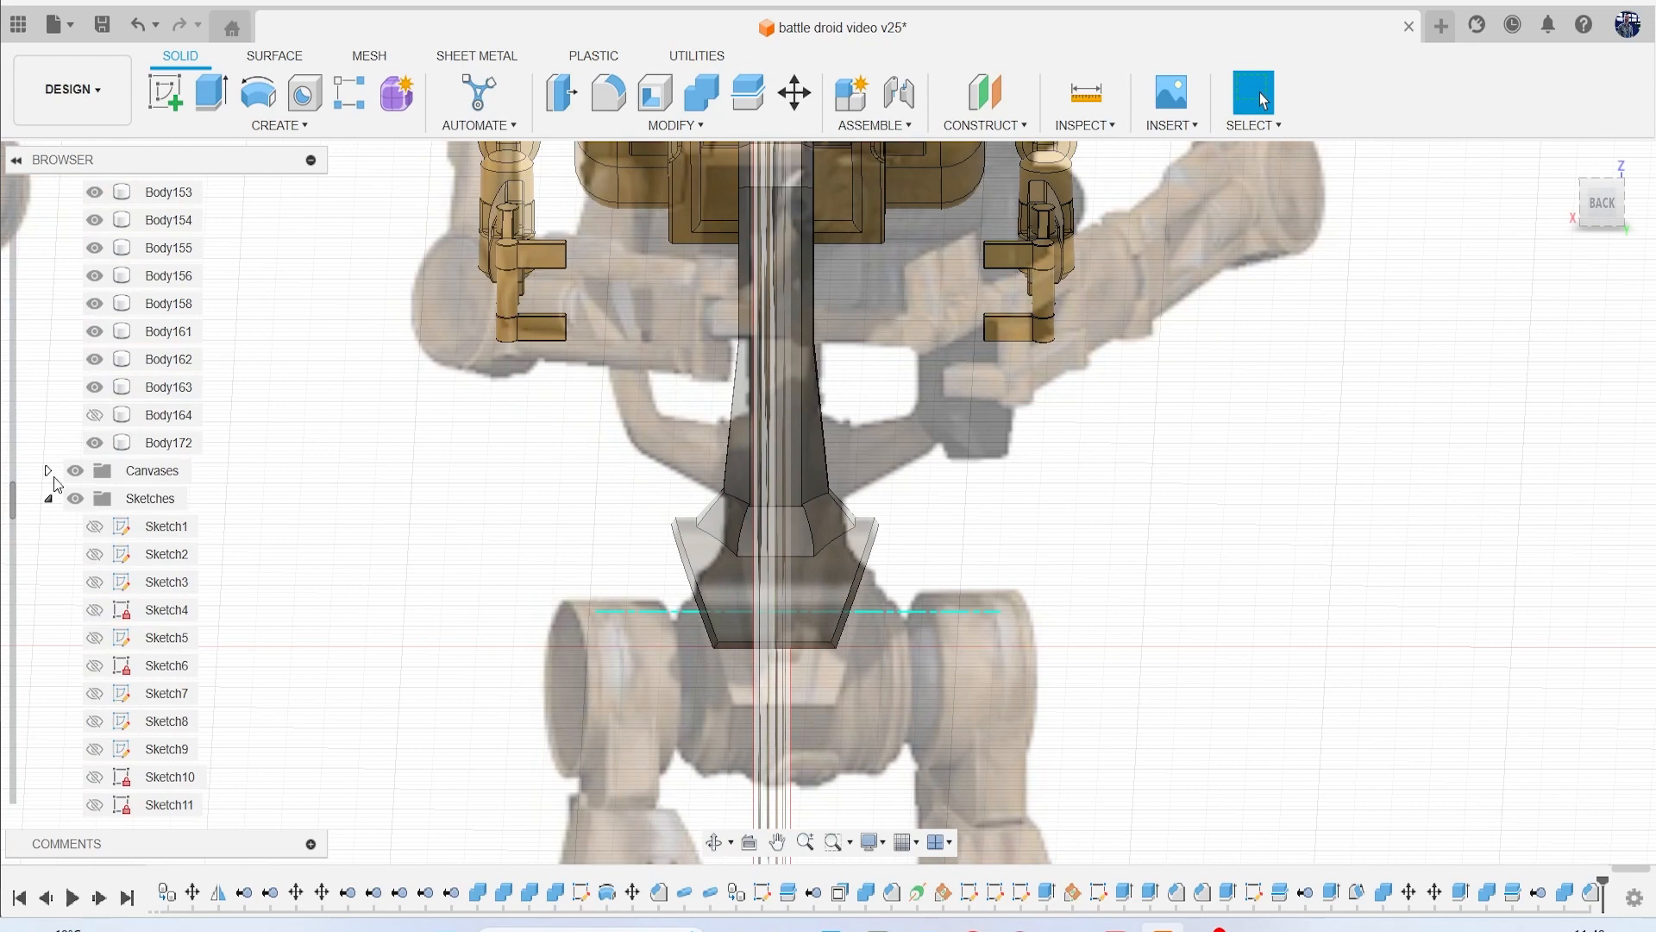
Show Body164 again and zoom to compare the leg against the reference canvases.
{"action": "left_click", "coordinate": [94, 414]}
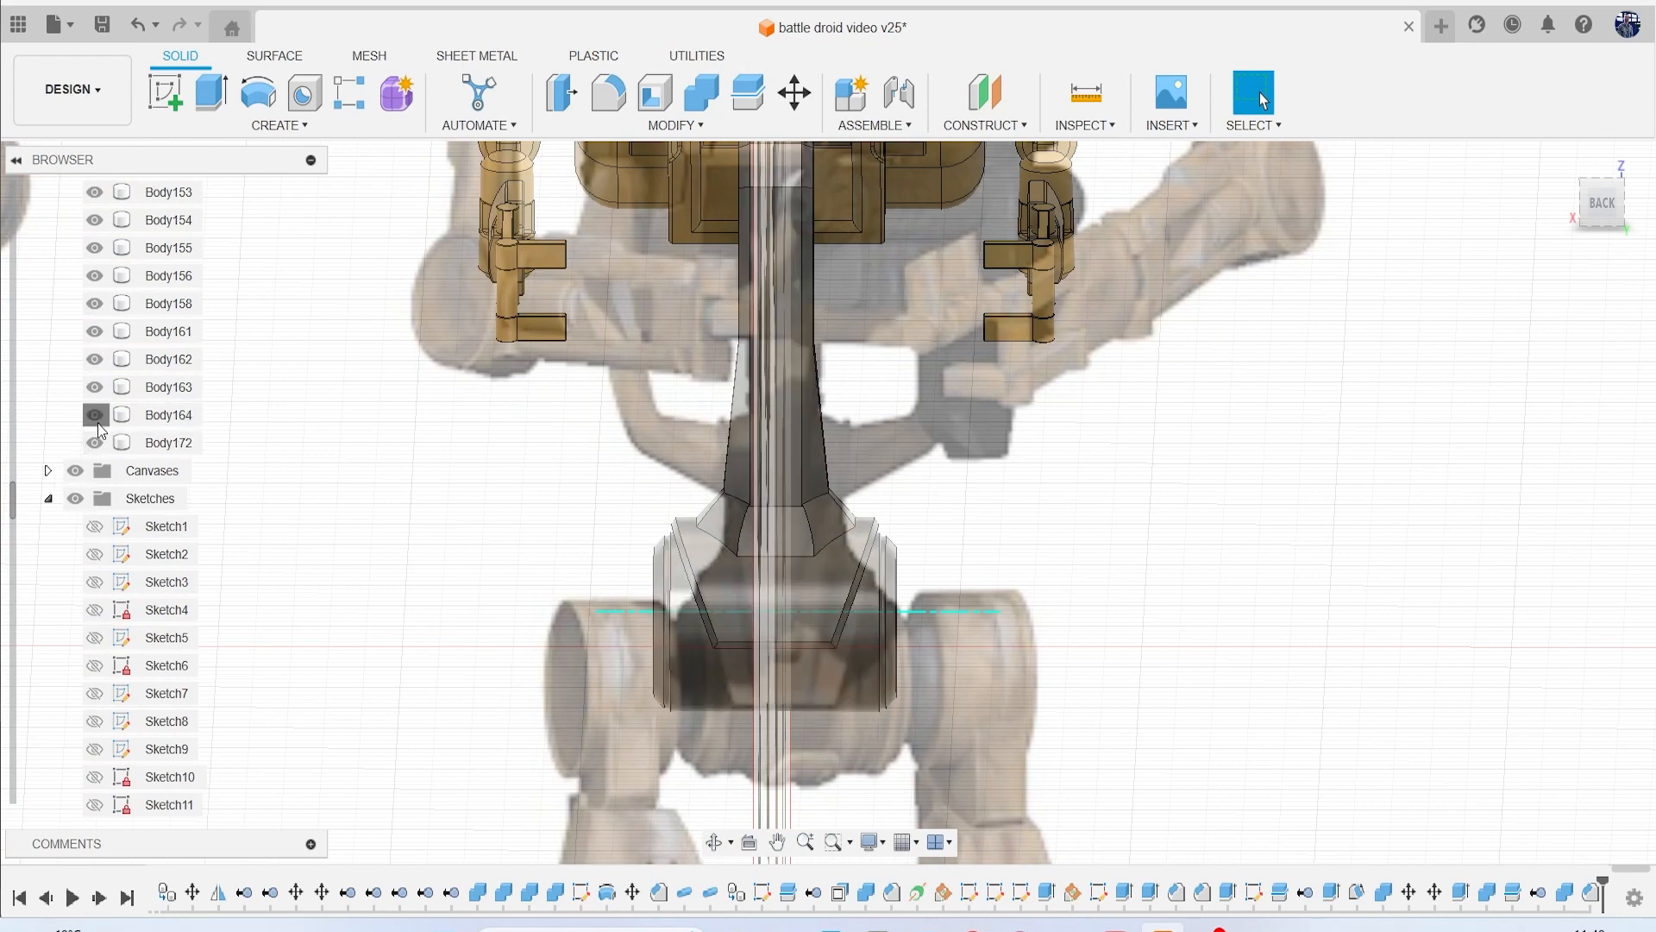
{"action": "left_click", "coordinate": [168, 442]}
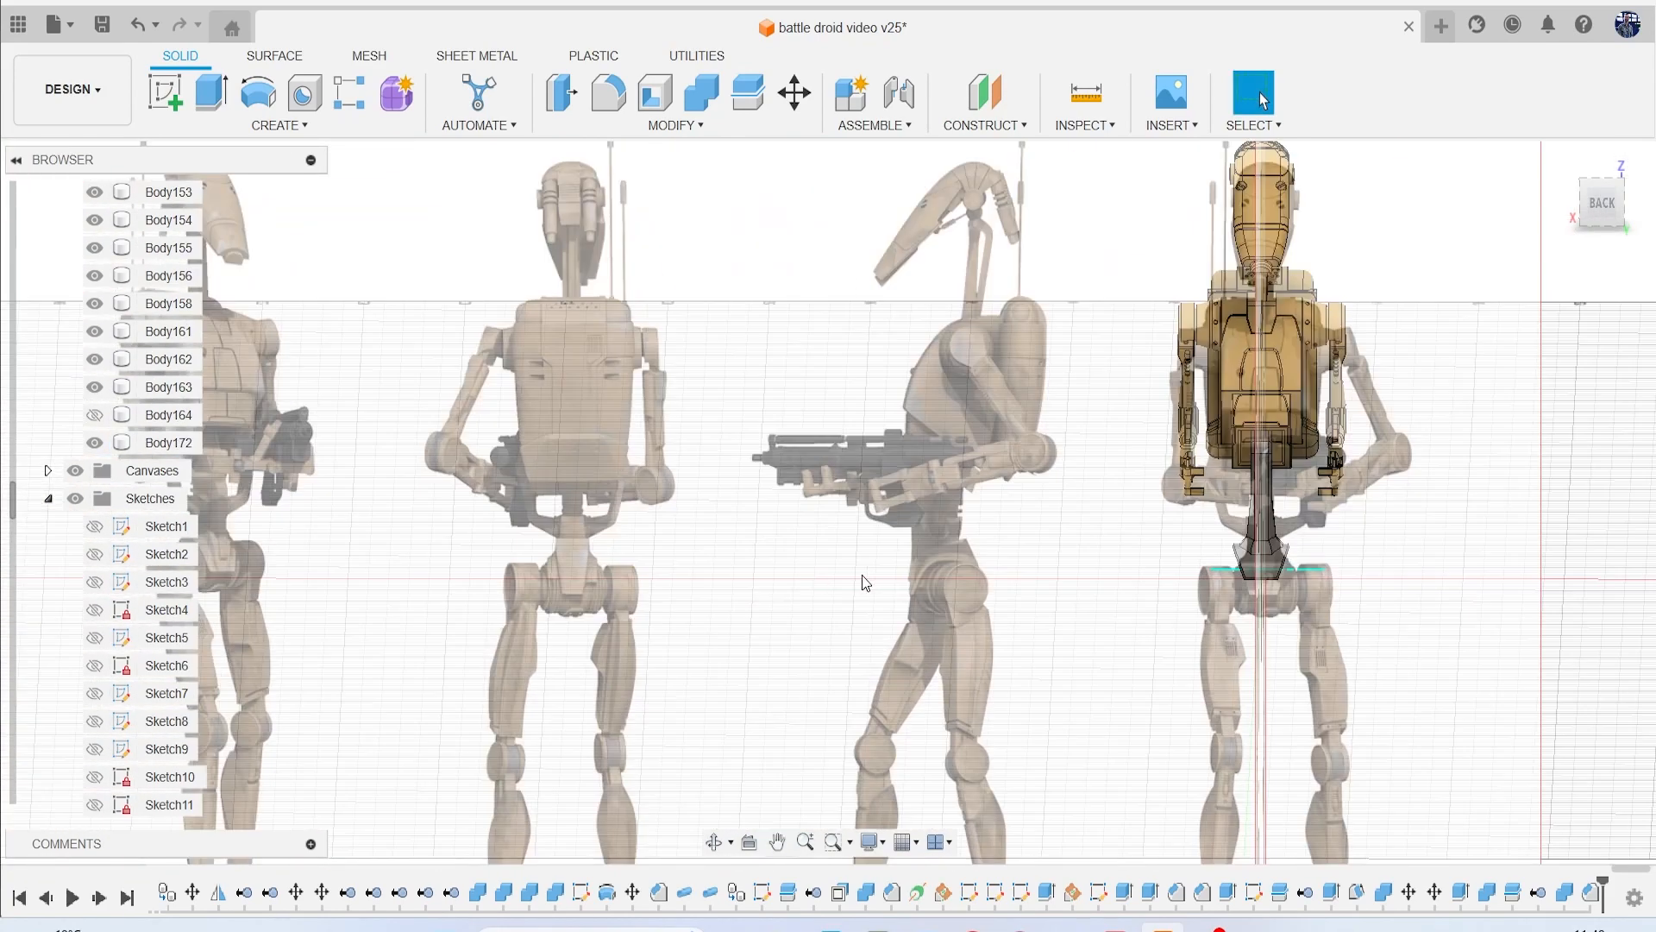
{"action": "mouse_move", "coordinate": [1116, 611]}
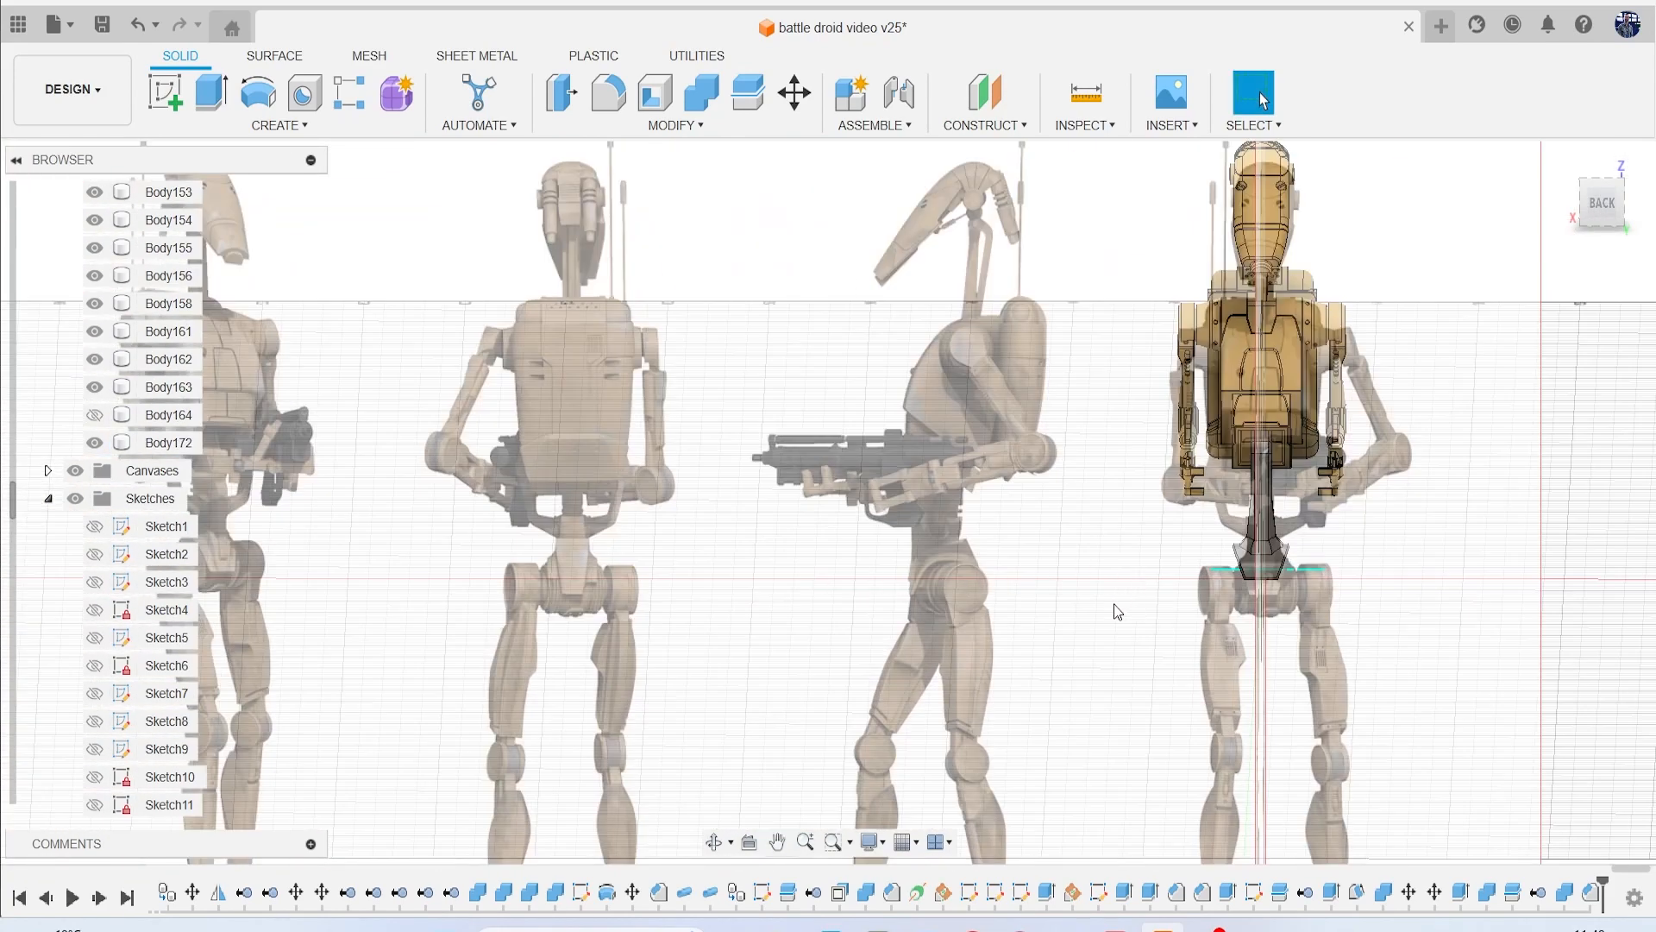
{"action": "scroll", "scroll_direction": "up", "scroll_amount": 3}
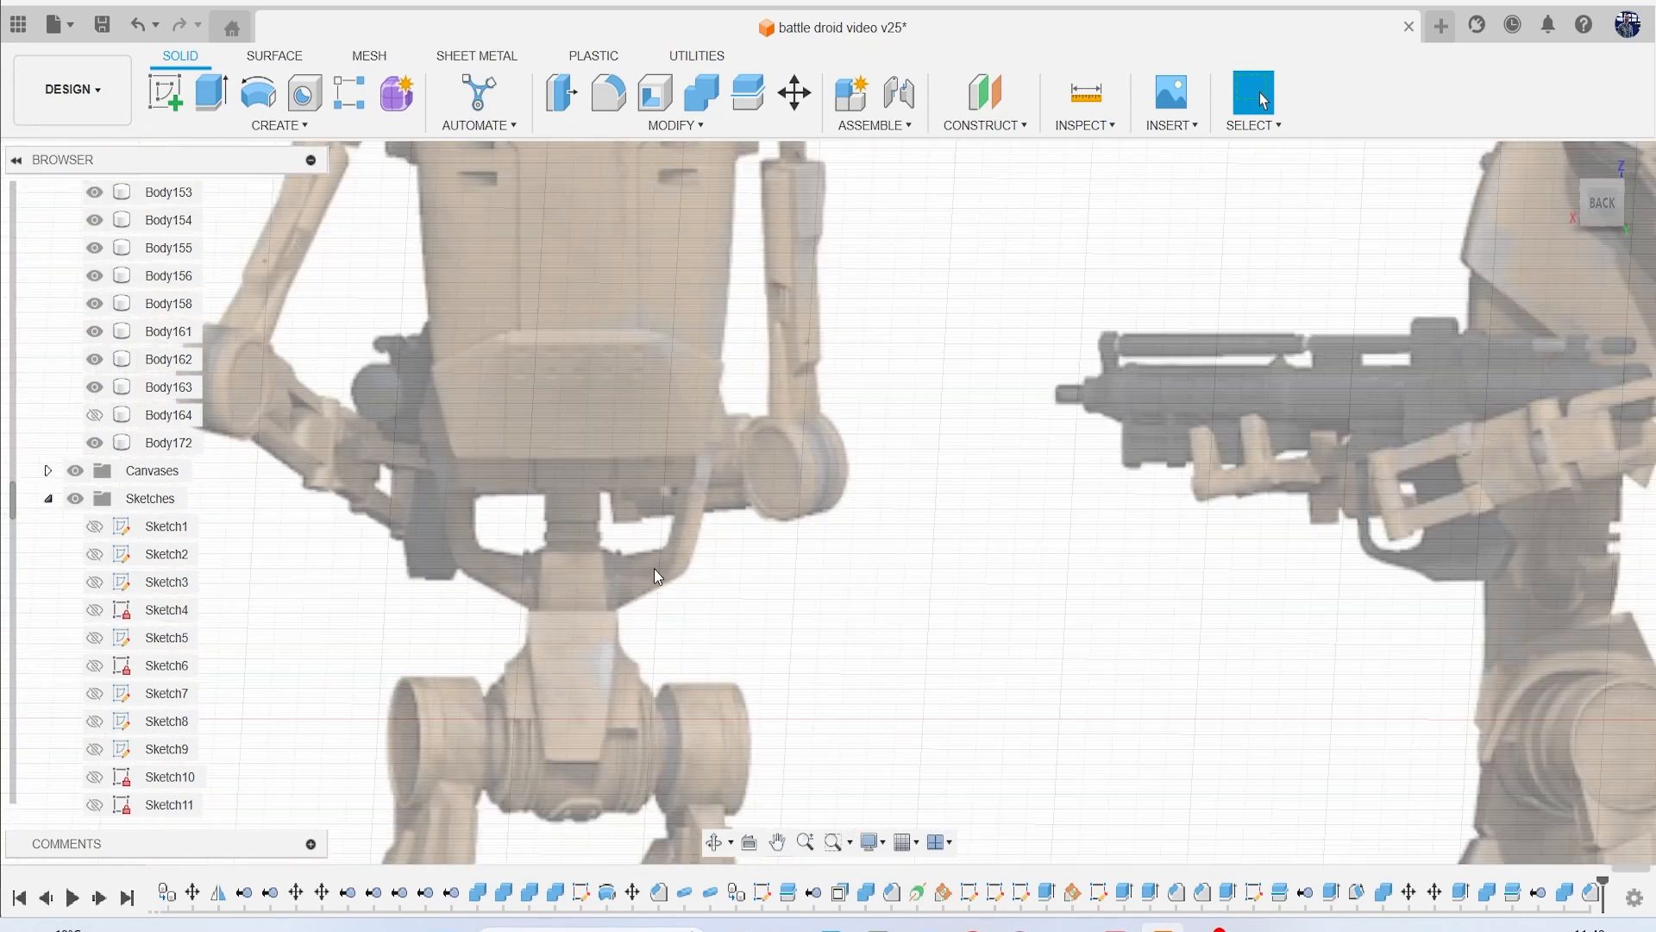
{"action": "left_click", "coordinate": [1601, 202]}
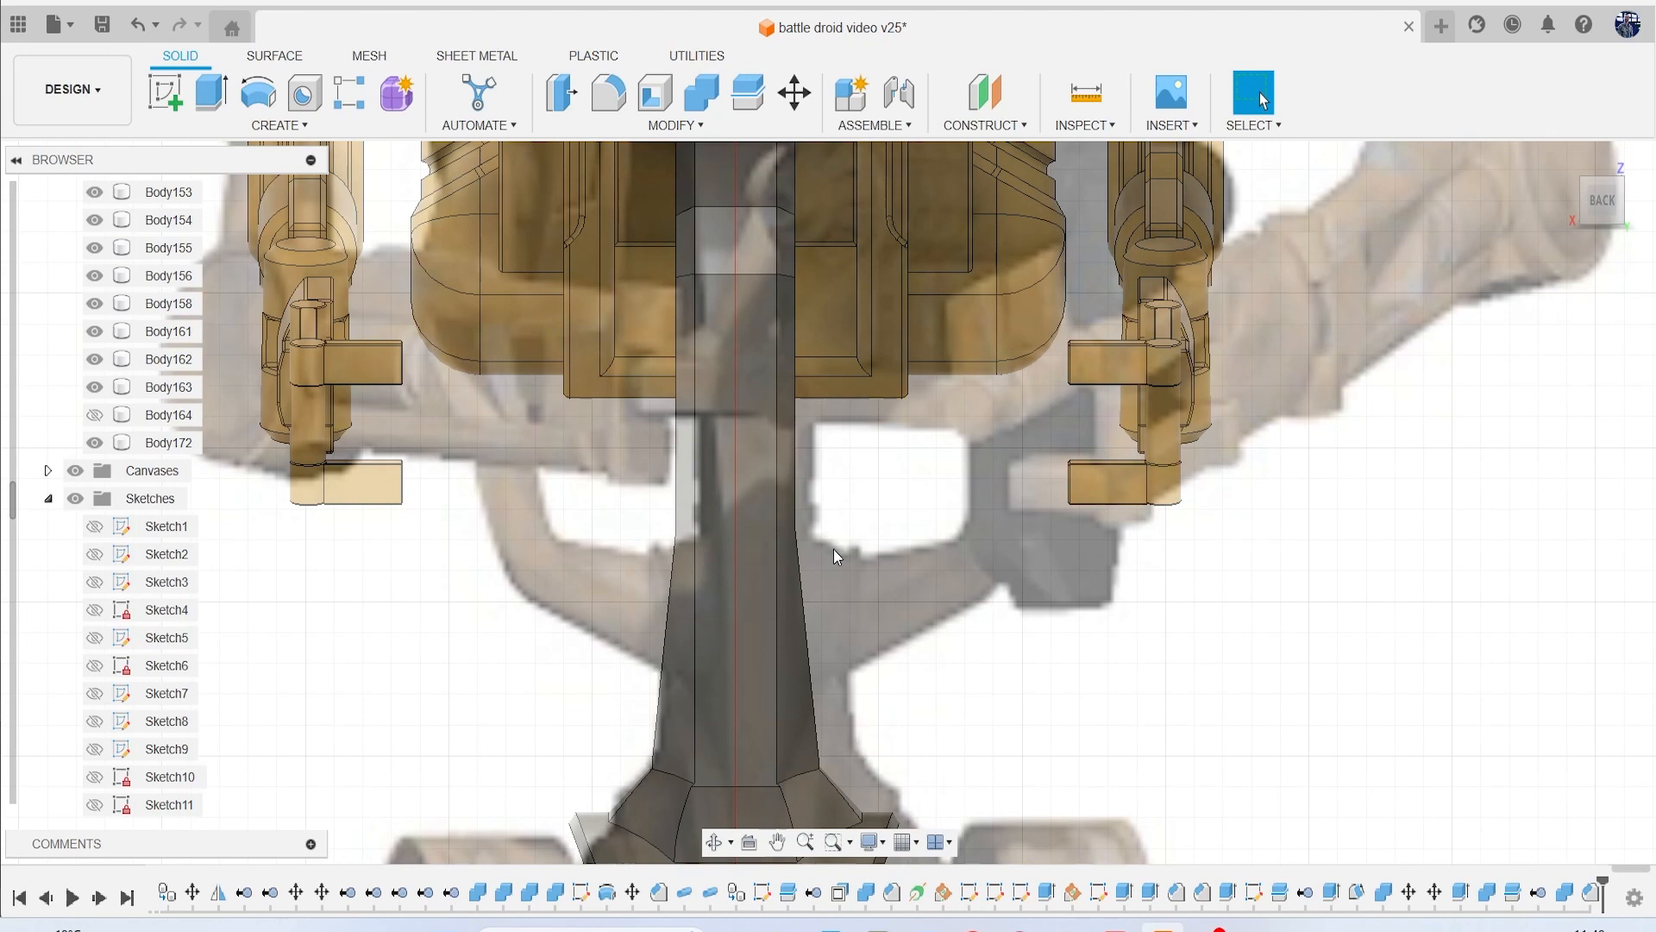
{"action": "mouse_move", "coordinate": [883, 615]}
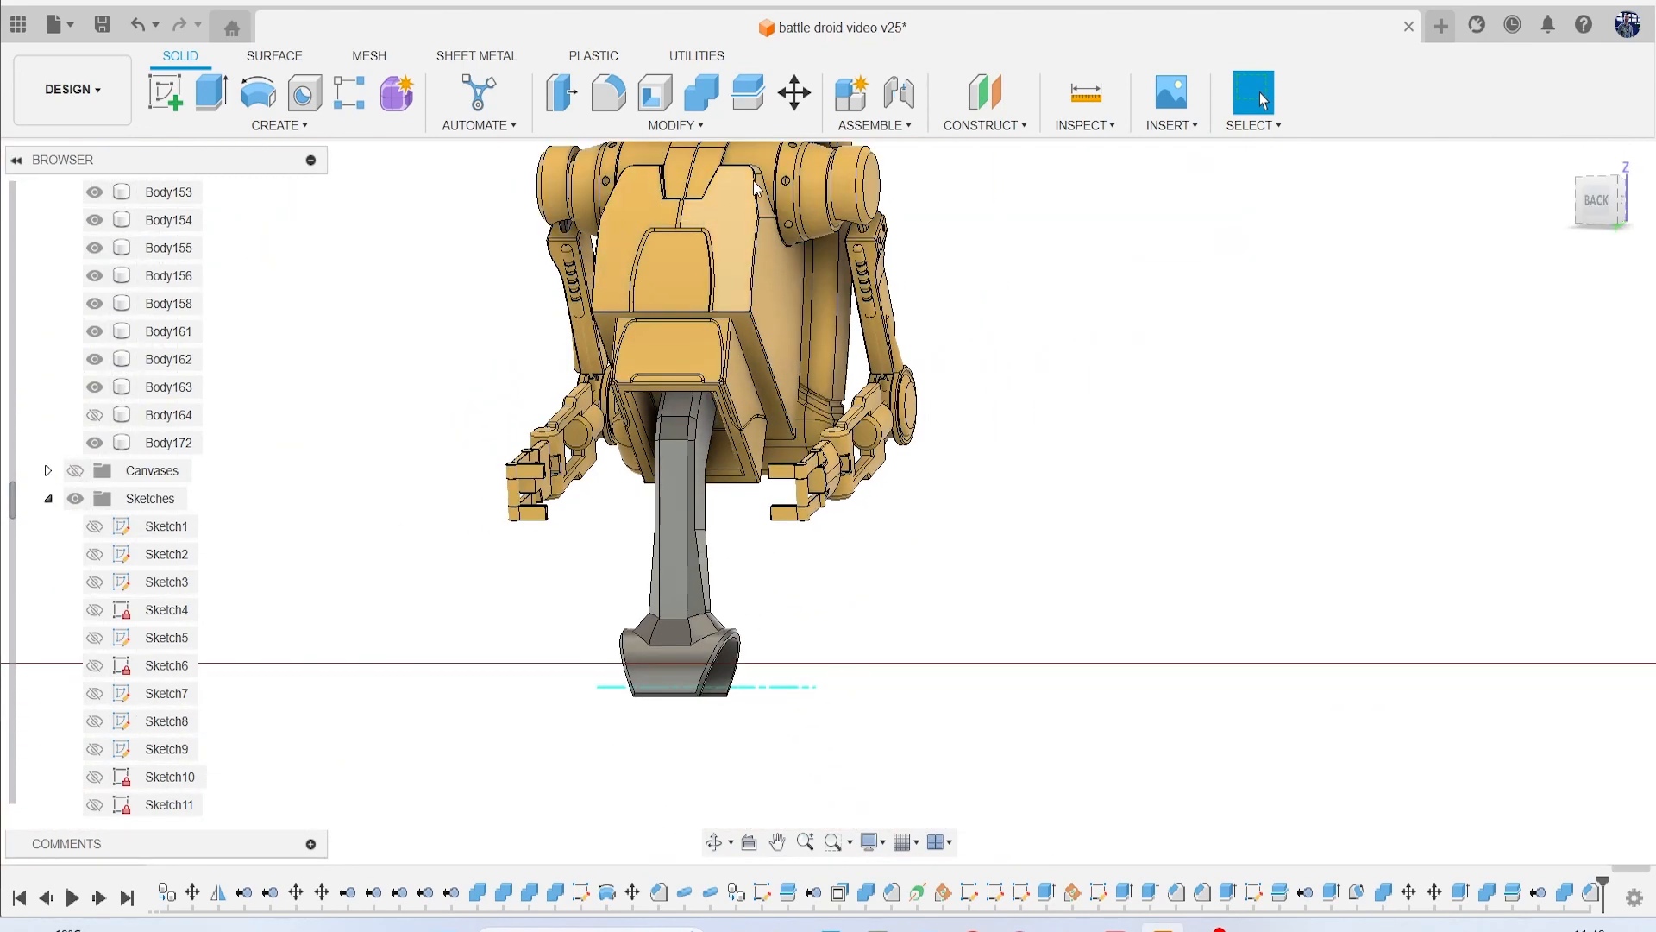
Create a Plane at Angle along the leg and start a sketch on Plane19.
{"action": "left_click", "coordinate": [981, 125]}
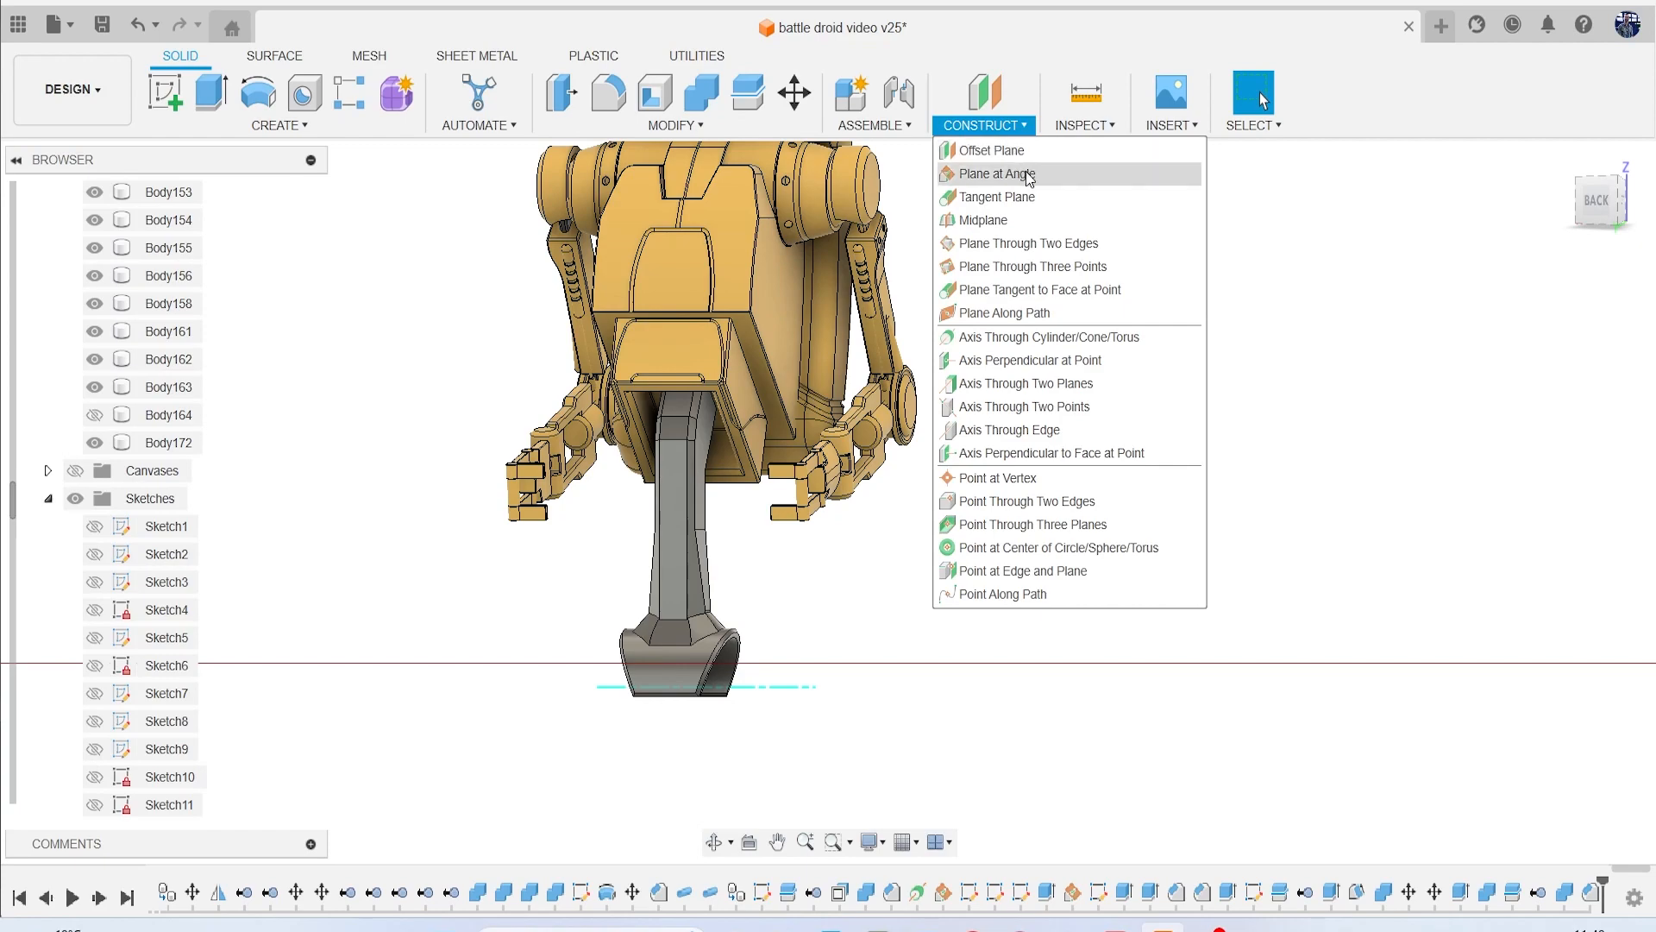
{"action": "left_click", "coordinate": [983, 220]}
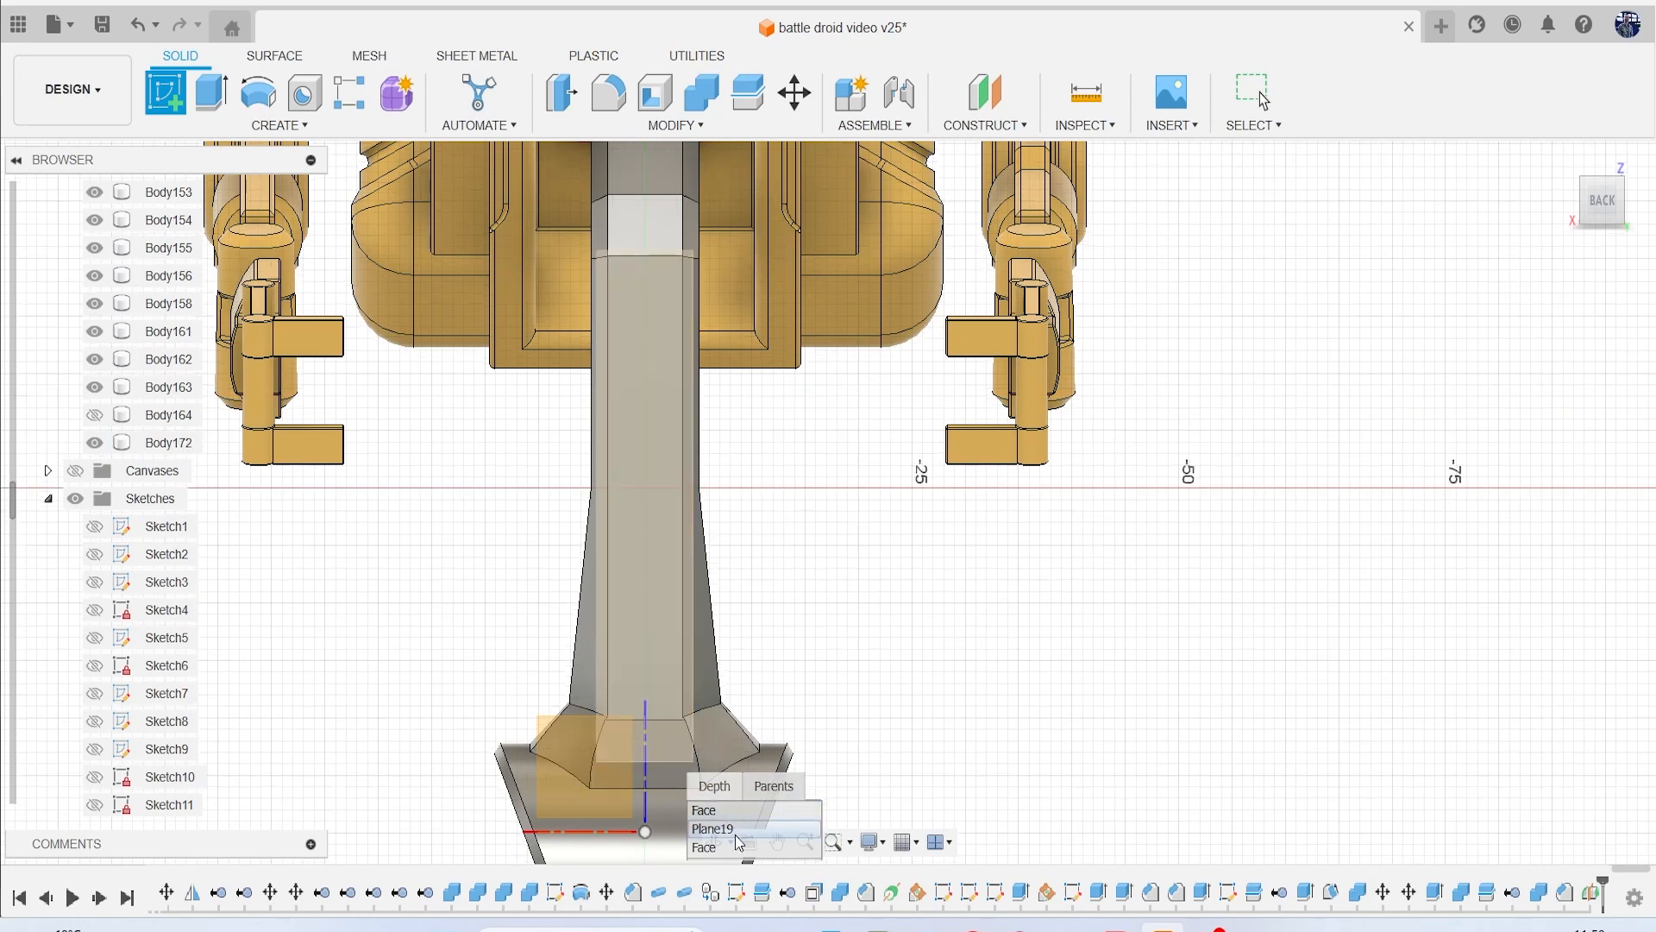
{"action": "left_click", "coordinate": [712, 828]}
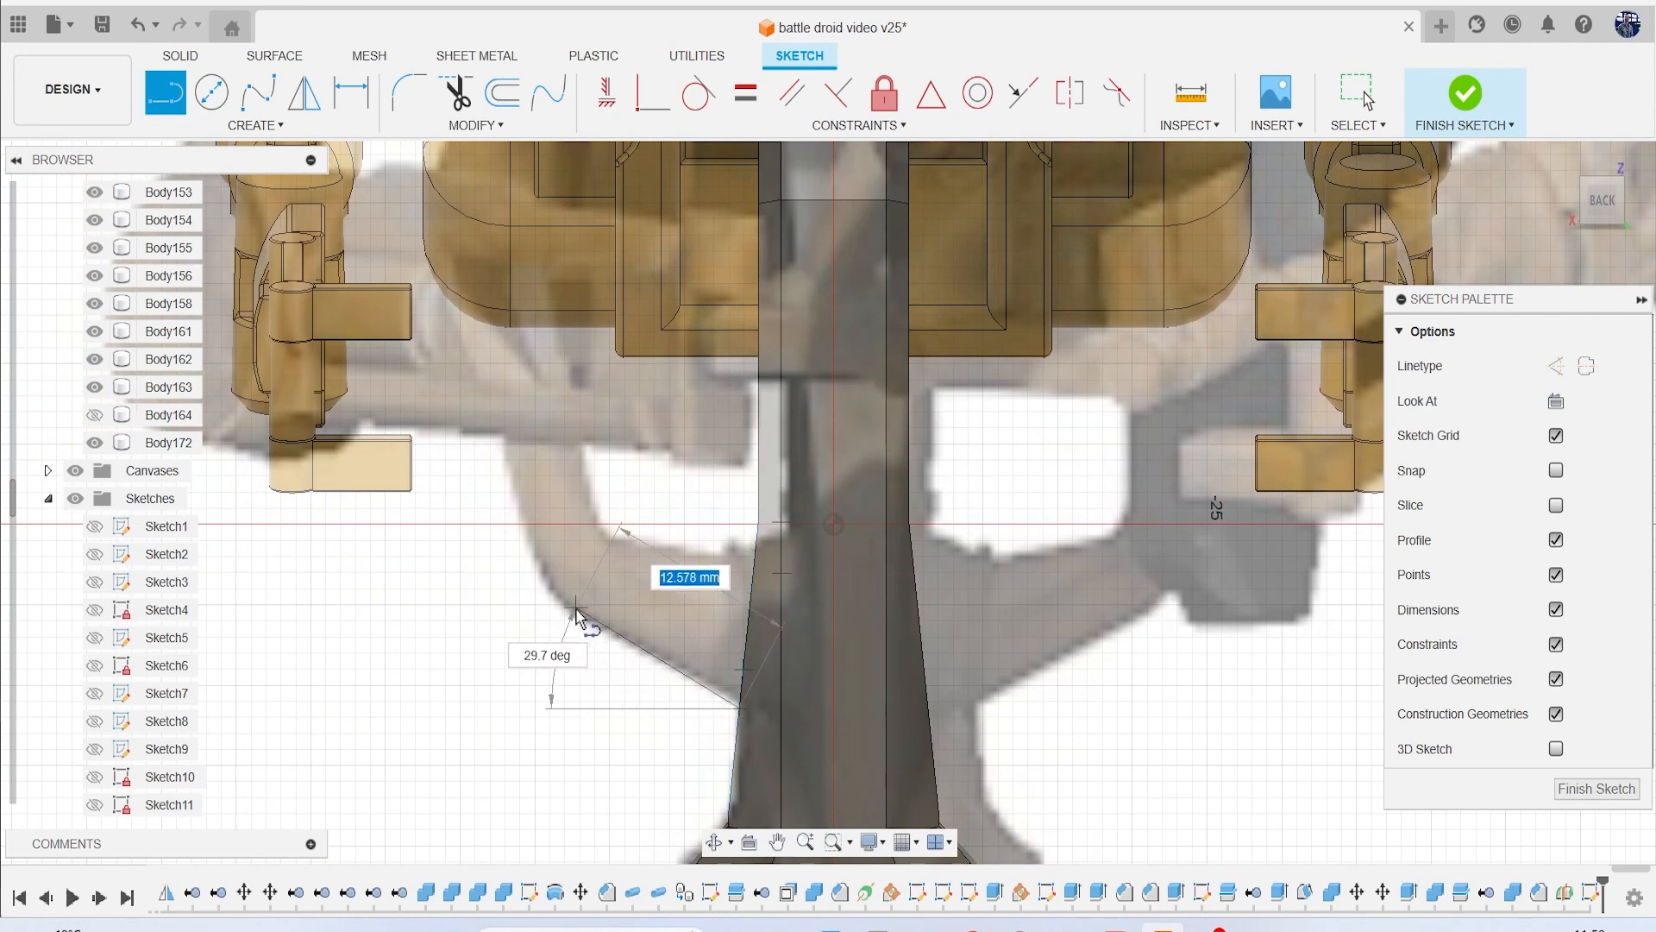
{"action": "mouse_move", "coordinate": [588, 631]}
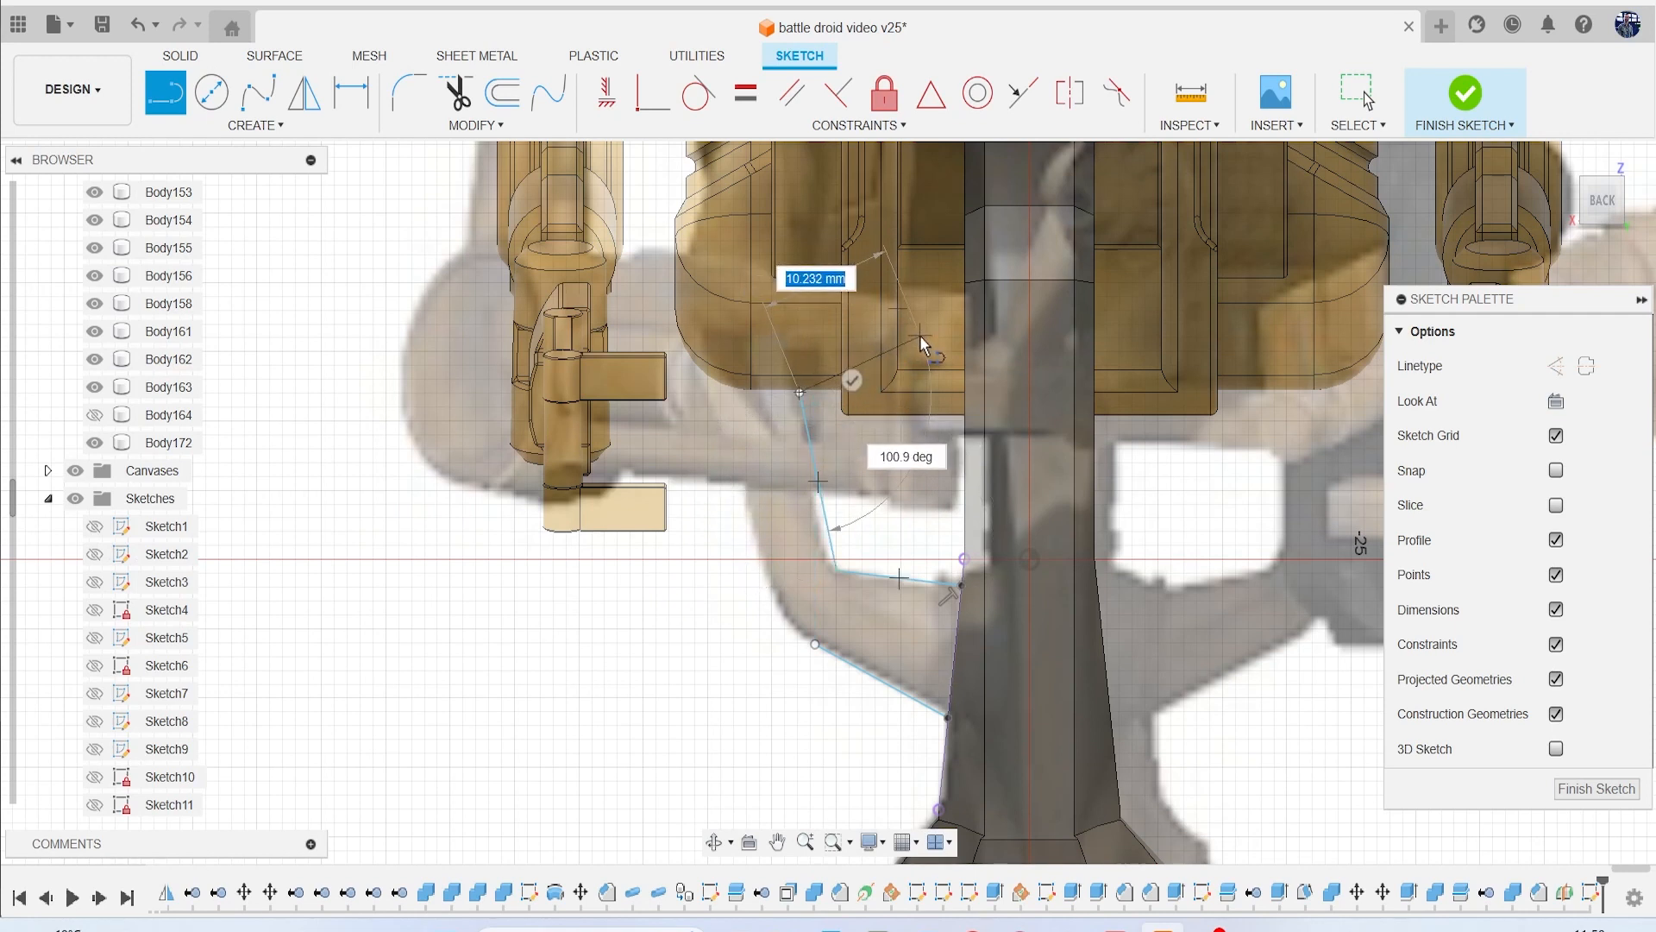
{"action": "mouse_move", "coordinate": [964, 333]}
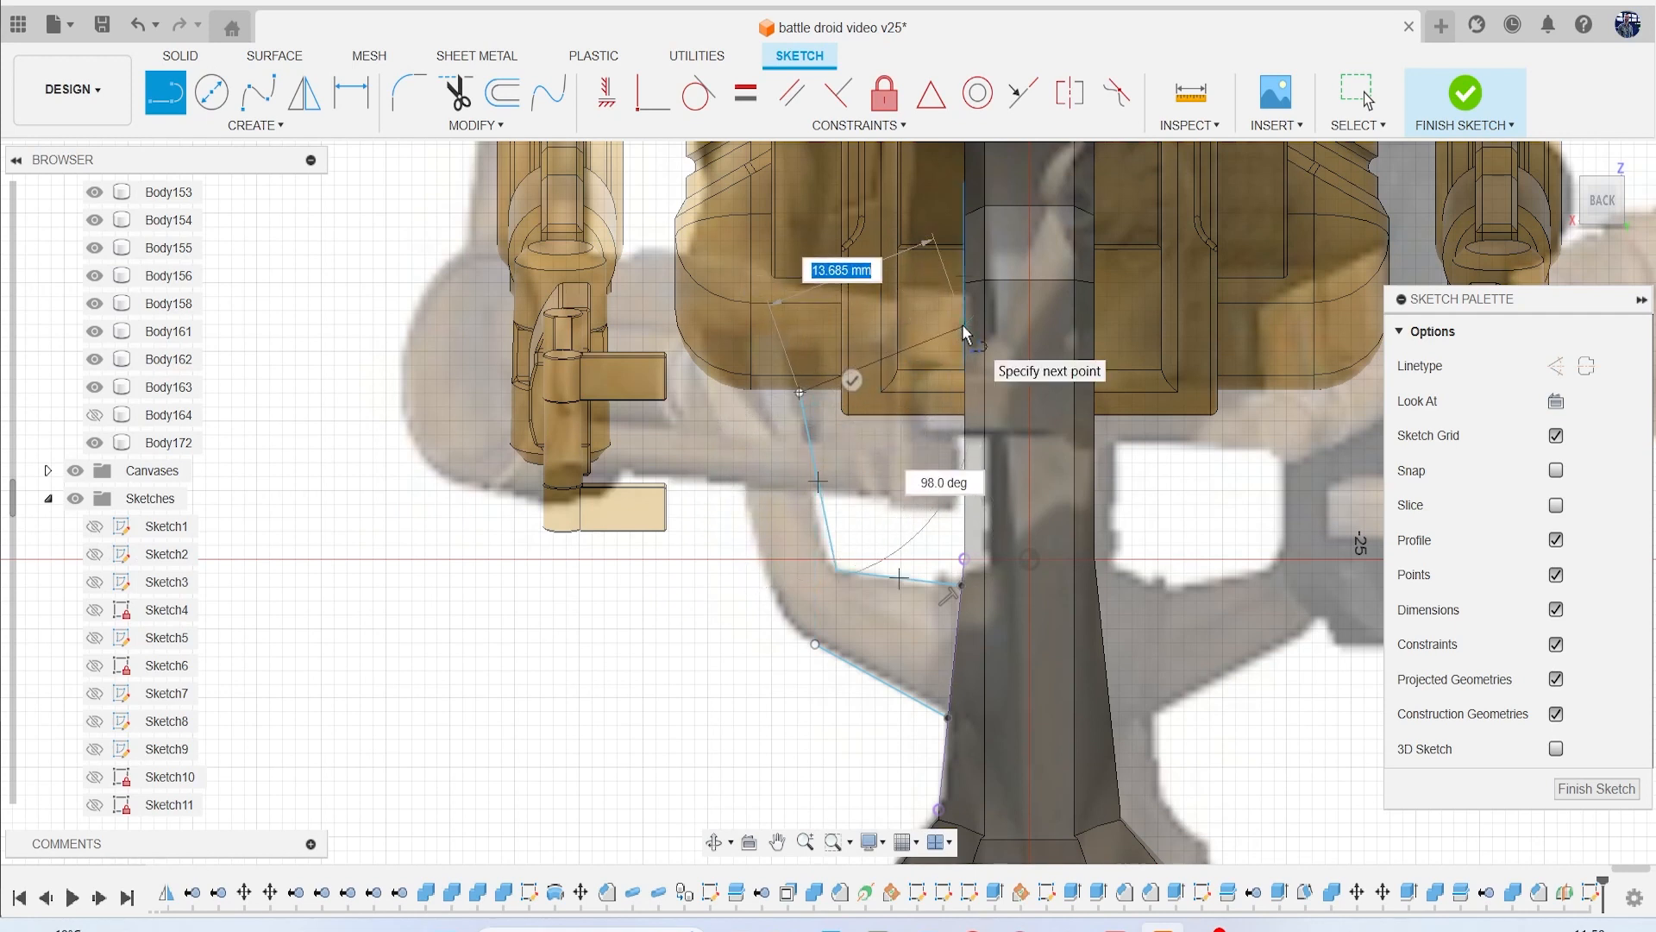
{"action": "mouse_move", "coordinate": [961, 333]}
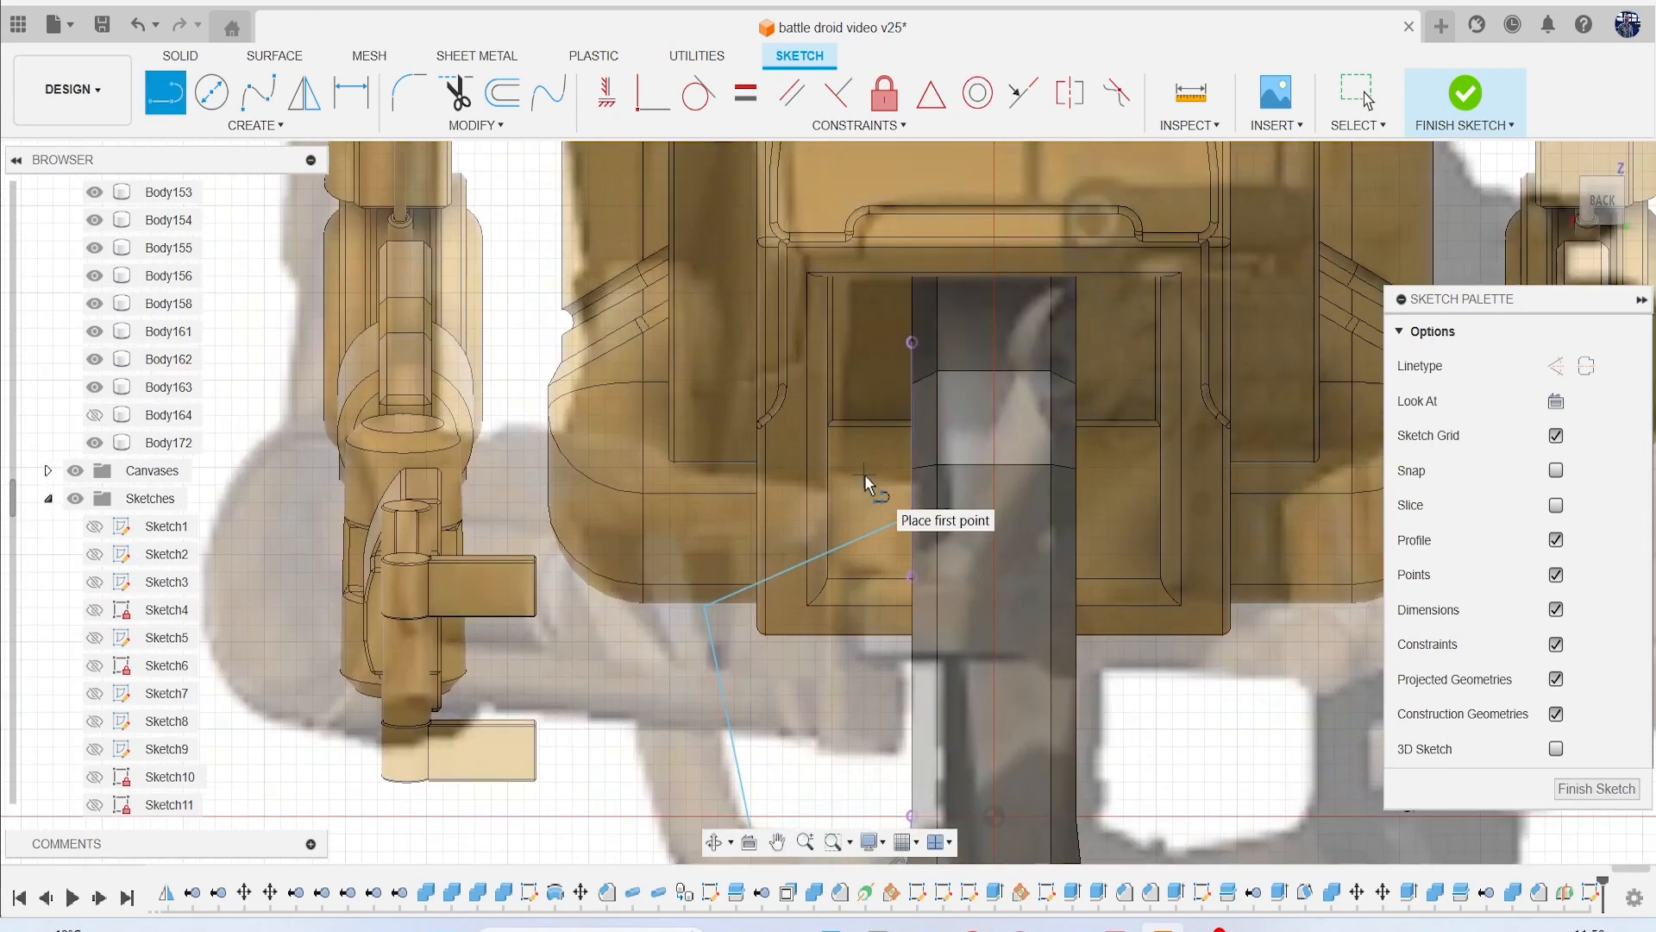
Draw the bent bracket lines, offset an edge, and fillet corners R2.303, R3.00, 2.00 mm.
{"action": "left_click", "coordinate": [776, 841]}
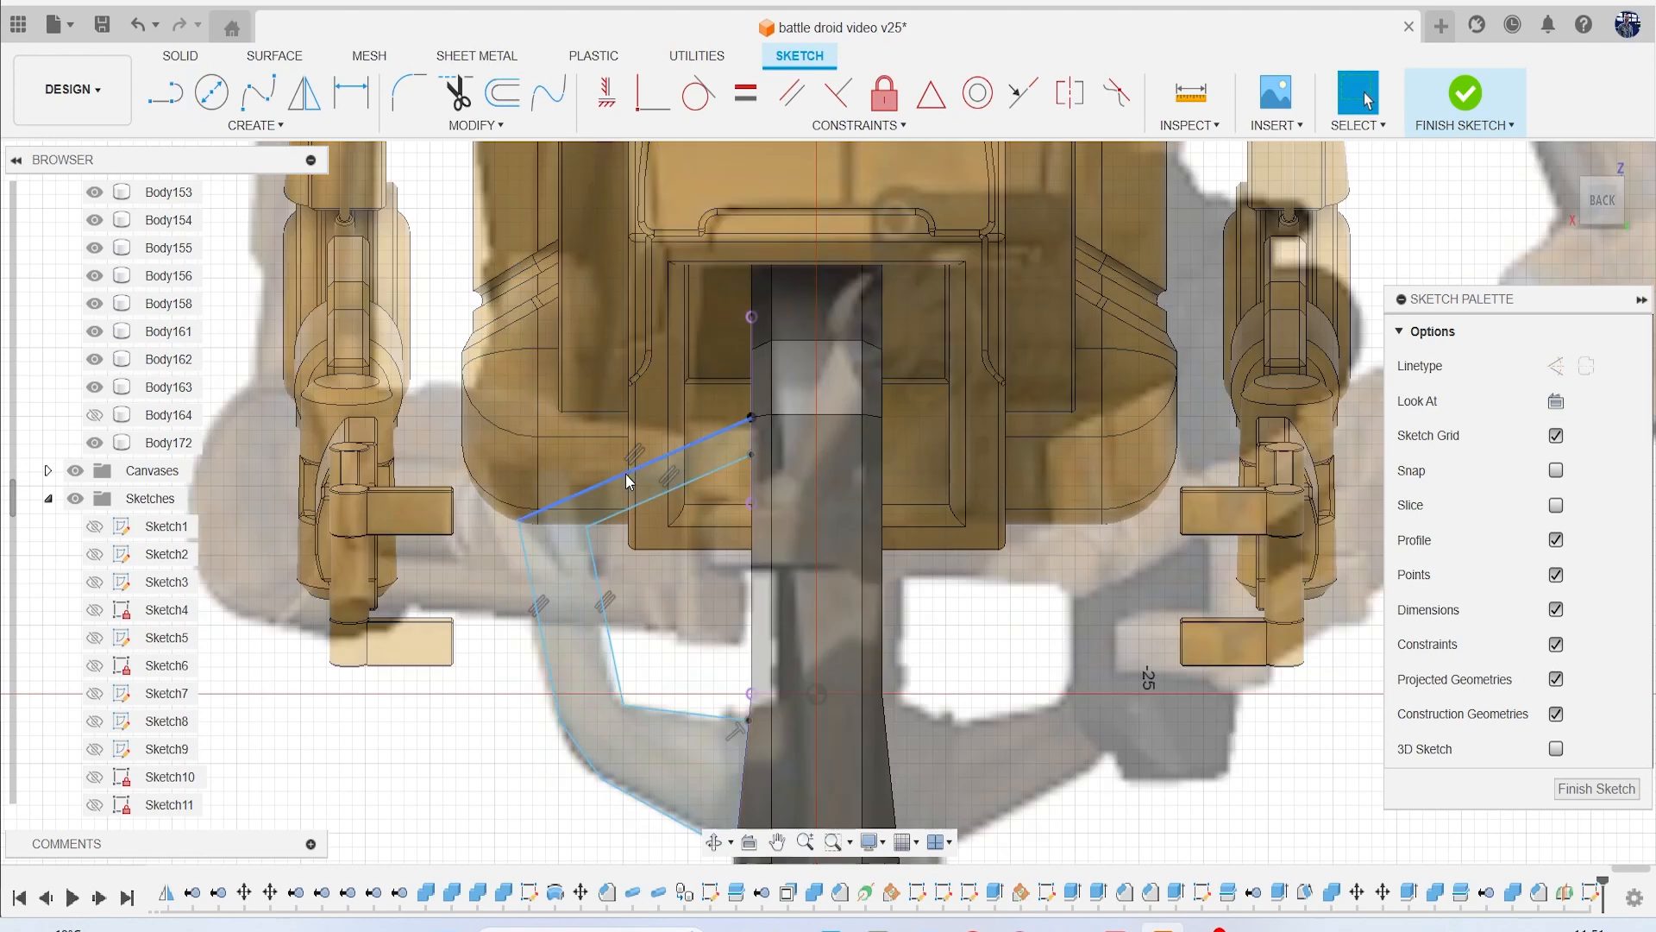
{"action": "left_click", "coordinate": [634, 455]}
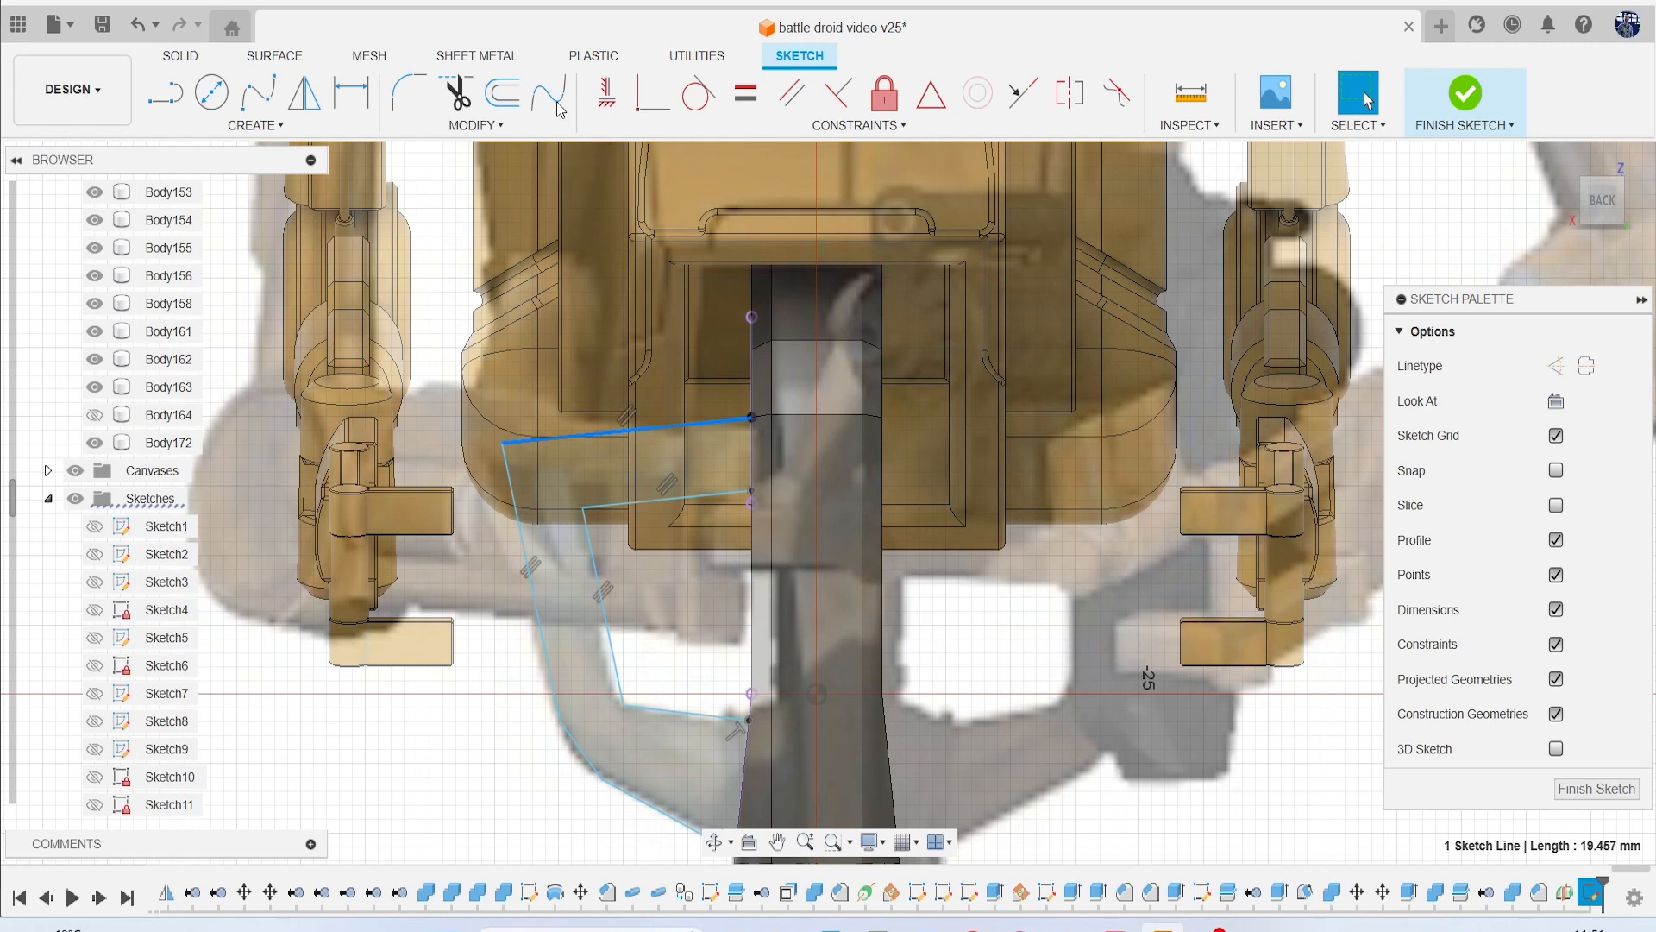
{"action": "left_click", "coordinate": [407, 93]}
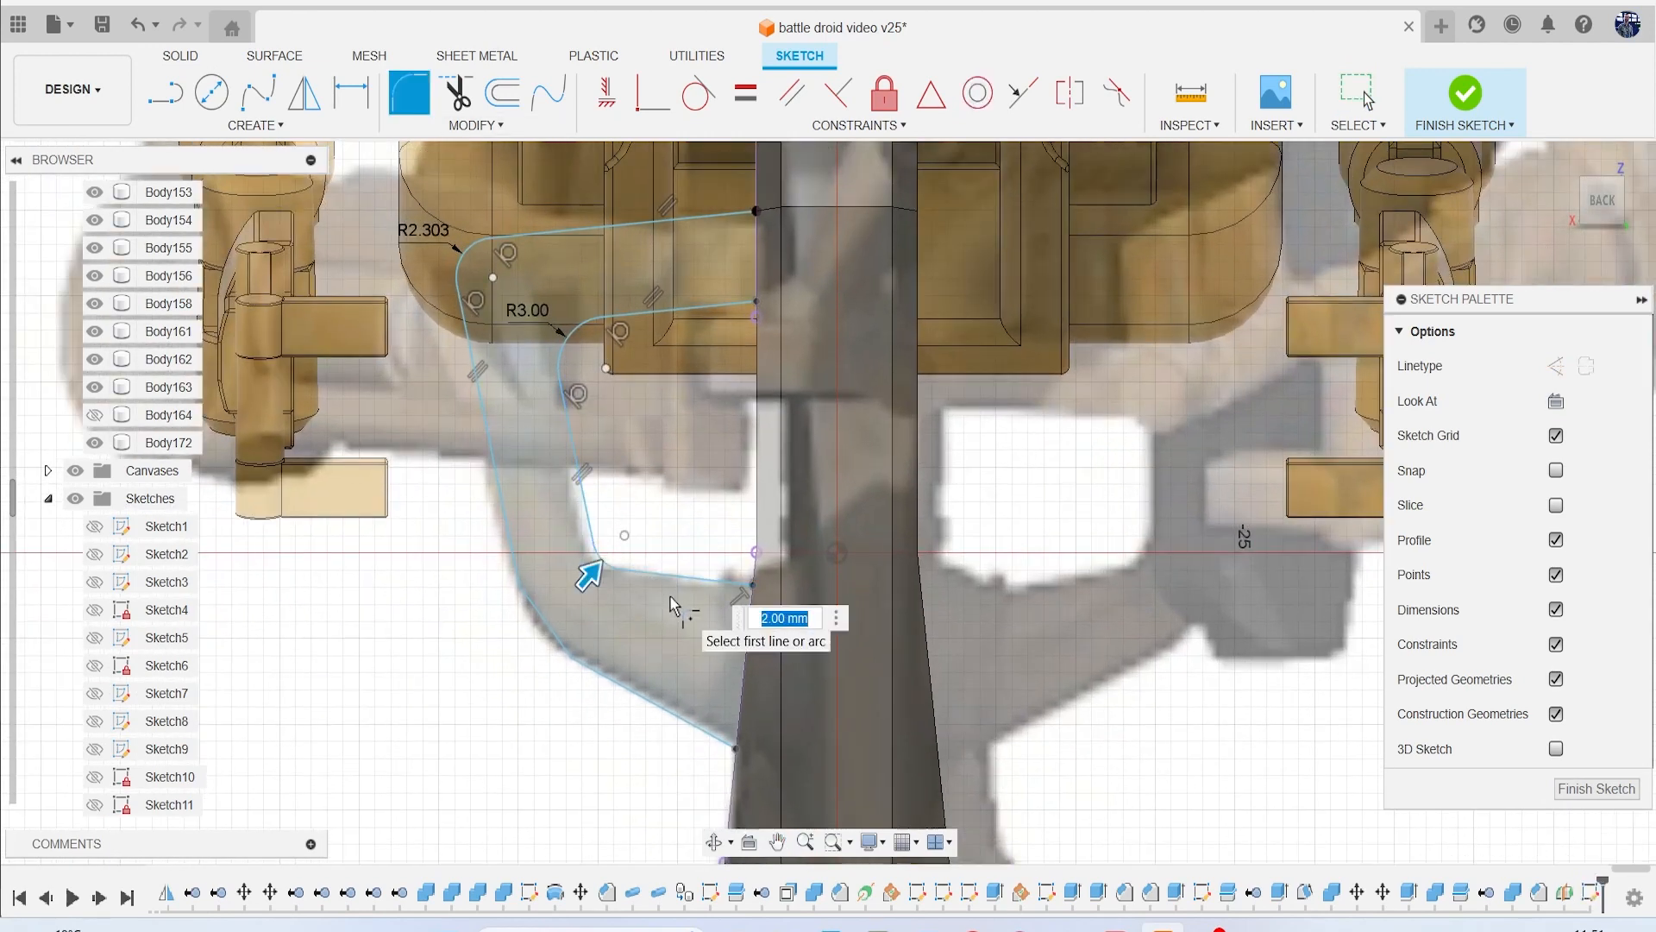
{"action": "left_click", "coordinate": [590, 575]}
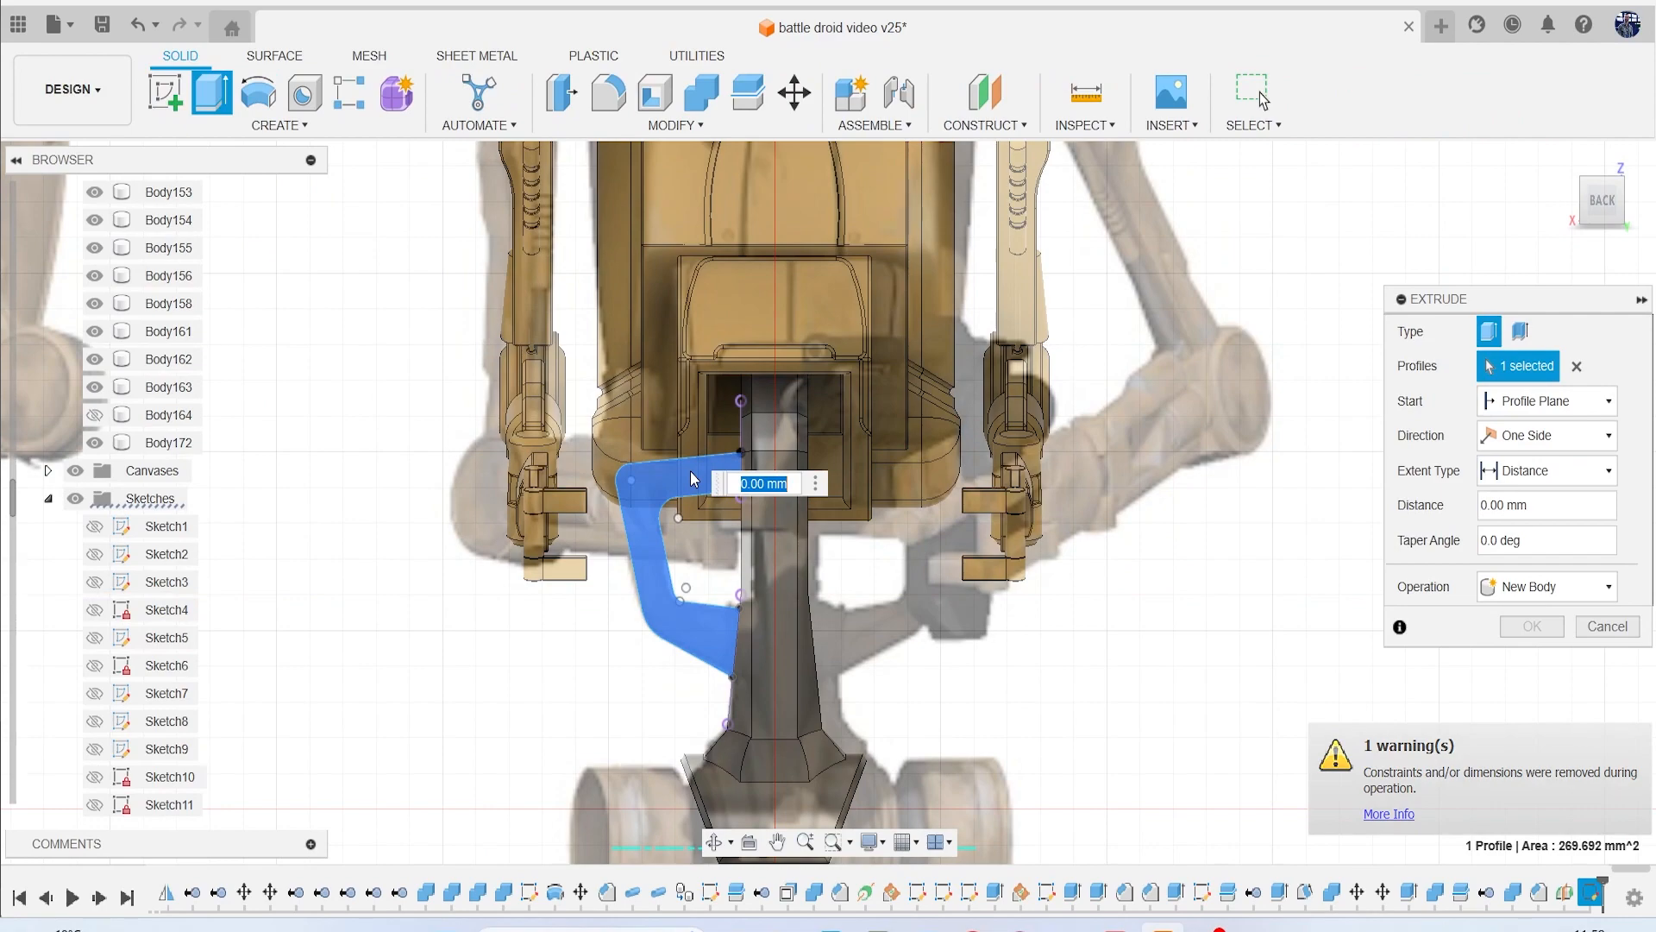
Extrude the bracket profile symmetrically 2.583 mm as a new body.
{"action": "left_click", "coordinate": [1576, 366]}
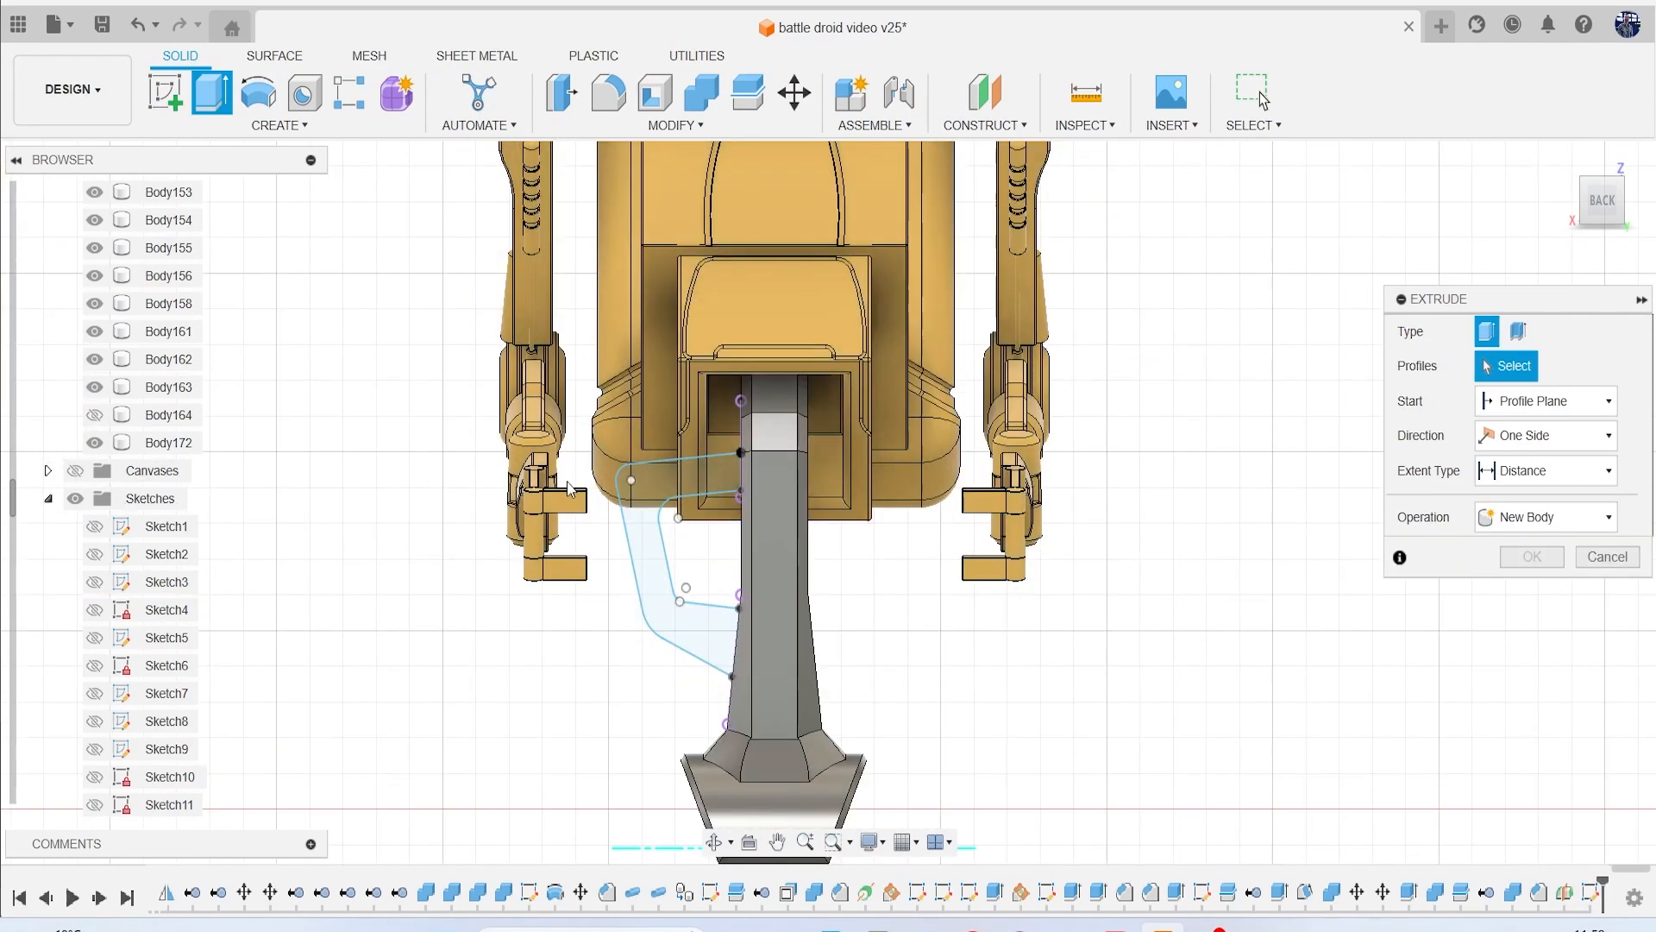
{"action": "left_click", "coordinate": [682, 502]}
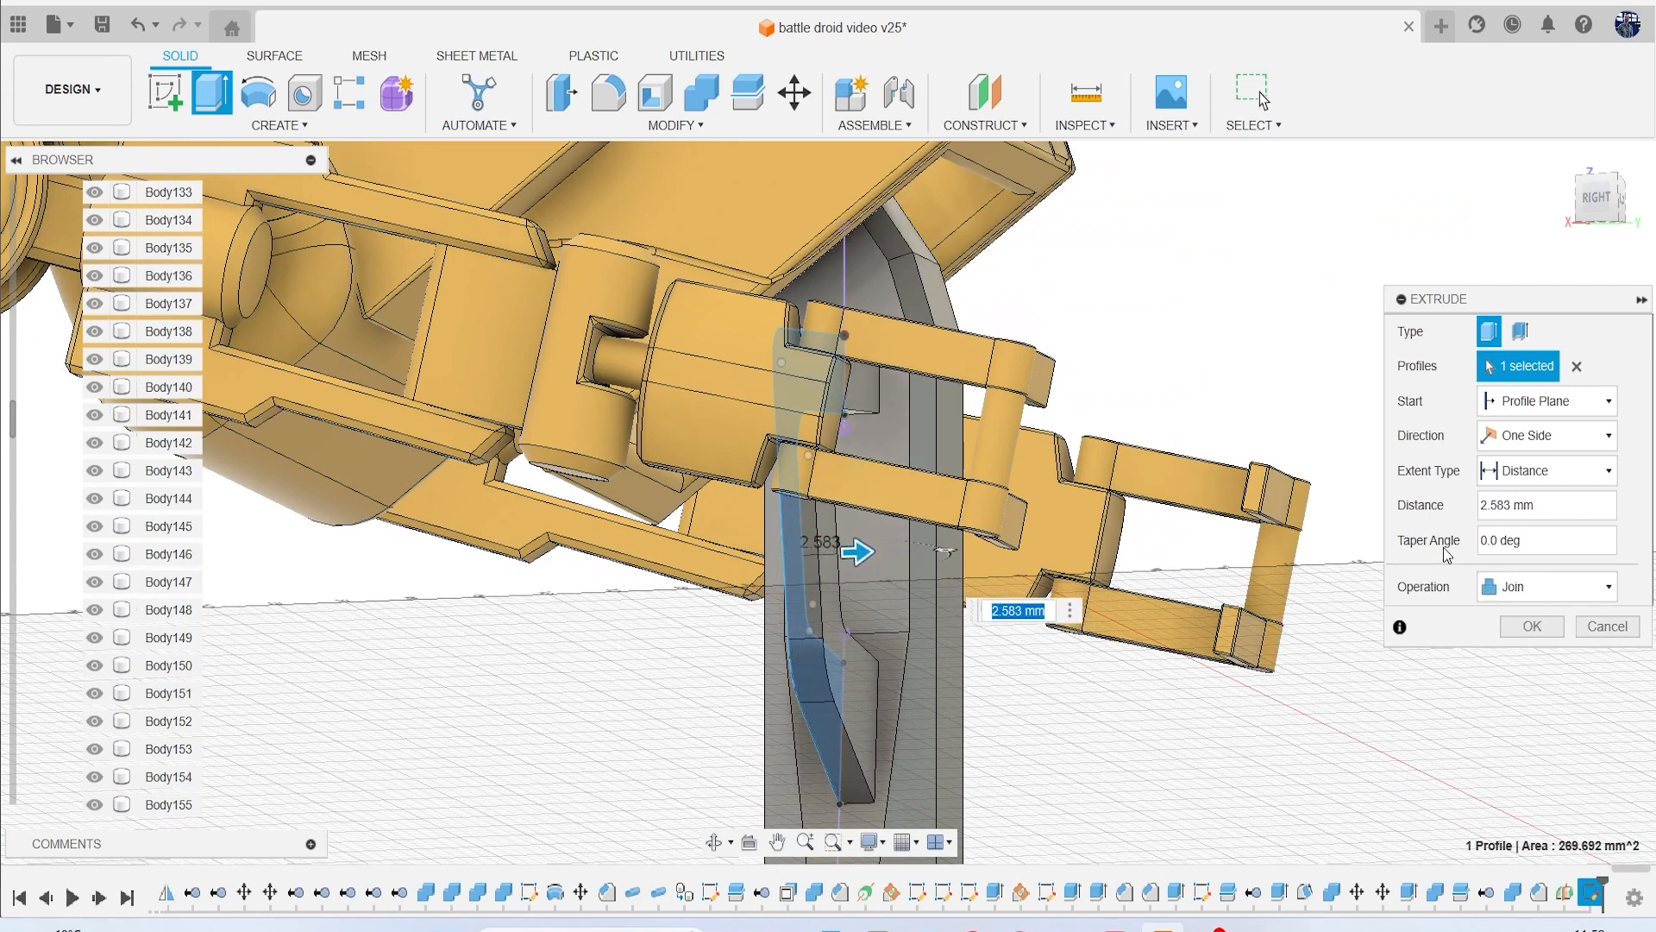
{"action": "left_click", "coordinate": [1545, 587]}
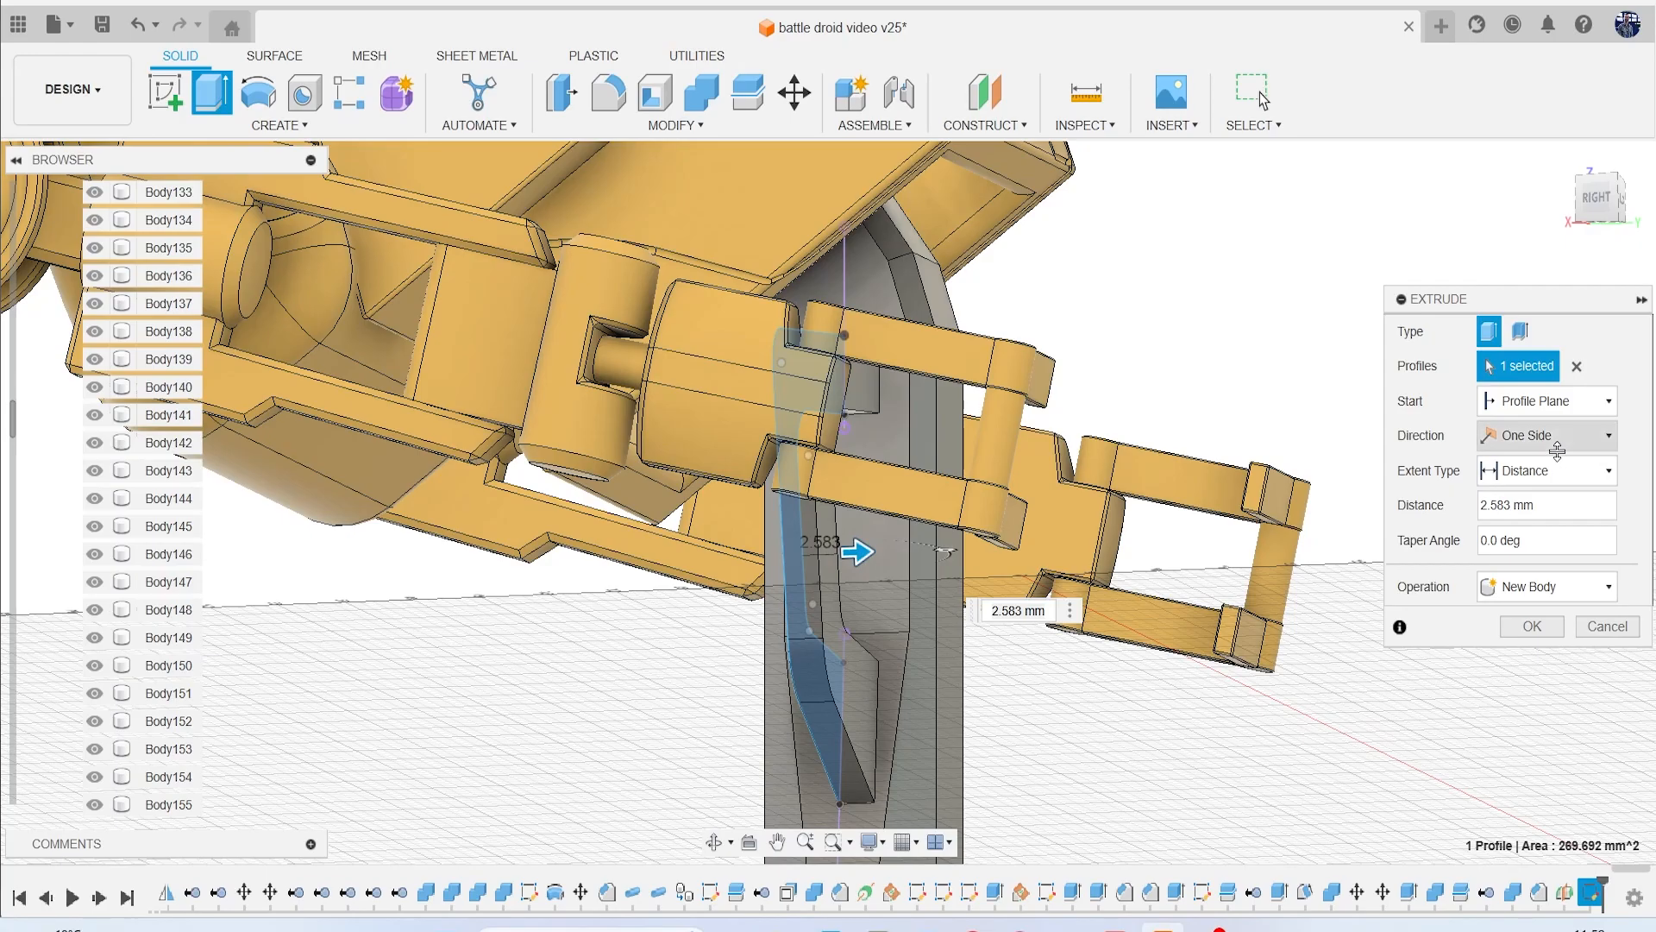
{"action": "left_click", "coordinate": [1545, 434]}
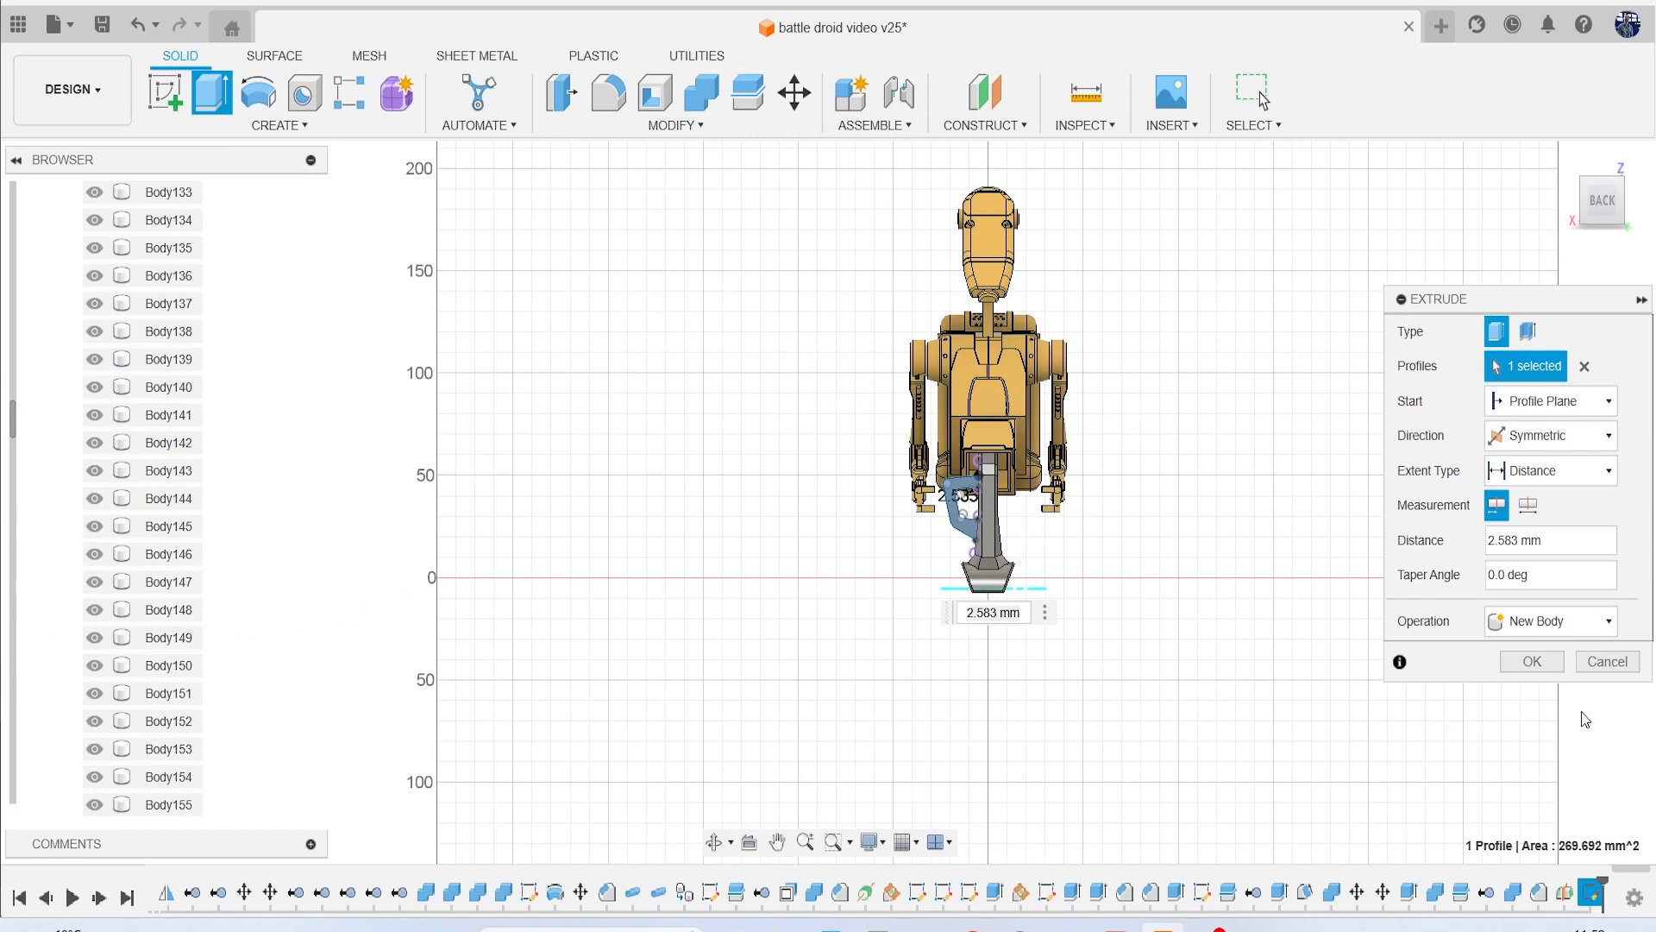
{"action": "left_click", "coordinate": [1529, 660]}
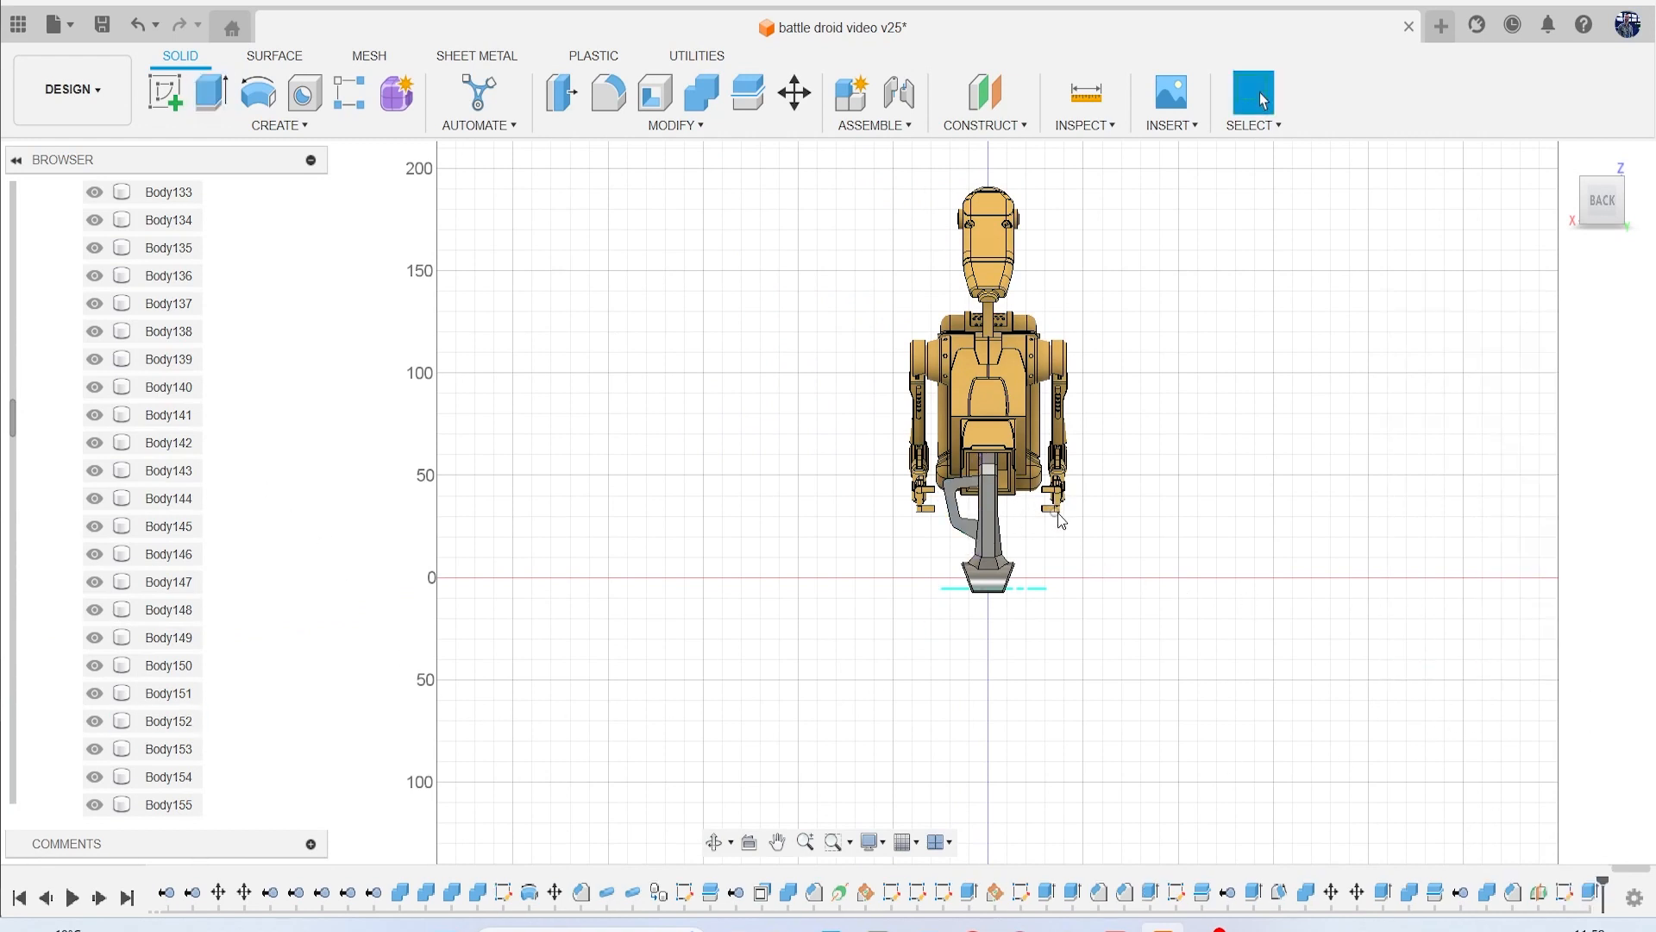
Zoom onto the new bracket Body173 and bring up the Modify commands.
{"action": "scroll", "scroll_direction": "down", "scroll_amount": 3}
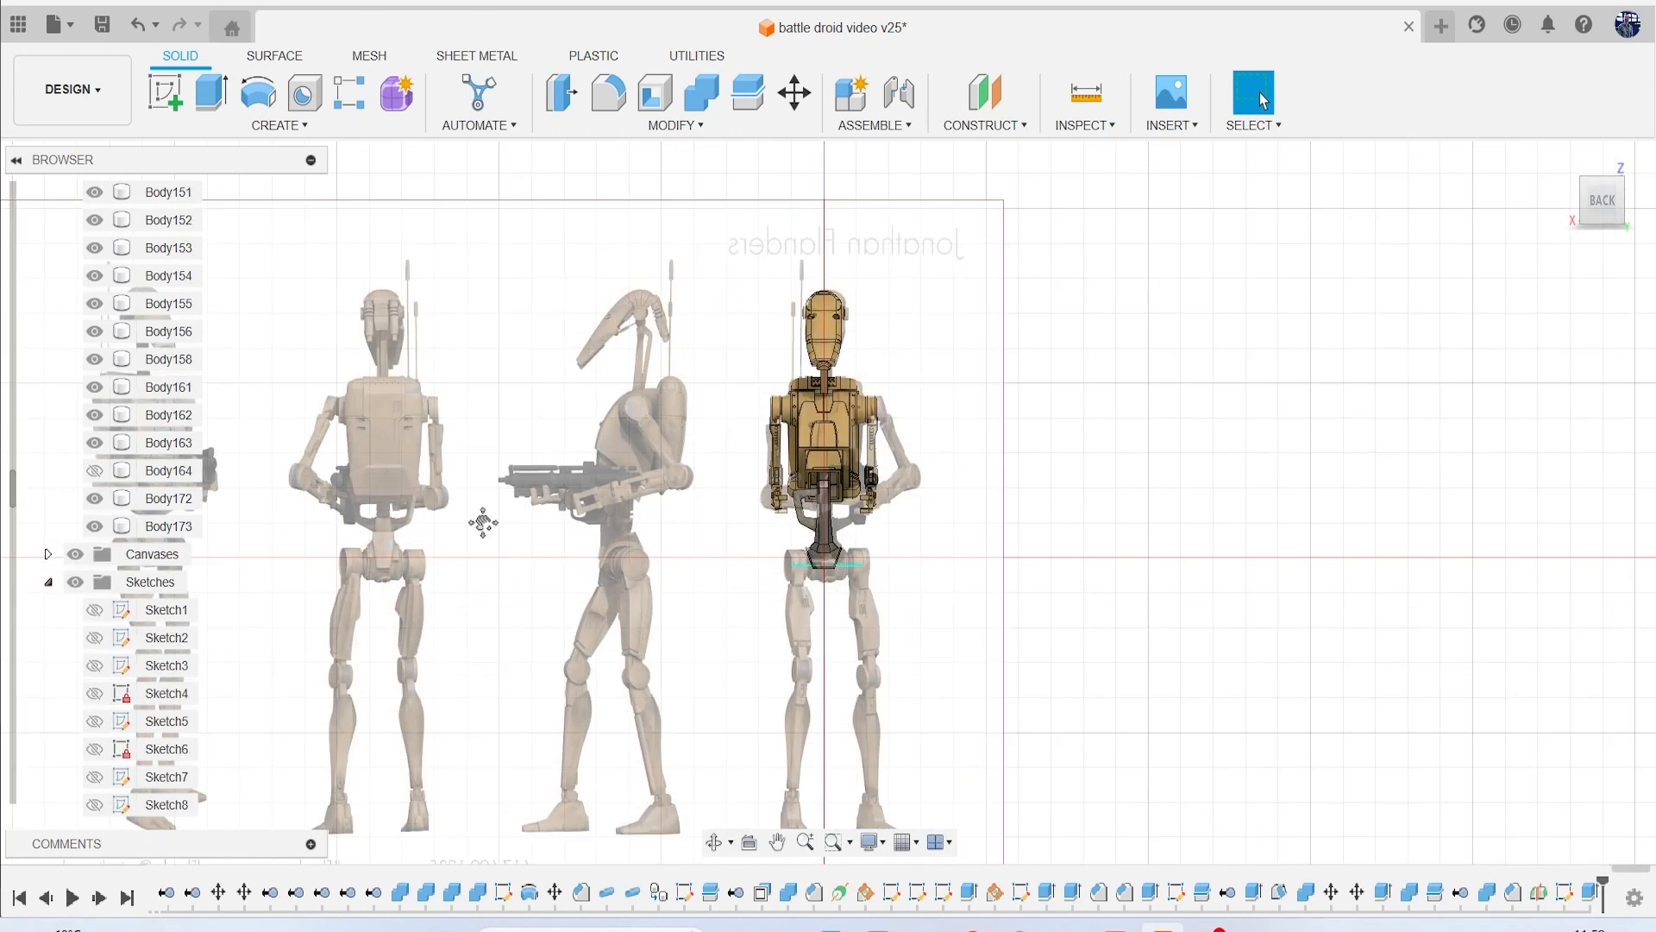
{"action": "scroll", "scroll_direction": "up", "scroll_amount": 3}
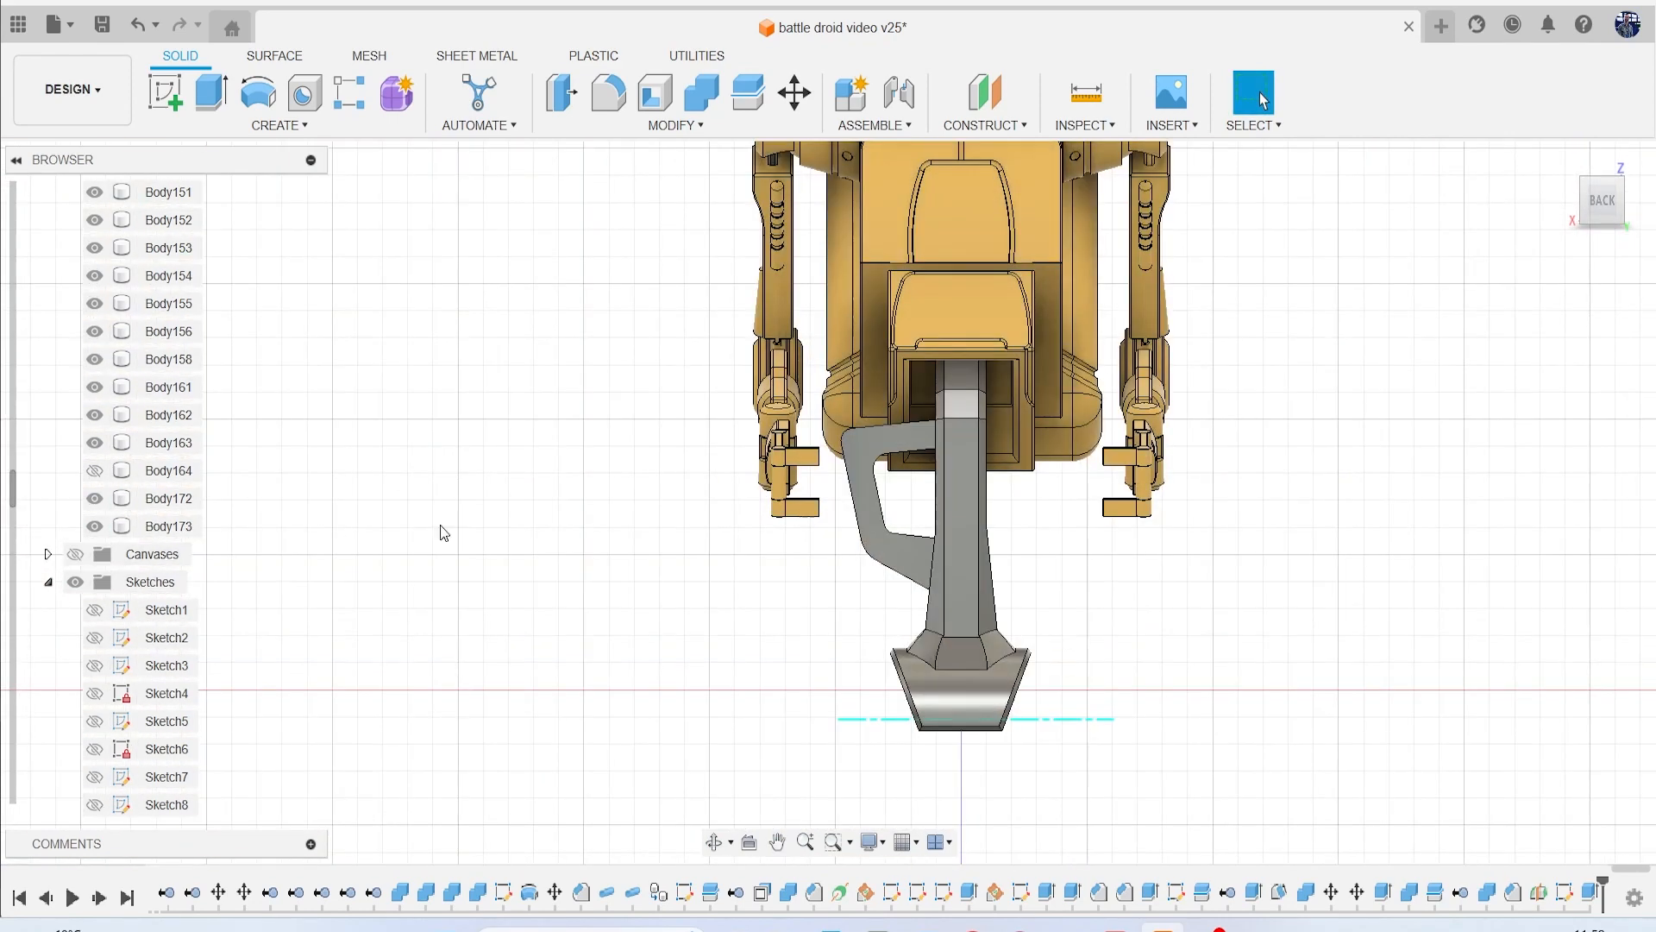
{"action": "left_click", "coordinate": [673, 124]}
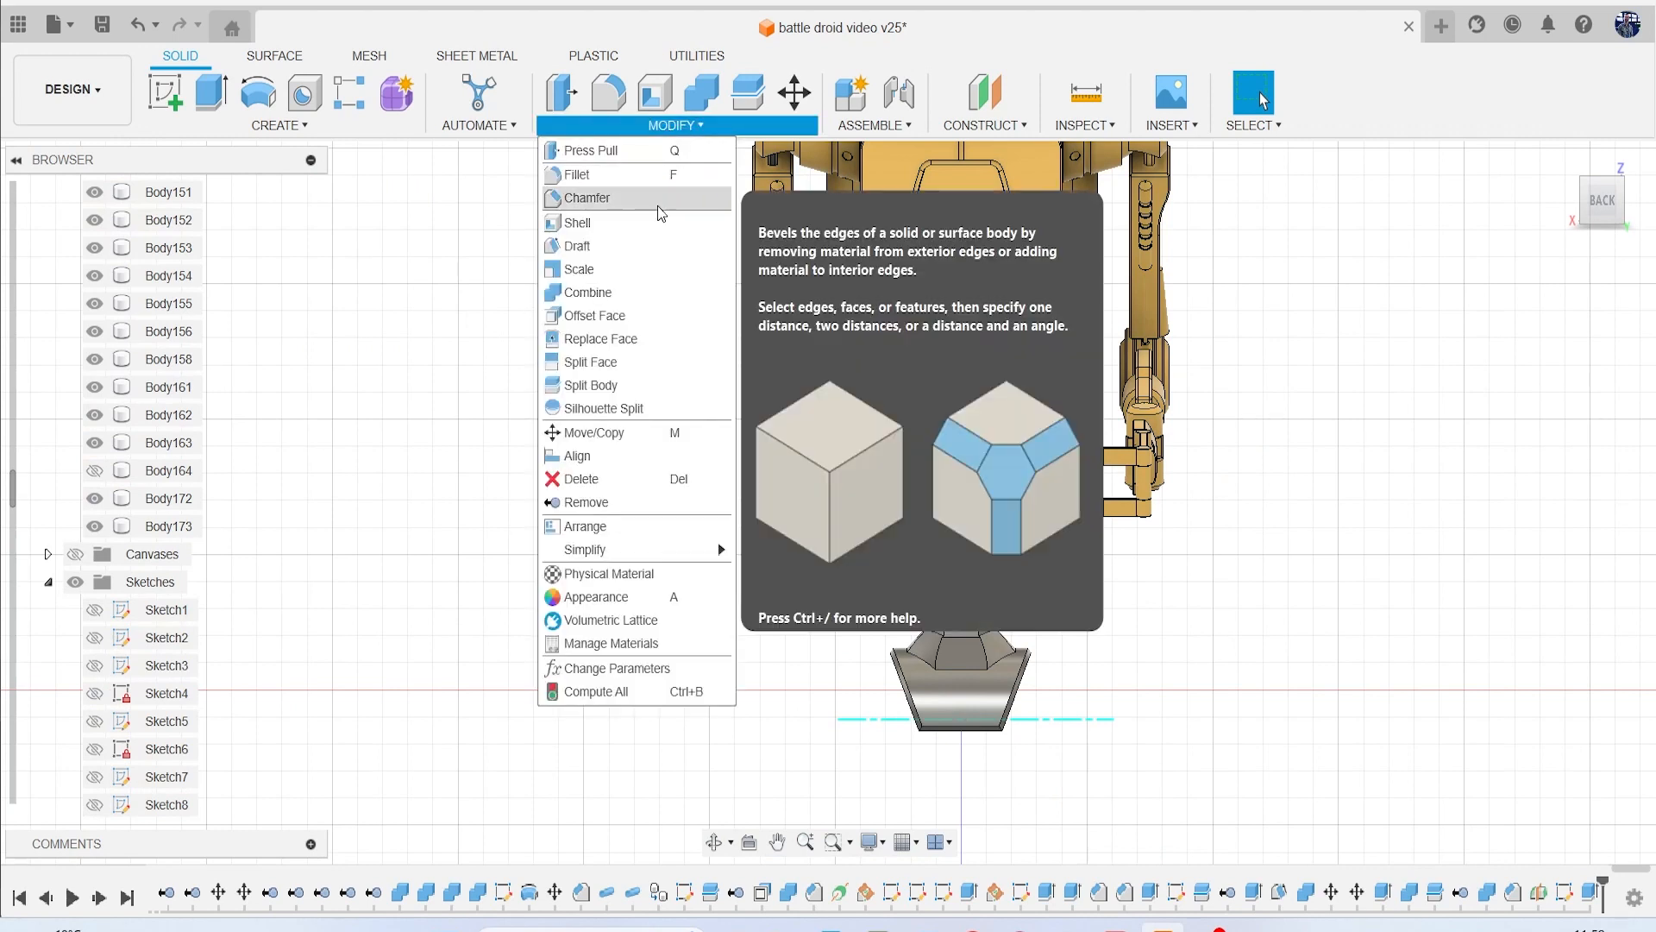
Chamfer the 20 edges of bracket Body173 by 0.994 mm.
{"action": "left_click", "coordinate": [586, 197]}
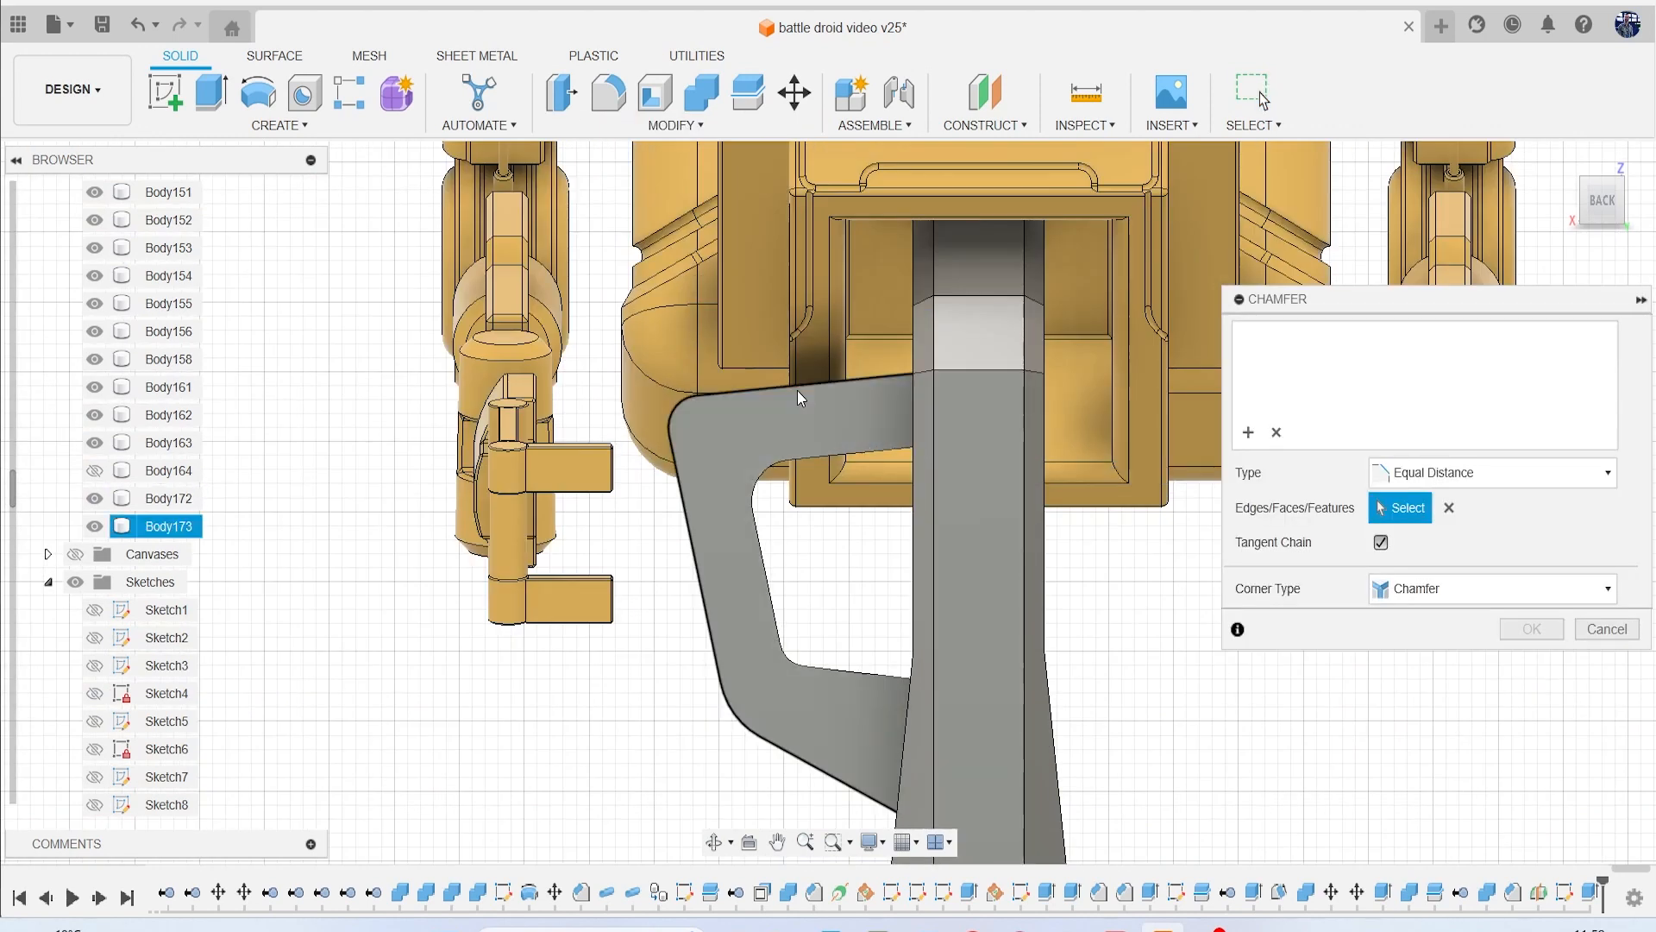
{"action": "left_click", "coordinate": [798, 396]}
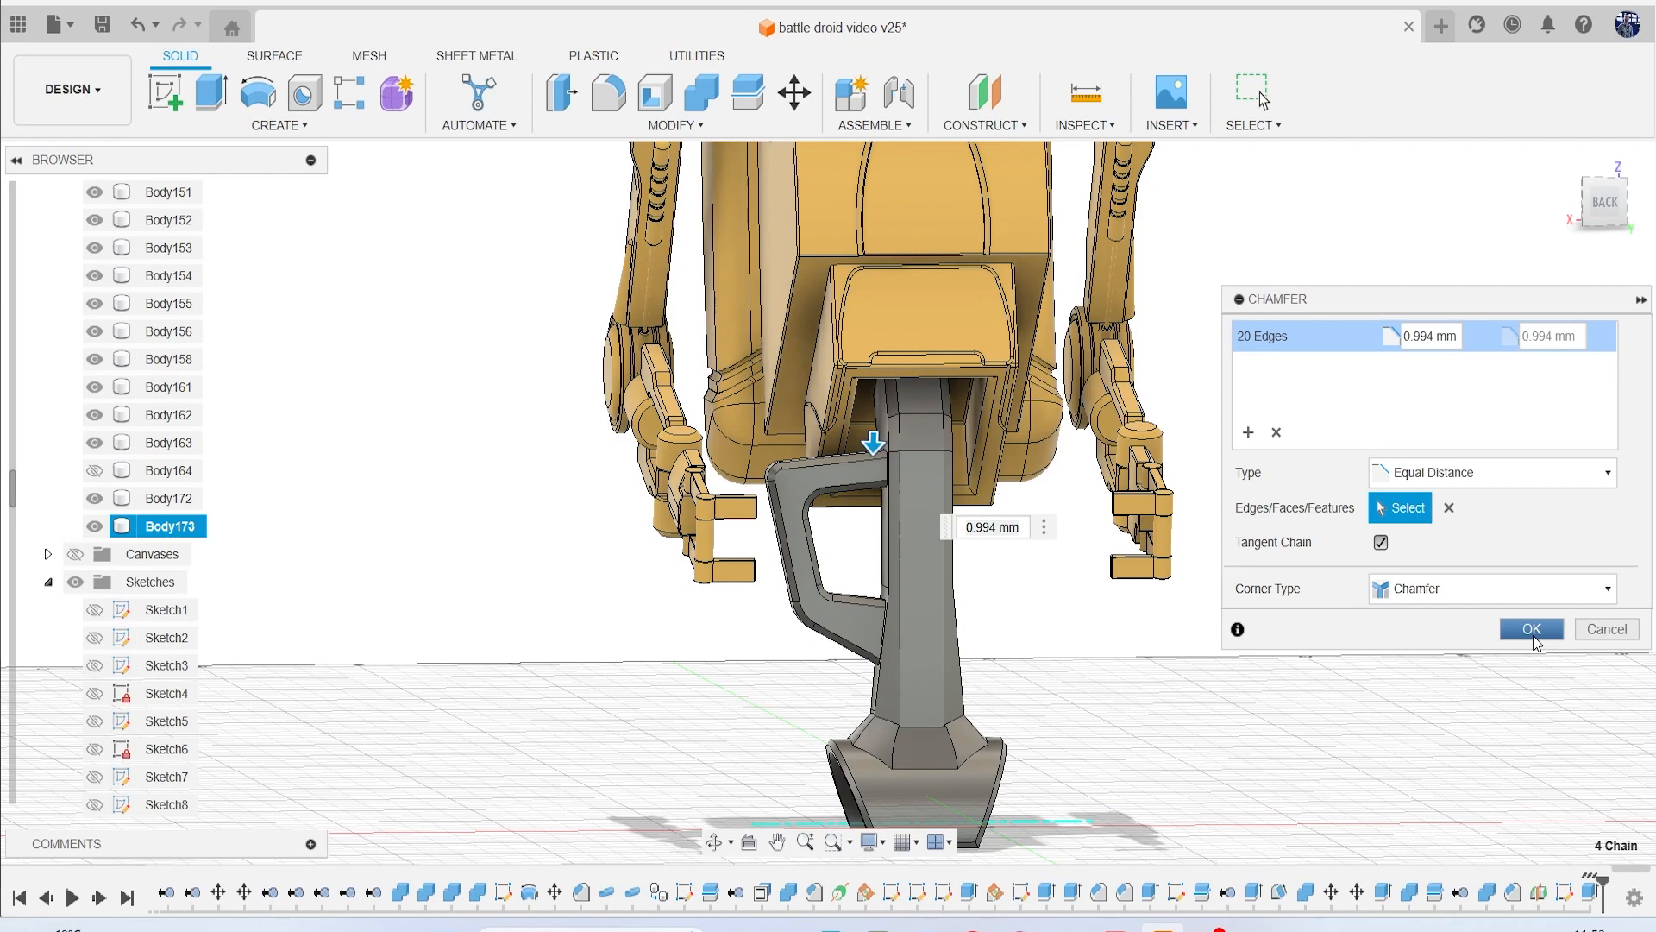
{"action": "left_click", "coordinate": [1530, 628]}
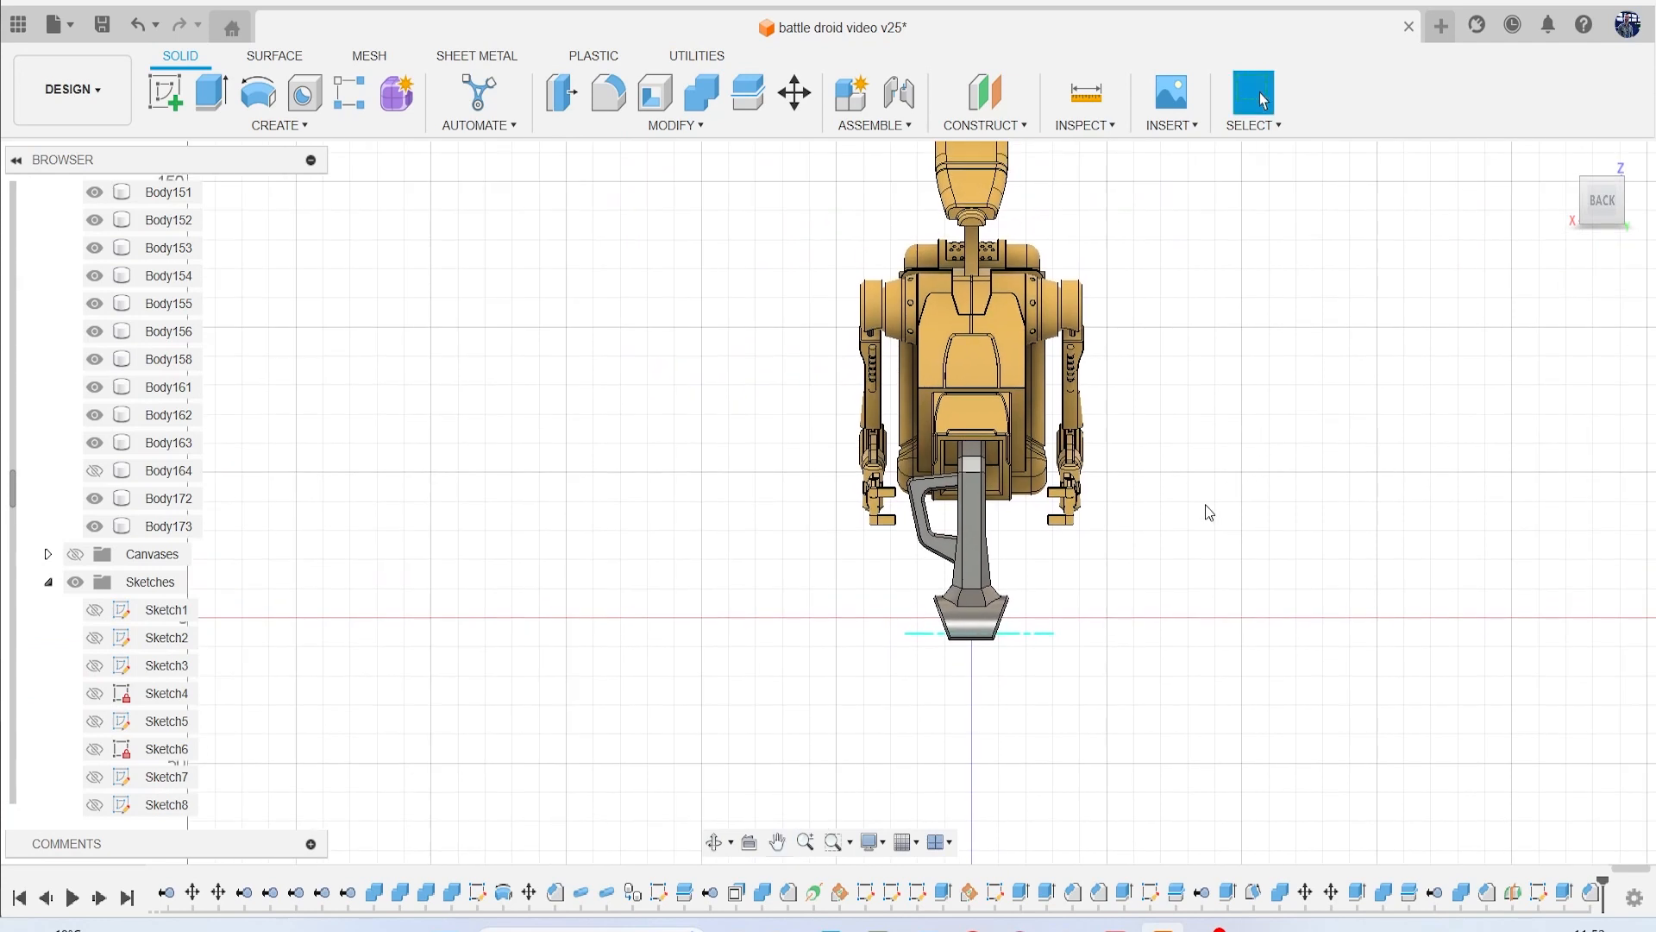
Save the battle droid design as new version v26.
{"action": "left_click", "coordinate": [102, 24]}
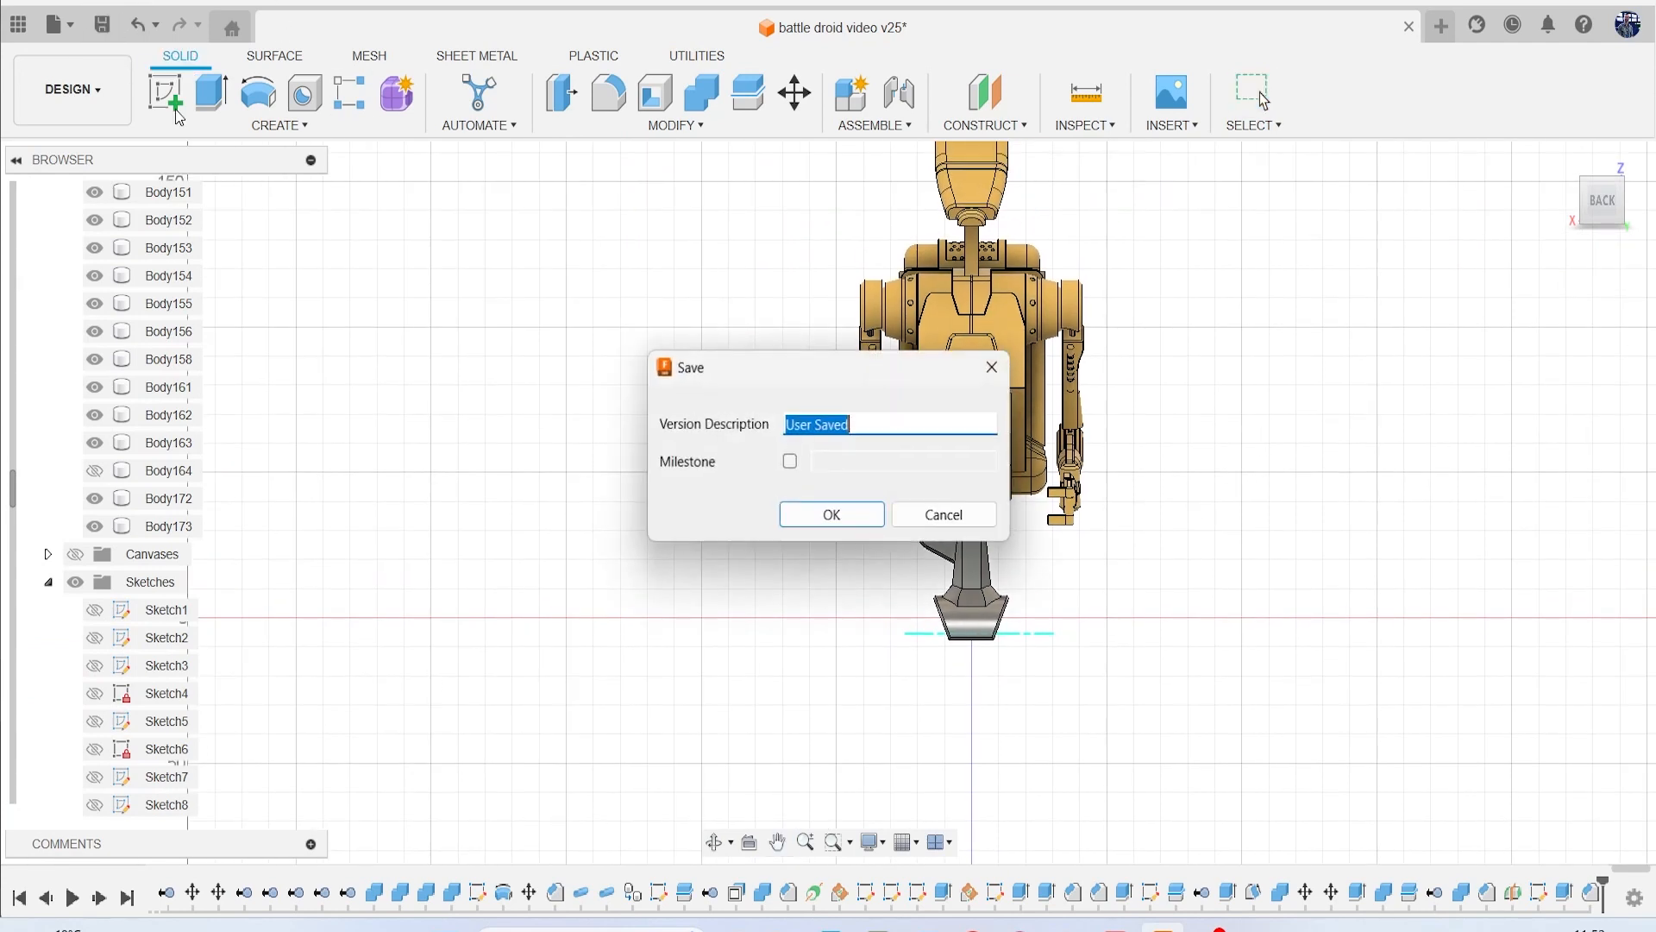
{"action": "left_click", "coordinate": [830, 515]}
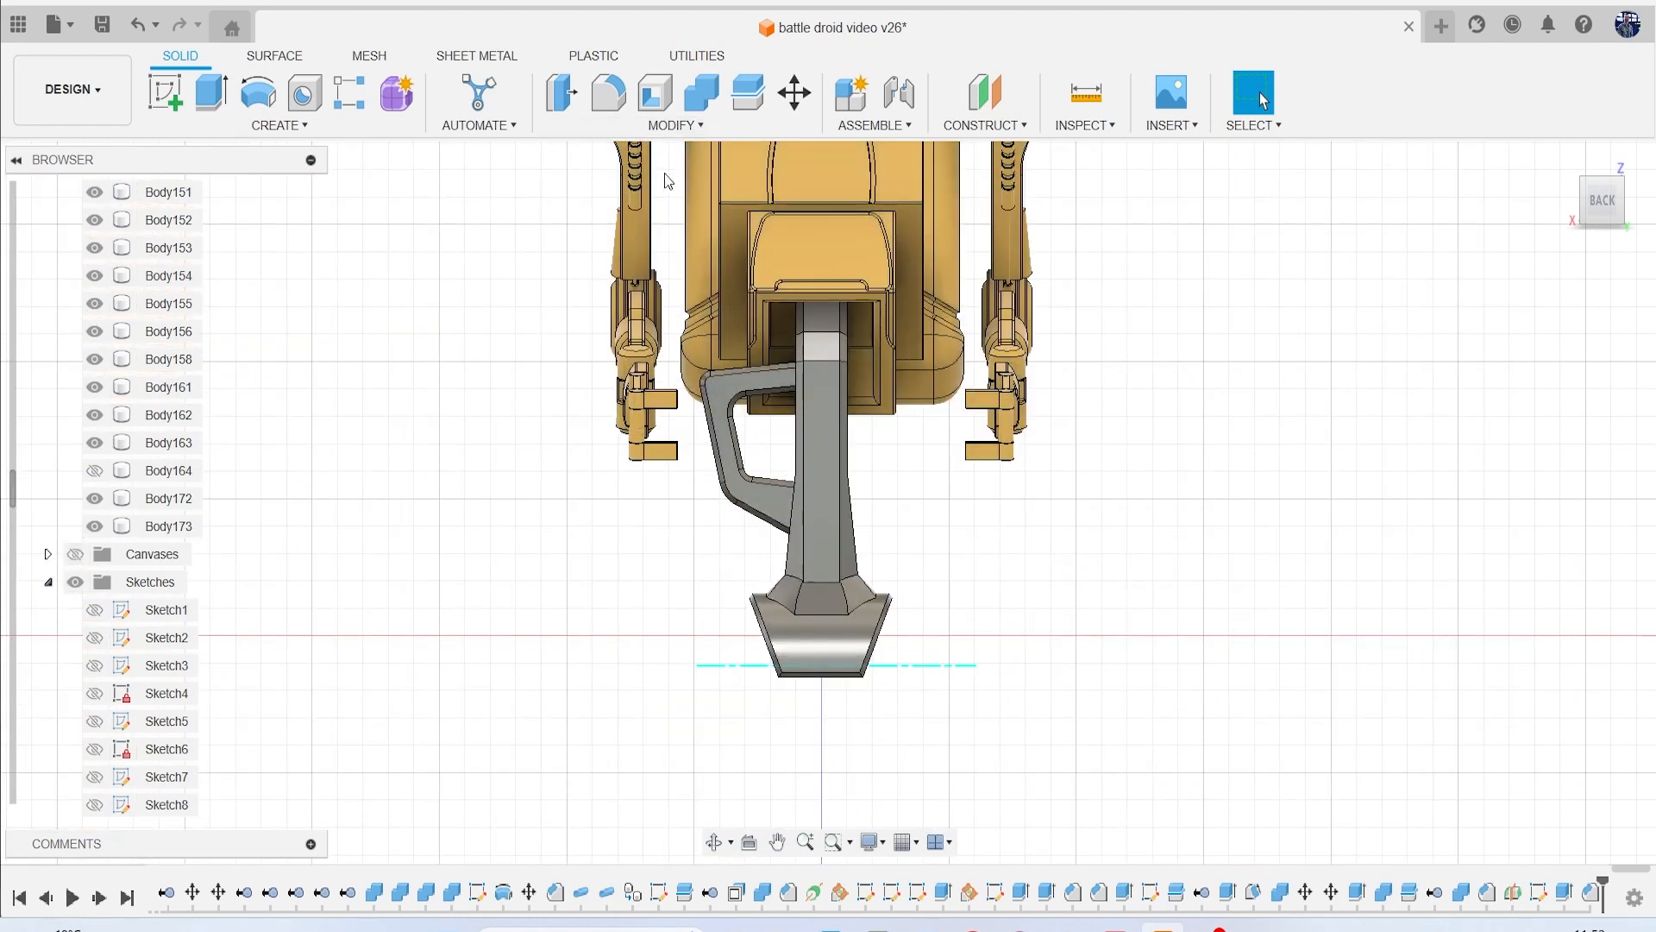
Mirror handle Body173 across the leg's centre plane, creating Body174 on the other side.
{"action": "left_click", "coordinate": [982, 101]}
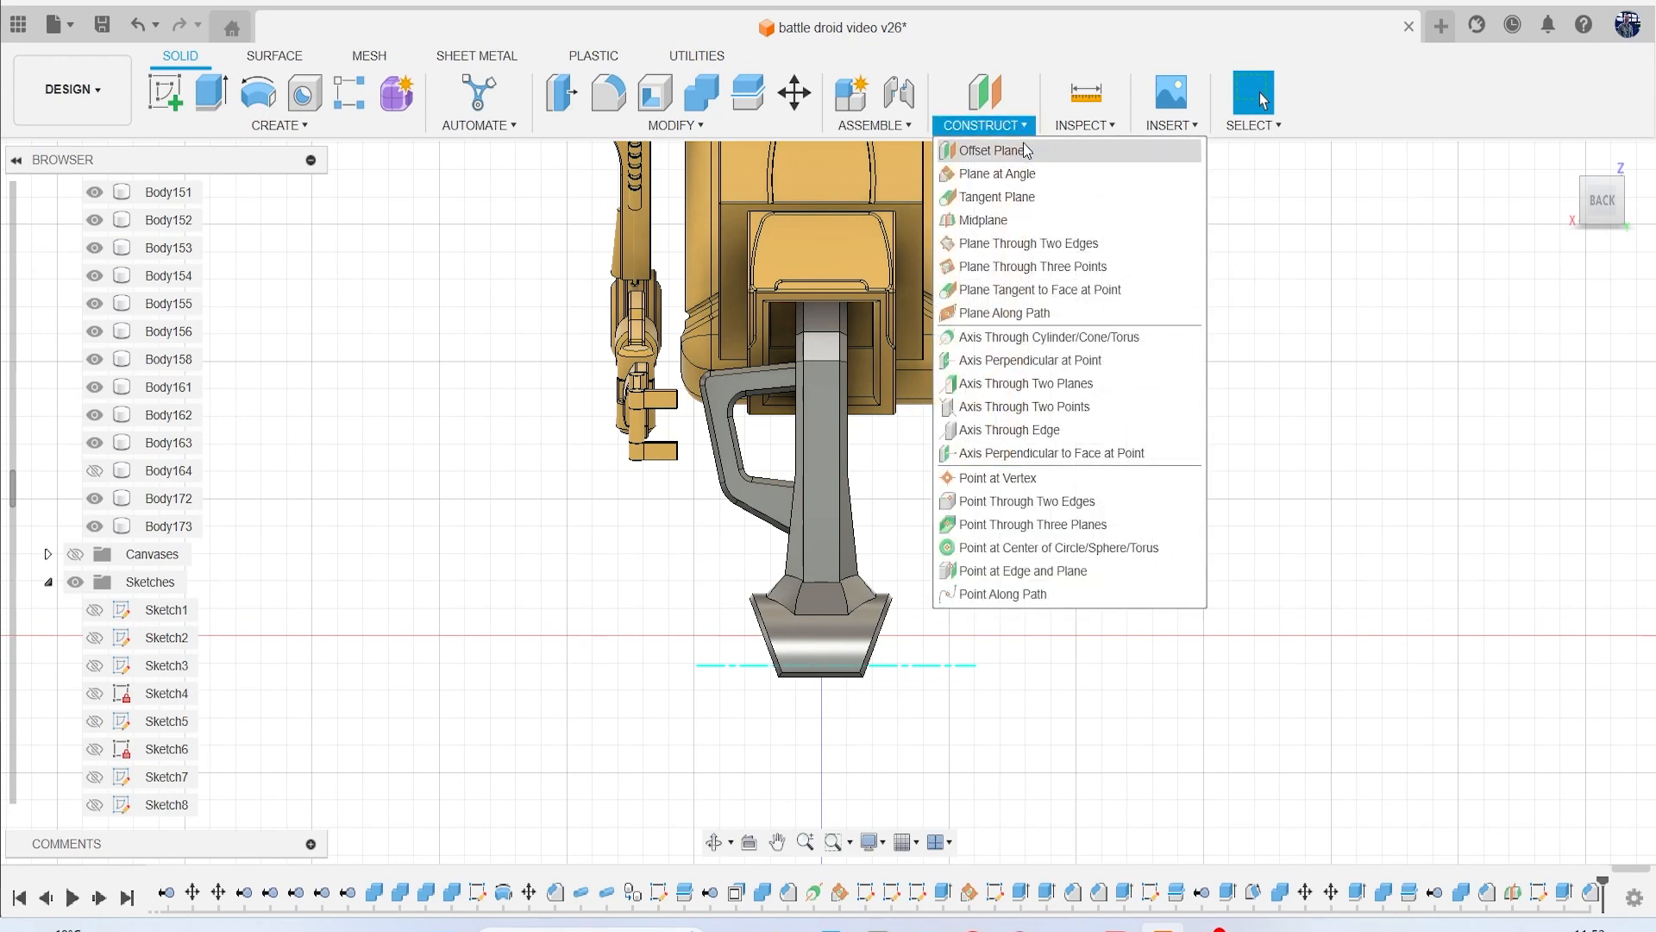
{"action": "left_click", "coordinate": [985, 219]}
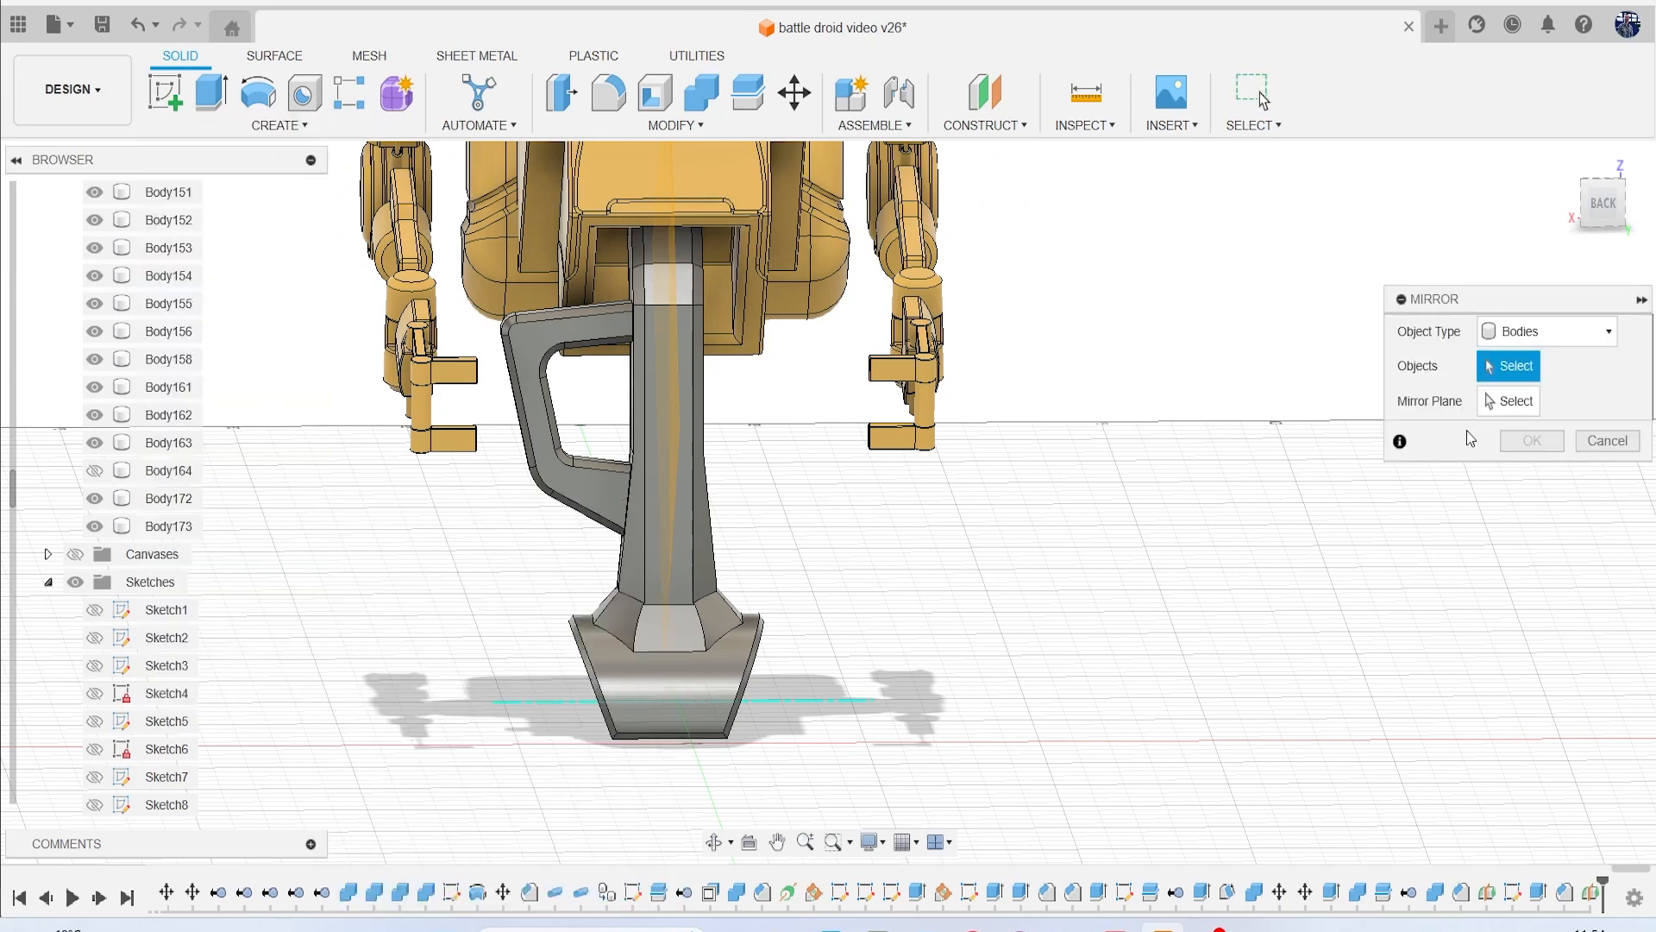
{"action": "left_click", "coordinate": [549, 402]}
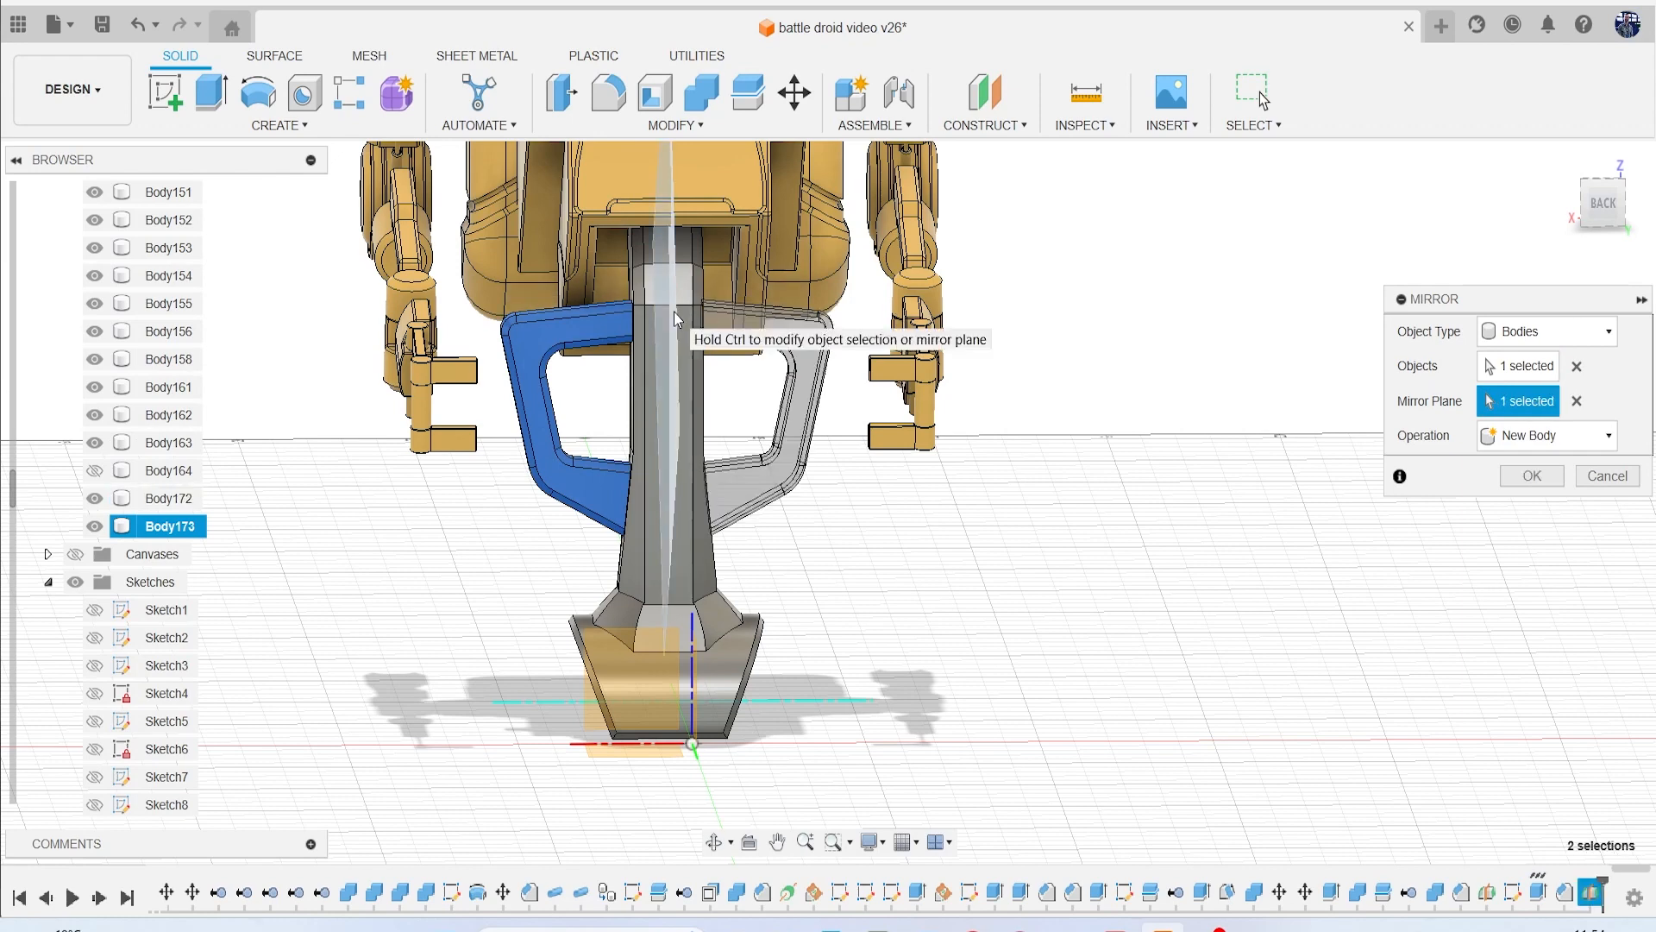
{"action": "left_click", "coordinate": [1530, 475]}
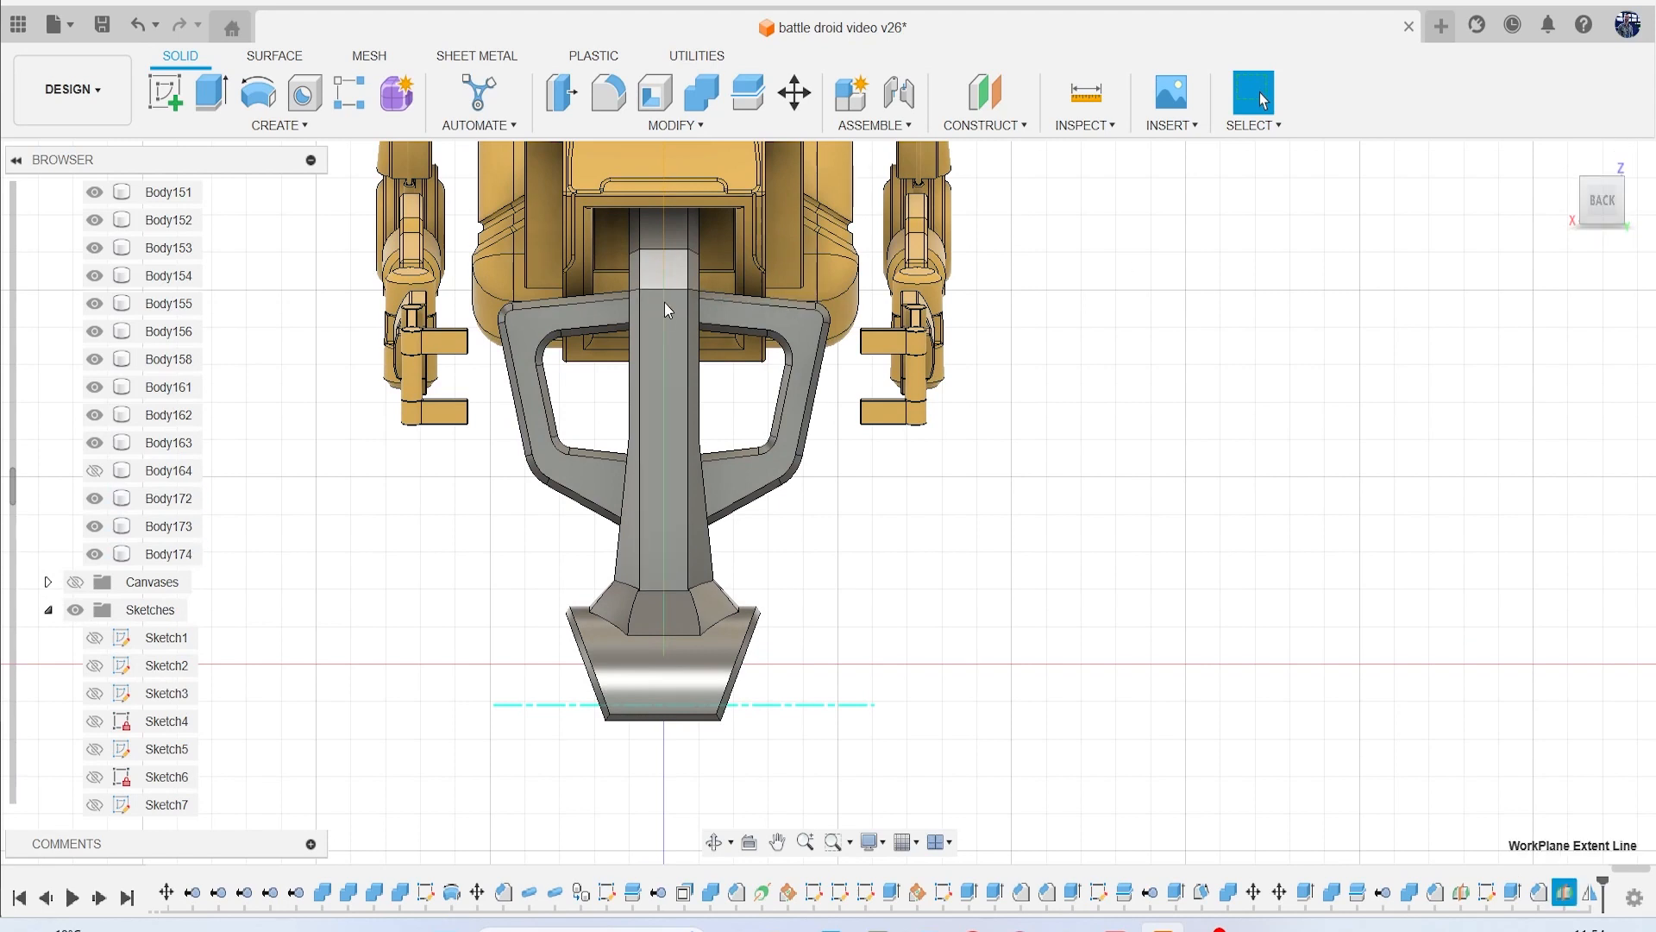
{"action": "mouse_move", "coordinate": [893, 457]}
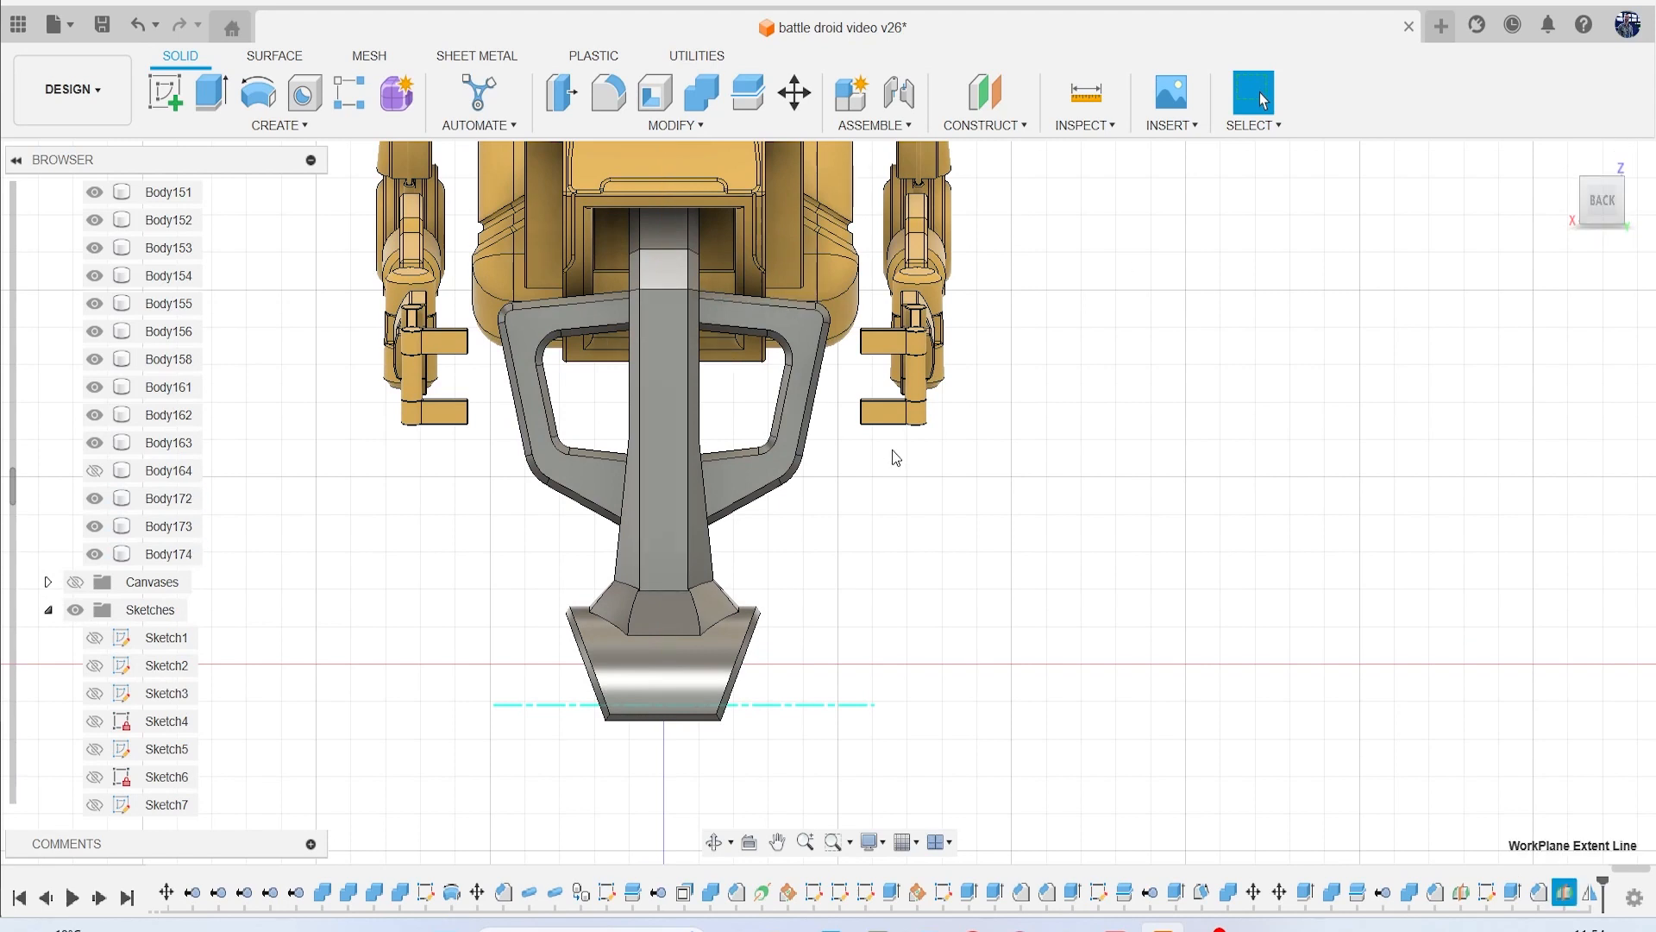
{"action": "left_click", "coordinate": [1601, 199]}
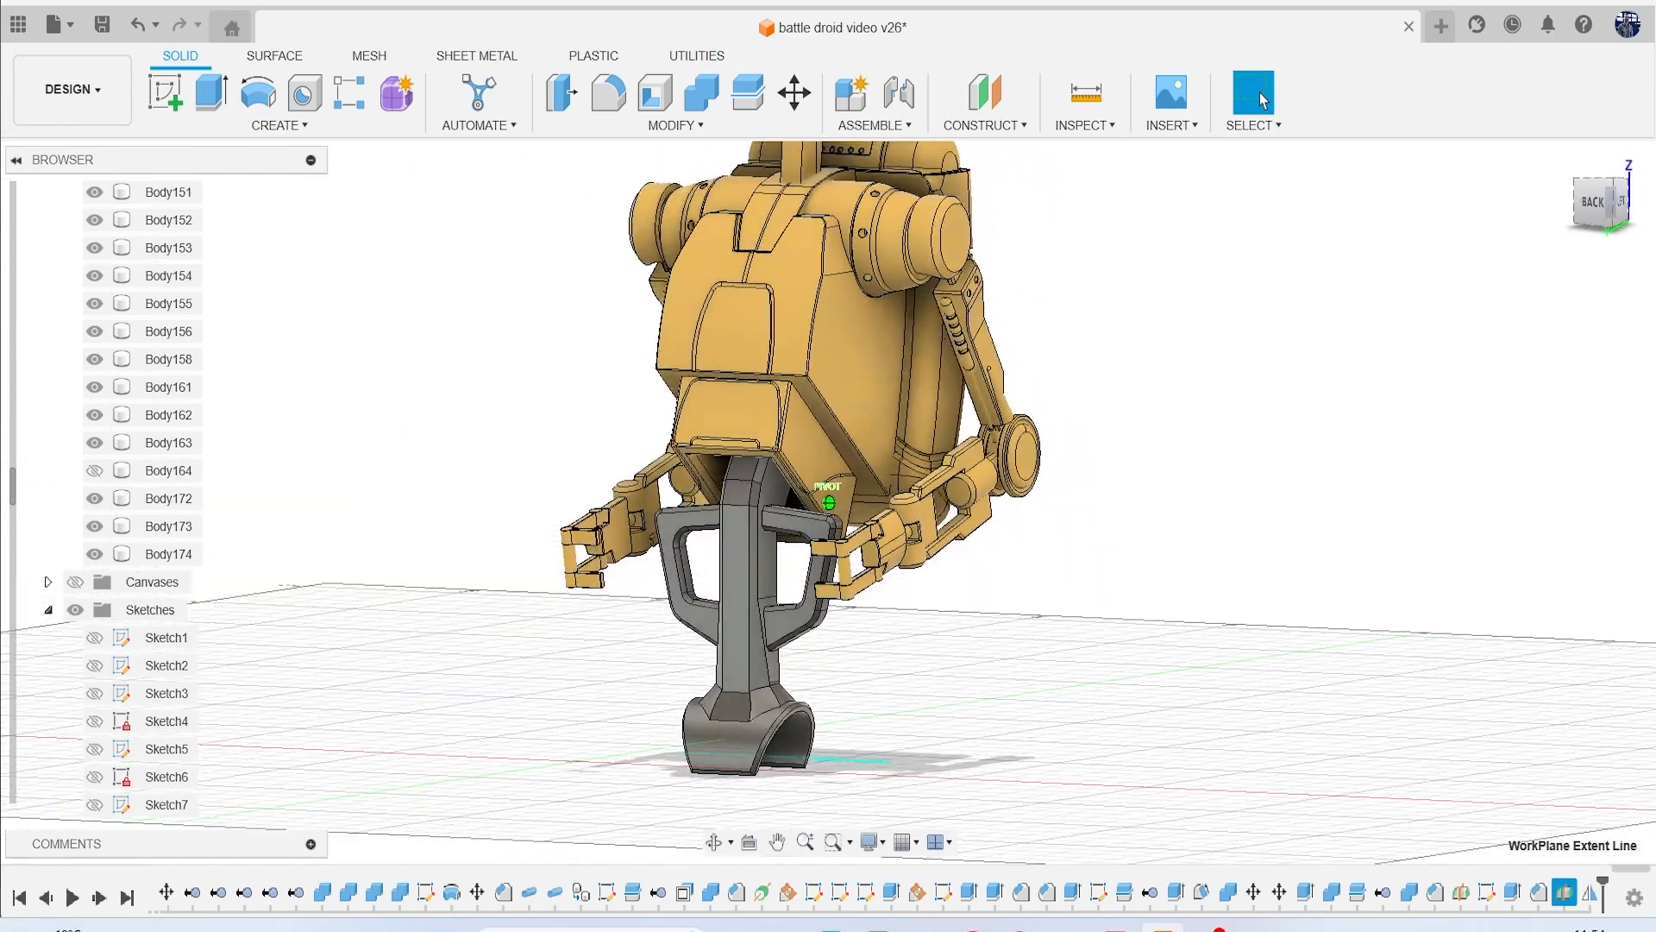
{"action": "left_click", "coordinate": [1599, 199]}
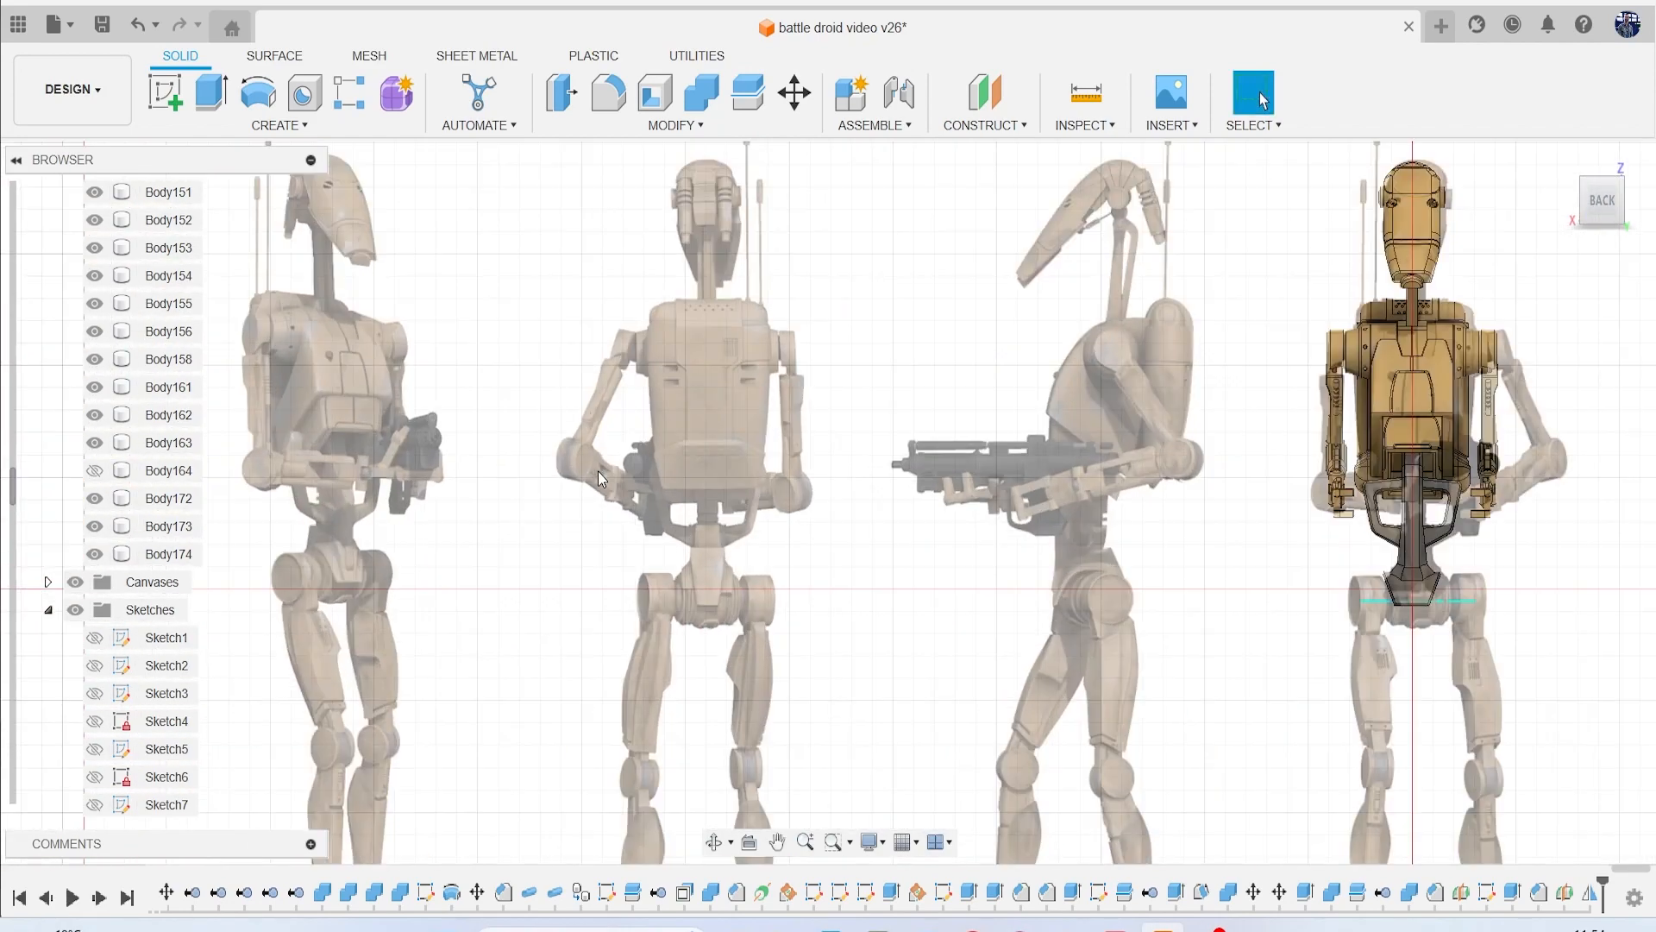
{"action": "scroll", "scroll_direction": "up", "scroll_amount": 3}
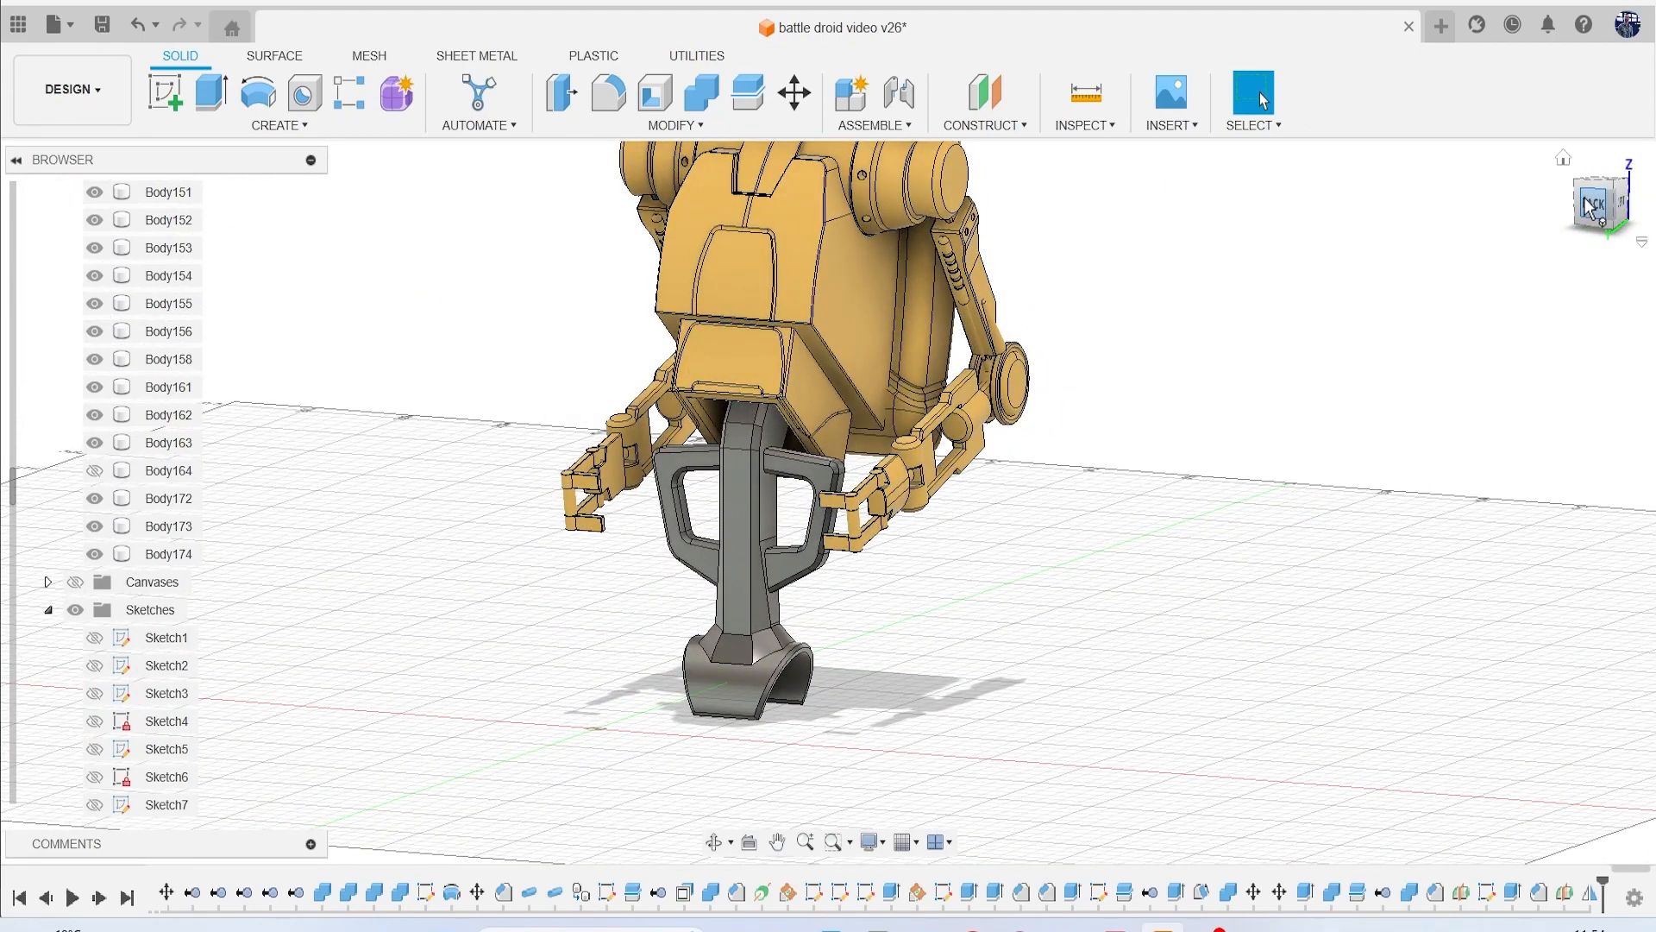
Return to the straight-on back view of the leg with the ViewCube.
{"action": "left_click", "coordinate": [1599, 204]}
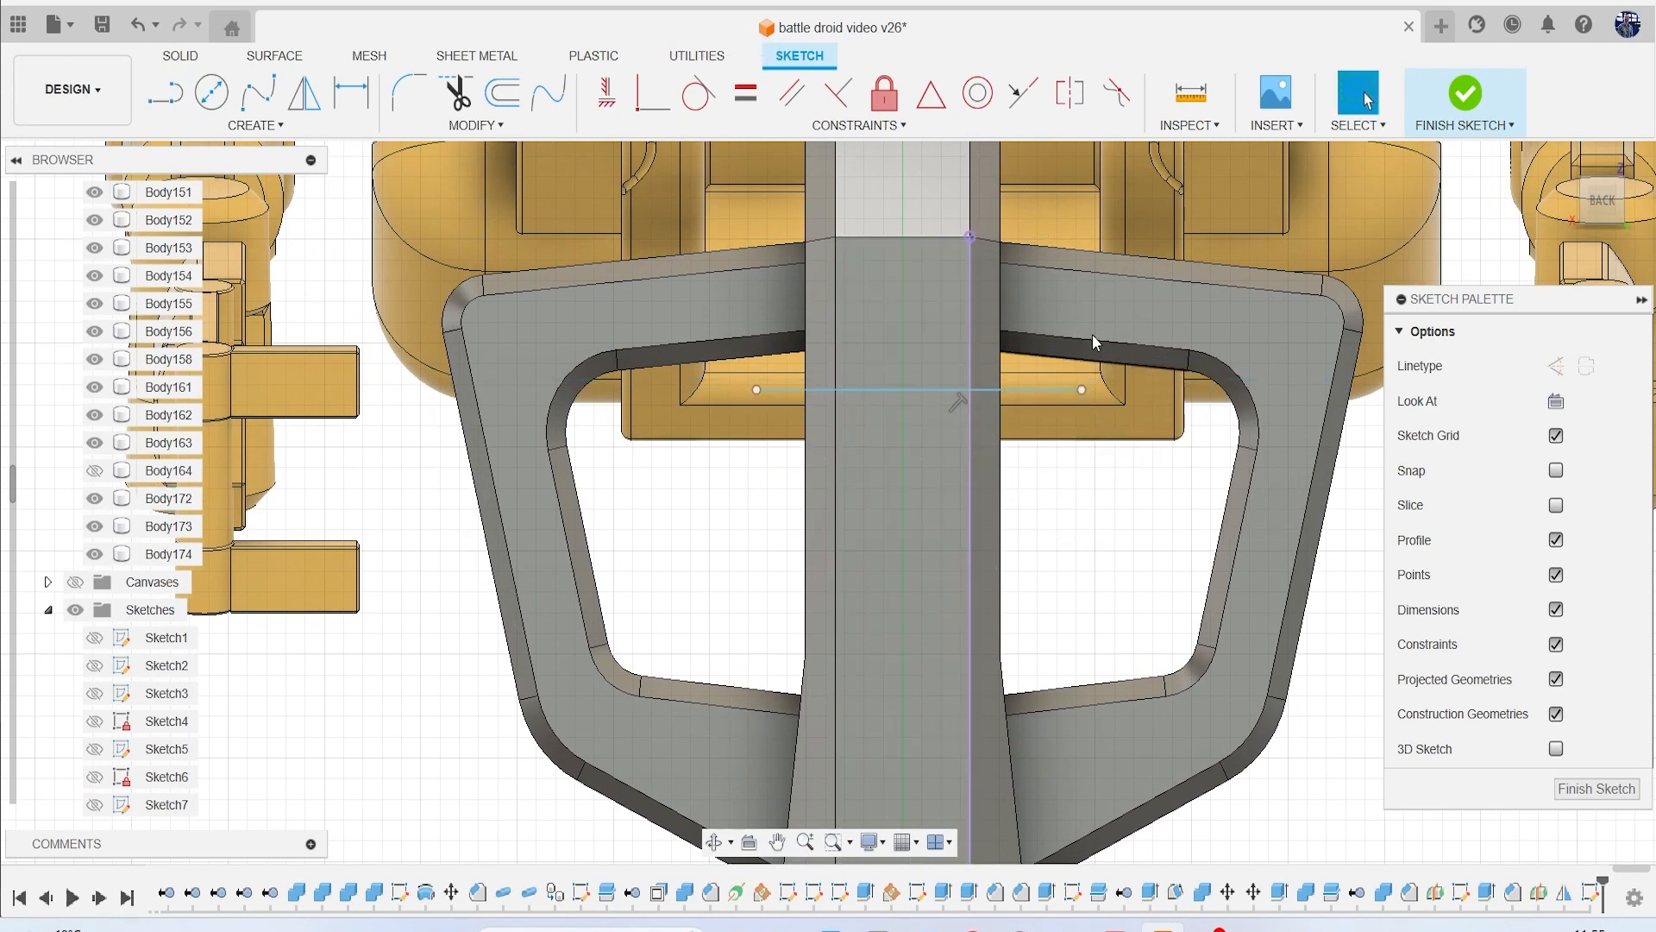
Offset the horizontal sketch line by 1 mm to form a line pair.
{"action": "left_click", "coordinate": [254, 124]}
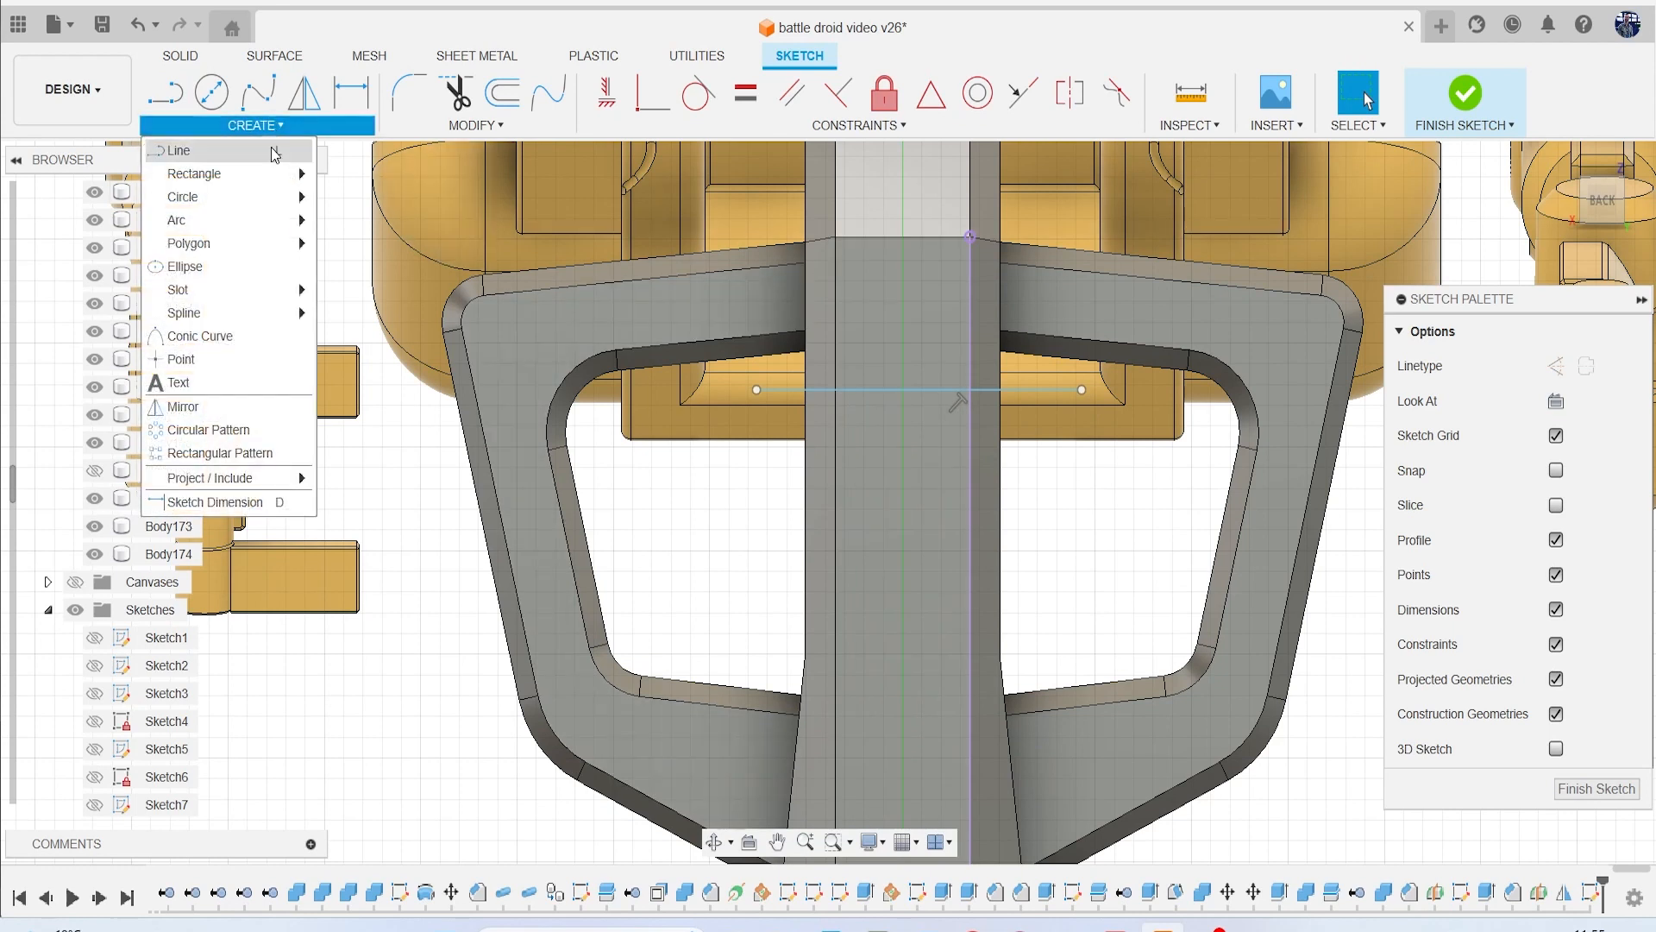
{"action": "left_click", "coordinate": [503, 94]}
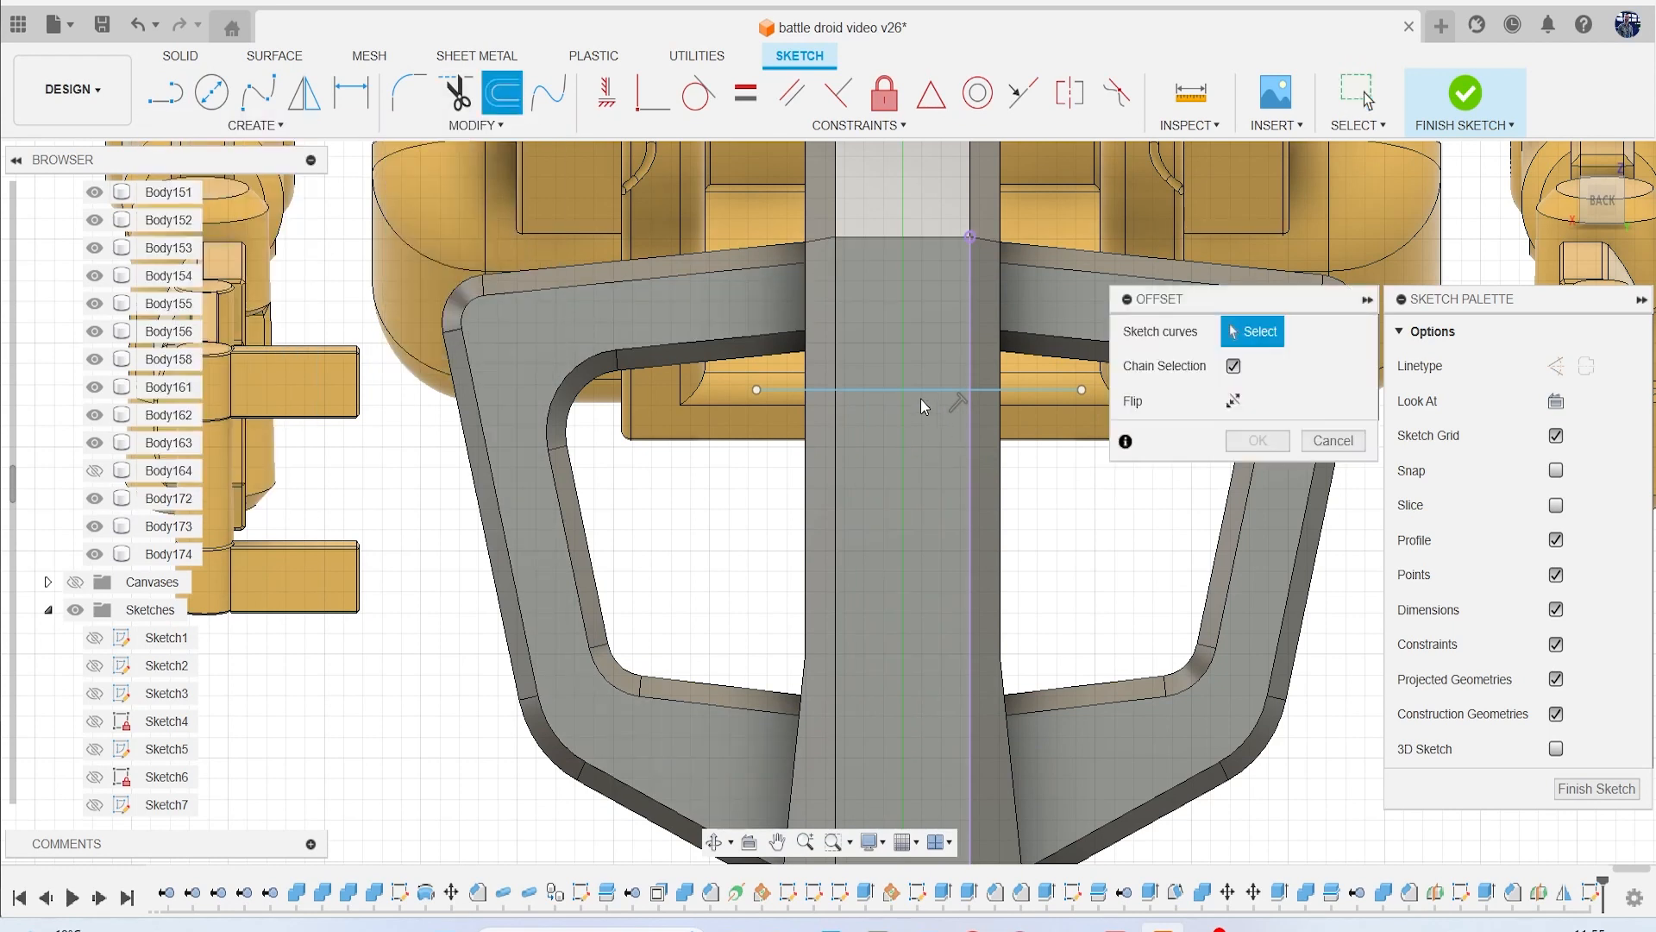
{"action": "left_click", "coordinate": [919, 390]}
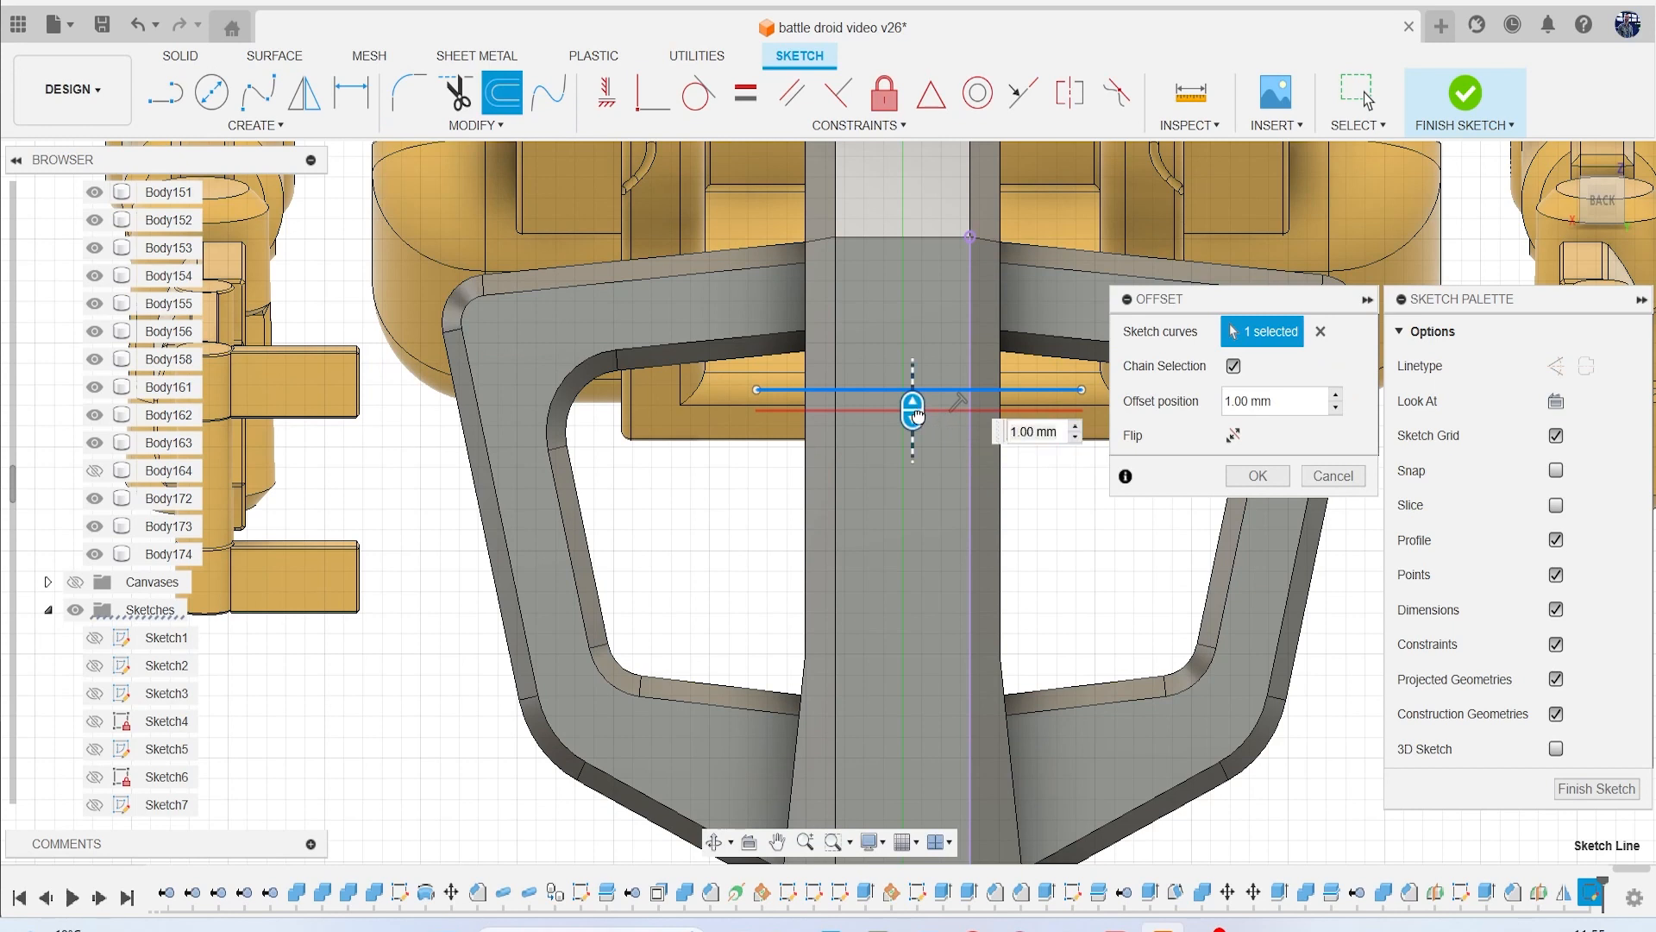
{"action": "left_click", "coordinate": [1256, 475]}
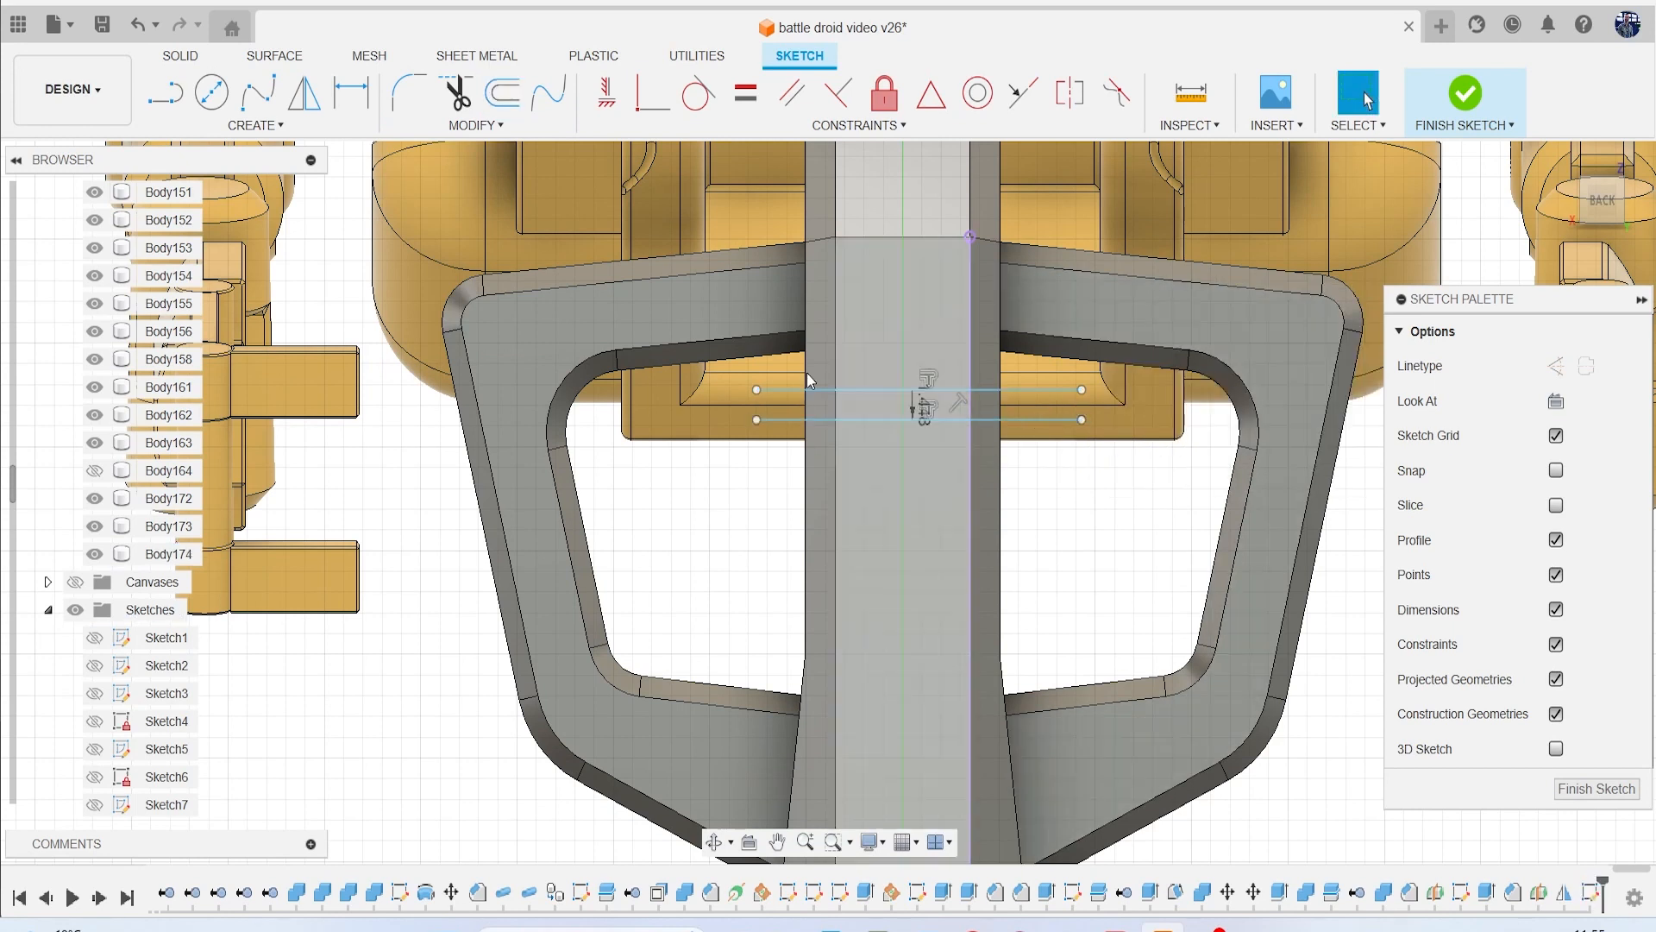
Pattern the line pair four times down the leg, 11.815 mm apart.
{"action": "left_click", "coordinate": [253, 124]}
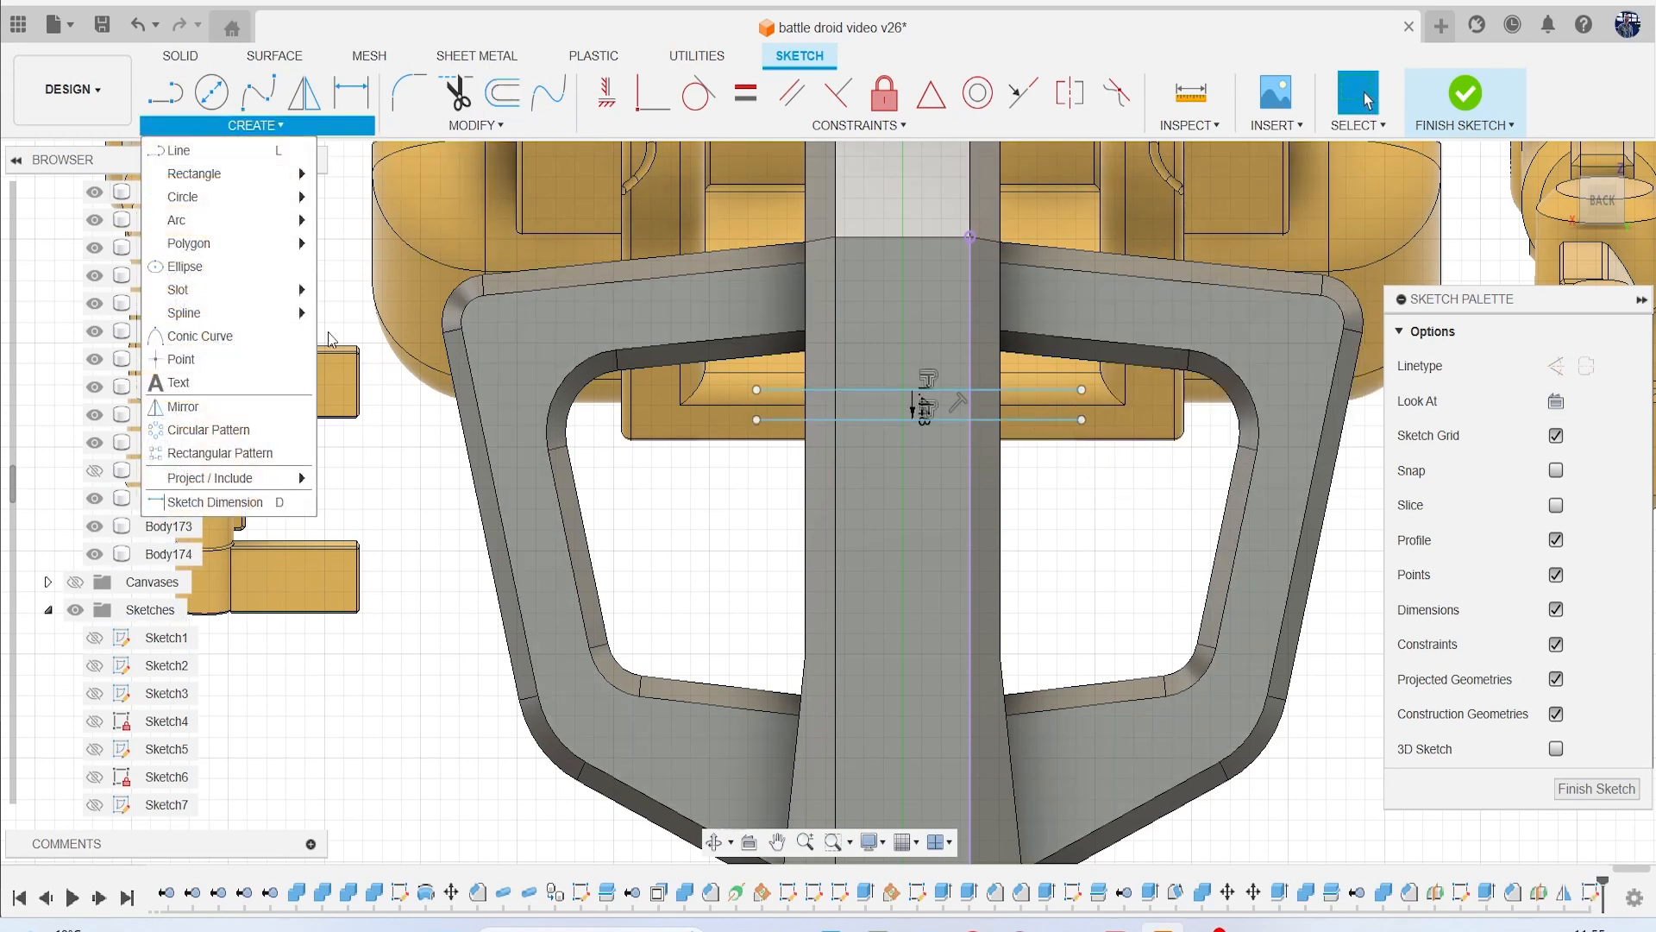
{"action": "mouse_move", "coordinate": [222, 452]}
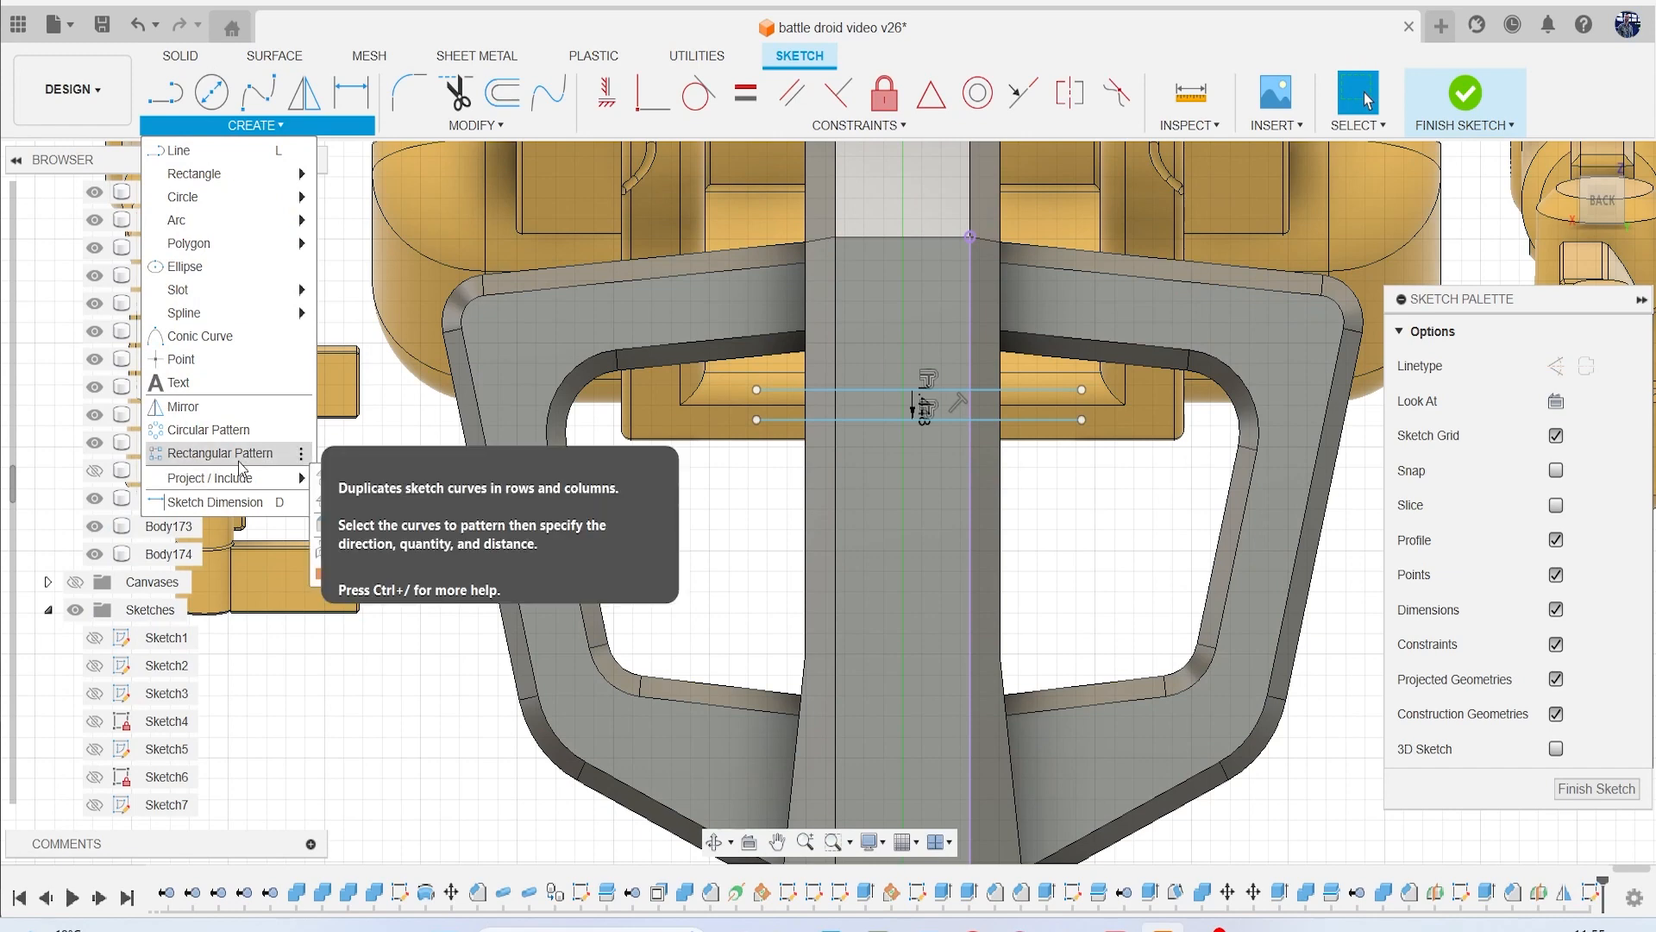
{"action": "left_click", "coordinate": [222, 452]}
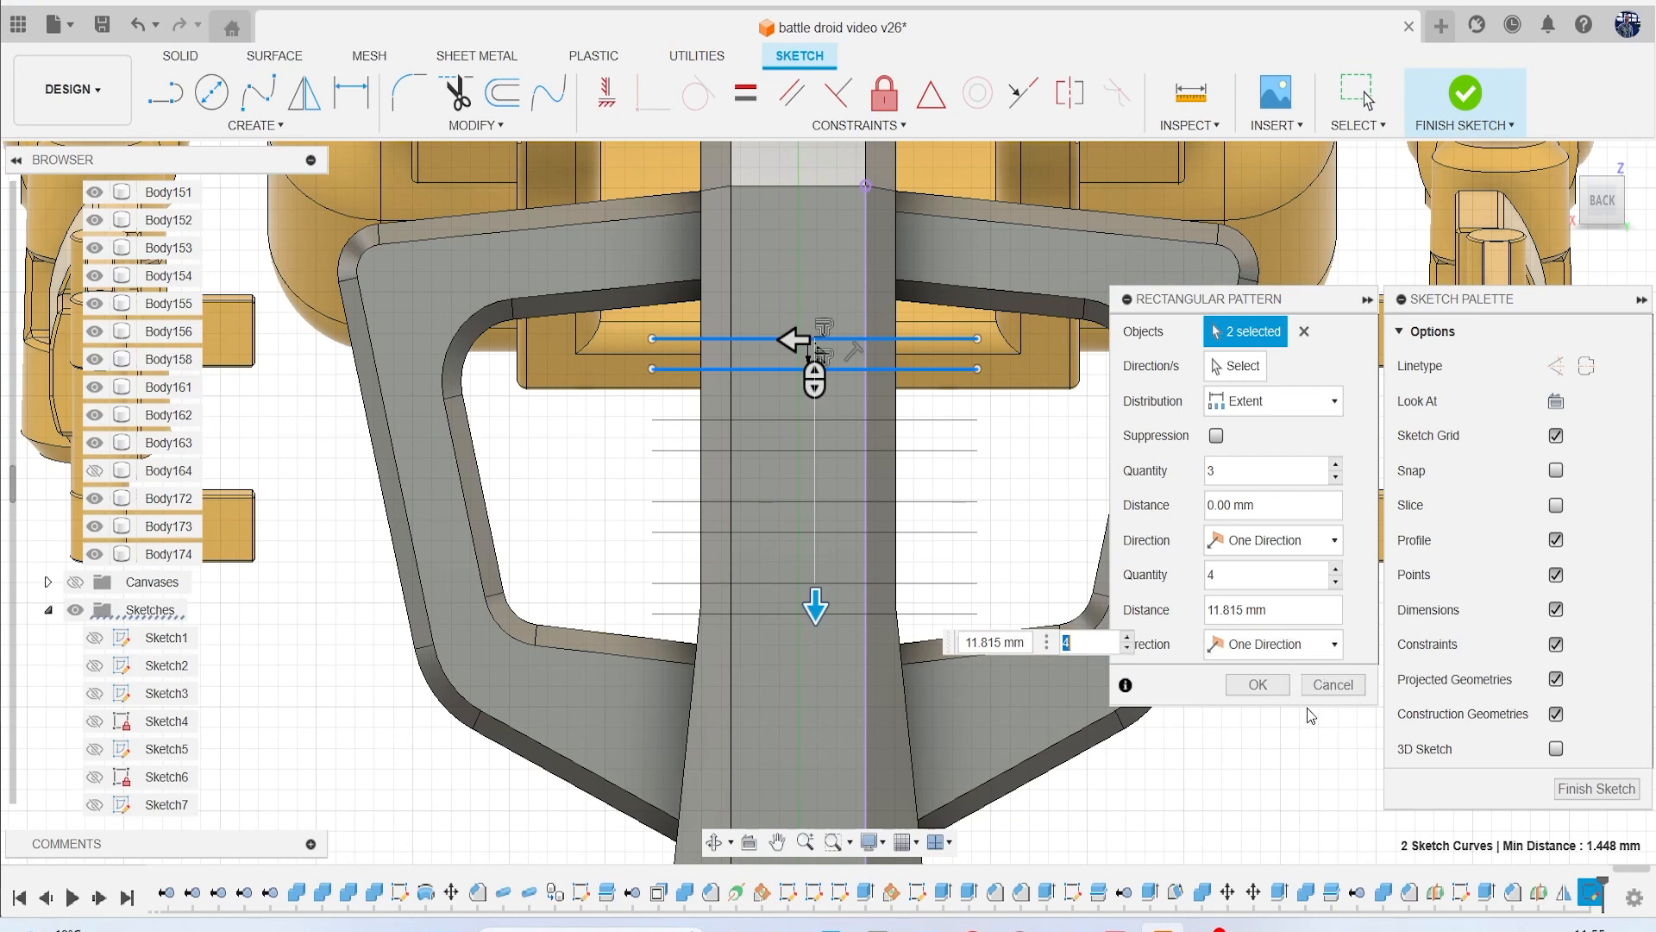
{"action": "left_click", "coordinate": [1256, 684]}
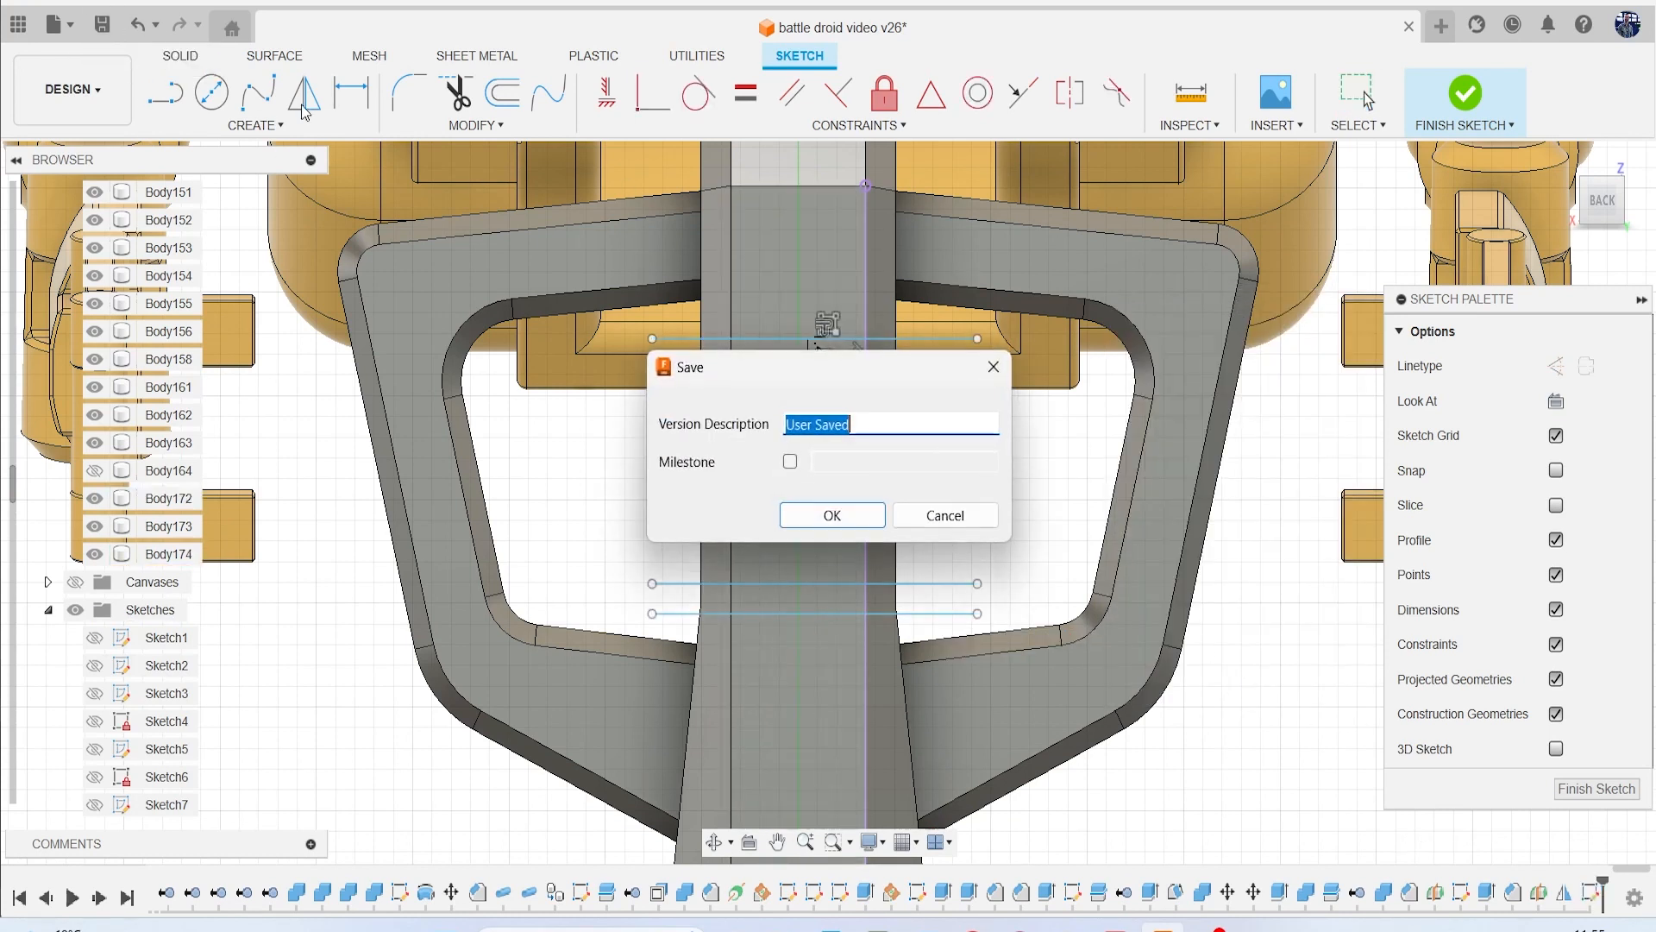
Save version v27, finish the sketch, and split the leg along the eight lines.
{"action": "left_click", "coordinate": [831, 516]}
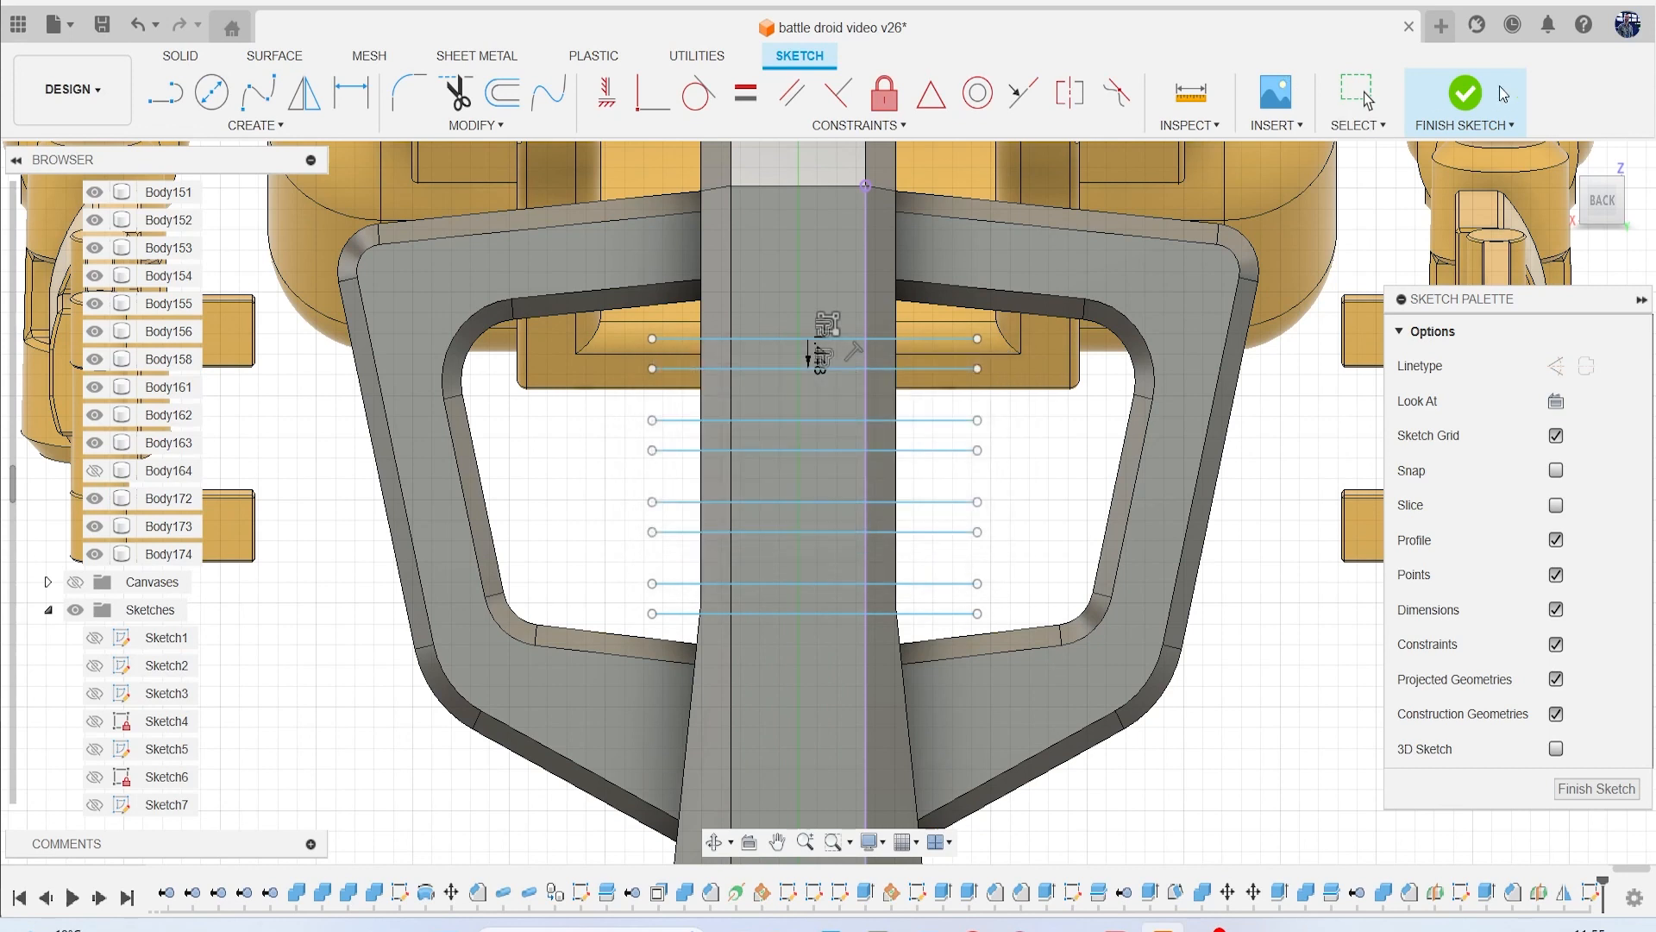
{"action": "left_click", "coordinate": [1464, 95]}
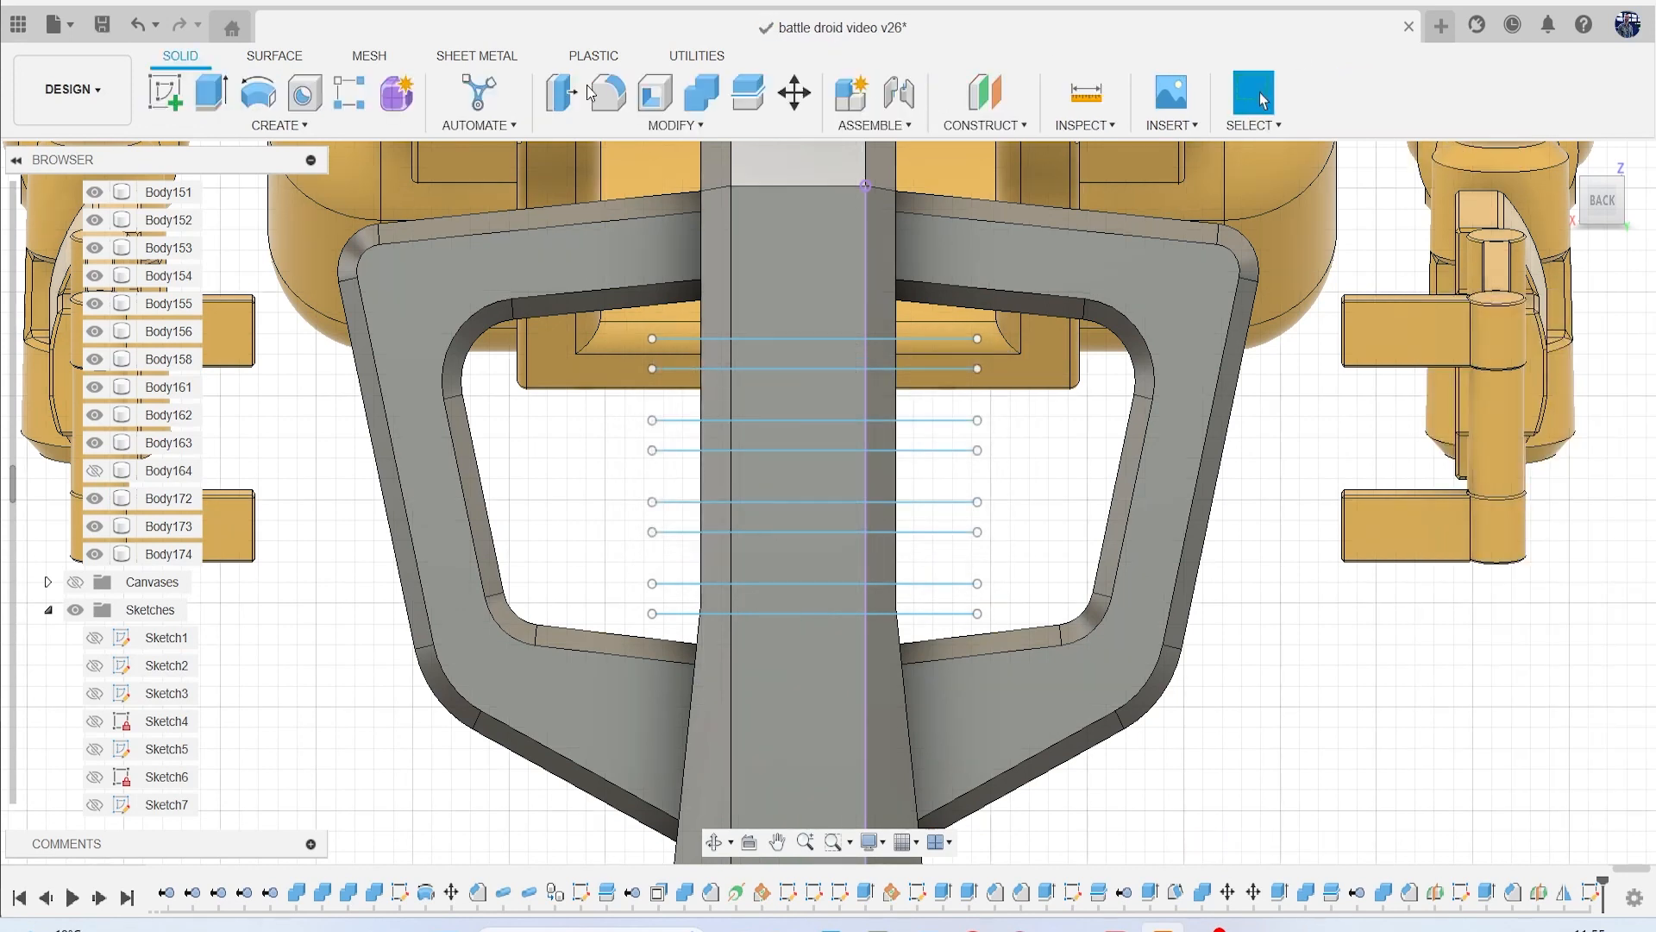
{"action": "mouse_move", "coordinate": [747, 93]}
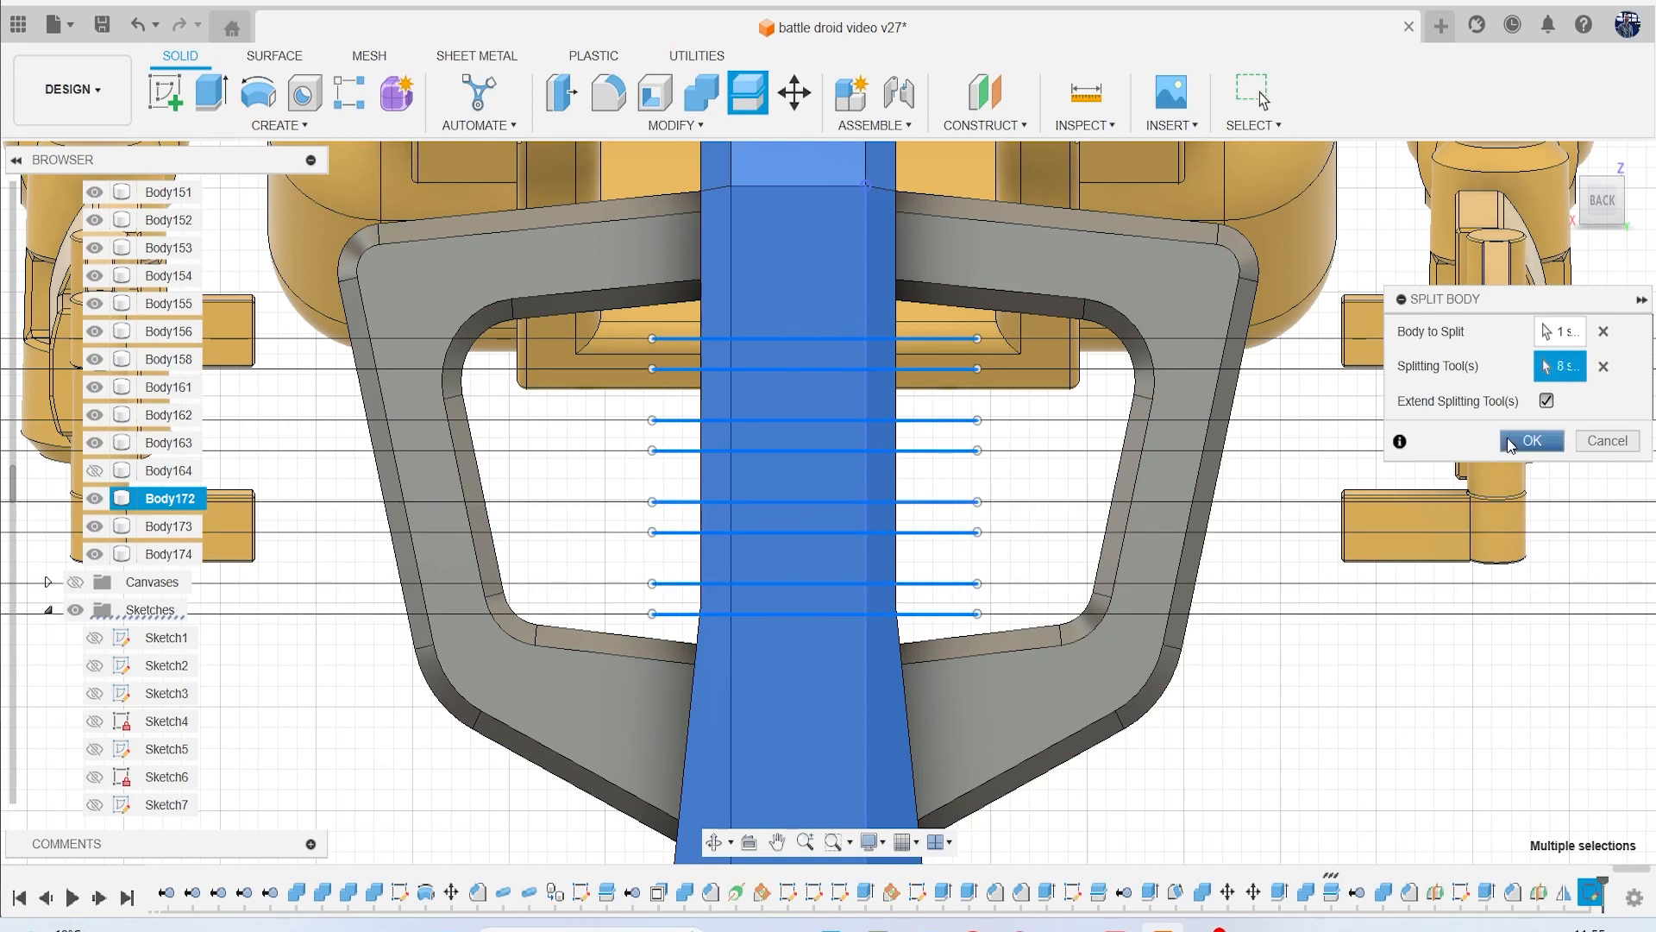
{"action": "left_click", "coordinate": [1531, 440]}
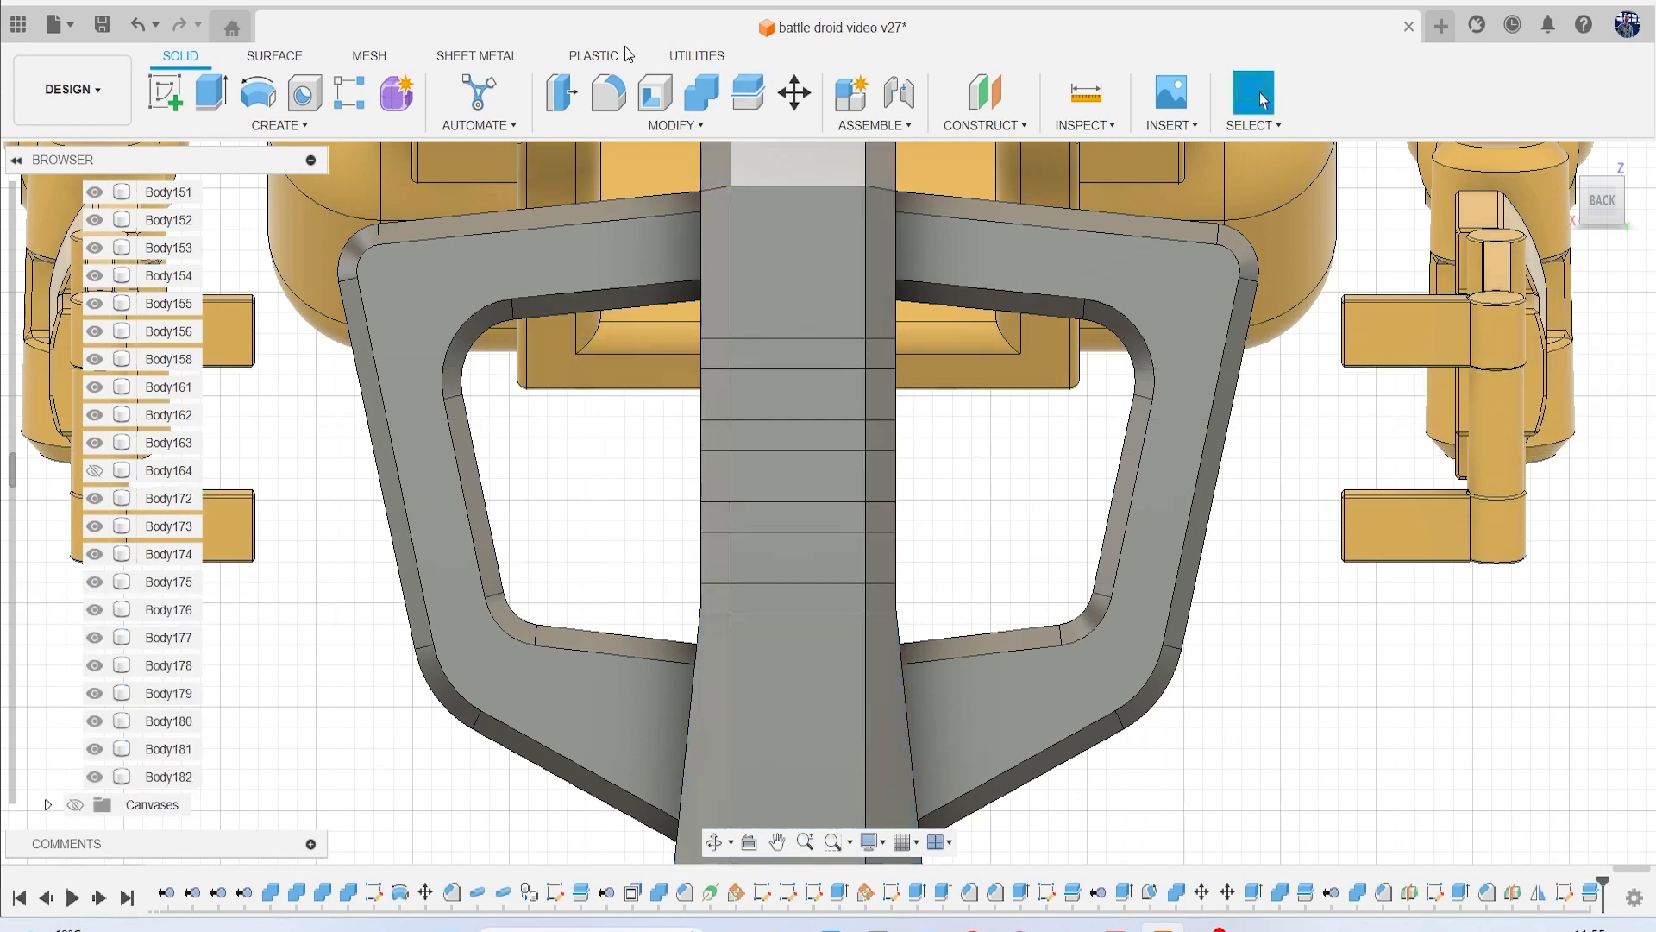
Attempt an inward offset of the band faces, then cancel it.
{"action": "left_click", "coordinate": [803, 354]}
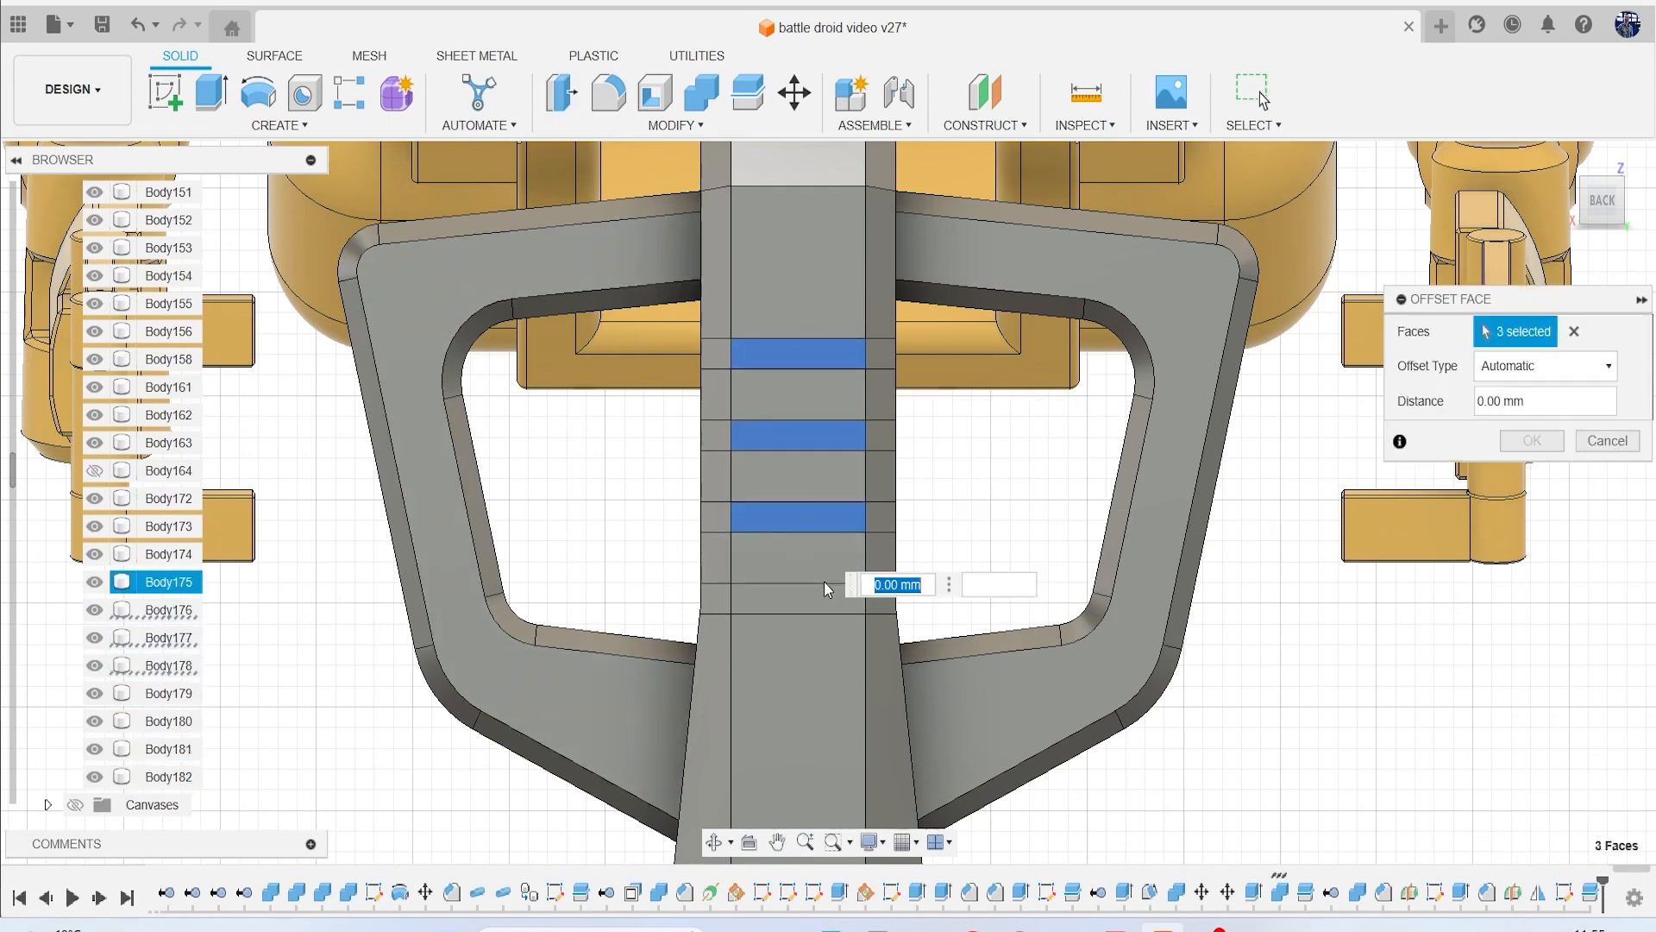
{"action": "left_click", "coordinate": [1067, 412]}
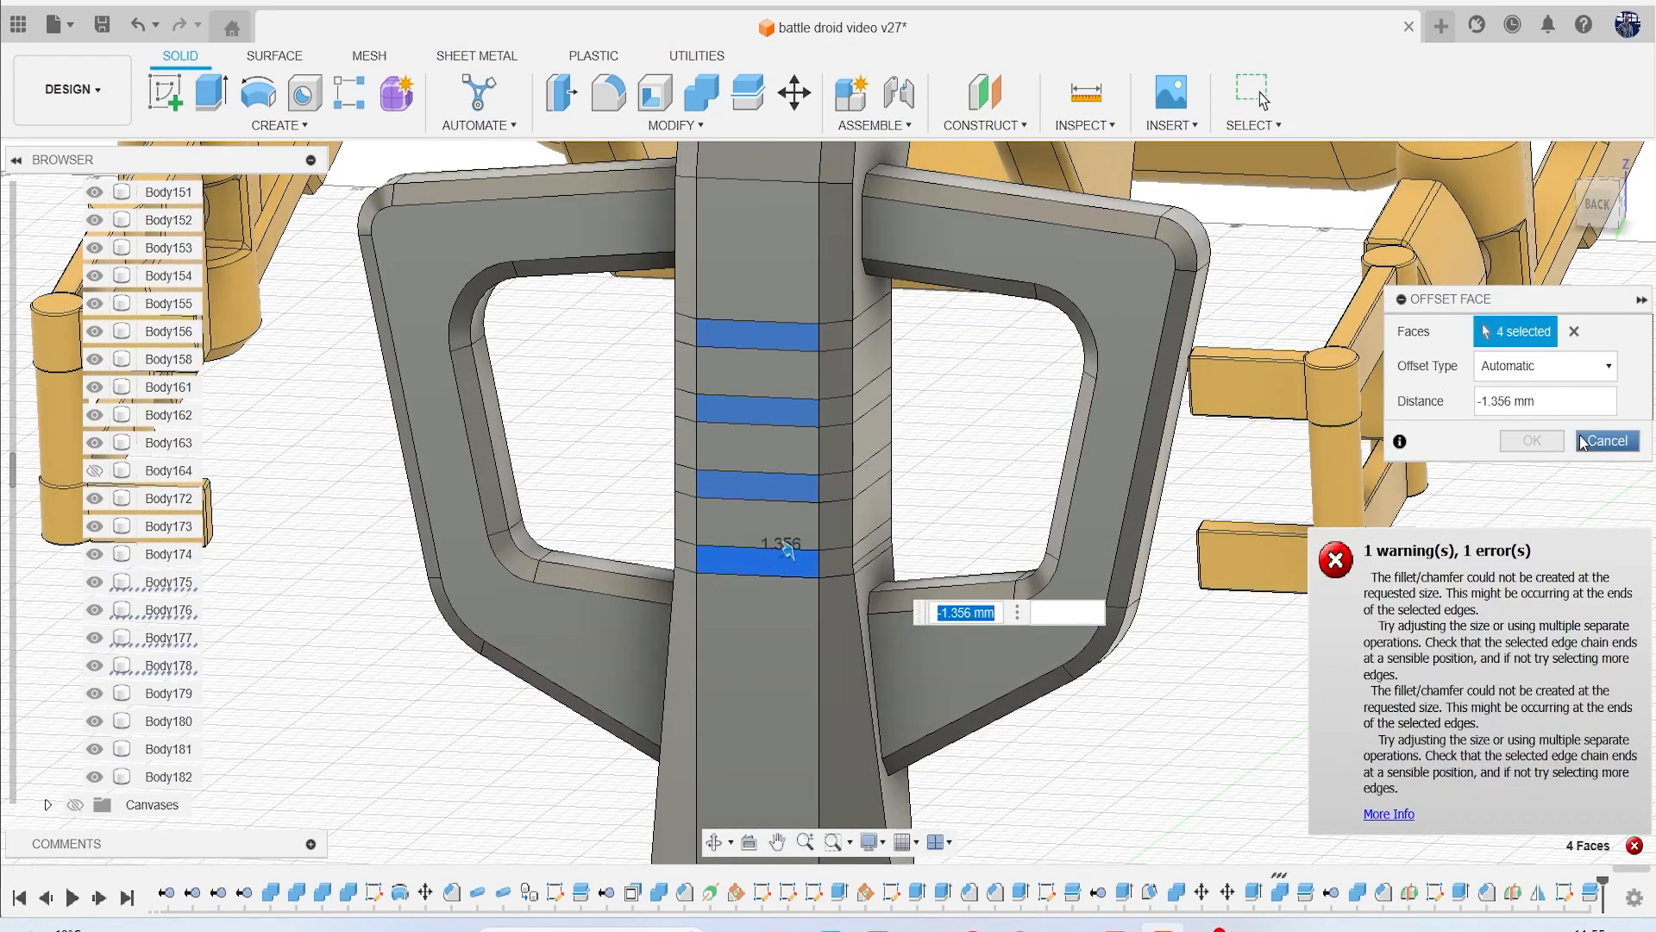
{"action": "left_click", "coordinate": [1605, 441]}
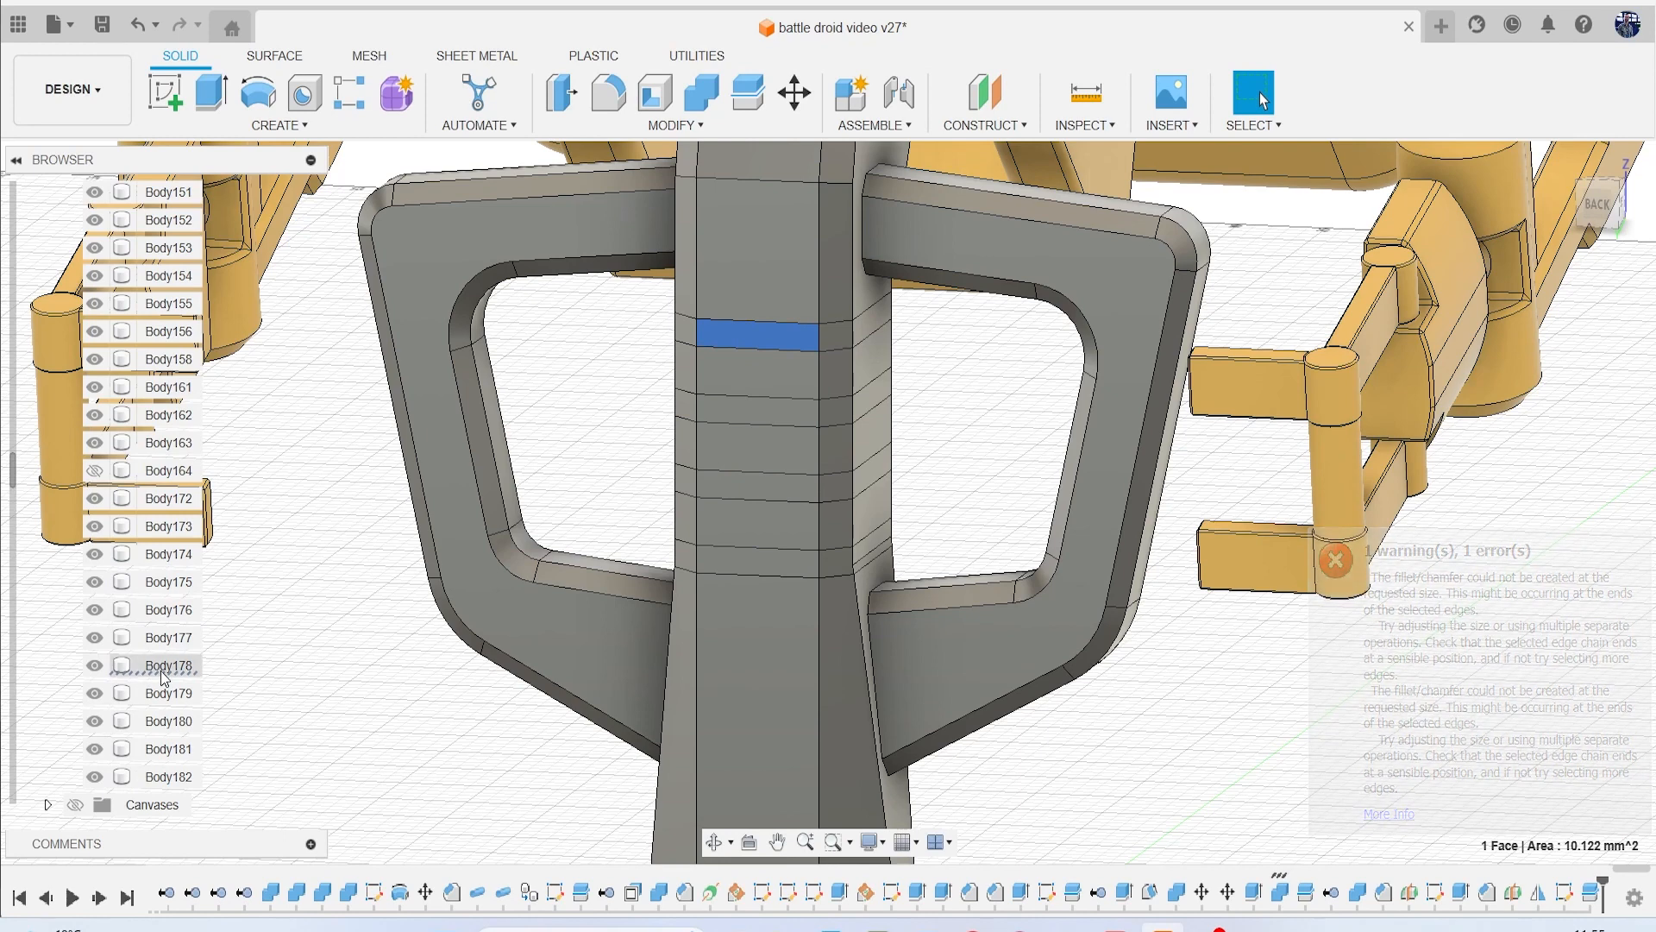
Hide the thin band bodies Body176 to Body178 in the browser.
{"action": "left_click", "coordinate": [170, 665]}
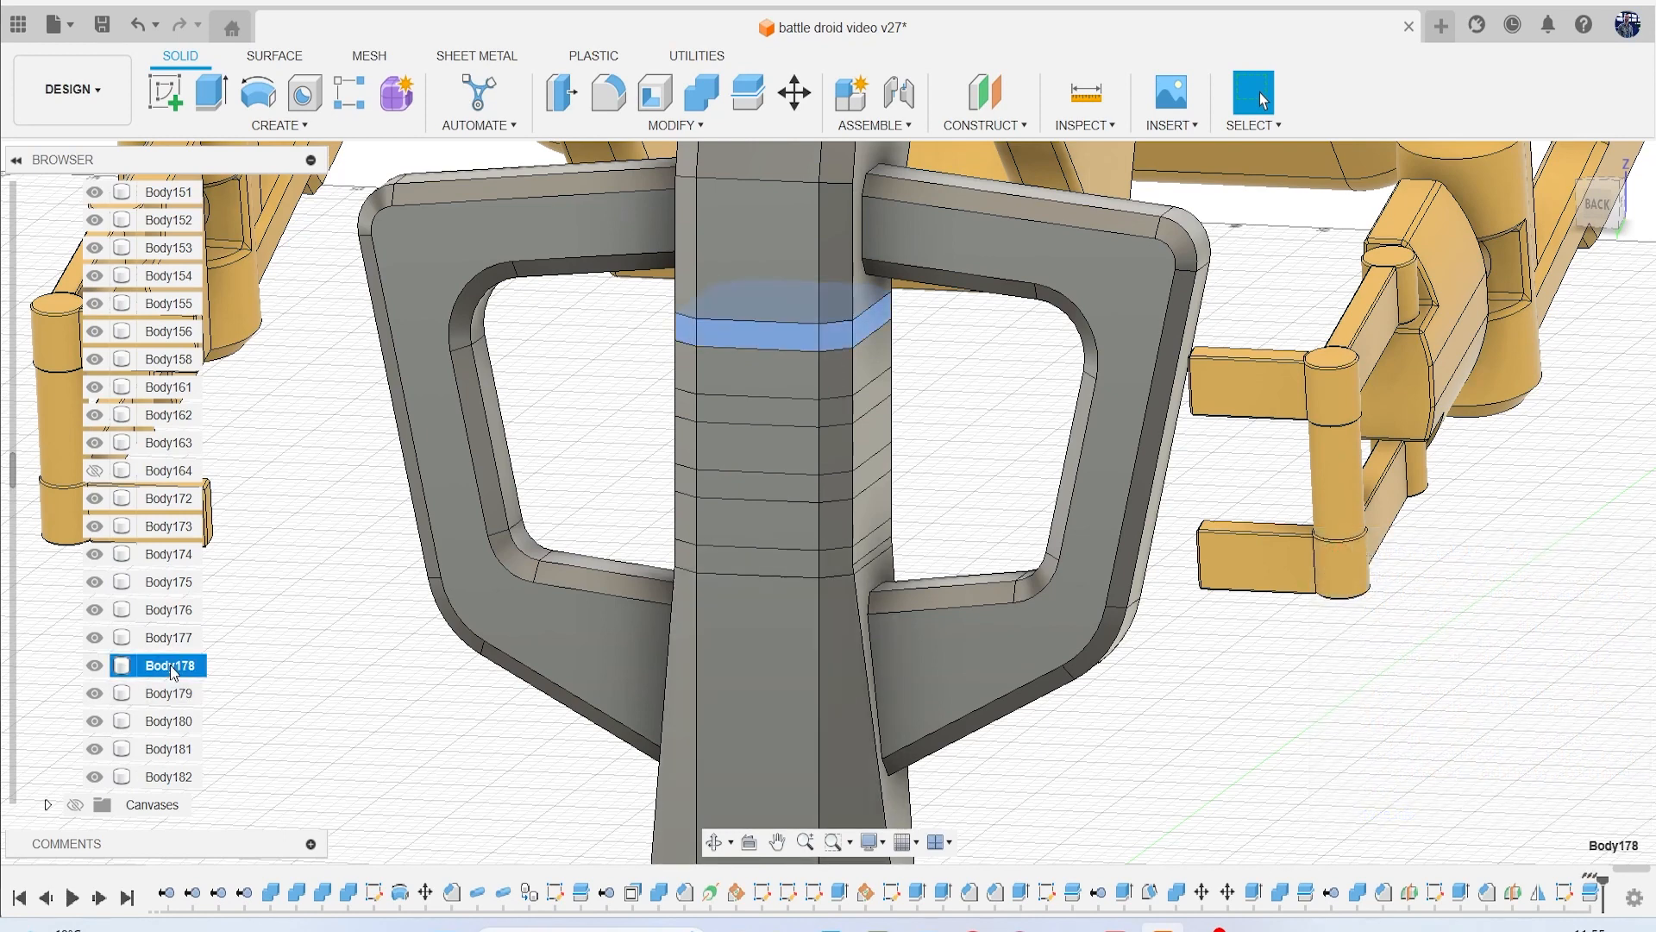
{"action": "left_click", "coordinate": [793, 93]}
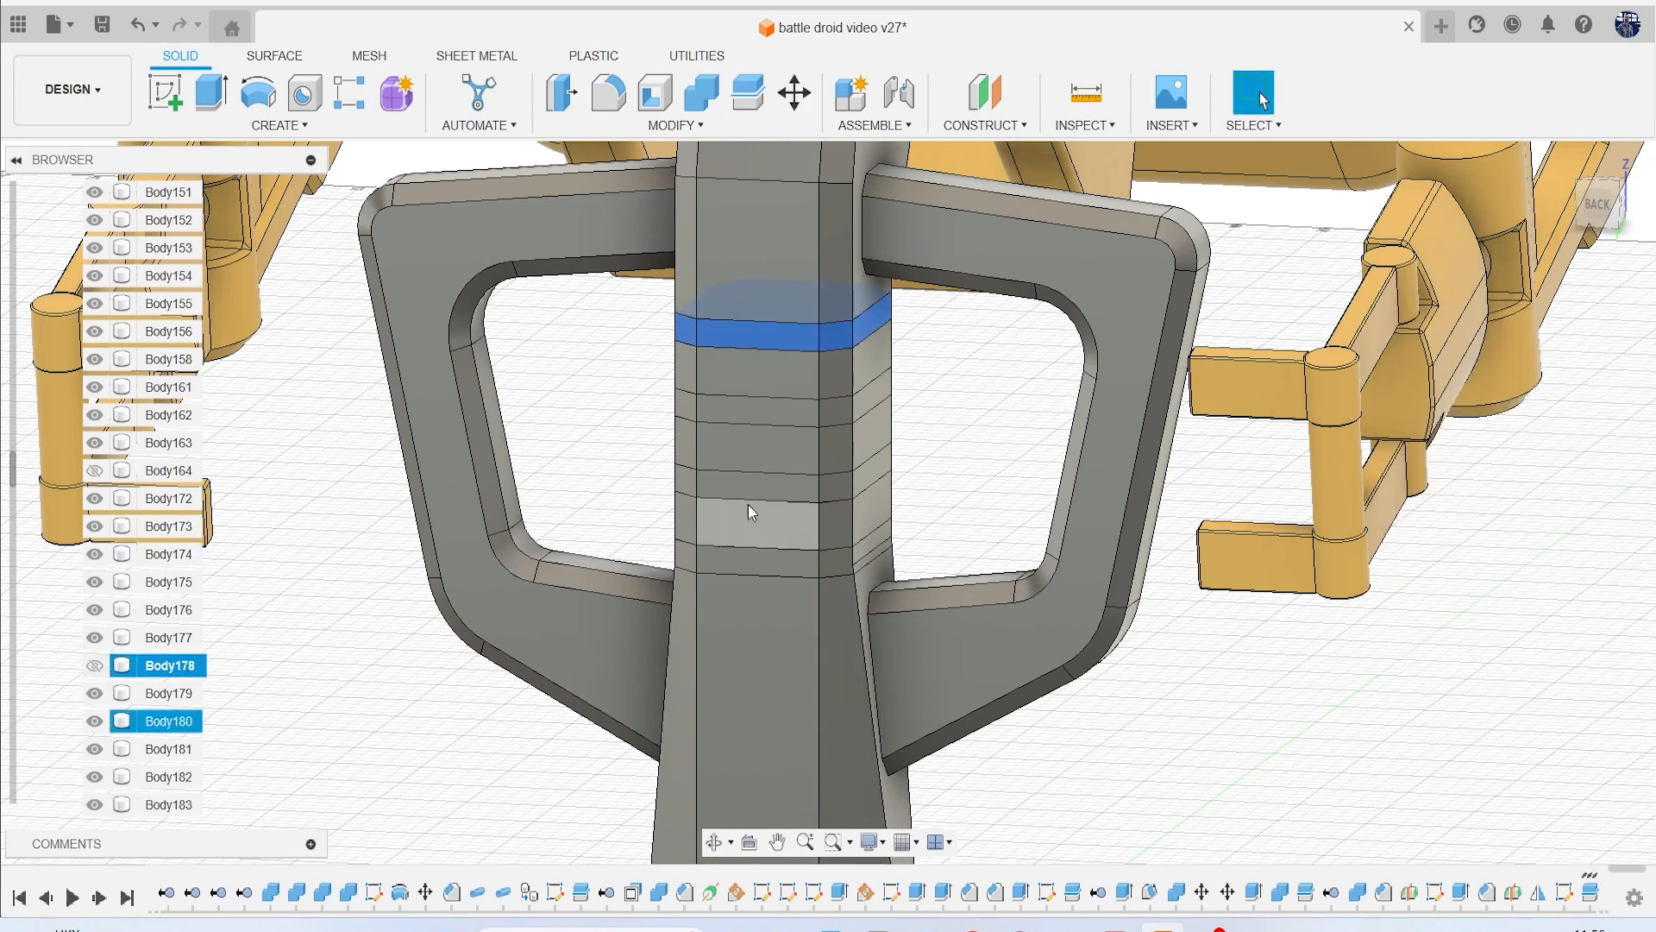
{"action": "left_click", "coordinate": [168, 636]}
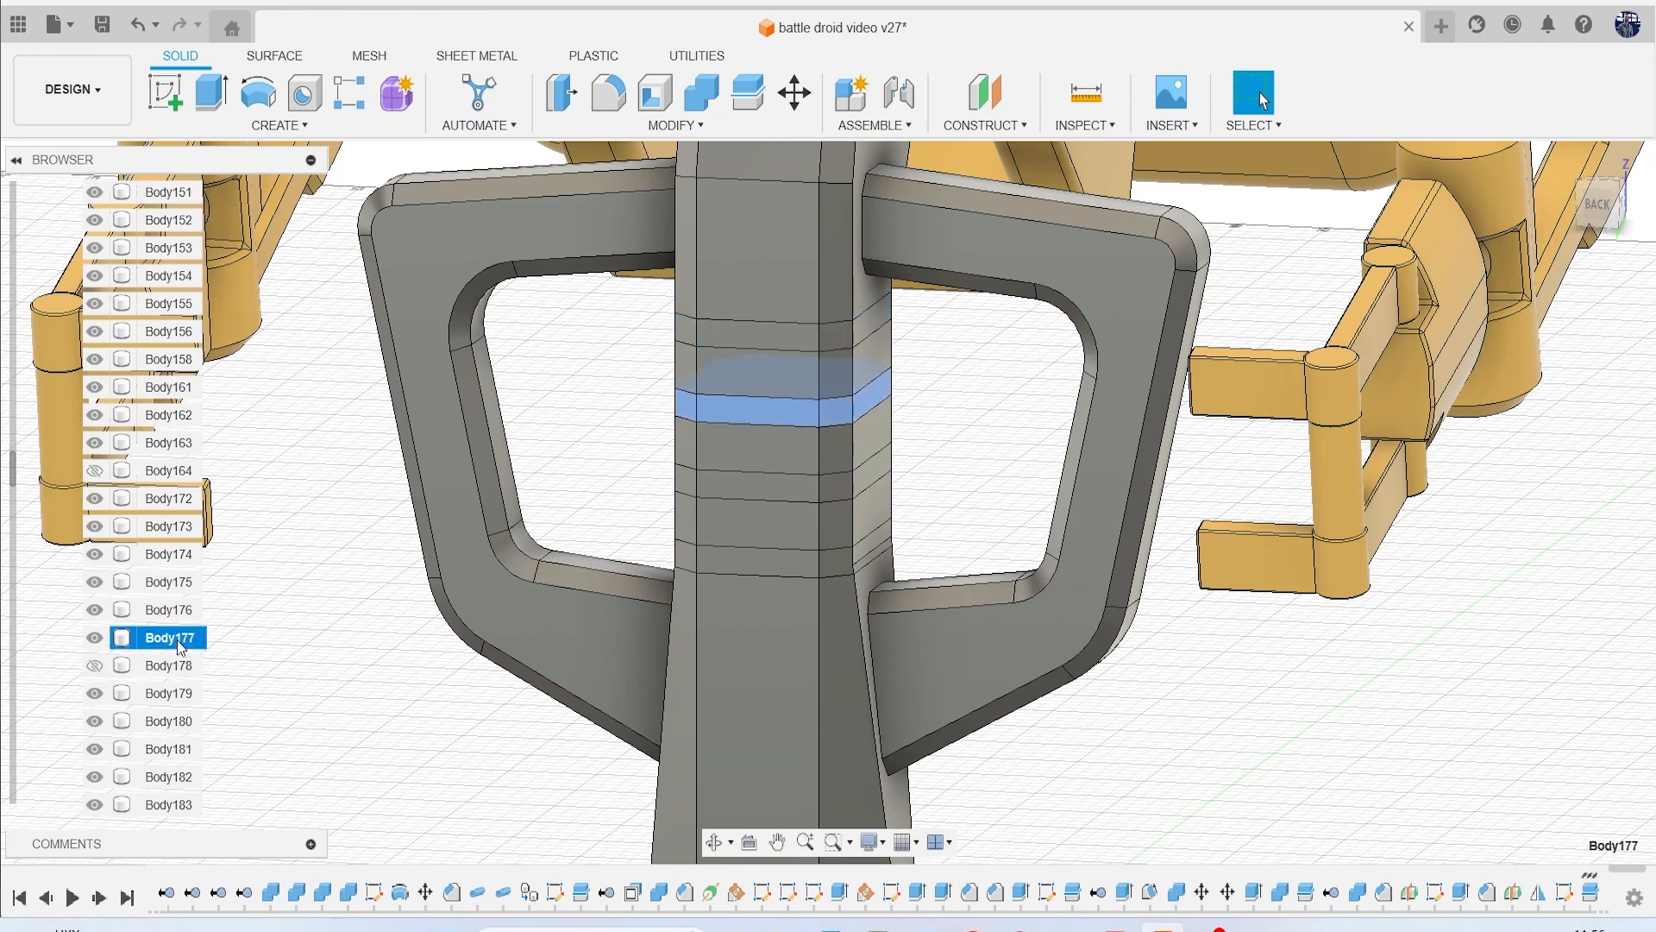
{"action": "left_click", "coordinate": [794, 94]}
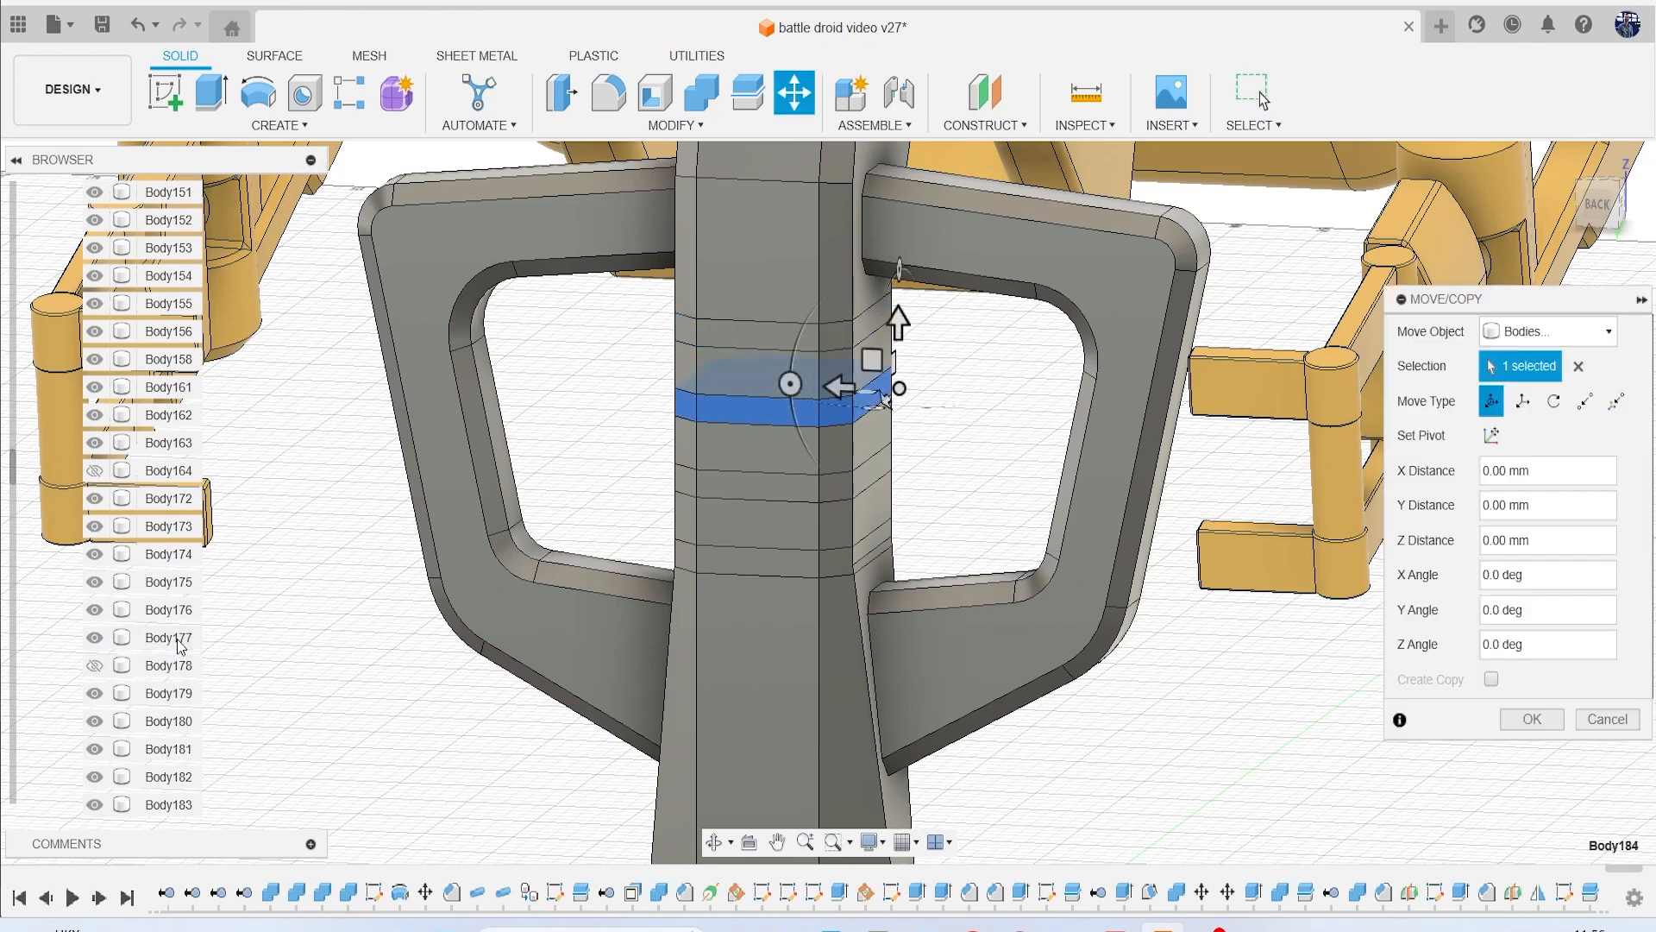
{"action": "left_click", "coordinate": [1607, 719]}
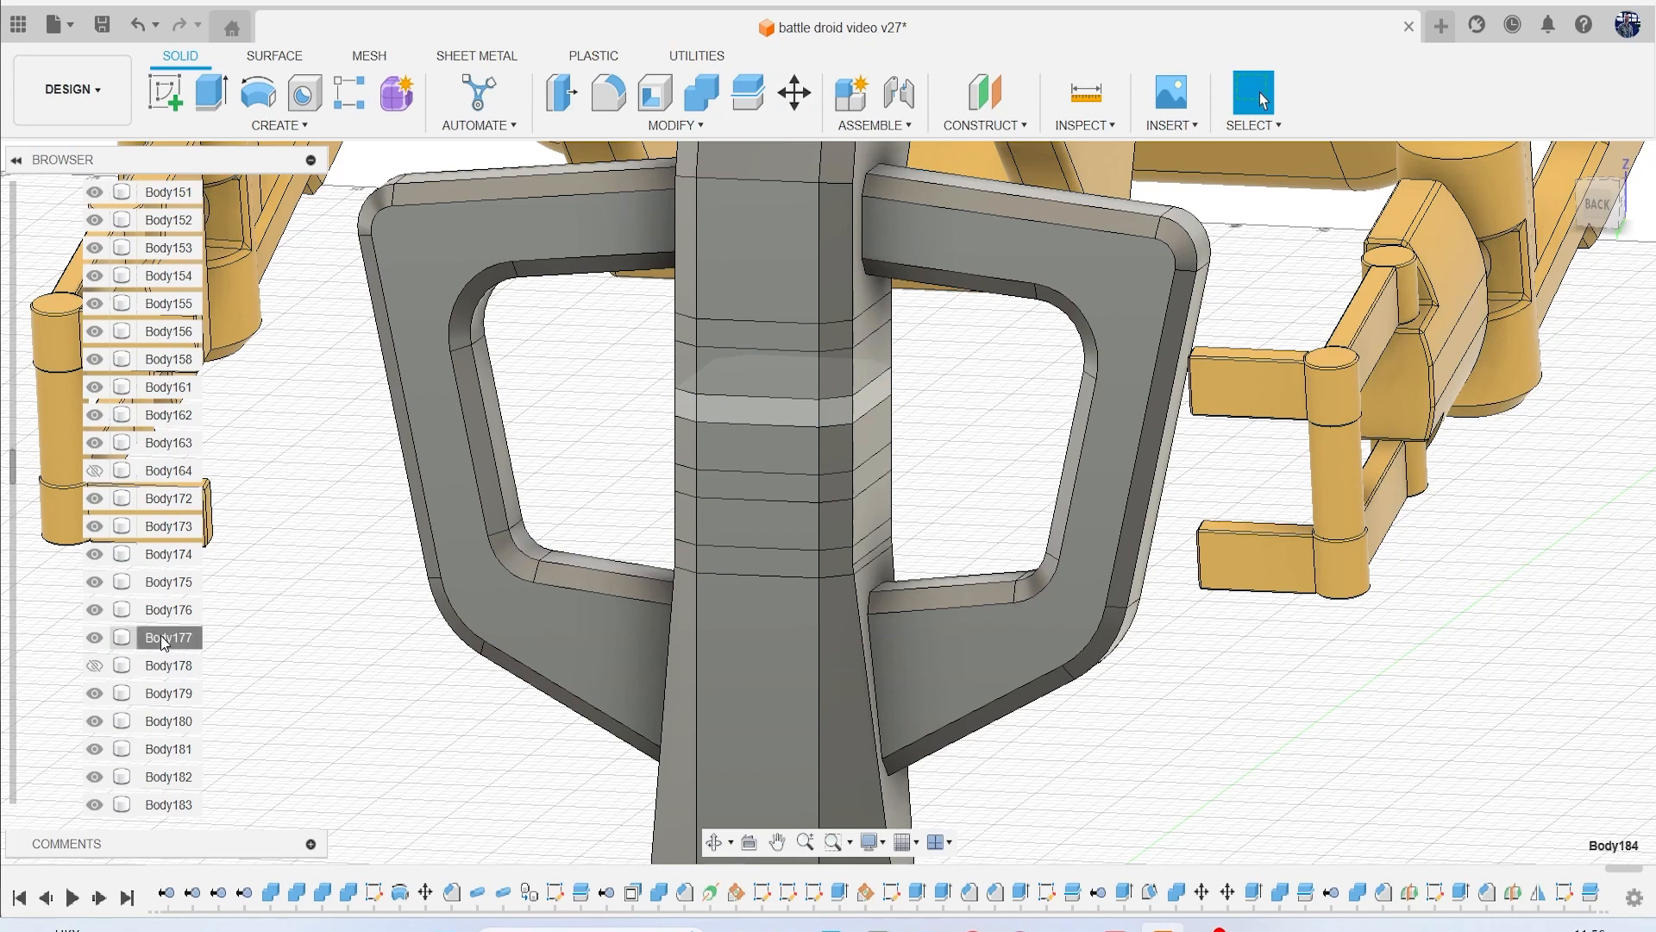
{"action": "left_click", "coordinate": [168, 637]}
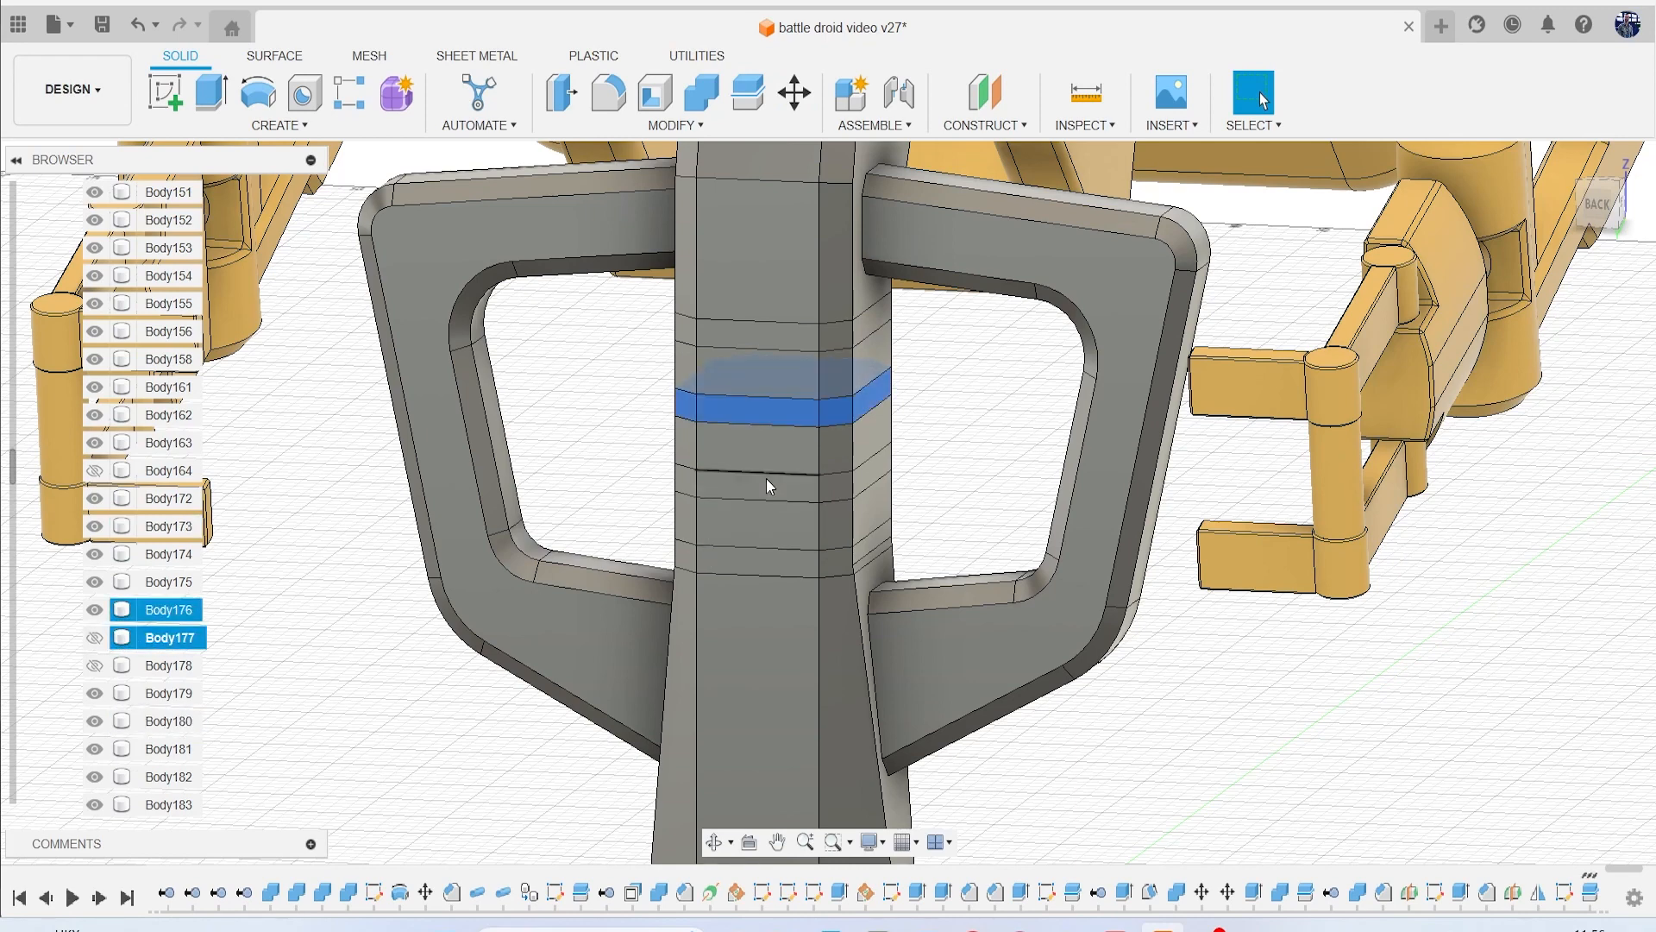
{"action": "left_click", "coordinate": [167, 610]}
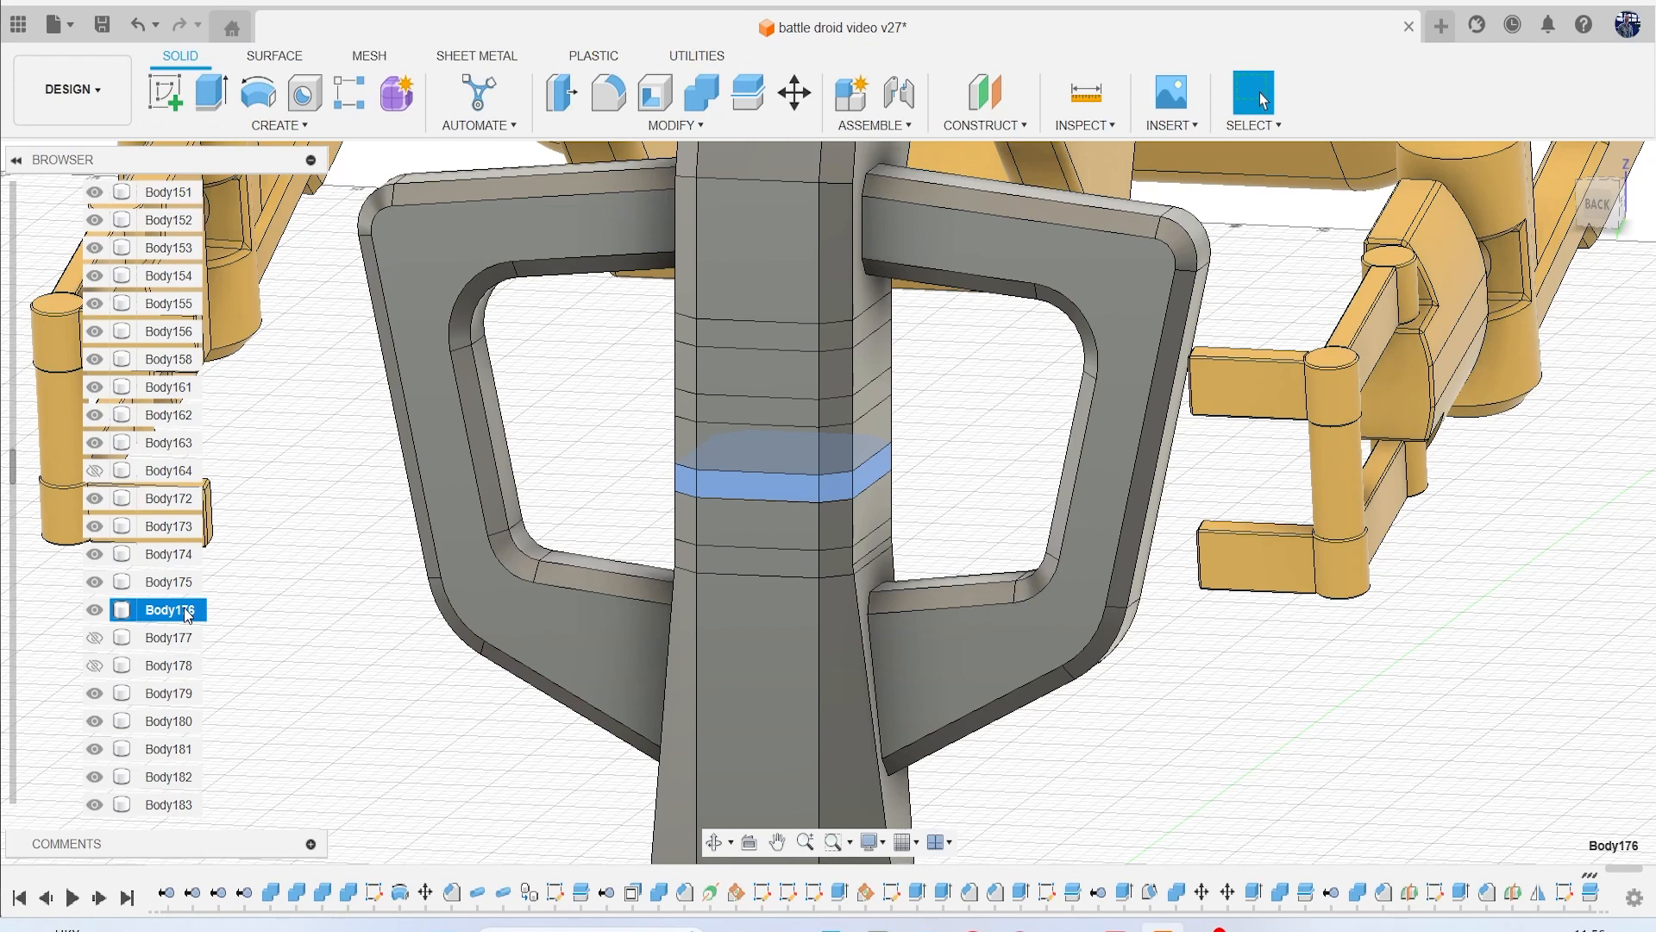
{"action": "left_click", "coordinate": [793, 93]}
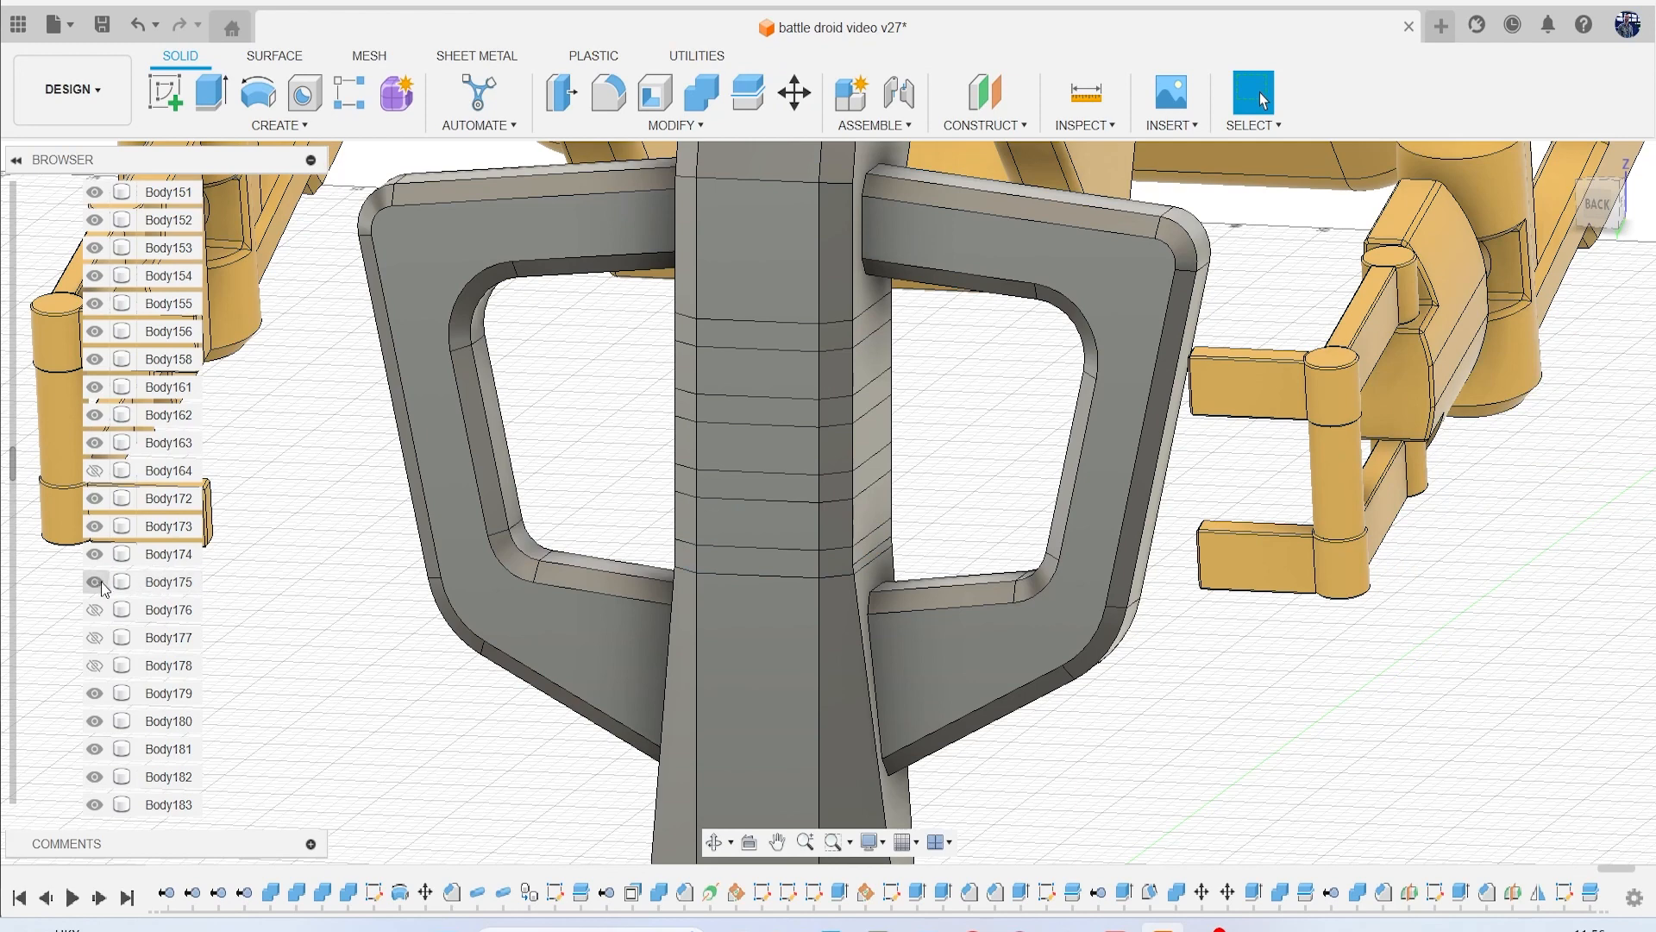
Offset 24 alternating band faces on both sides of the column inward by 1 mm.
{"action": "left_click", "coordinate": [94, 581]}
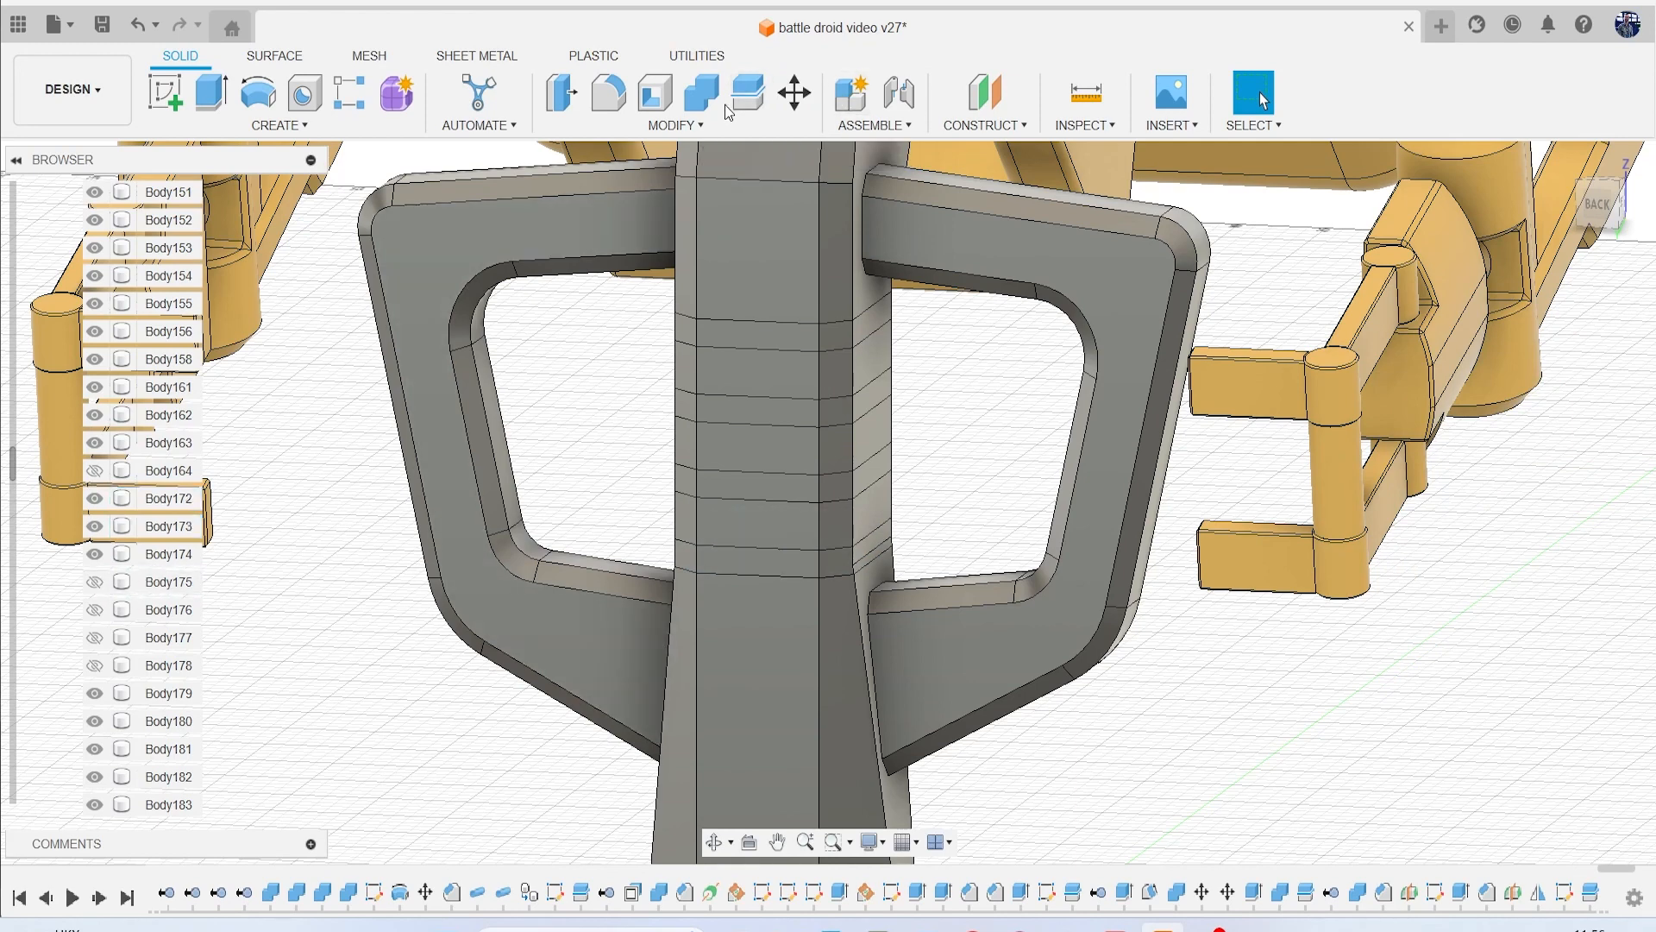
{"action": "left_click", "coordinate": [756, 336]}
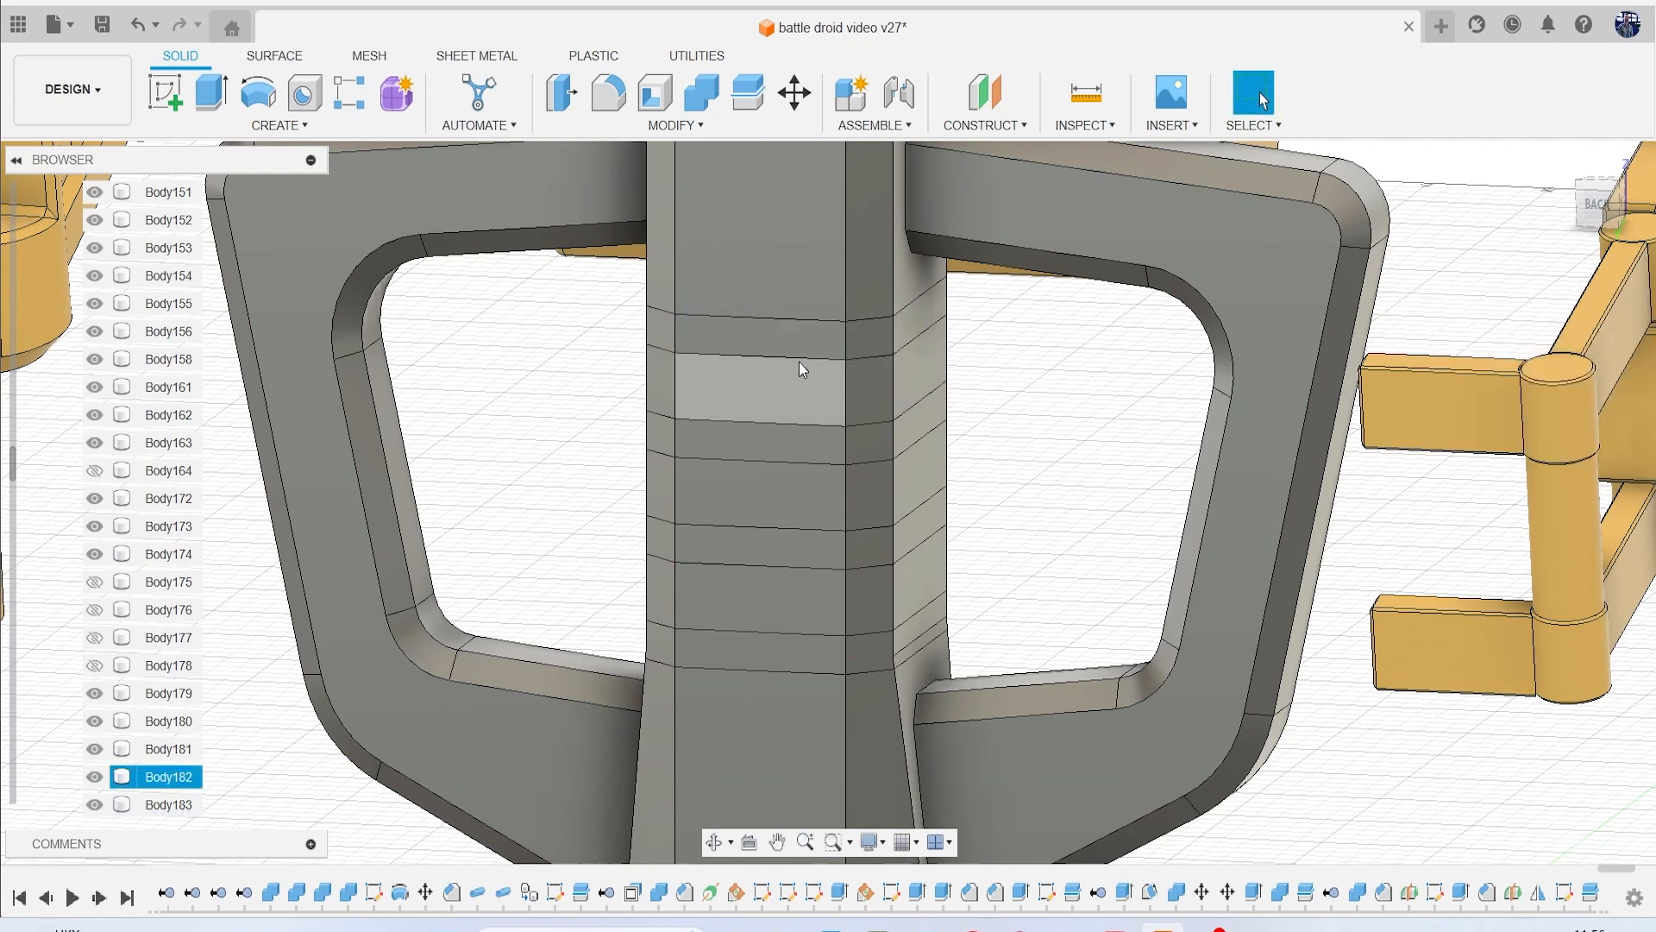
{"action": "left_click", "coordinate": [756, 336]}
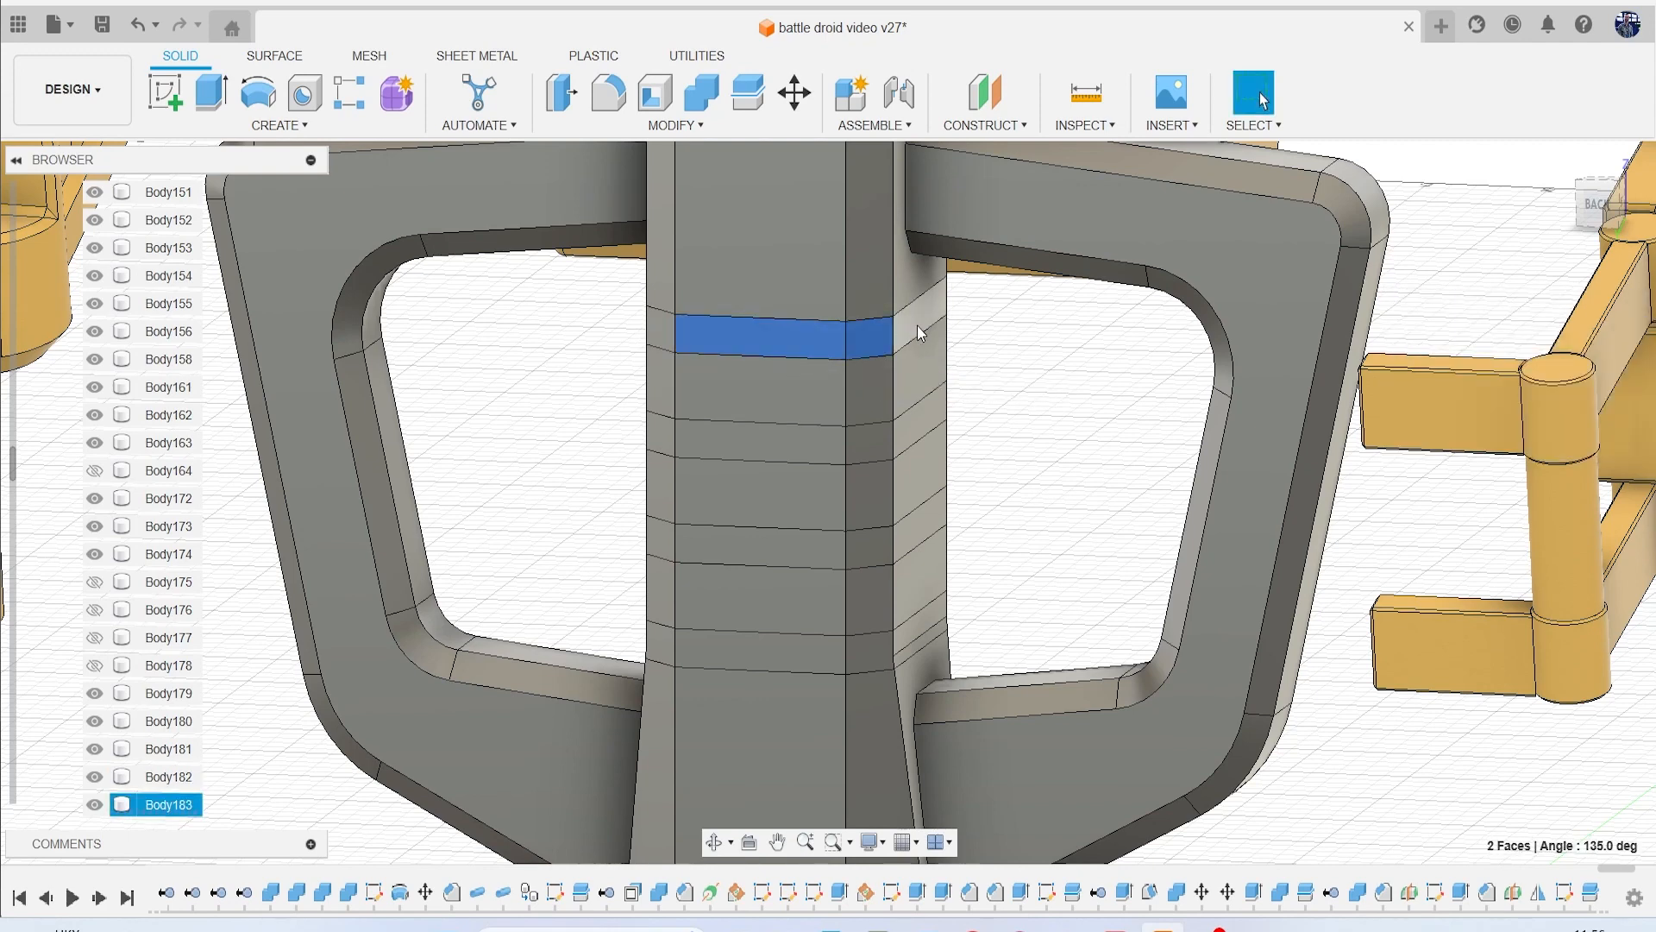
{"action": "left_click", "coordinate": [903, 336]}
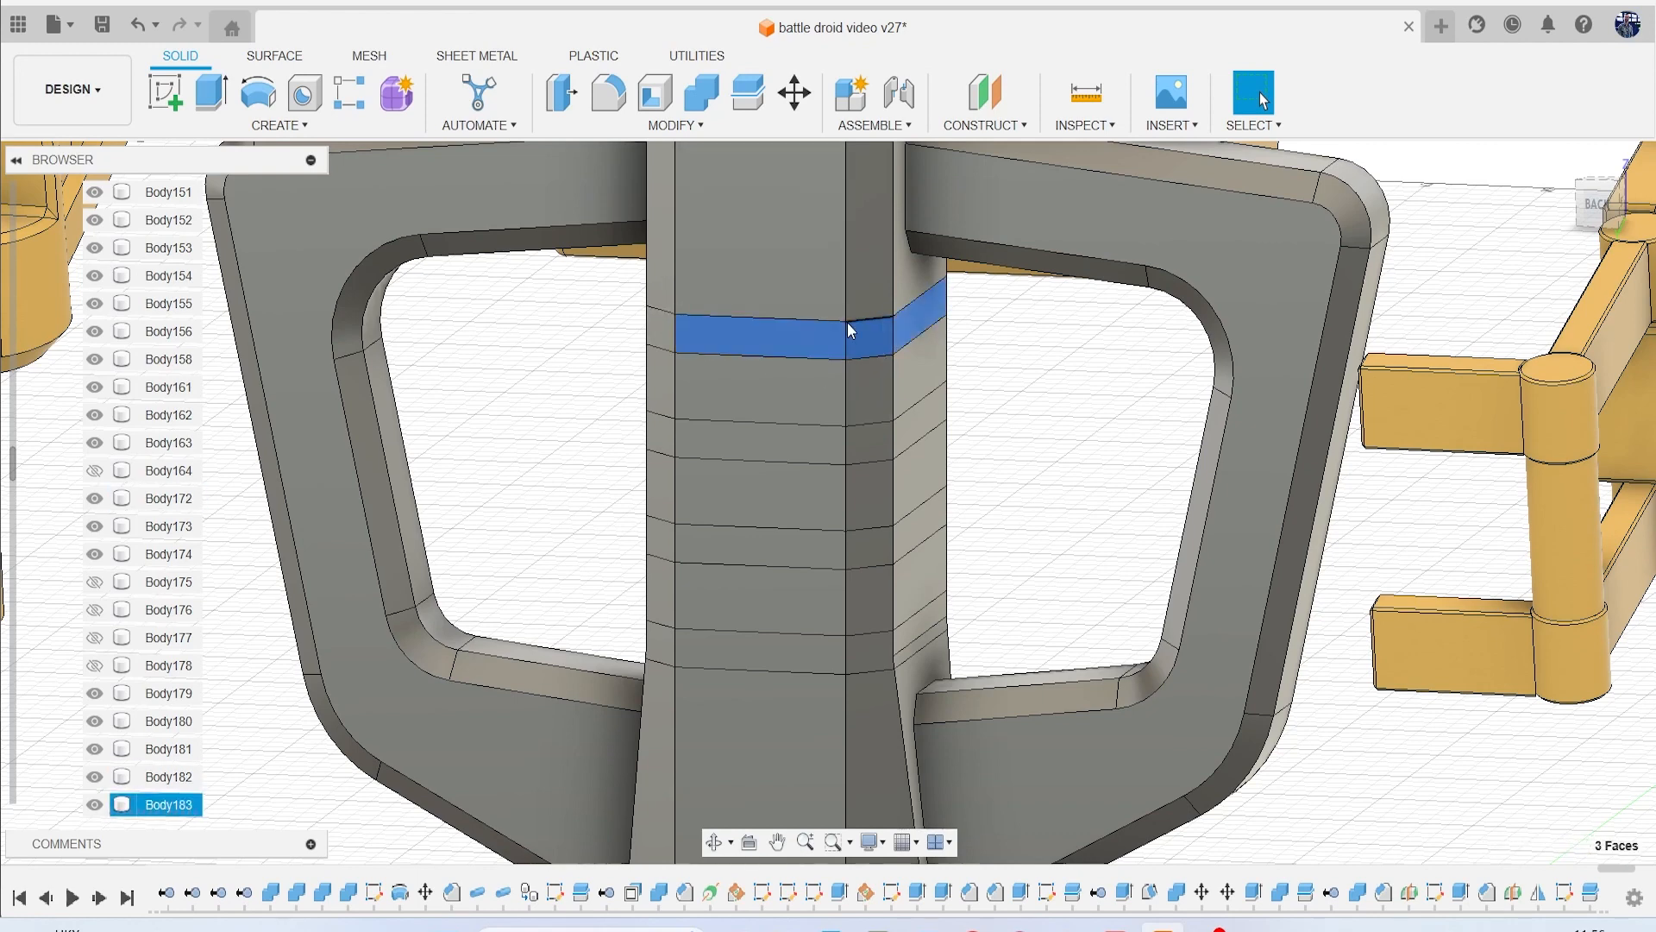
{"action": "left_click", "coordinate": [782, 443]}
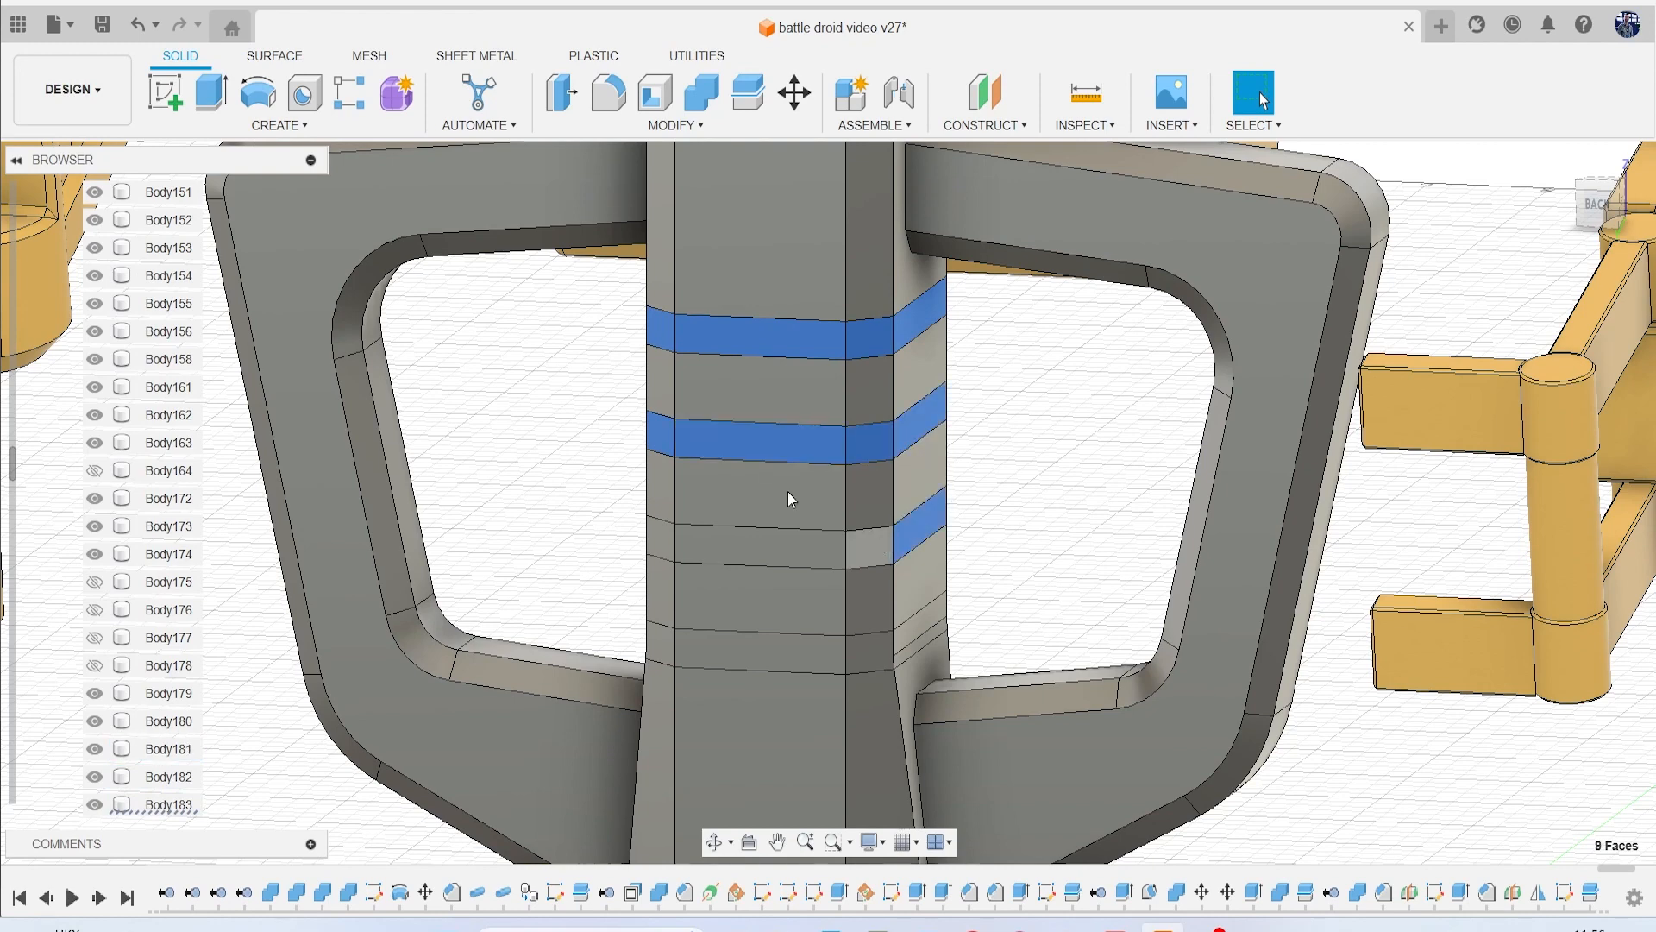
{"action": "left_click", "coordinate": [561, 94]}
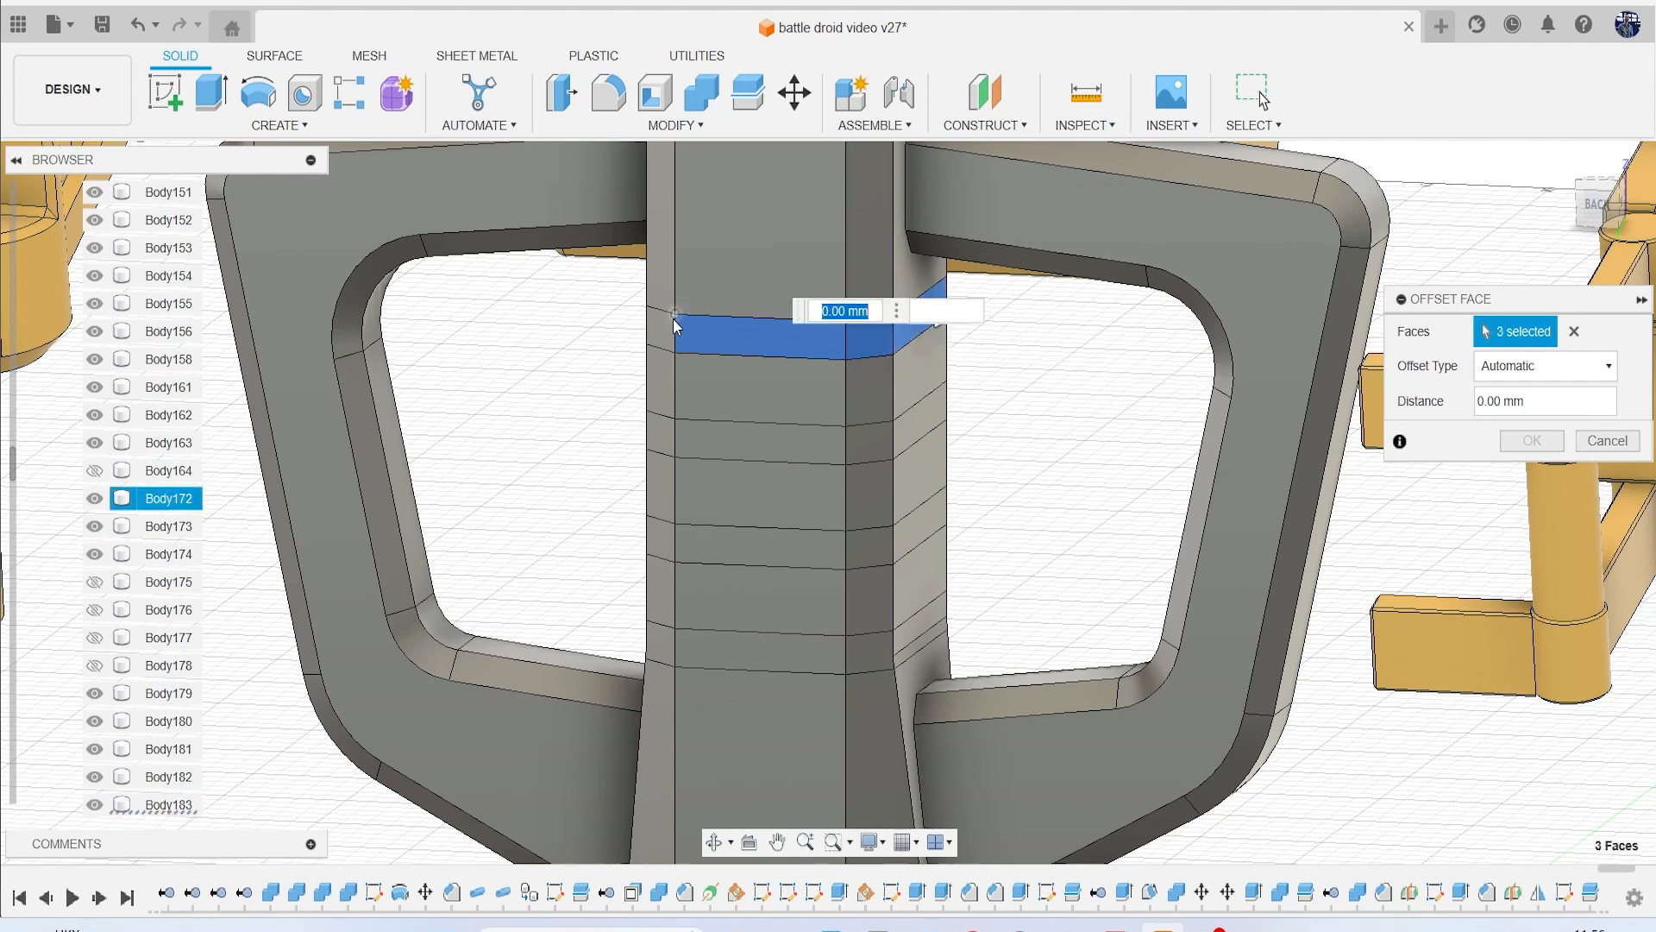
{"action": "left_click", "coordinate": [694, 444]}
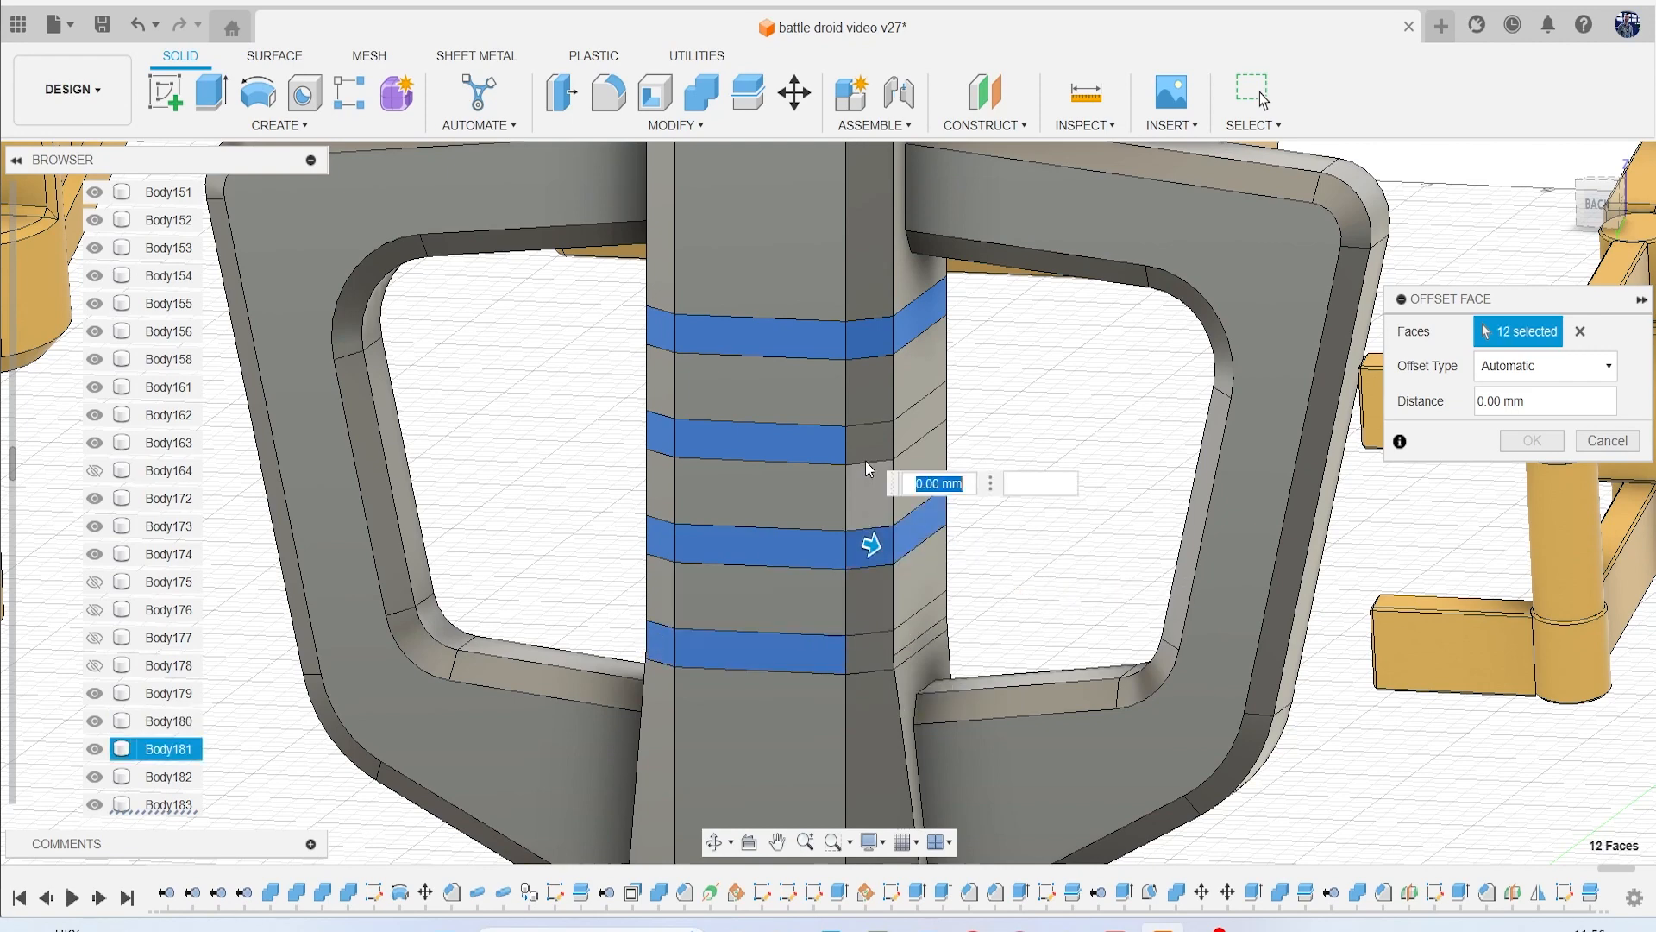
{"action": "left_click", "coordinate": [881, 654]}
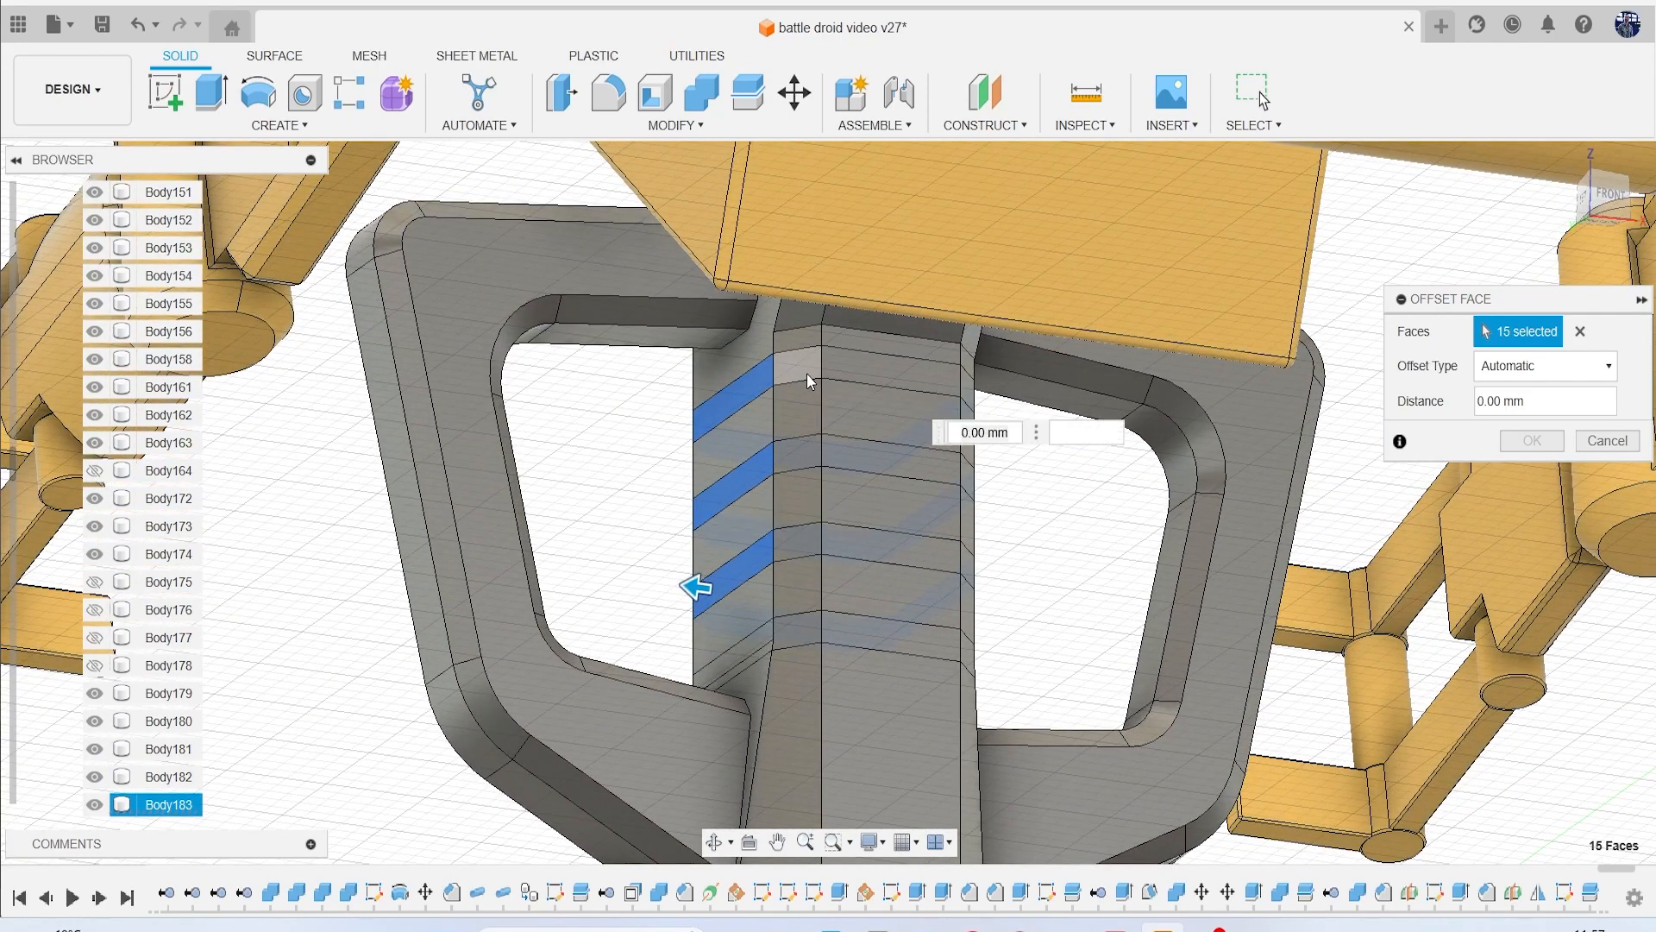
{"action": "left_click", "coordinate": [866, 357]}
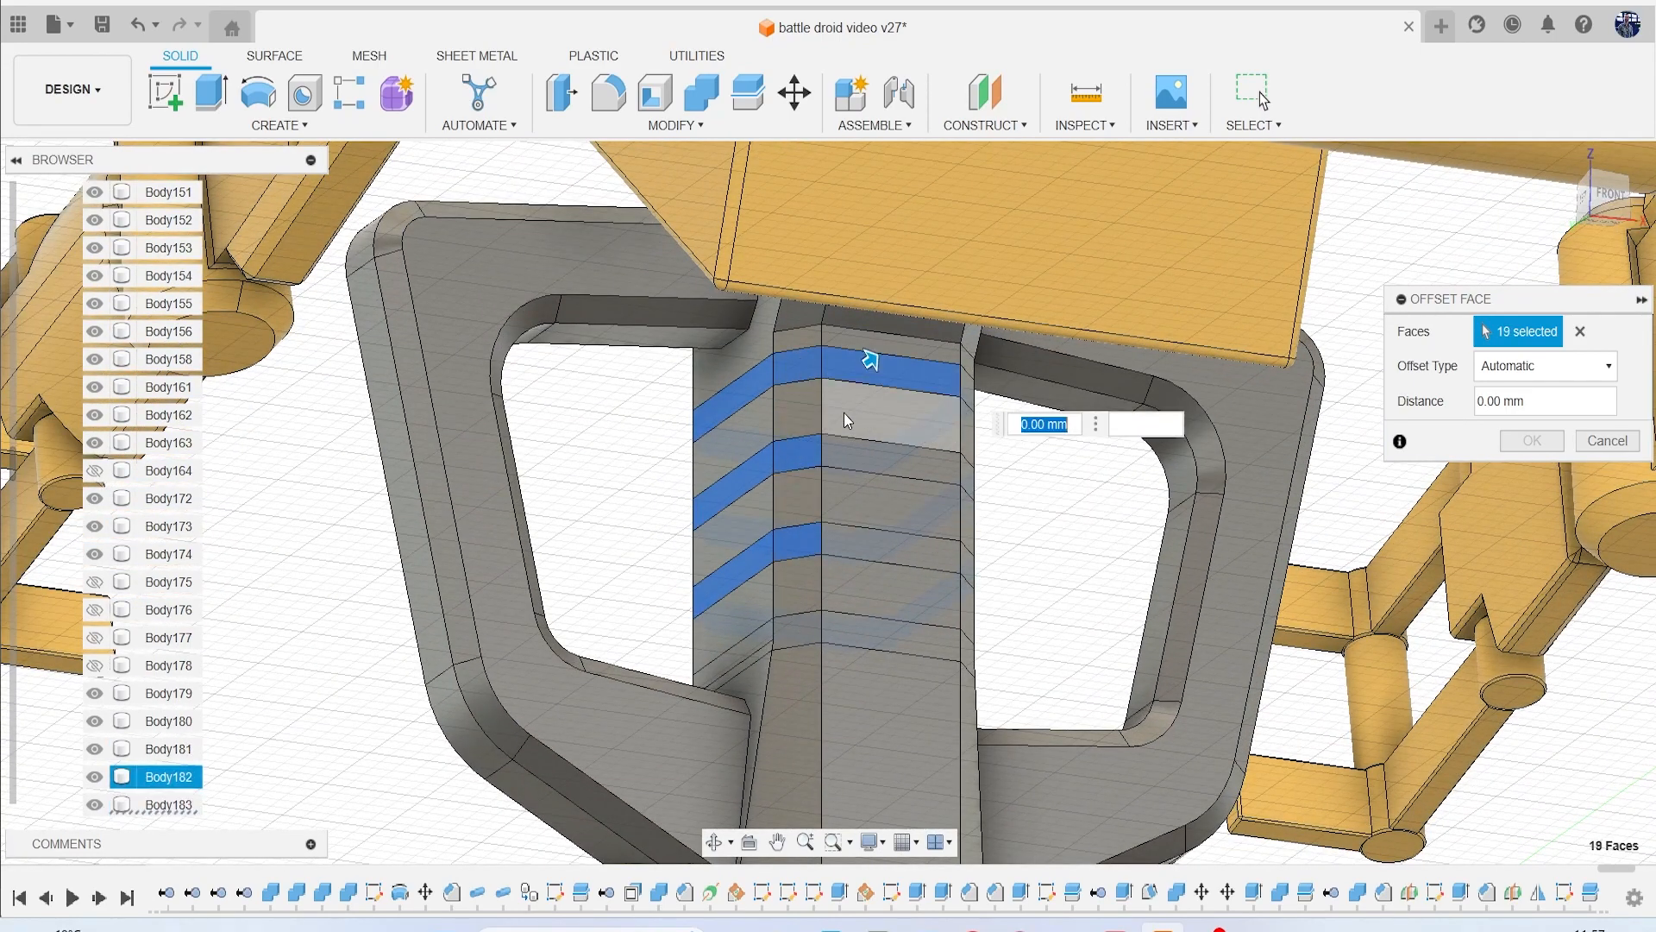
{"action": "left_click", "coordinate": [866, 528]}
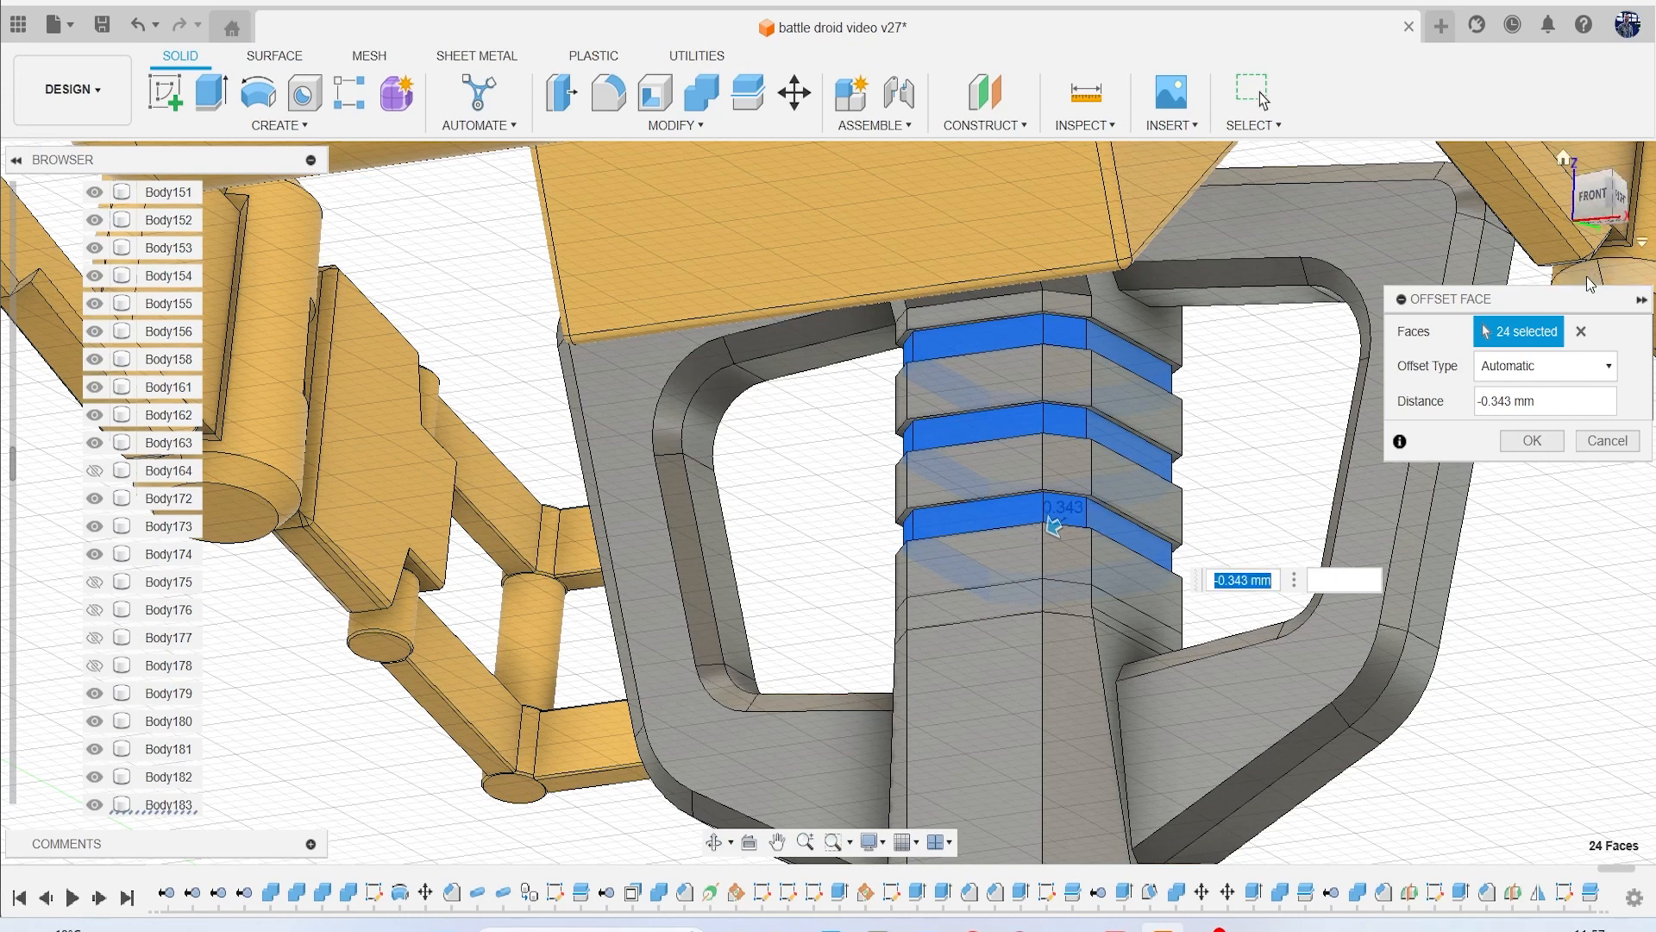
{"action": "mouse_move", "coordinate": [1310, 563]}
{"action": "type", "text": "-1"}
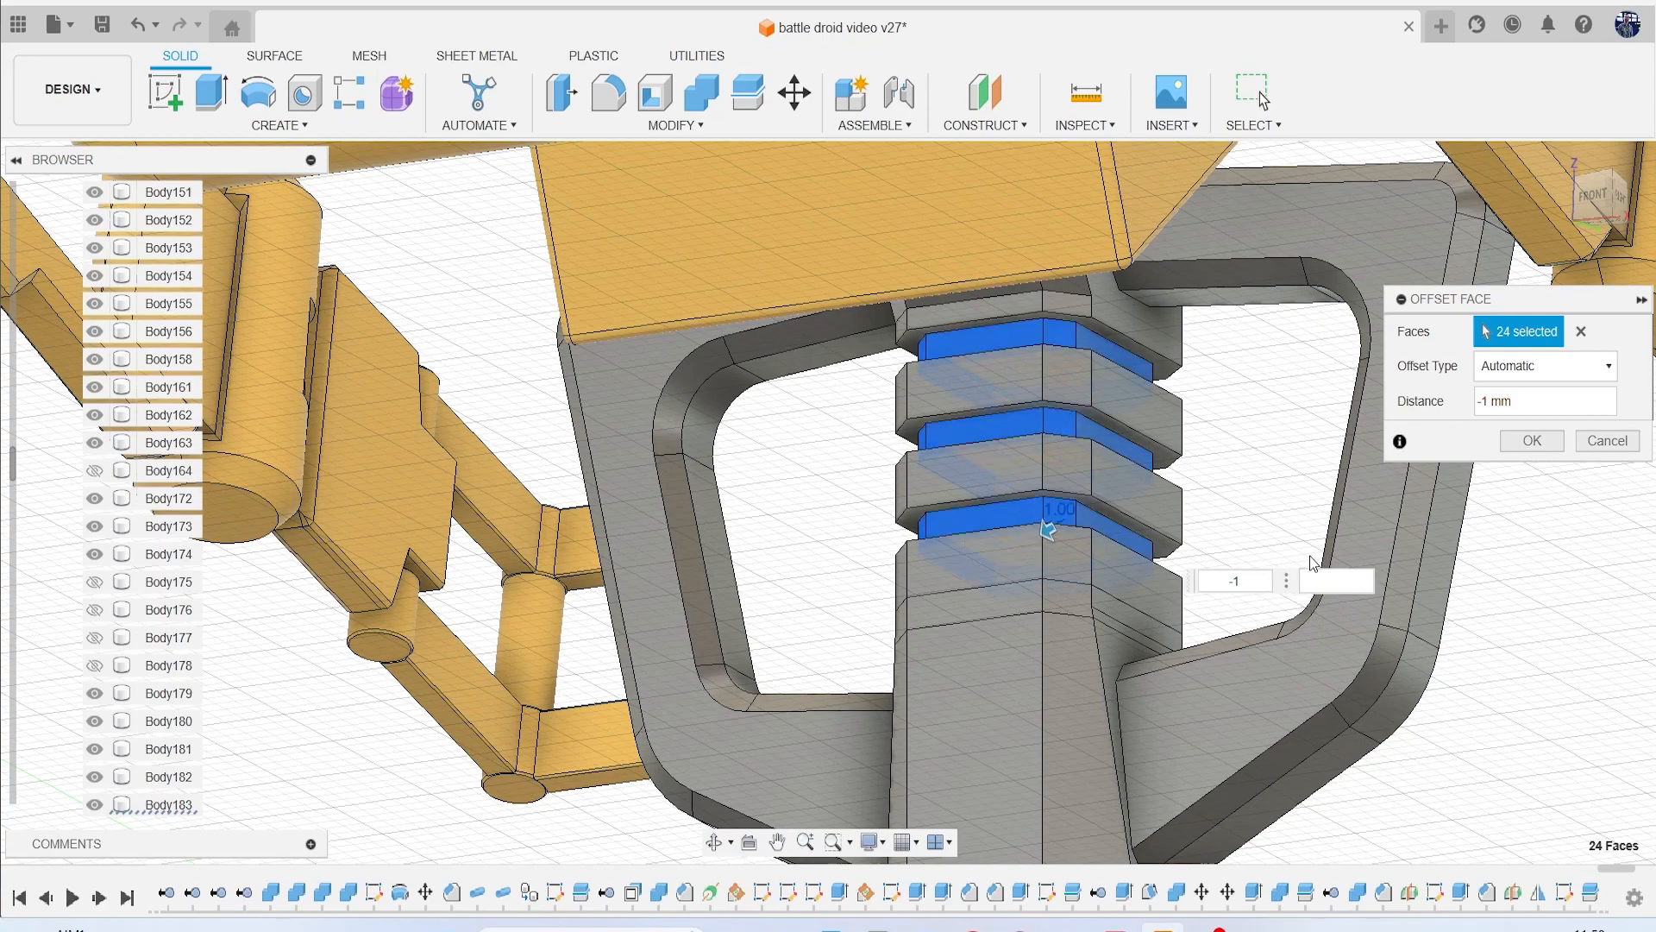
{"action": "left_click", "coordinate": [1530, 441]}
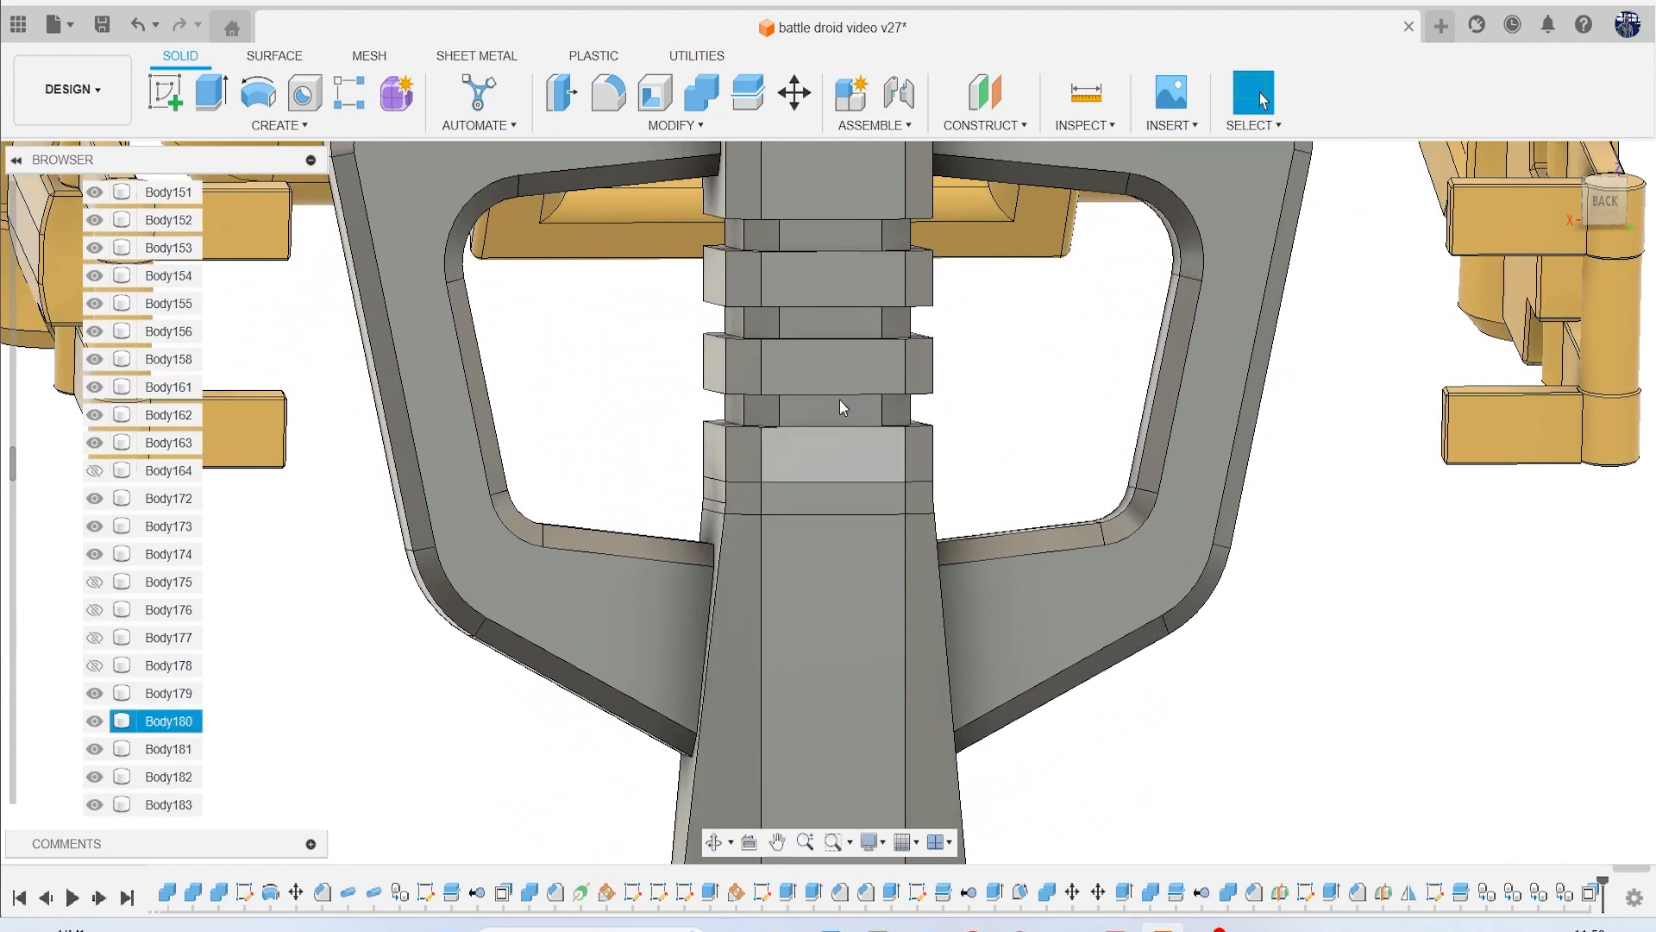
Join lower column pieces Body179 and Body180 into the column body.
{"action": "left_click", "coordinate": [700, 94]}
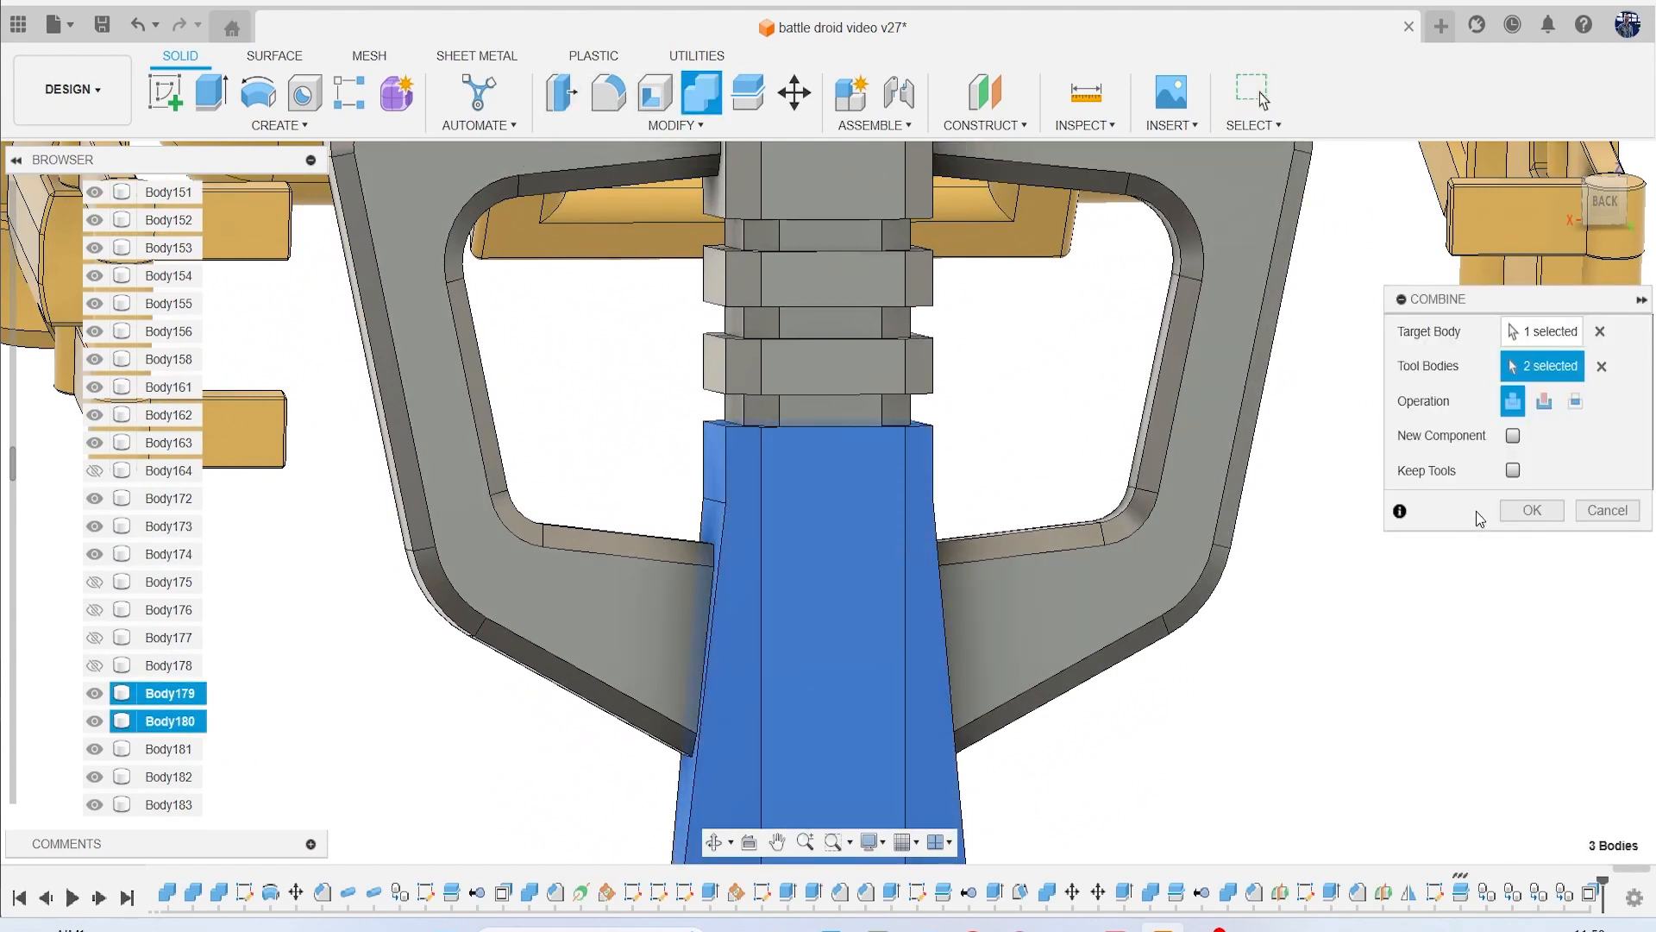
{"action": "left_click", "coordinate": [1530, 509]}
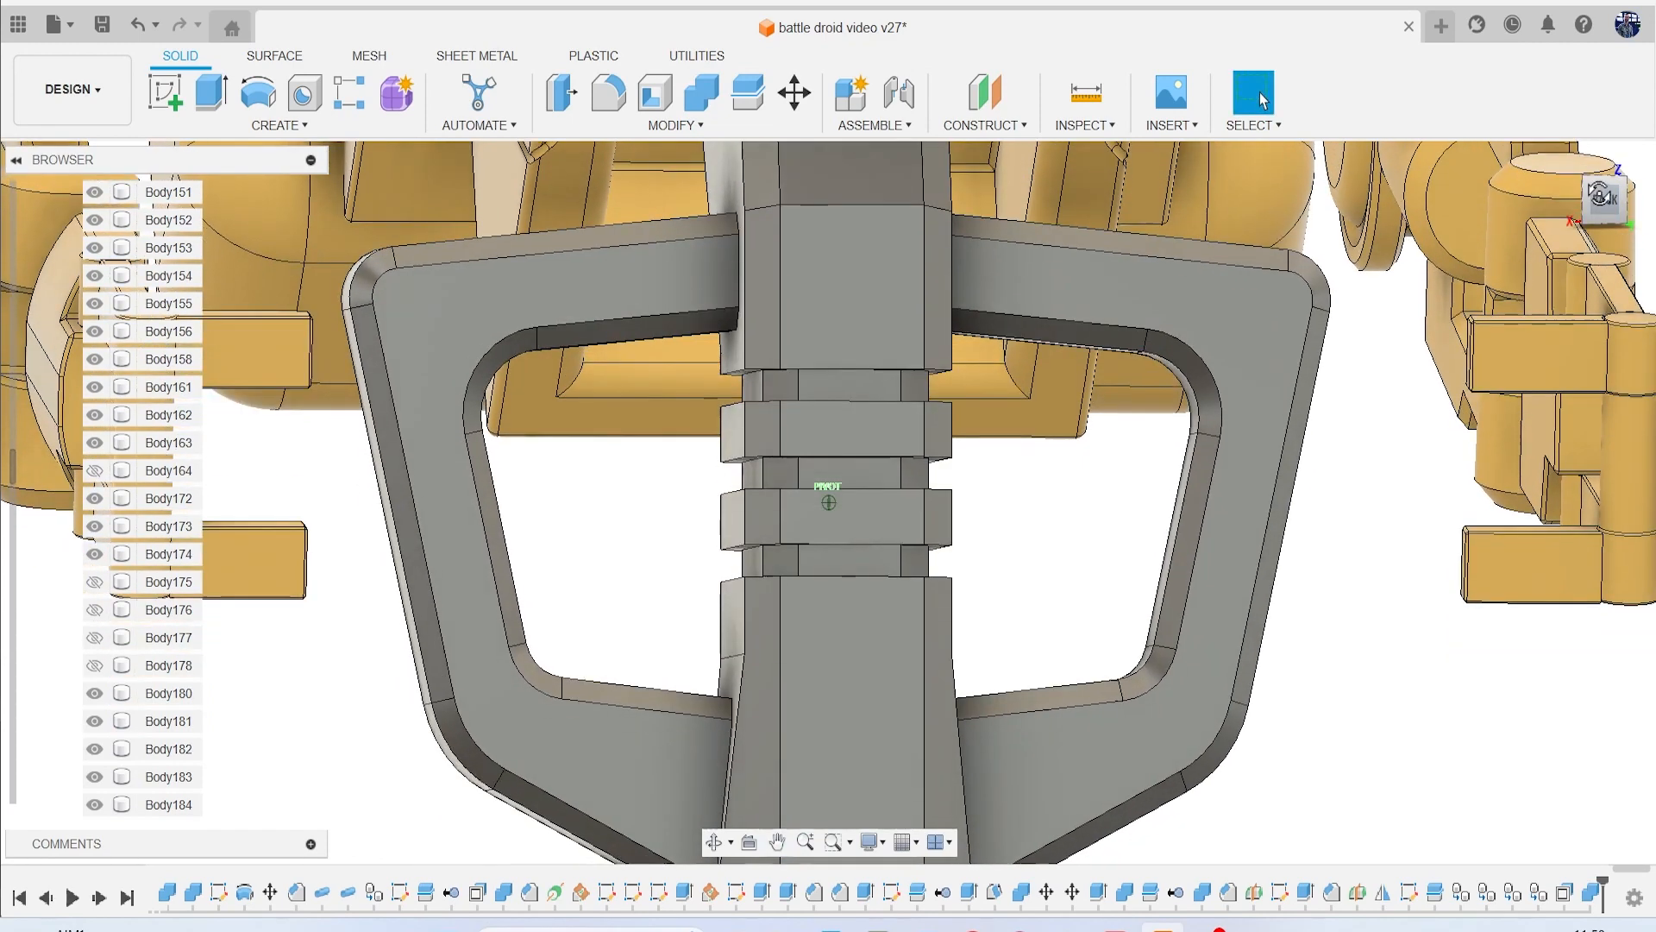
{"action": "left_click", "coordinate": [673, 124]}
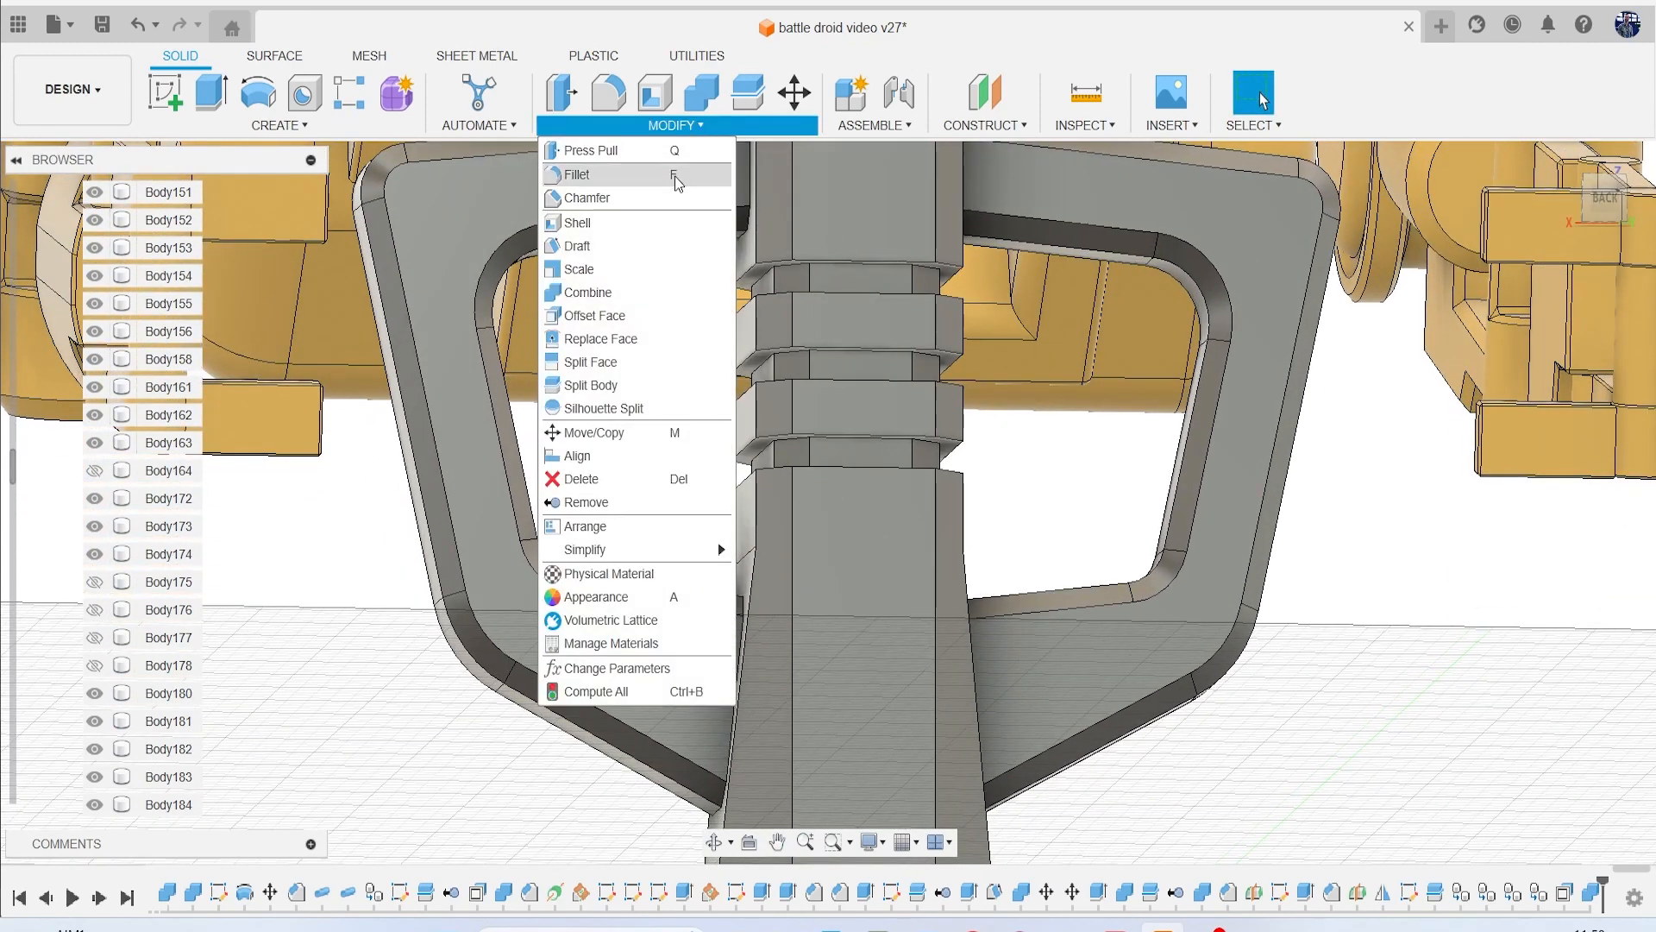
Chamfer the column's ring faces at 0.3 mm.
{"action": "left_click", "coordinate": [587, 198]}
{"action": "type", "text": ".1"}
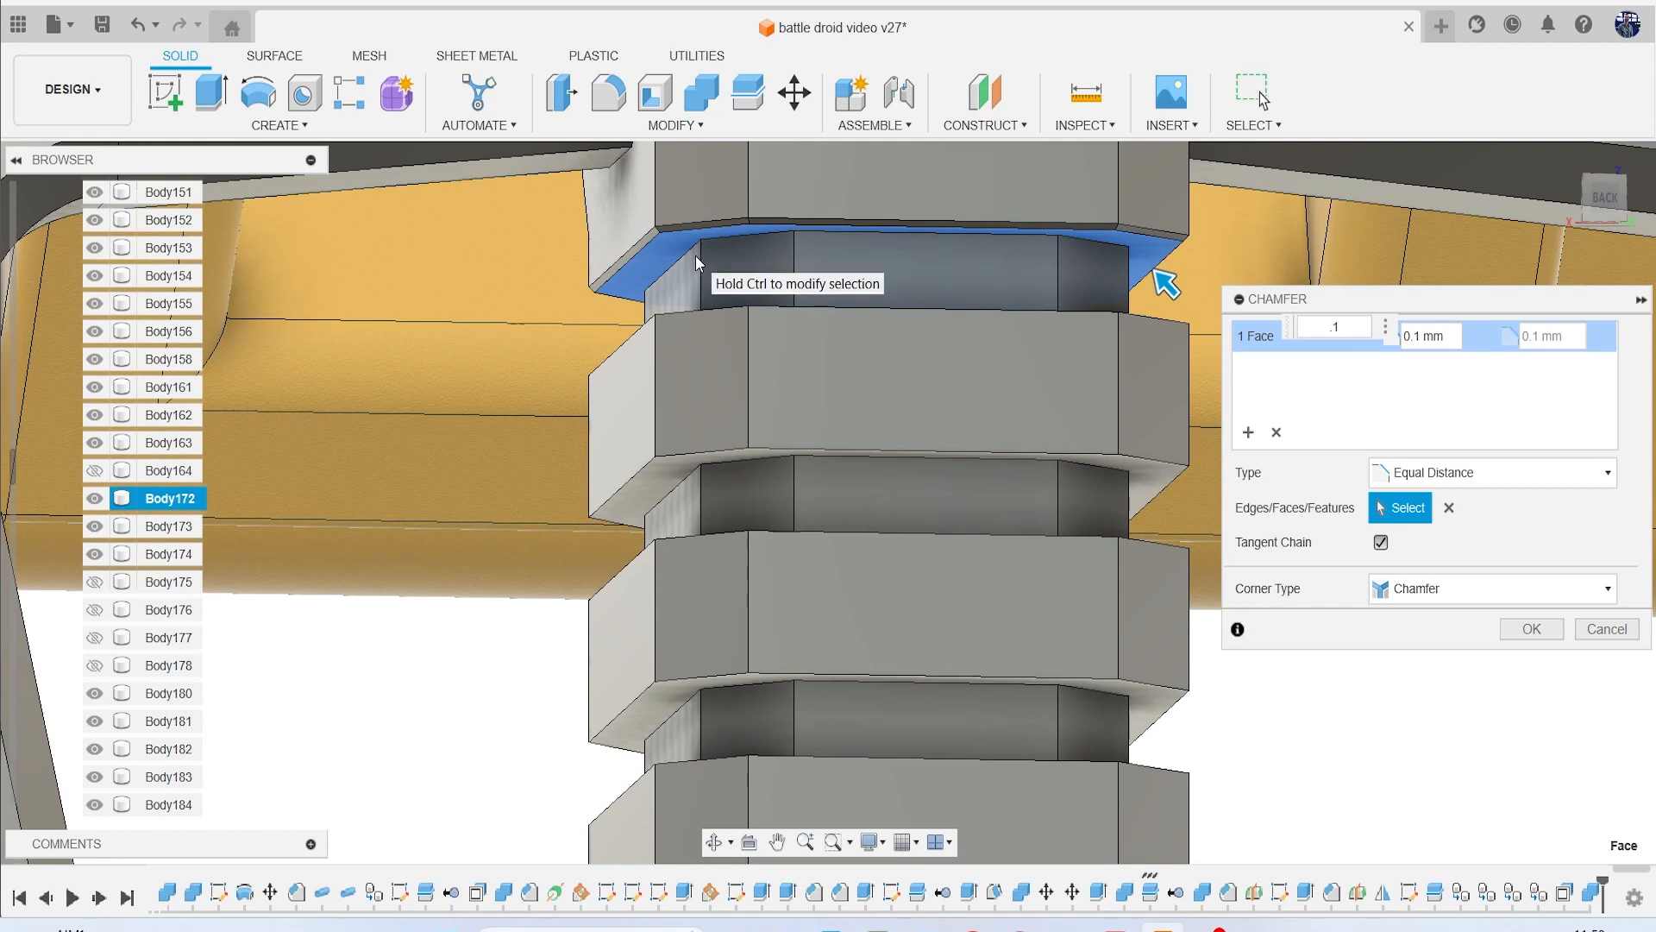
{"action": "left_click", "coordinate": [1335, 325]}
{"action": "type", "text": "0.3"}
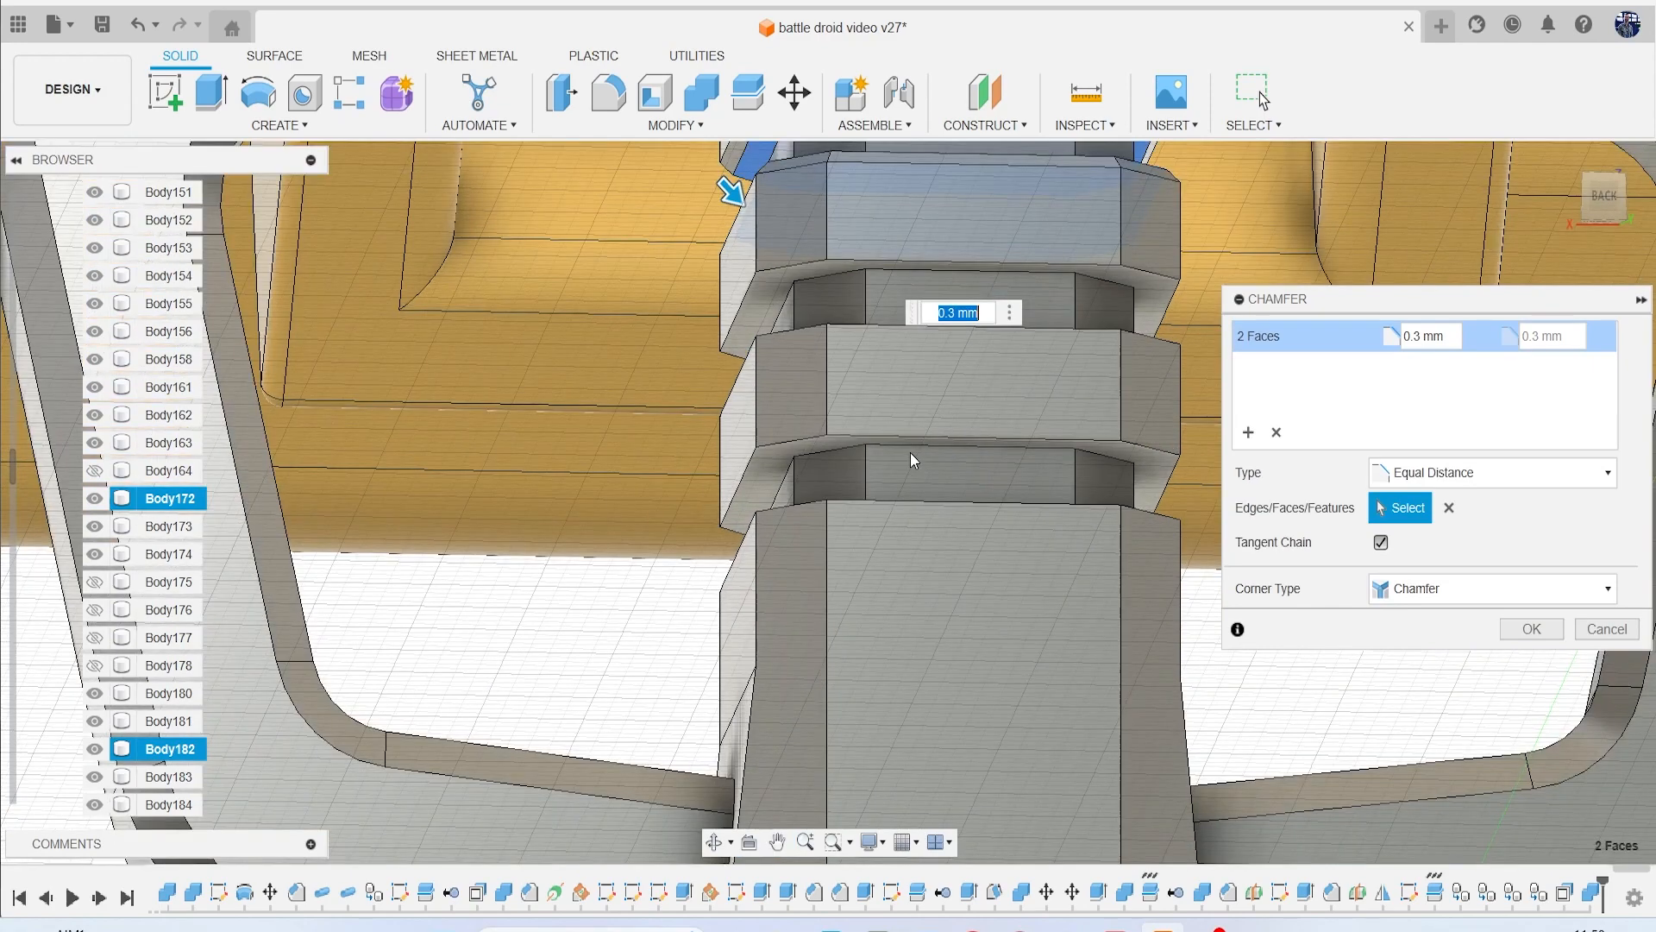
{"action": "left_click", "coordinate": [1151, 280]}
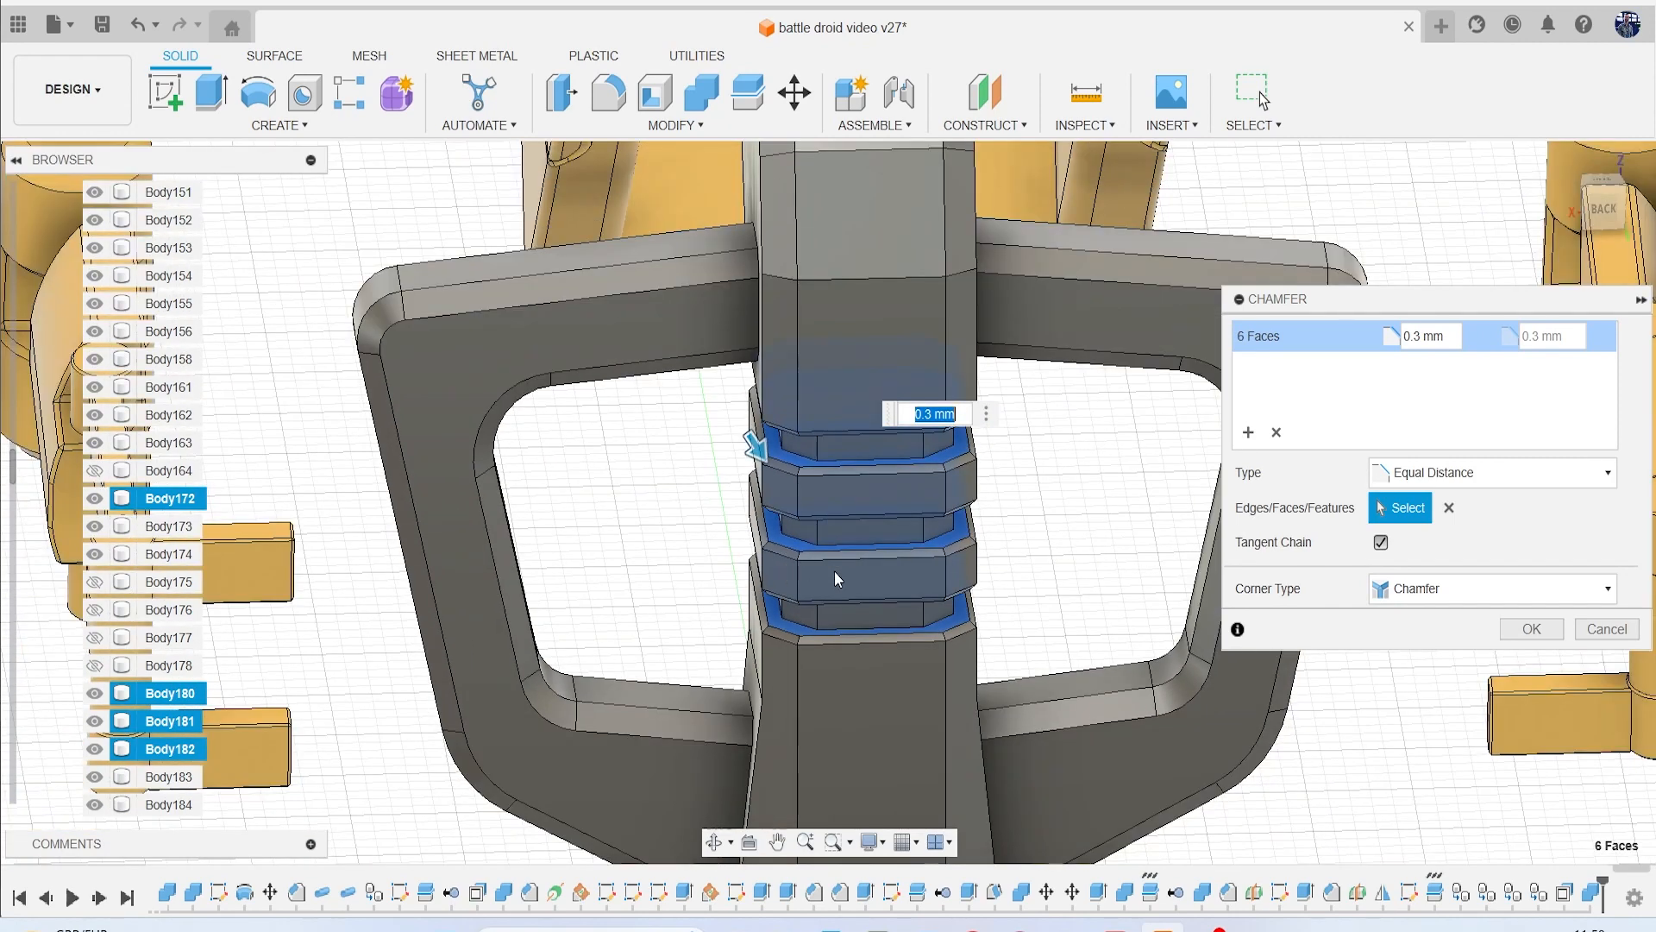
{"action": "mouse_move", "coordinate": [877, 514]}
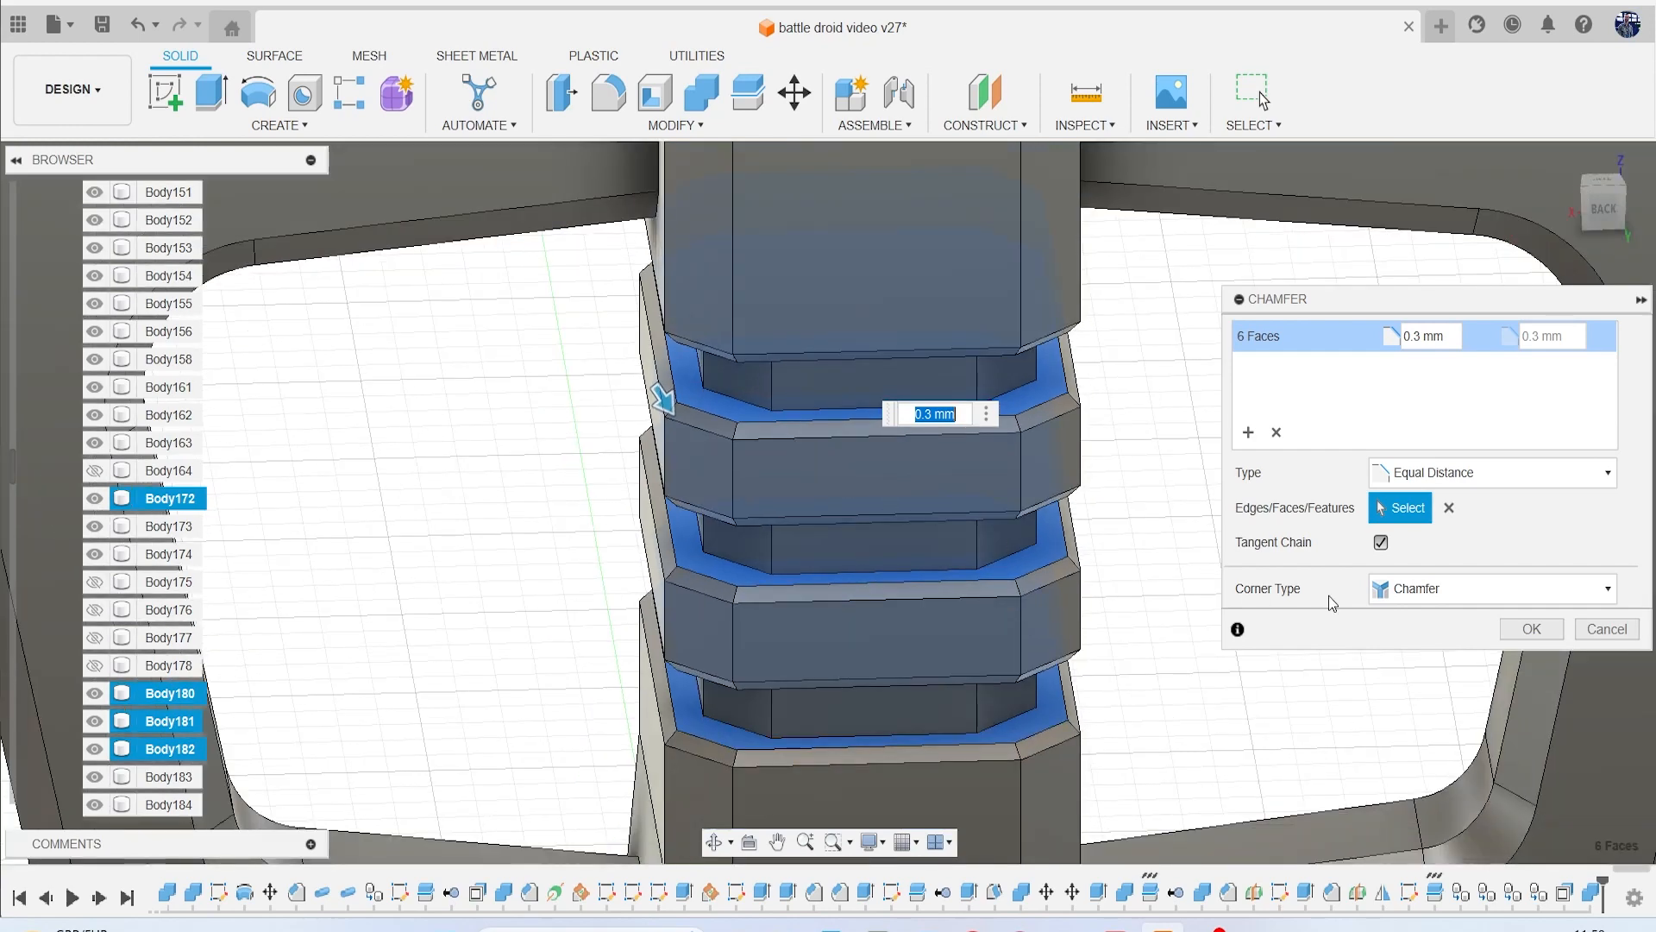
{"action": "left_click", "coordinate": [1529, 629]}
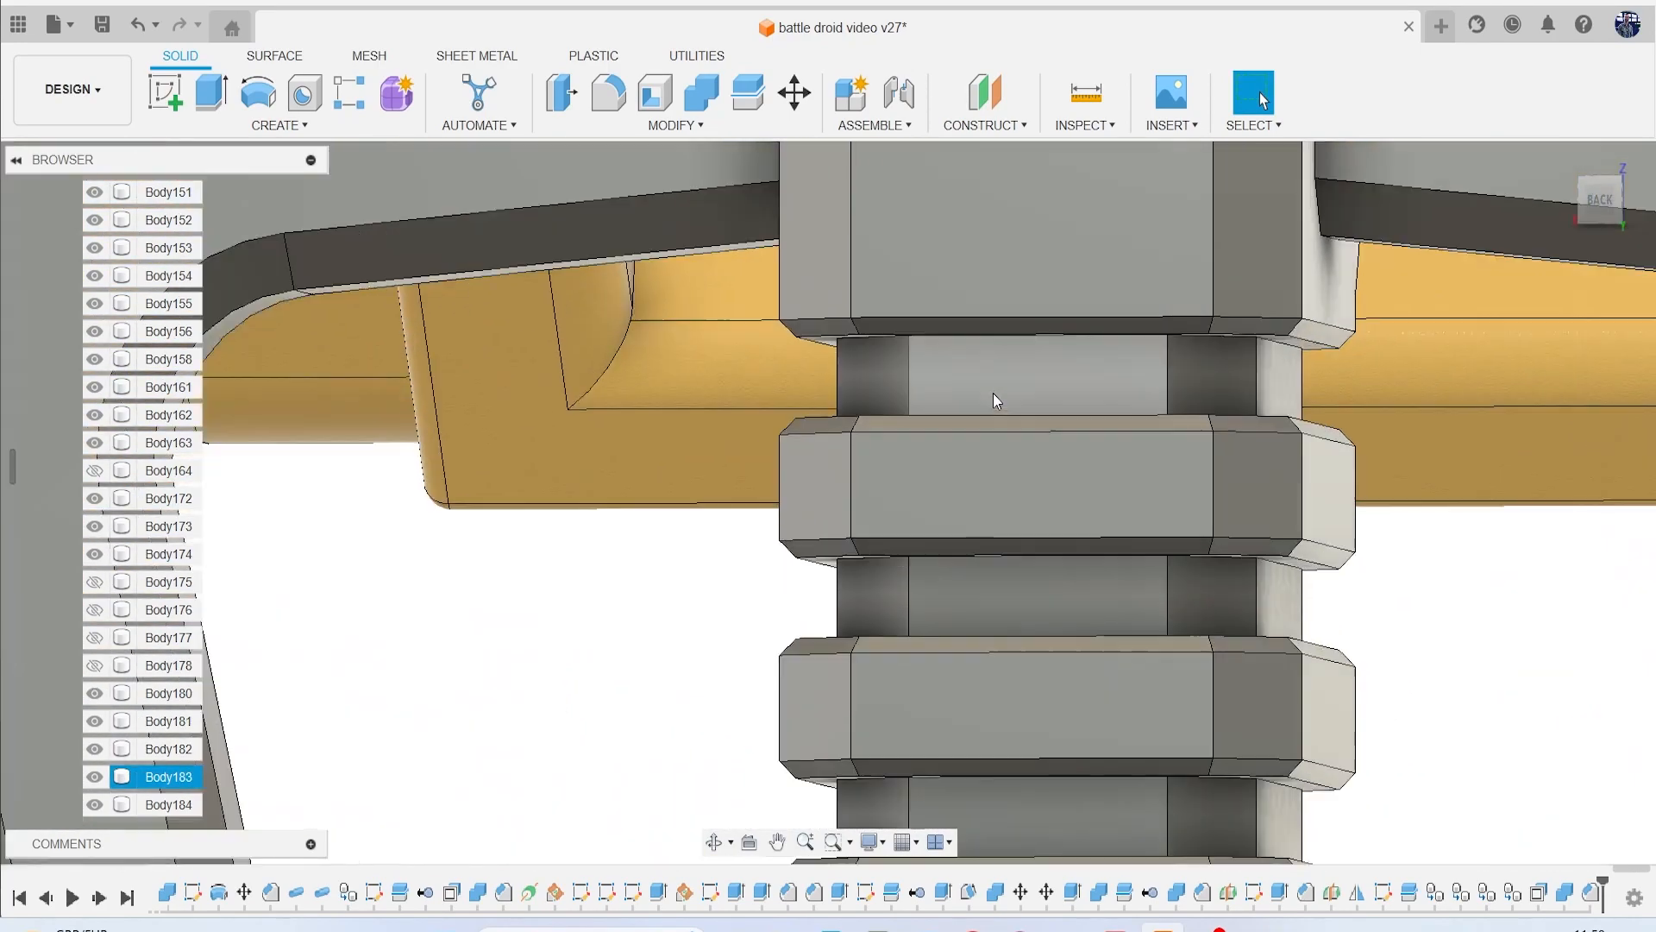
Repeat the chamfer: 0.2 mm on the groove faces, 0.3 mm on the column ends.
{"action": "right_click", "coordinate": [993, 399]}
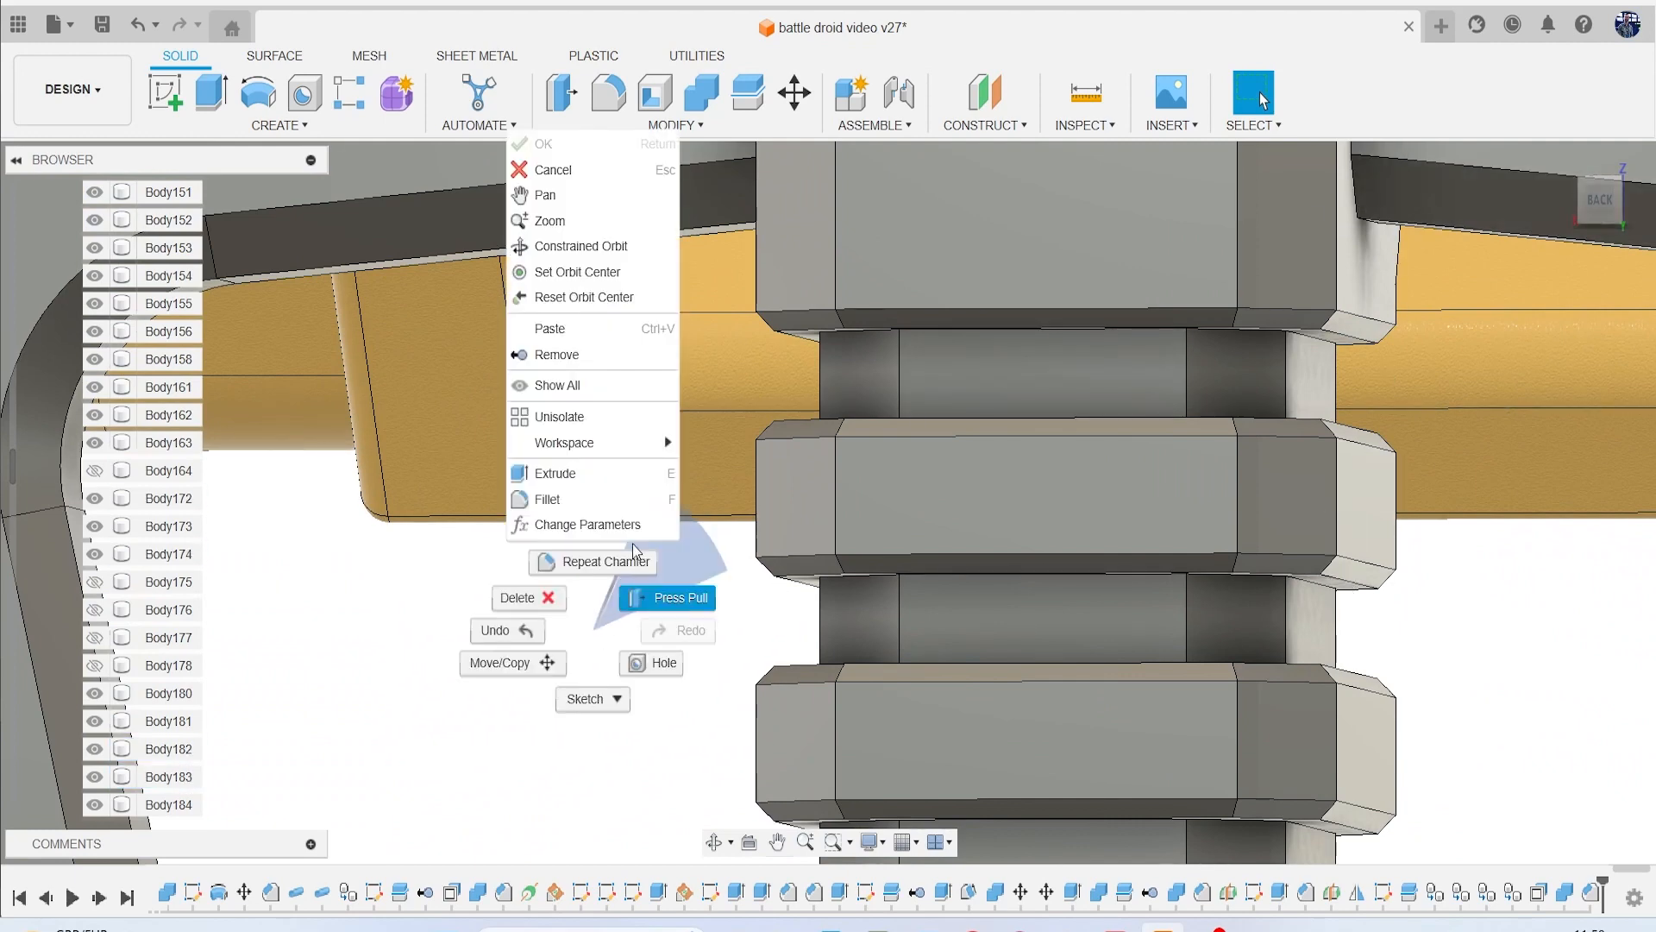
{"action": "left_click", "coordinate": [602, 561]}
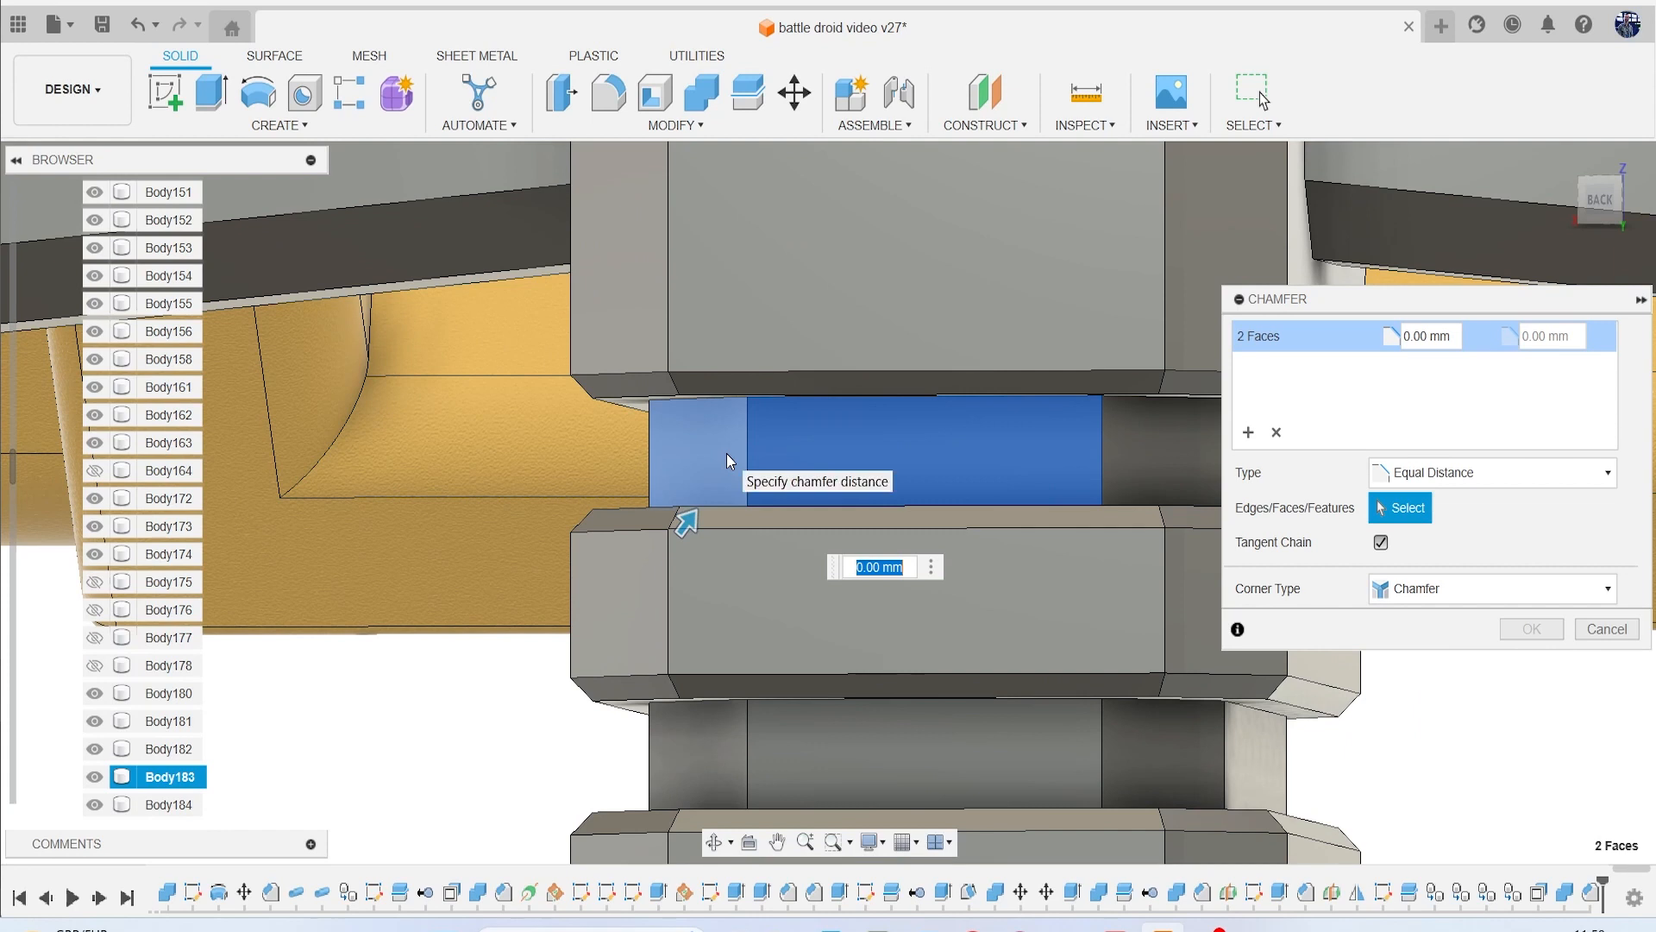
{"action": "type", "text": "0.3"}
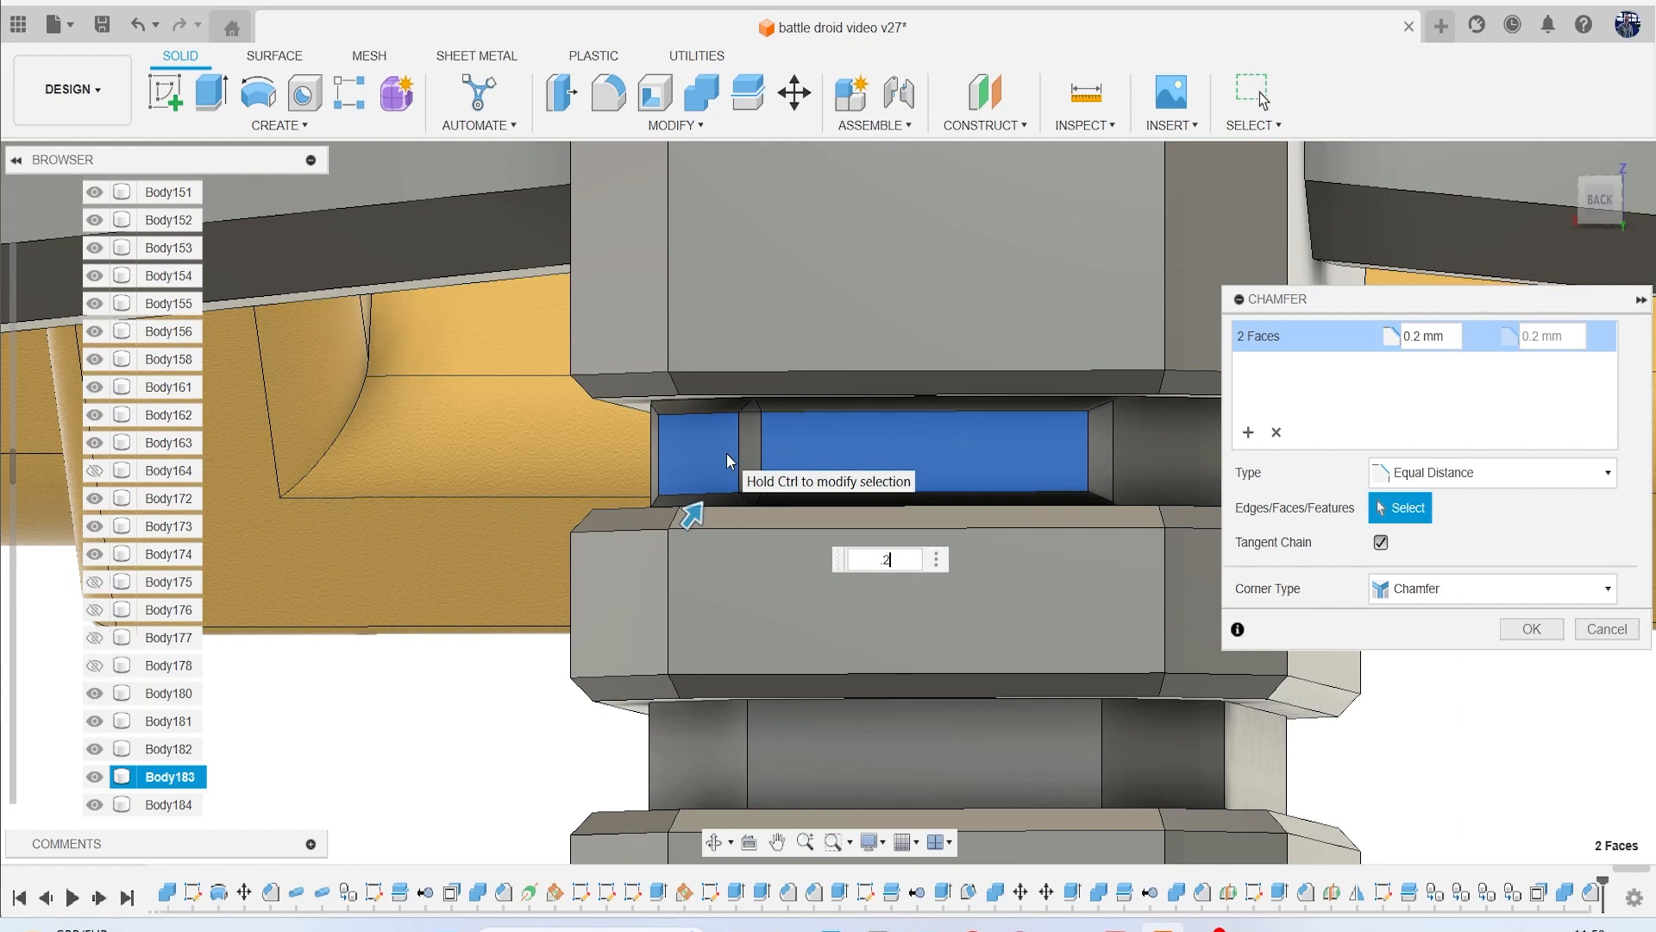
{"action": "left_click", "coordinate": [1530, 629]}
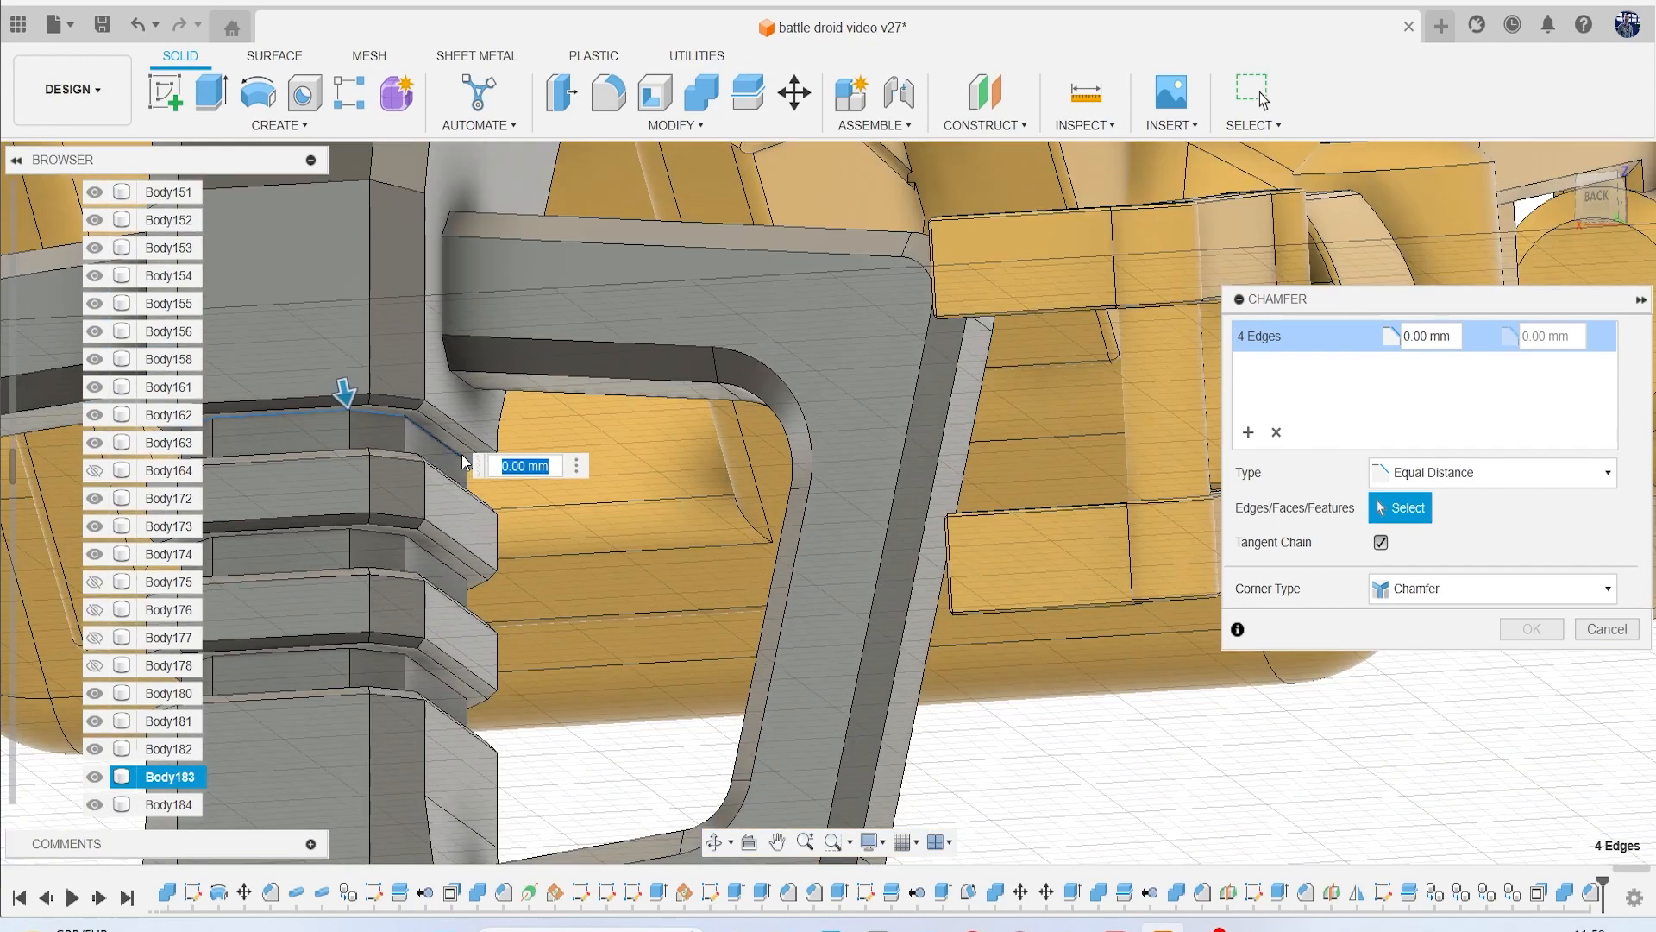
{"action": "type", "text": ".3"}
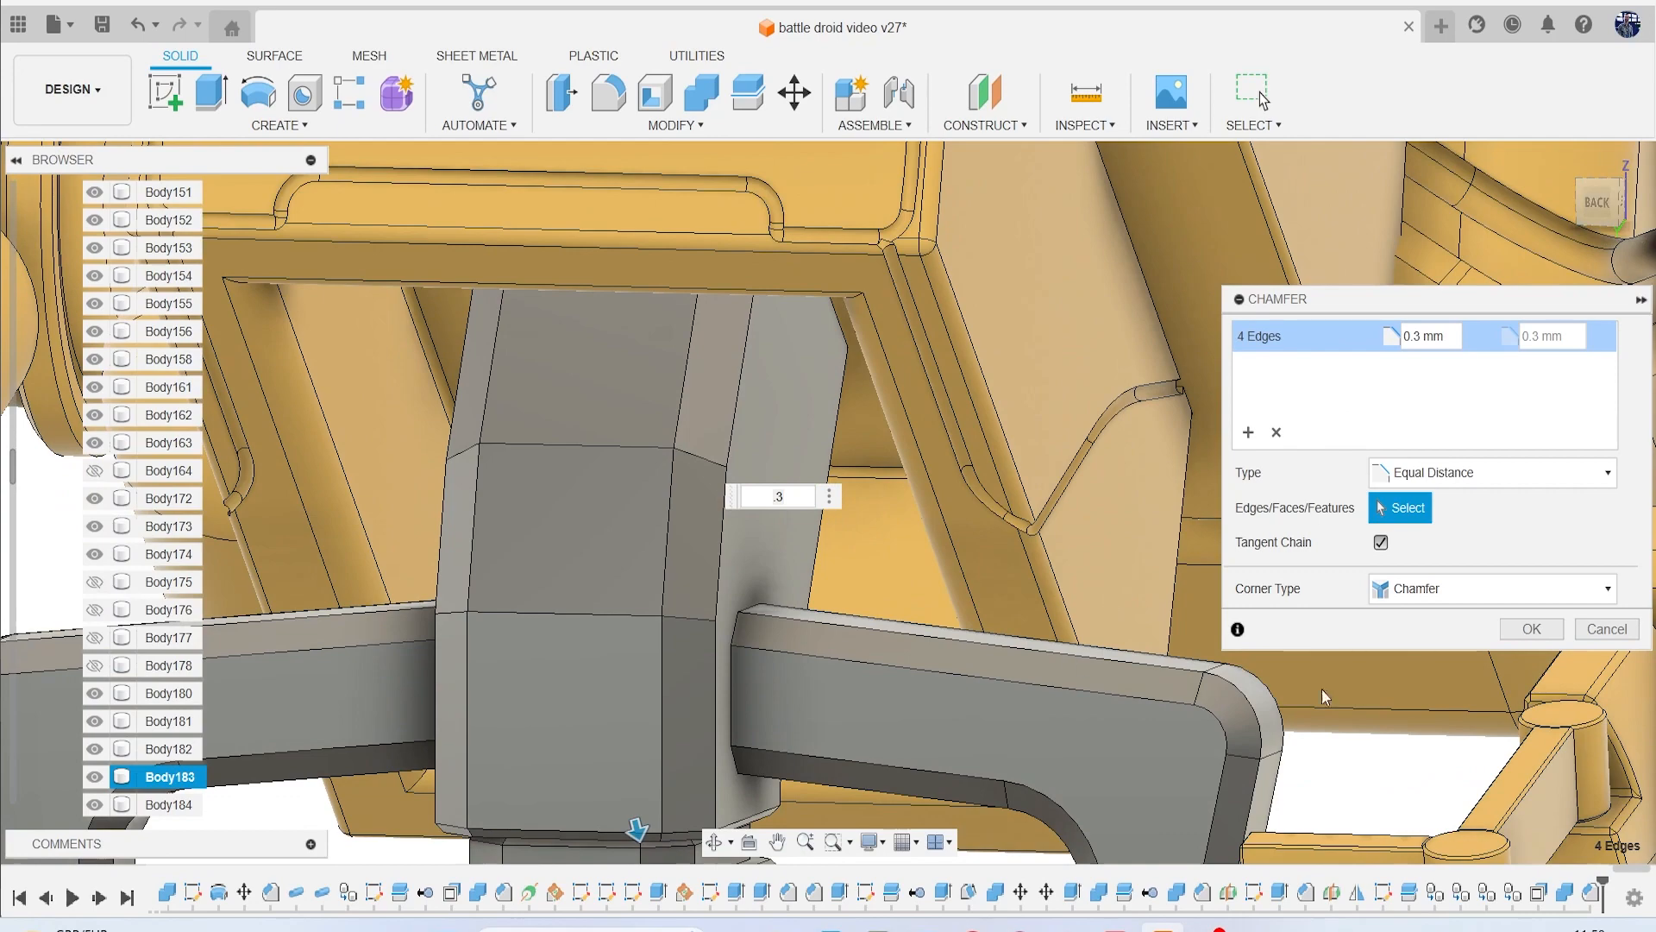
{"action": "left_click", "coordinate": [1529, 629]}
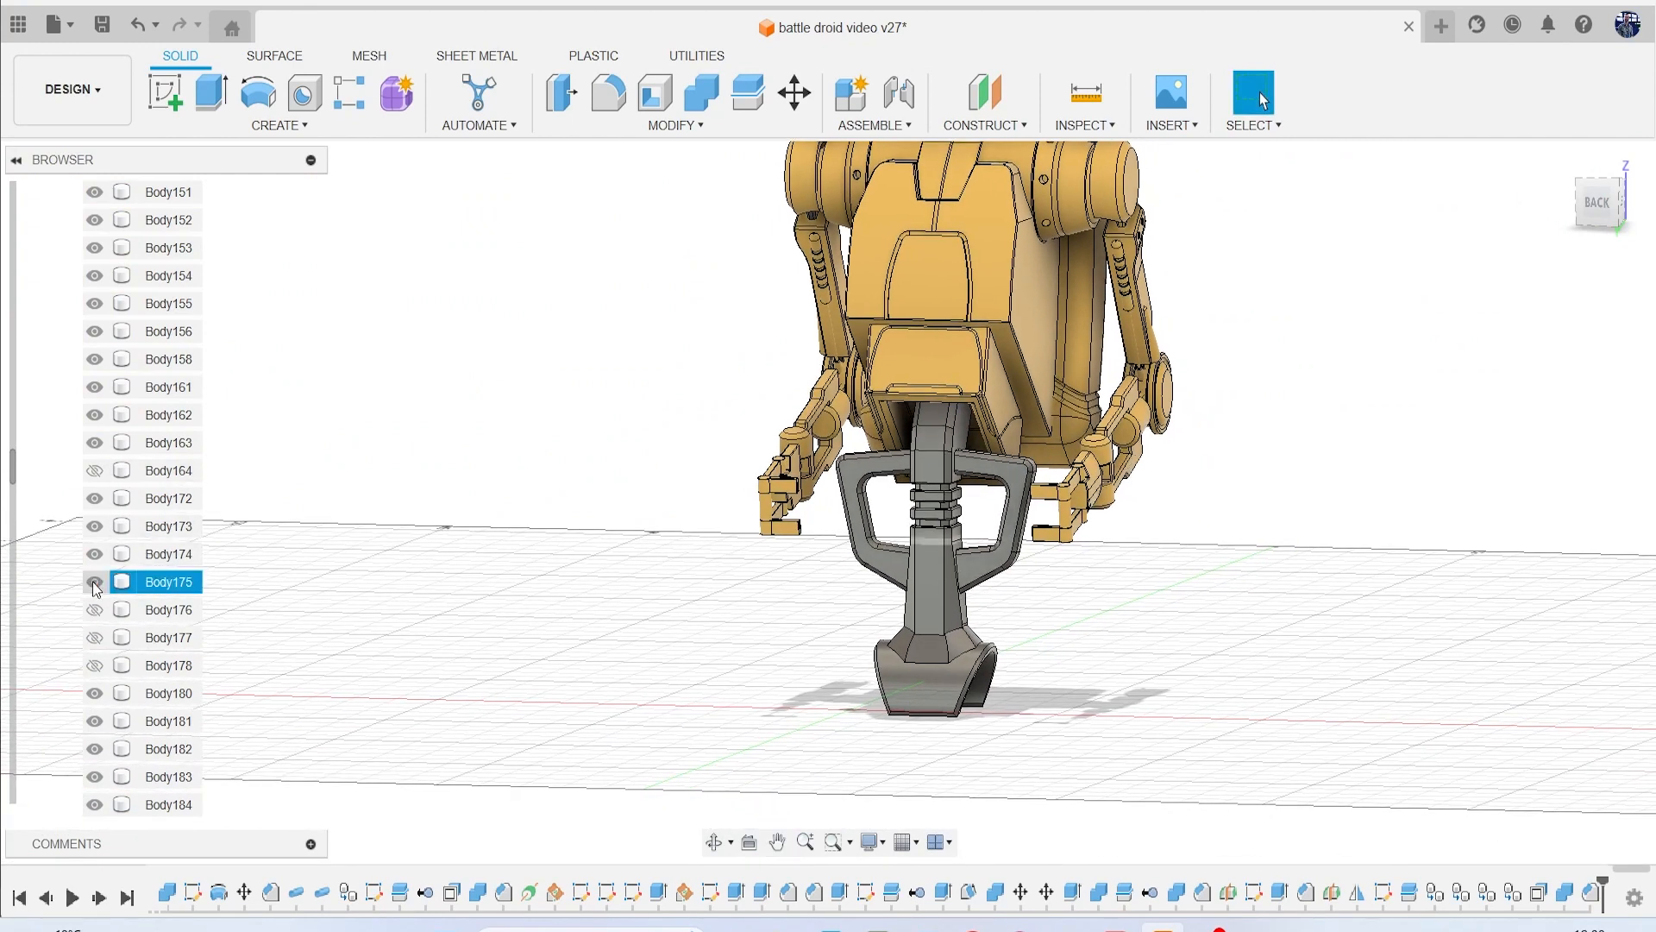
Hide Body175 and show the reference canvases to compare the hip piece.
{"action": "left_click", "coordinate": [94, 581]}
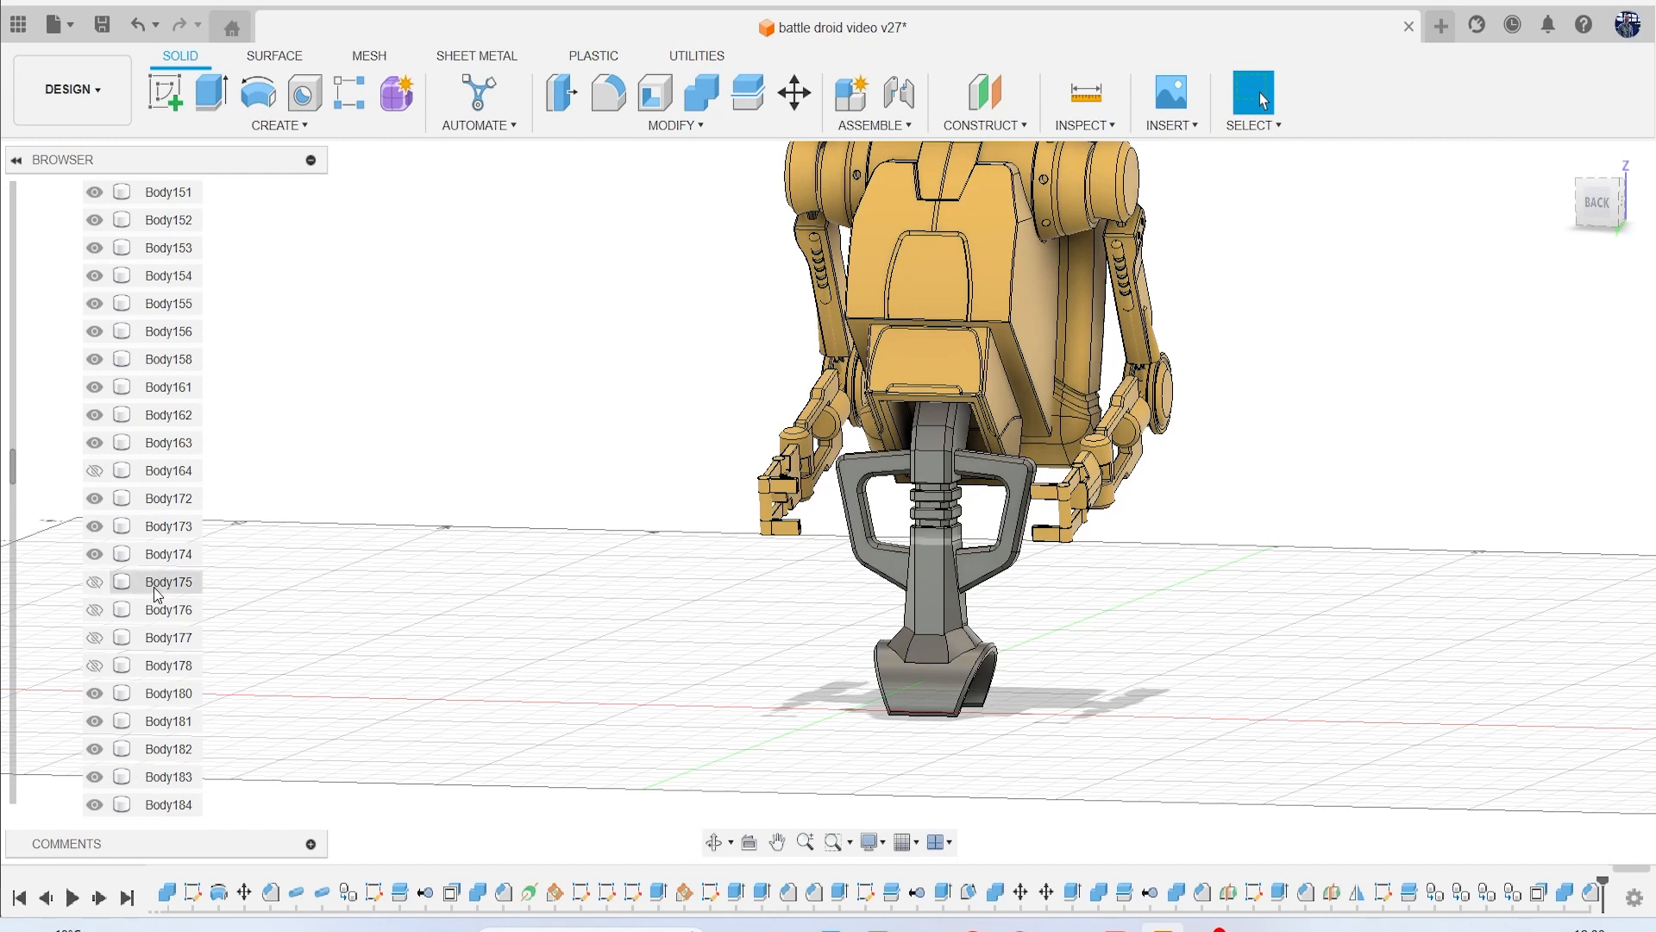
{"action": "right_click", "coordinate": [166, 580]}
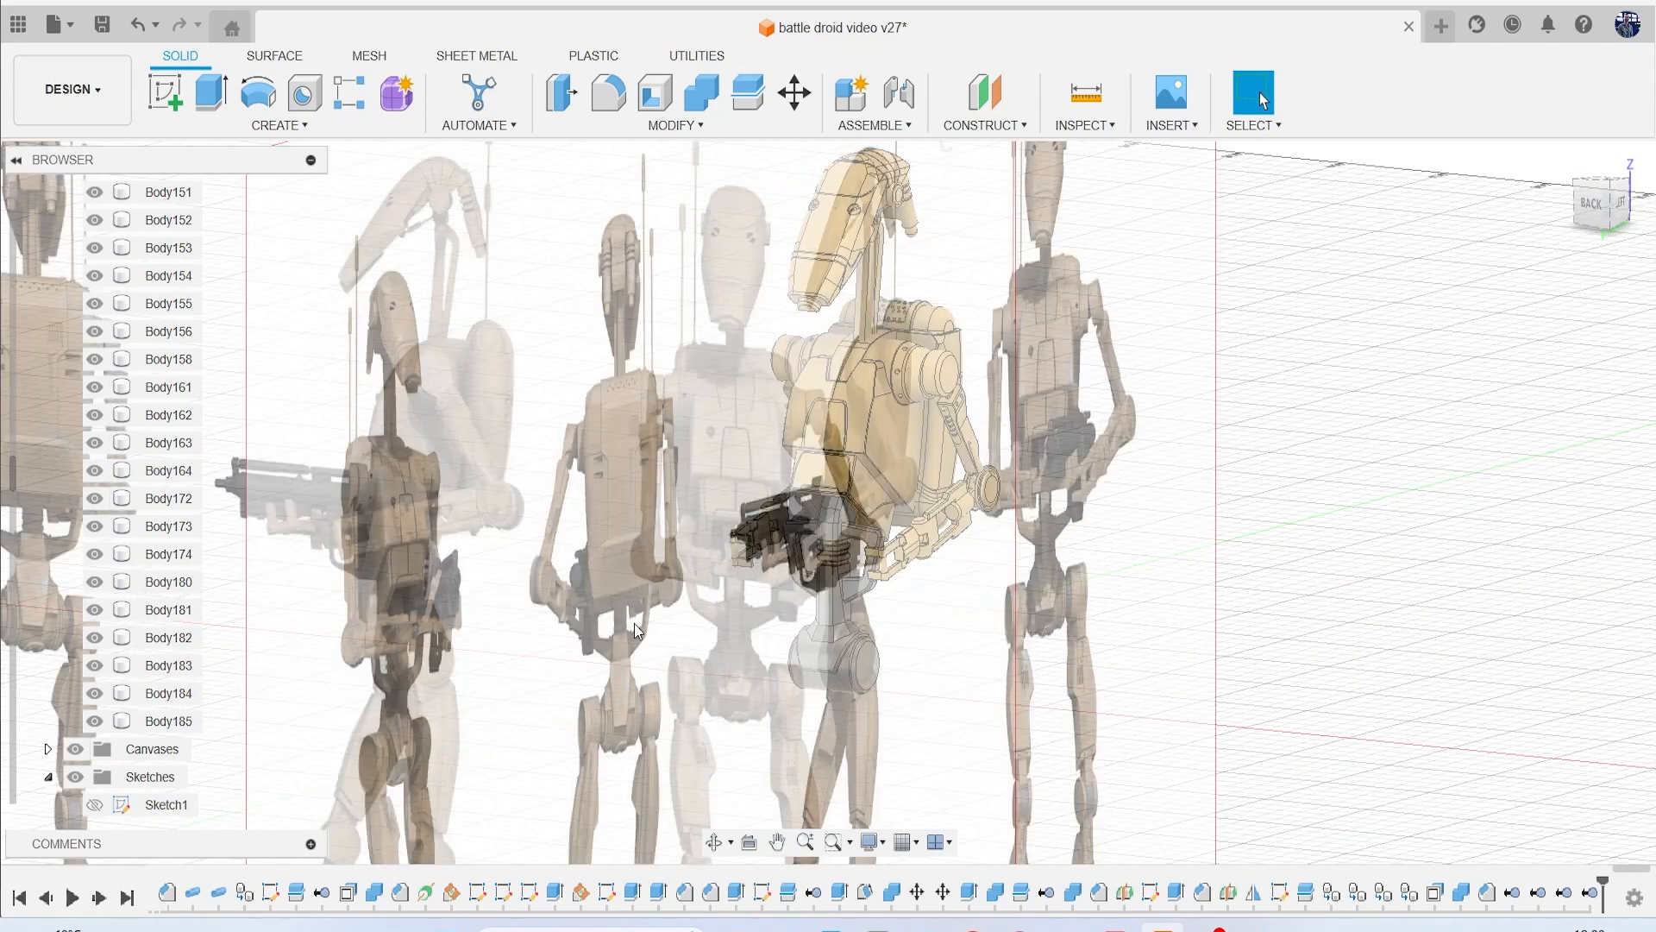
{"action": "left_click", "coordinate": [1589, 203]}
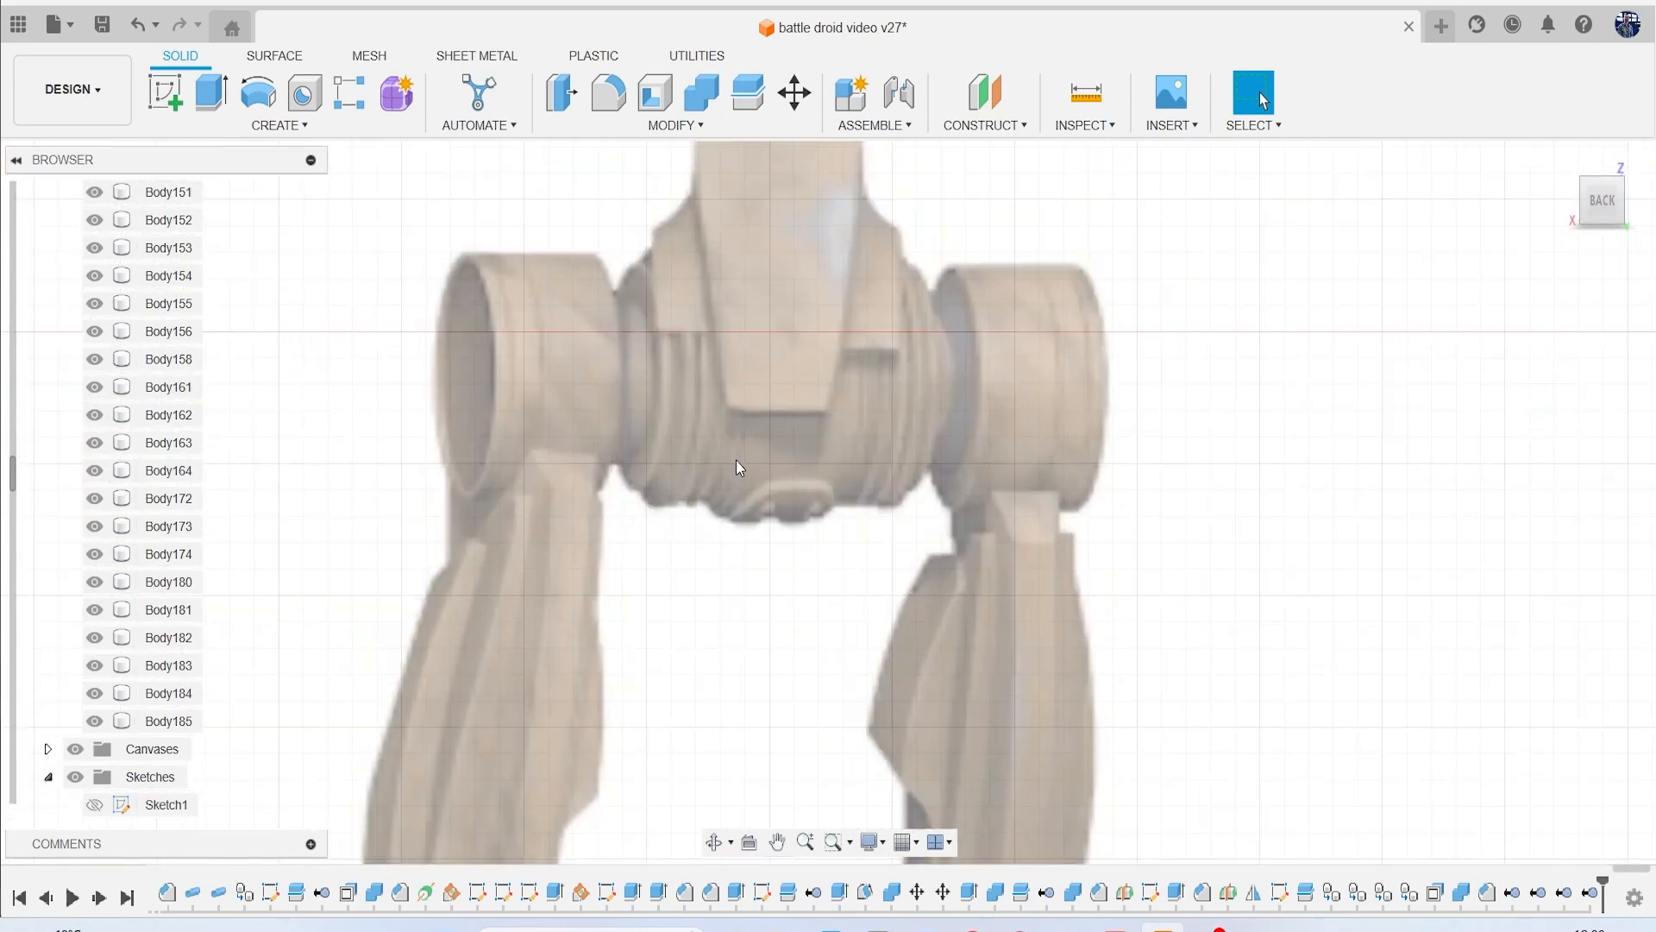
{"action": "mouse_move", "coordinate": [860, 589]}
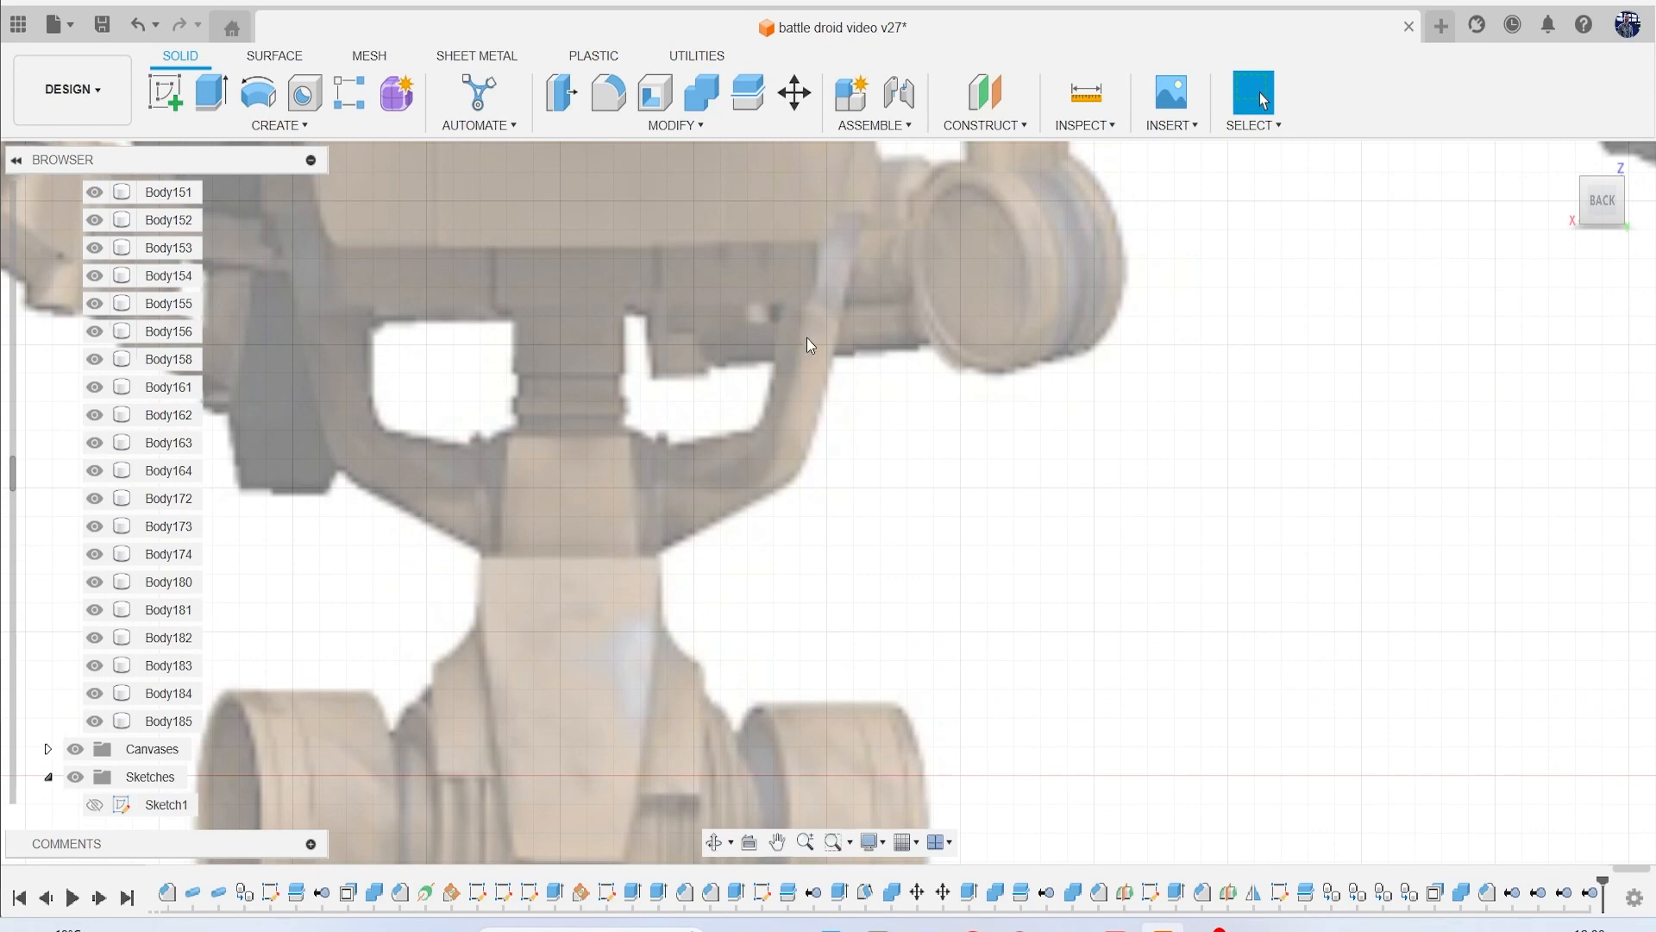
{"action": "mouse_move", "coordinate": [370, 378]}
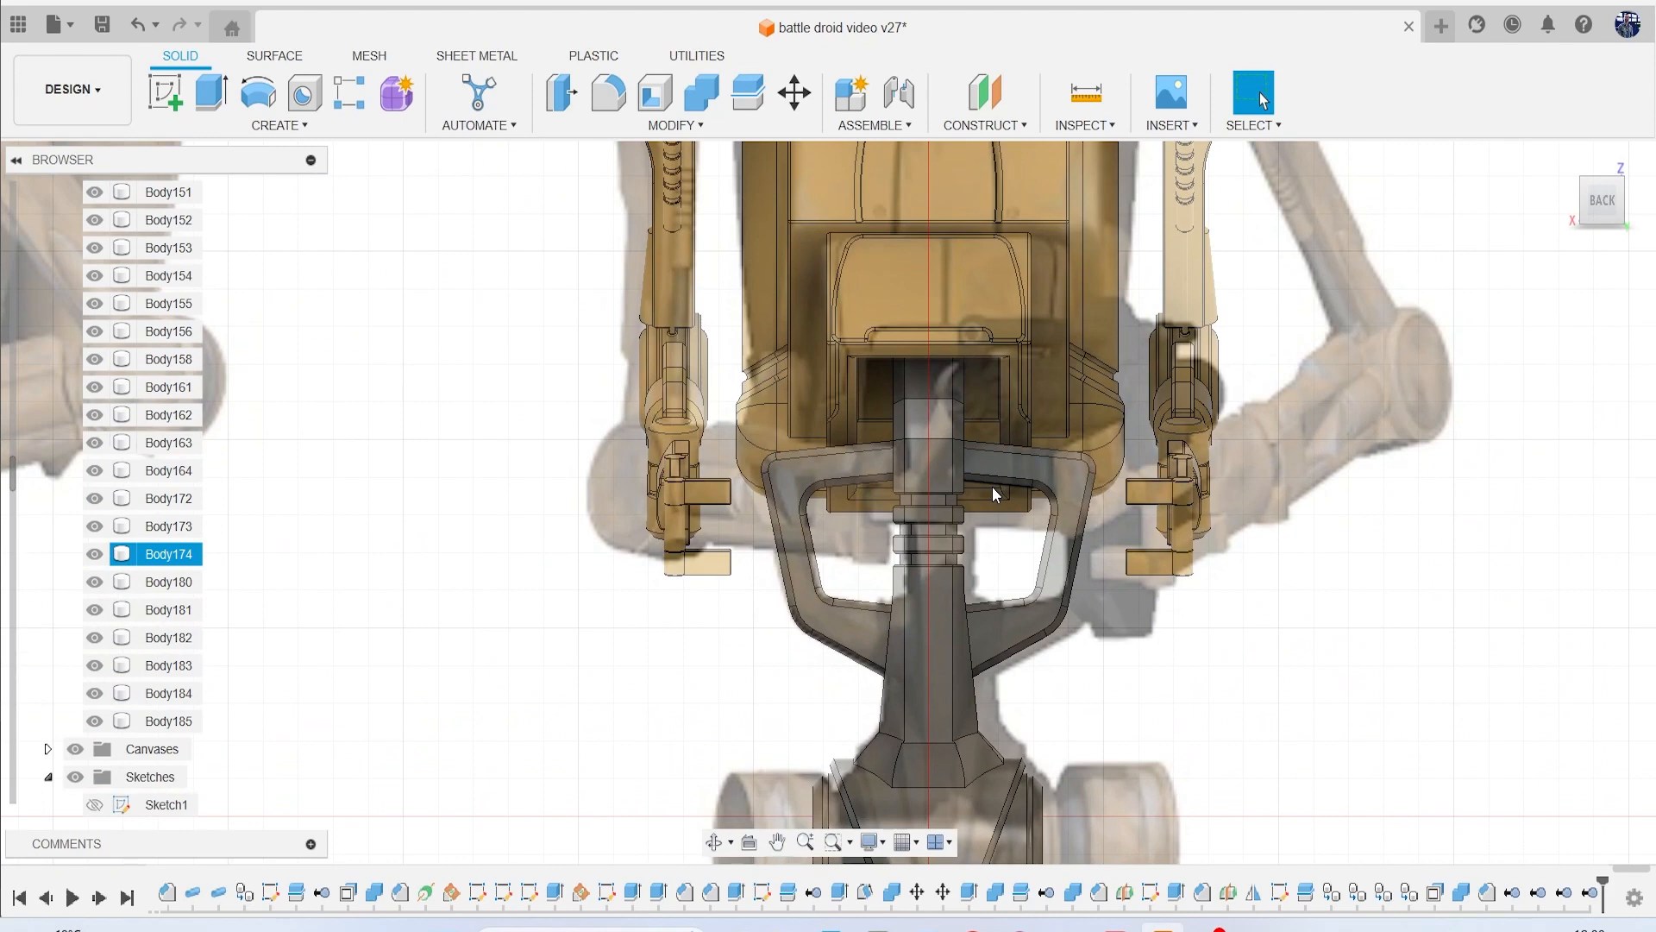
{"action": "left_click", "coordinate": [168, 581]}
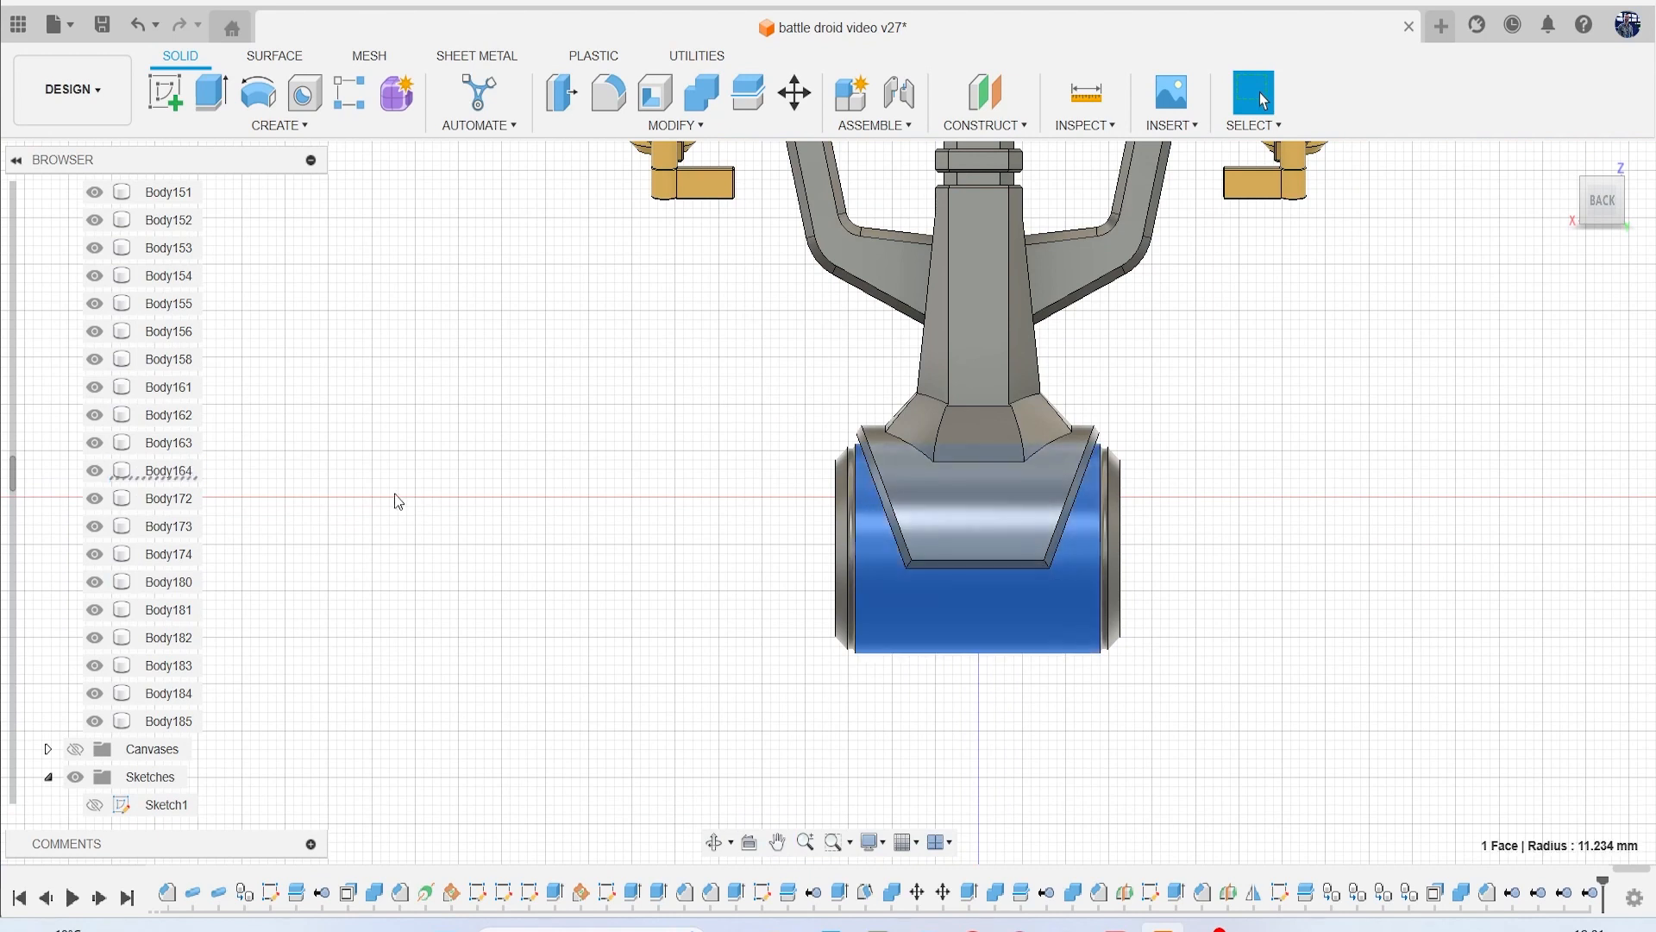
Copy and paste hip cylinder Body164 in place as new body Body187.
{"action": "left_click", "coordinate": [168, 470]}
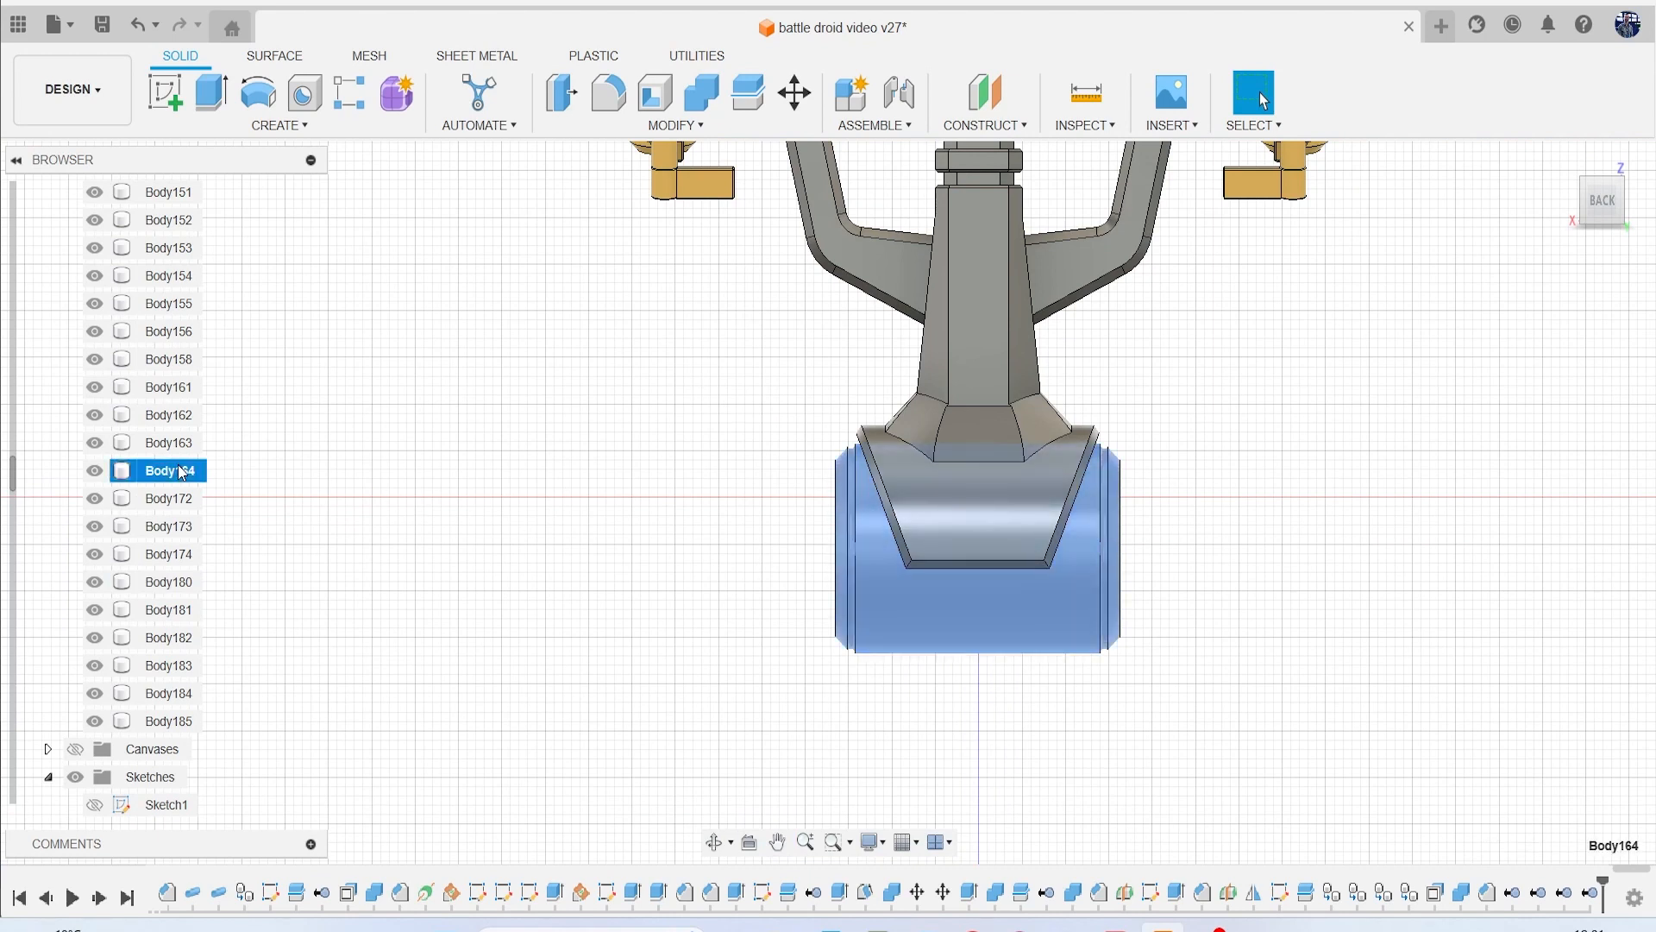
{"action": "left_click", "coordinate": [794, 93]}
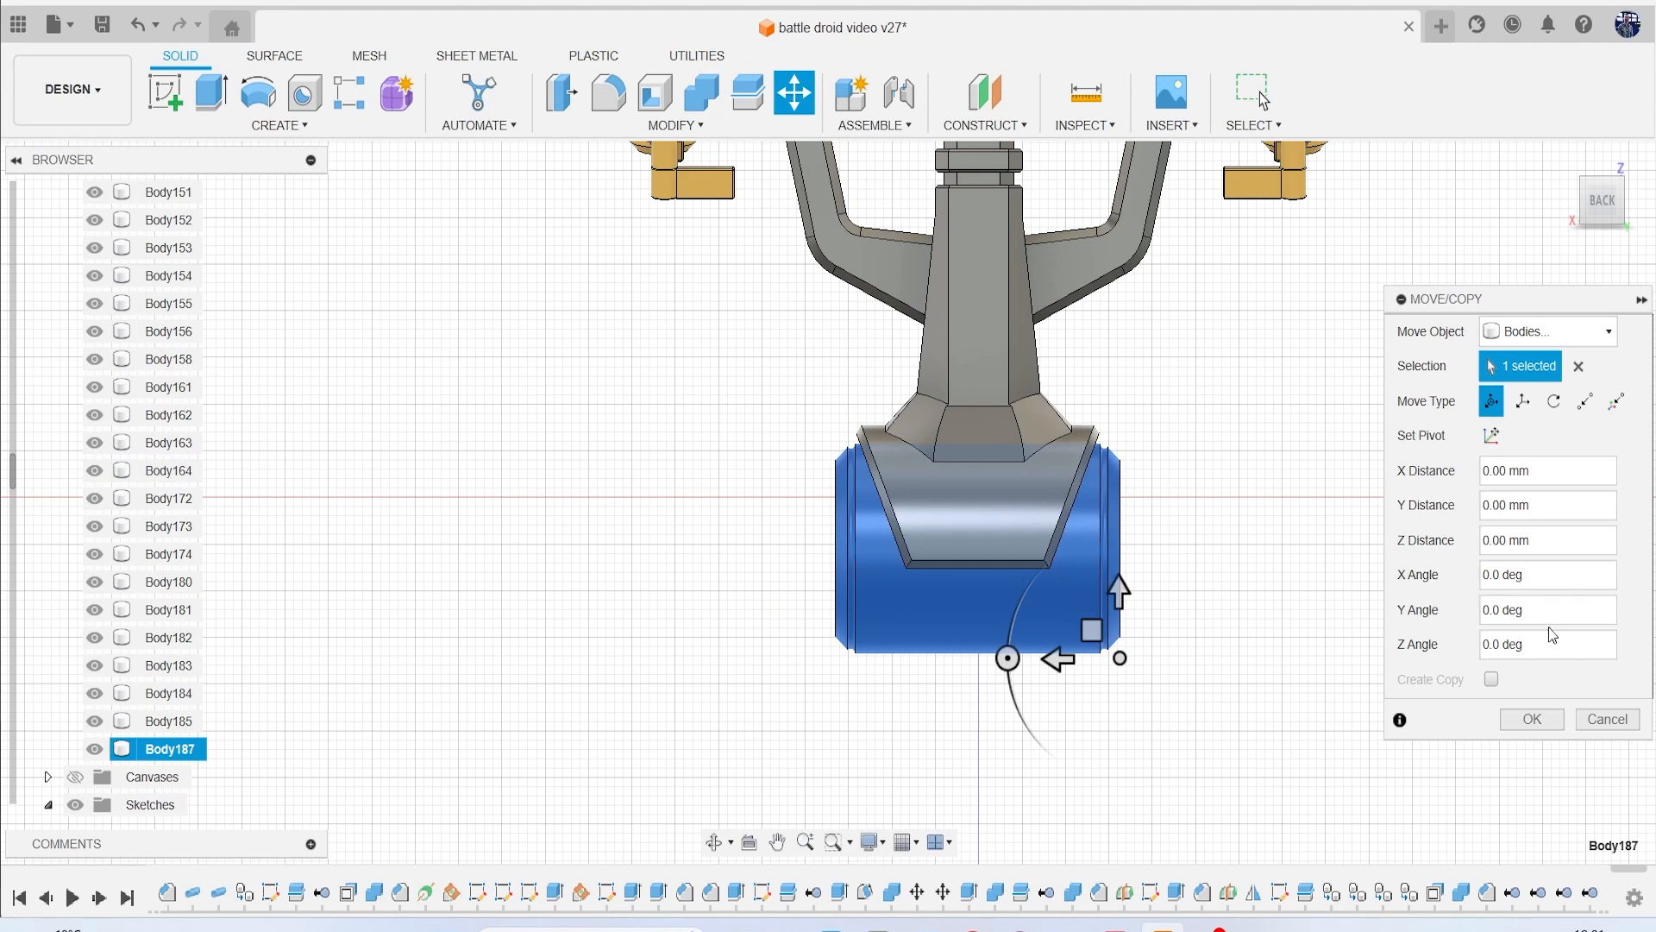
{"action": "left_click", "coordinate": [1529, 719]}
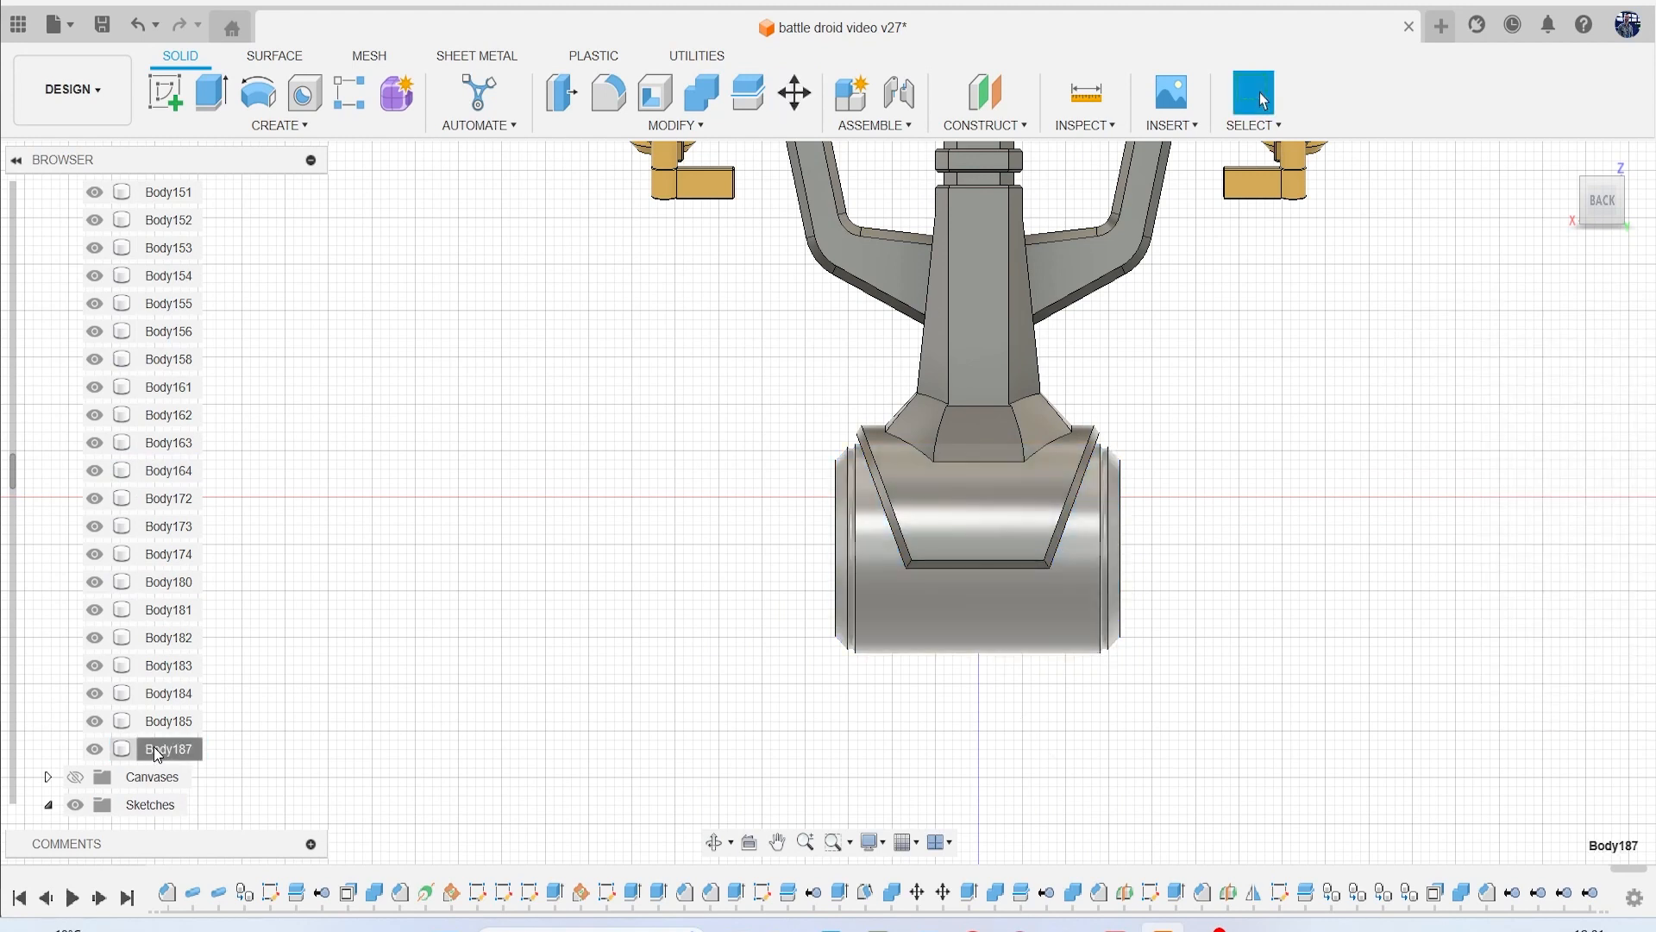
{"action": "left_click", "coordinate": [168, 748]}
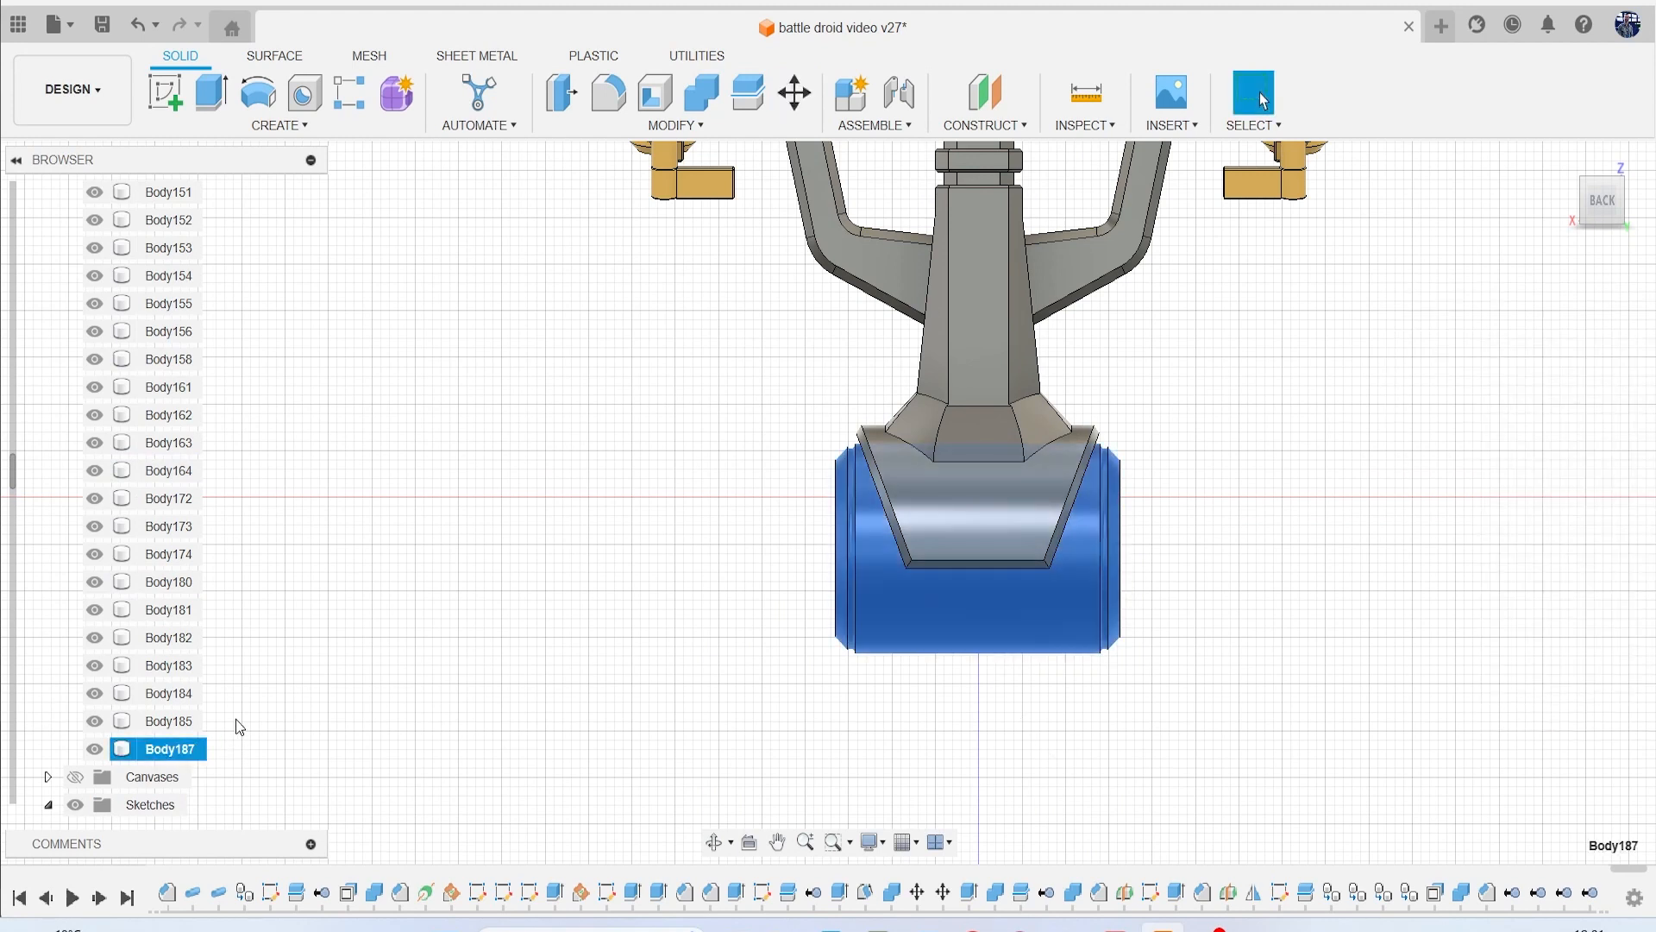
{"action": "mouse_move", "coordinate": [576, 125]}
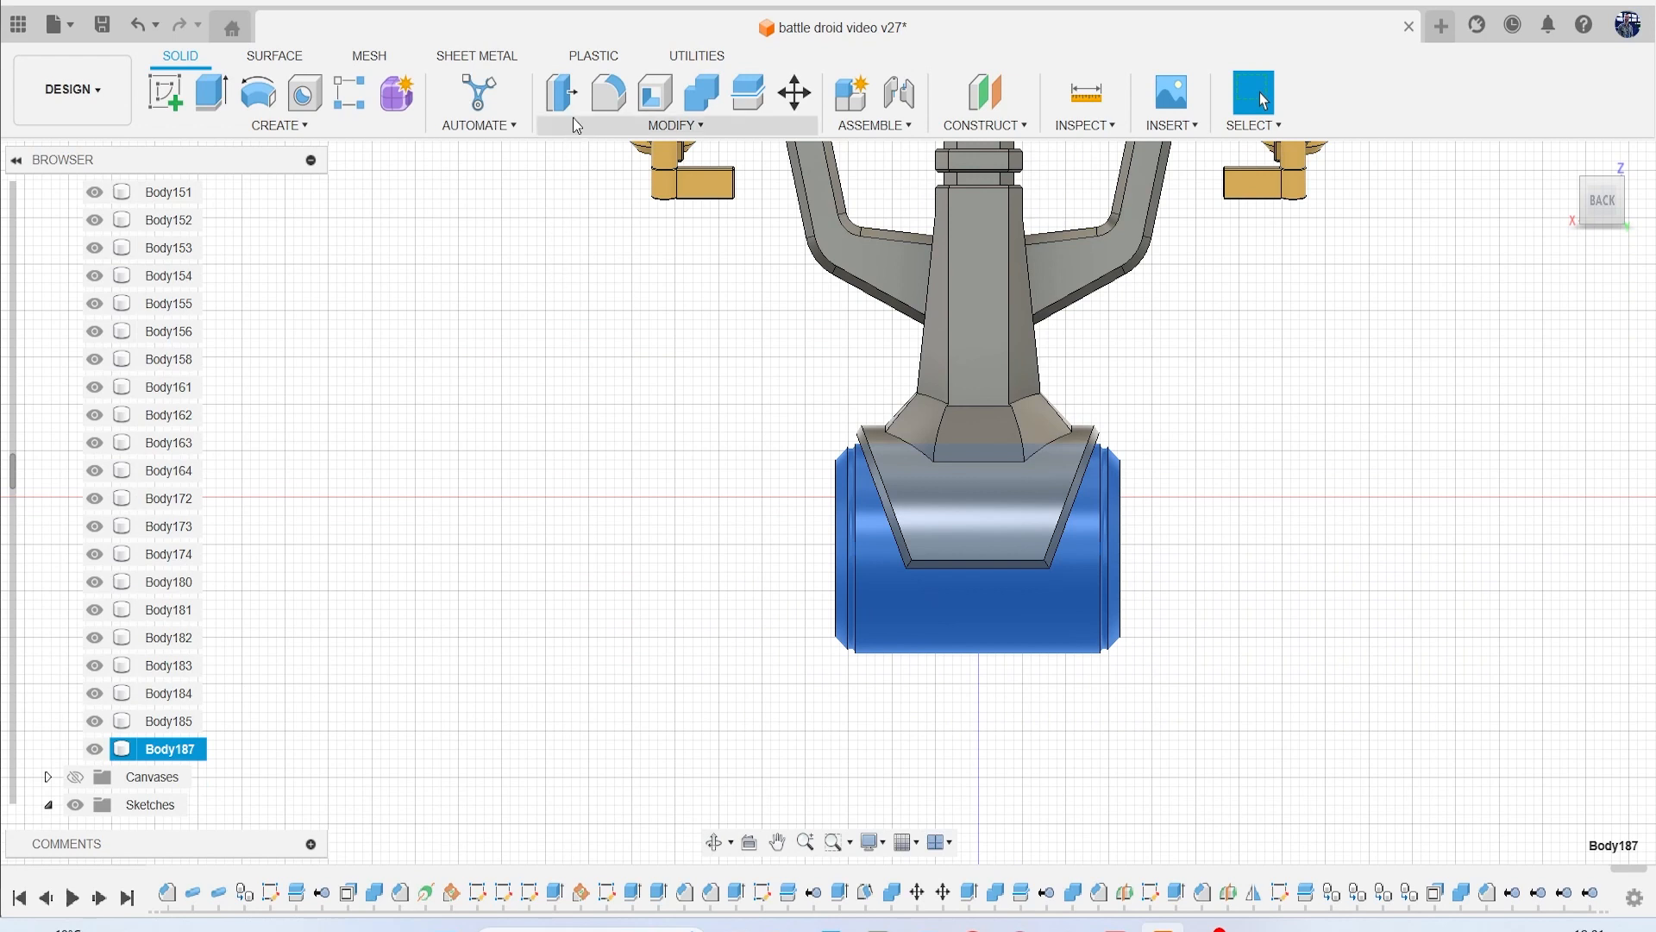
{"action": "left_click", "coordinate": [561, 93]}
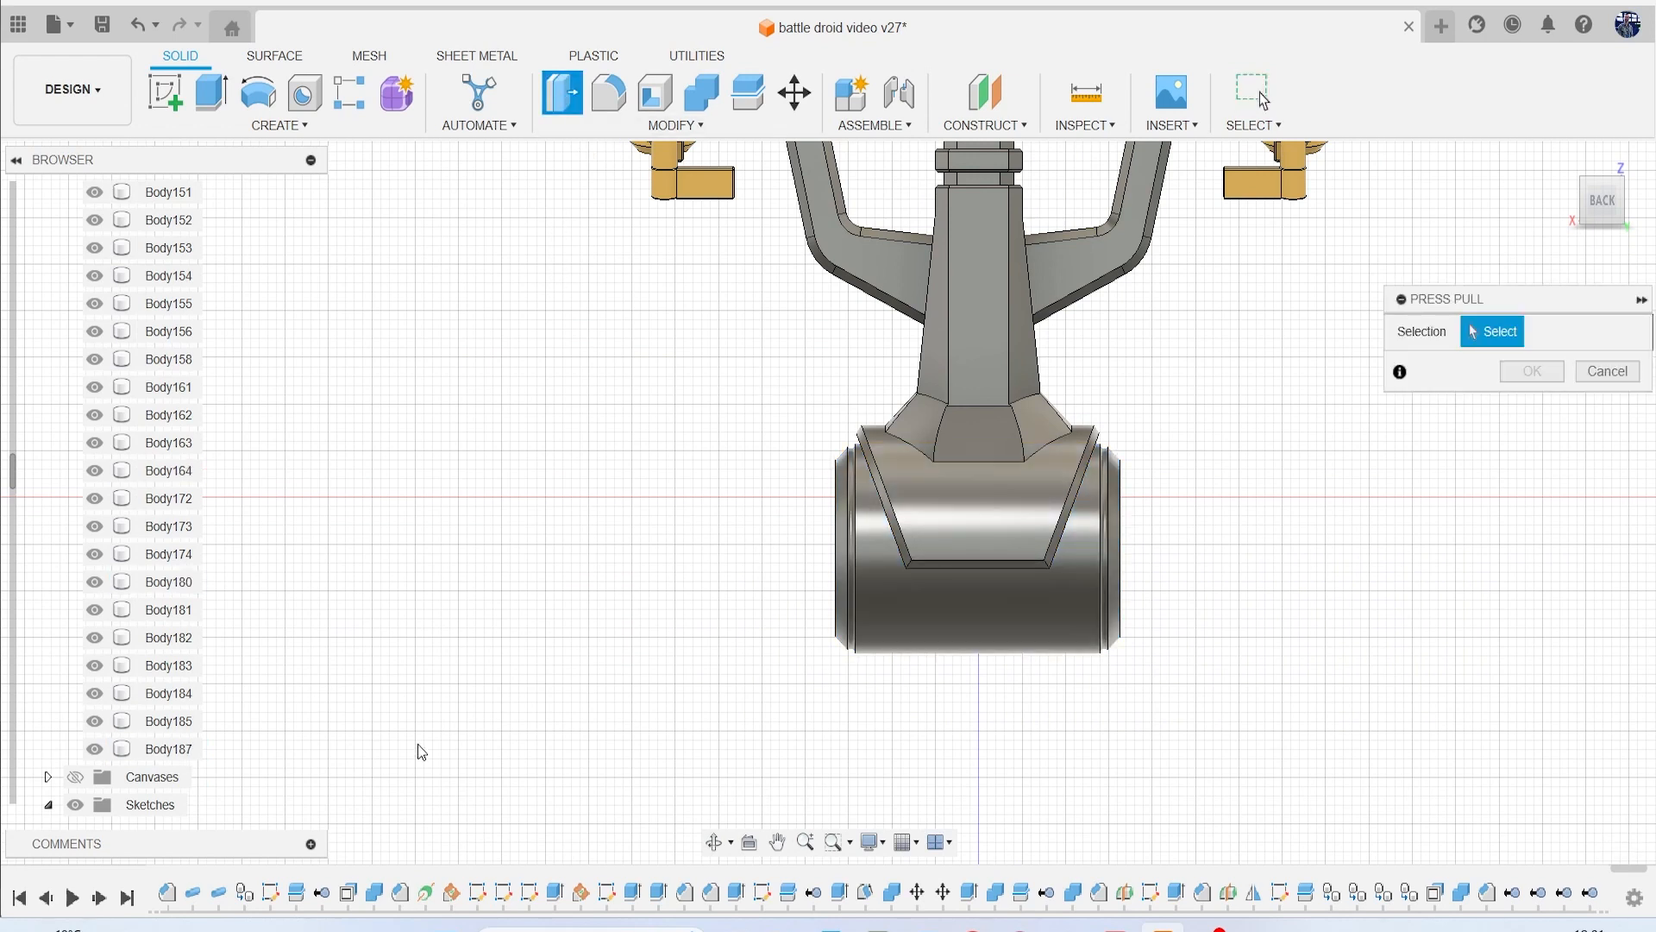
{"action": "left_click", "coordinate": [972, 550]}
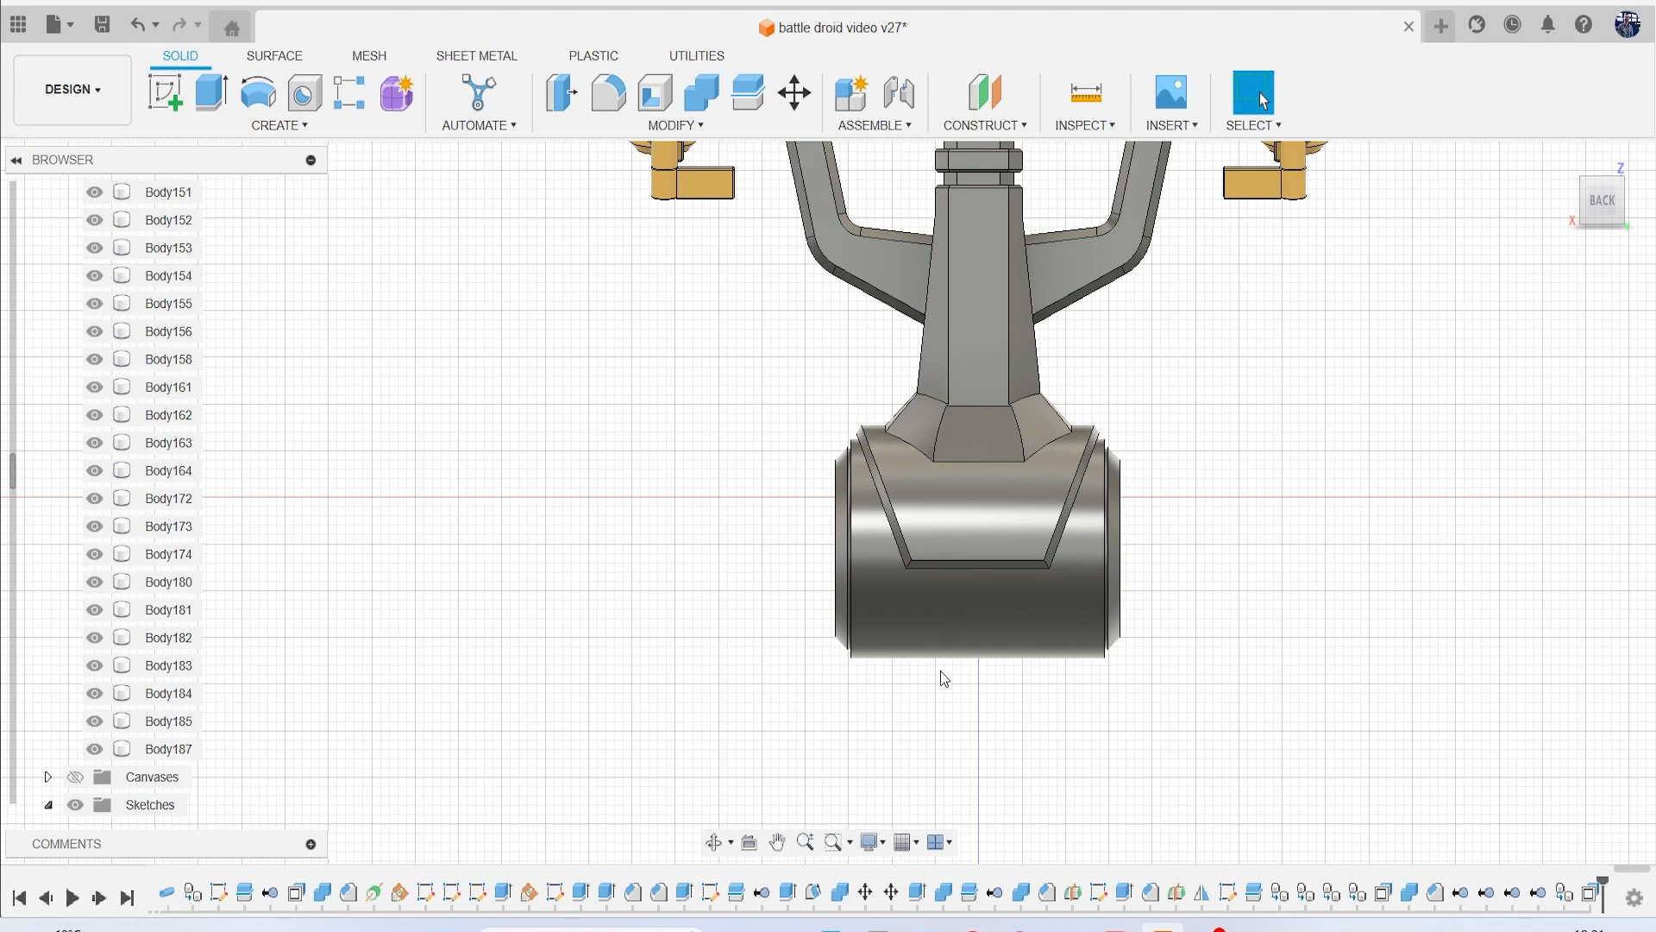
{"action": "left_click", "coordinate": [169, 748]}
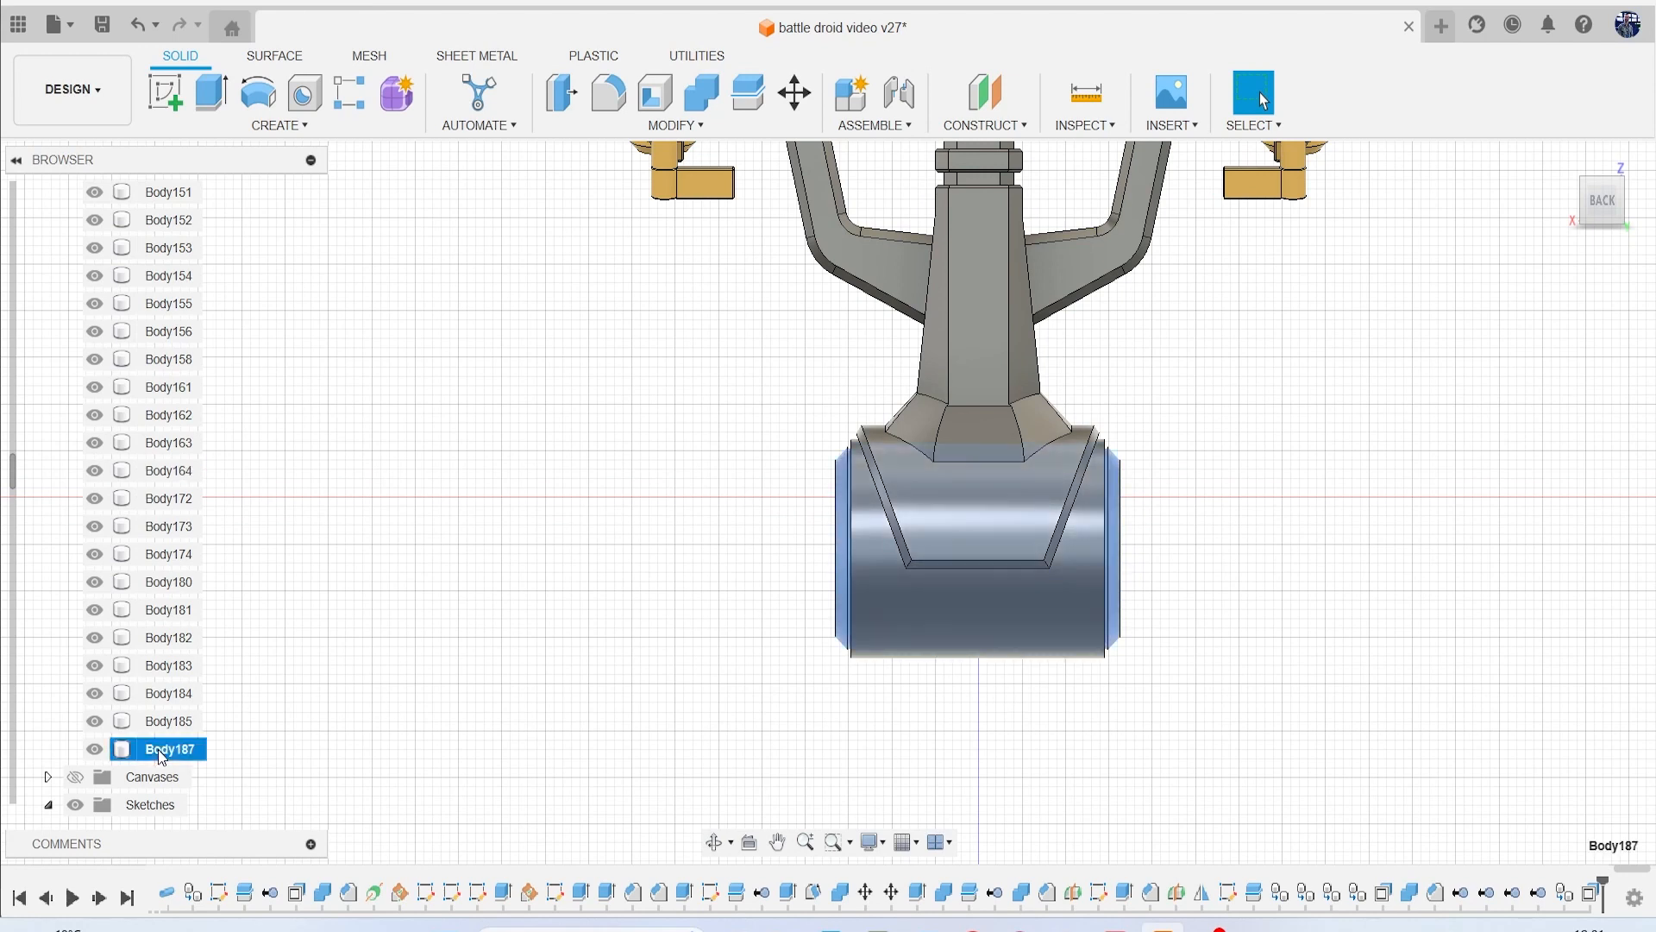
{"action": "mouse_move", "coordinate": [653, 94]}
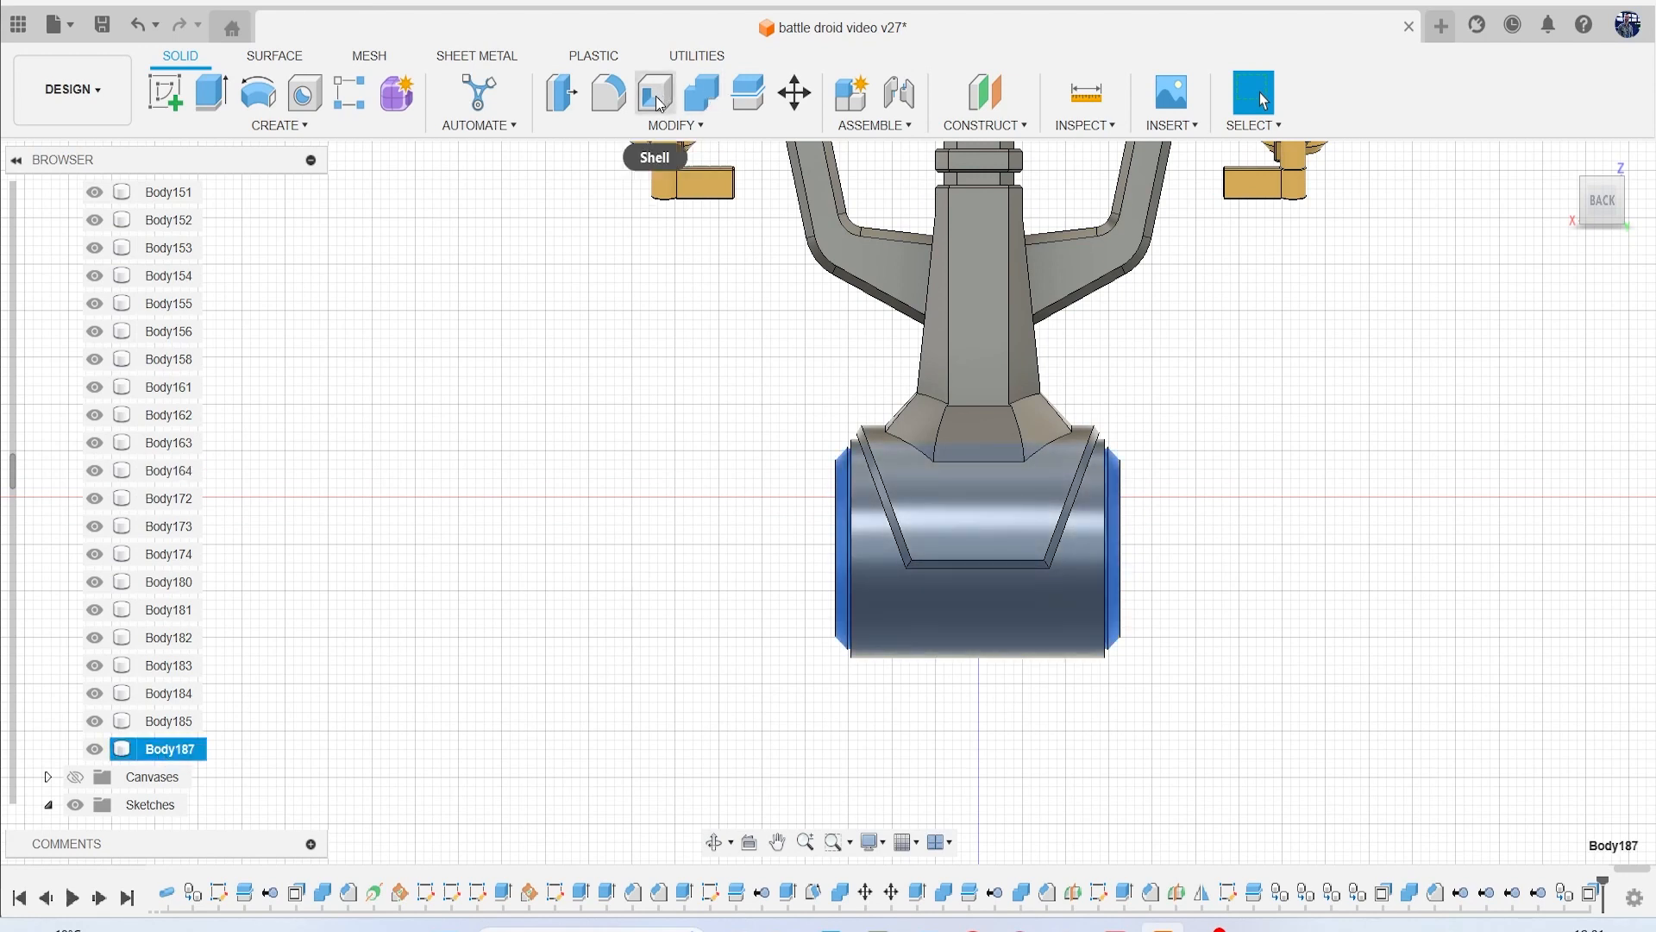
Combine-cut Body164 from Body187, then dismiss the Combine43 heal error.
{"action": "left_click", "coordinate": [699, 93]}
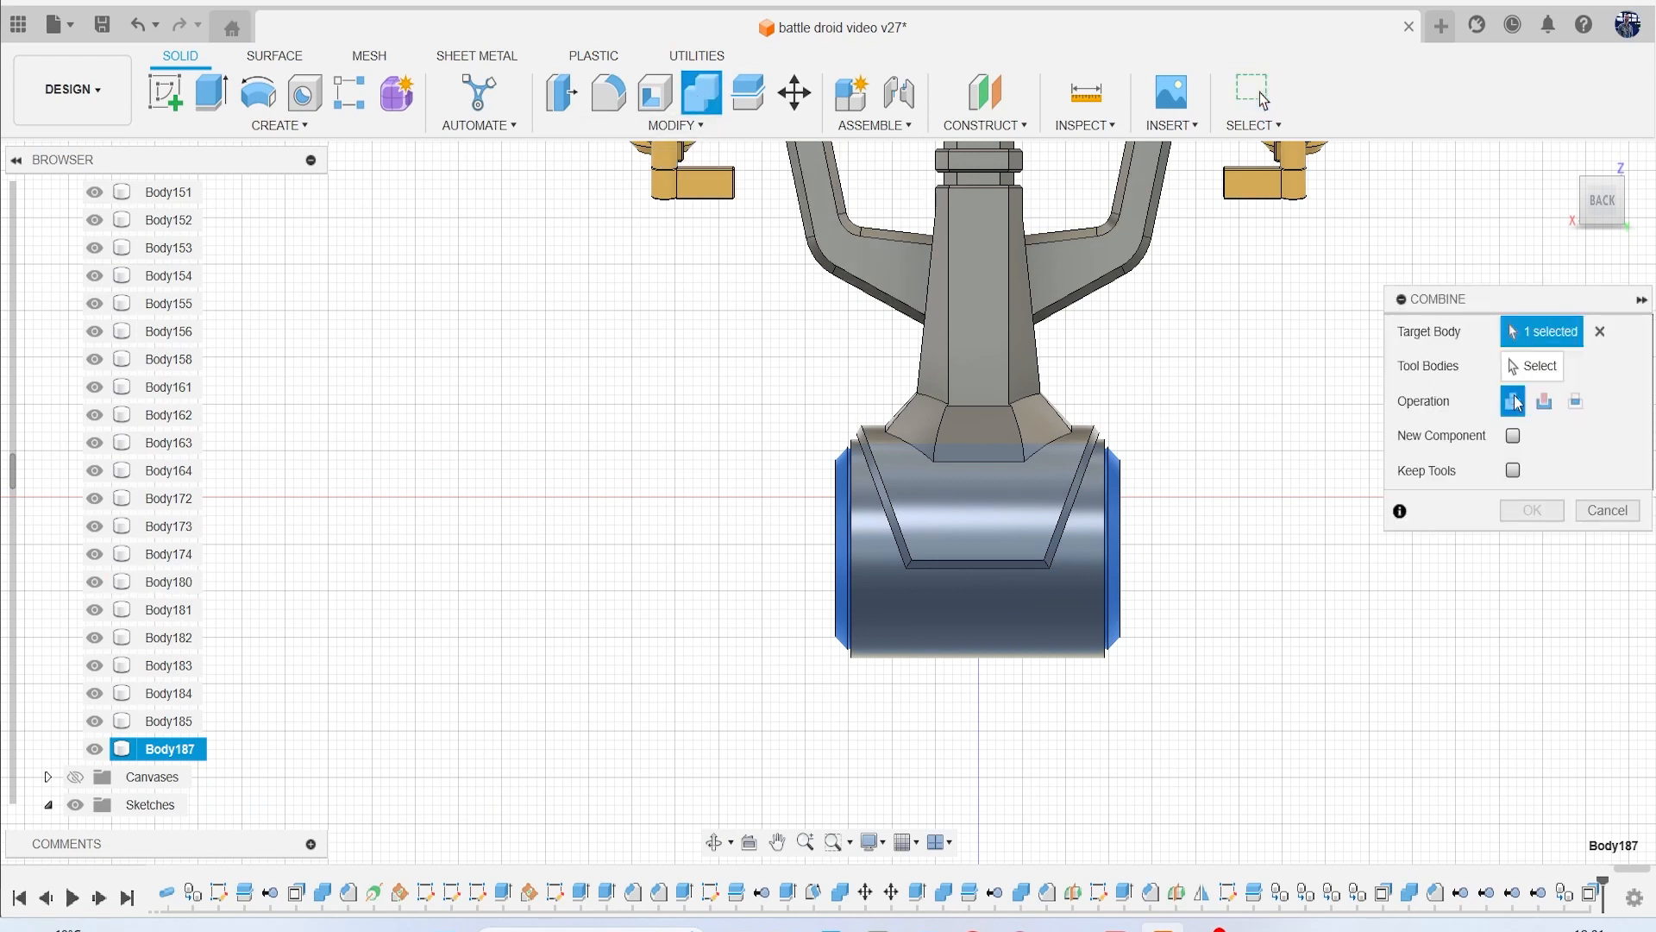
{"action": "left_click", "coordinate": [978, 570]}
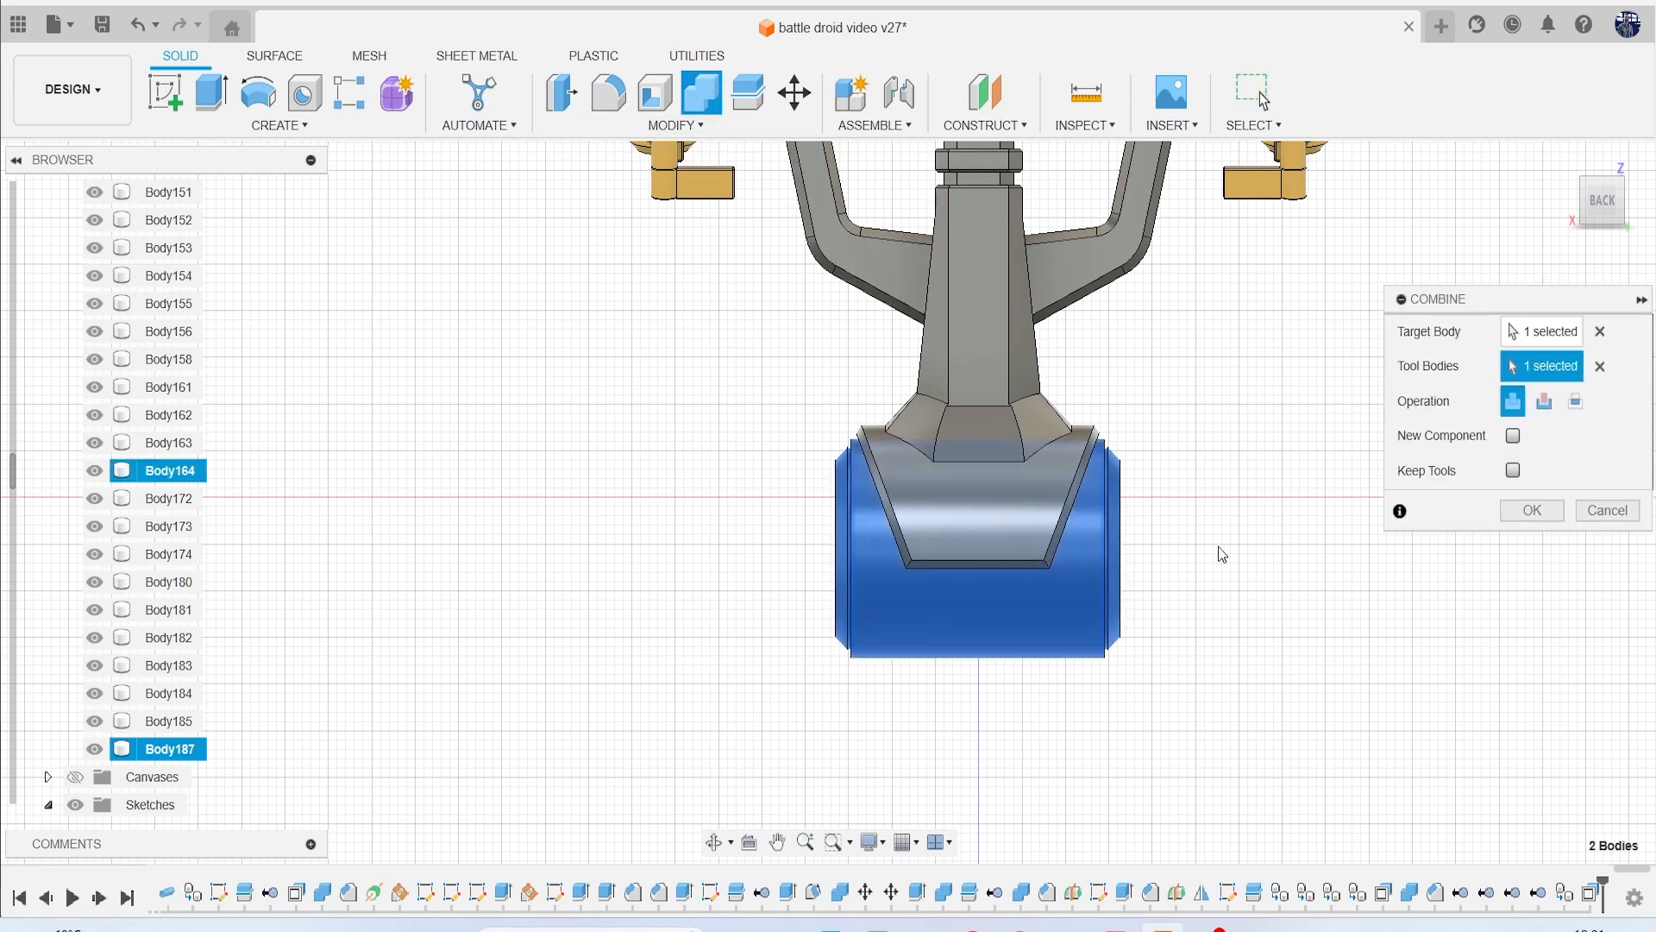
{"action": "left_click", "coordinate": [1543, 400]}
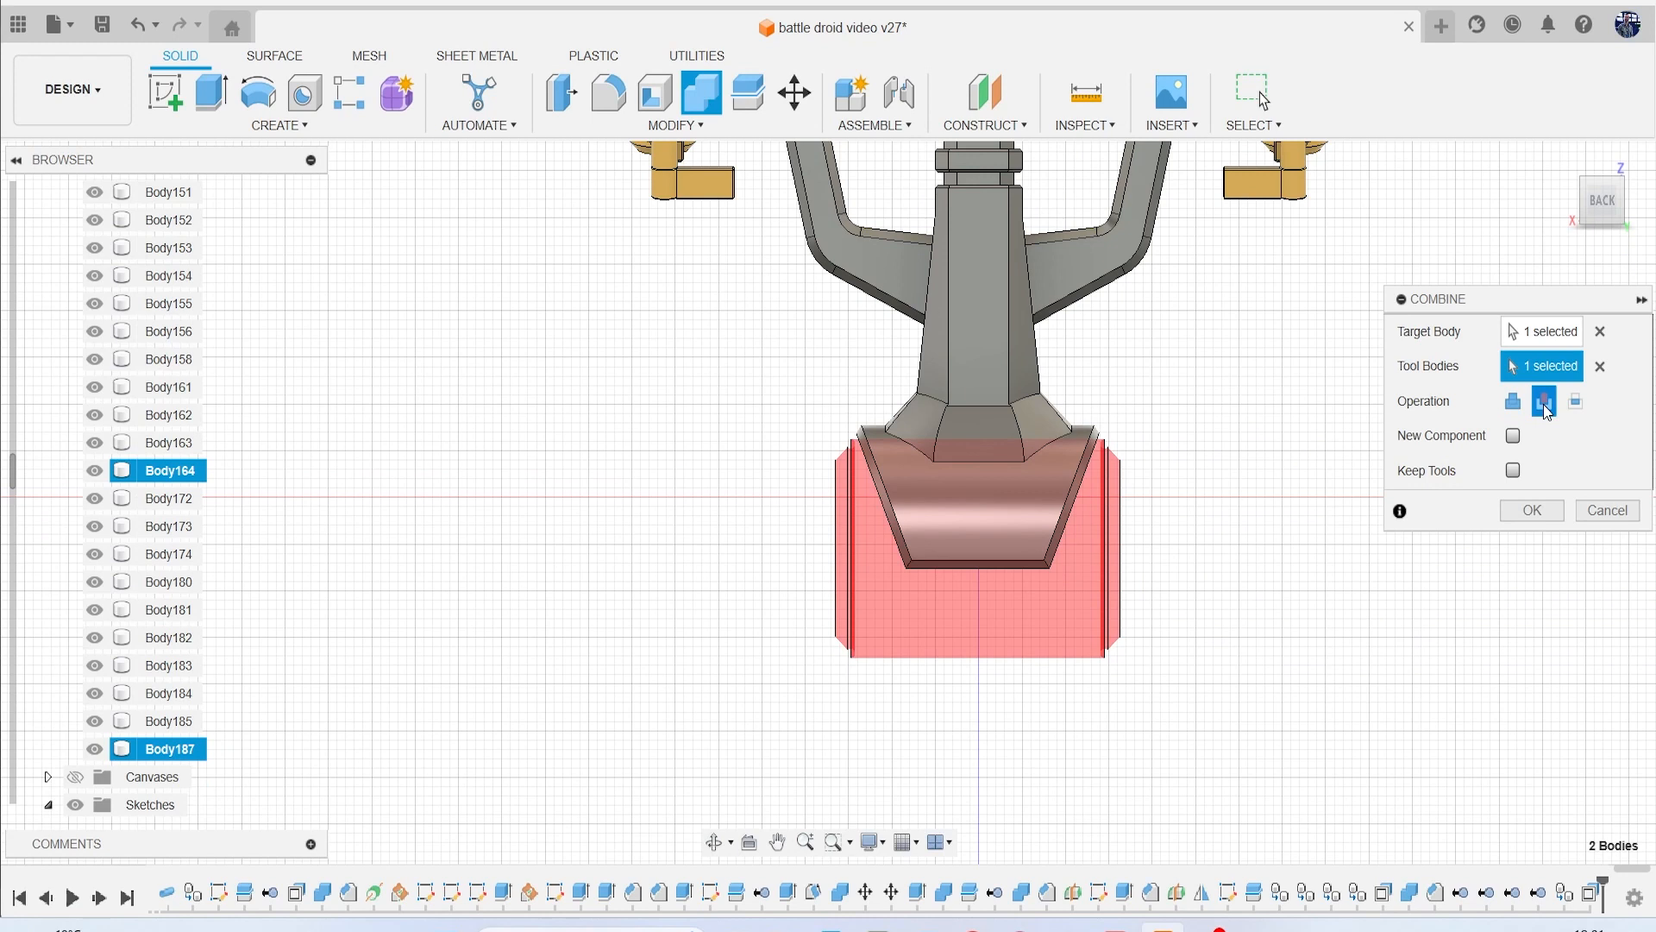
{"action": "left_click", "coordinate": [1530, 509]}
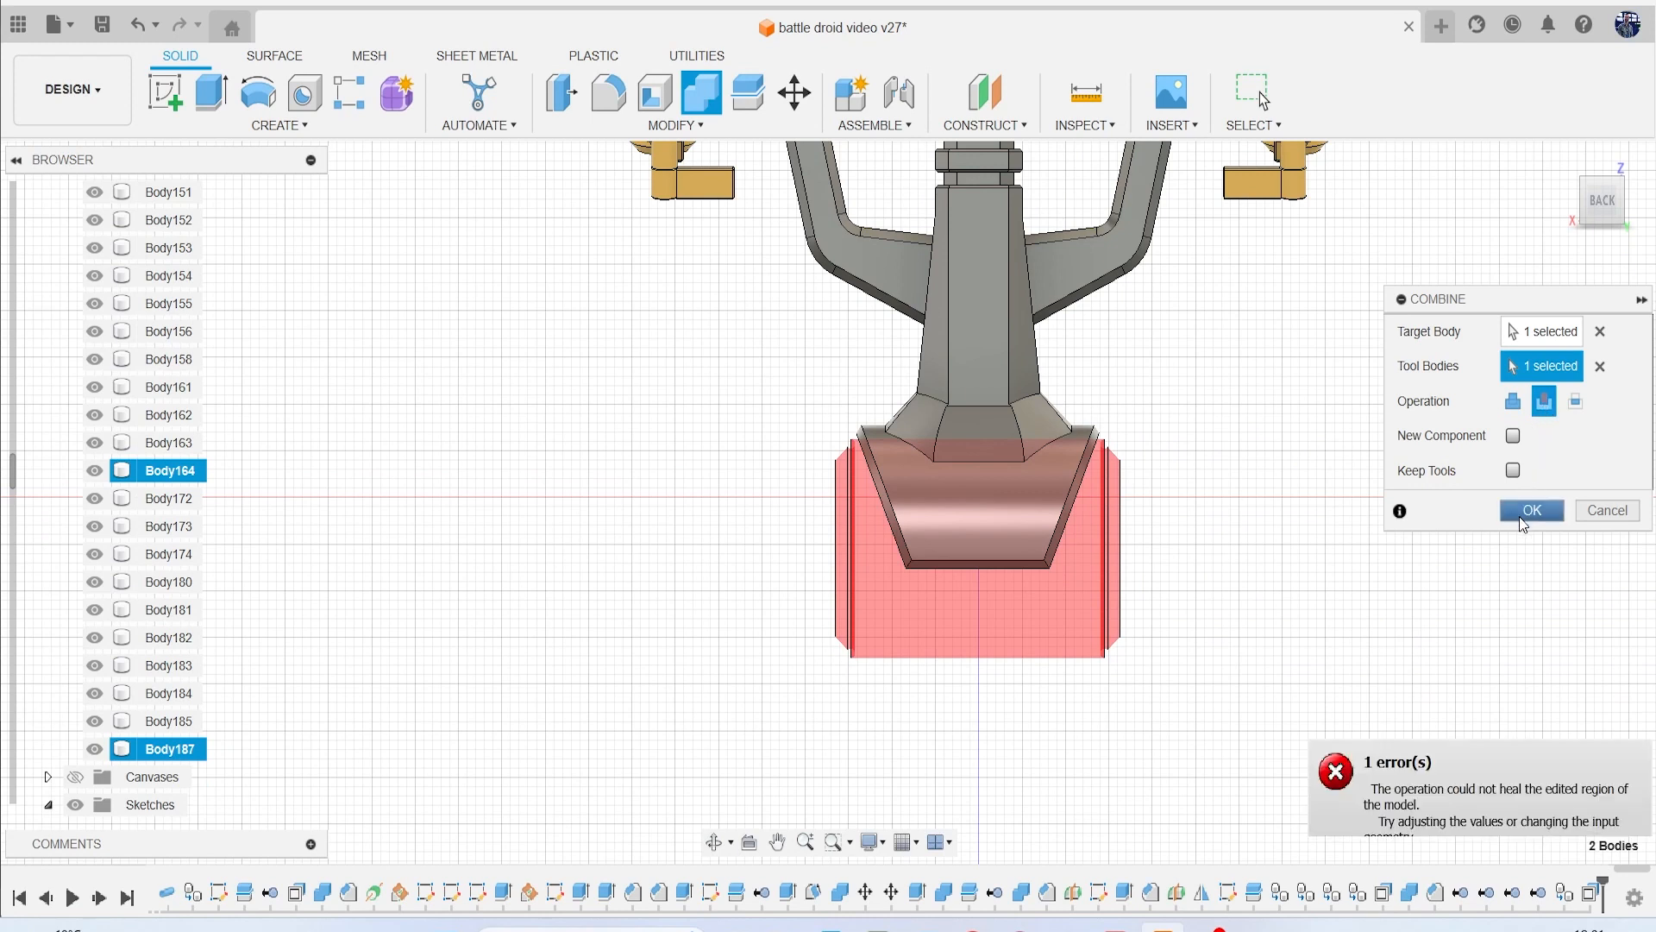
{"action": "left_click", "coordinate": [1530, 510]}
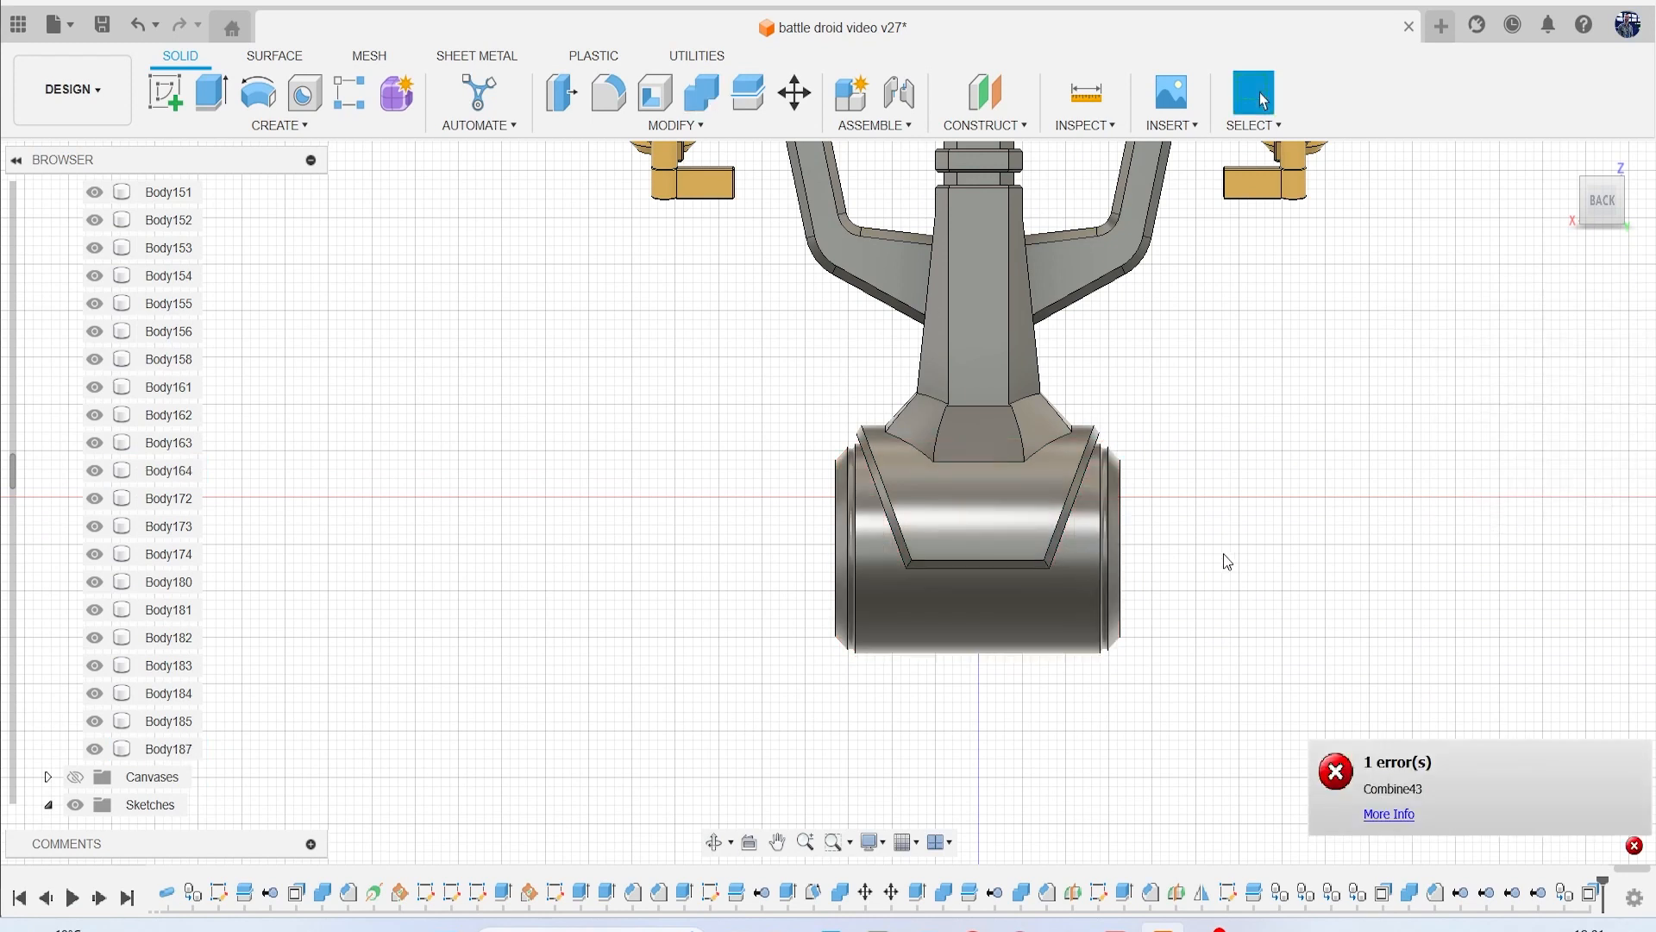
{"action": "mouse_move", "coordinate": [263, 732]}
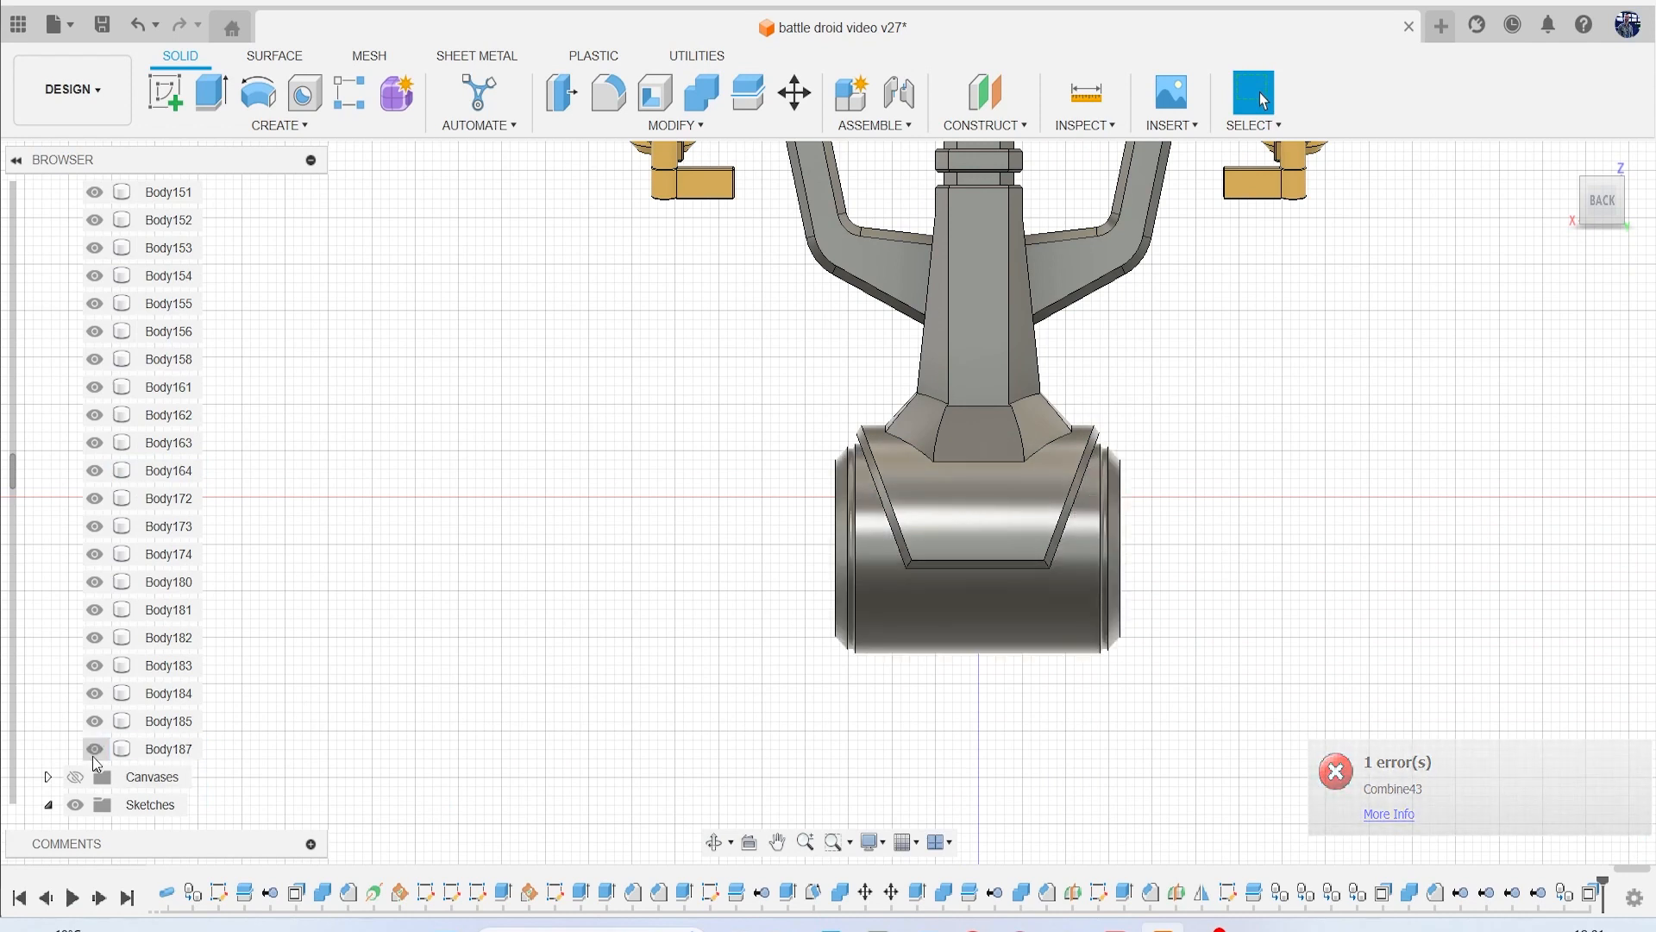
{"action": "left_click", "coordinate": [1335, 771]}
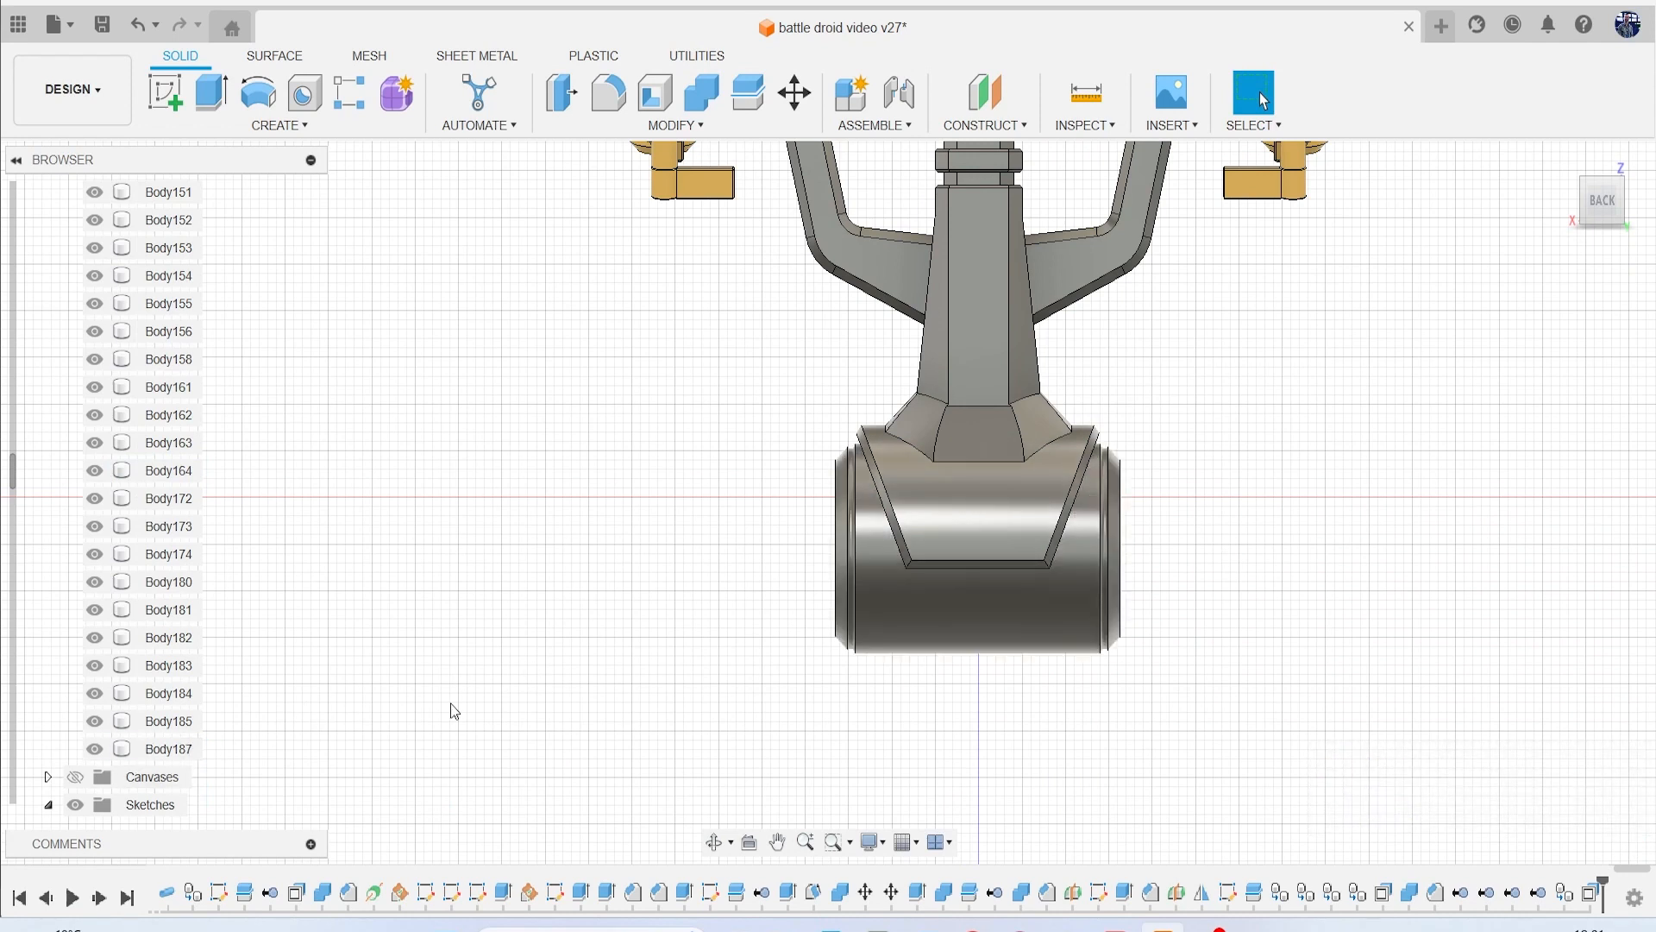
{"action": "left_click", "coordinate": [975, 539]}
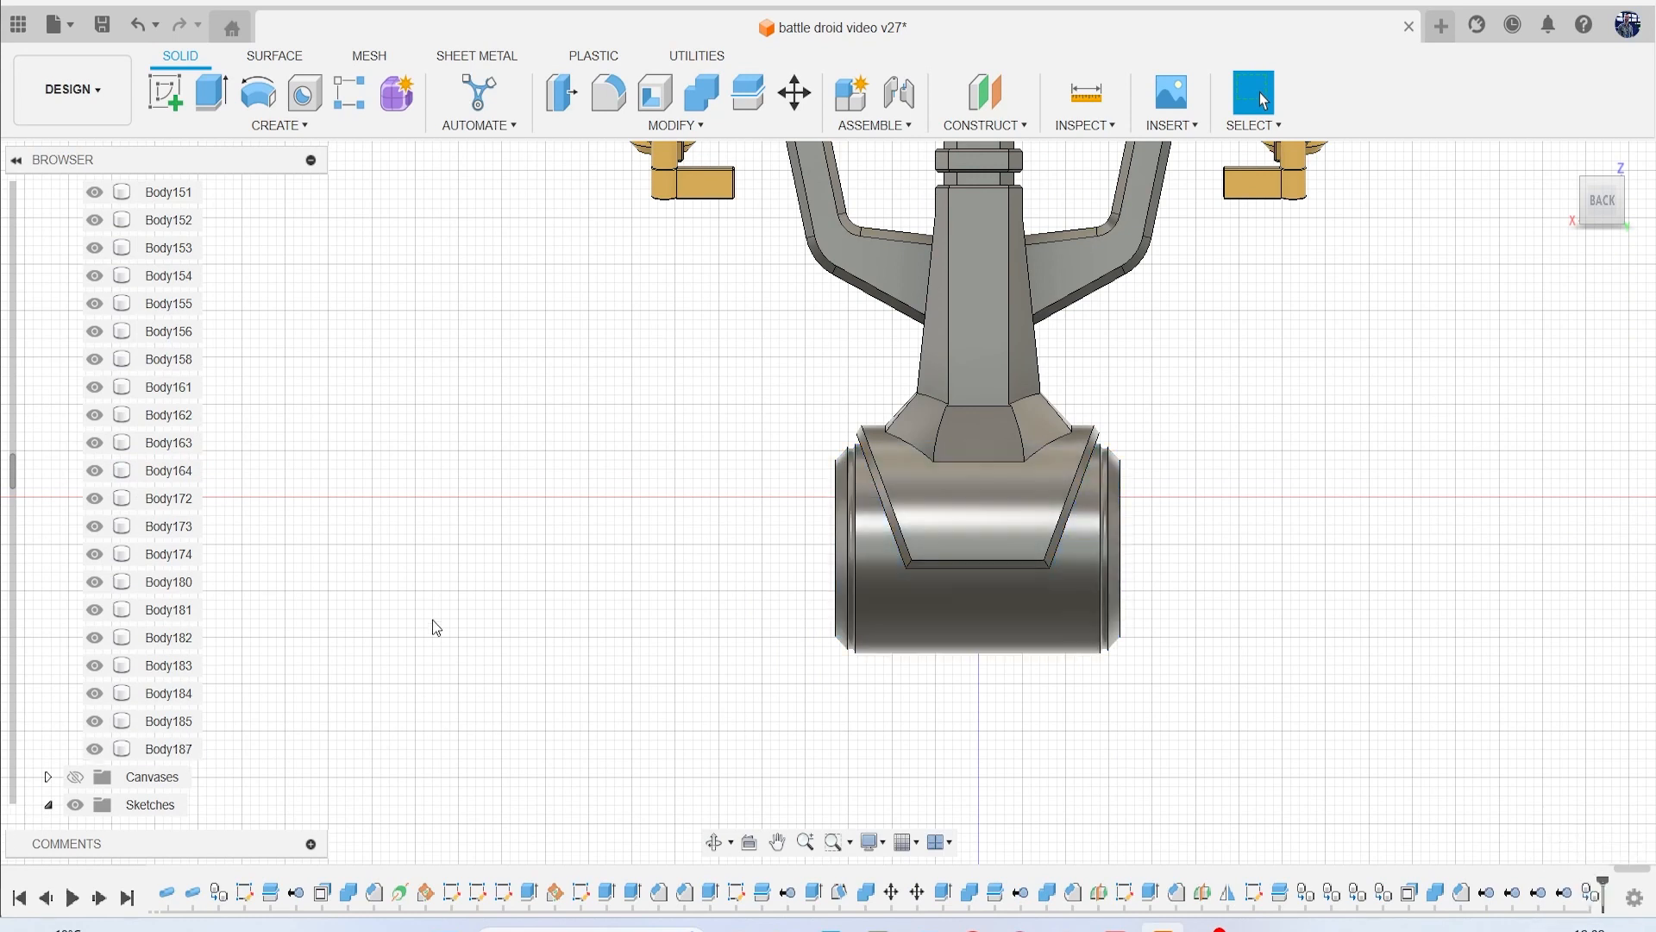
{"action": "mouse_move", "coordinate": [1589, 895]}
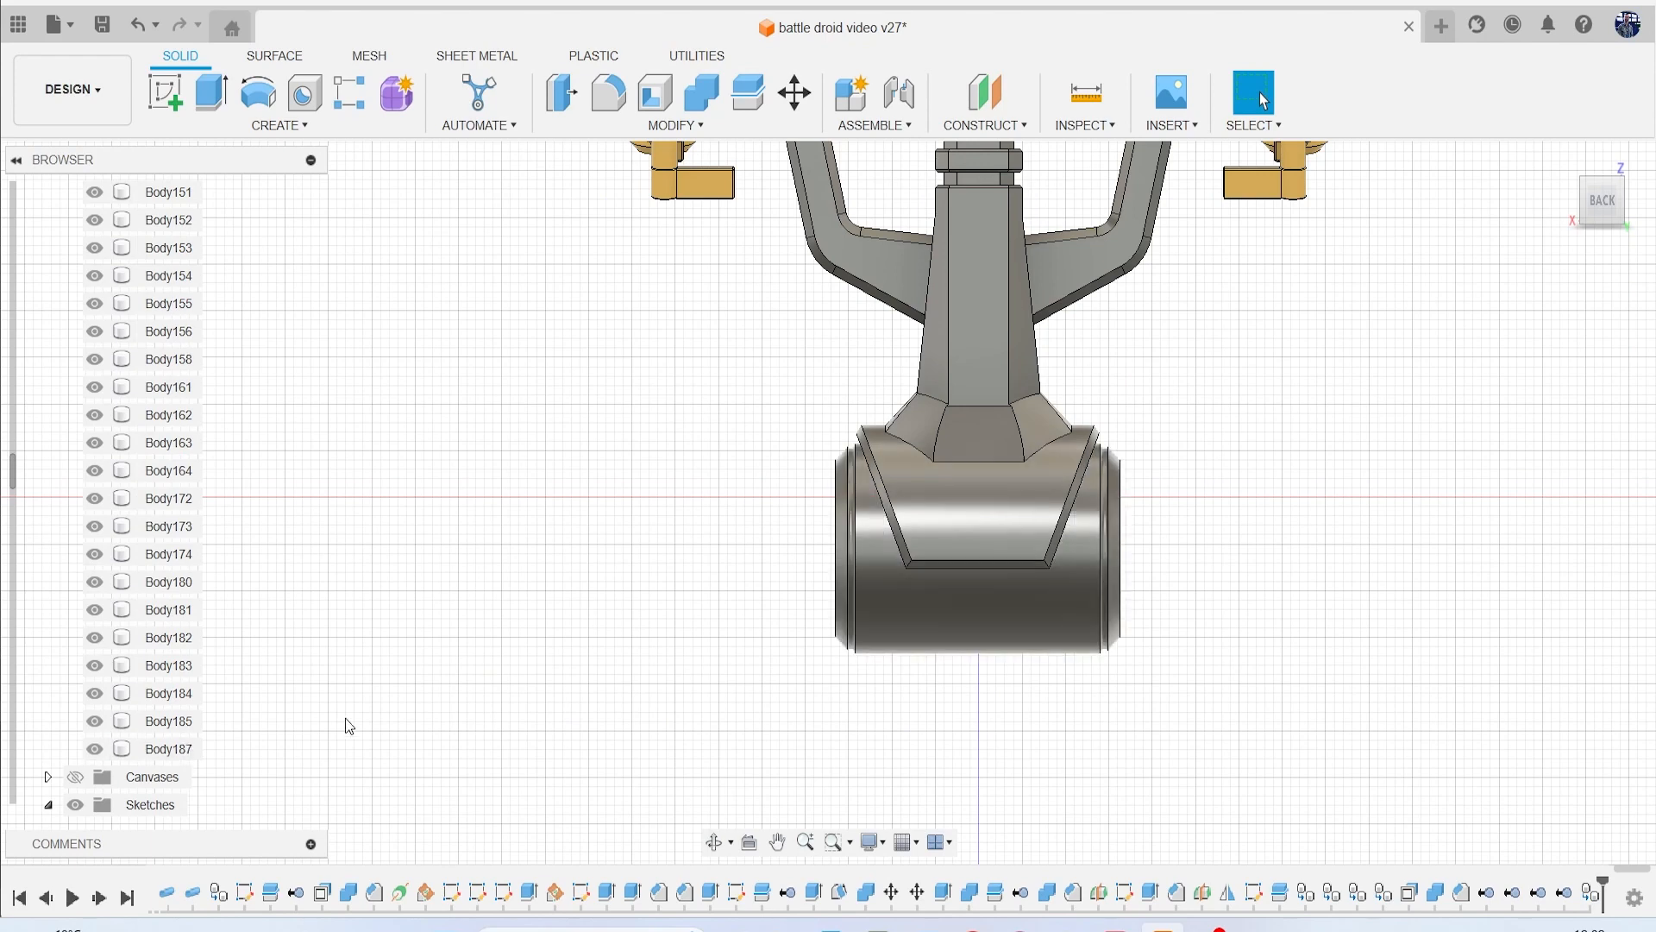
{"action": "mouse_move", "coordinate": [1601, 199]}
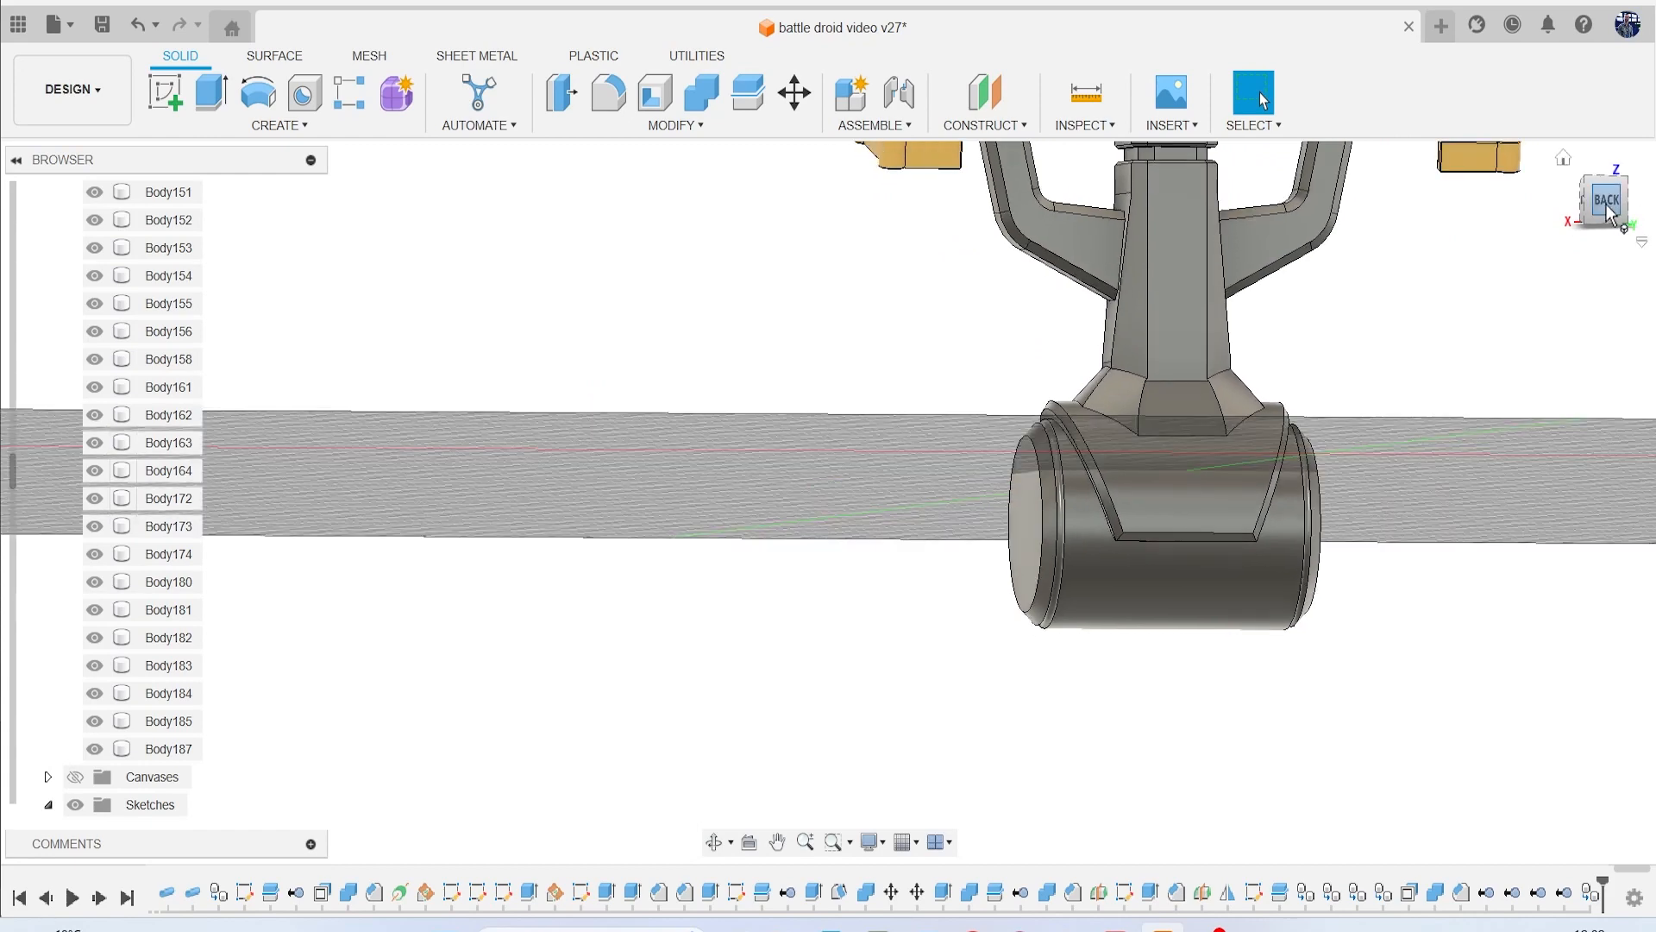
Face the back view and project Body187's outline into a new sketch.
{"action": "left_click", "coordinate": [1601, 199]}
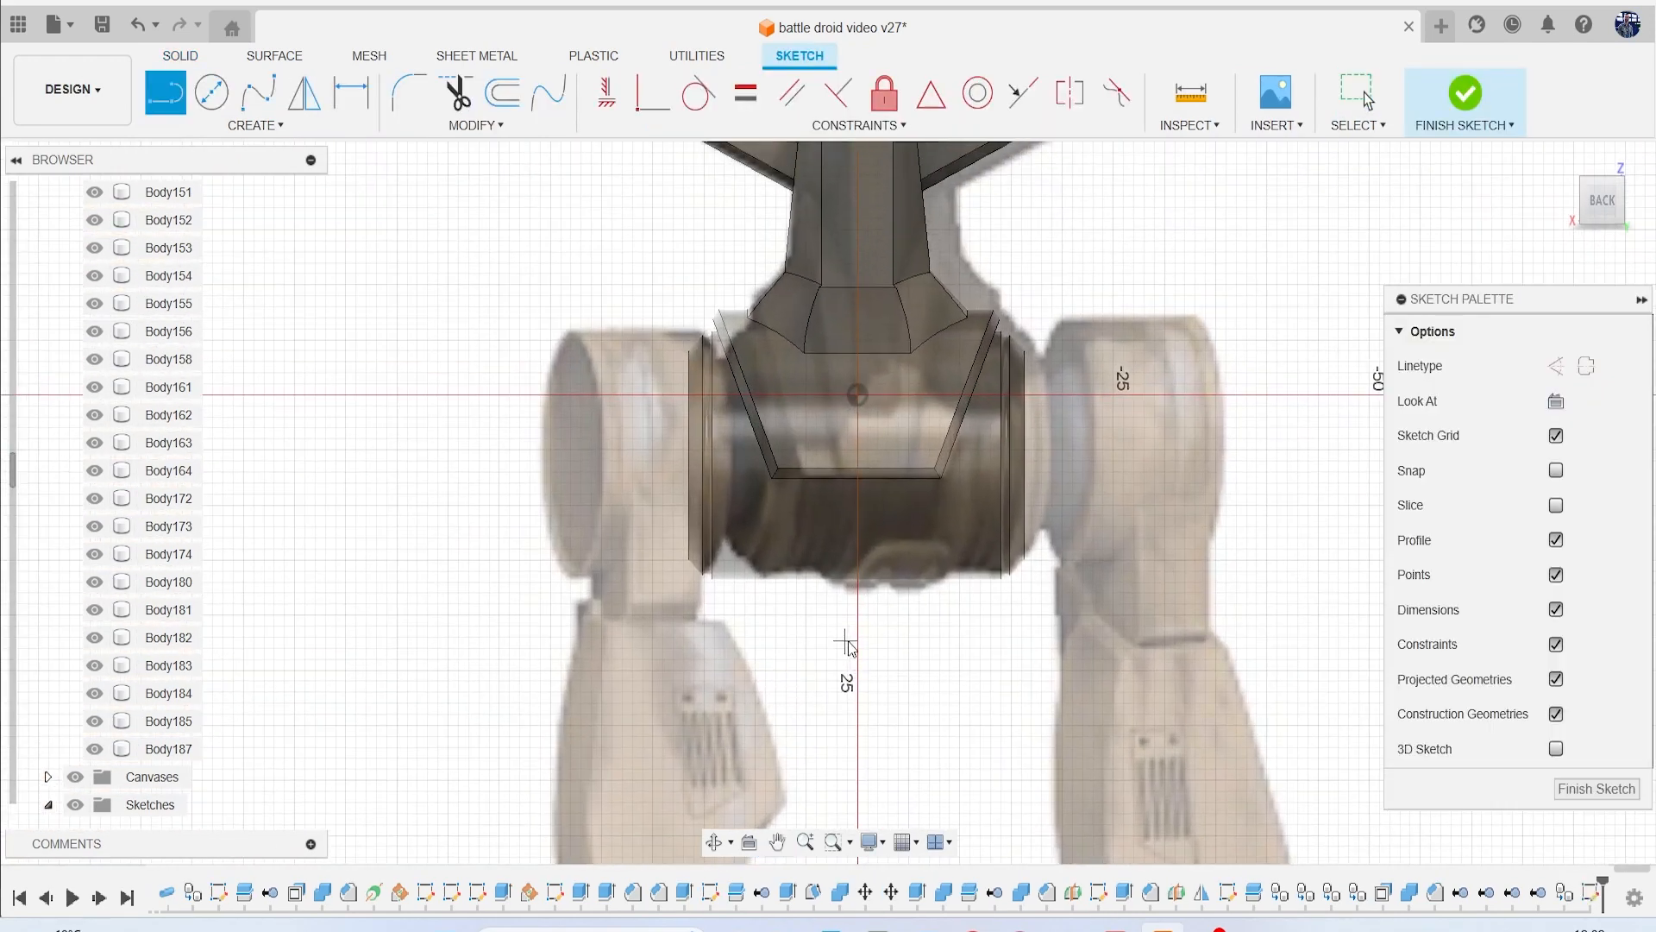
{"action": "left_click", "coordinate": [858, 454]}
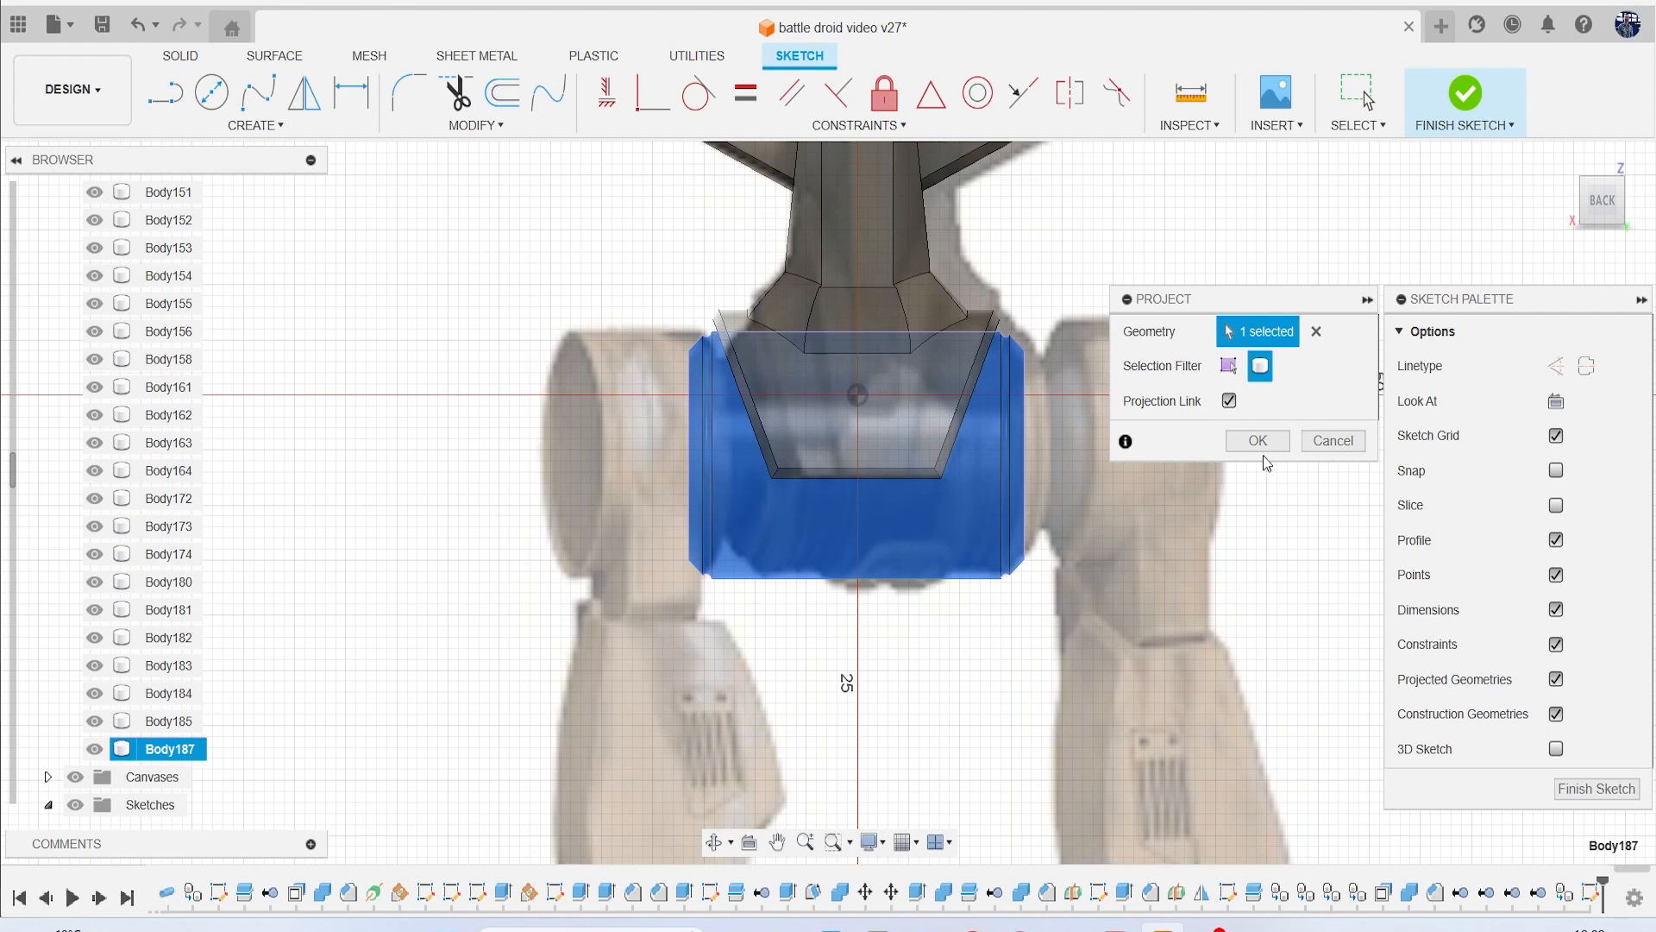
{"action": "left_click", "coordinate": [1256, 440]}
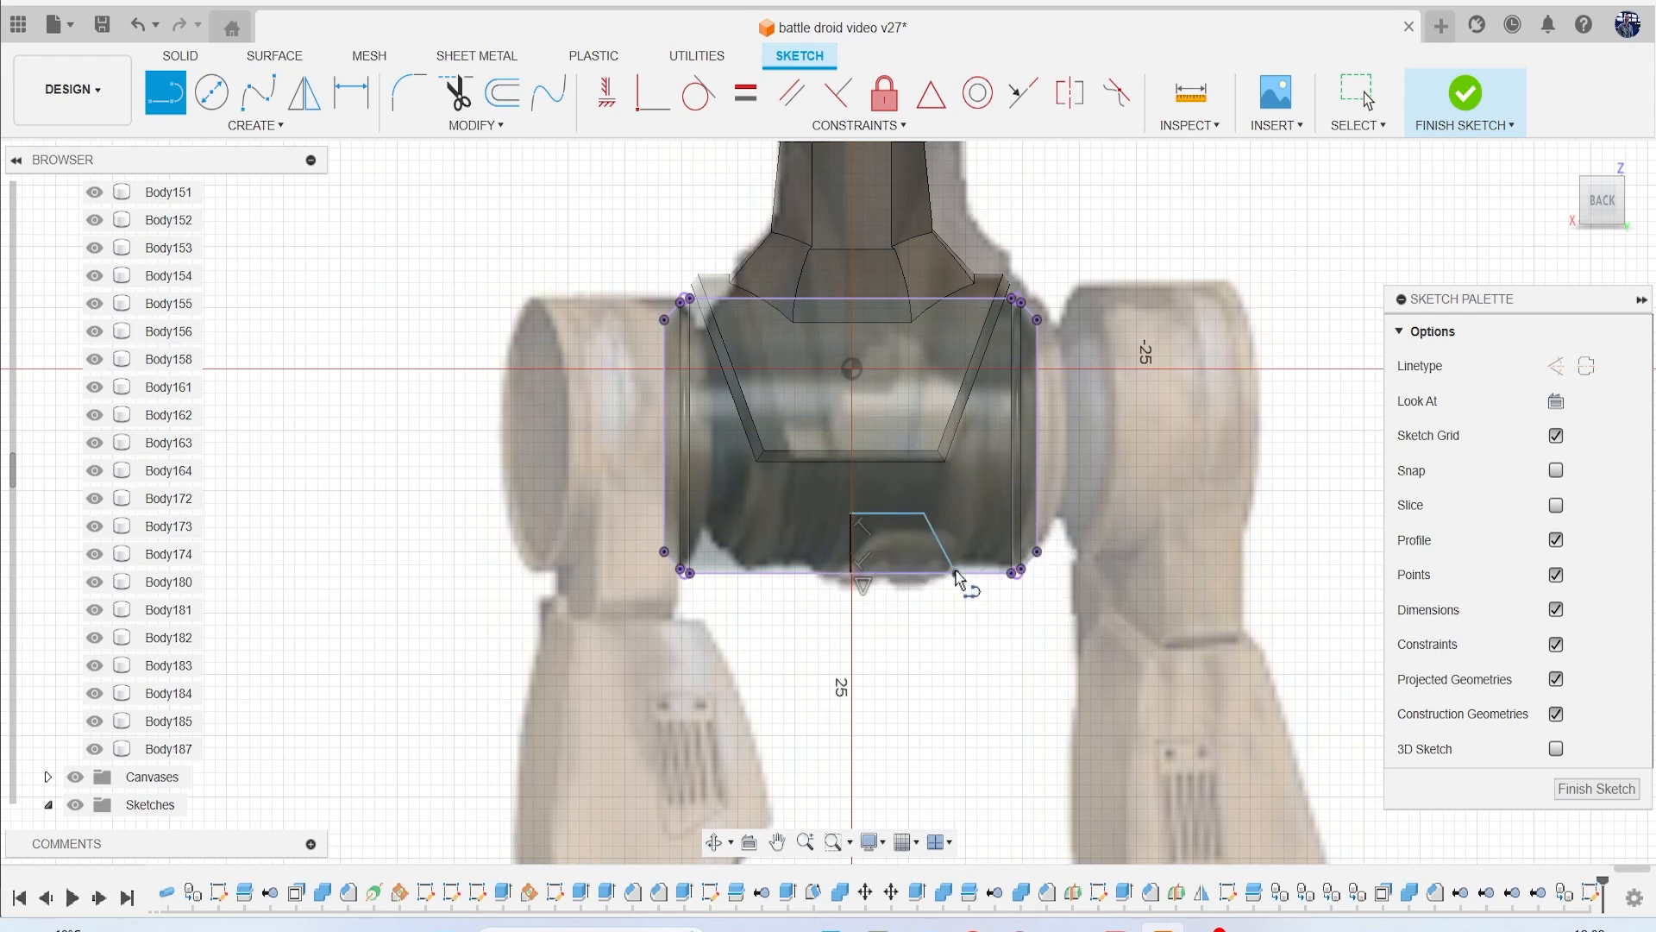
Mirror the half notch about the vertical centre line and finish the sketch.
{"action": "left_click", "coordinate": [254, 100]}
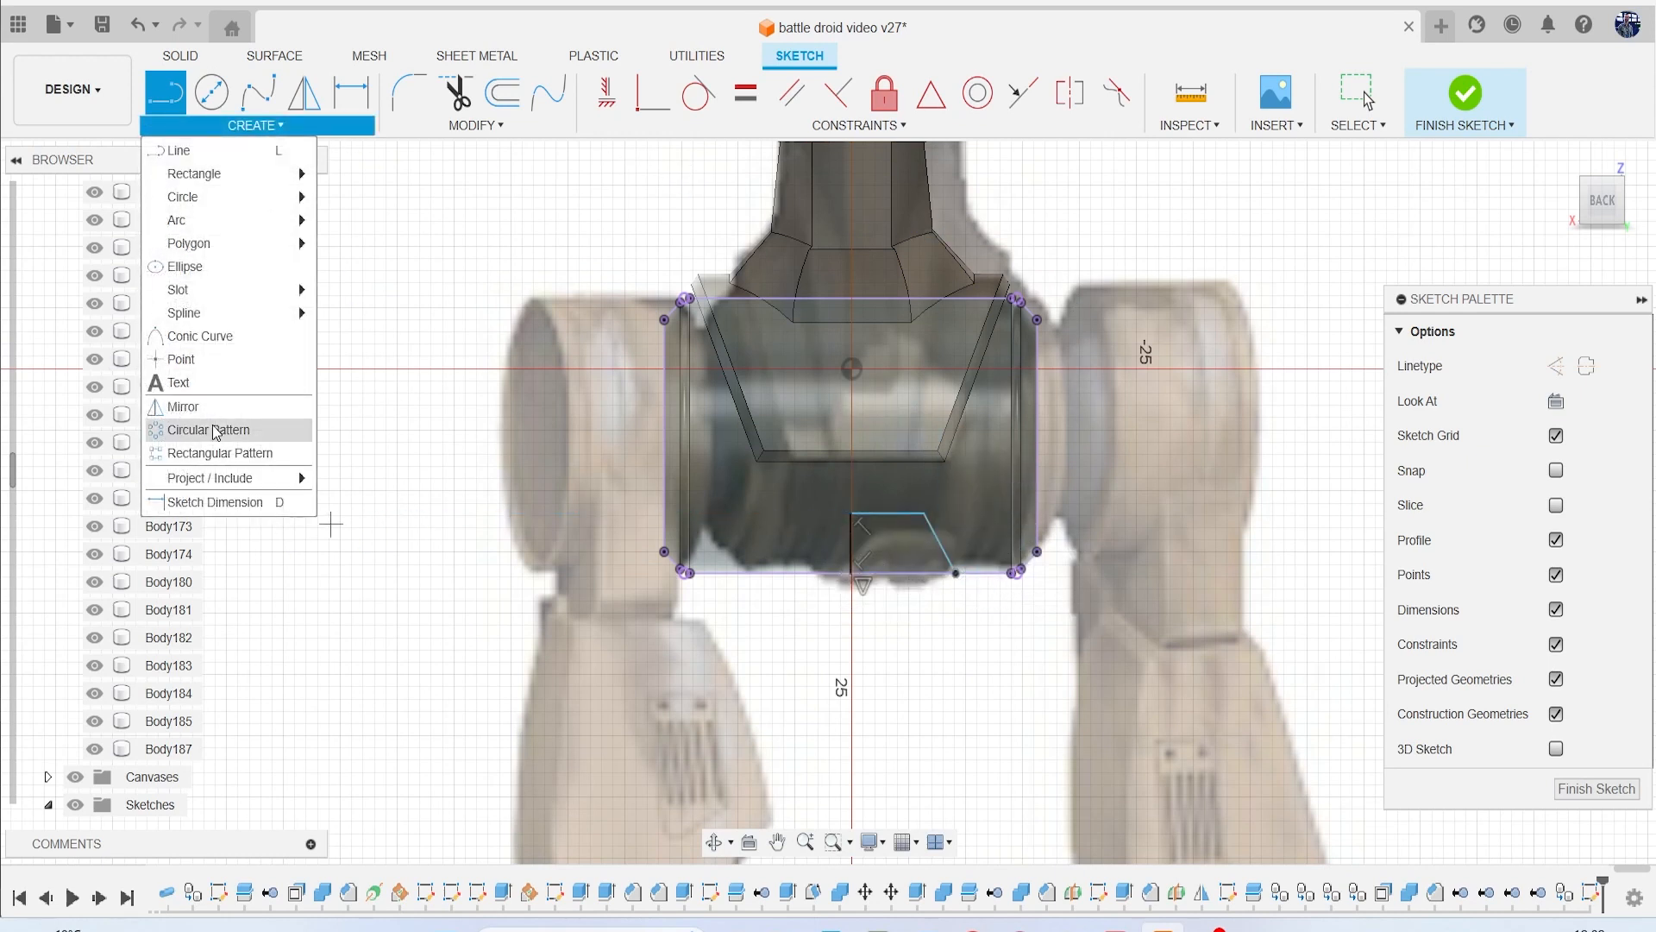
{"action": "left_click", "coordinate": [182, 406]}
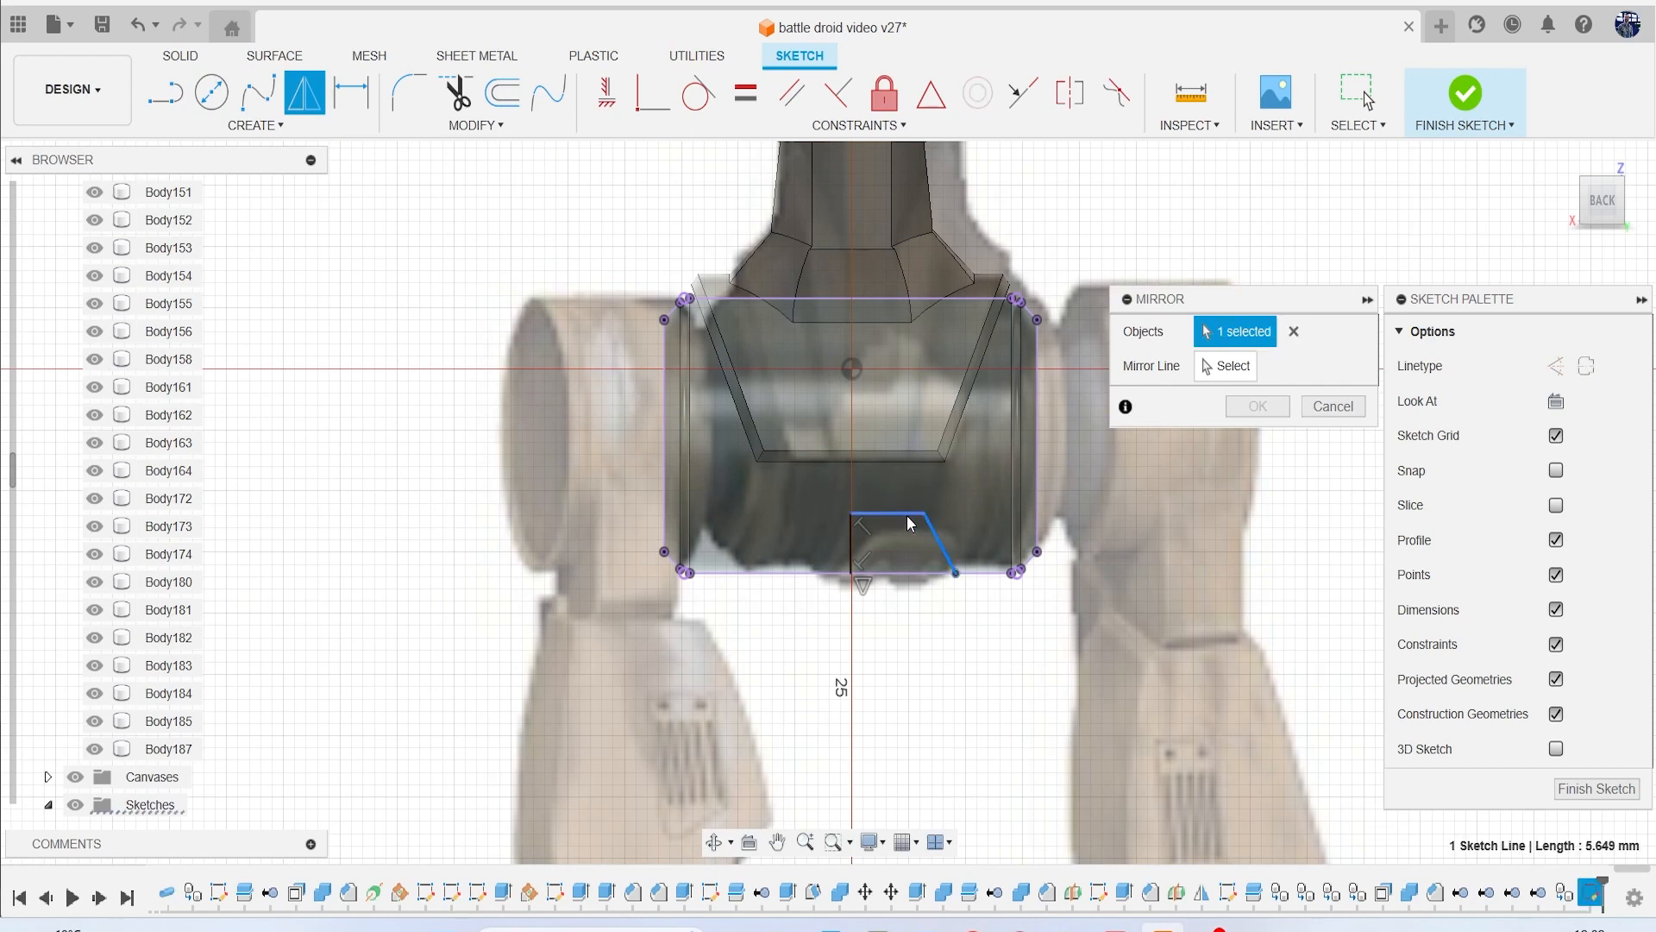
{"action": "left_click", "coordinate": [859, 544]}
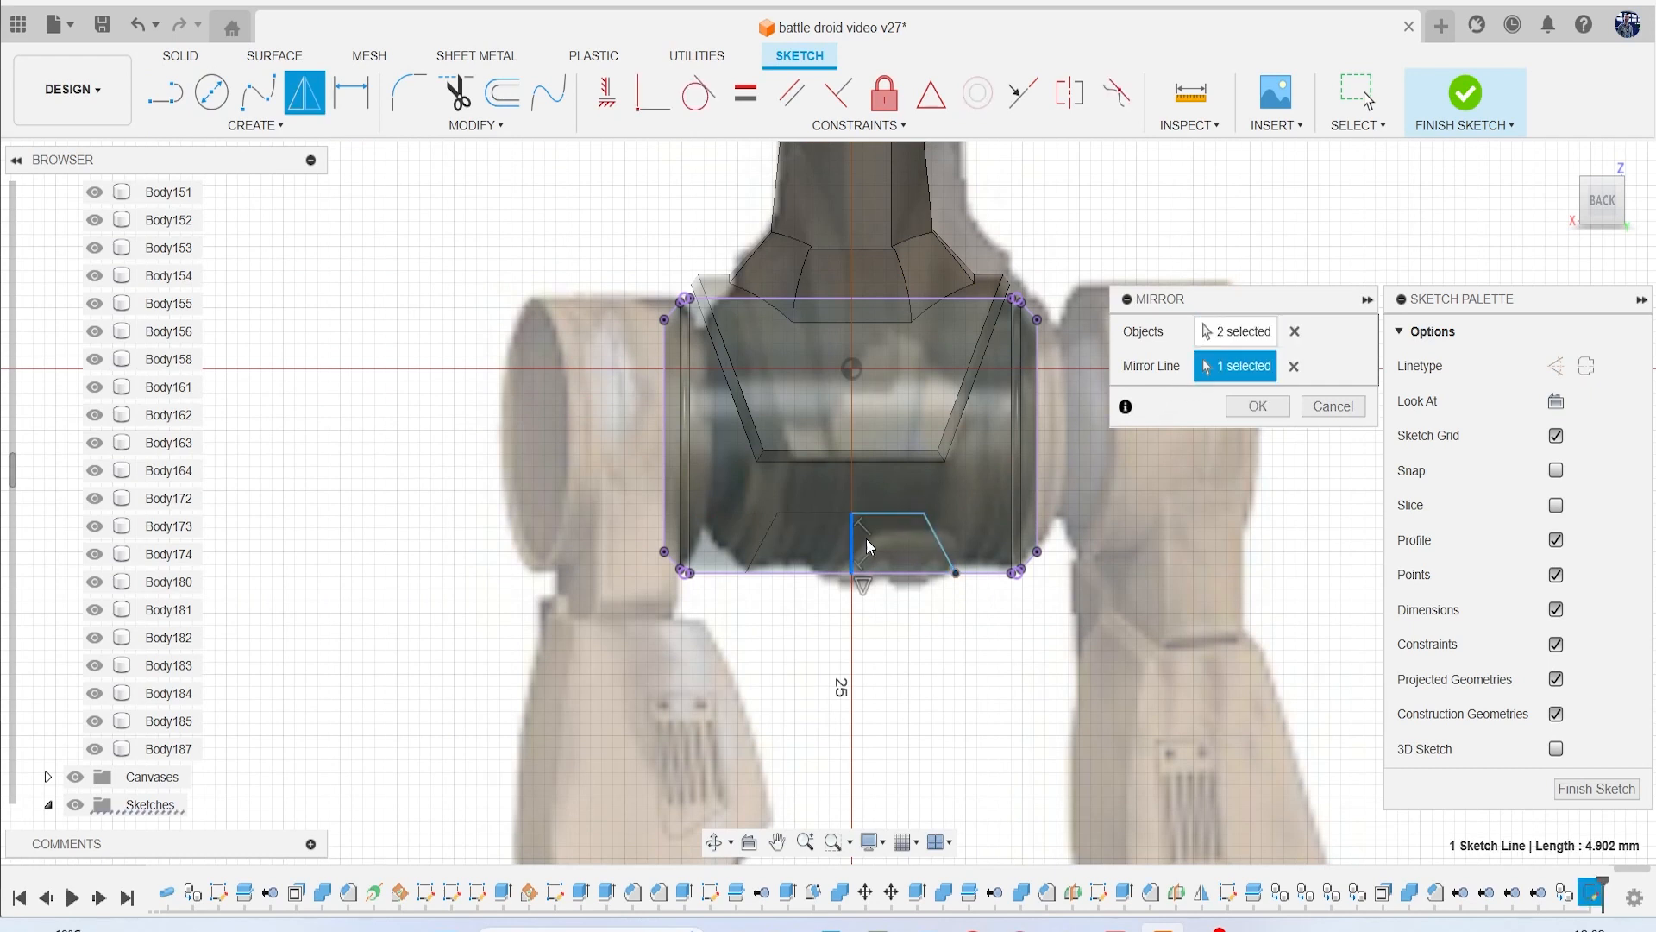
{"action": "left_click", "coordinate": [1256, 406]}
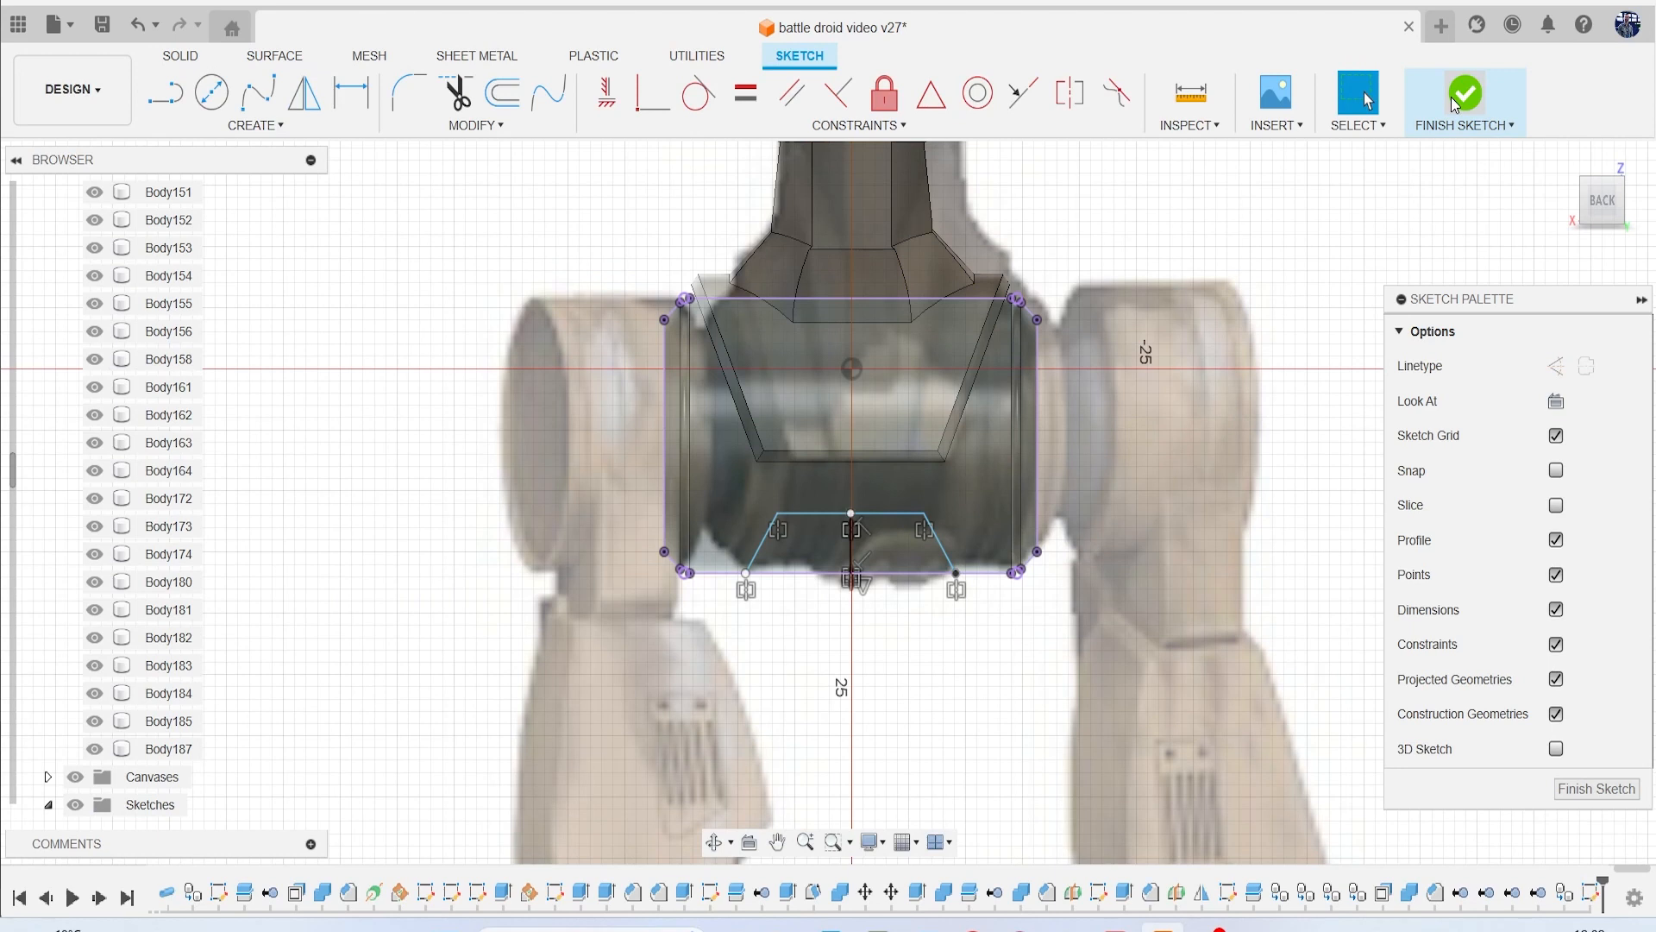
{"action": "left_click", "coordinate": [1464, 94]}
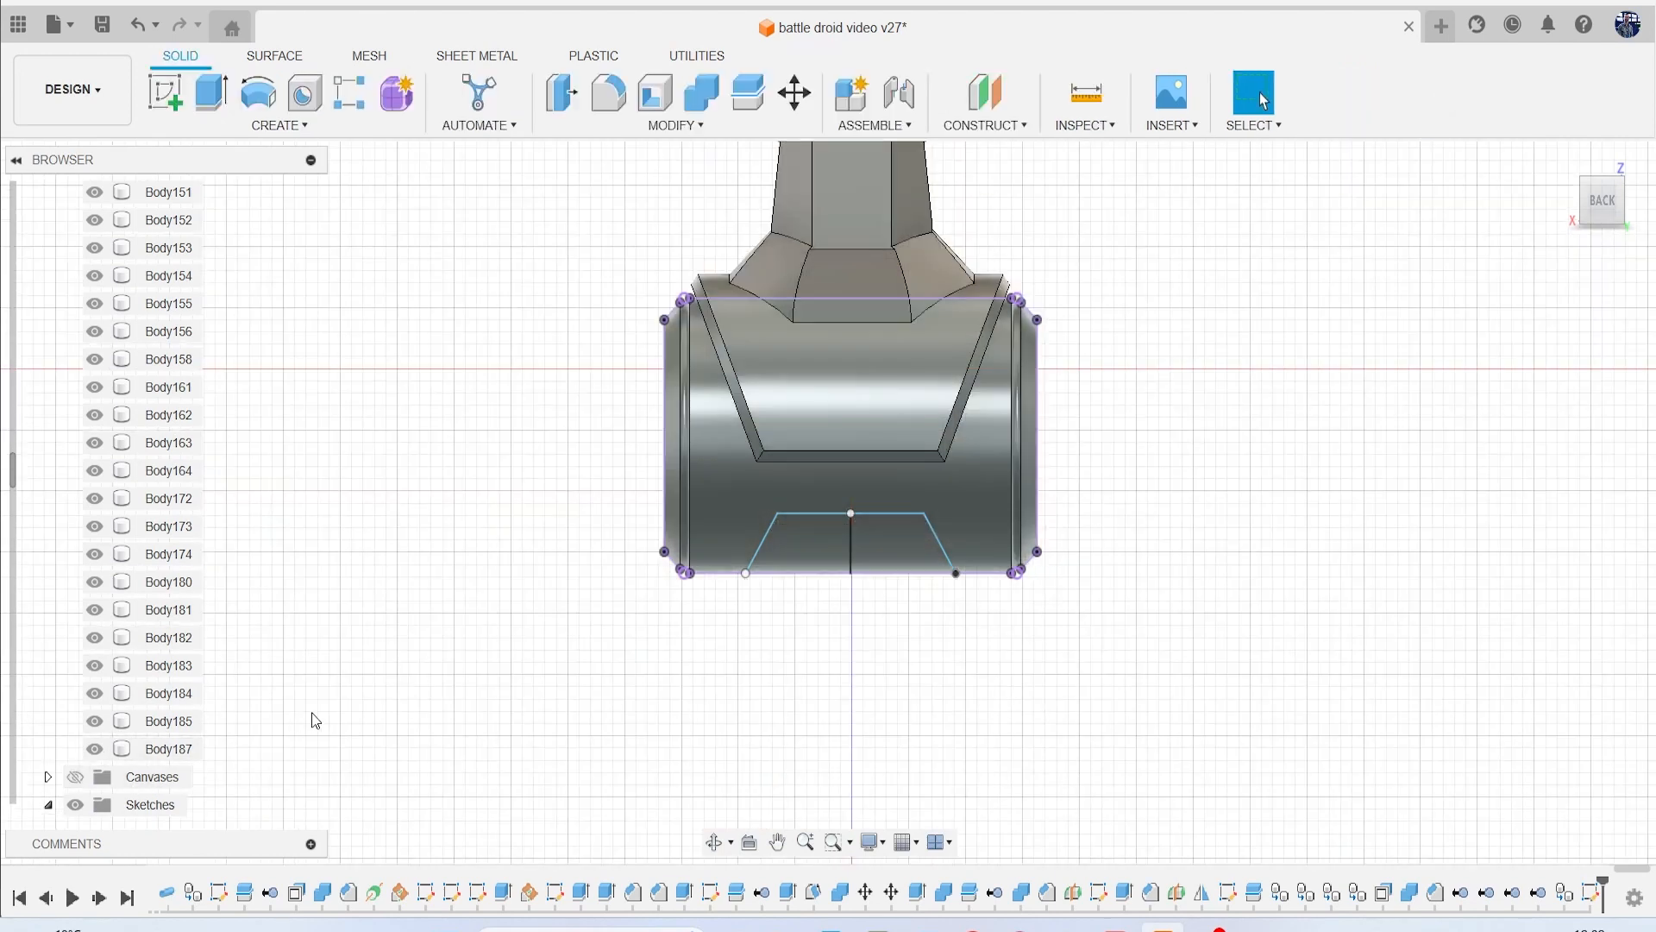
{"action": "mouse_move", "coordinate": [698, 93]}
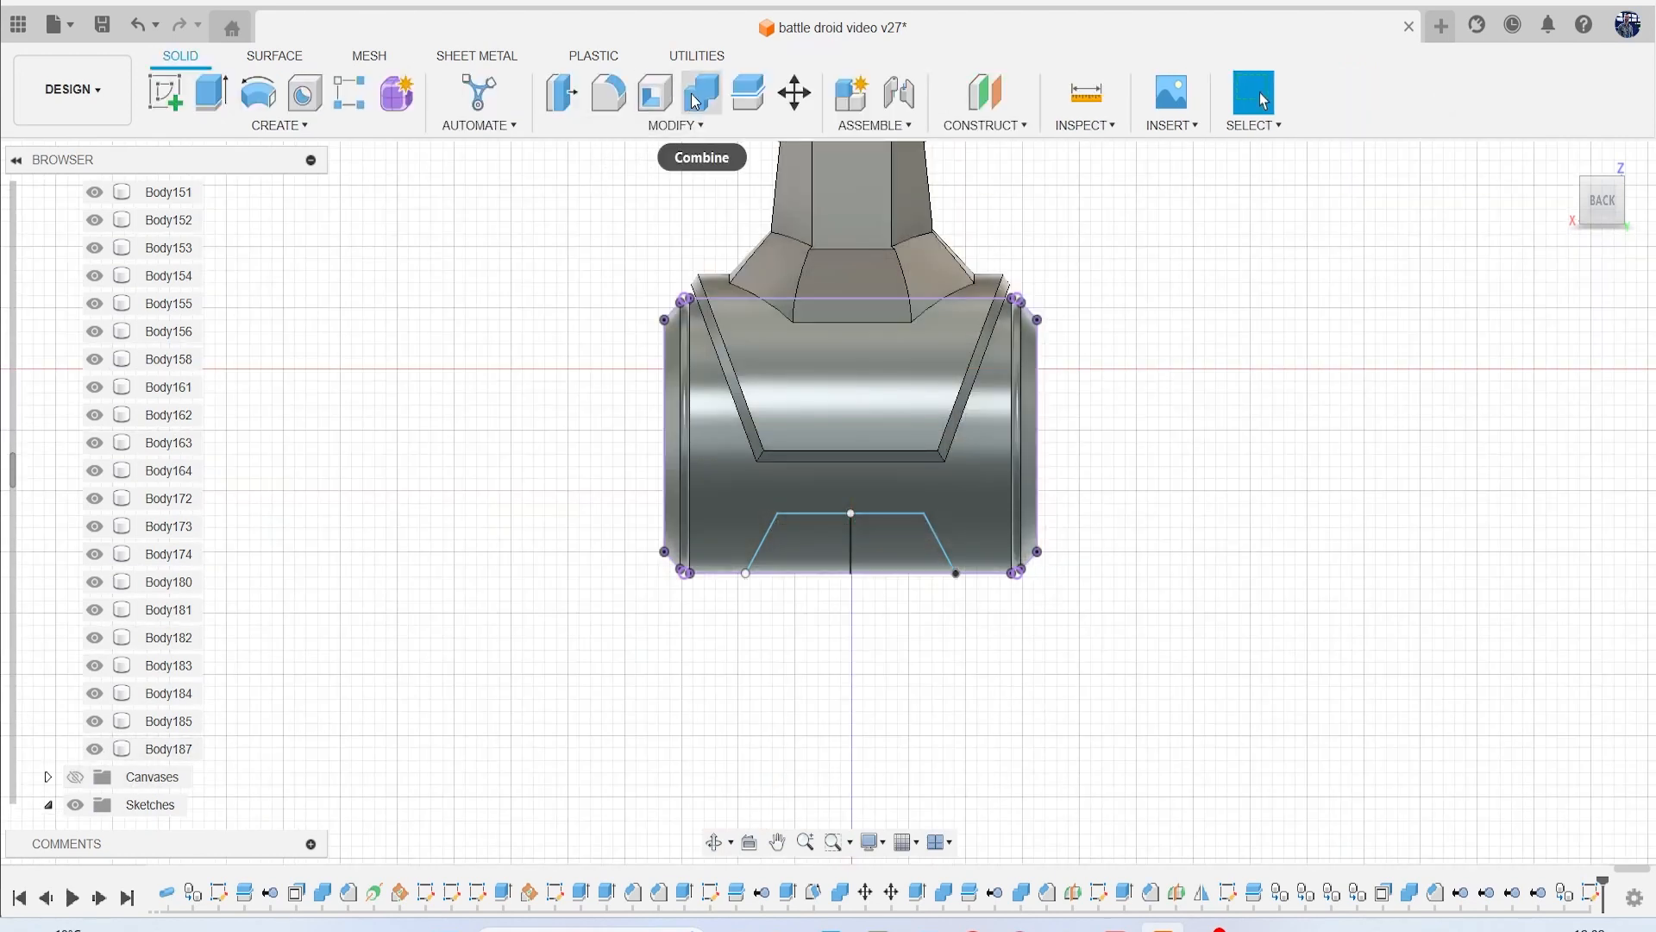
{"action": "mouse_move", "coordinate": [745, 95]}
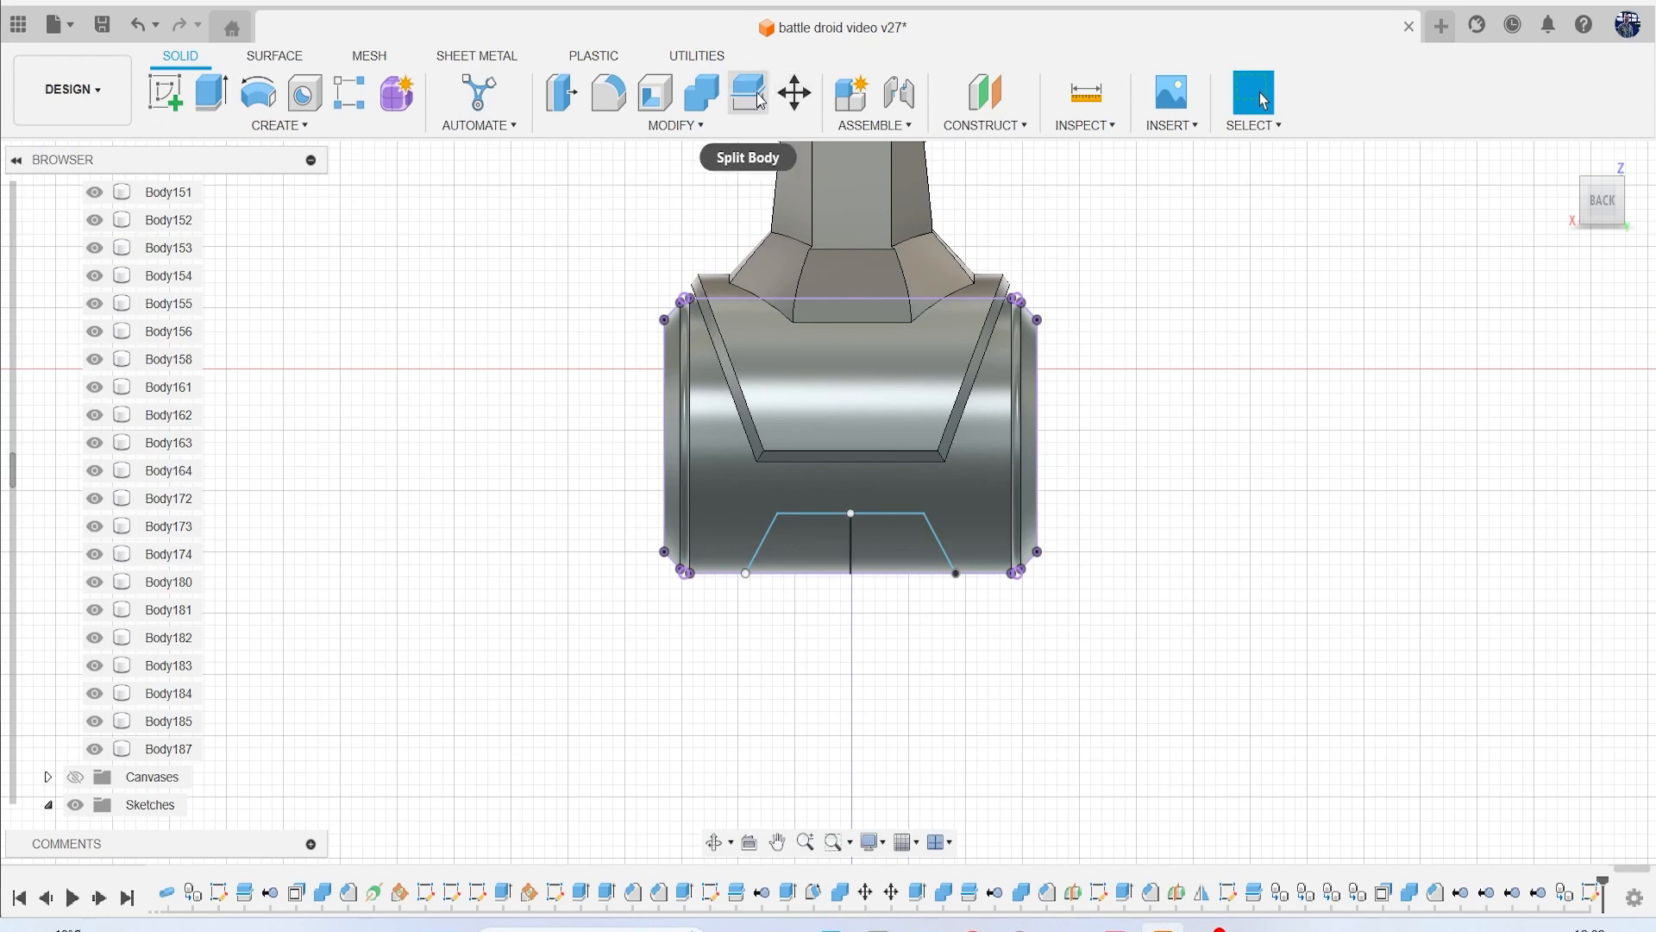
Split Body187 using the notch sketch, which reports an intersecting-tool error.
{"action": "left_click", "coordinate": [746, 94]}
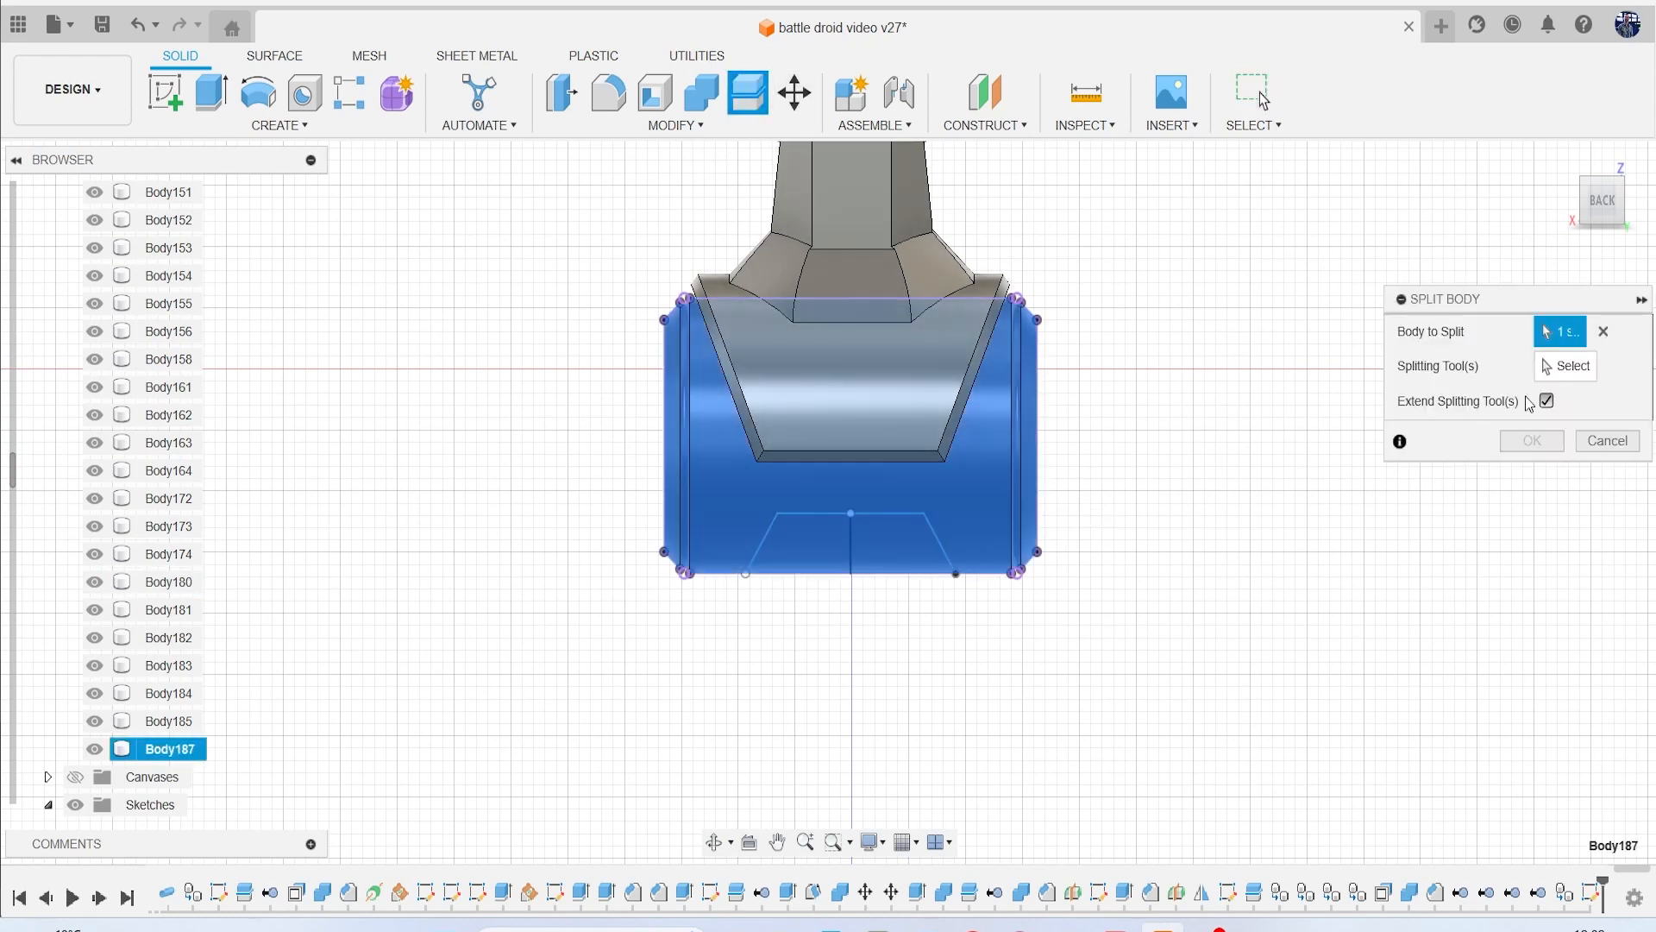
{"action": "left_click", "coordinate": [1572, 364]}
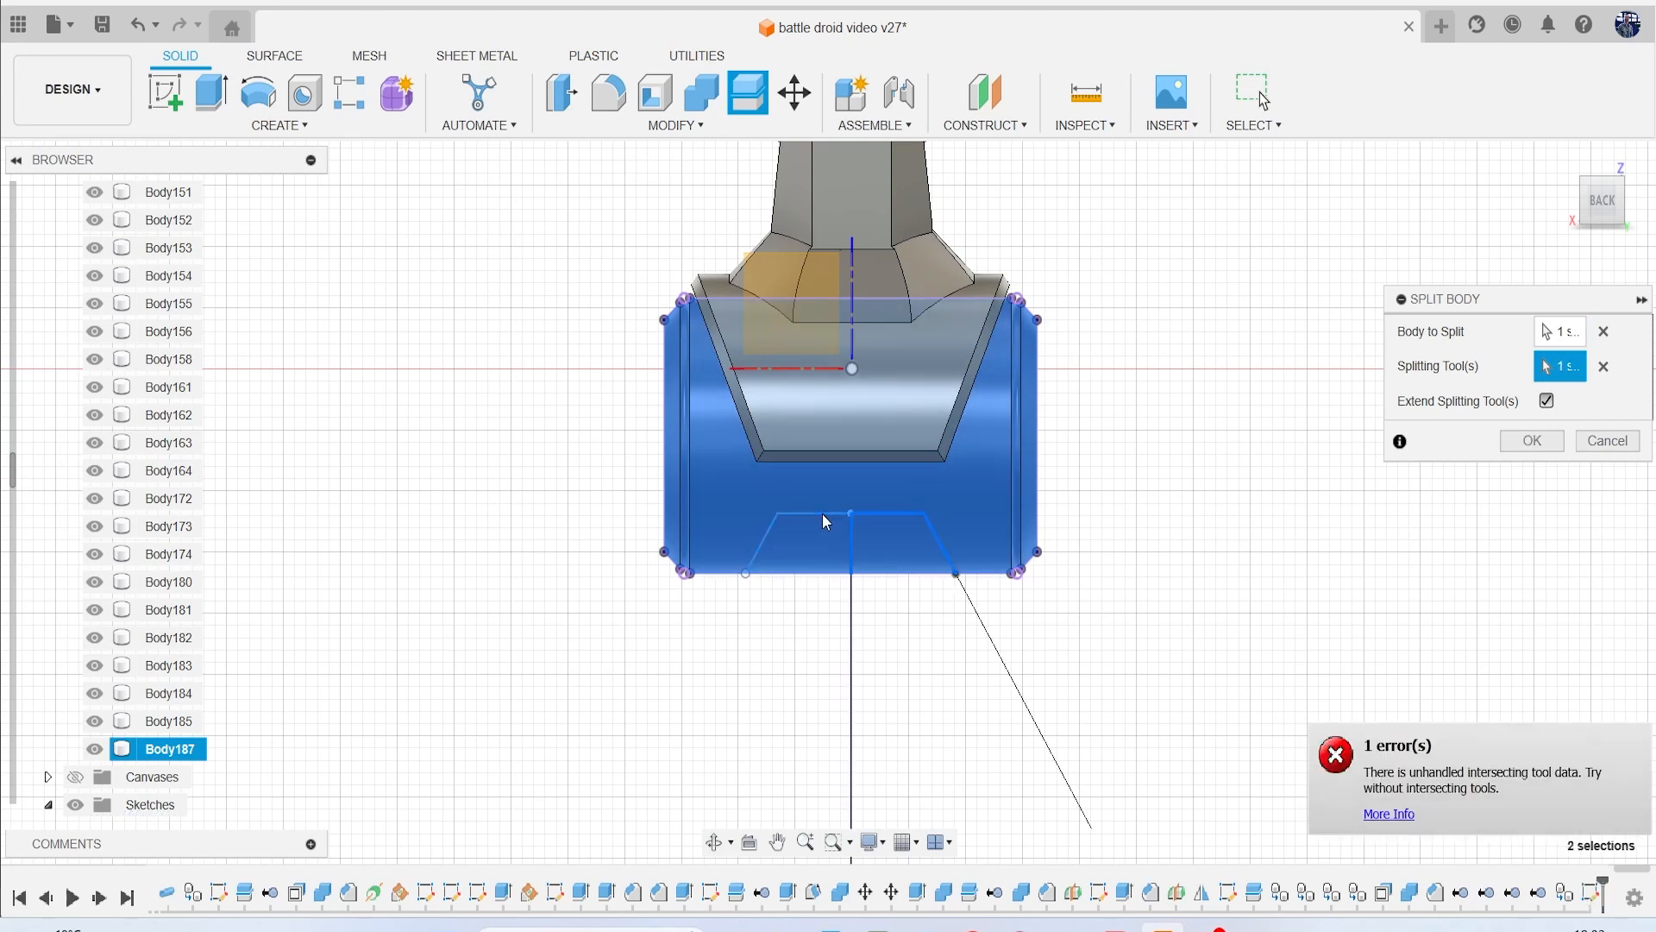
{"action": "left_click", "coordinate": [1603, 366]}
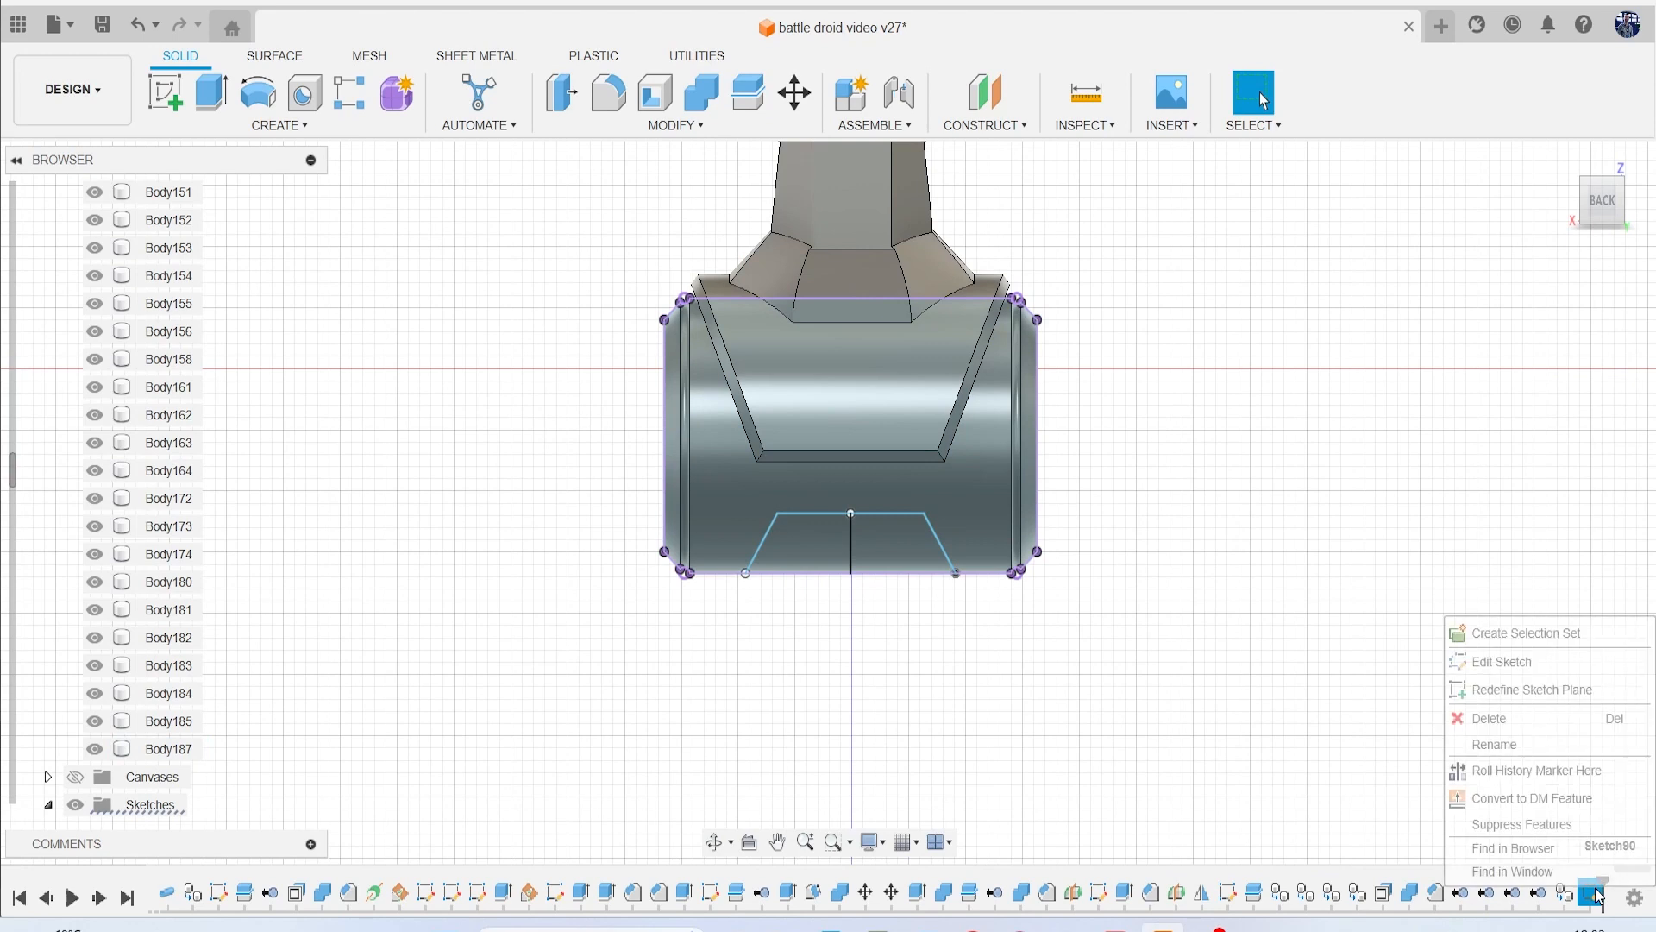
Reopen the notch sketch, trim away its centre line, and finish the sketch.
{"action": "left_click", "coordinate": [1499, 660]}
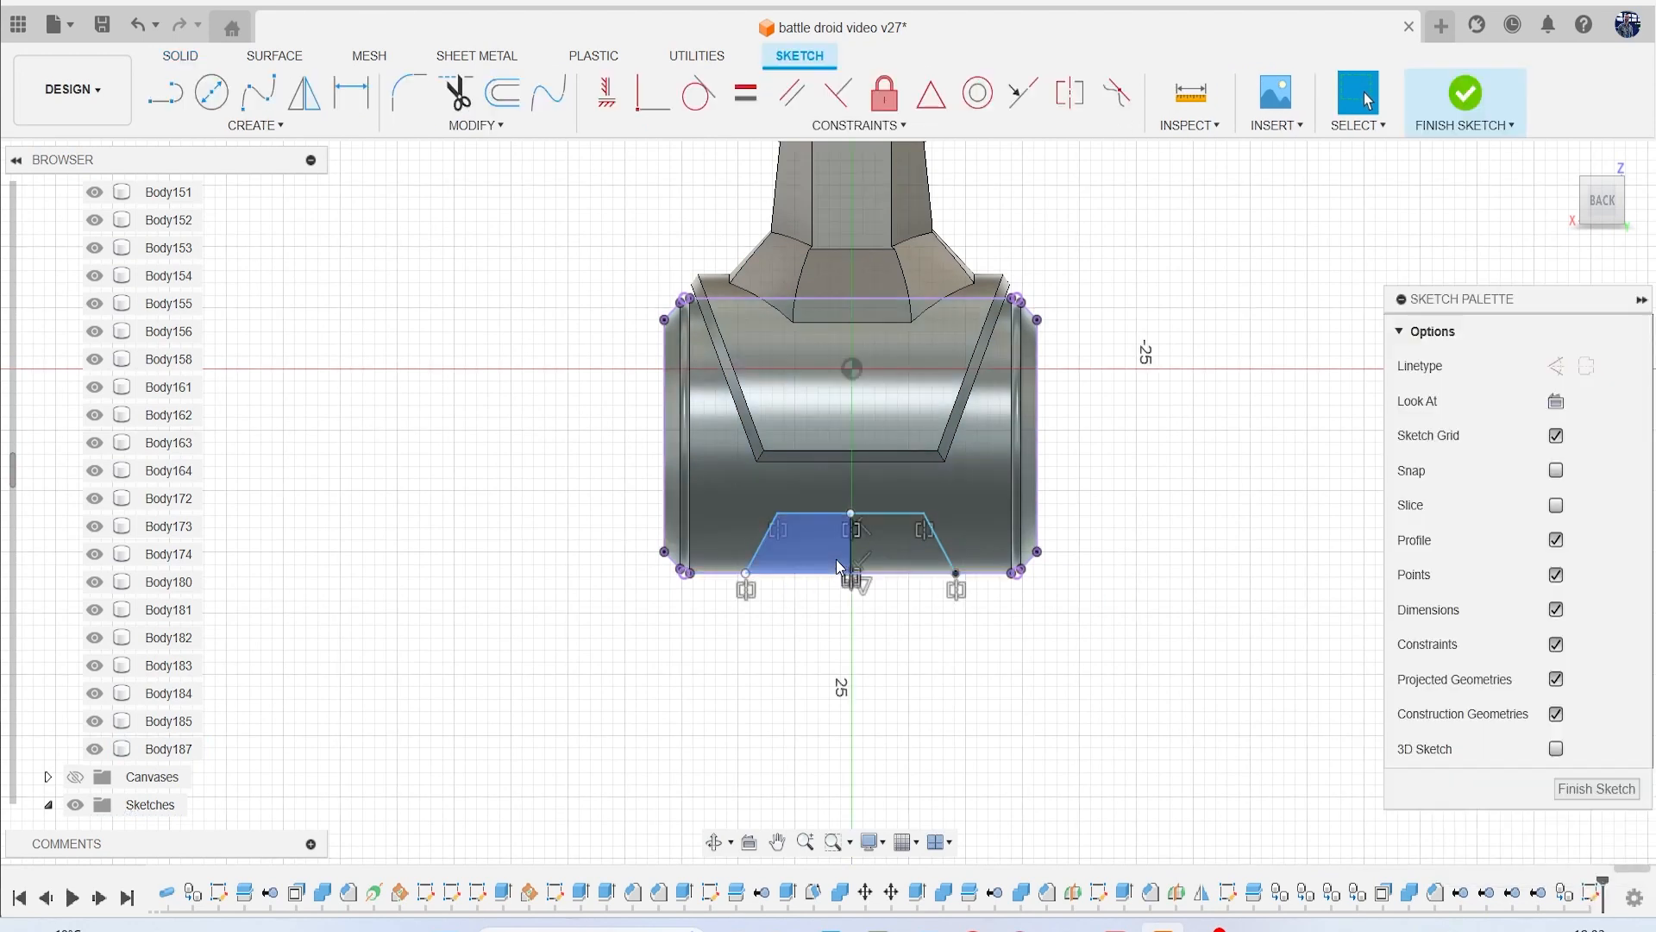
{"action": "left_click", "coordinate": [456, 93]}
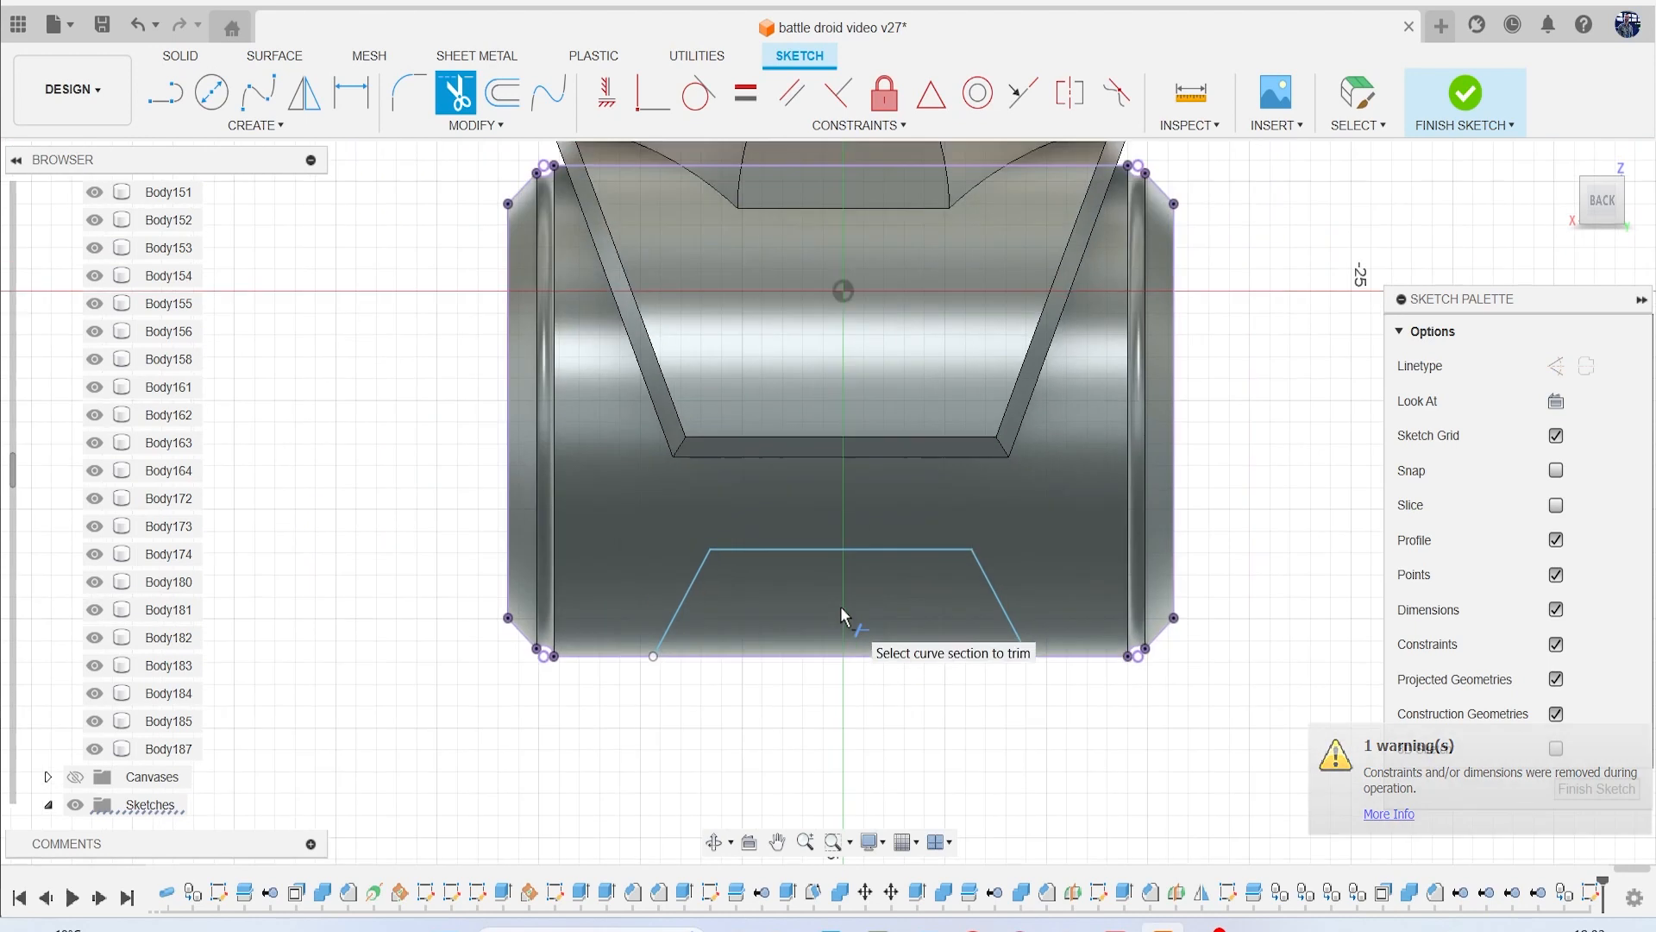
{"action": "left_click", "coordinate": [1464, 94]}
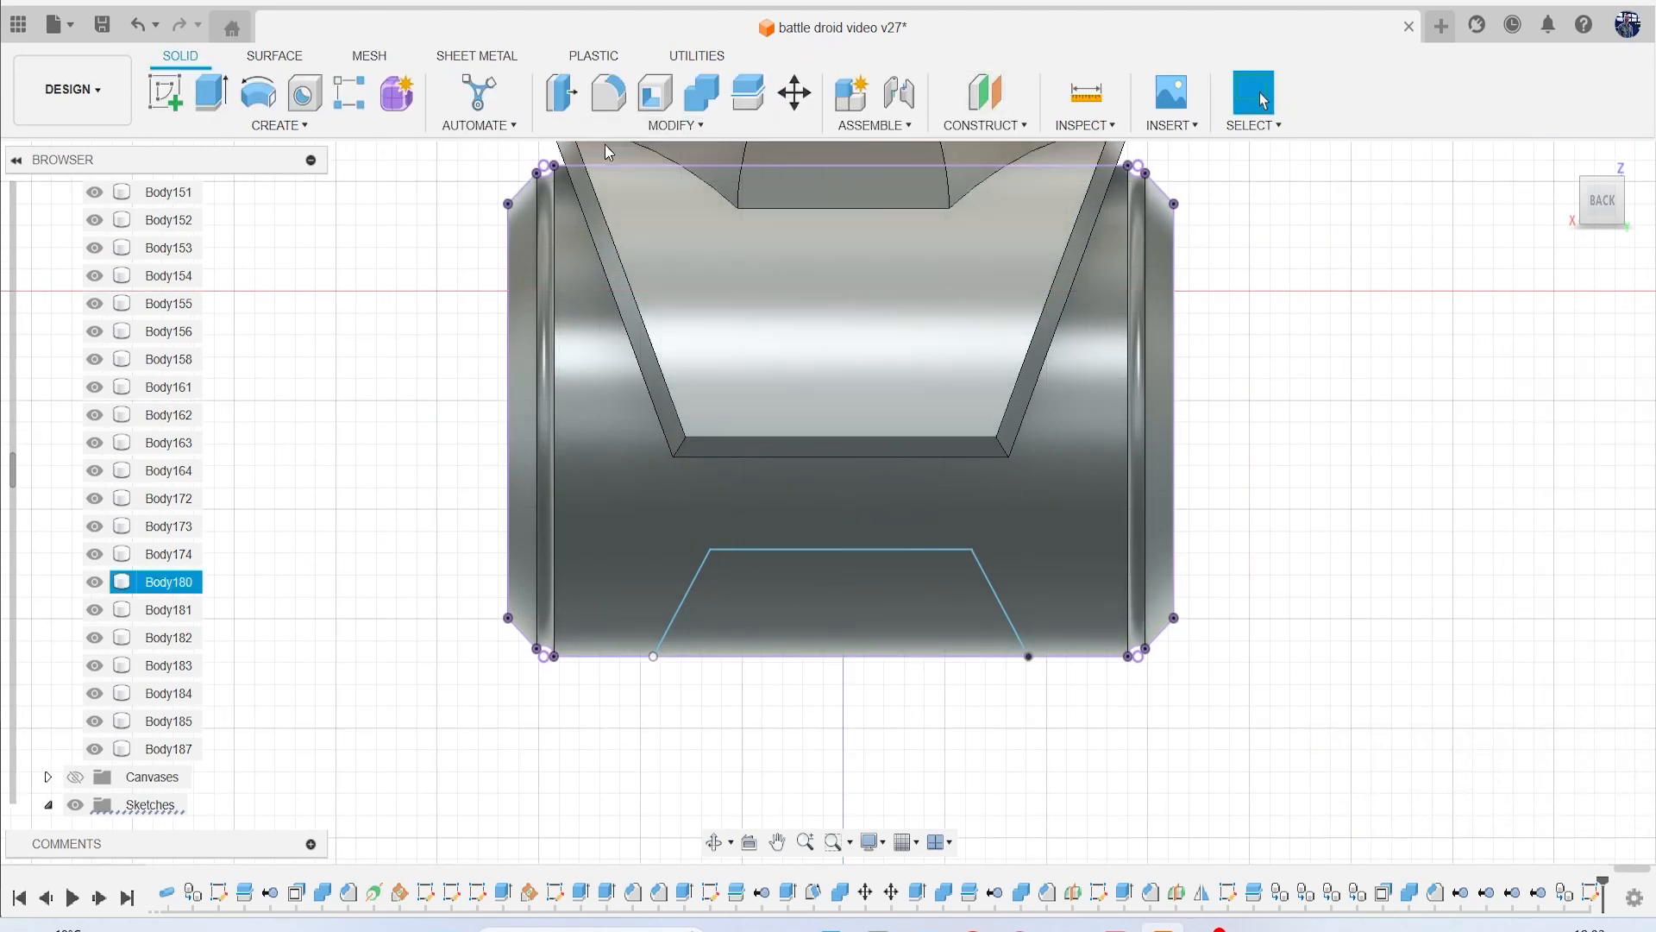
Split the cylinder copy along the trapezoid sketch and hide the panel piece.
{"action": "left_click", "coordinate": [748, 94]}
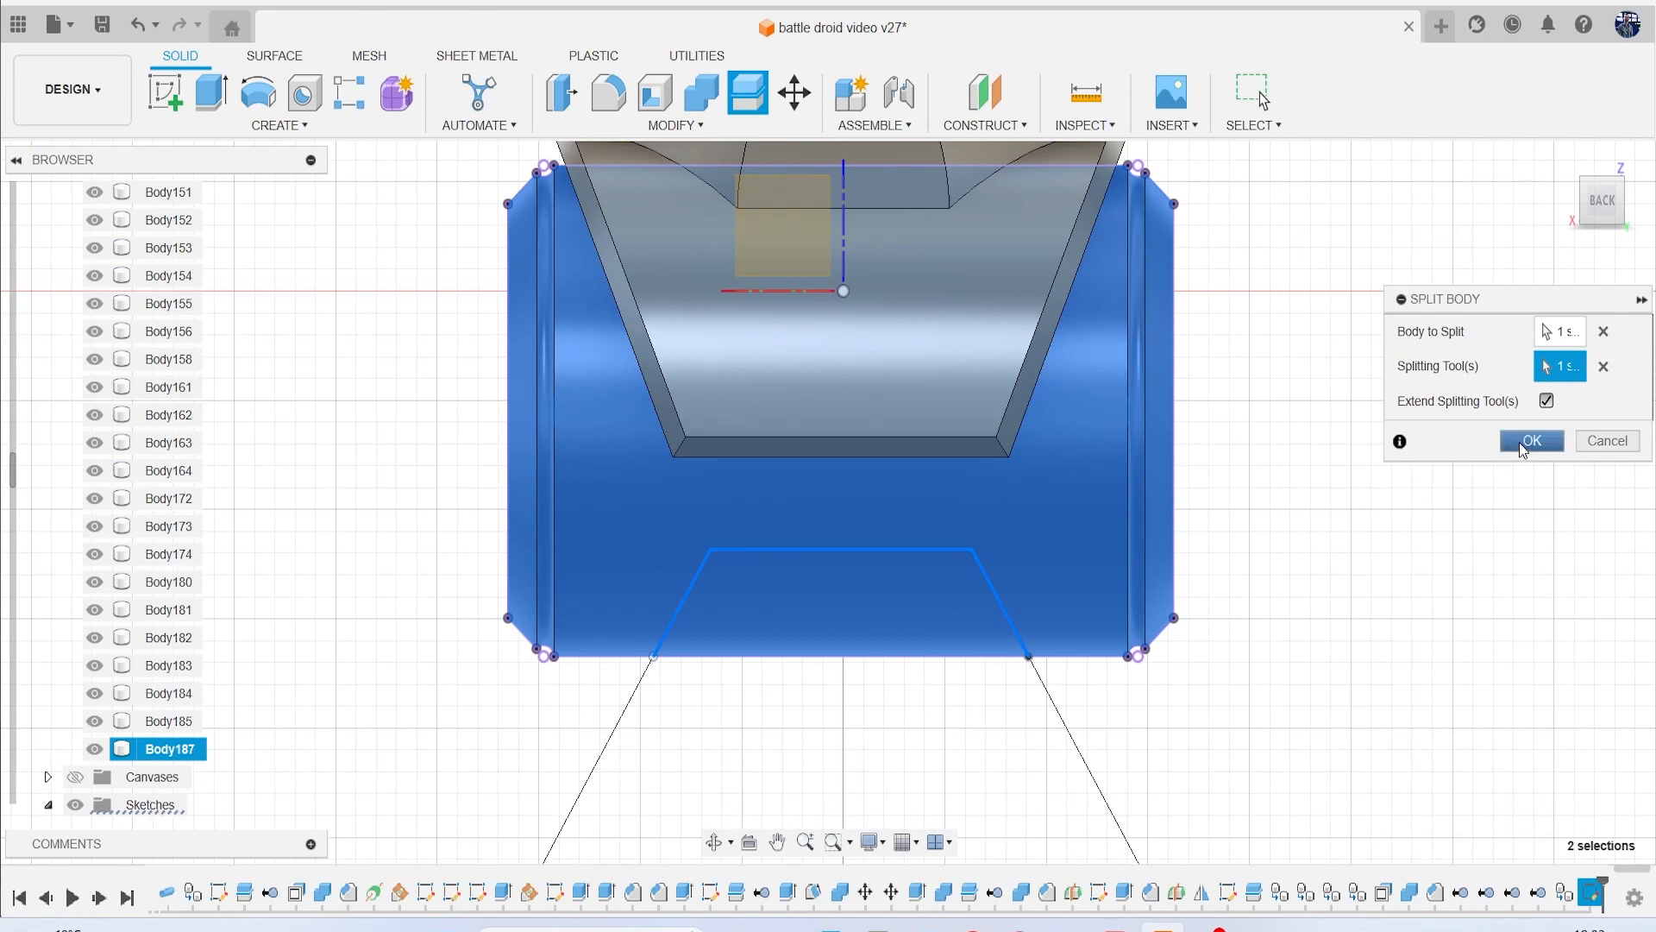
{"action": "left_click", "coordinate": [1530, 441]}
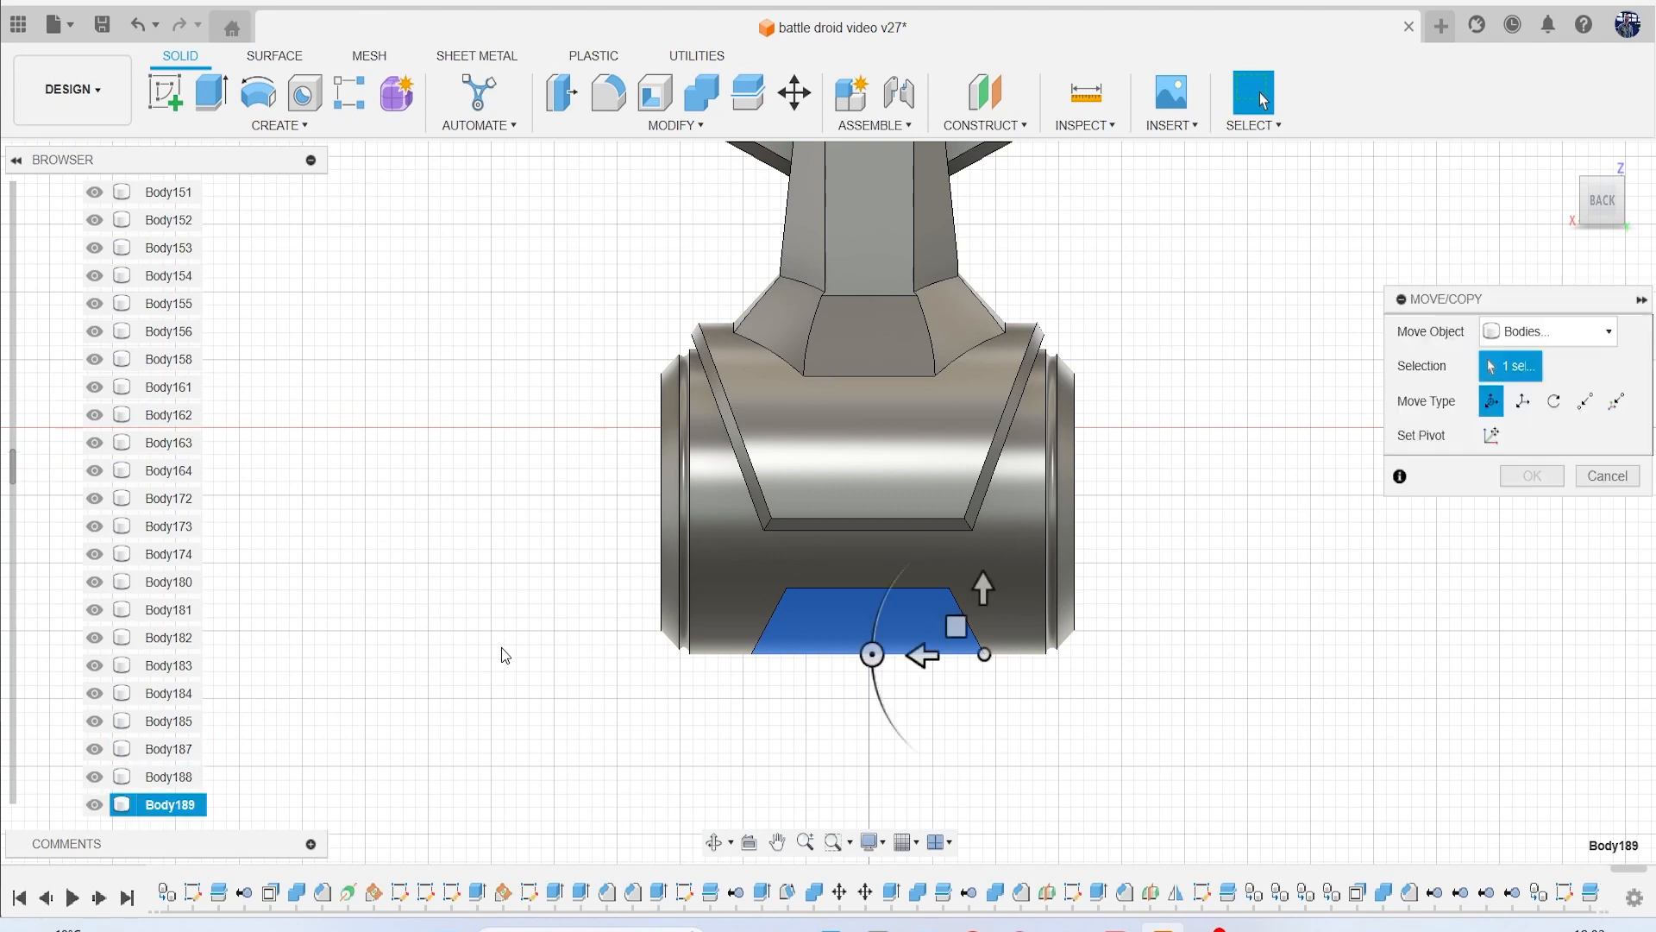
{"action": "left_click", "coordinate": [1605, 476]}
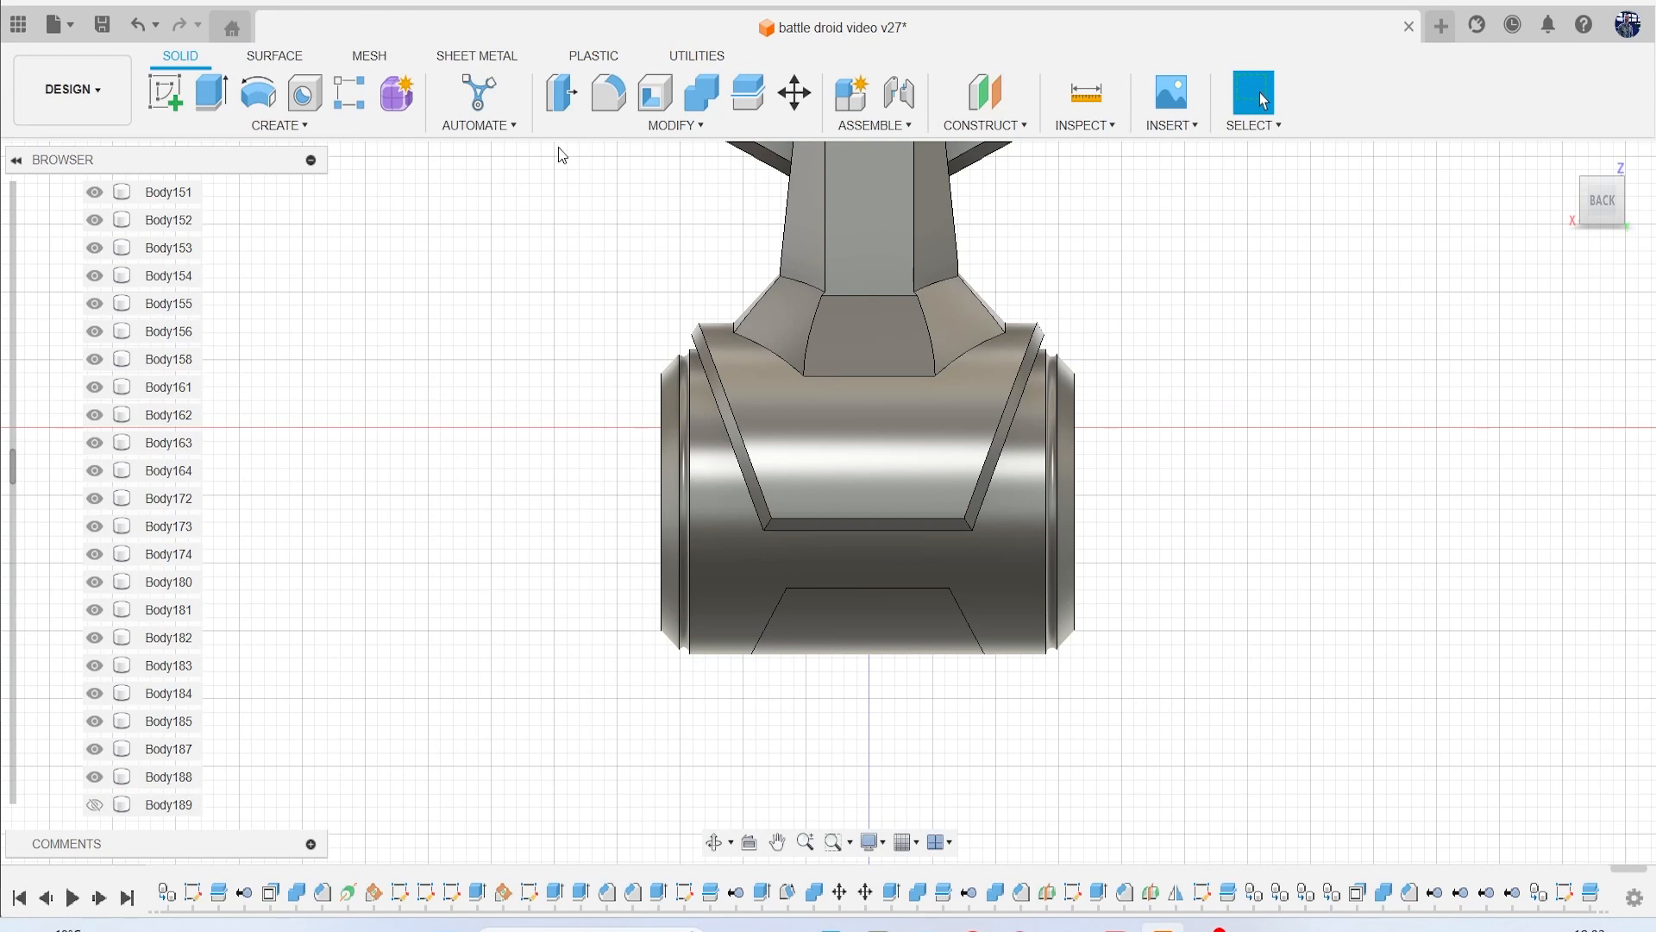
Join the leftover cylinder pieces back together and select panel Body189.
{"action": "left_click", "coordinate": [698, 94]}
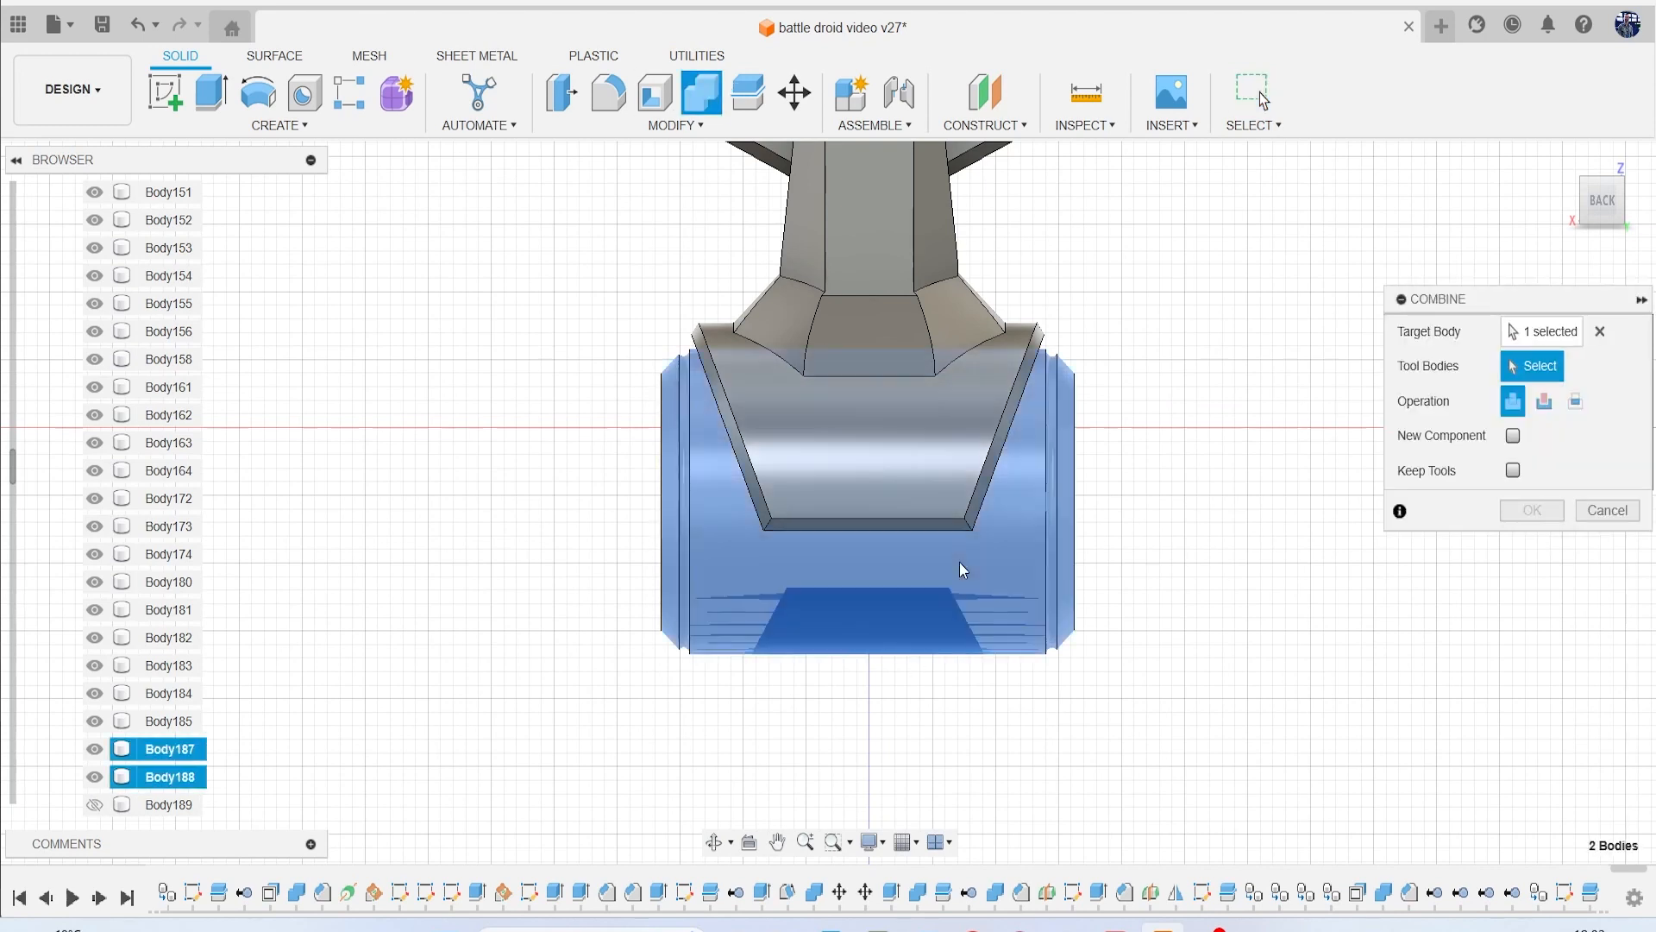
{"action": "left_click", "coordinate": [1530, 510]}
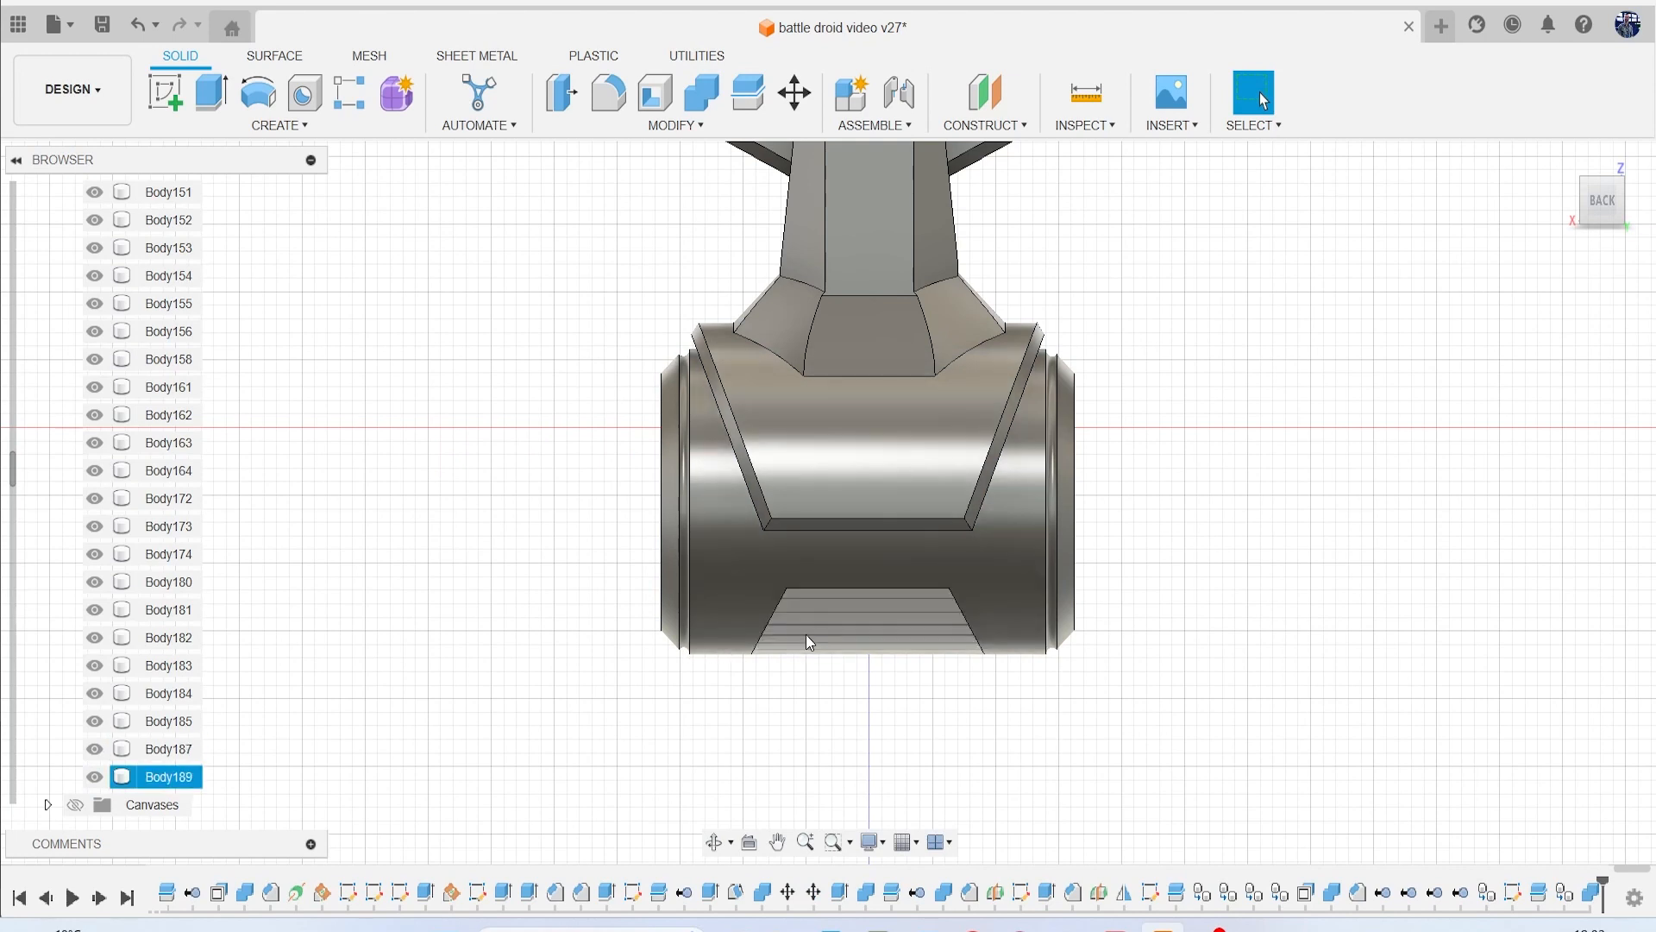
{"action": "left_click", "coordinate": [809, 641]}
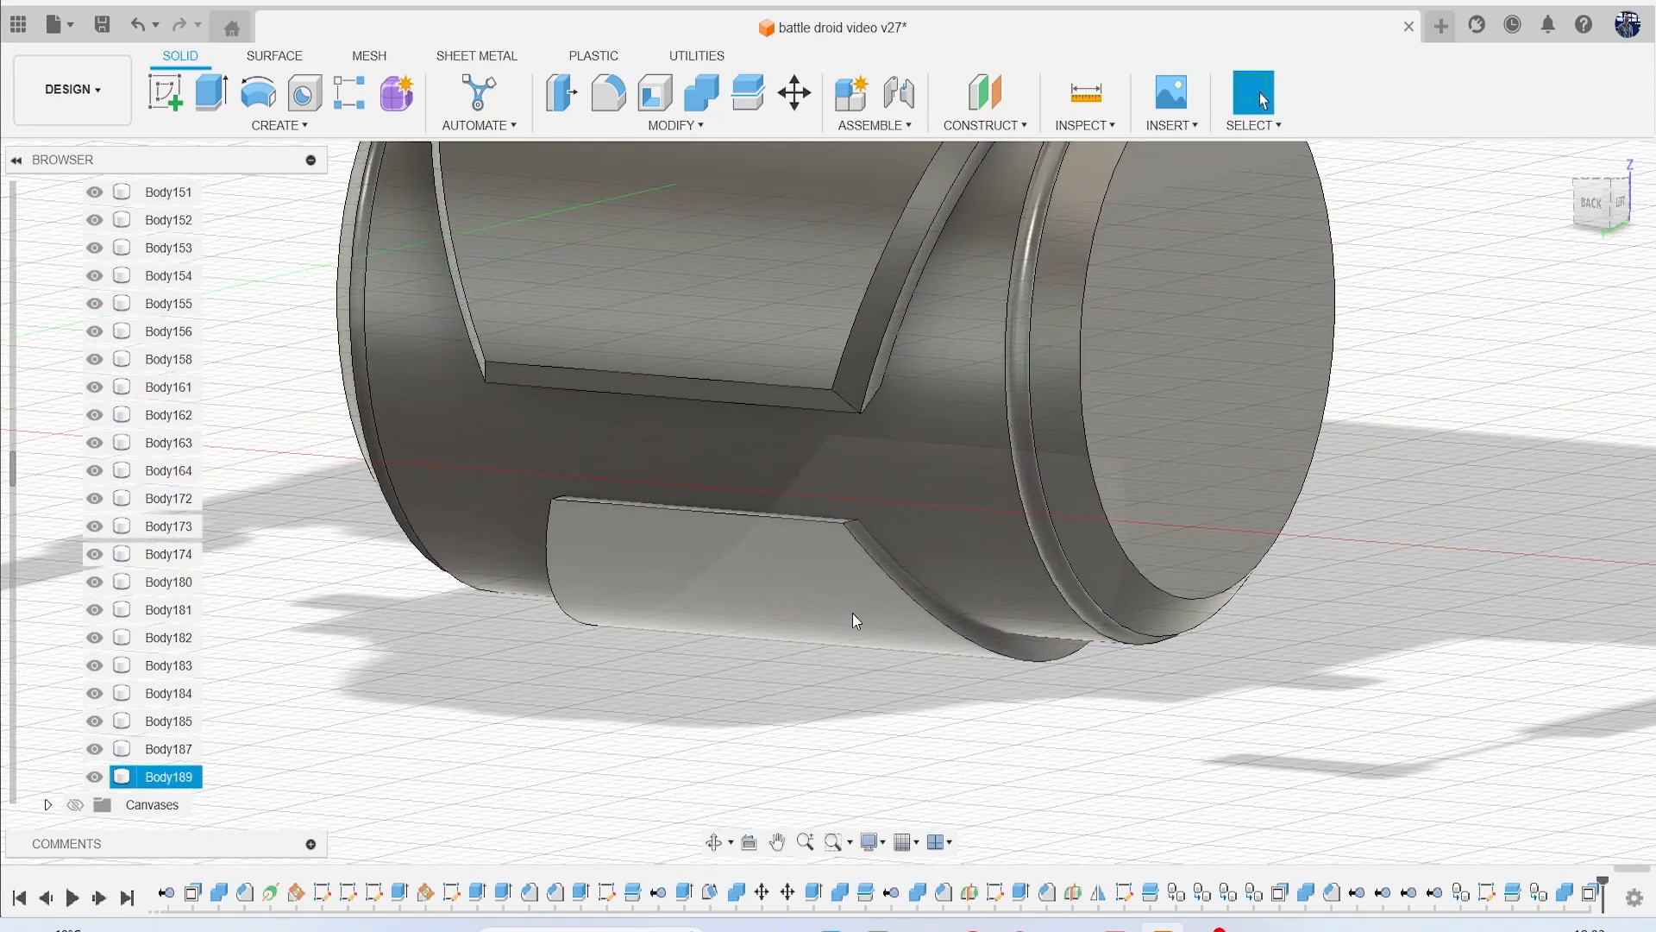
Isolate panel Body189 to inspect it, then bring the other bodies back.
{"action": "right_click", "coordinate": [168, 776]}
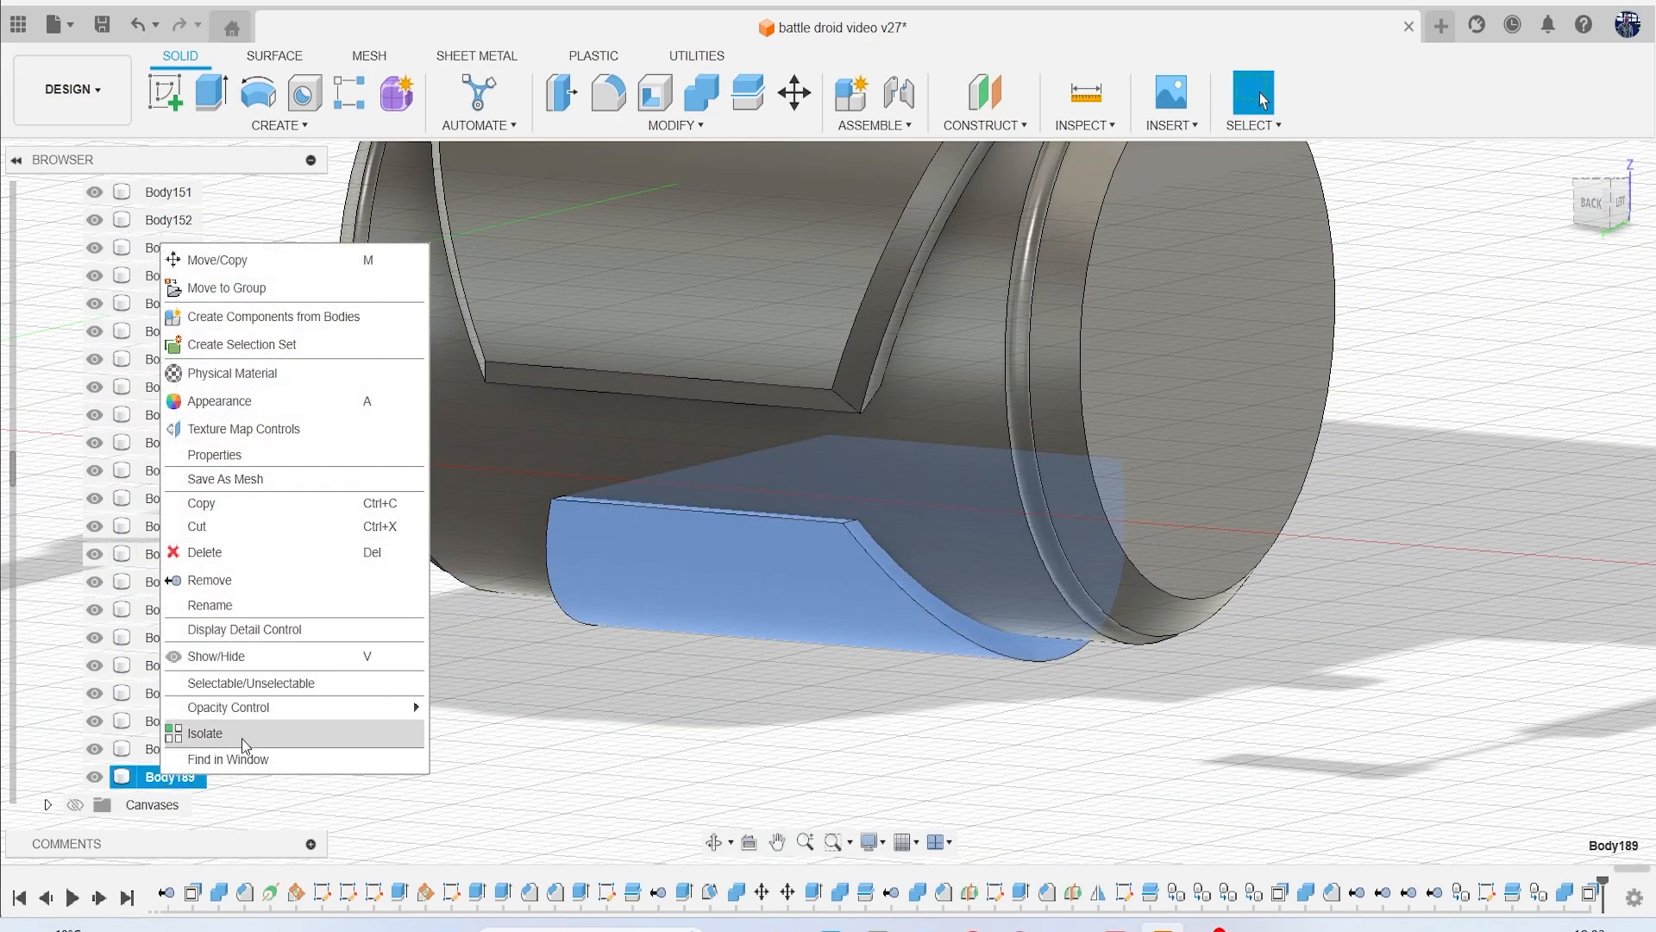
{"action": "left_click", "coordinate": [205, 732]}
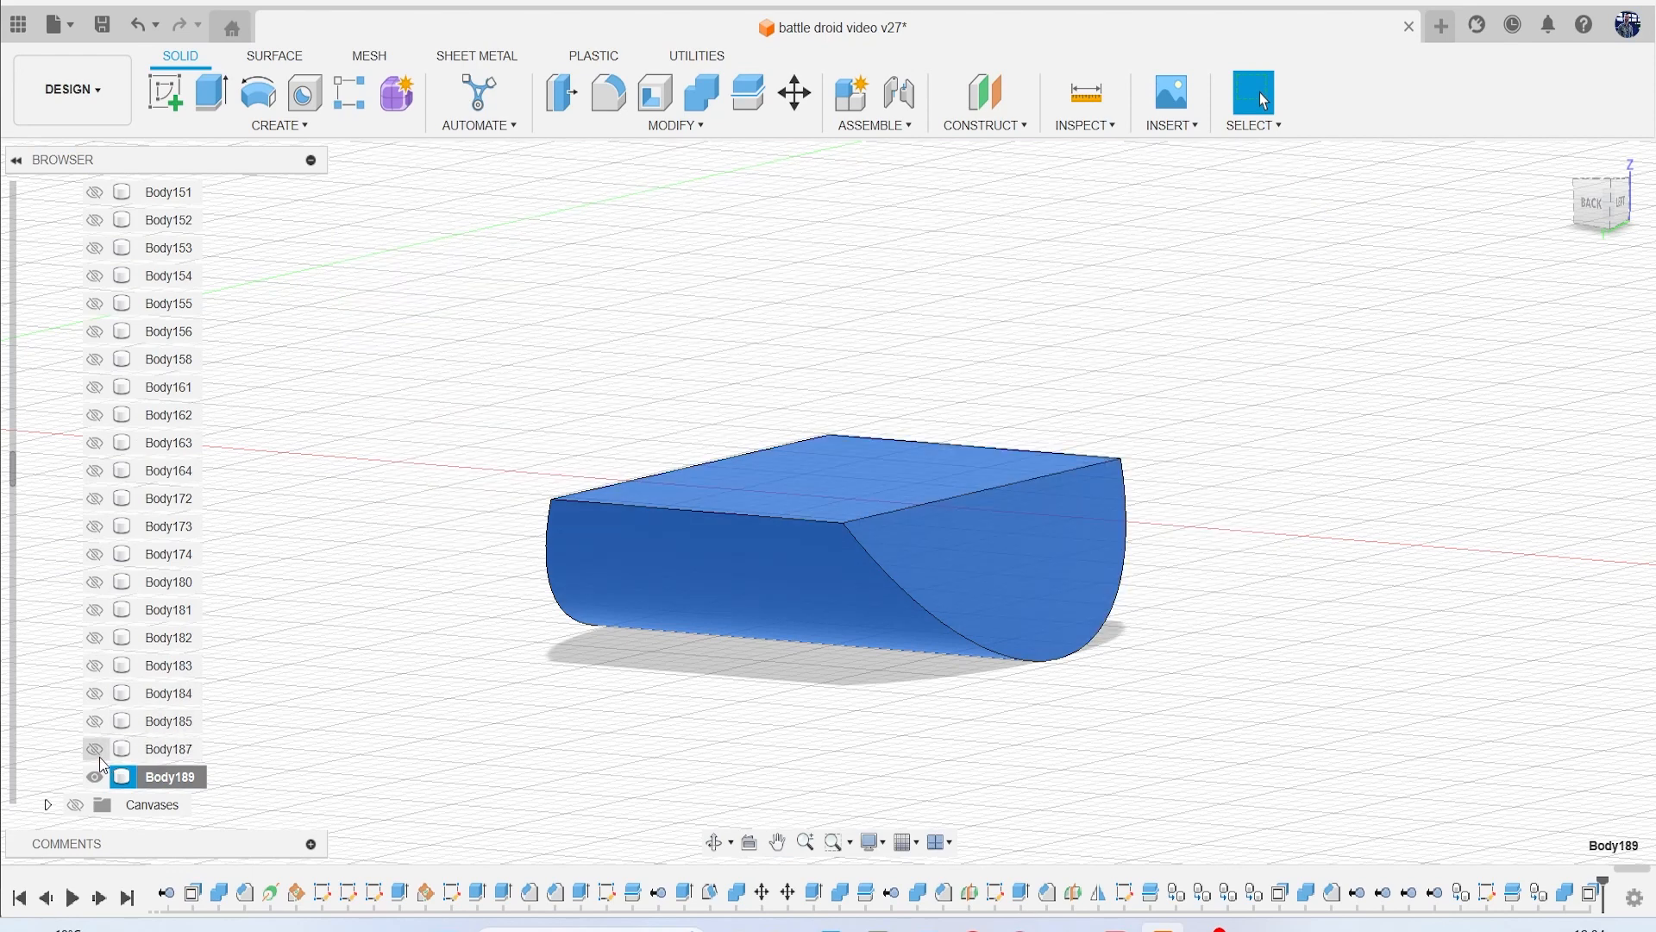
{"action": "left_click", "coordinate": [94, 748]}
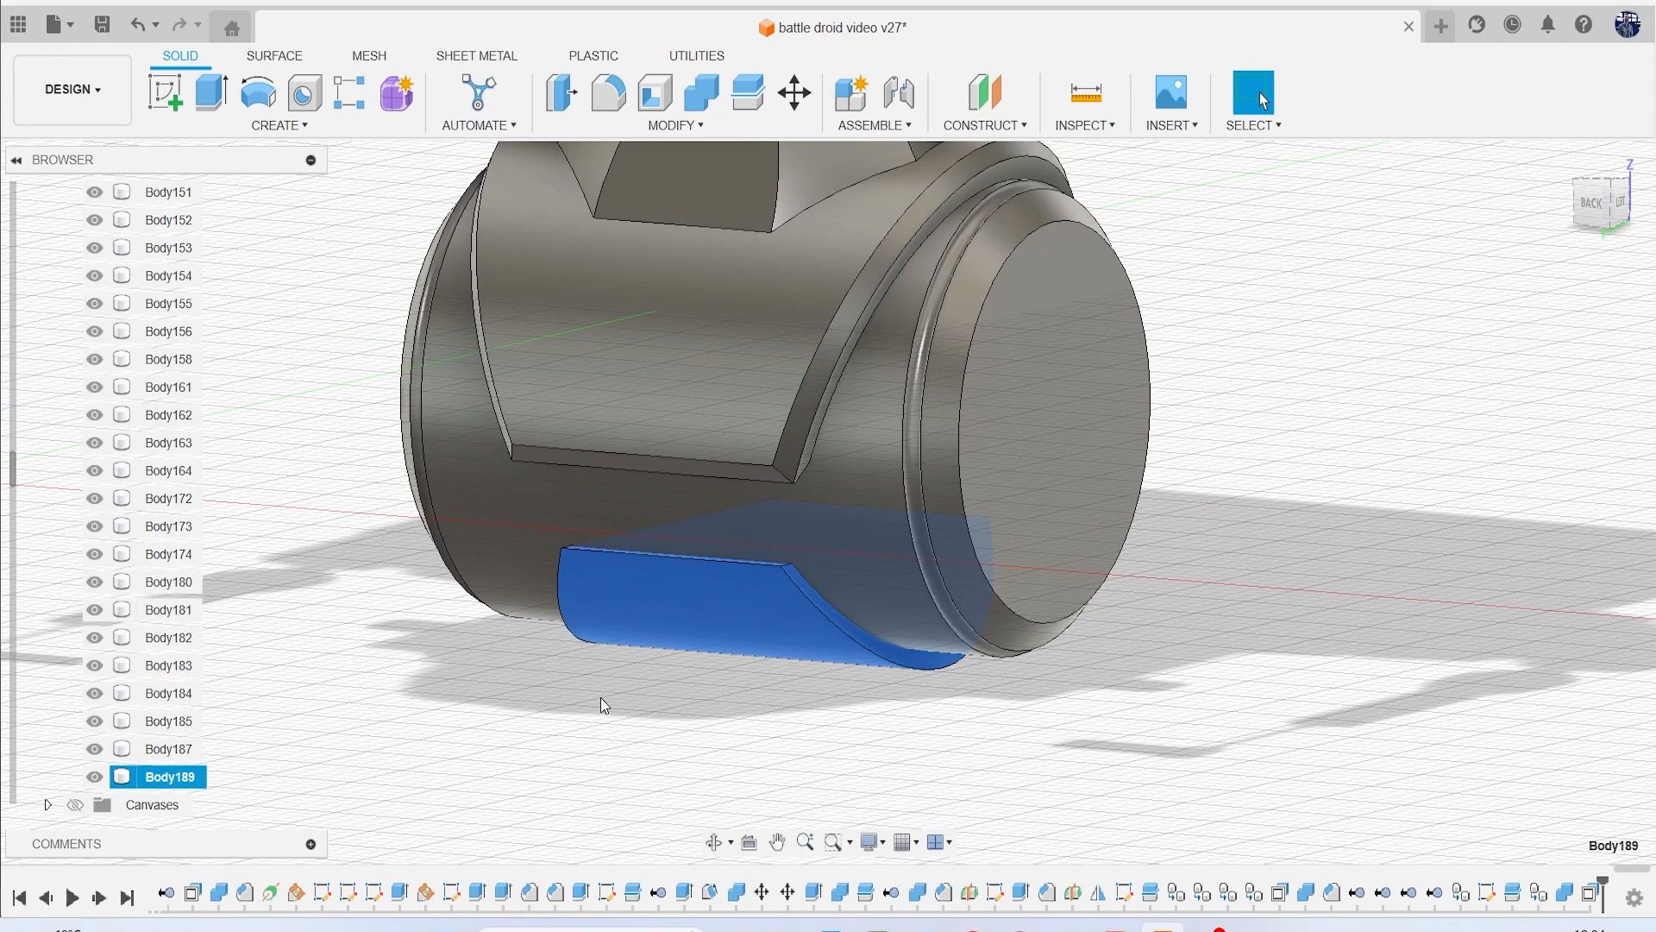
{"action": "mouse_move", "coordinate": [700, 95]}
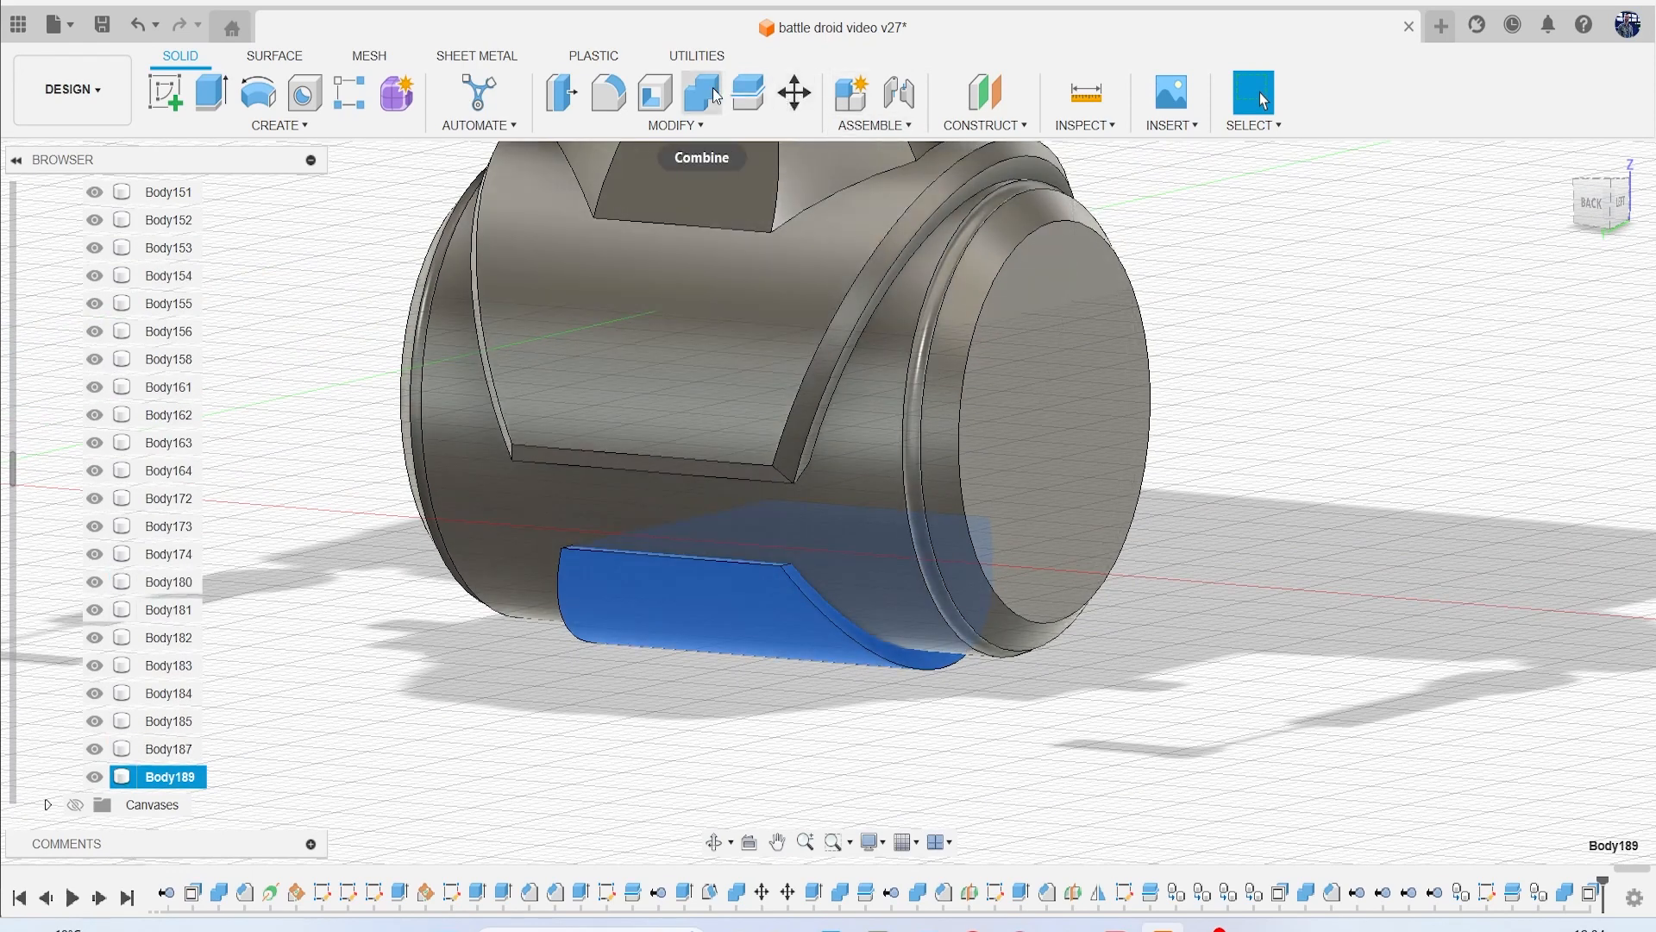
Combine-cut Body189 with Body187, keeping the panel as a tool body.
{"action": "left_click", "coordinate": [700, 94]}
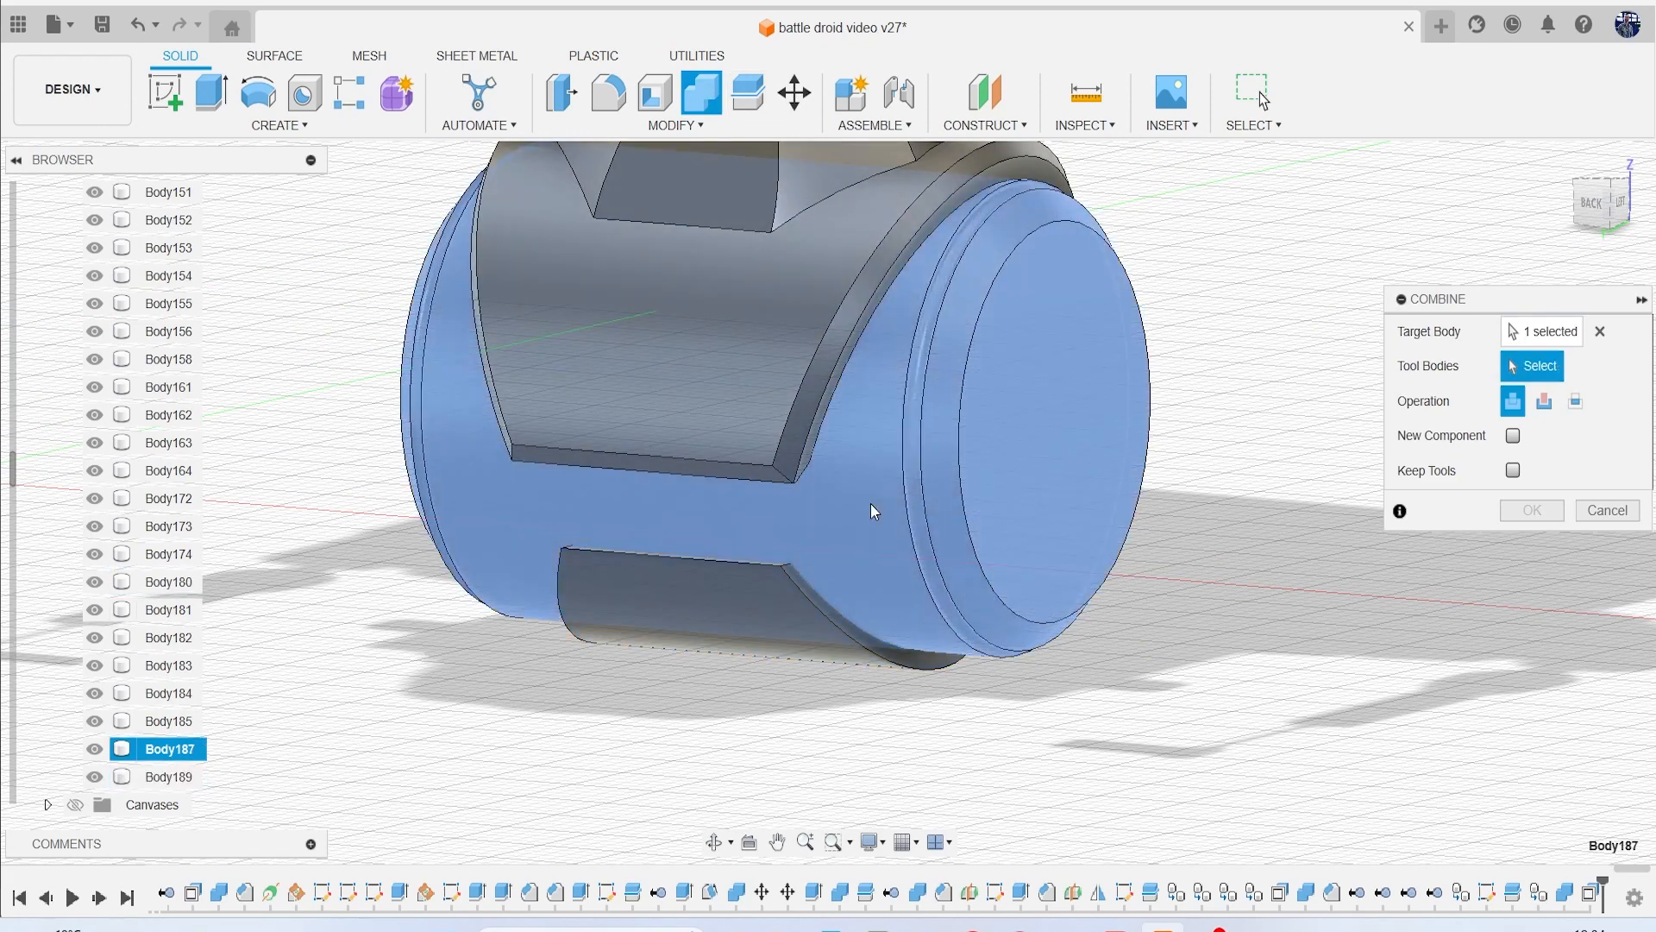
{"action": "left_click", "coordinate": [1512, 471]}
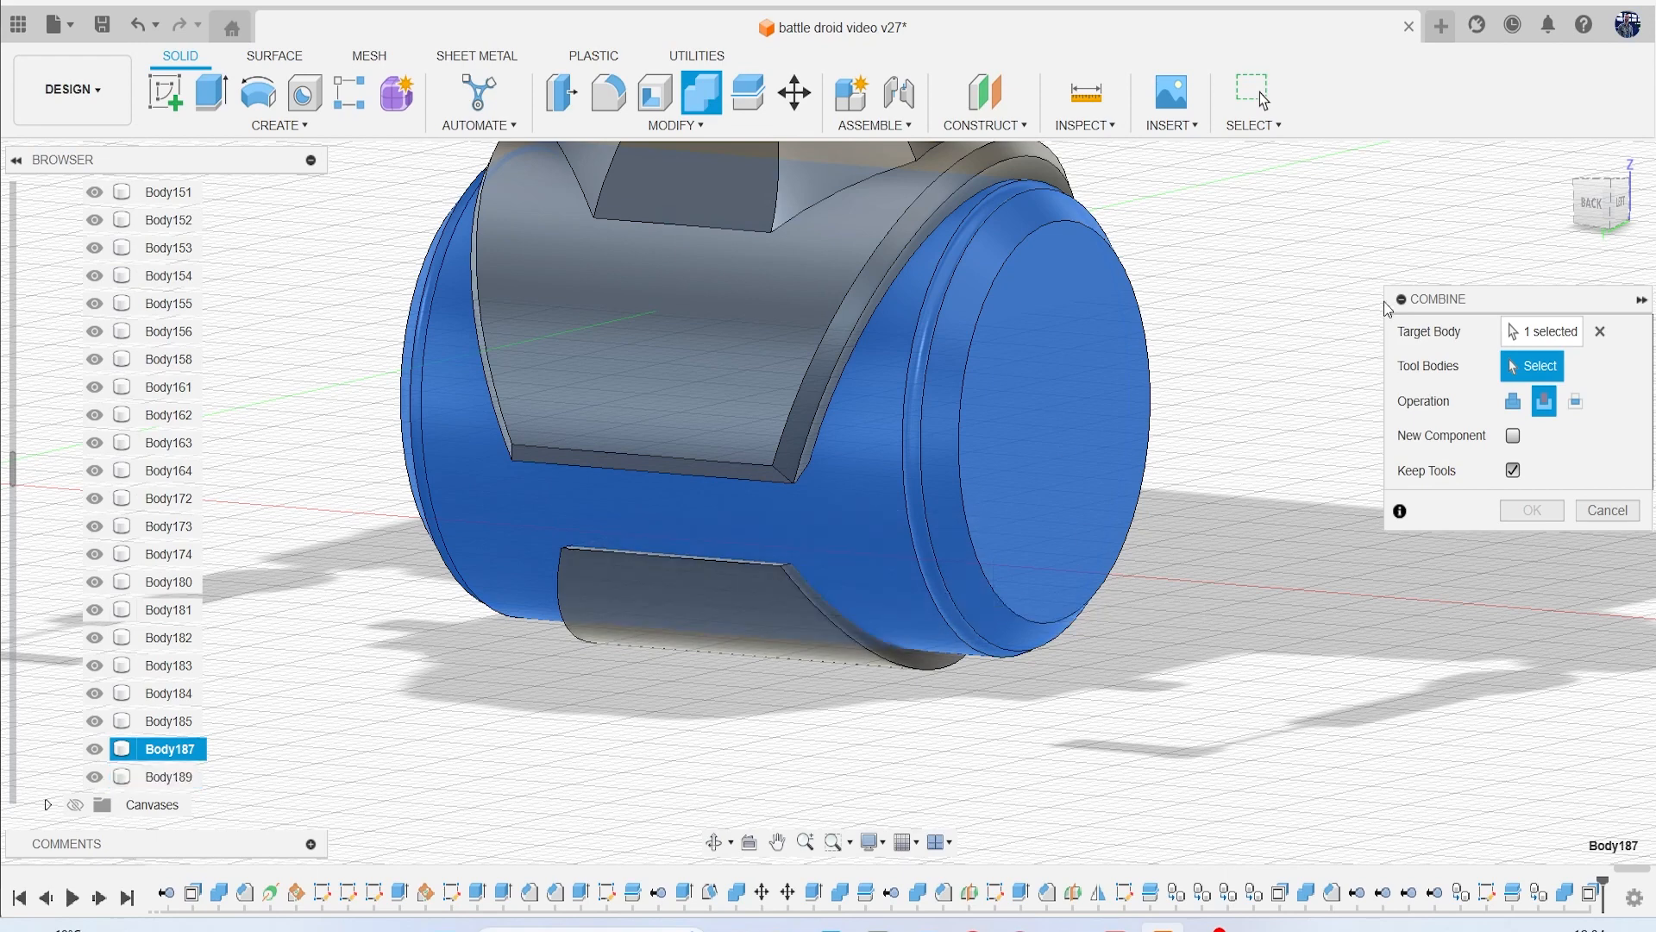
{"action": "left_click", "coordinate": [804, 625]}
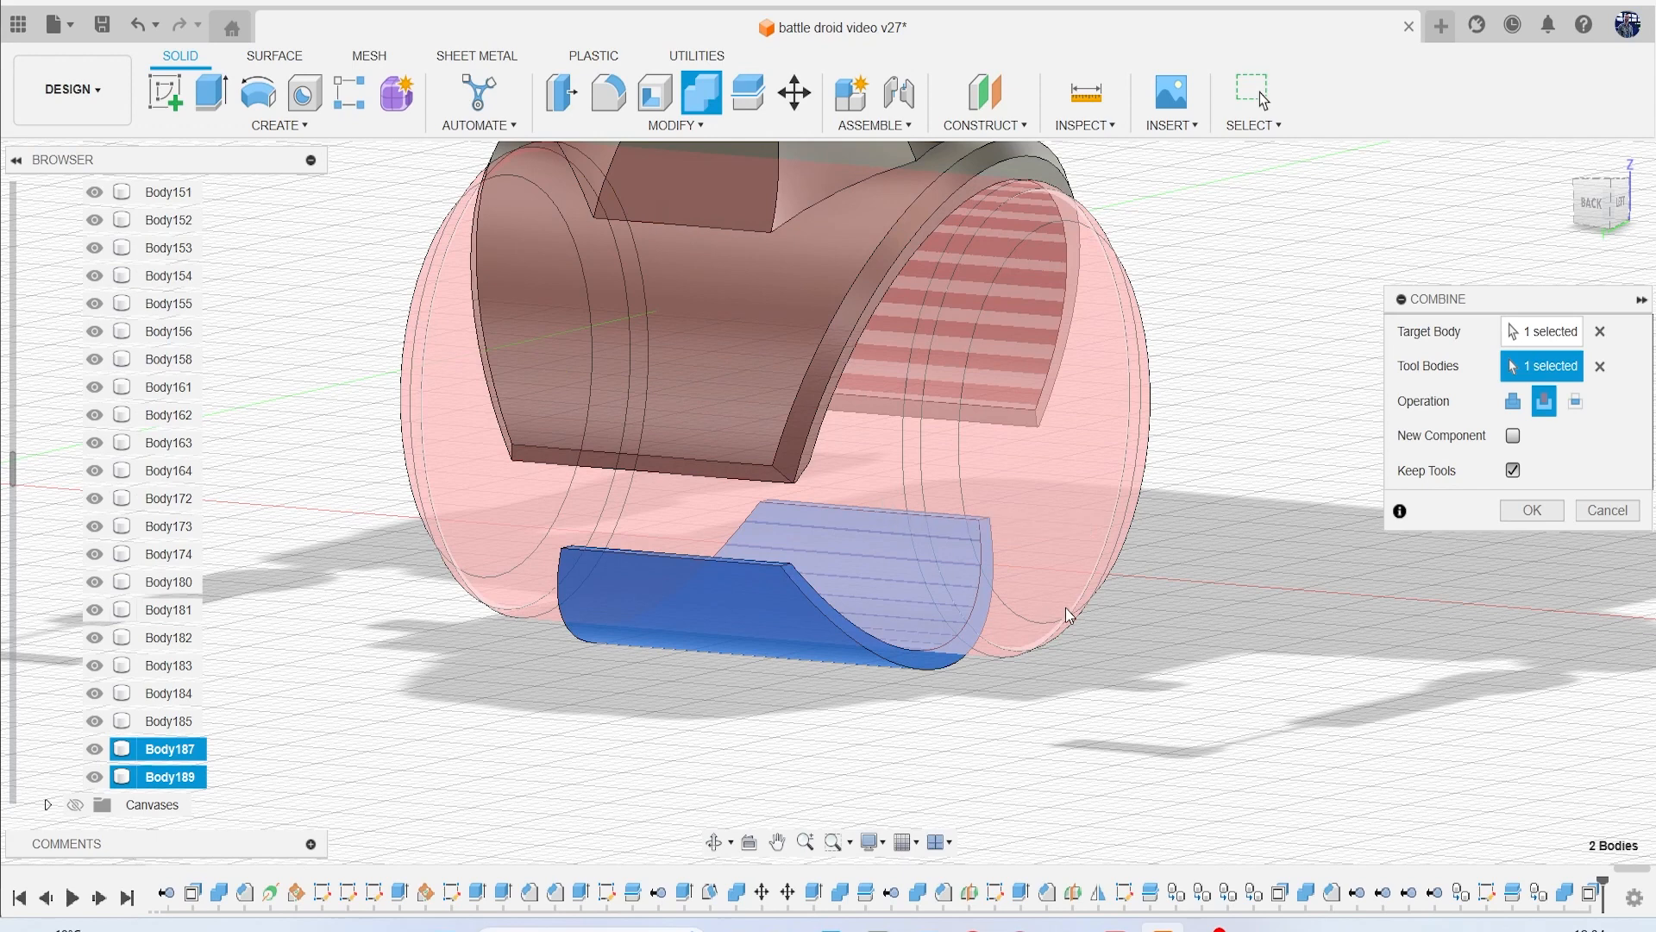
{"action": "left_click", "coordinate": [1530, 510]}
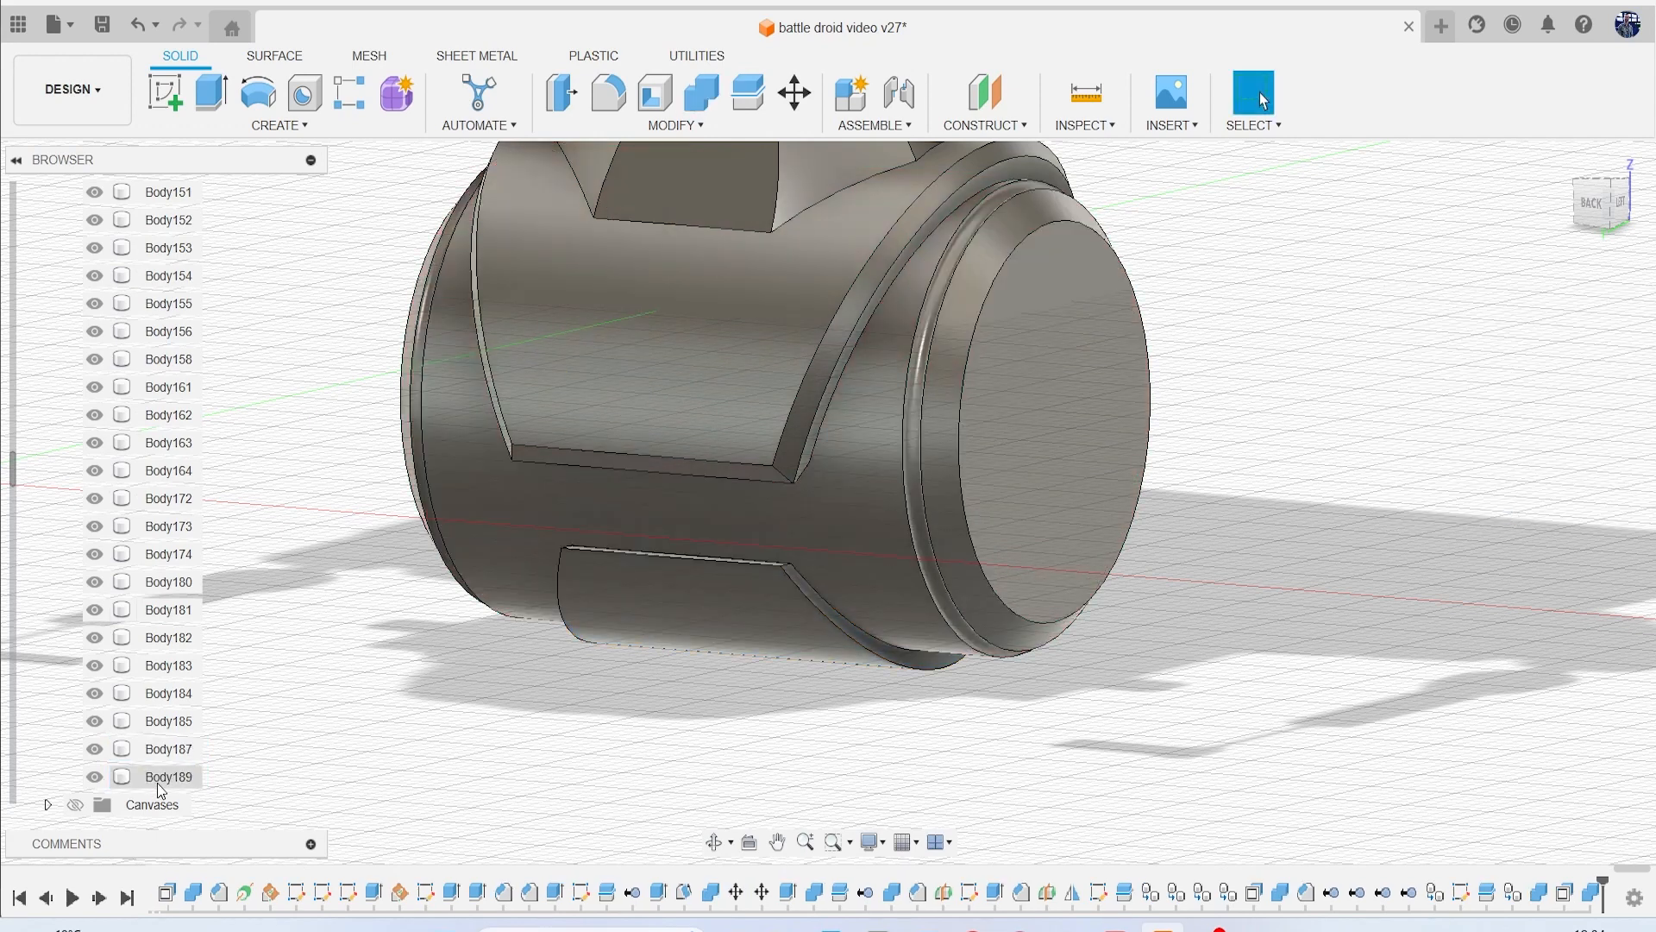
{"action": "left_click", "coordinate": [169, 777]}
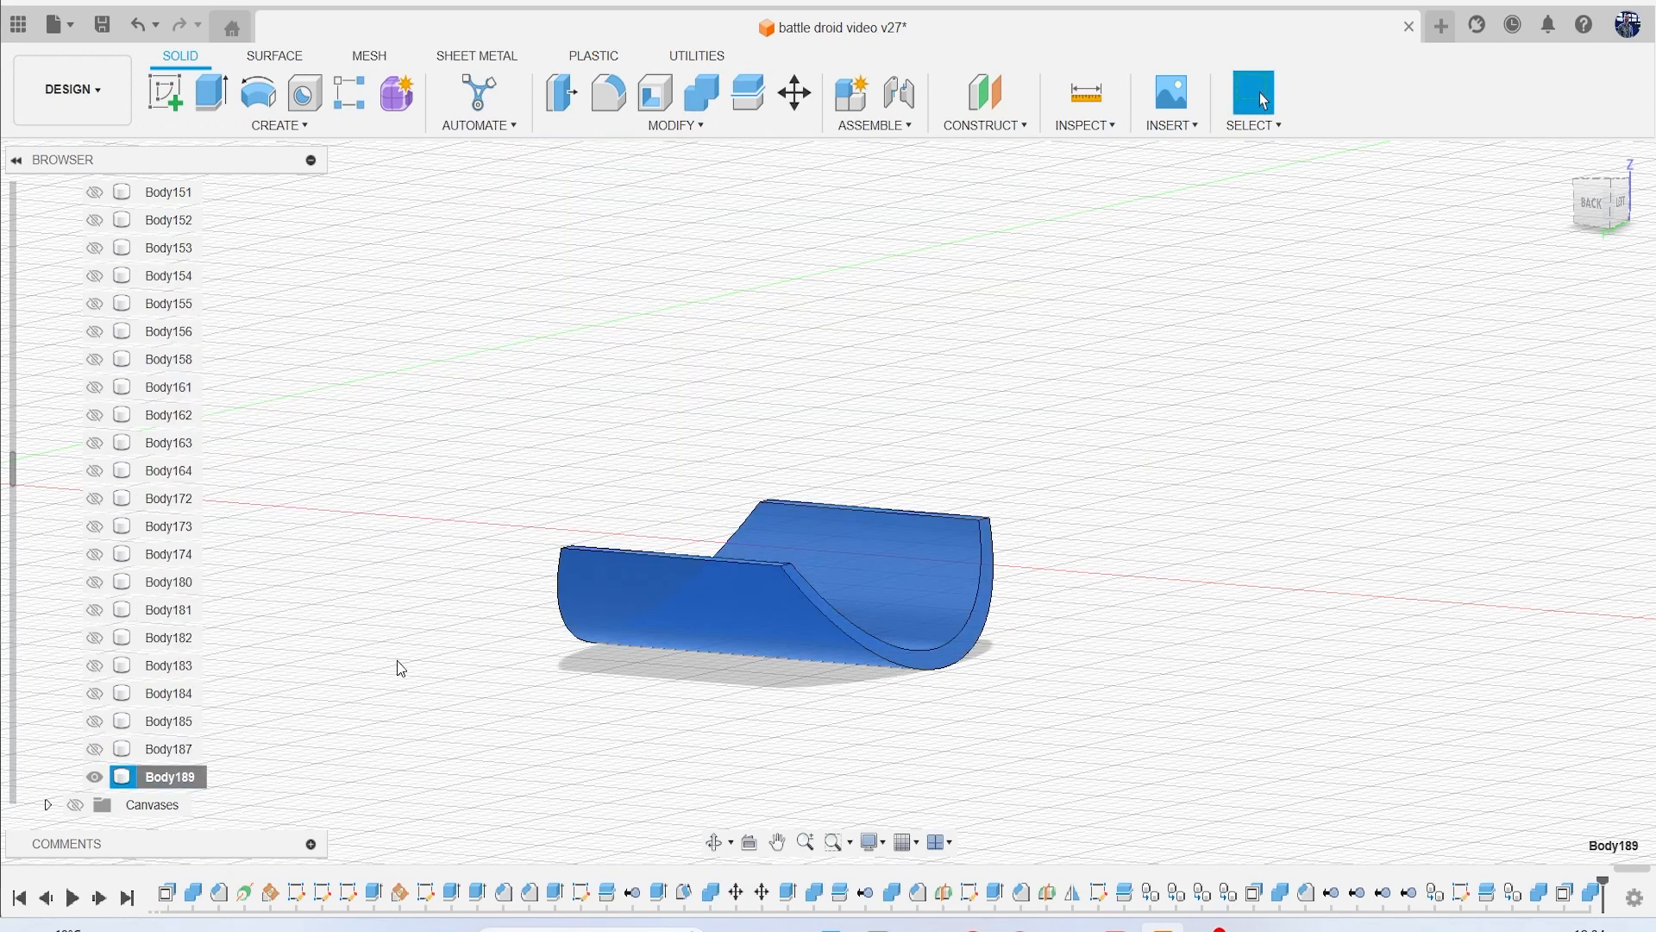
Fillet the panel's four corner edges at about 5.55 mm.
{"action": "left_click", "coordinate": [673, 103]}
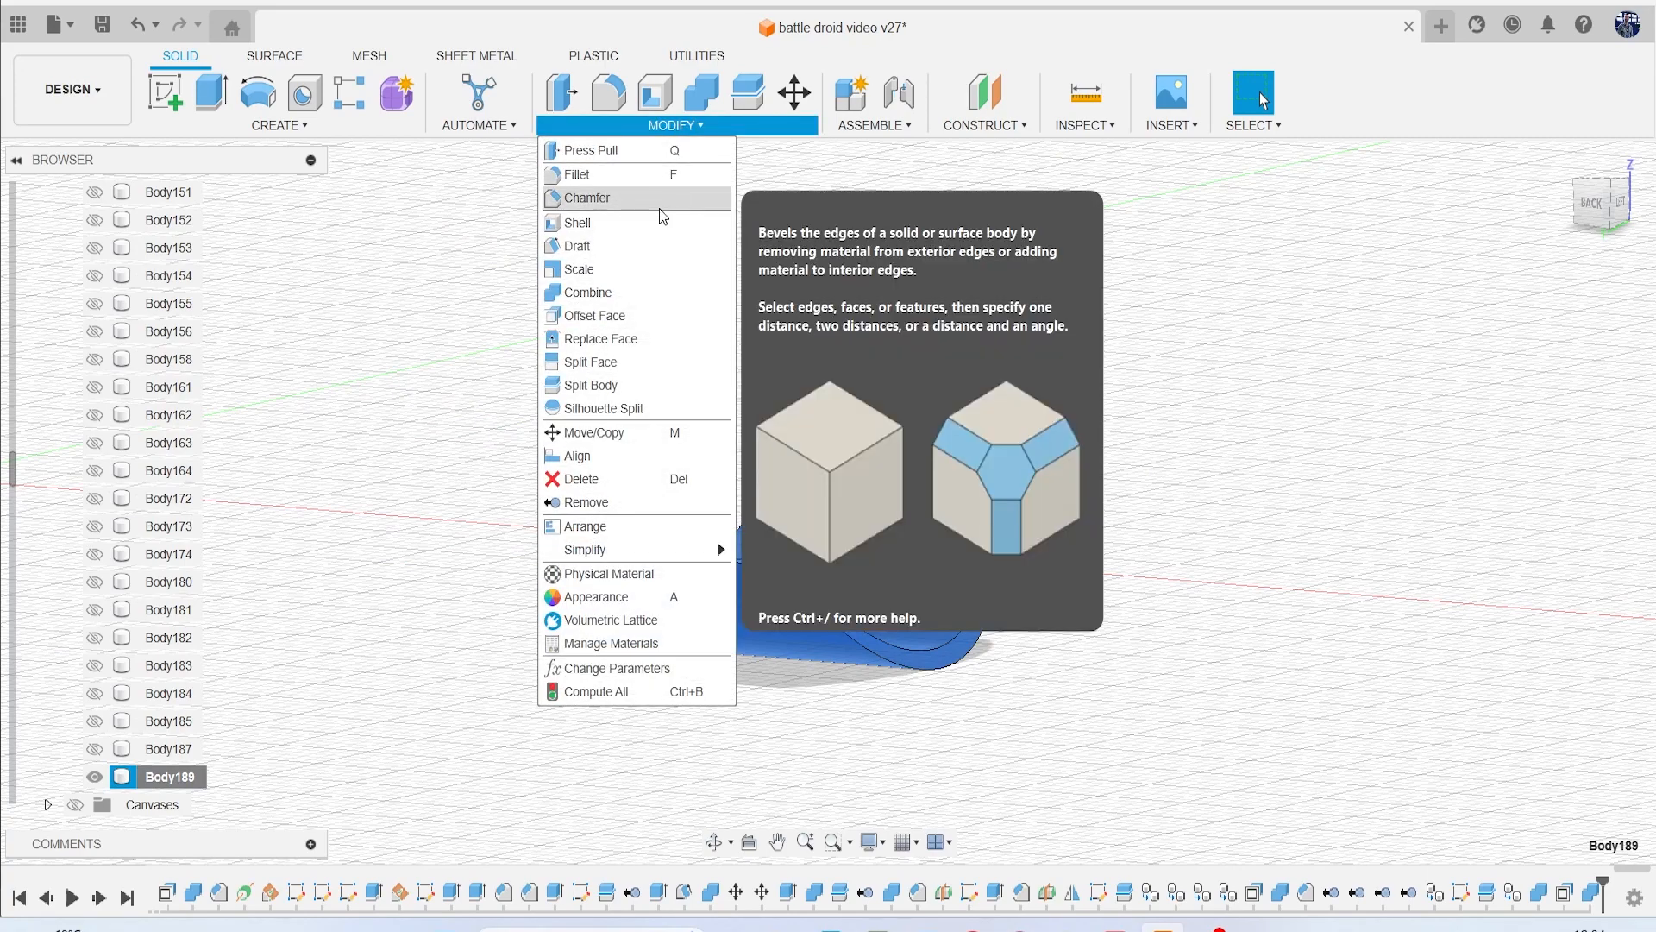
{"action": "left_click", "coordinate": [578, 174]}
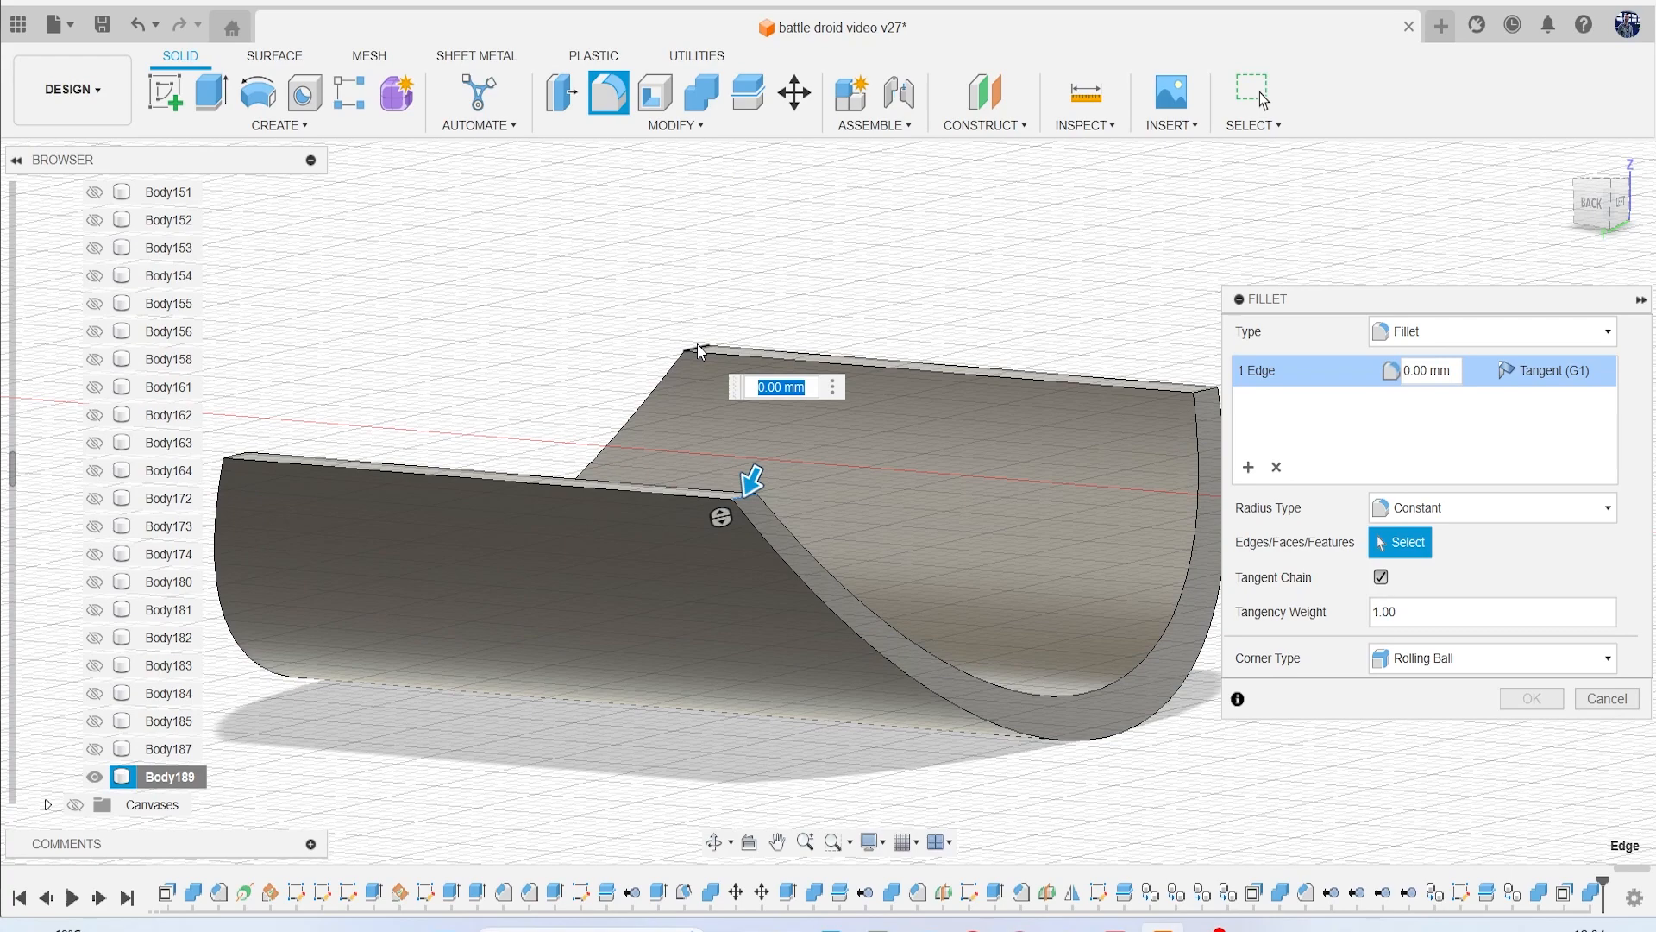
{"action": "left_click", "coordinate": [1189, 390]}
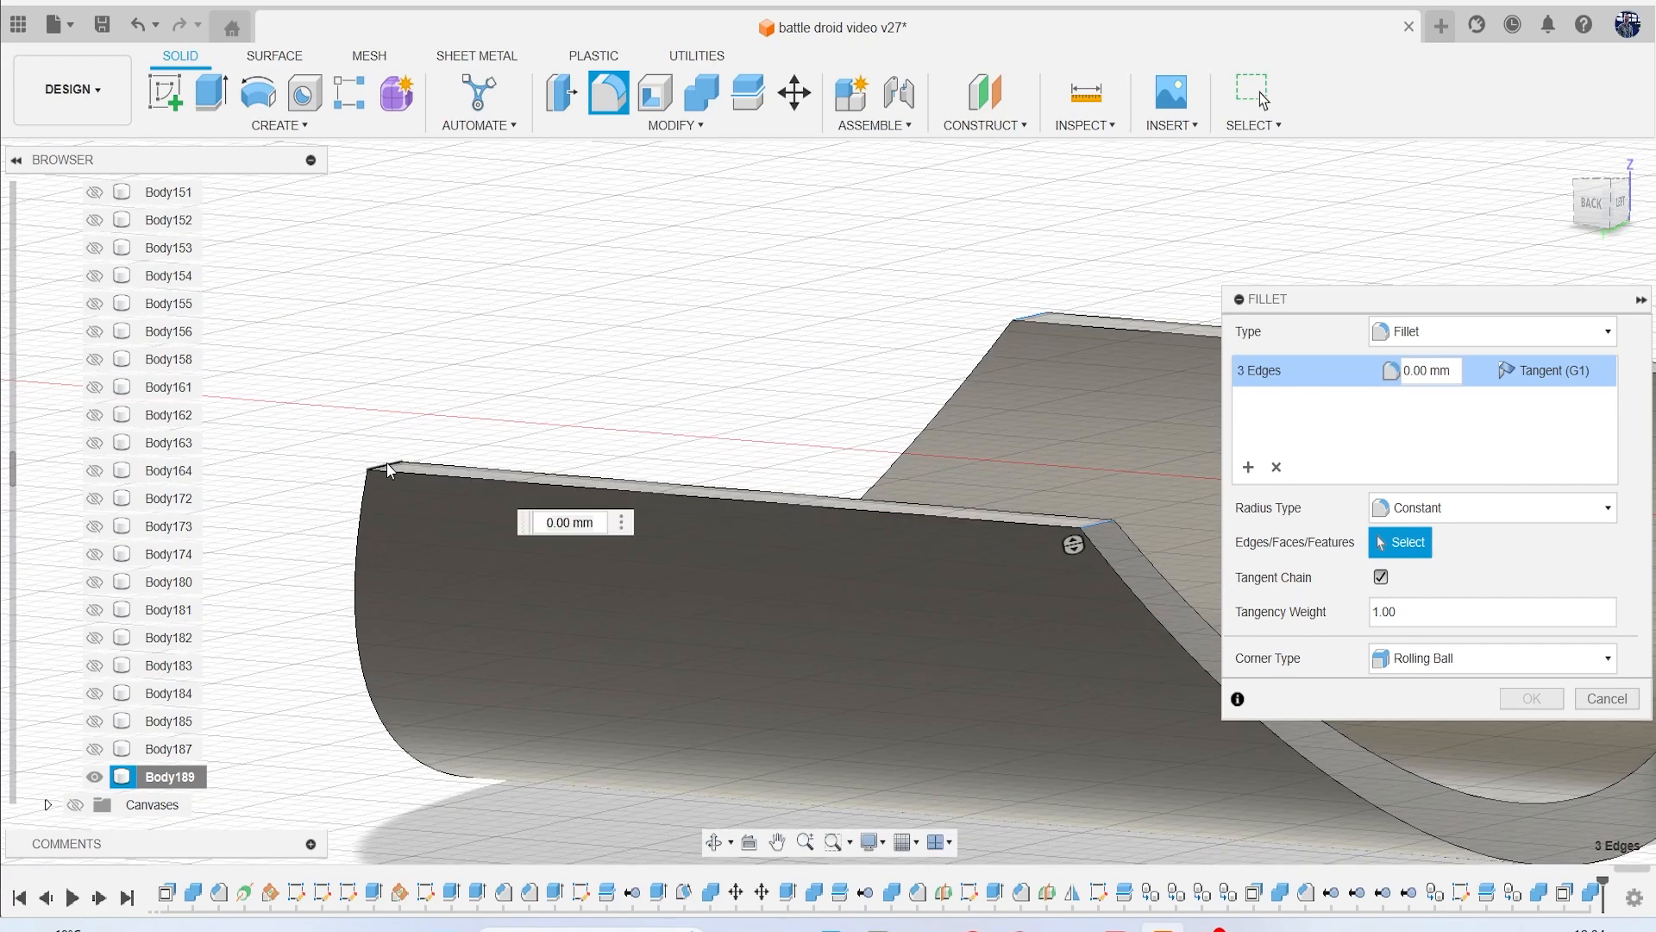
{"action": "left_click", "coordinate": [390, 470]}
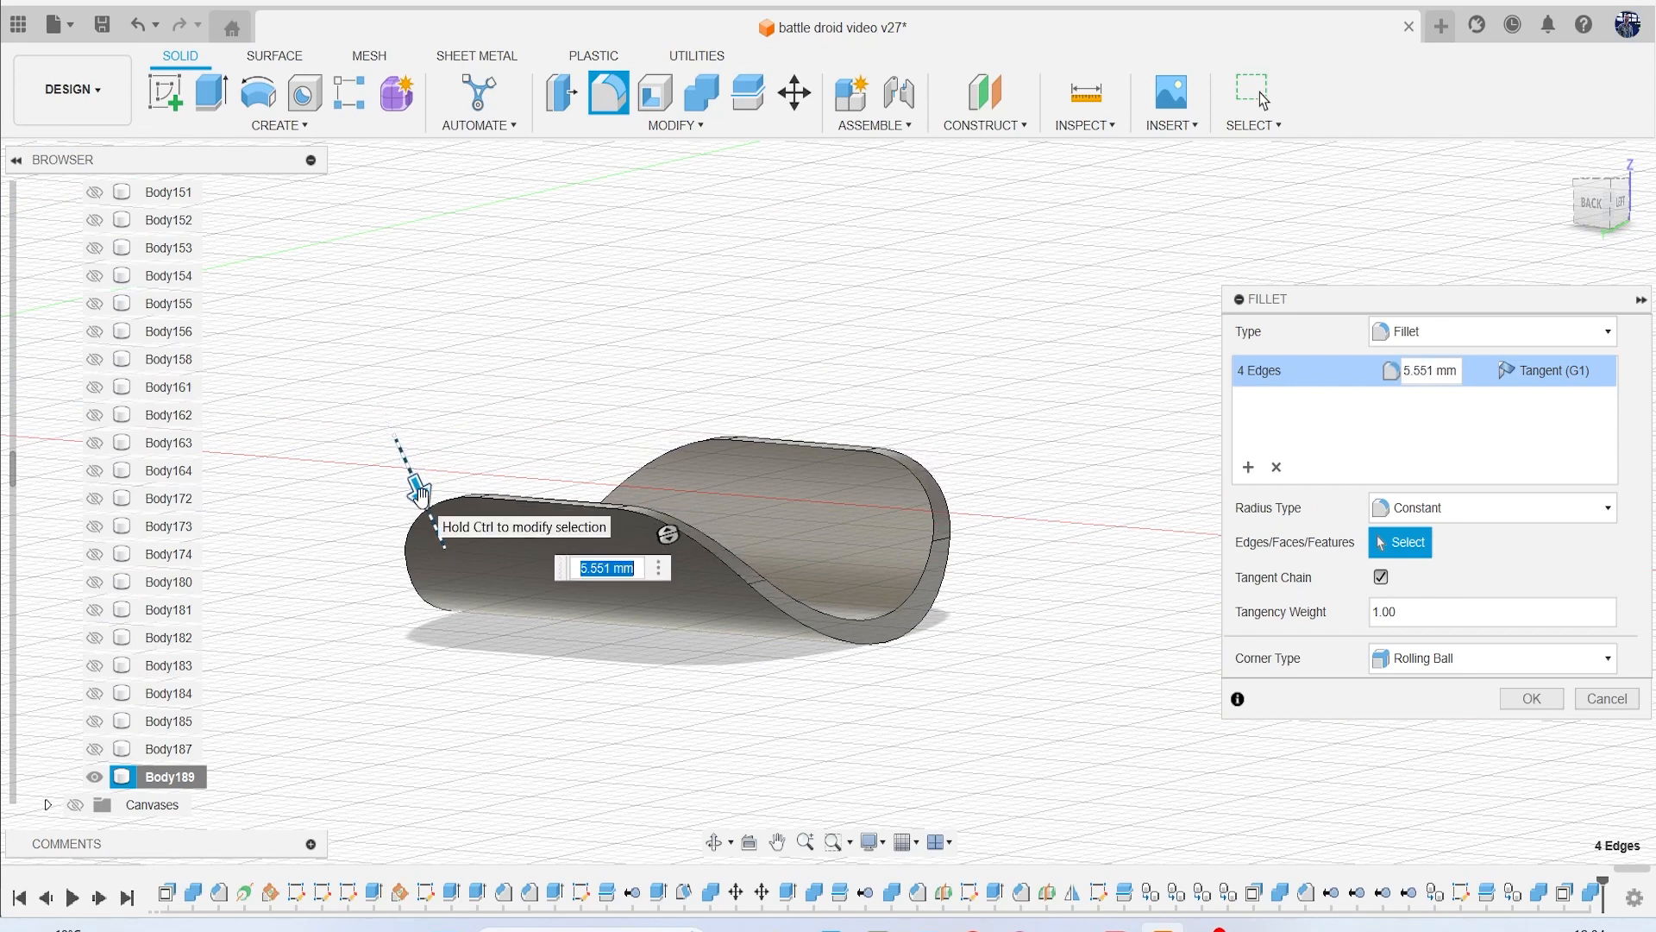
{"action": "left_click", "coordinate": [1529, 698]}
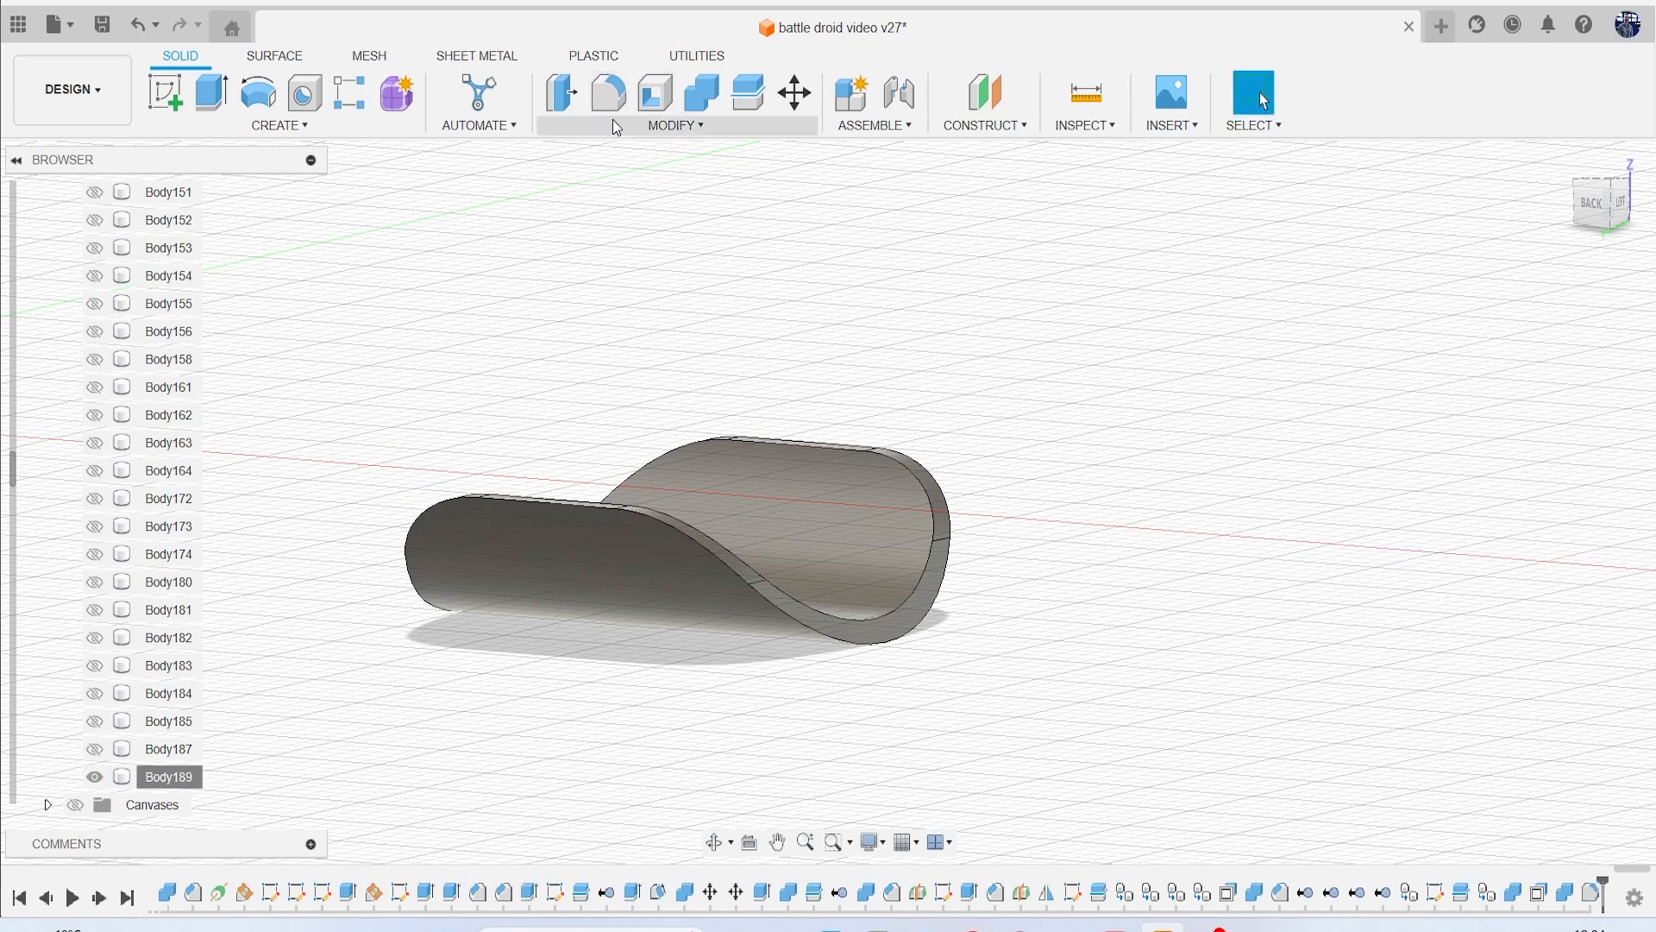
Chamfer the panel's face edges and unisolate Body189.
{"action": "left_click", "coordinate": [653, 94]}
{"action": "type", "text": "5"}
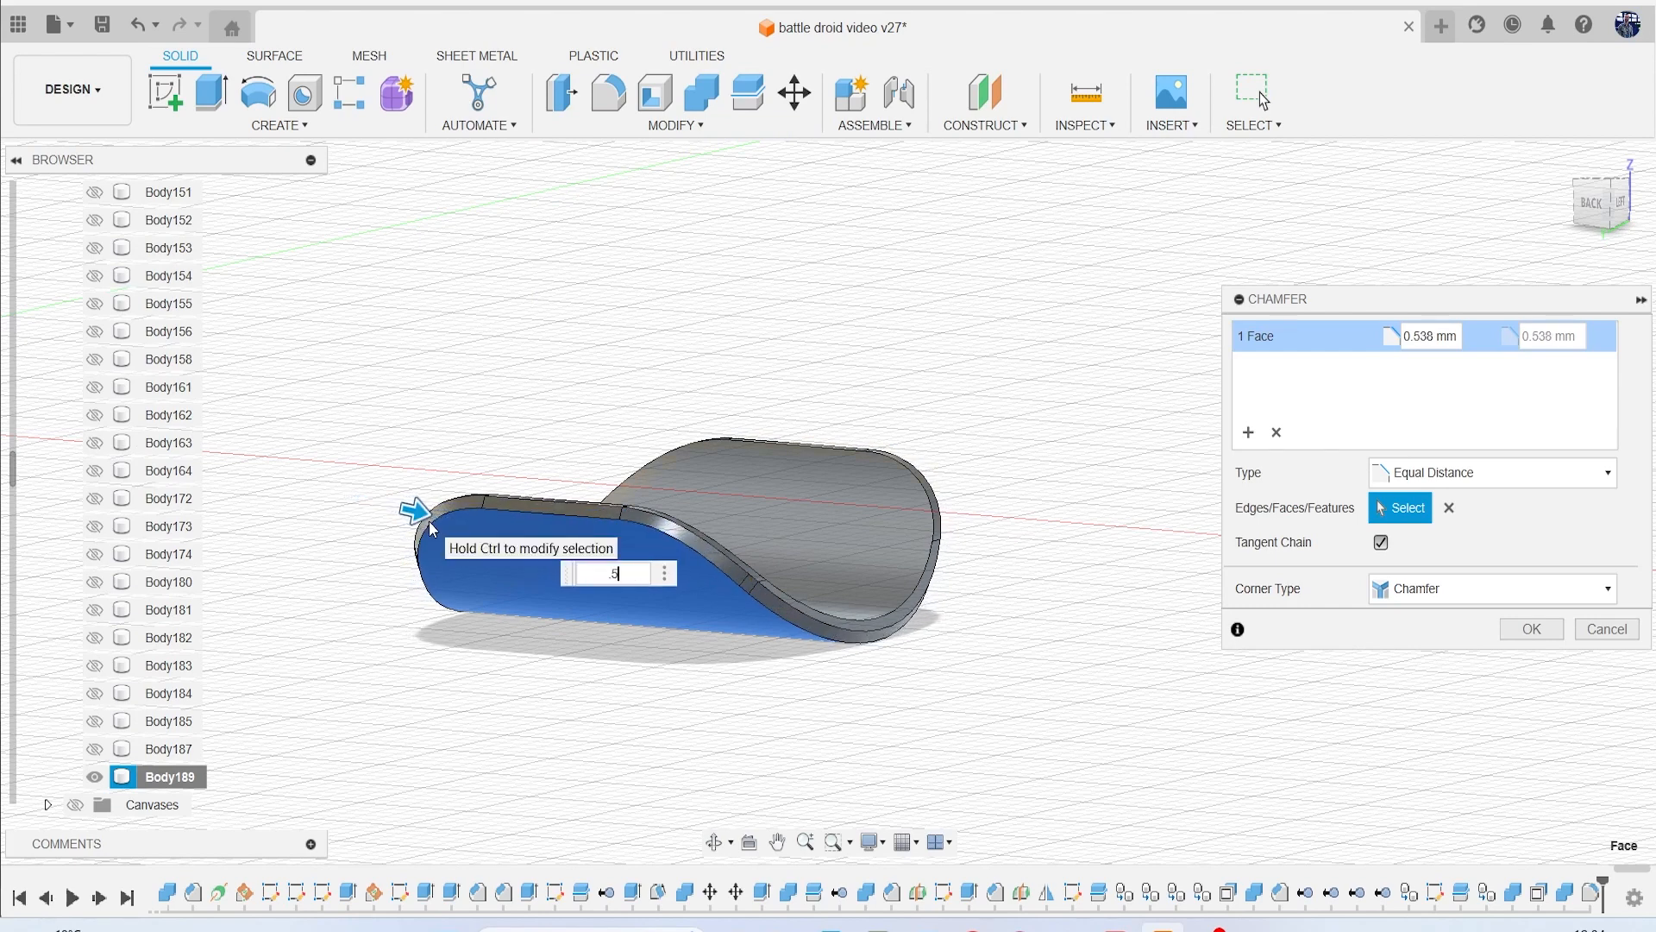
{"action": "left_click", "coordinate": [1604, 629]}
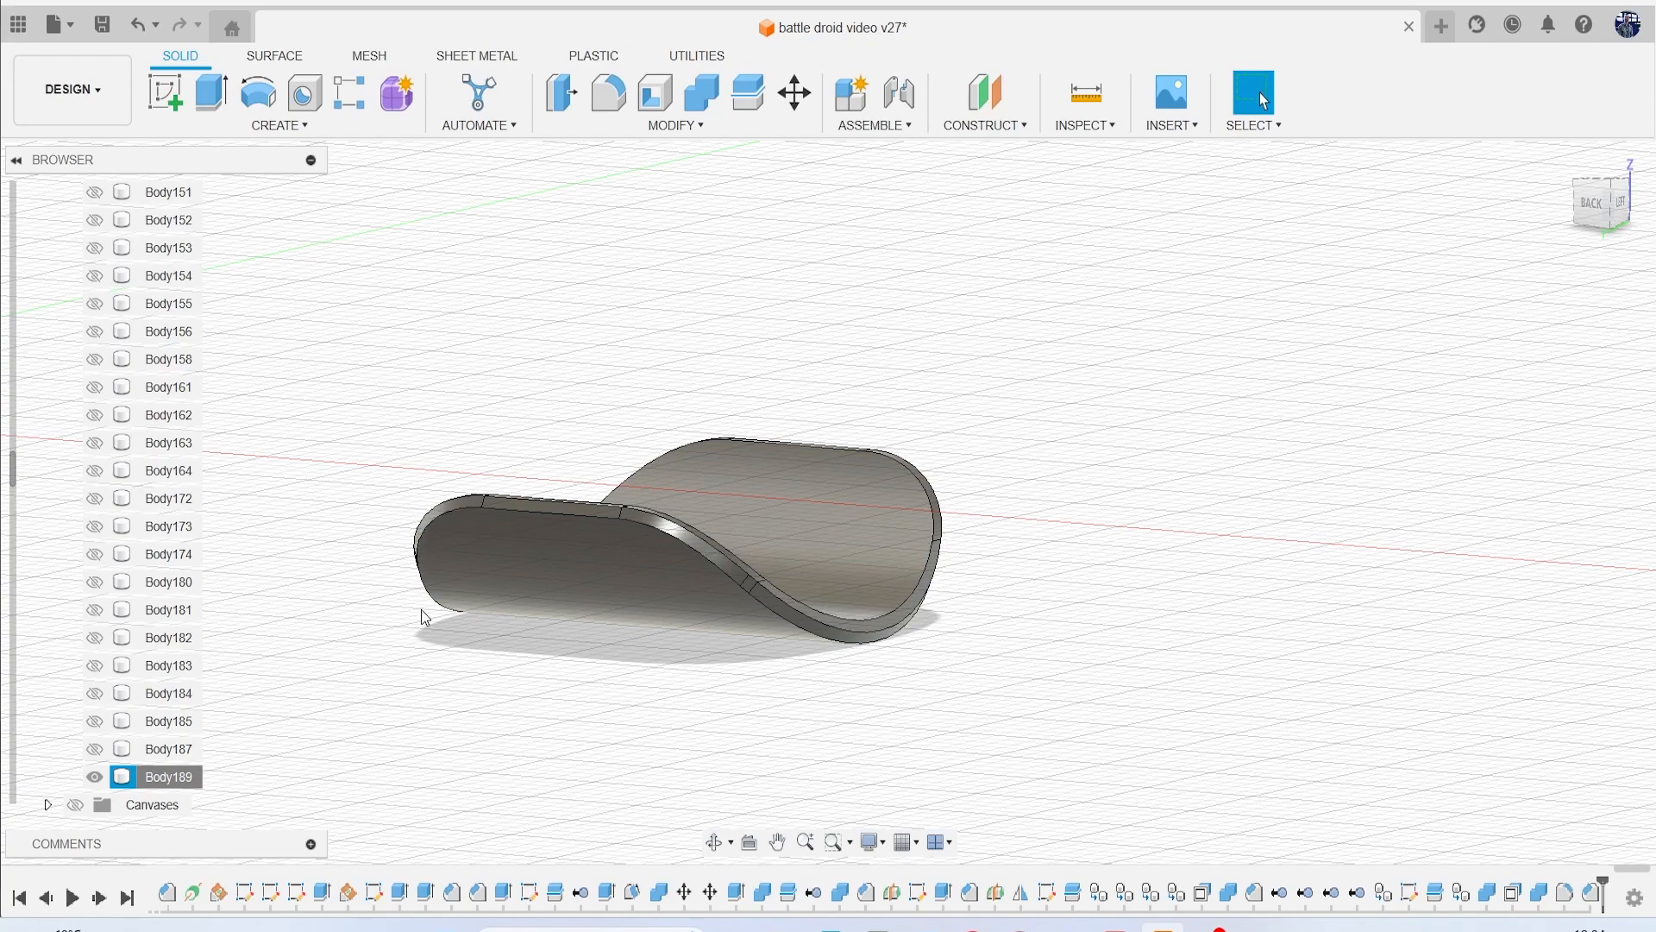
{"action": "right_click", "coordinate": [168, 777]}
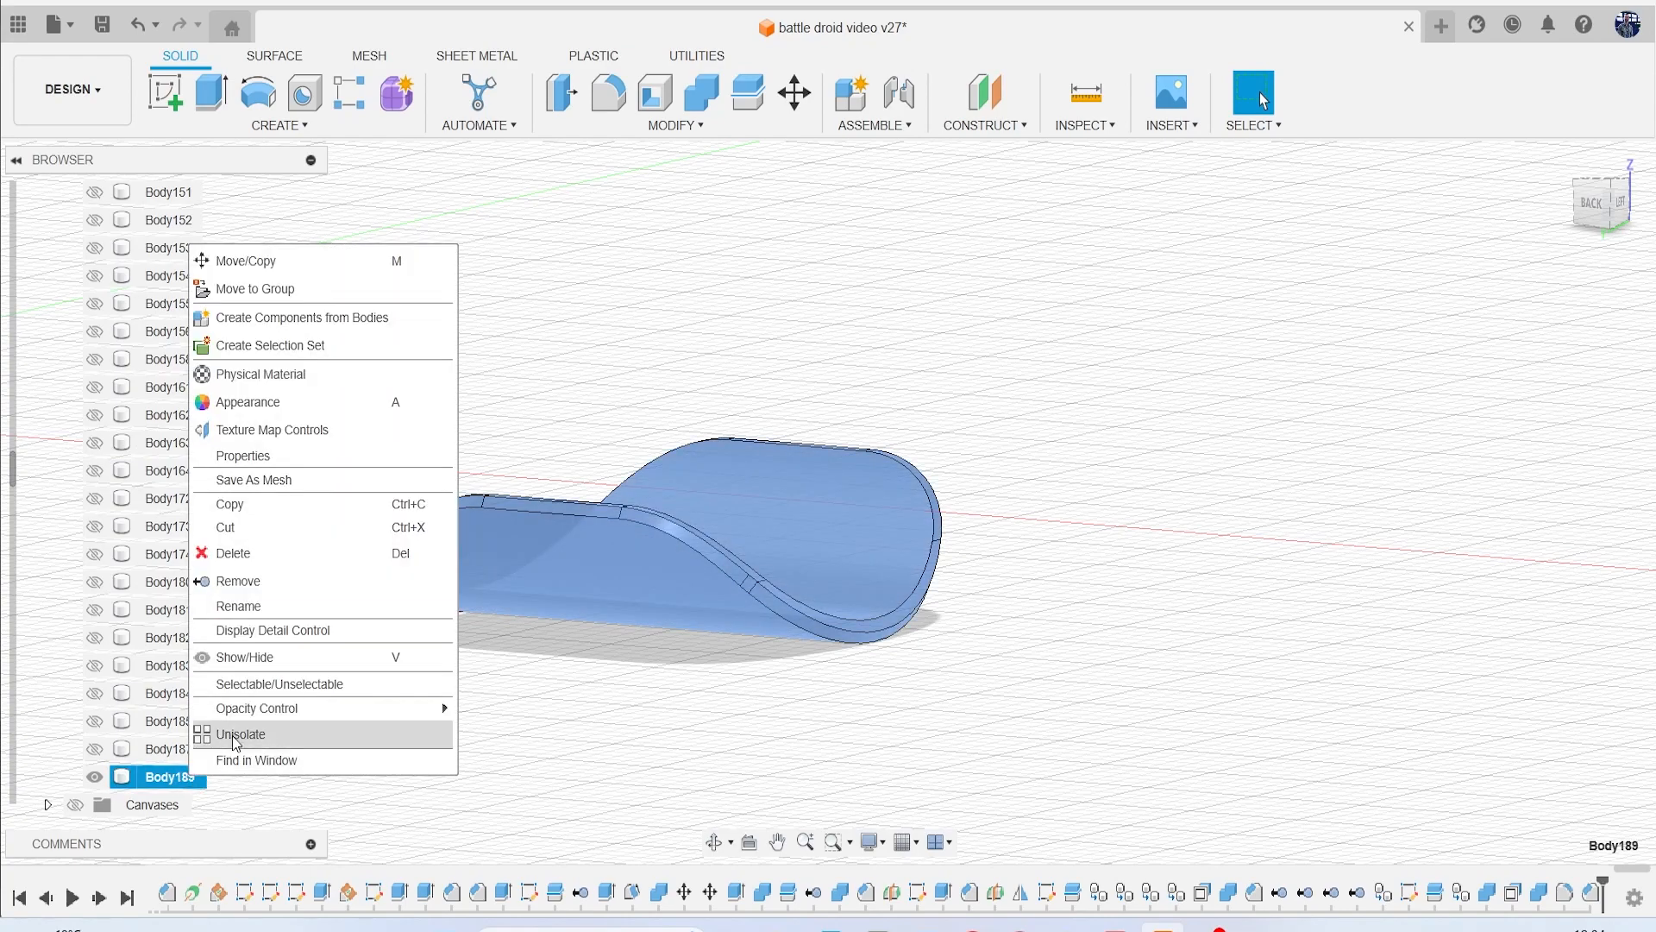
Show all bodies and the reference droid canvases, zoom out, then hide the canvases.
{"action": "left_click", "coordinate": [240, 734]}
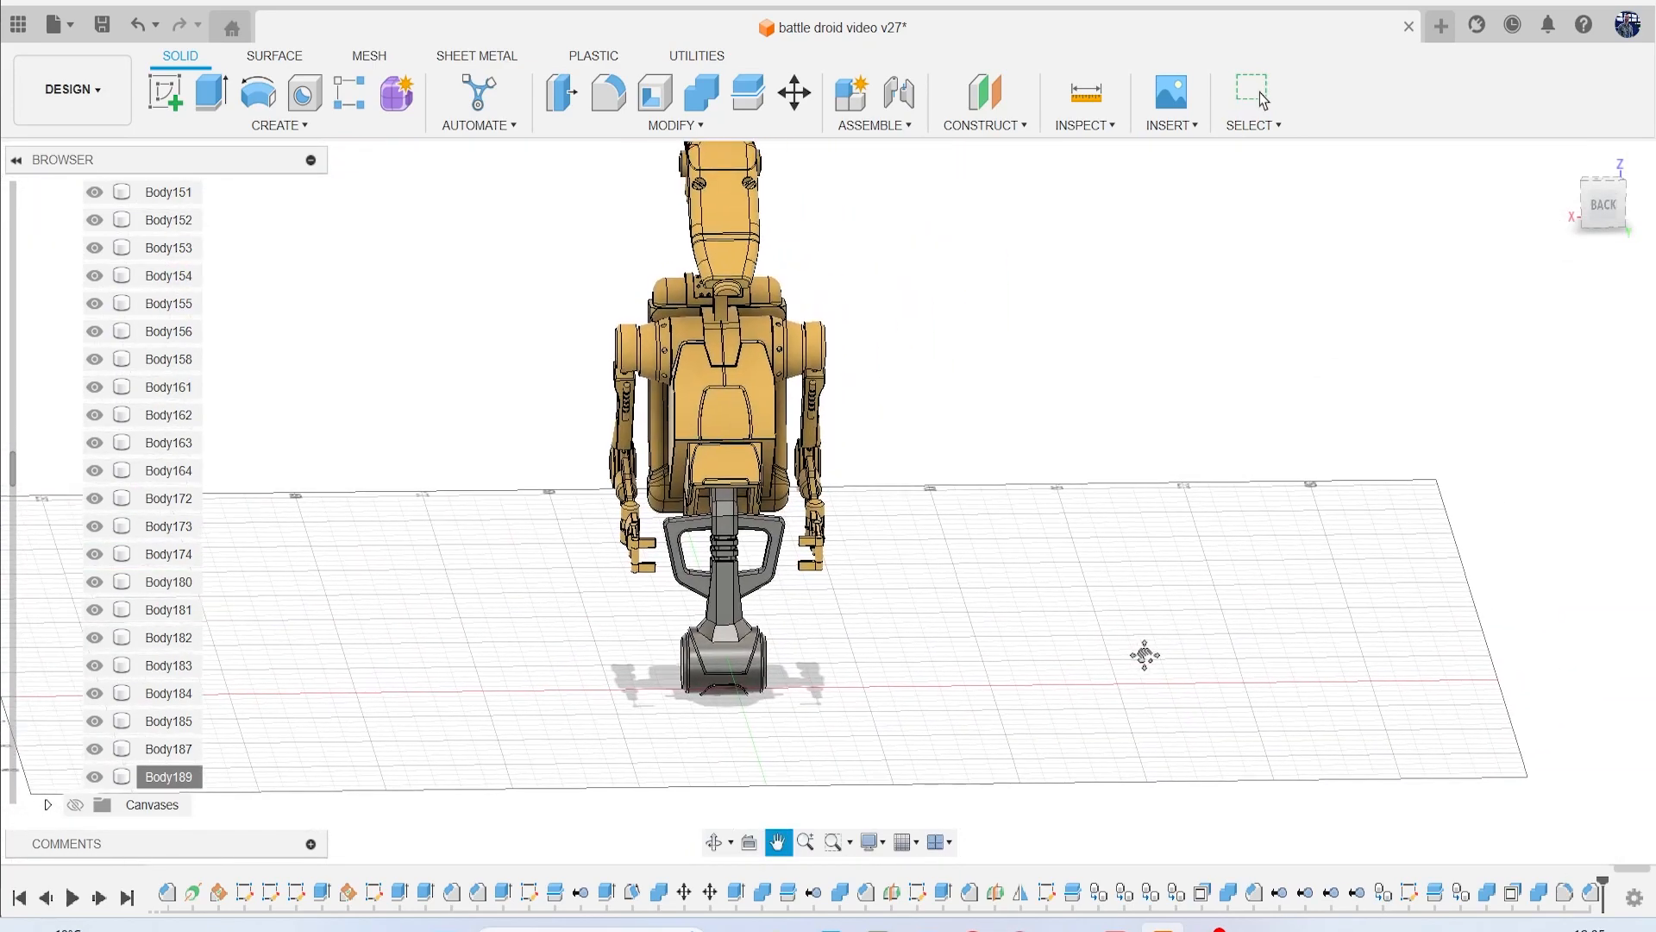
{"action": "left_click", "coordinate": [1253, 93]}
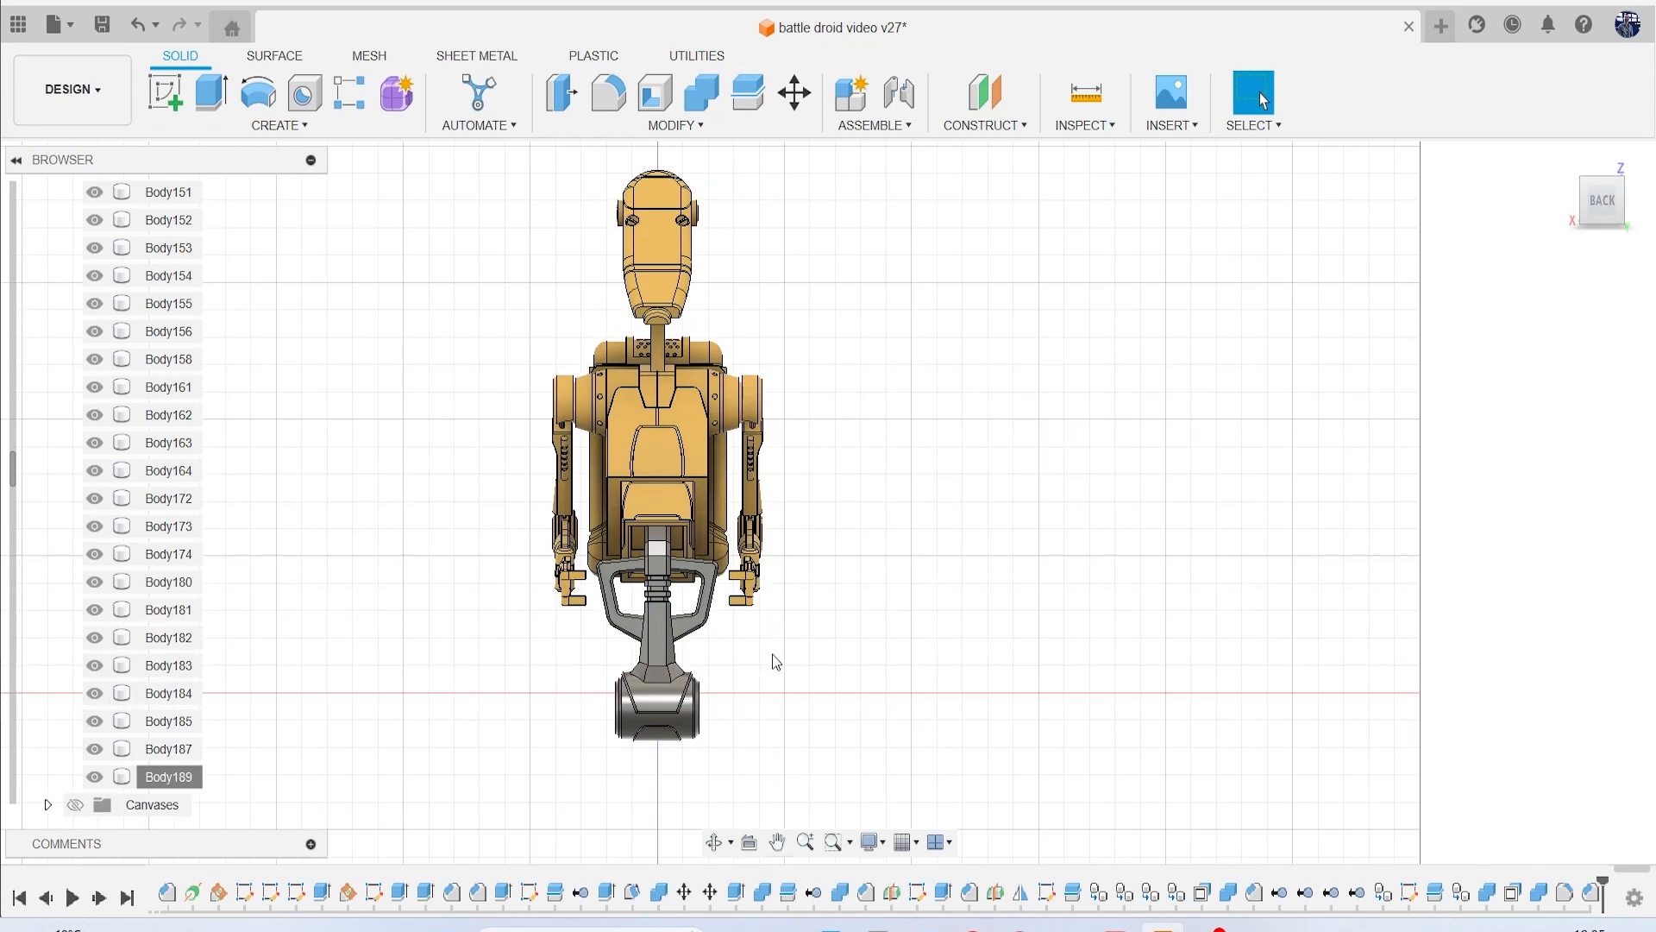
{"action": "left_click", "coordinate": [75, 804]}
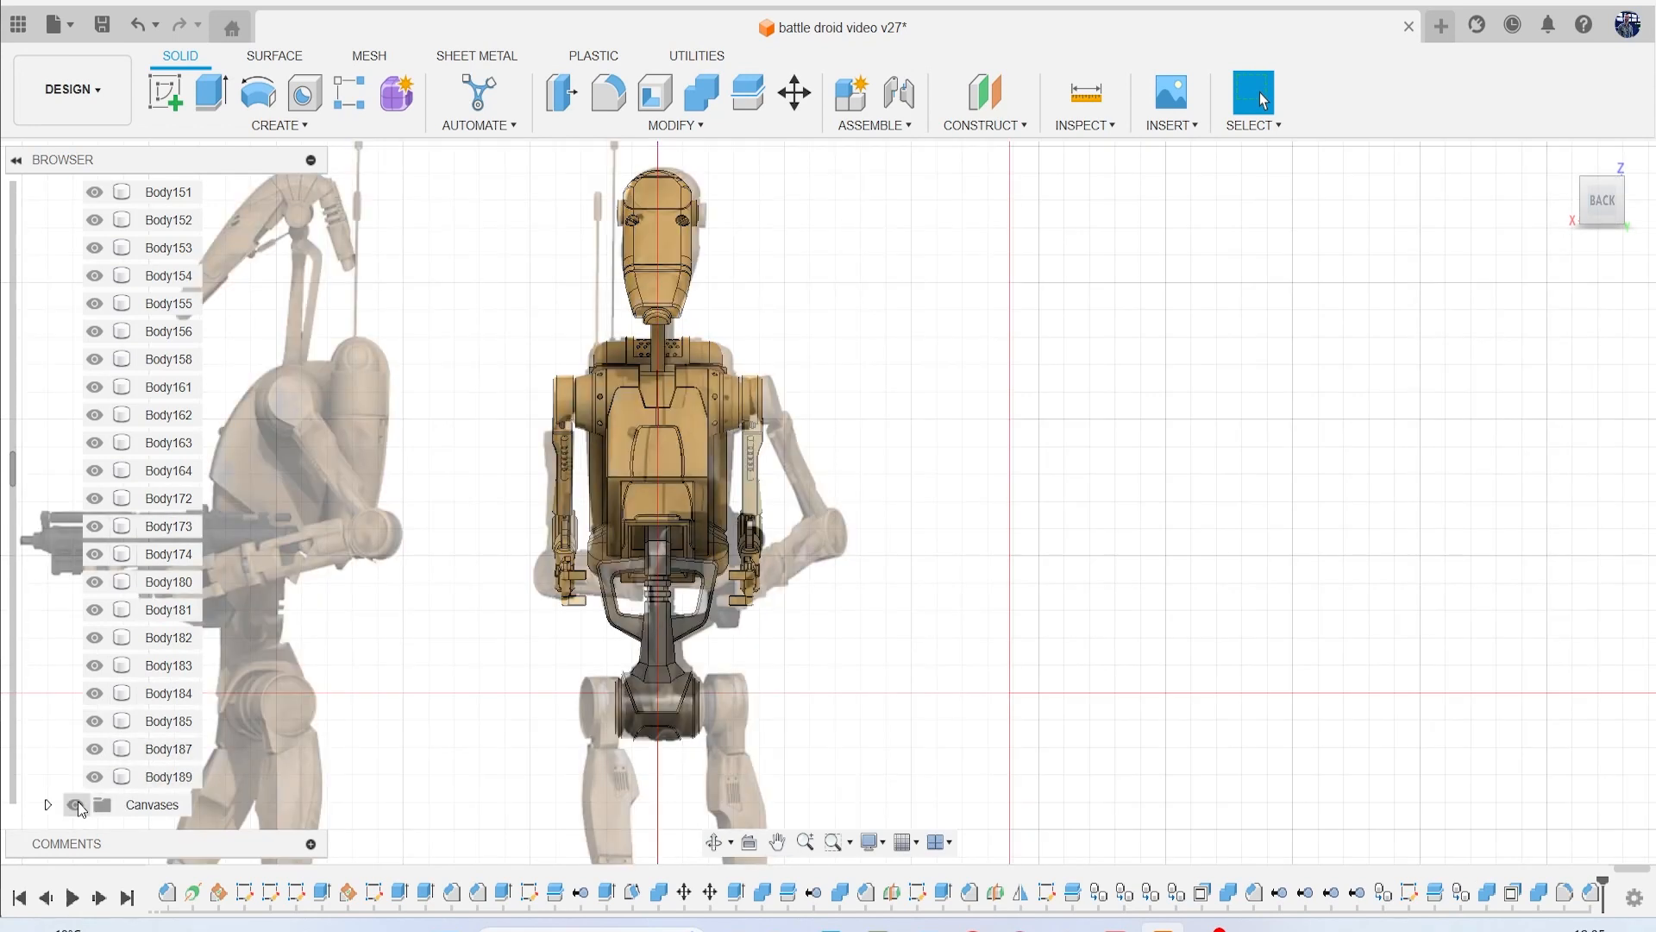
{"action": "left_click", "coordinate": [76, 805]}
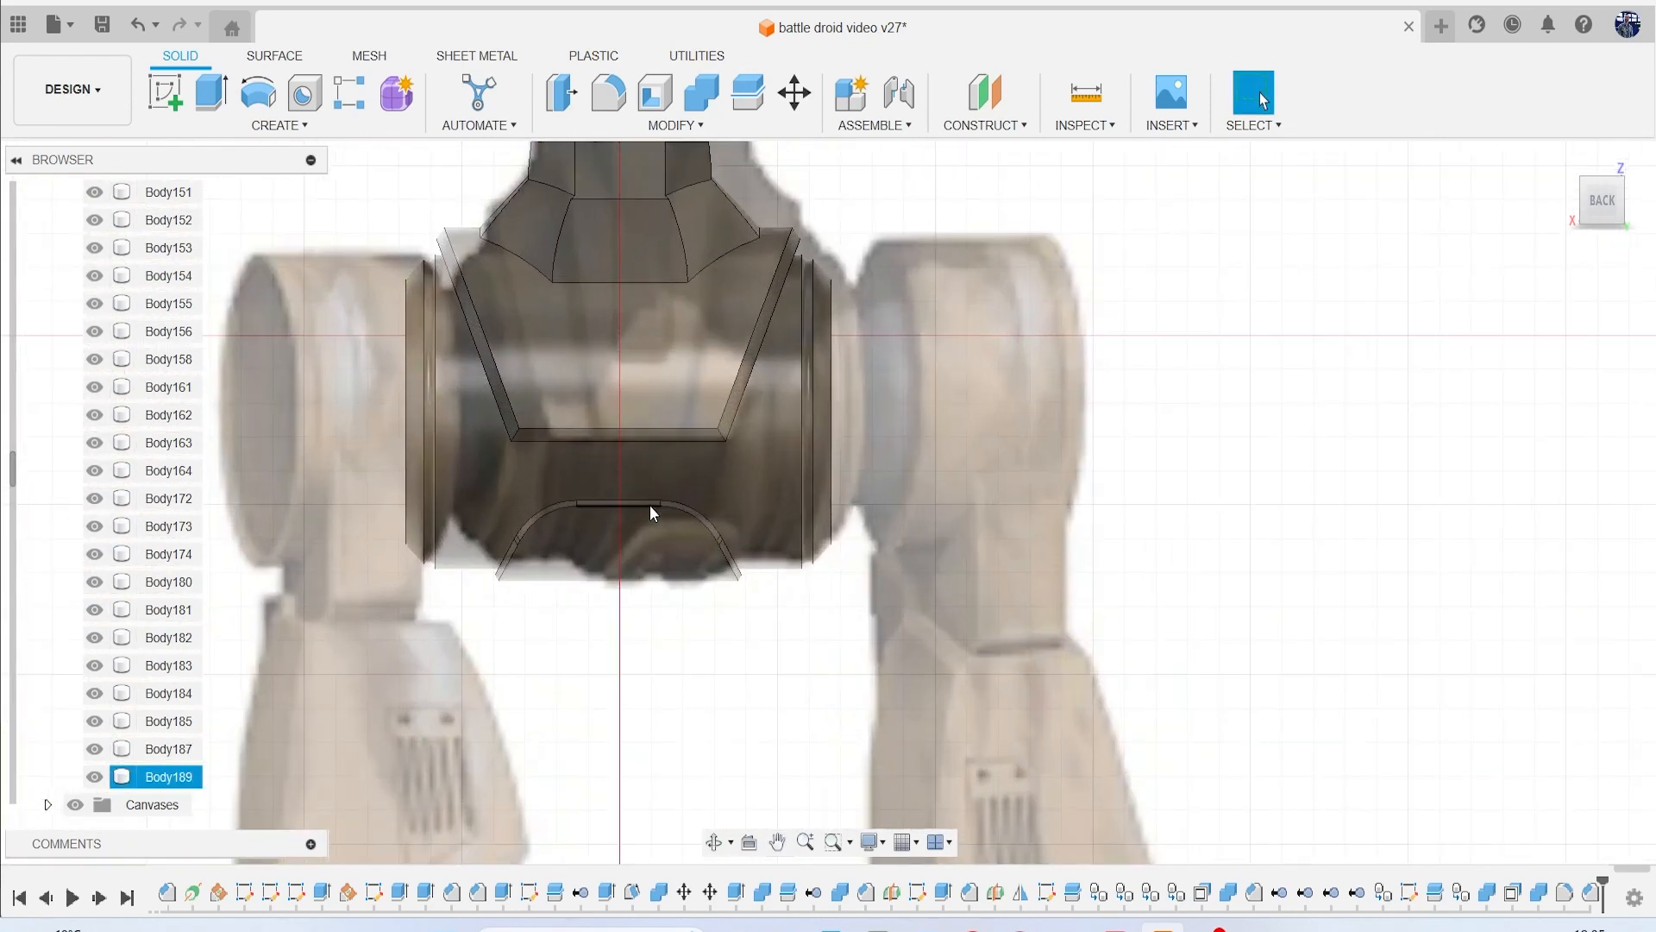
{"action": "mouse_move", "coordinate": [648, 516]}
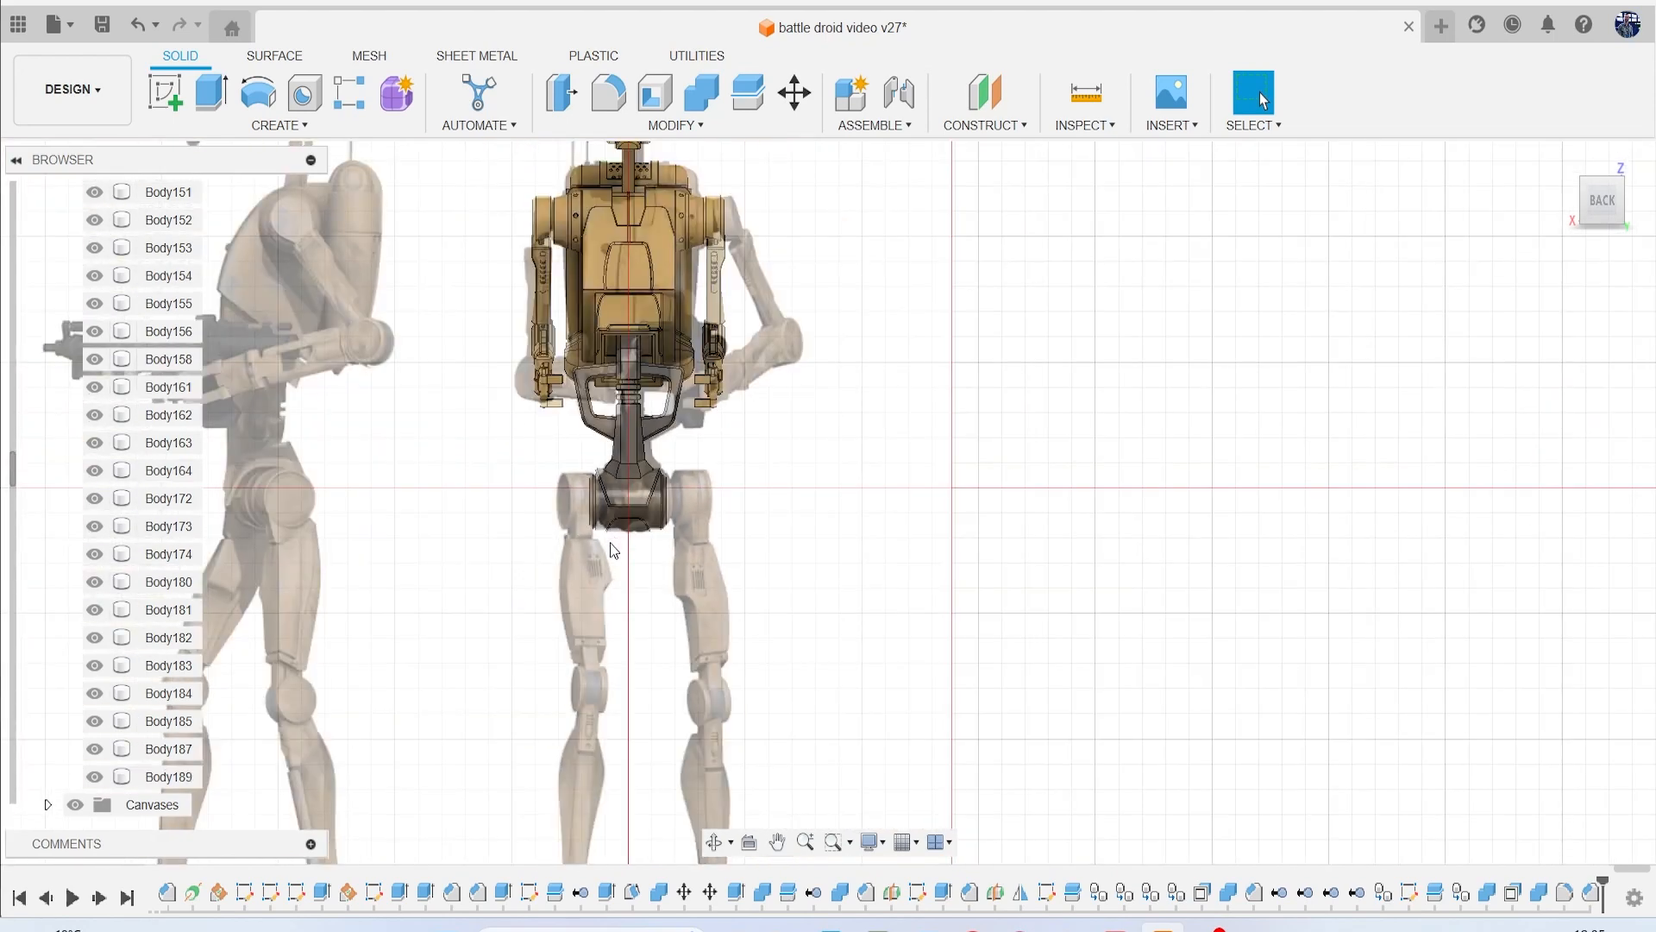
{"action": "scroll", "scroll_direction": "up", "scroll_amount": 3}
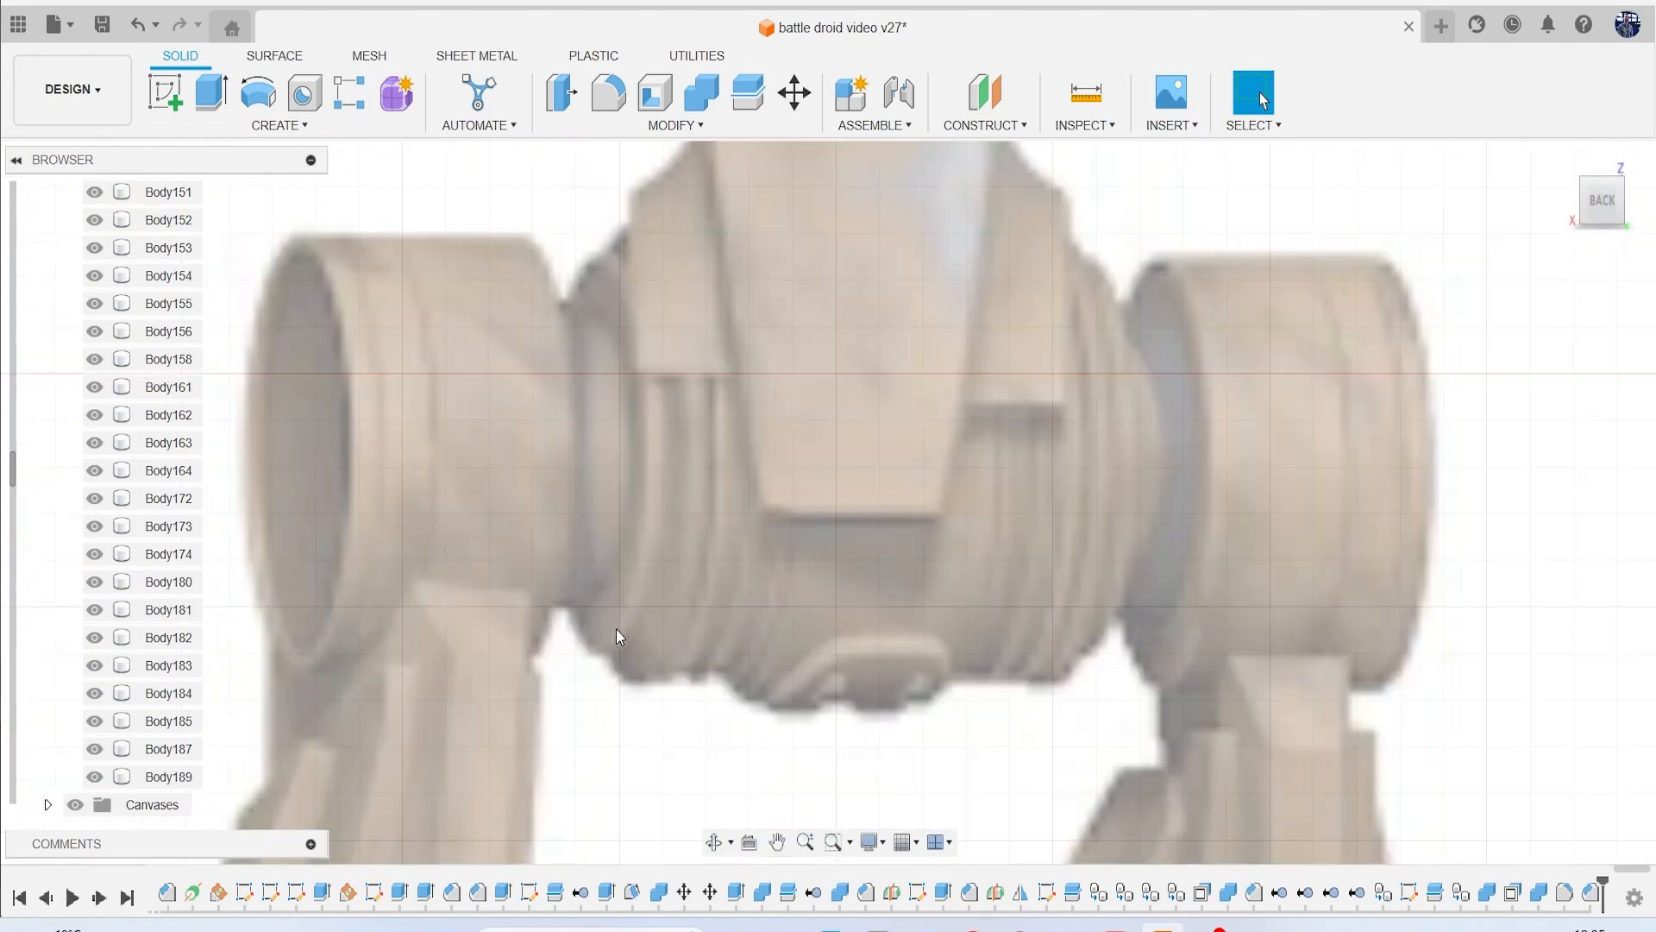
{"action": "mouse_move", "coordinate": [739, 607]}
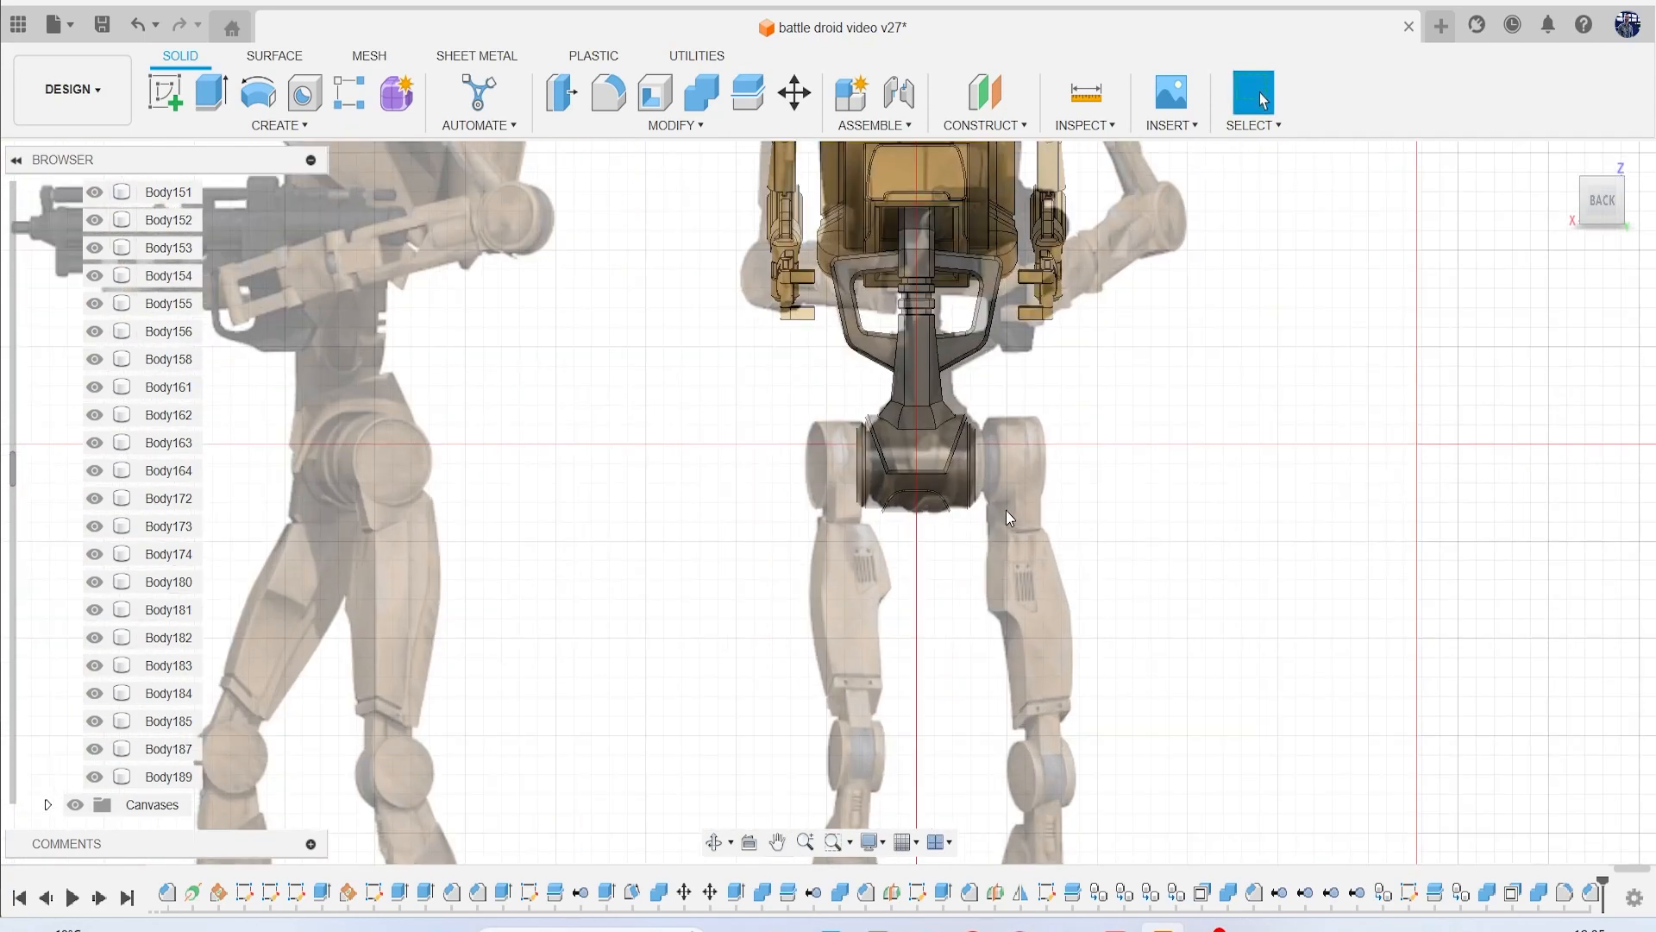
{"action": "left_click", "coordinate": [169, 777]}
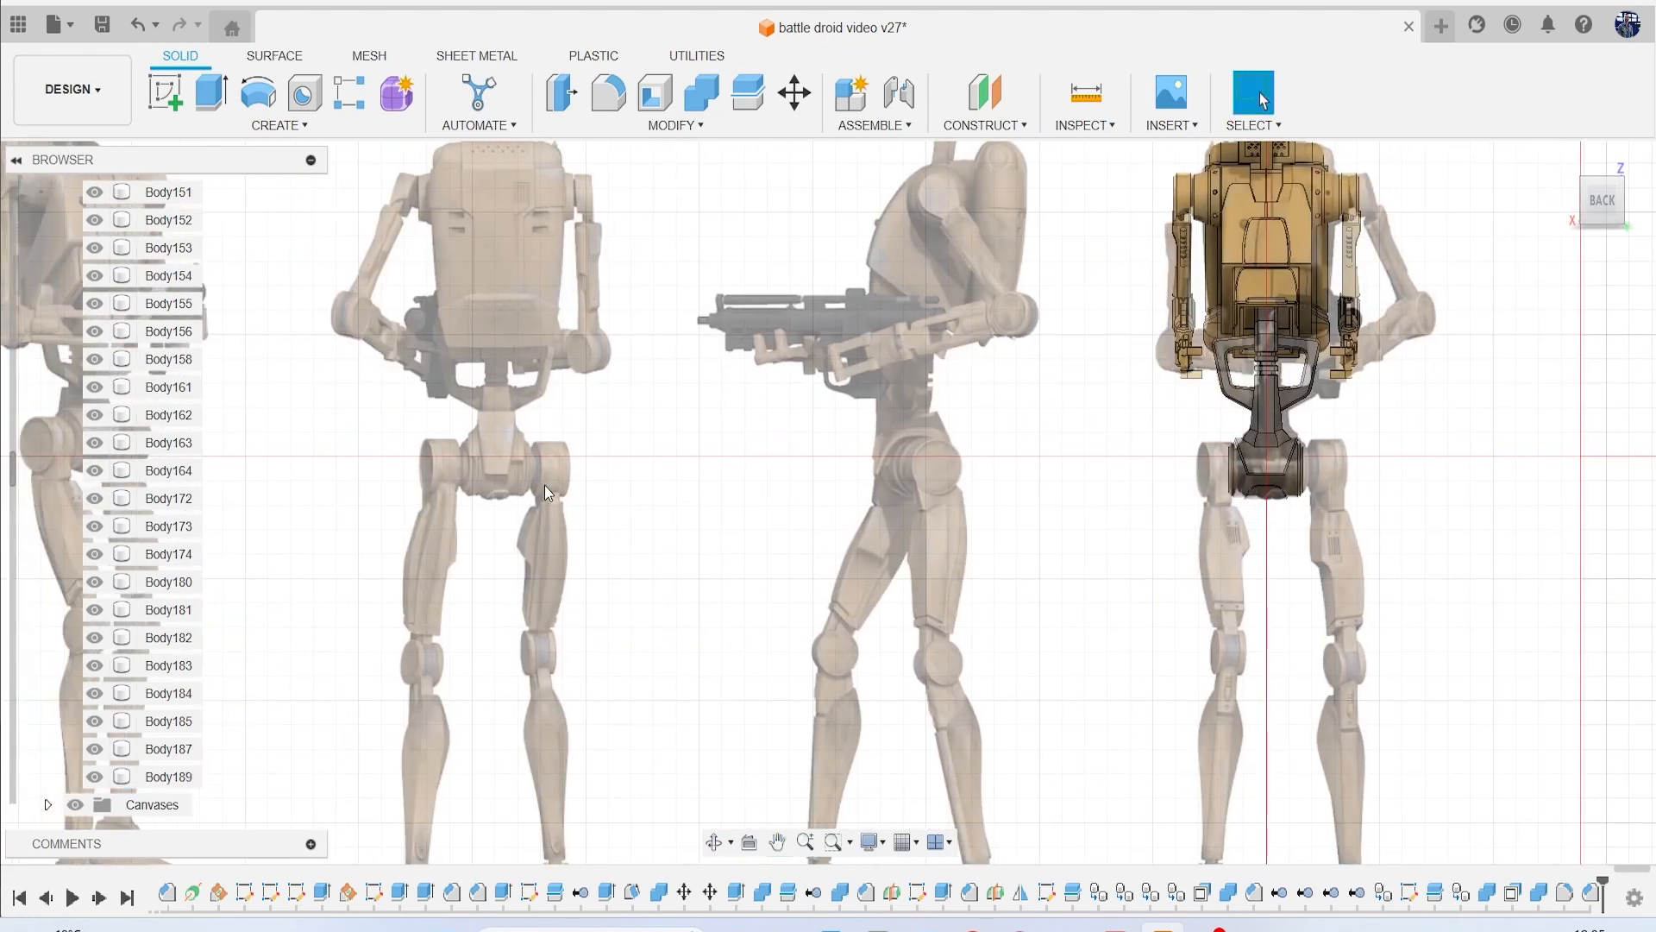
{"action": "scroll", "scroll_direction": "up", "scroll_amount": 3}
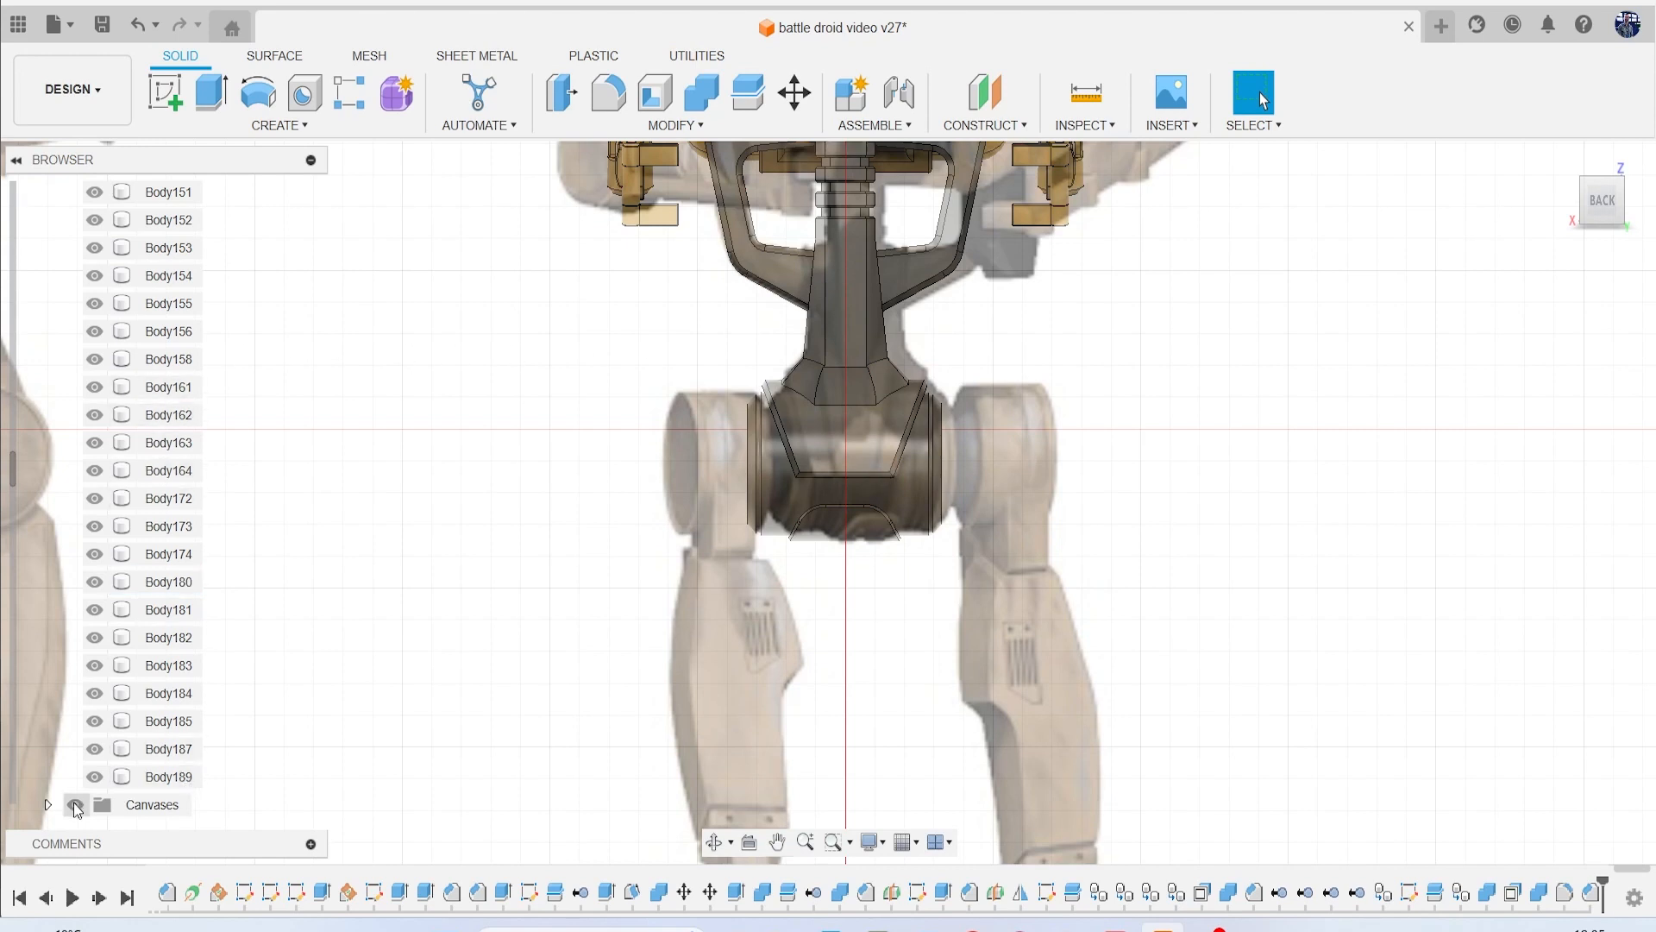
{"action": "left_click", "coordinate": [74, 804]}
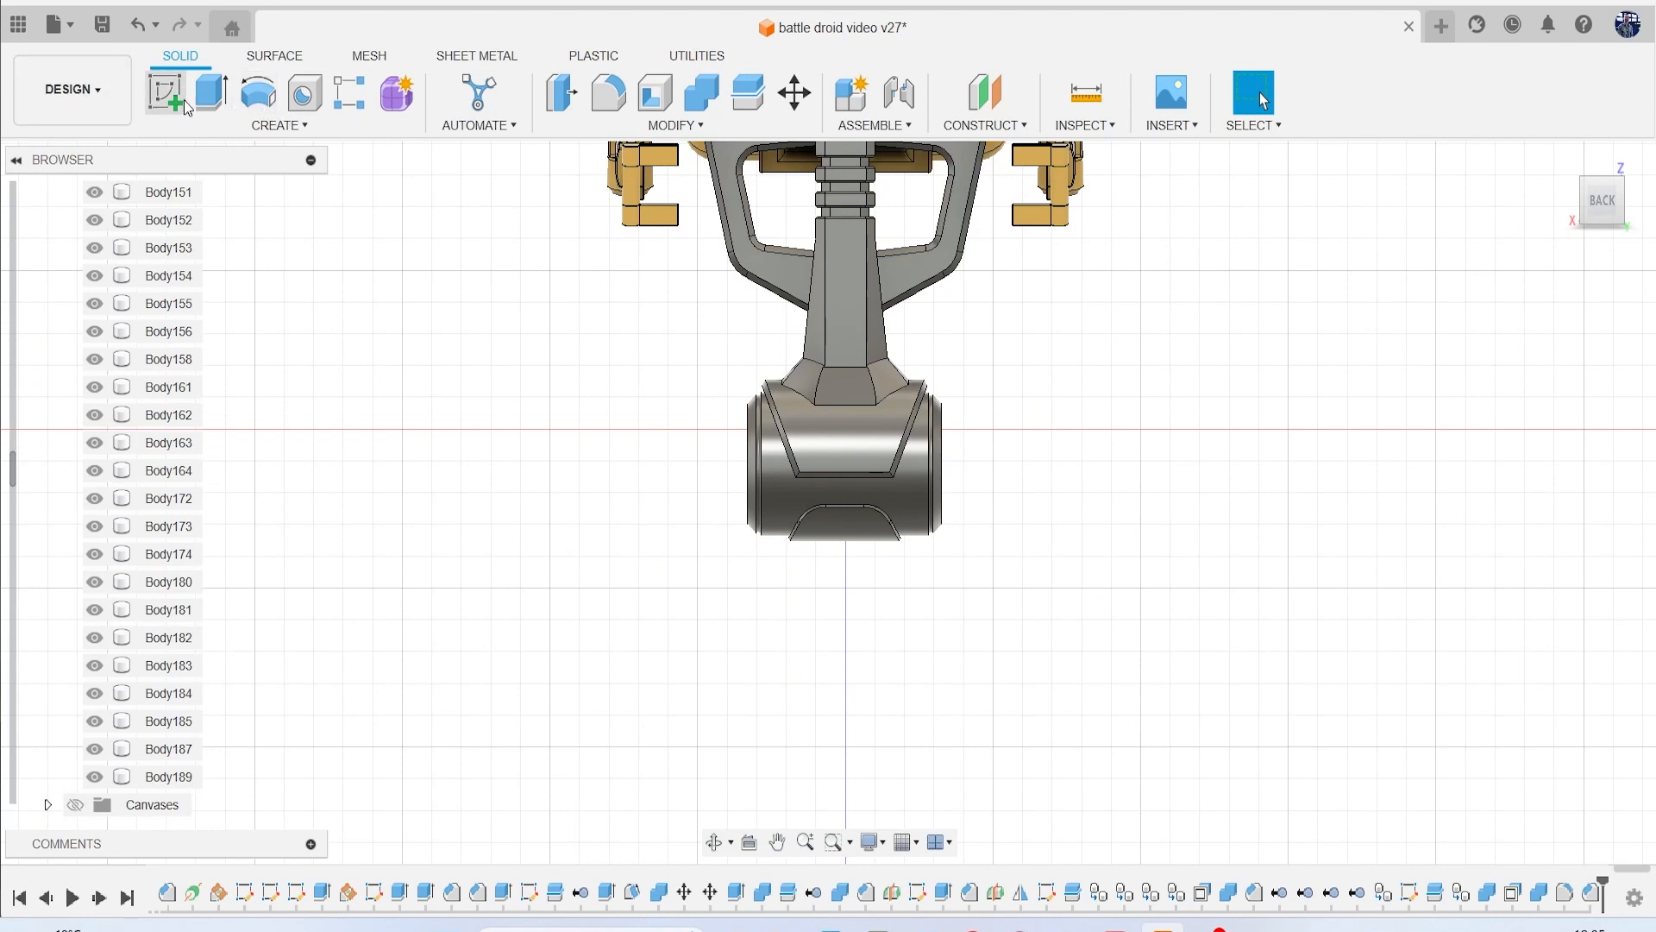
Place a 14.856 mm sphere on the cylinder end face as new Body190.
{"action": "left_click", "coordinate": [279, 124]}
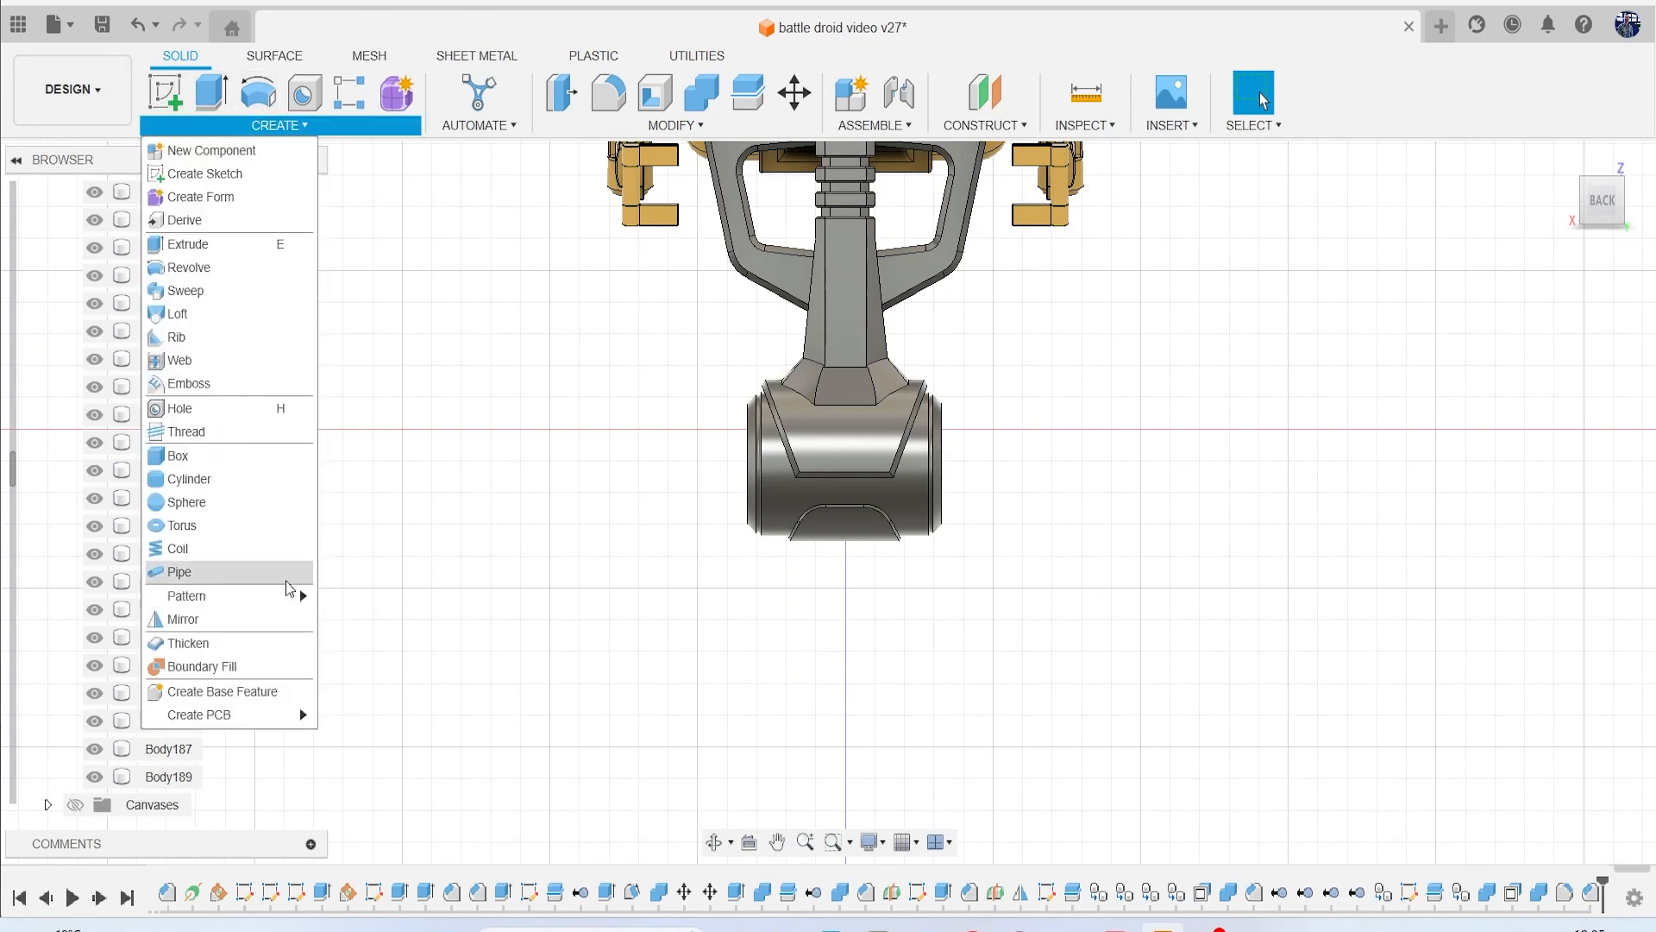
{"action": "mouse_move", "coordinate": [254, 525]}
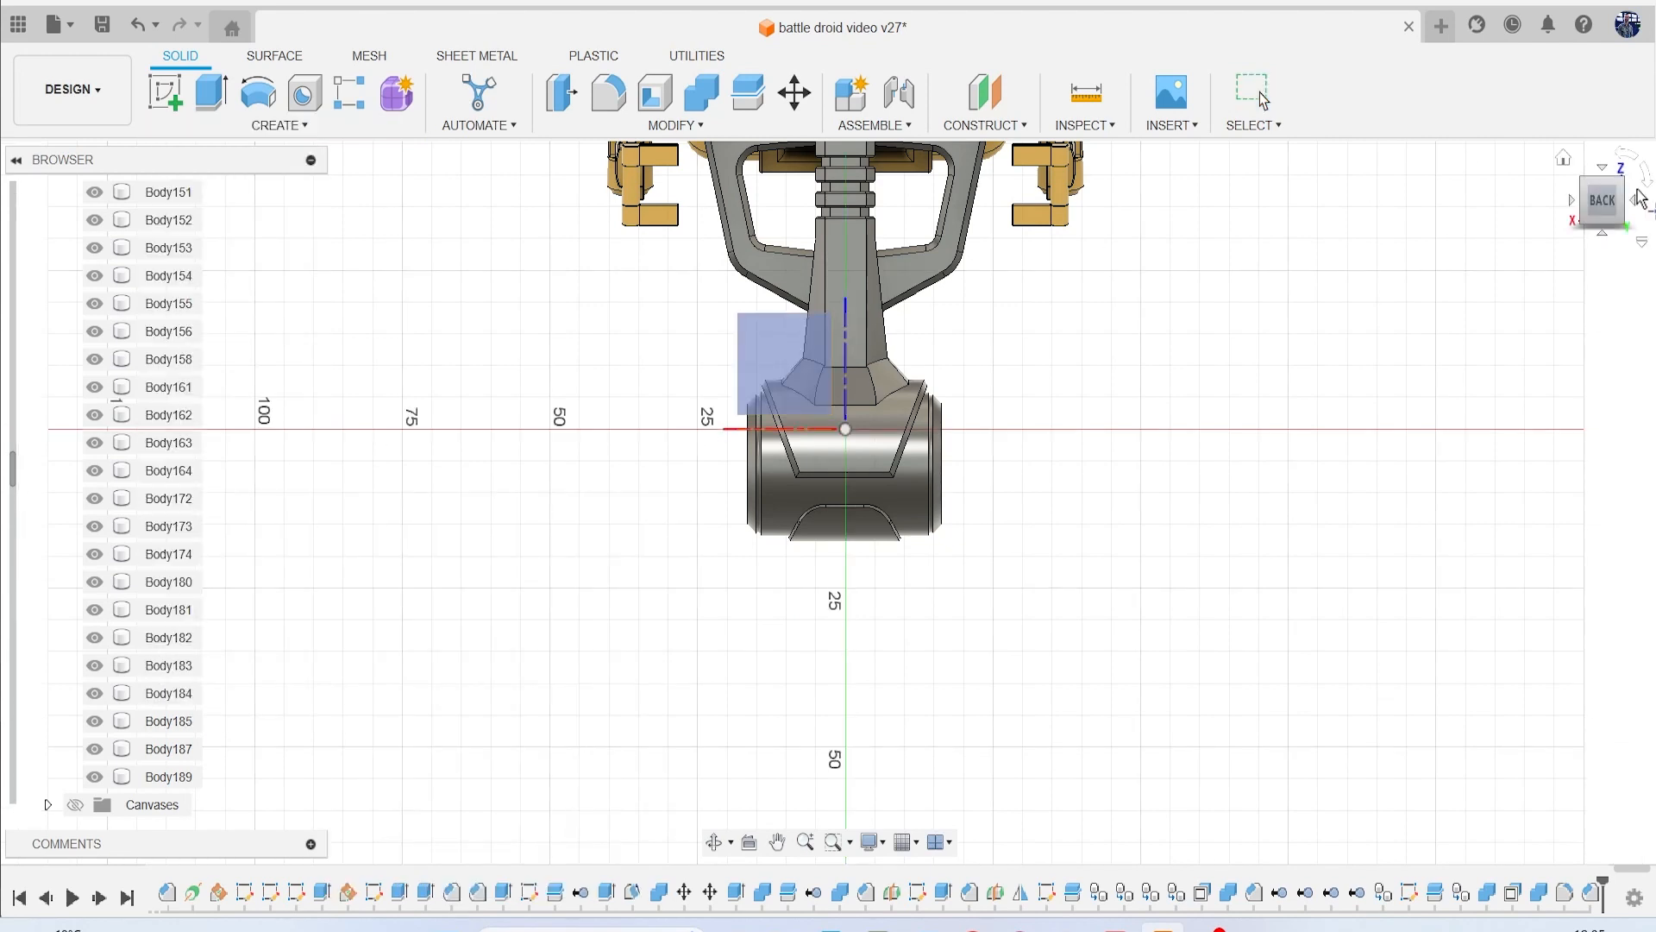
{"action": "left_click", "coordinate": [167, 748]}
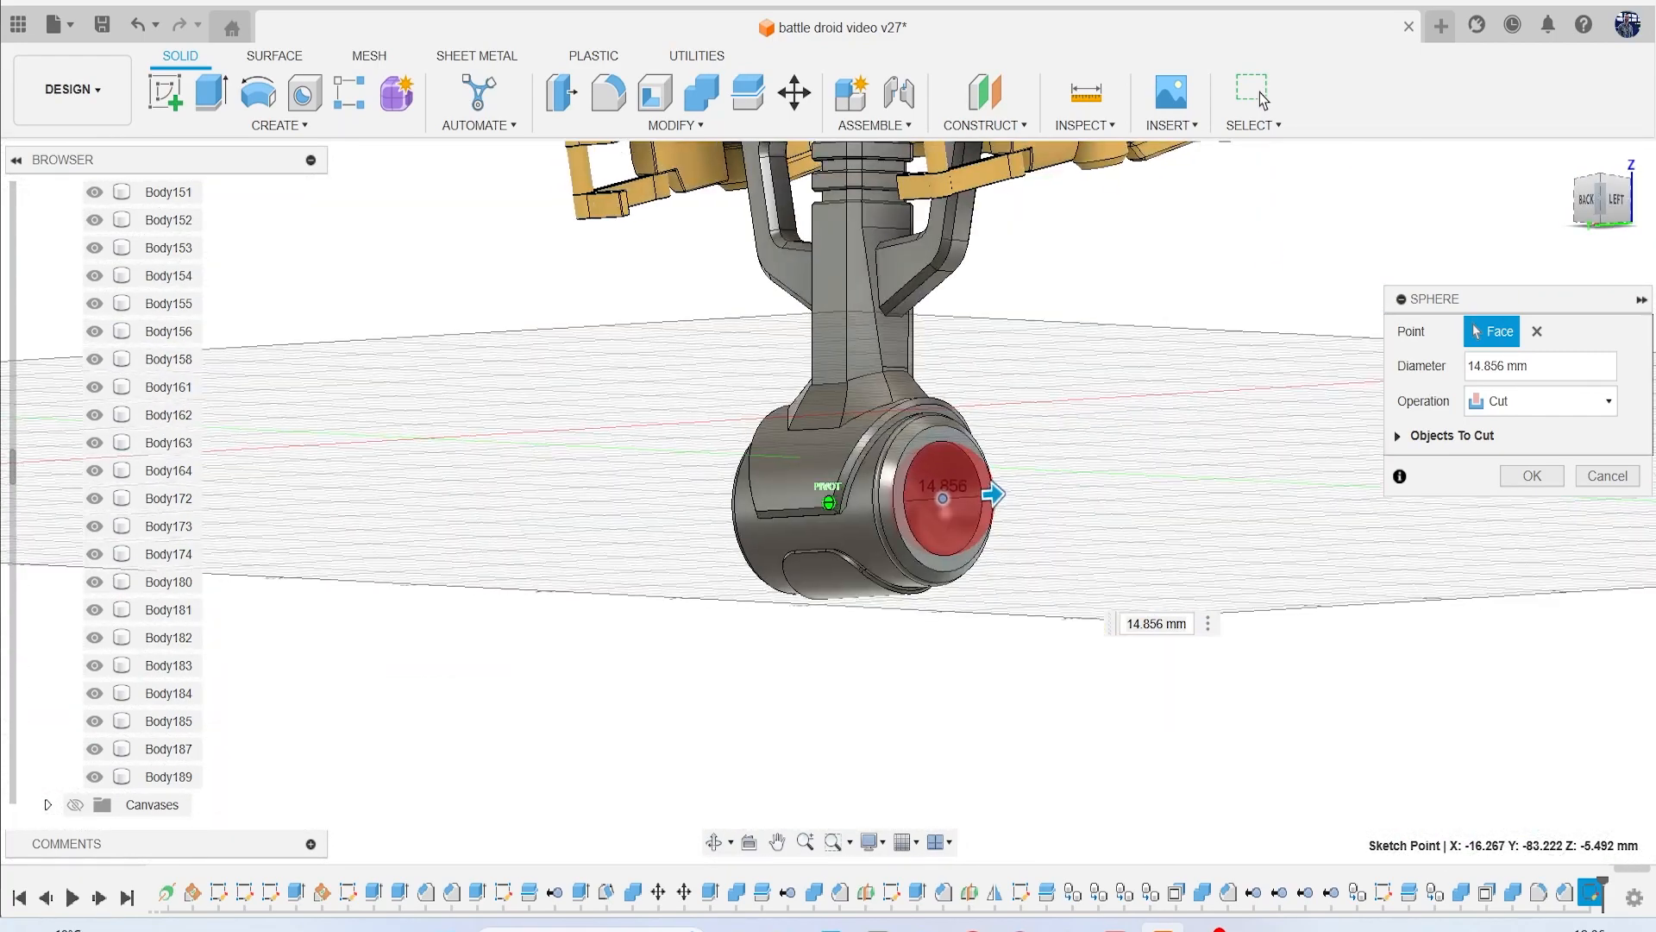
{"action": "left_click", "coordinate": [1537, 400]}
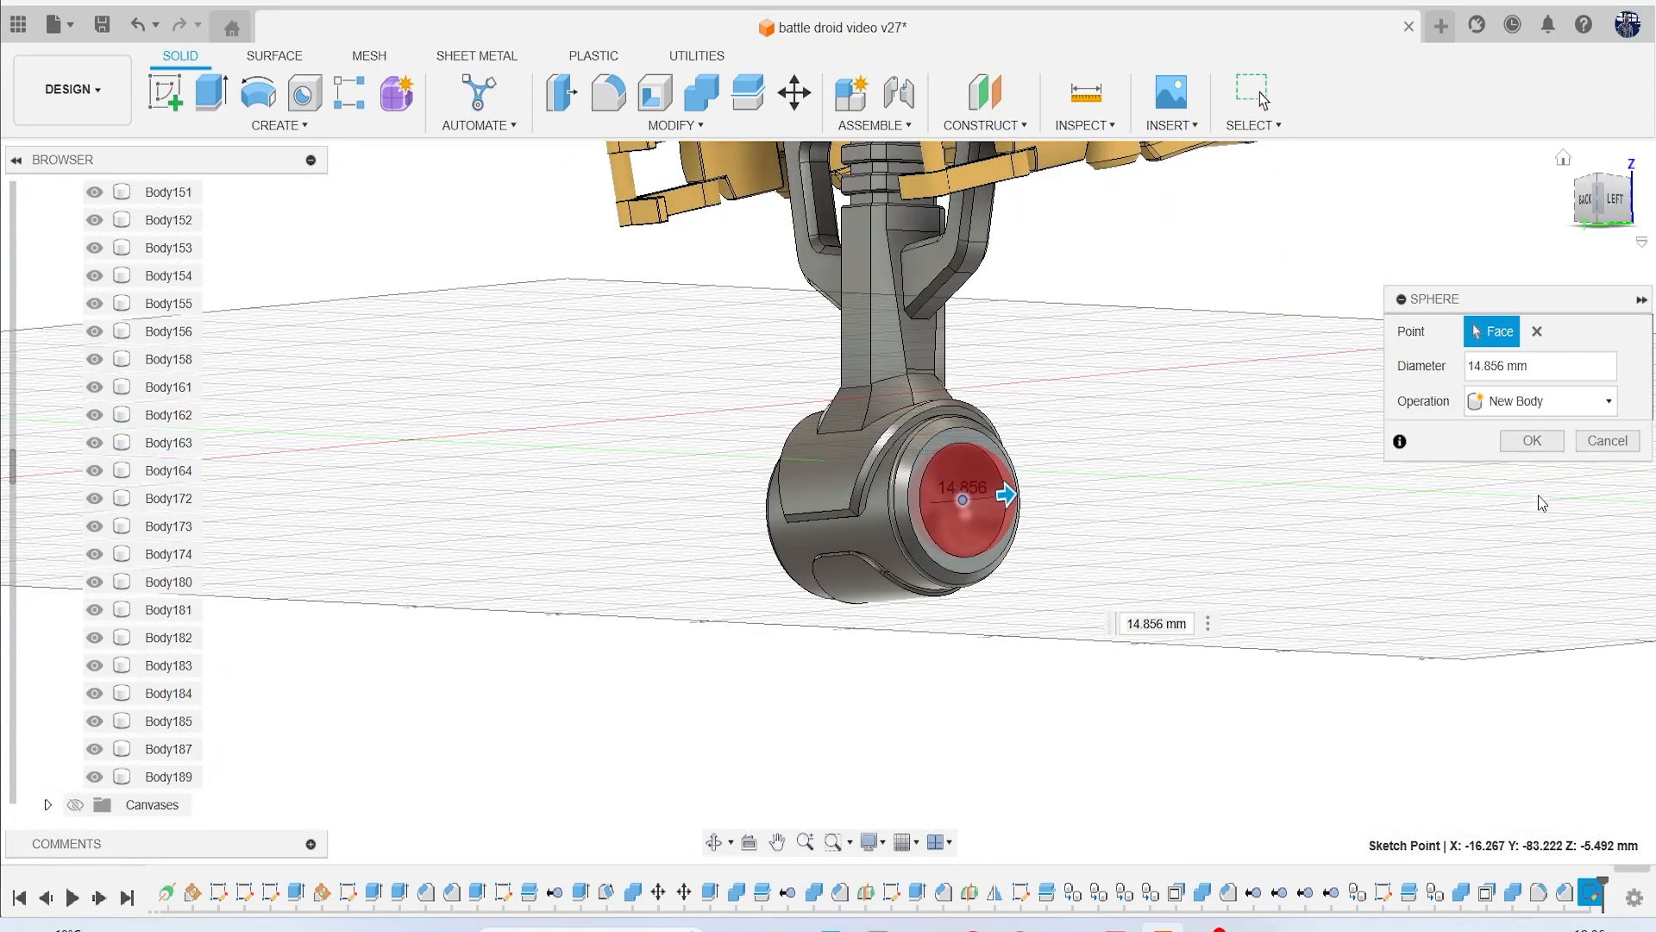
{"action": "left_click", "coordinate": [1530, 441]}
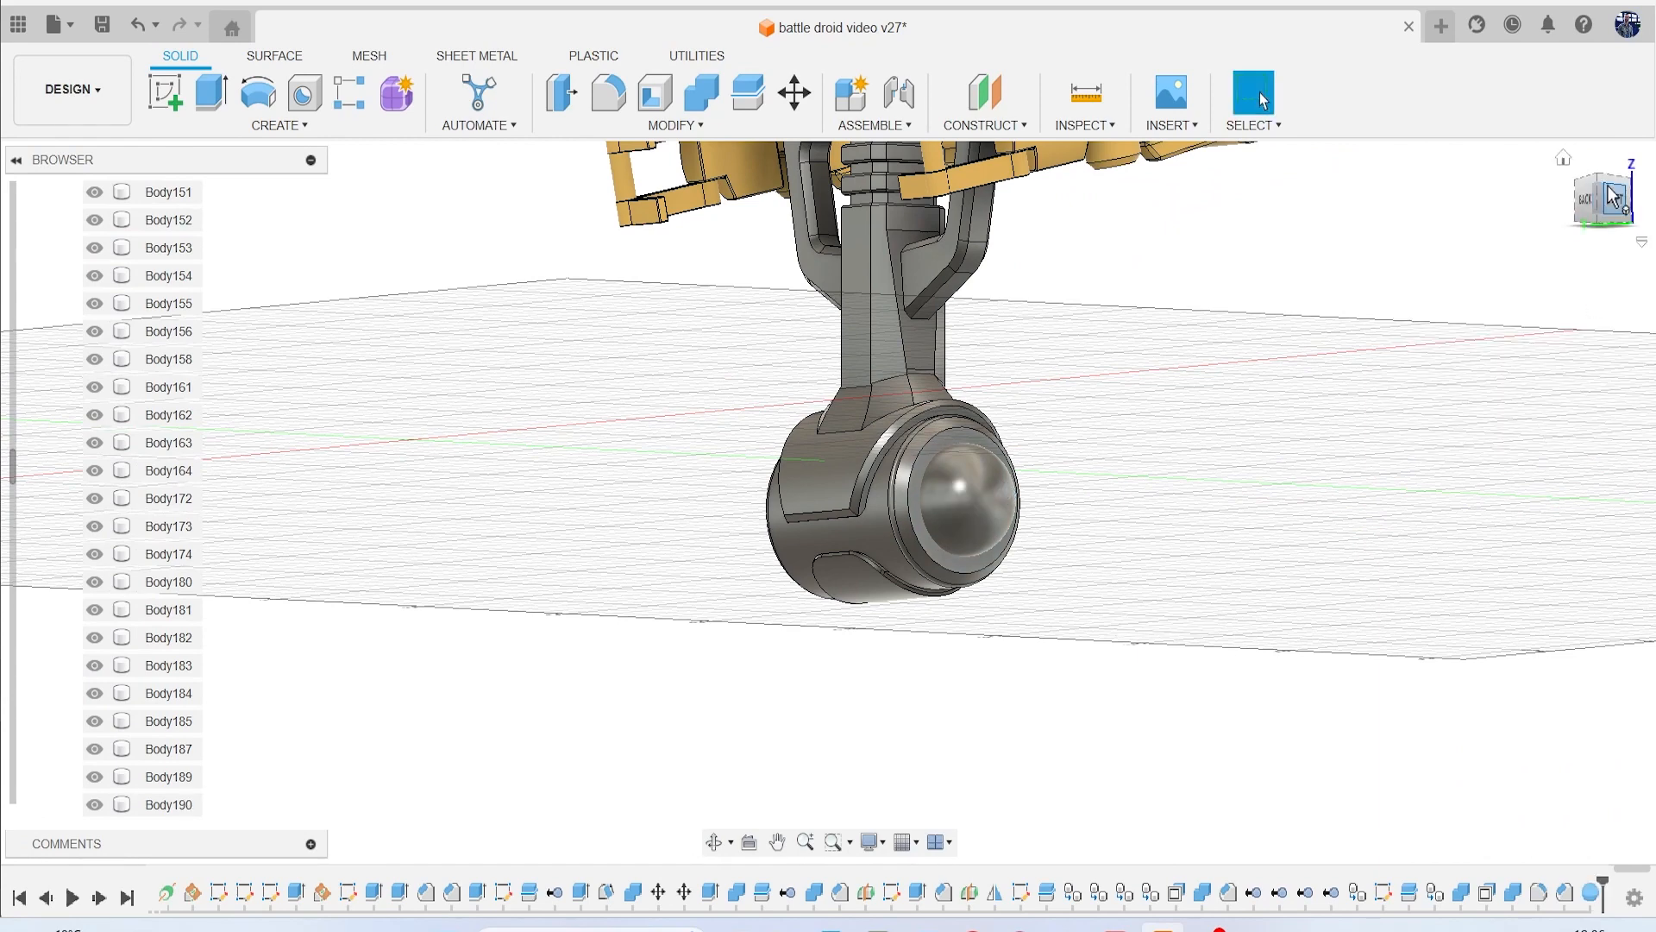
{"action": "left_click", "coordinate": [1601, 200]}
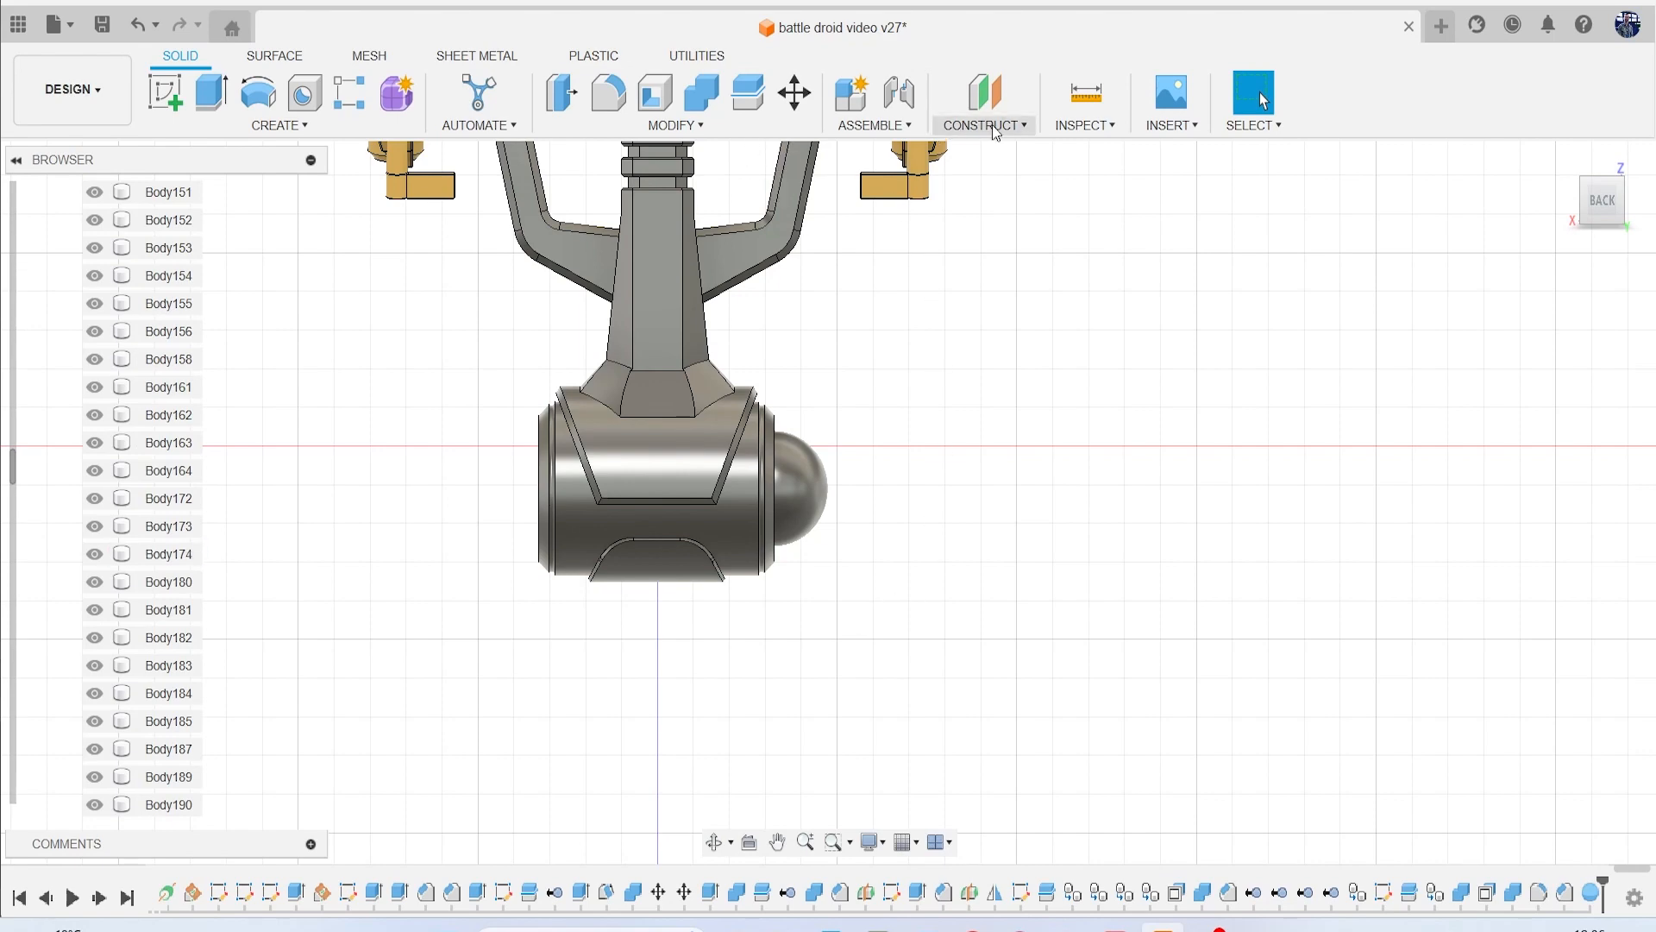
Add a midplane between the cylinder ends, then cut sockets with the balls, keeping tools.
{"action": "left_click", "coordinate": [982, 124]}
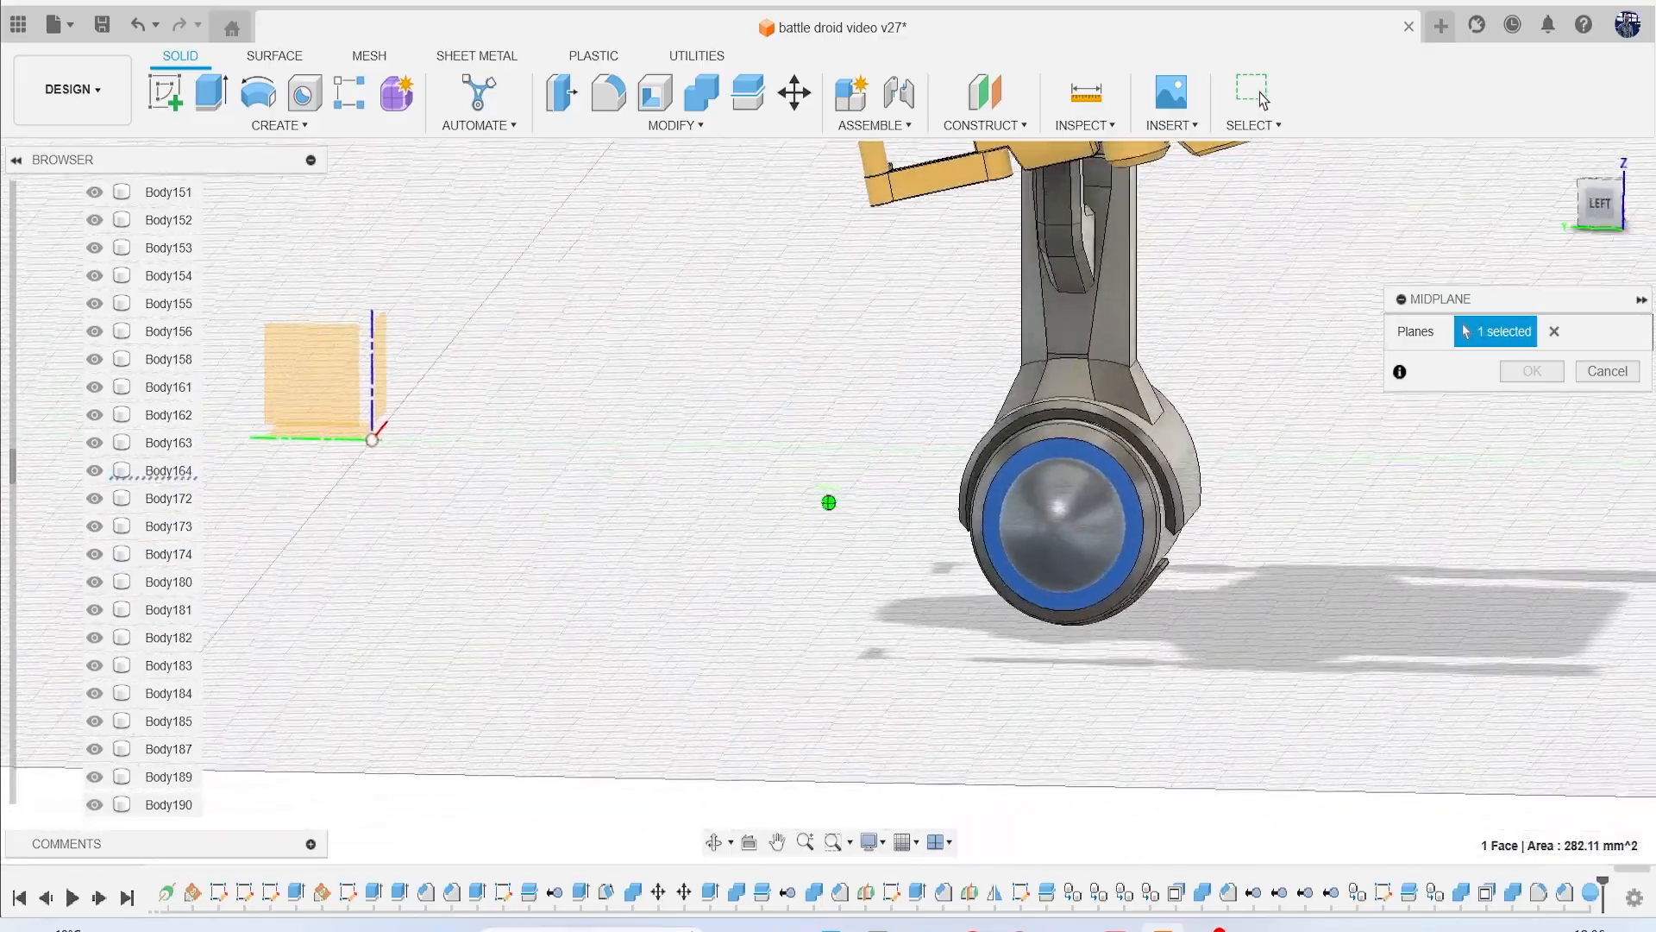
{"action": "left_click", "coordinate": [380, 531]}
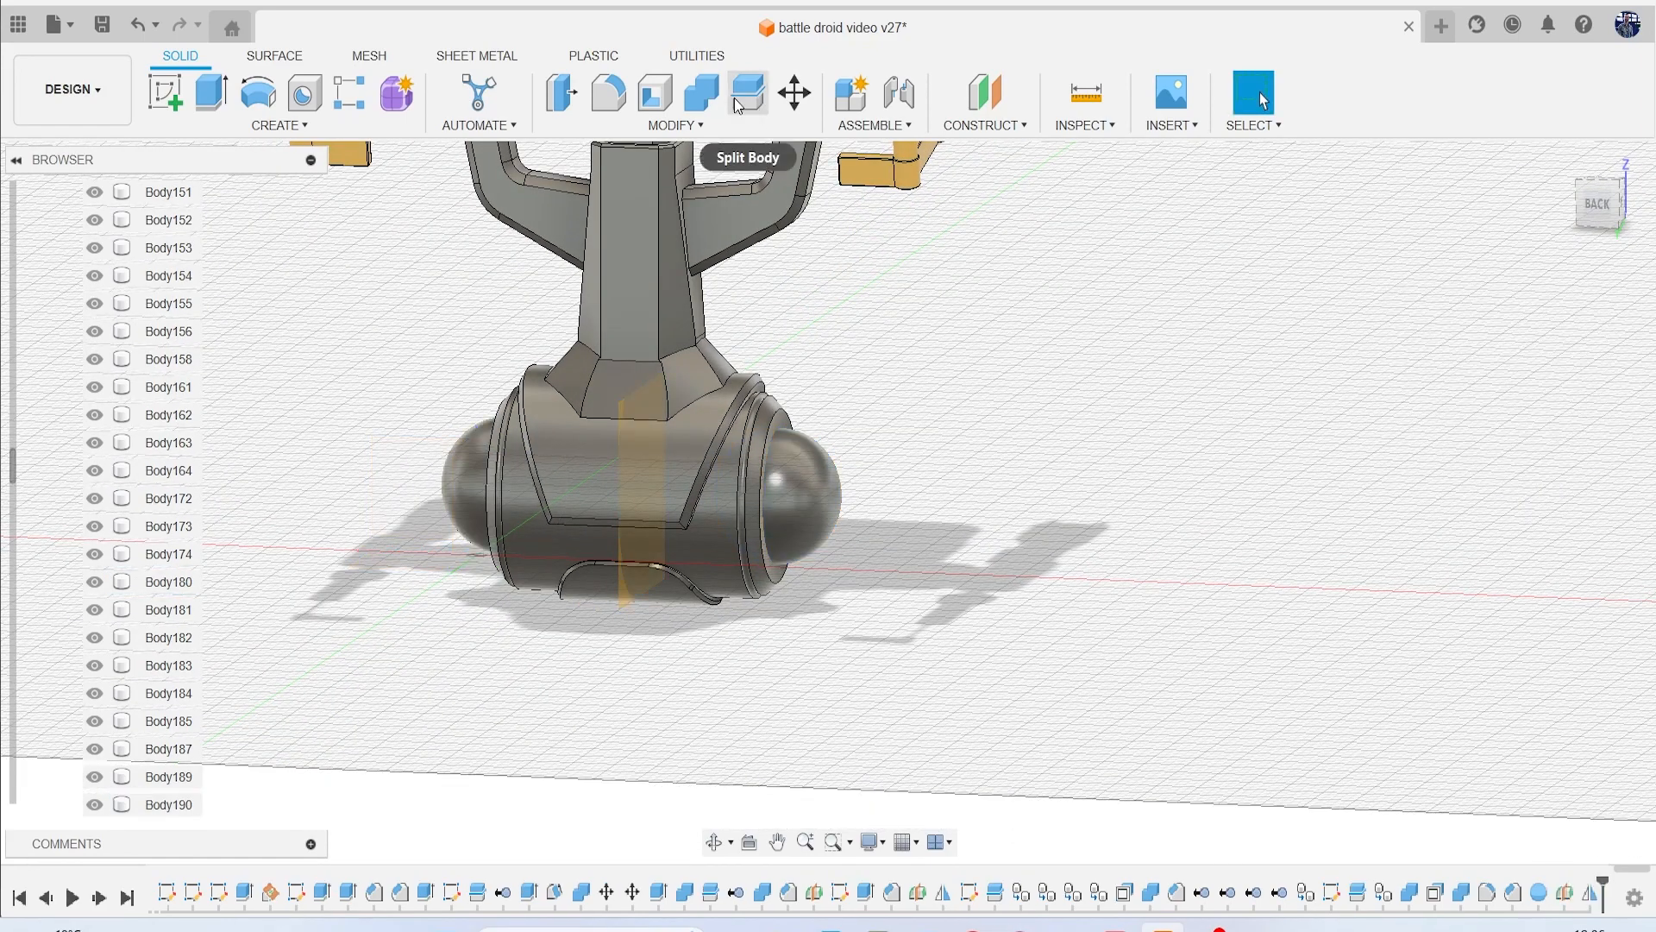
{"action": "left_click", "coordinate": [700, 94]}
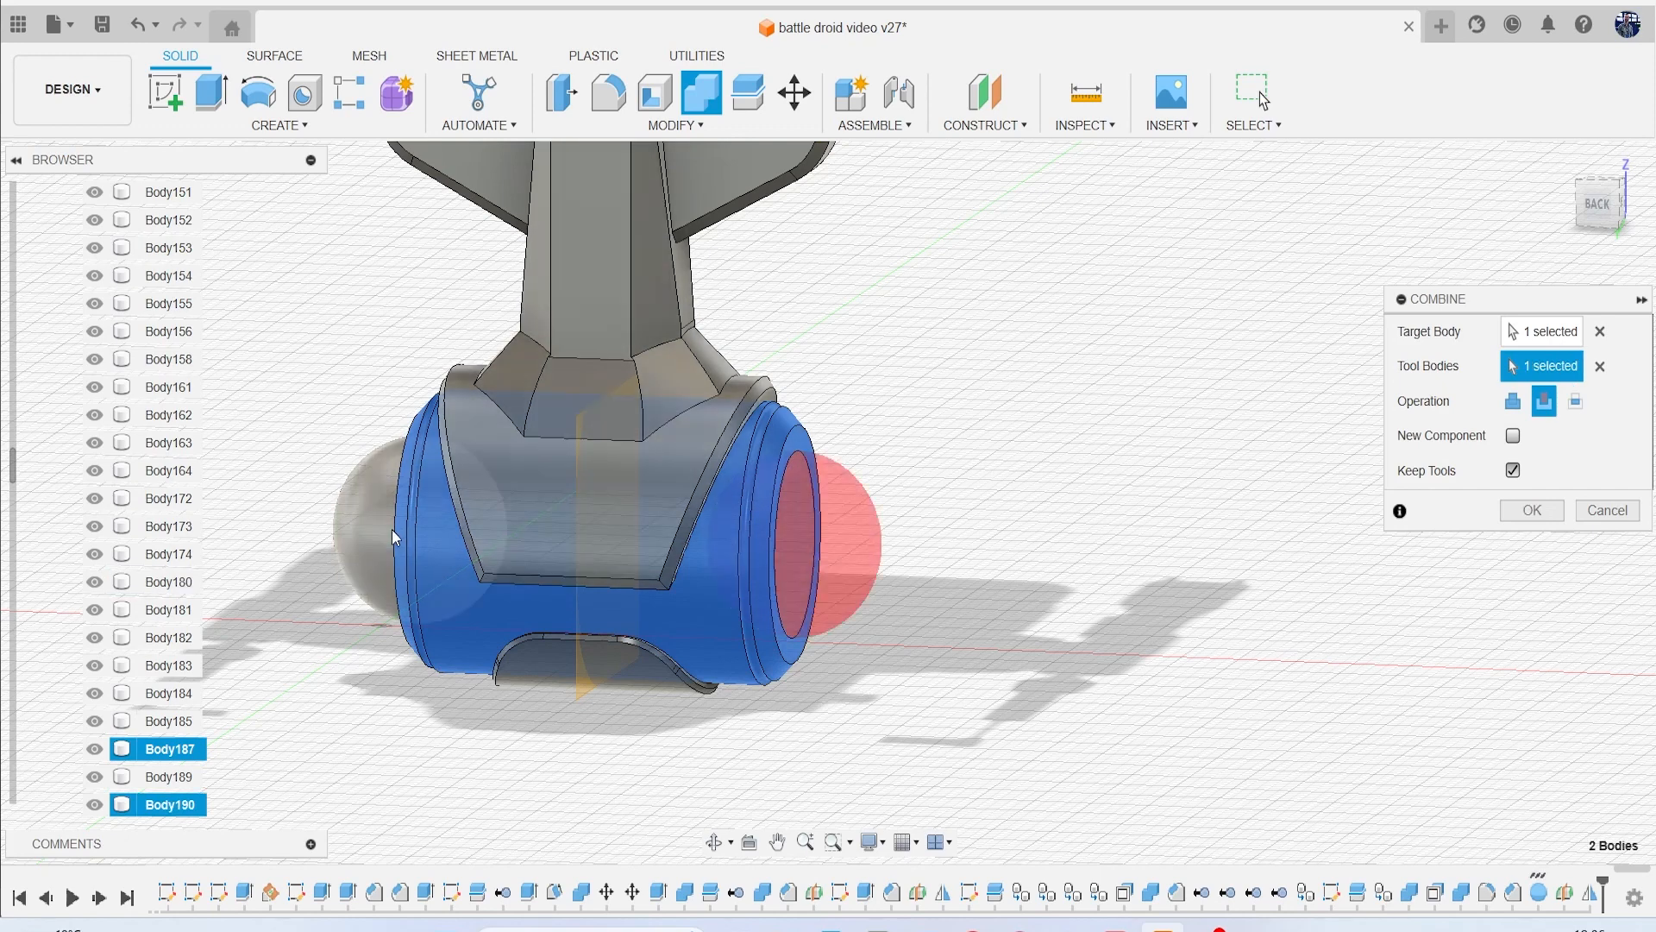
{"action": "left_click", "coordinate": [1531, 509]}
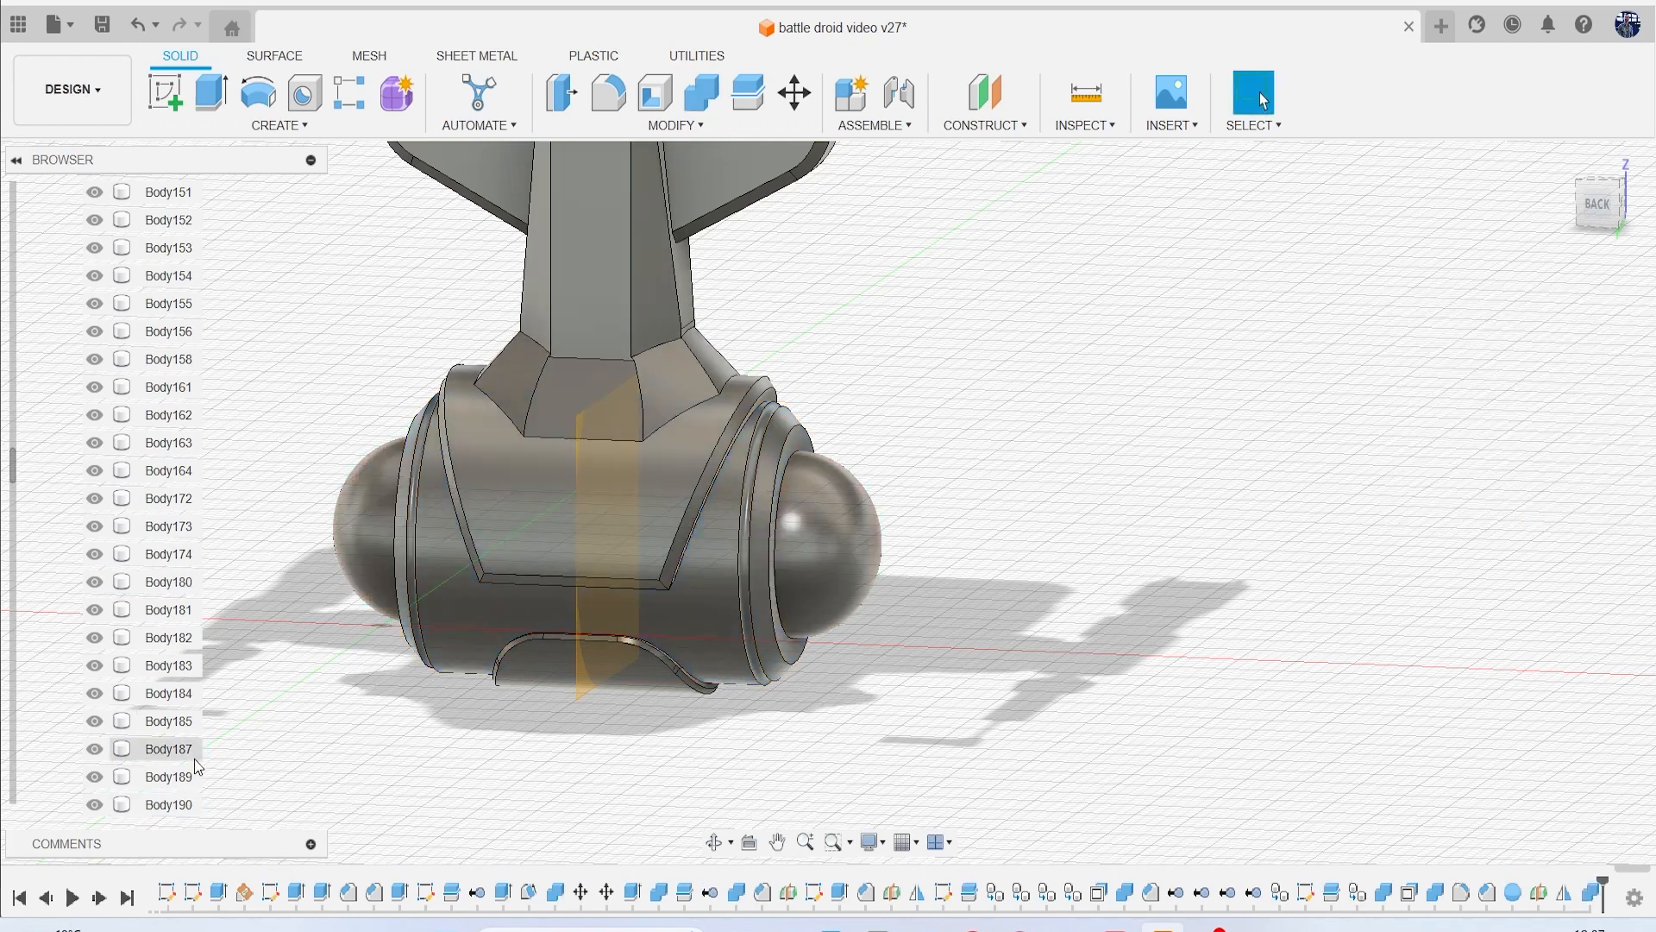
{"action": "scroll", "scroll_direction": "down", "scroll_amount": 3}
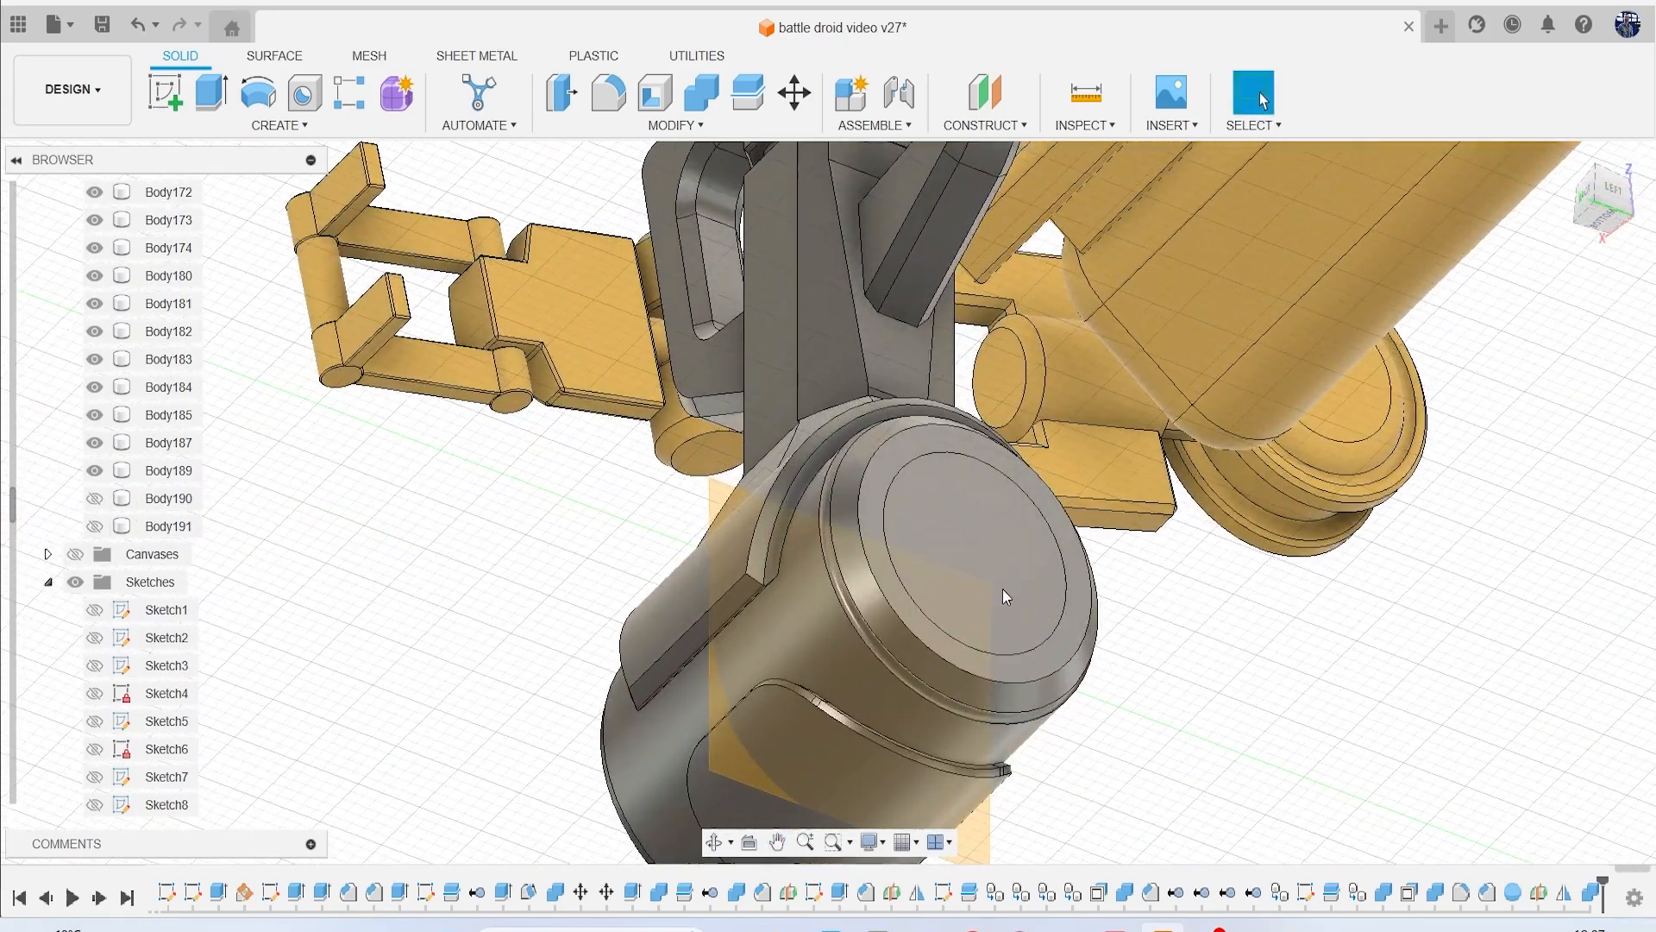
Identify the Body164 disc by toggling its visibility, then delete it.
{"action": "left_click", "coordinate": [94, 469]}
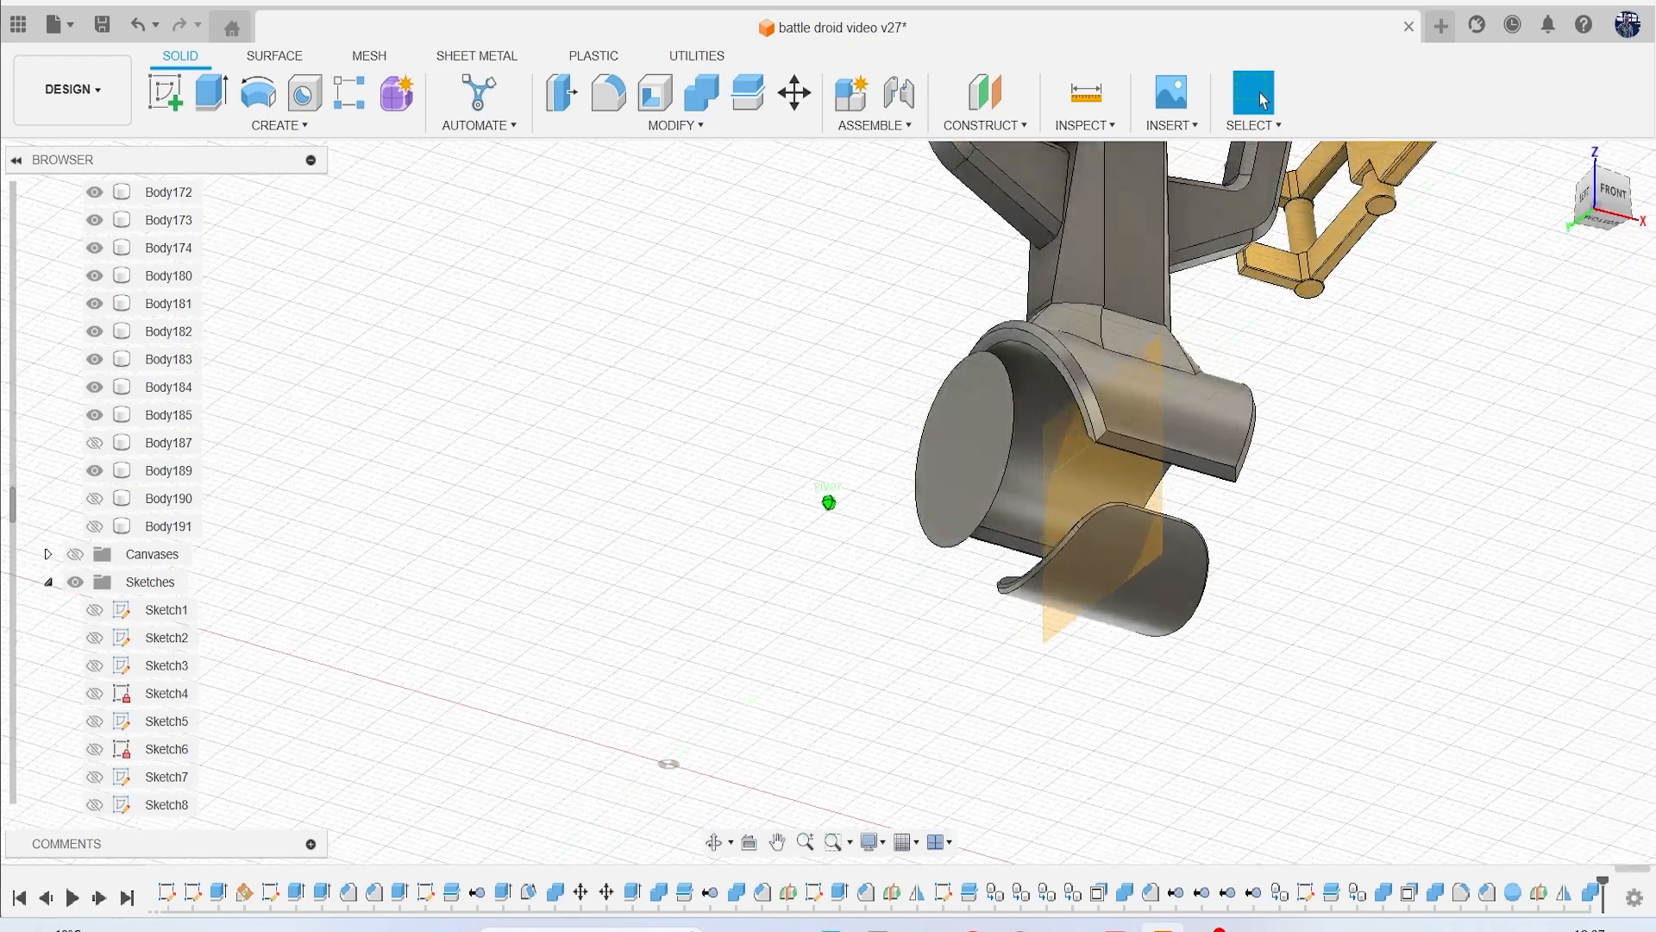
{"action": "left_click", "coordinate": [972, 455]}
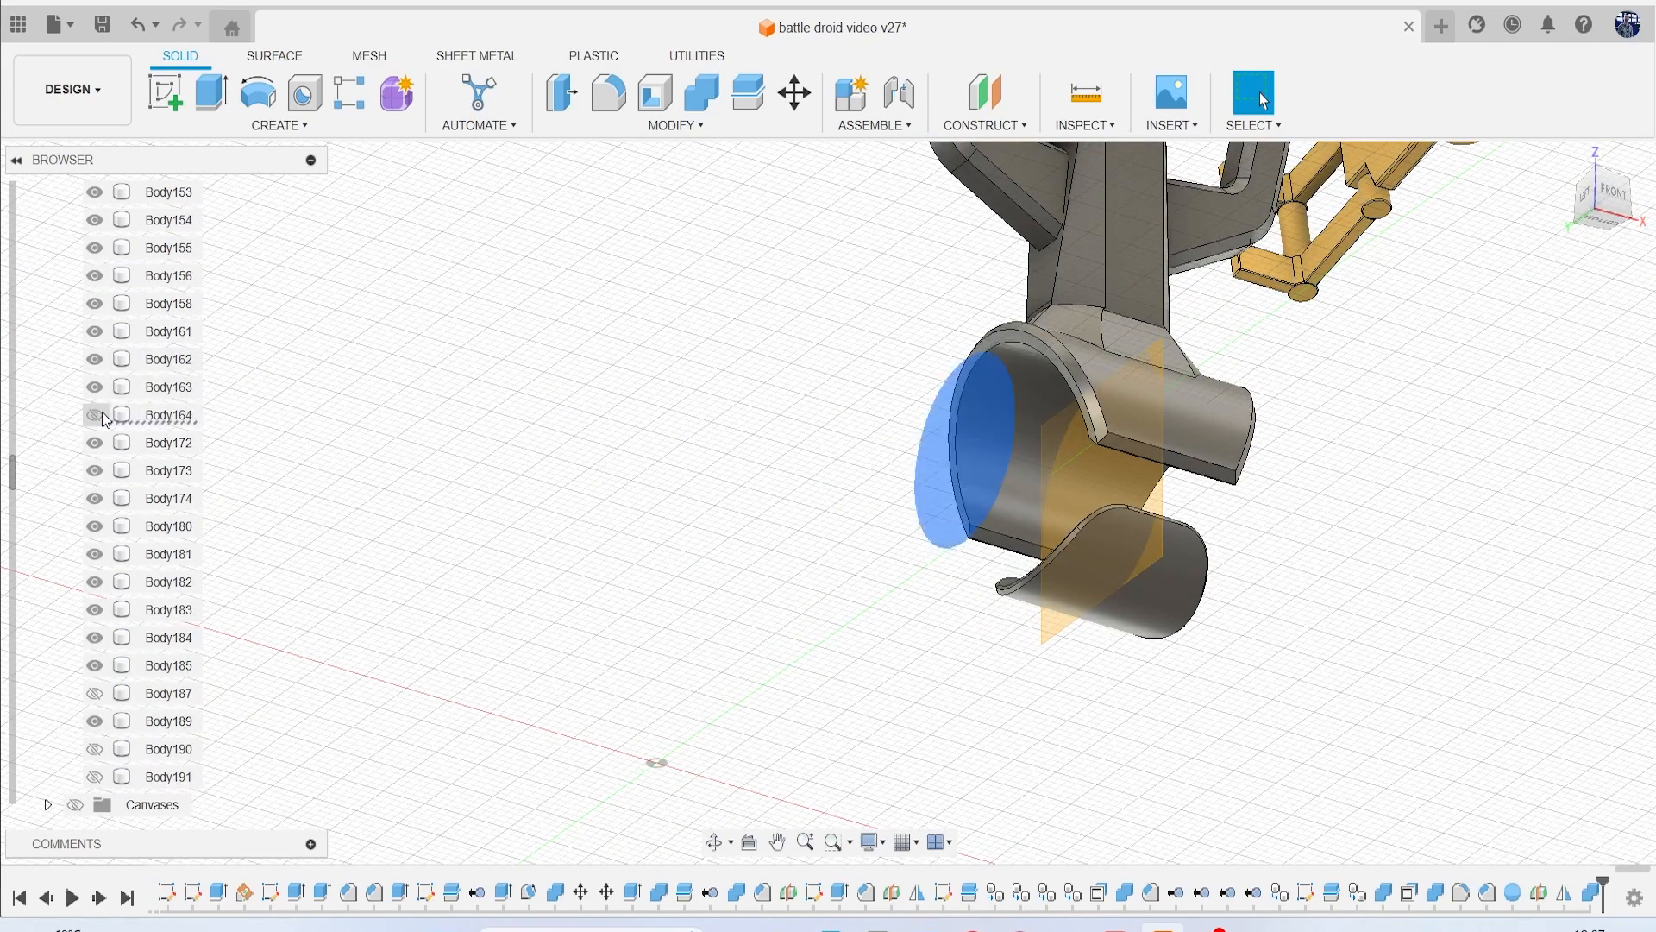
{"action": "left_click", "coordinate": [94, 414]}
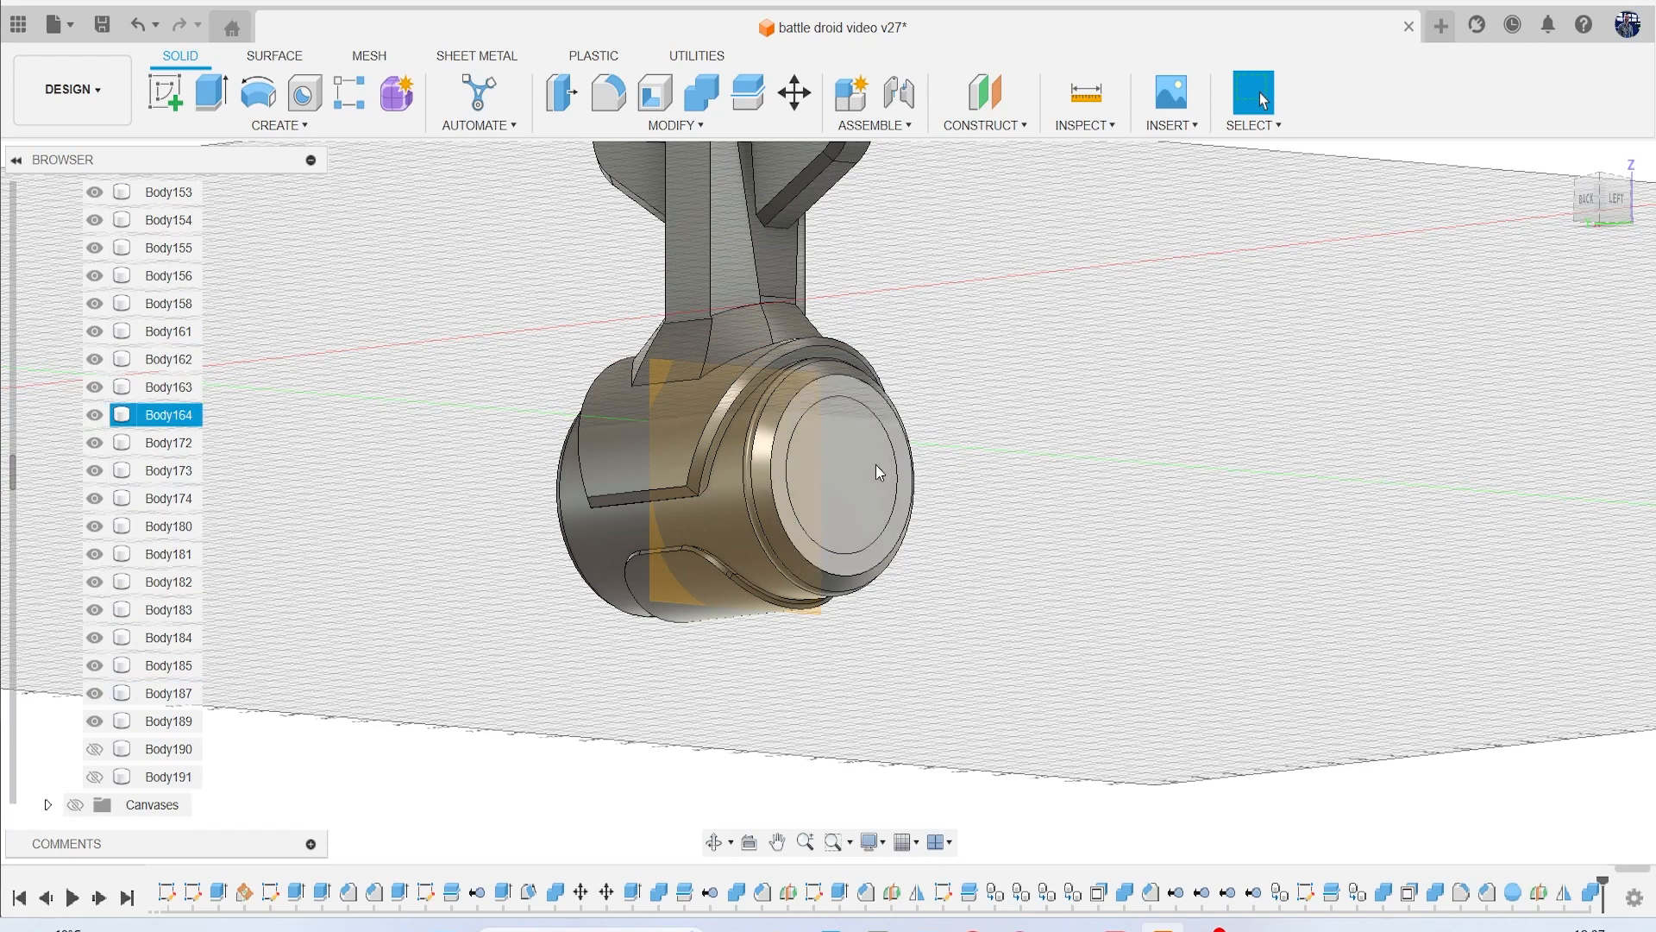
{"action": "left_click", "coordinate": [94, 414]}
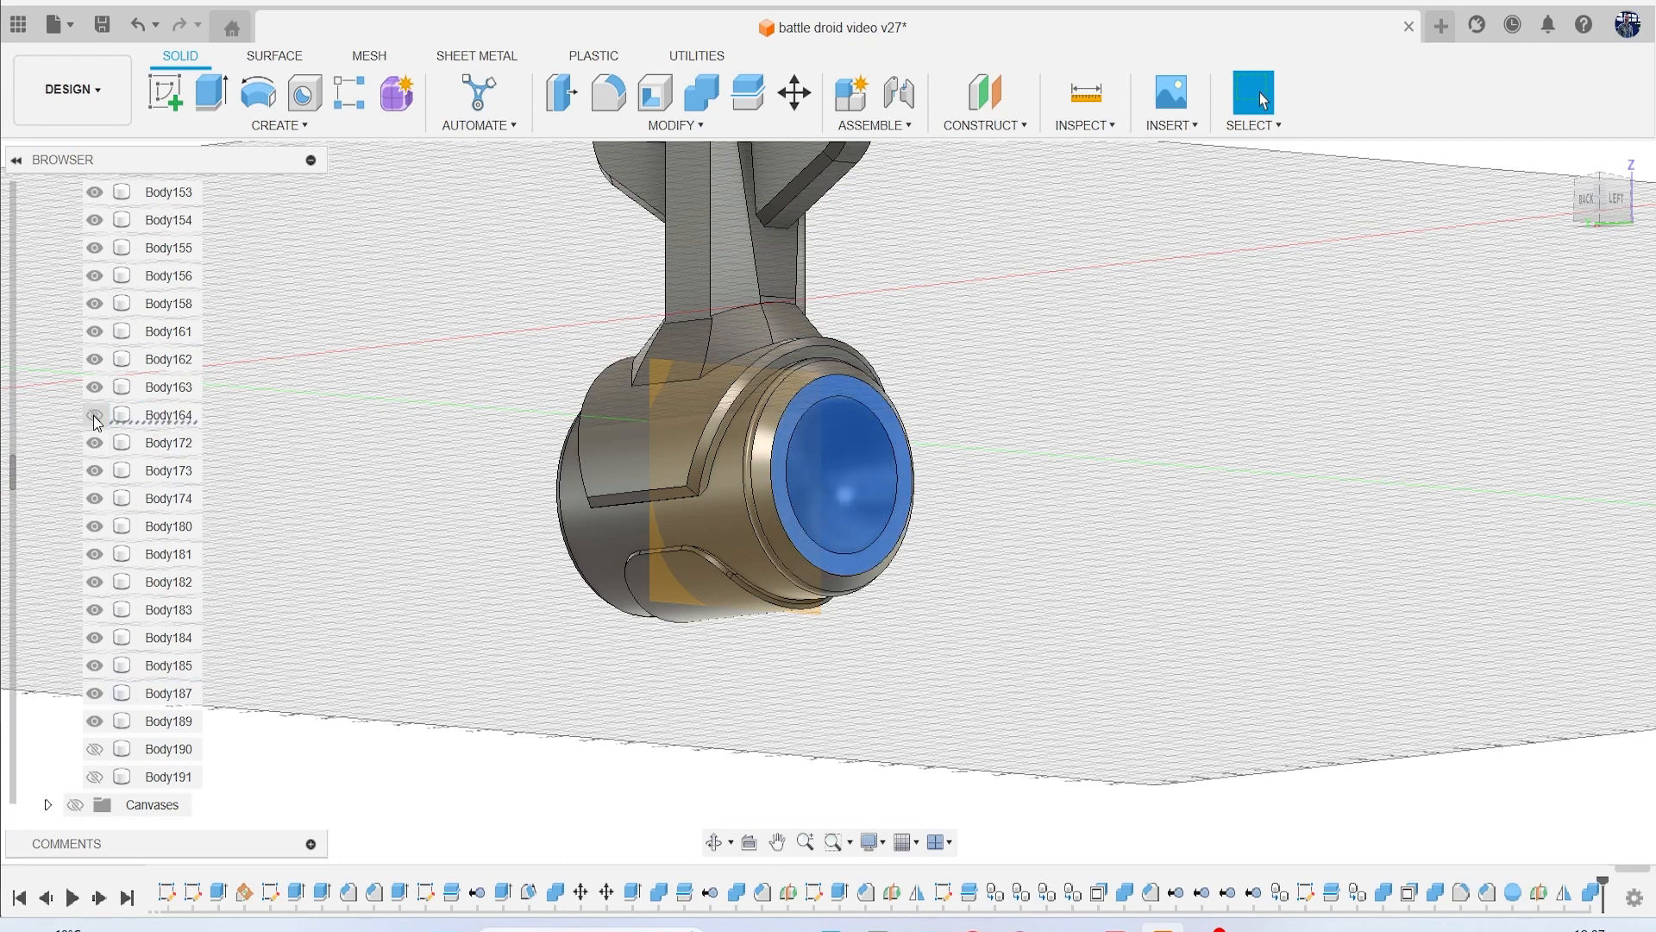
{"action": "right_click", "coordinate": [167, 414]}
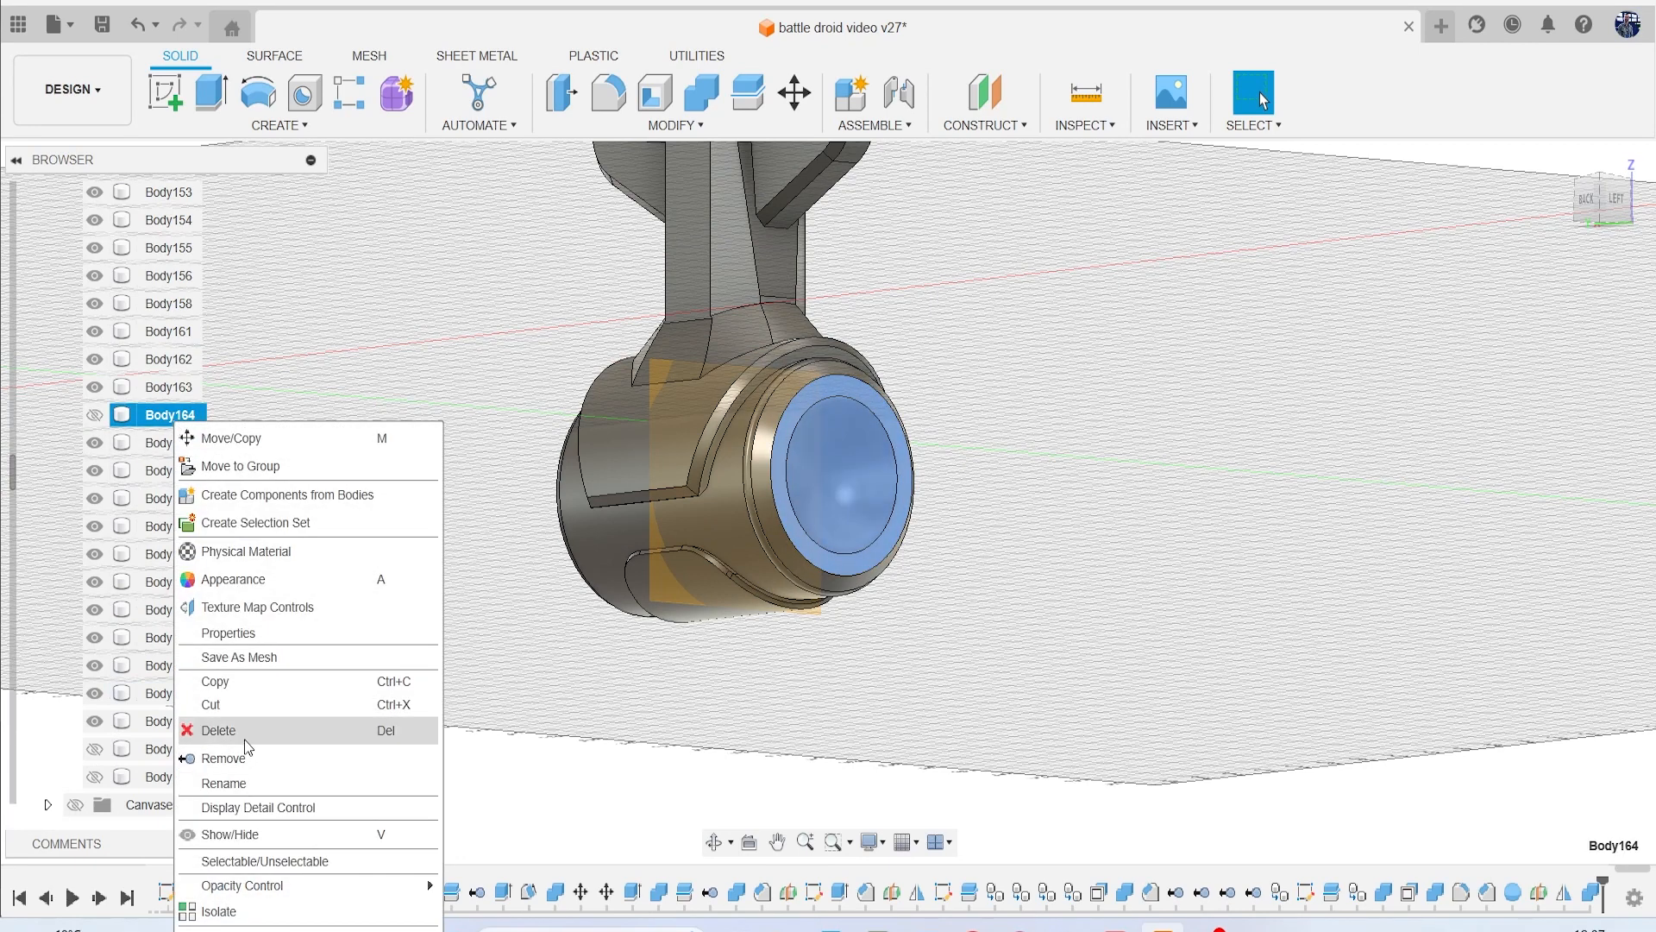
{"action": "left_click", "coordinate": [217, 730]}
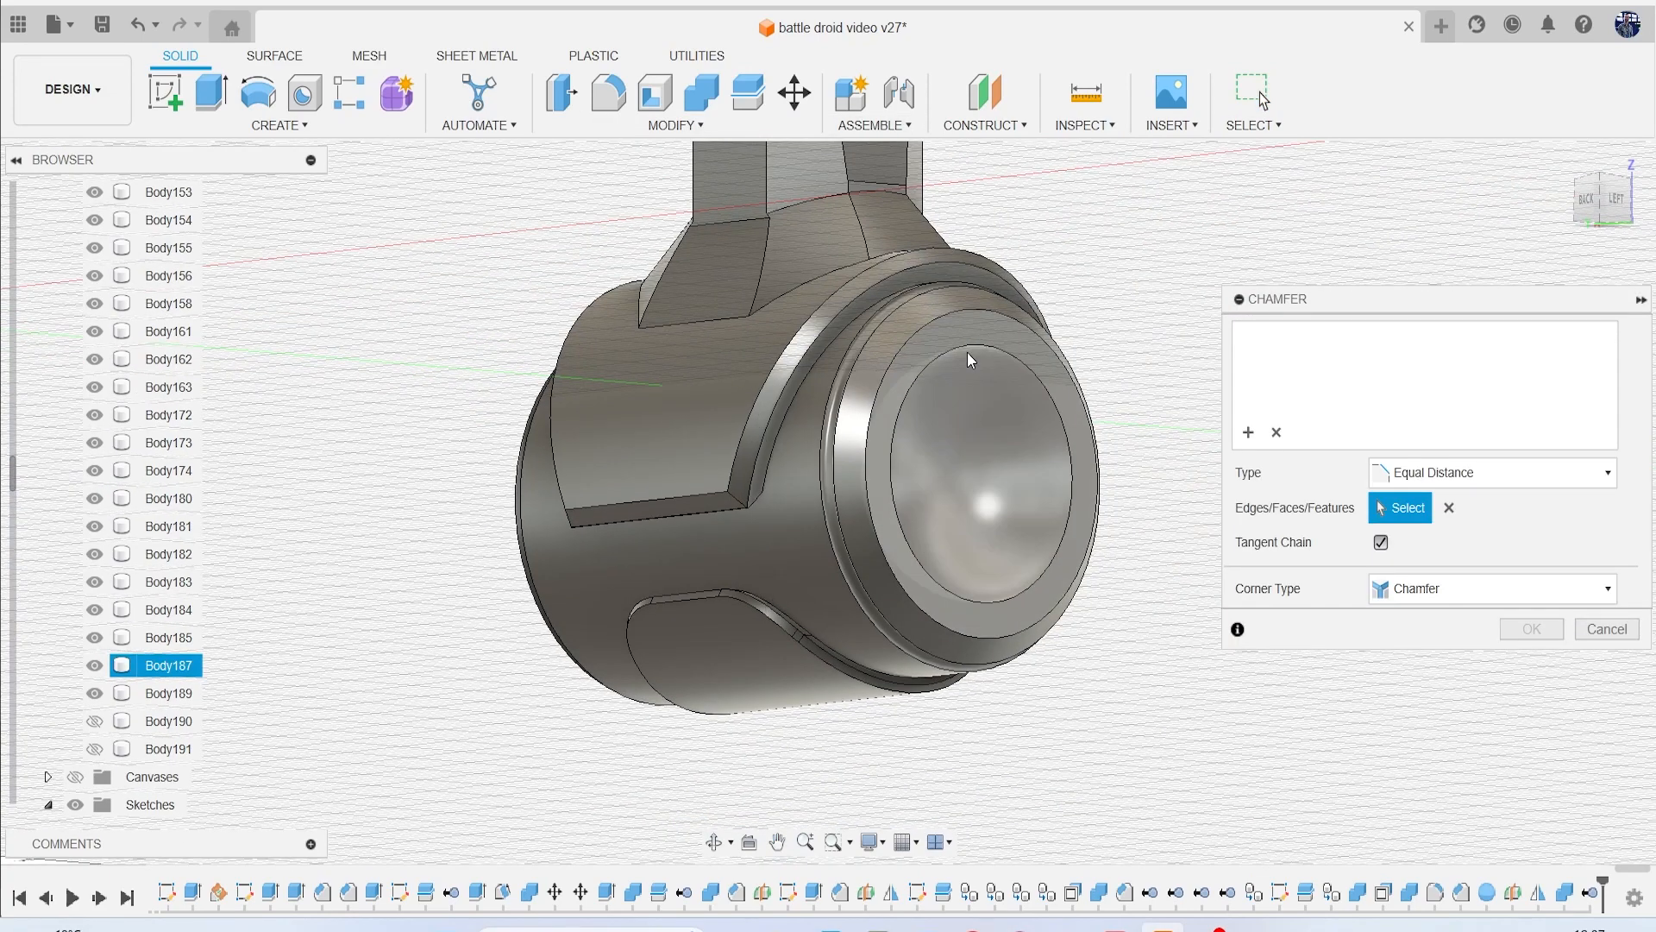
Select the two socket rim edges and drag out the chamfer distance.
{"action": "left_click", "coordinate": [993, 359]}
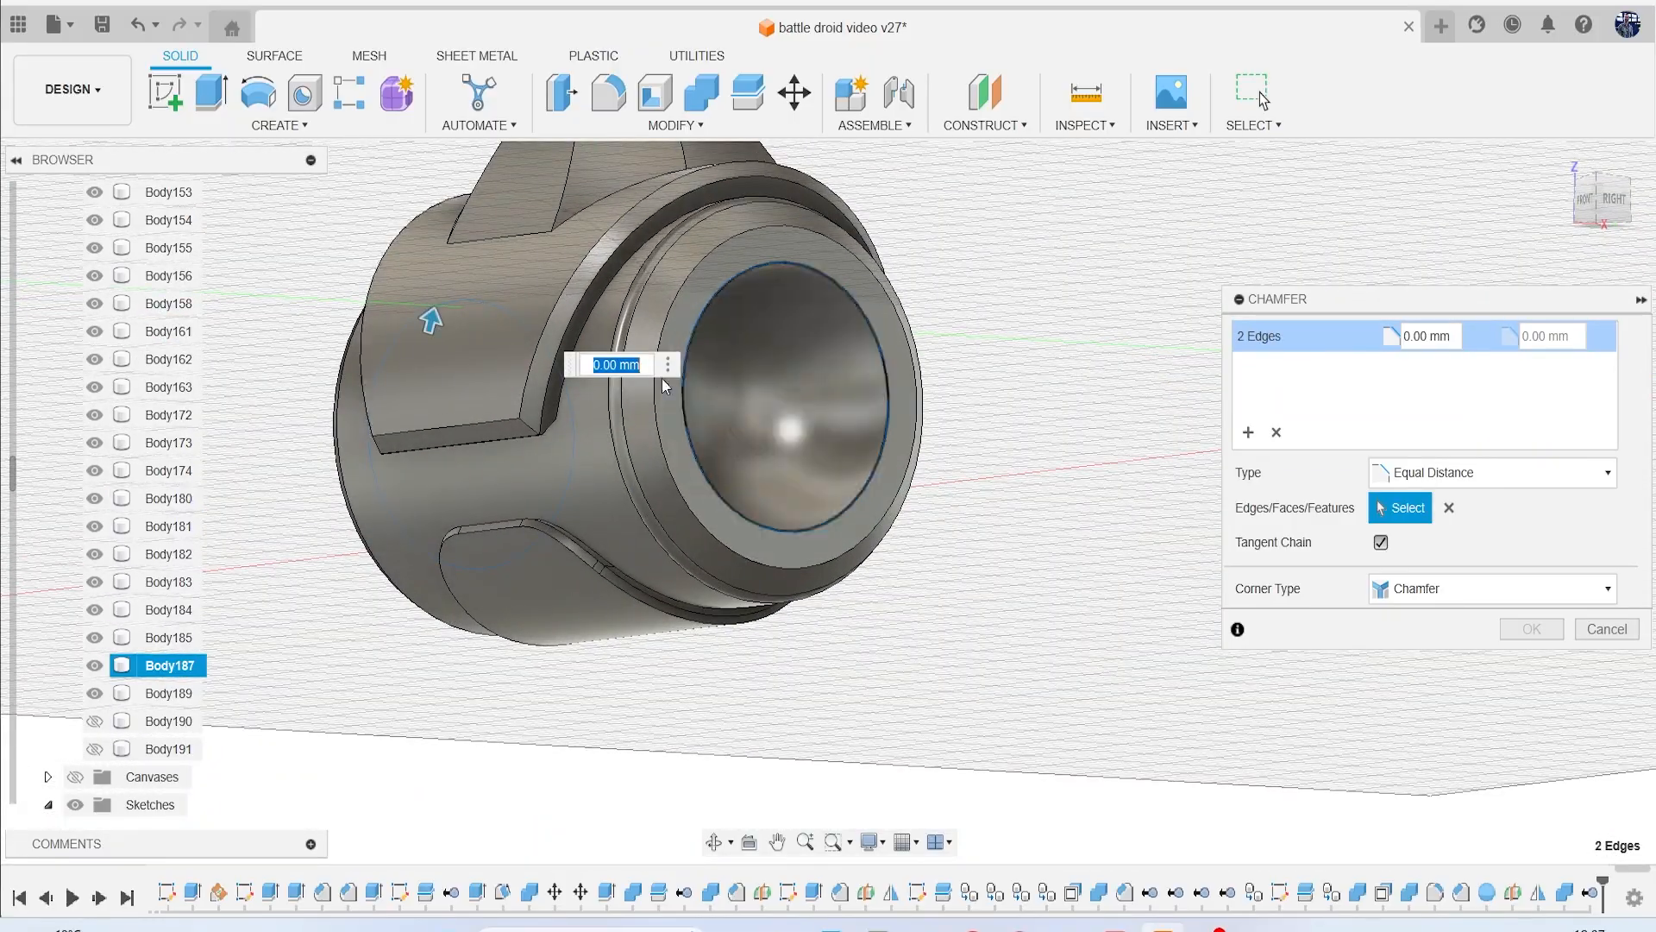
{"action": "left_click_drag", "start_coordinate": [431, 320], "coordinate": [432, 296]}
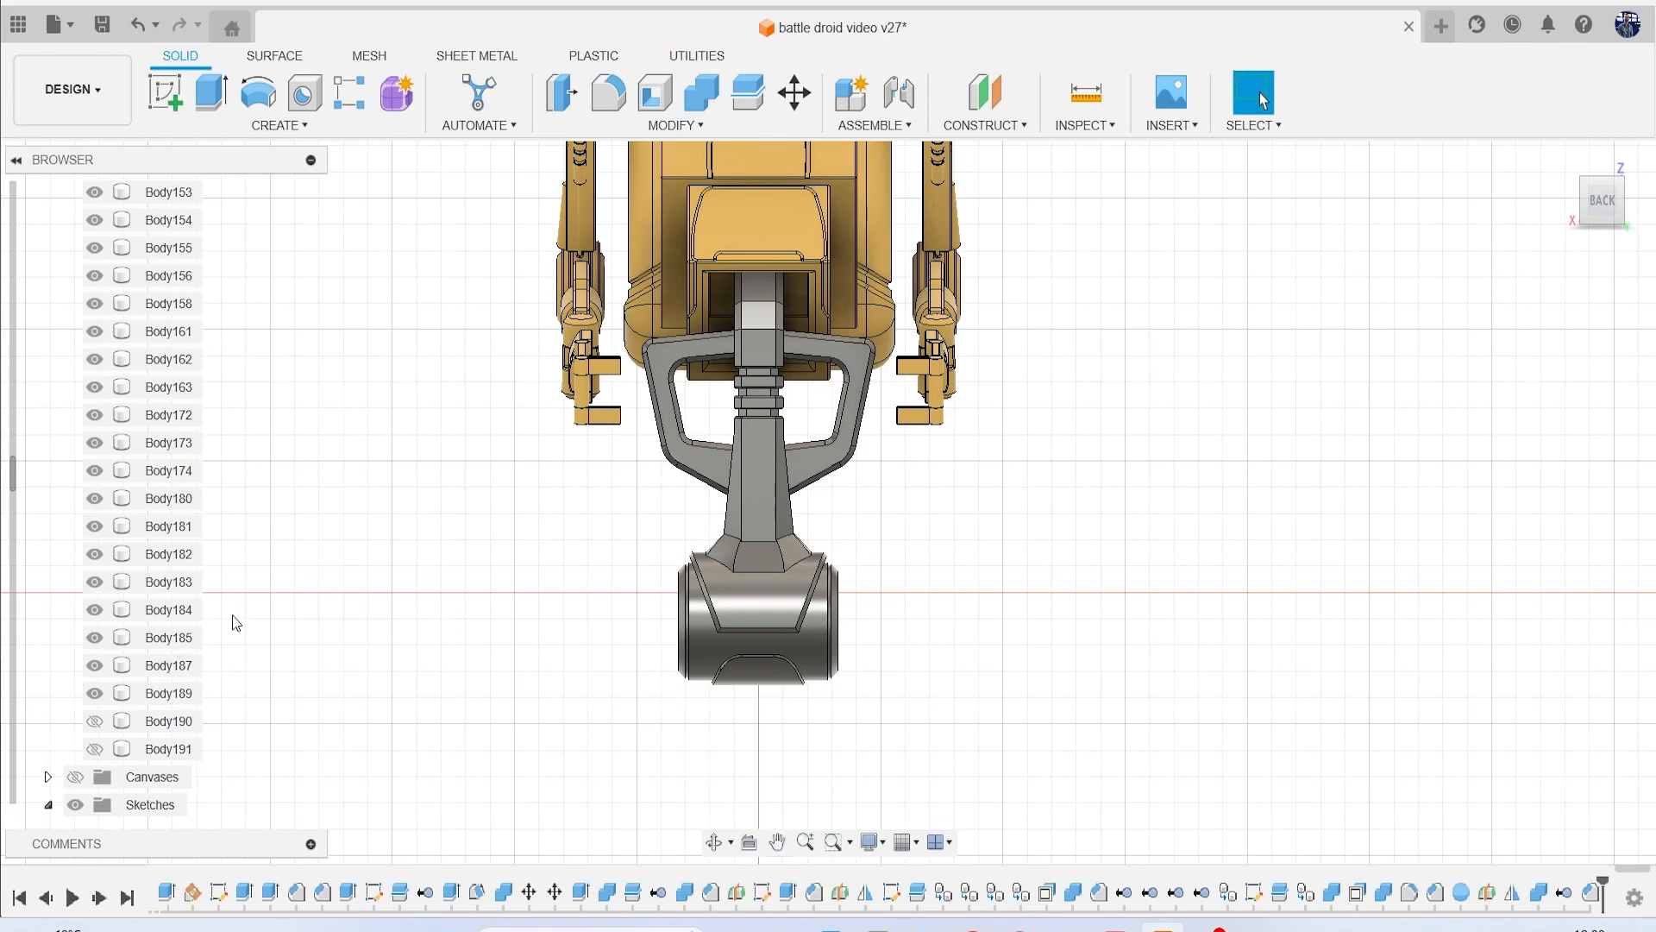
Isolate hip cylinder Body187 and start a new sketch over it.
{"action": "left_click", "coordinate": [94, 749]}
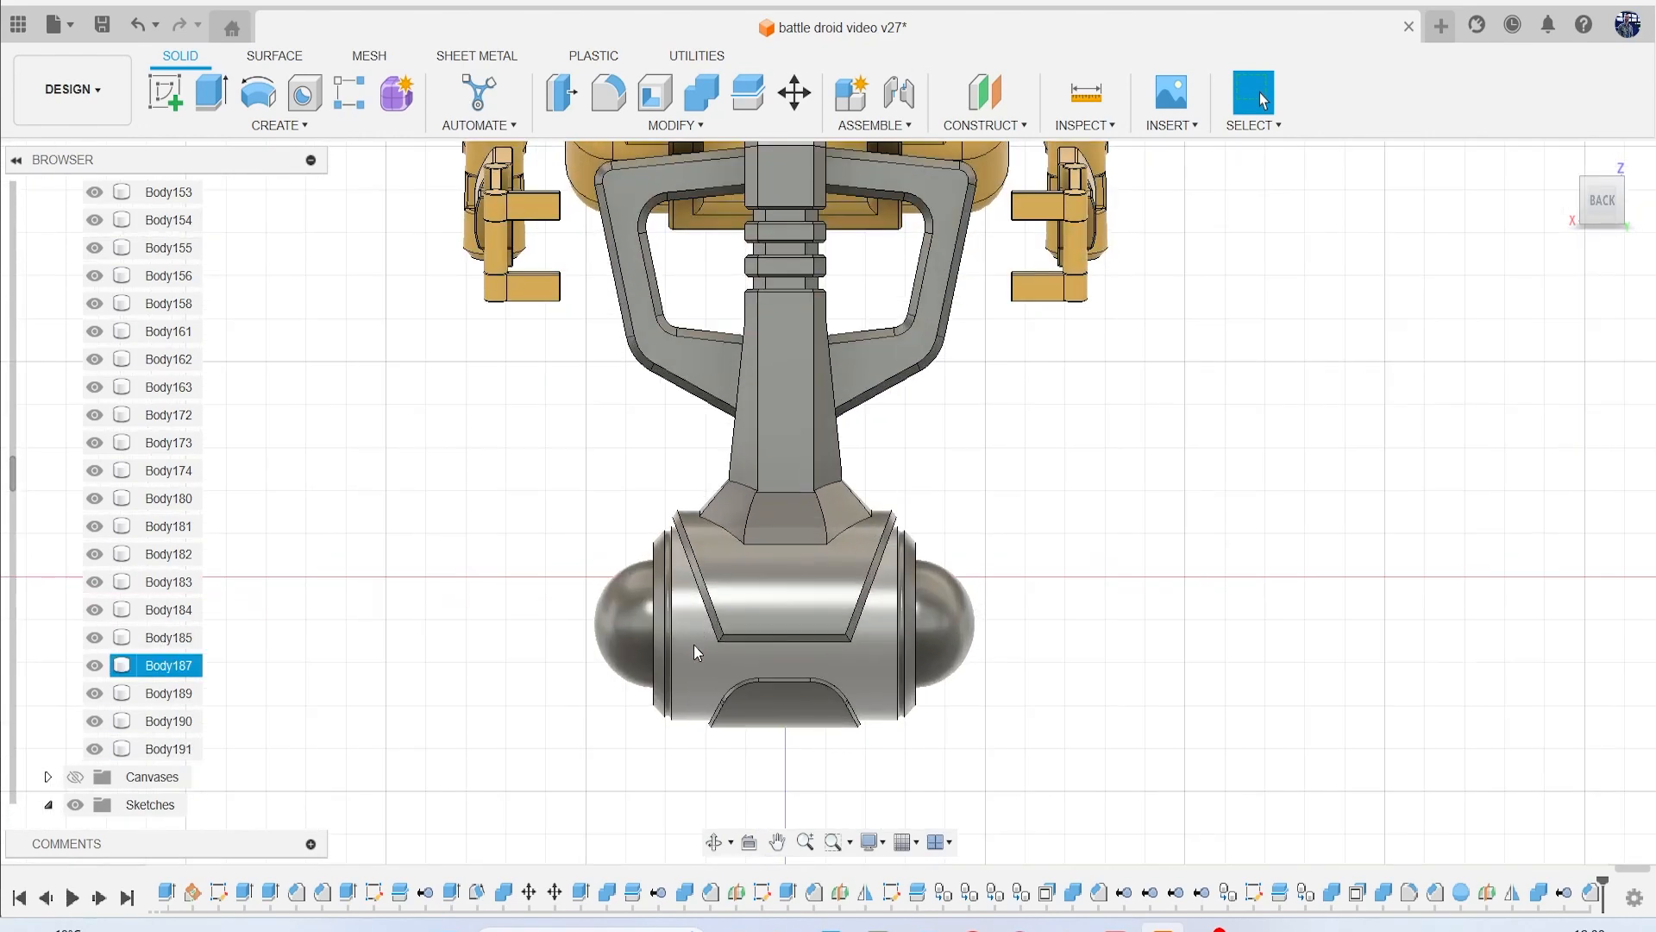
{"action": "right_click", "coordinate": [166, 665]}
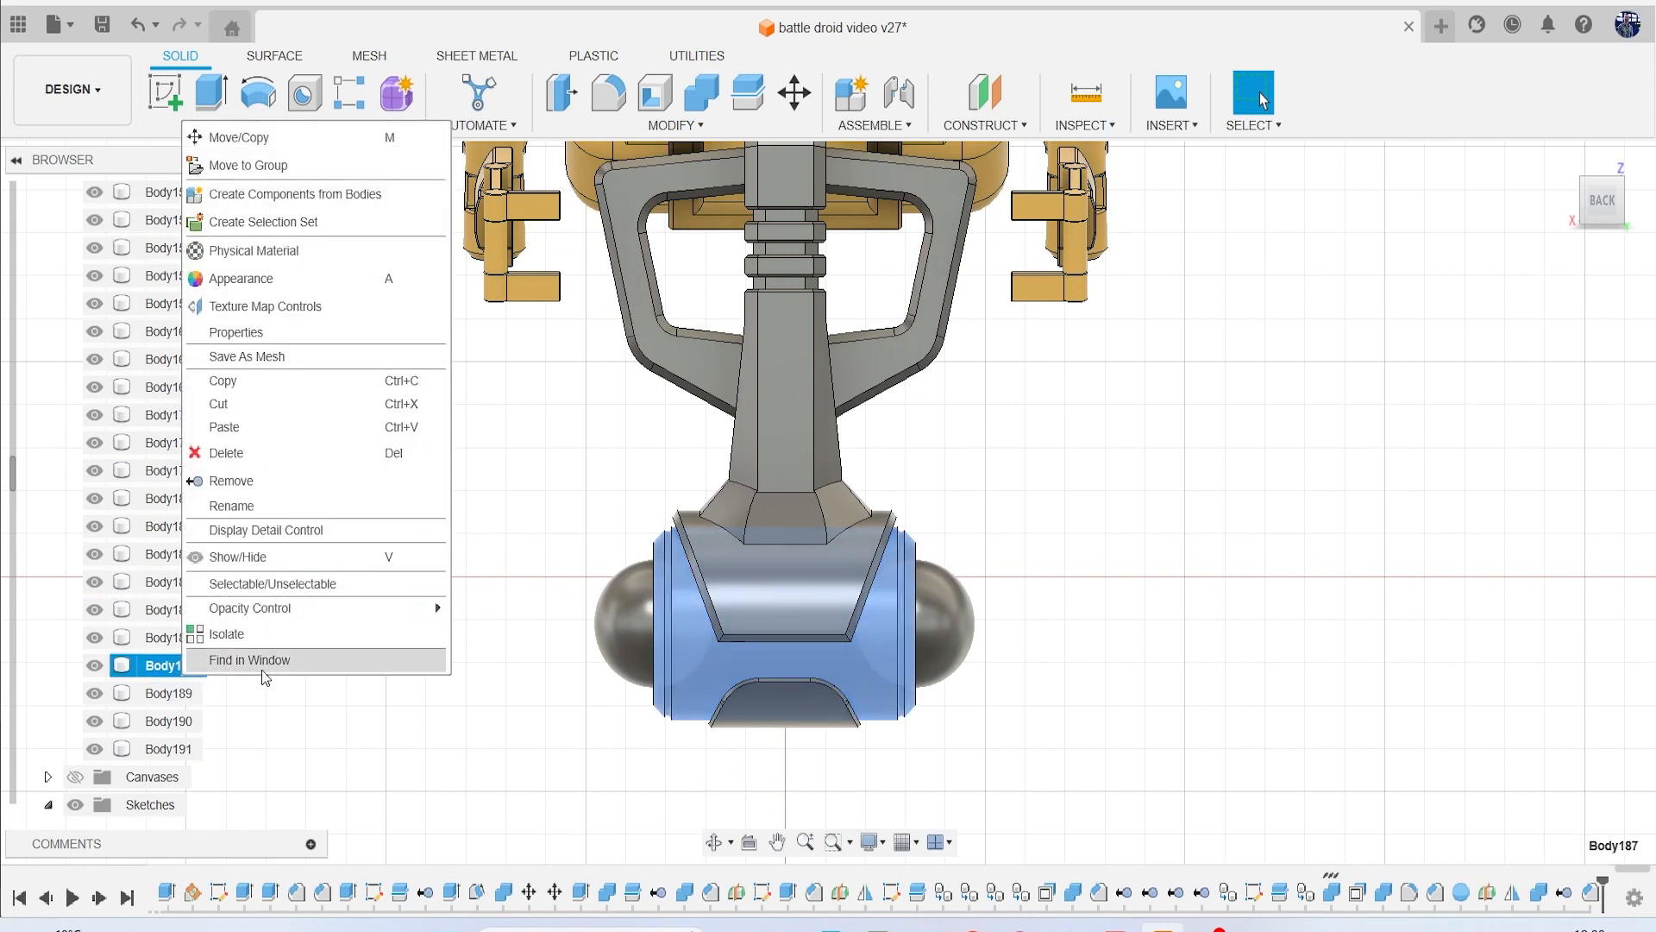
{"action": "mouse_move", "coordinate": [301, 529]}
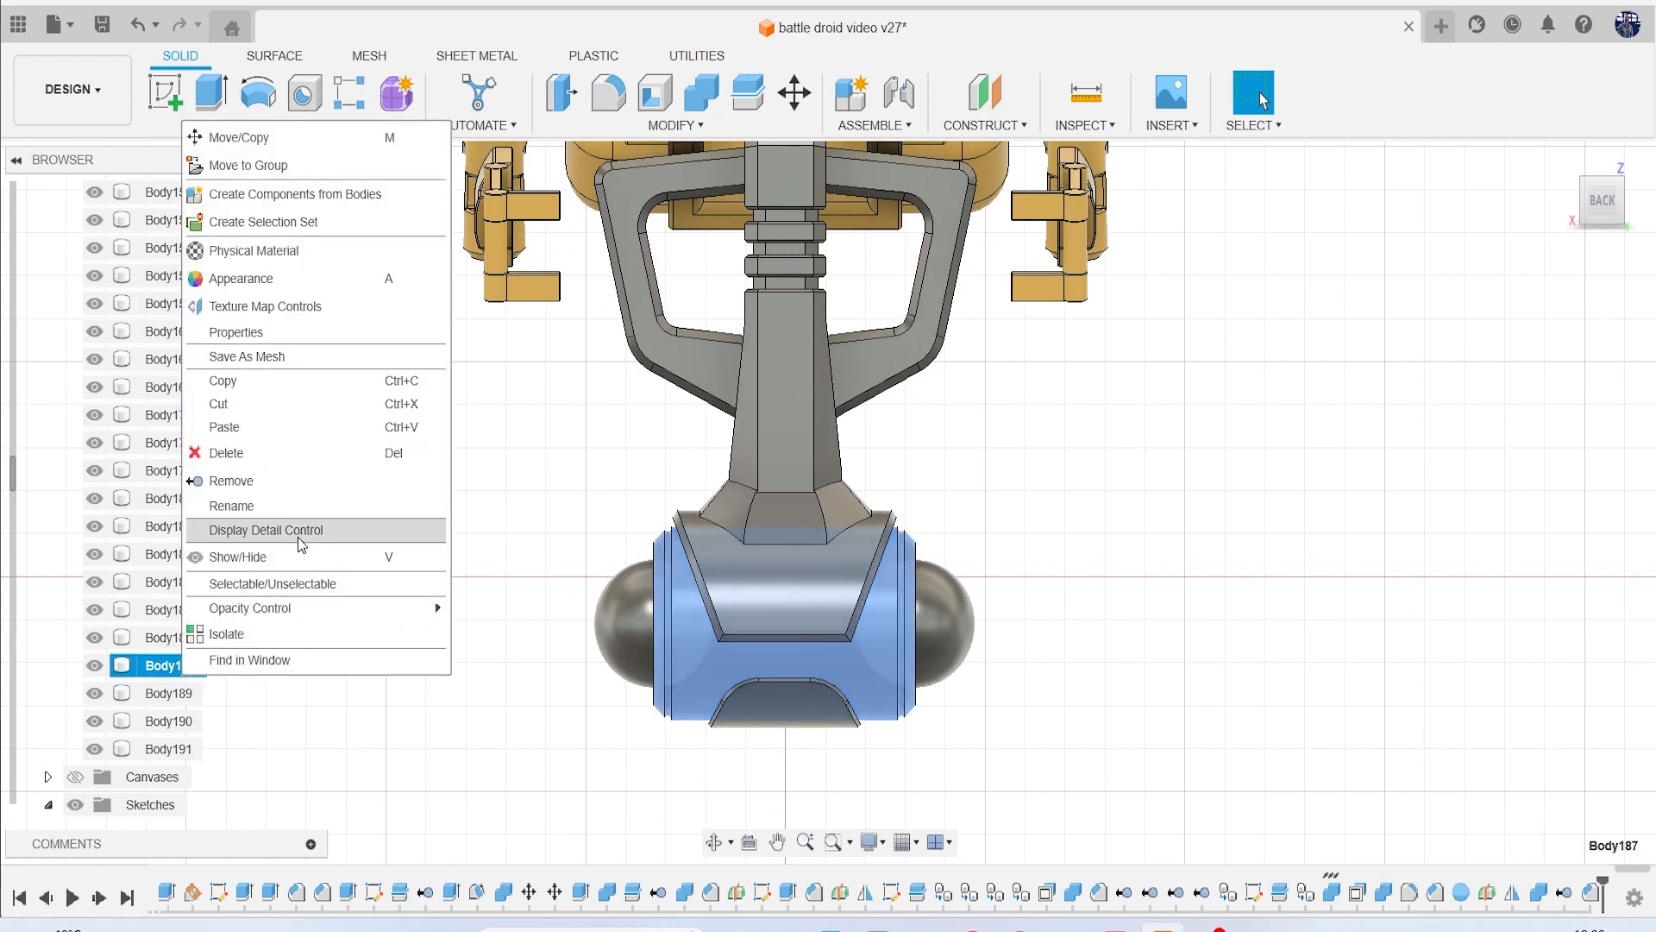
{"action": "mouse_move", "coordinate": [349, 452]}
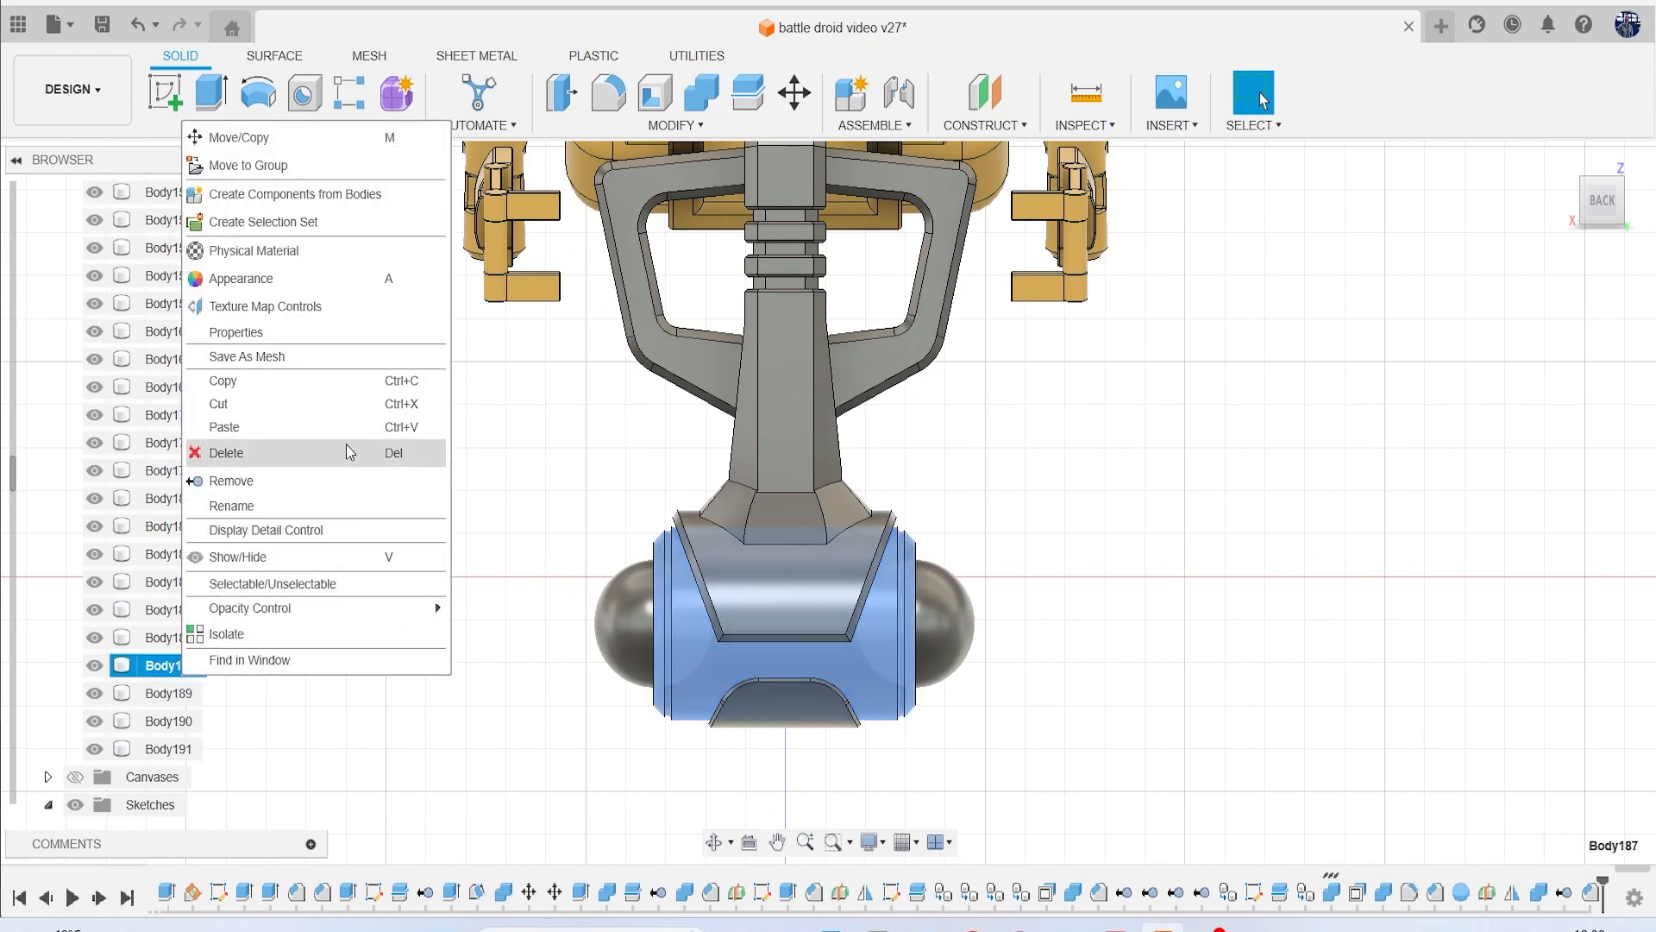
{"action": "left_click", "coordinate": [226, 634]}
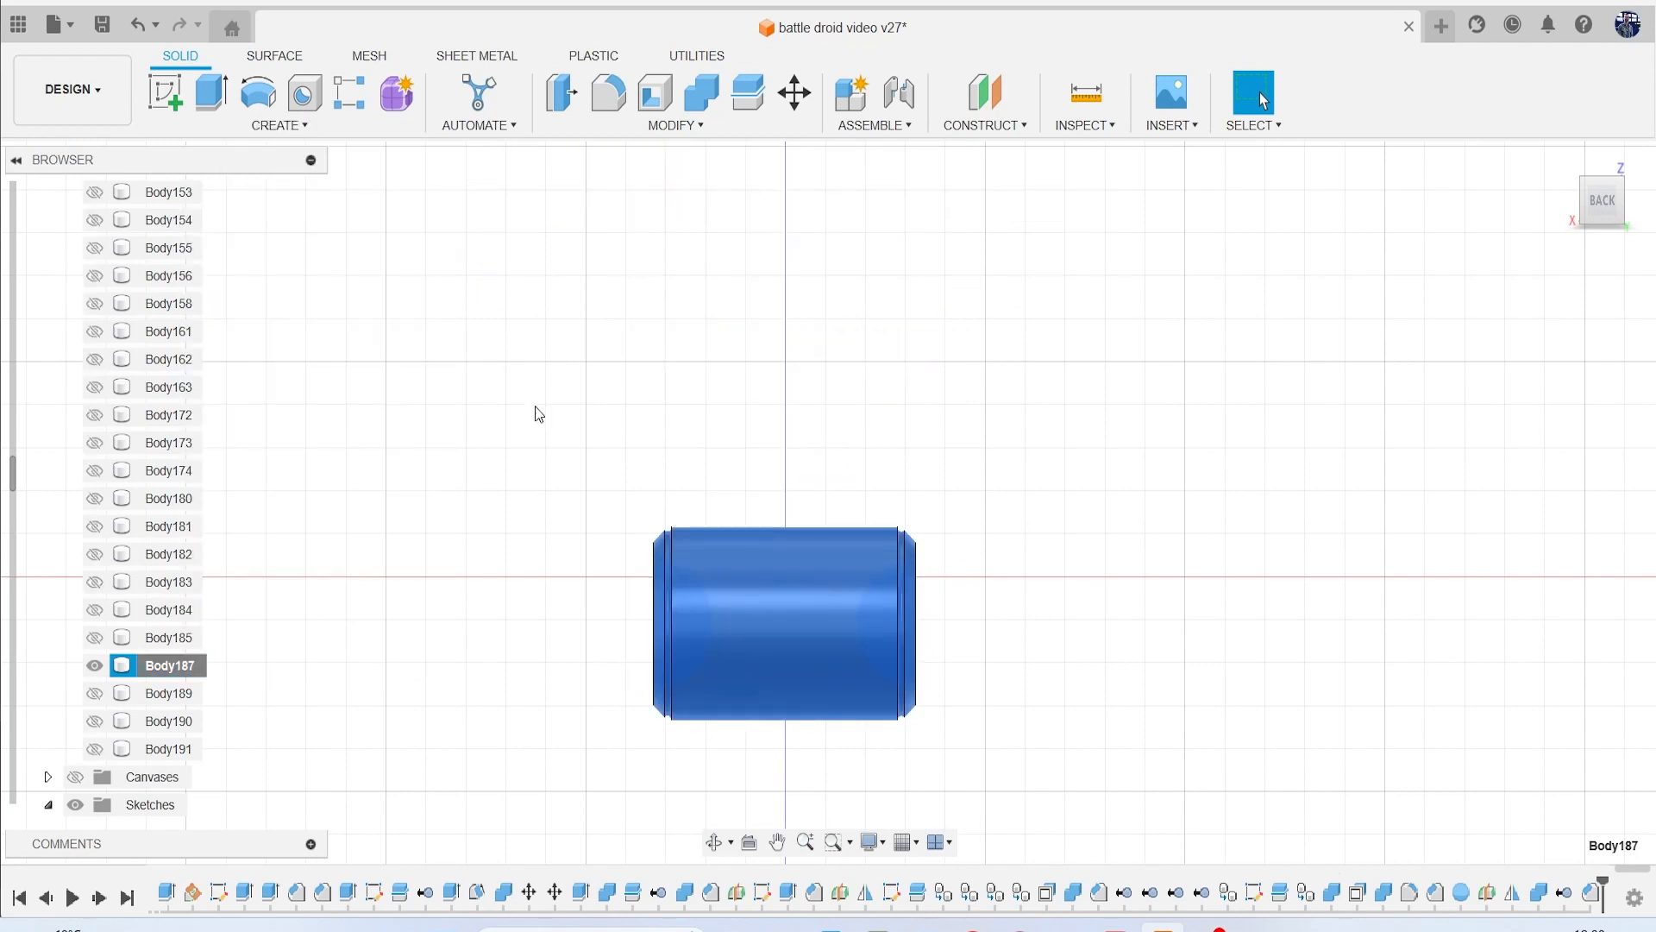
{"action": "left_click", "coordinate": [164, 93]}
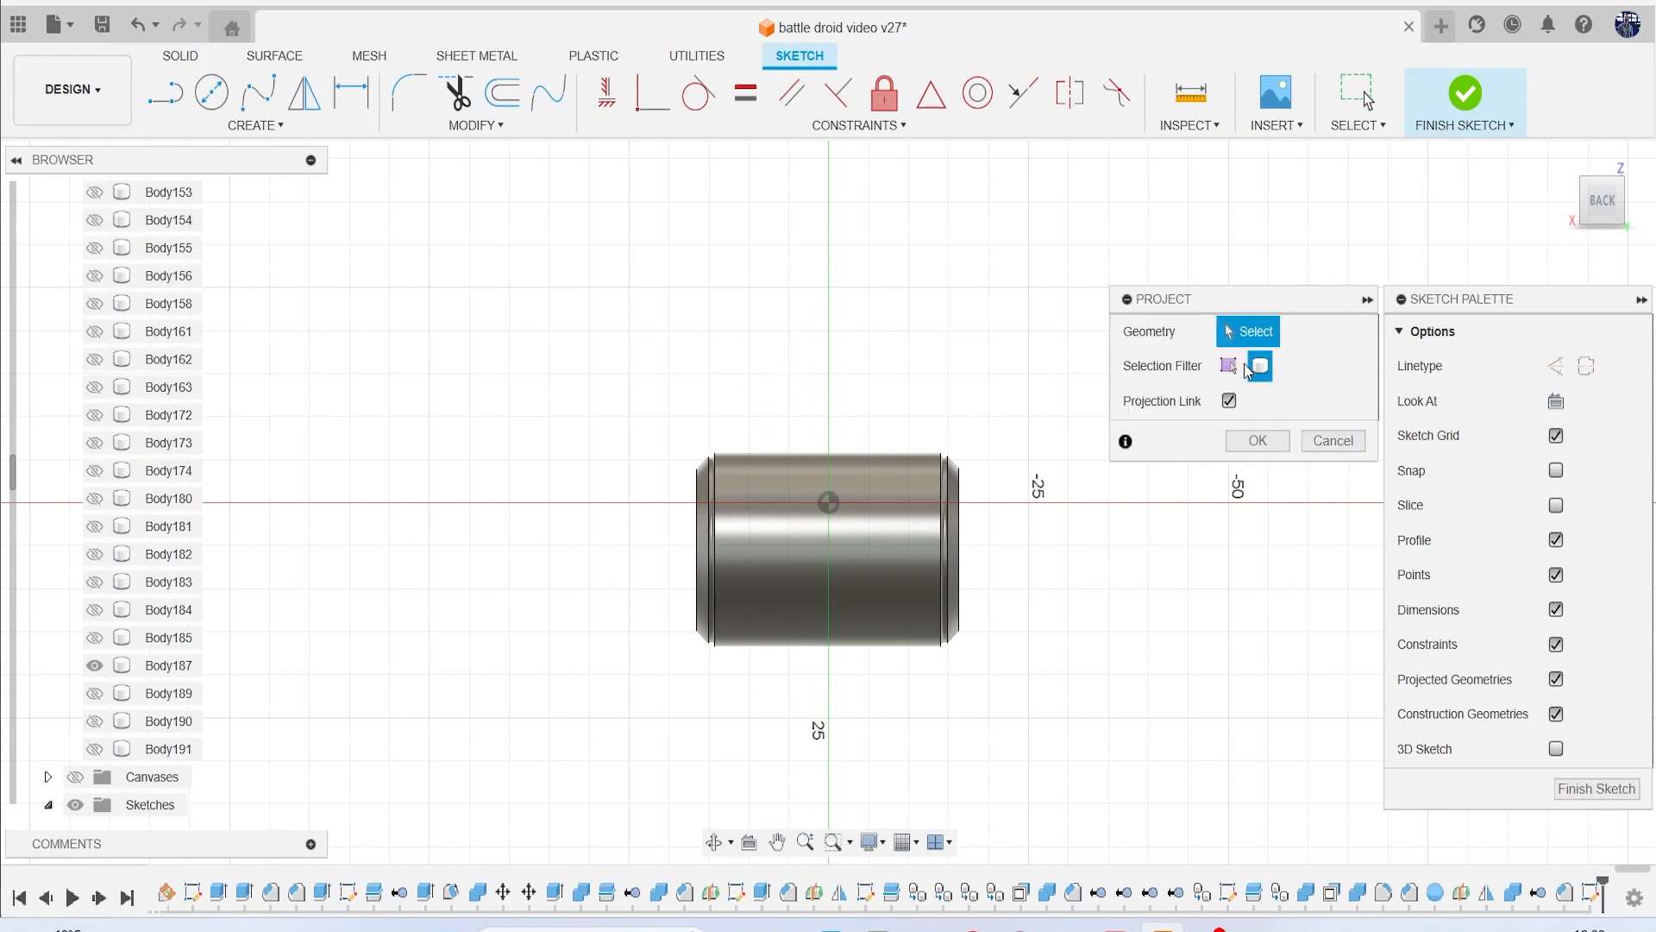
Project the cylinder outline, then pattern the centre line symmetrically into five lines.
{"action": "left_click", "coordinate": [1256, 441]}
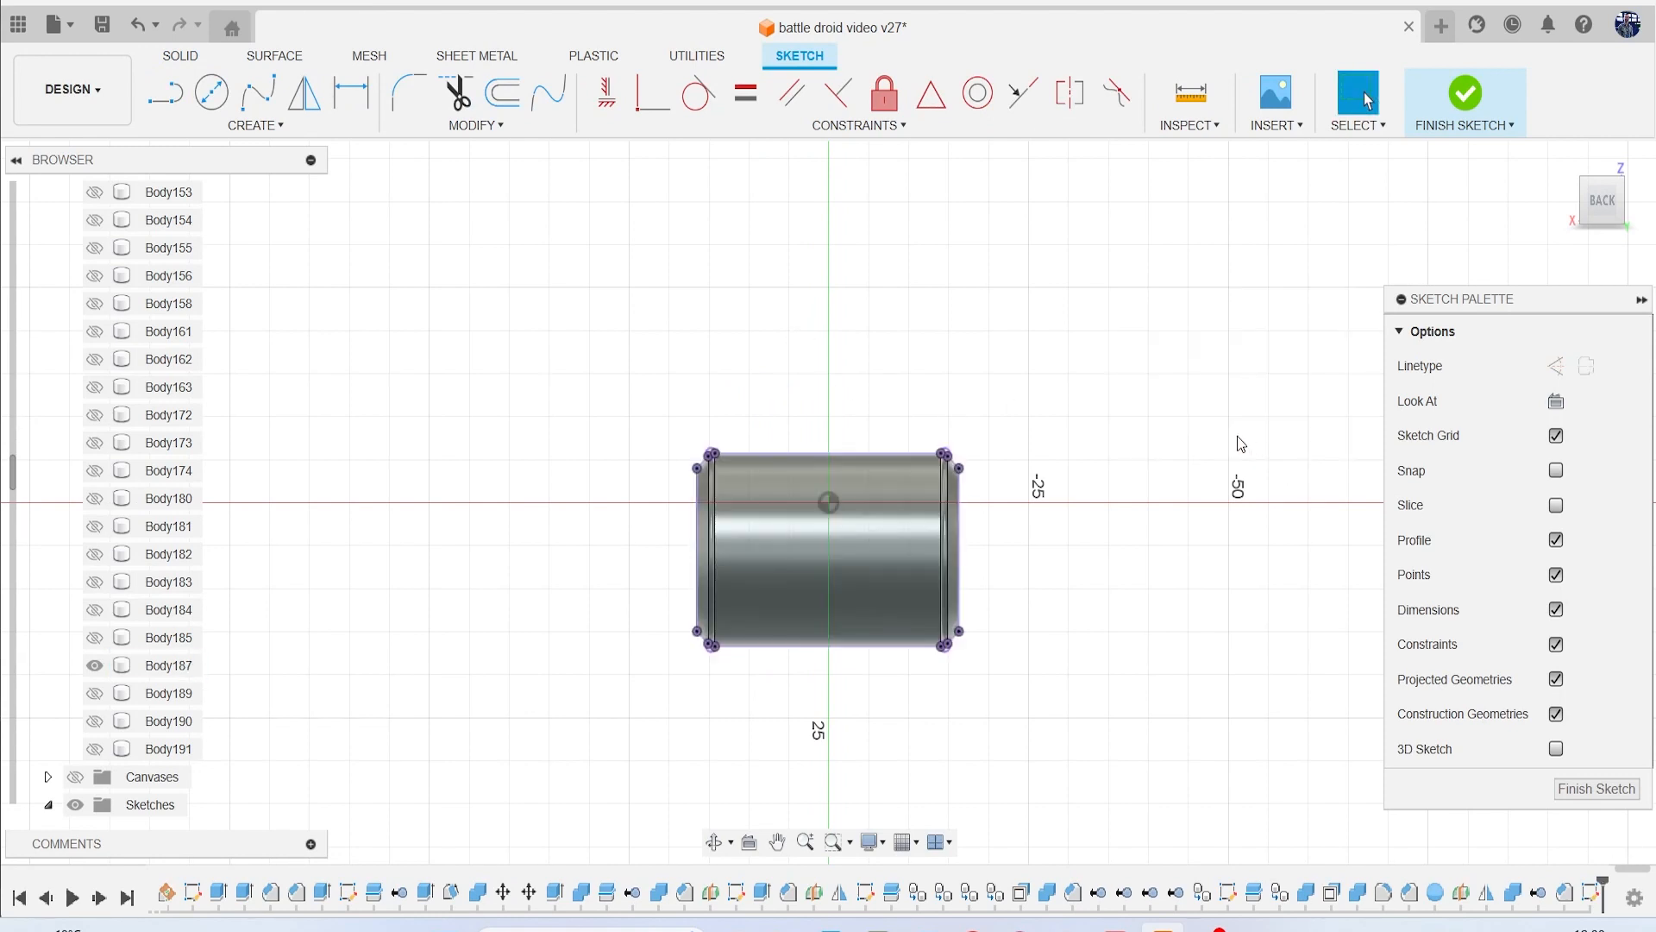
{"action": "left_click", "coordinate": [164, 93]}
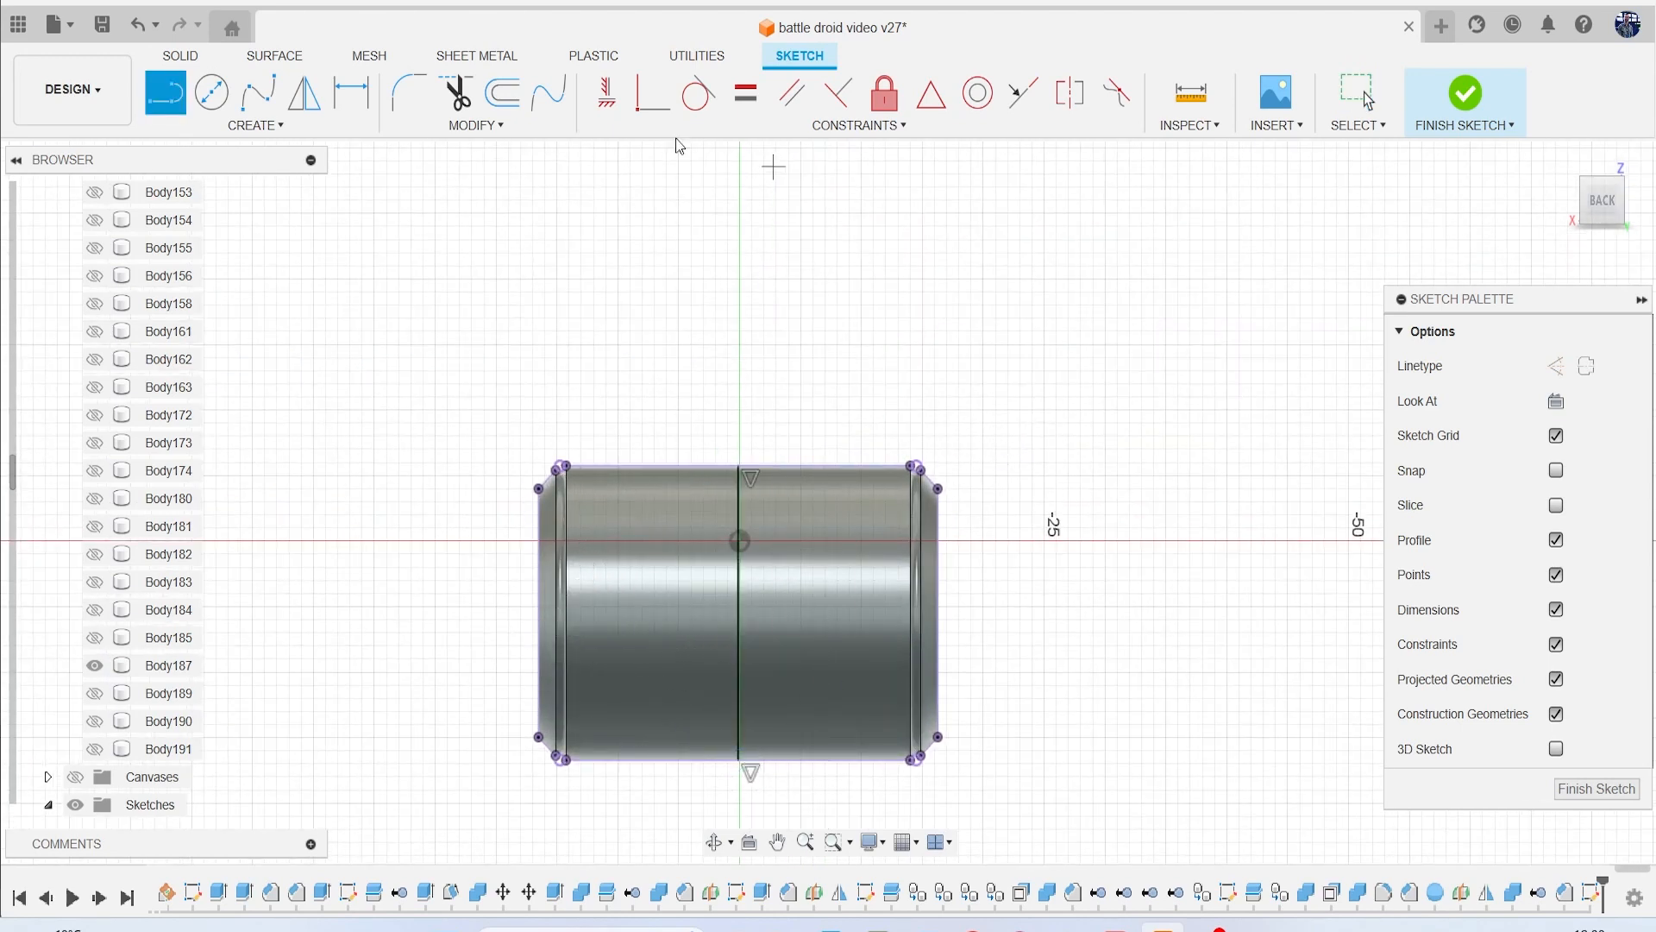
{"action": "mouse_move", "coordinate": [475, 124]}
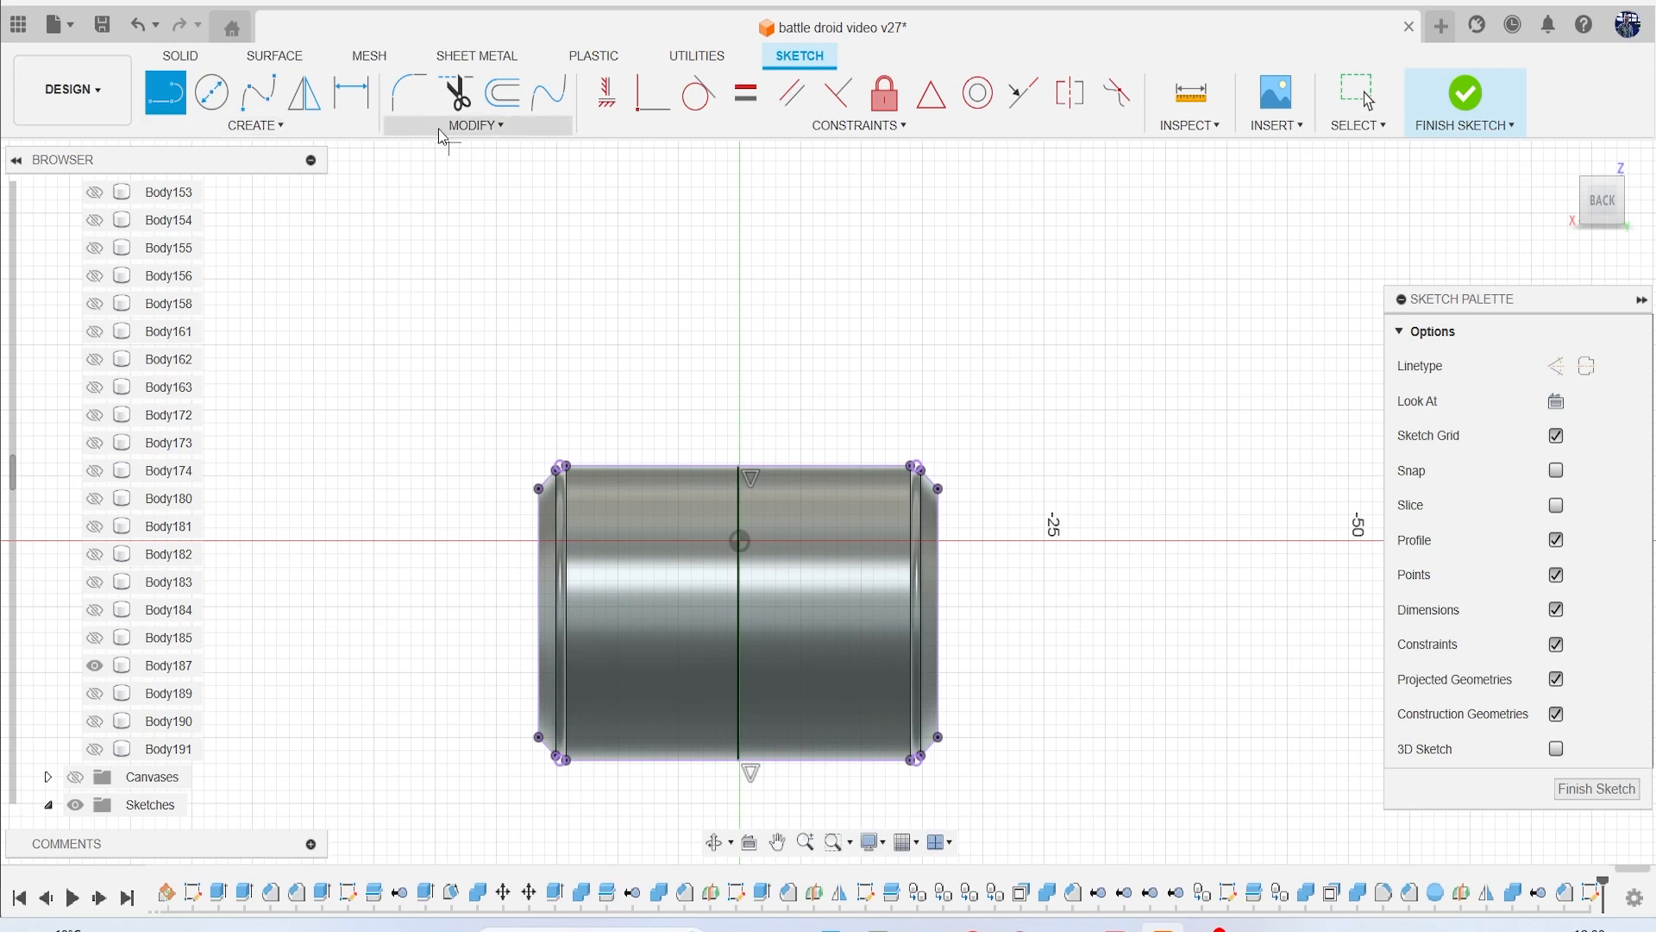
{"action": "left_click", "coordinate": [253, 124]}
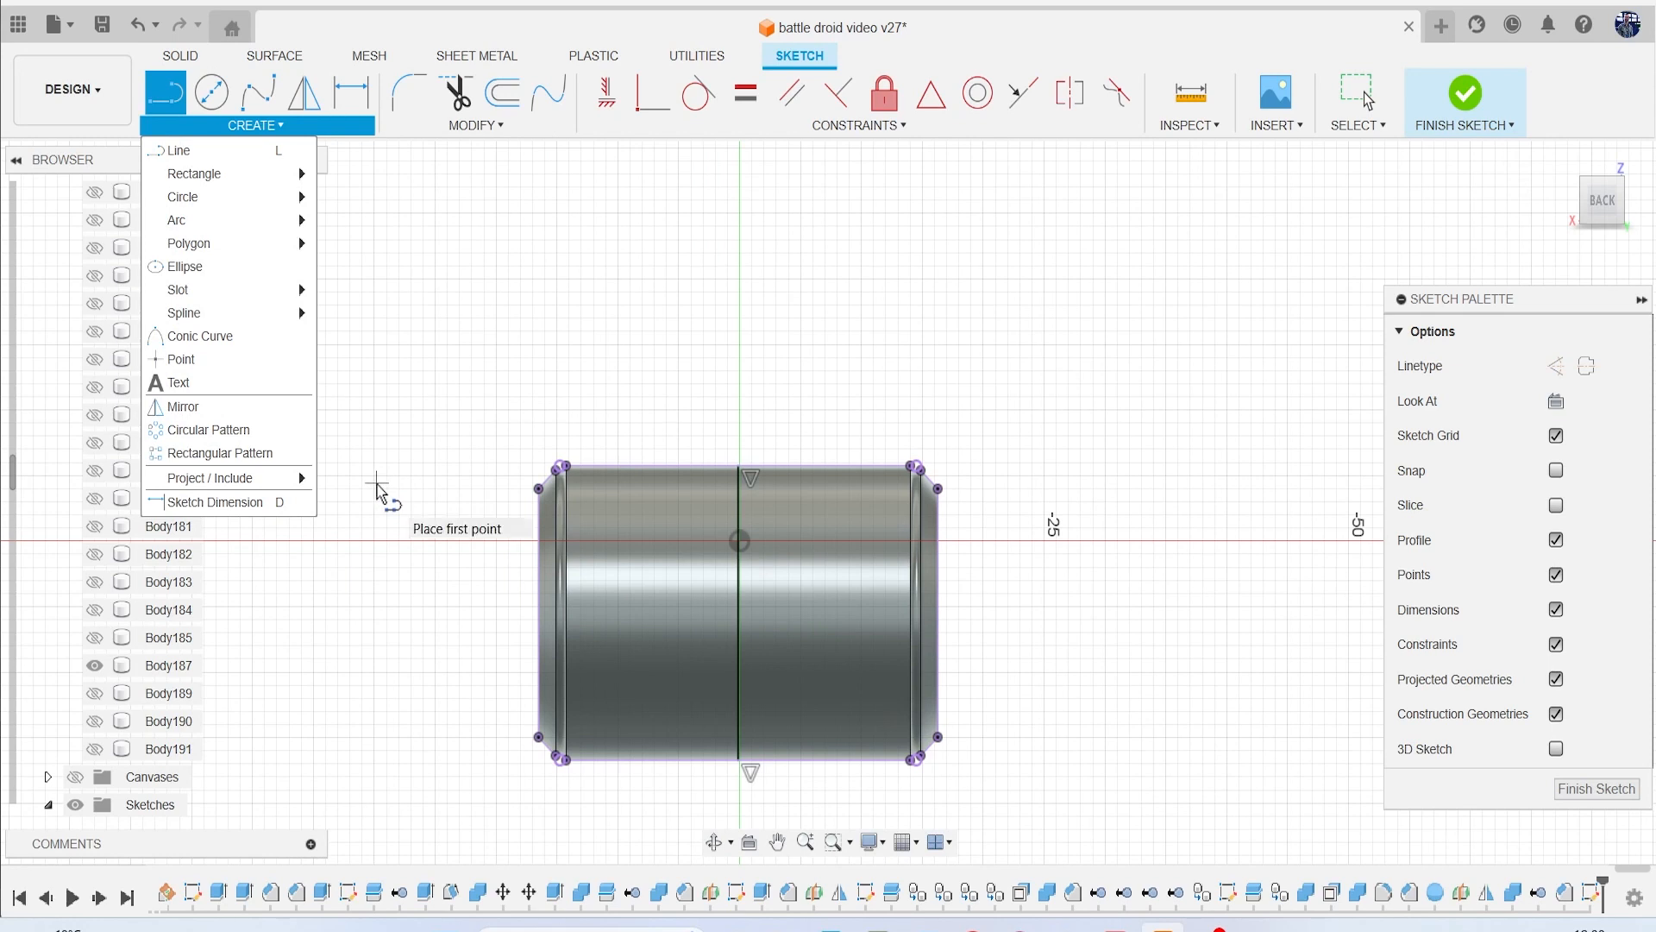
{"action": "mouse_move", "coordinate": [311, 477]}
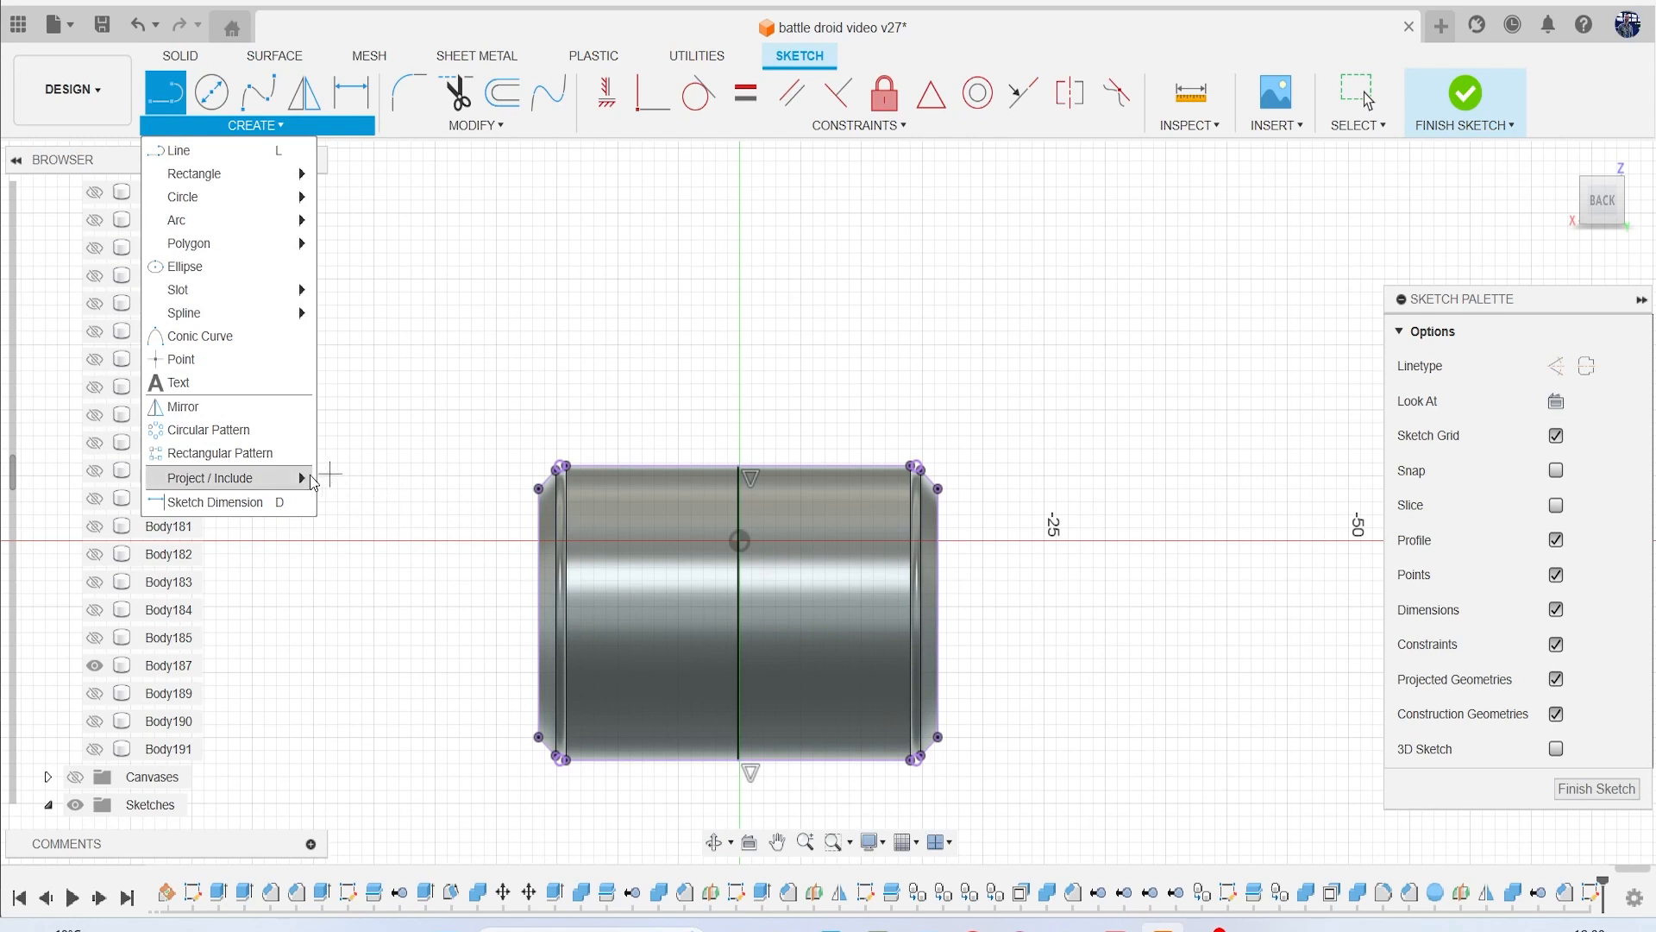
{"action": "left_click", "coordinate": [224, 452]}
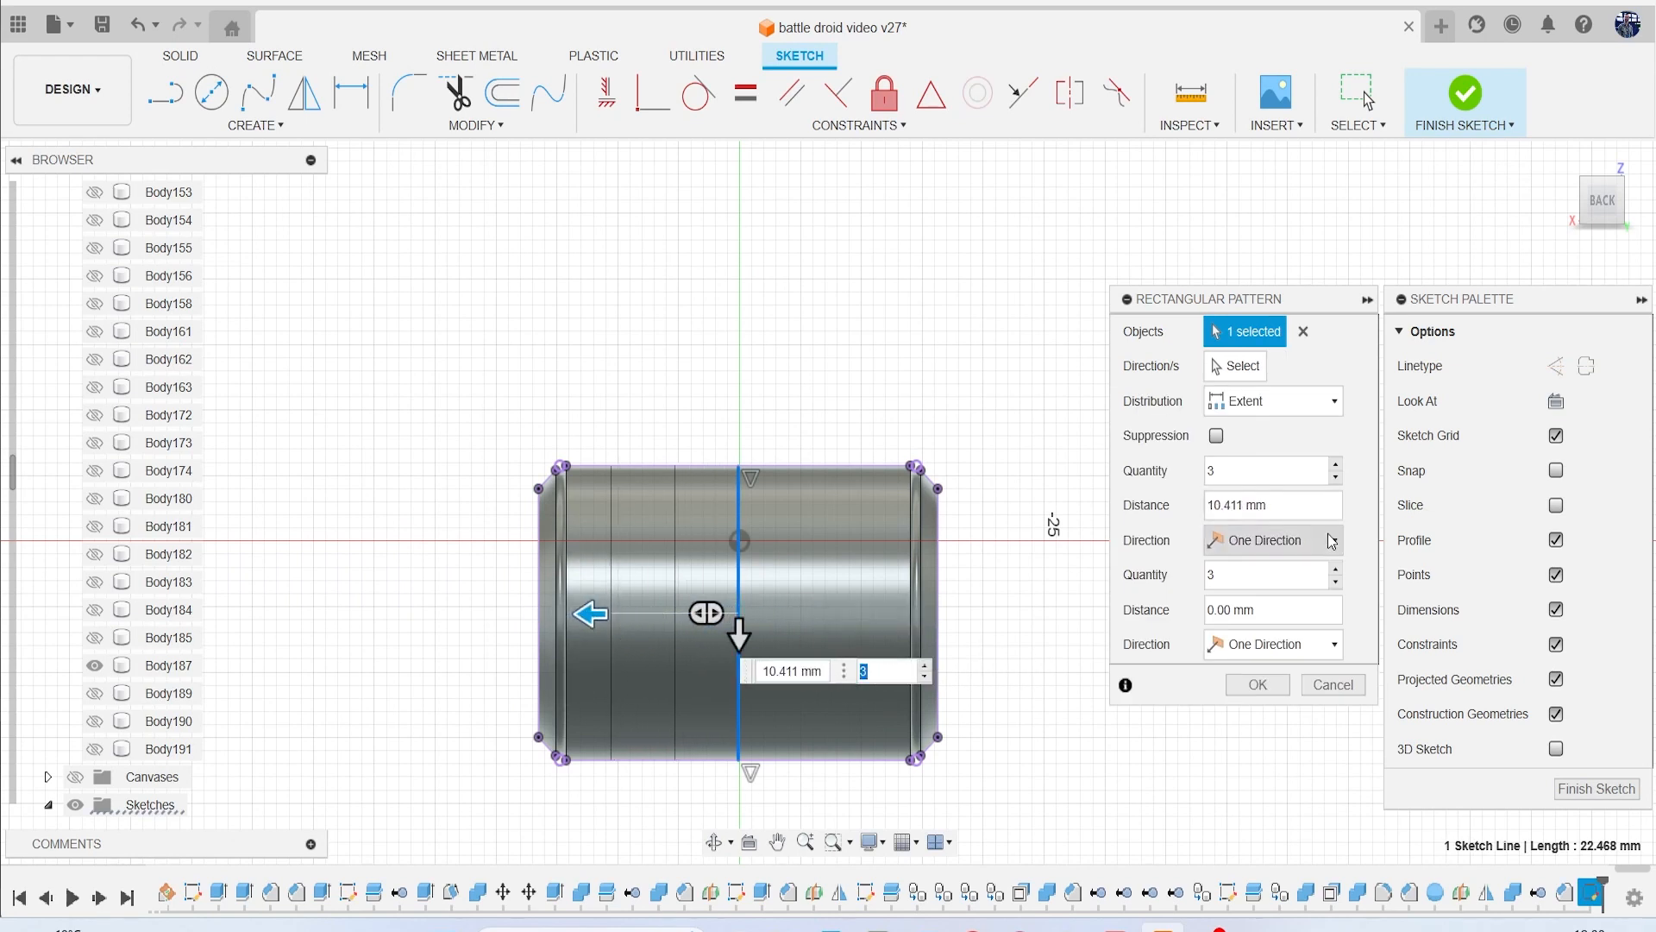
{"action": "left_click", "coordinate": [1272, 540]}
{"action": "type", "text": "5"}
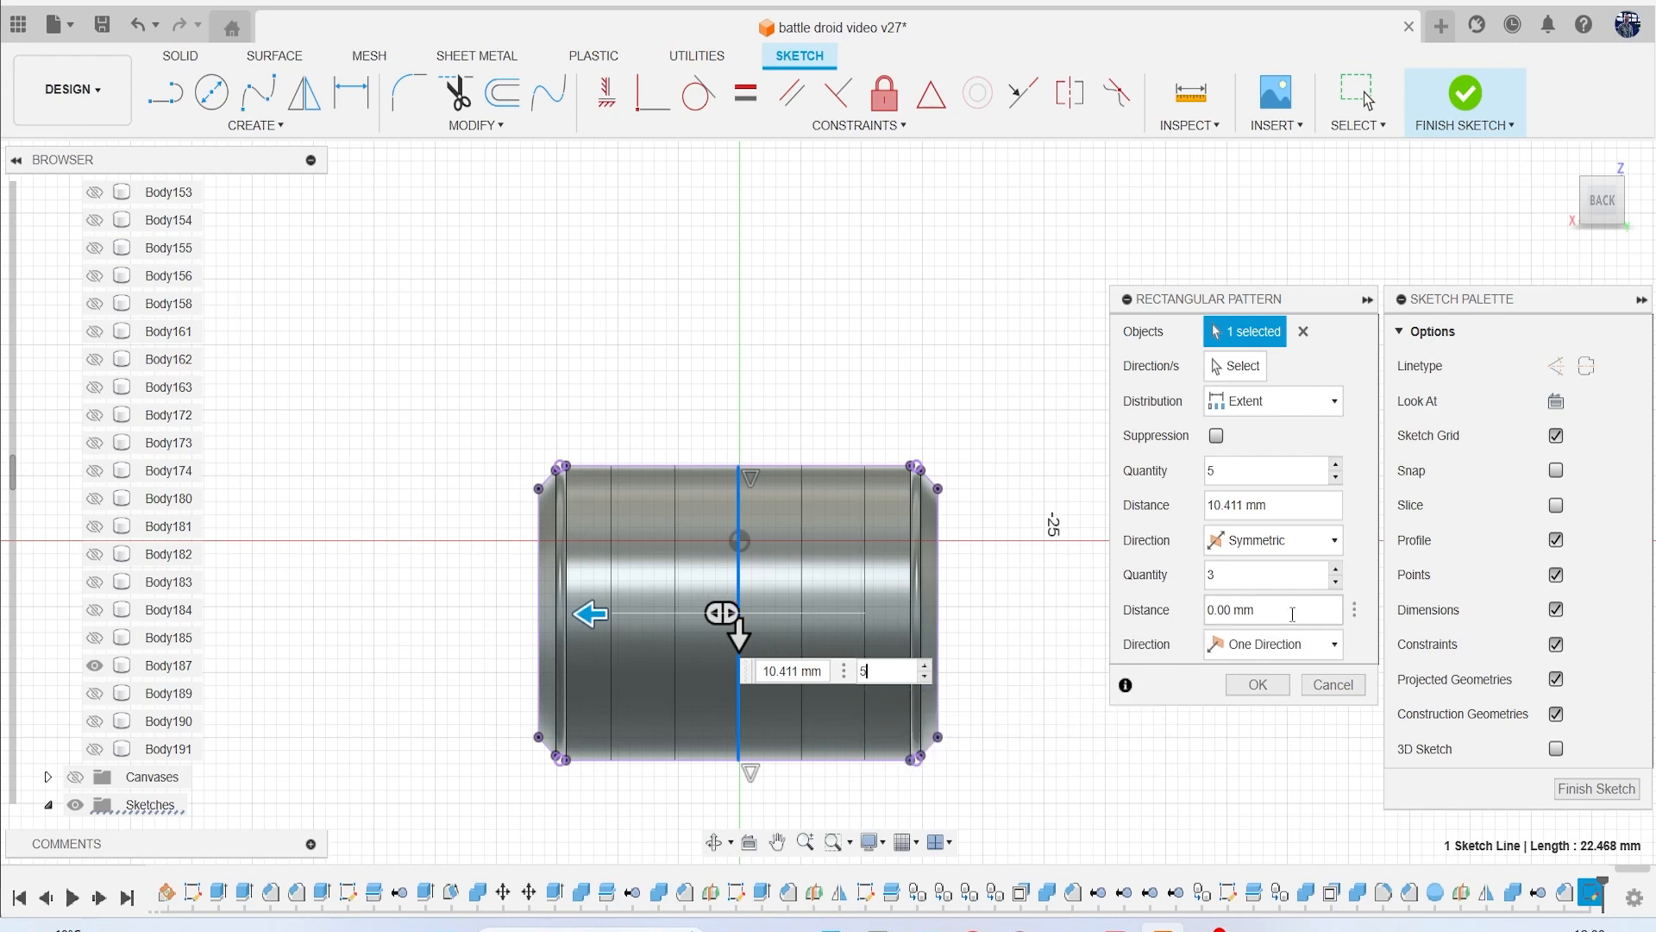
{"action": "left_click", "coordinate": [1256, 685]}
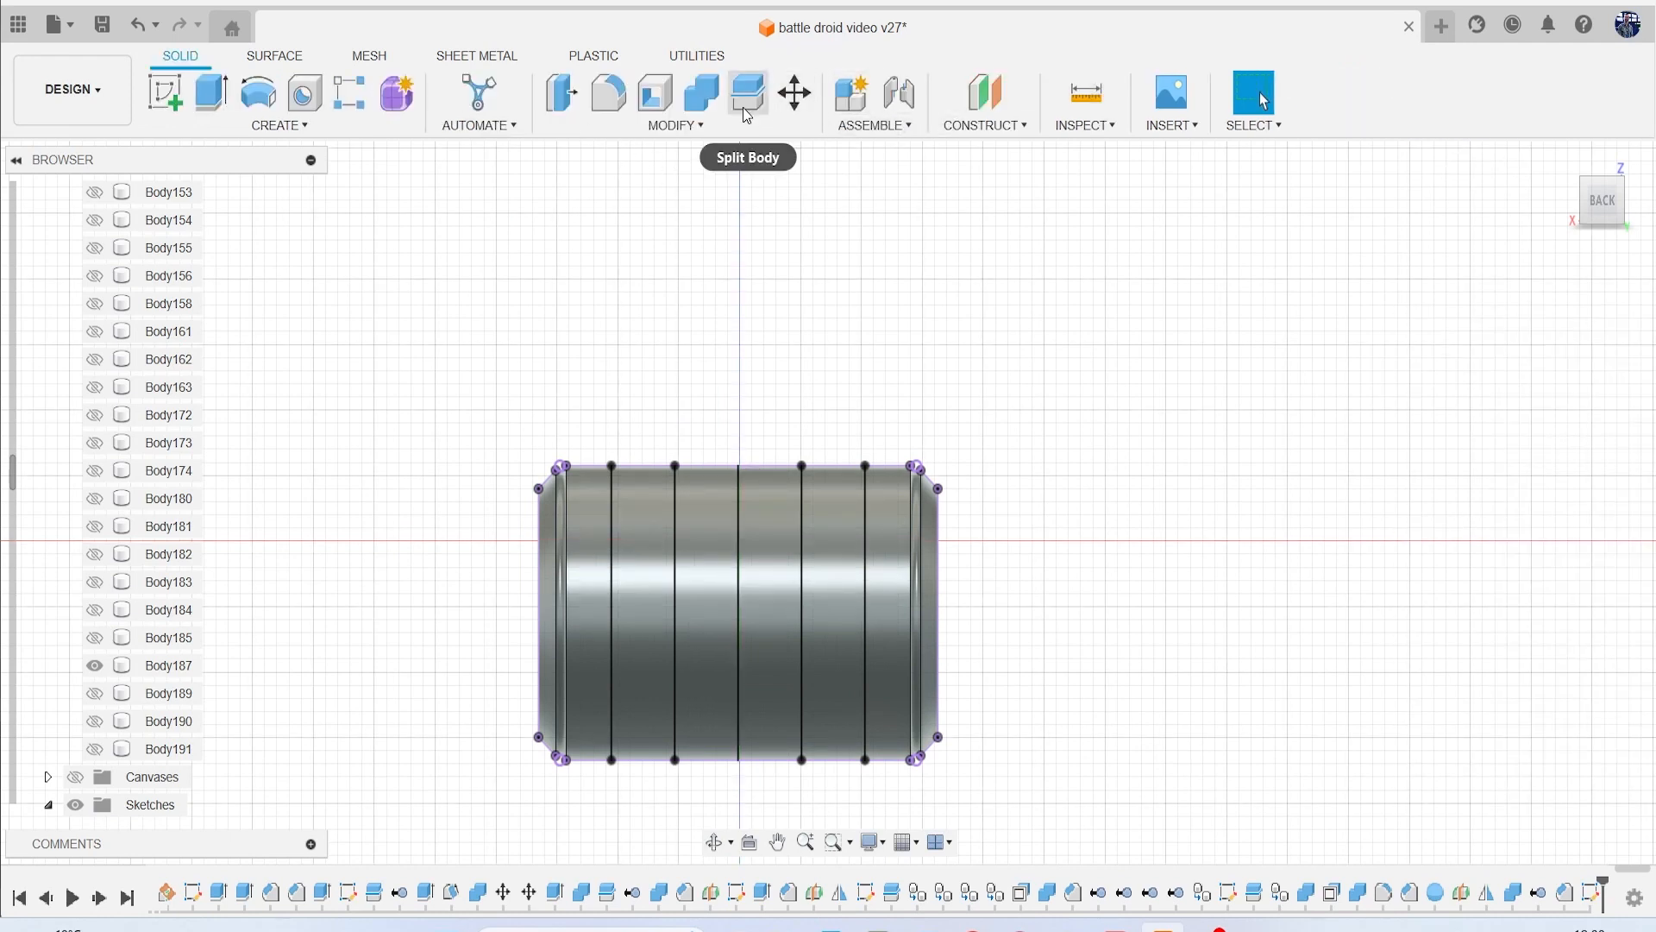
Split the hip cylinder along the five sketch lines, adding Body192 and Body193.
{"action": "left_click", "coordinate": [747, 94]}
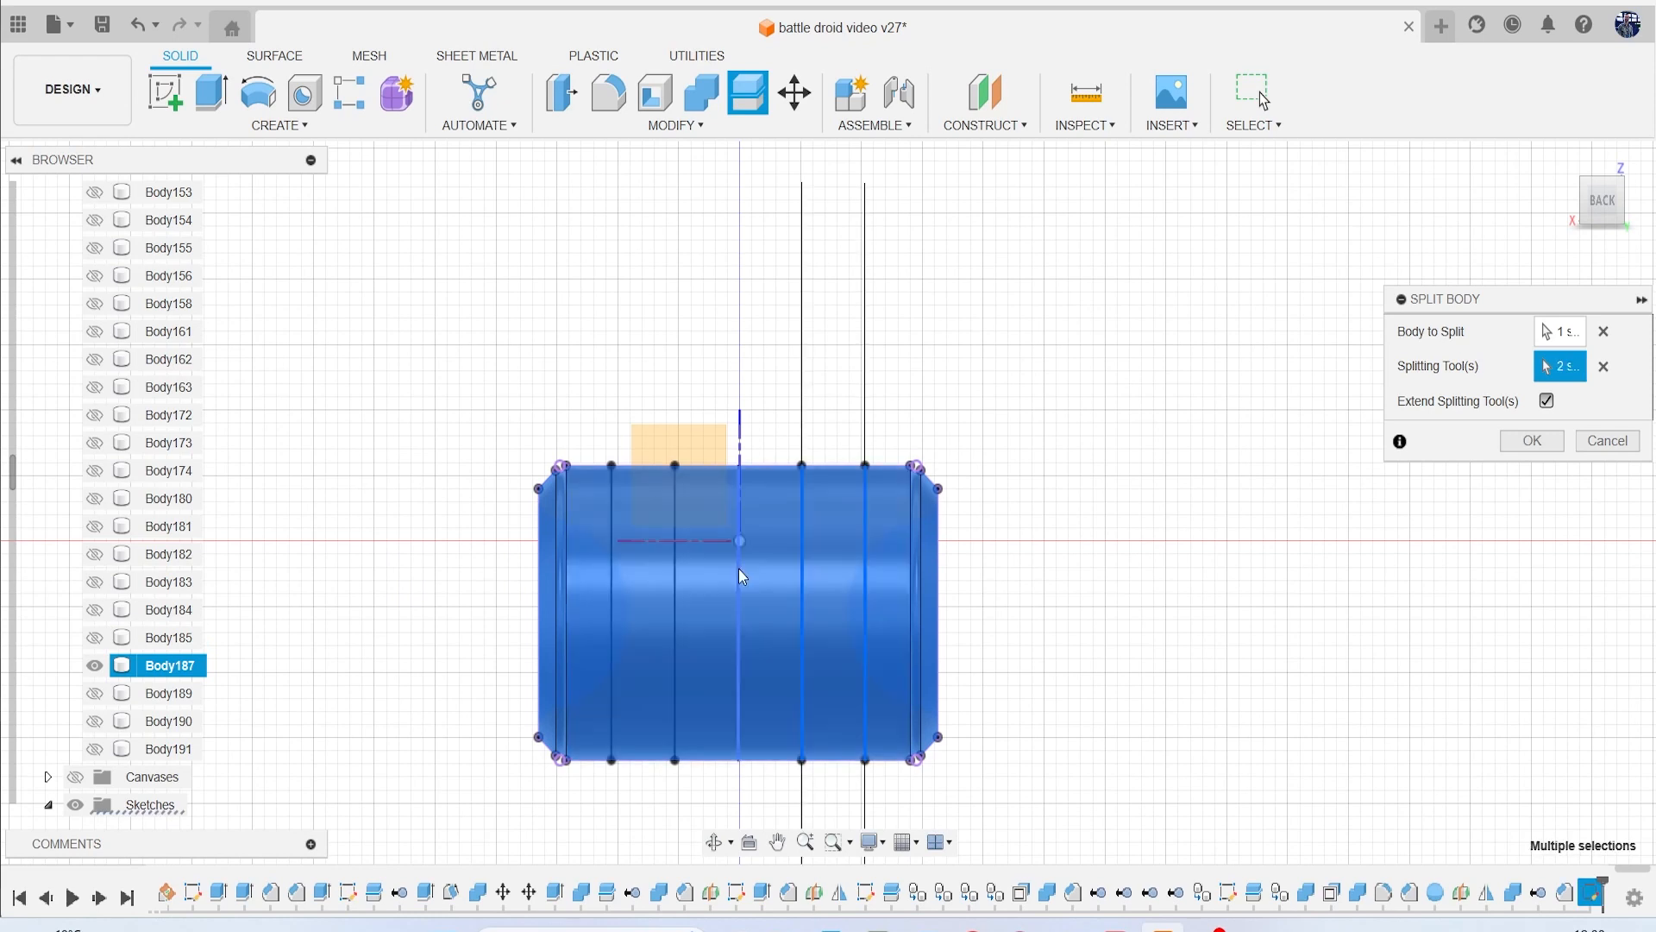
{"action": "left_click", "coordinate": [740, 576]}
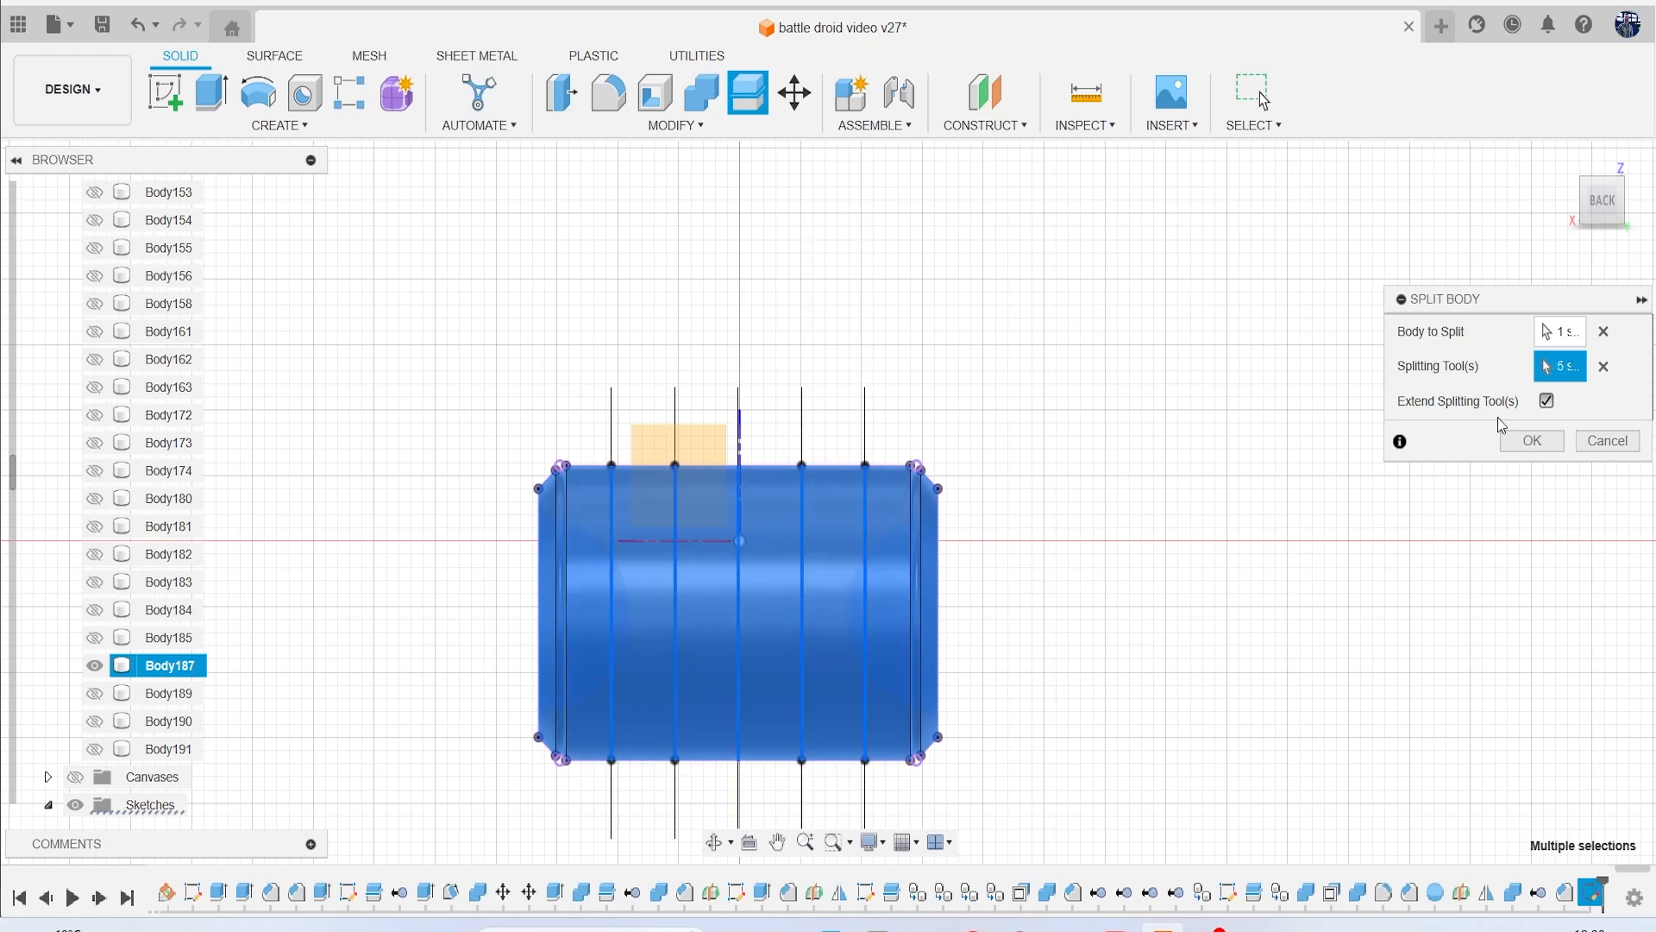
{"action": "left_click", "coordinate": [1529, 441]}
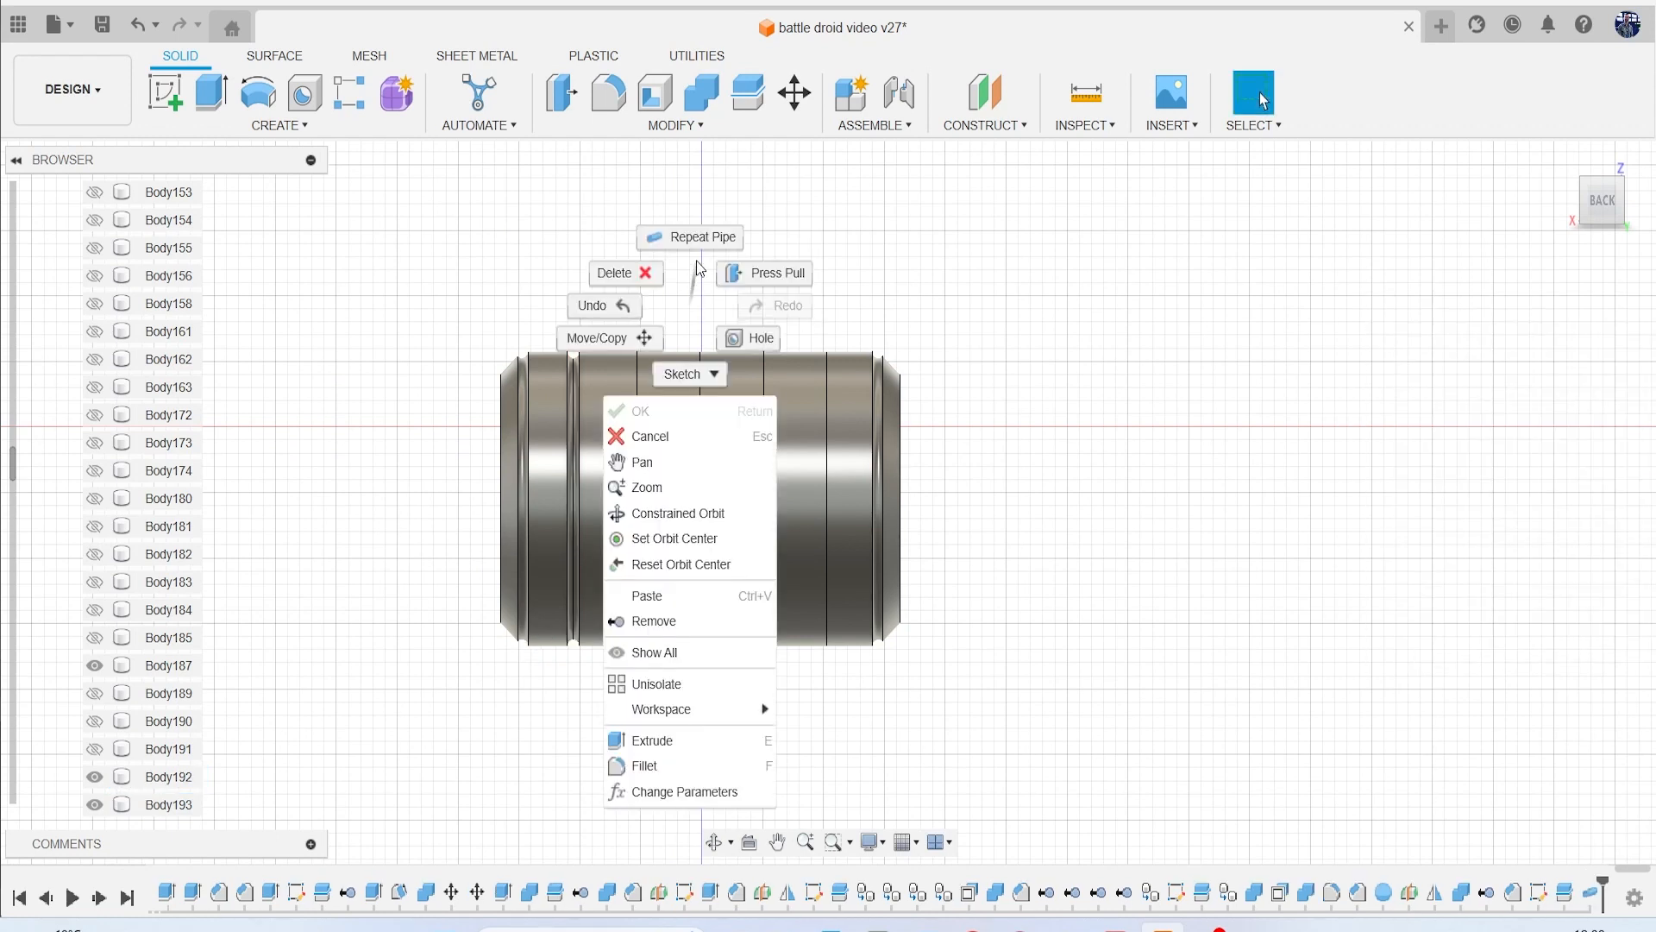
Repeat the 1 mm circular pipe cut along the next seam edge.
{"action": "left_click", "coordinate": [700, 236]}
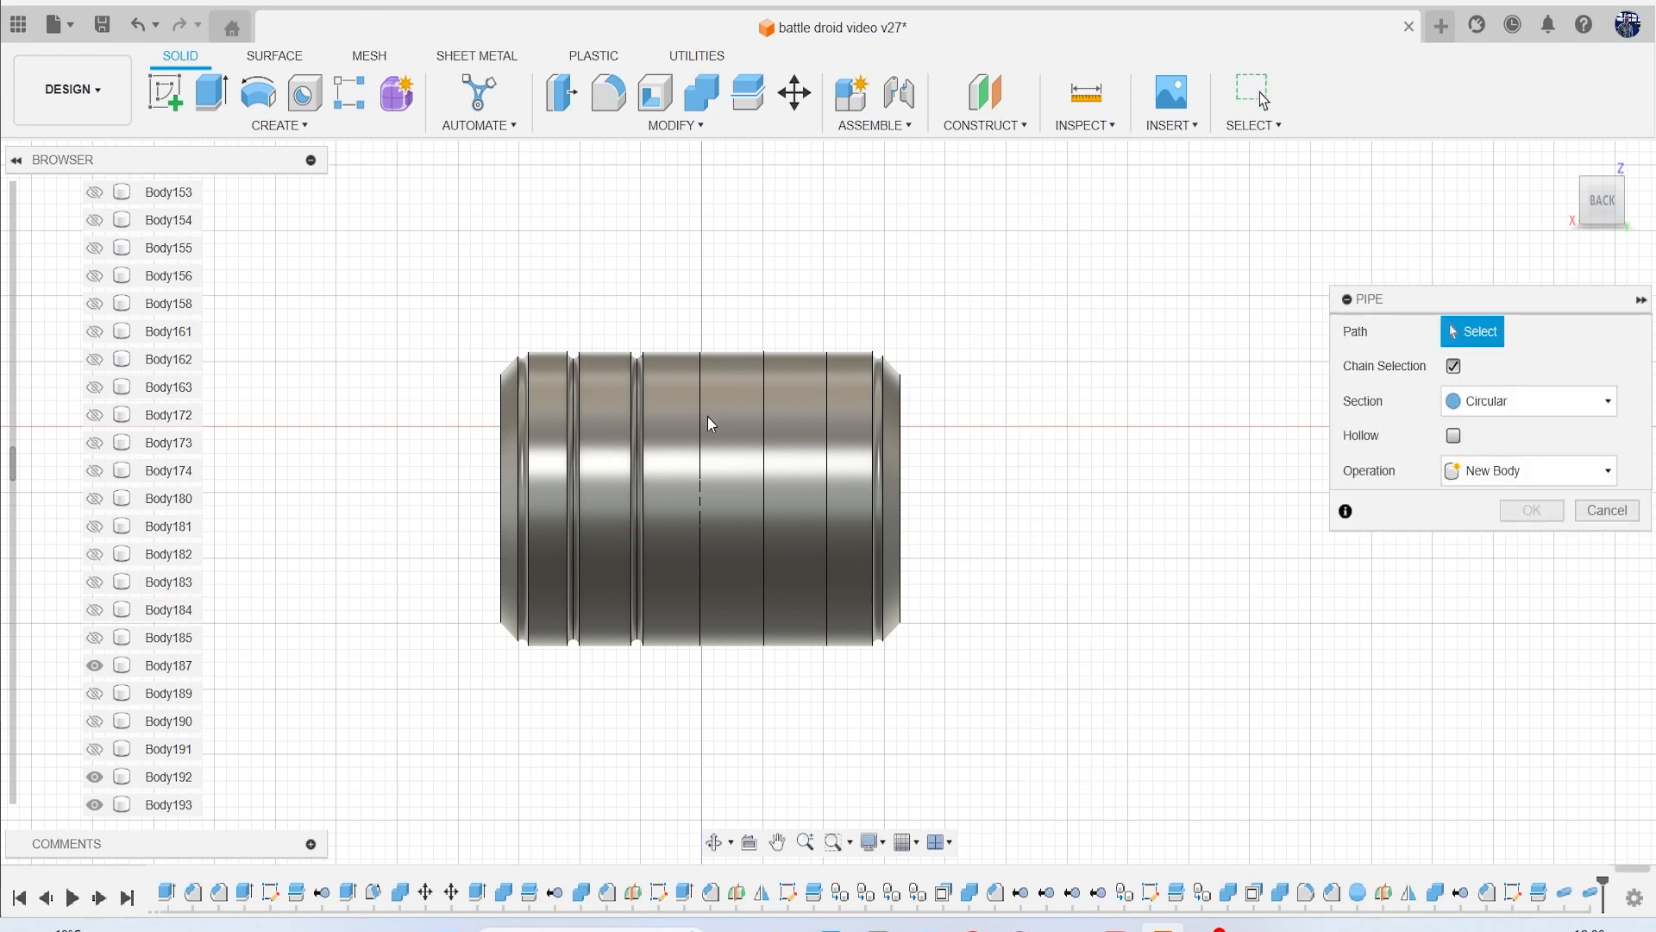
{"action": "left_click", "coordinate": [698, 497]}
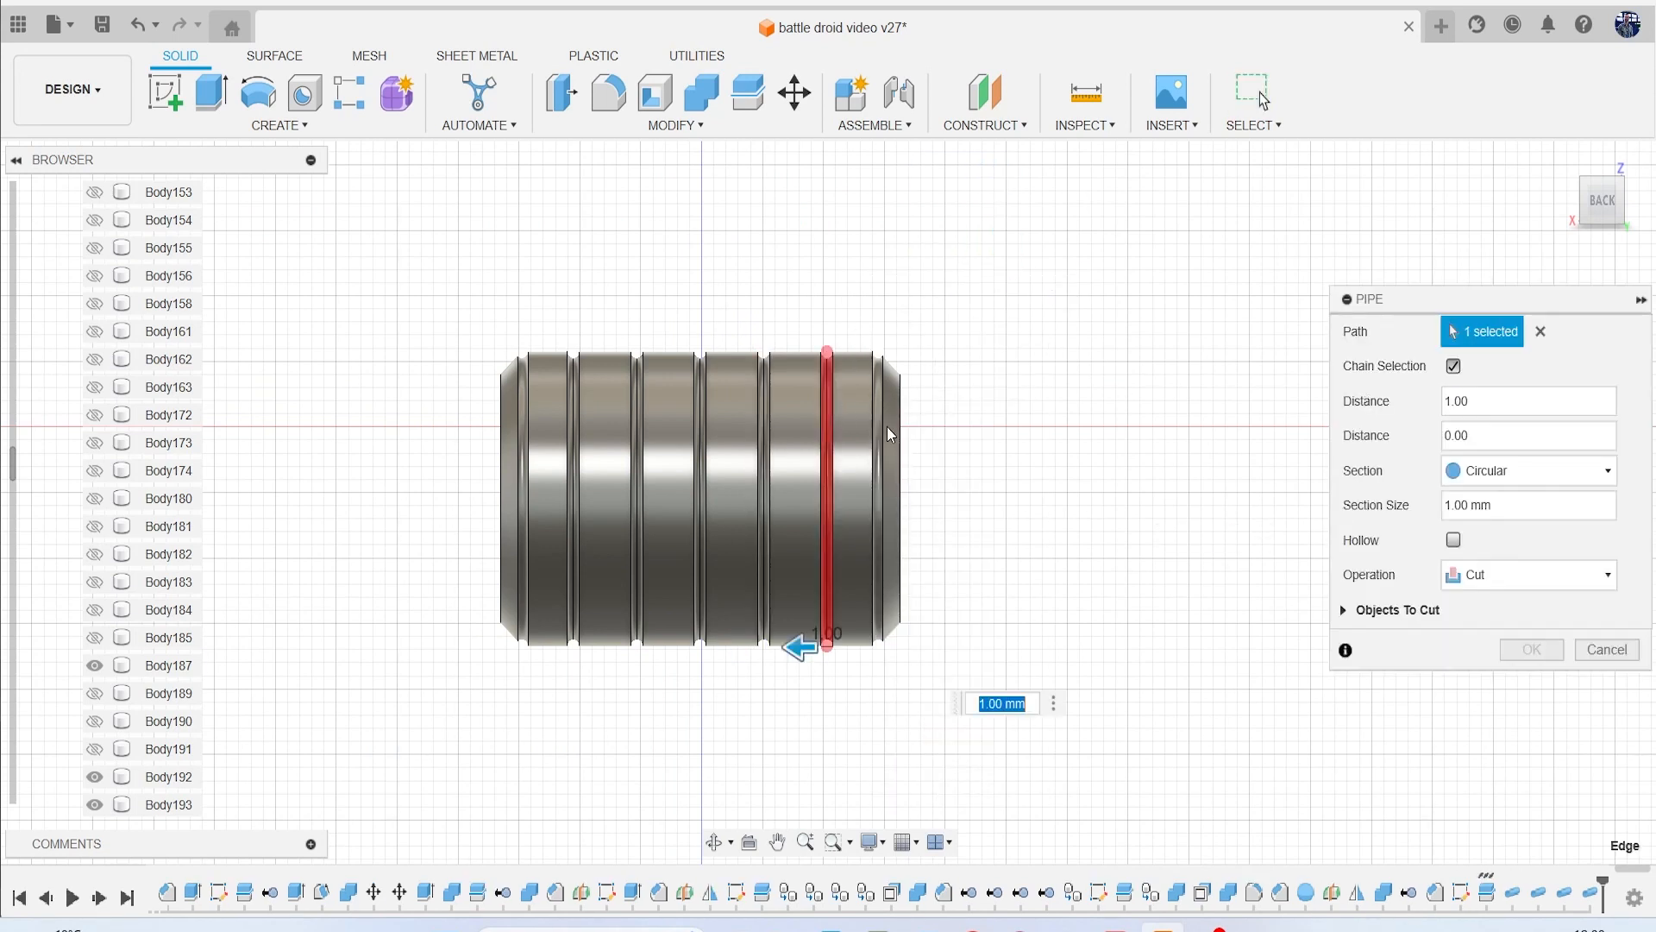
{"action": "left_click", "coordinate": [1605, 649]}
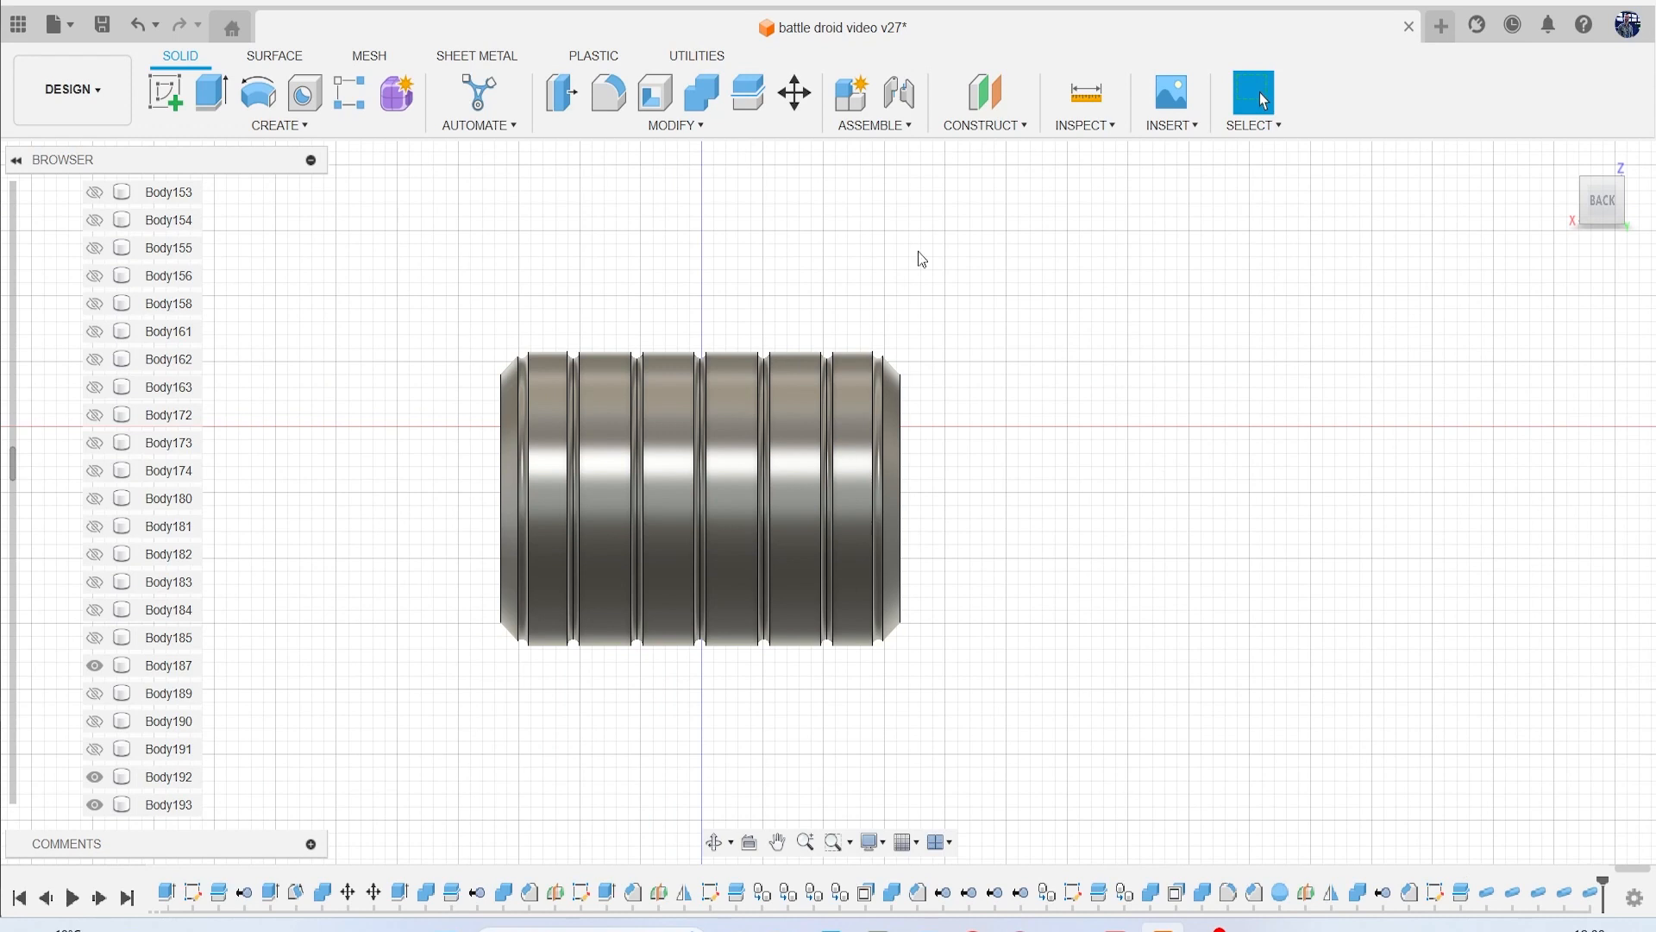
{"action": "left_click", "coordinate": [700, 93]}
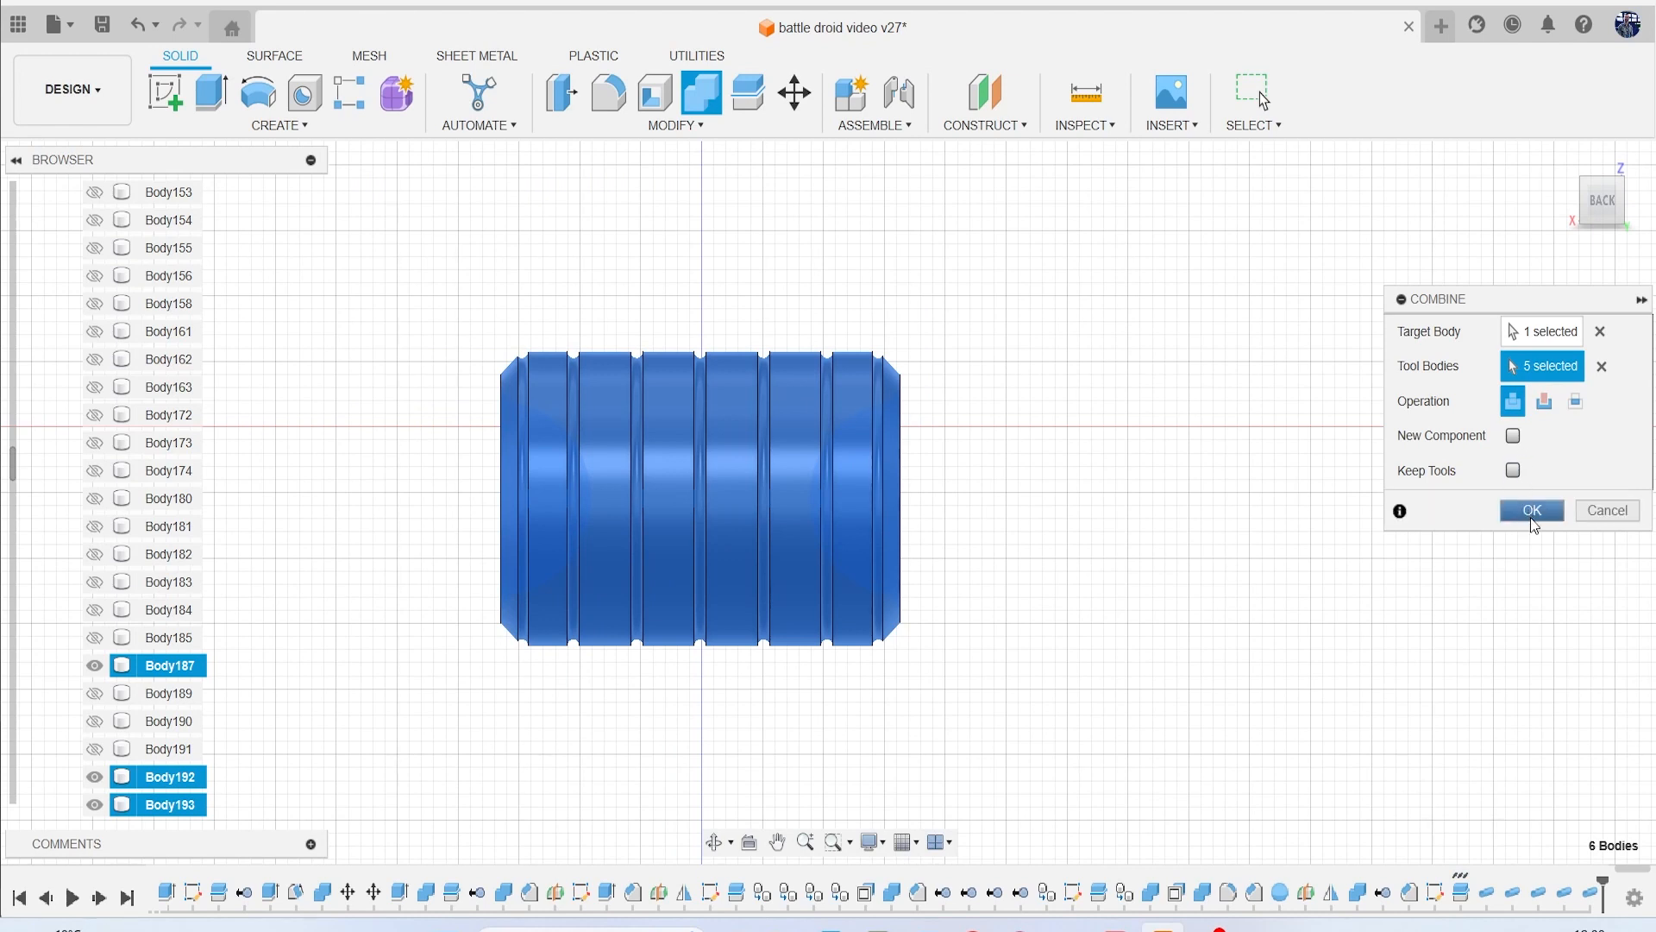
Join the six grooved cylinder pieces into one body and show all bodies.
{"action": "left_click", "coordinate": [1530, 509]}
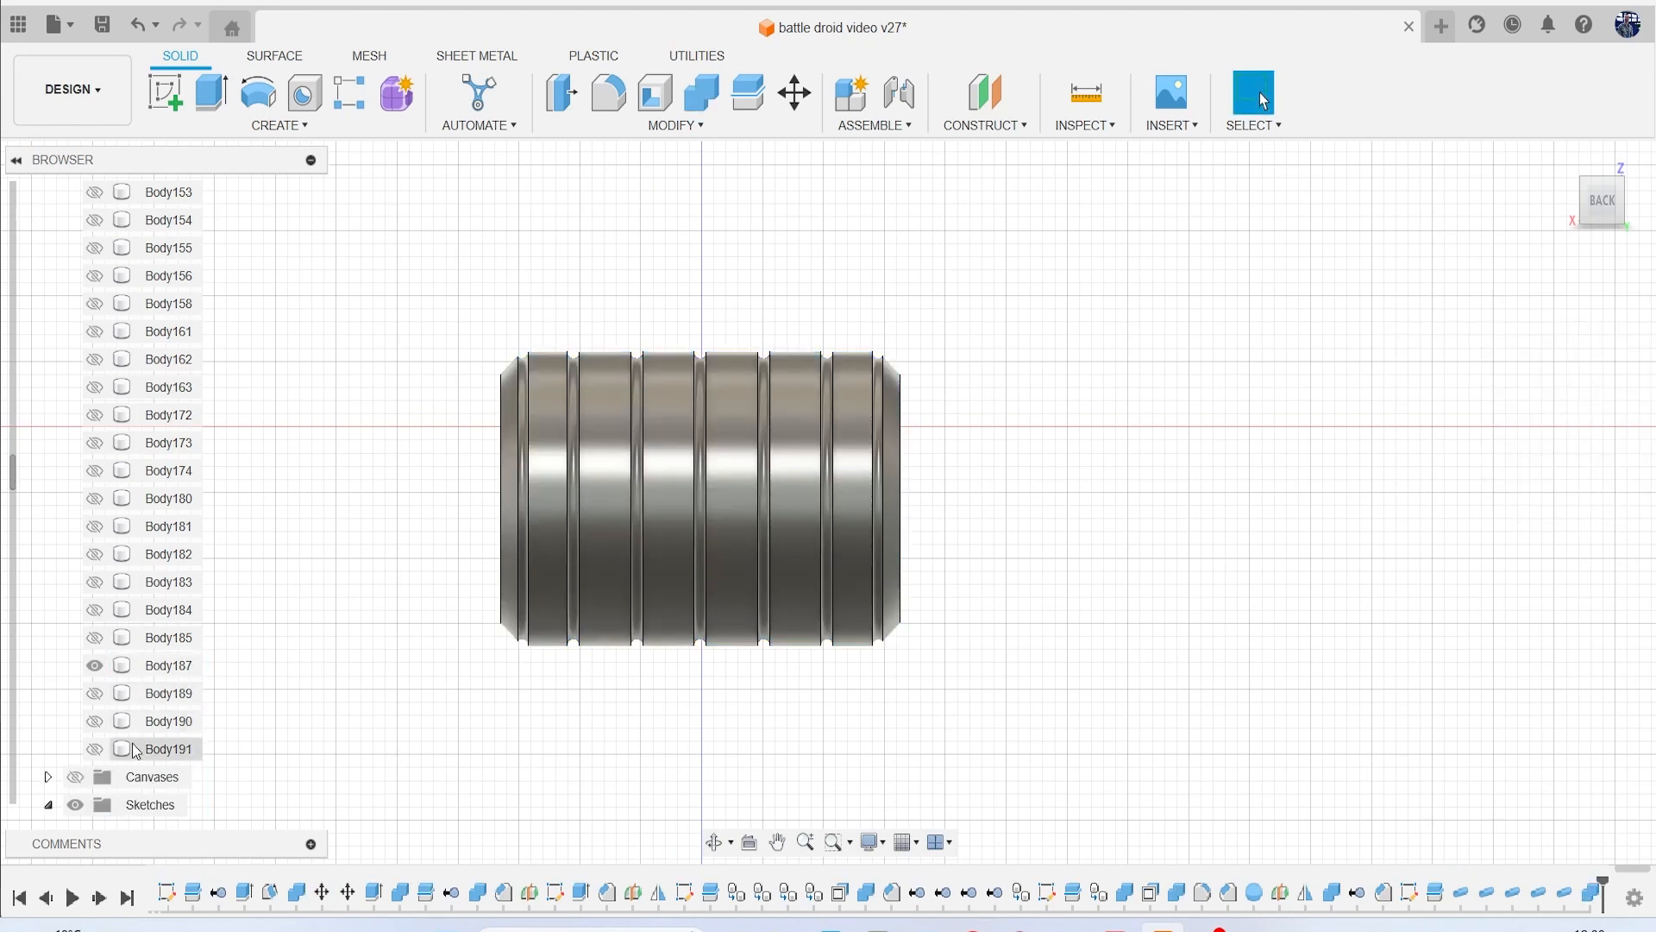
{"action": "left_click", "coordinate": [168, 664]}
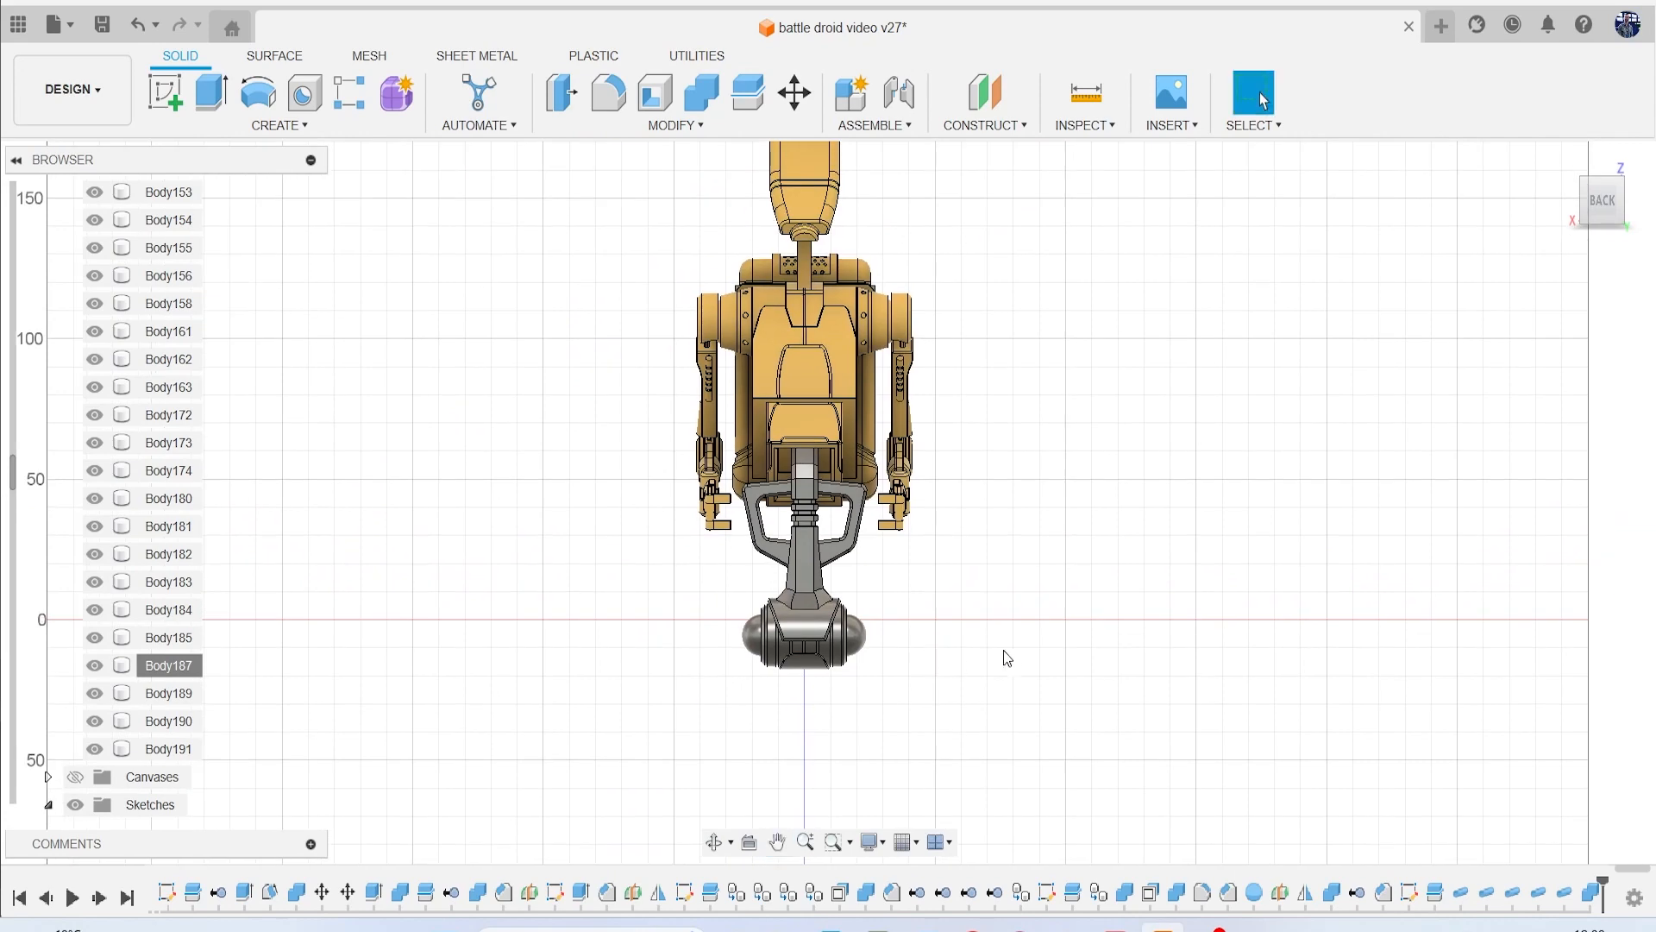
{"action": "mouse_move", "coordinate": [1487, 196]}
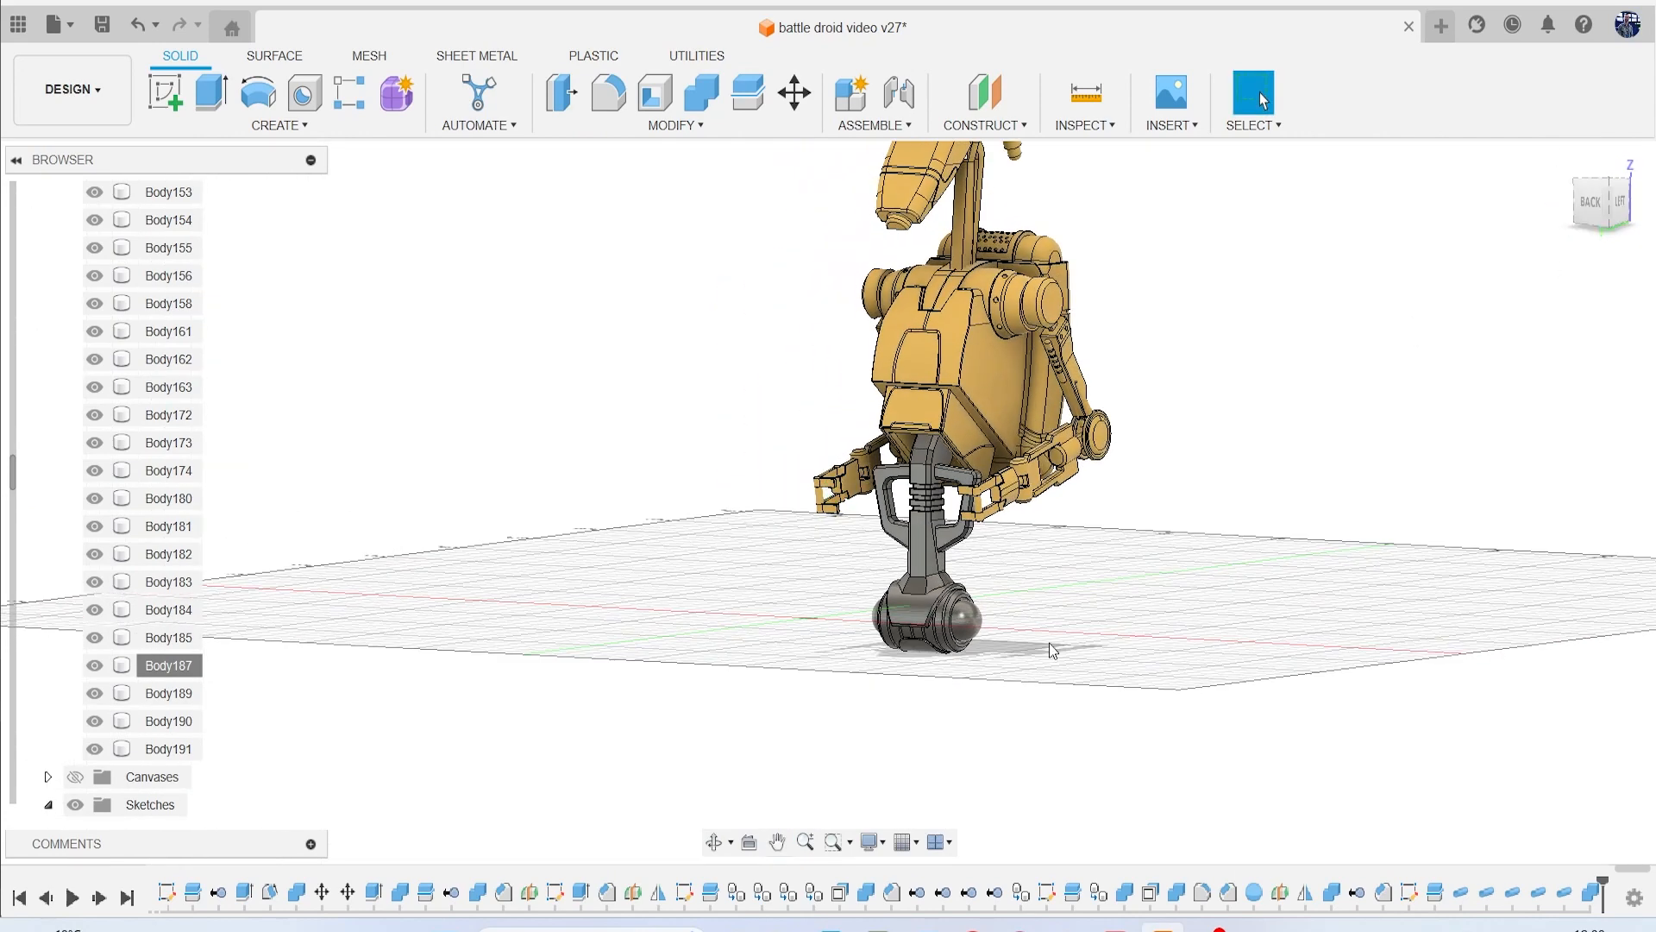
Save the droid design with the finished grooved hip cylinder as a new version.
{"action": "left_click", "coordinate": [621, 645]}
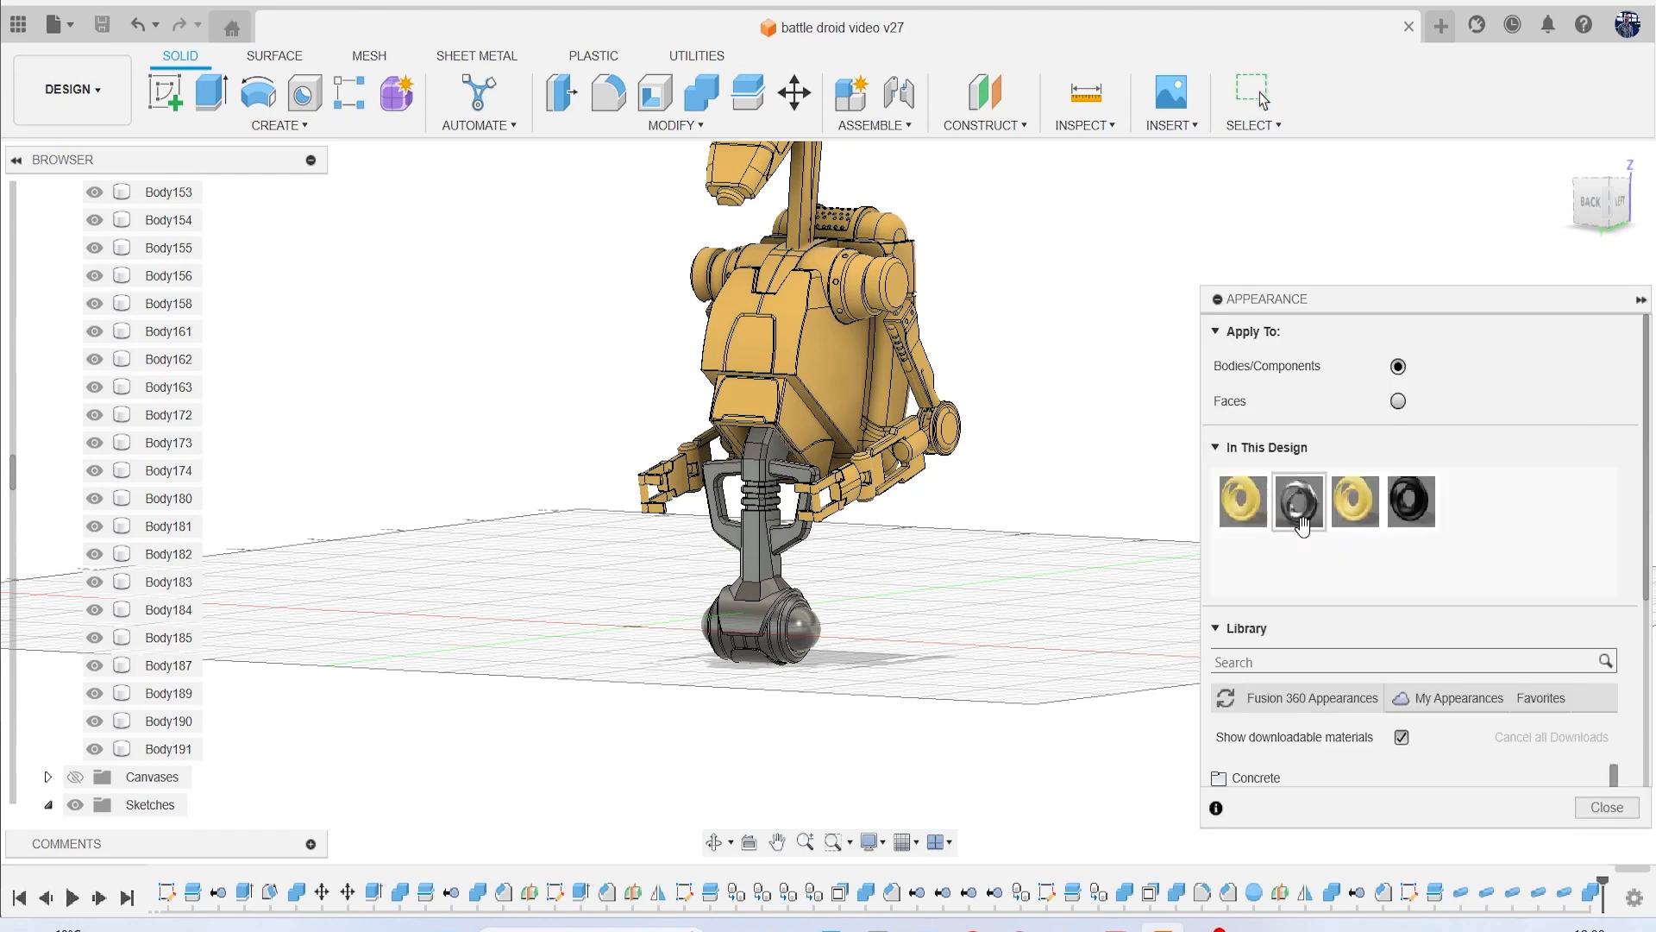
{"action": "mouse_move", "coordinate": [1355, 510]}
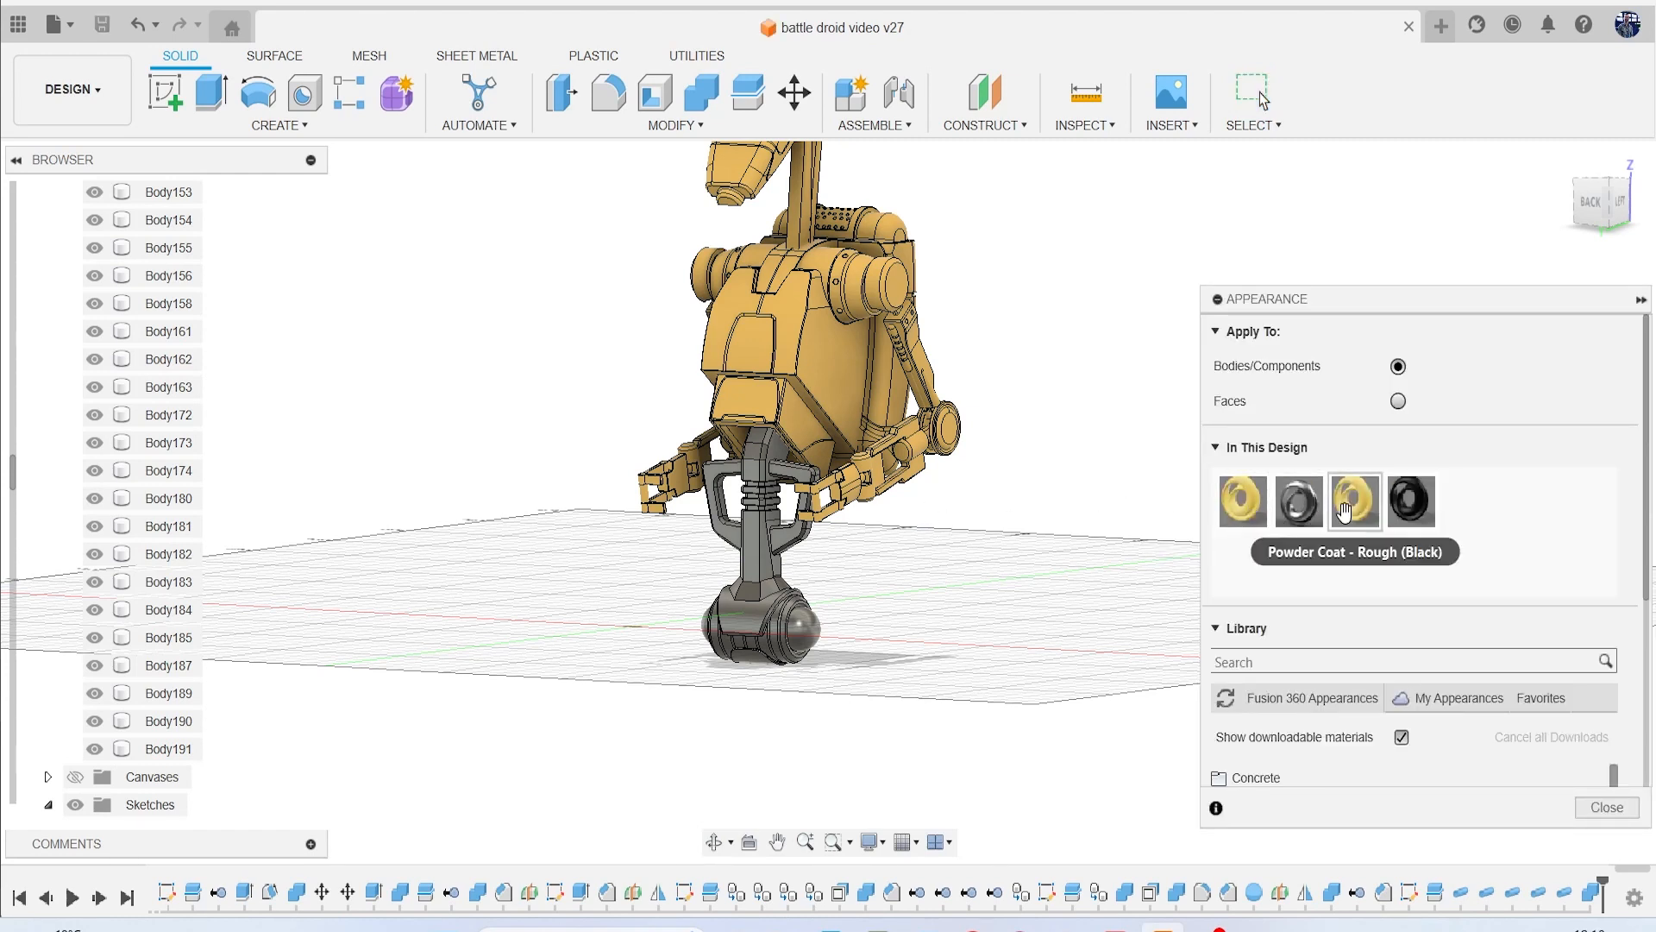
{"action": "mouse_move", "coordinate": [1355, 508]}
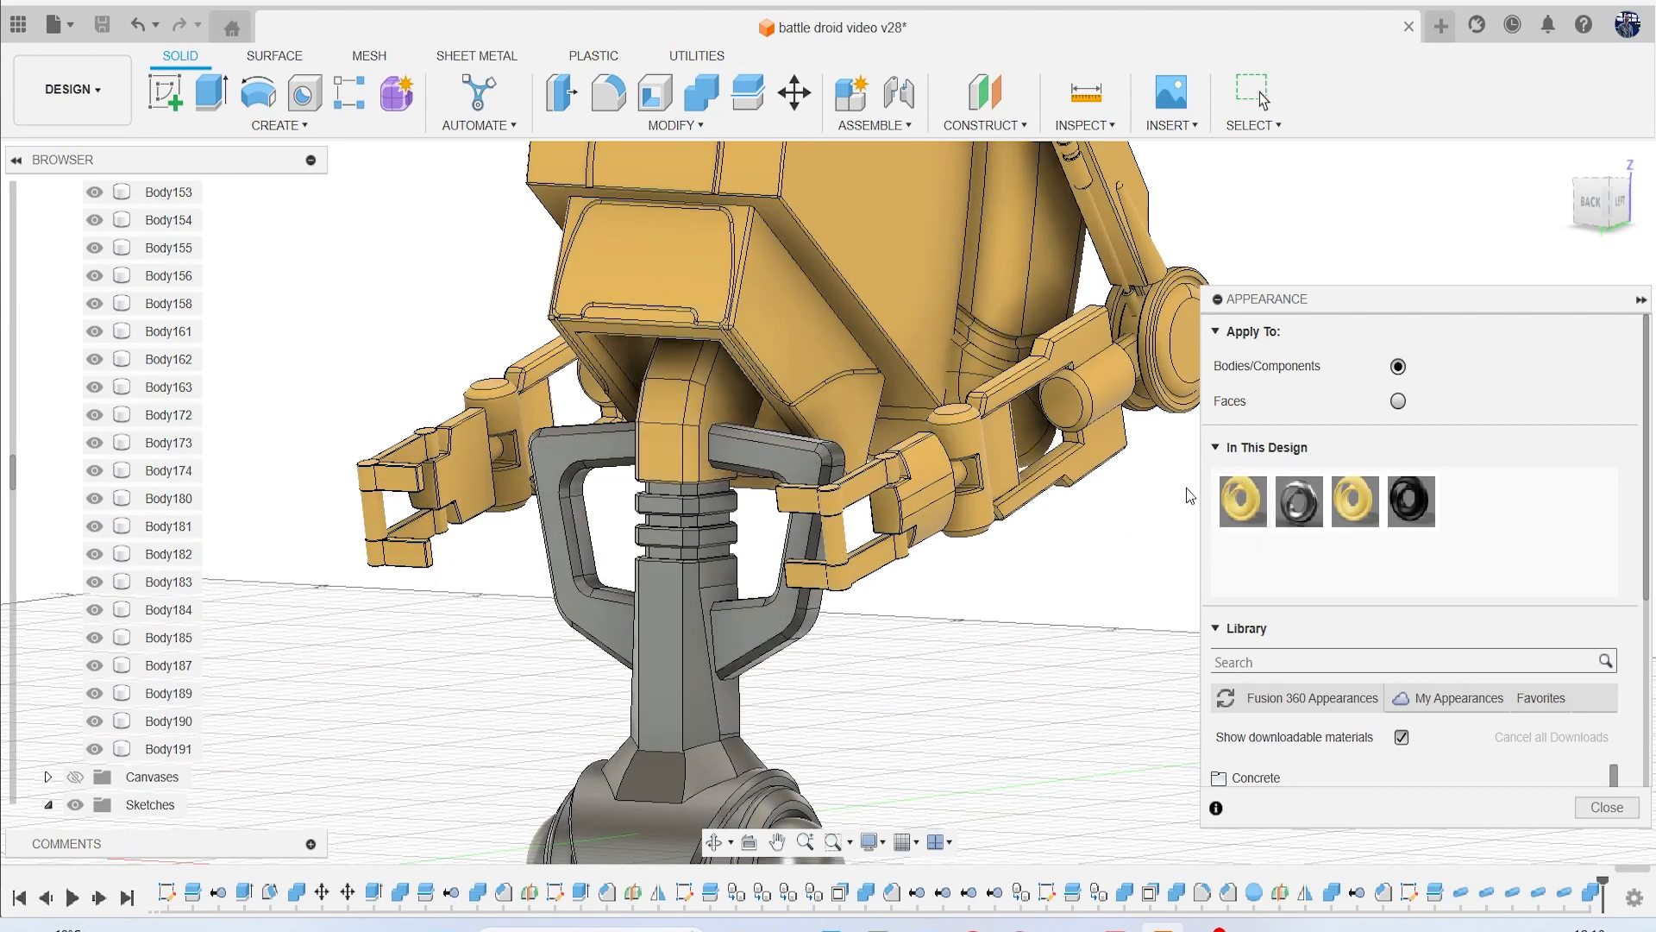
{"action": "mouse_move", "coordinate": [1242, 500]}
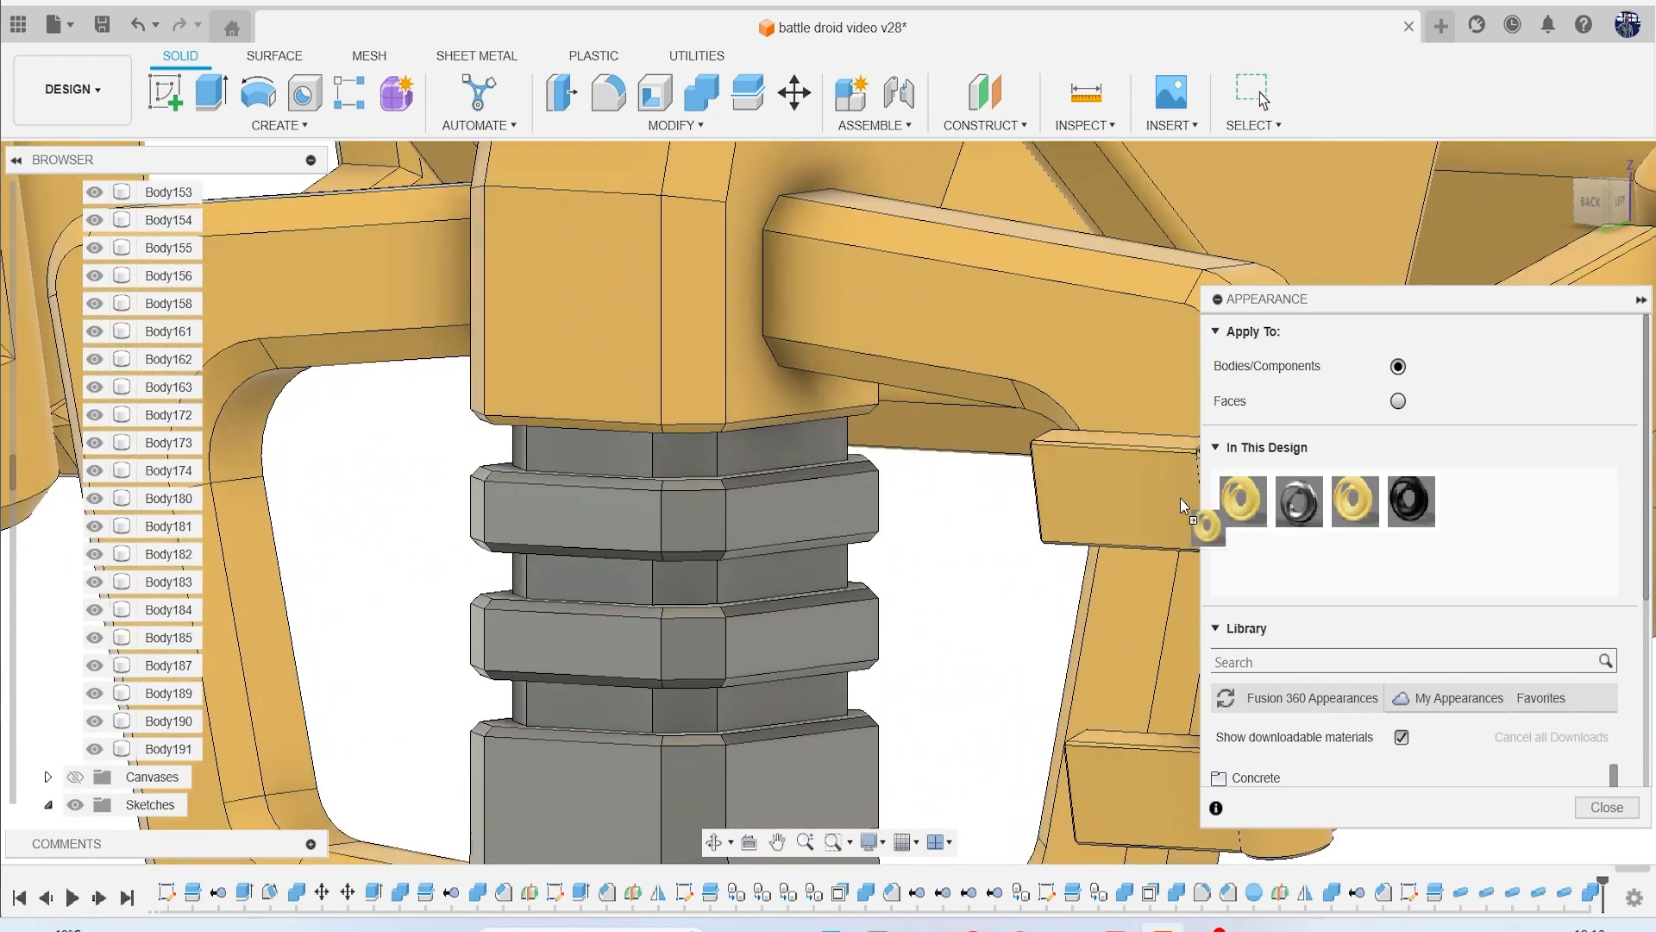
Apply the tan Powder Coat appearance to both neck rings and the hip cylinder.
{"action": "left_click", "coordinate": [676, 508]}
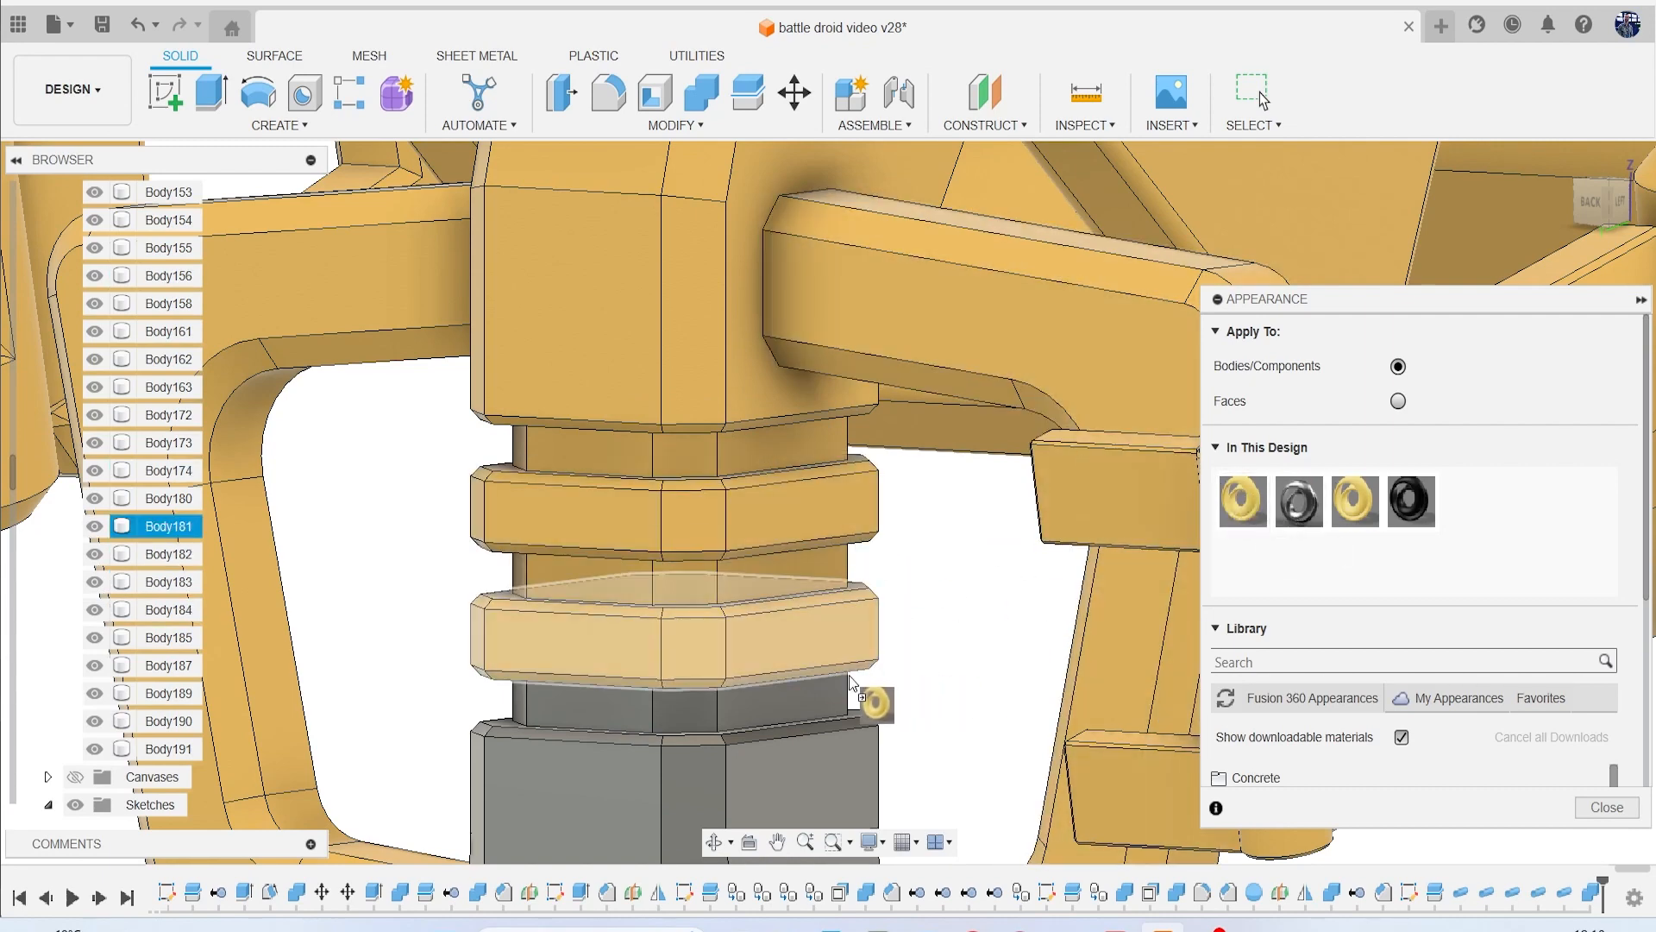
{"action": "left_click", "coordinate": [677, 634]}
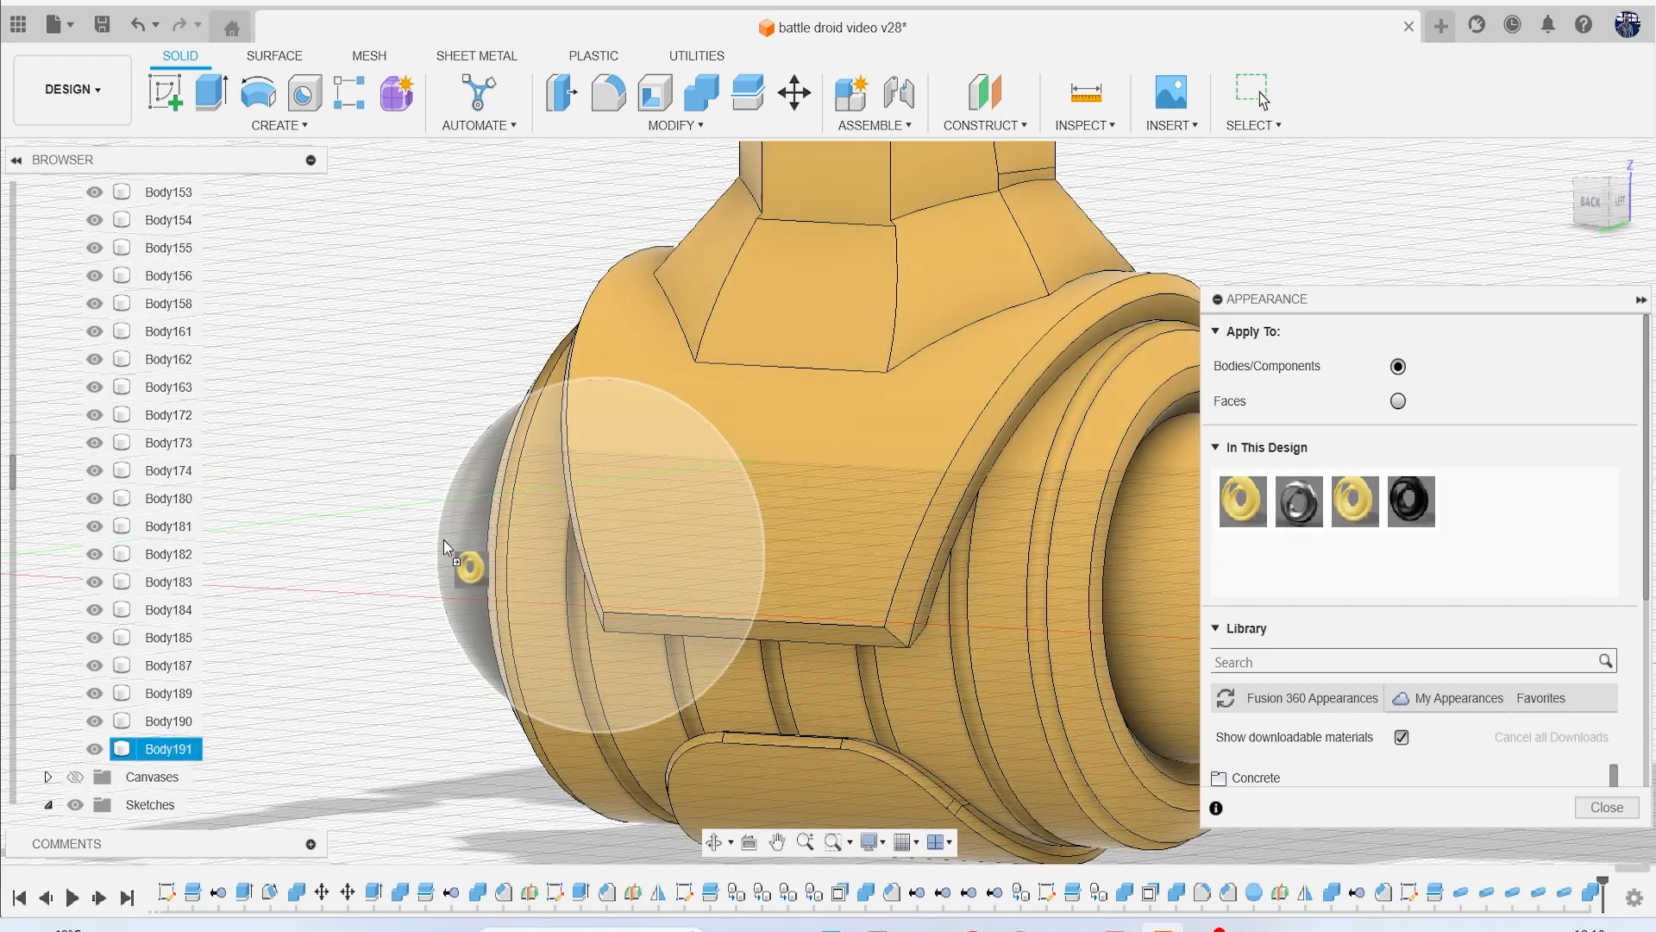
{"action": "left_click", "coordinate": [1605, 808]}
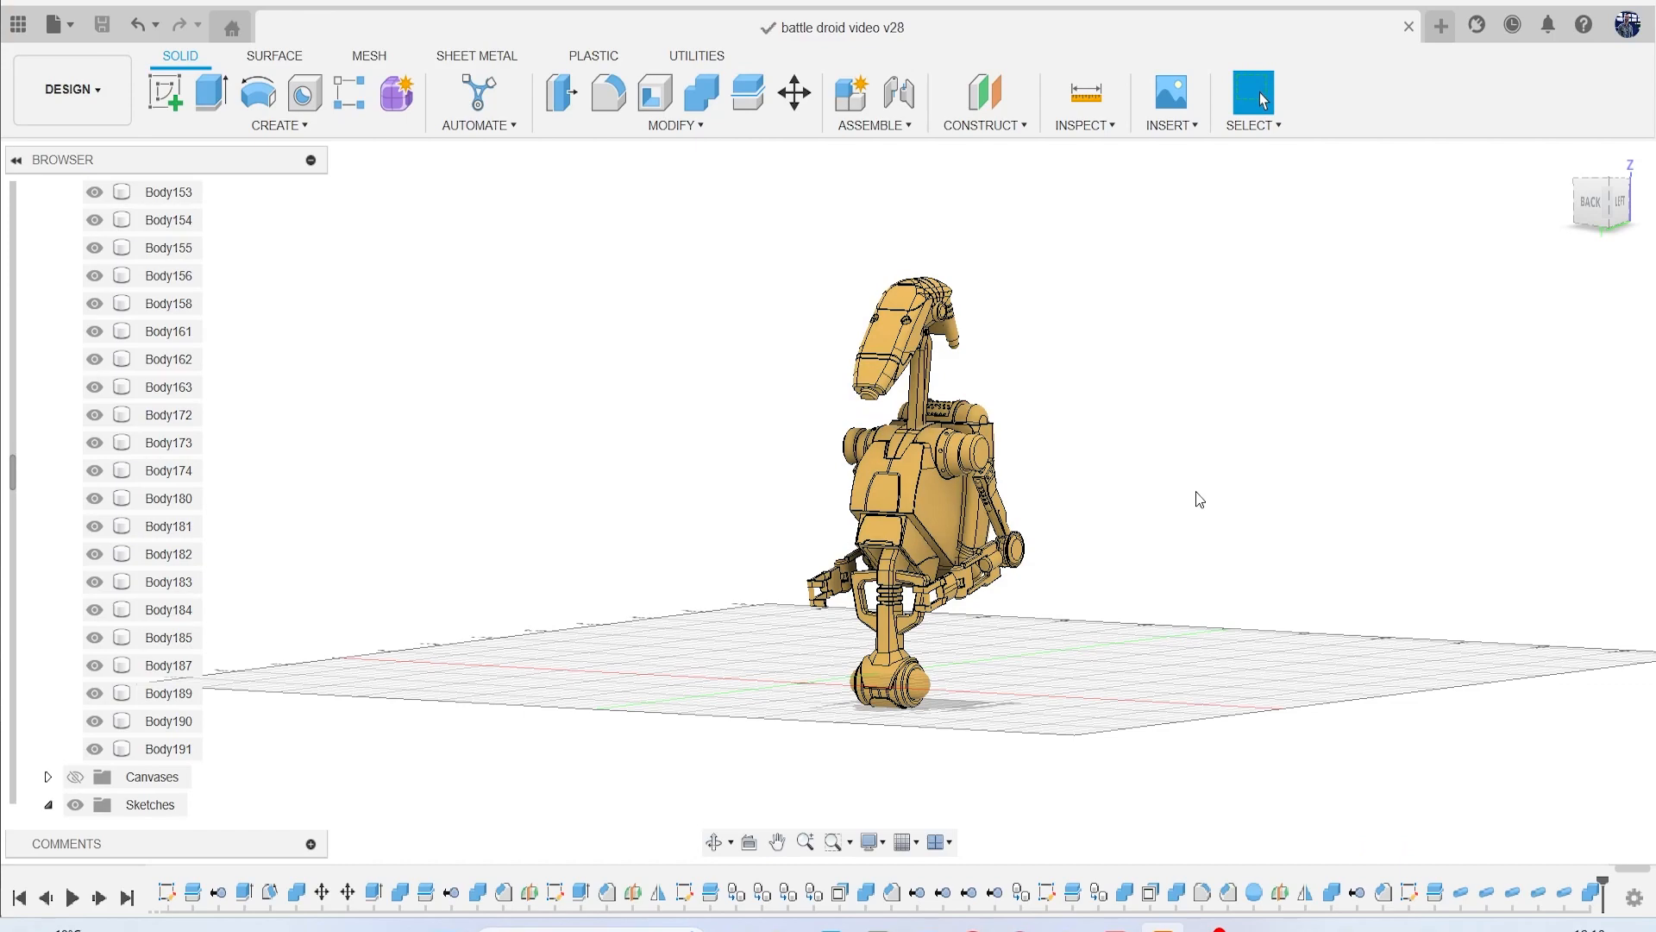
{"action": "mouse_move", "coordinate": [1590, 201]}
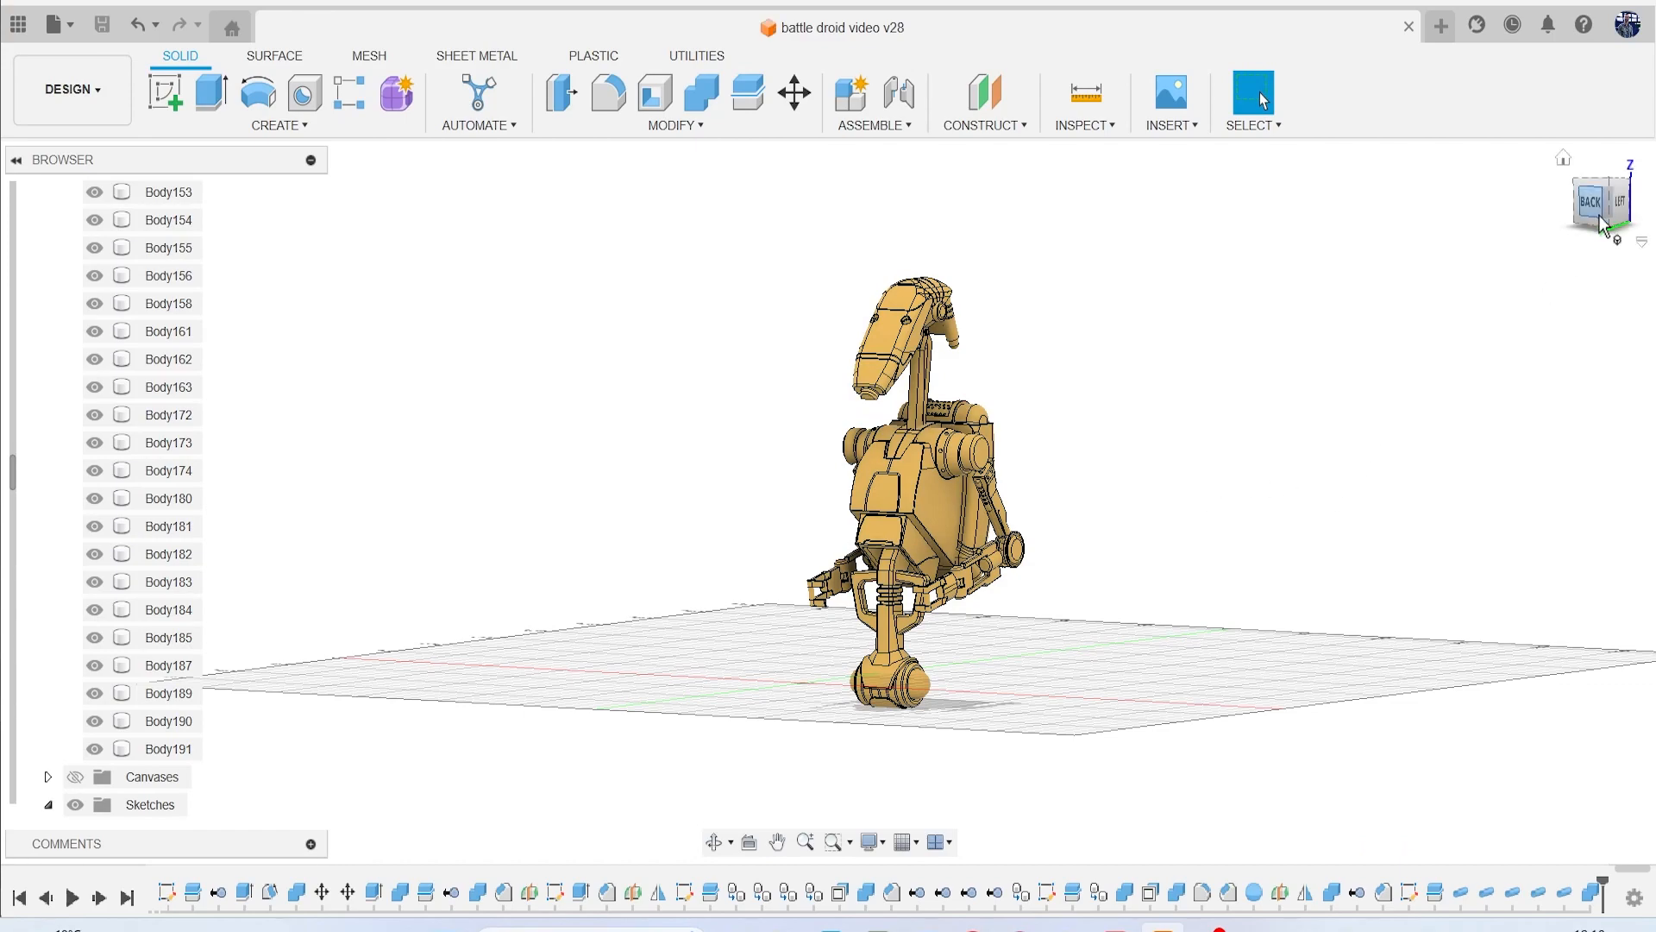